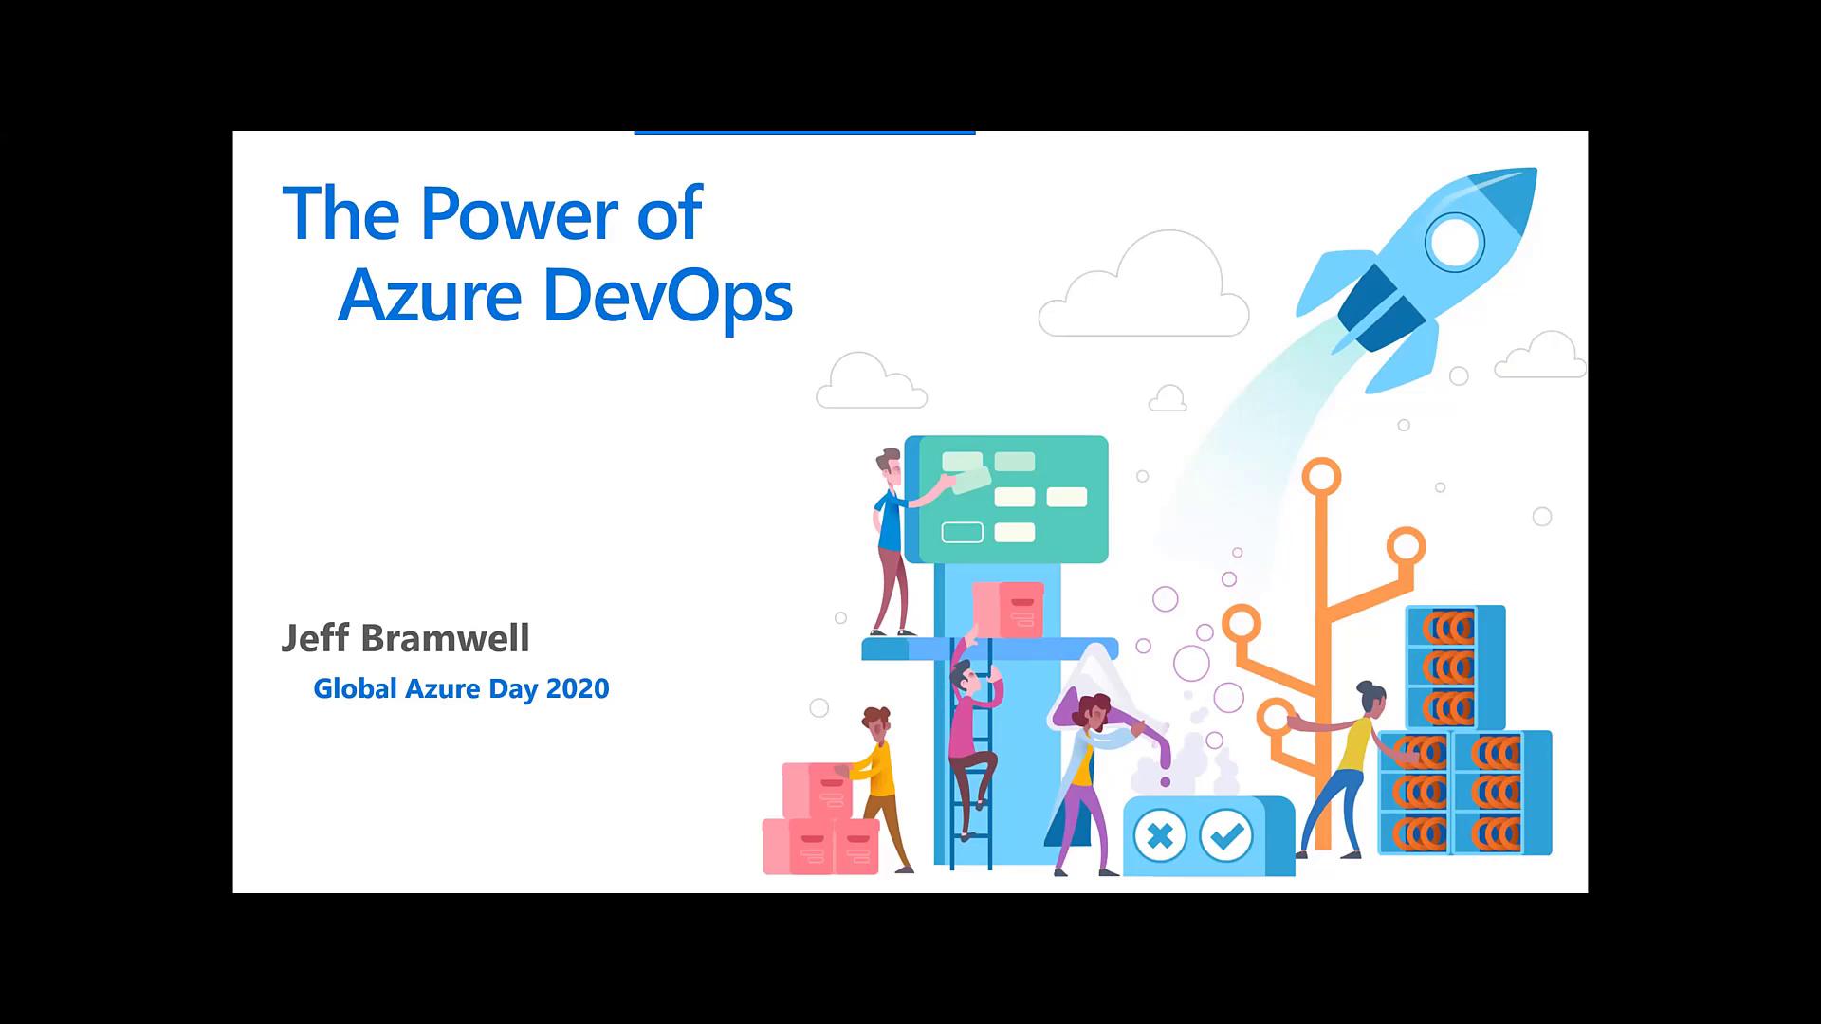
pyautogui.moveTo(800, 432)
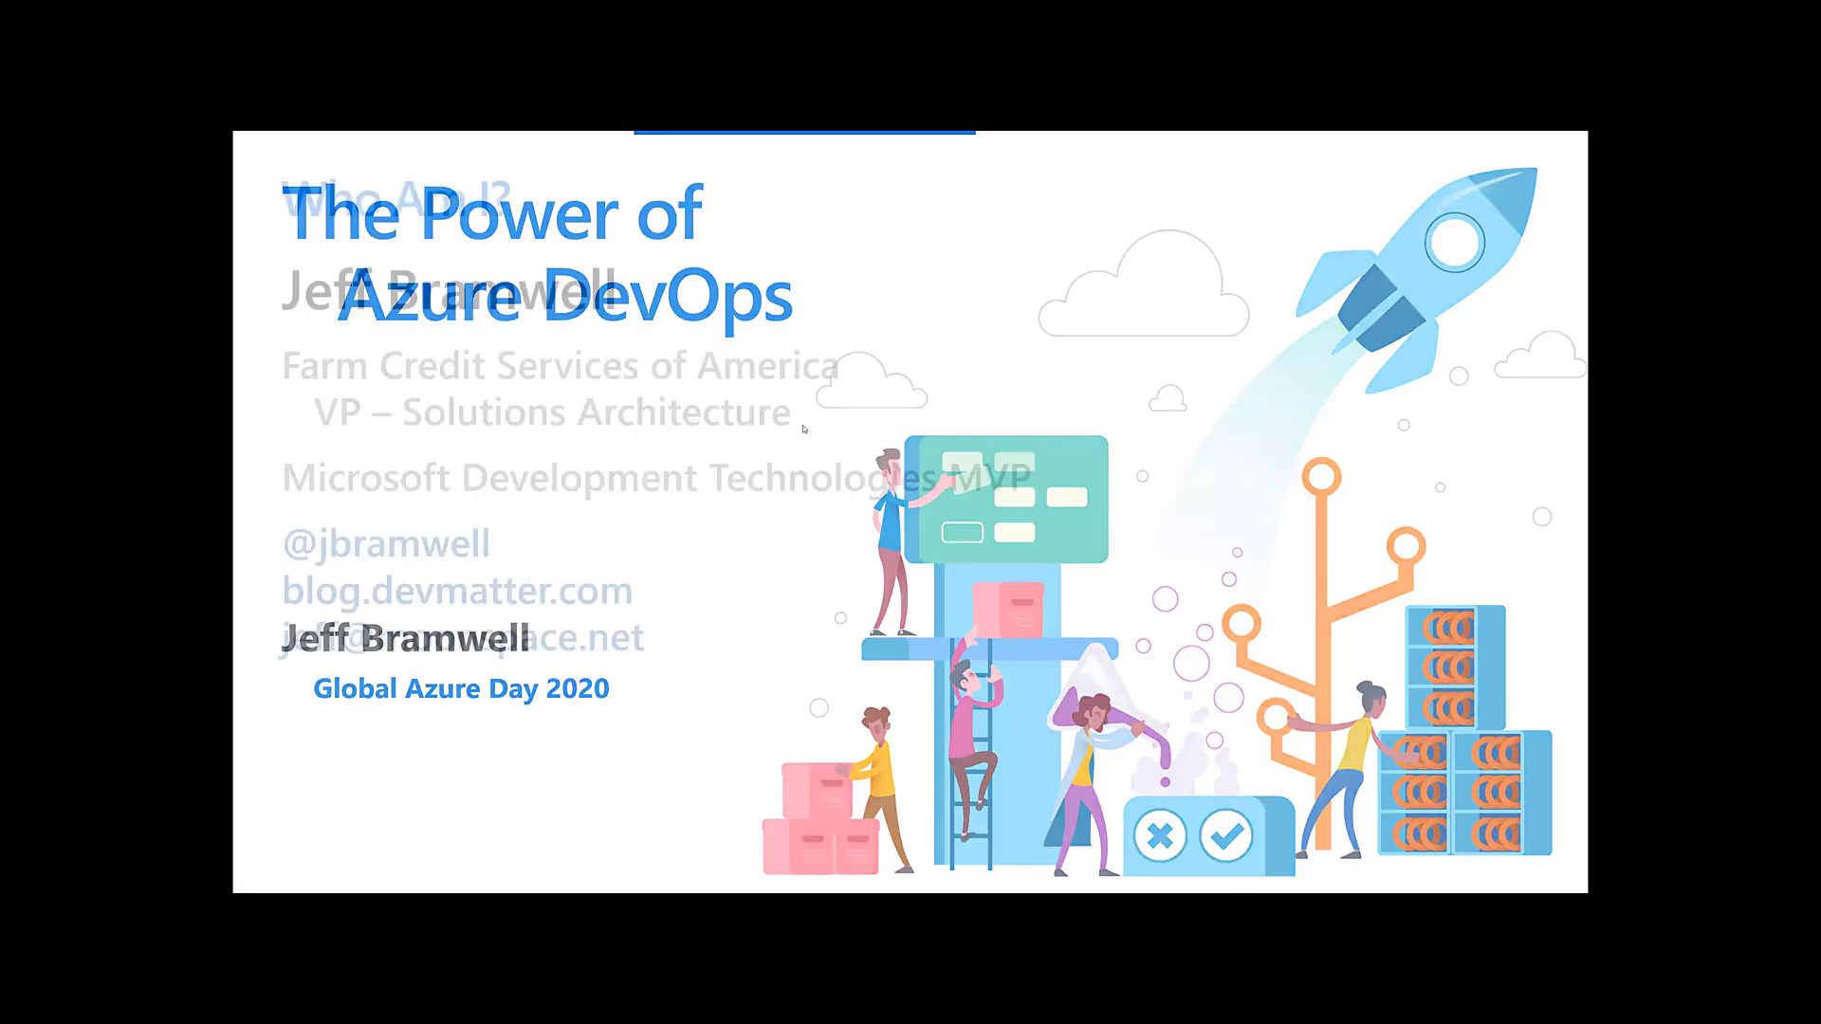
# Step: Advance the slideshow from the title slide to the 'Who Am I?' slide
pyautogui.press('Right')
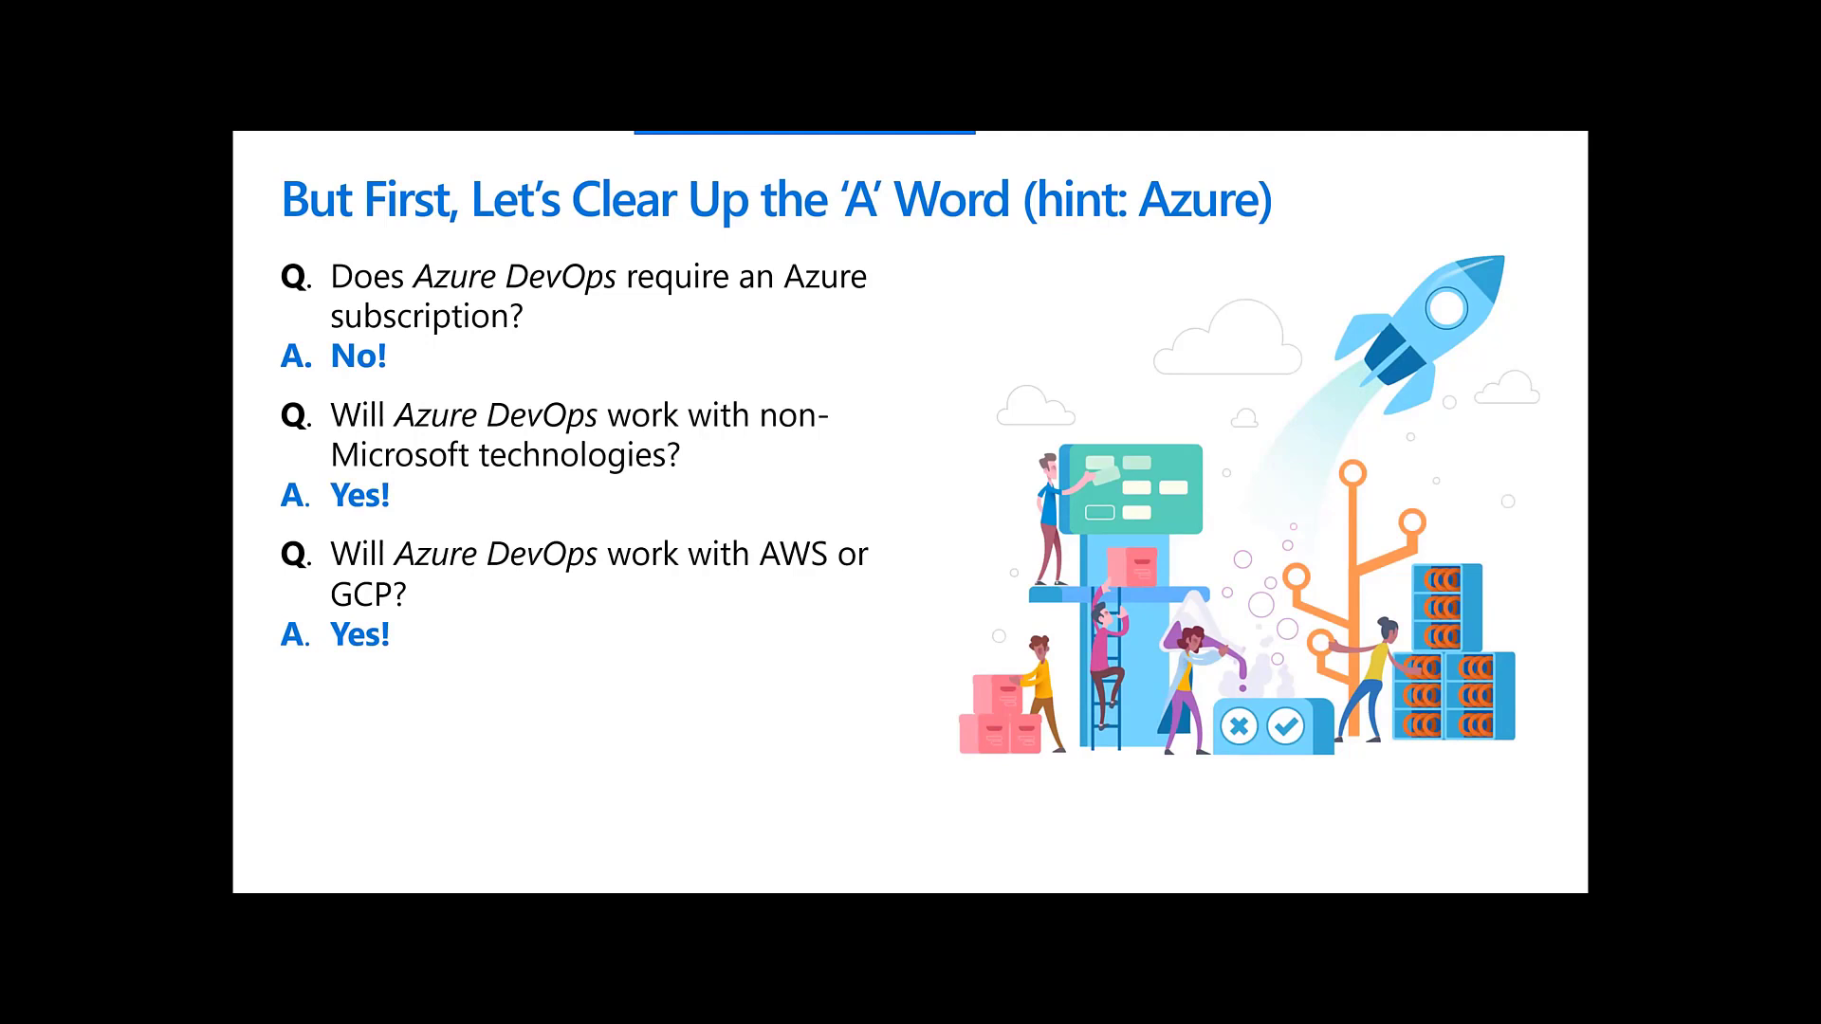
# Step: Advance to the 'But First, Let's Clear Up the A Word' slide
pyautogui.press('Right')
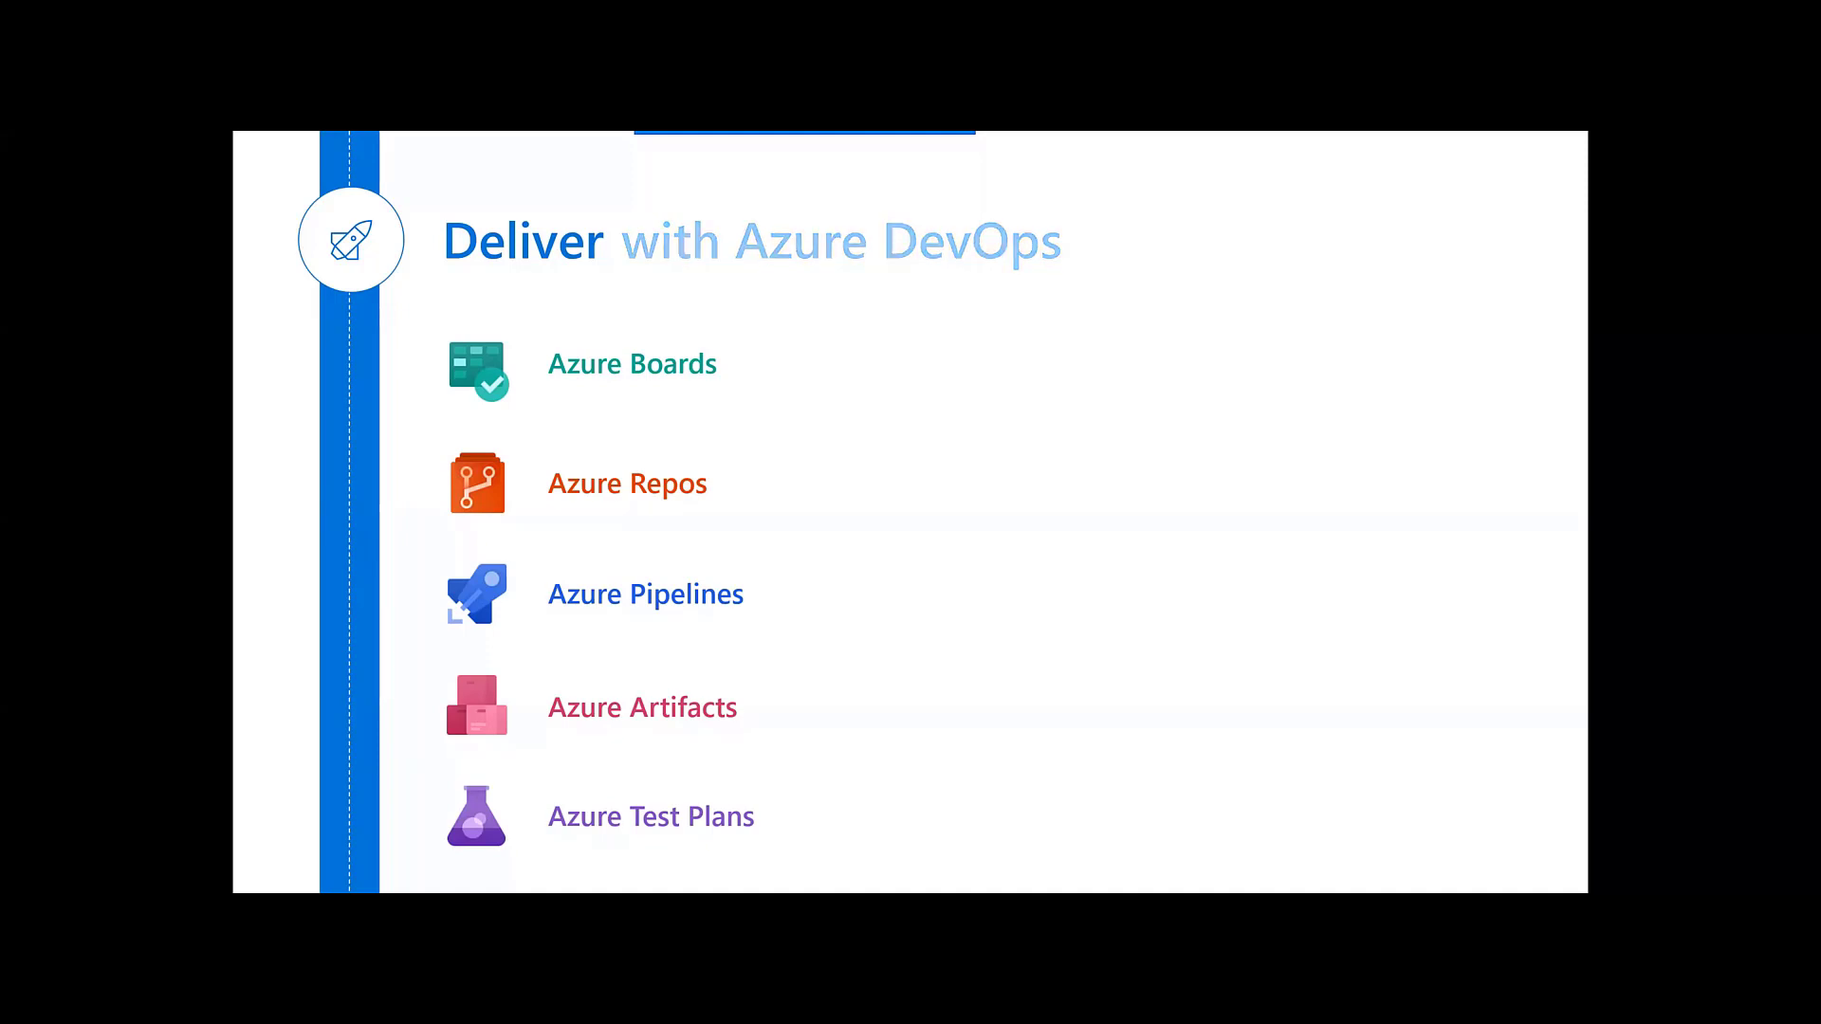
# Step: Advance to the 'Deliver with Azure DevOps' slide listing Boards, Repos, Pipelines, Artifacts and Test Plans
pyautogui.click(631, 364)
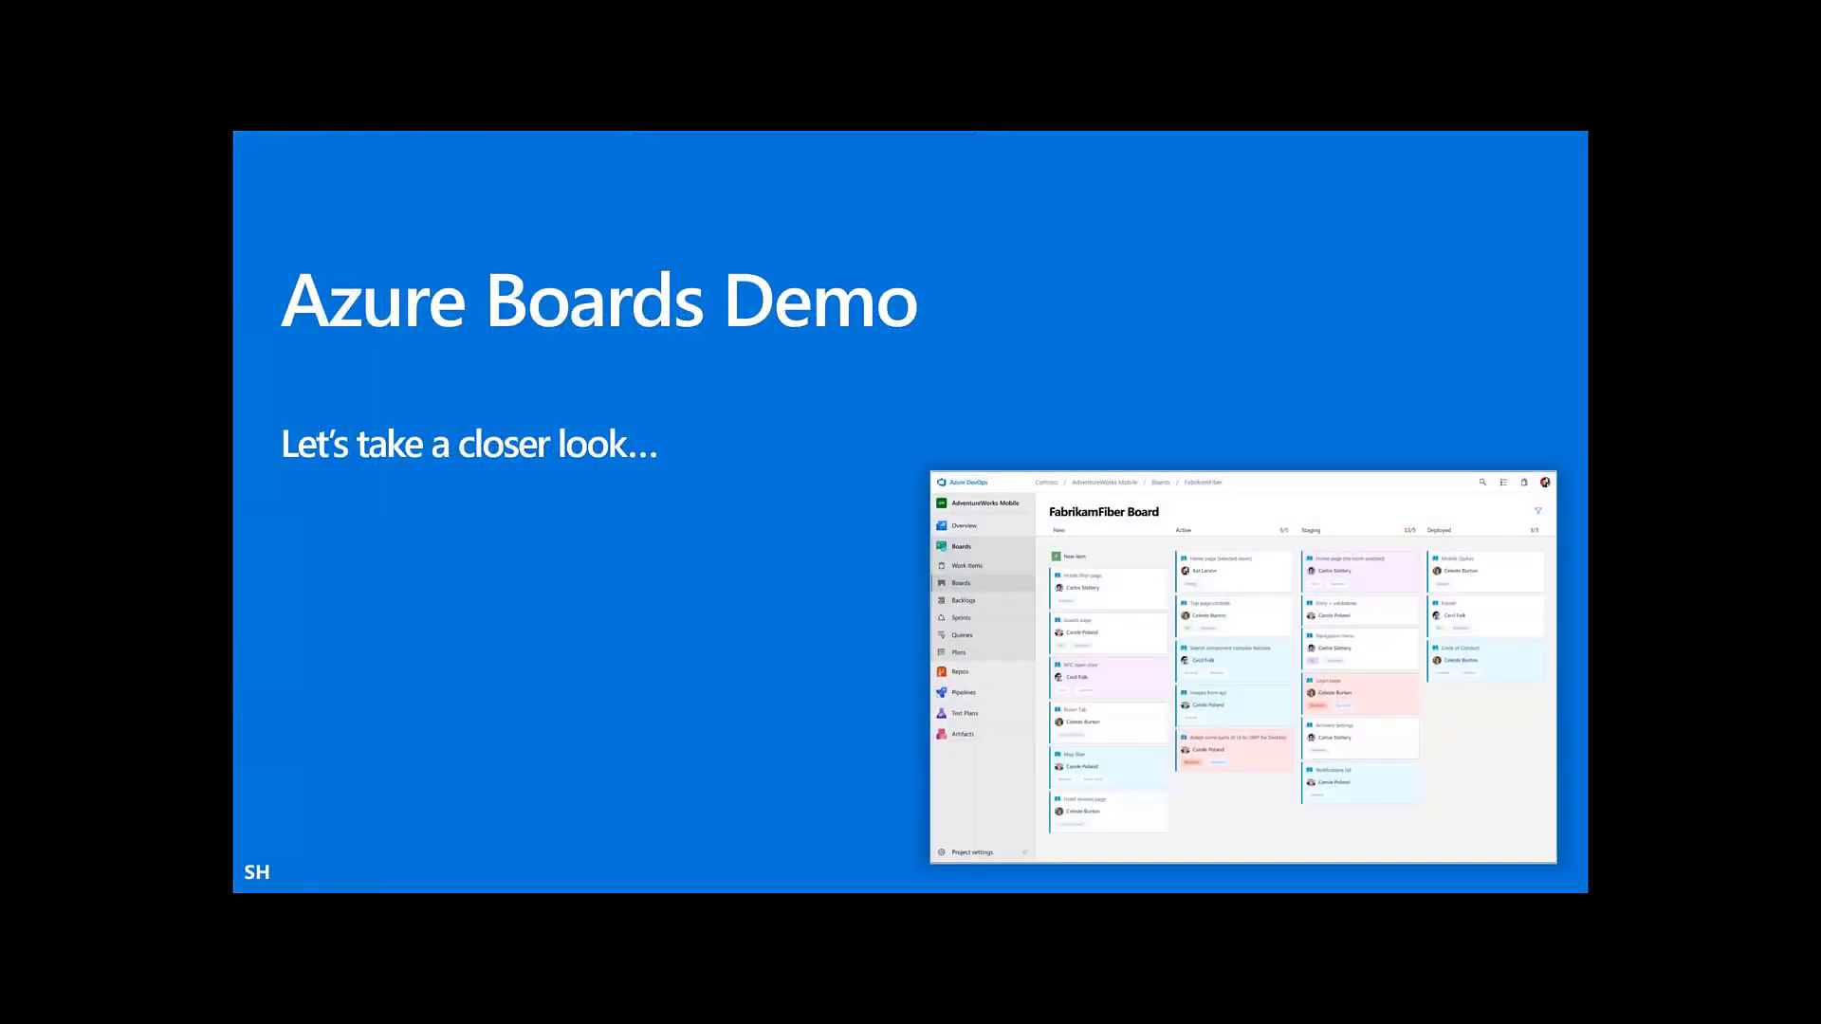
# Step: Switch to the browser on SmartHotel360 Overview and expand the Boards navigation section
pyautogui.press('alt+tab')
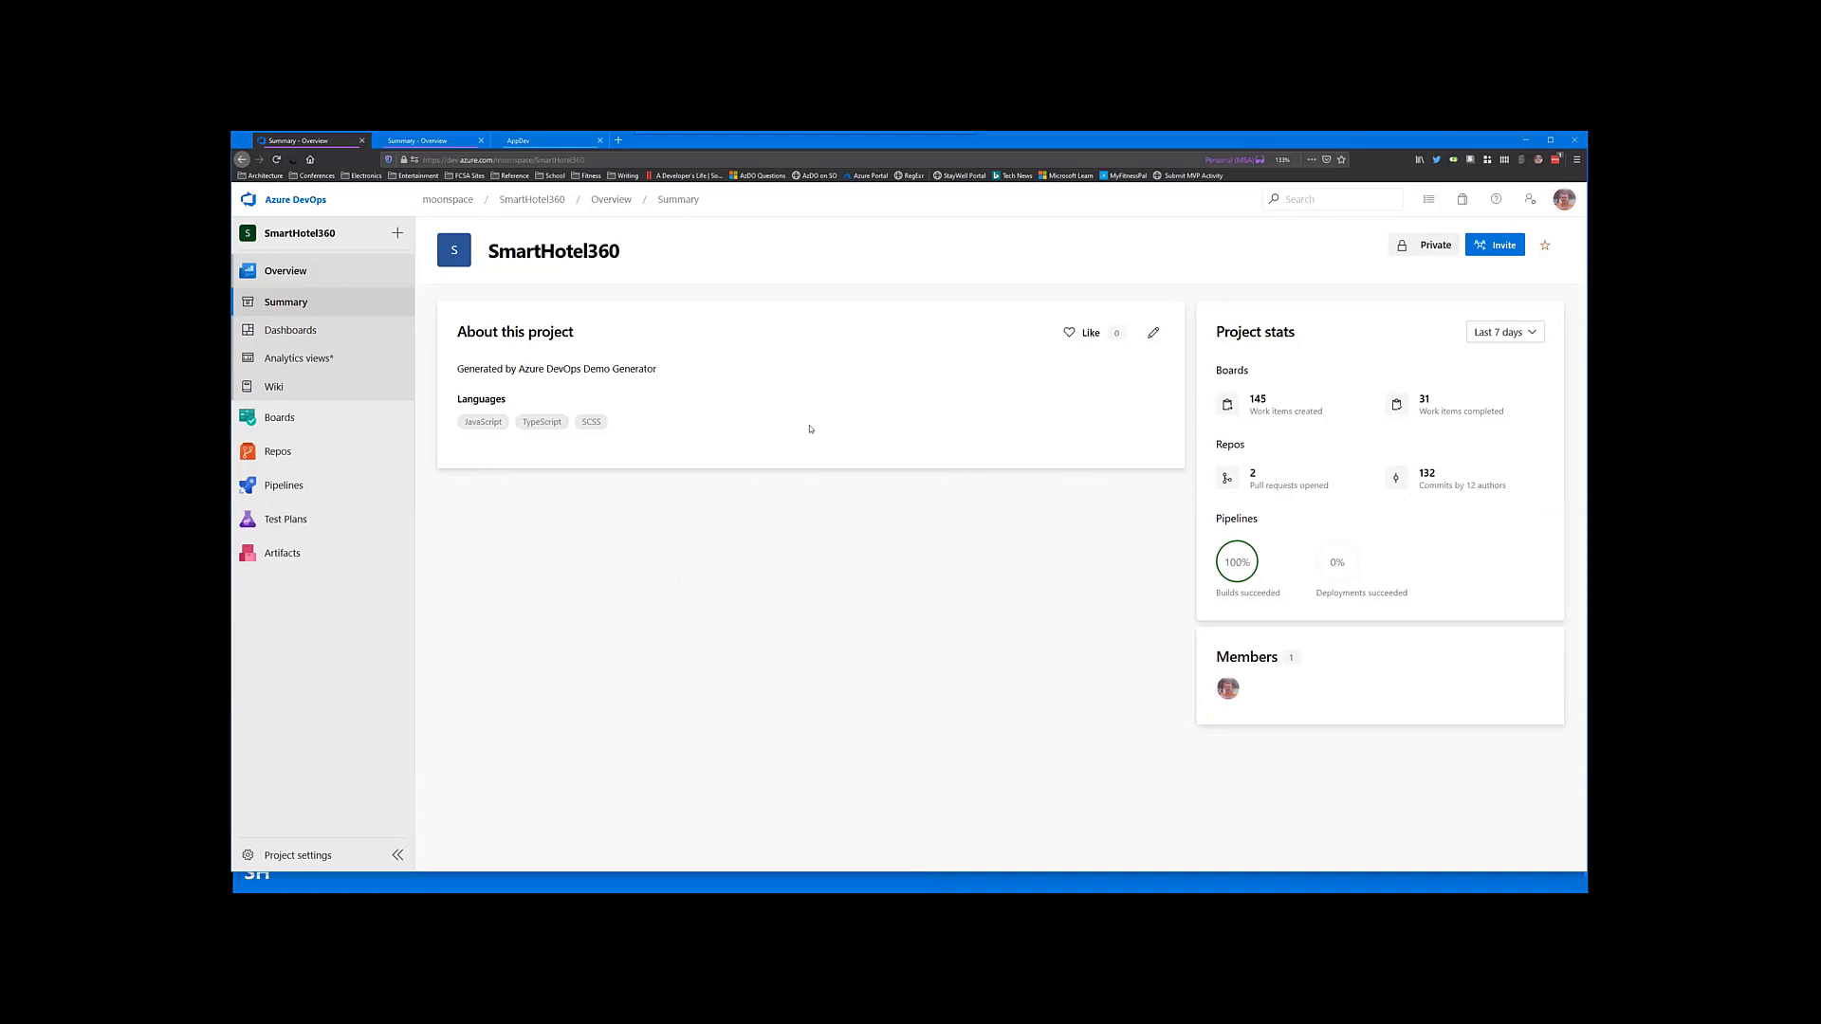
pyautogui.moveTo(575, 358)
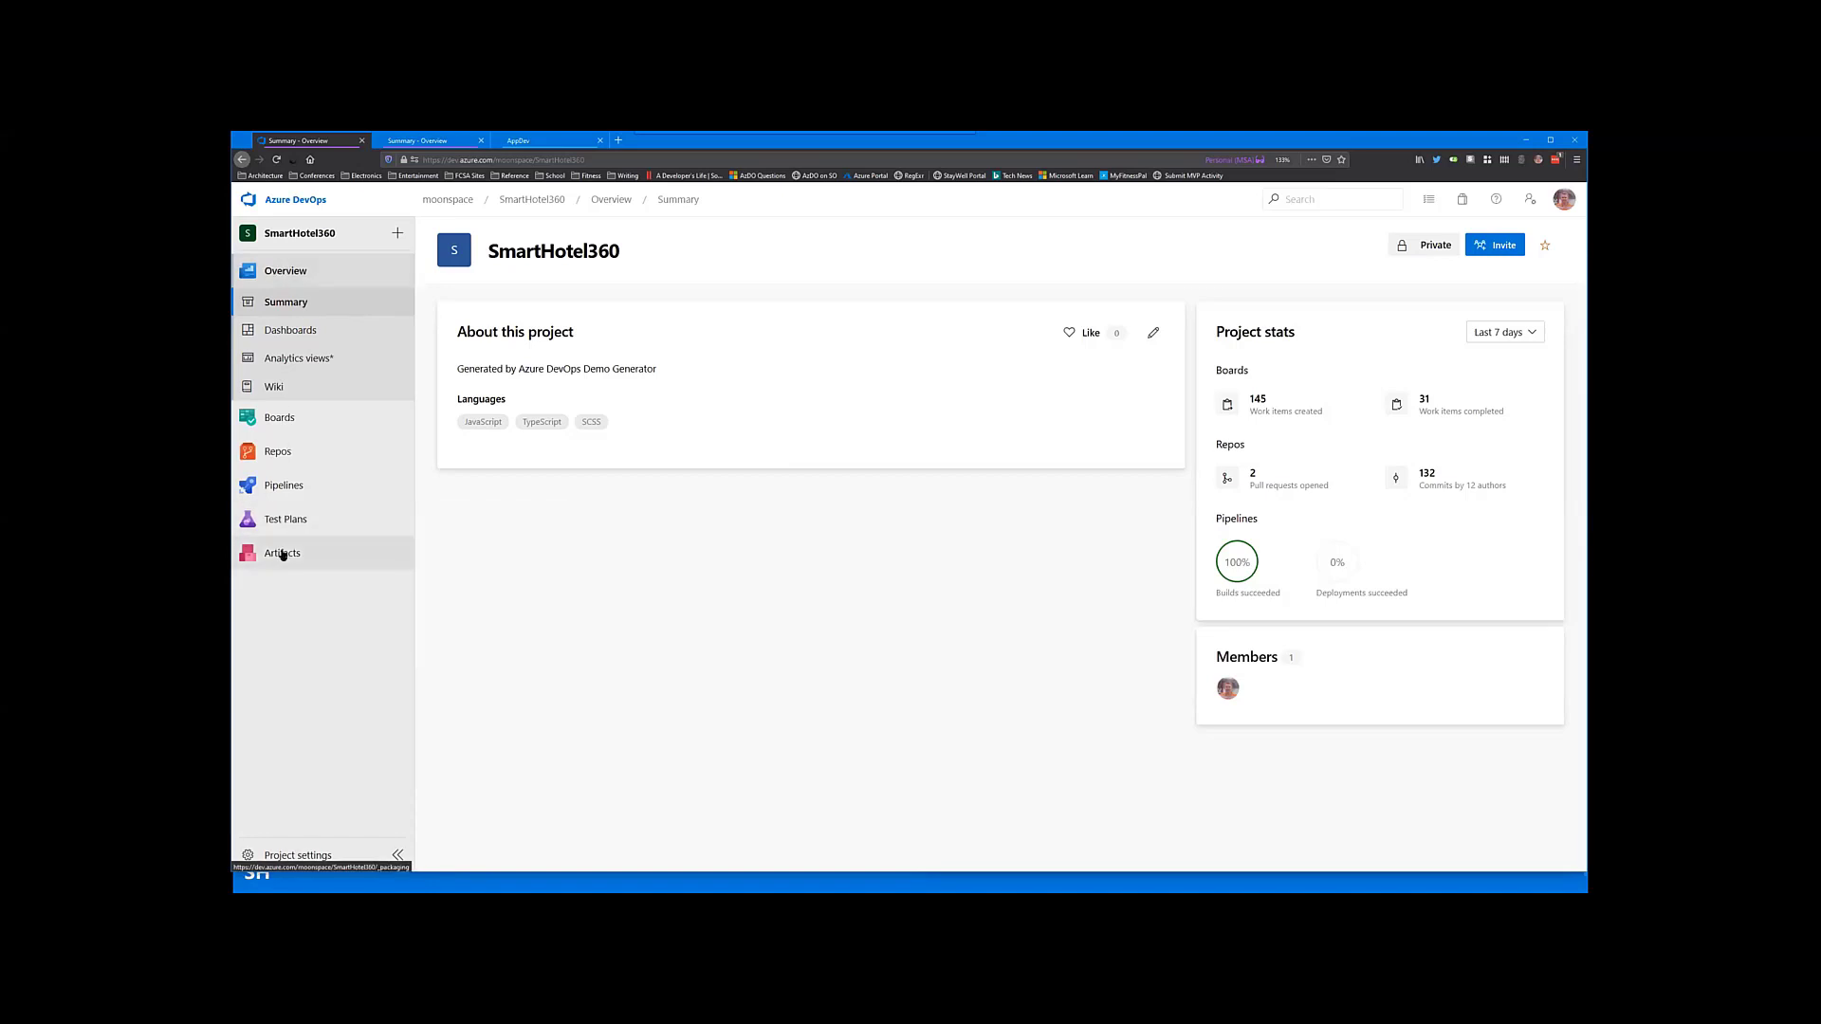
pyautogui.moveTo(330, 489)
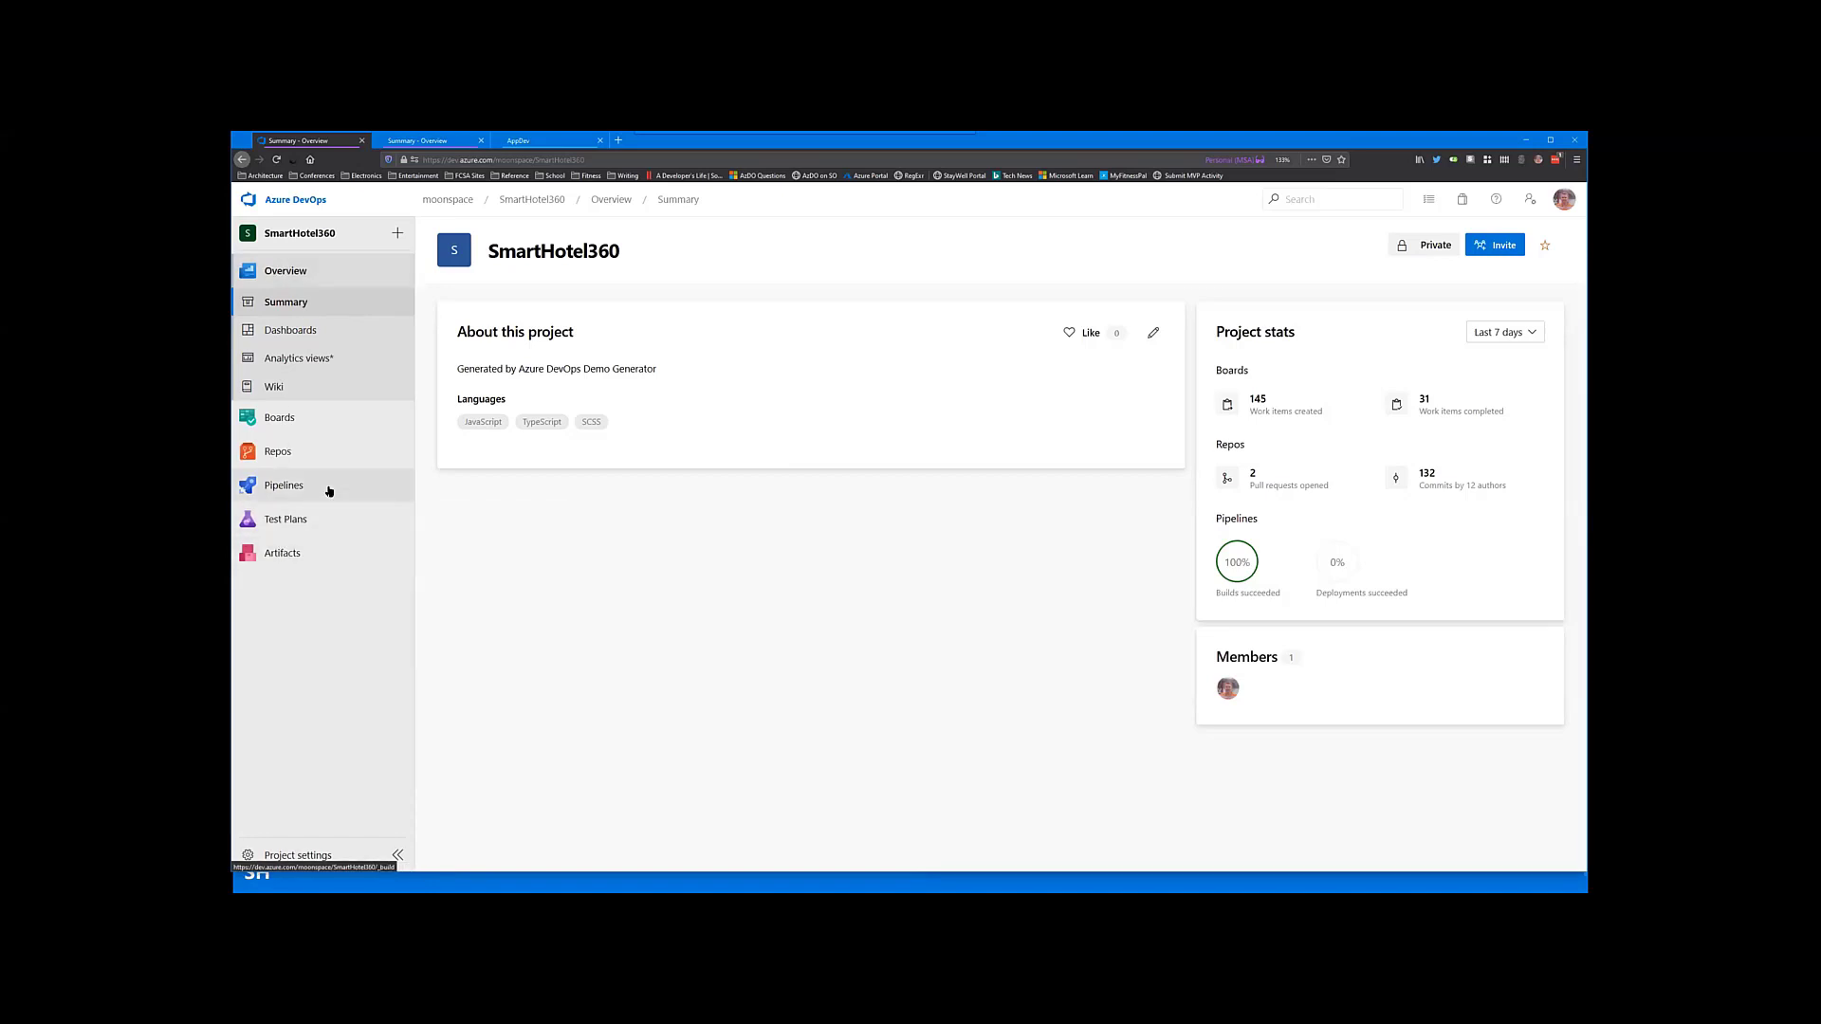
pyautogui.click(277, 452)
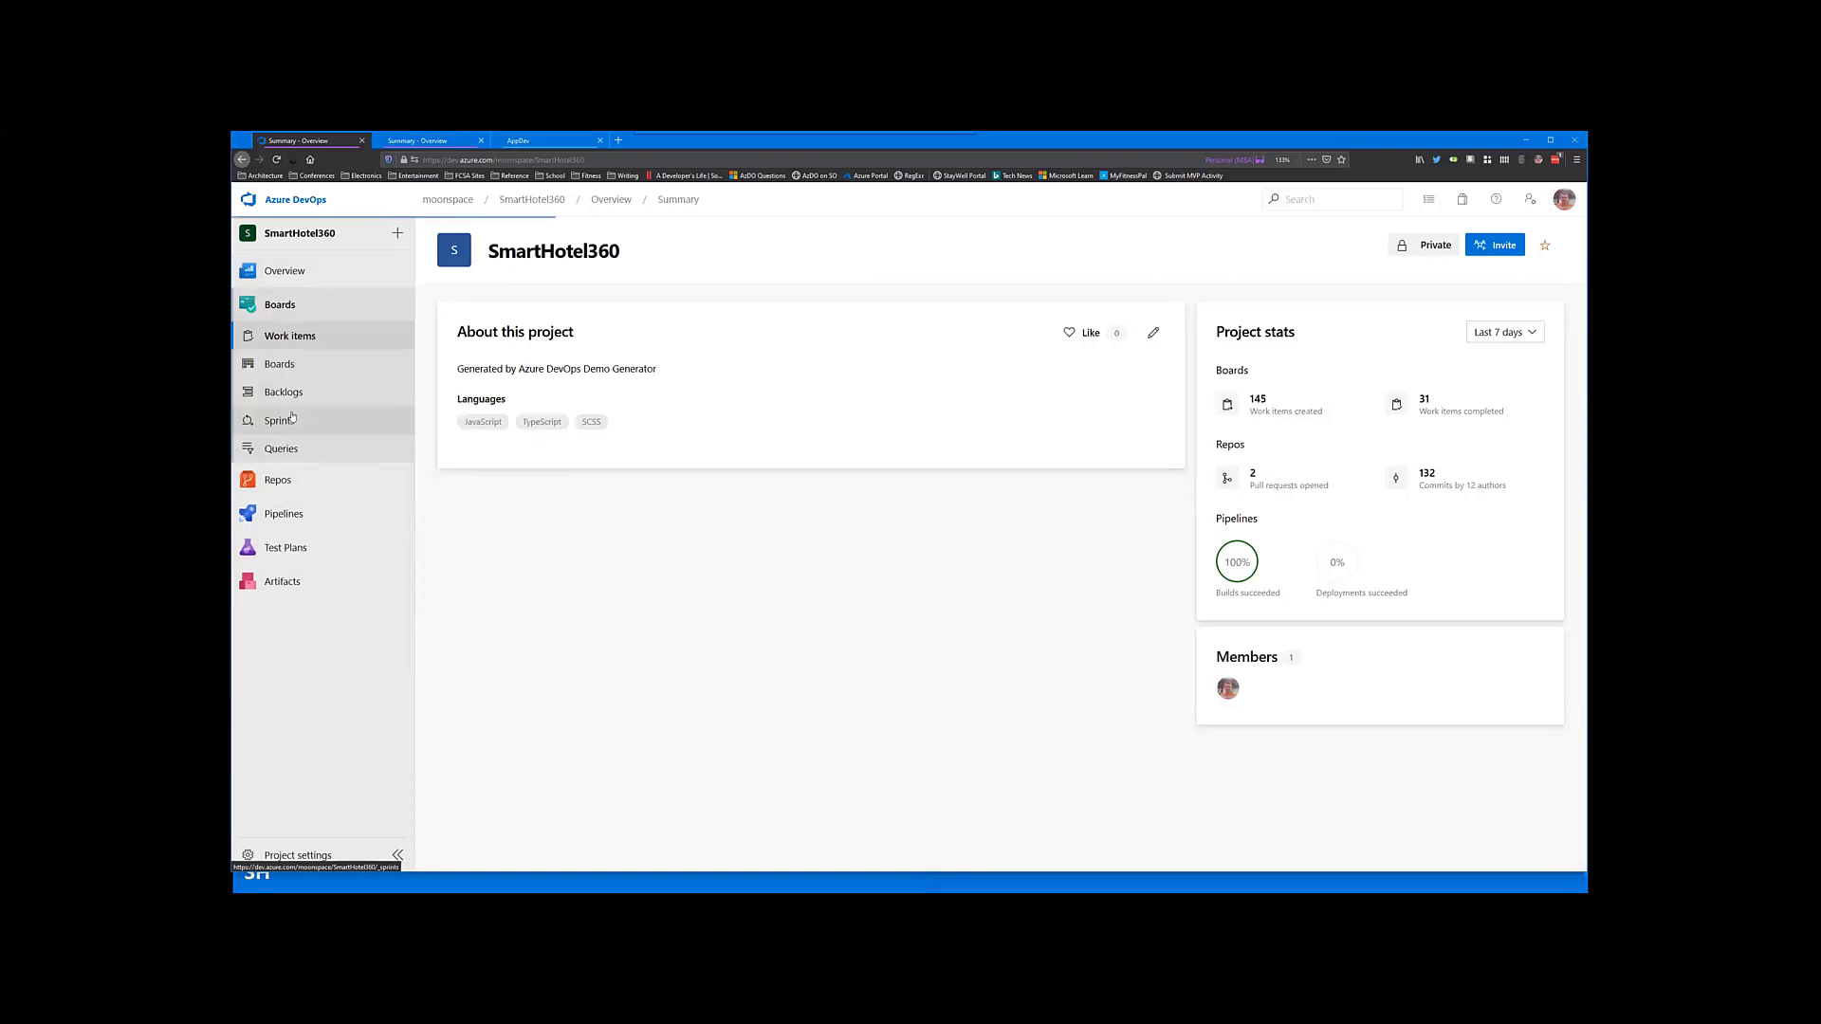
# Step: Show the SmartHotel360 Work items list from the Boards navigation
pyautogui.click(290, 336)
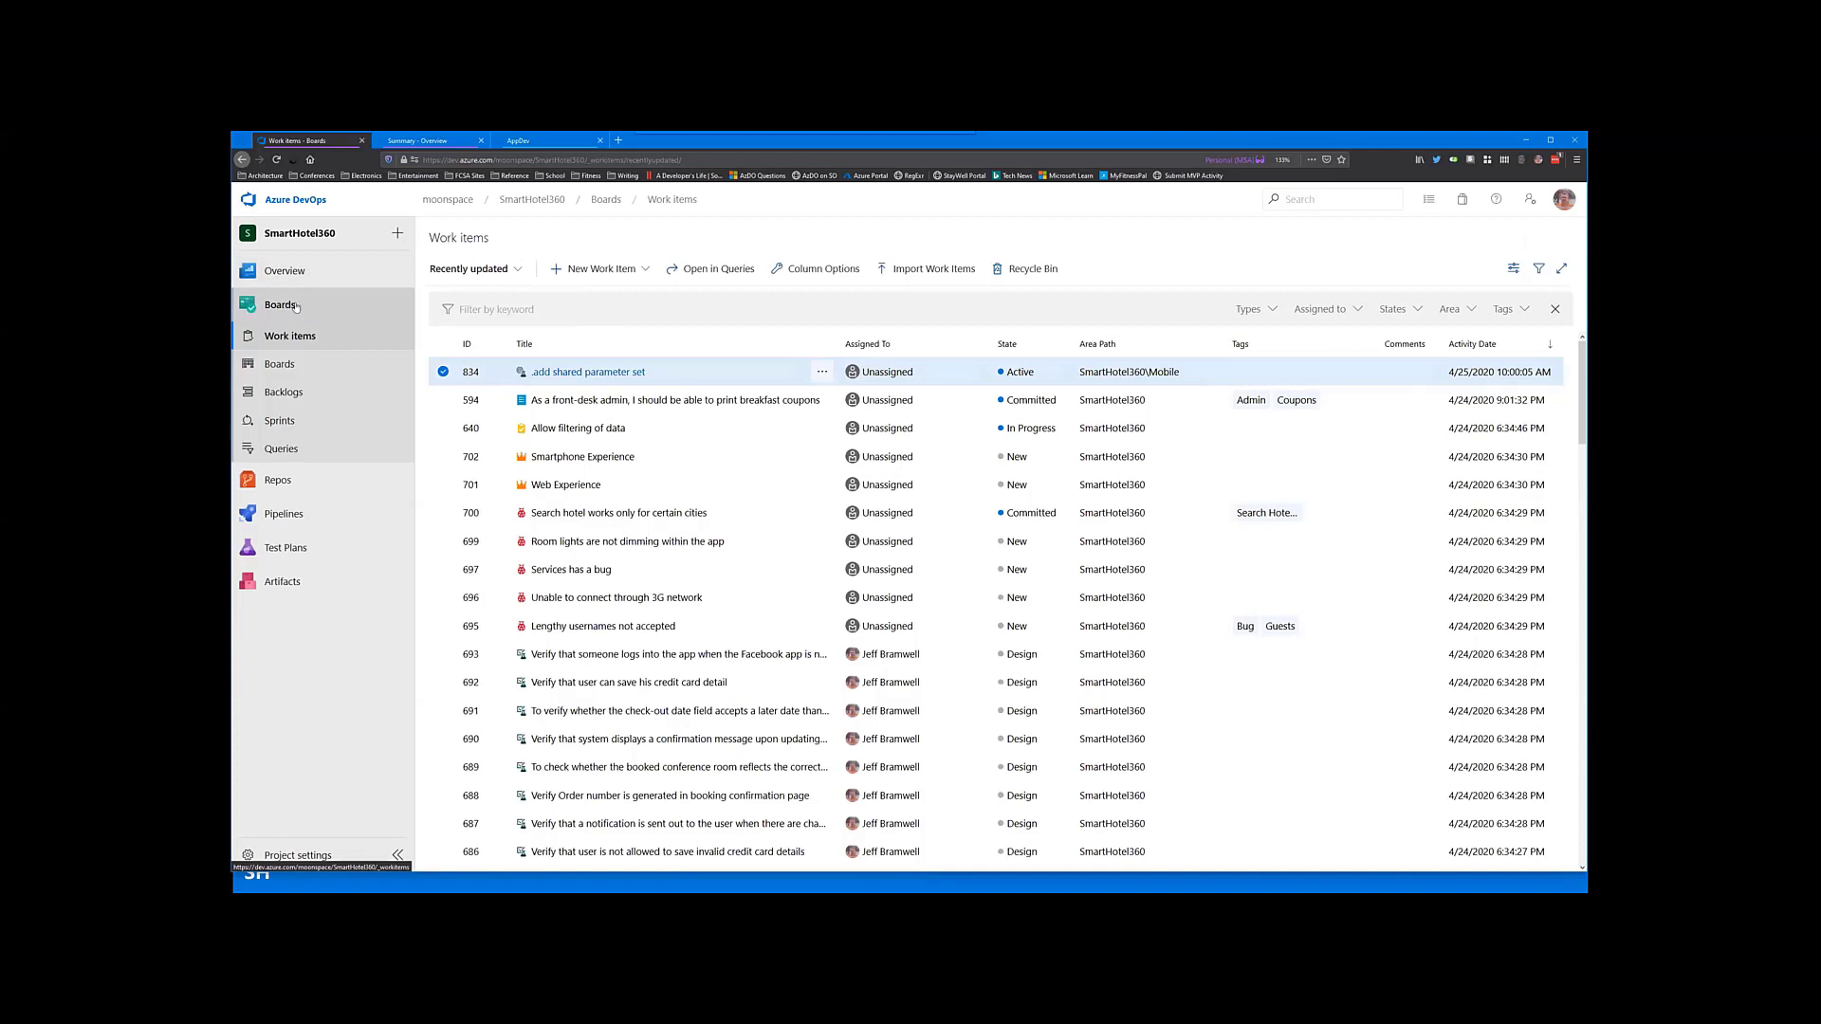
pyautogui.moveTo(319, 309)
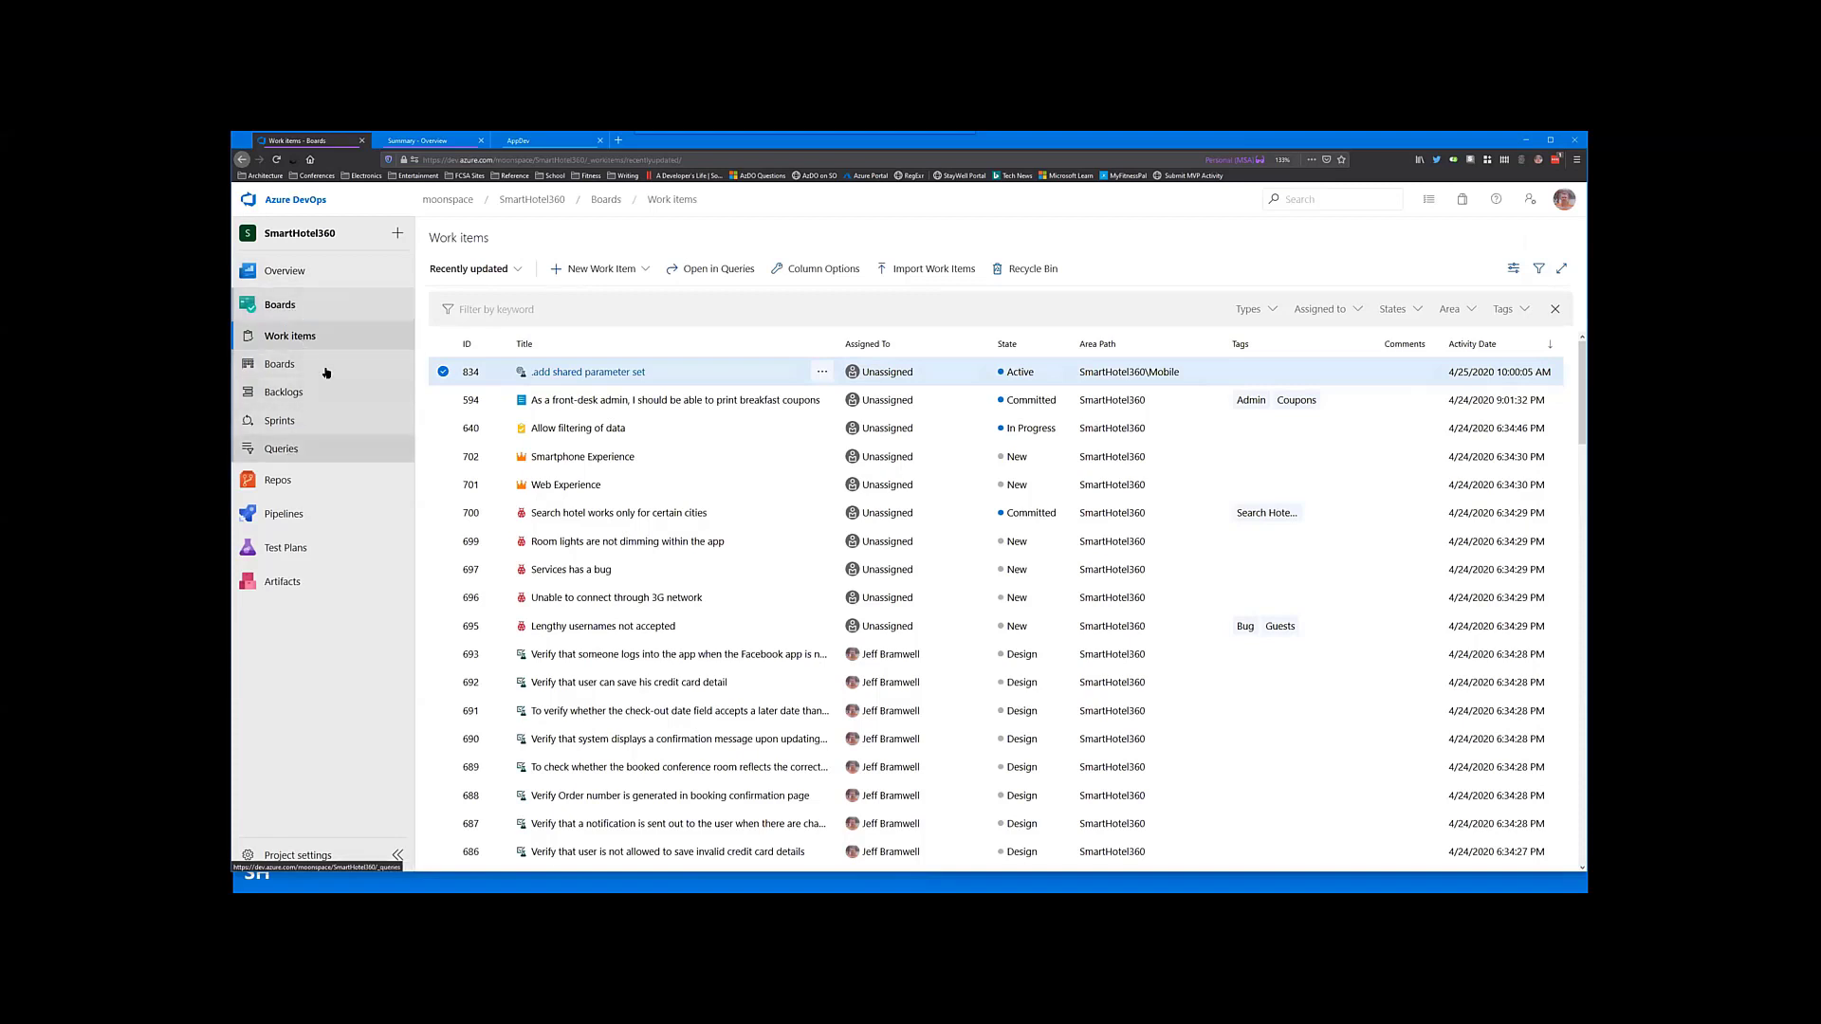
pyautogui.moveTo(296, 455)
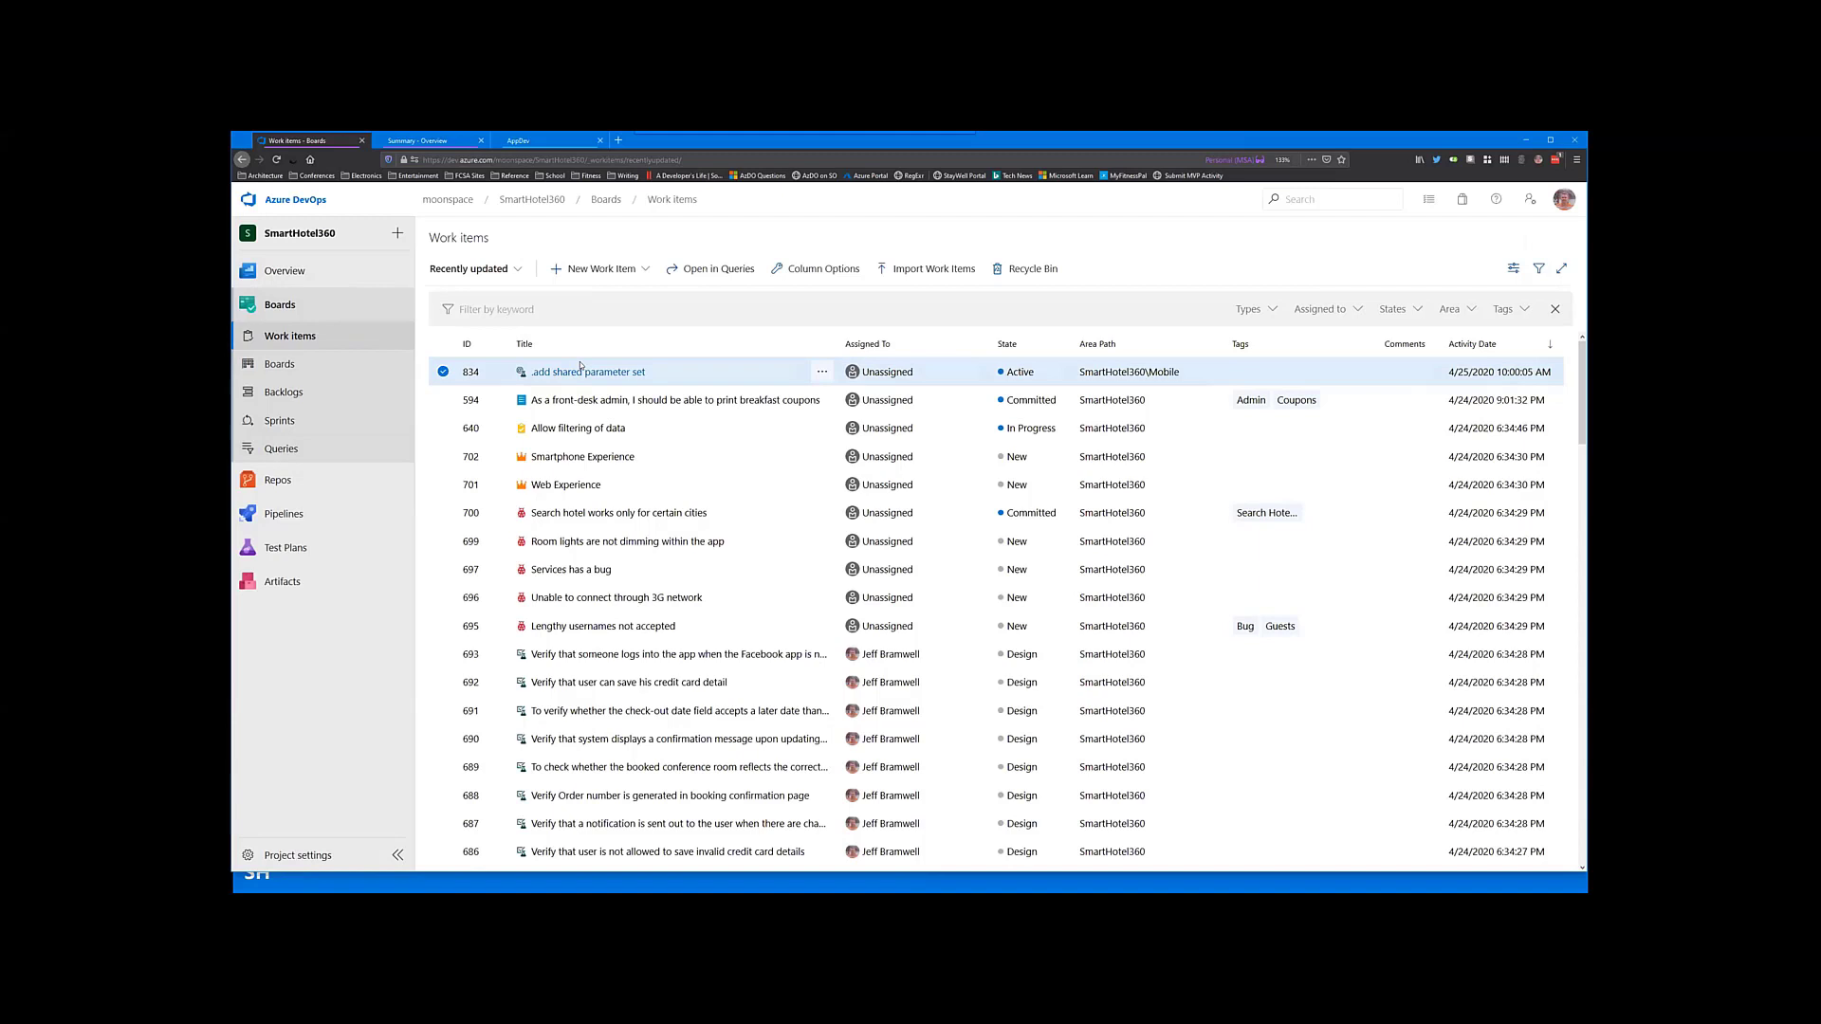
pyautogui.moveTo(585, 362)
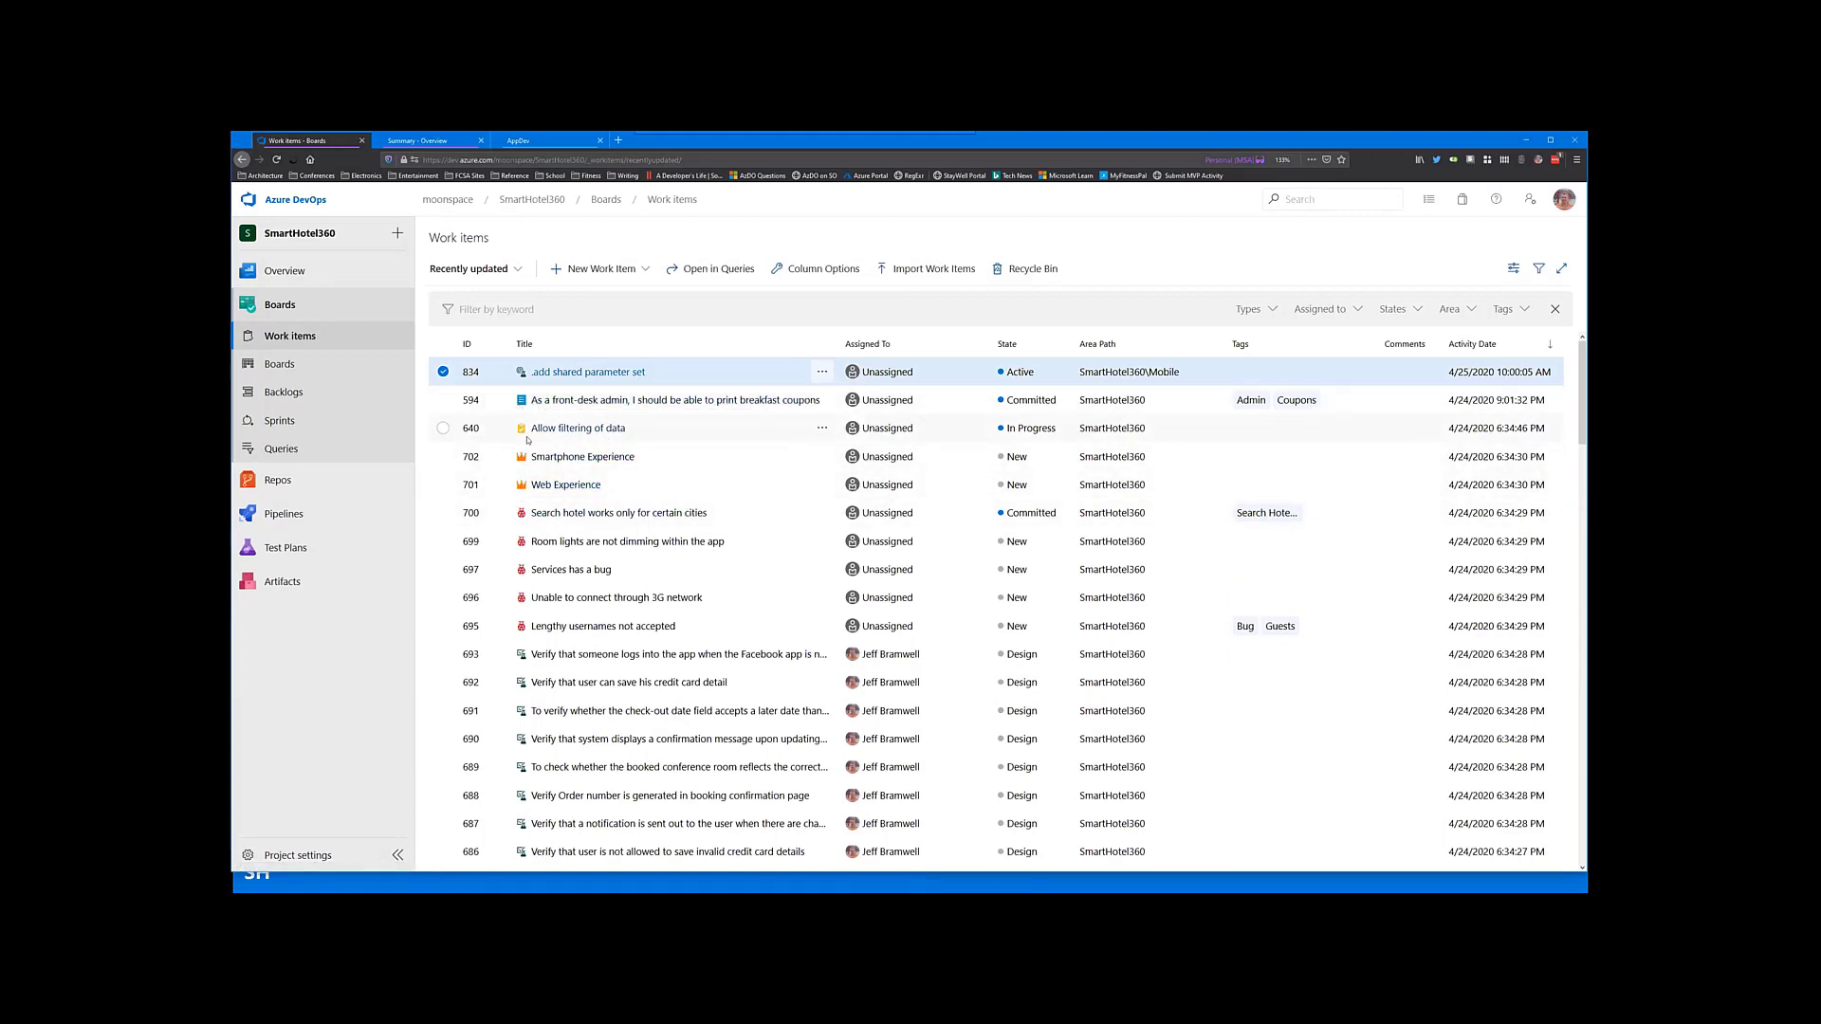
pyautogui.moveTo(520, 398)
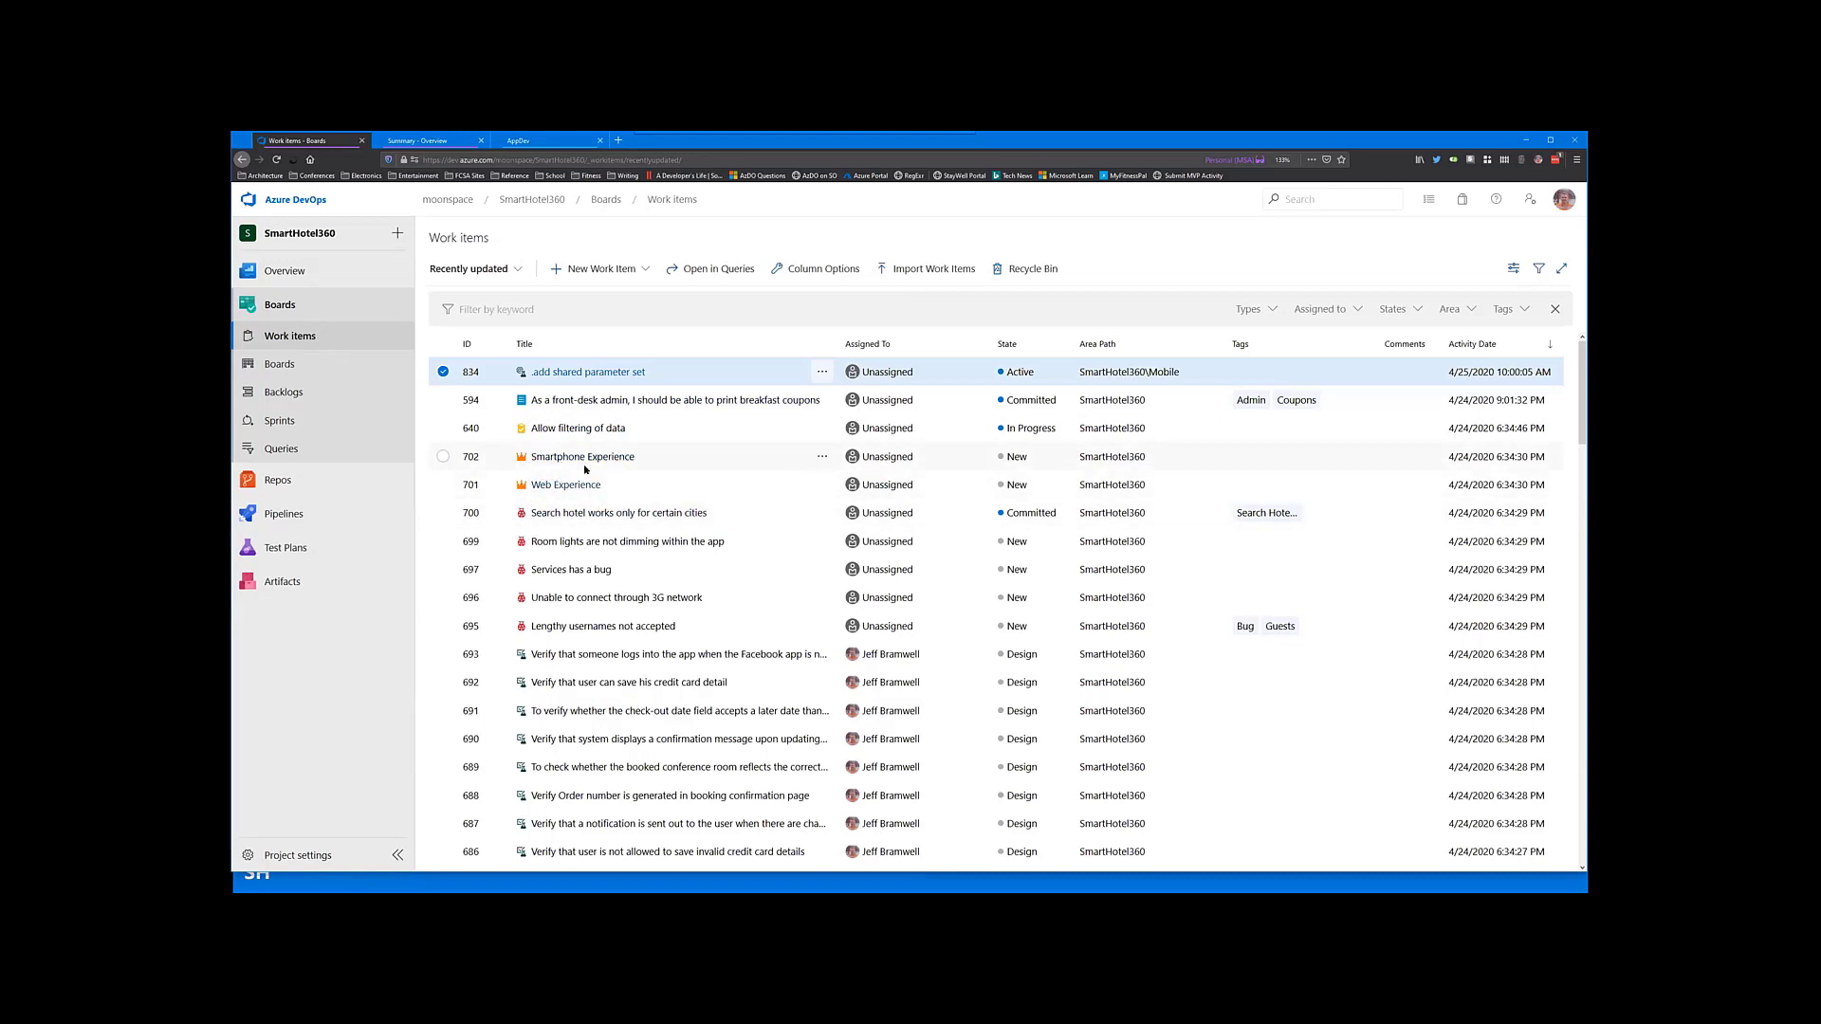
pyautogui.click(668, 398)
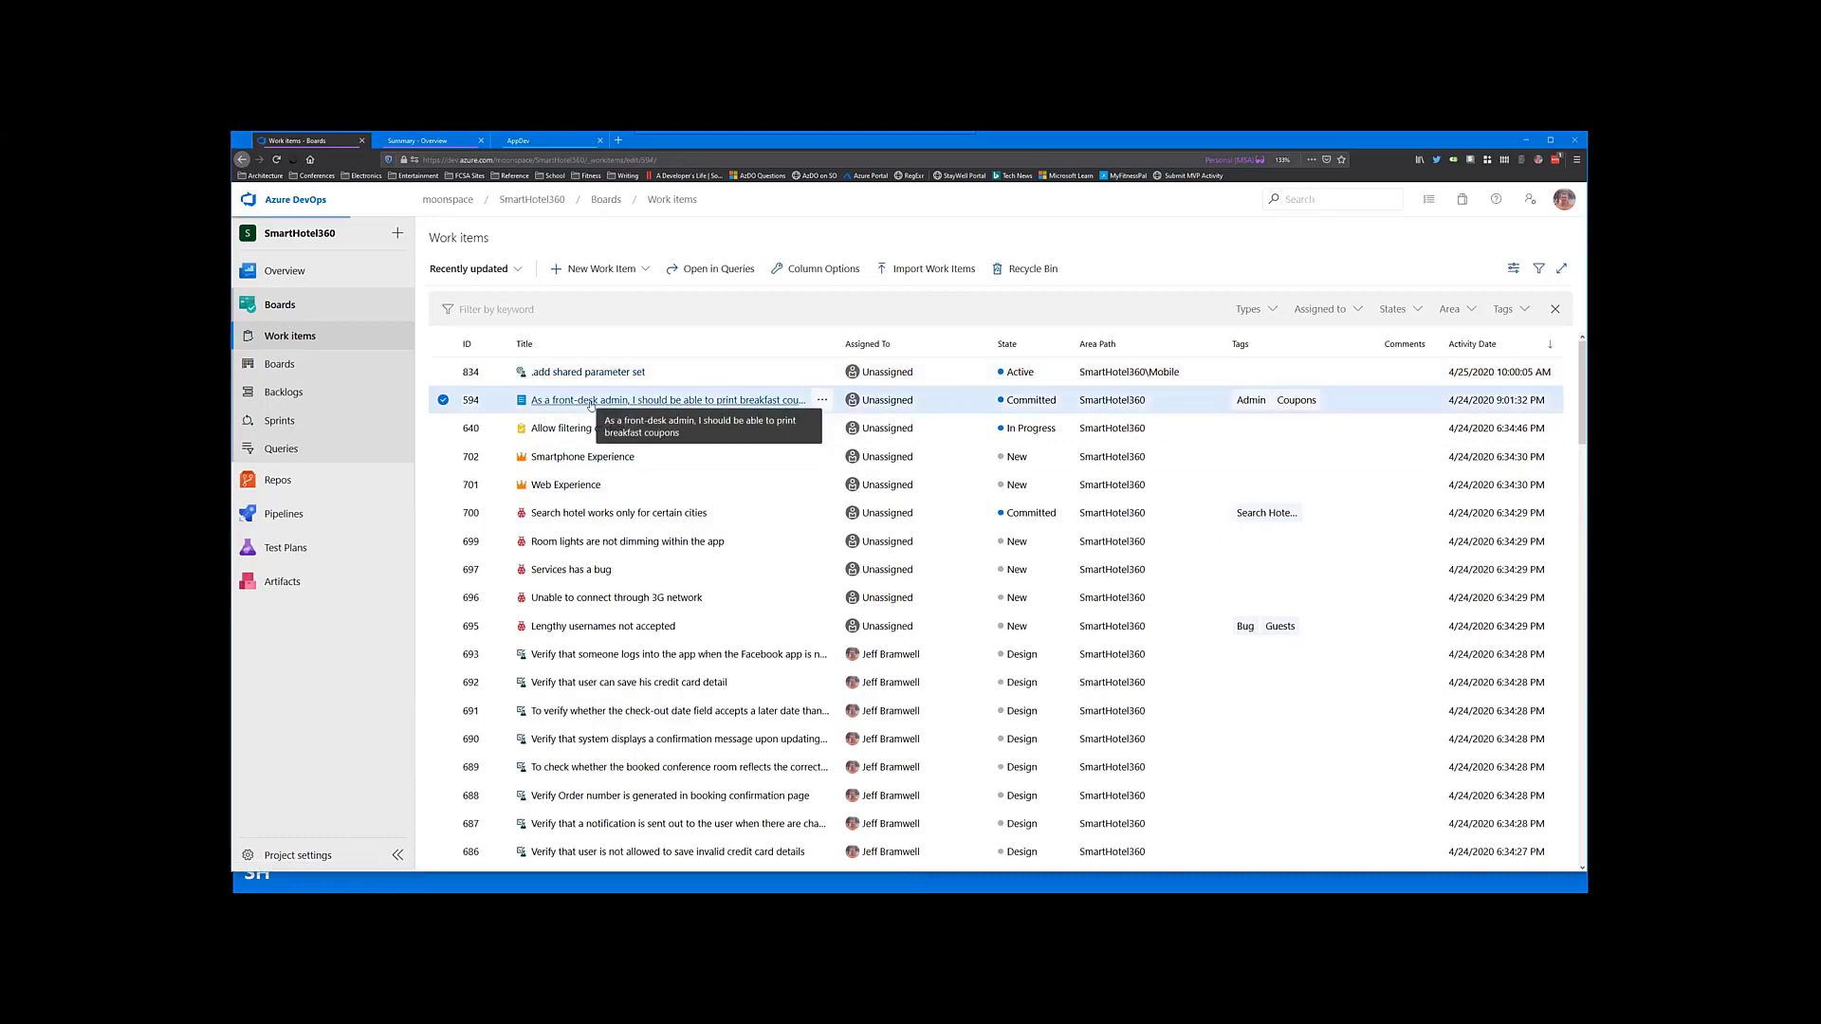
pyautogui.doubleClick(665, 398)
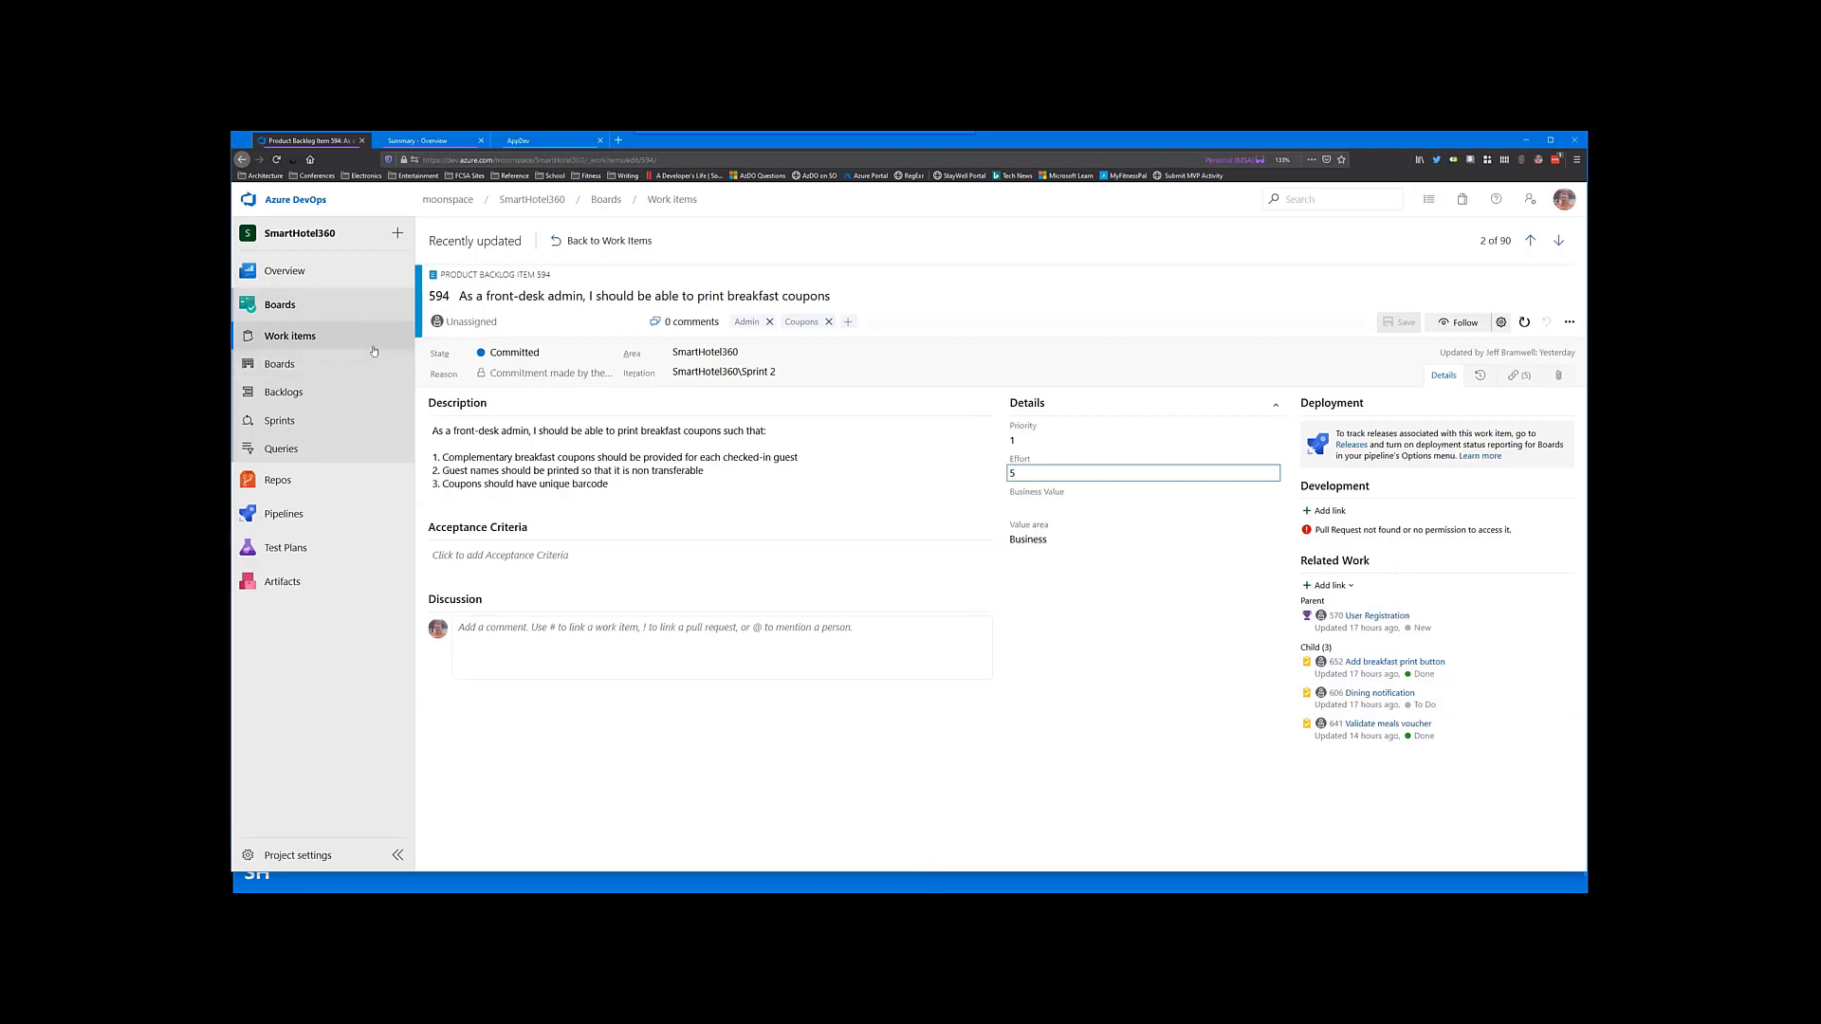
pyautogui.click(288, 336)
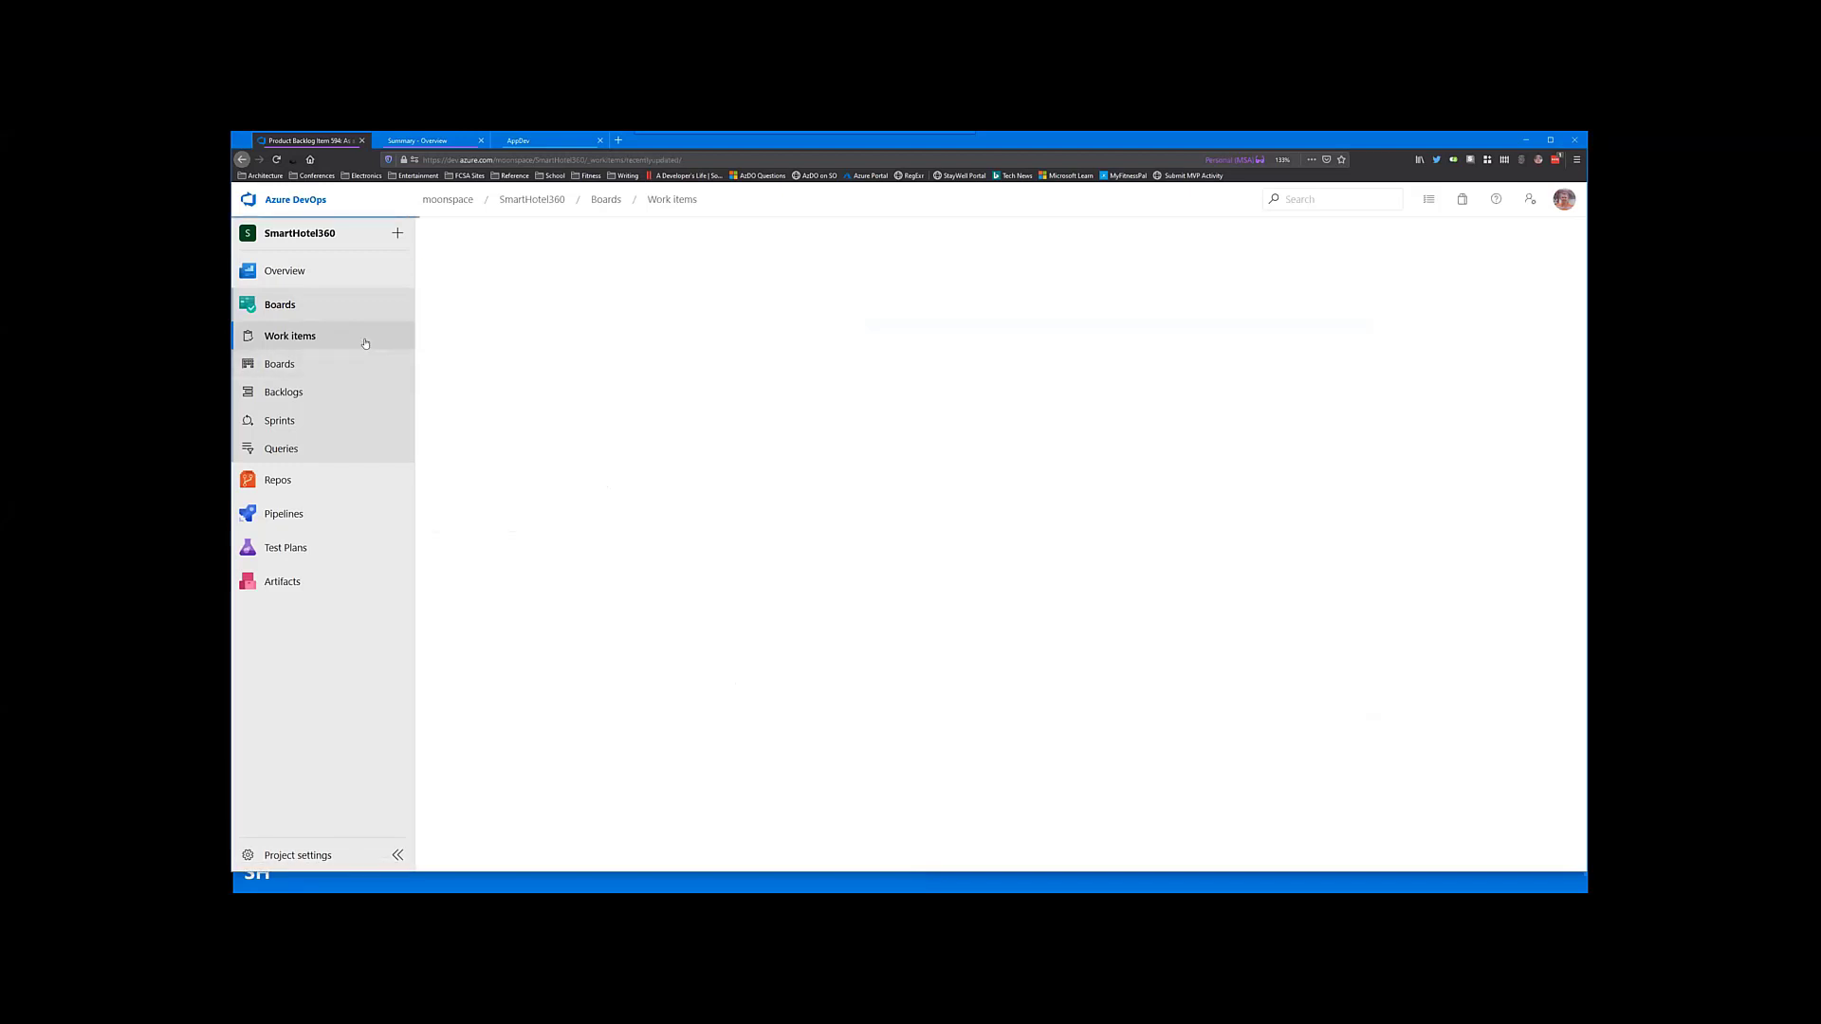
# Step: Go to the SmartHotel360 Team Kanban board under Boards
pyautogui.click(288, 336)
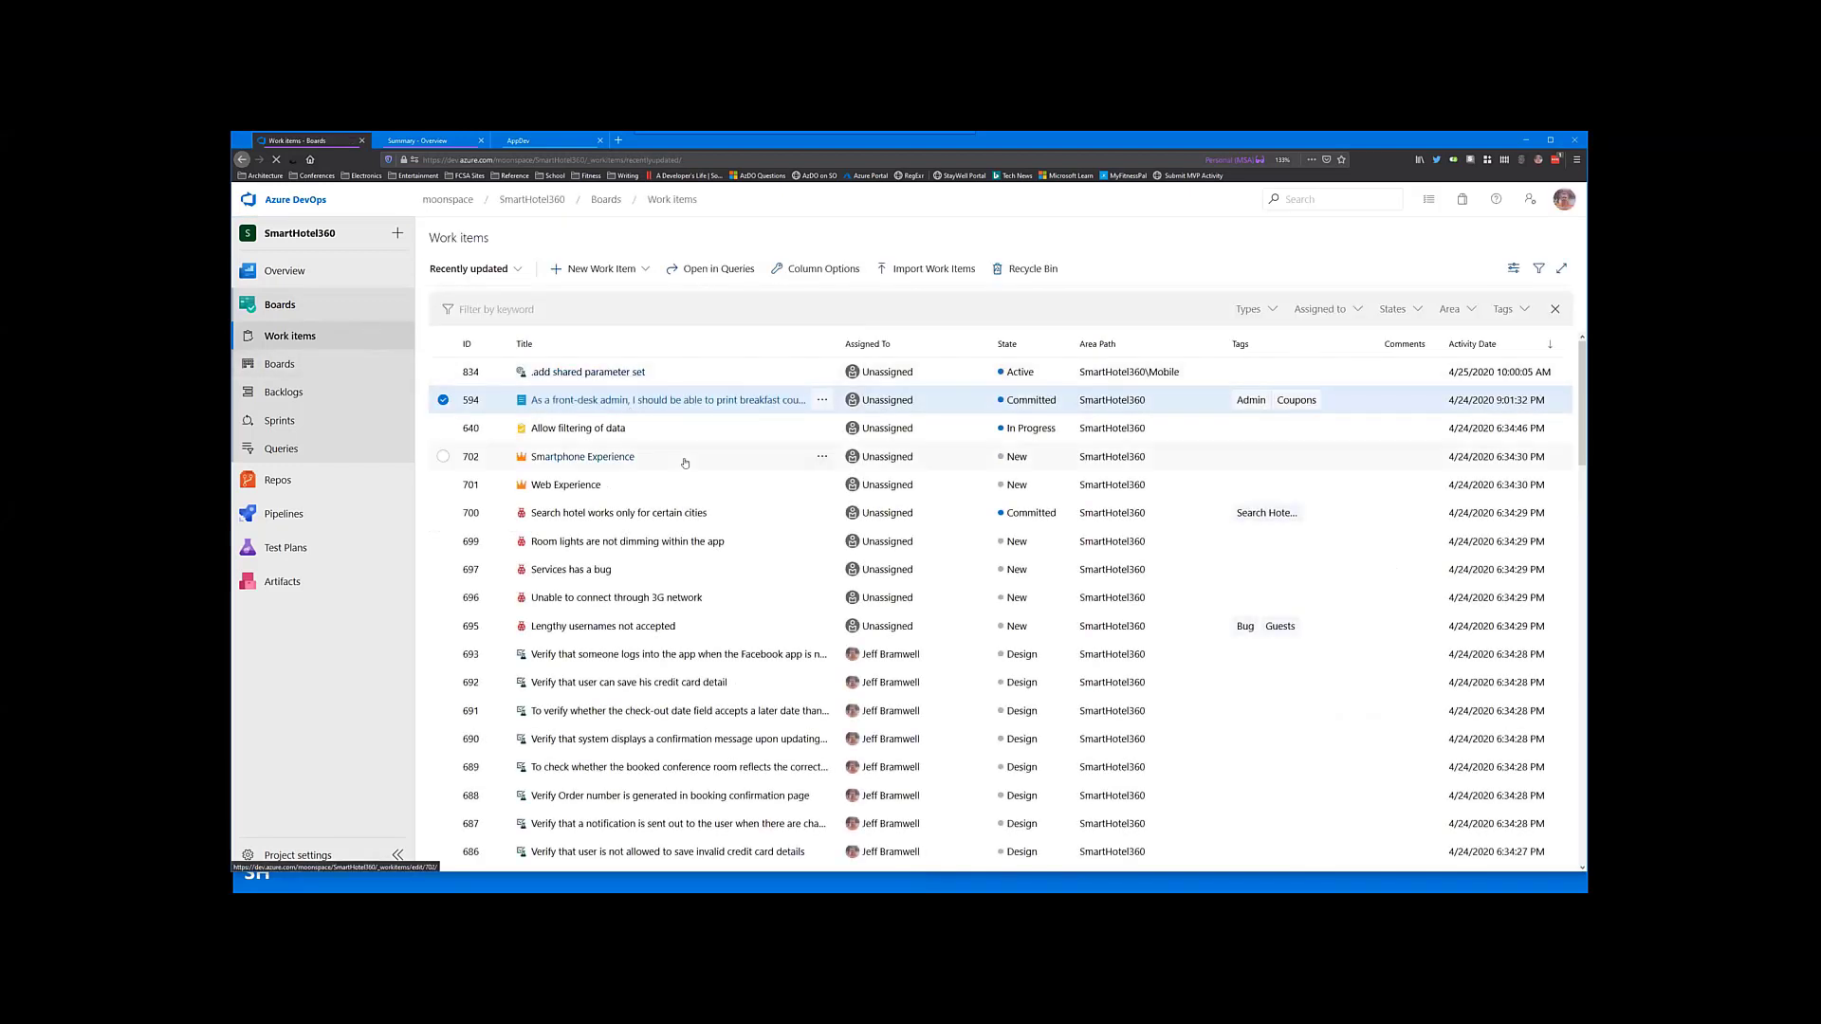
pyautogui.scroll(-3)
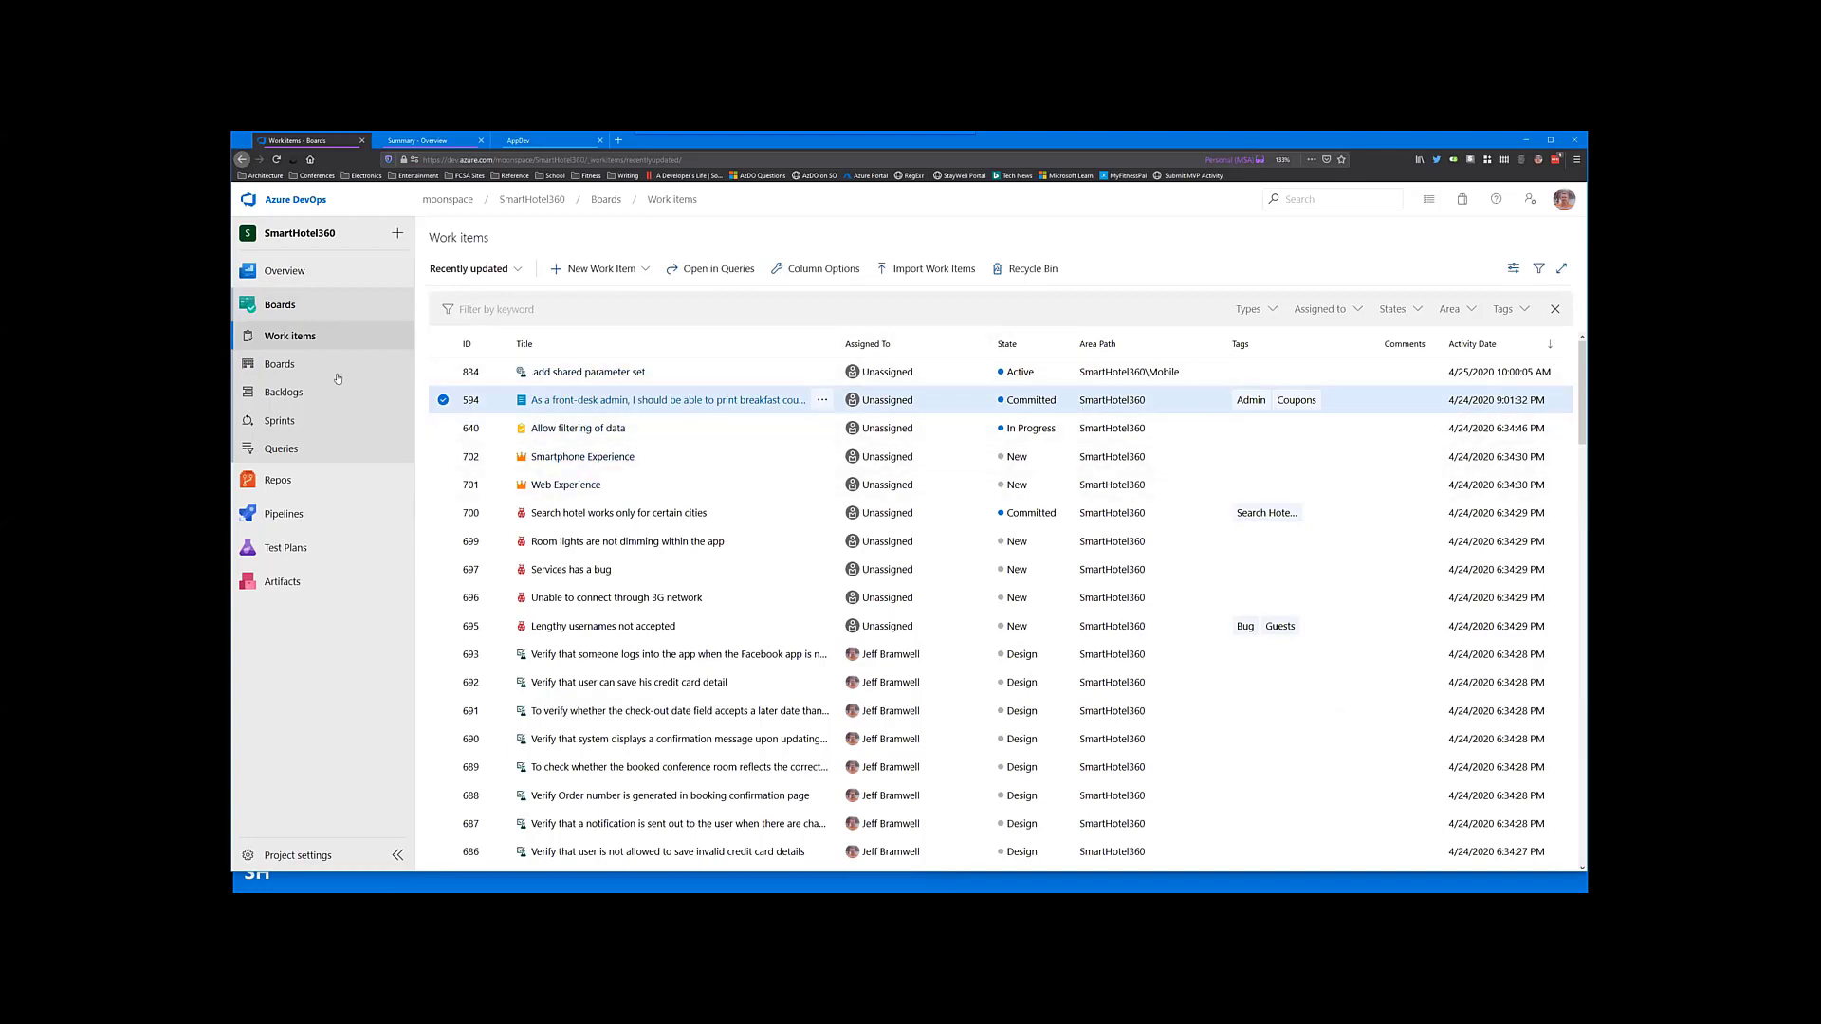
pyautogui.click(279, 363)
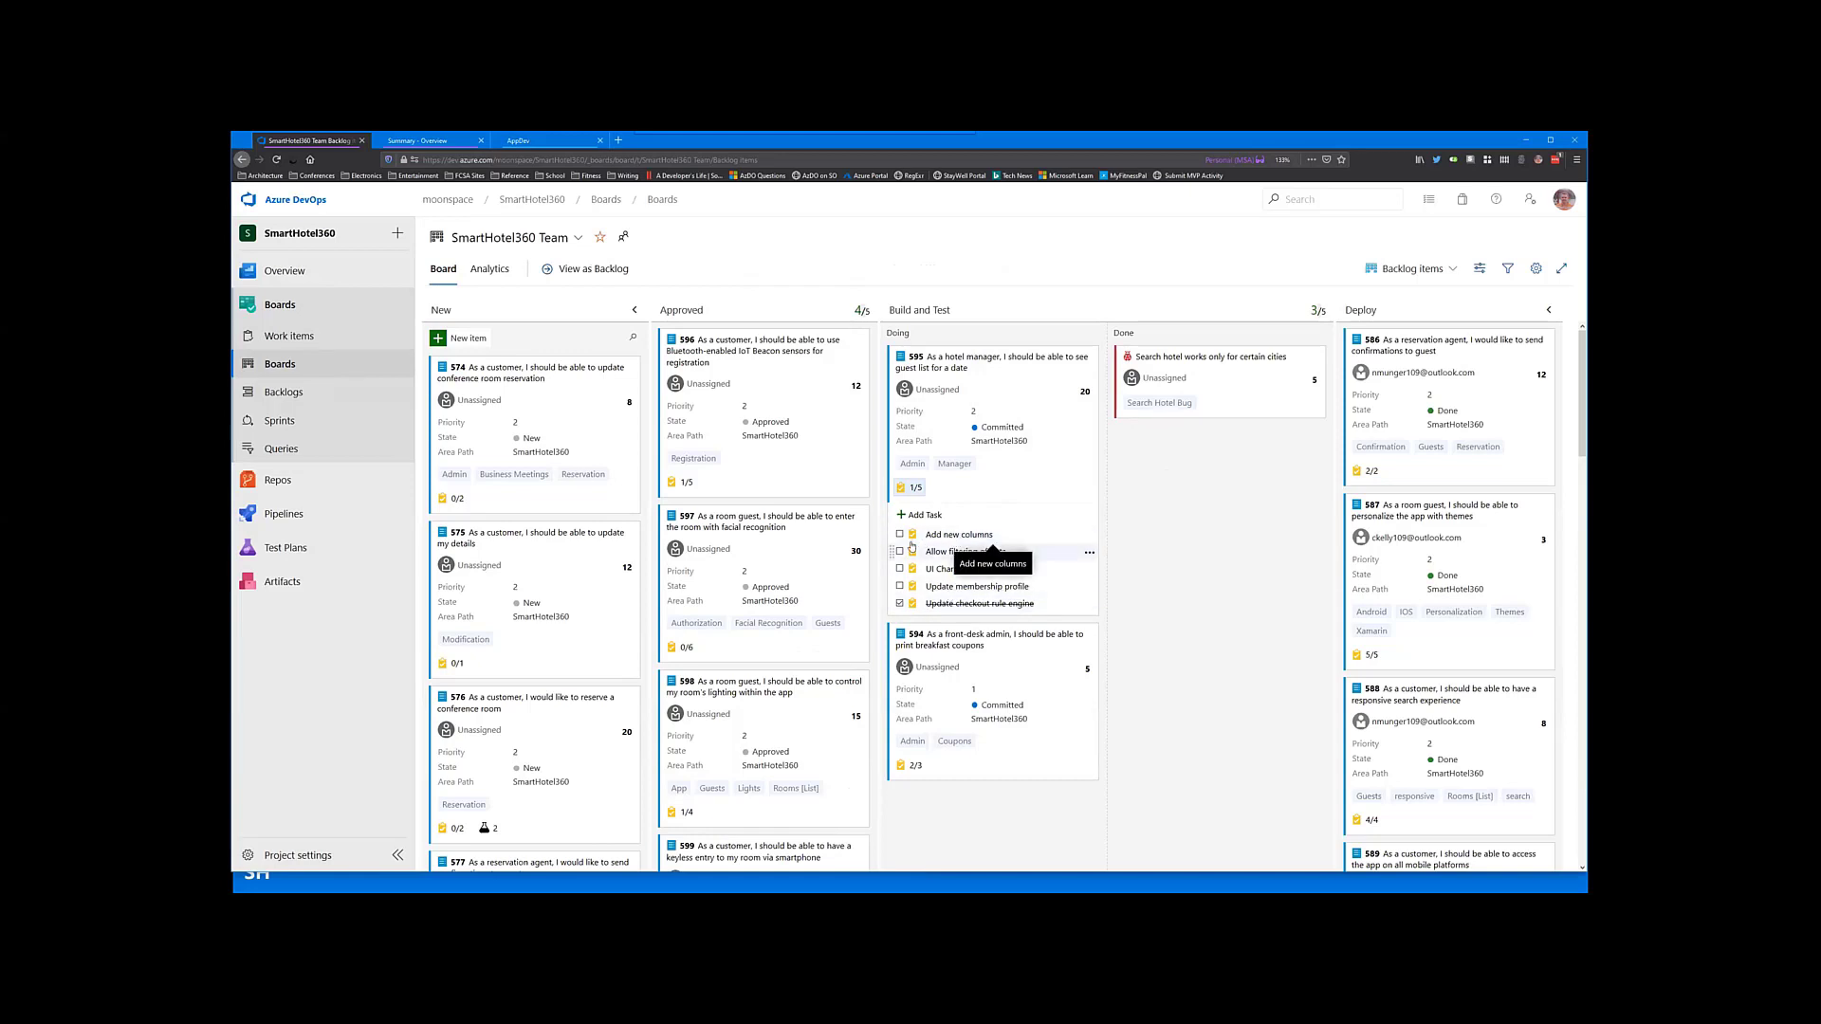
# Step: Check off card 595's tasks and move it into Build and Test's Done lane
pyautogui.click(899, 535)
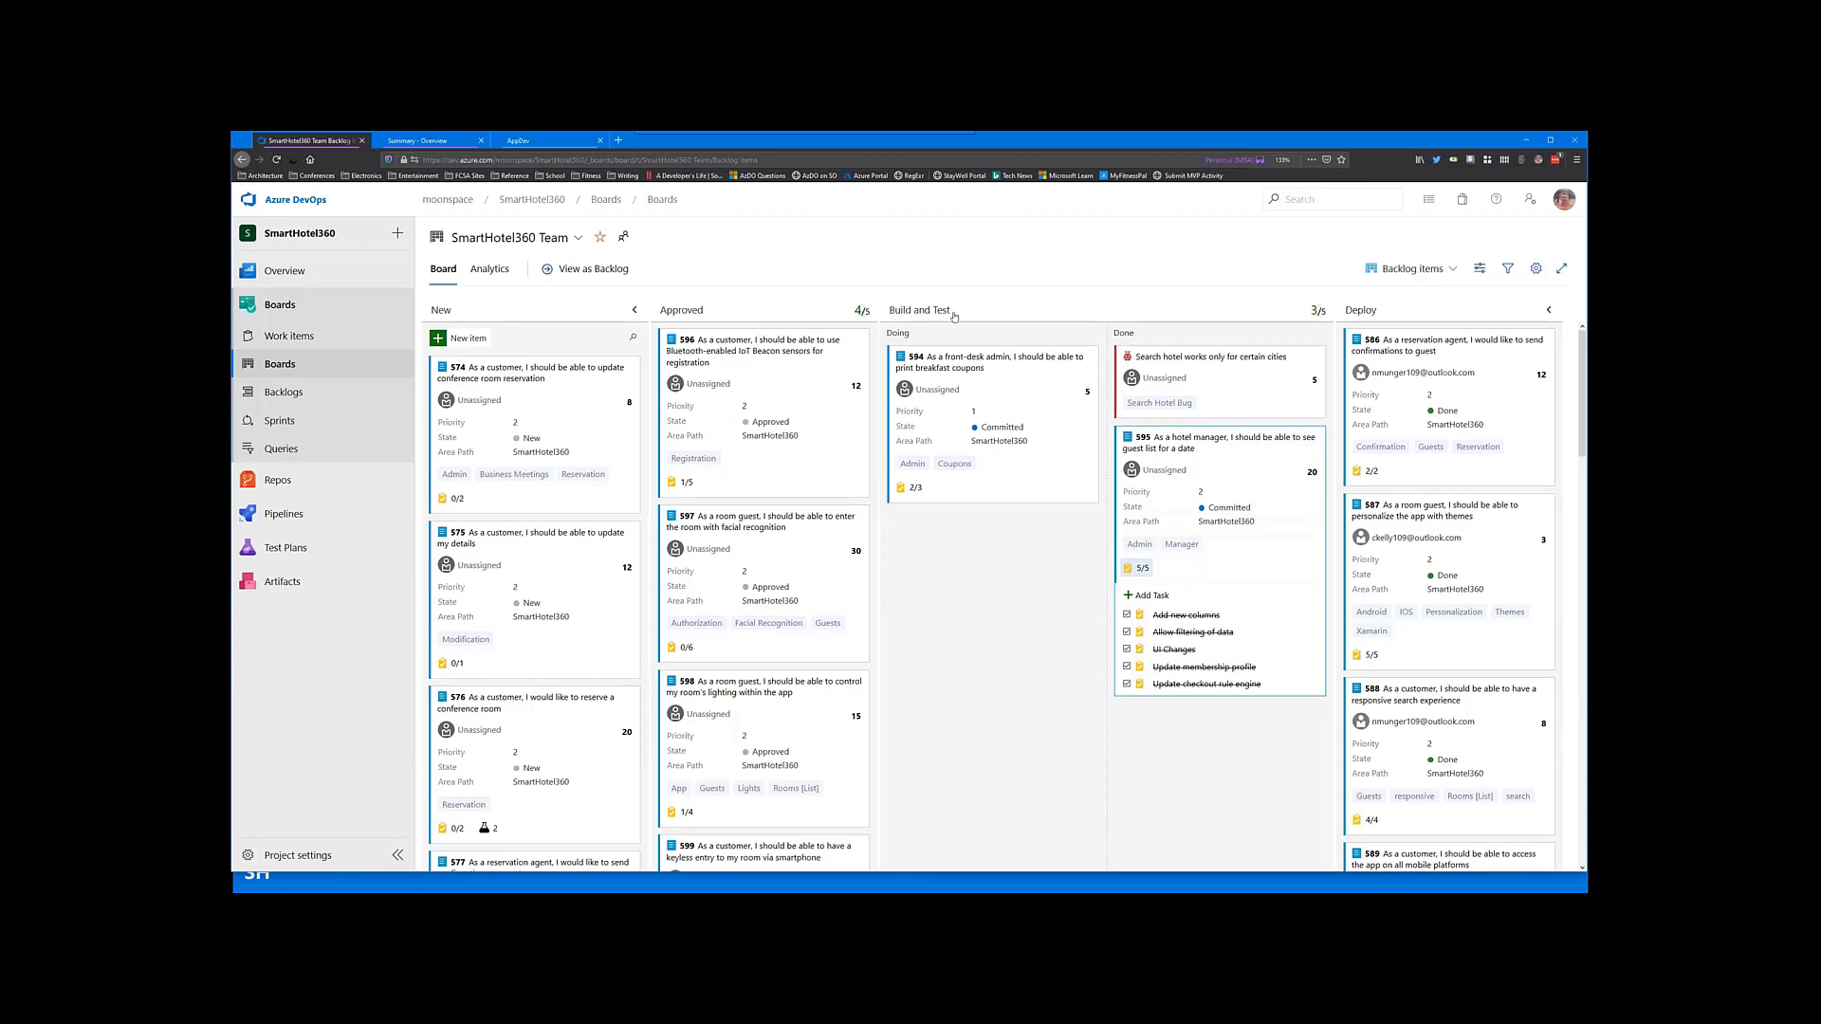
pyautogui.moveTo(930, 338)
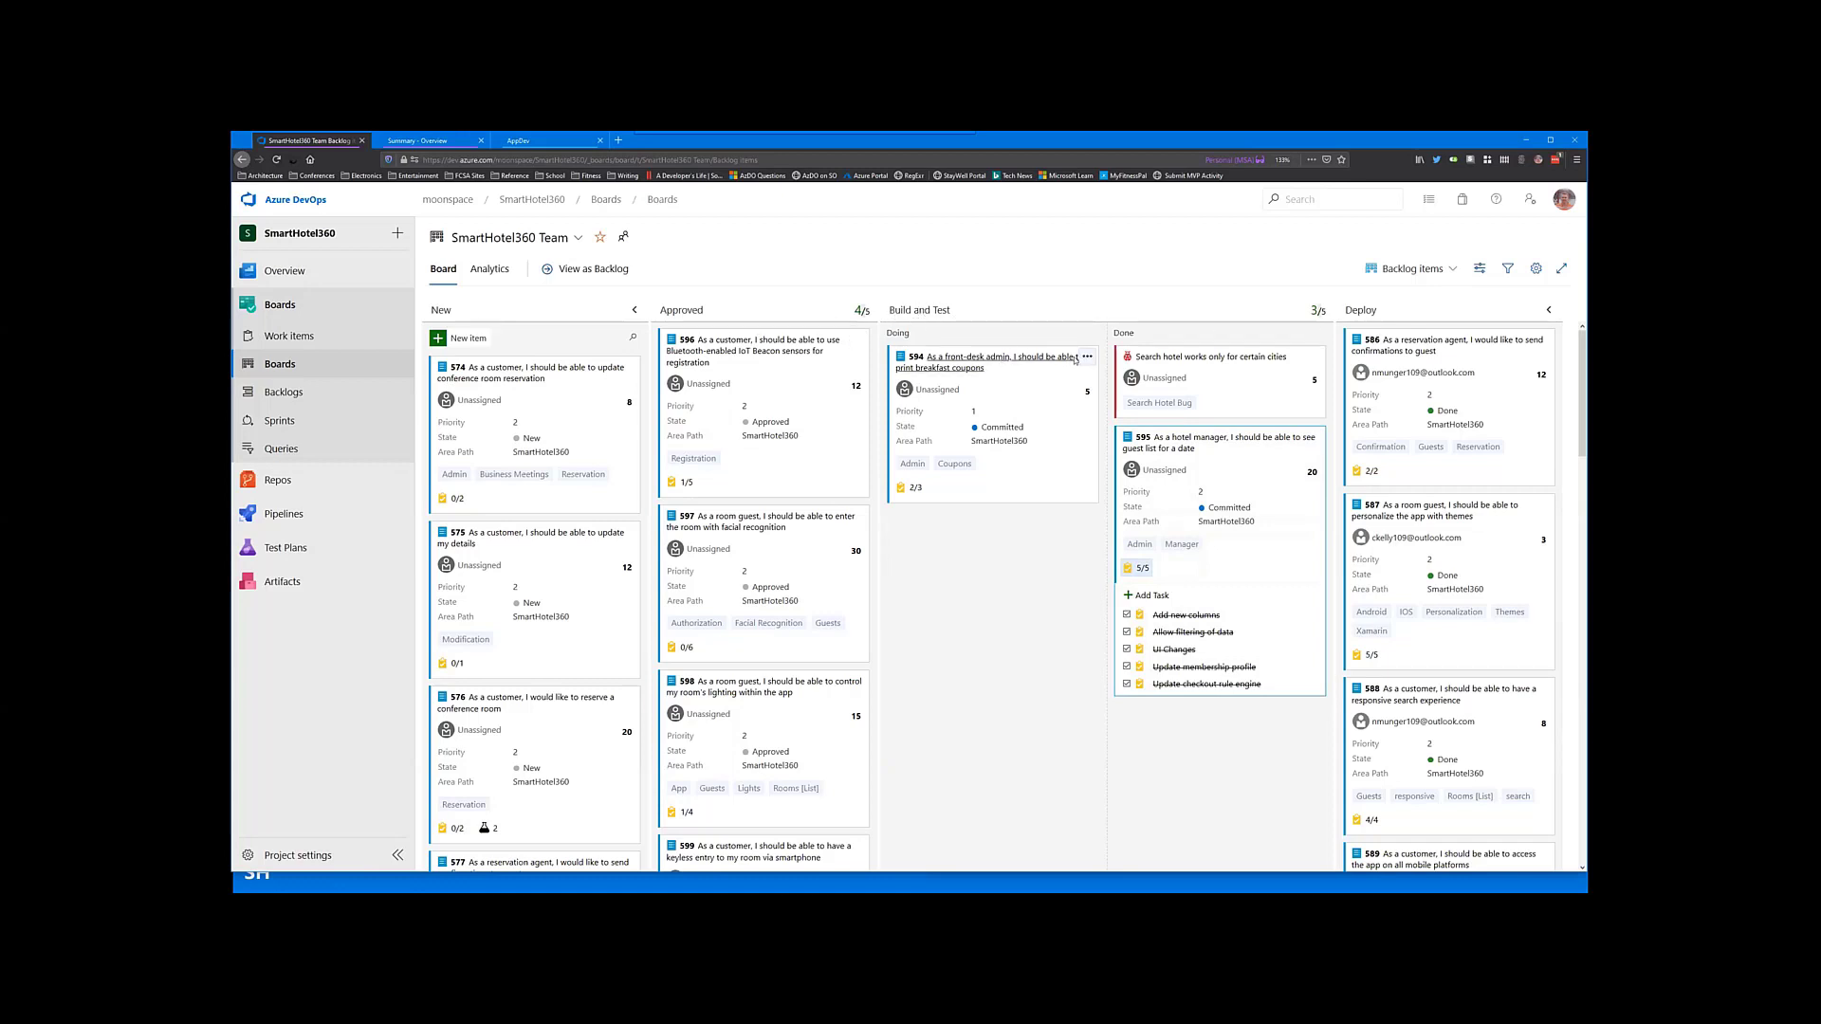
pyautogui.click(1252, 521)
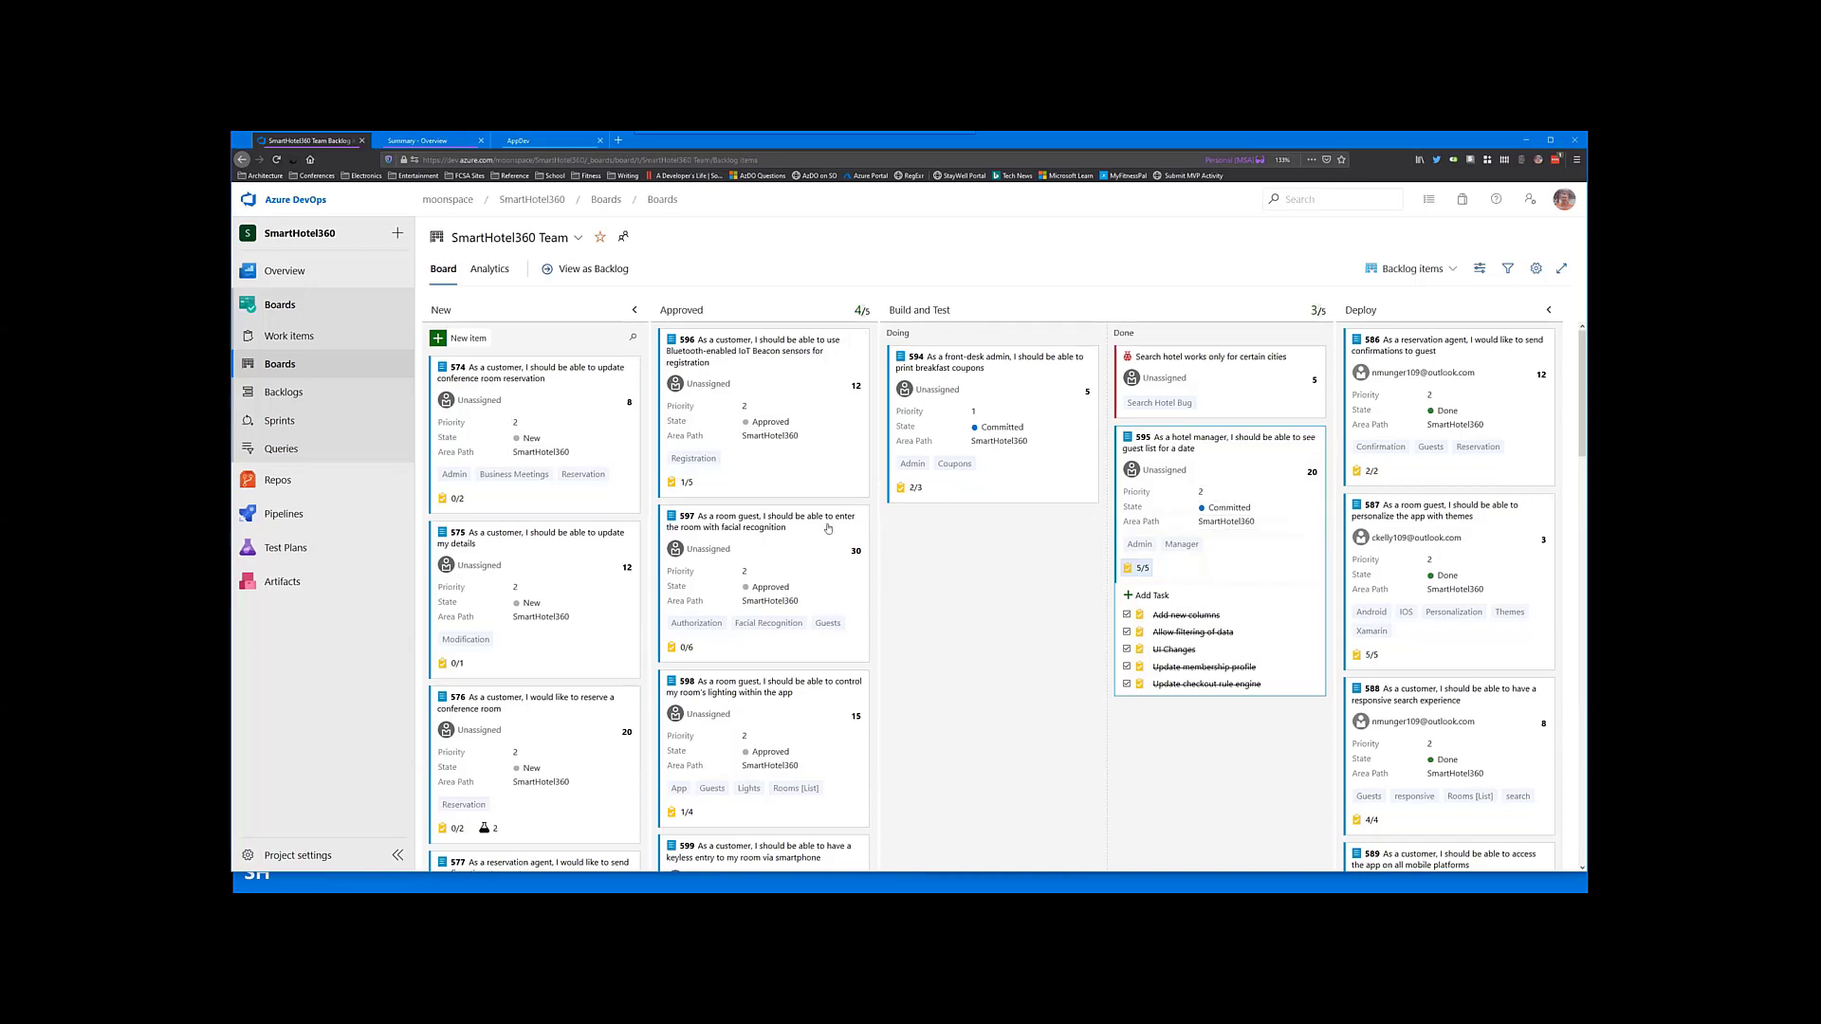
pyautogui.moveTo(991, 670)
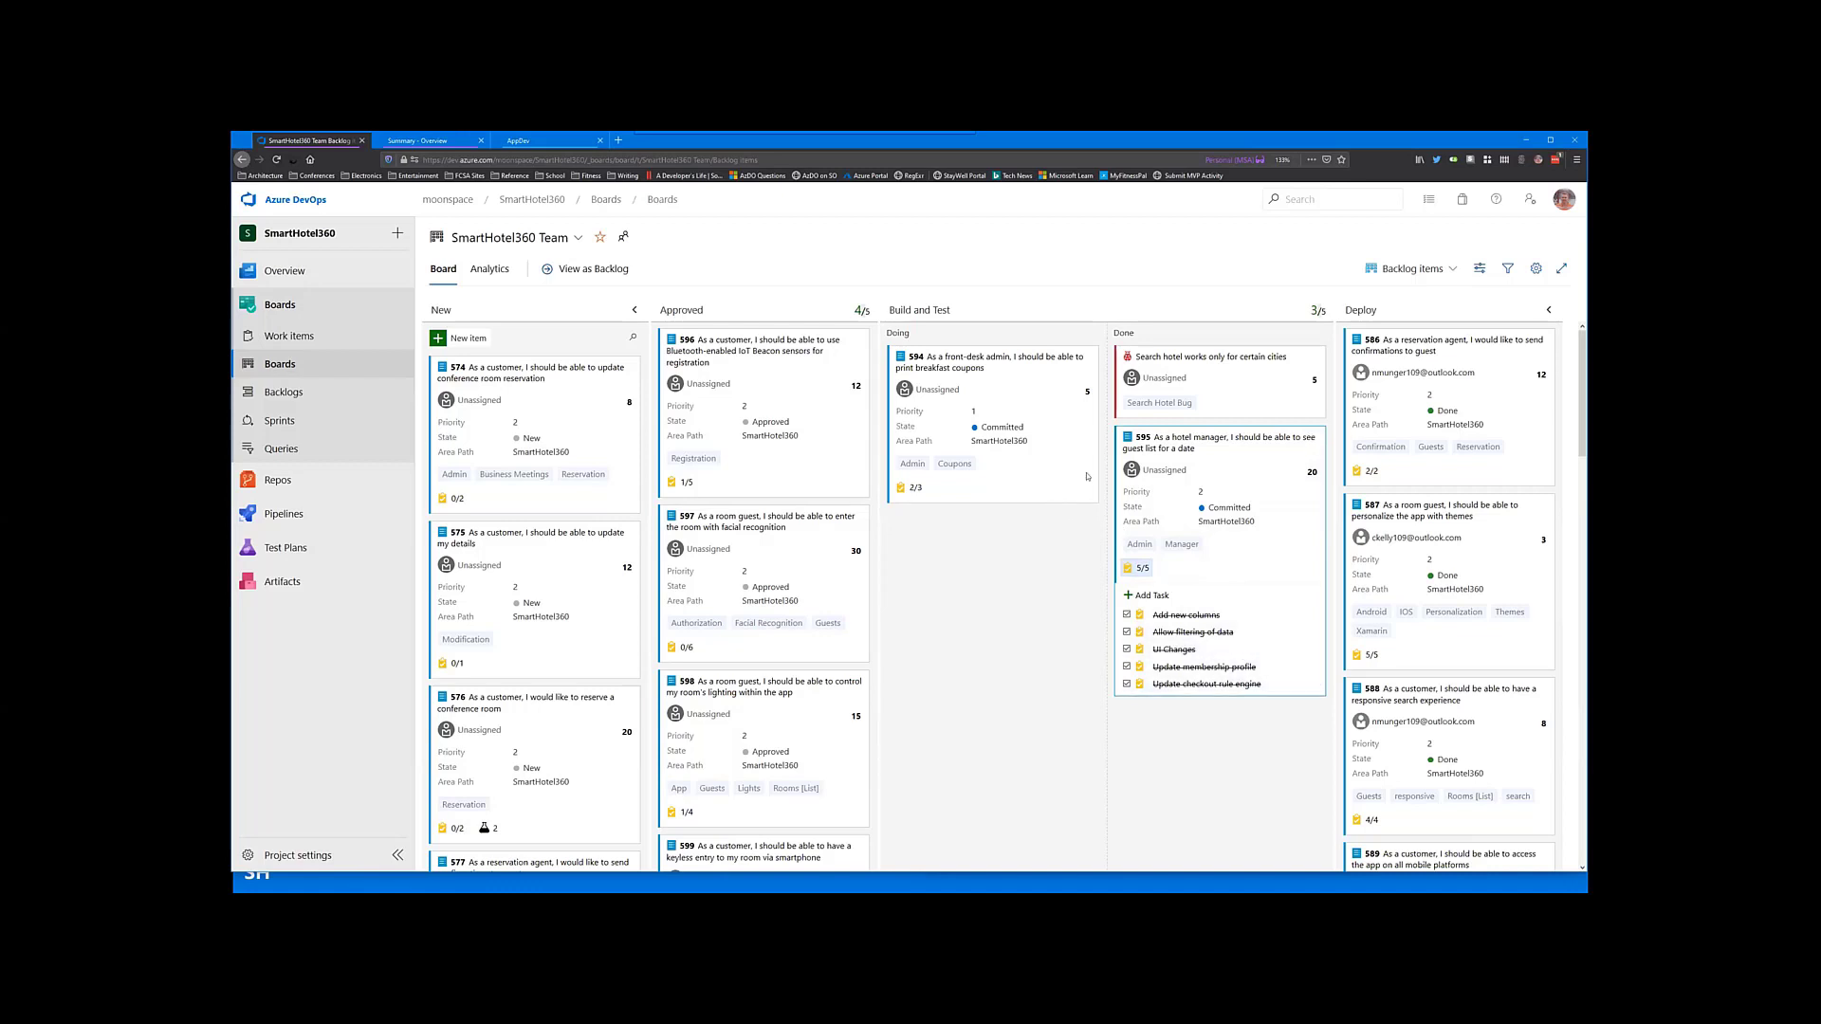
pyautogui.moveTo(1388, 523)
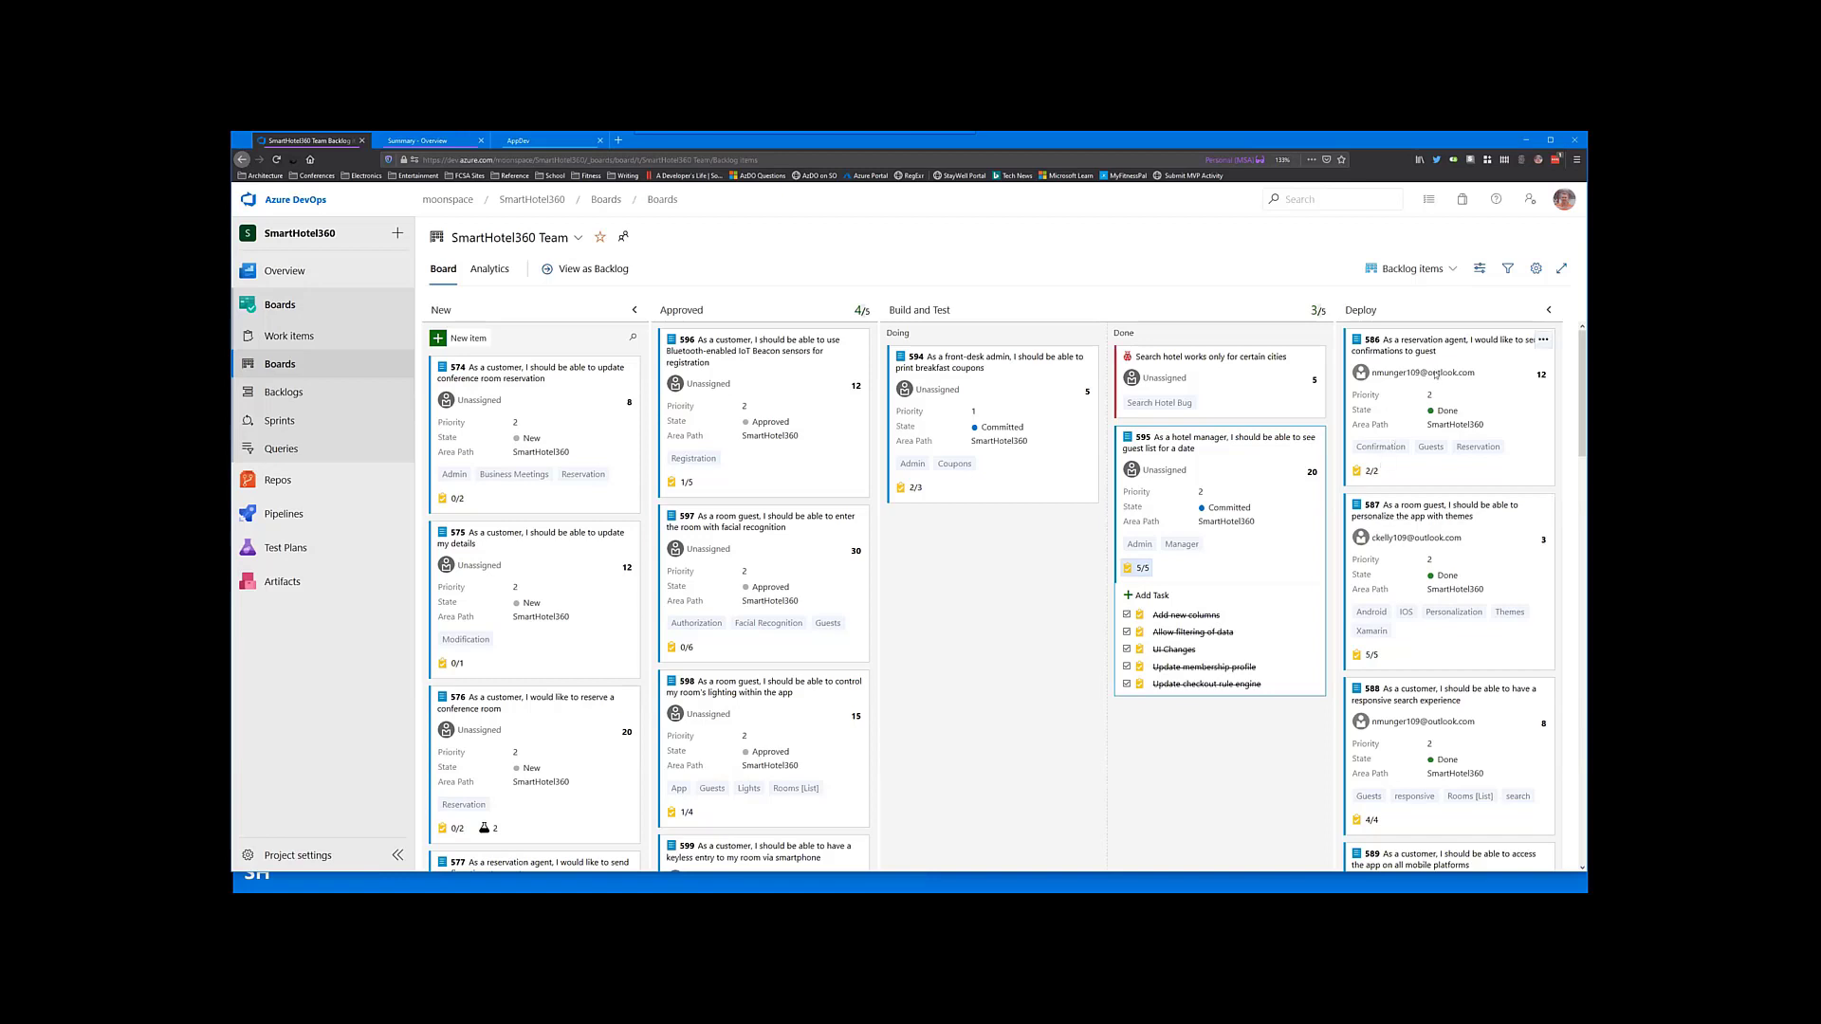
pyautogui.moveTo(1480, 269)
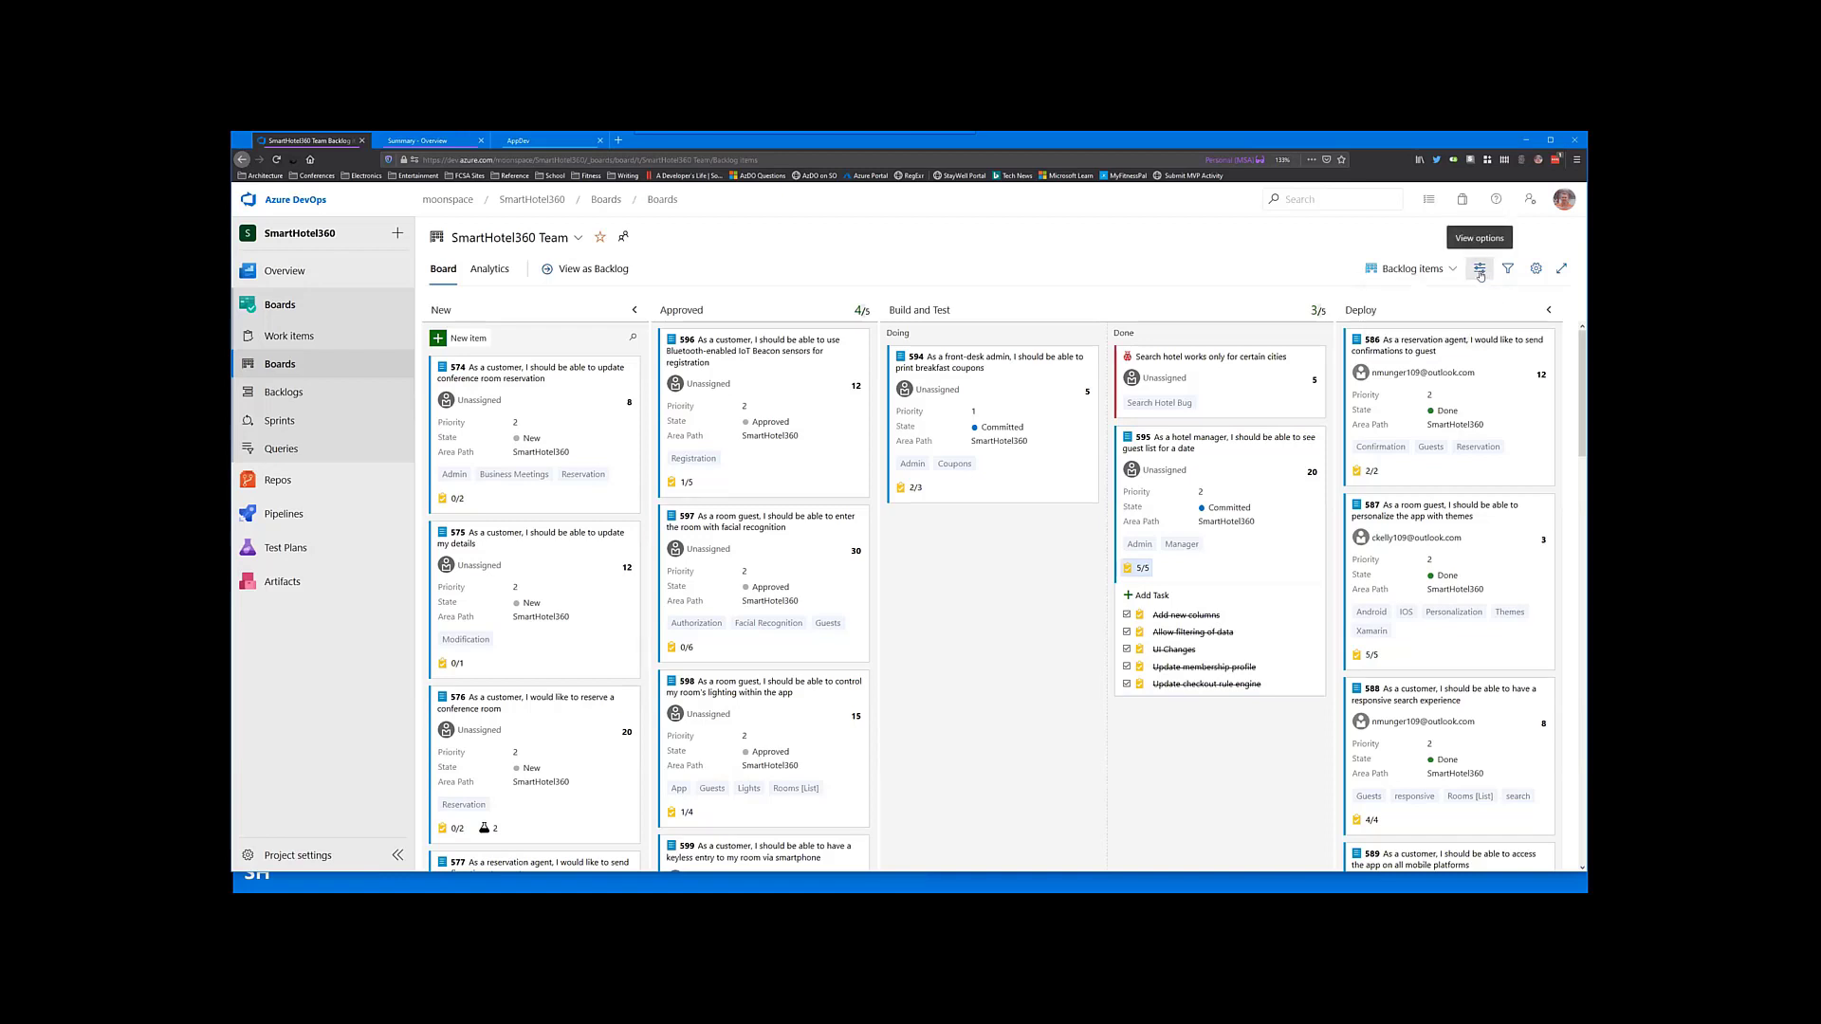
pyautogui.click(1479, 269)
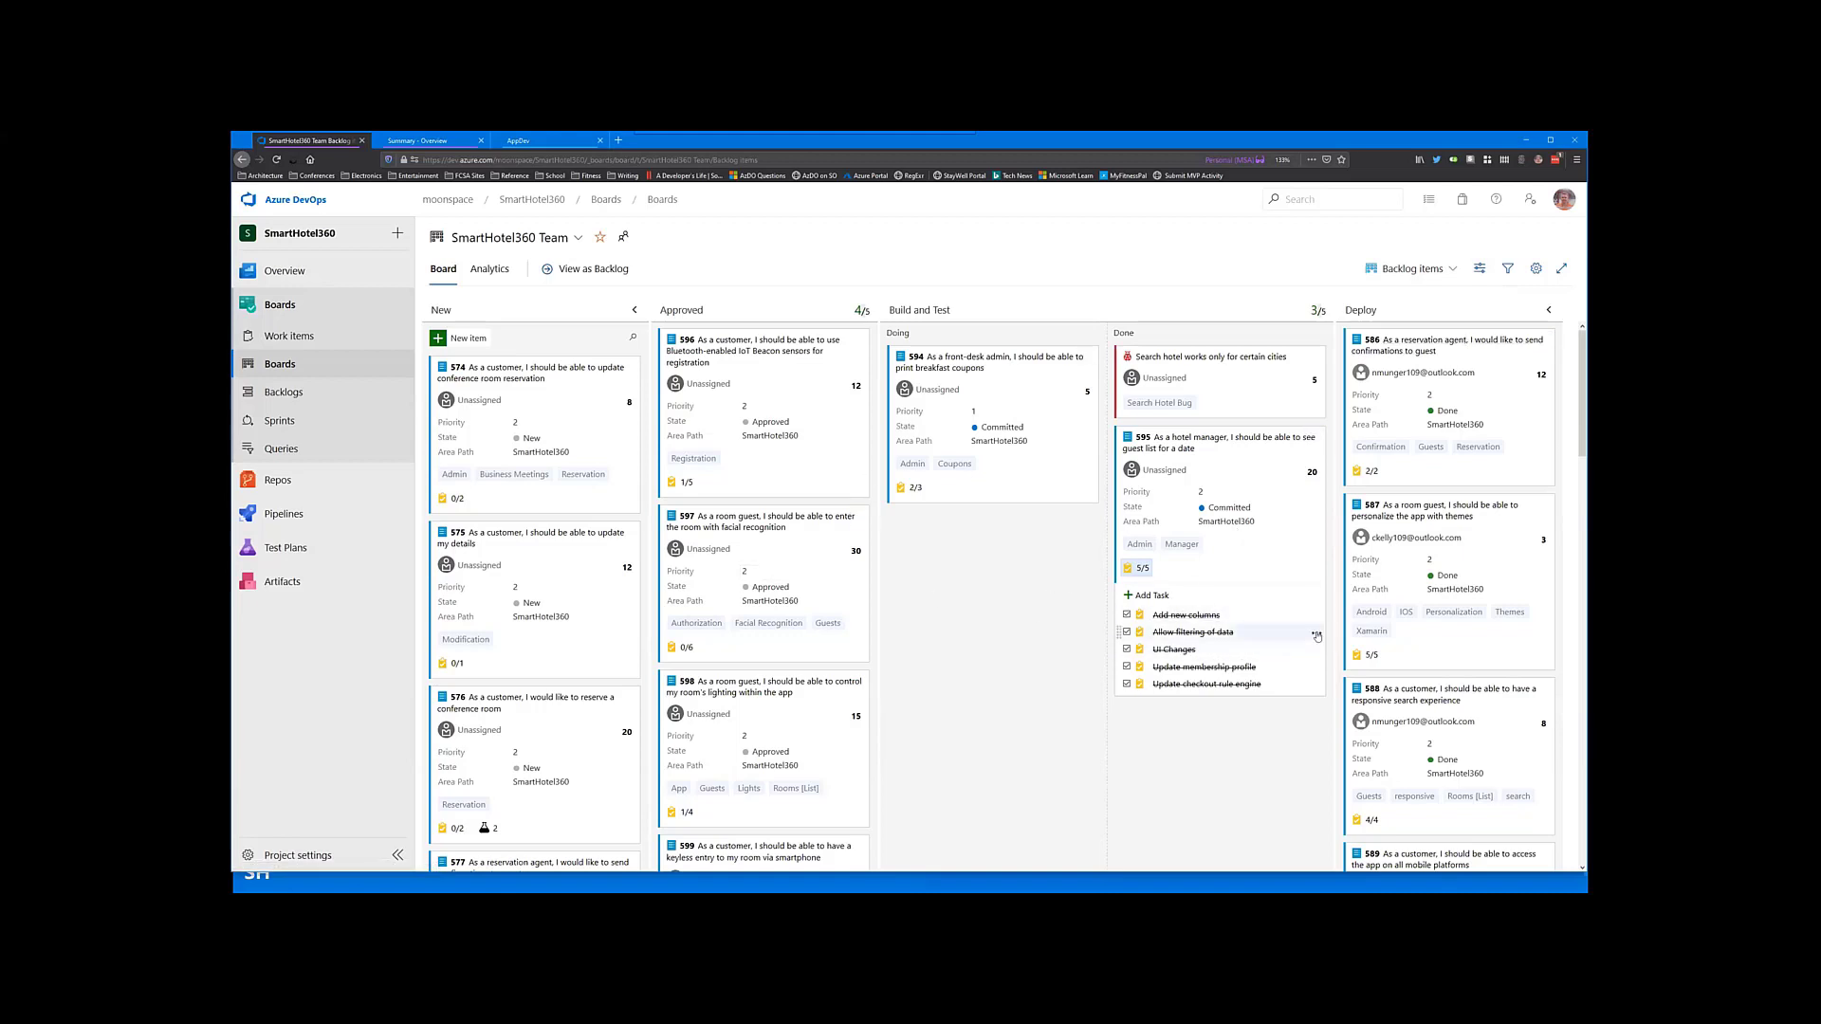
pyautogui.moveTo(1536, 269)
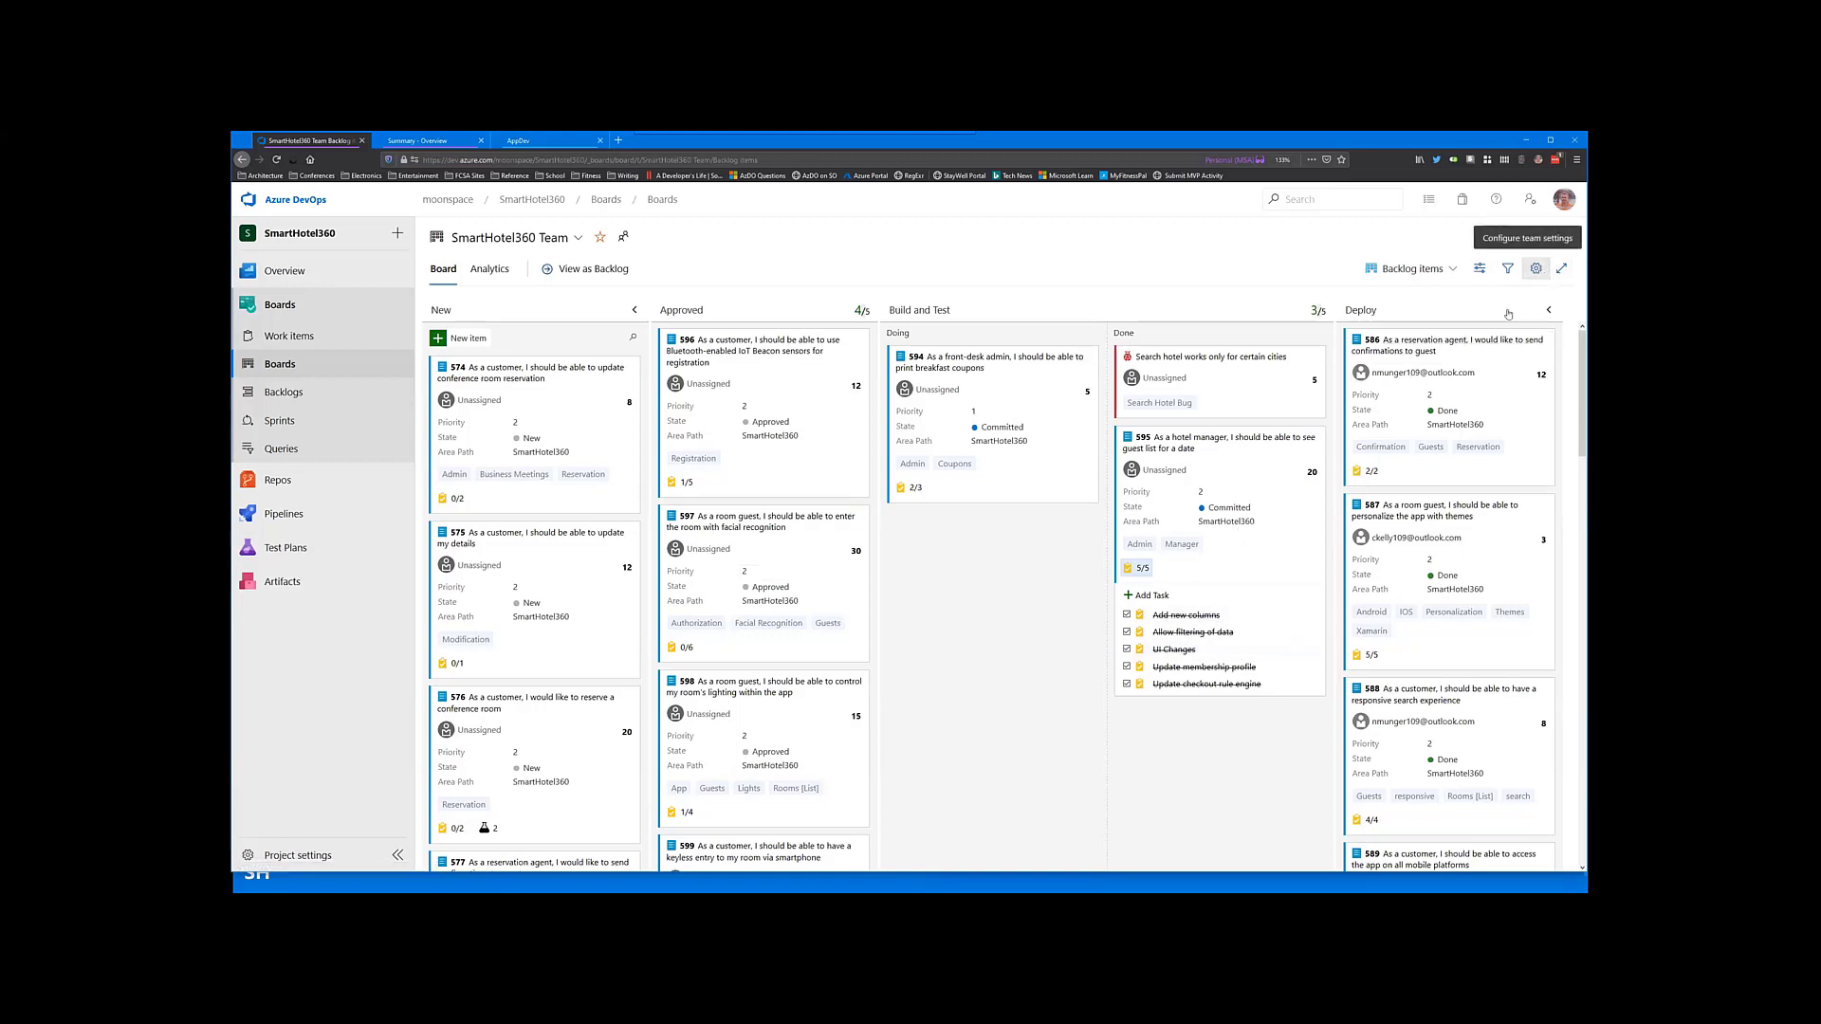
# Step: In board settings Columns, rename the New column to Backlog
pyautogui.click(1536, 269)
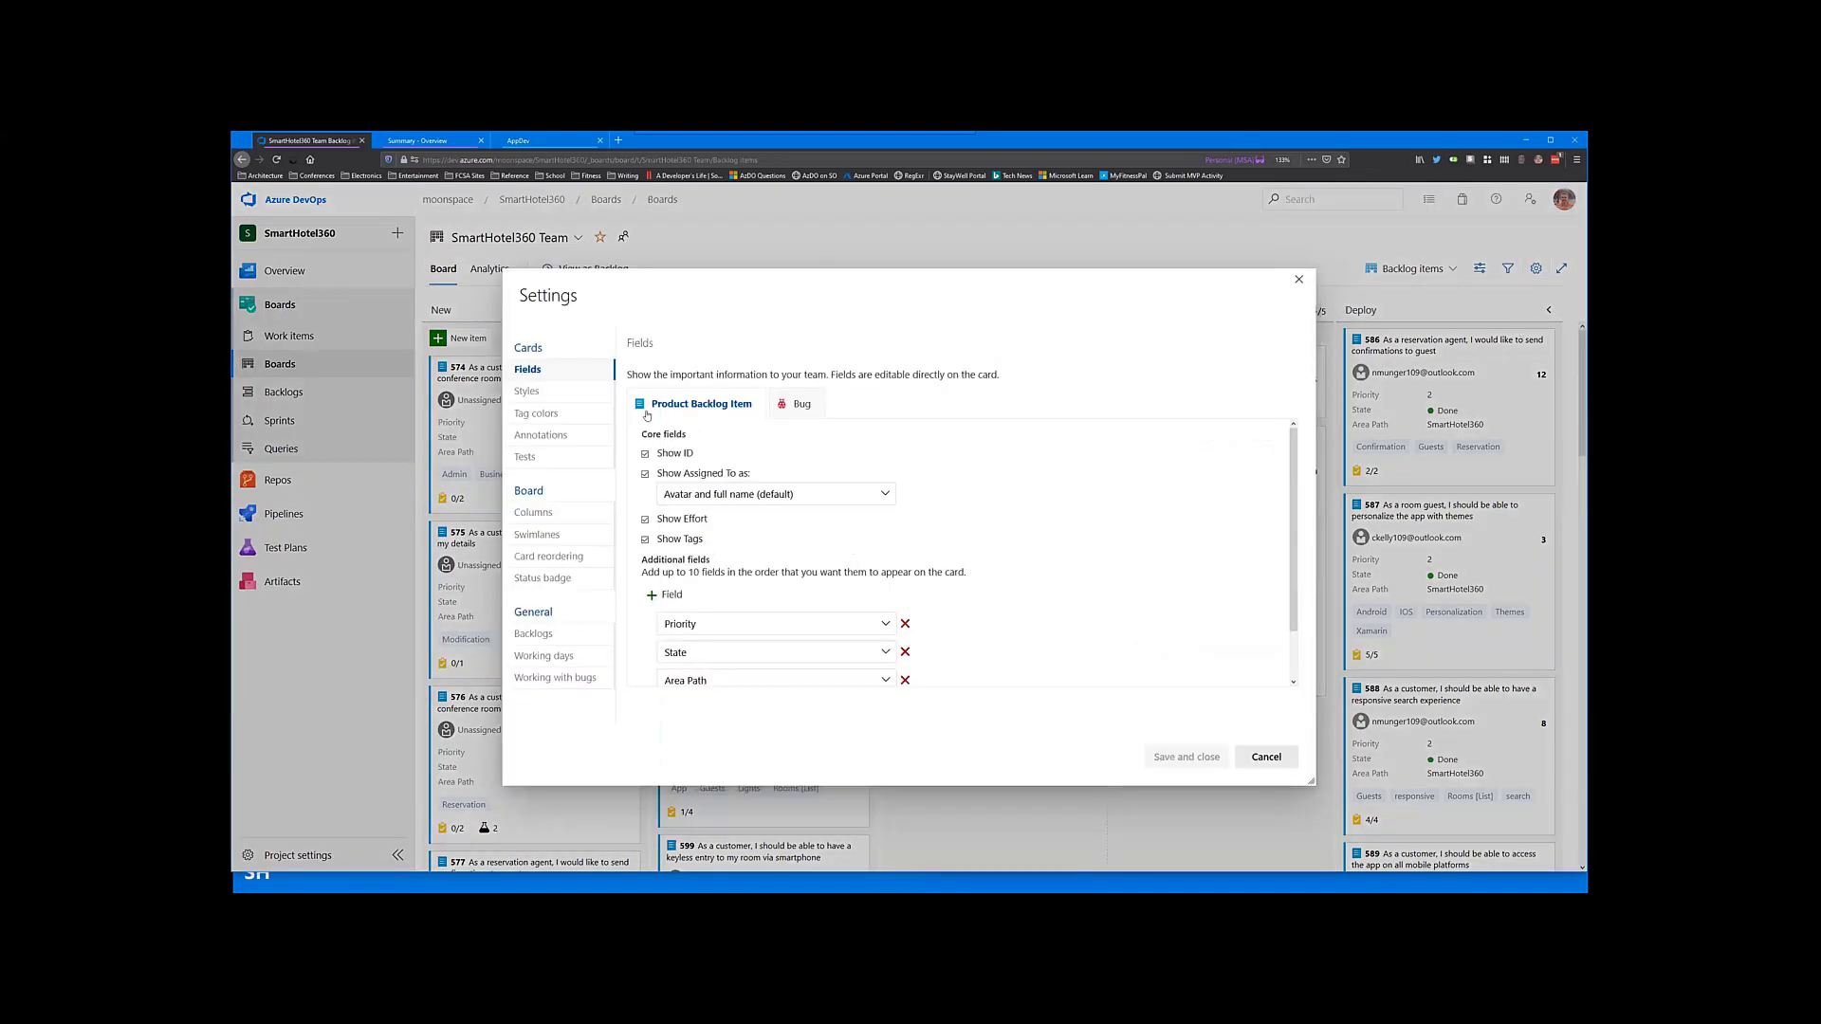
pyautogui.click(533, 512)
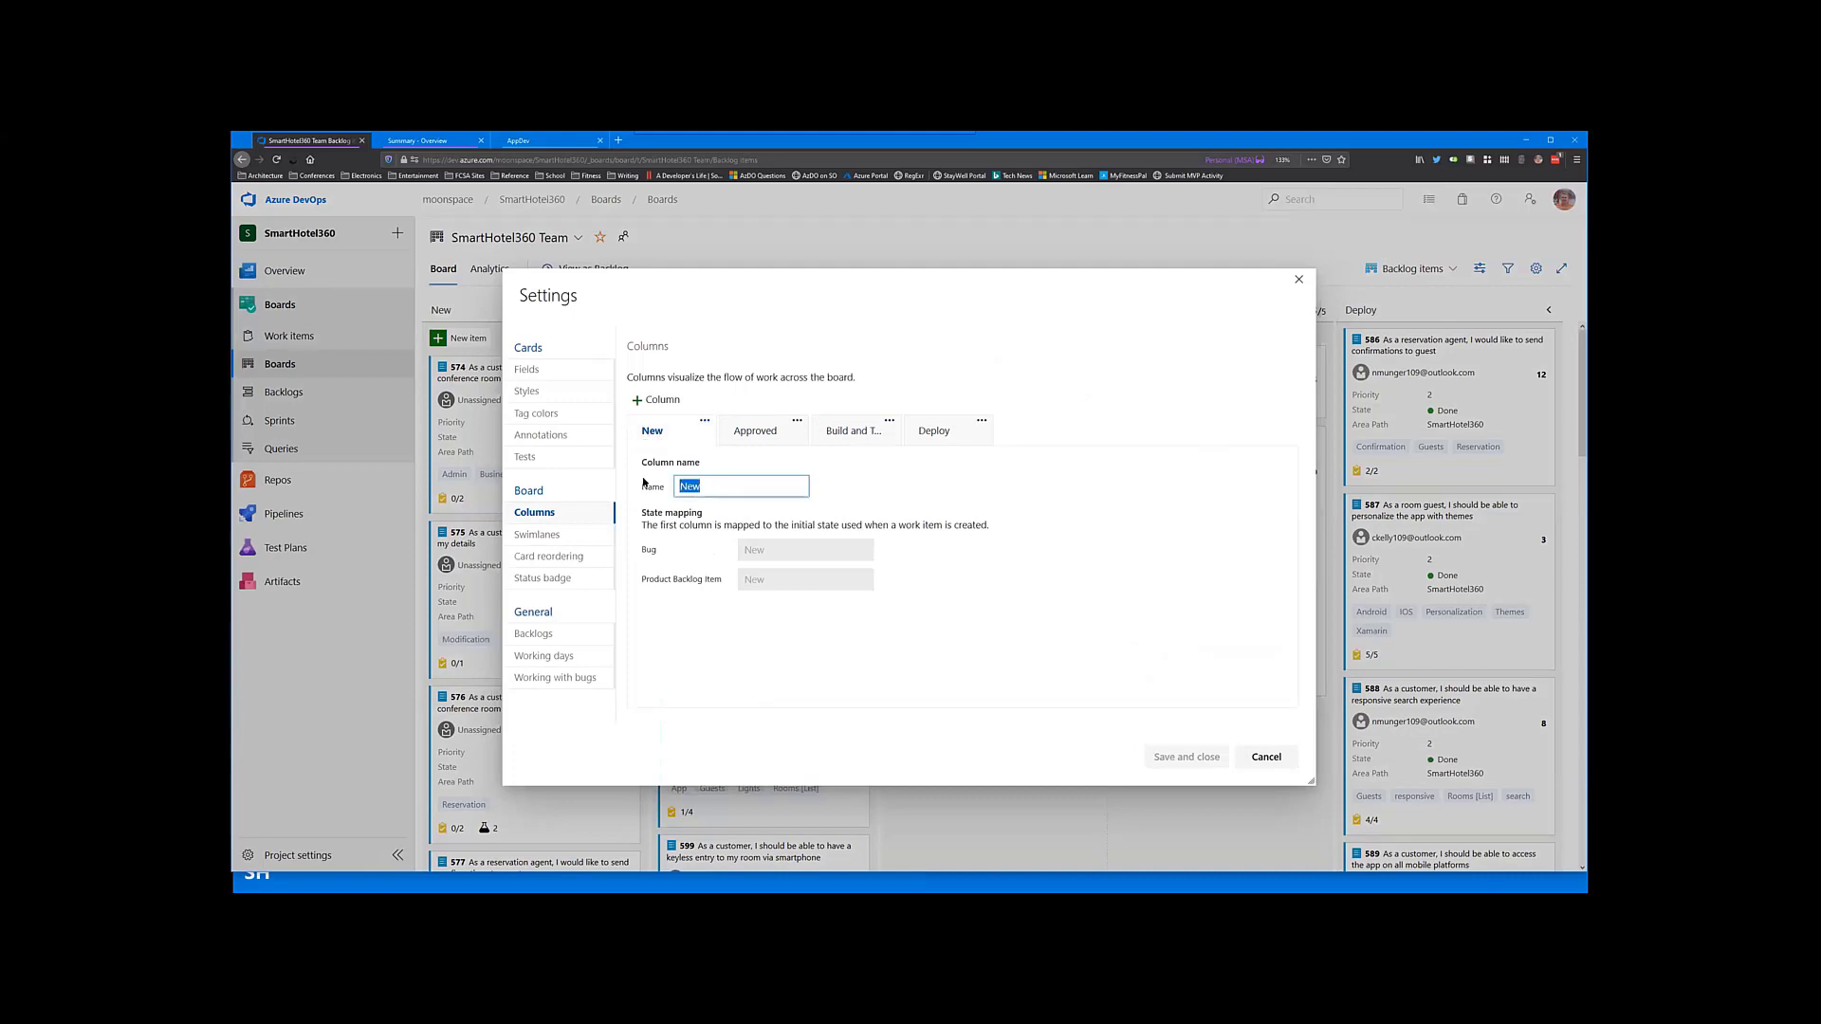
pyautogui.write('Backlog')
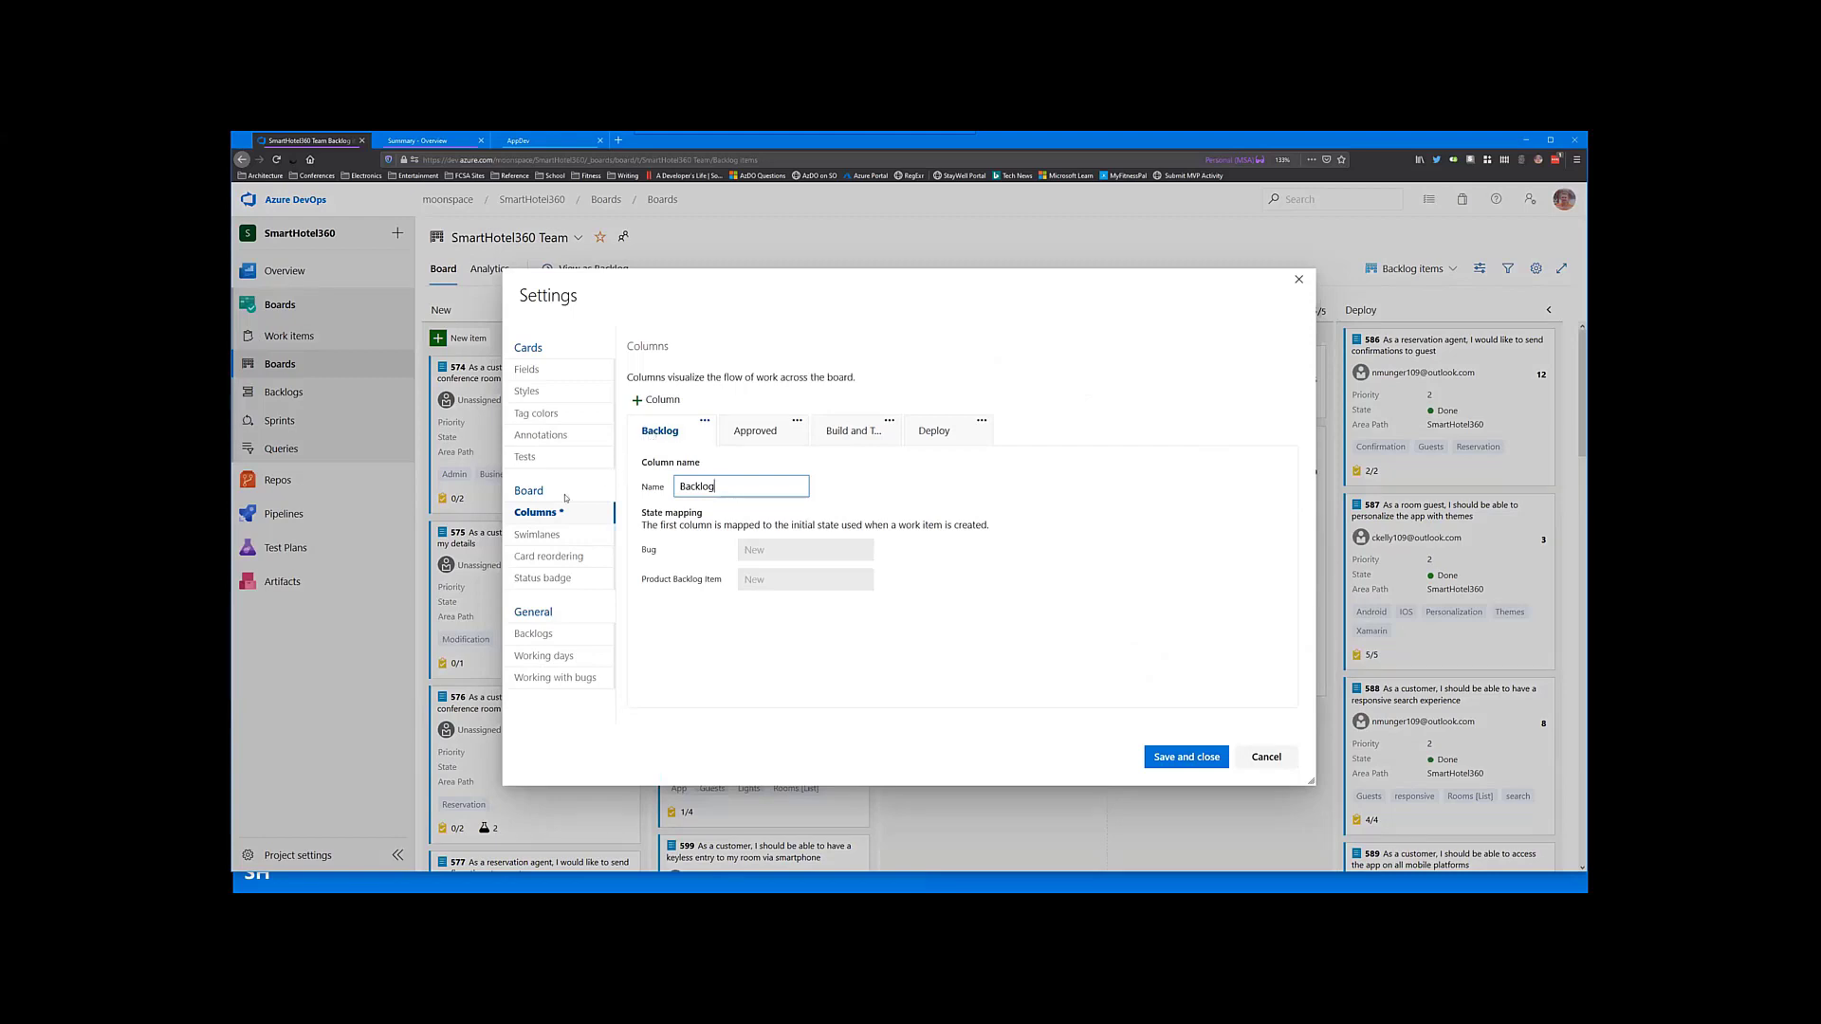
pyautogui.click(534, 413)
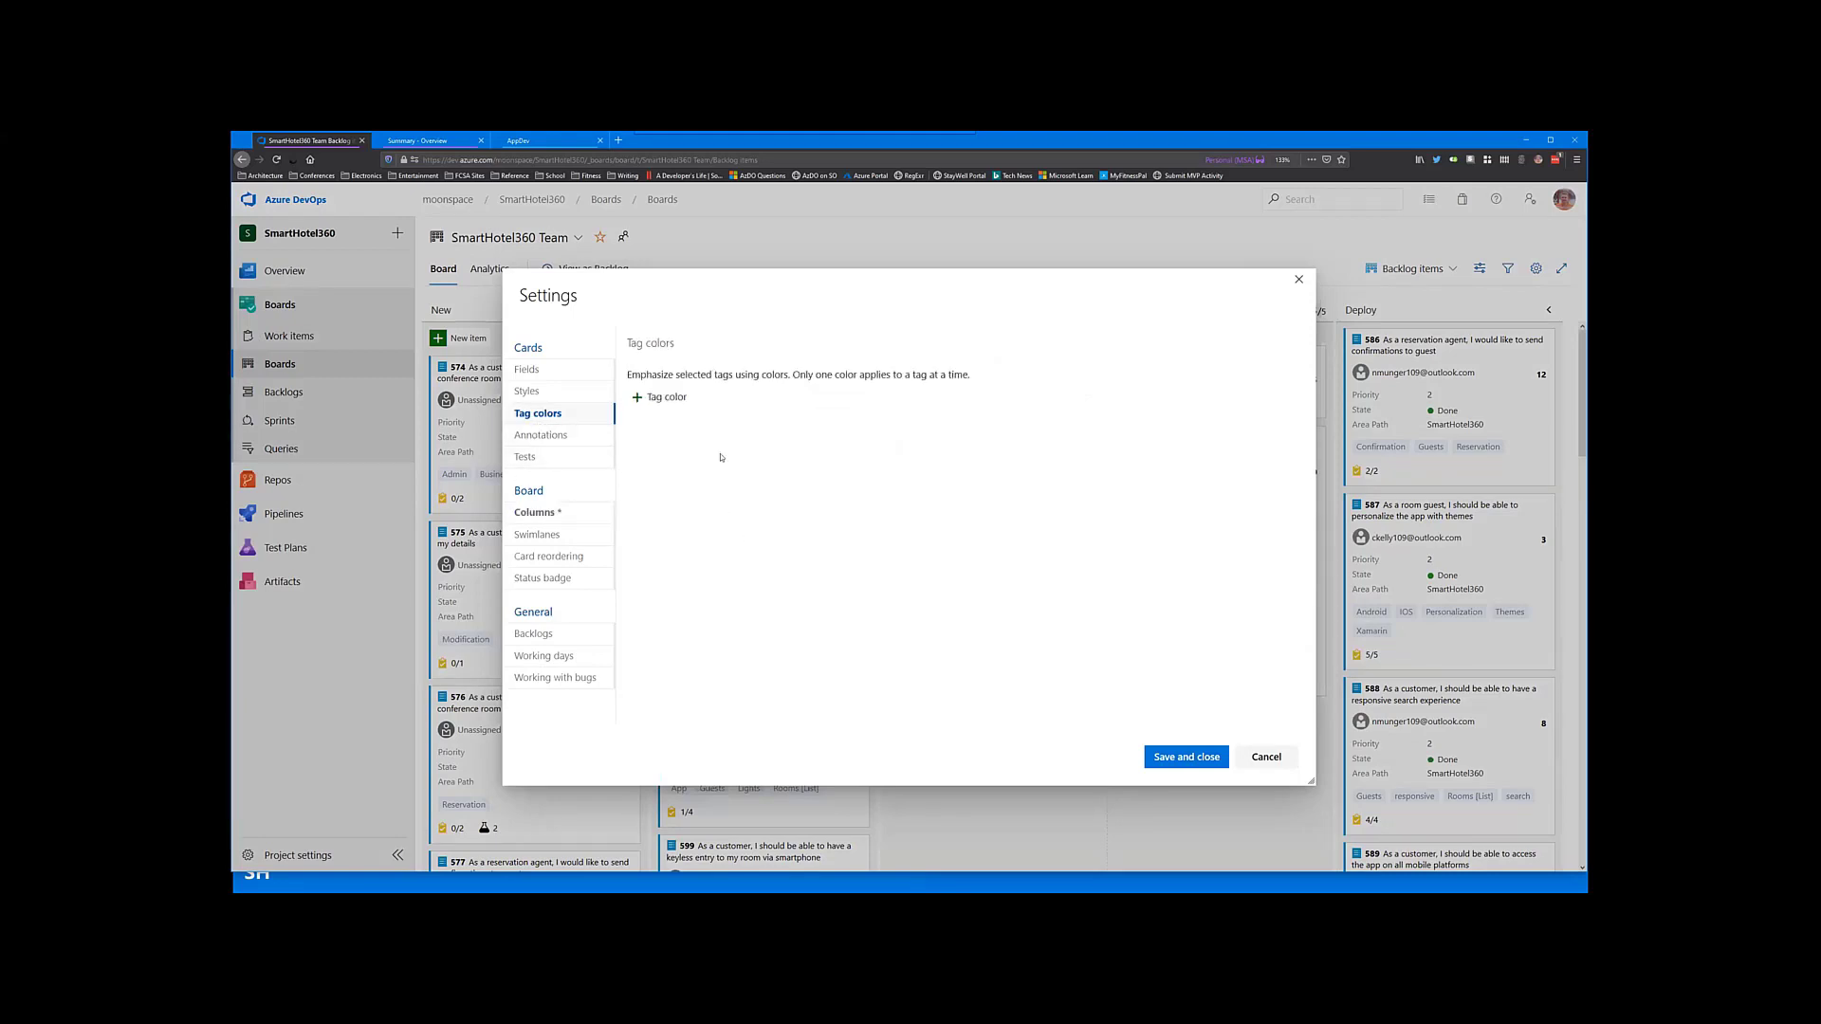
# Step: Add a yellow tag colour for the Admin tag, then save and close the settings
pyautogui.click(658, 396)
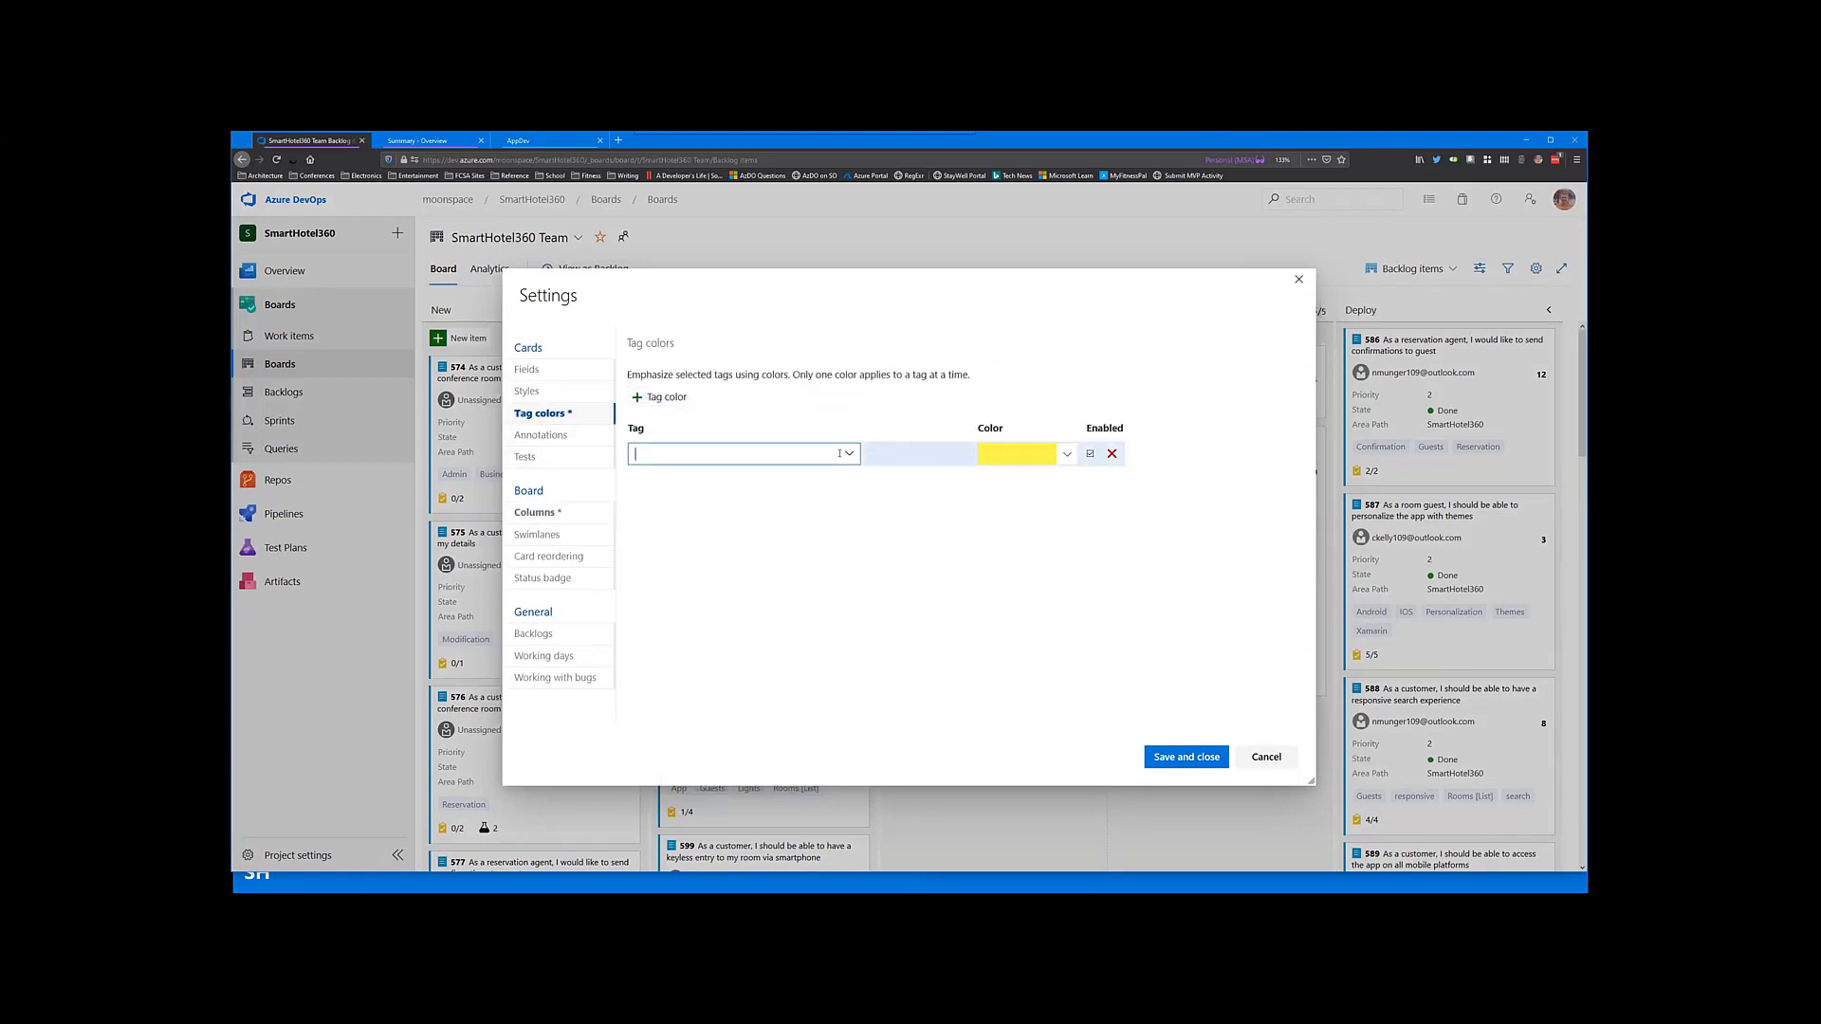
pyautogui.click(848, 453)
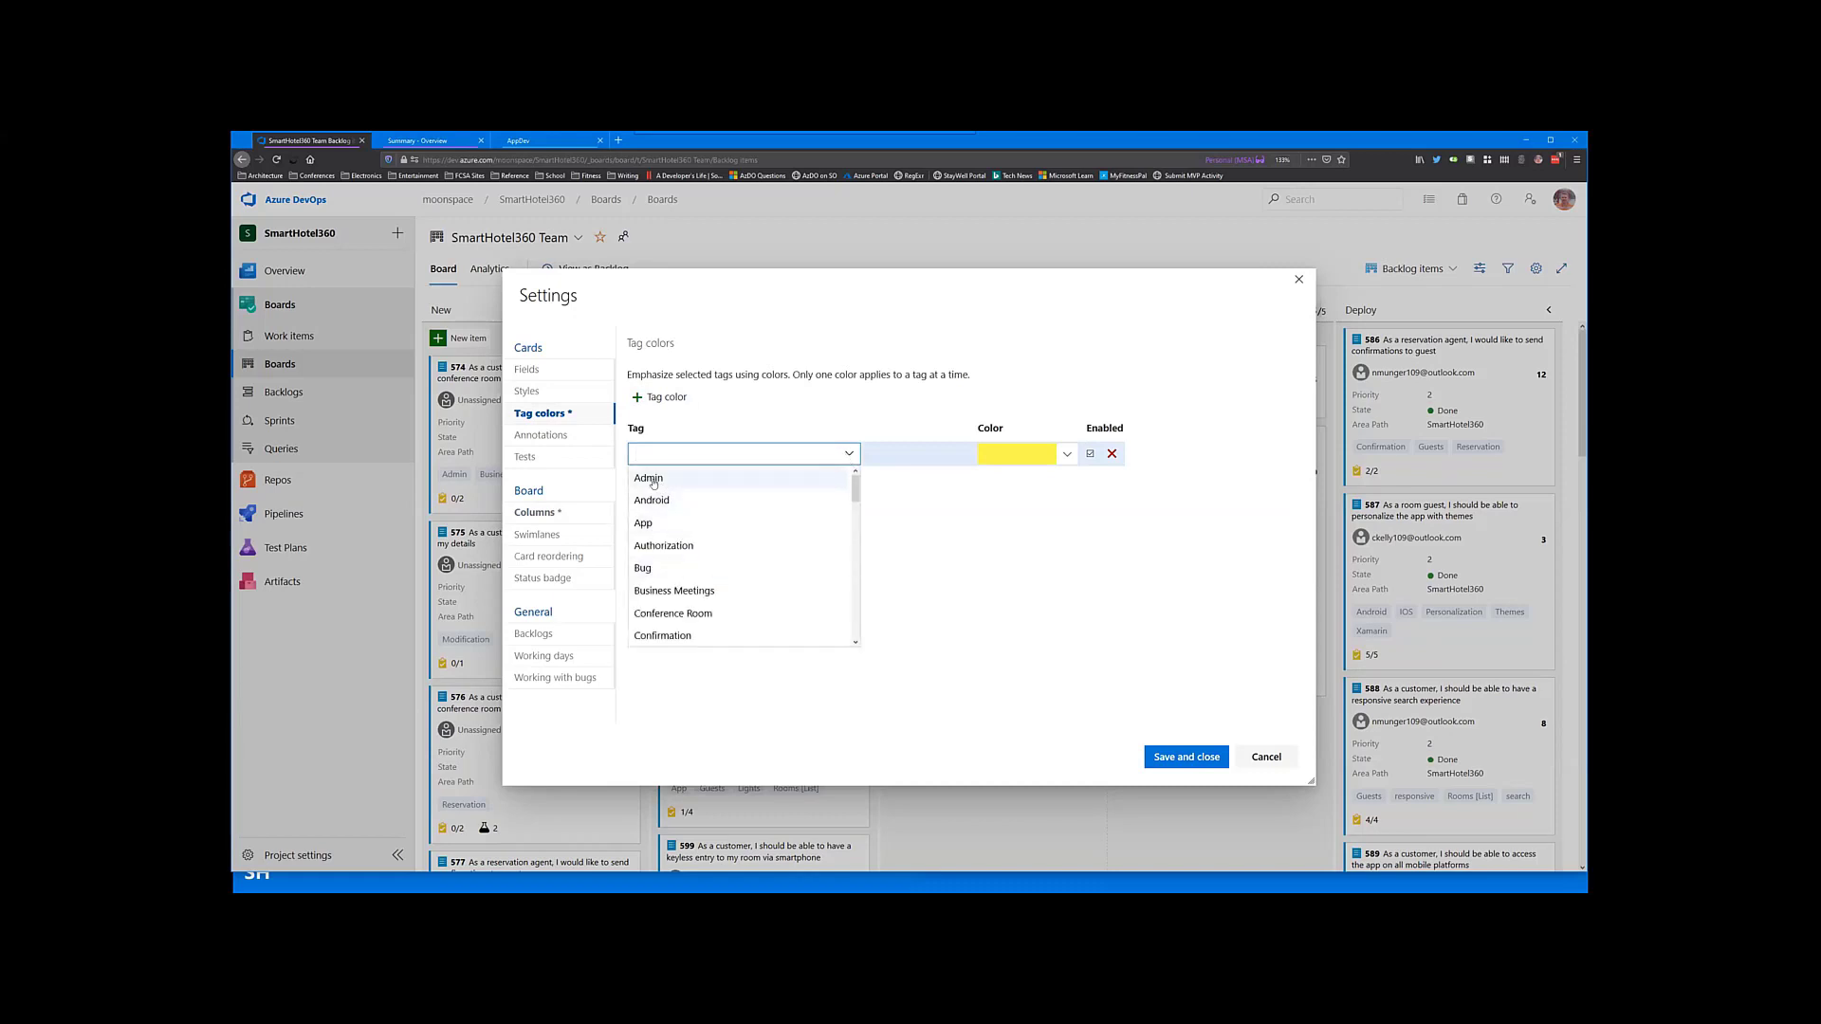
pyautogui.click(649, 478)
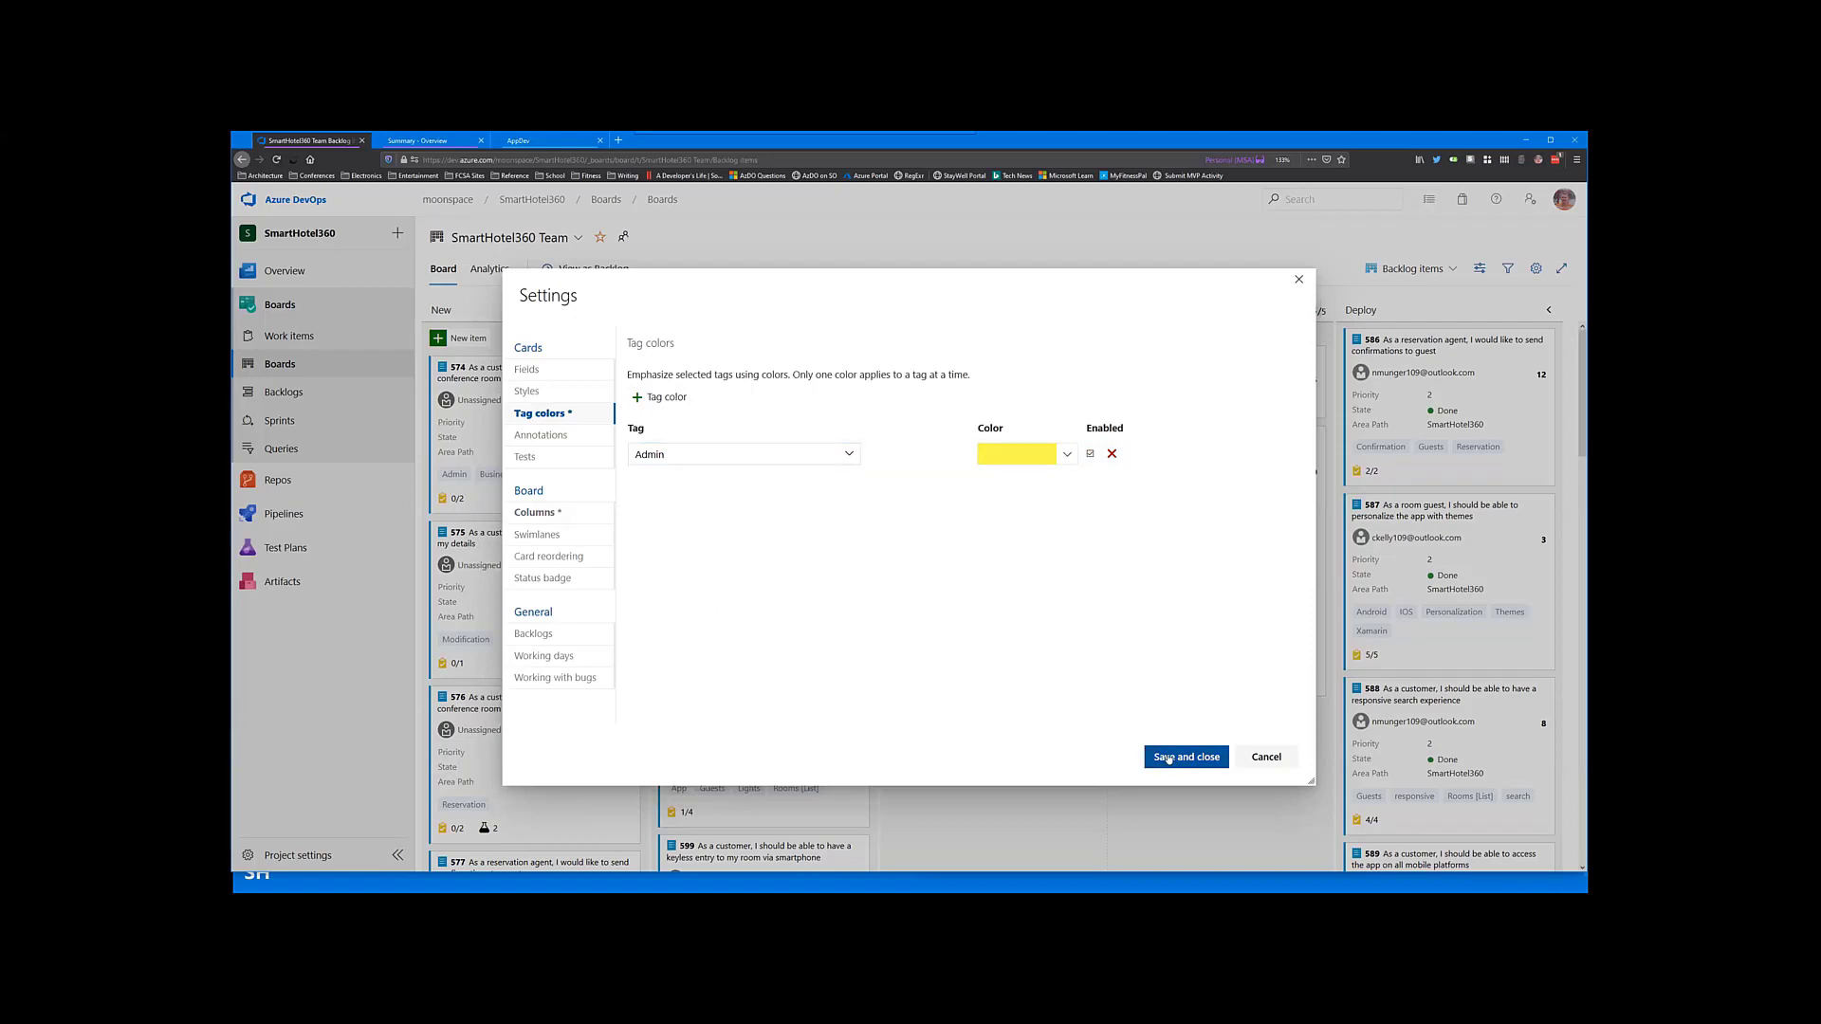
pyautogui.click(1185, 757)
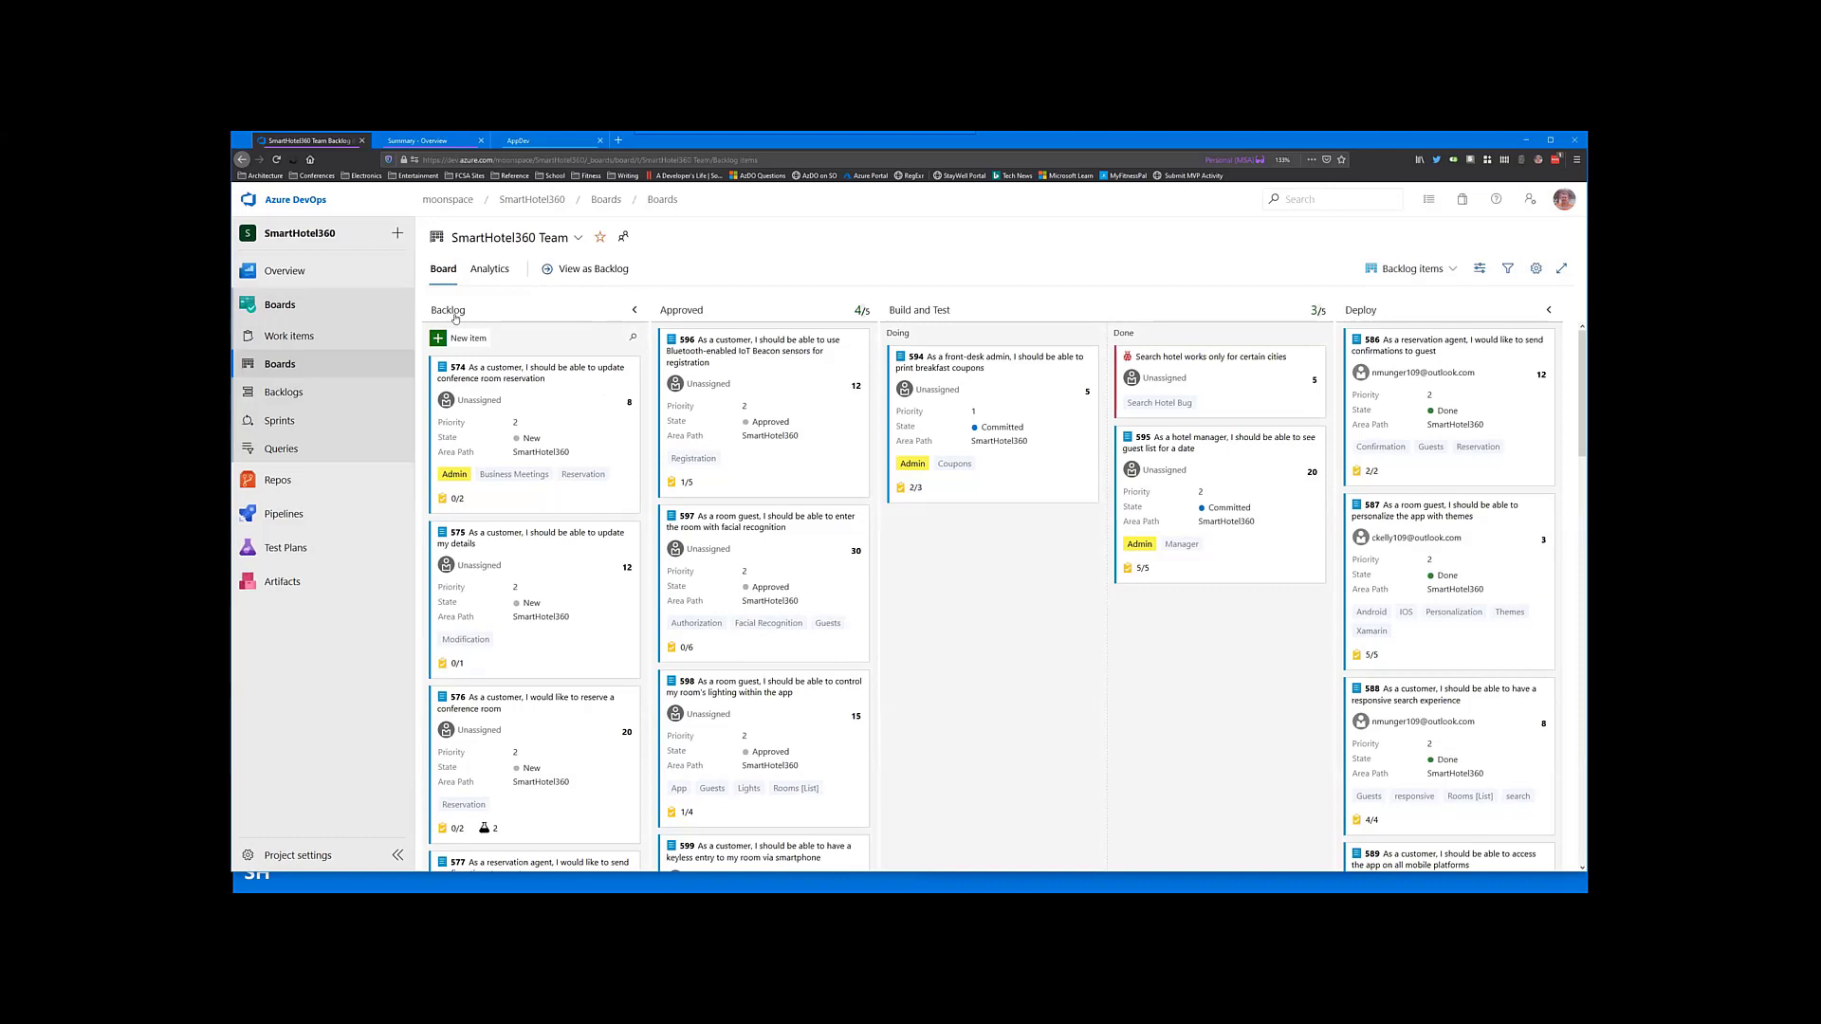
pyautogui.moveTo(464, 313)
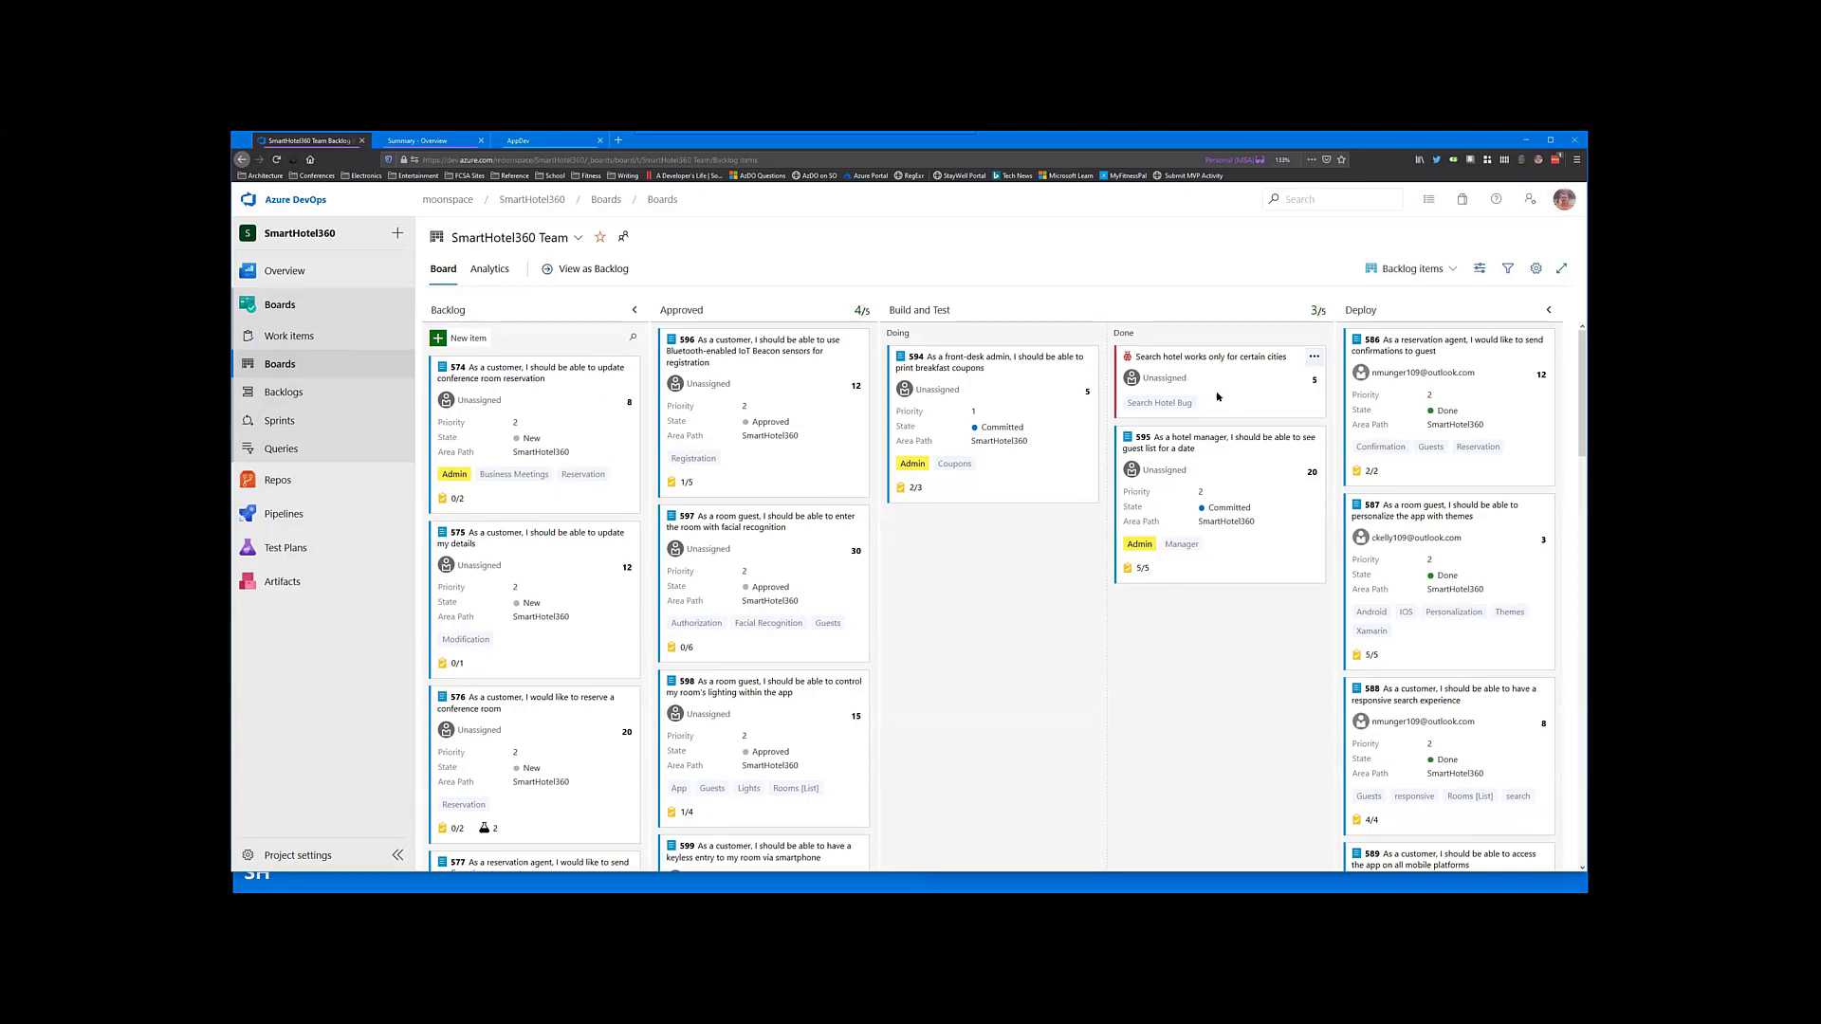
# Step: Reopen the board settings via the gear icon, showing card fields
pyautogui.click(1536, 267)
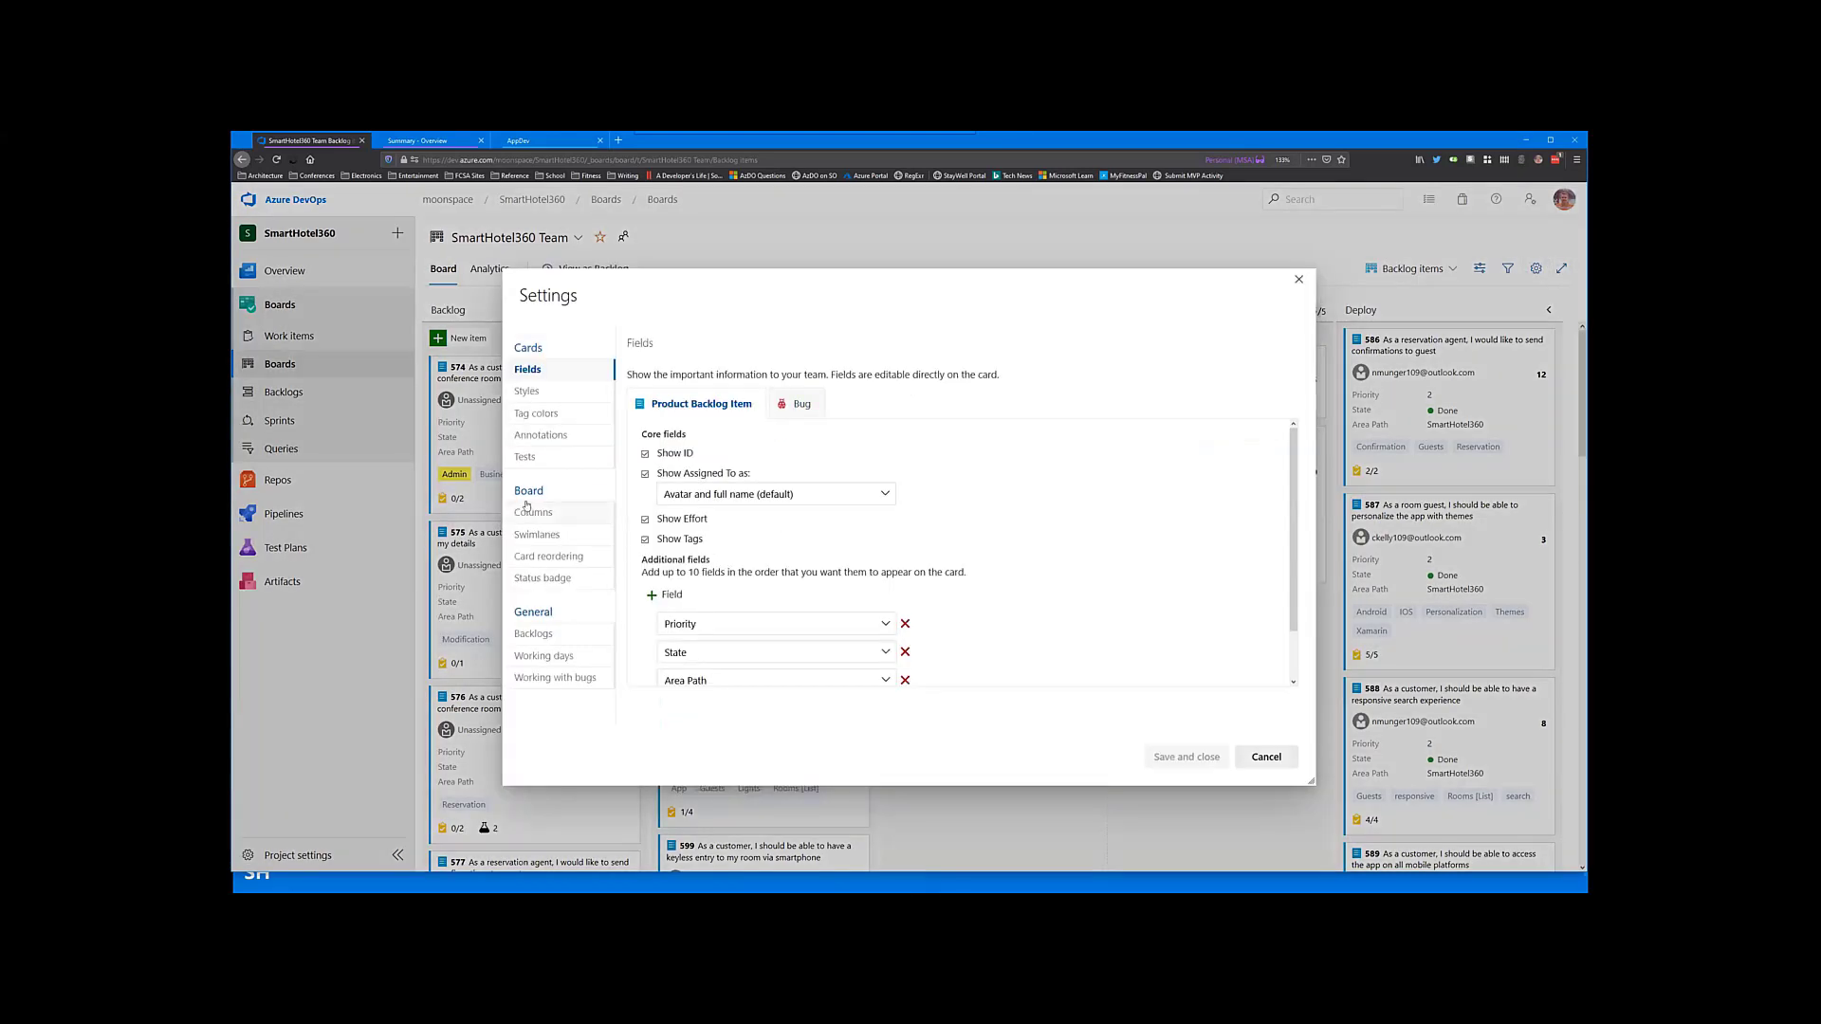
# Step: Create a new card styling rule named Bugs with a red card colour
pyautogui.click(527, 390)
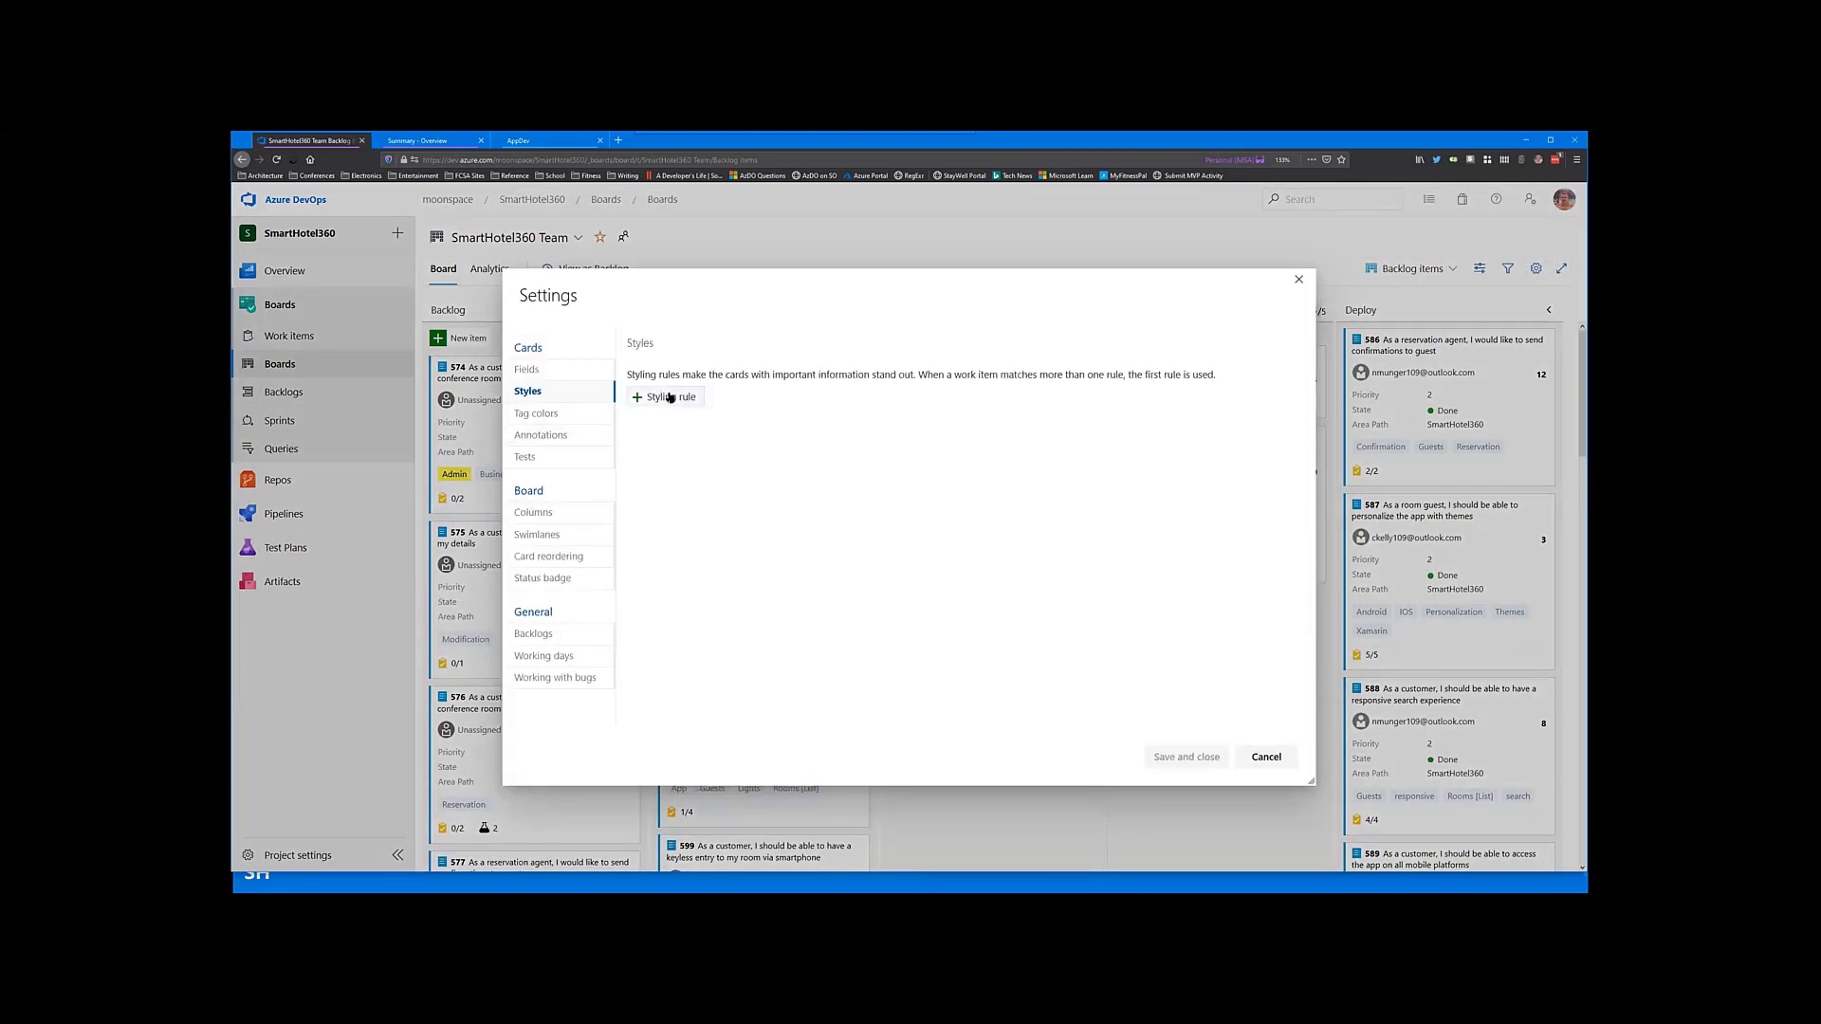
pyautogui.click(663, 396)
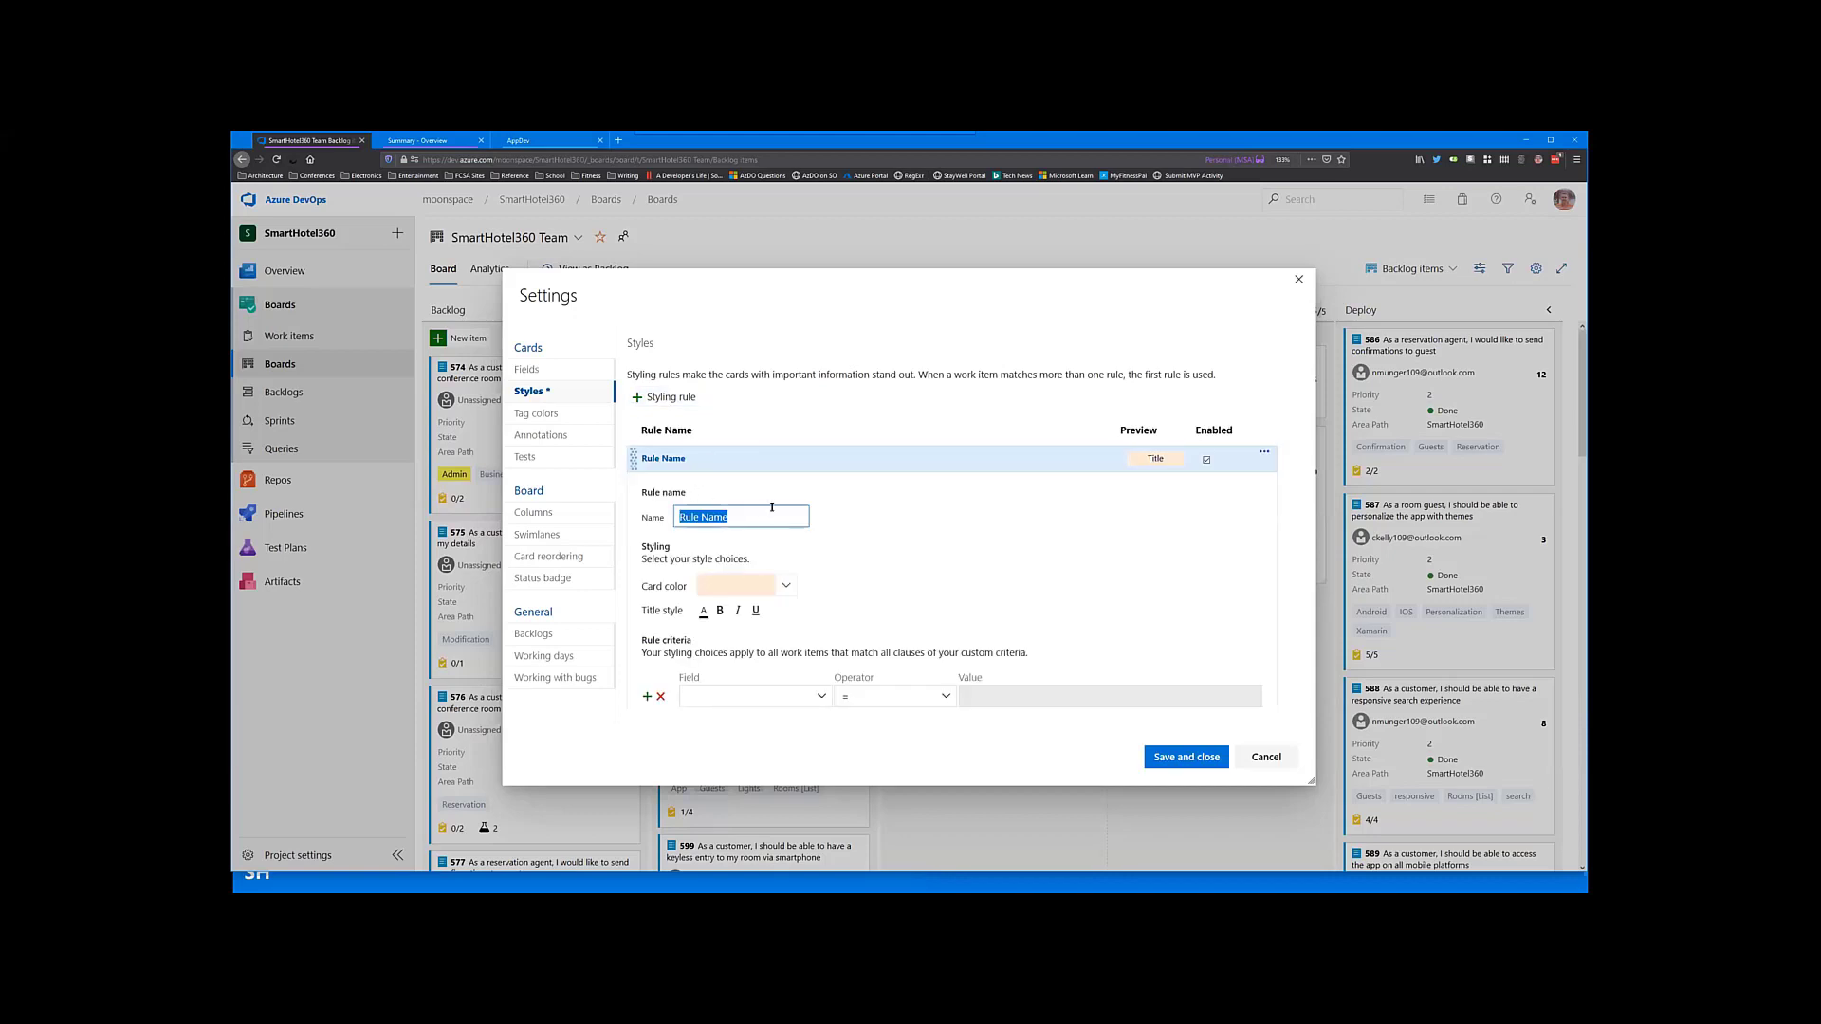
pyautogui.write('Bugs')
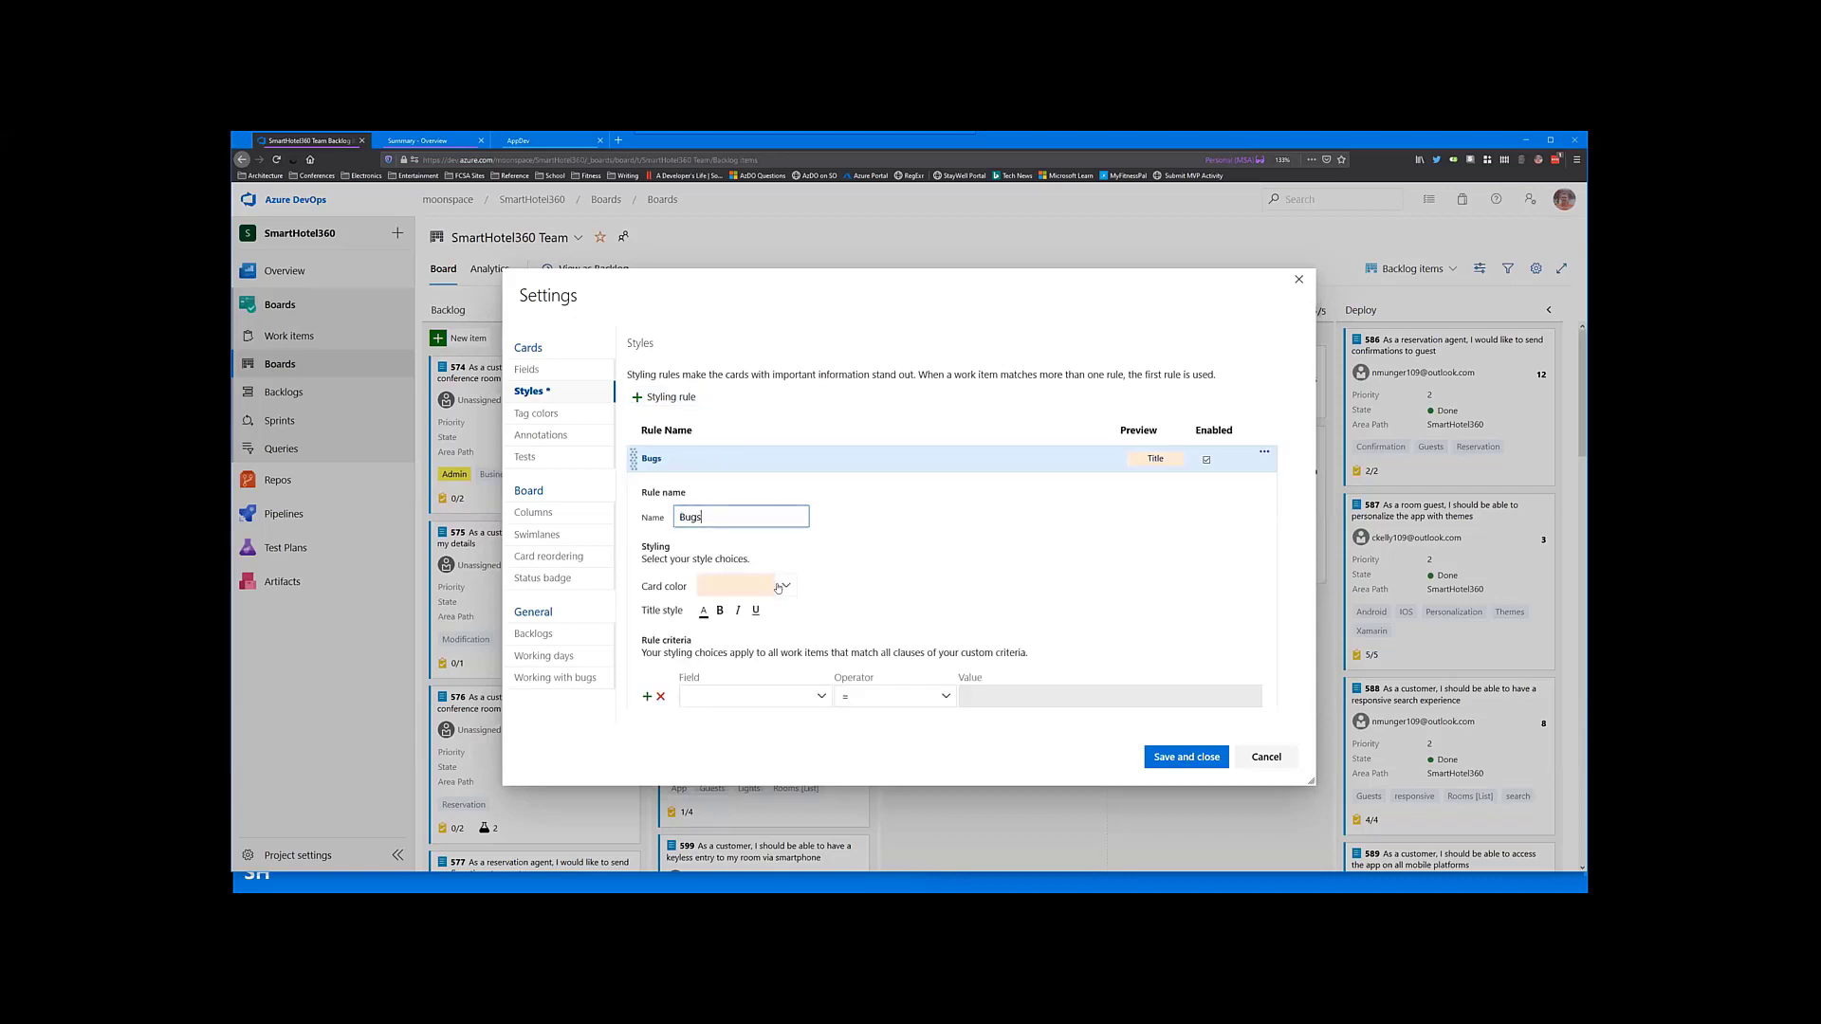
pyautogui.click(785, 586)
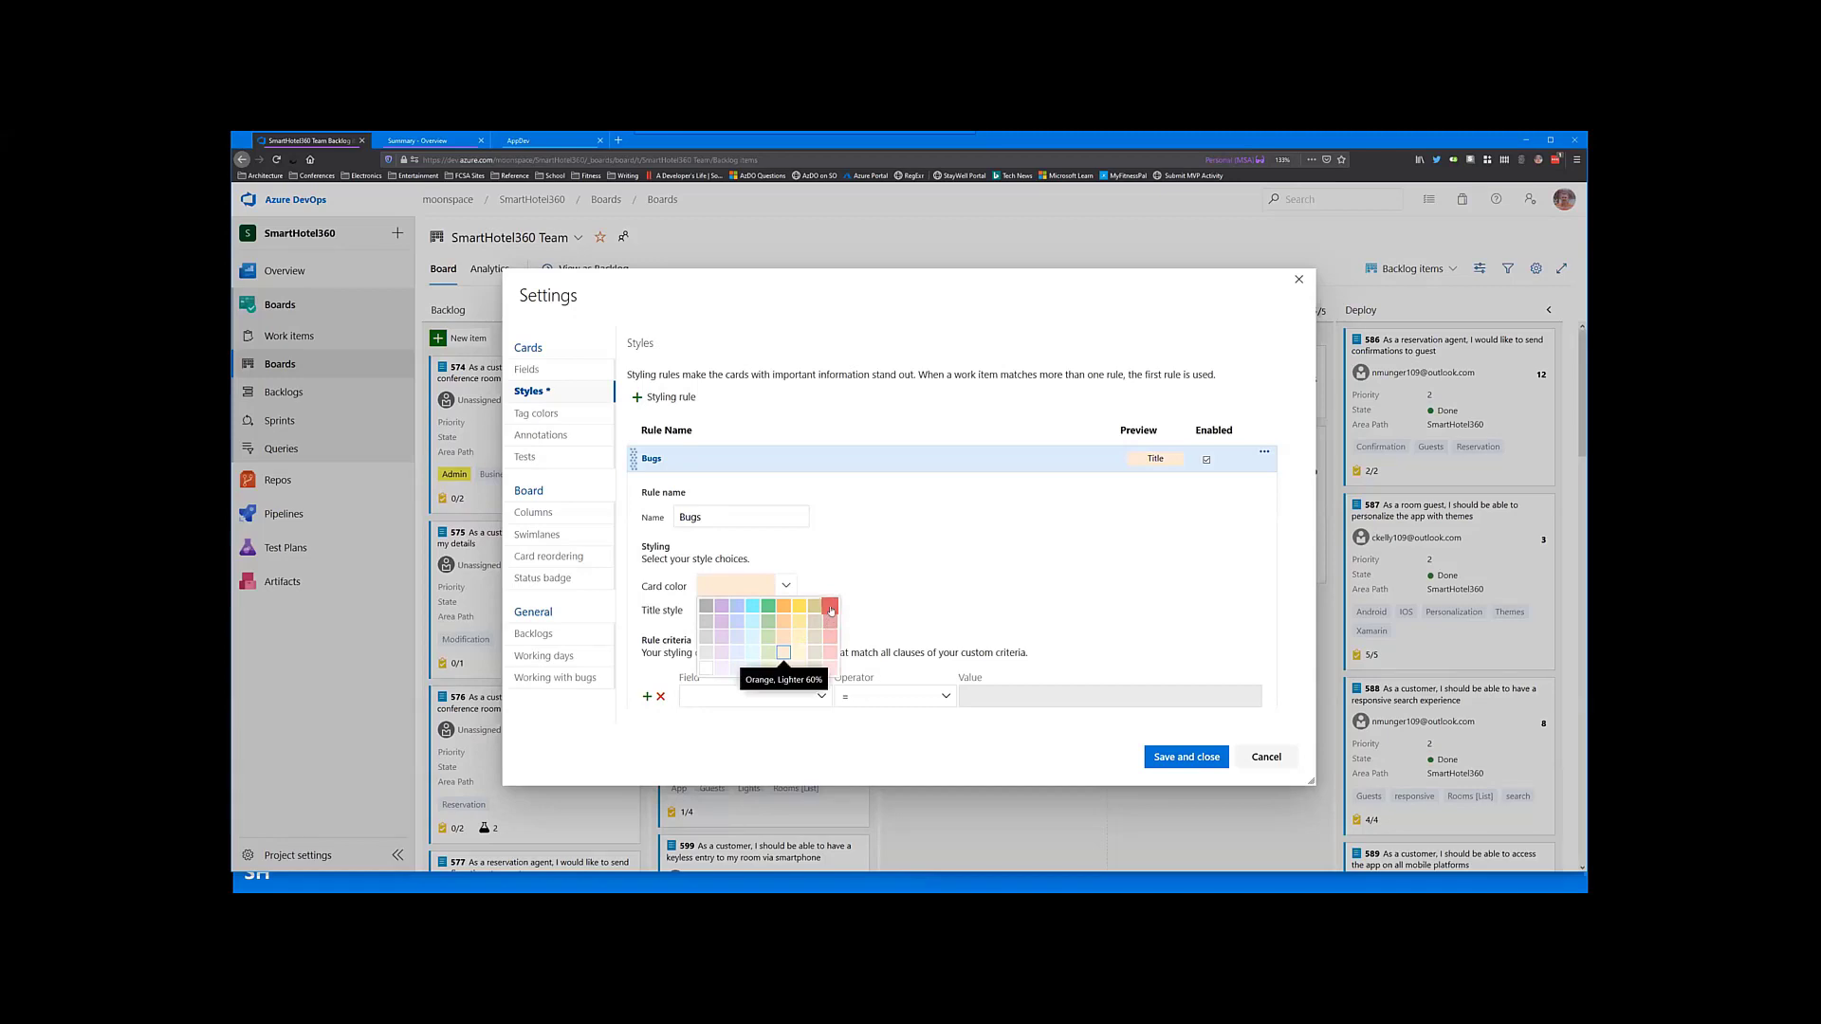
pyautogui.click(831, 607)
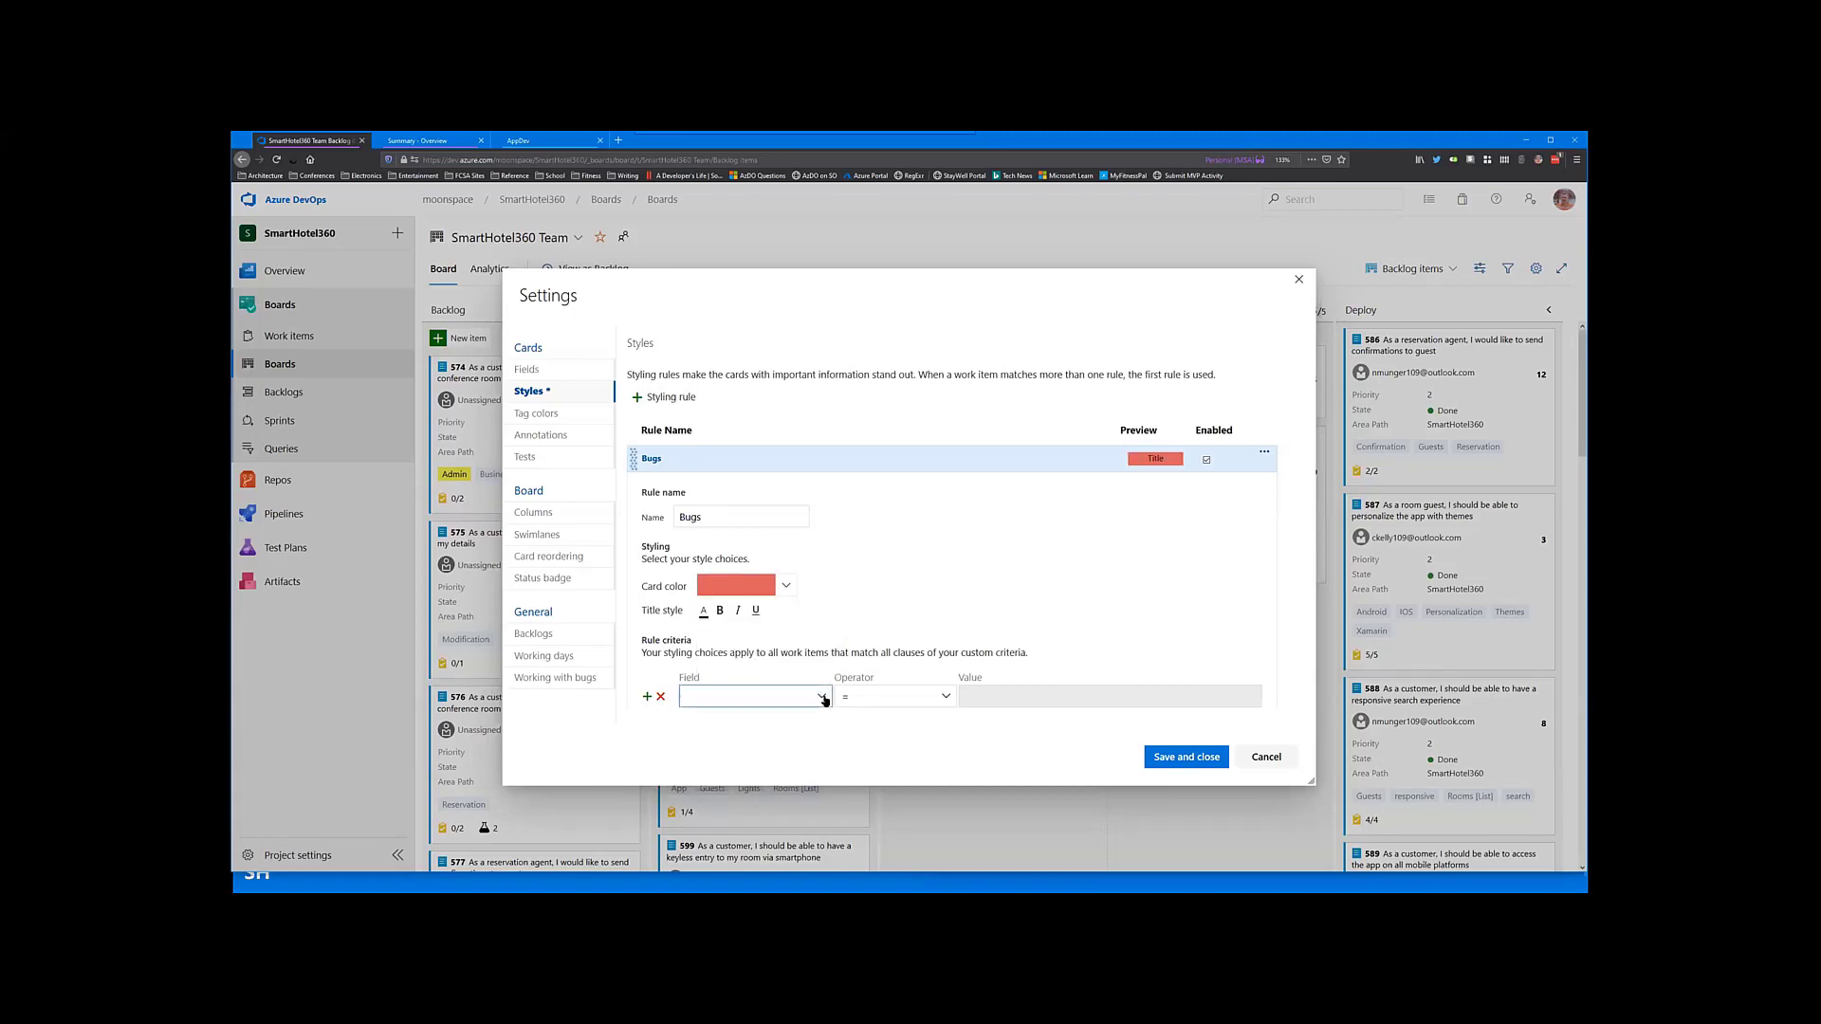
# Step: Set the rule's field to Work Item Type = Bug and save and close the settings
pyautogui.click(819, 696)
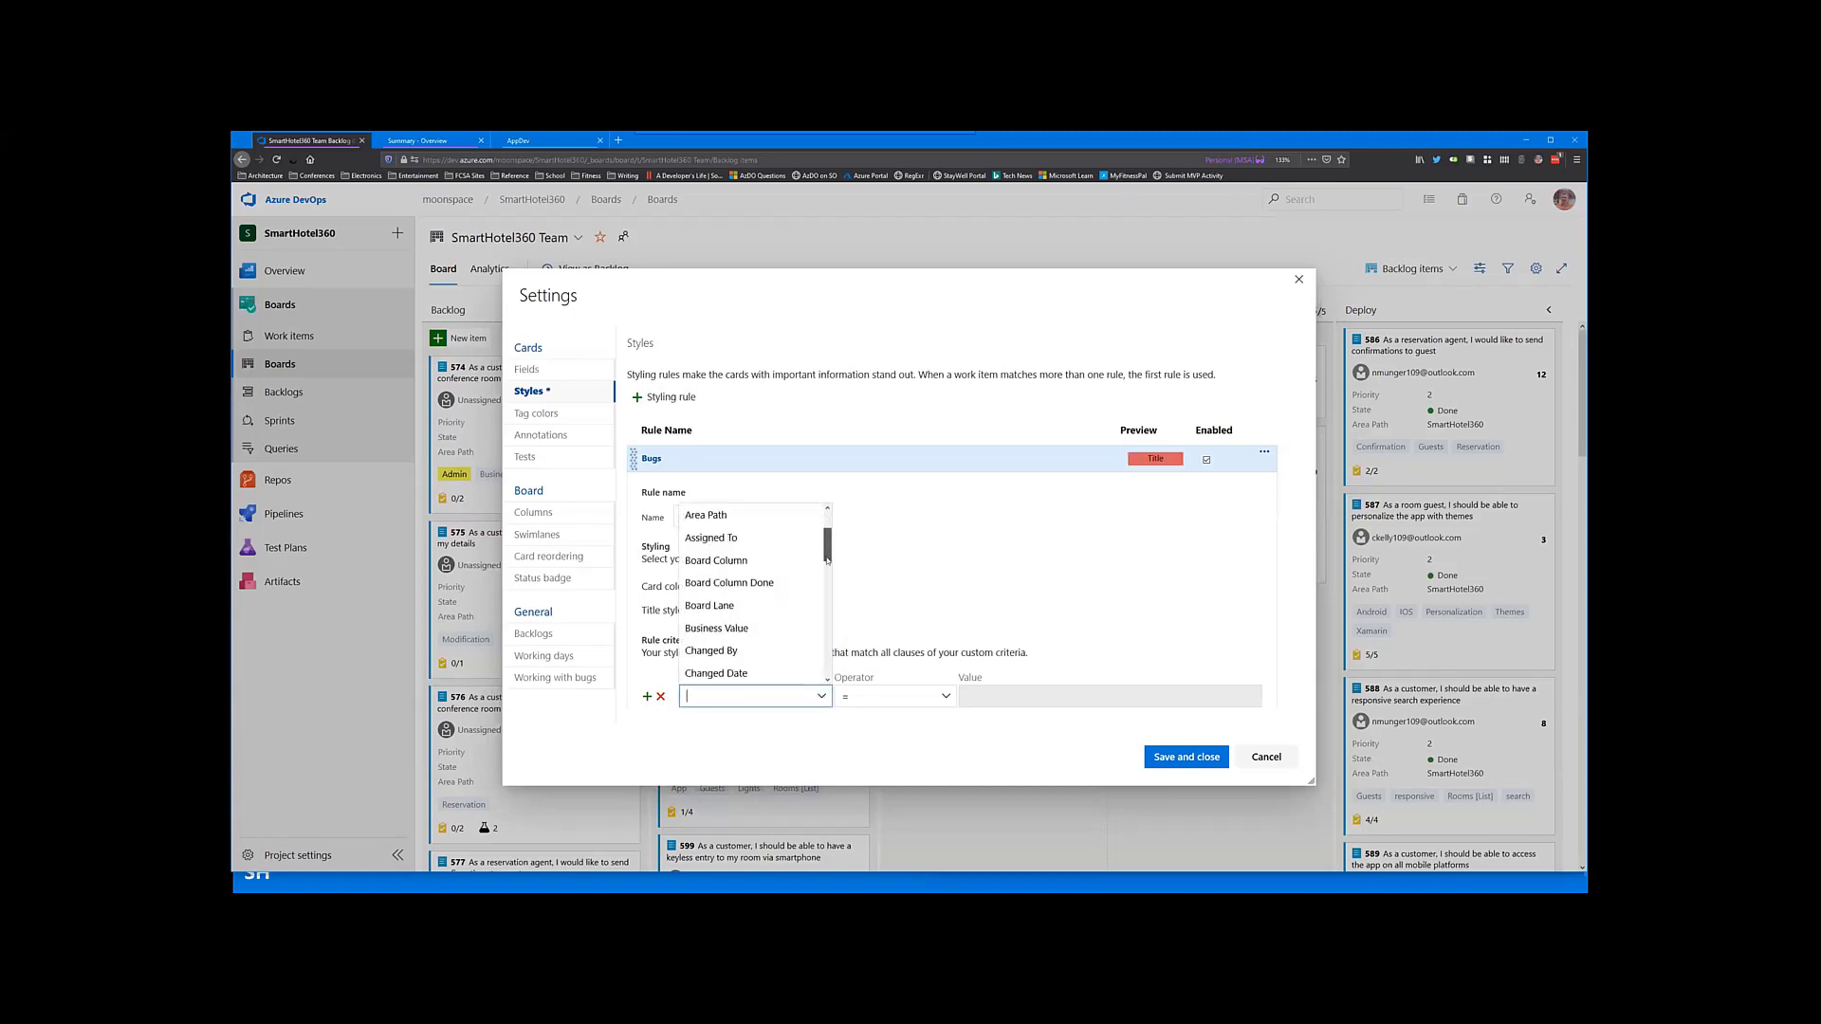
pyautogui.scroll(-3)
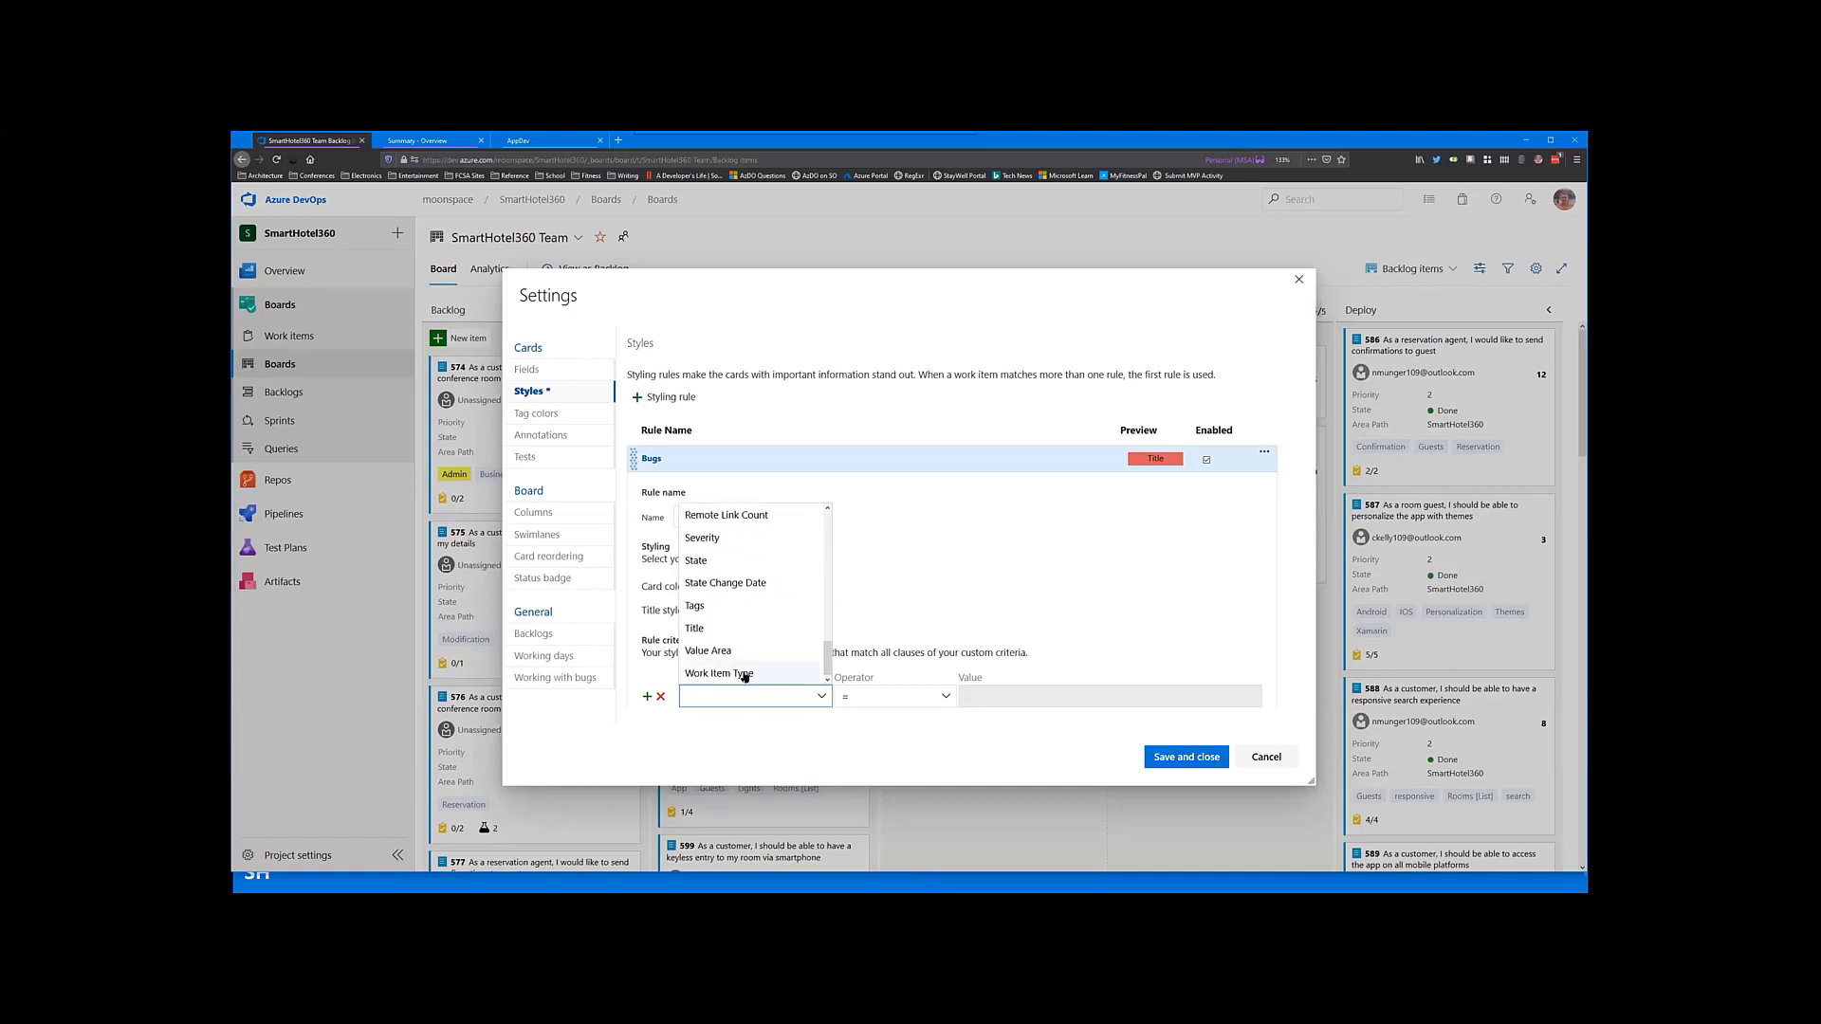
pyautogui.click(718, 674)
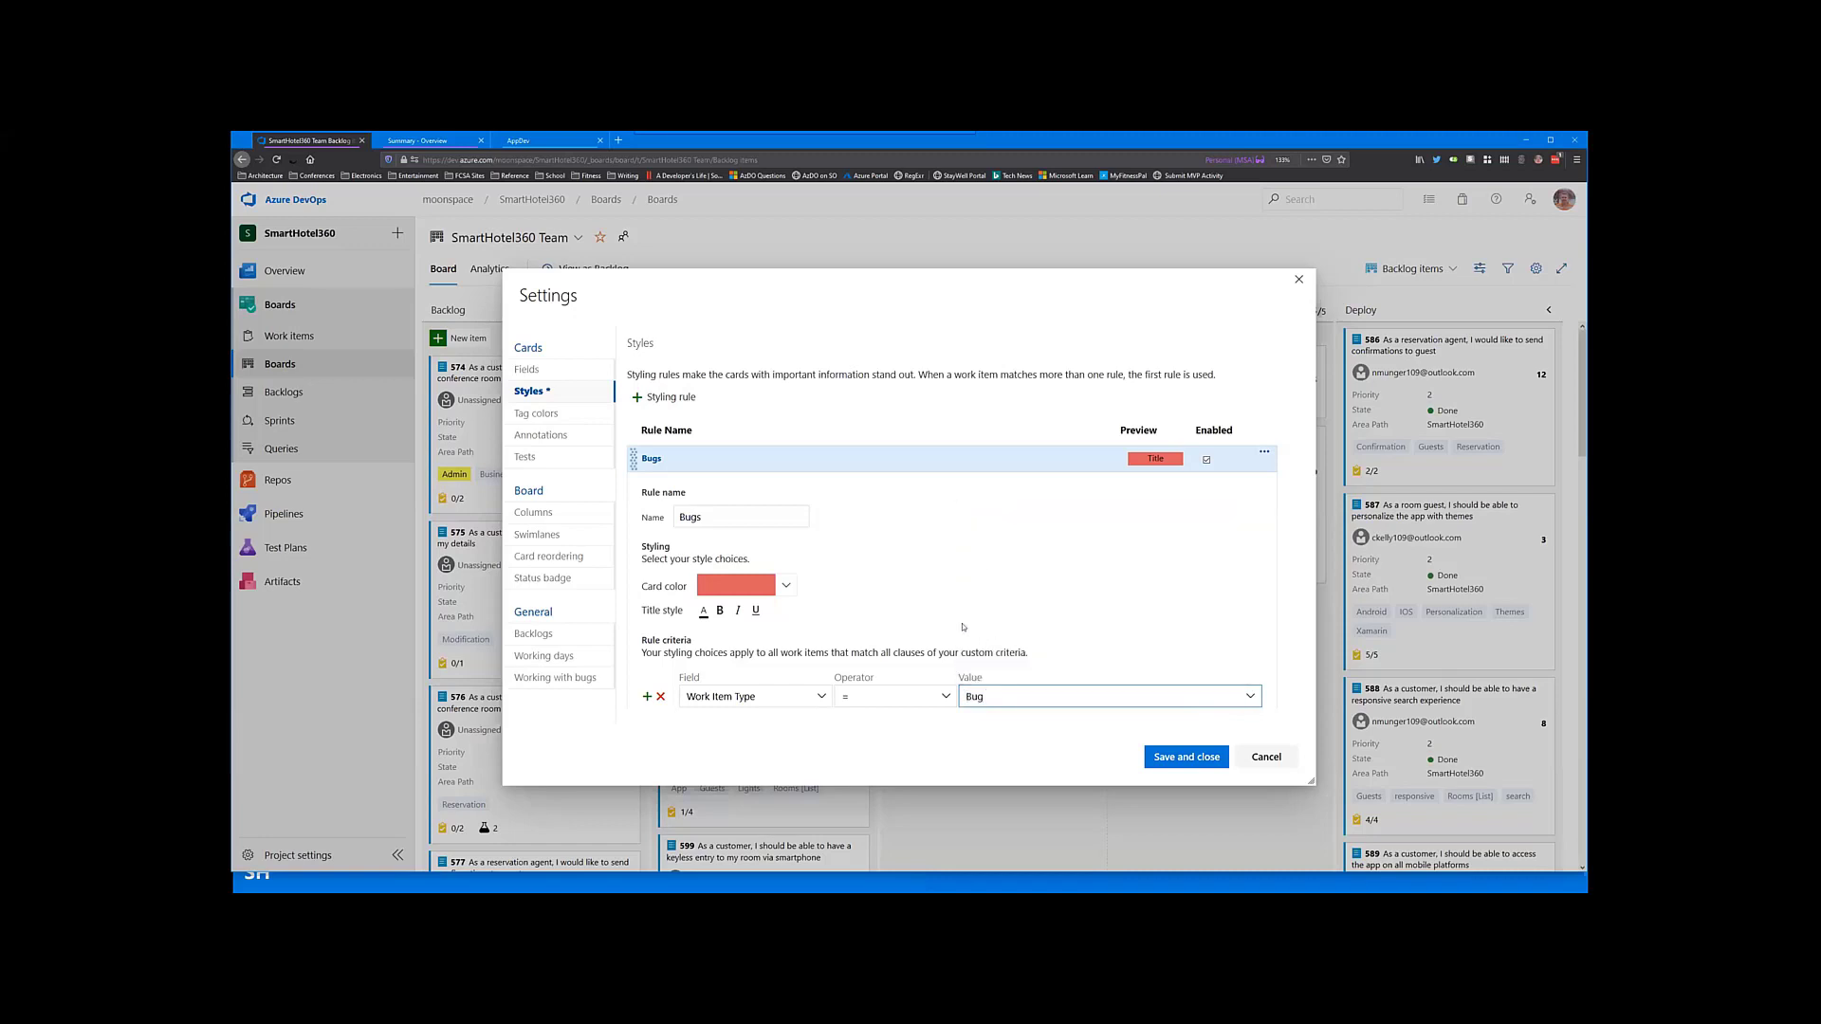
pyautogui.click(1185, 756)
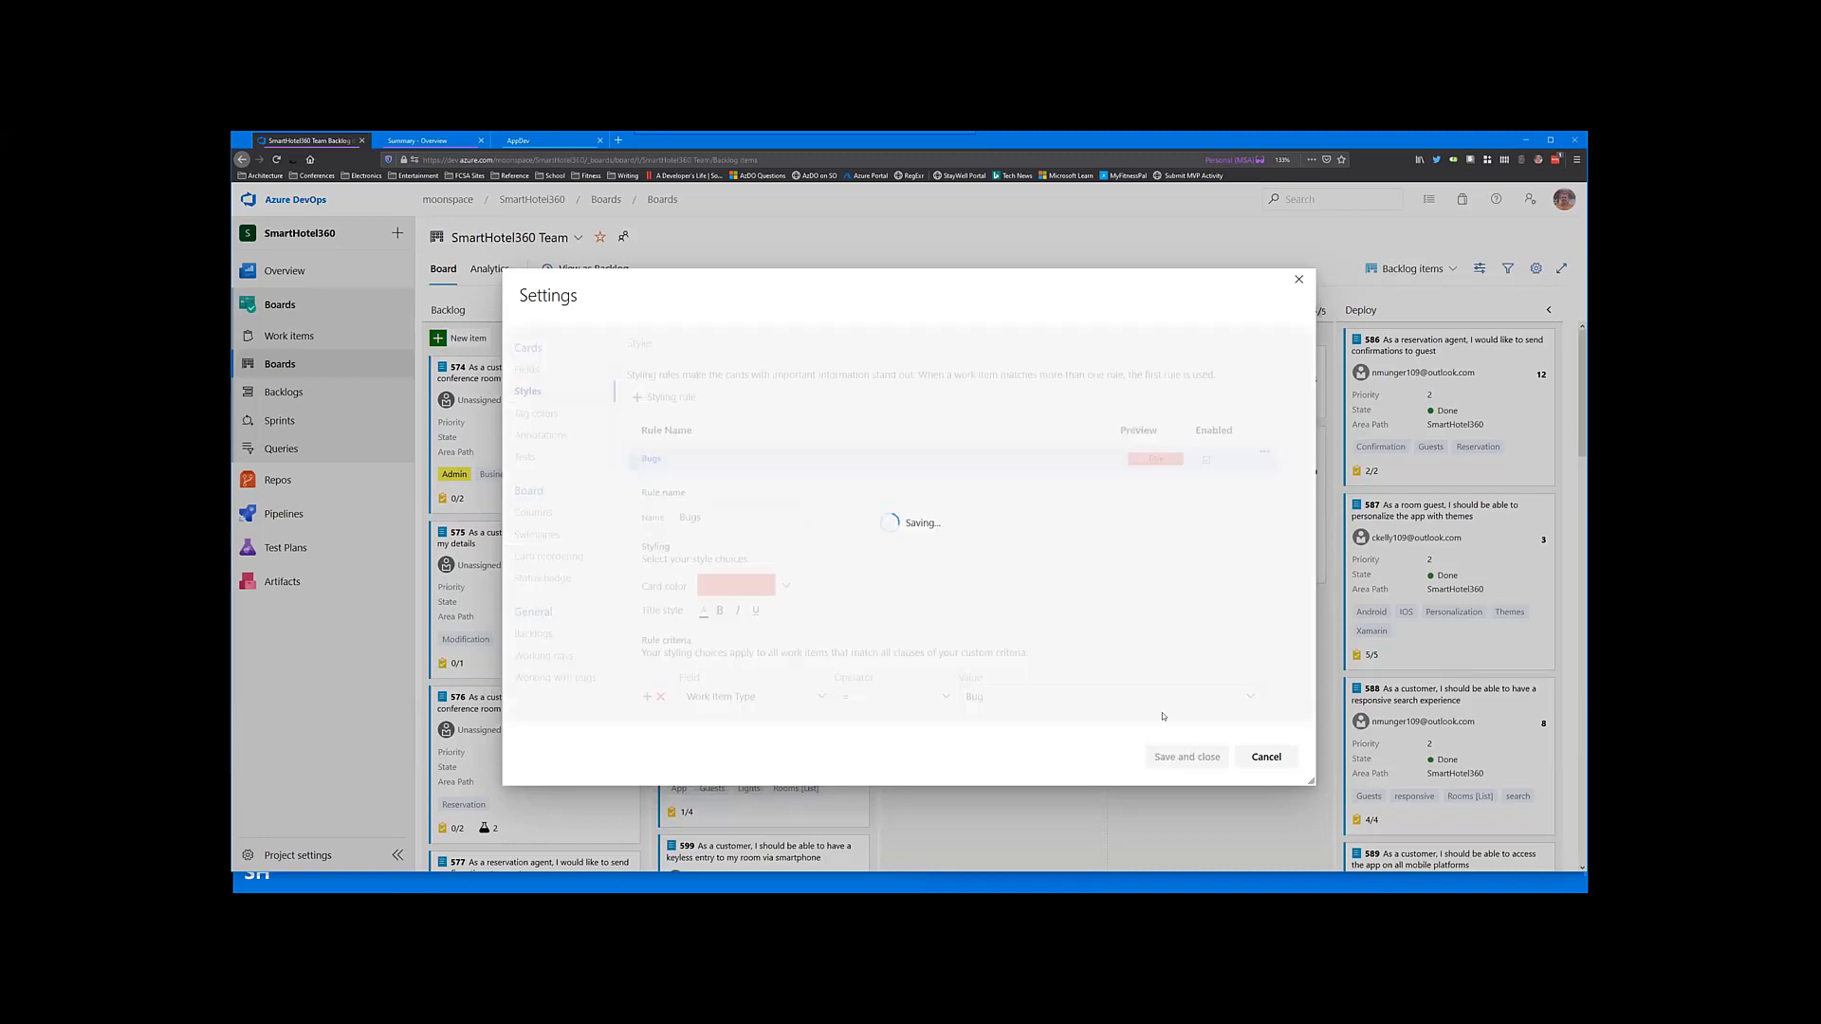
pyautogui.click(1186, 757)
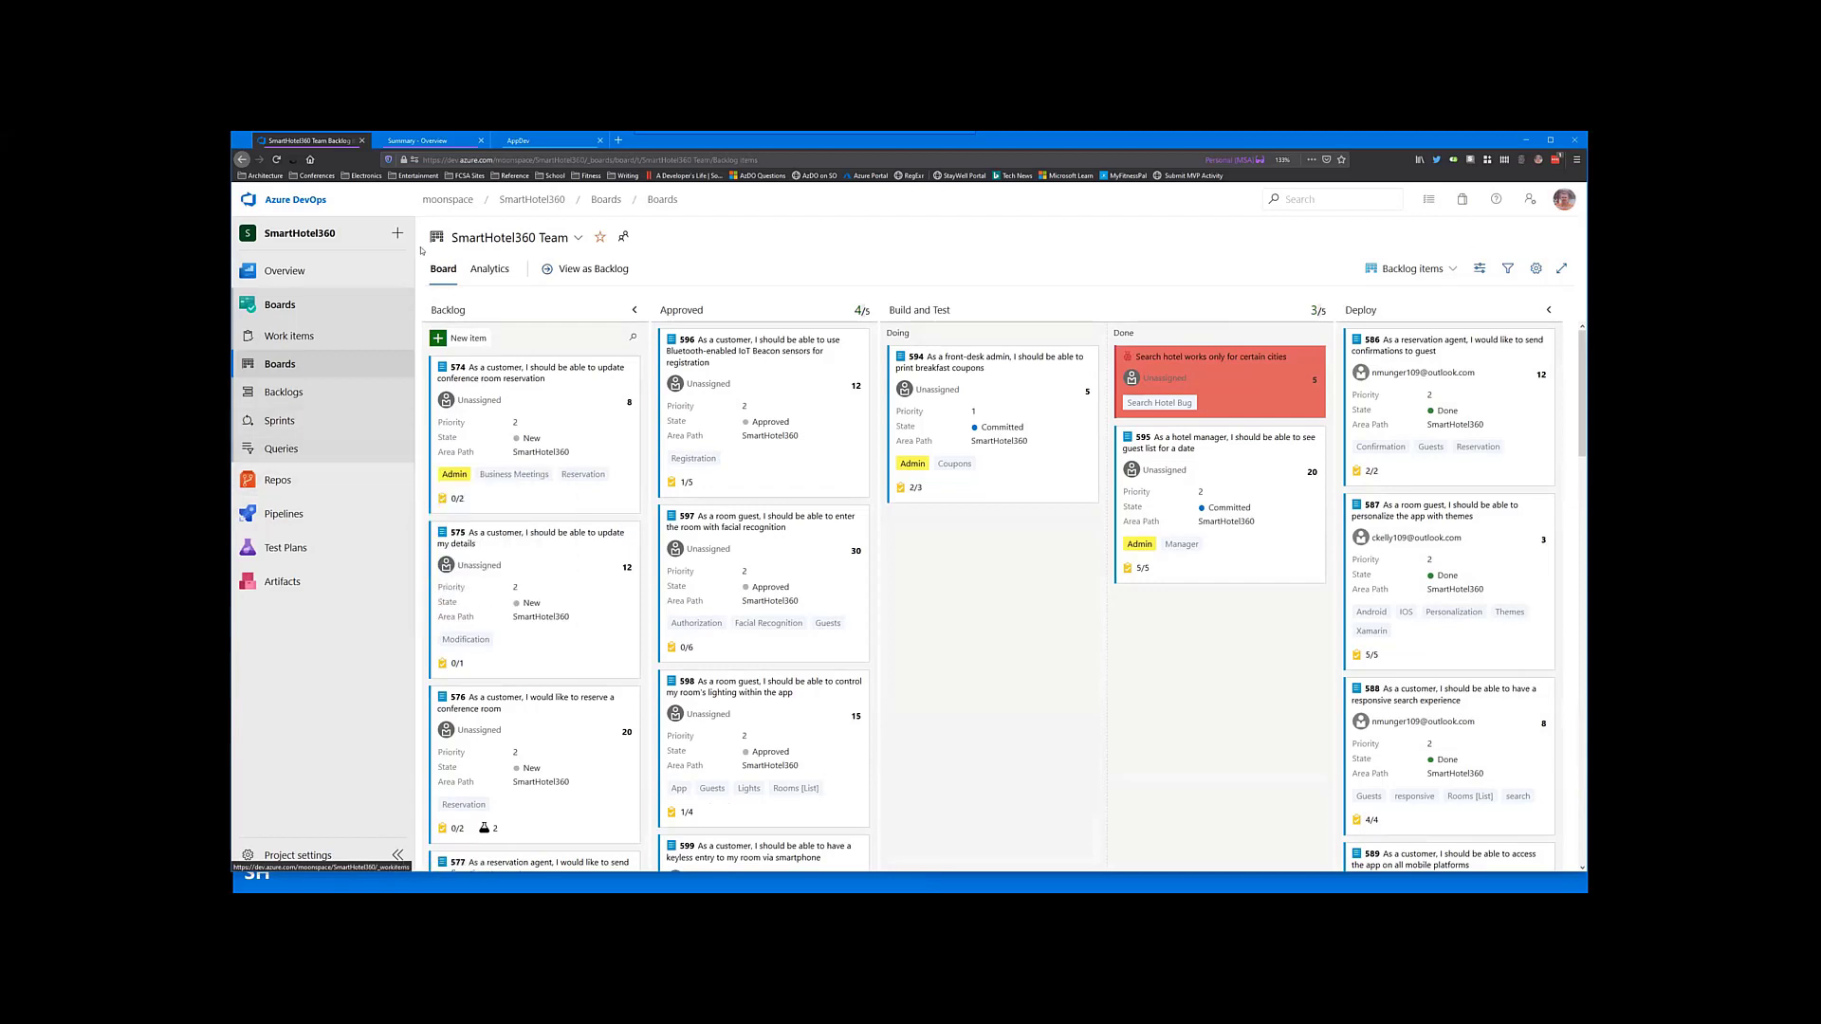
# Step: View the full Velocity report from the team's Analytics tab
pyautogui.click(490, 269)
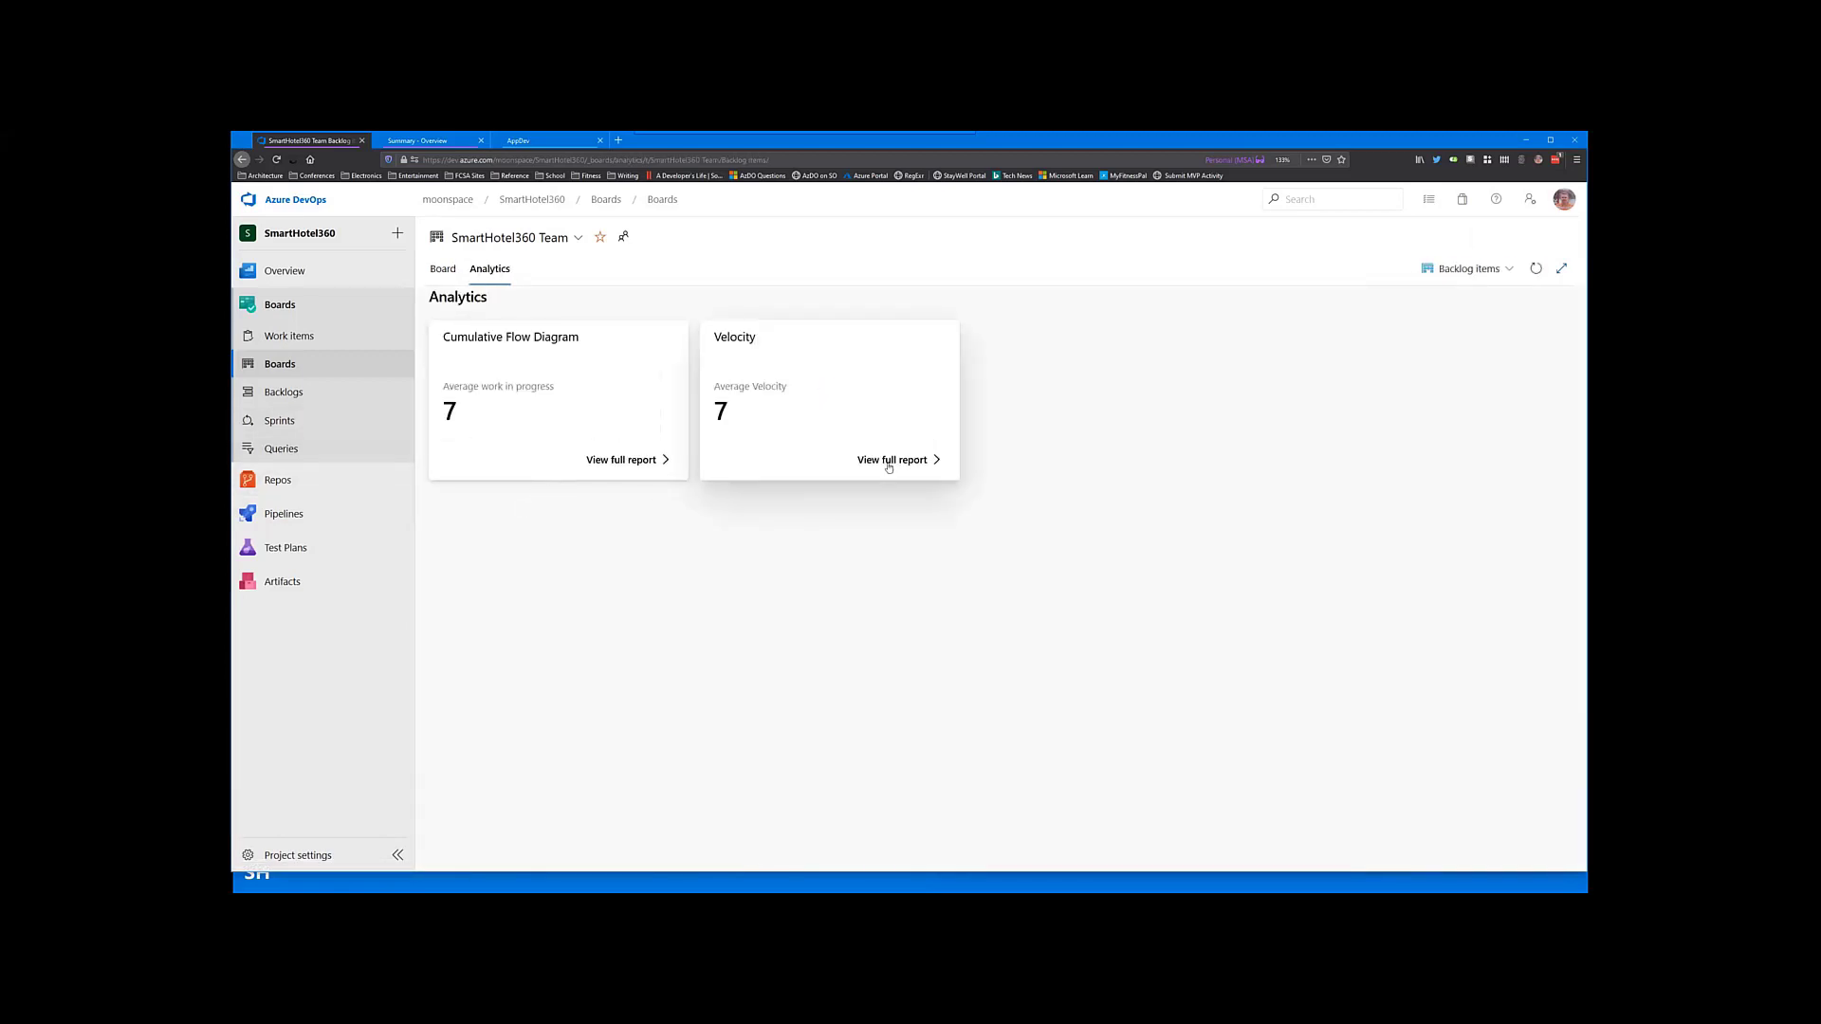
pyautogui.click(892, 459)
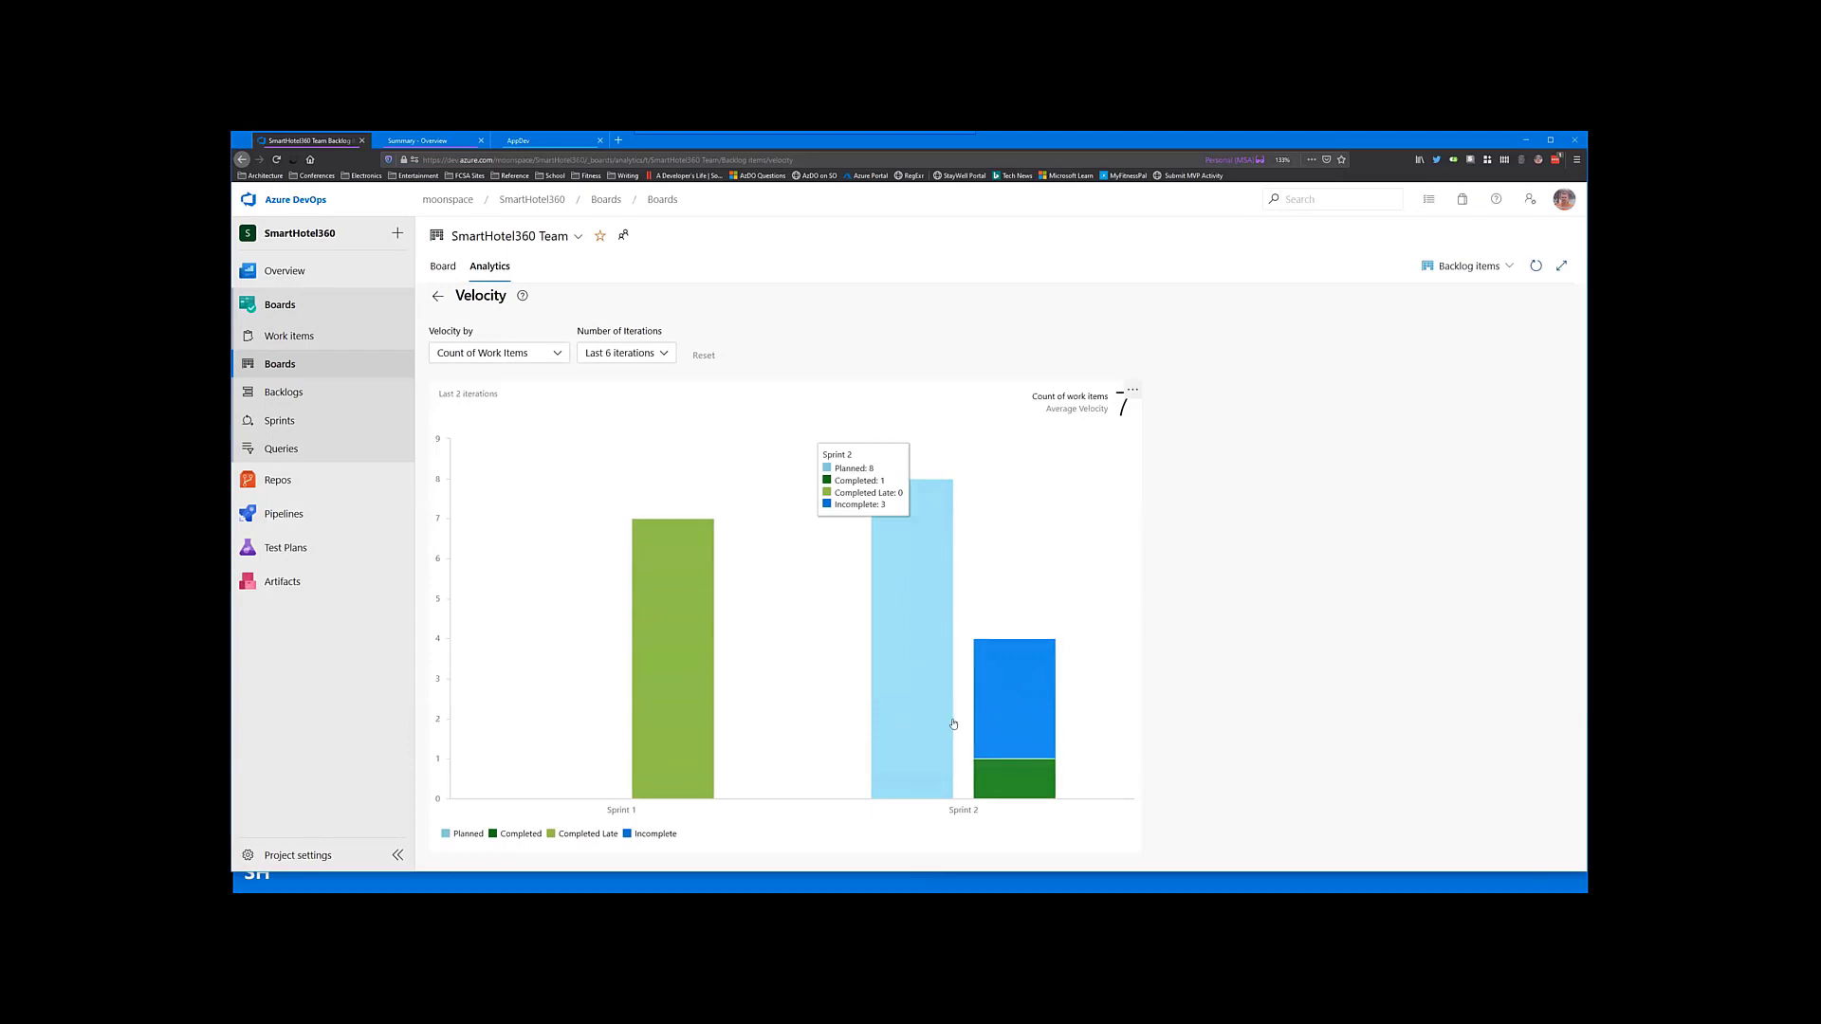
pyautogui.moveTo(884, 724)
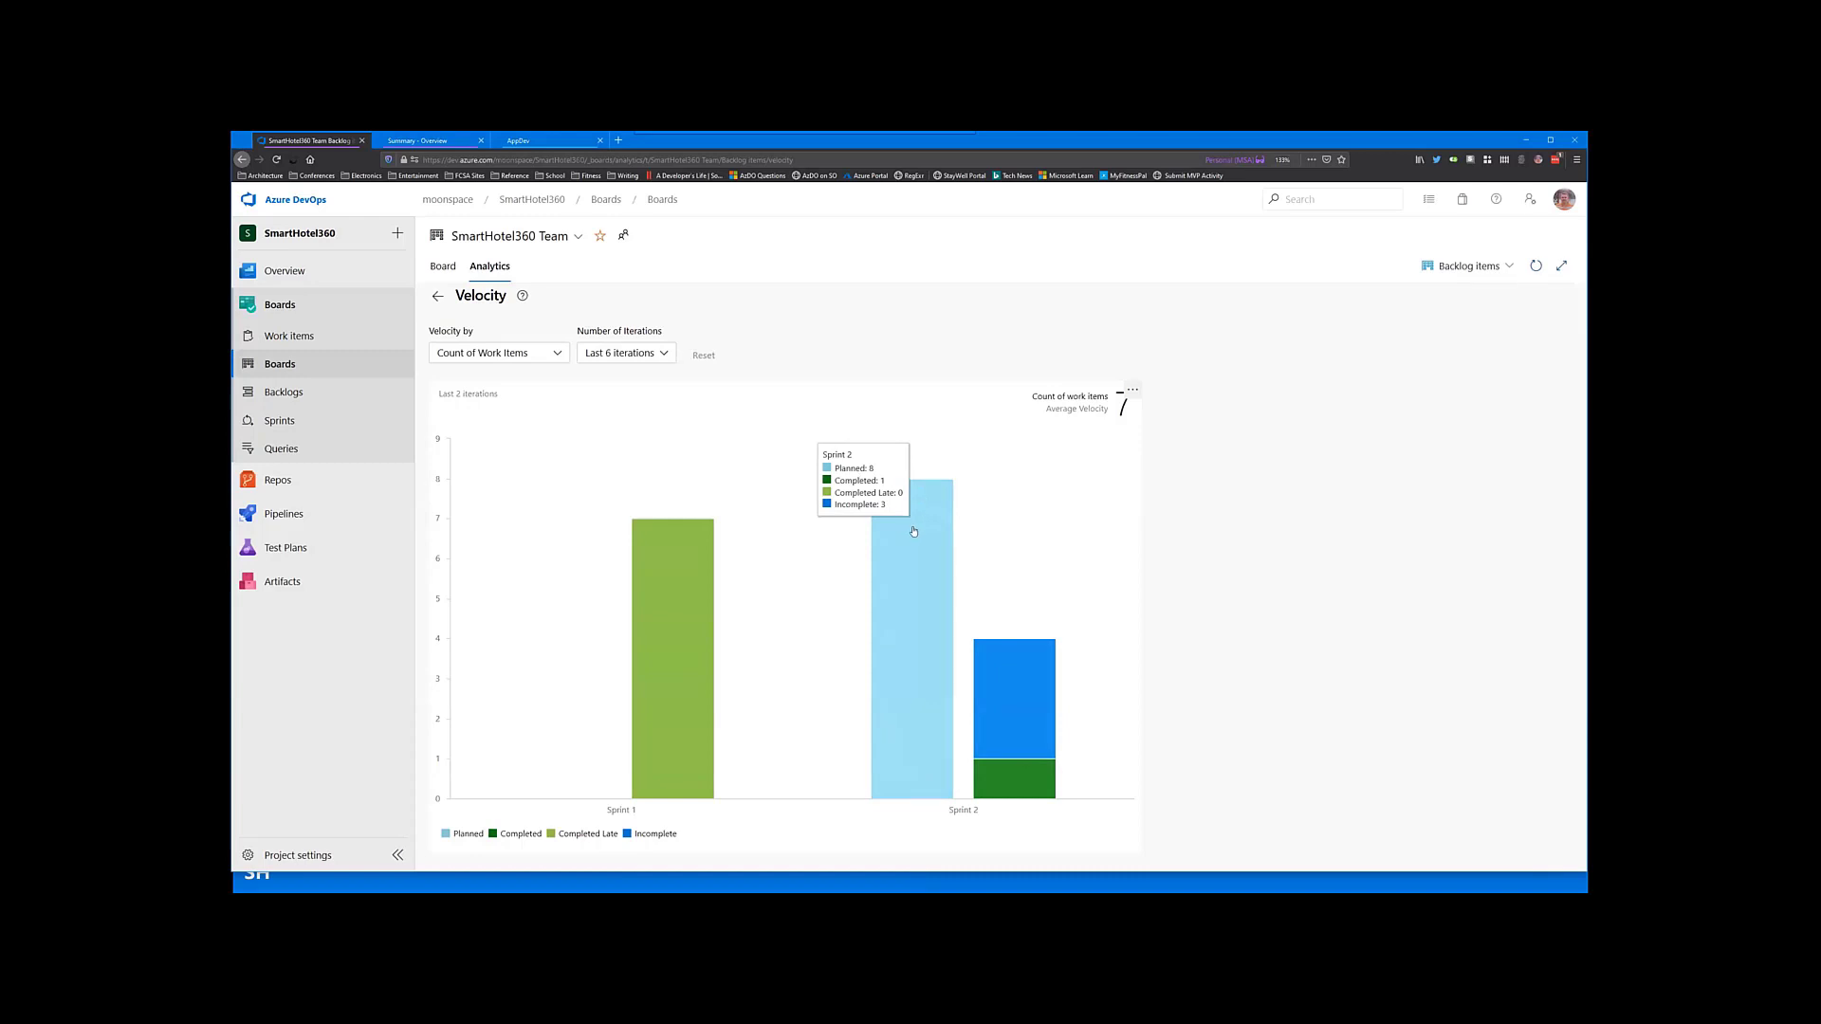
pyautogui.moveTo(906, 567)
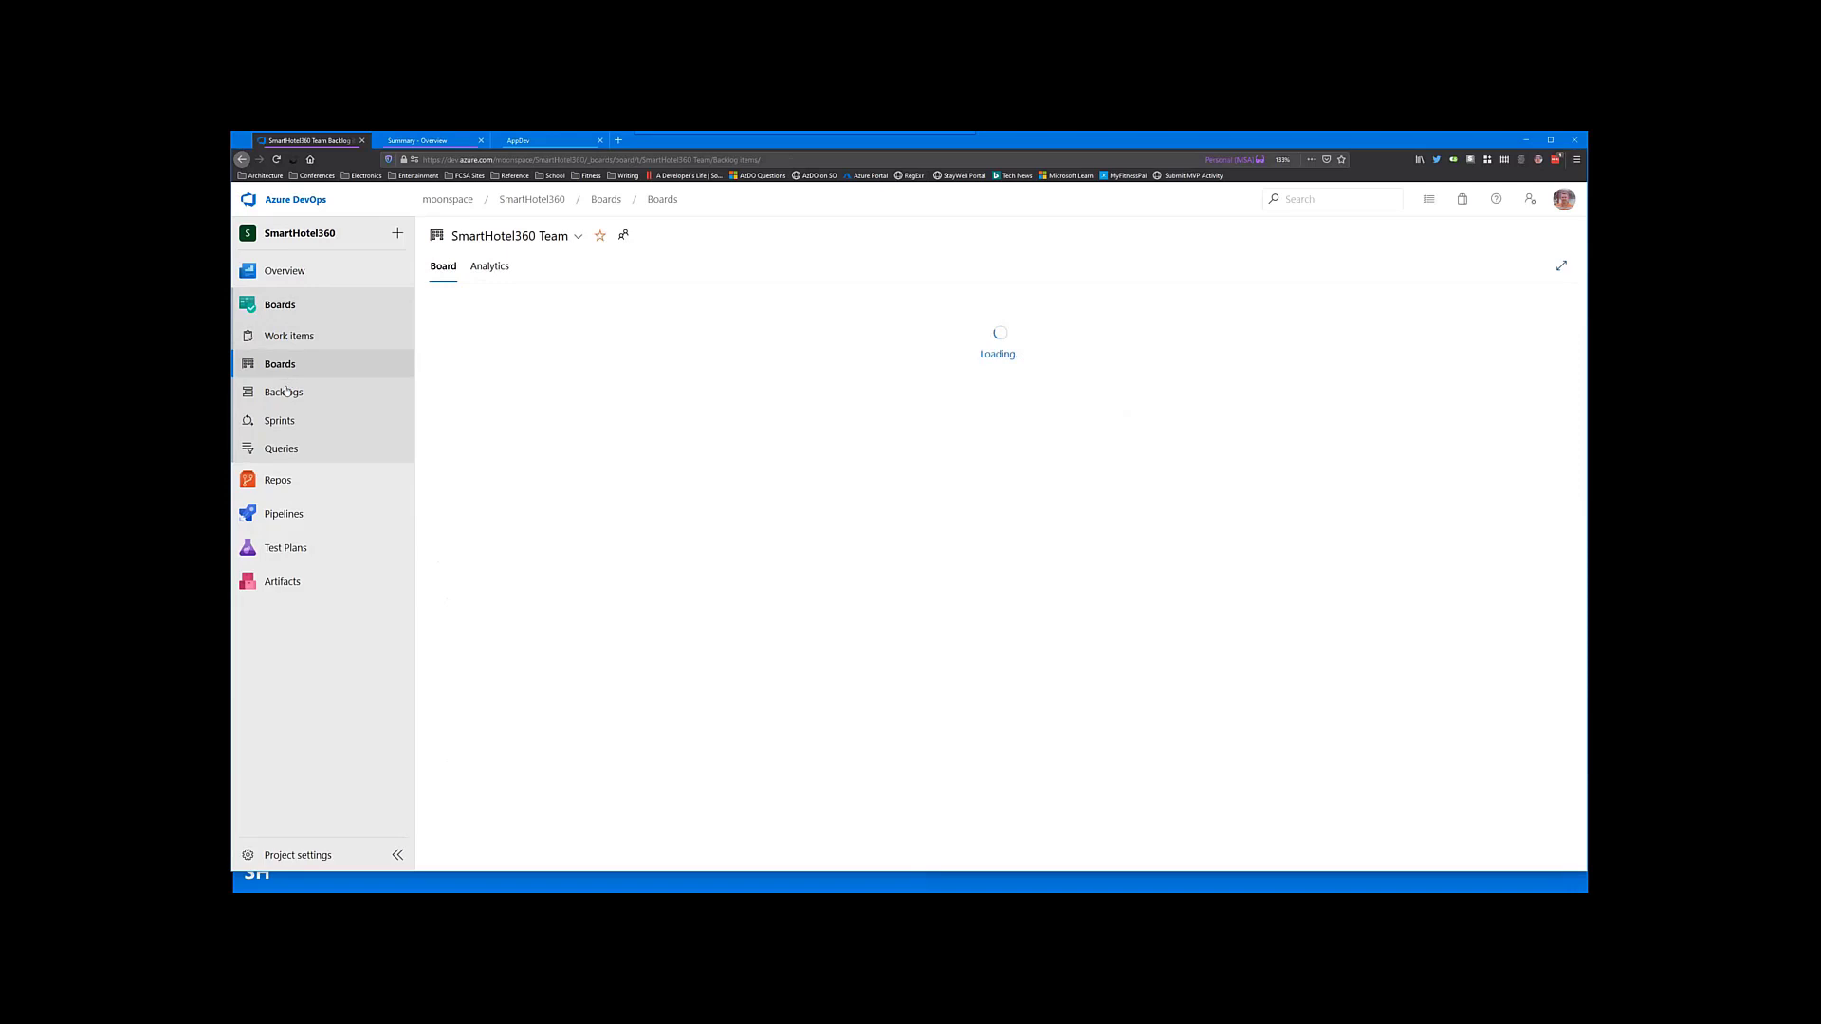
# Step: Show the team backlog, move item 6 into Sprint 3, and bring up the view options
pyautogui.click(284, 391)
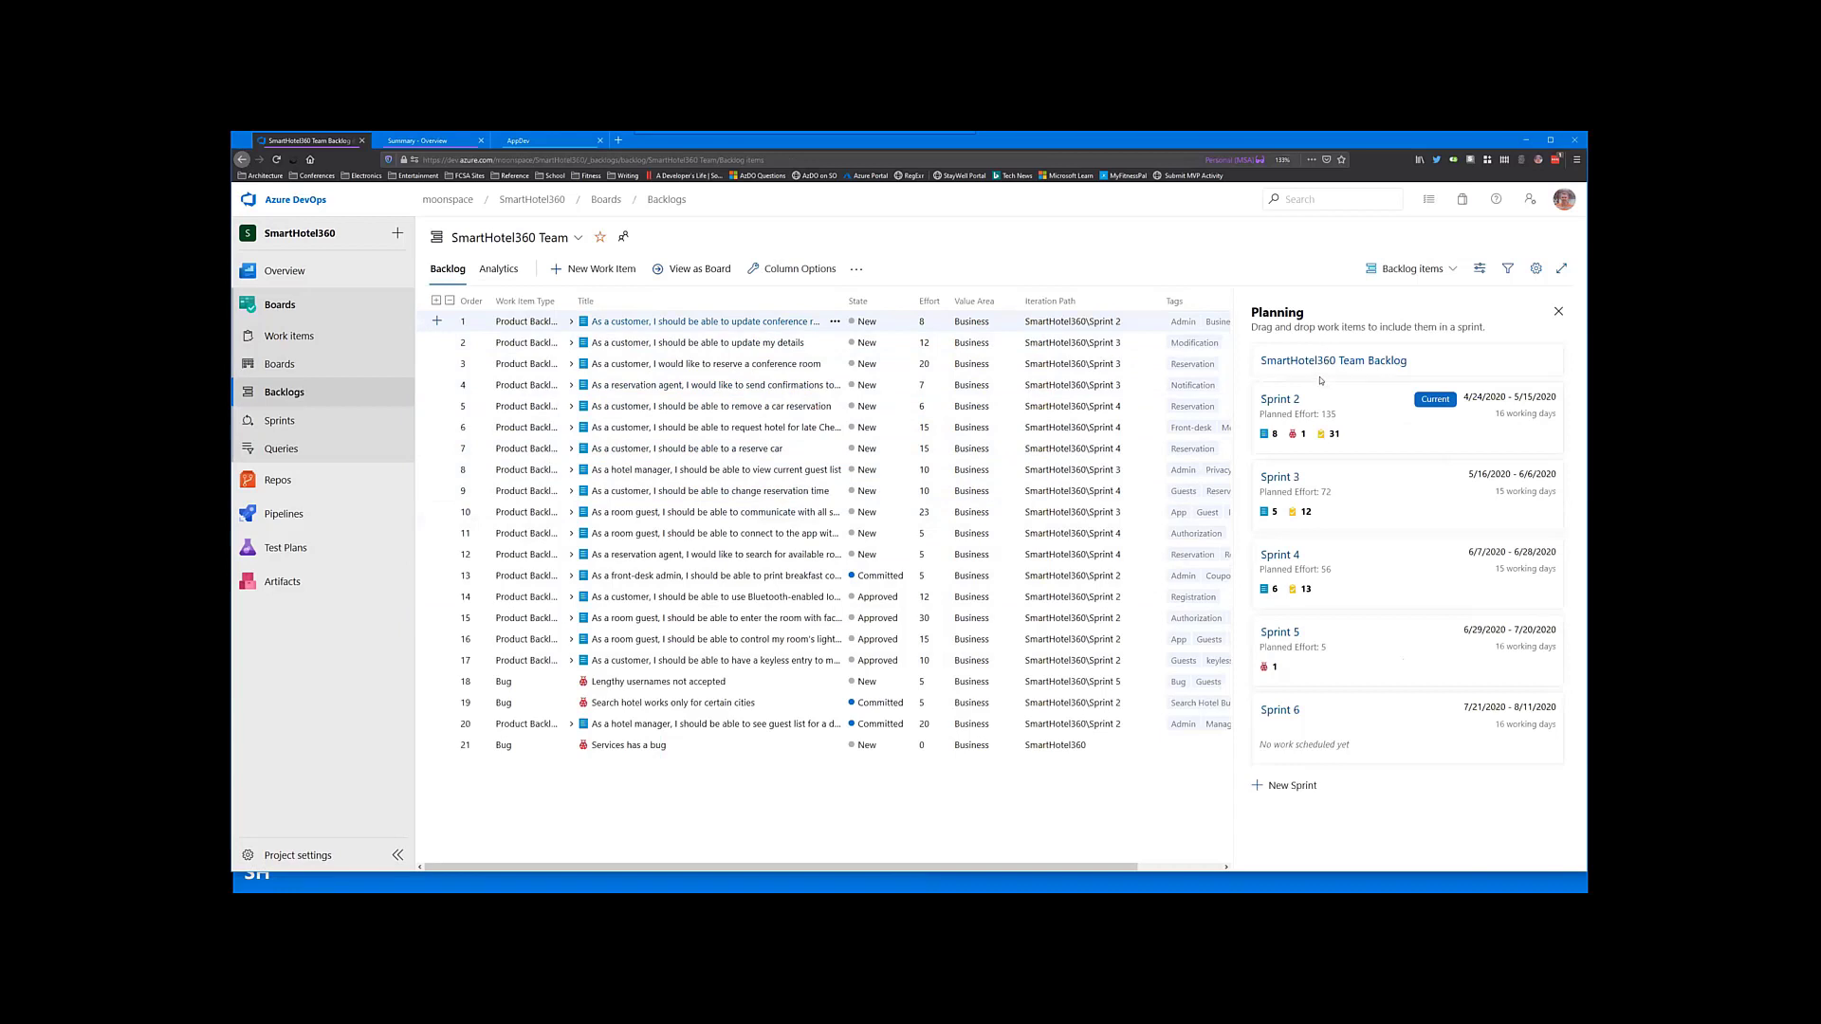
pyautogui.moveTo(1313, 433)
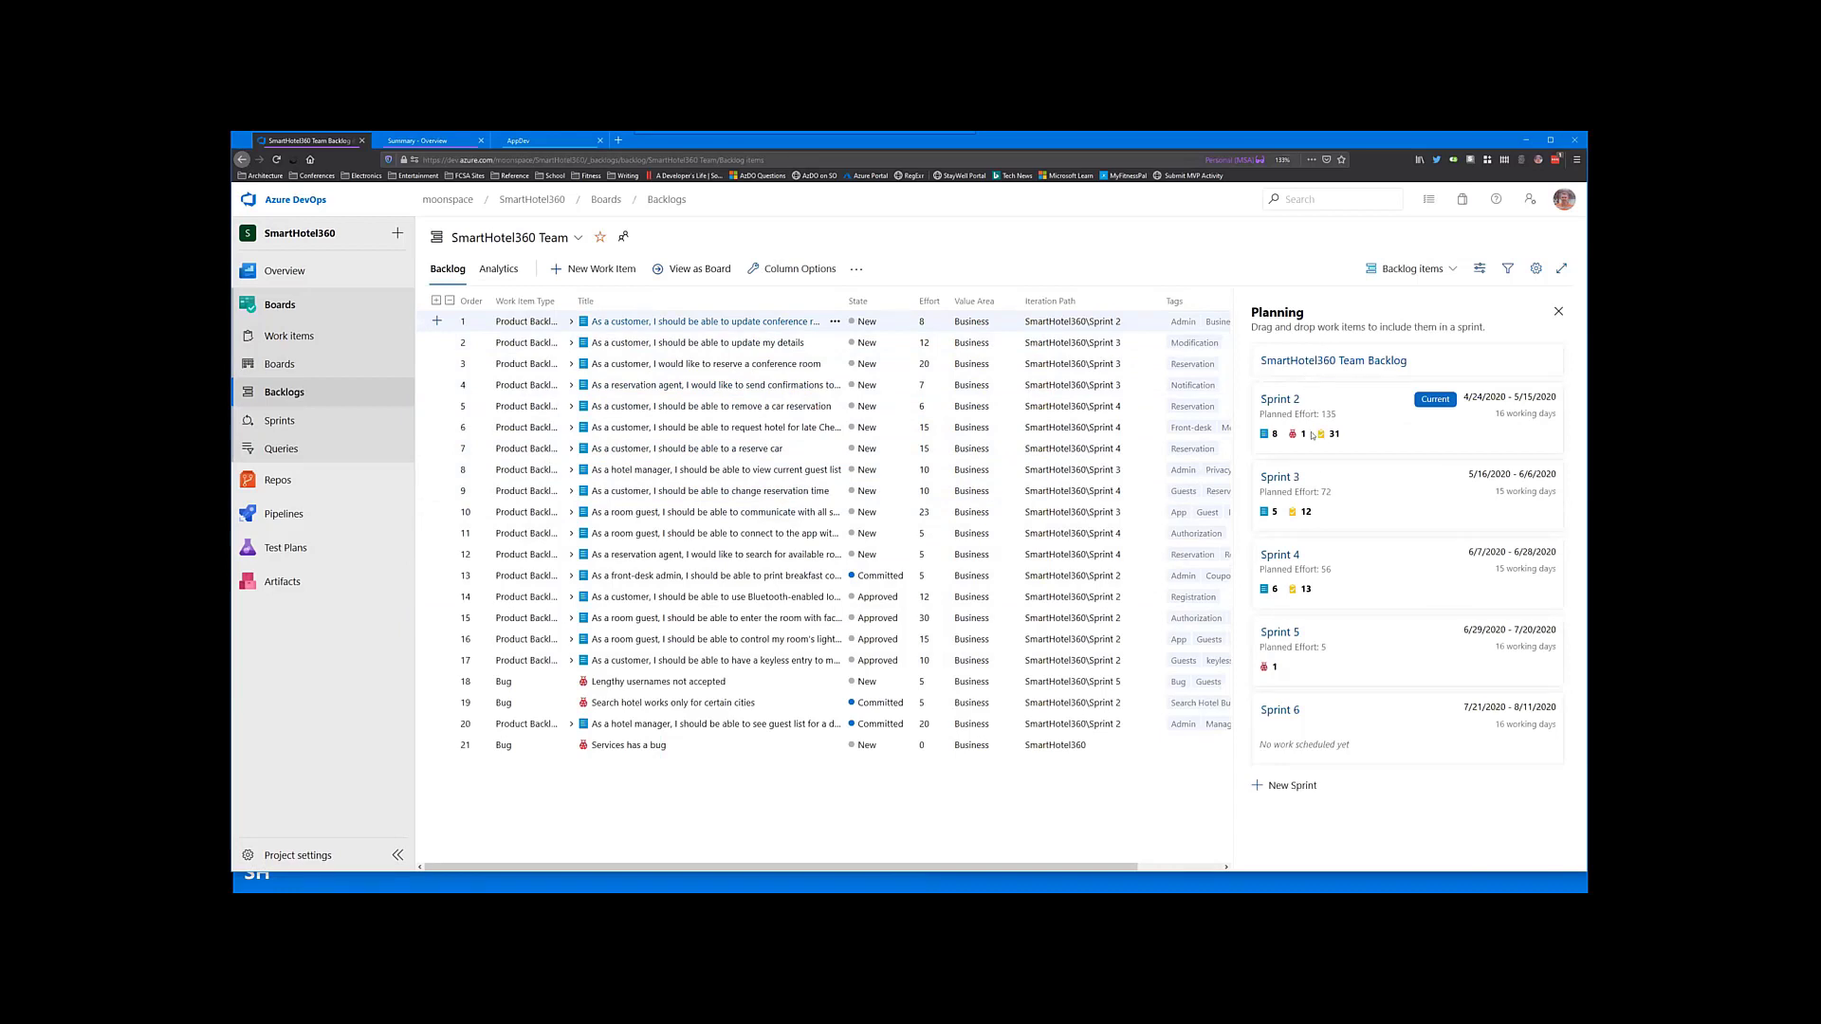
pyautogui.moveTo(1289, 649)
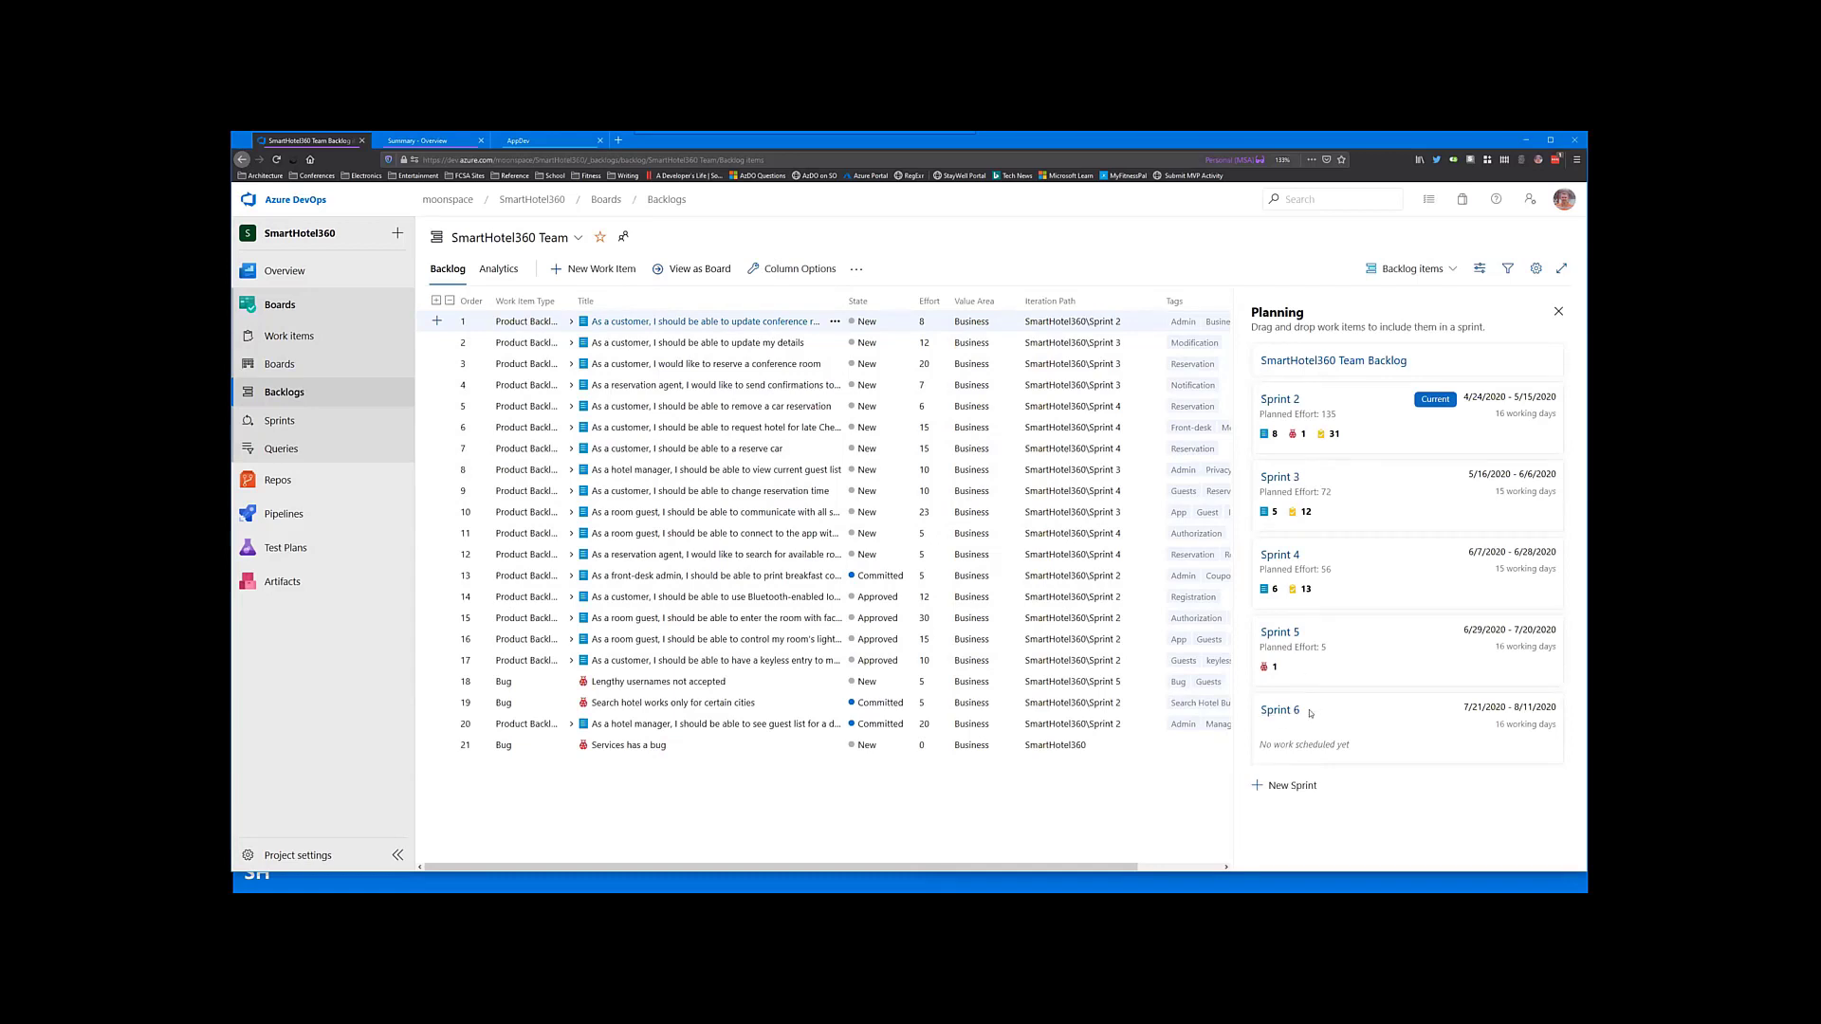
pyautogui.moveTo(1291, 804)
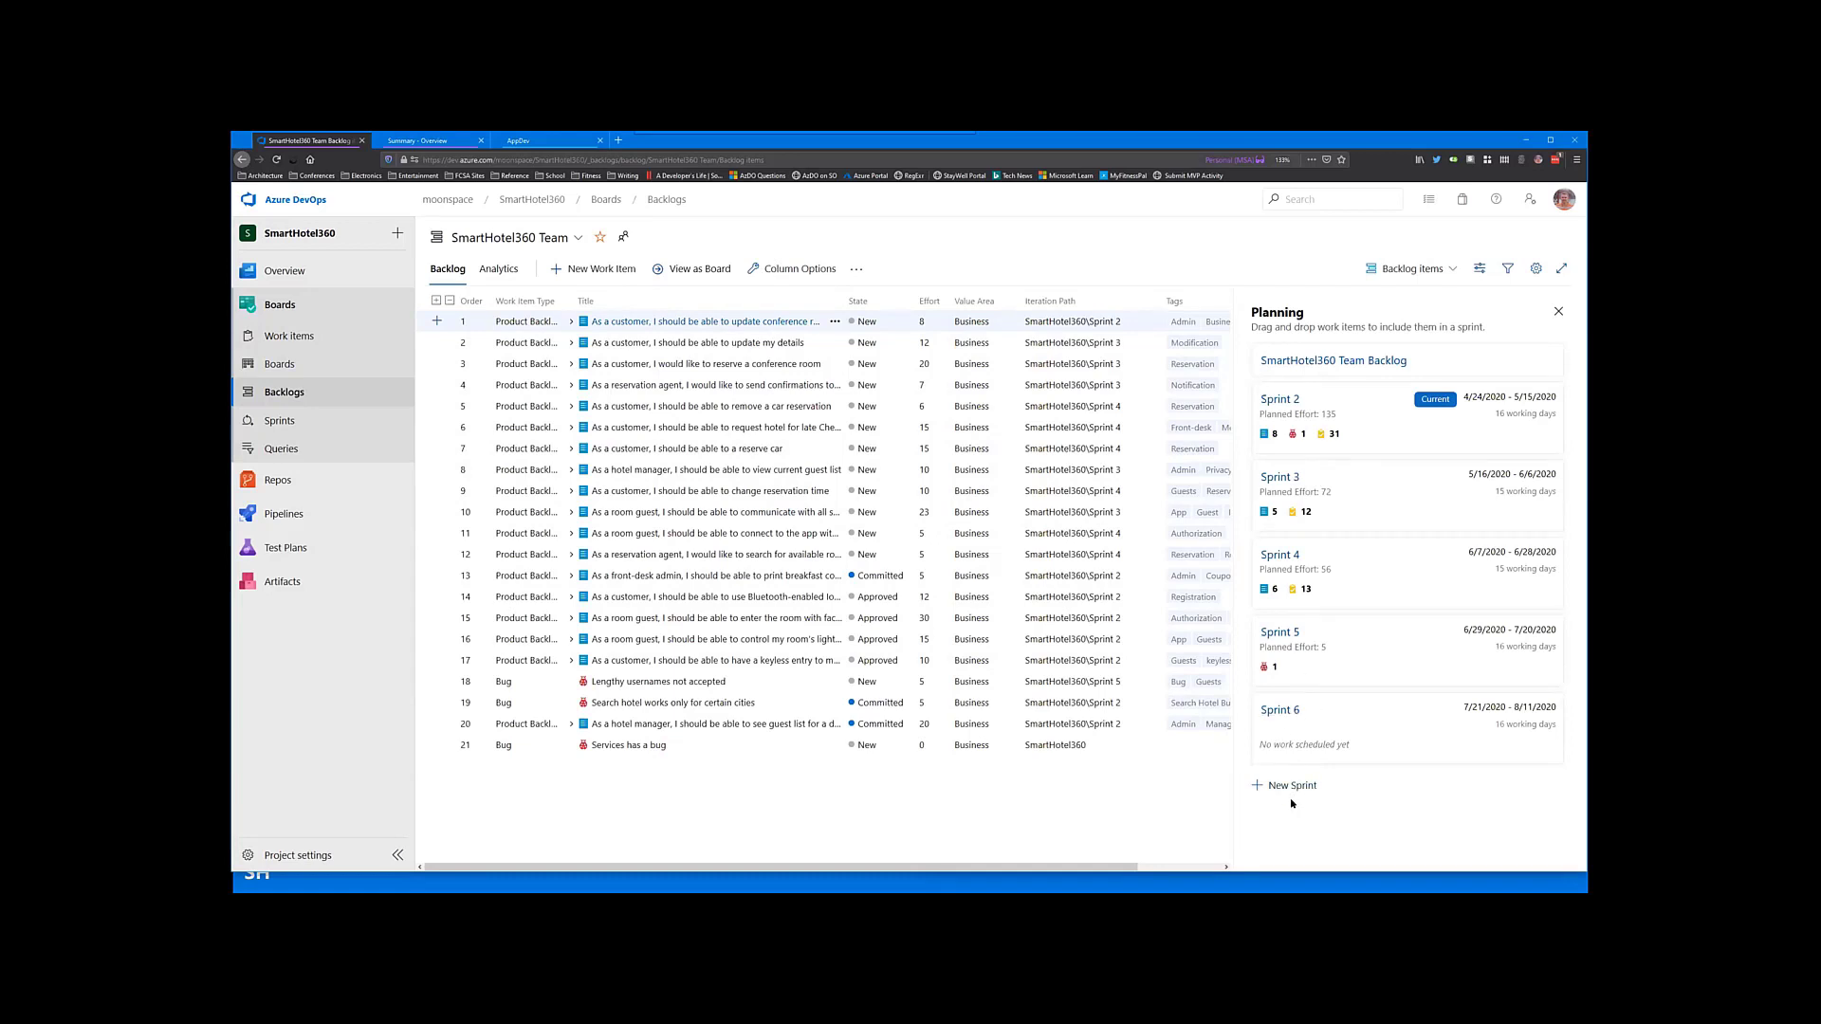
pyautogui.moveTo(1321, 398)
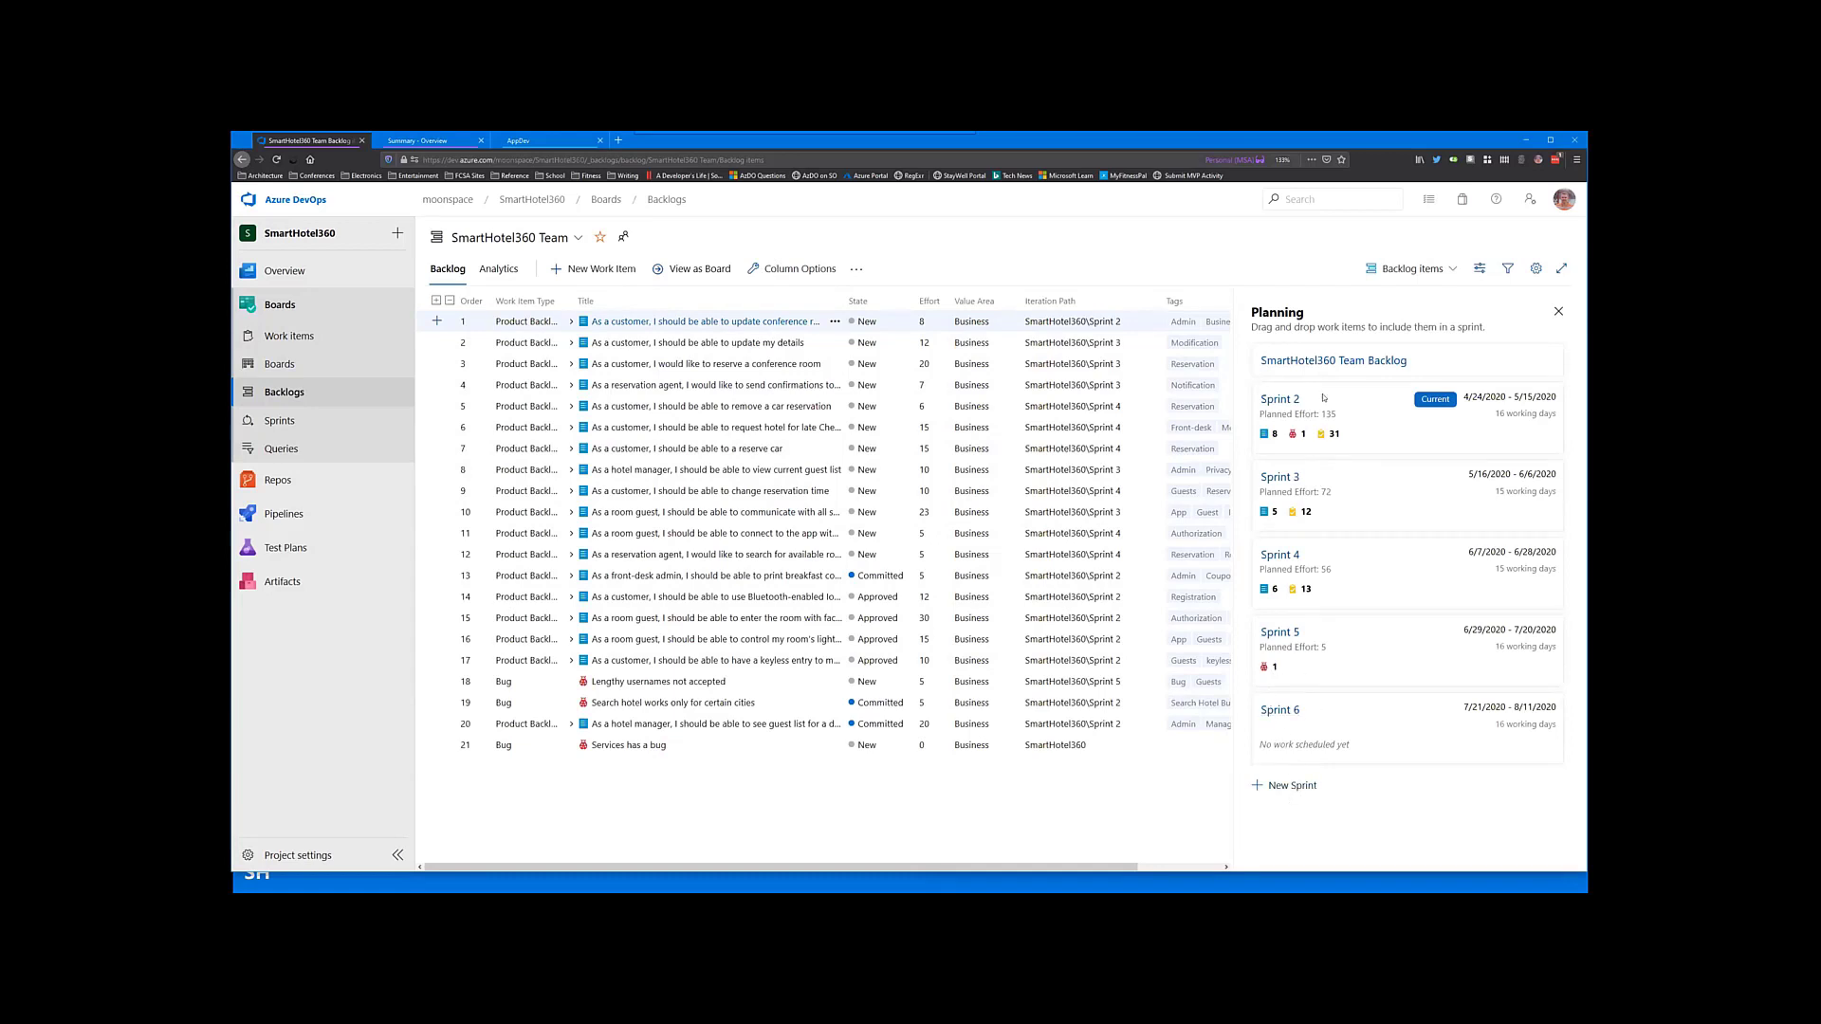
pyautogui.moveTo(1284, 402)
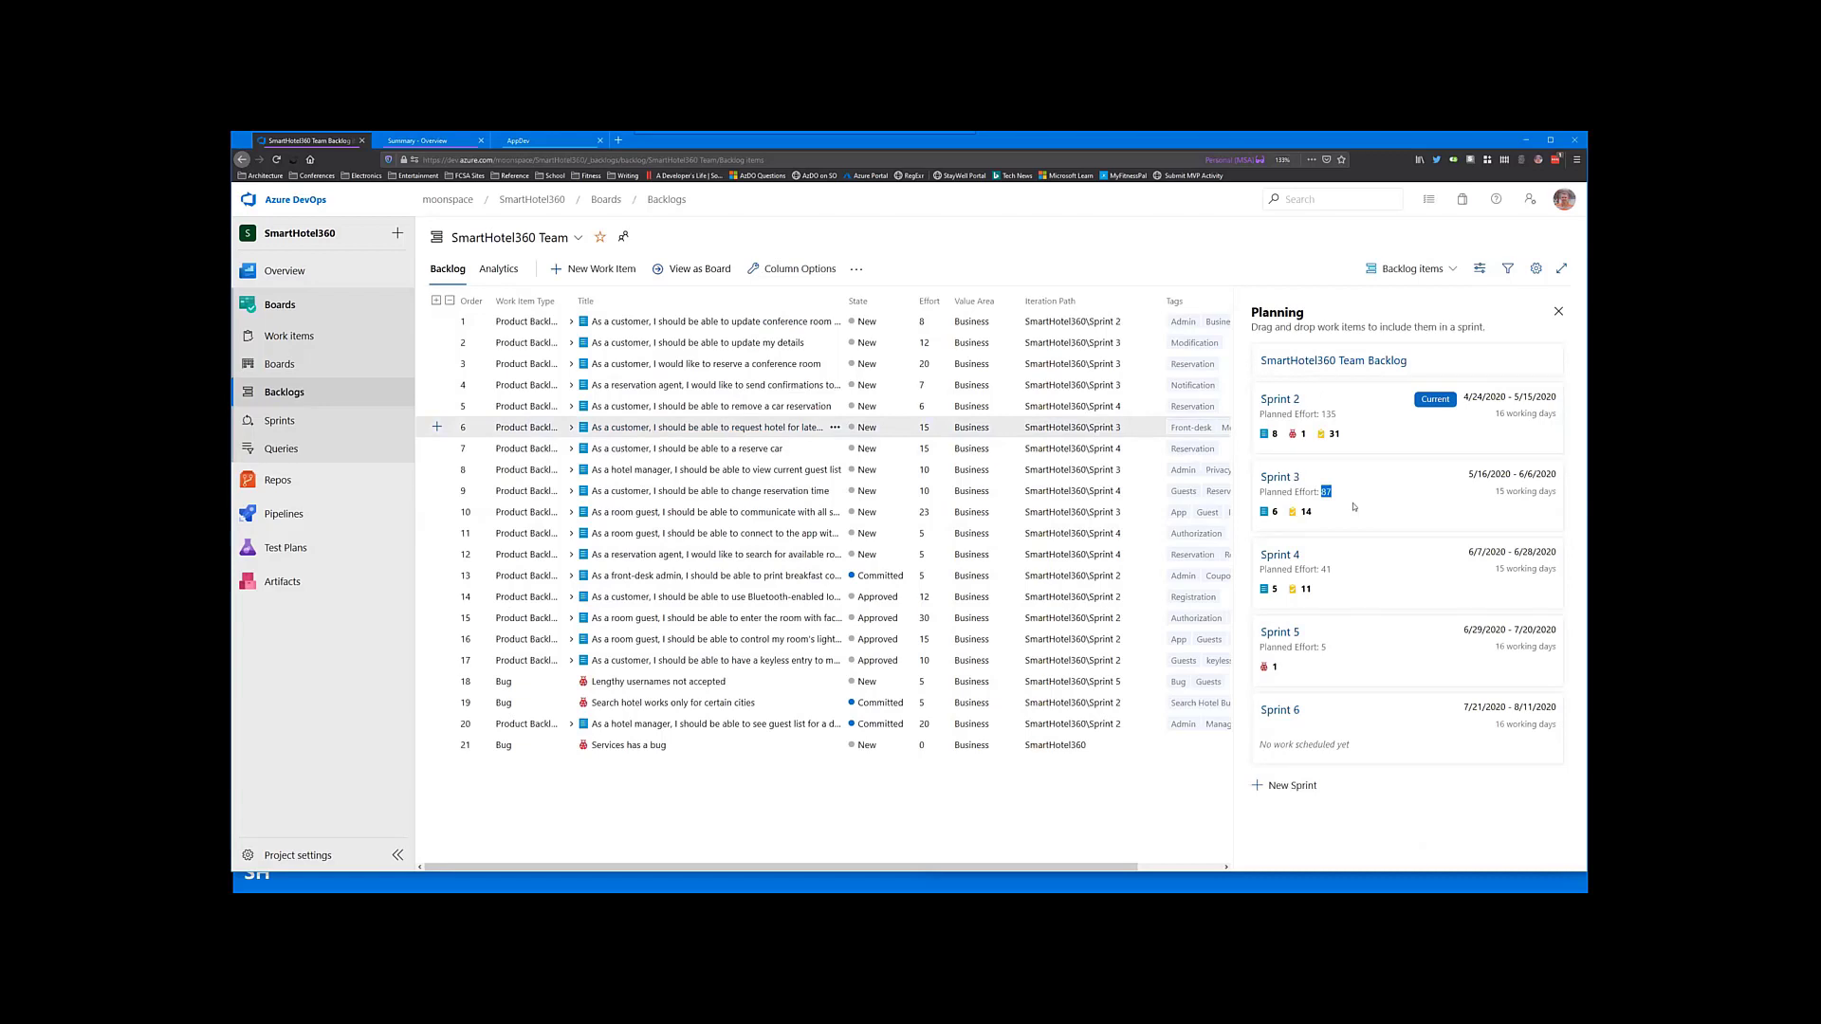
pyautogui.moveTo(1418, 535)
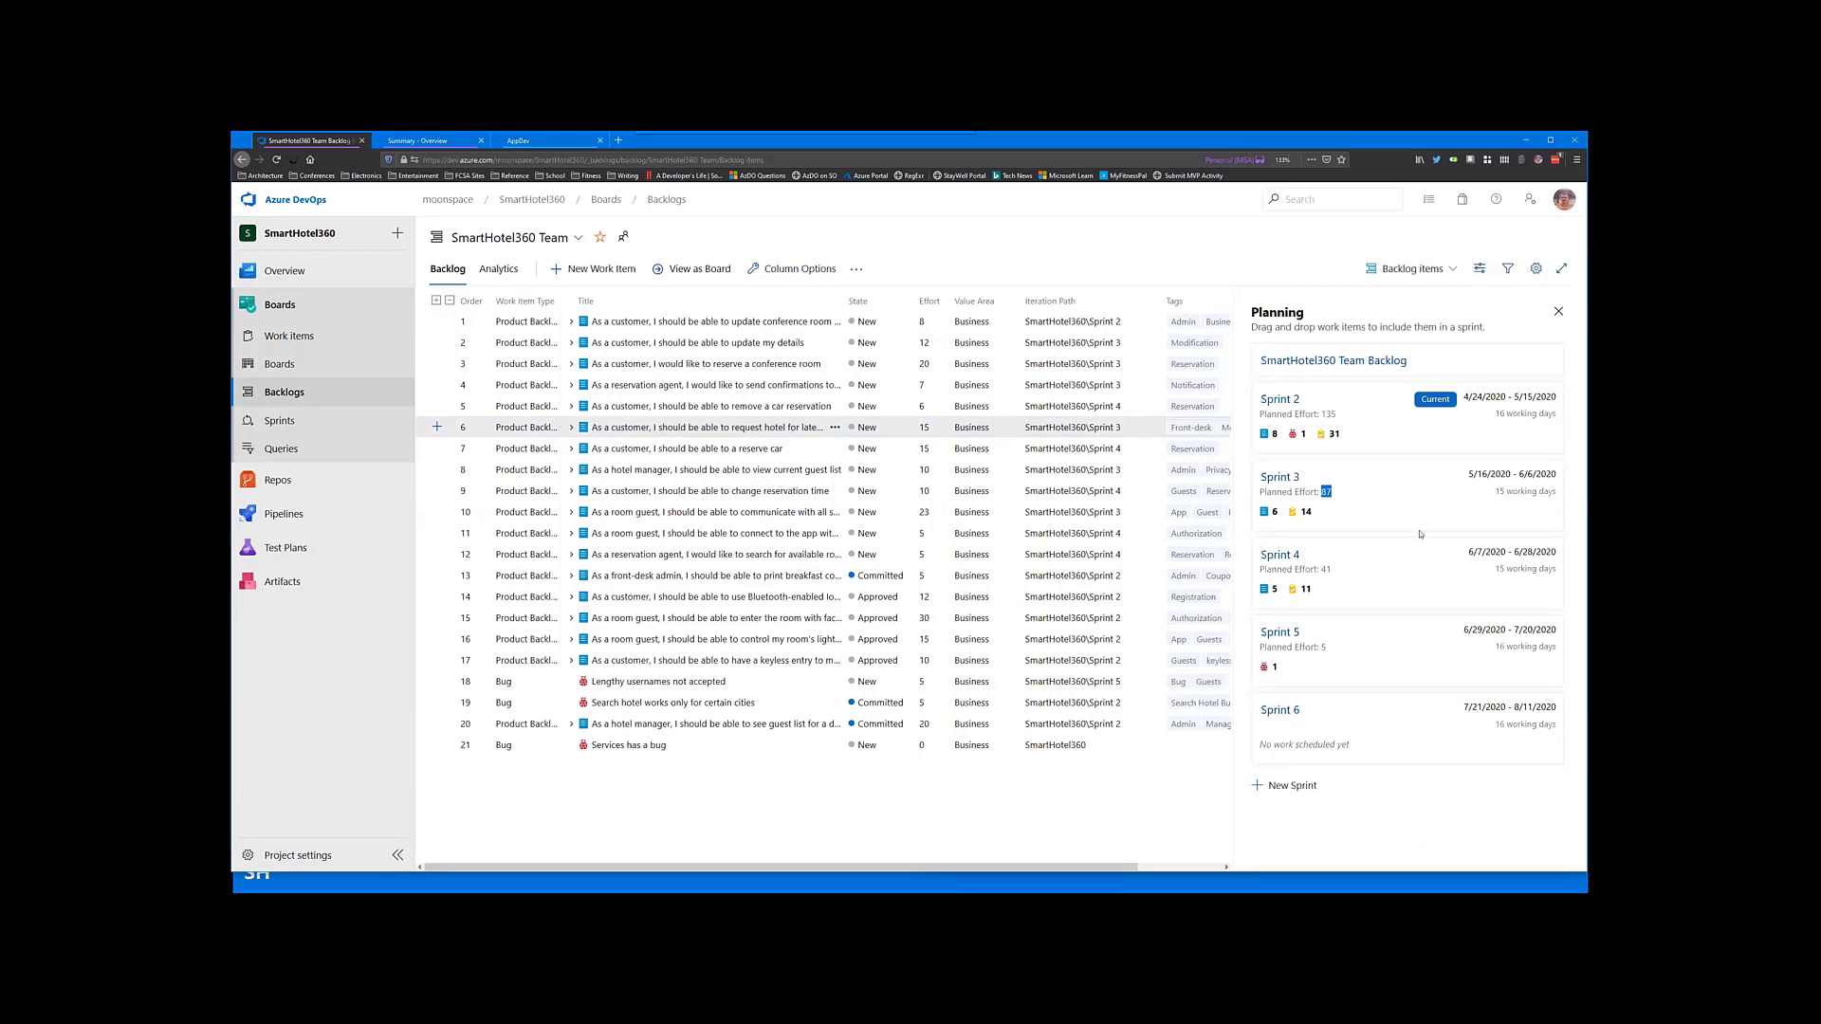
pyautogui.moveTo(821, 341)
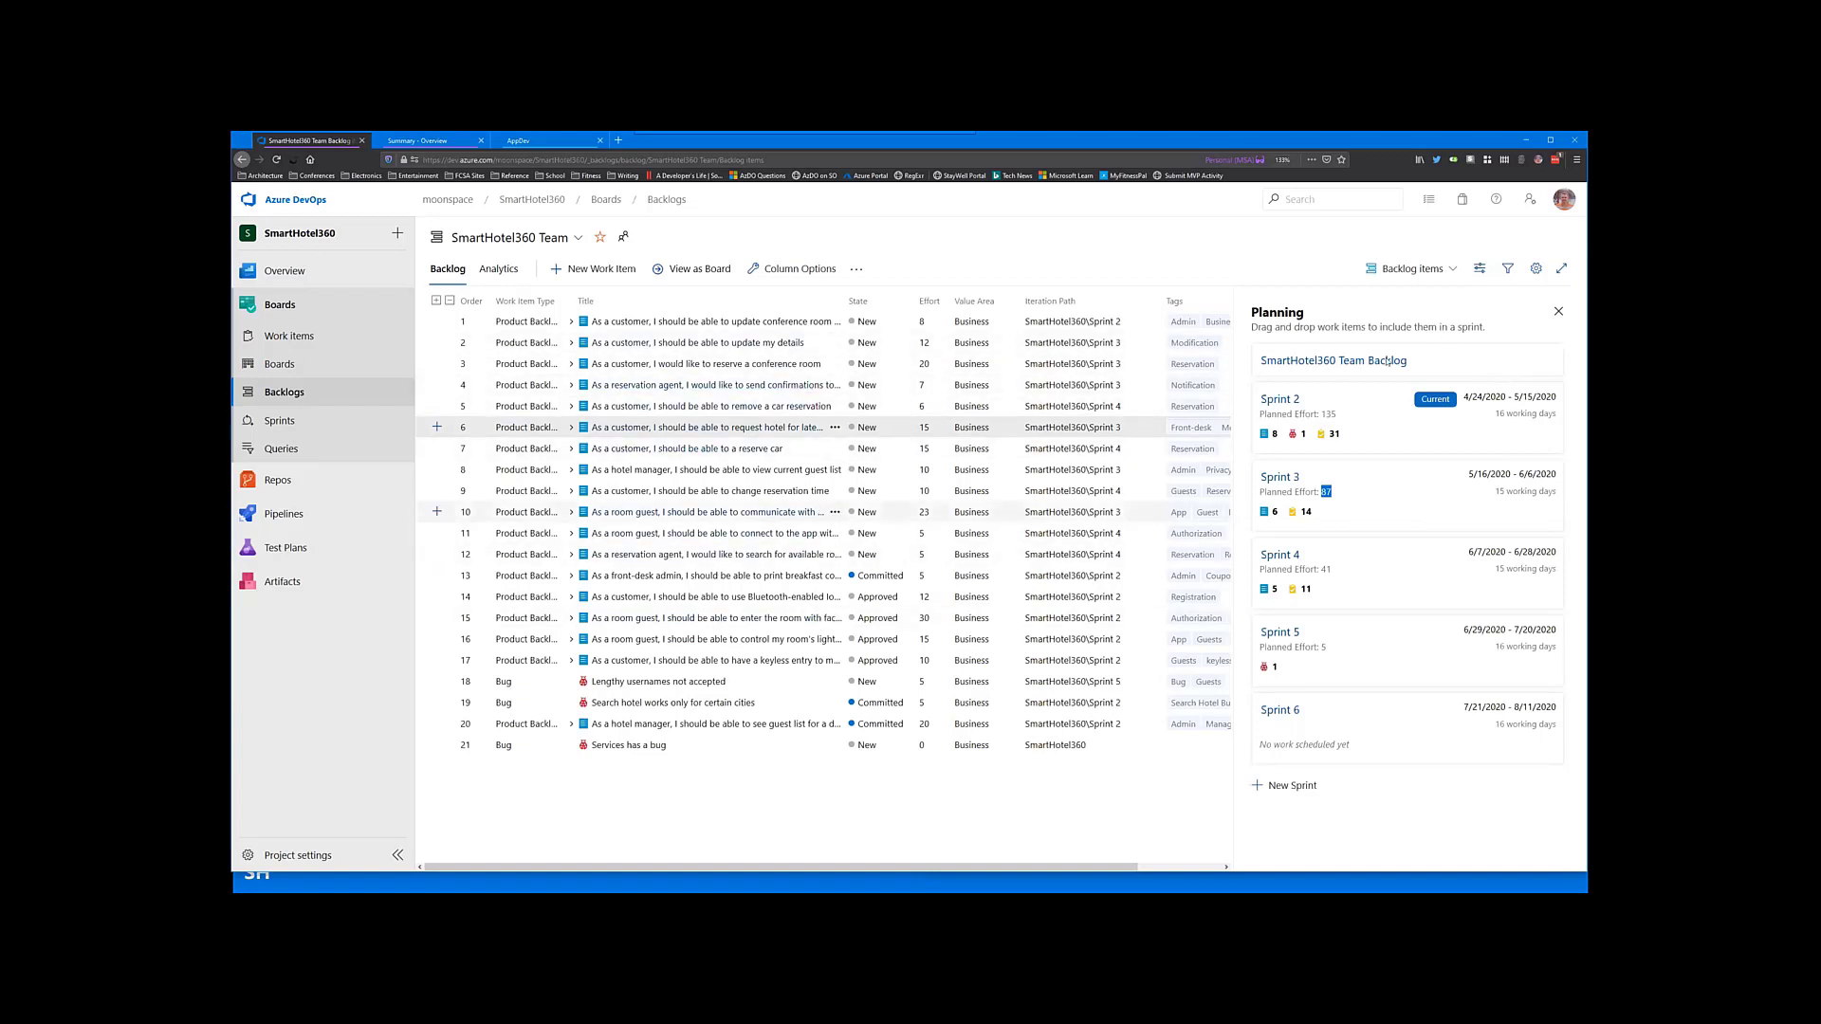
pyautogui.click(1480, 269)
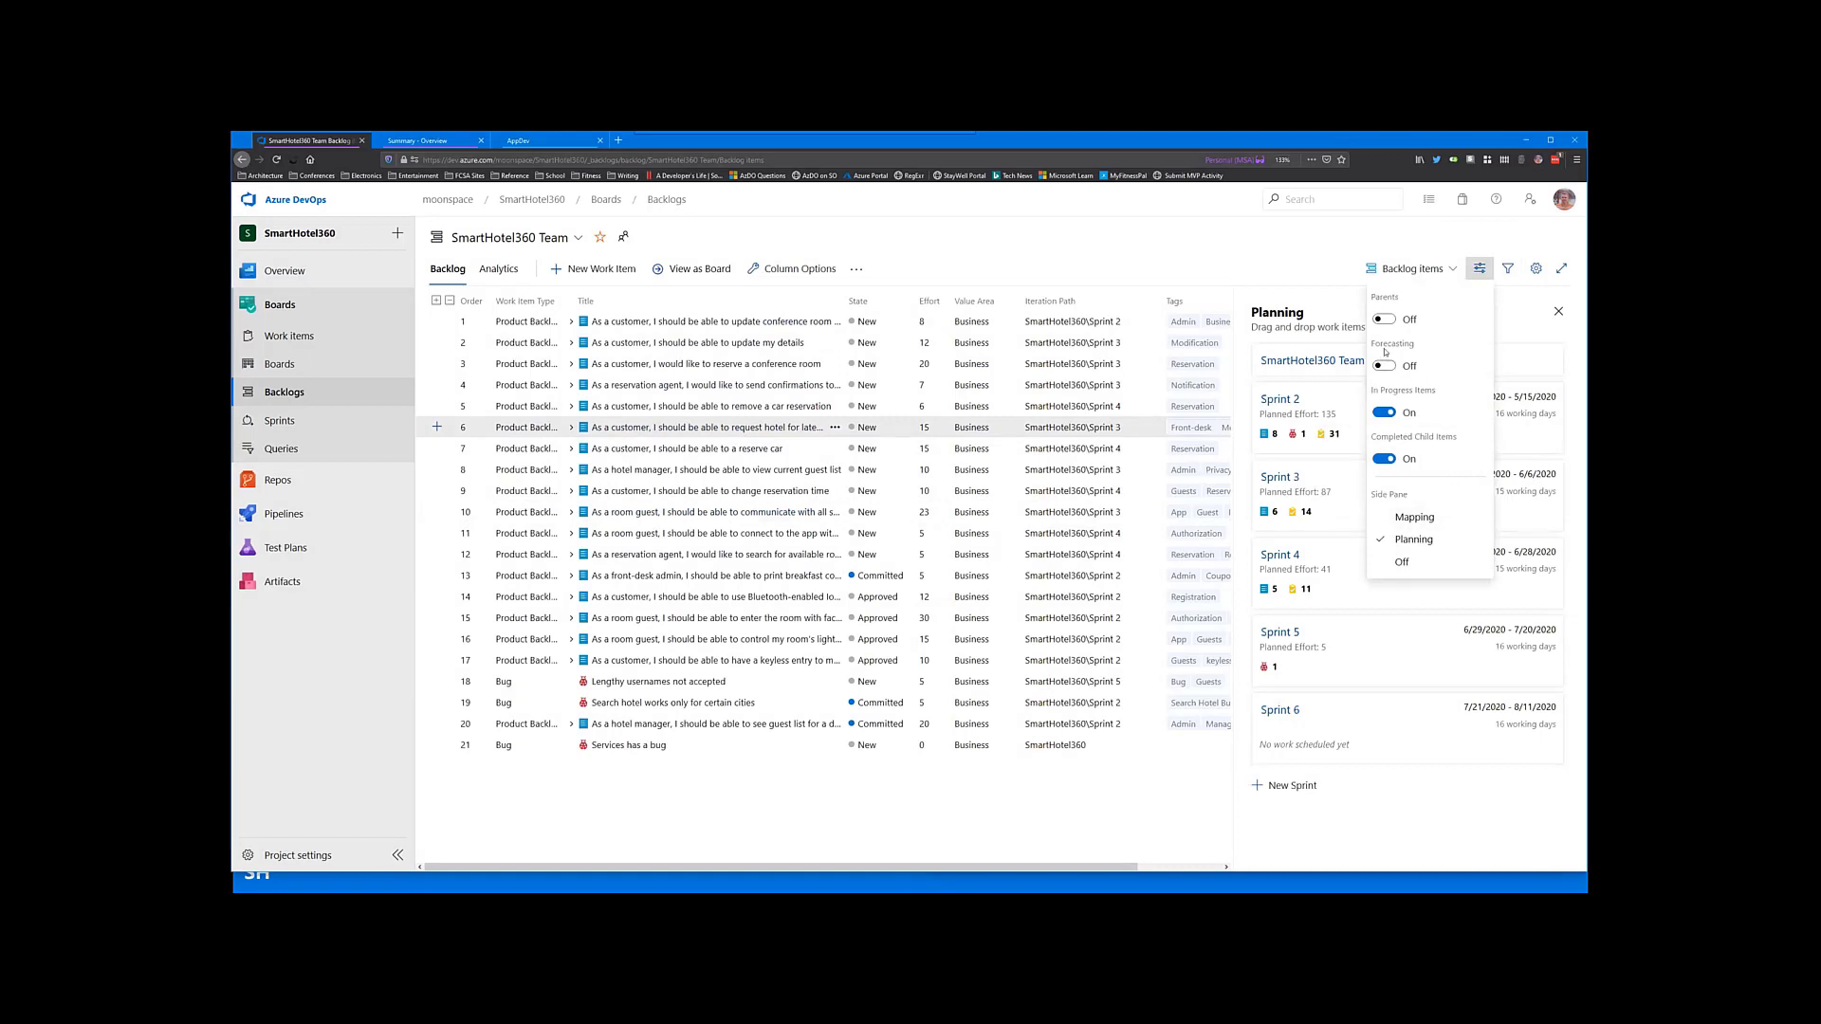
# Step: Turn on Forecasting for the backlog, projecting sprints from a velocity of 10
pyautogui.click(1384, 366)
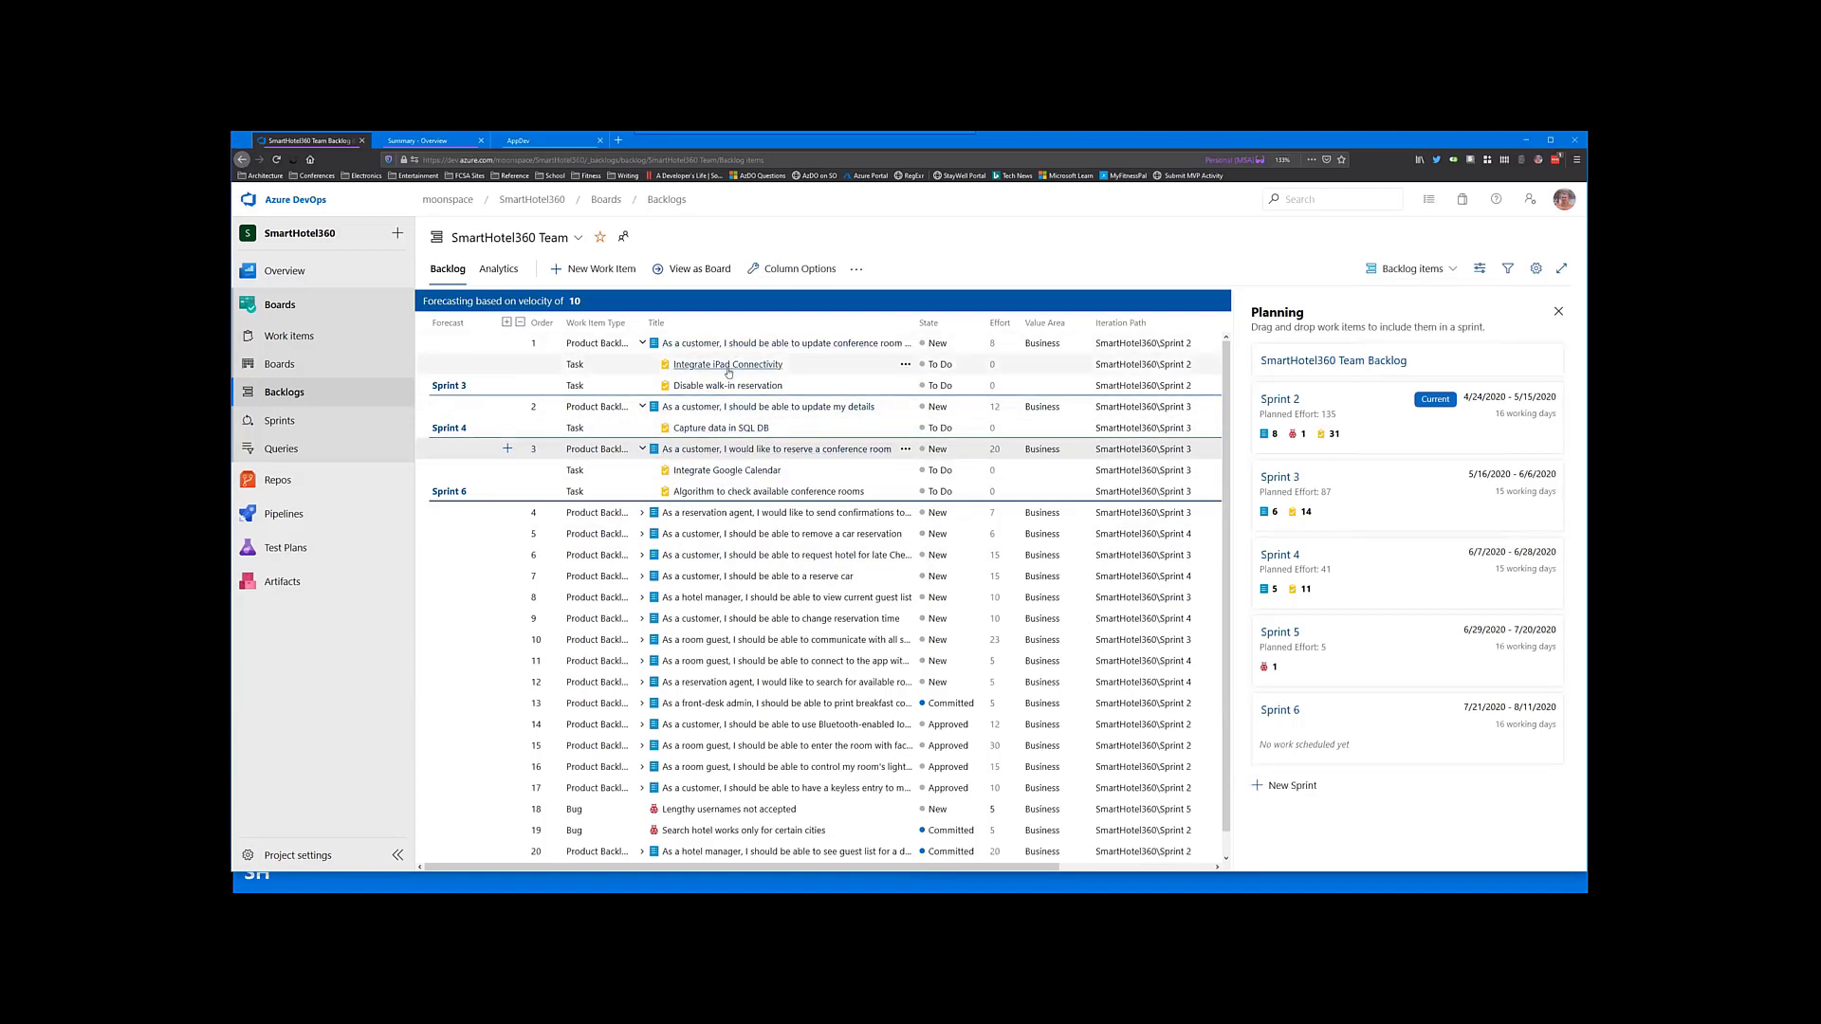
pyautogui.moveTo(728, 385)
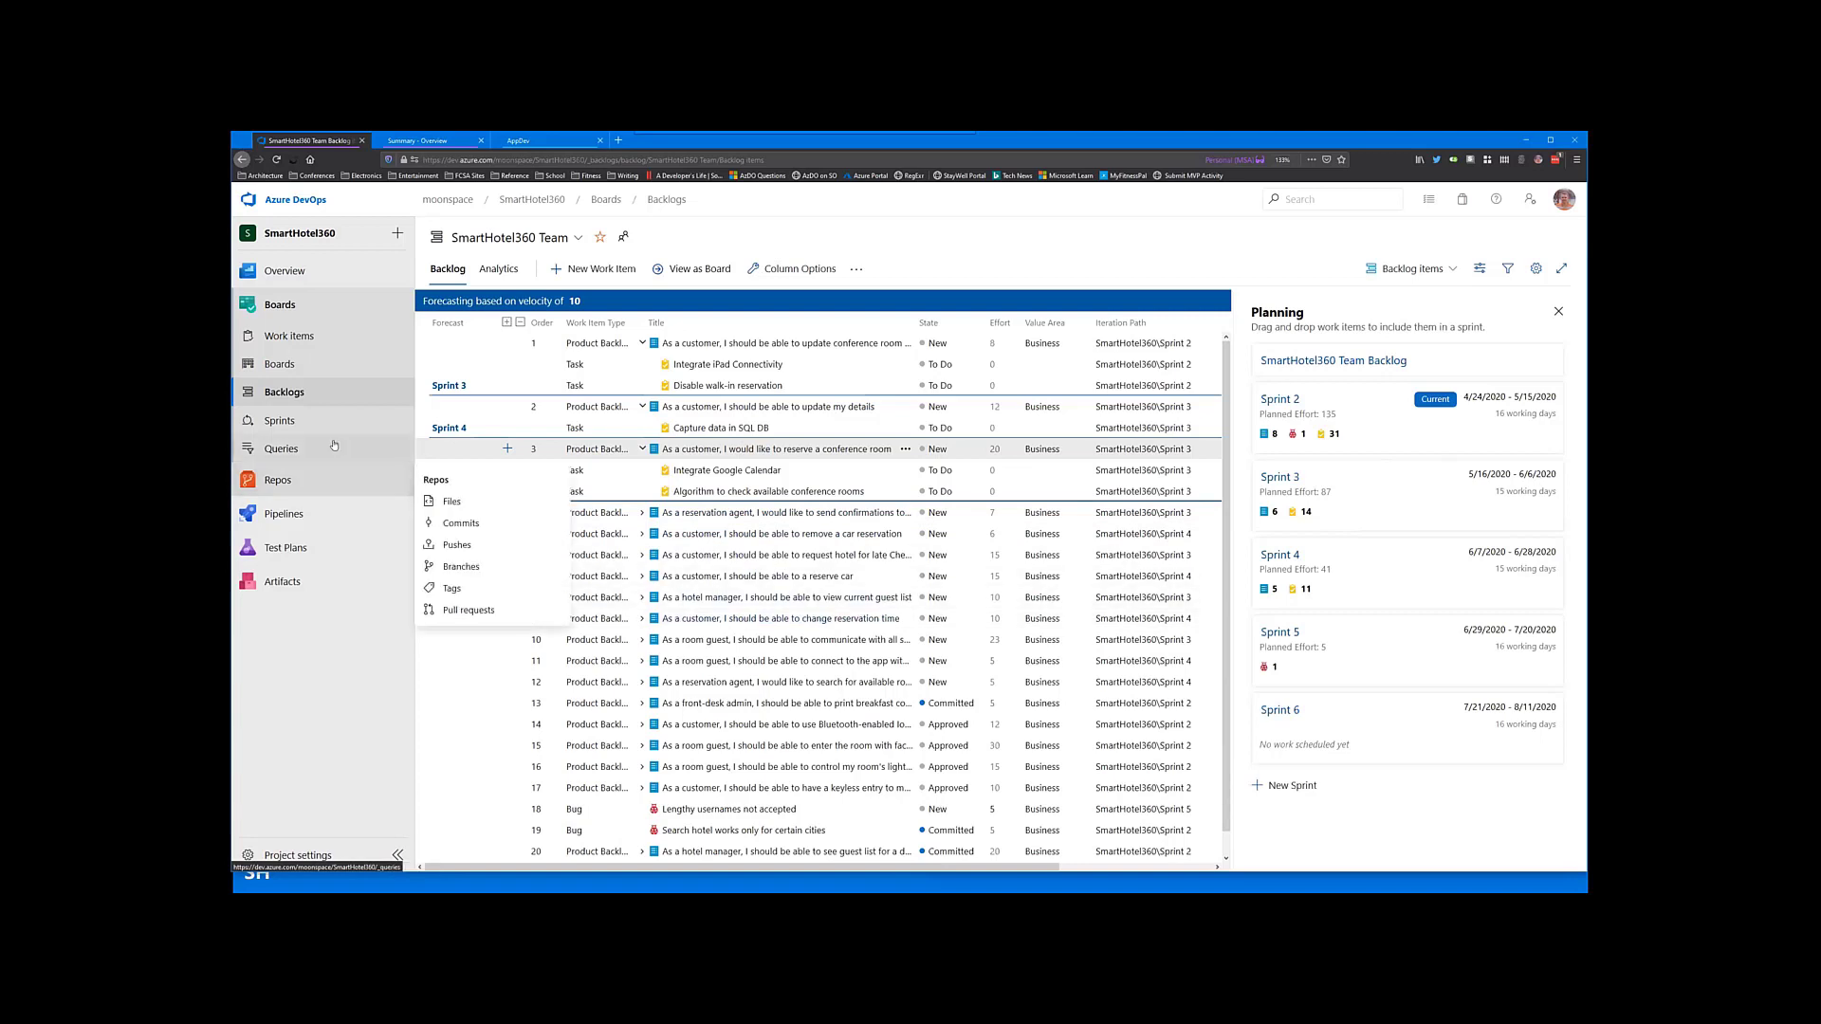
# Step: Show the Sprint 2 taskboard with all rows collapsed except the conference room reservation story
pyautogui.click(279, 419)
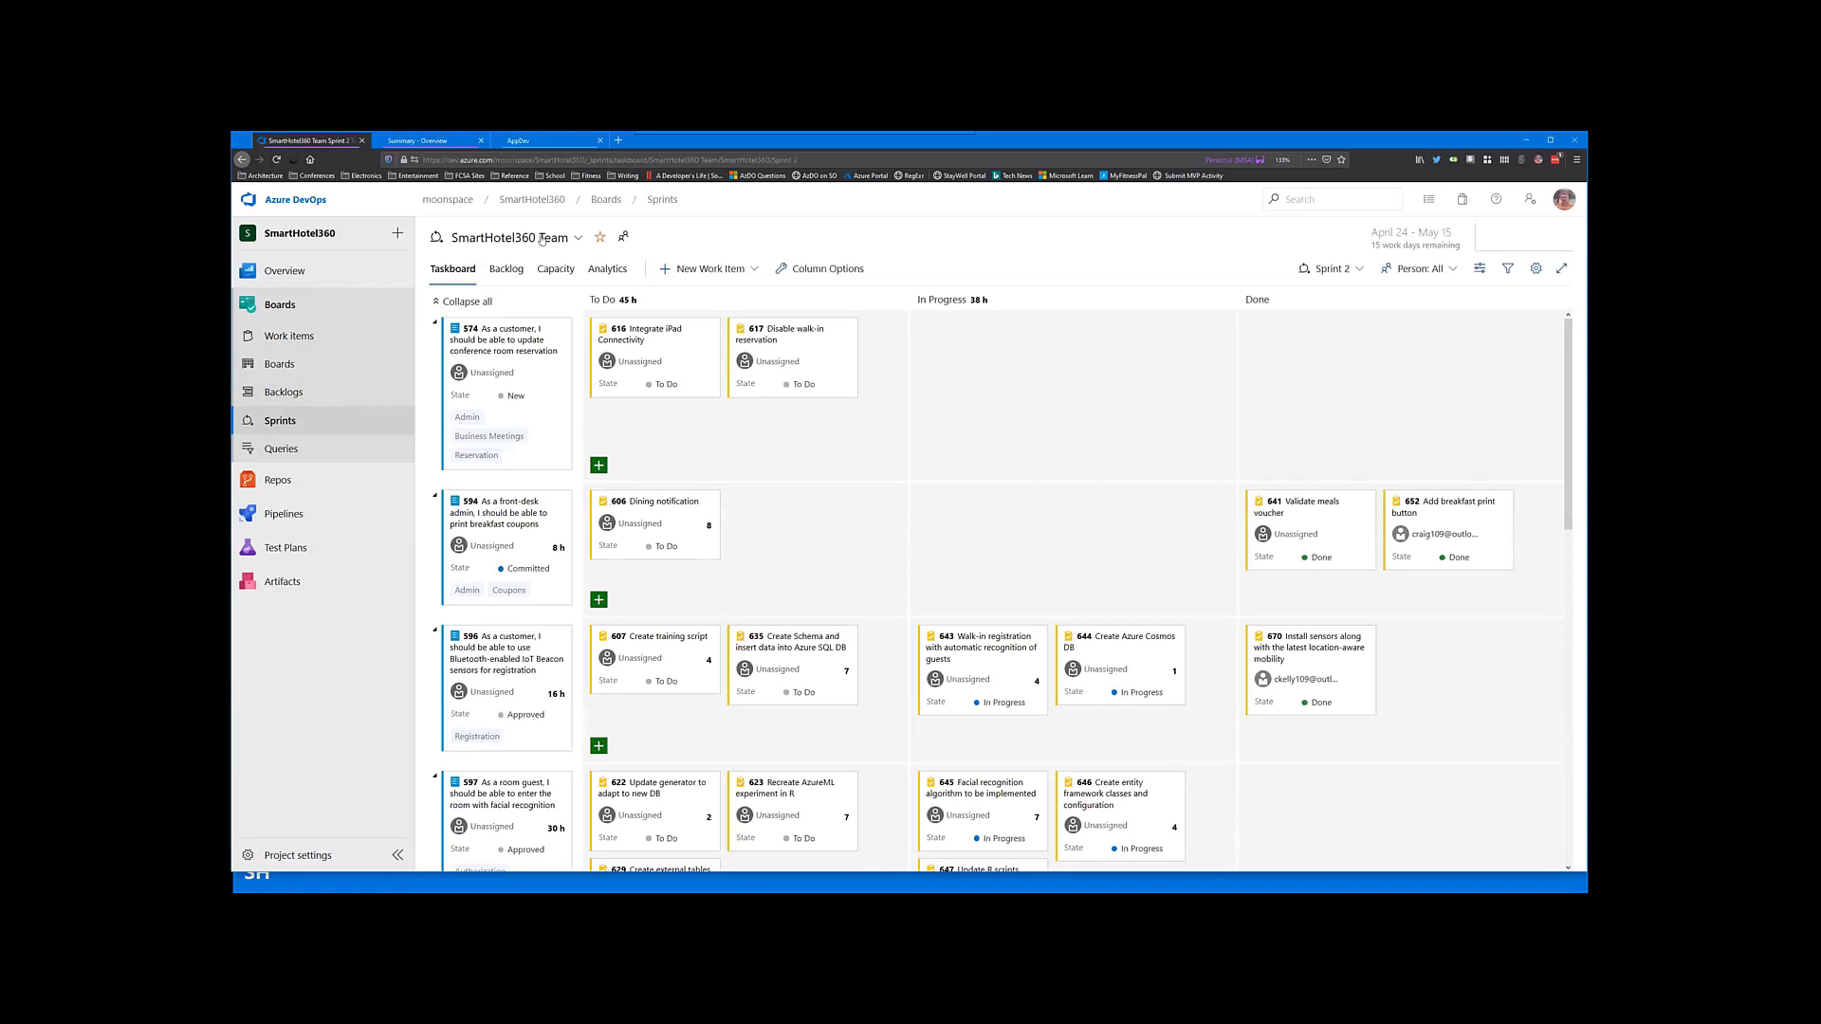
pyautogui.moveTo(597, 466)
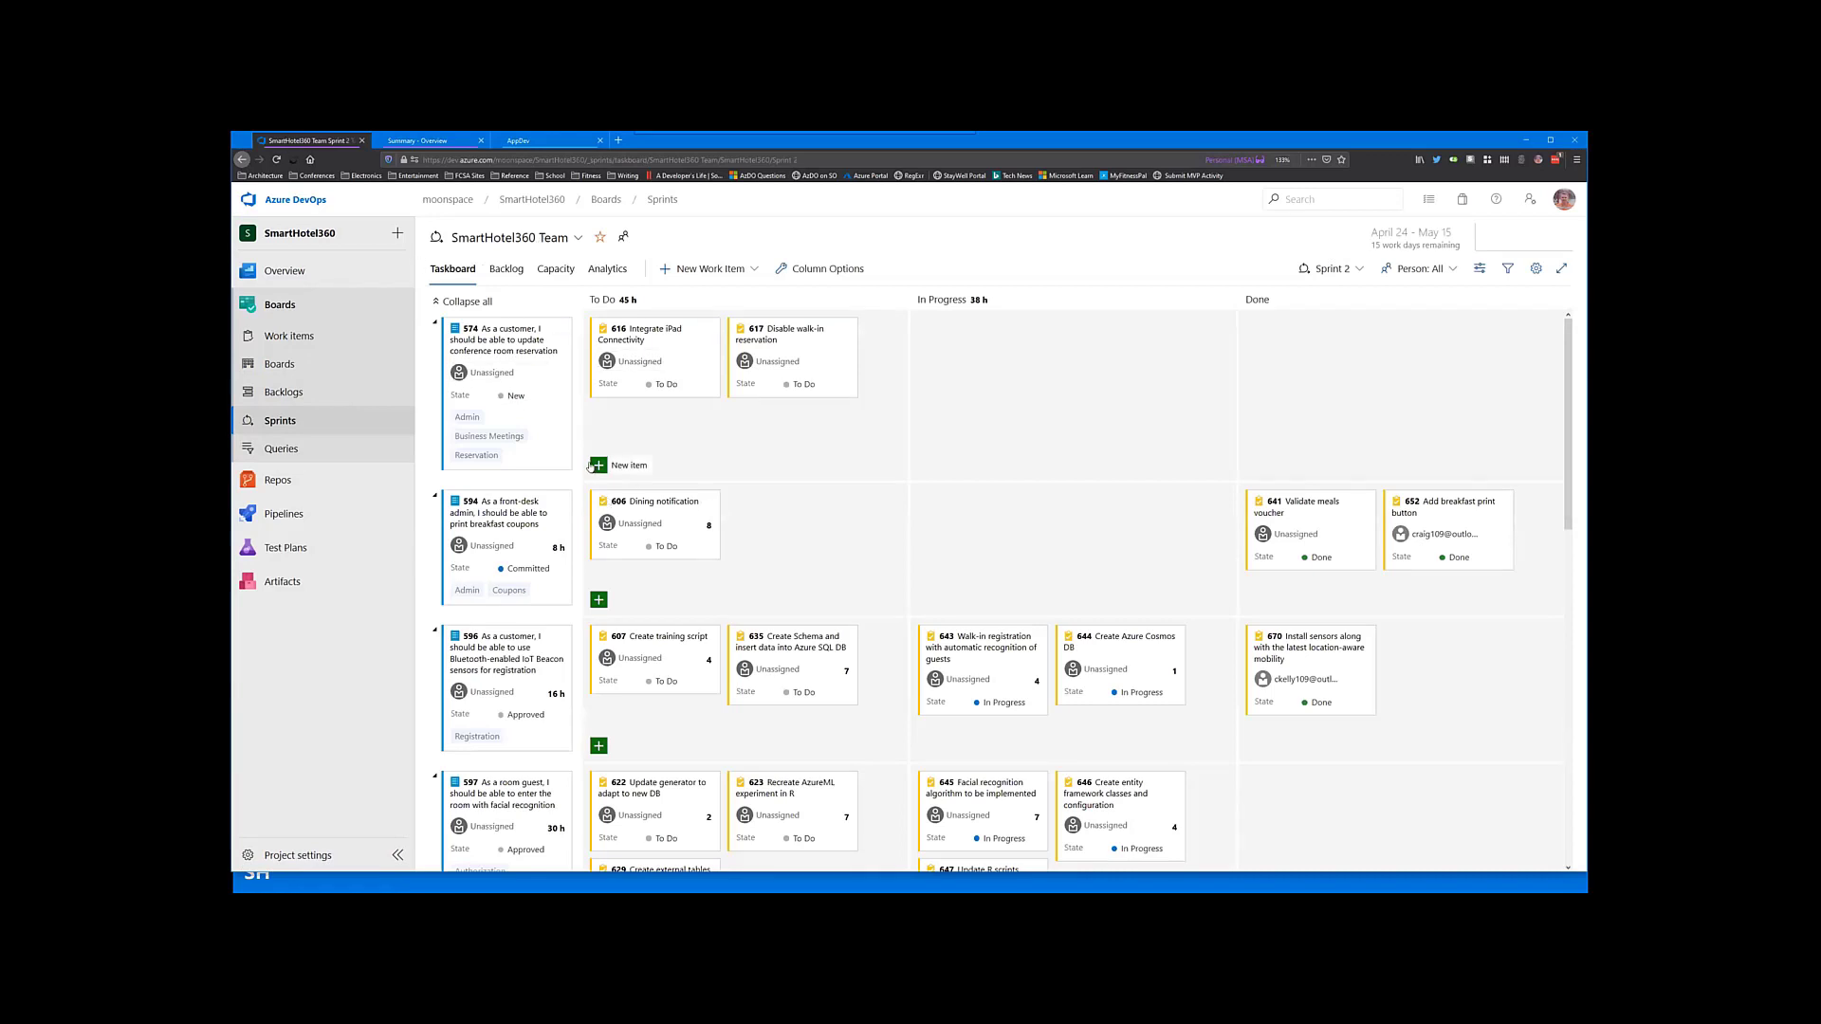
pyautogui.click(463, 300)
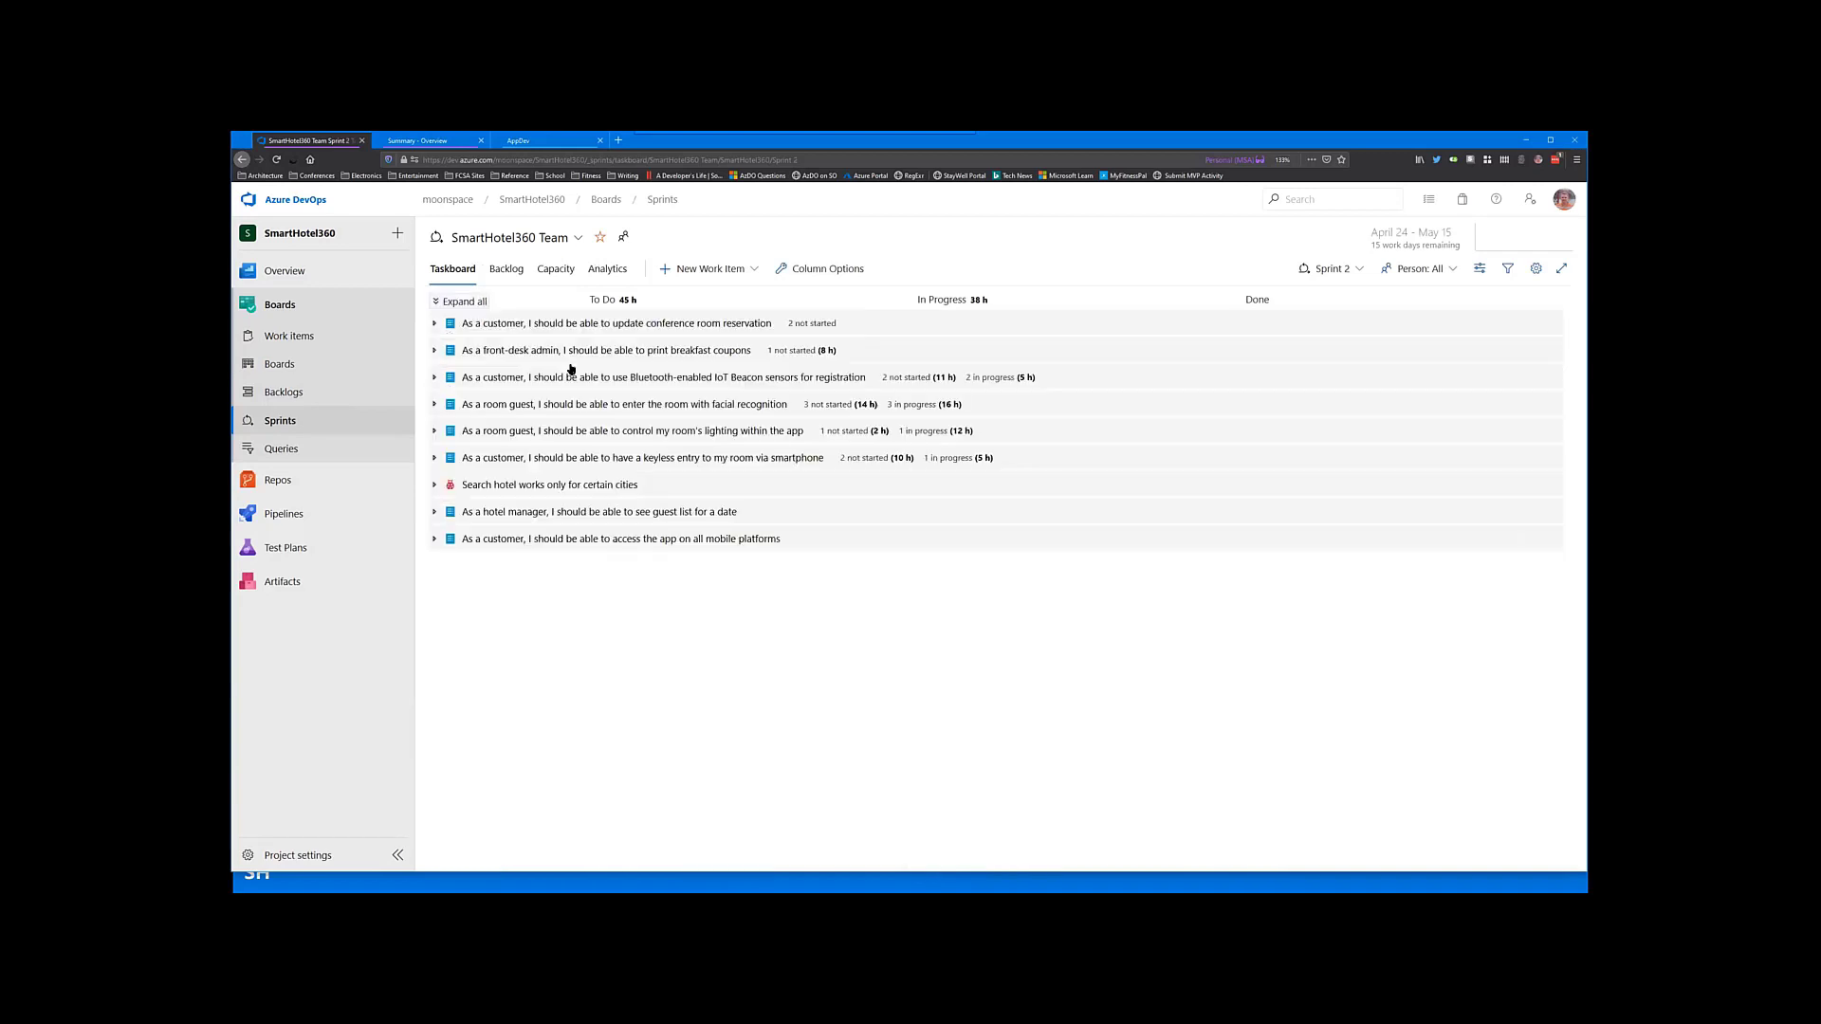
pyautogui.moveTo(495, 330)
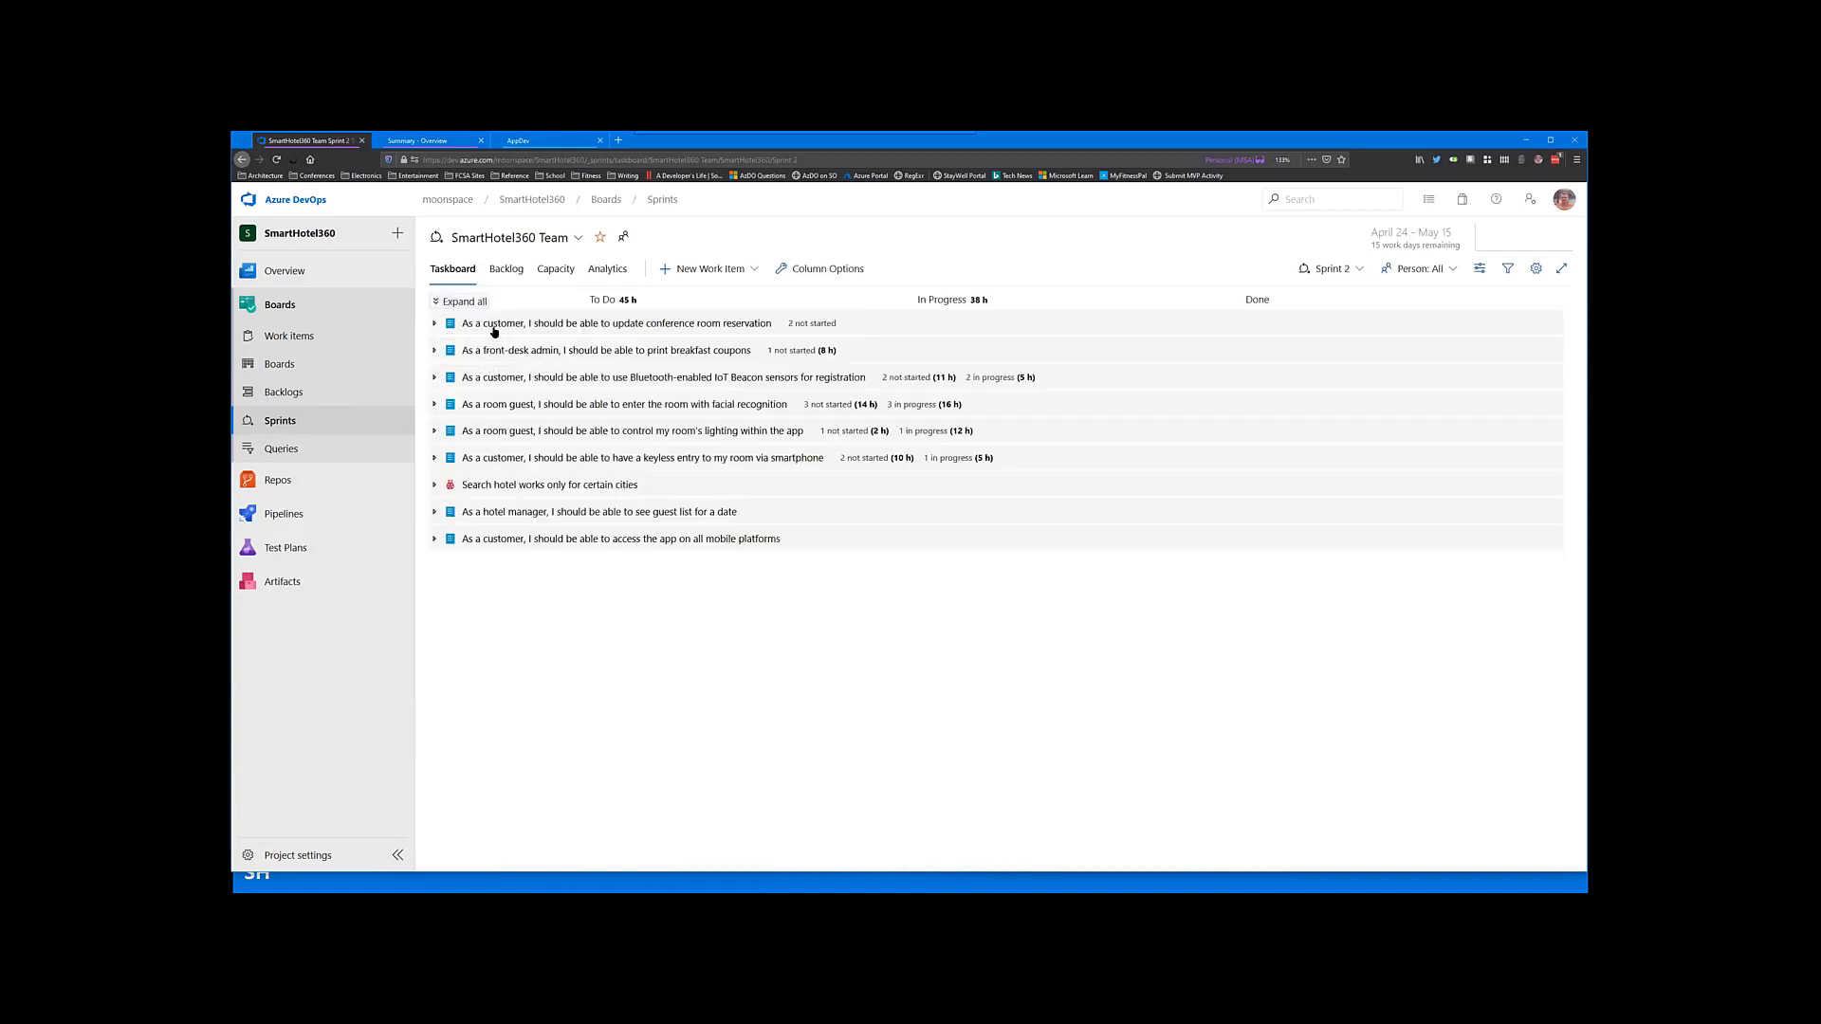
pyautogui.moveTo(520, 432)
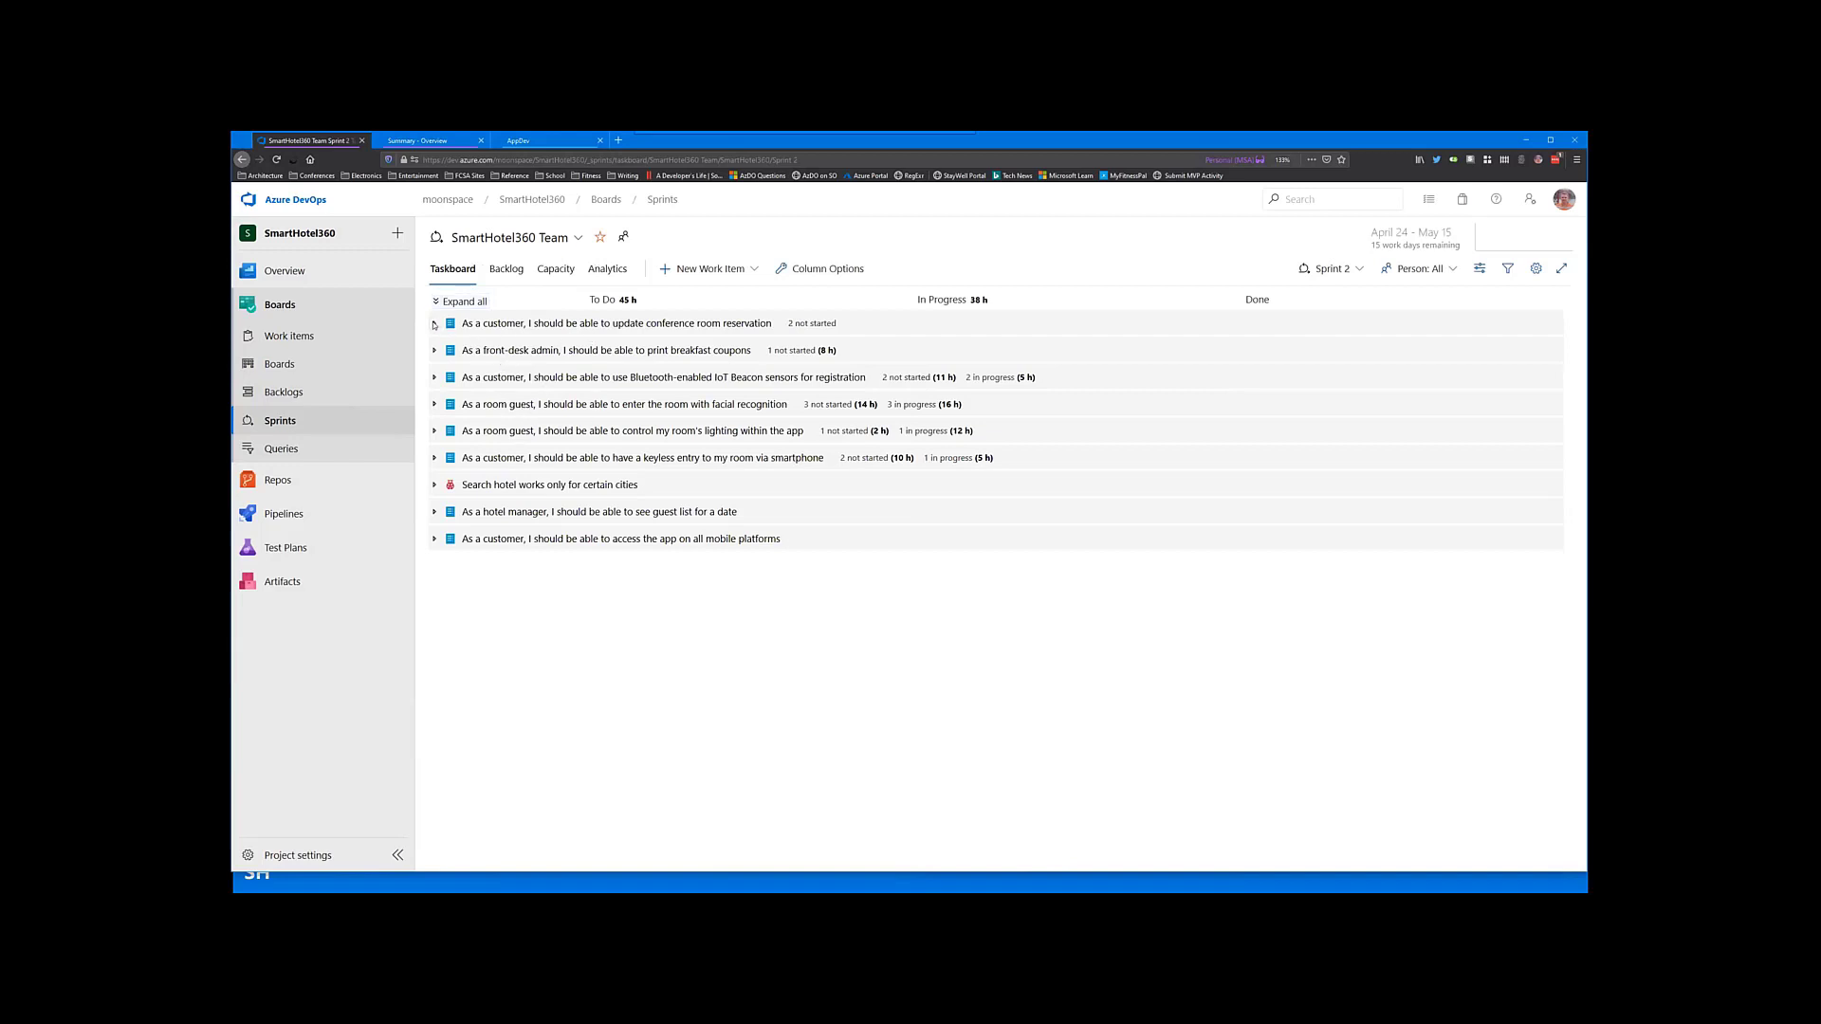
pyautogui.click(434, 323)
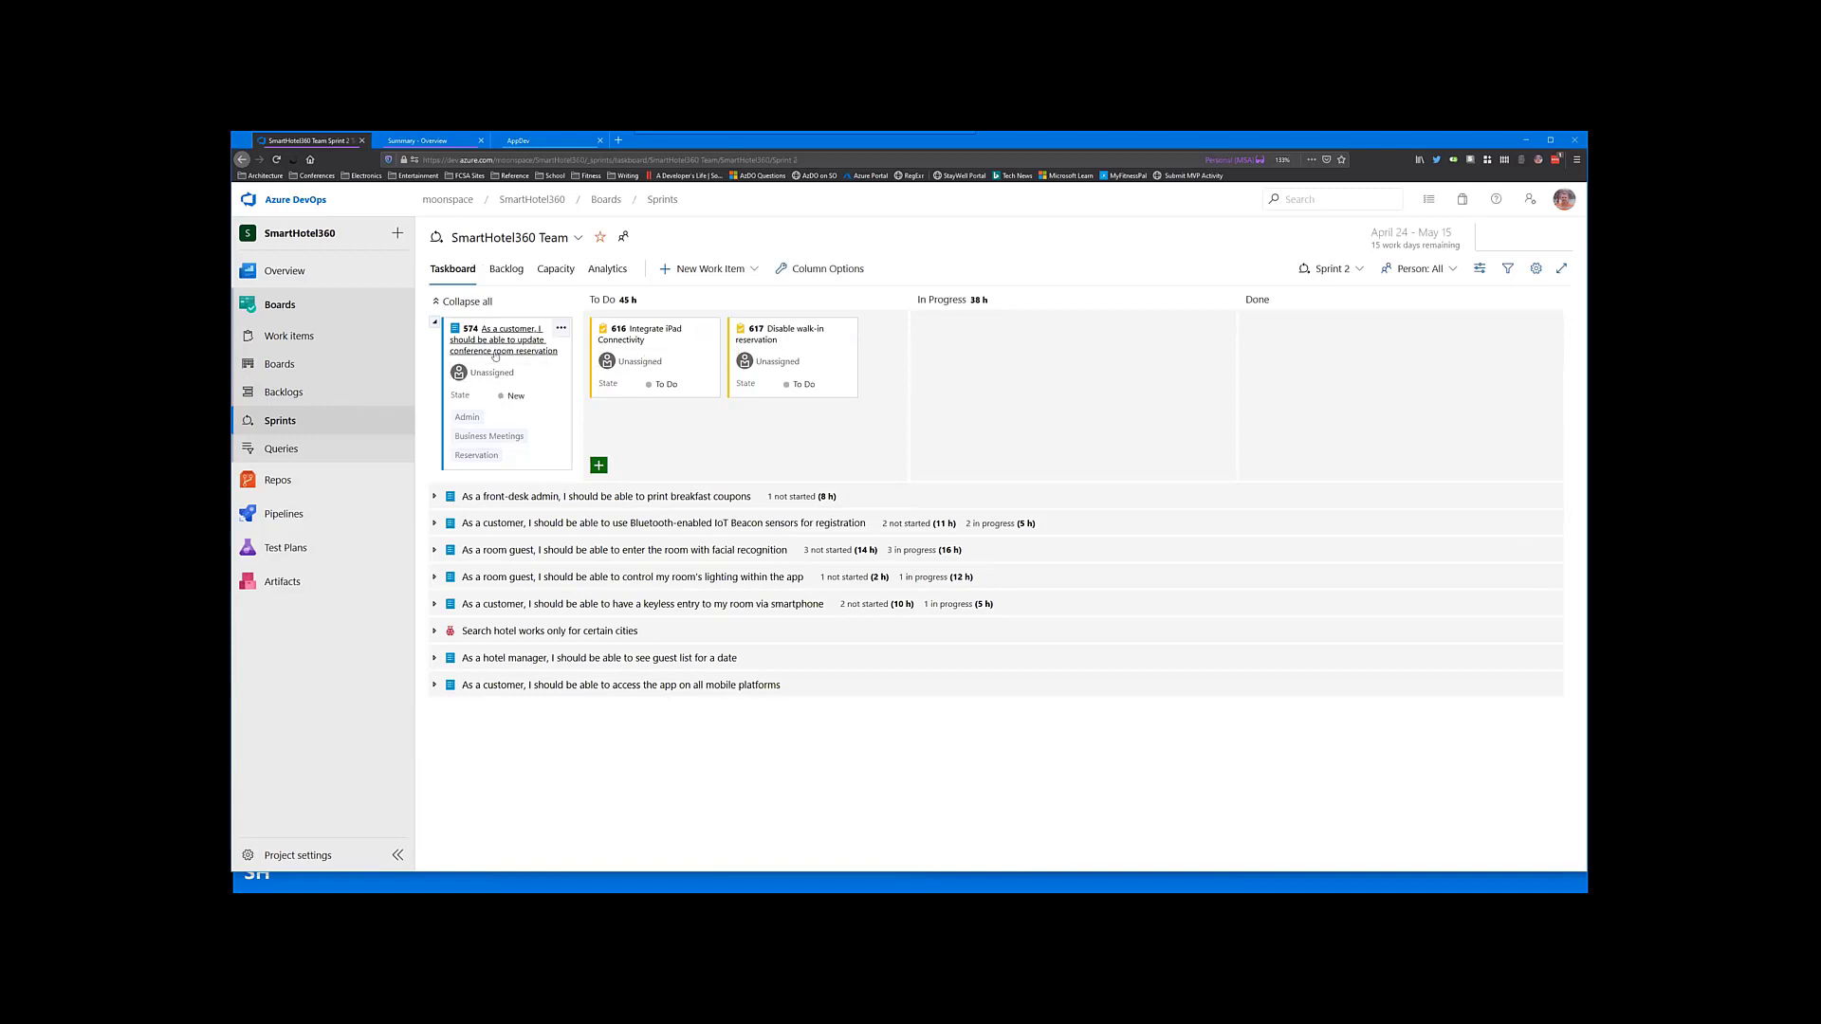
# Step: Move task 617, Disable walk-in reservation, to In Progress and then to Done
pyautogui.moveTo(789, 337); pyautogui.dragTo(964, 361)
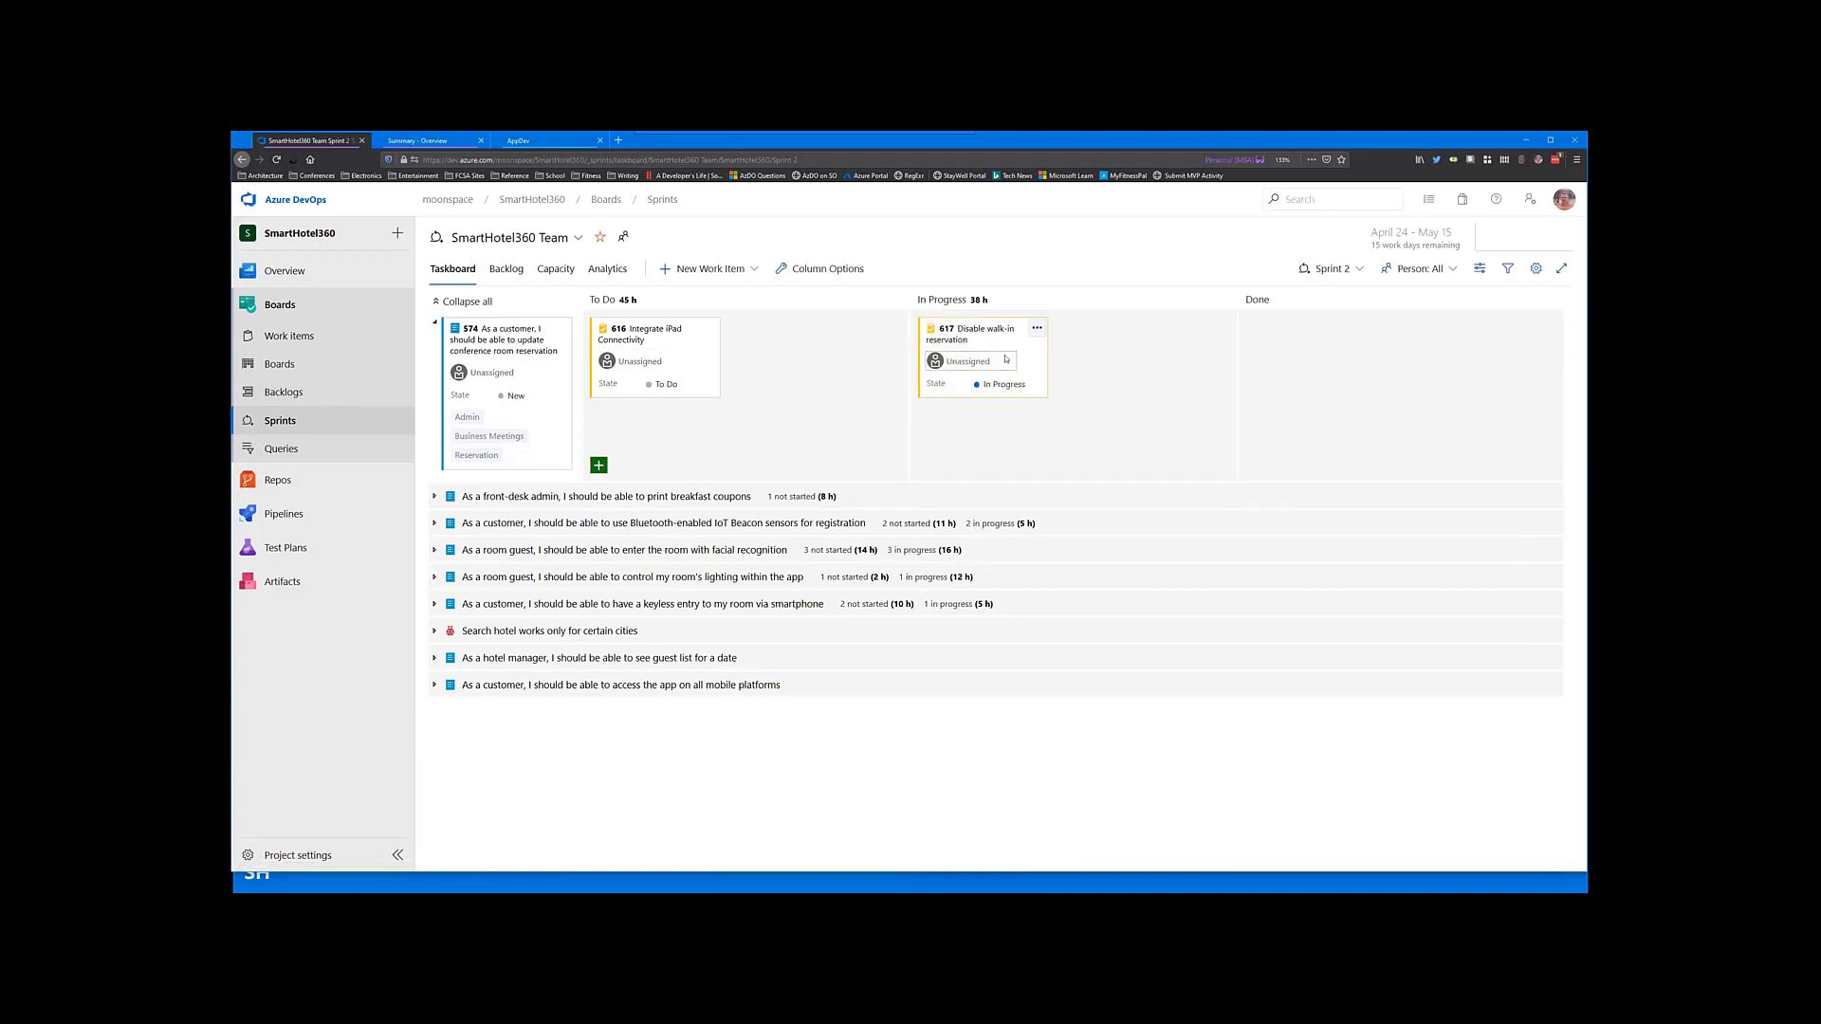
pyautogui.moveTo(981, 356); pyautogui.dragTo(1309, 356)
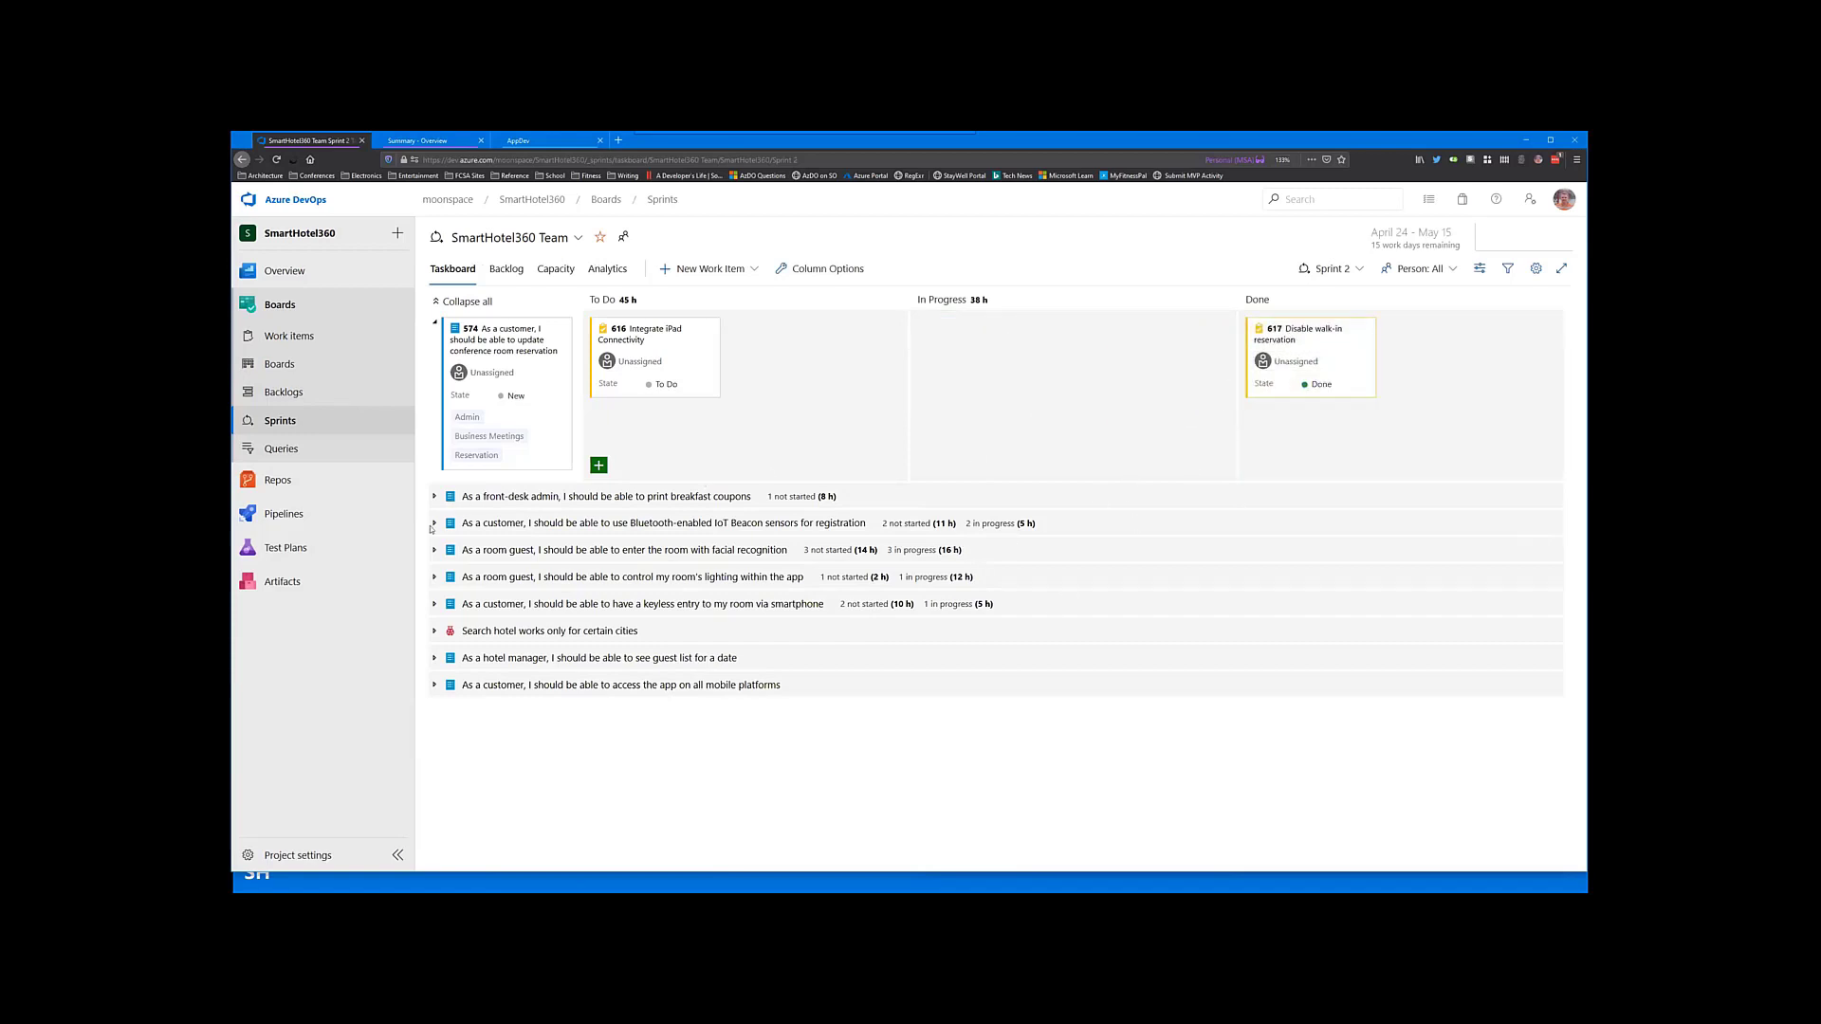
pyautogui.moveTo(529, 517)
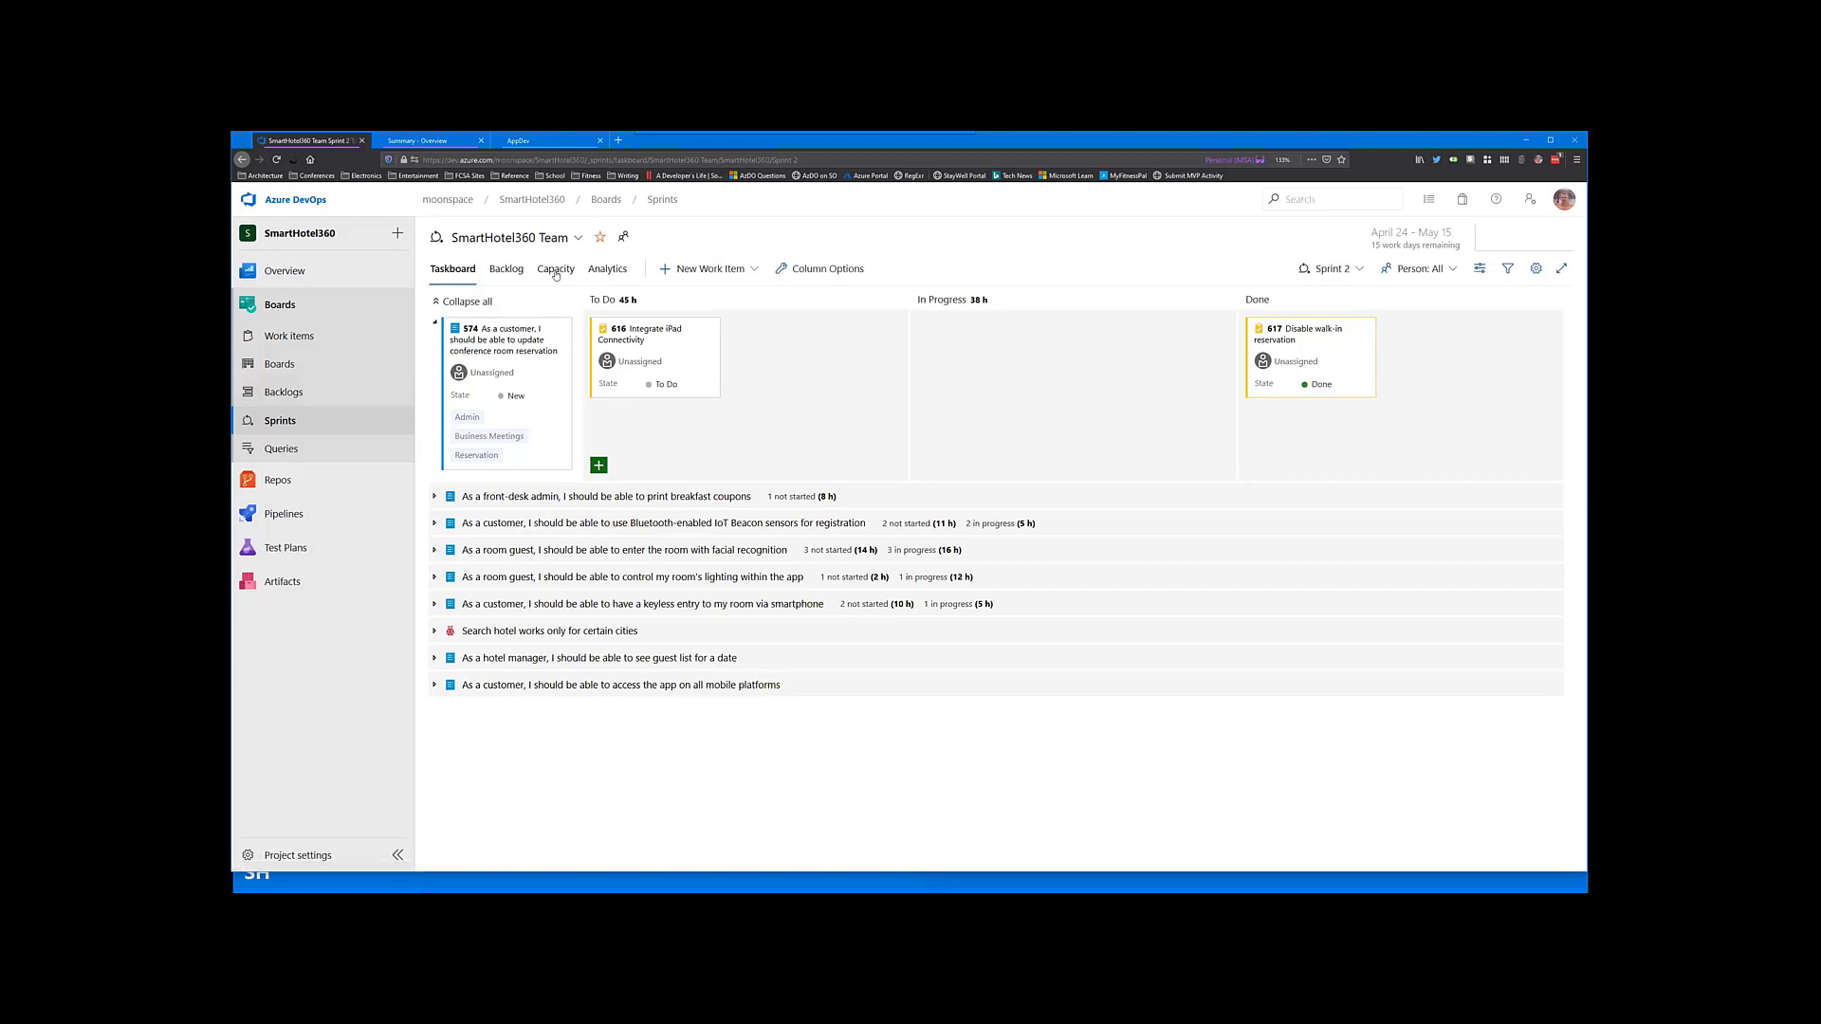
# Step: Record 3 days off in Sprint 2 capacity, then leave for Queries discarding the unsaved change
pyautogui.click(554, 269)
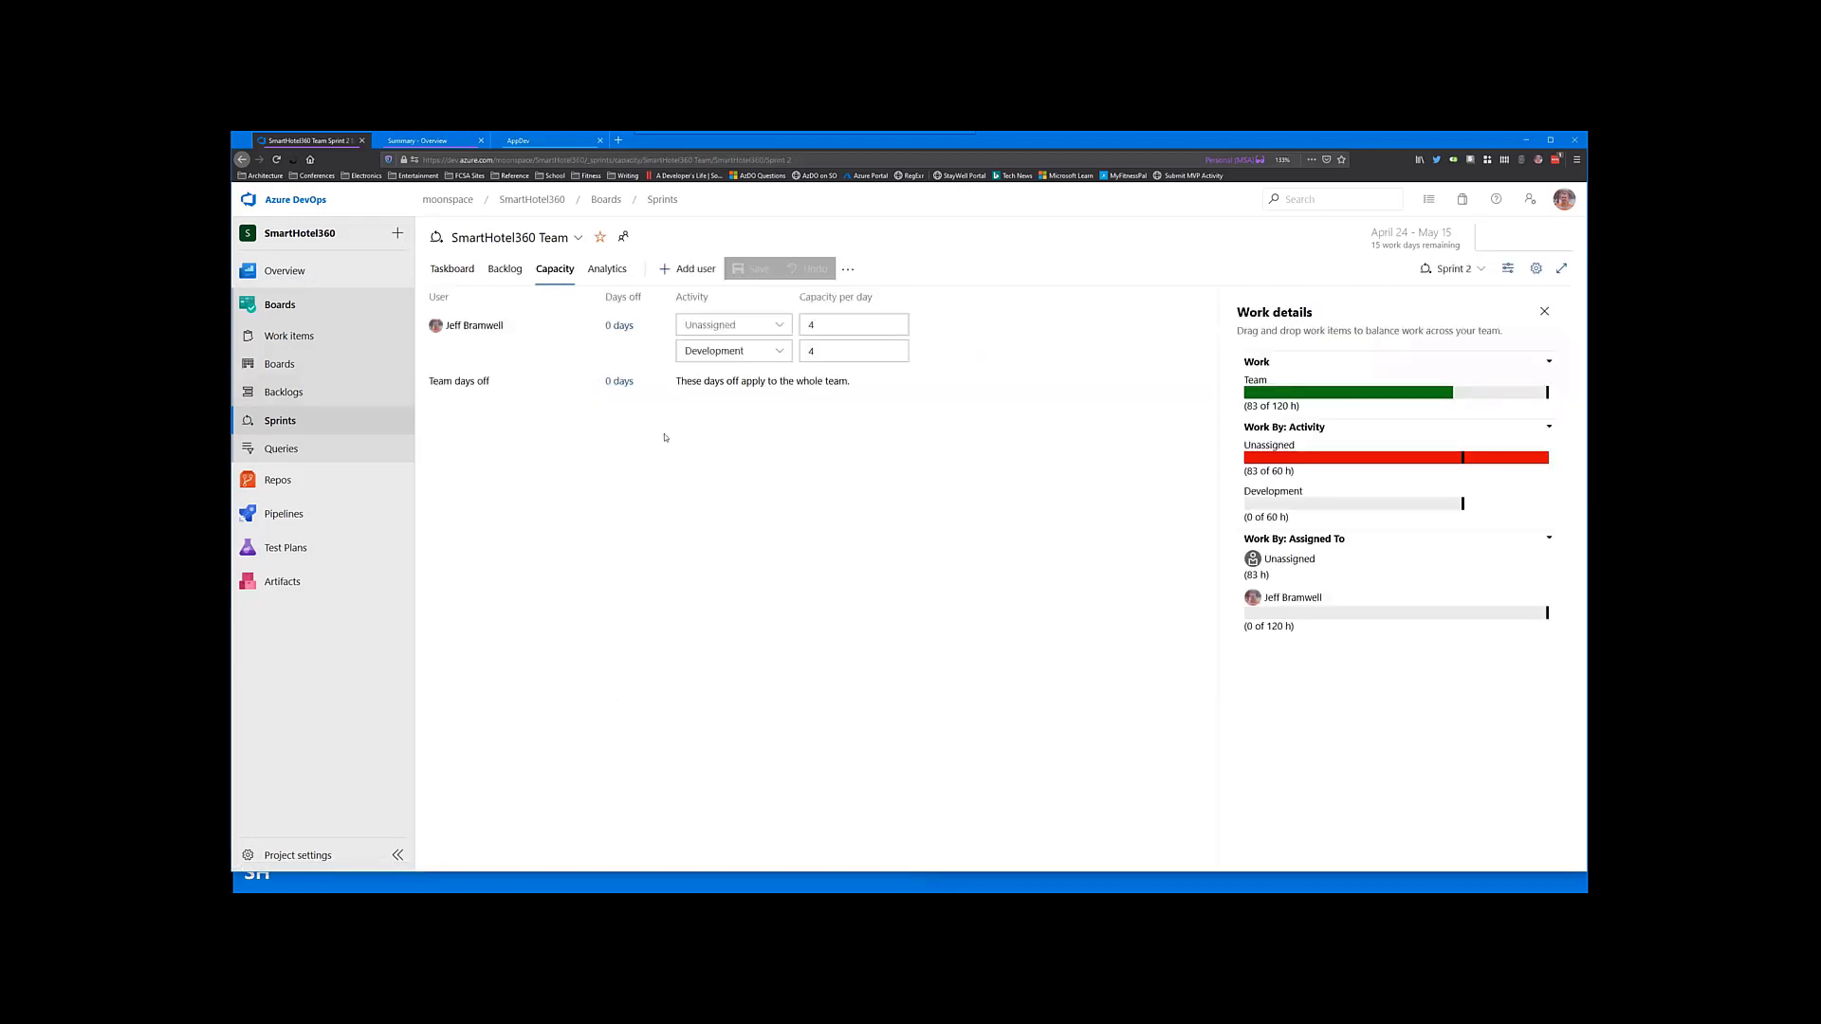
pyautogui.moveTo(768, 315)
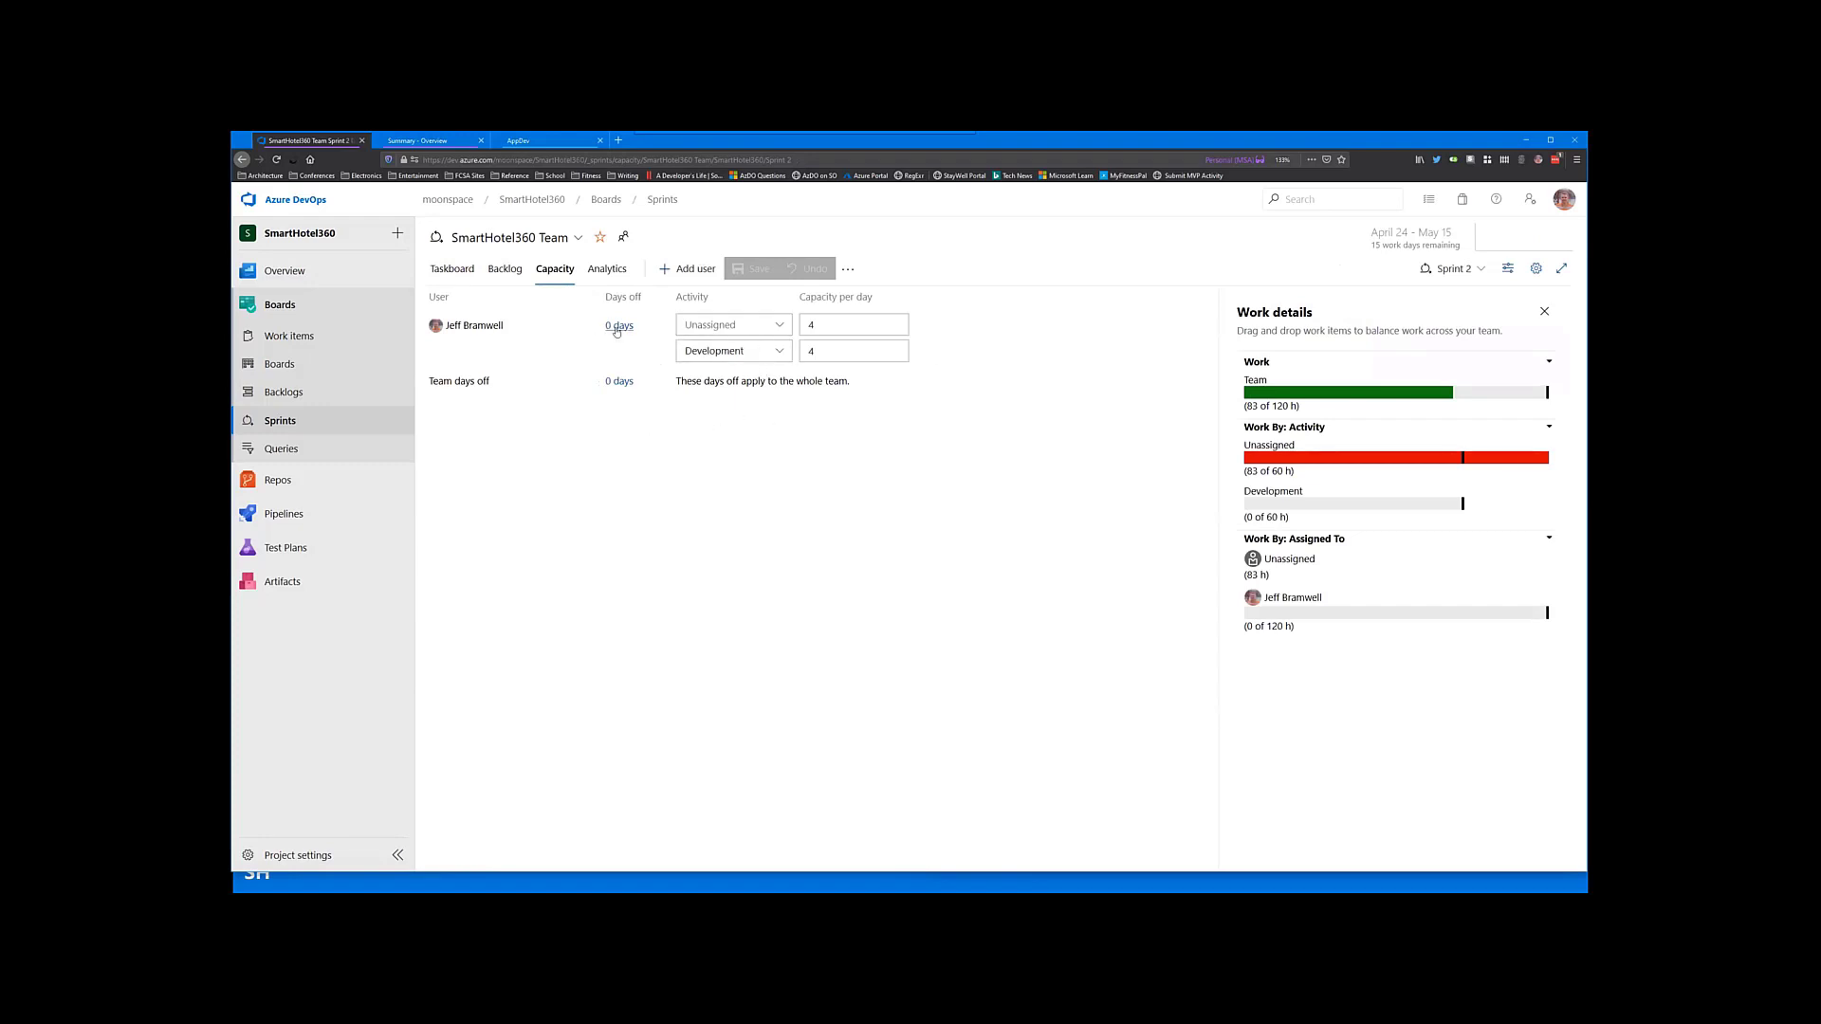
pyautogui.click(619, 326)
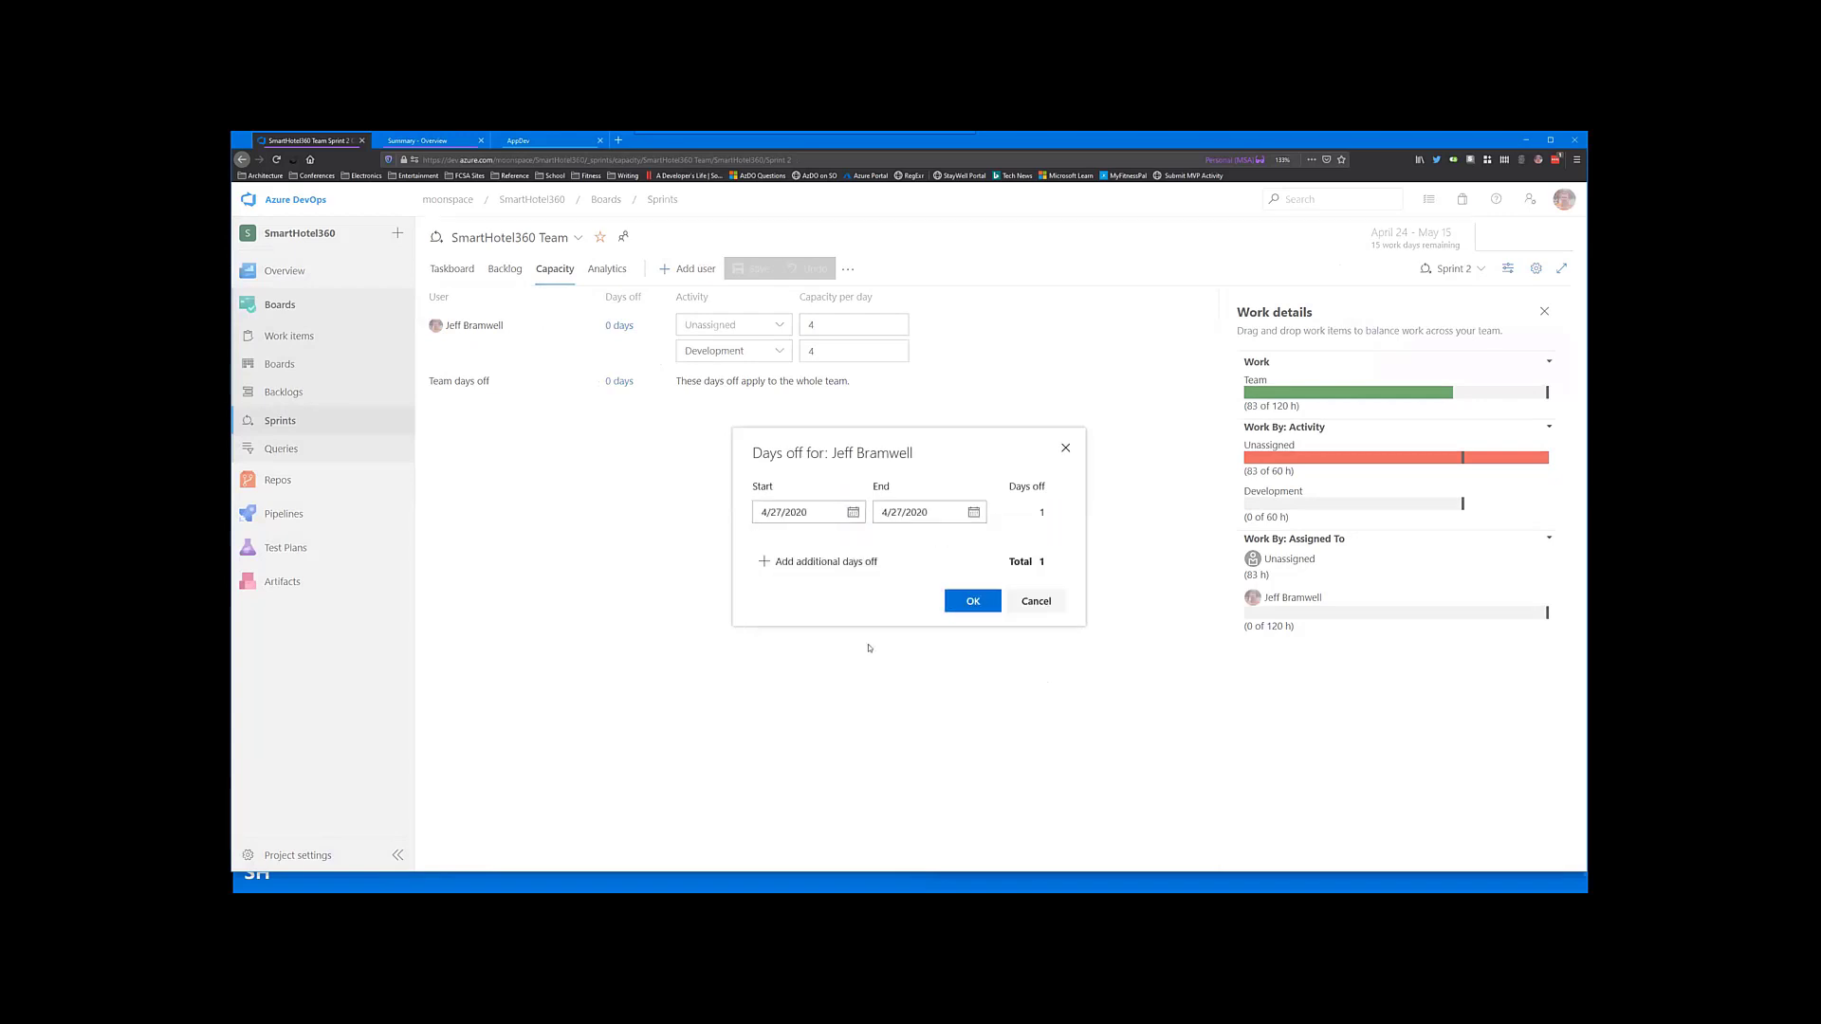
pyautogui.click(973, 512)
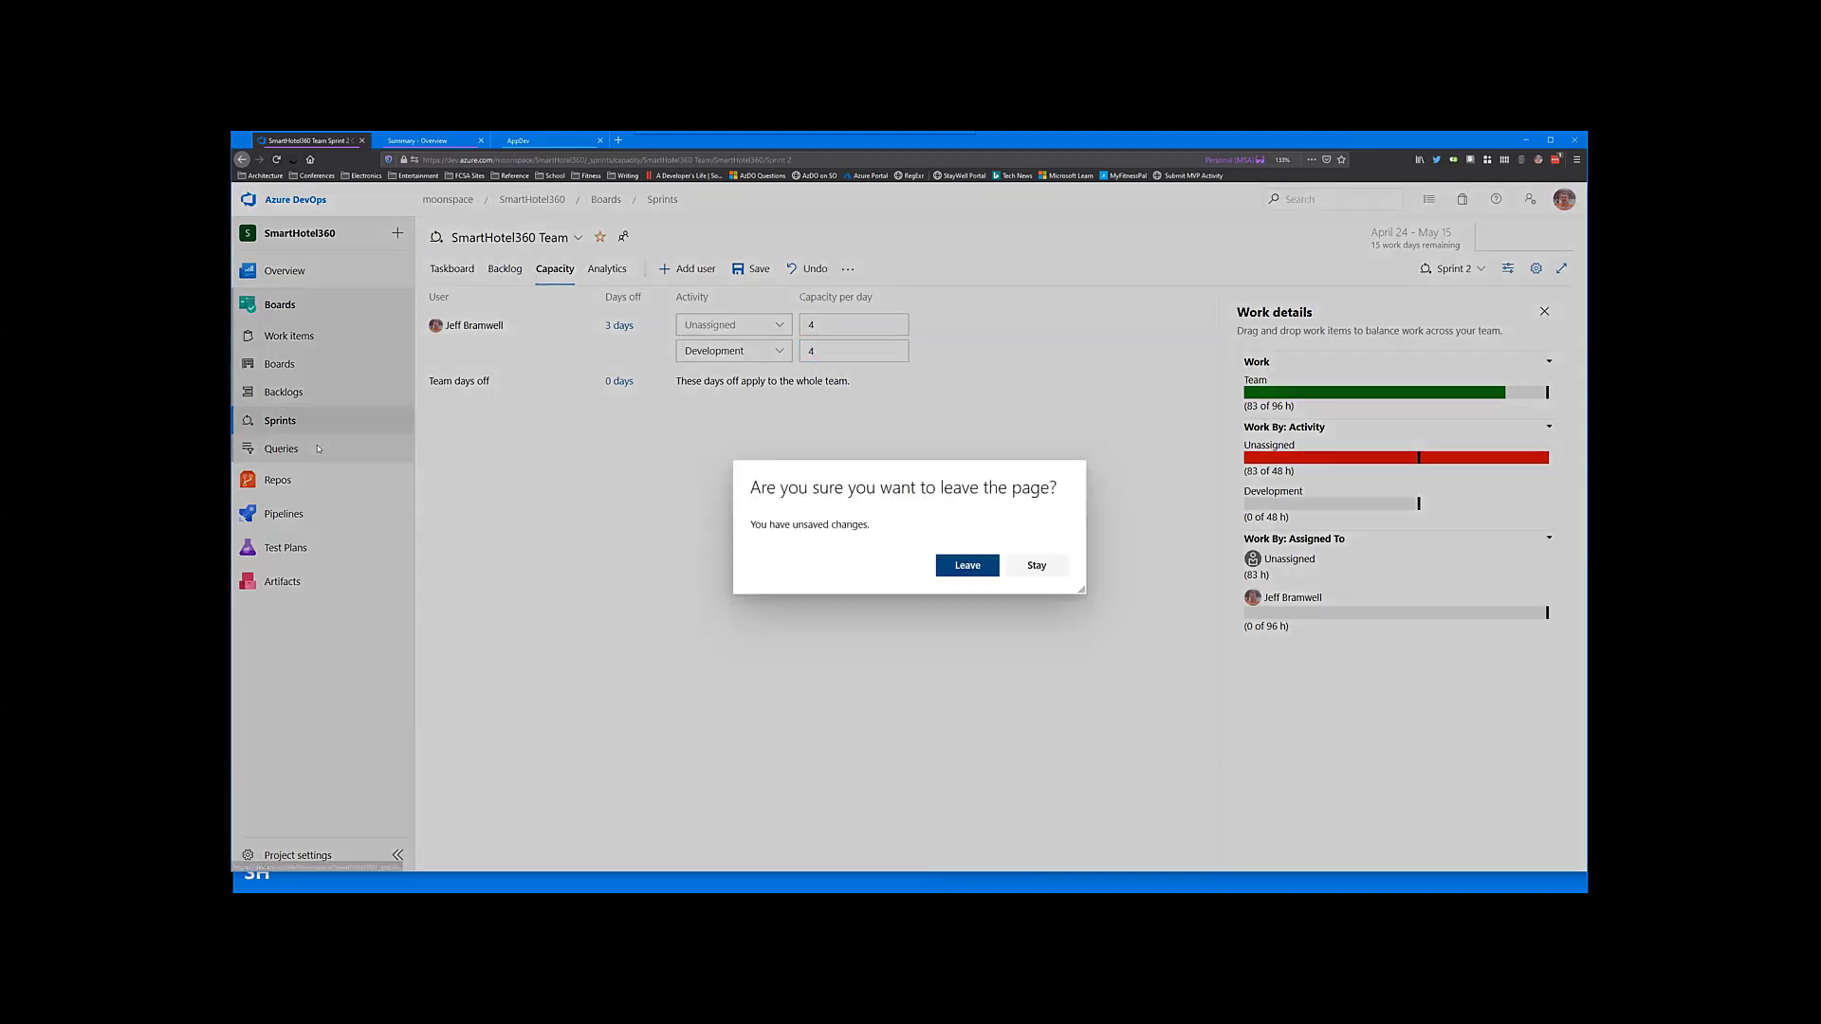
pyautogui.click(965, 565)
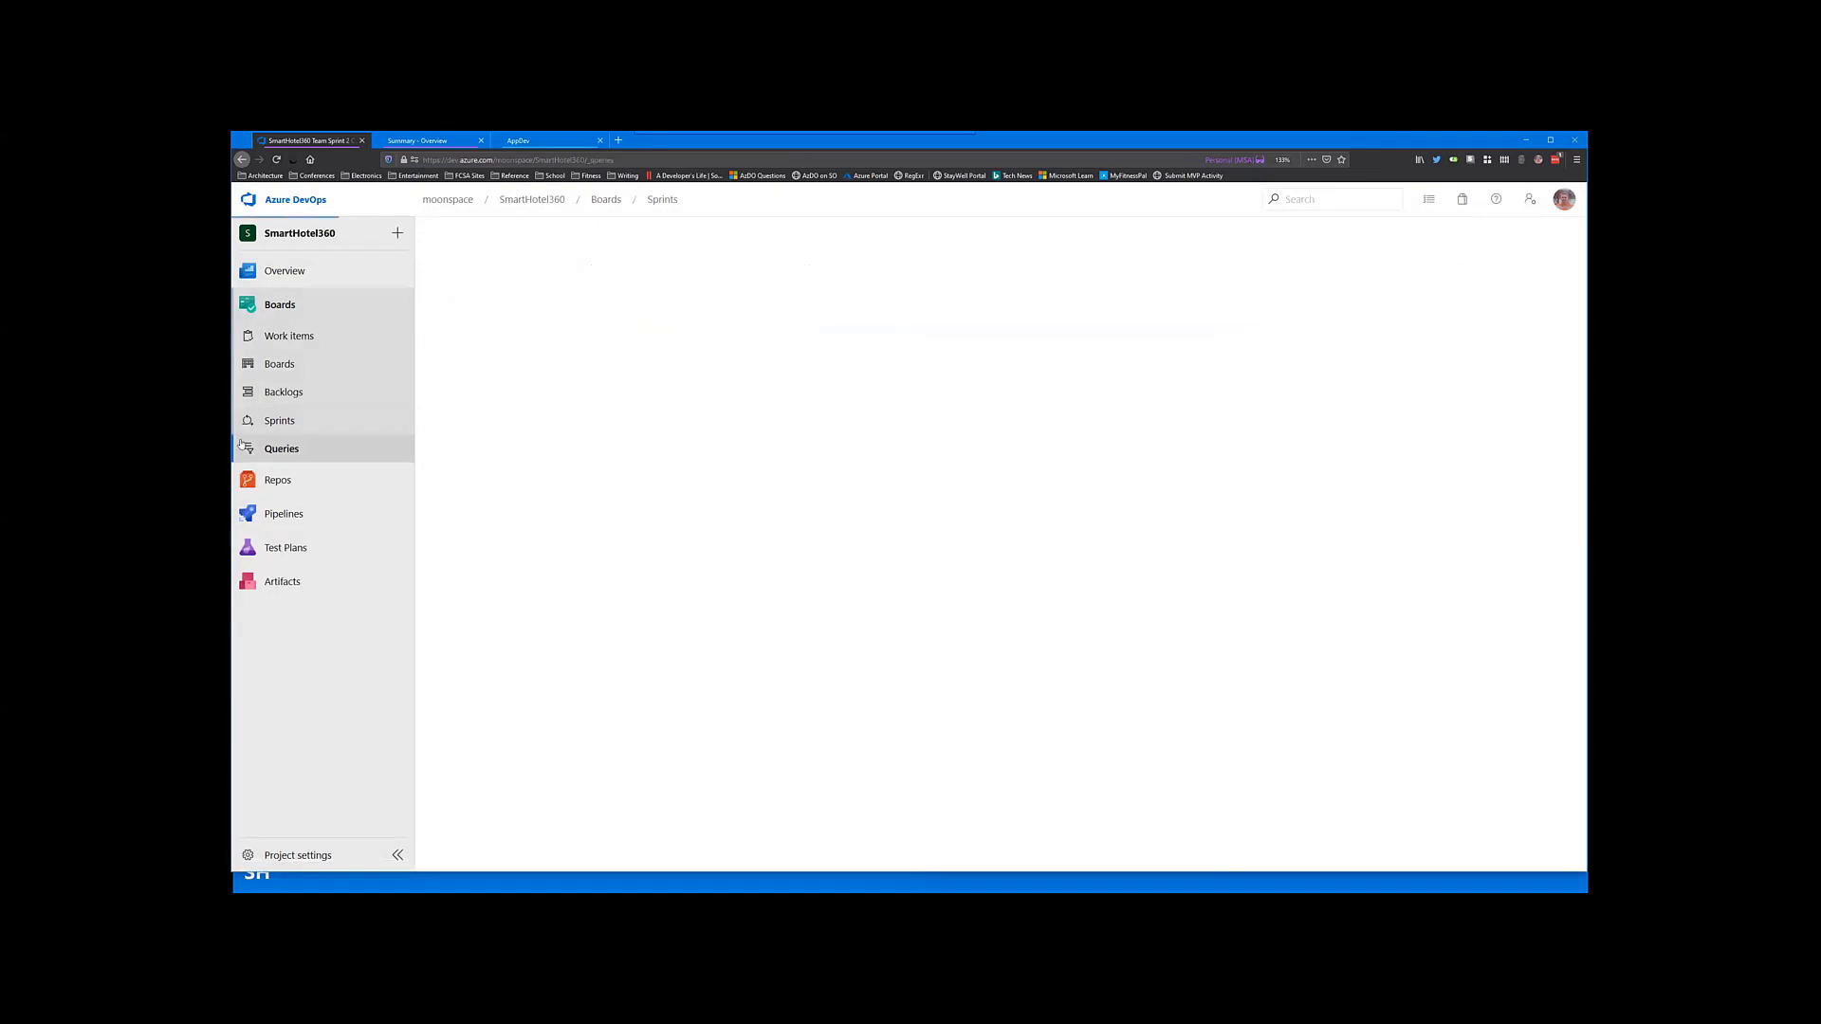
# Step: Run the Assigned to me query, return to My Queries and start a new untitled query
pyautogui.click(281, 448)
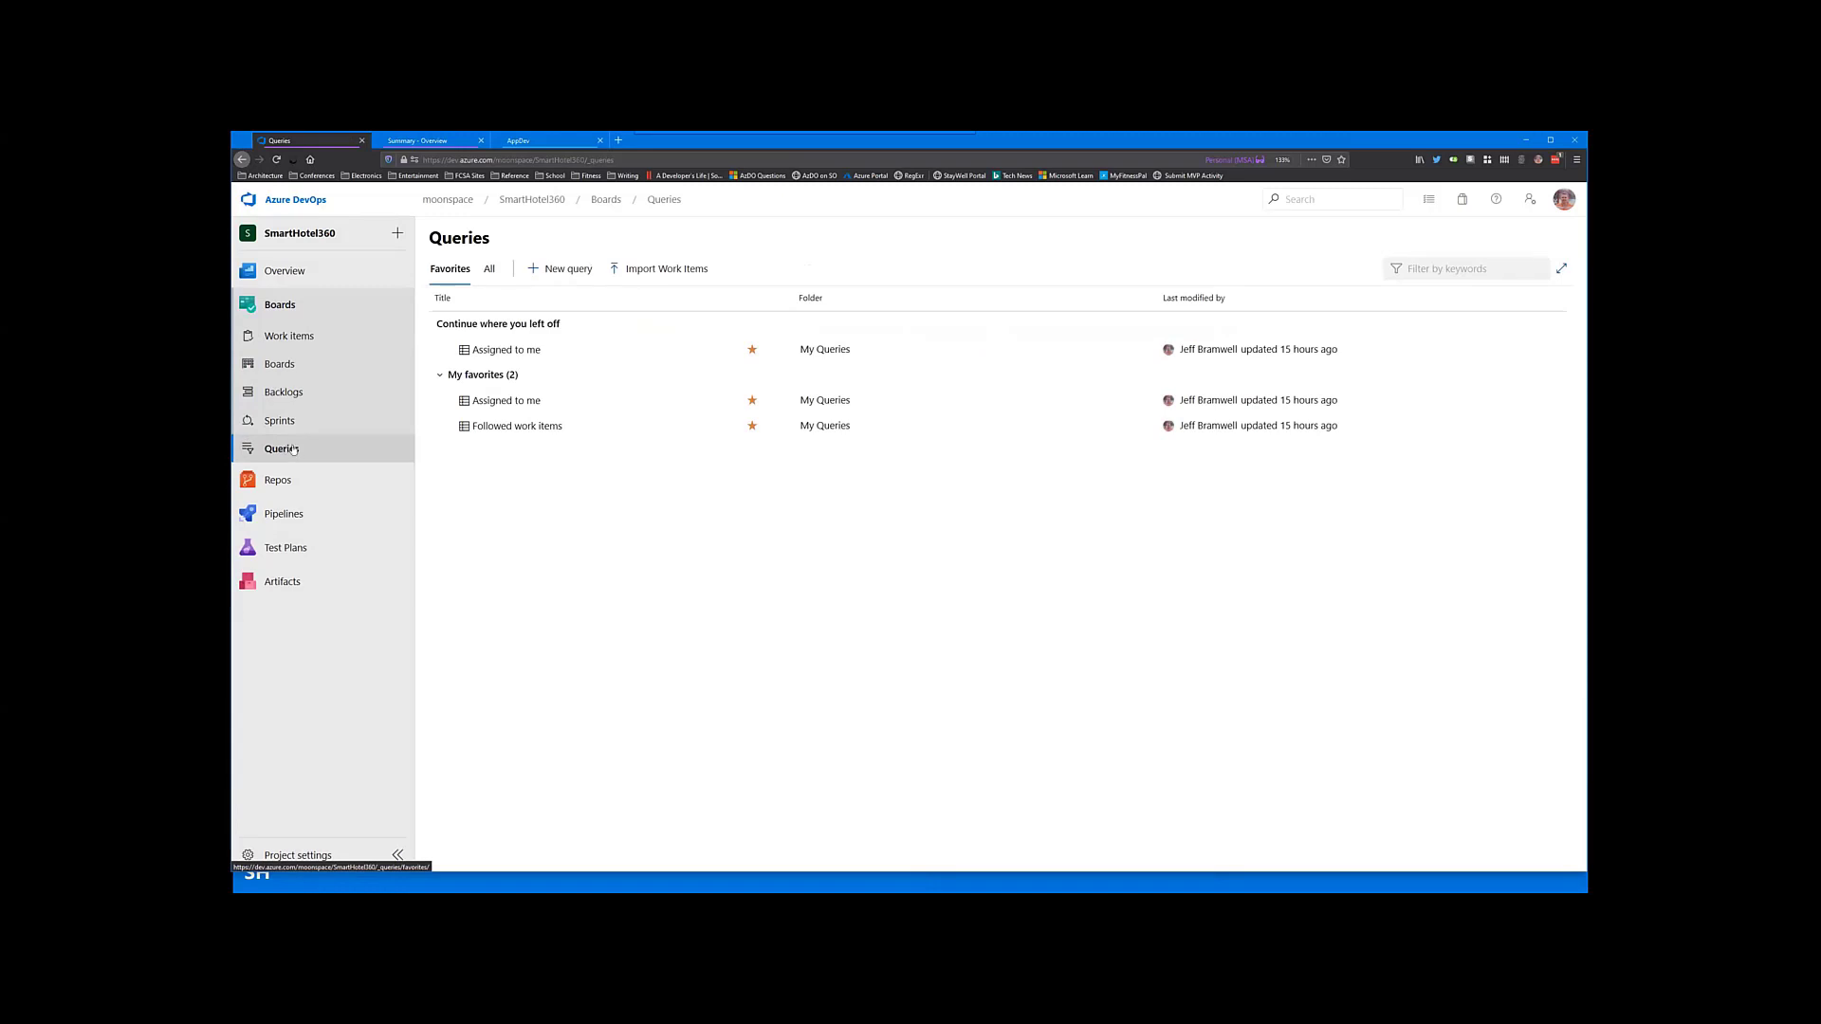
pyautogui.moveTo(572, 493)
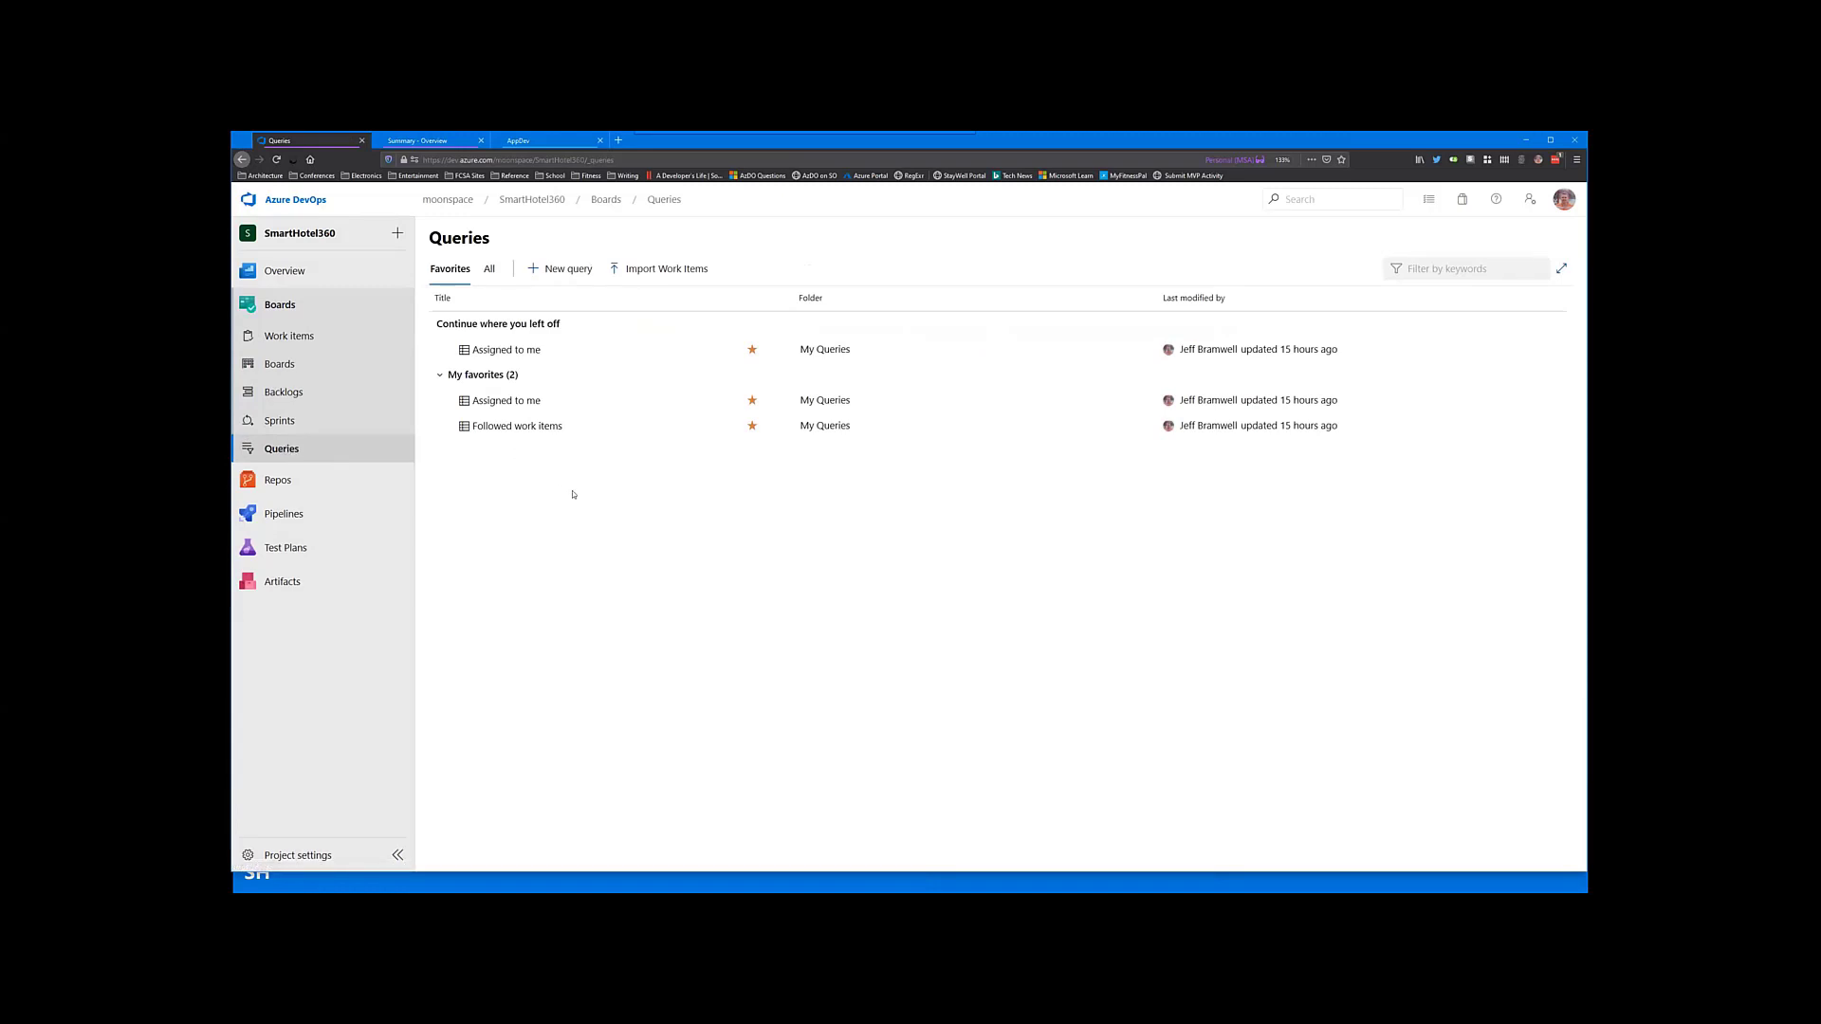
pyautogui.moveTo(579, 489)
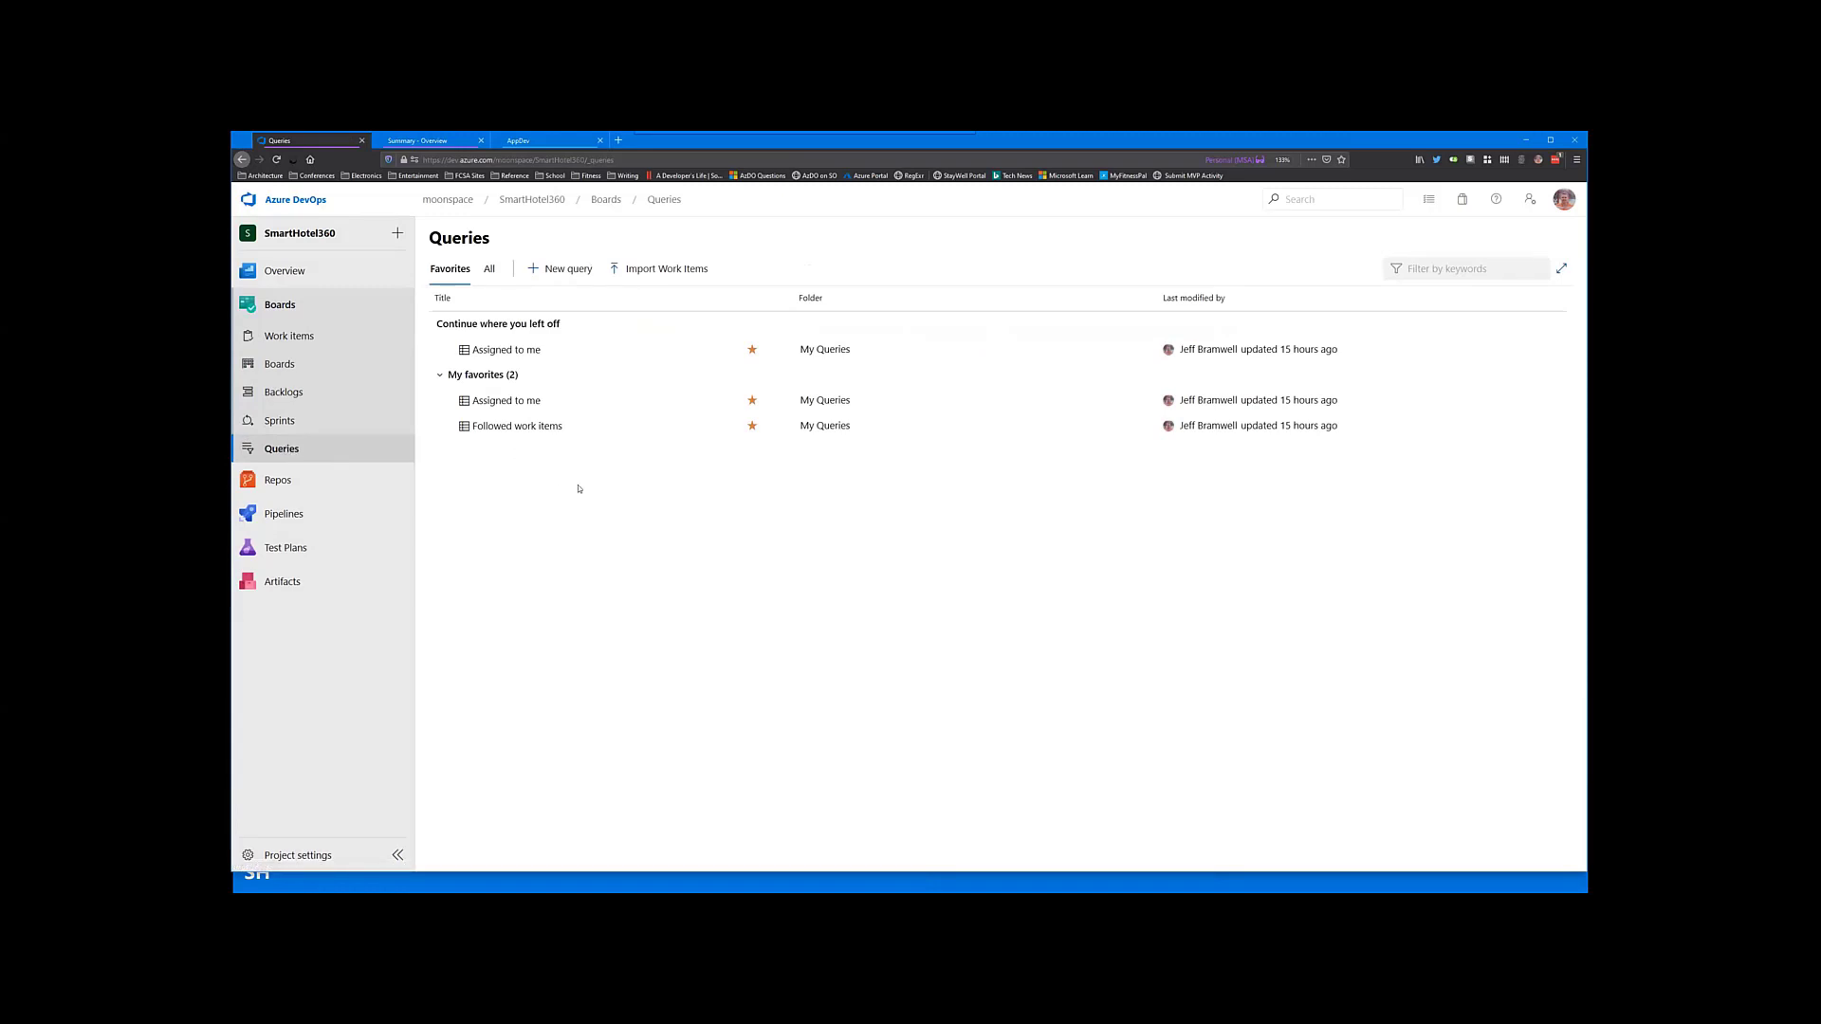
pyautogui.moveTo(585, 484)
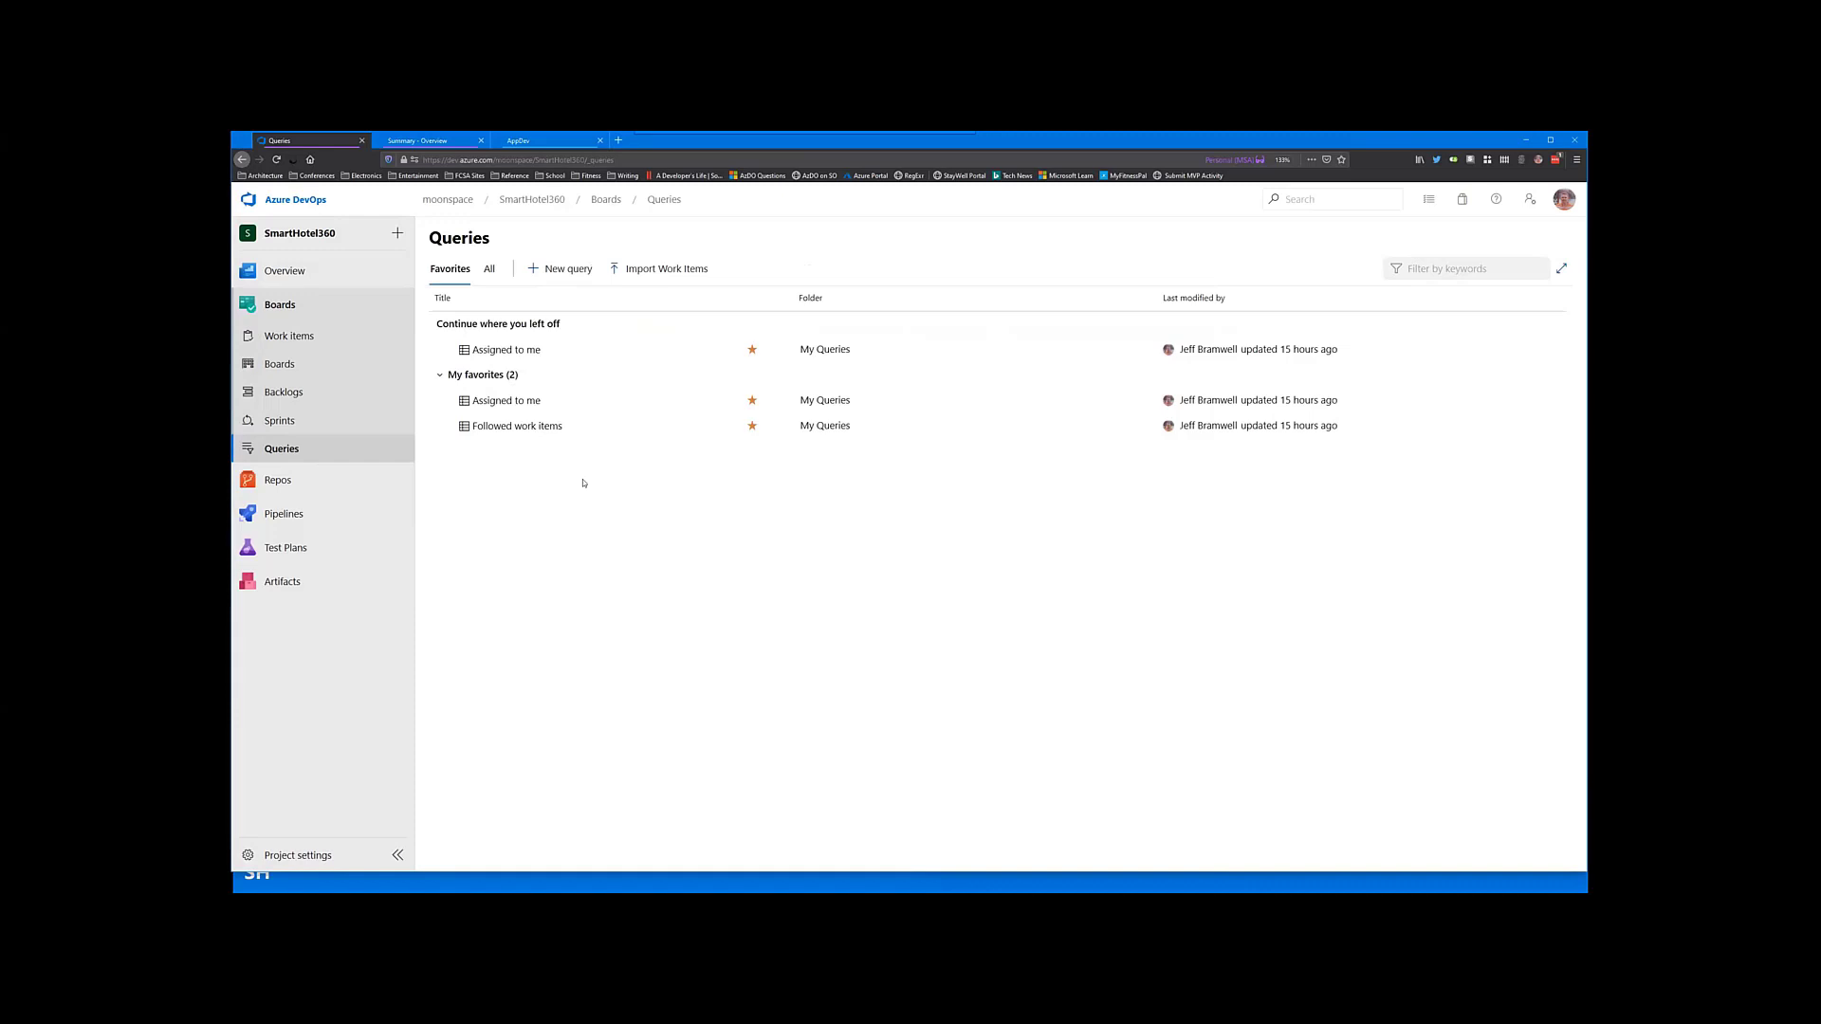
pyautogui.moveTo(565, 467)
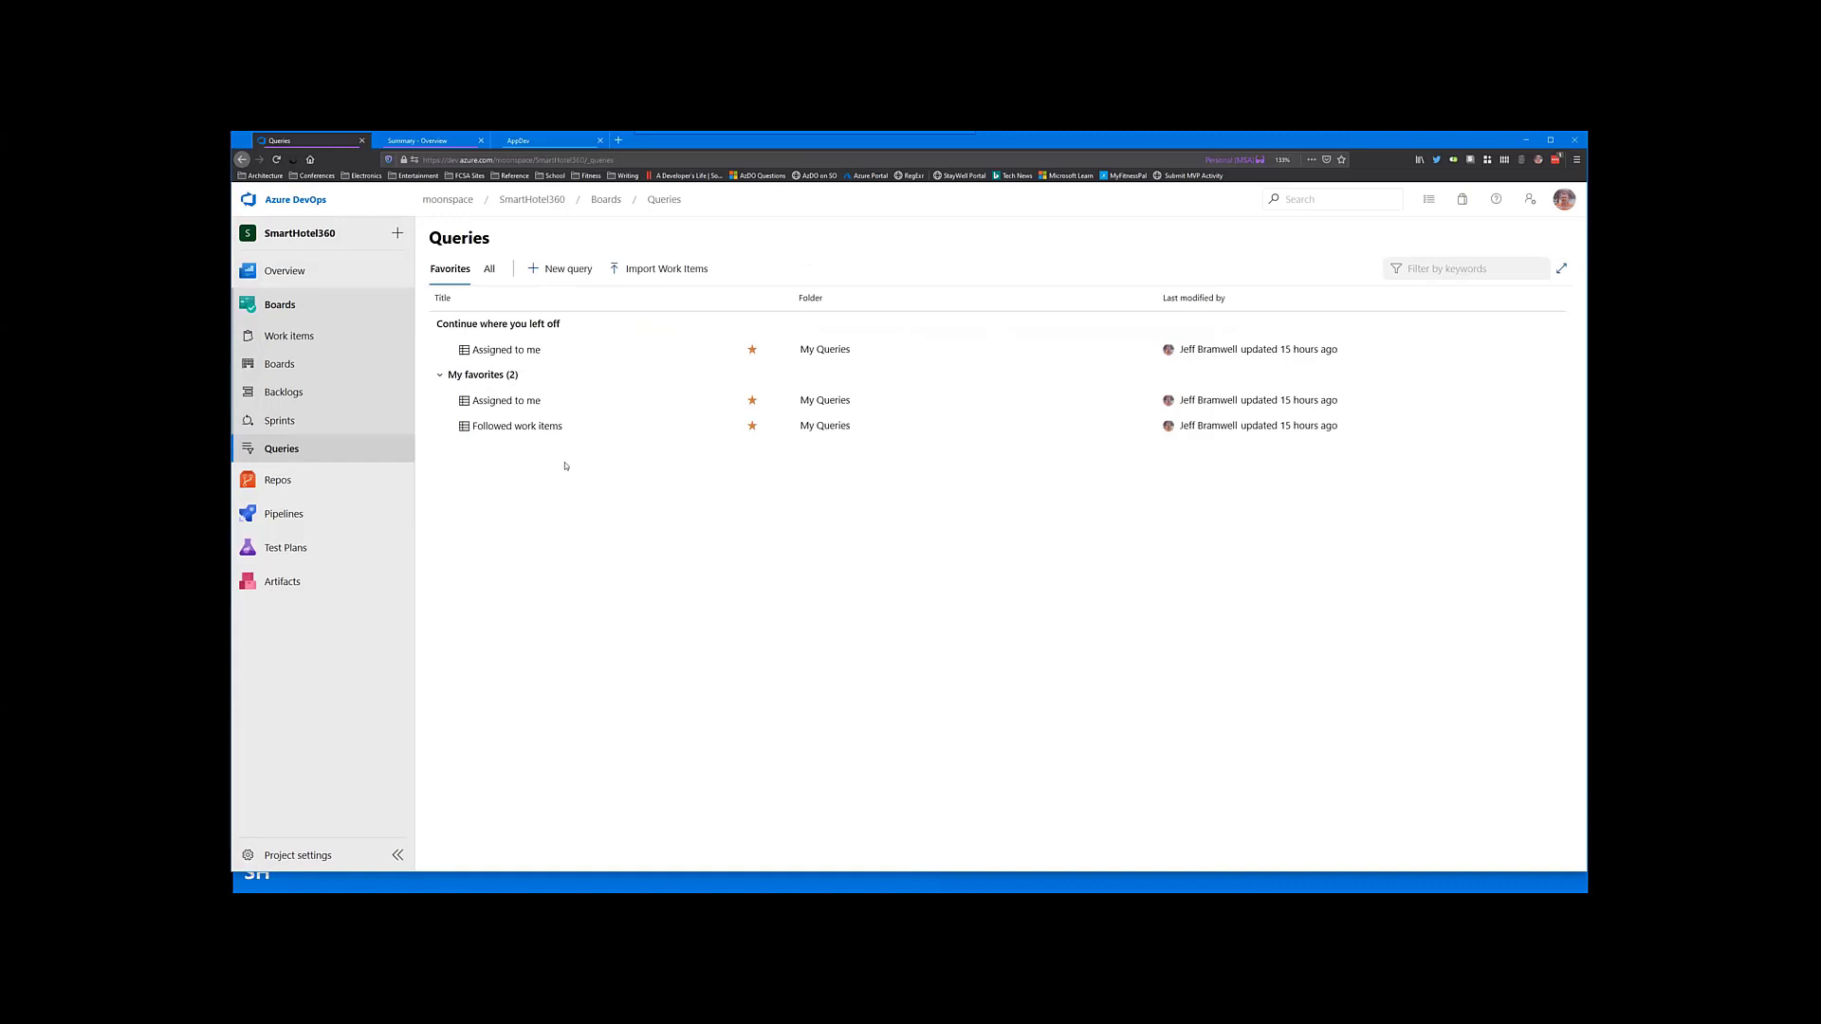
pyautogui.moveTo(555, 457)
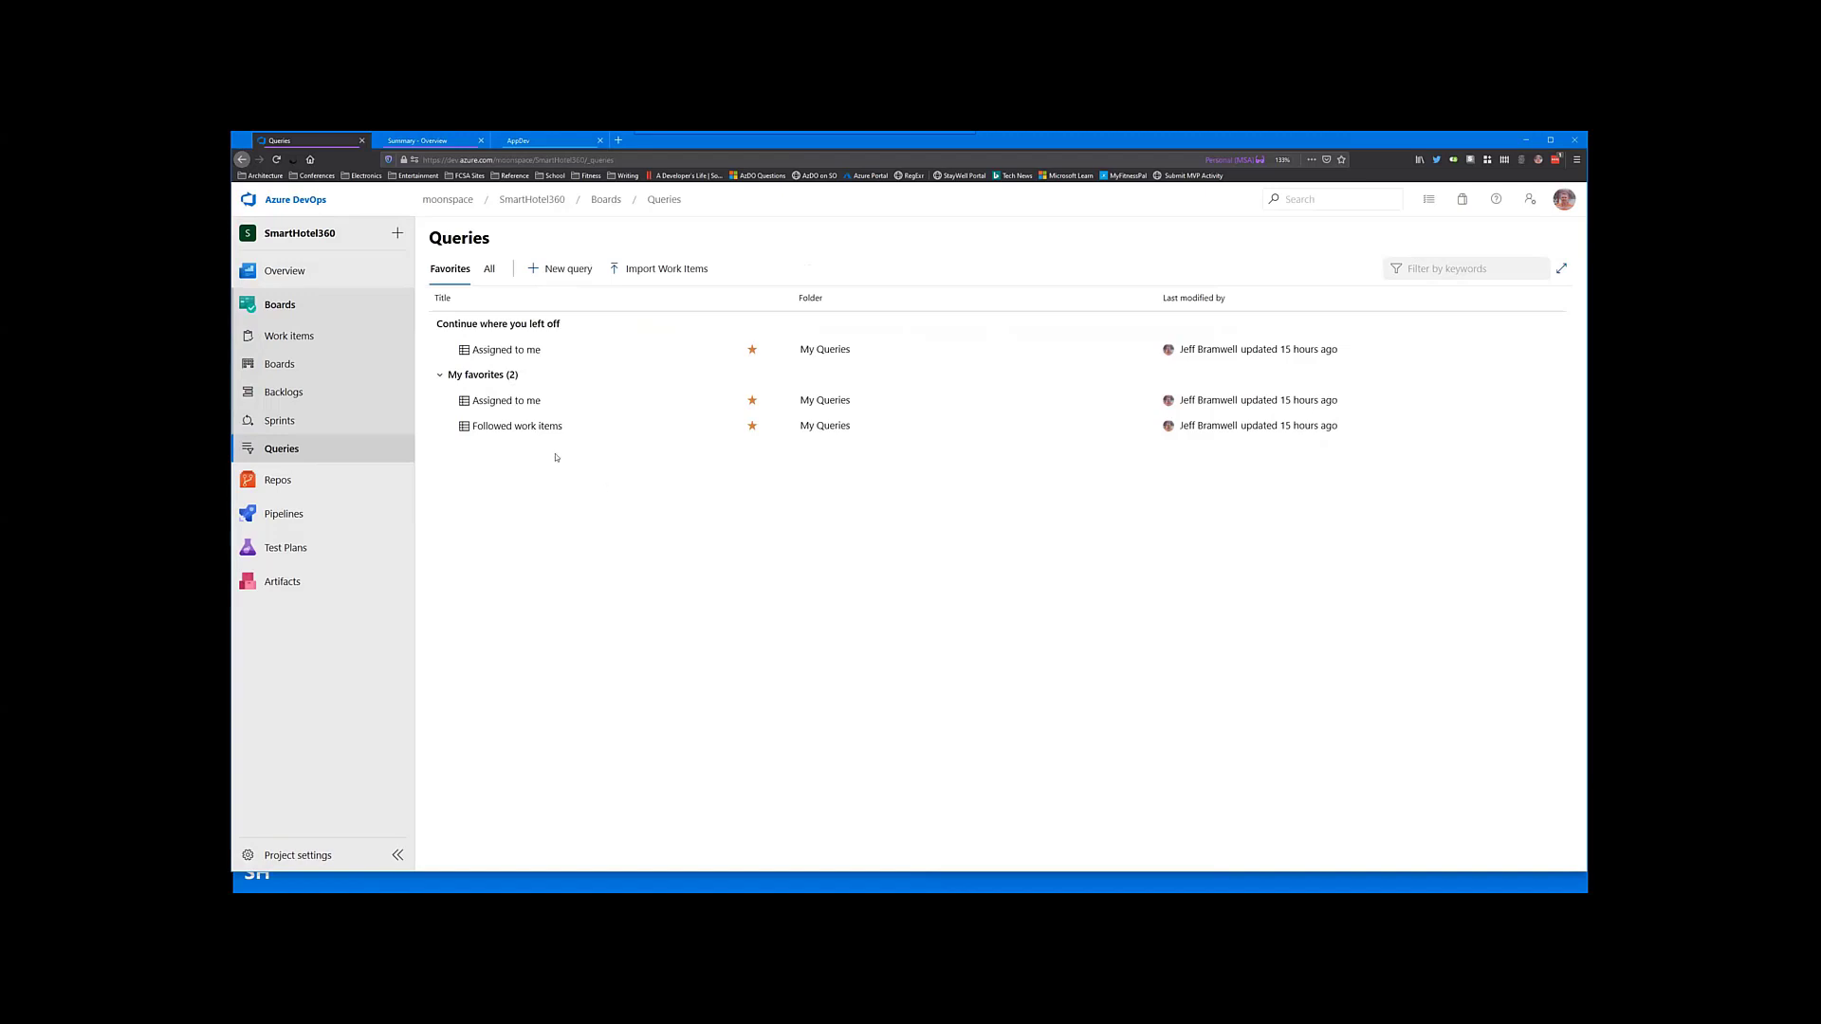
pyautogui.moveTo(495, 352)
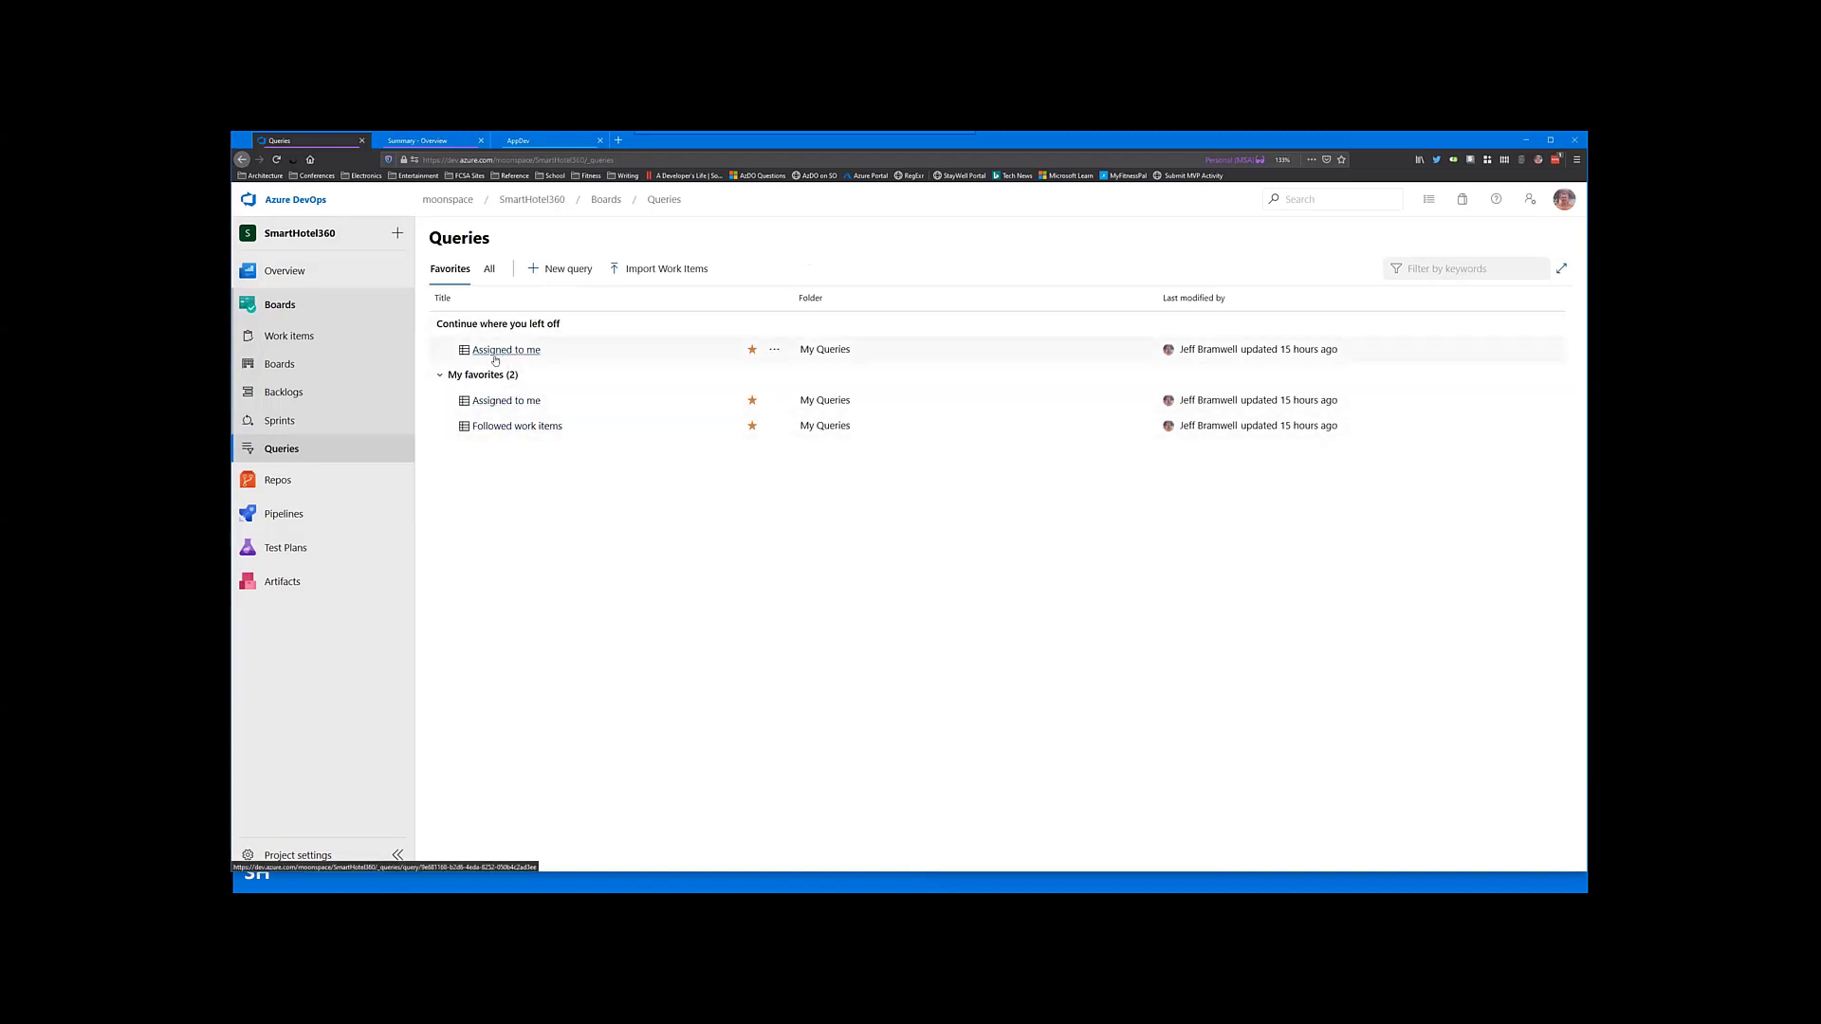
pyautogui.click(504, 349)
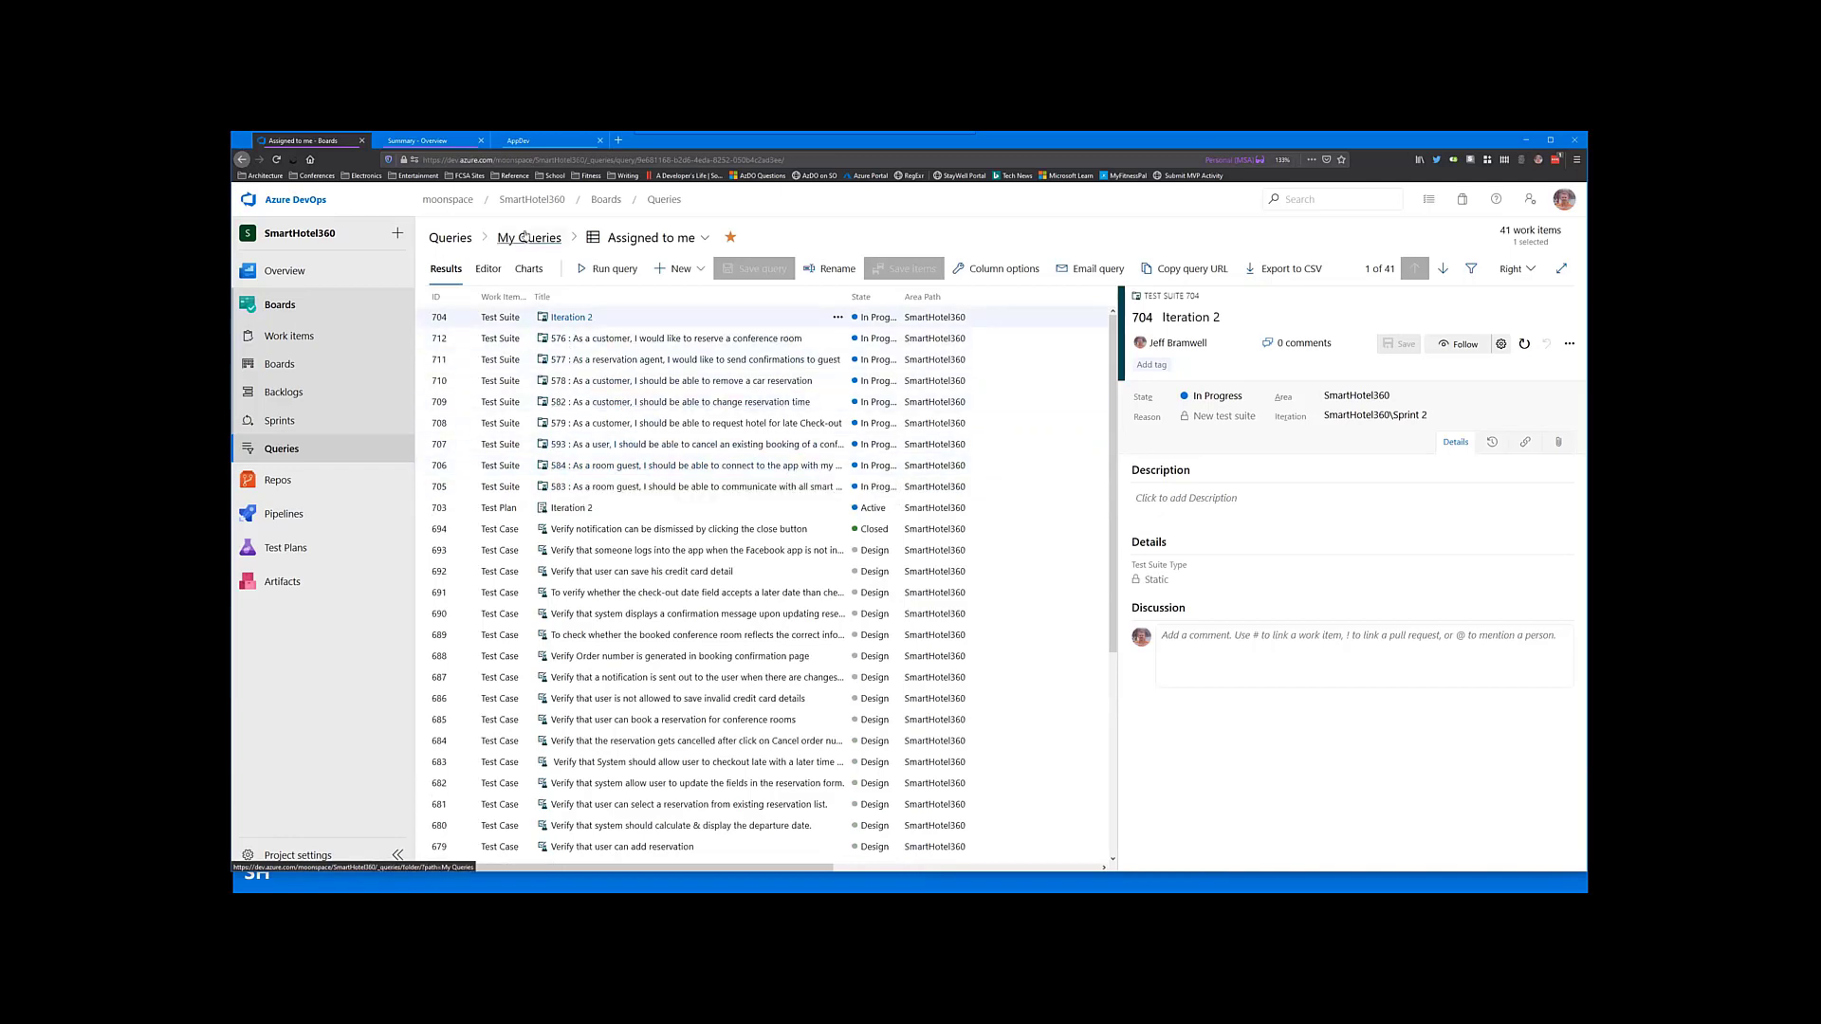
pyautogui.click(529, 237)
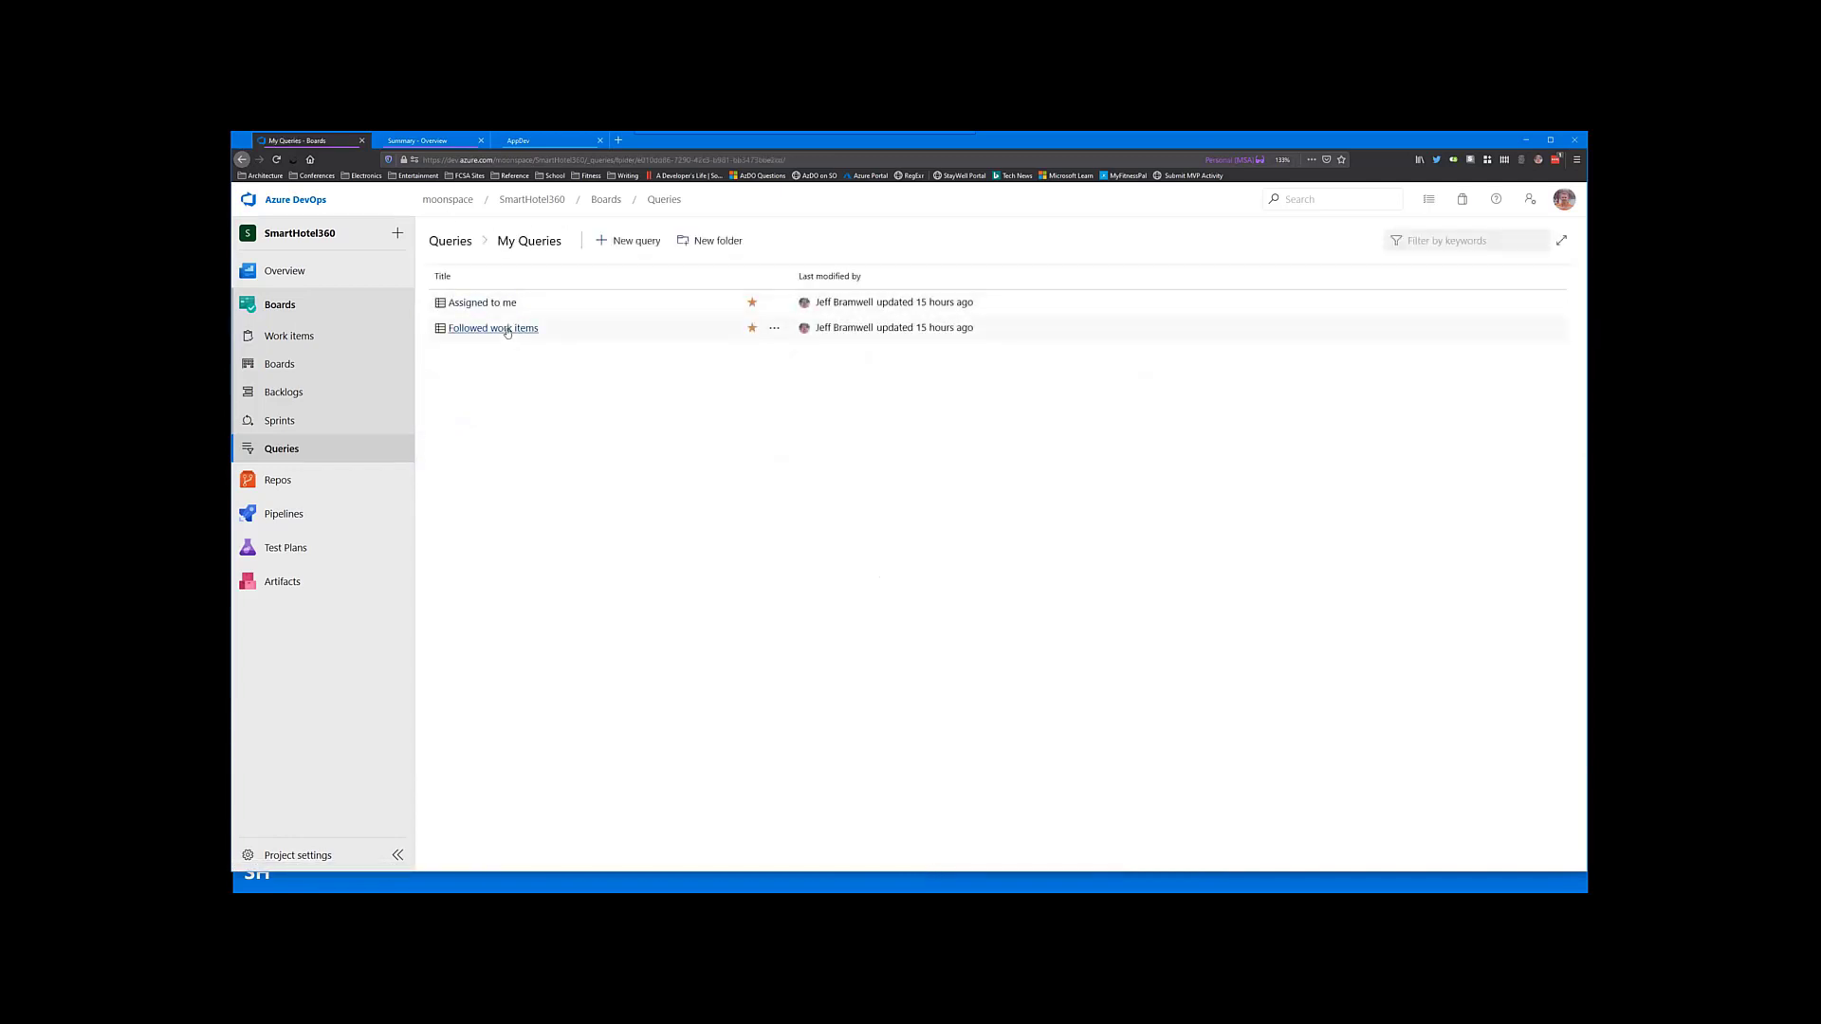
pyautogui.click(492, 326)
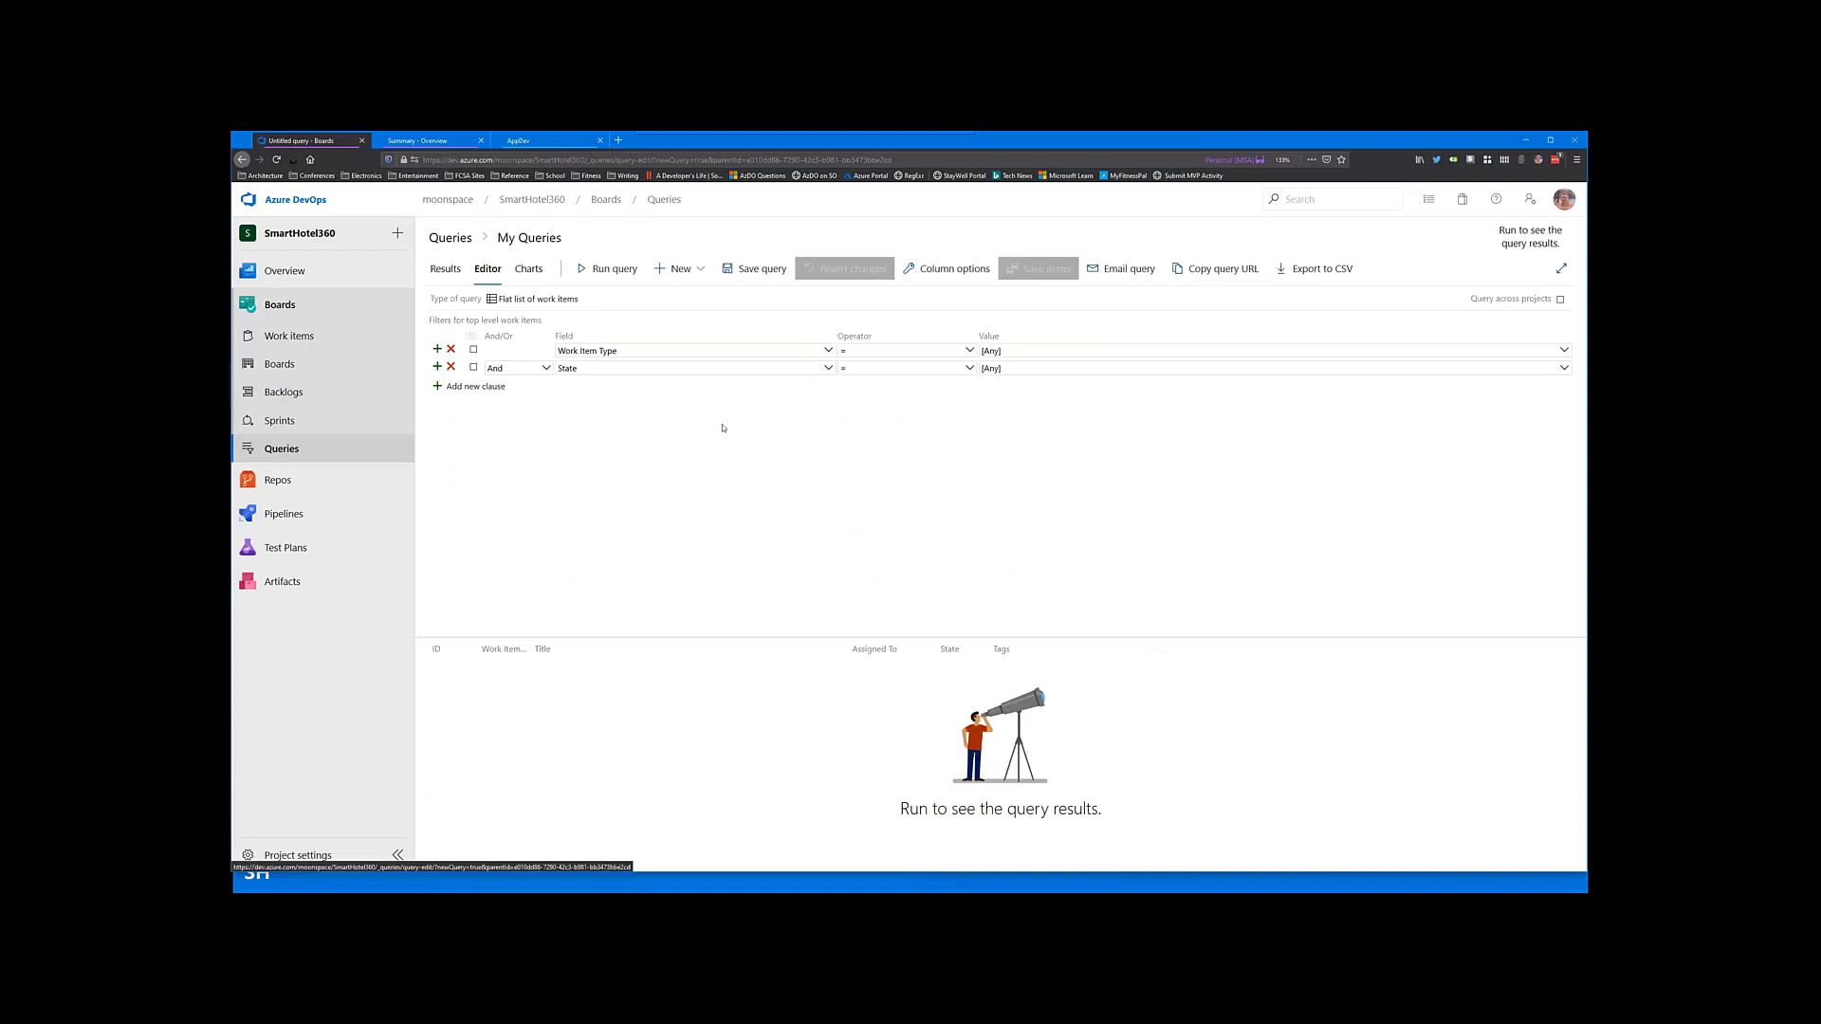
pyautogui.moveTo(1009, 395)
pyautogui.write('Bug')
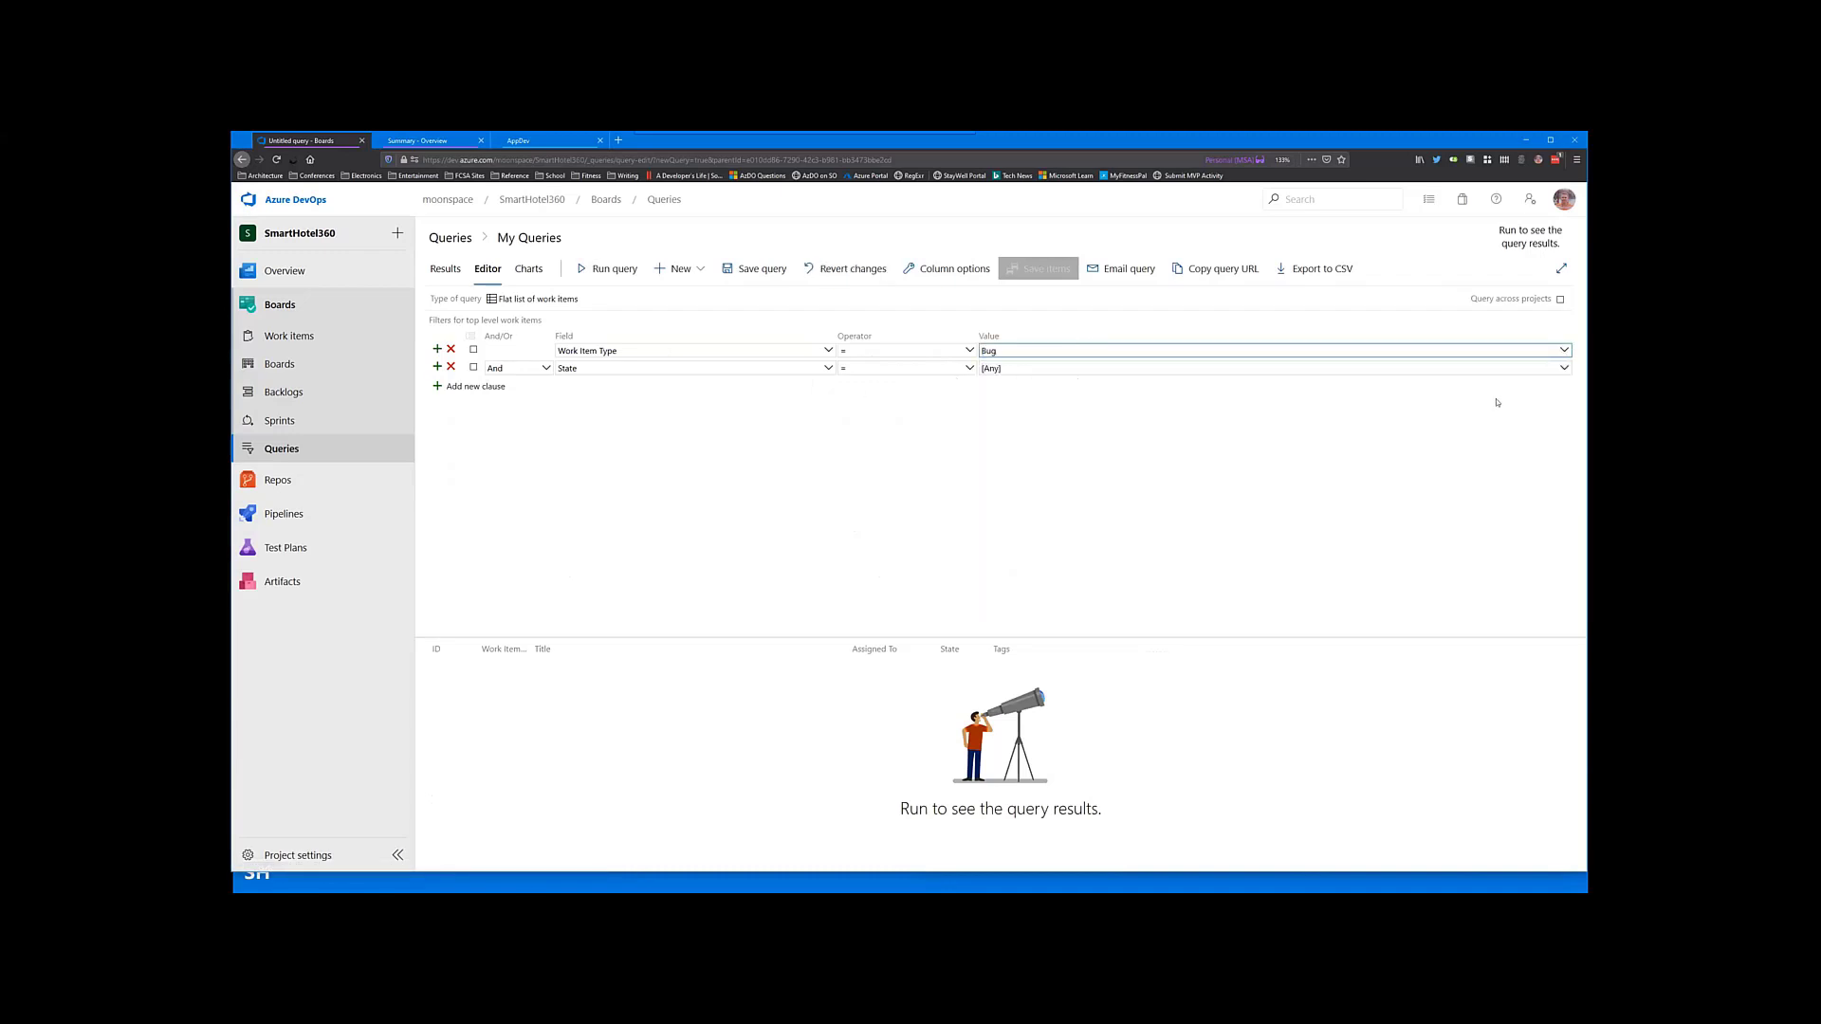
# Step: Filter the query to Work Item Type = Bug and State = New, run it for five items, and begin saving
pyautogui.click(1563, 368)
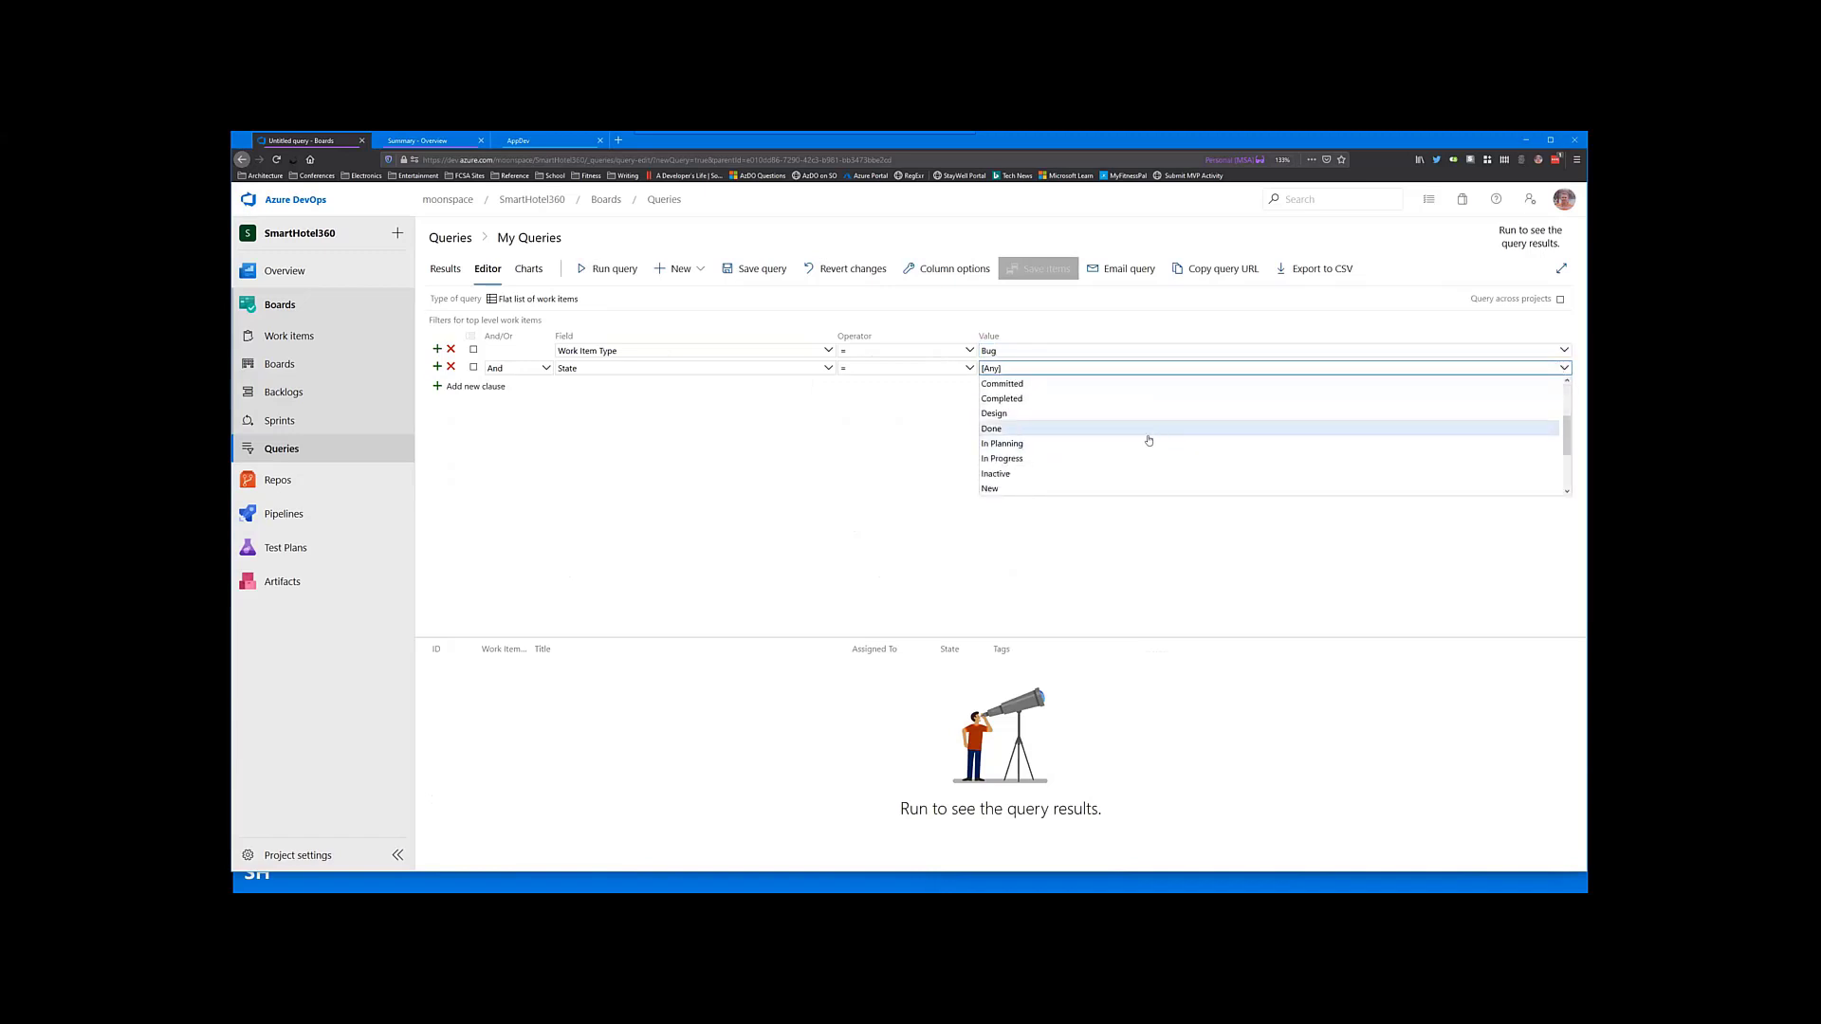
pyautogui.click(990, 489)
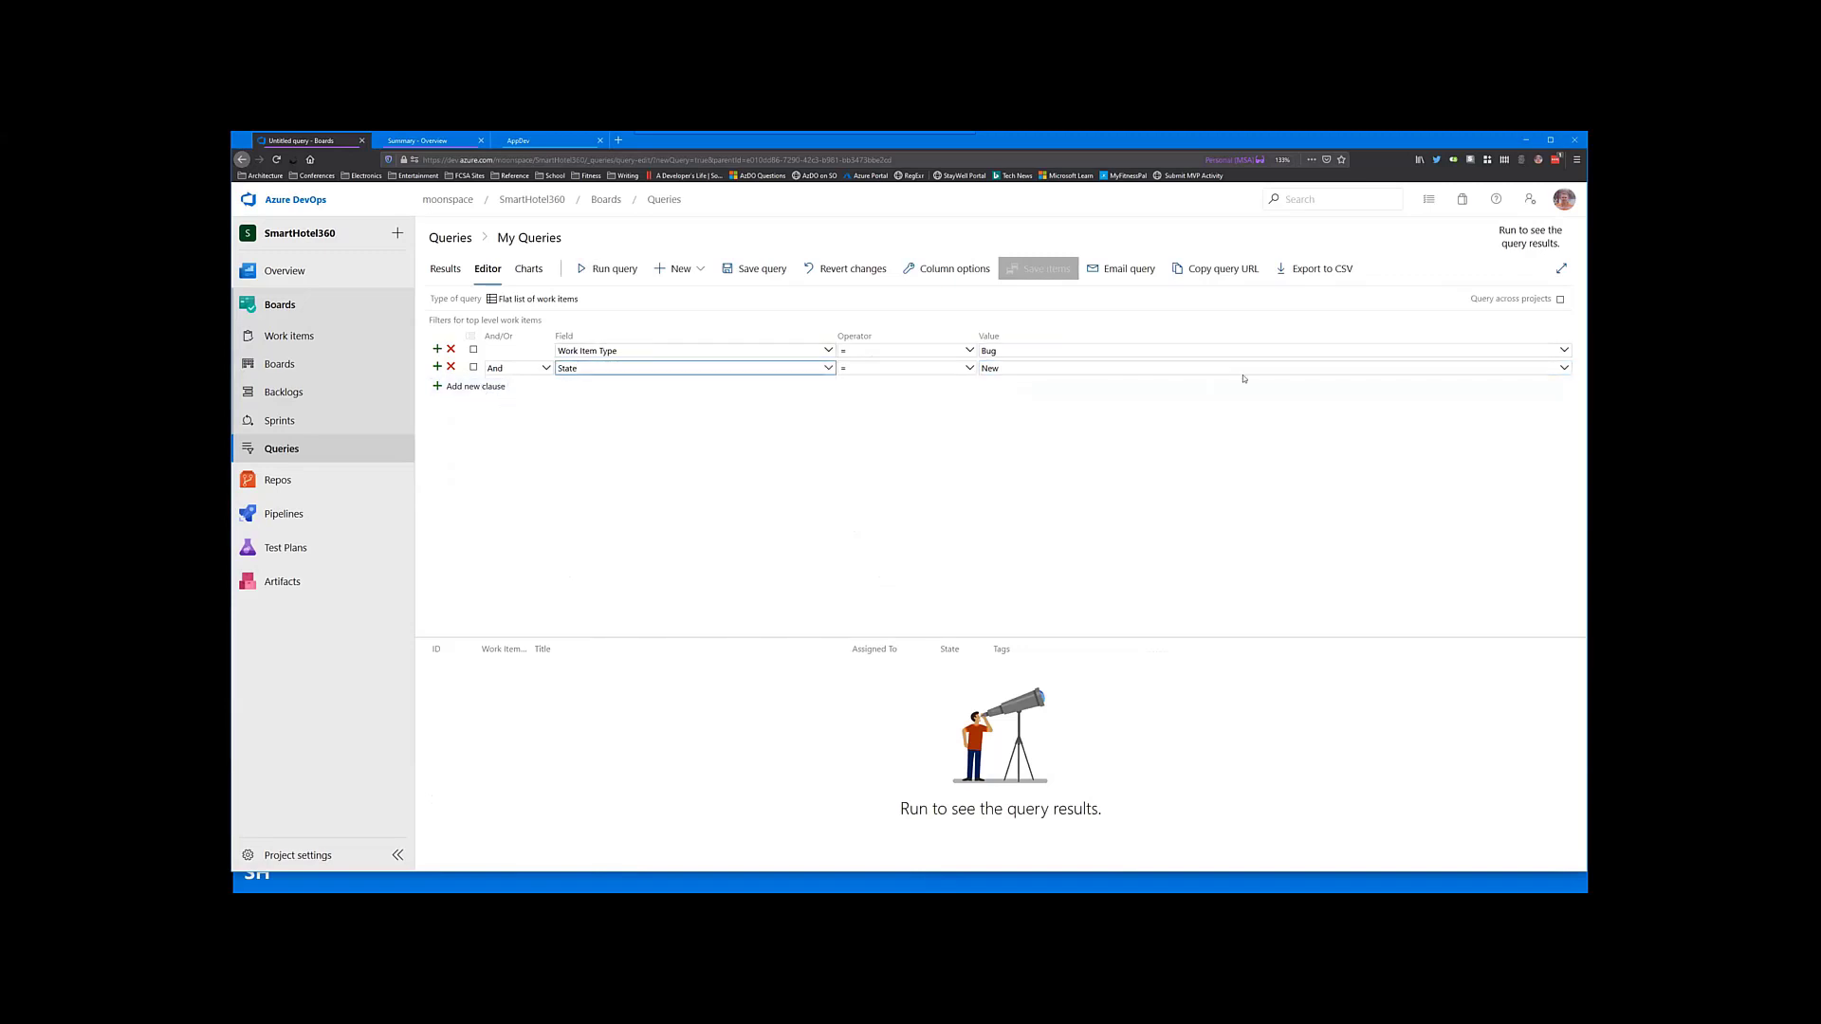
pyautogui.click(606, 270)
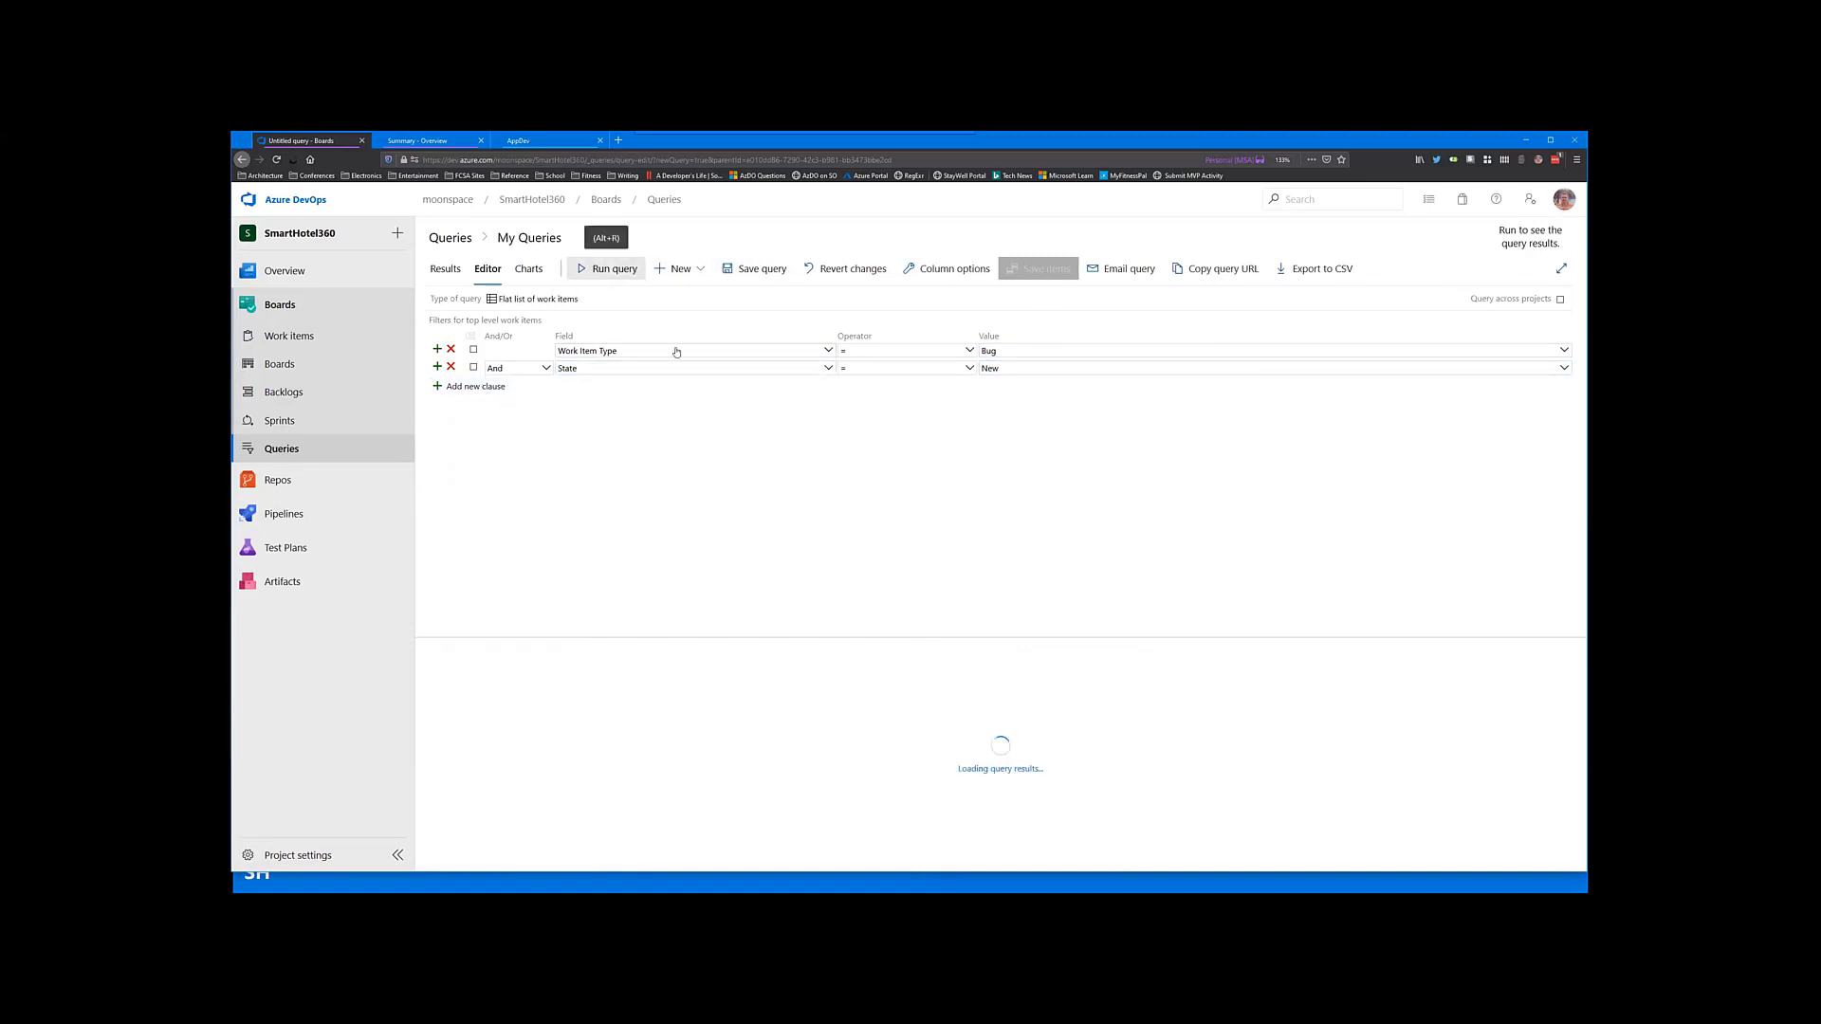
pyautogui.click(607, 270)
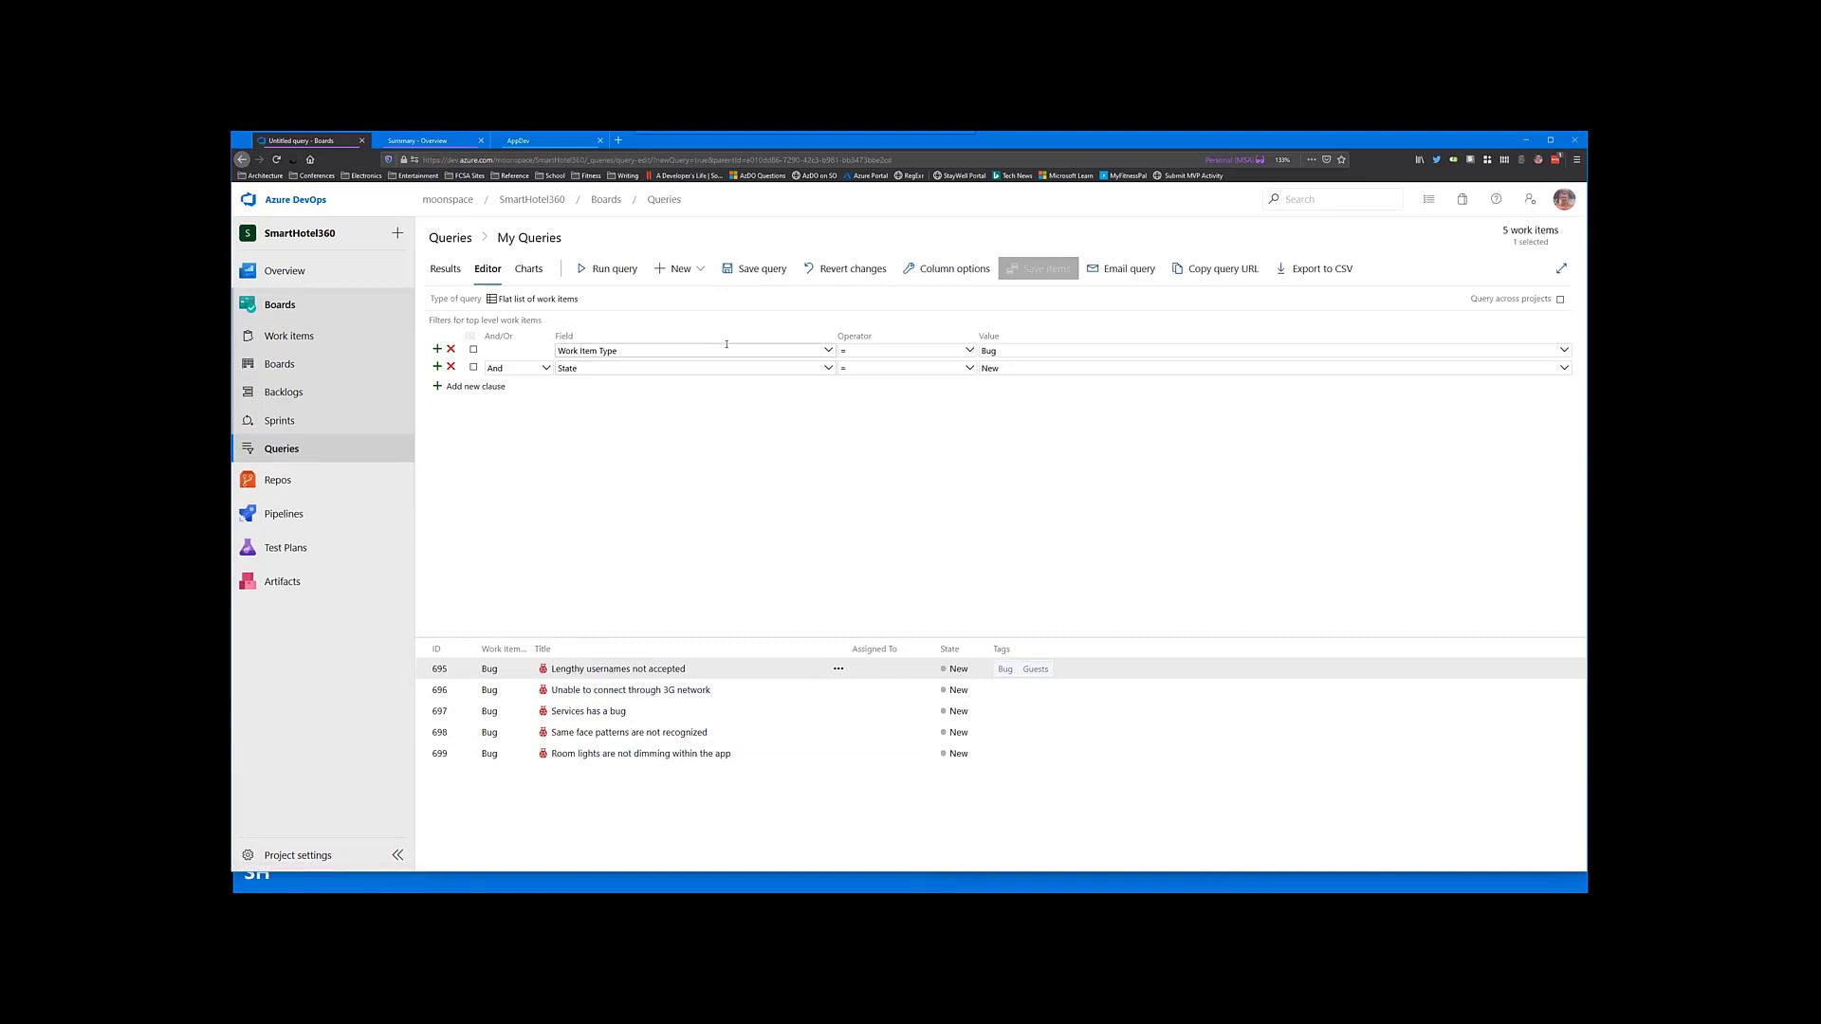
pyautogui.click(758, 270)
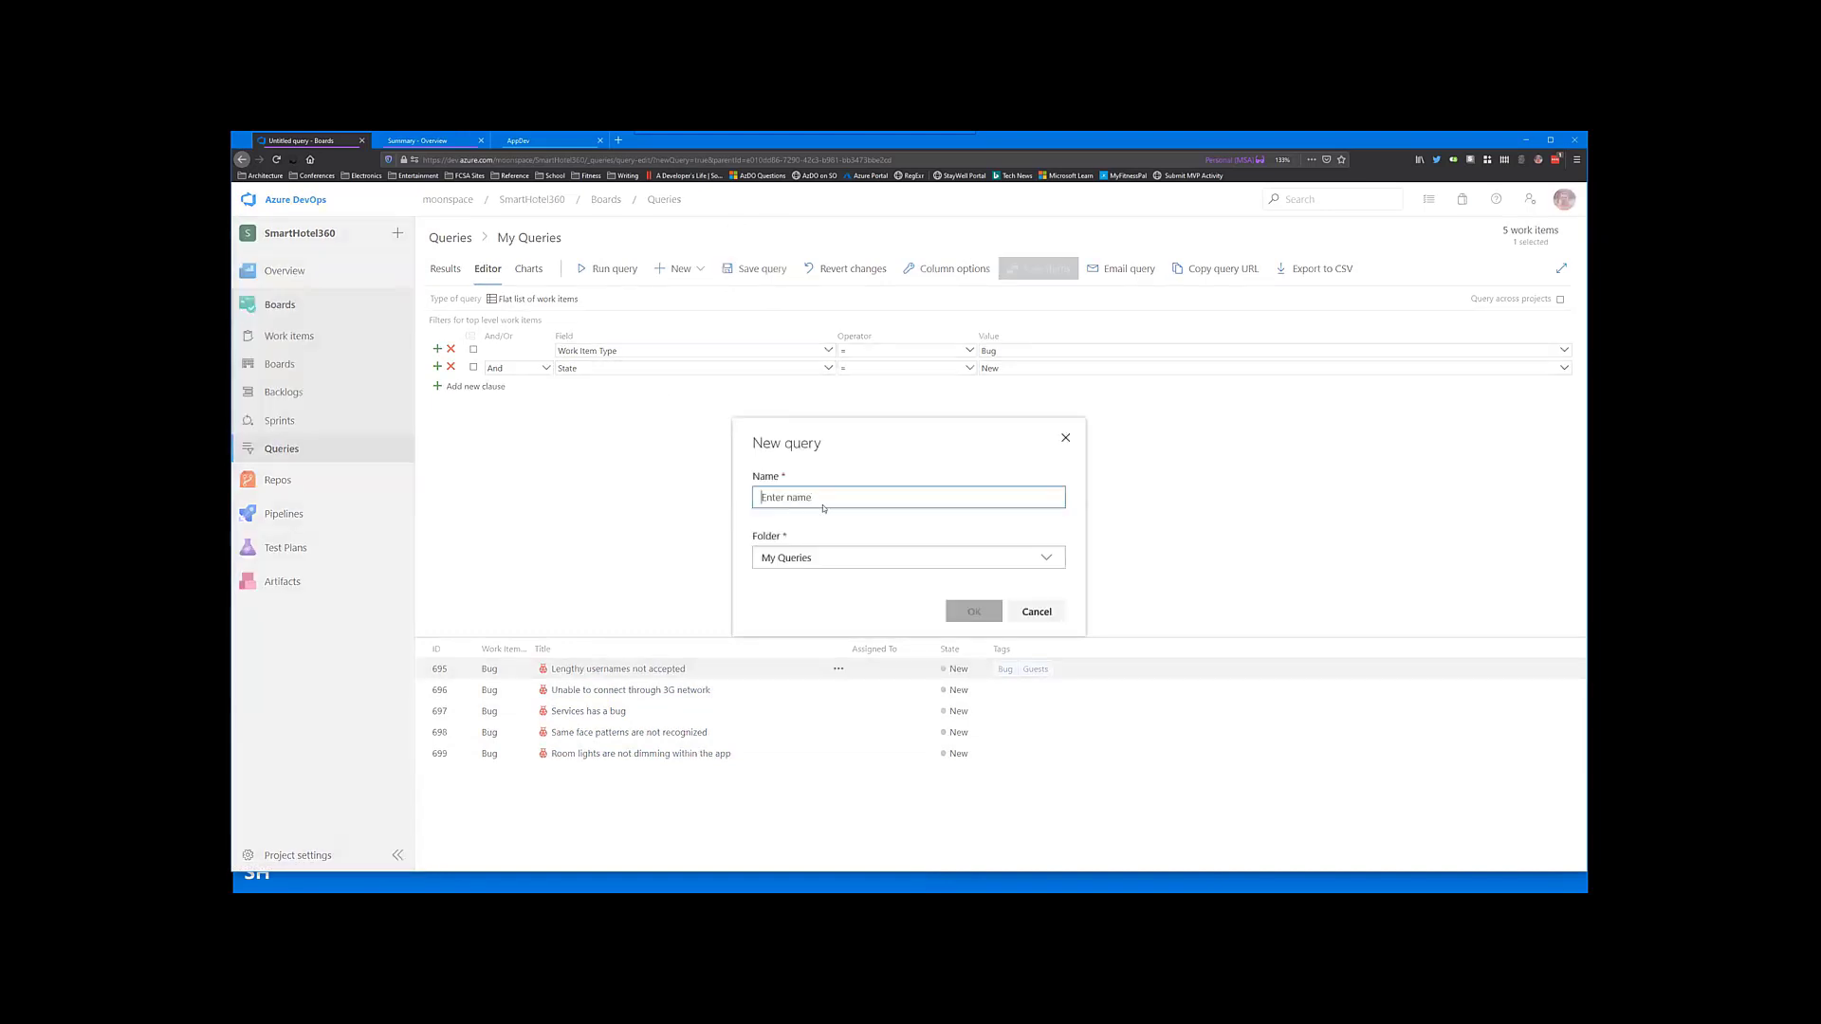
# Step: Save the query as New Bugs under Shared Queries and reopen it to list its five bugs
pyautogui.write('New Bugs')
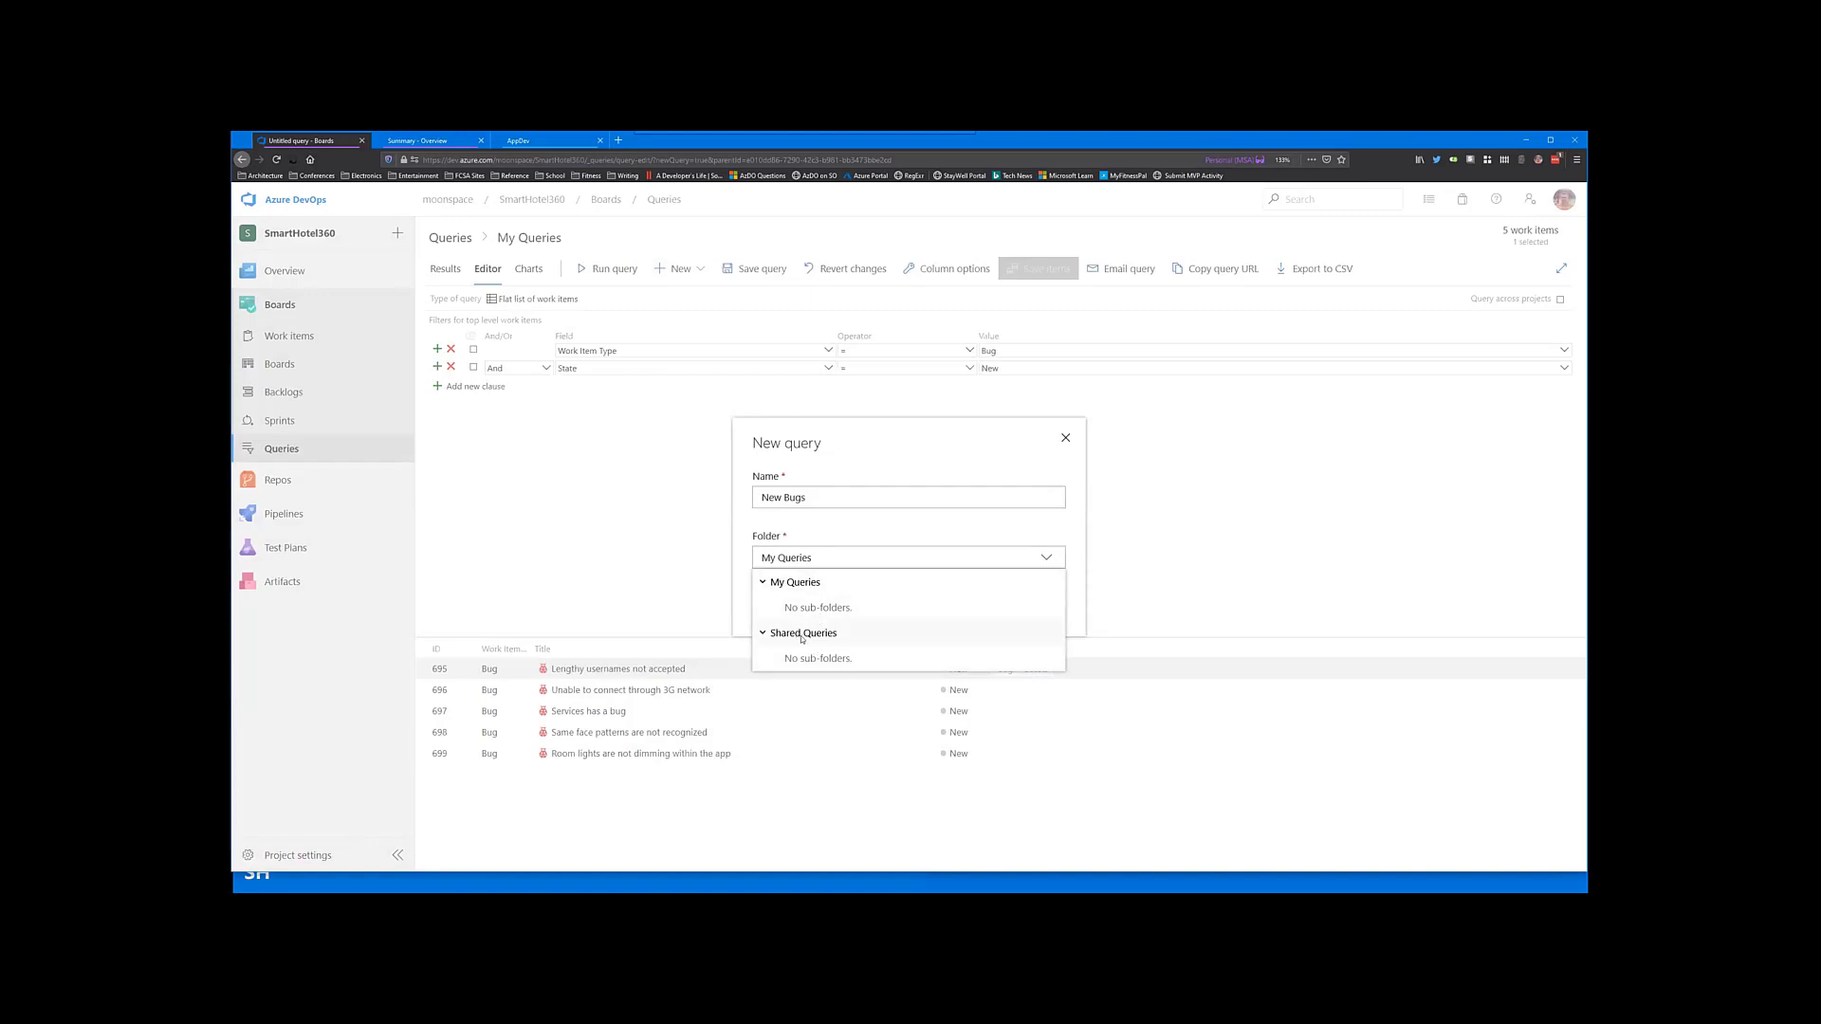
pyautogui.click(804, 633)
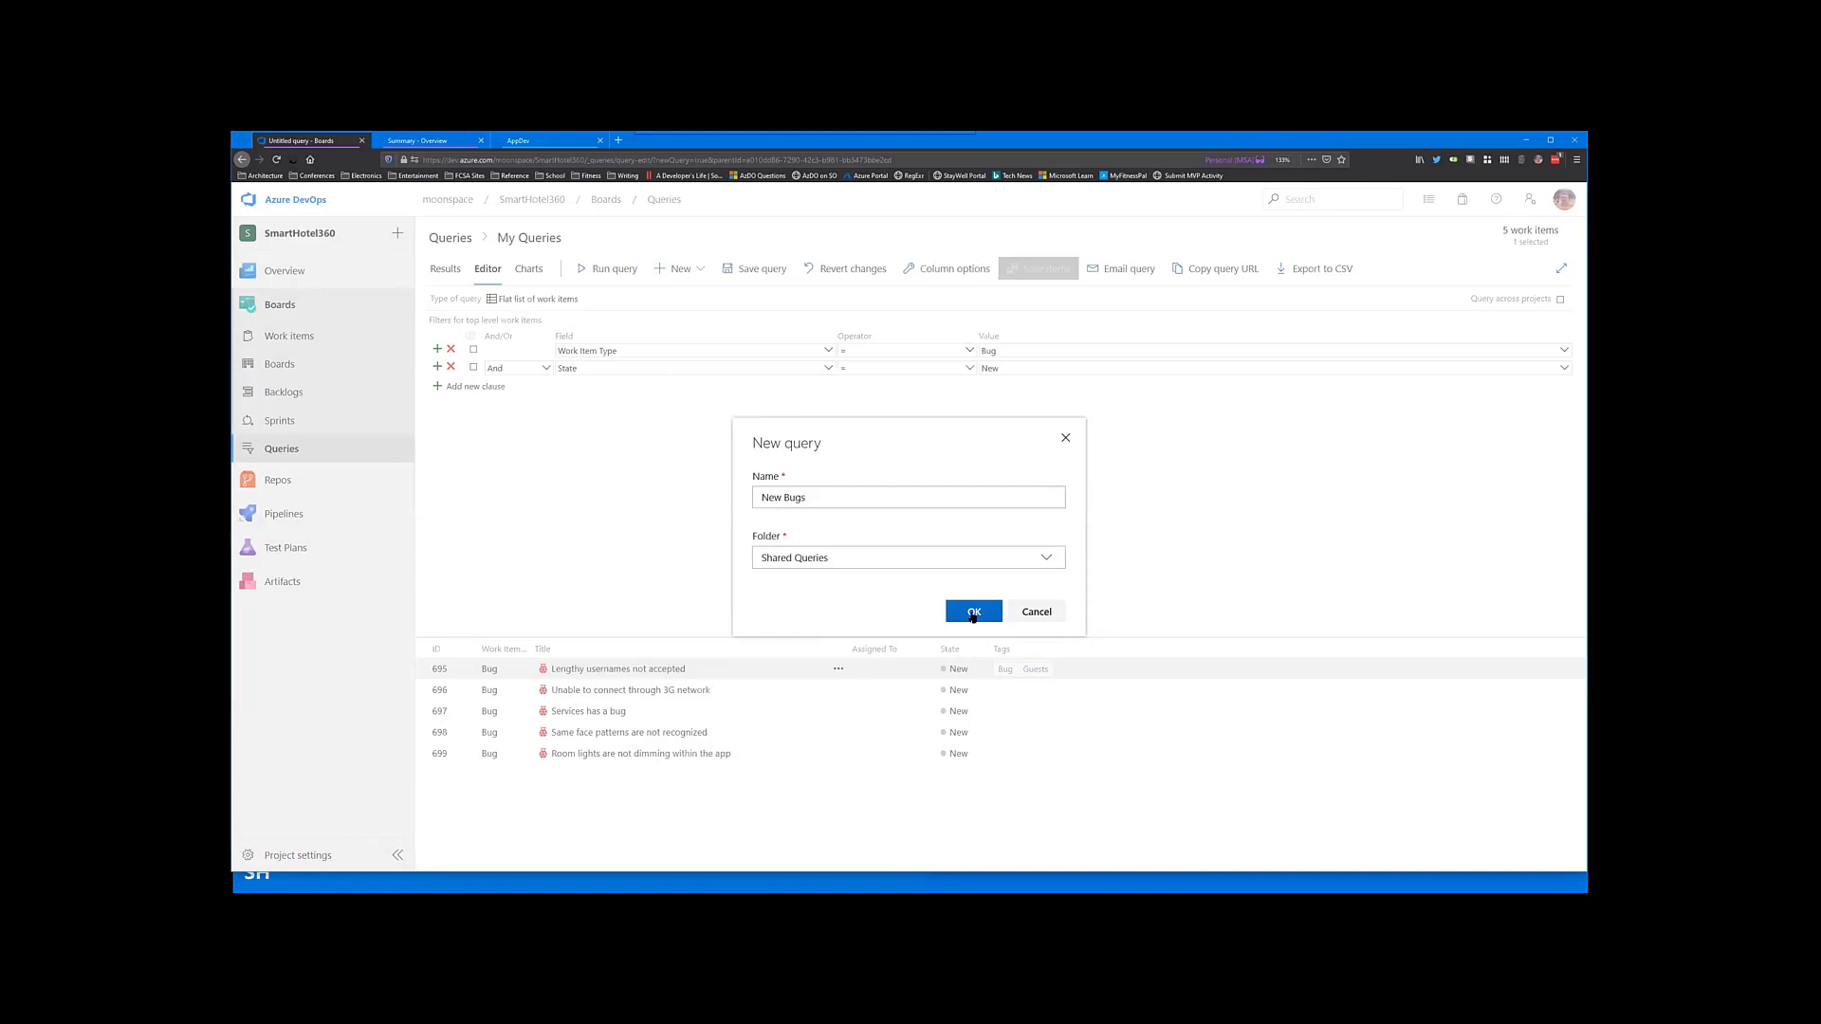
pyautogui.click(973, 611)
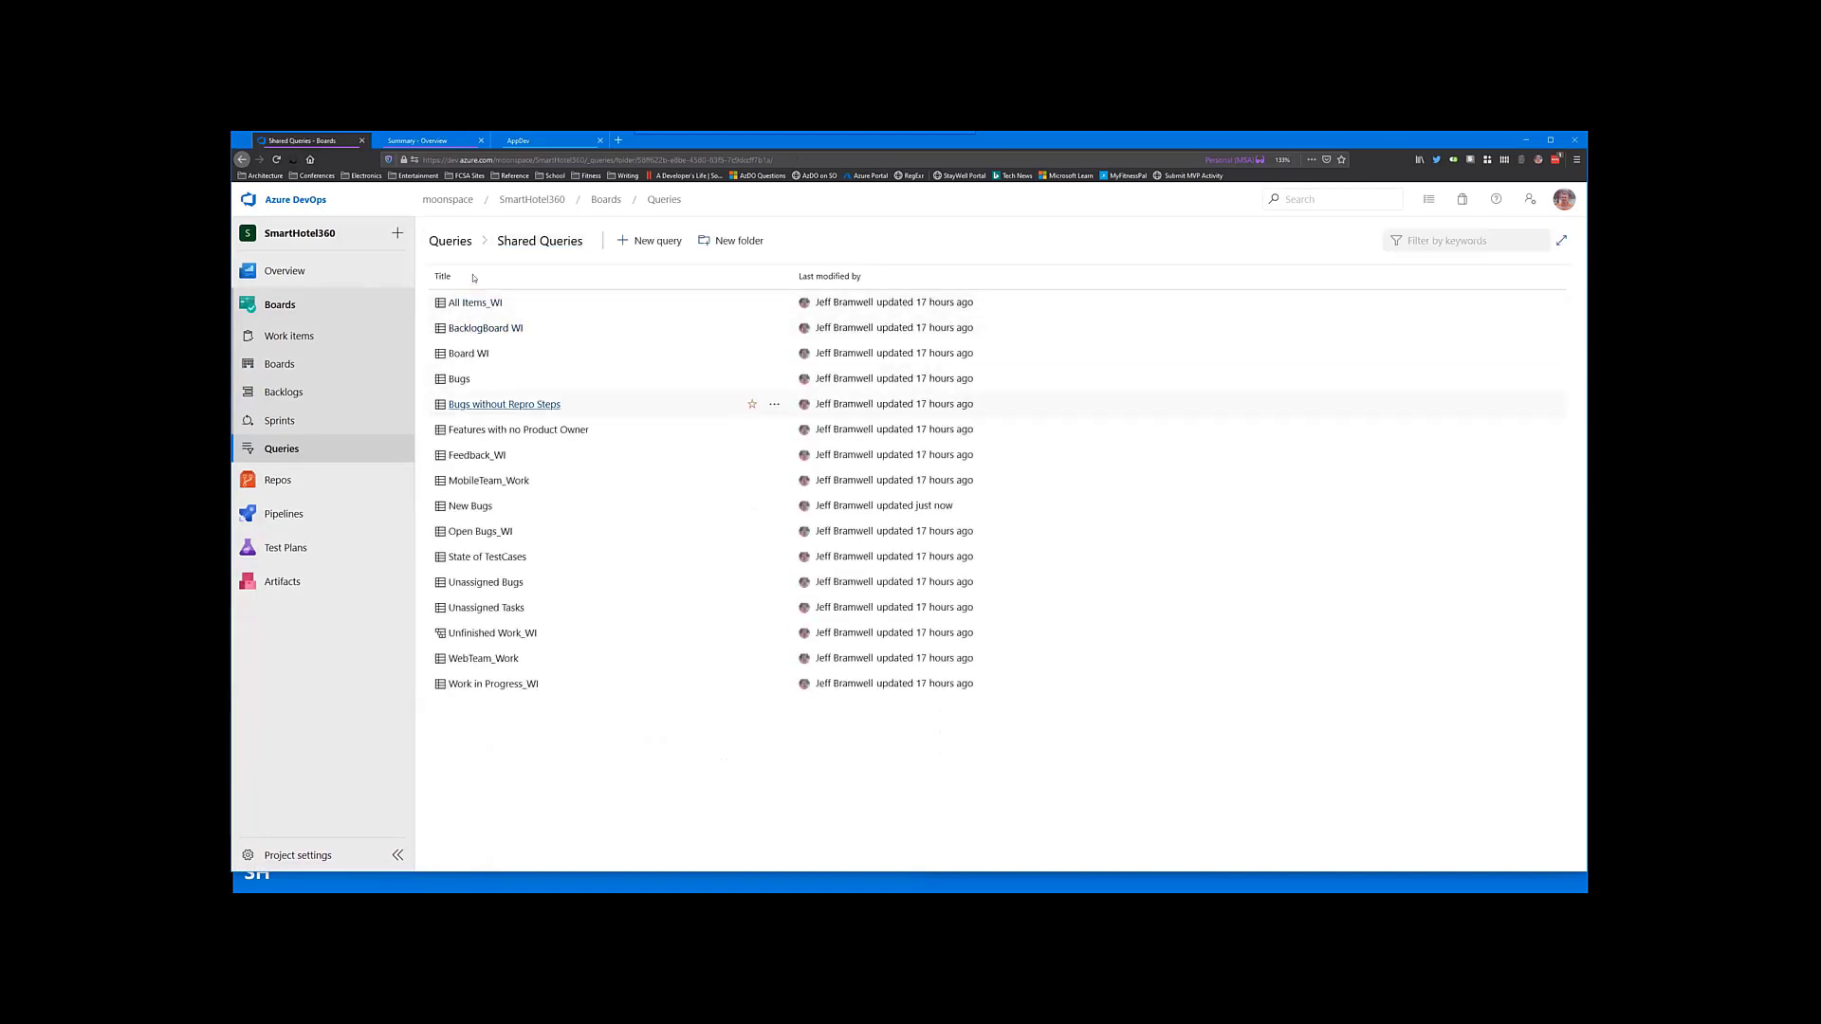
pyautogui.moveTo(516, 517)
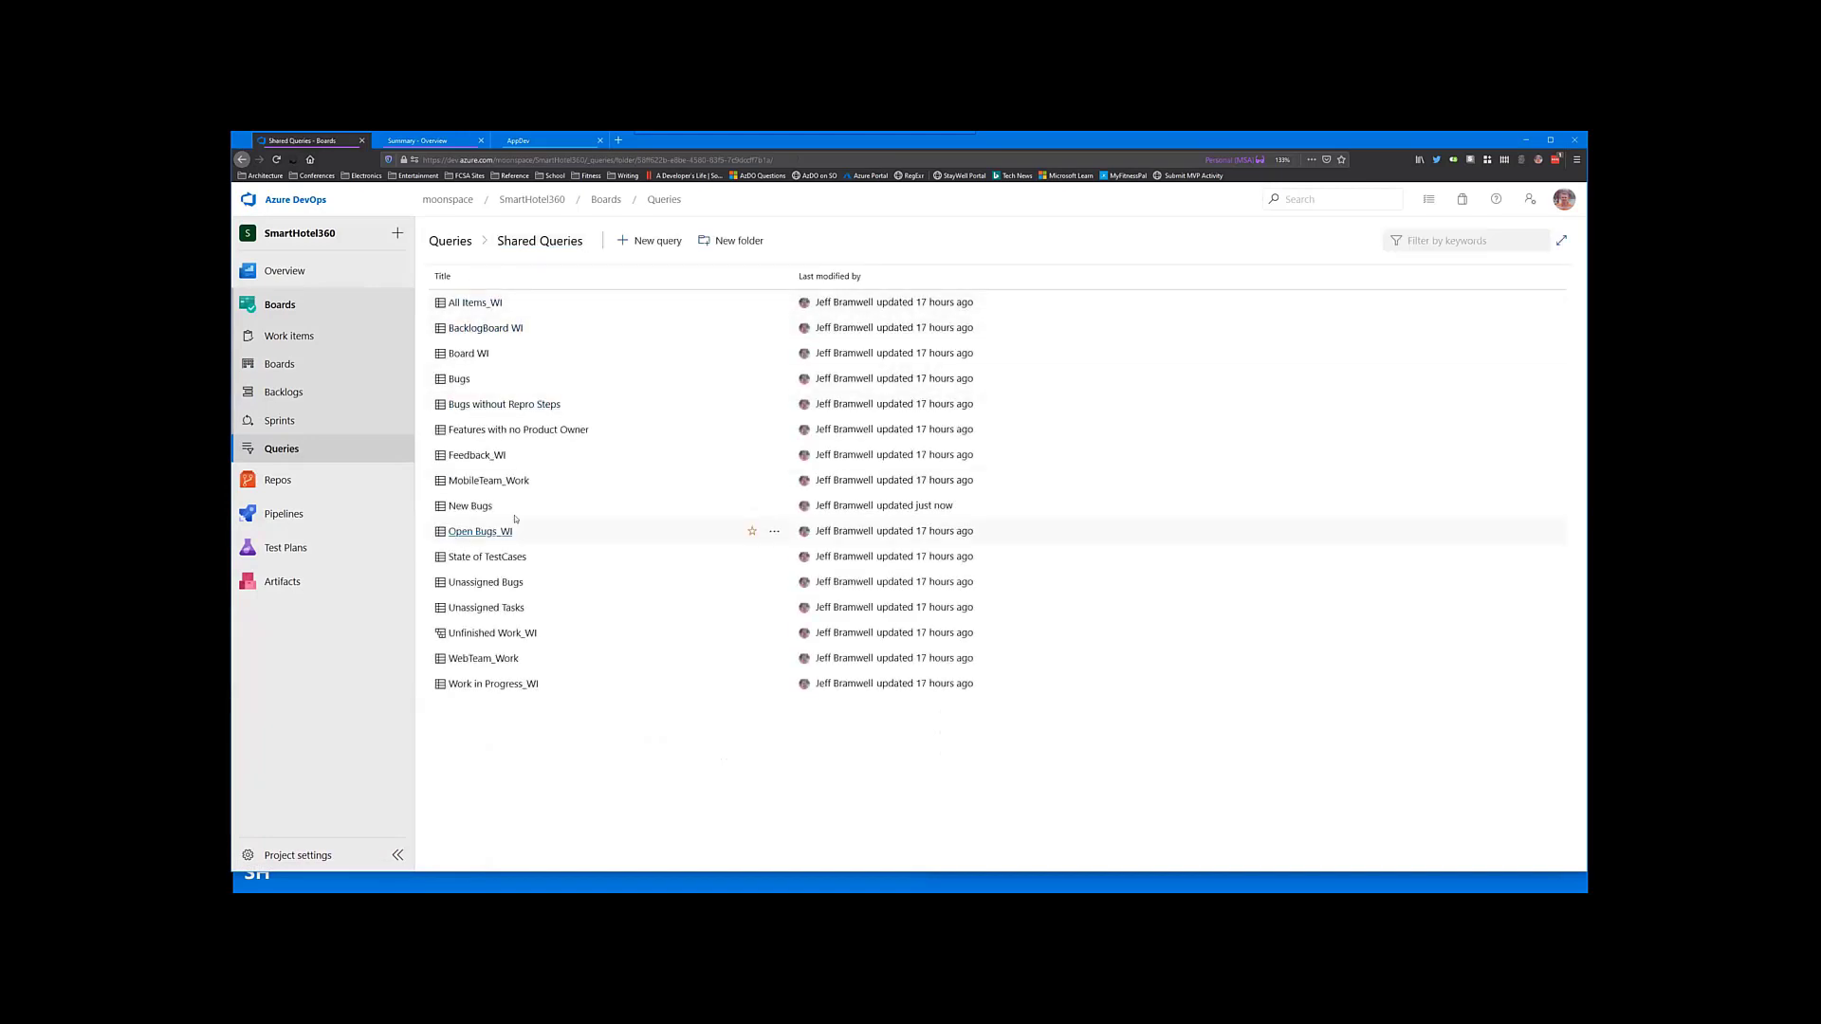
pyautogui.click(471, 504)
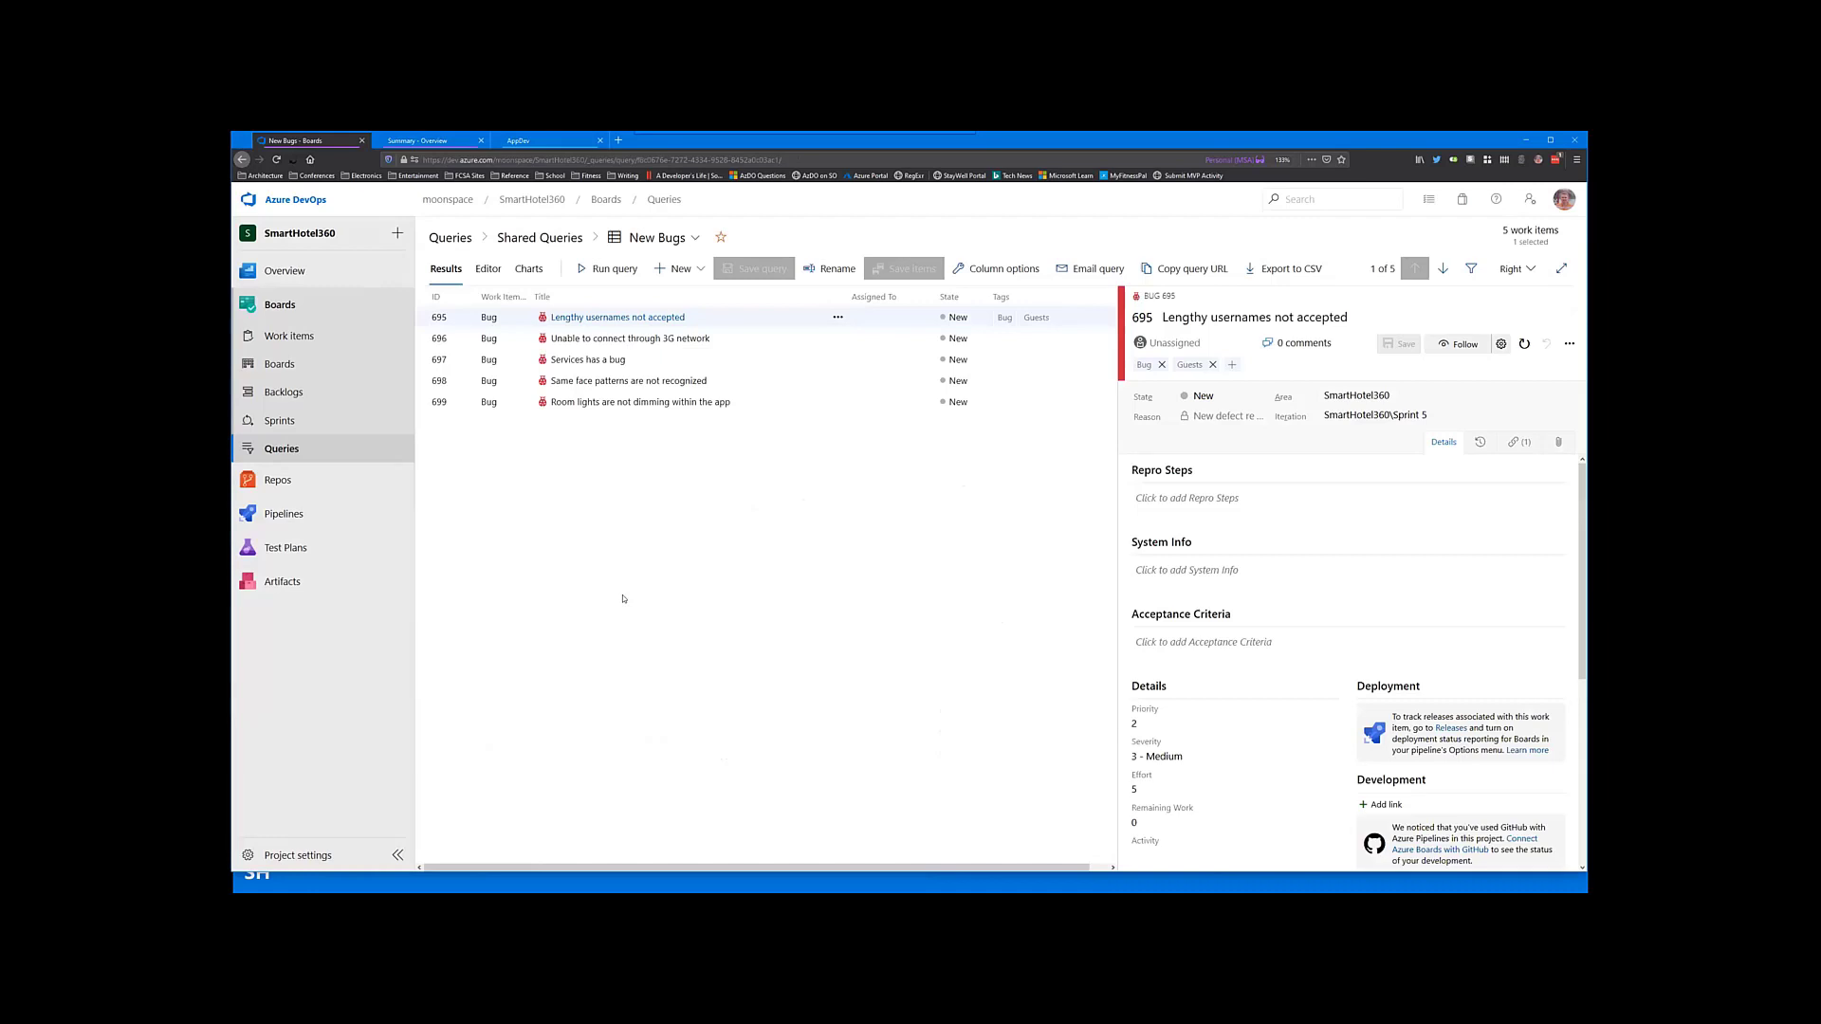
pyautogui.moveTo(622, 554)
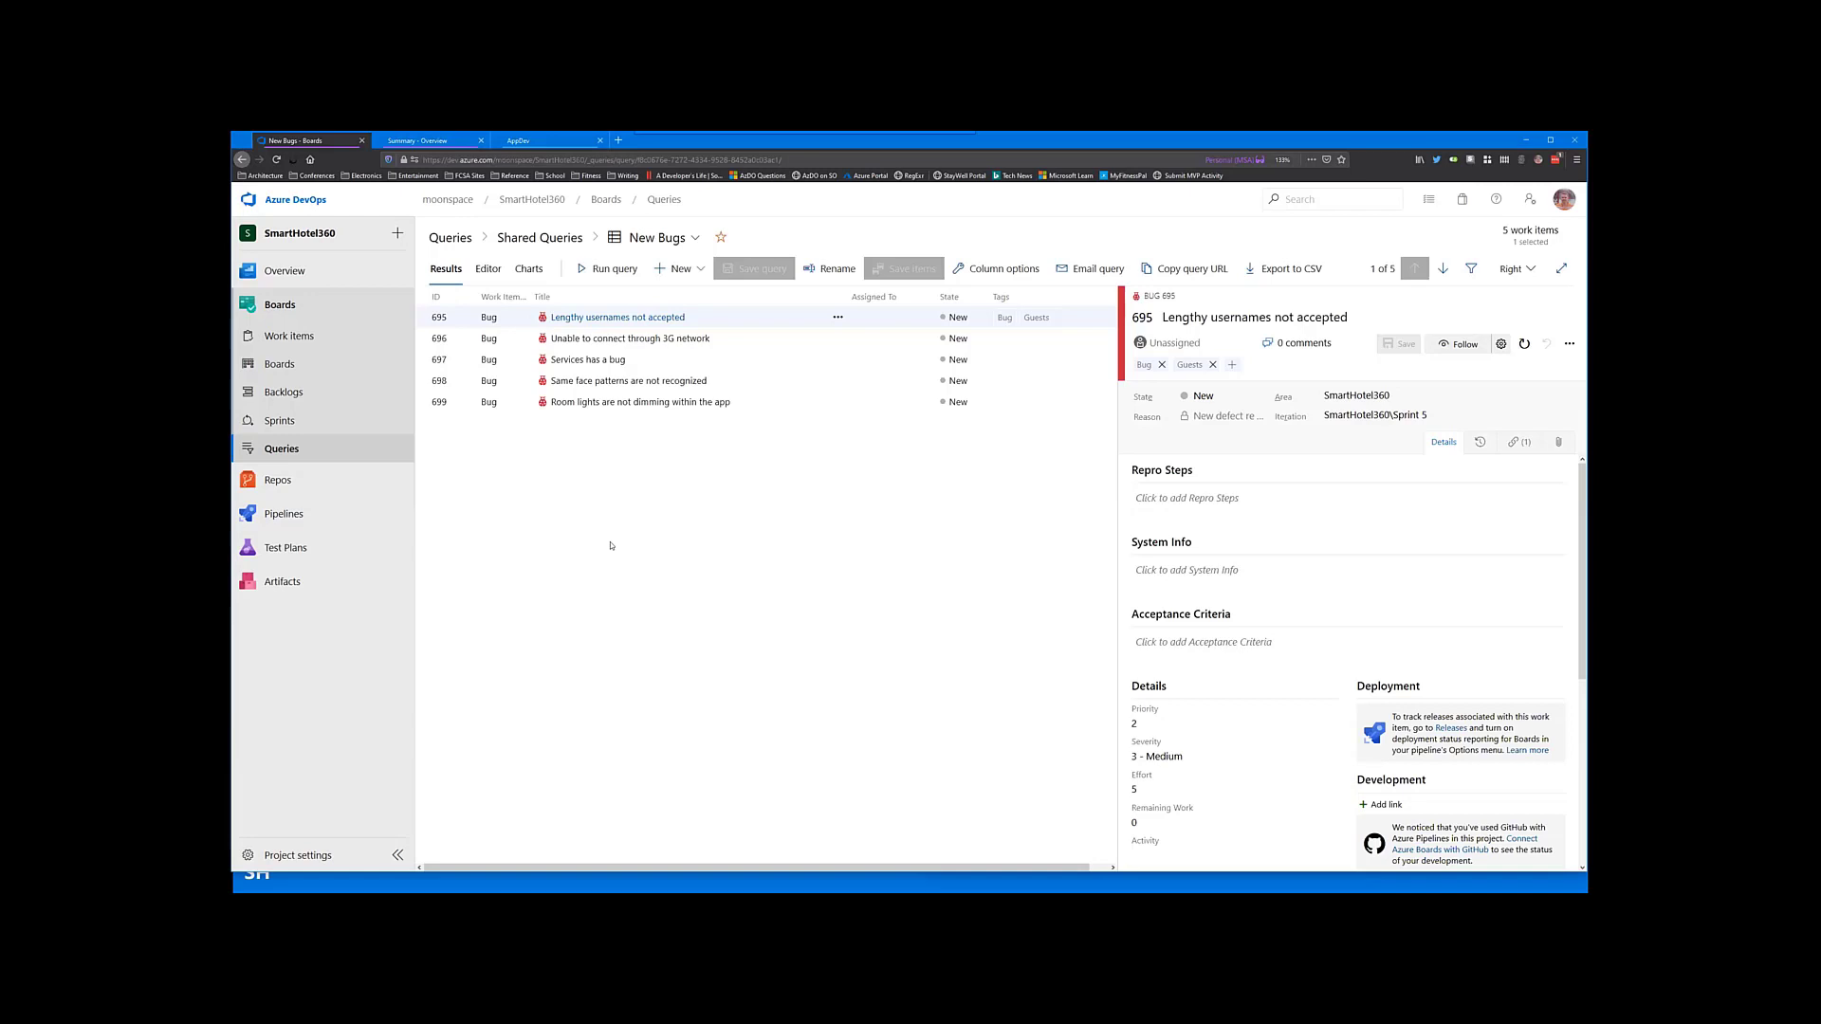
pyautogui.moveTo(517, 300)
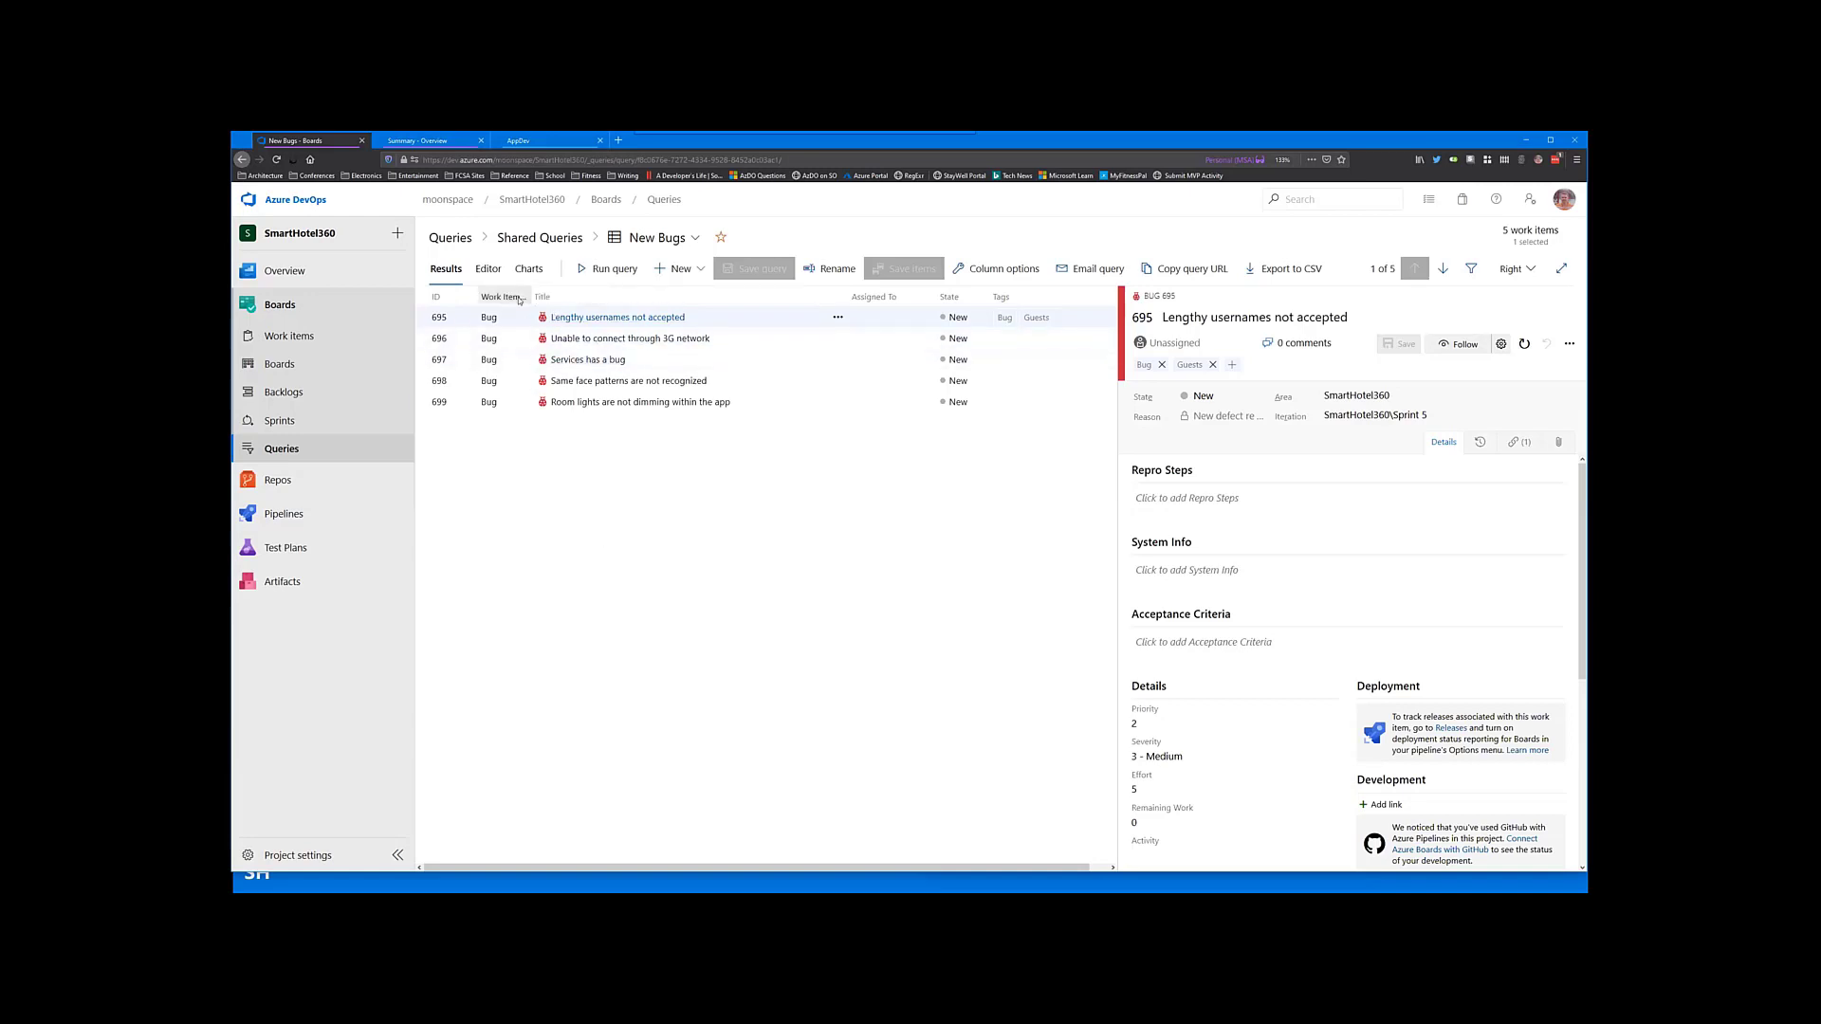
# Step: Preview a new pie chart grouped by Assigned To for New Bugs, then cancel without saving
pyautogui.click(528, 270)
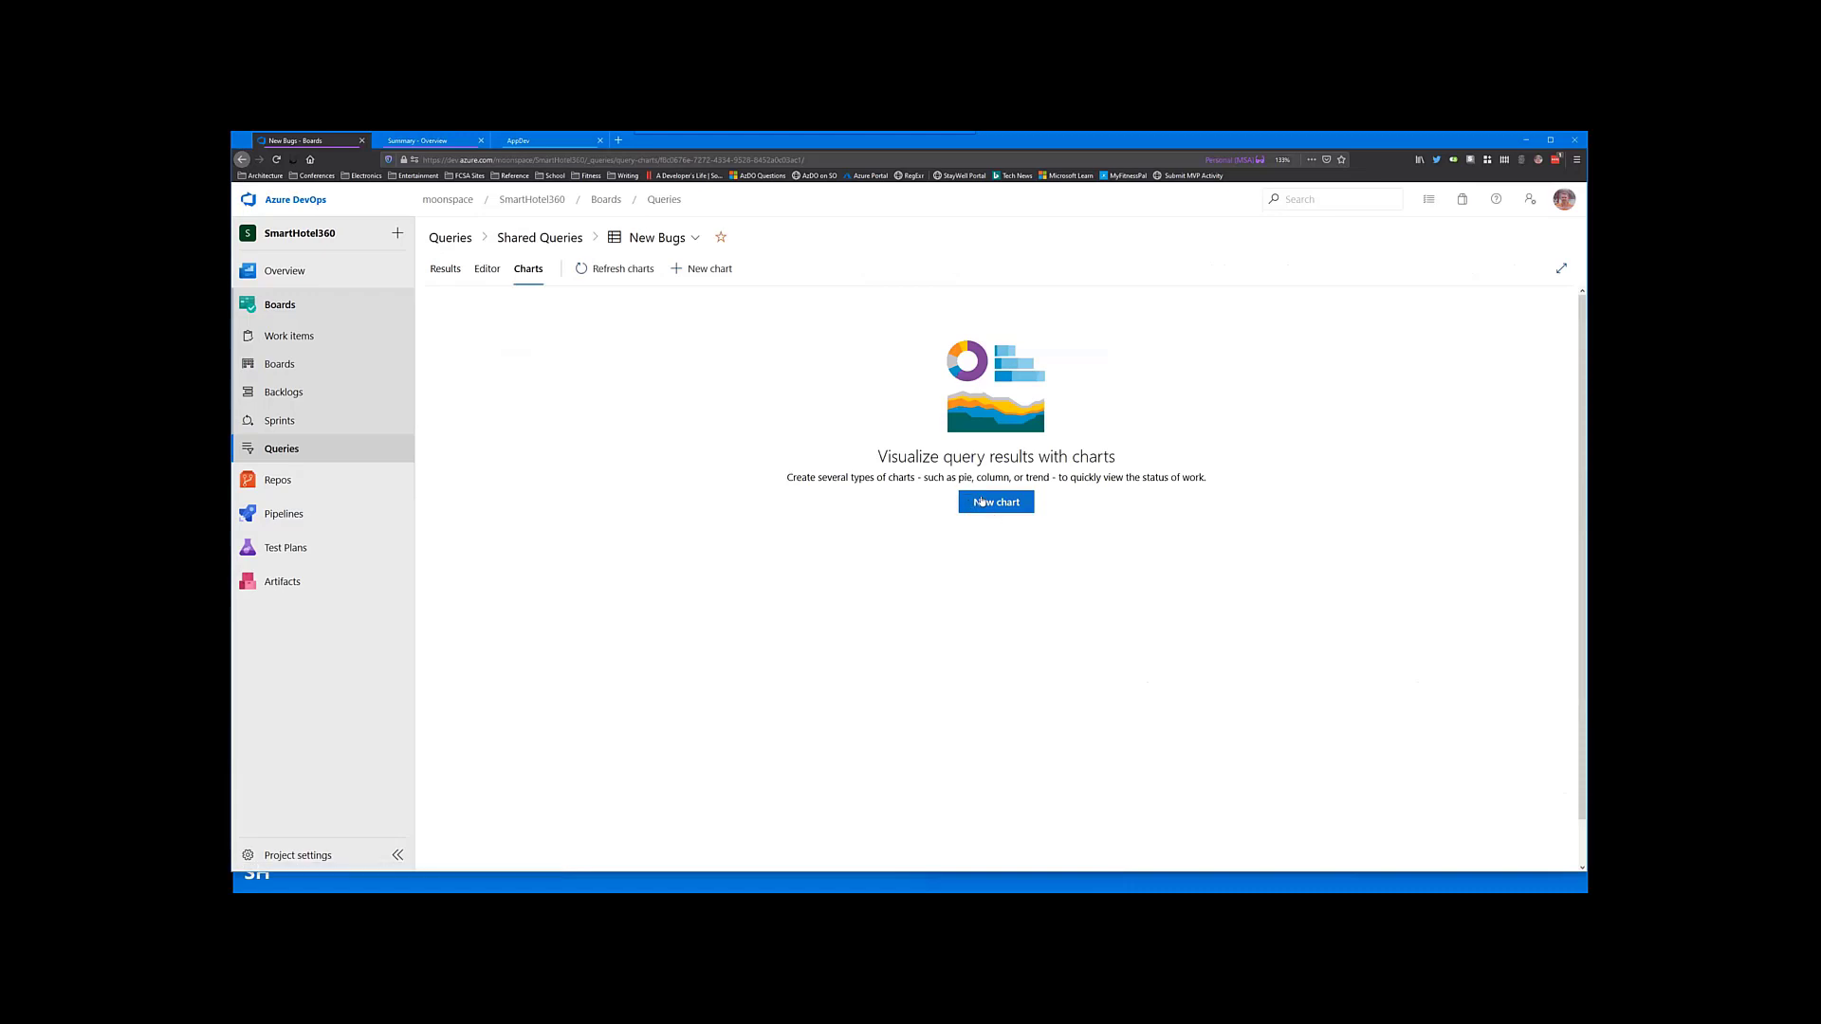
pyautogui.click(996, 501)
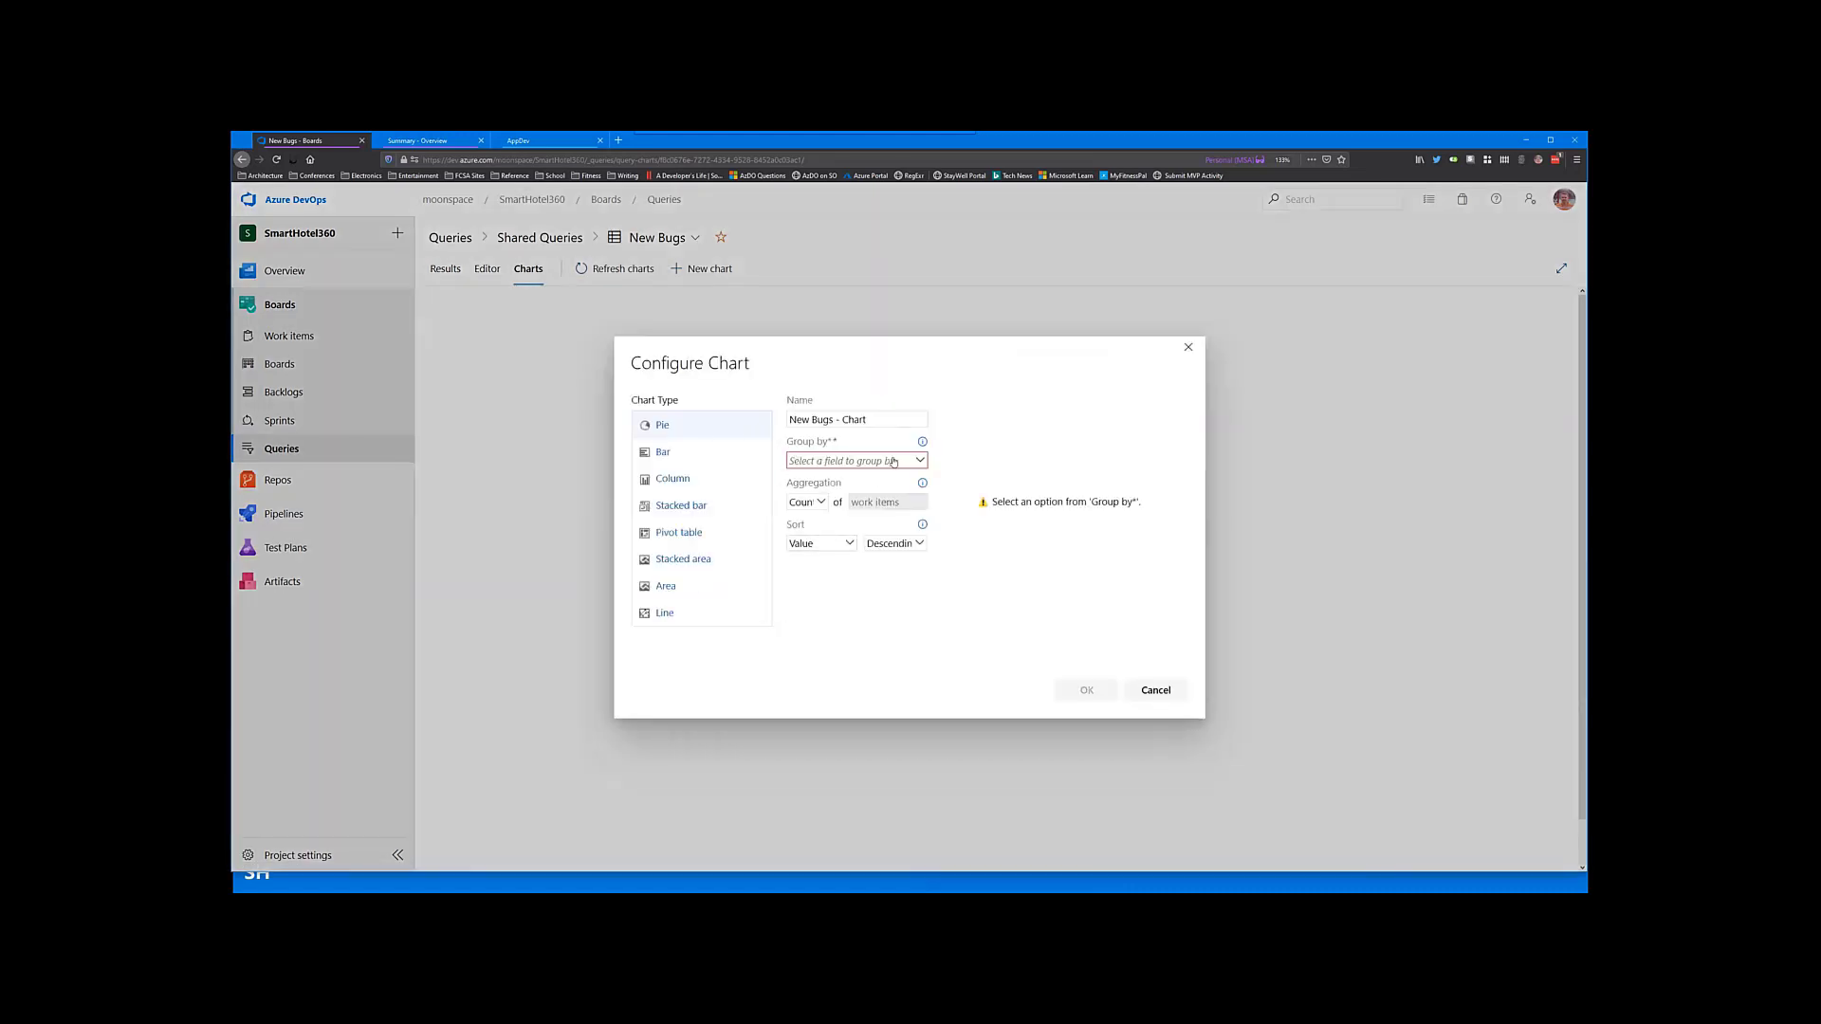
pyautogui.moveTo(664, 467)
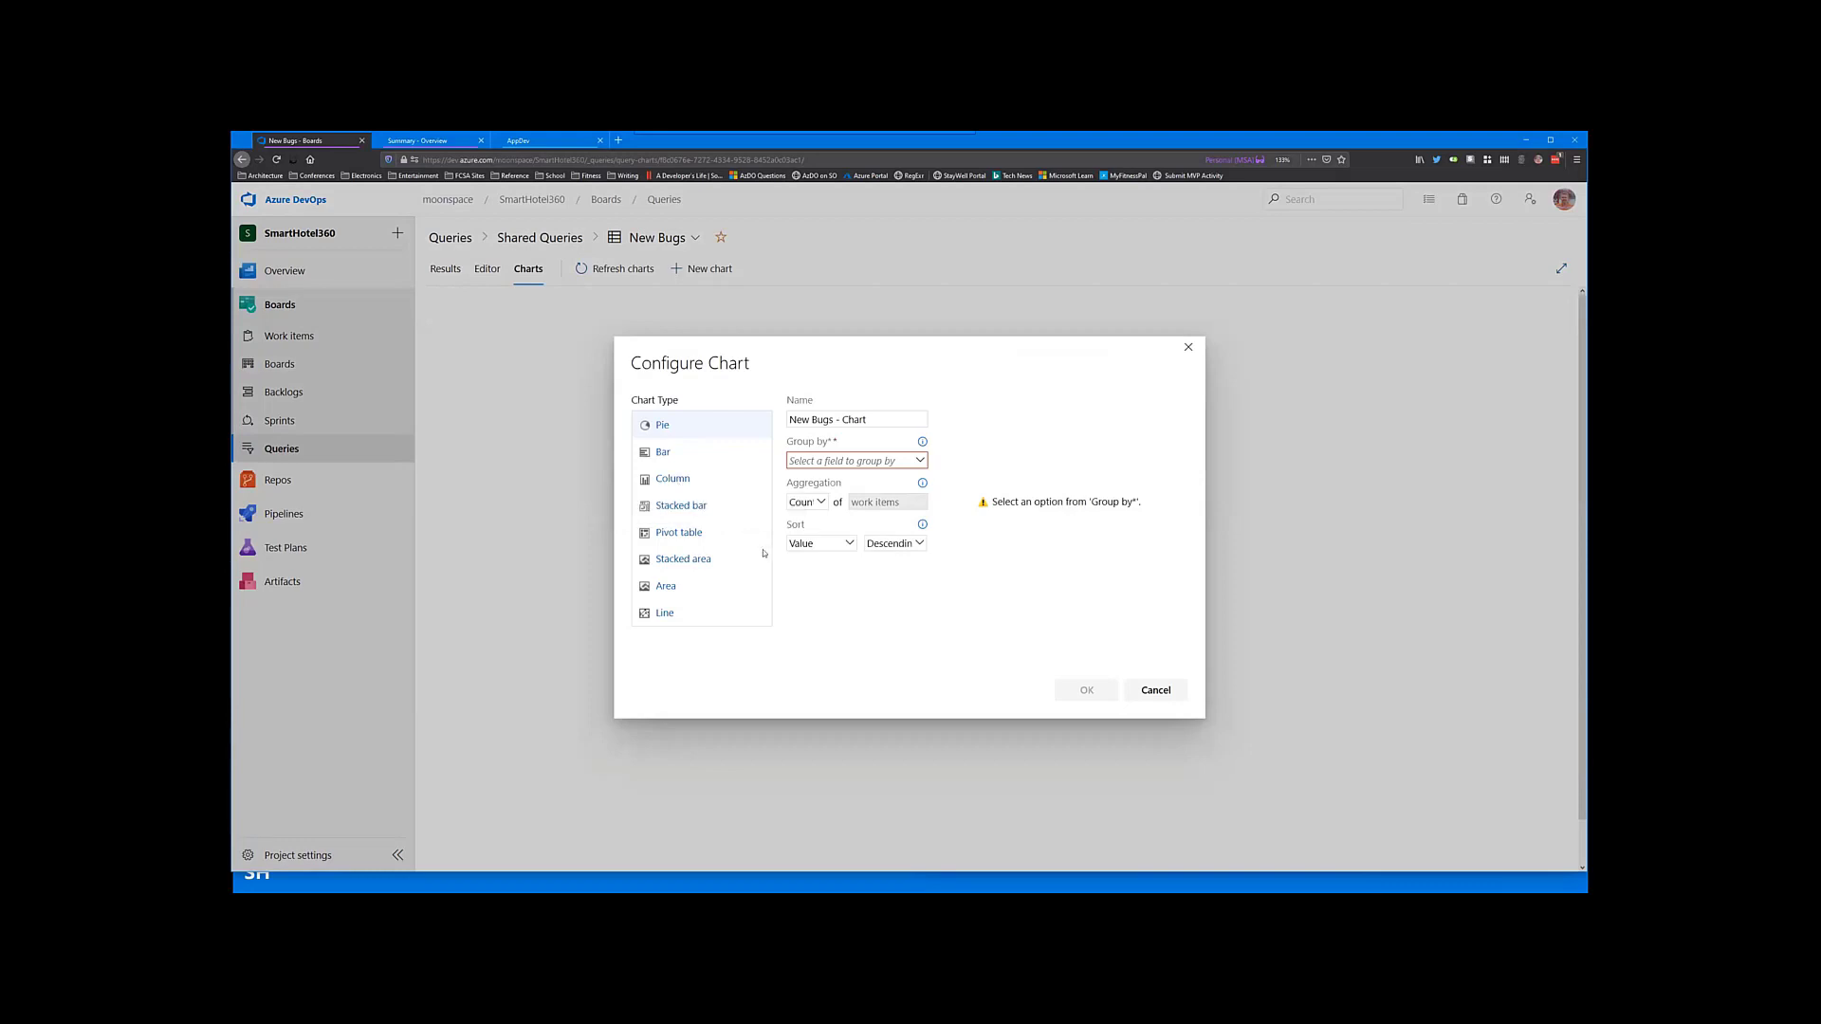
pyautogui.click(855, 459)
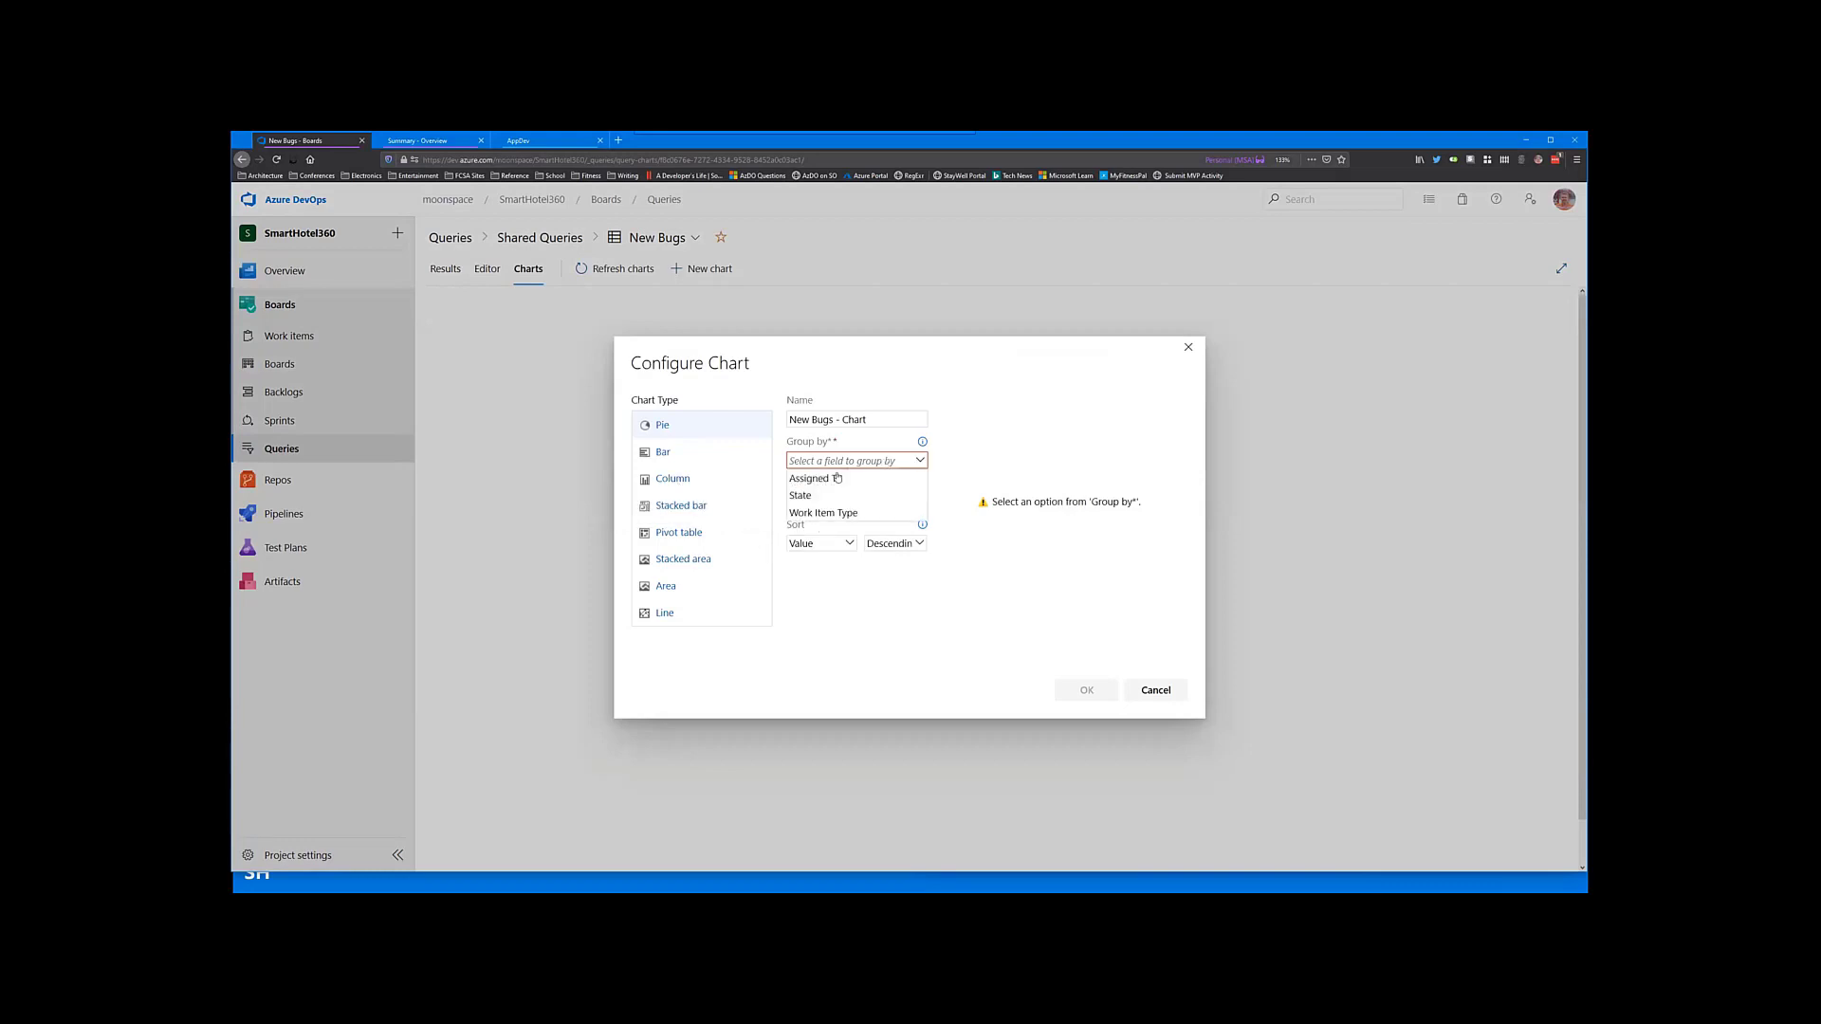
pyautogui.moveTo(837, 495)
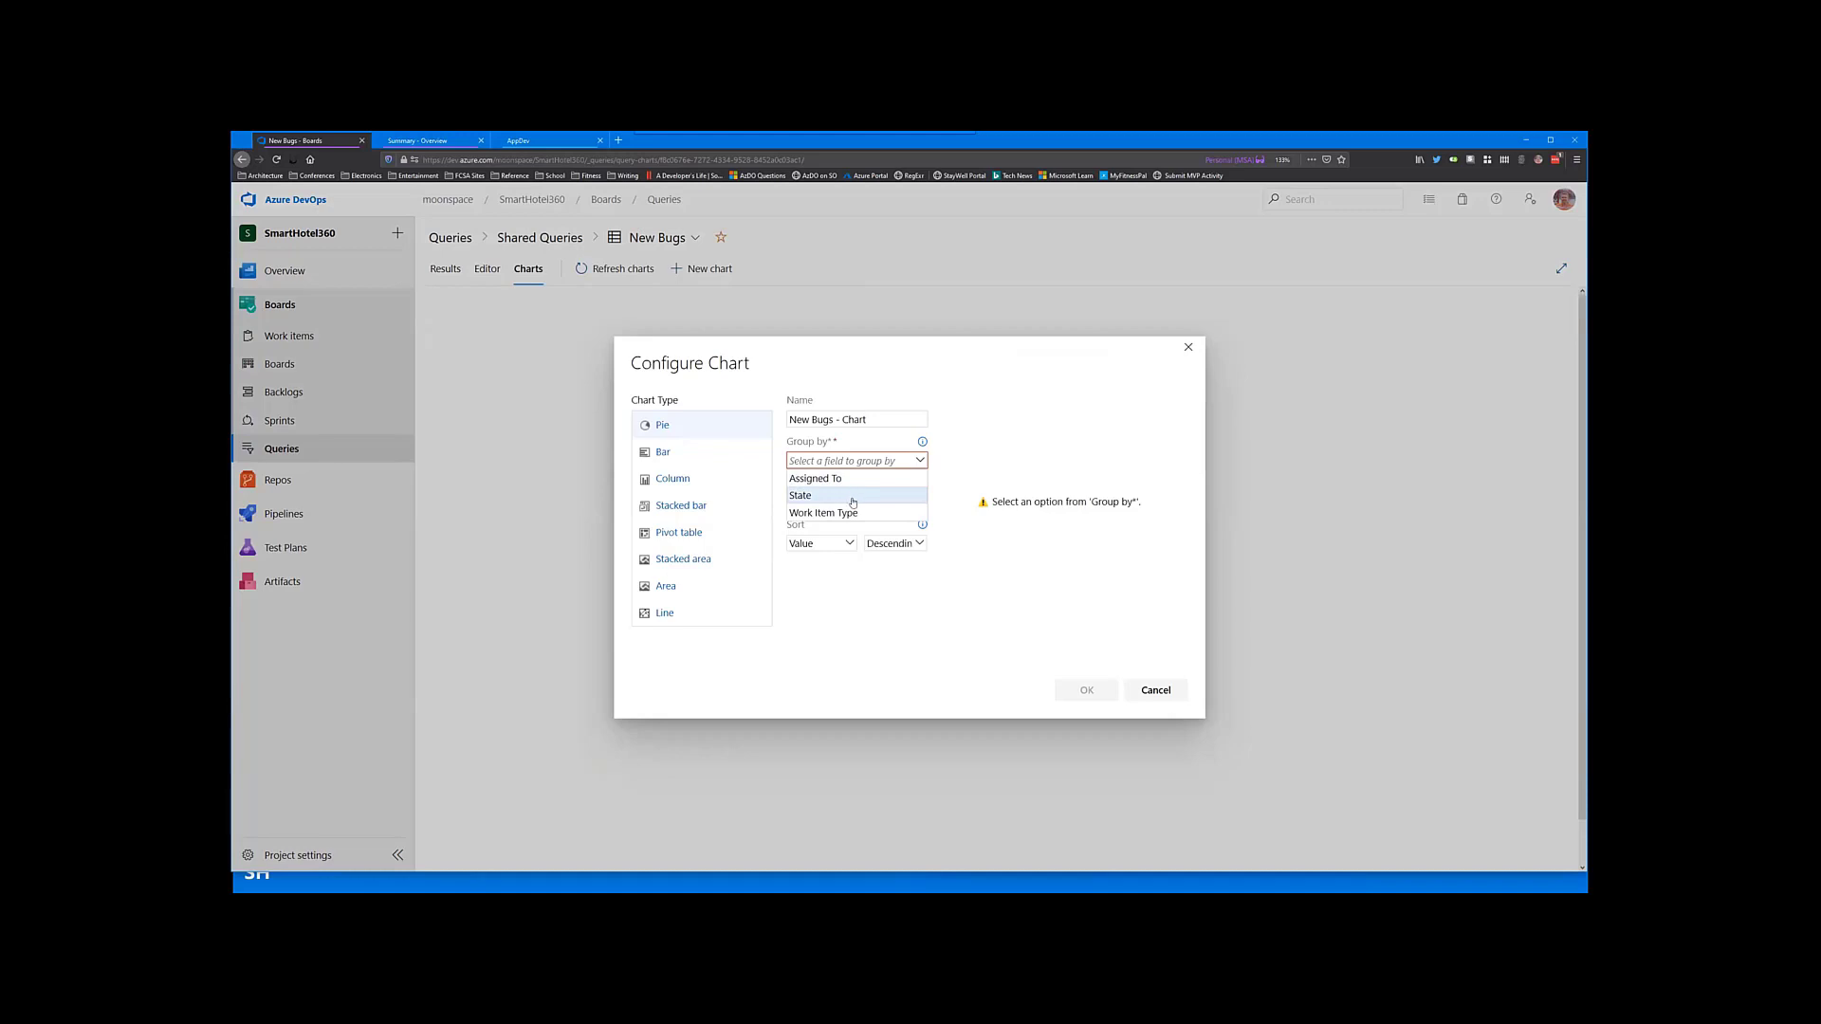
pyautogui.click(816, 478)
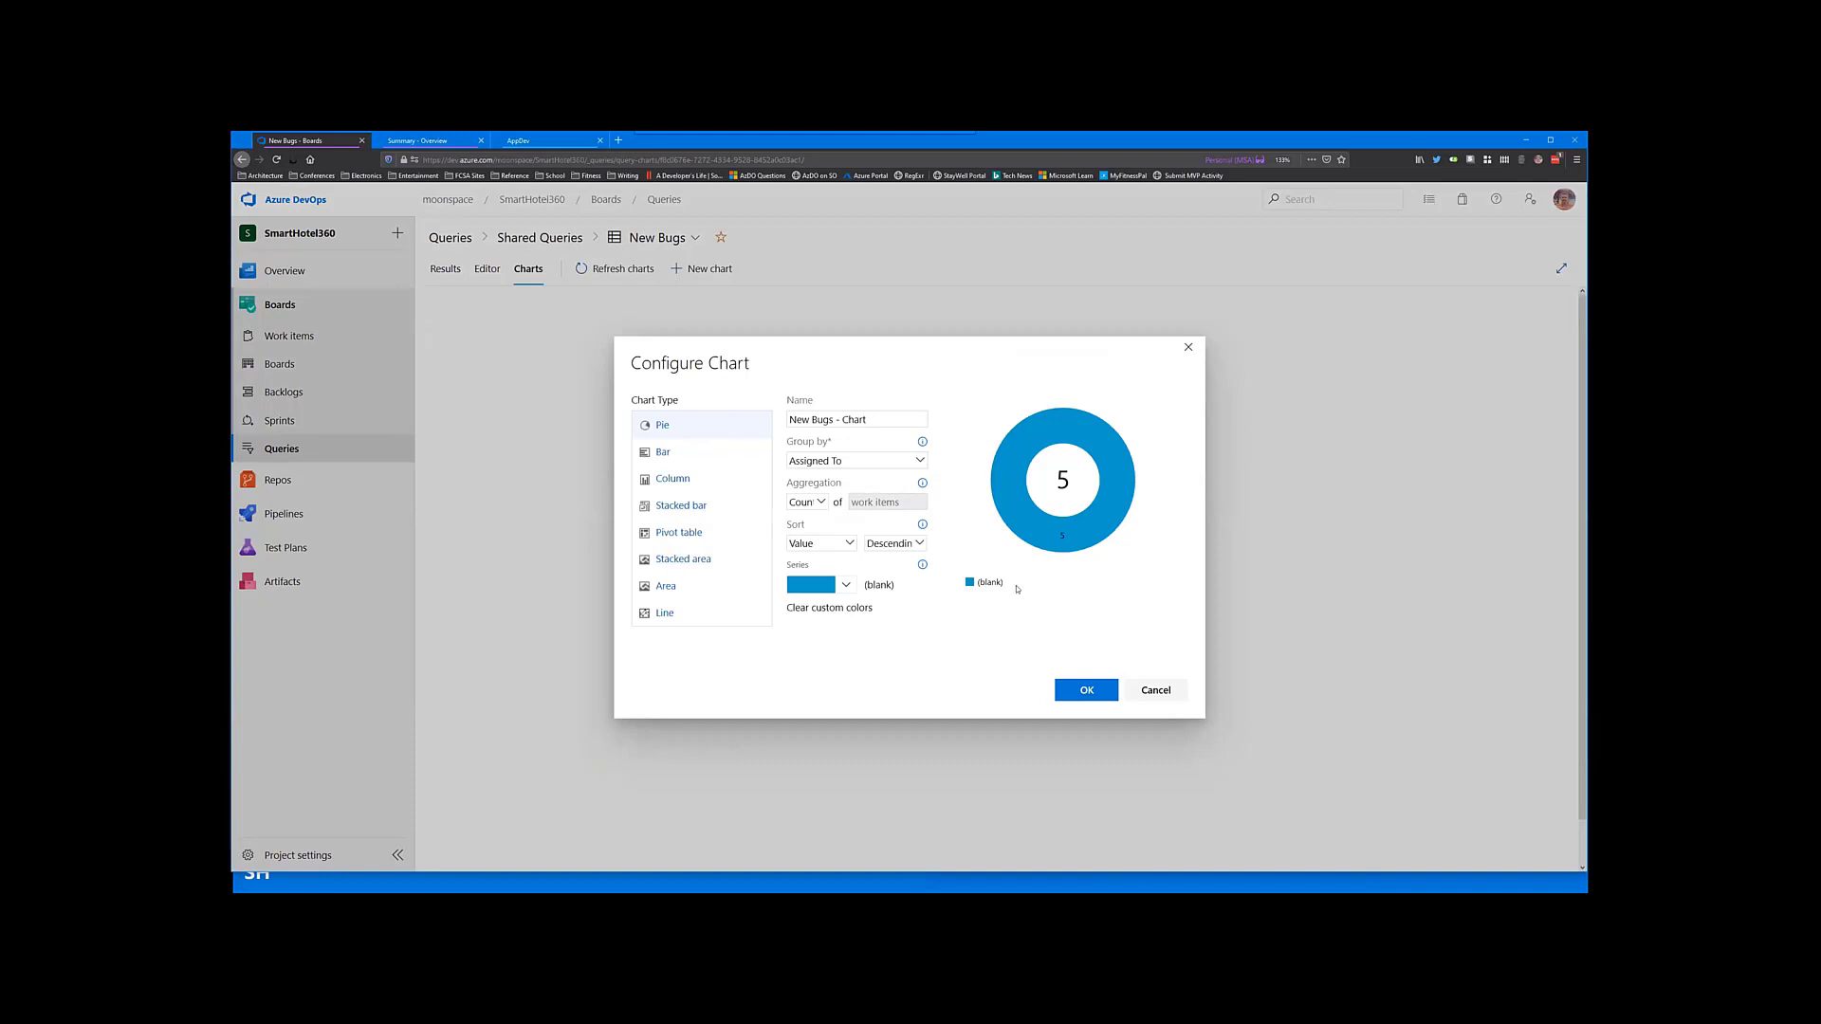
pyautogui.moveTo(1157, 691)
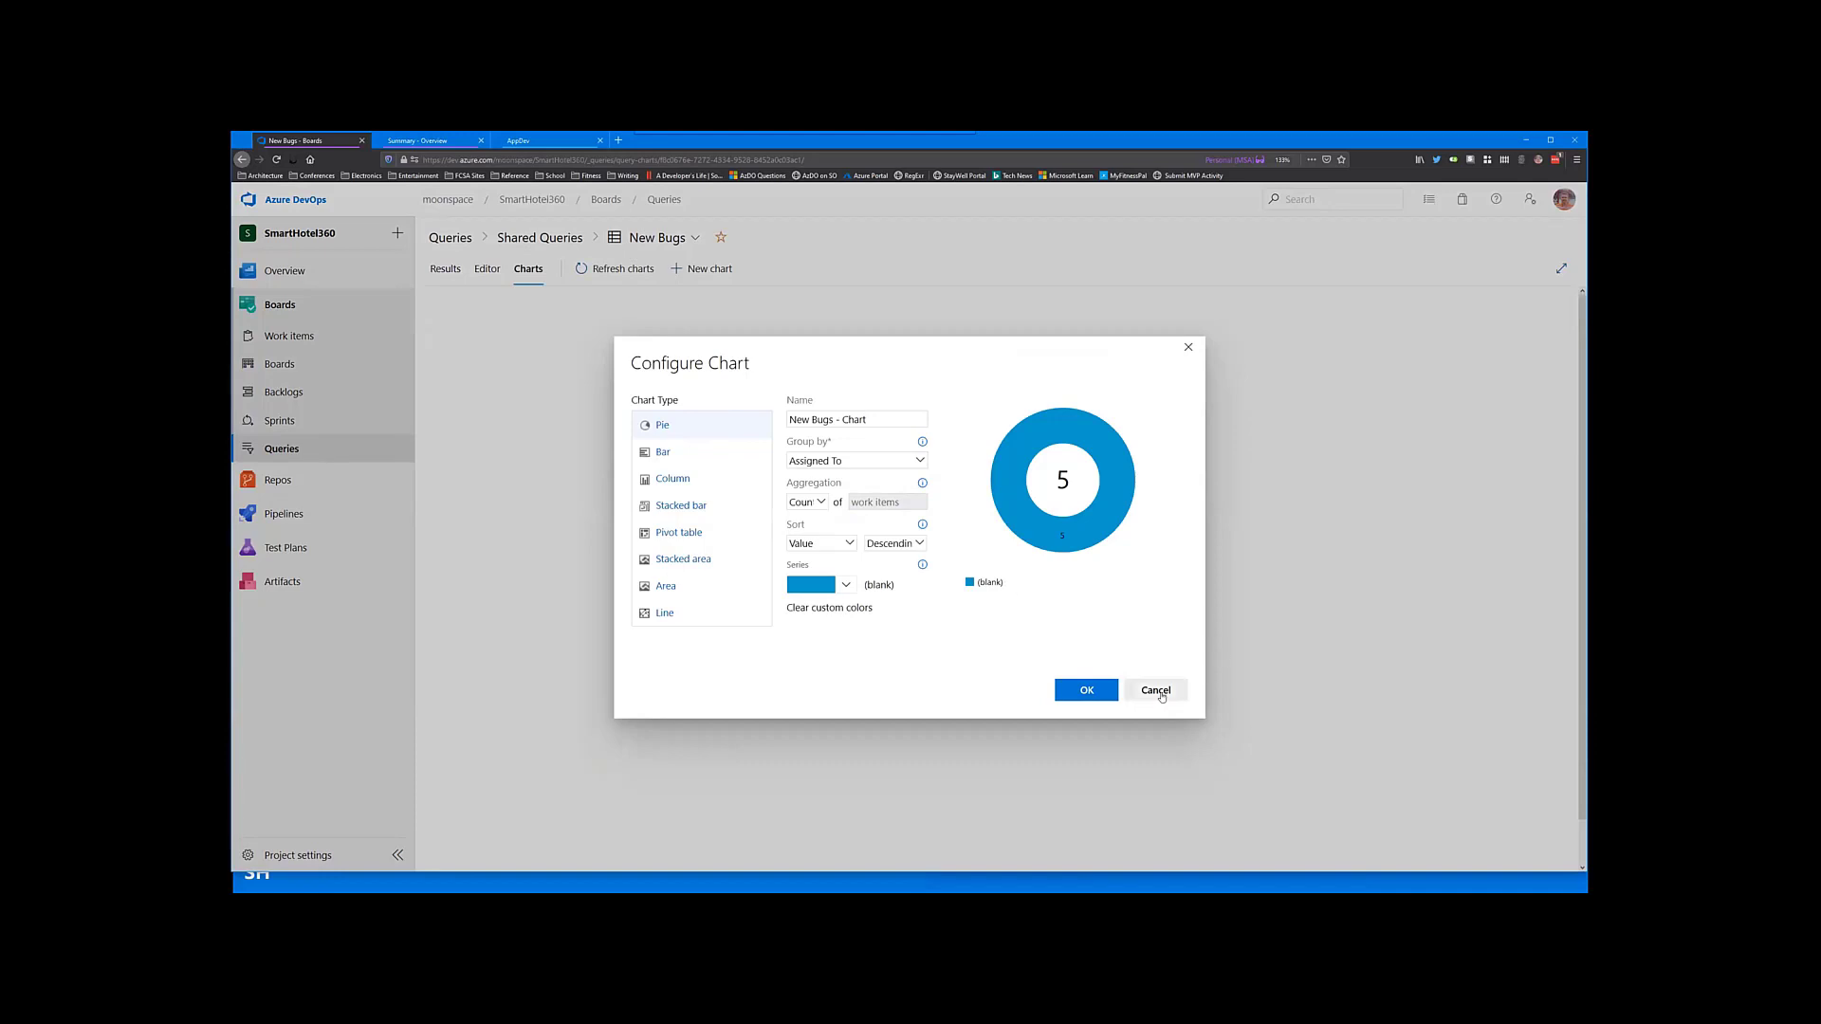
pyautogui.click(1157, 690)
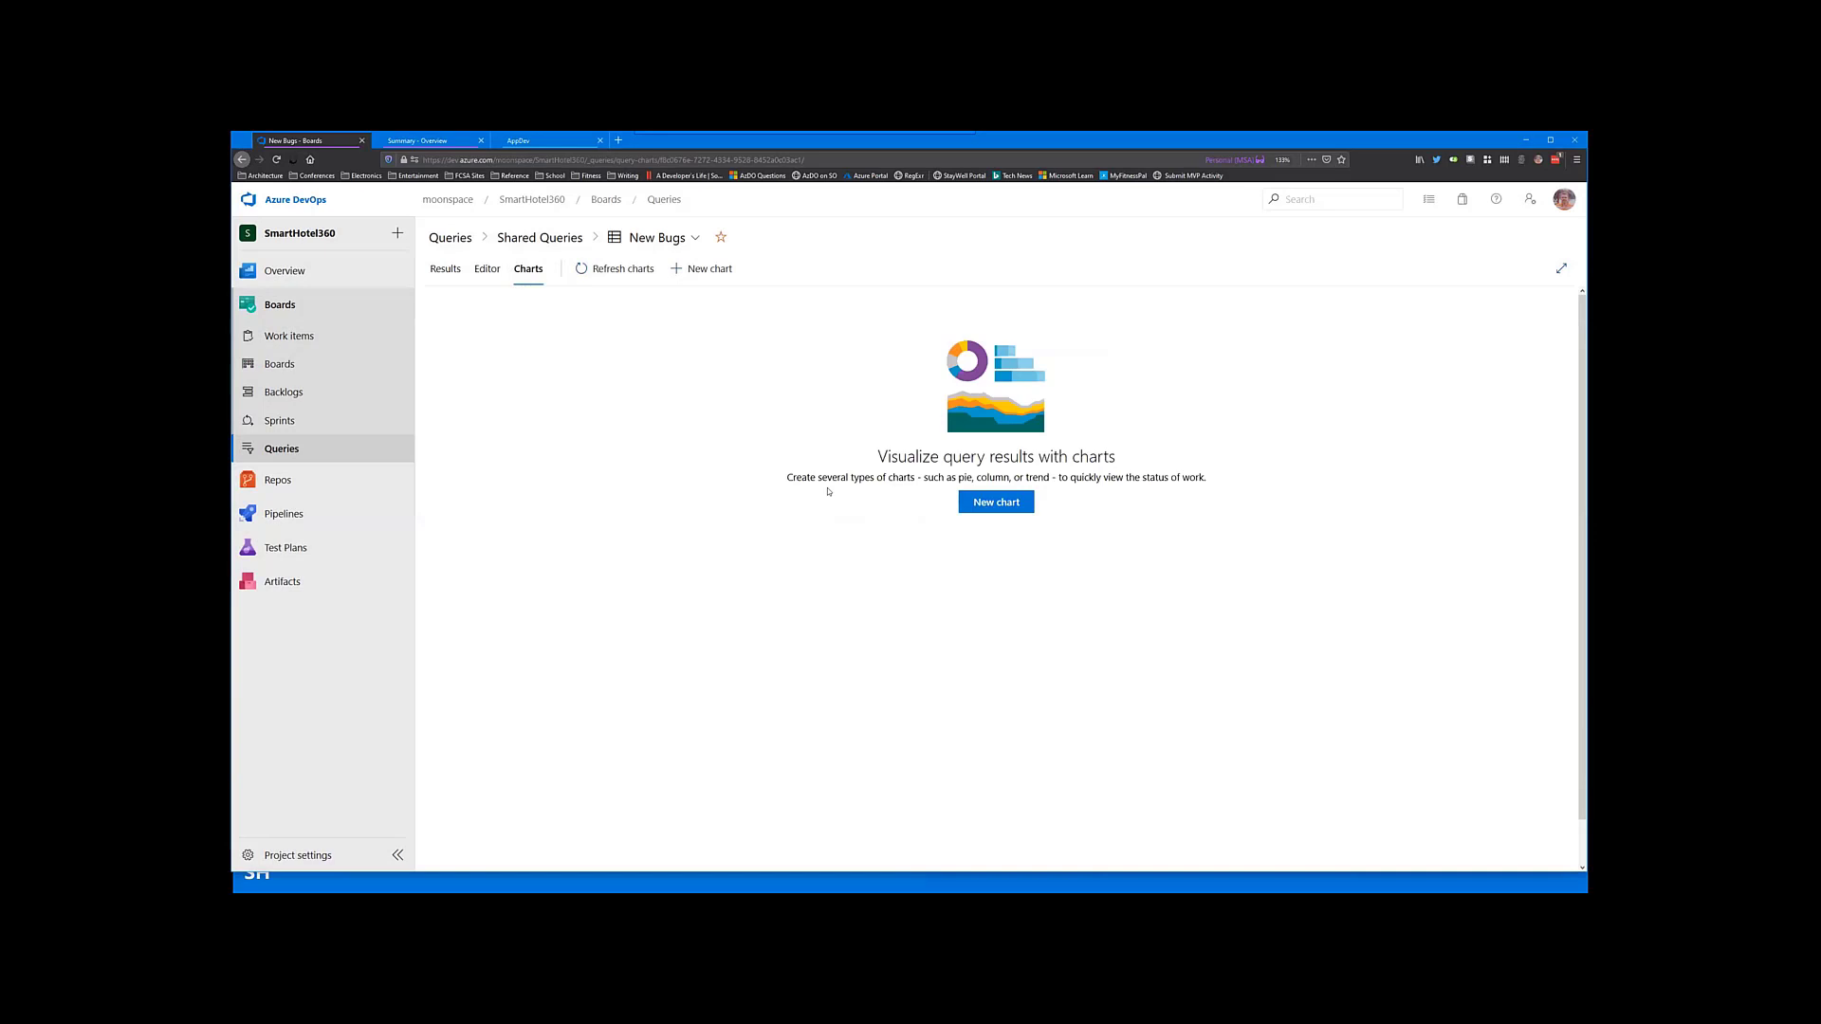
pyautogui.moveTo(487, 342)
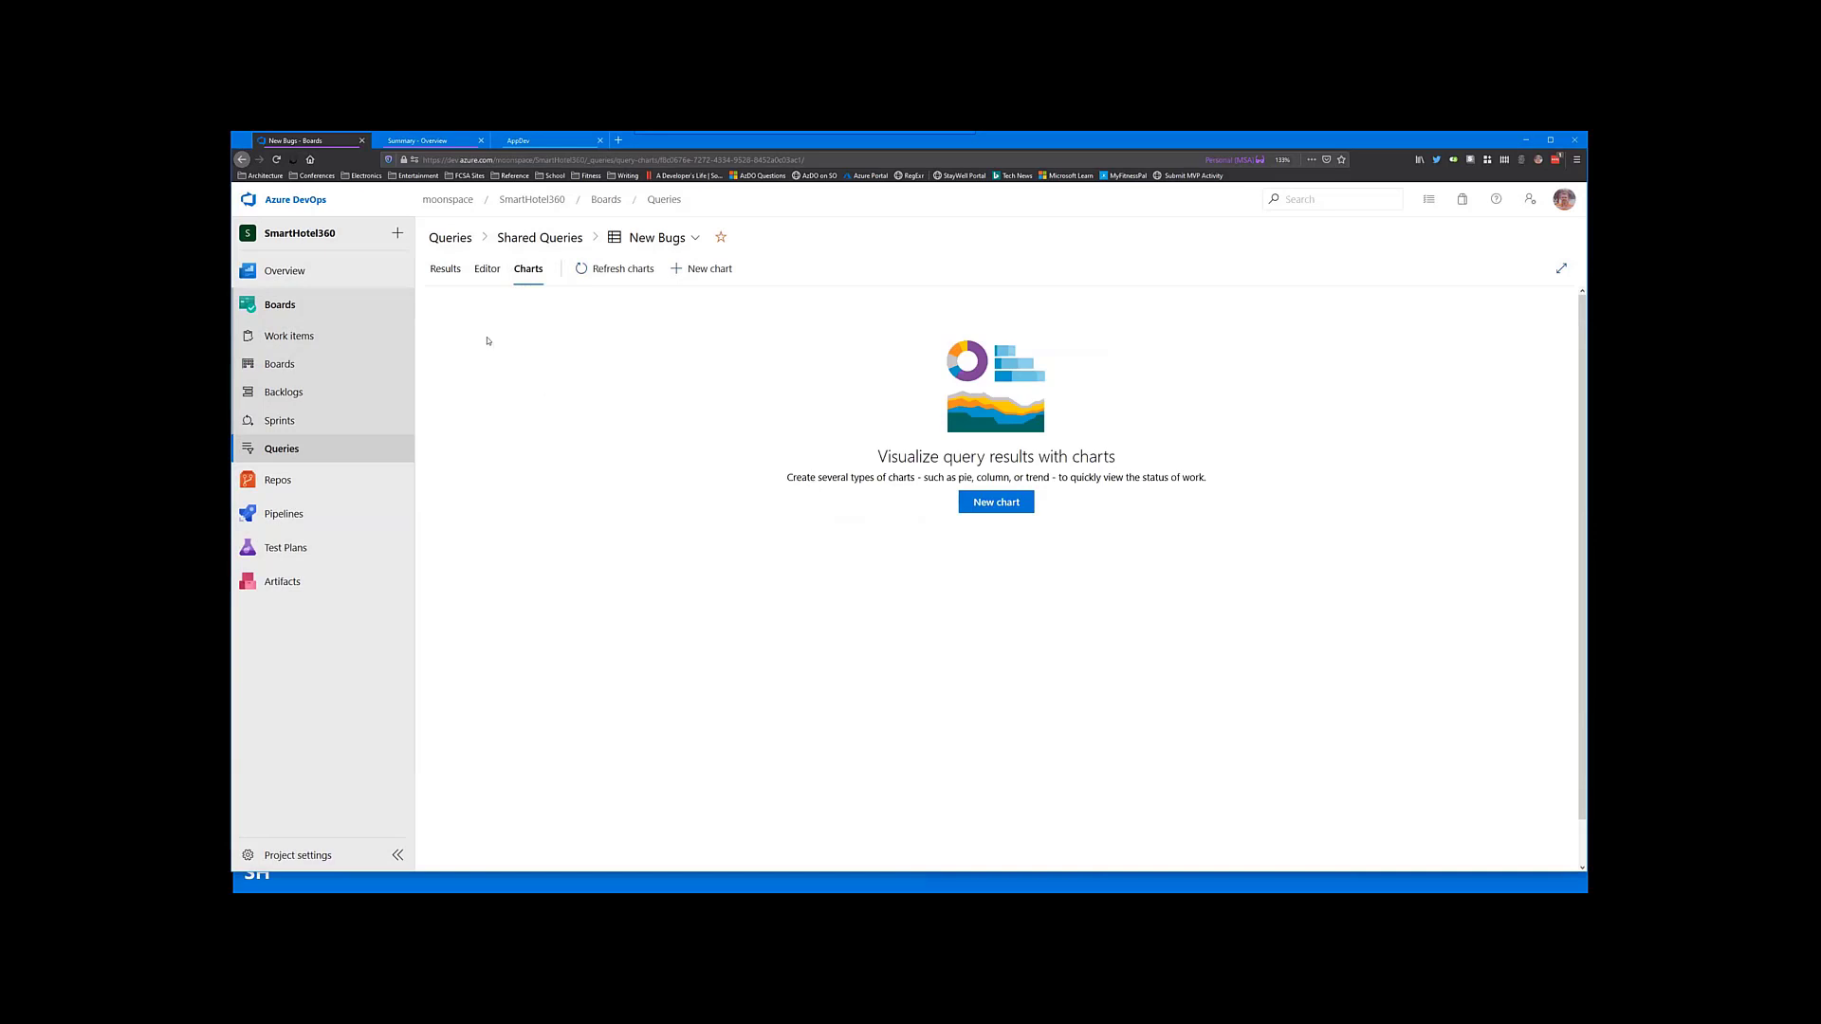
pyautogui.moveTo(432, 320)
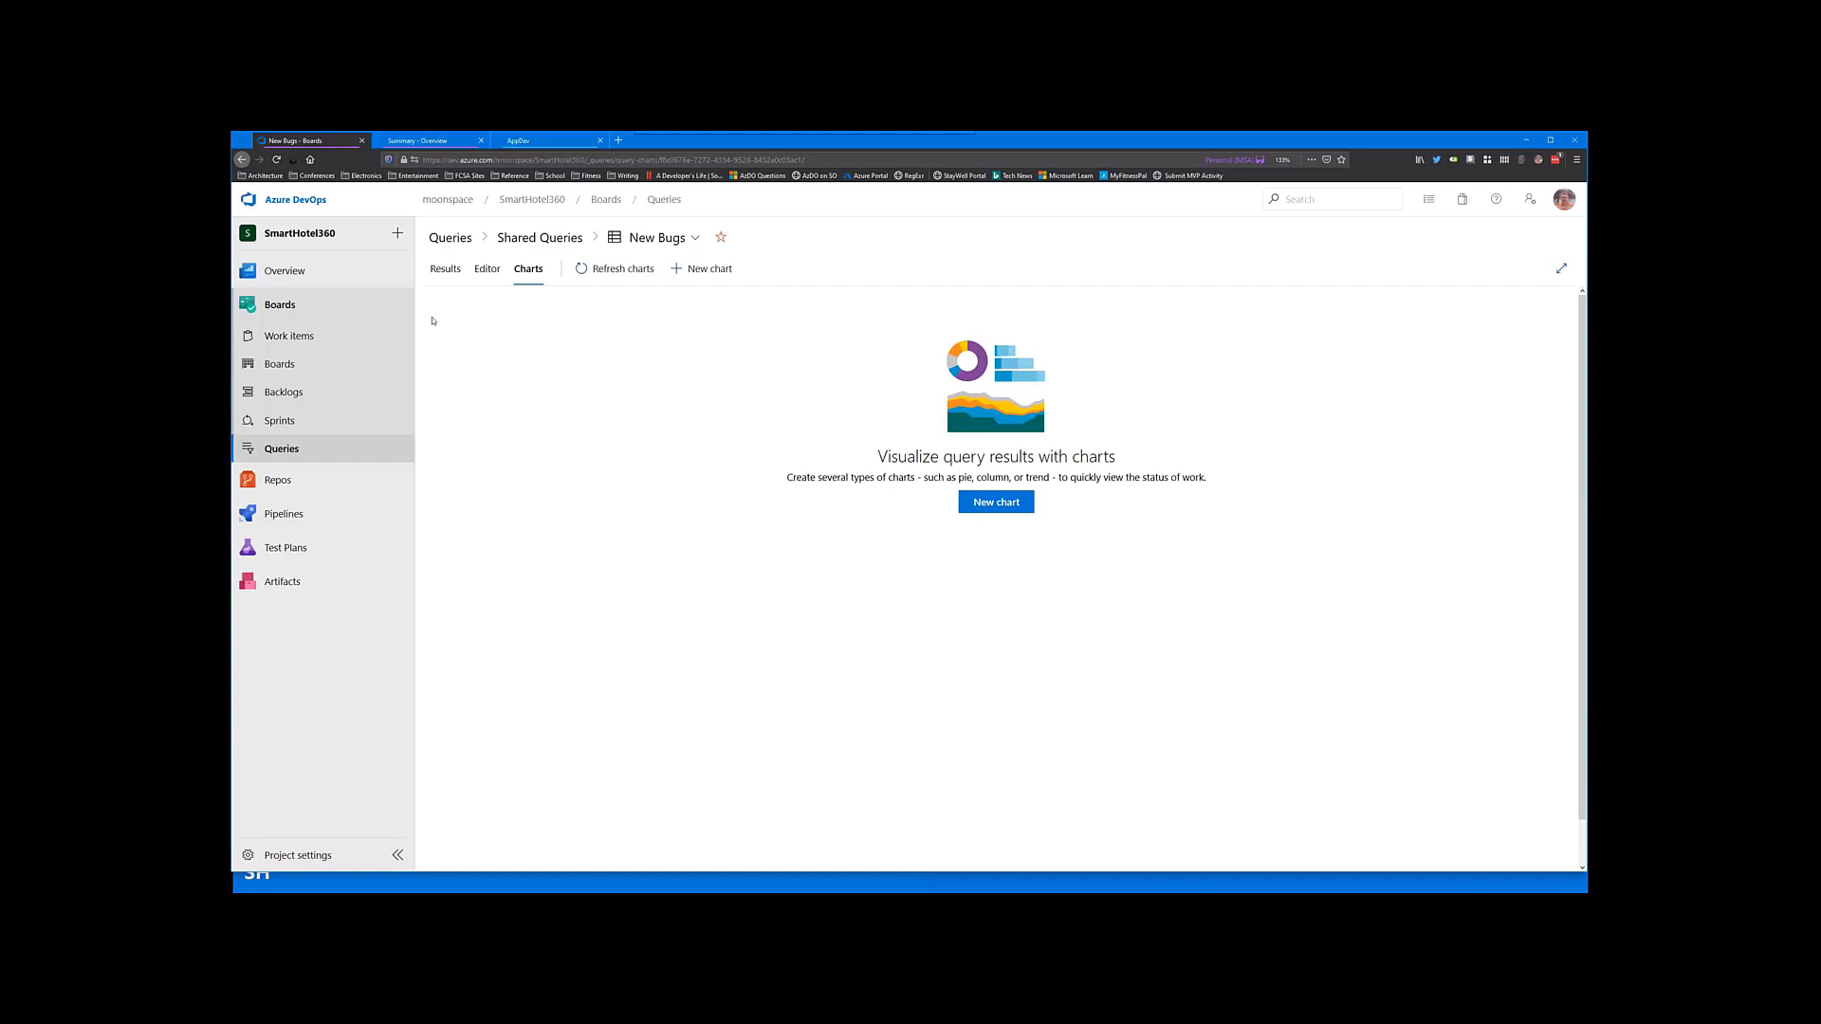
pyautogui.click(288, 336)
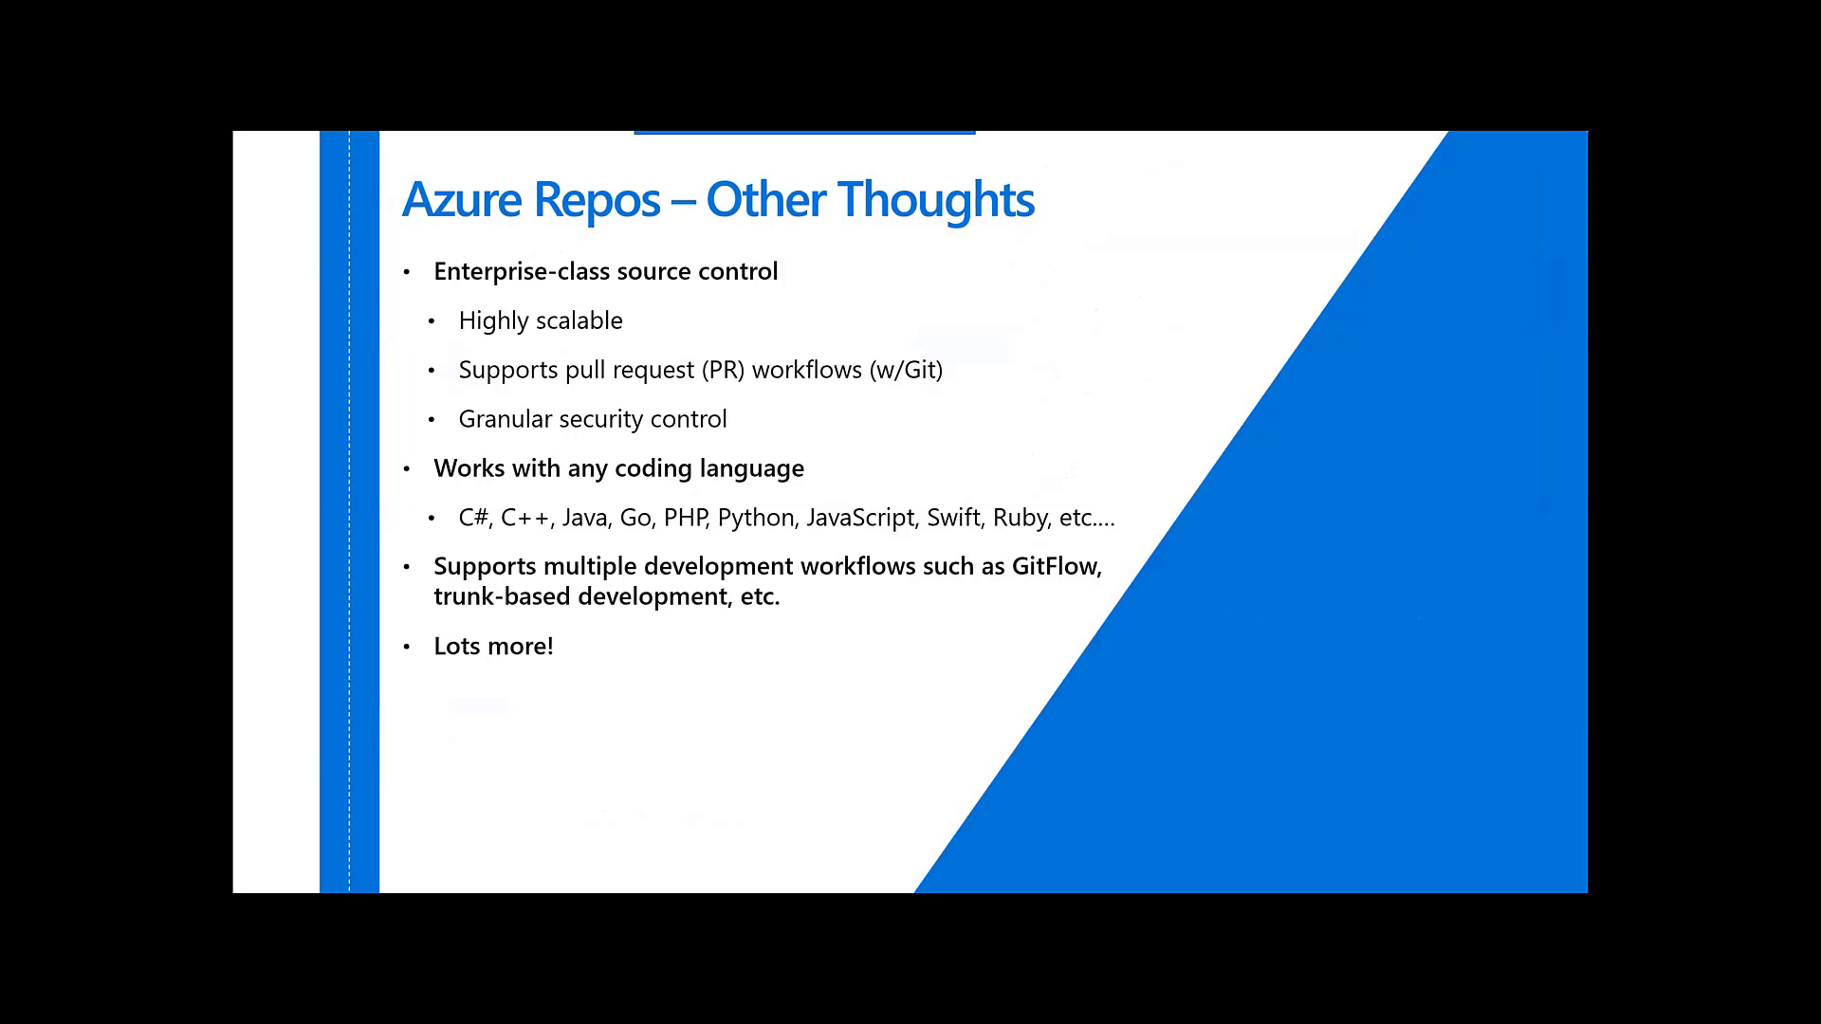
# Step: Advance to the Azure Repos Demo slide and switch over to the Azure DevOps browser
pyautogui.press('Right')
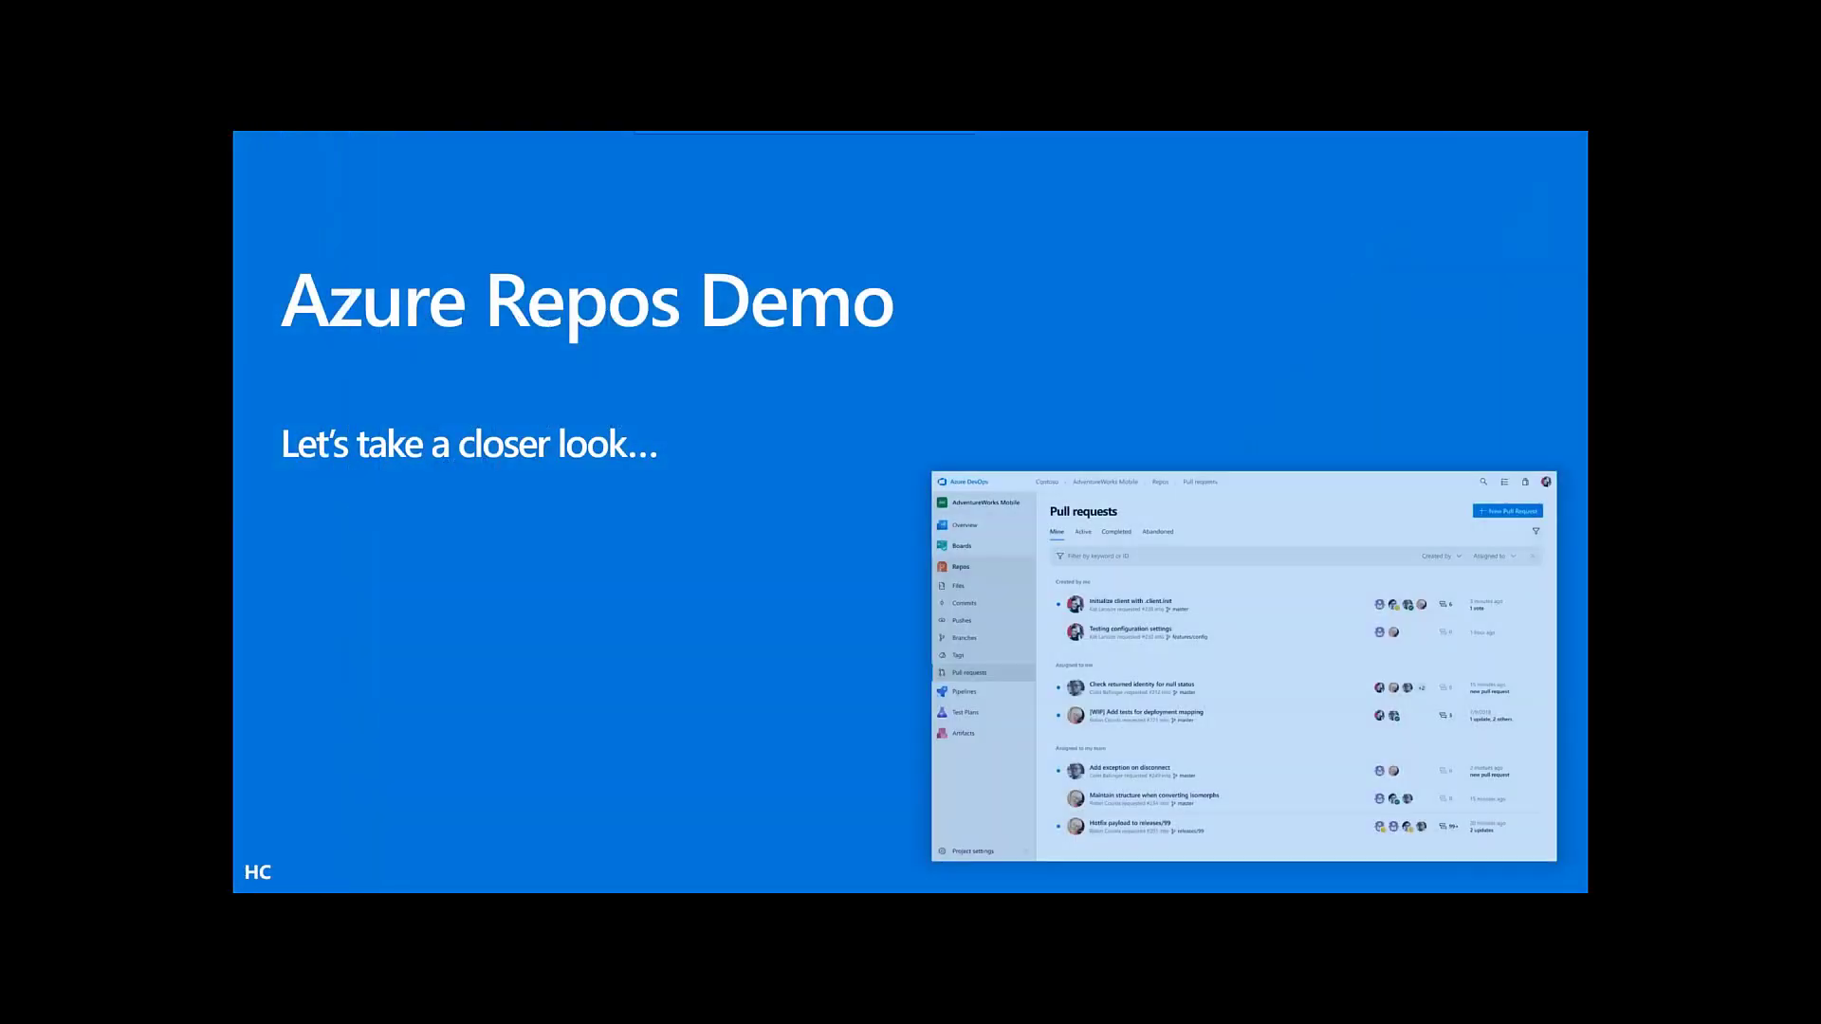
pyautogui.press('alt+tab')
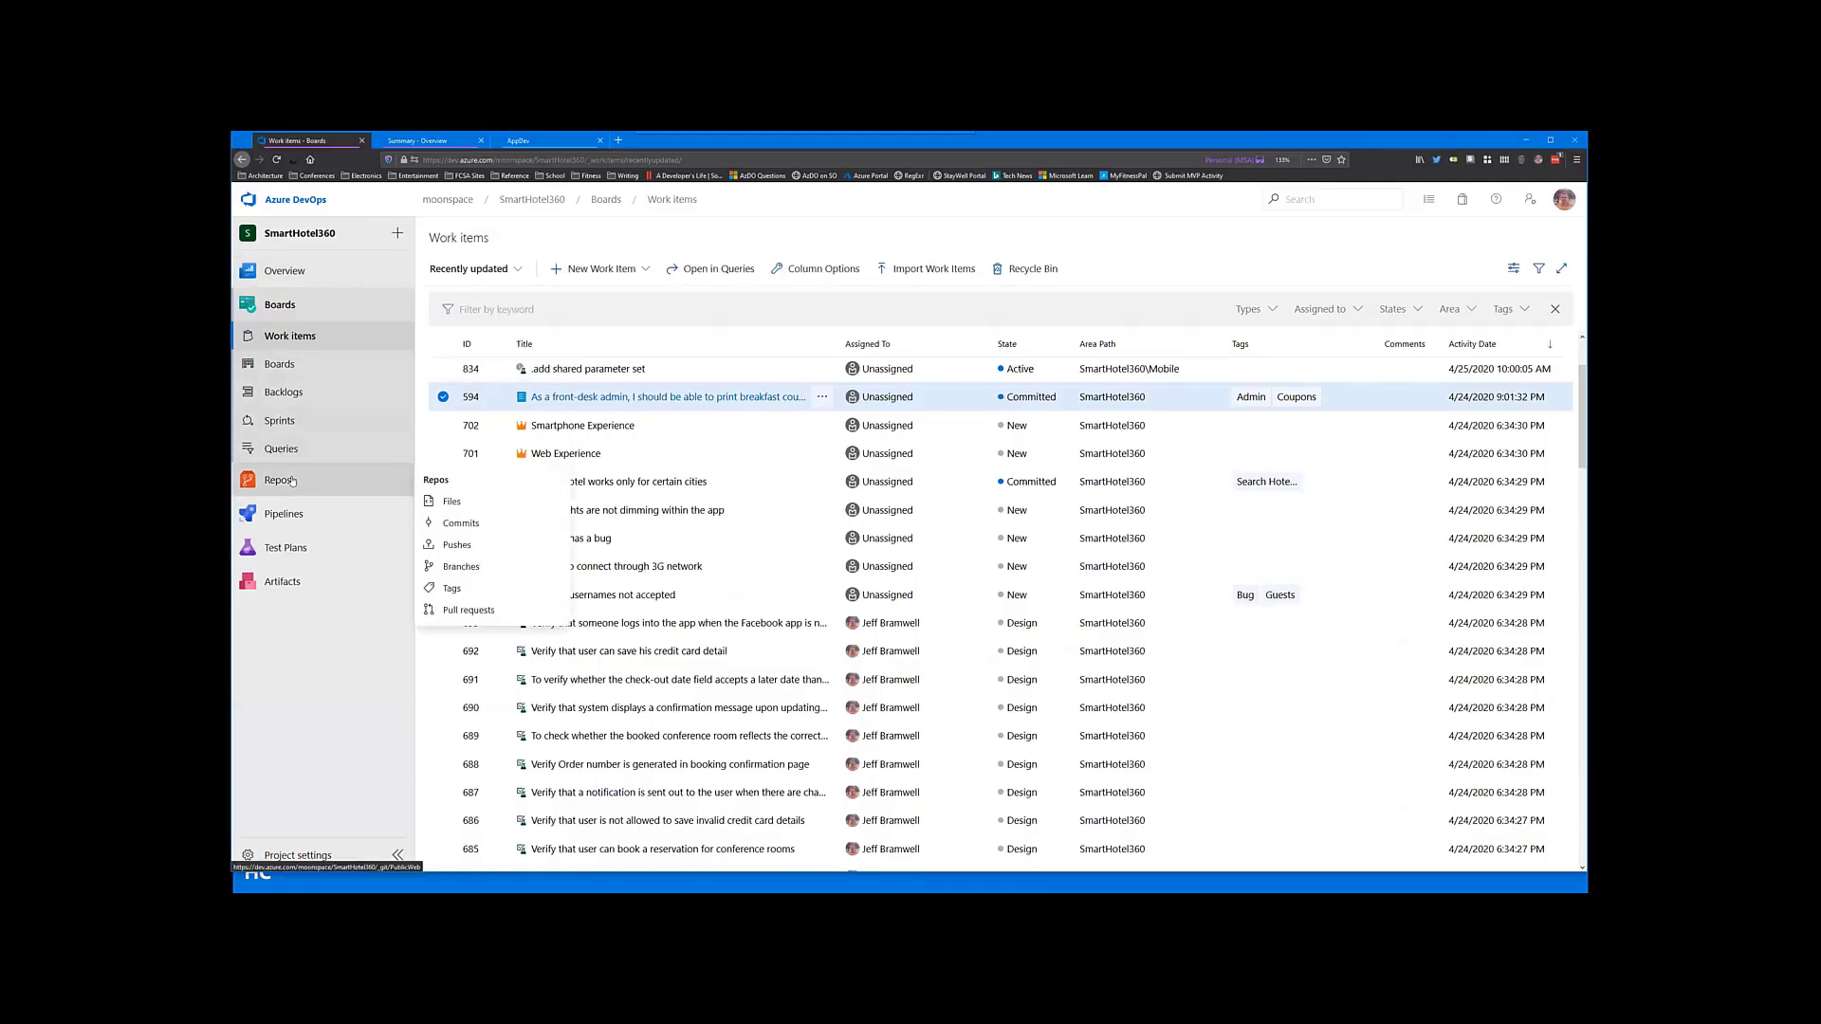
# Step: Show the SmartHotel360.PublicWeb repository's files and select Program.cs
pyautogui.click(452, 501)
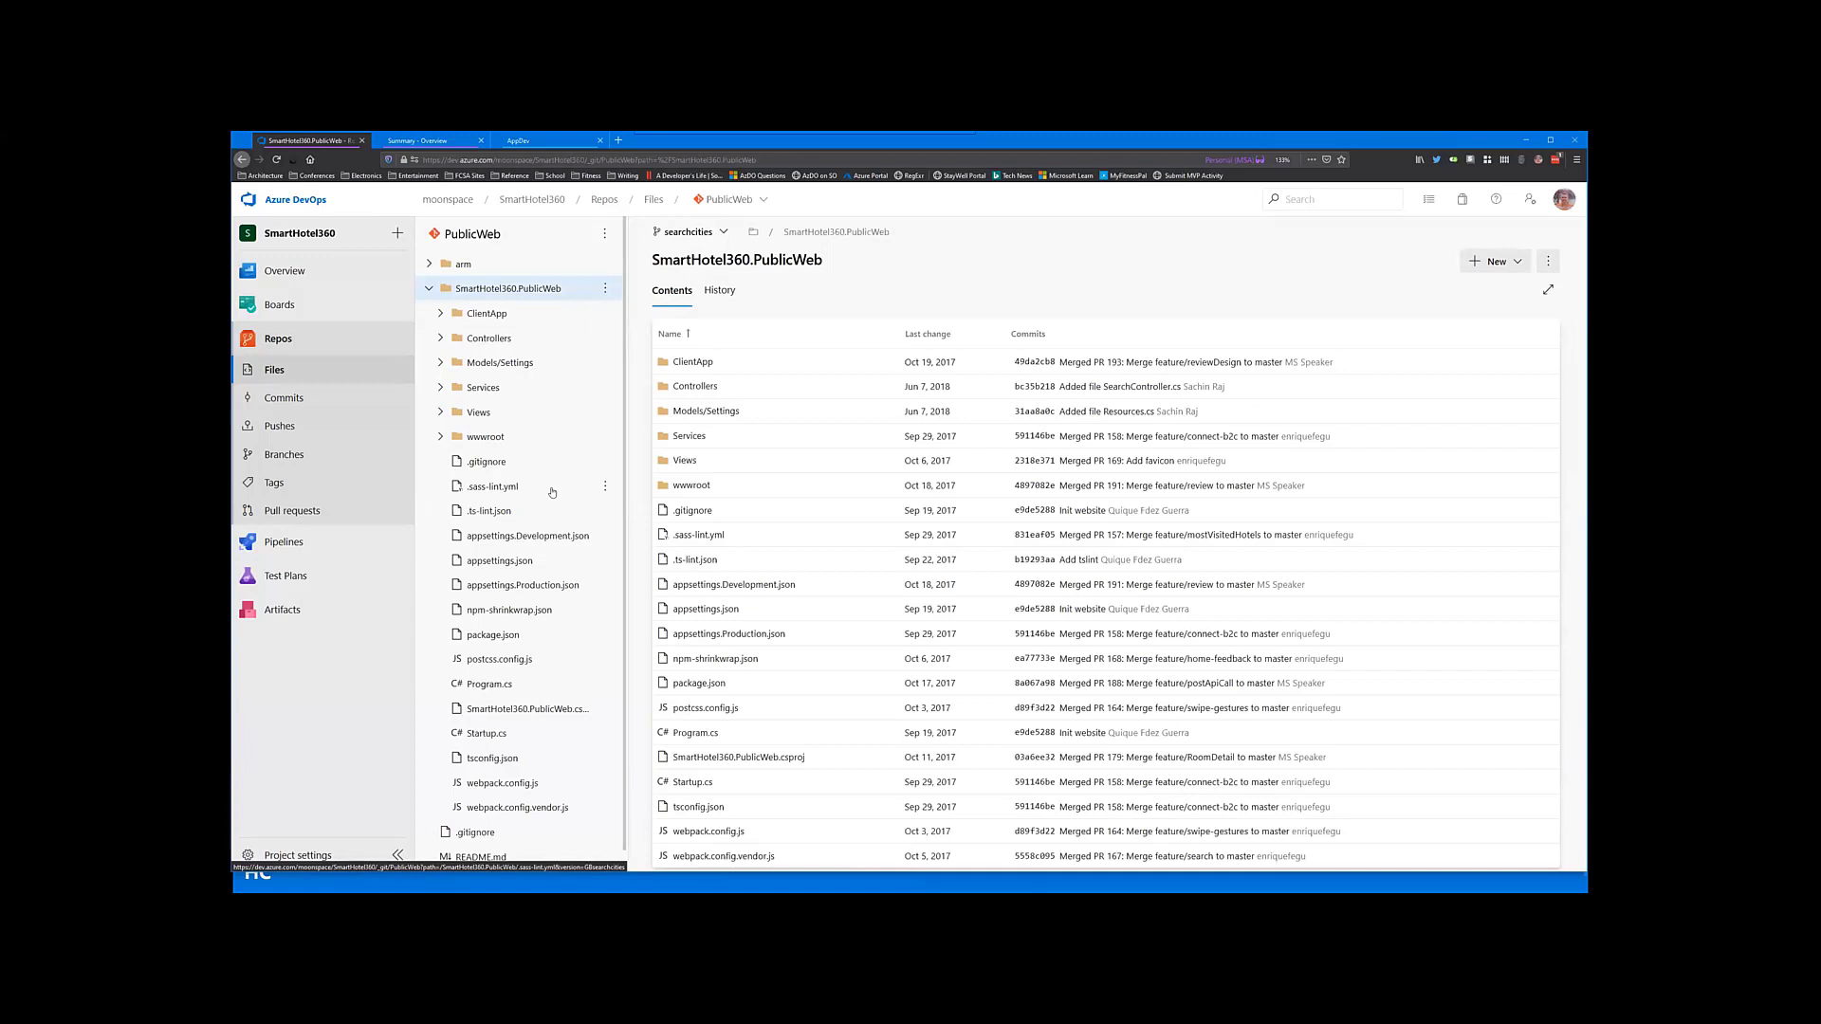
pyautogui.moveTo(565, 489)
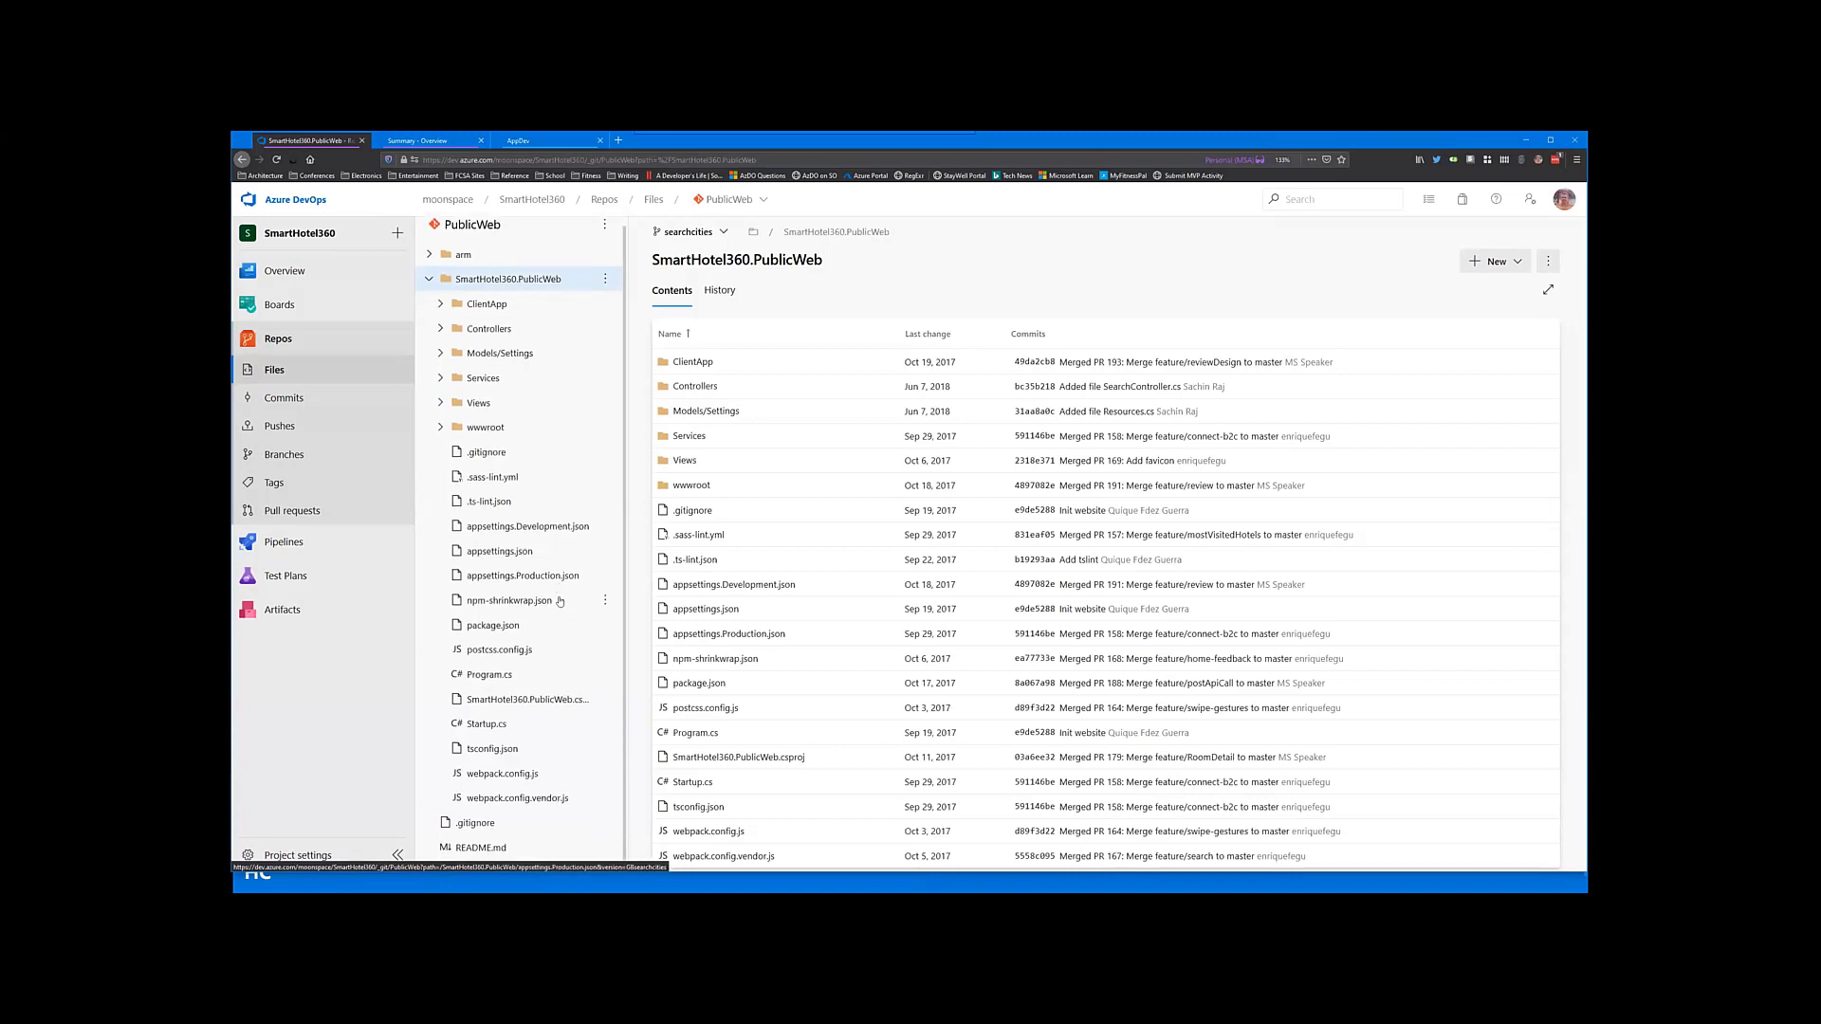
pyautogui.click(488, 675)
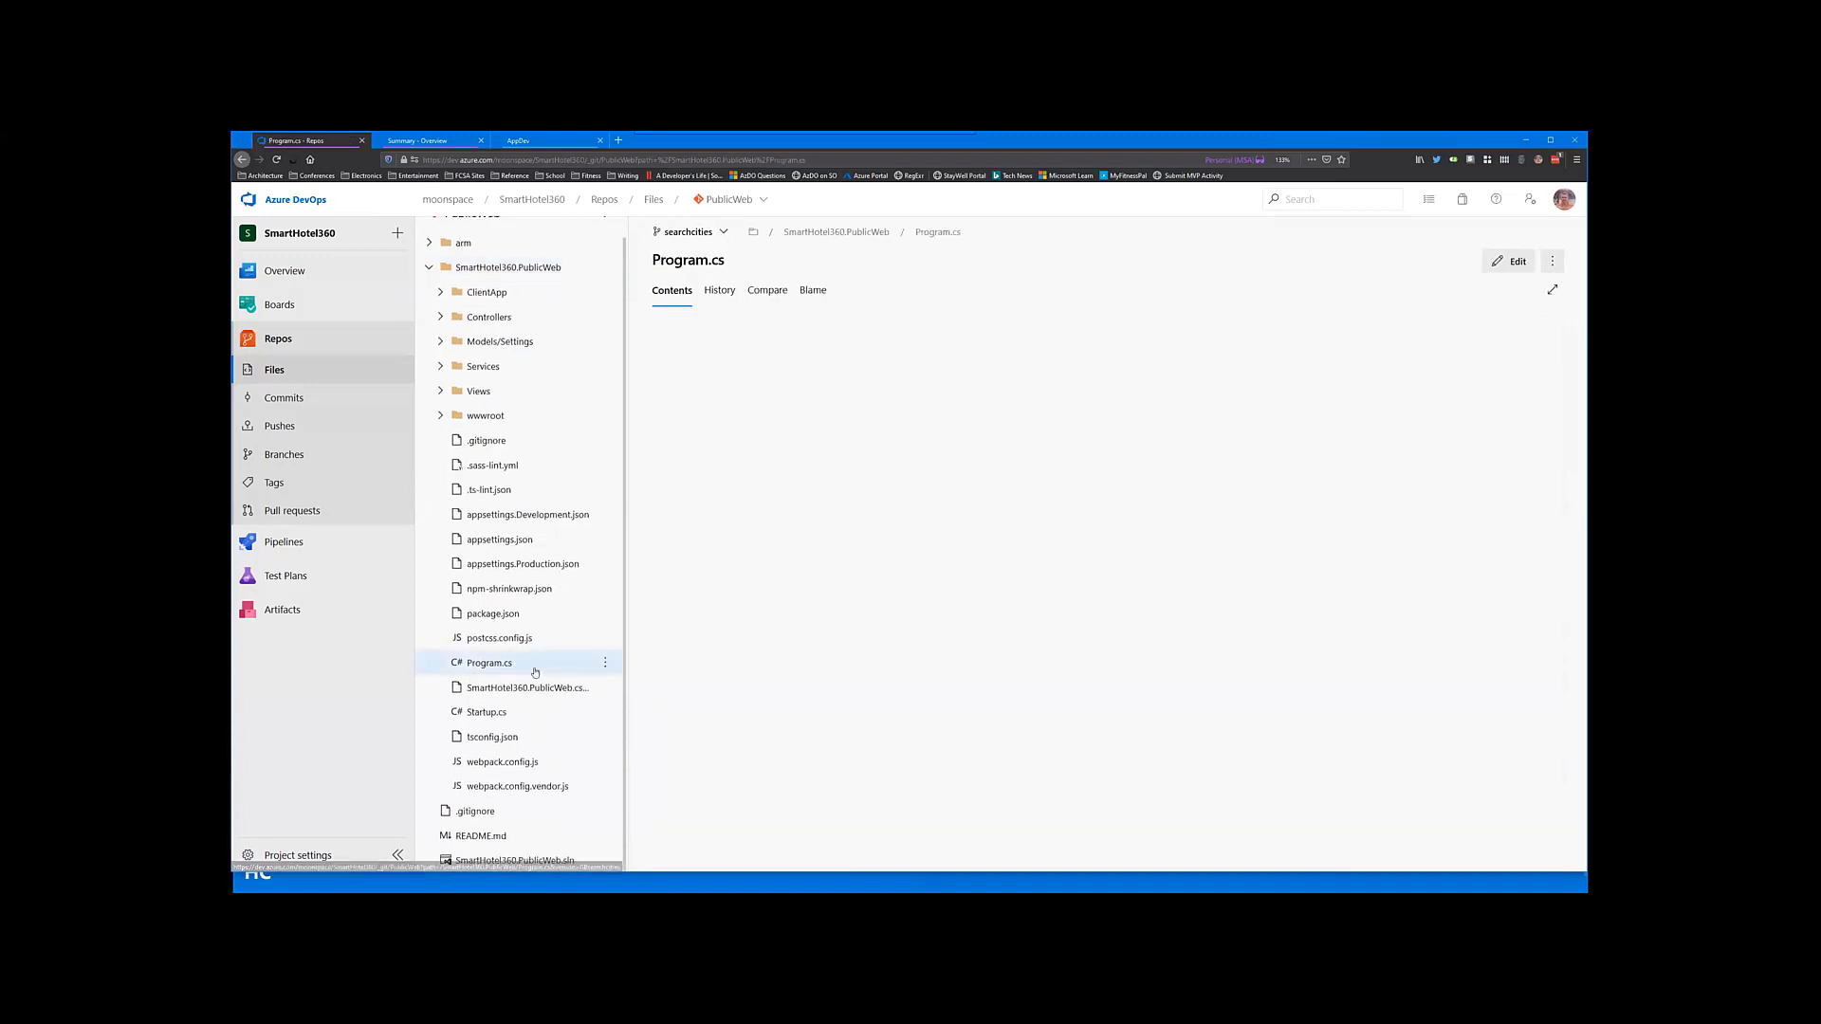
# Step: View README.md in preview, history, compare and blame, then go to the commit history
pyautogui.click(487, 662)
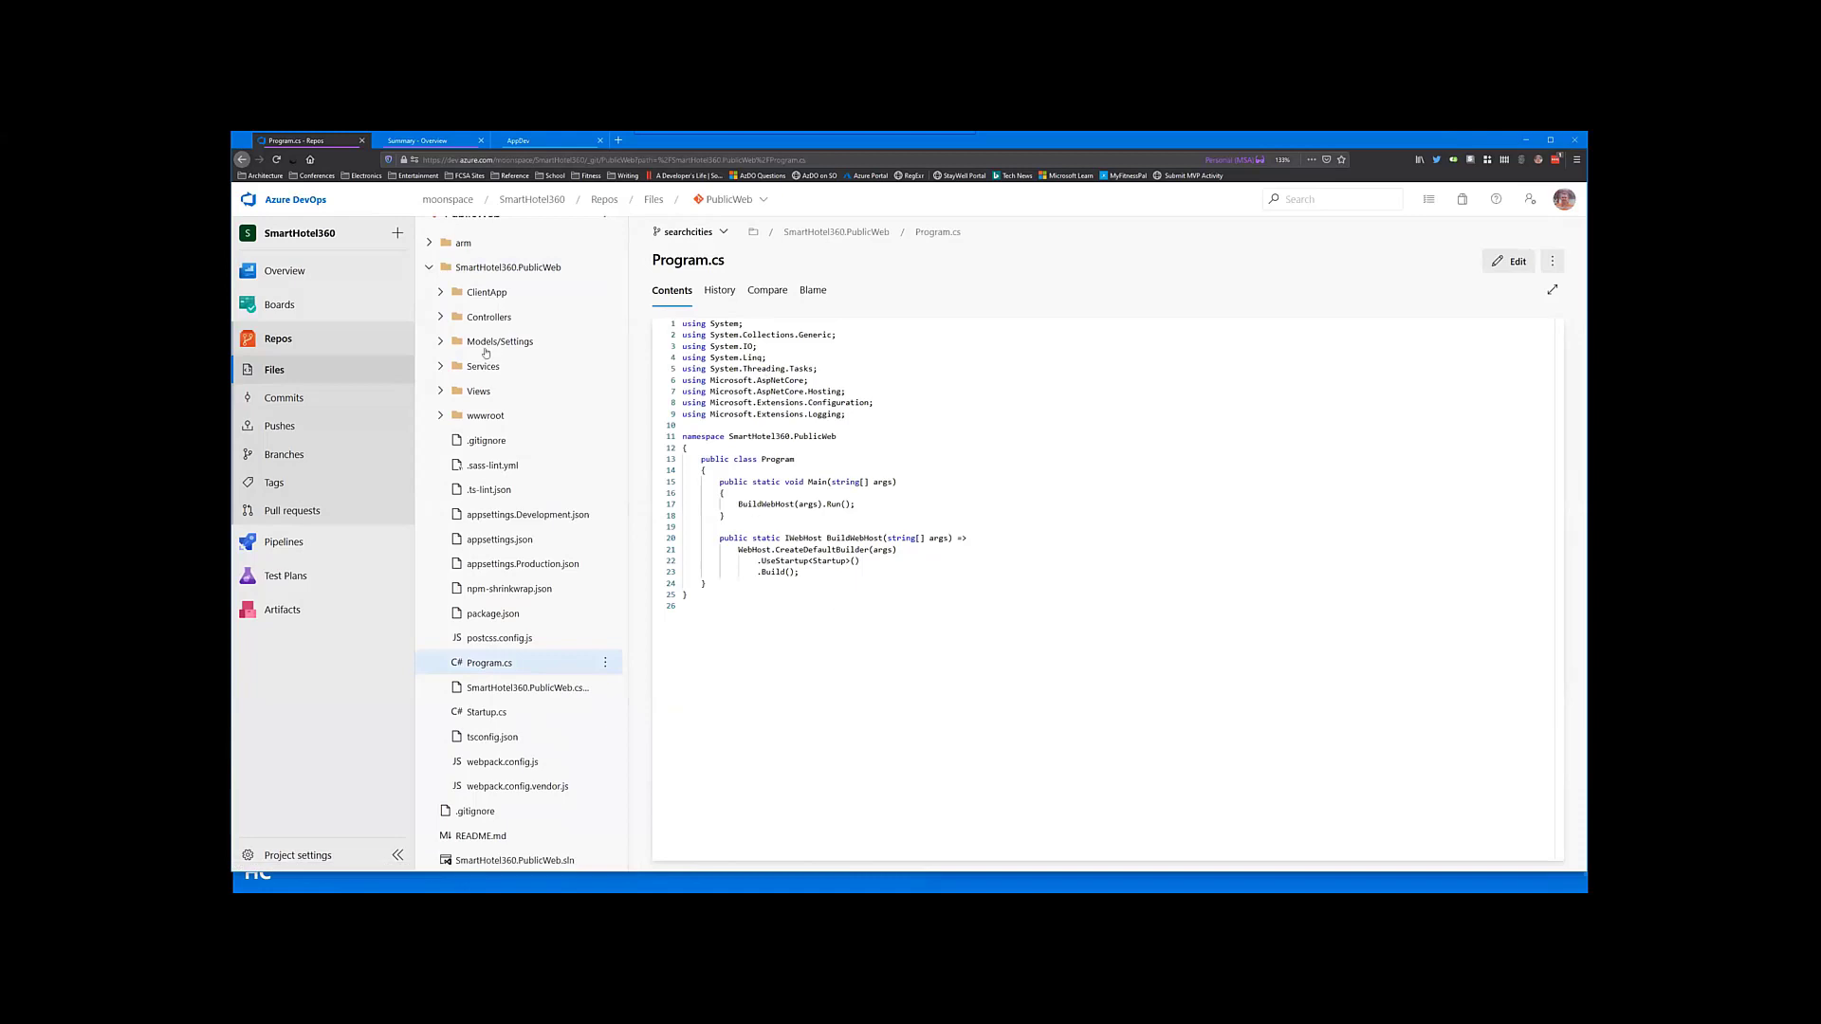
pyautogui.moveTo(480, 834)
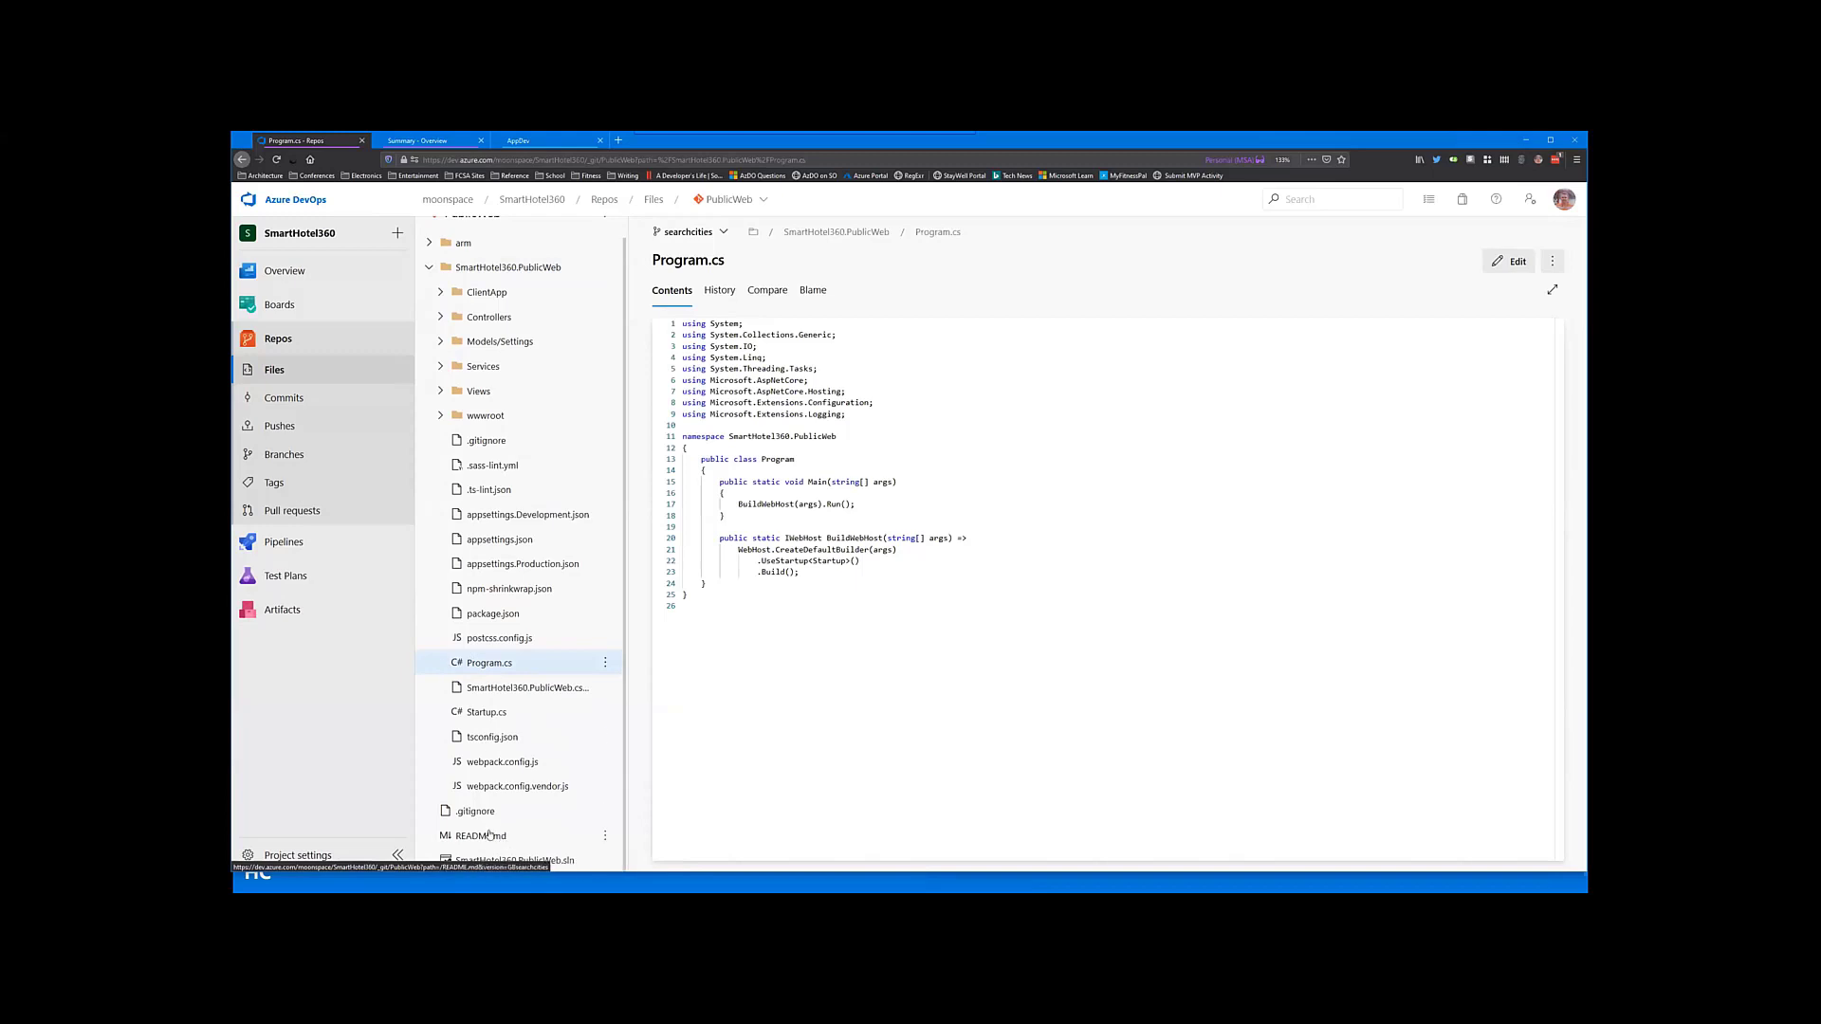
pyautogui.click(476, 835)
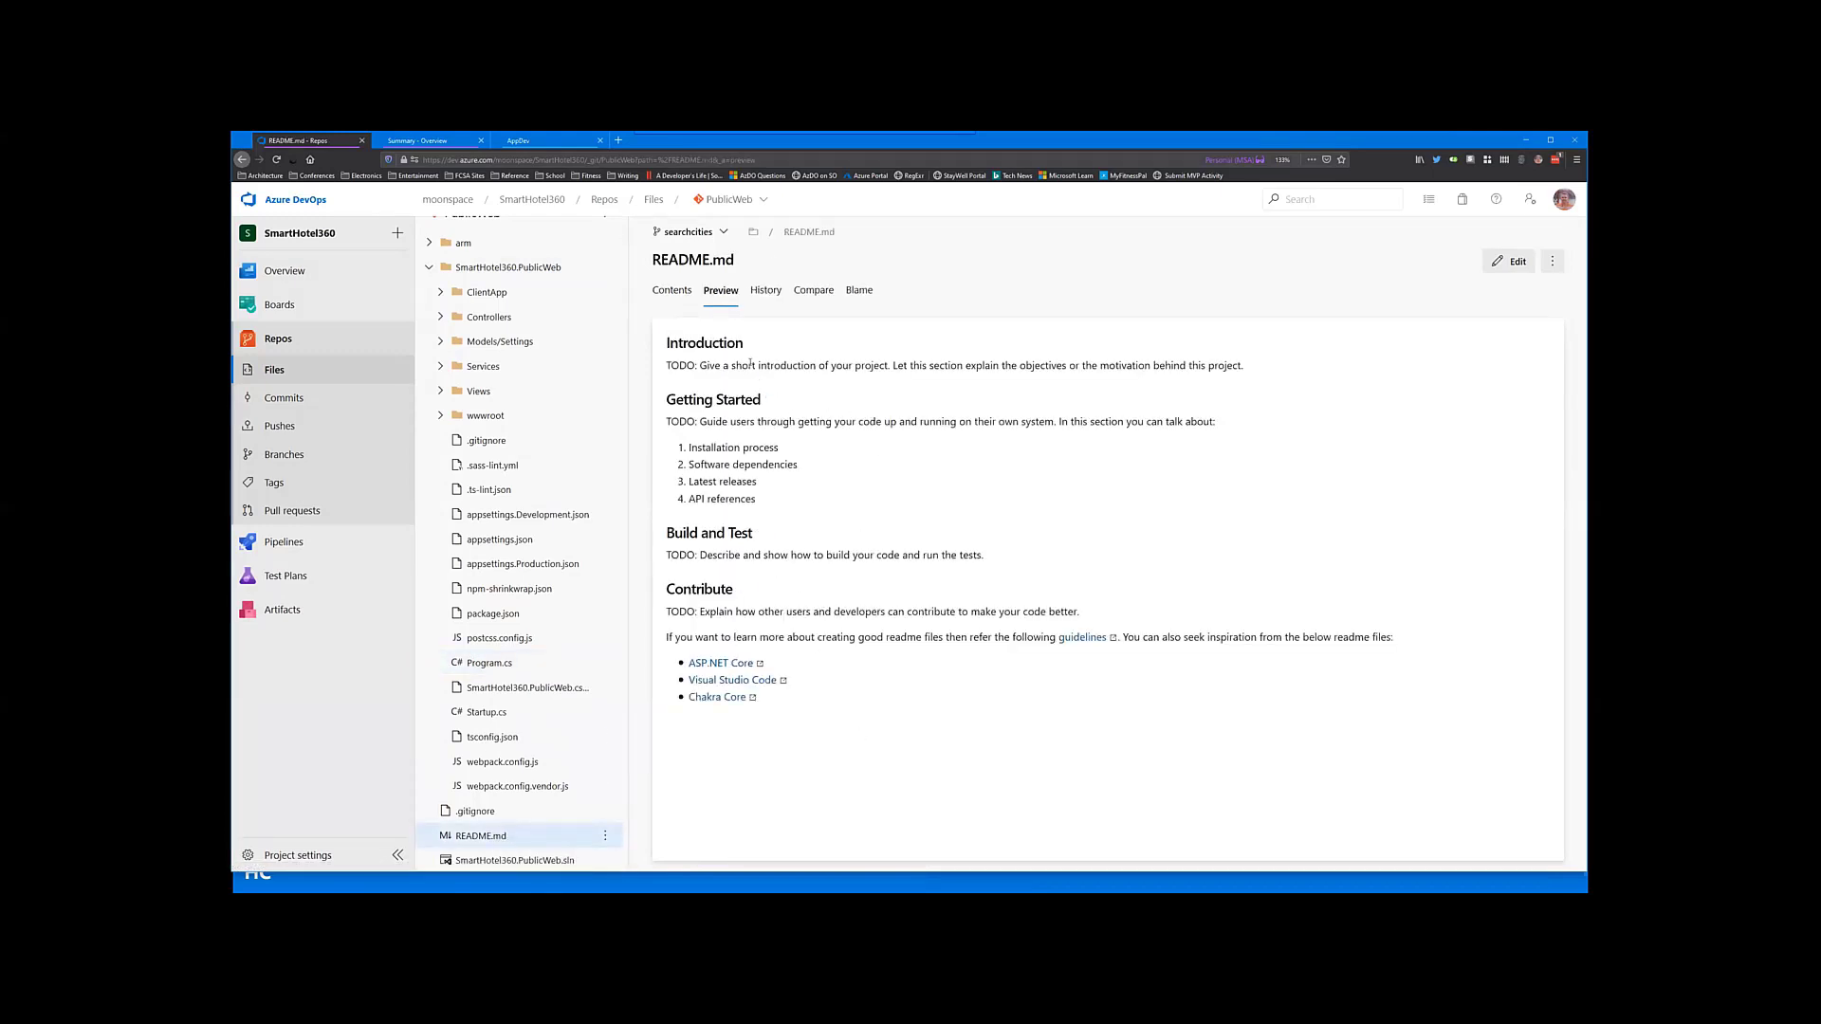
pyautogui.click(767, 291)
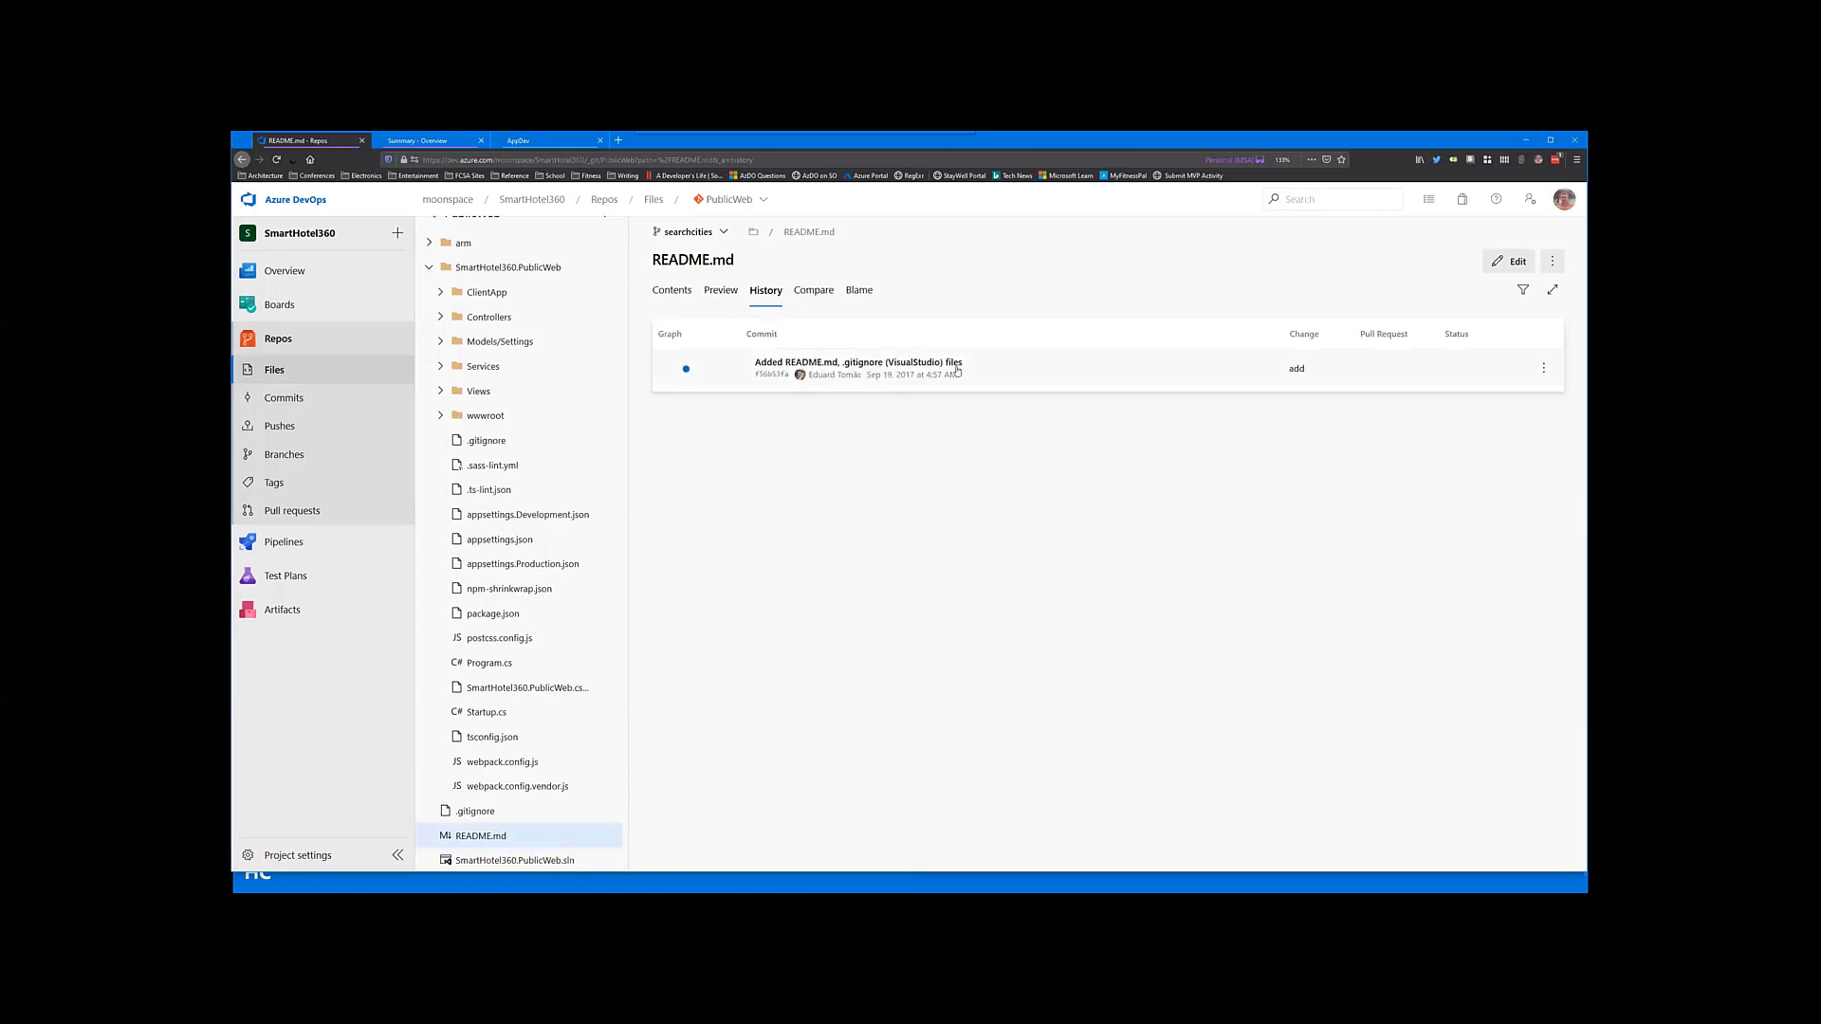
pyautogui.click(812, 290)
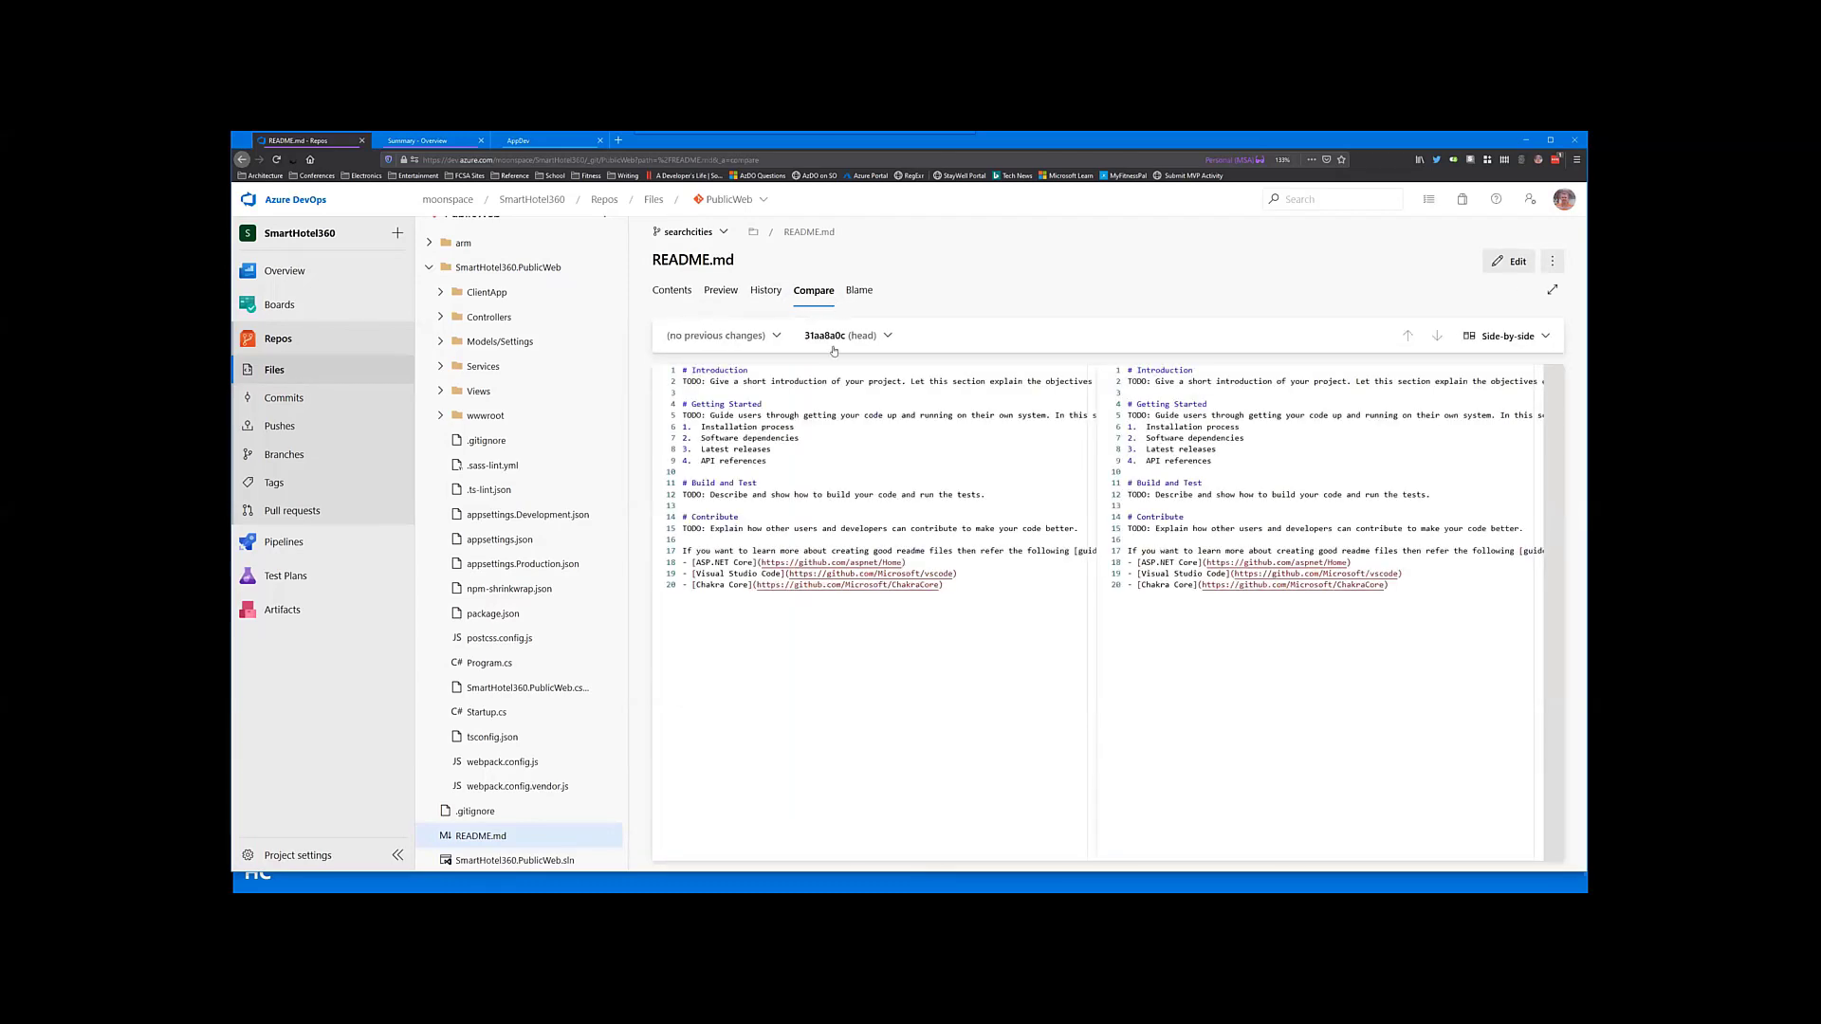
pyautogui.click(857, 290)
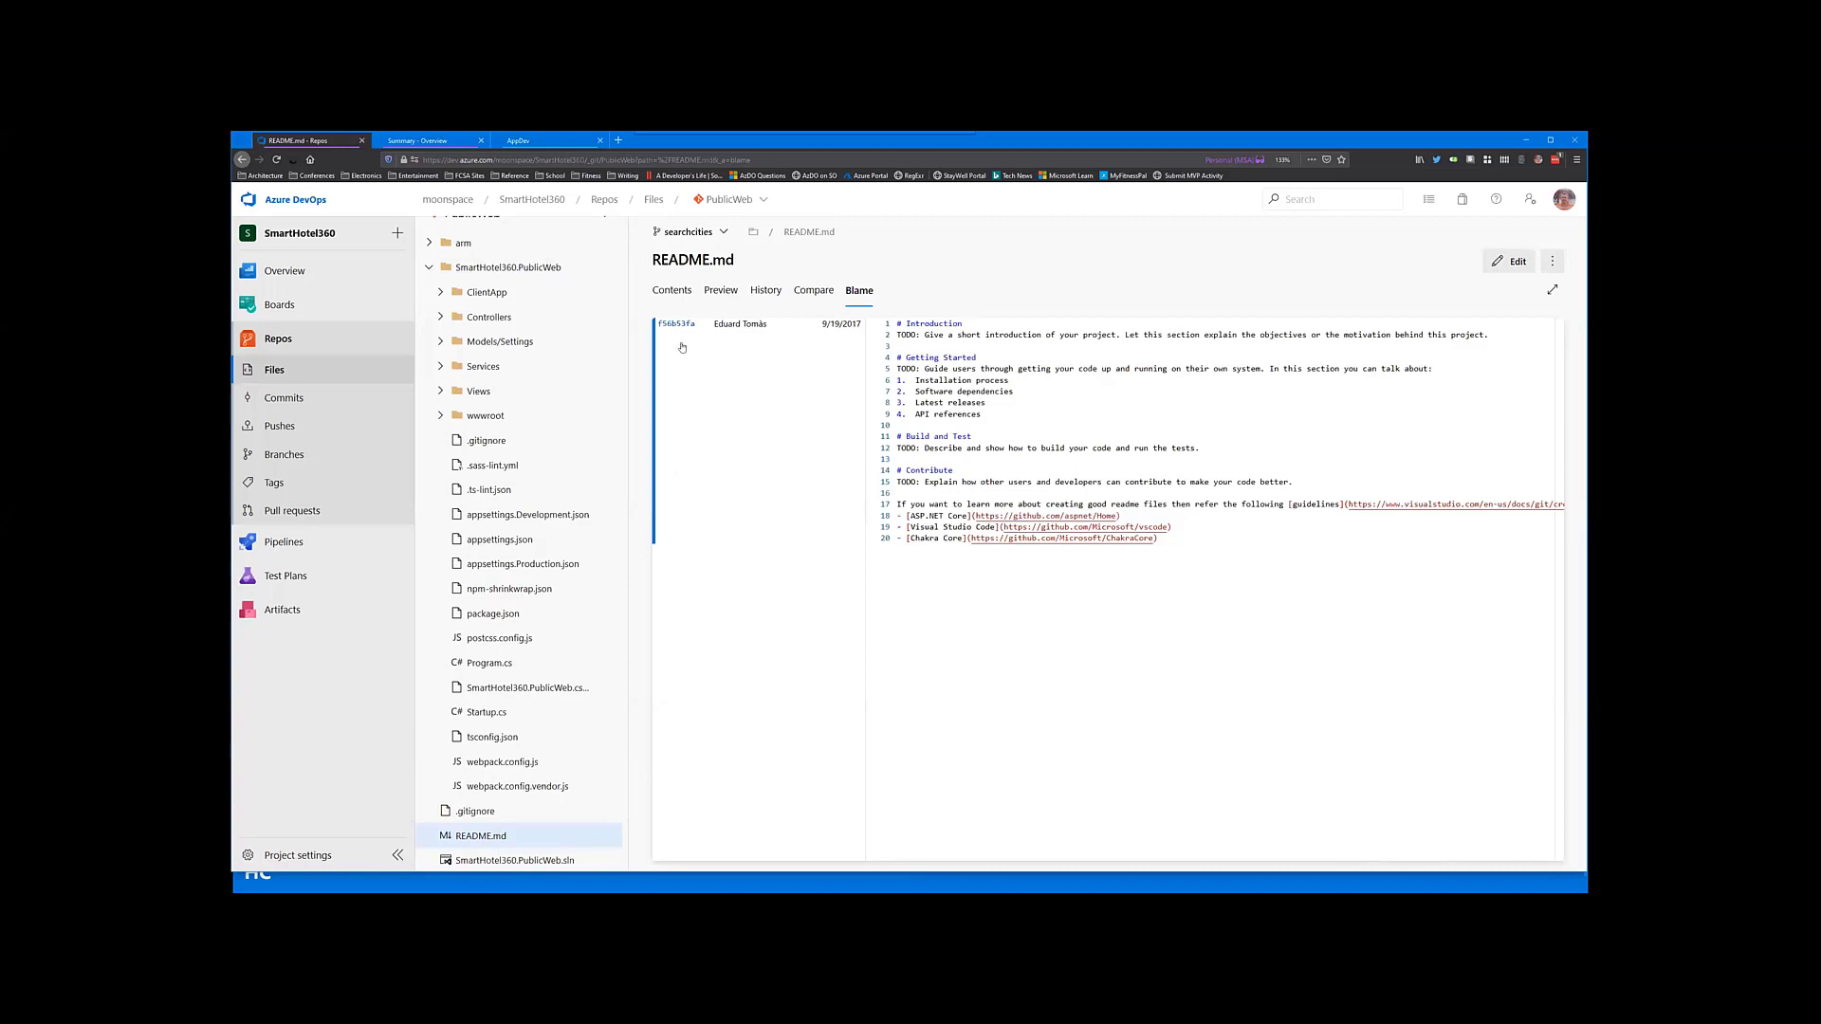
pyautogui.moveTo(664, 361)
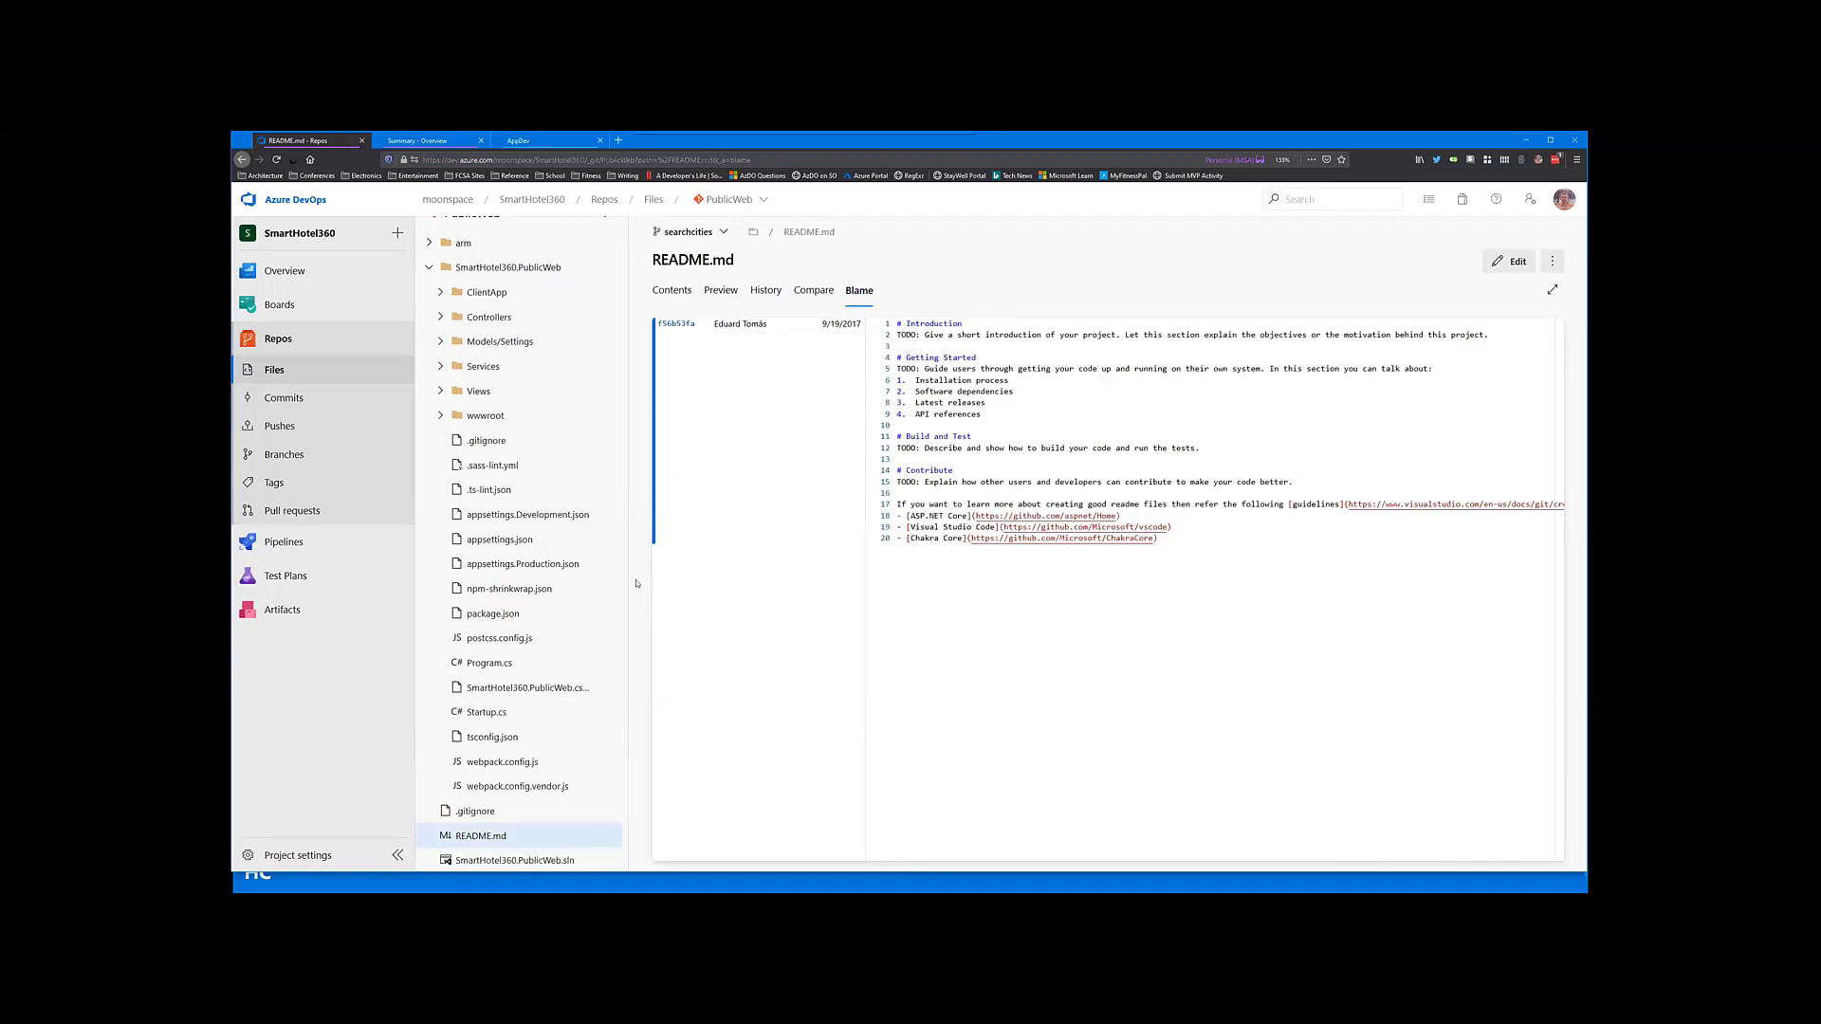
pyautogui.moveTo(489, 662)
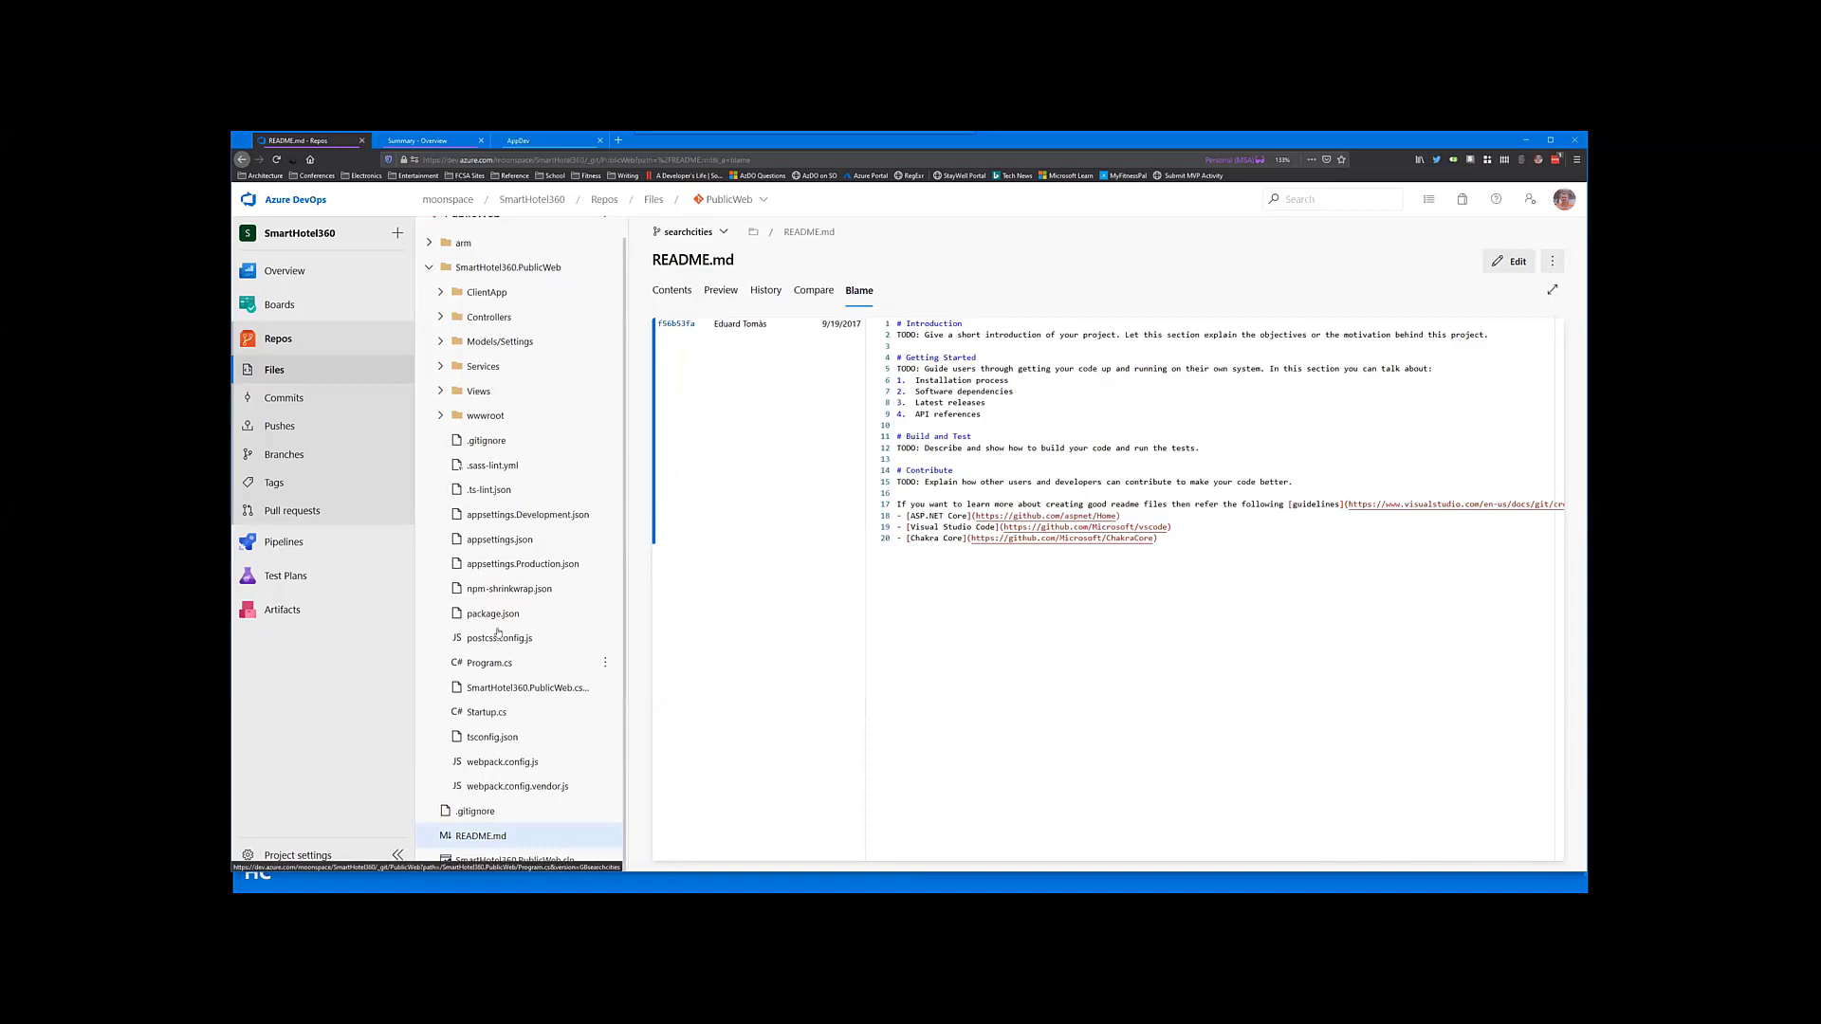
pyautogui.click(491, 464)
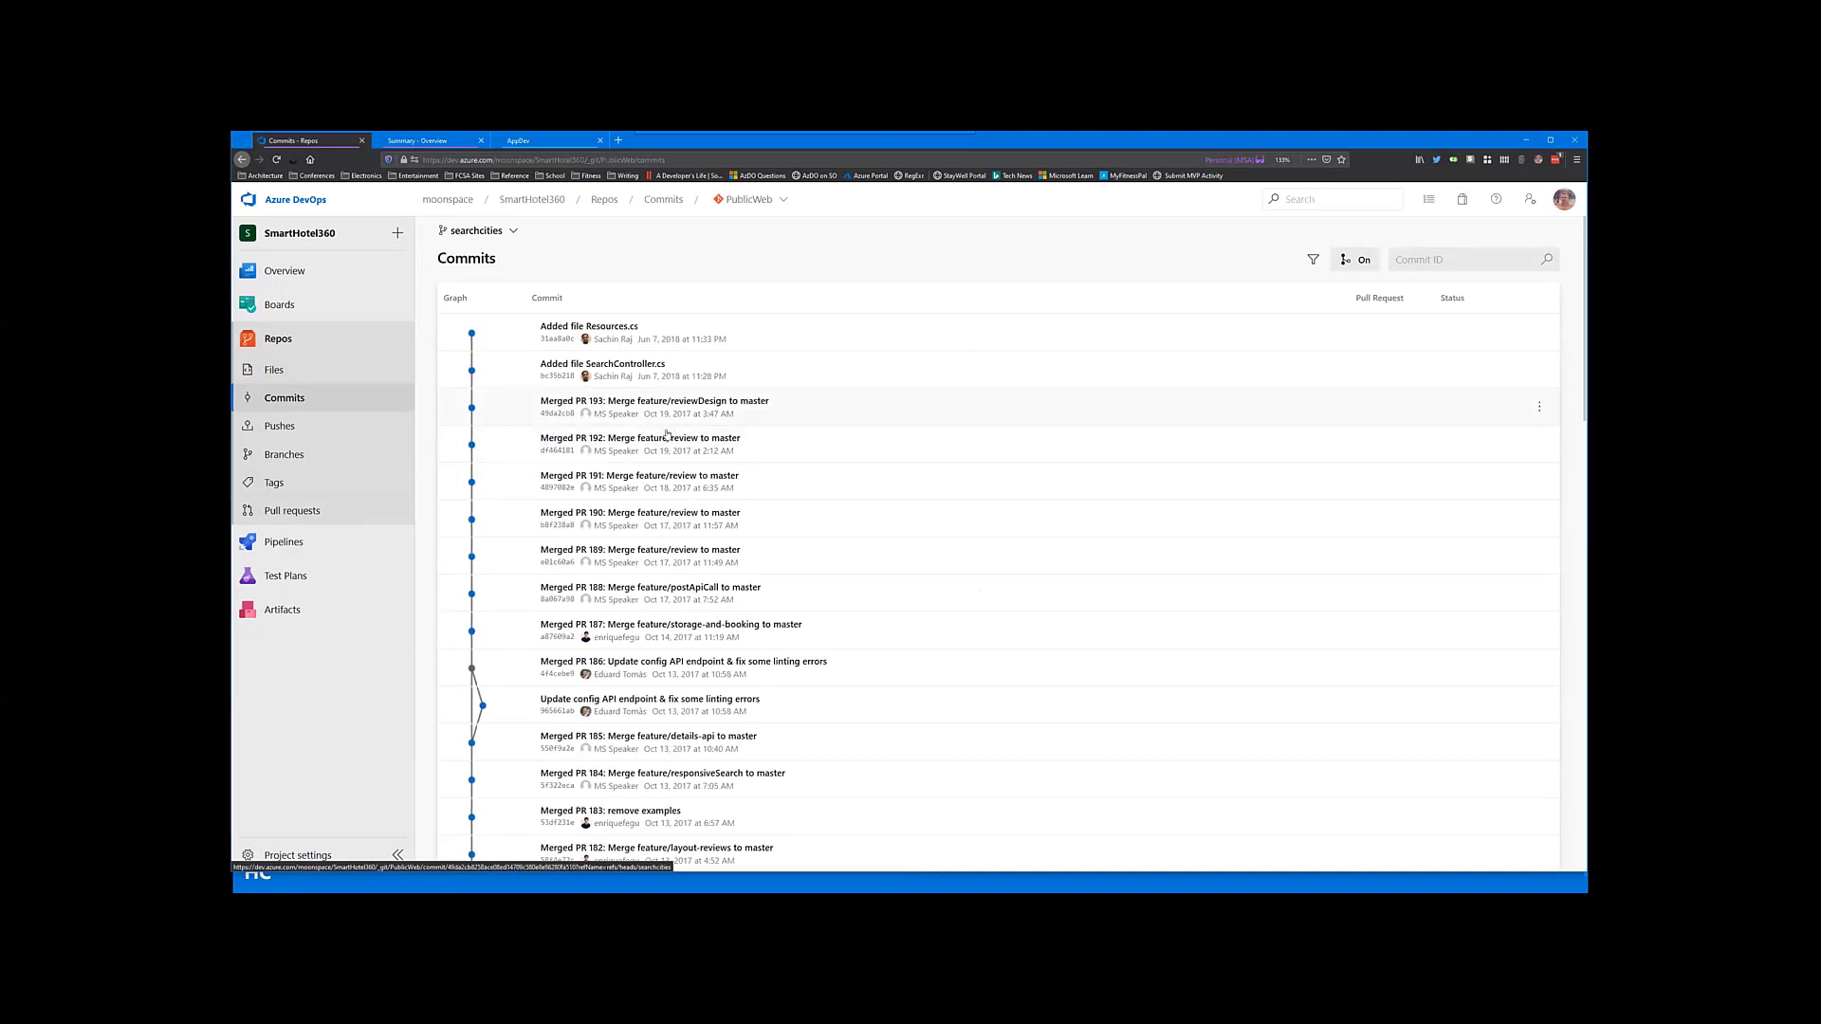
# Step: Scroll the commits, review the Pushes page, and show the Branches list
pyautogui.scroll(-3)
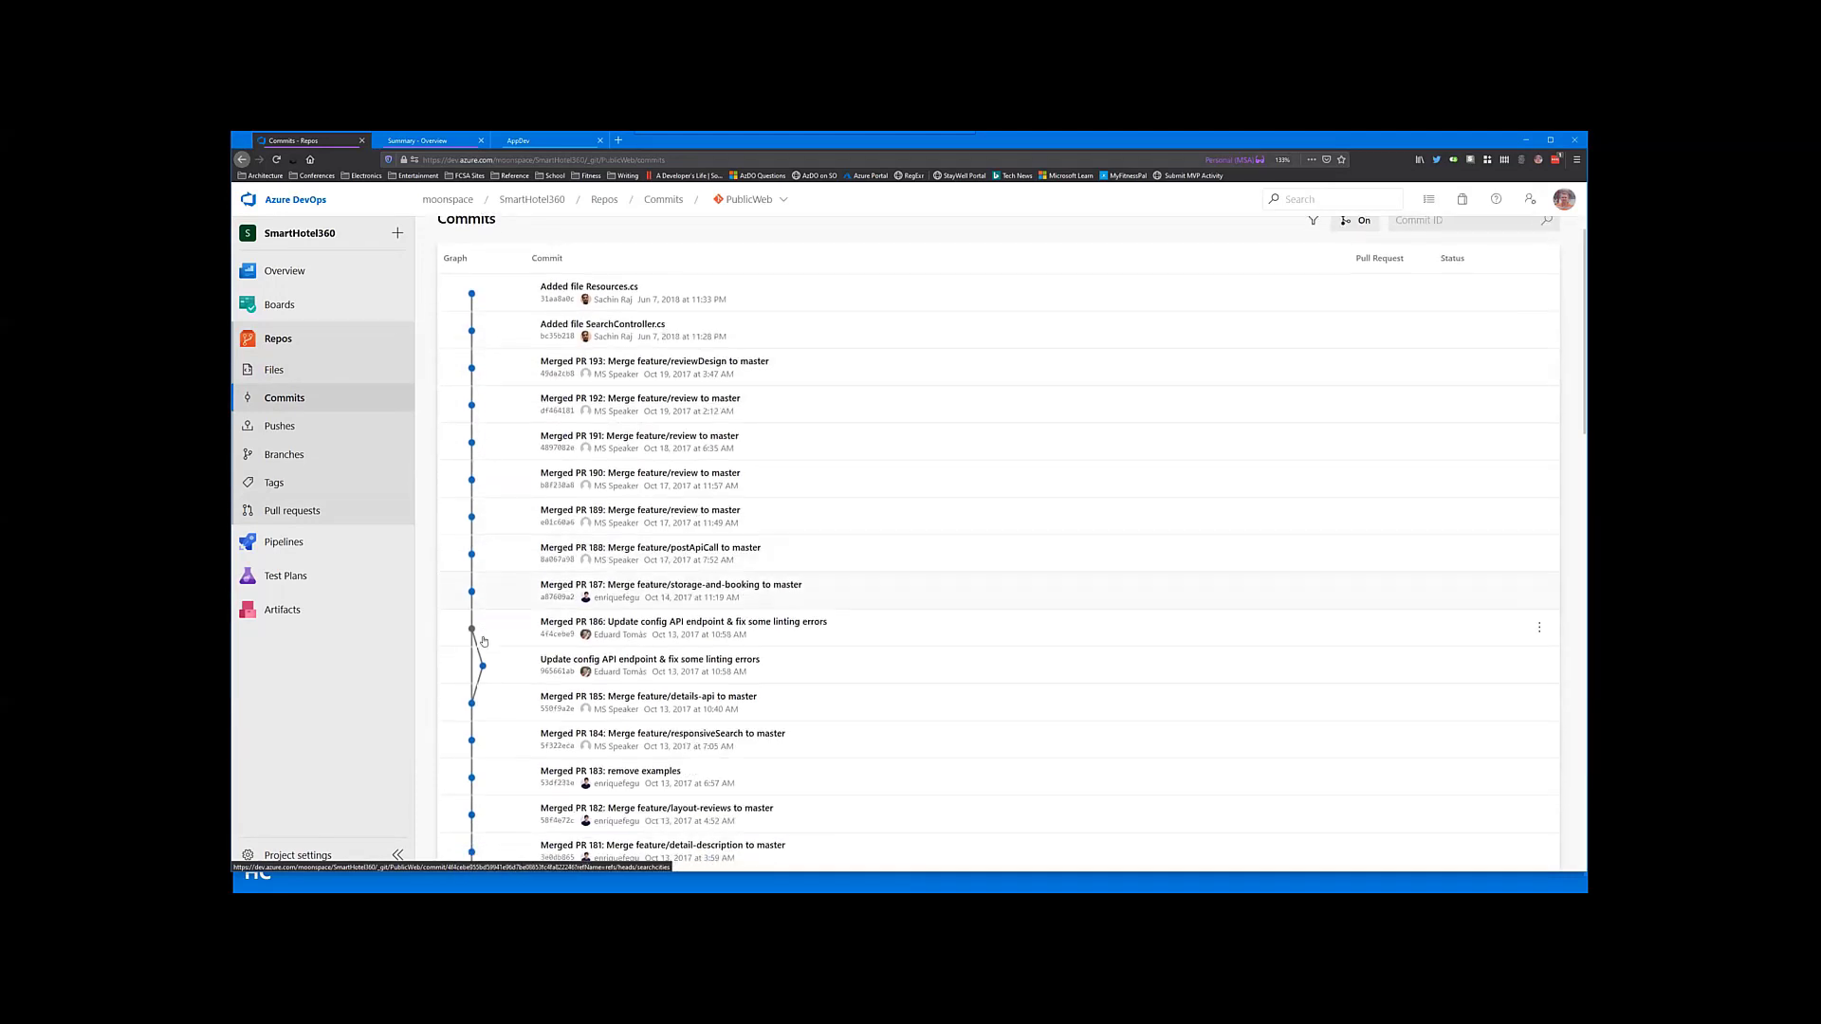
pyautogui.scroll(-3)
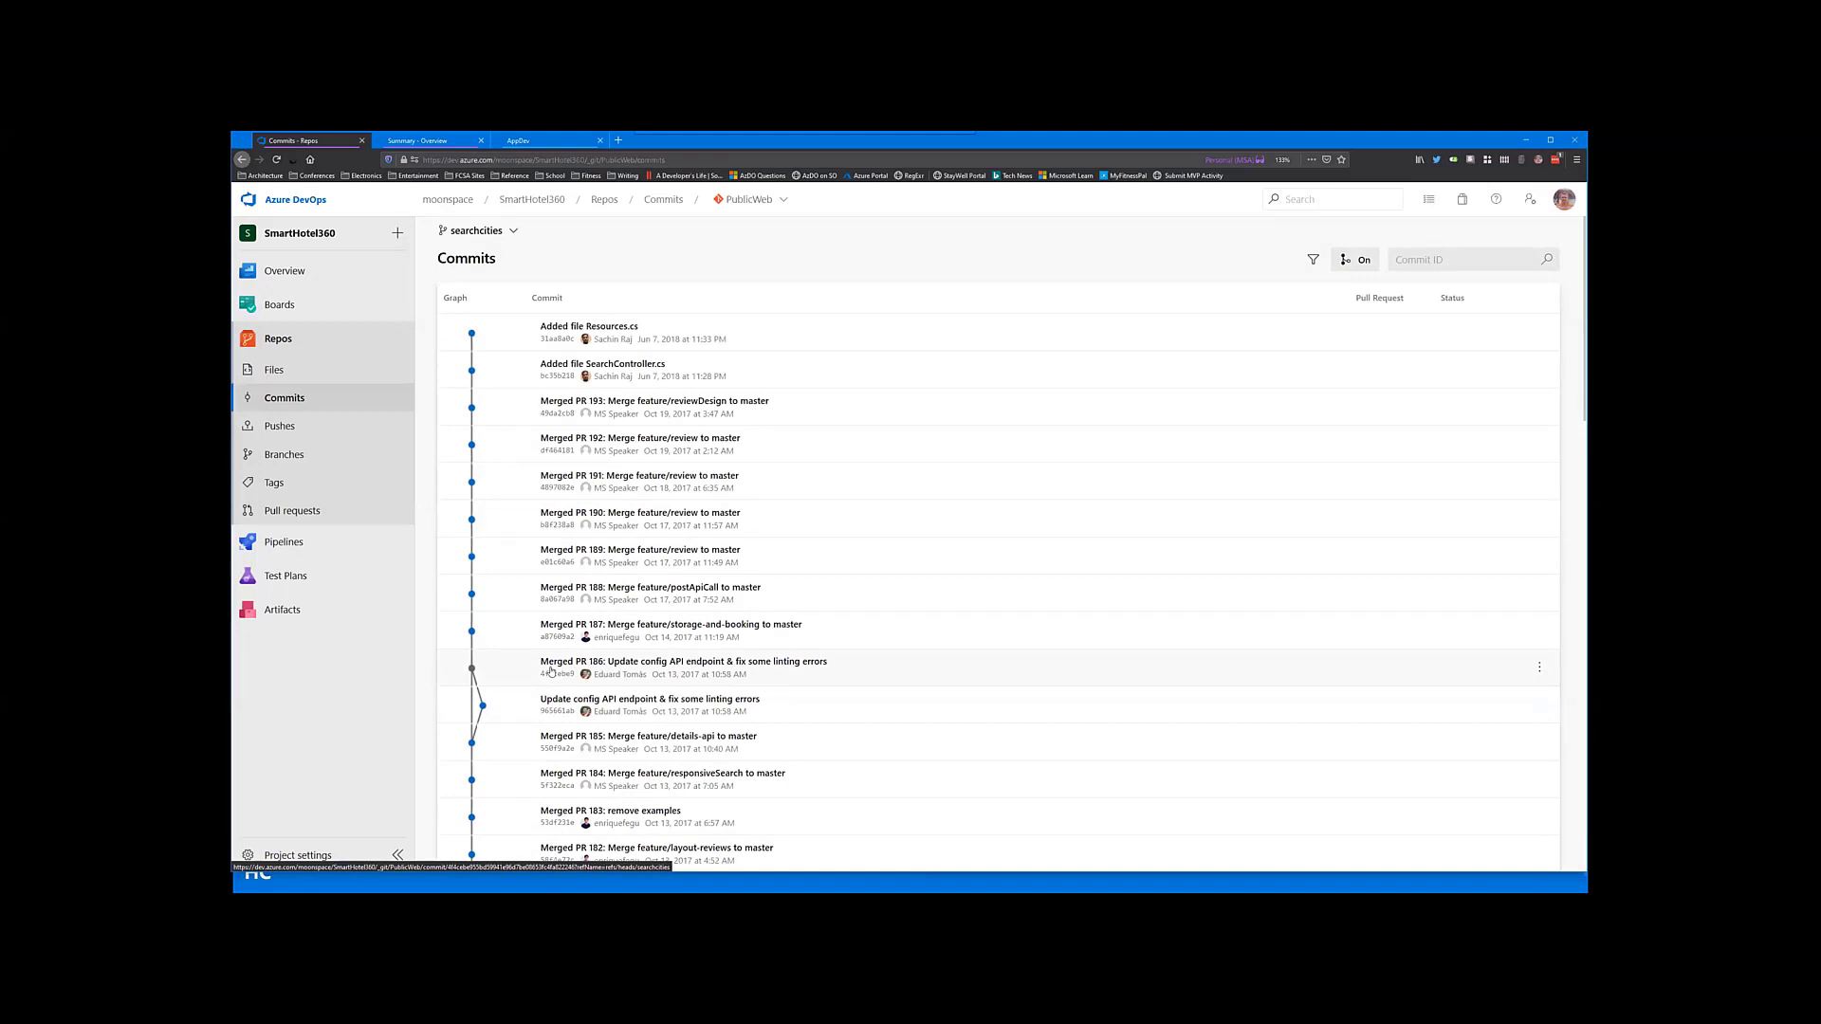
pyautogui.moveTo(497, 711)
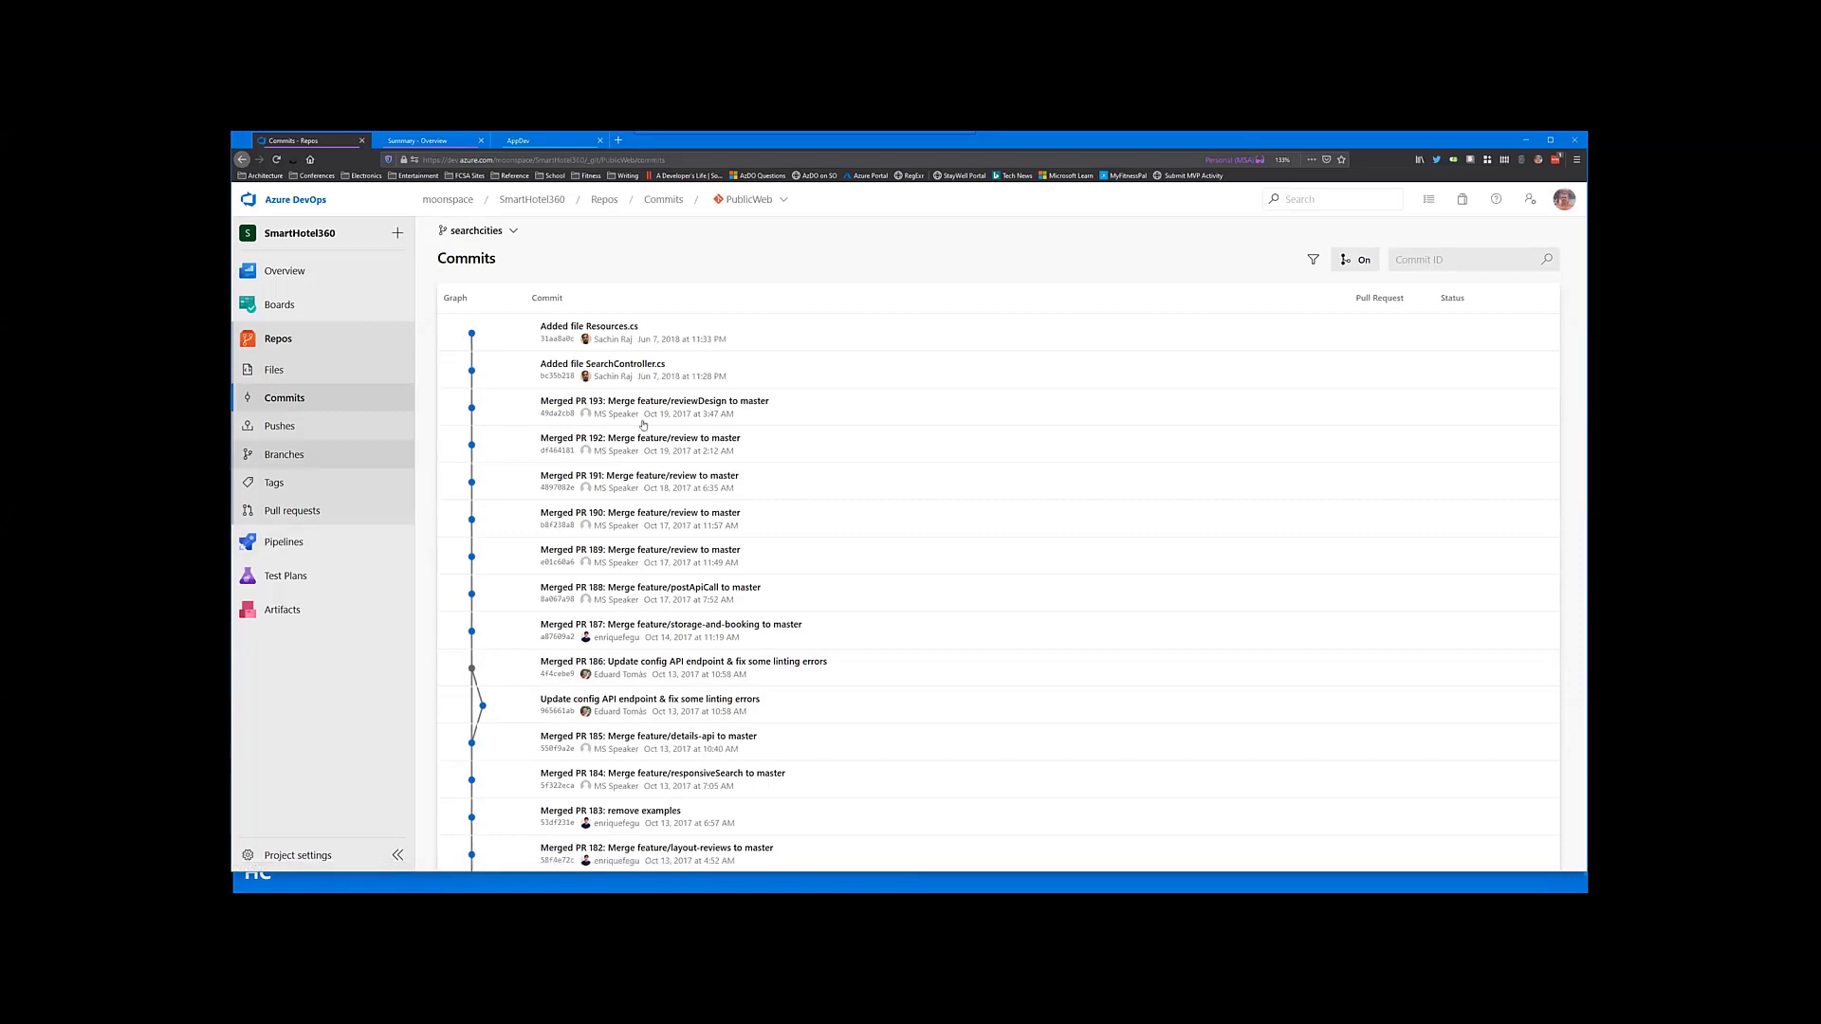
pyautogui.moveTo(292, 425)
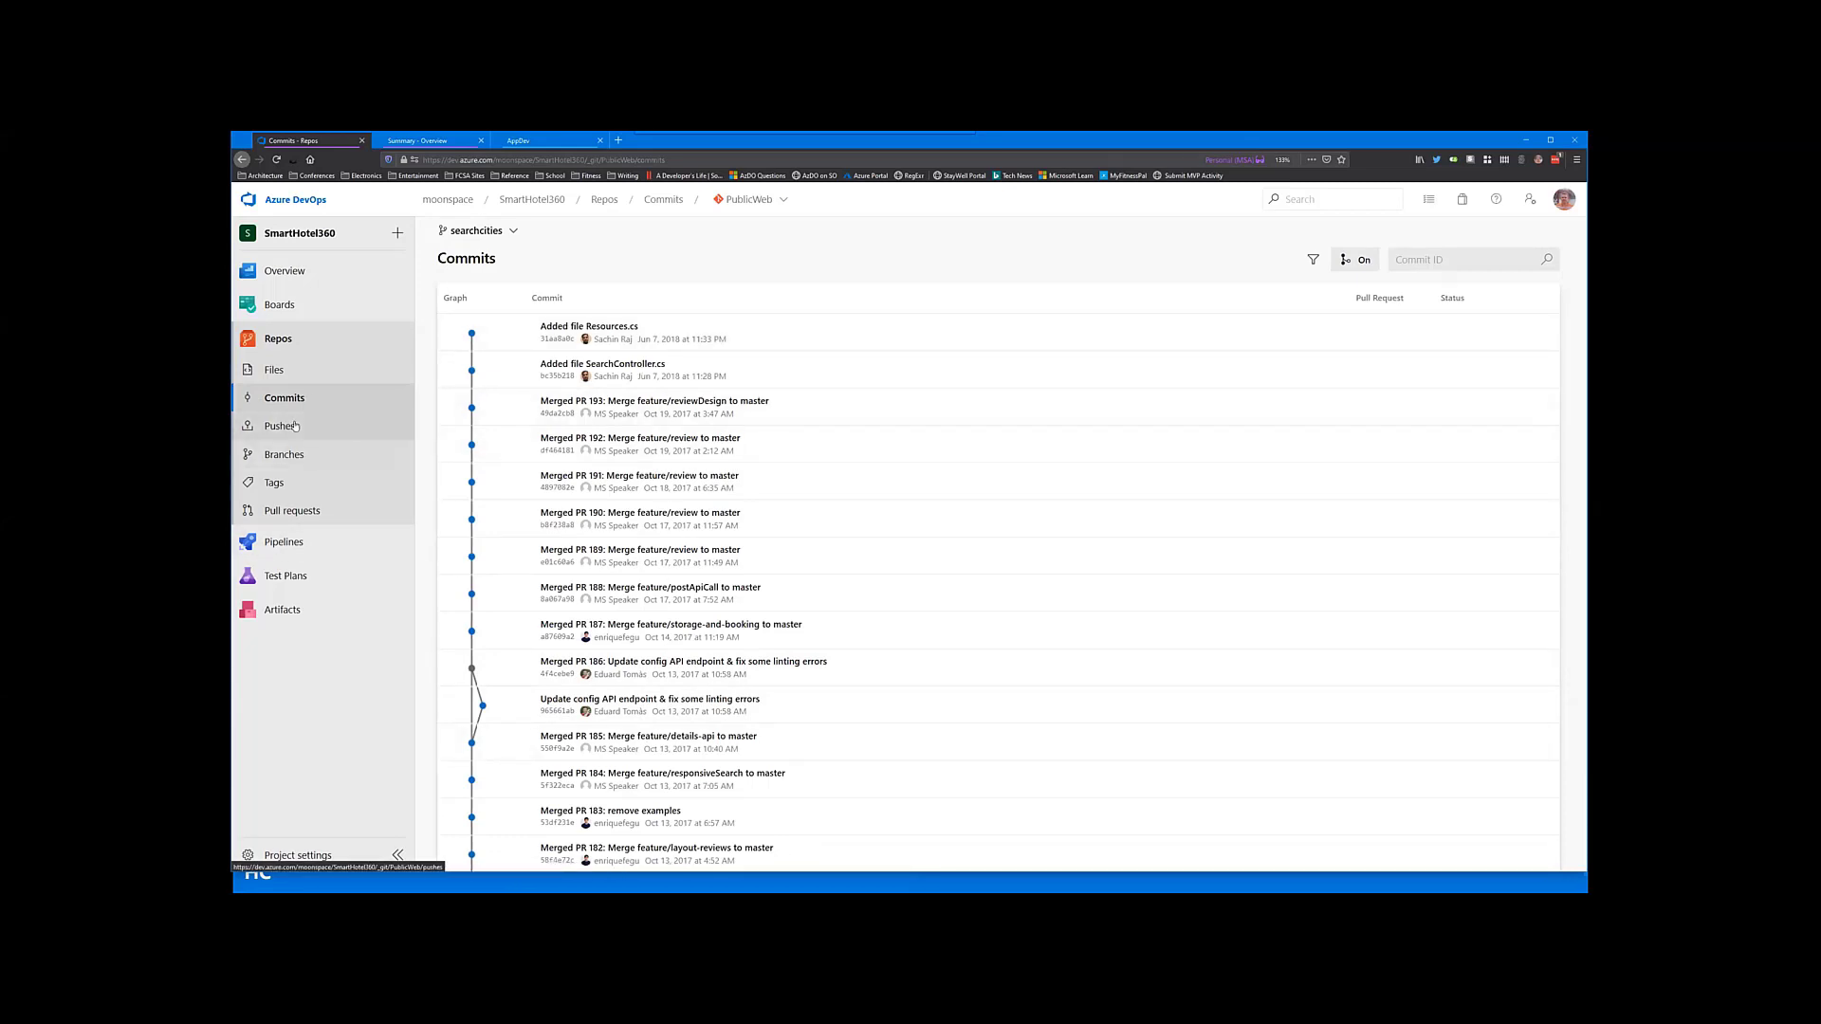
pyautogui.click(279, 424)
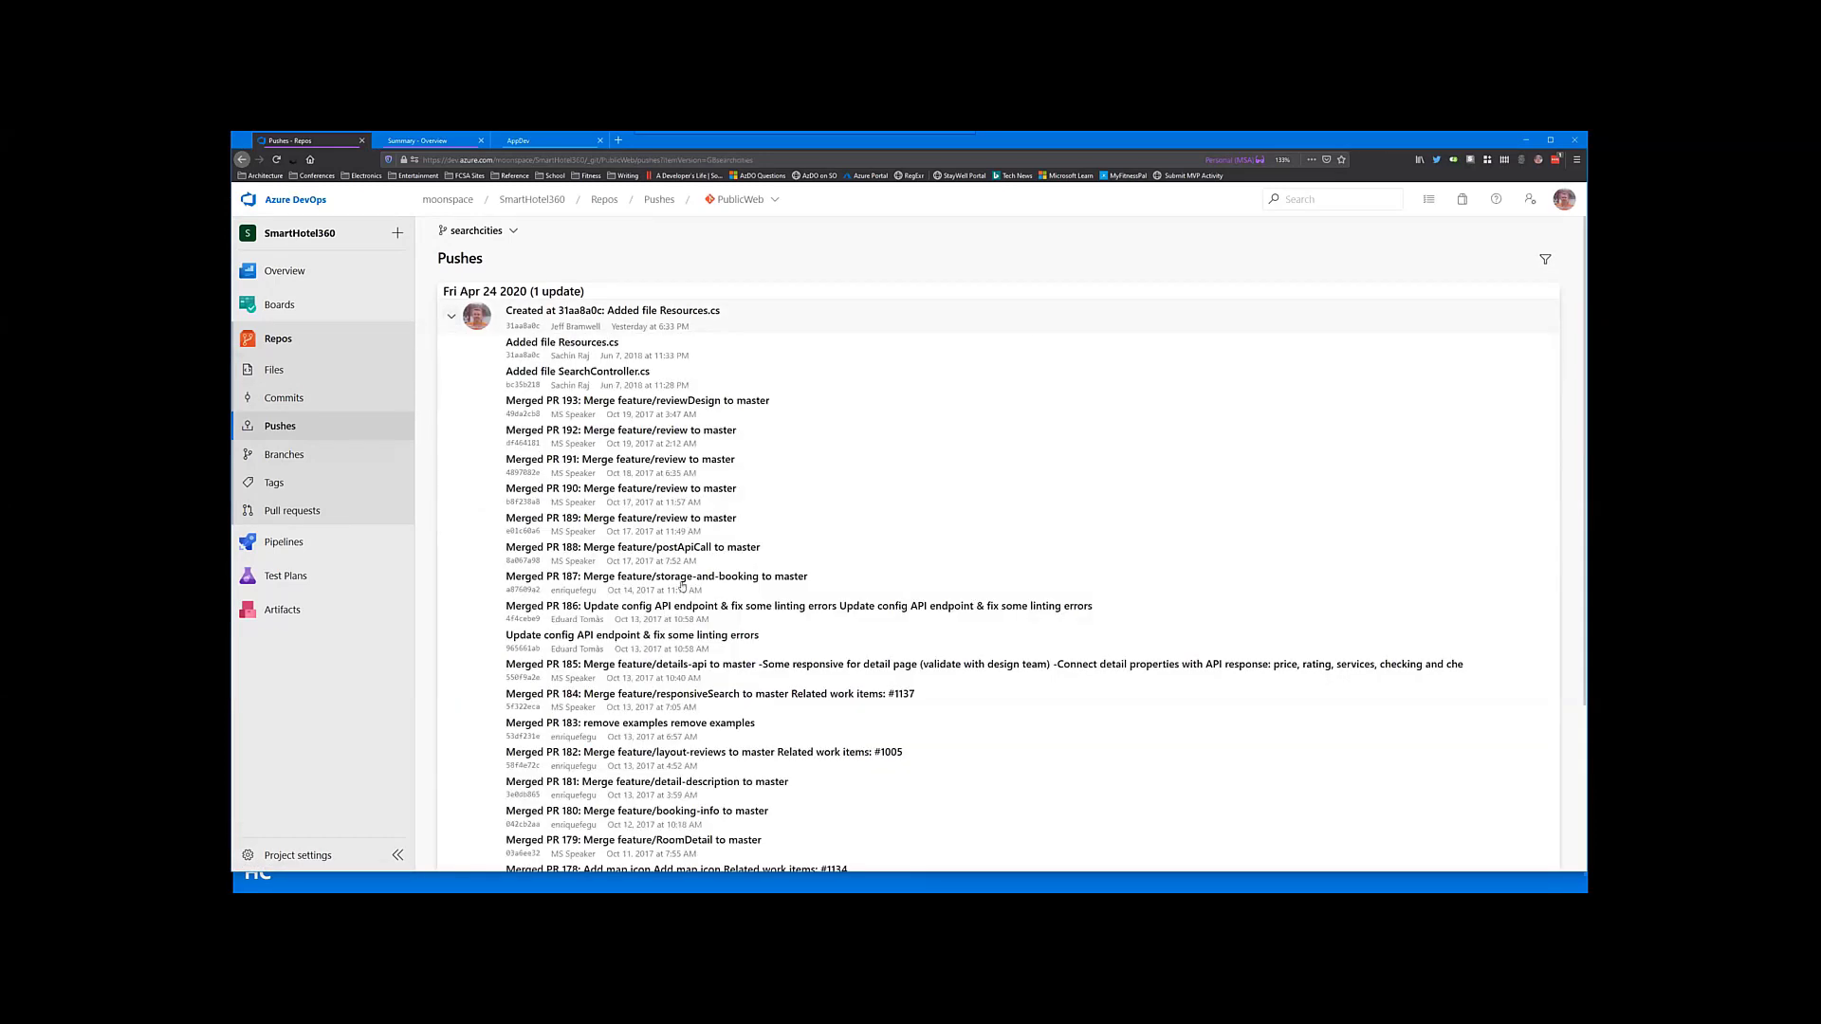
pyautogui.scroll(-3)
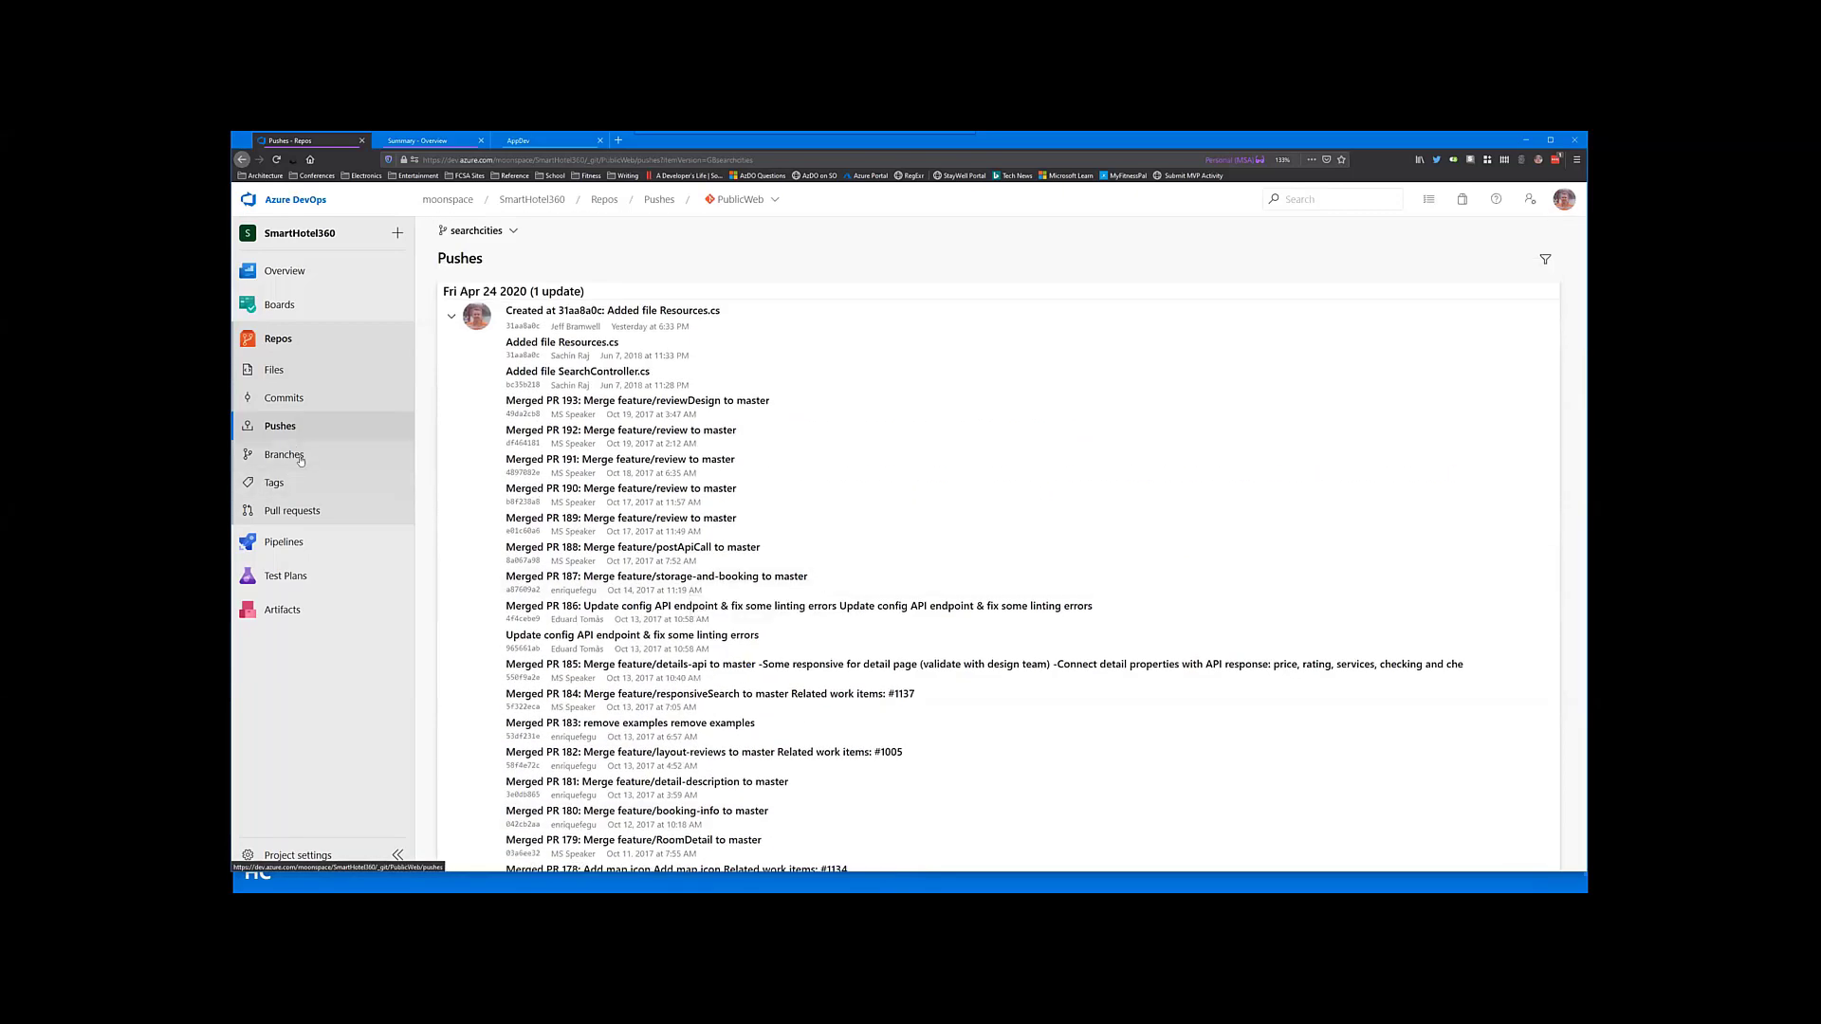
pyautogui.click(285, 455)
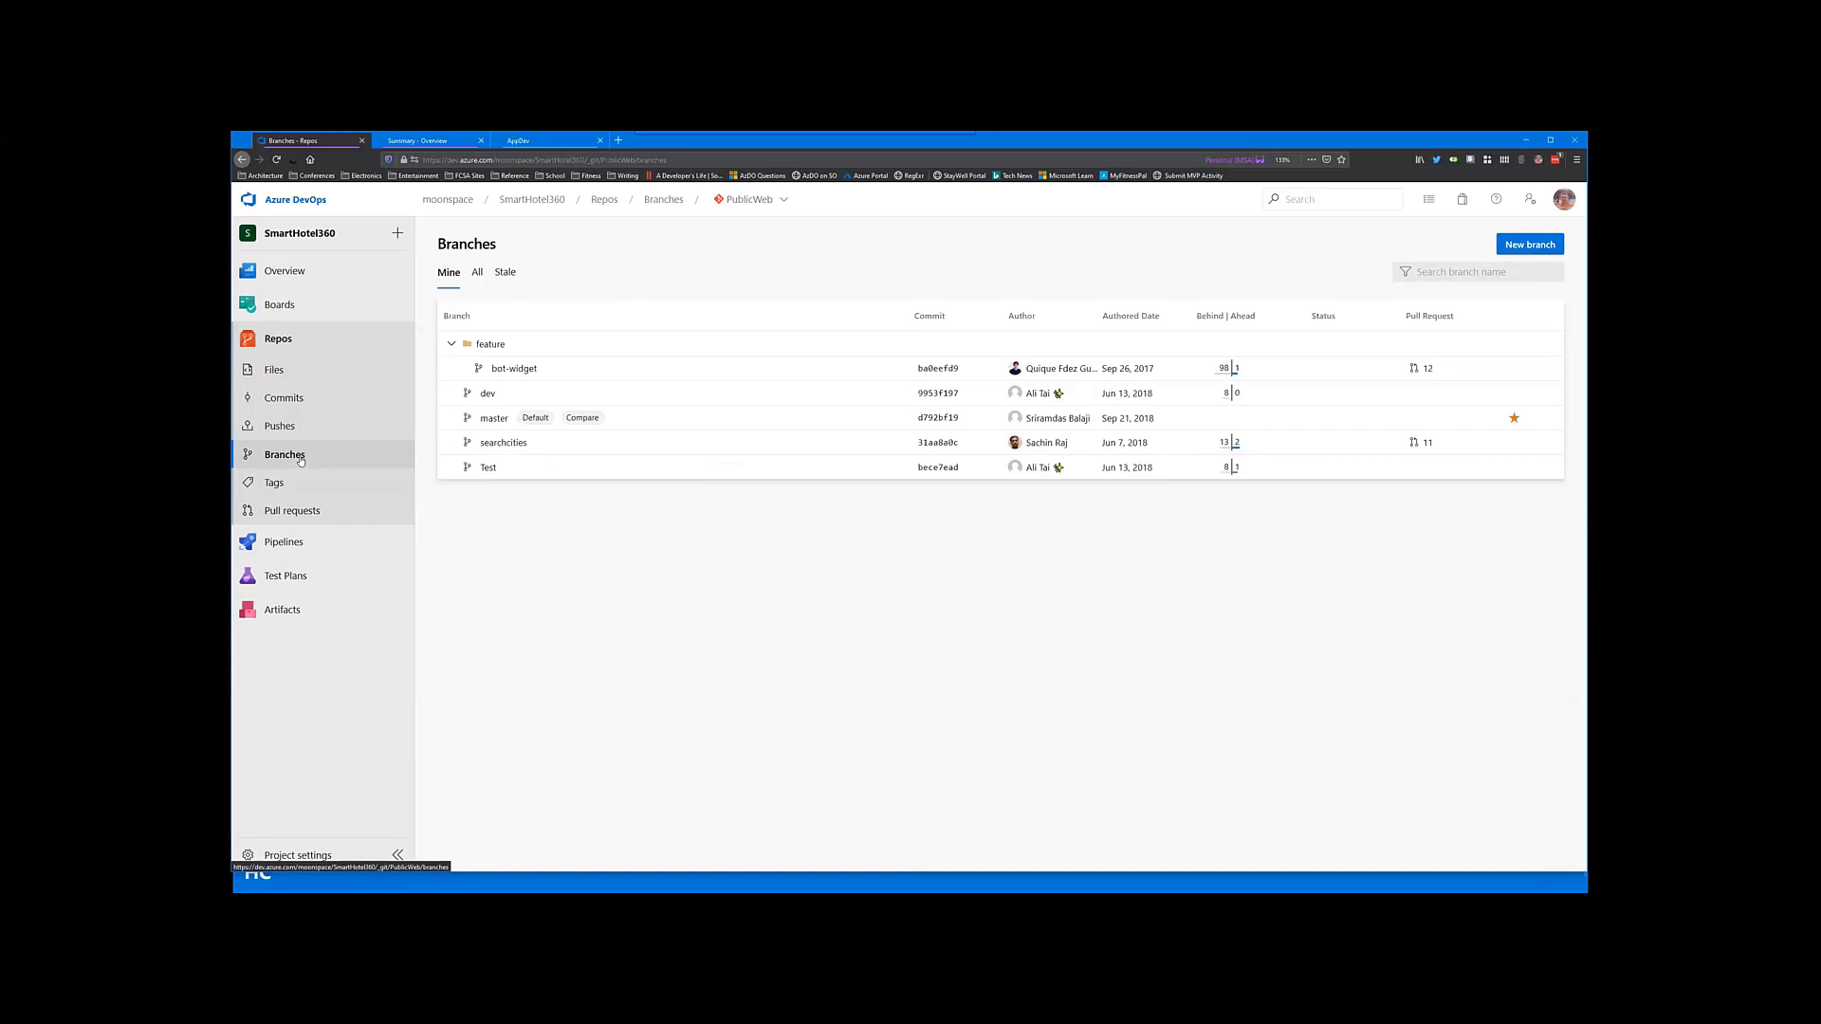
pyautogui.moveTo(611, 398)
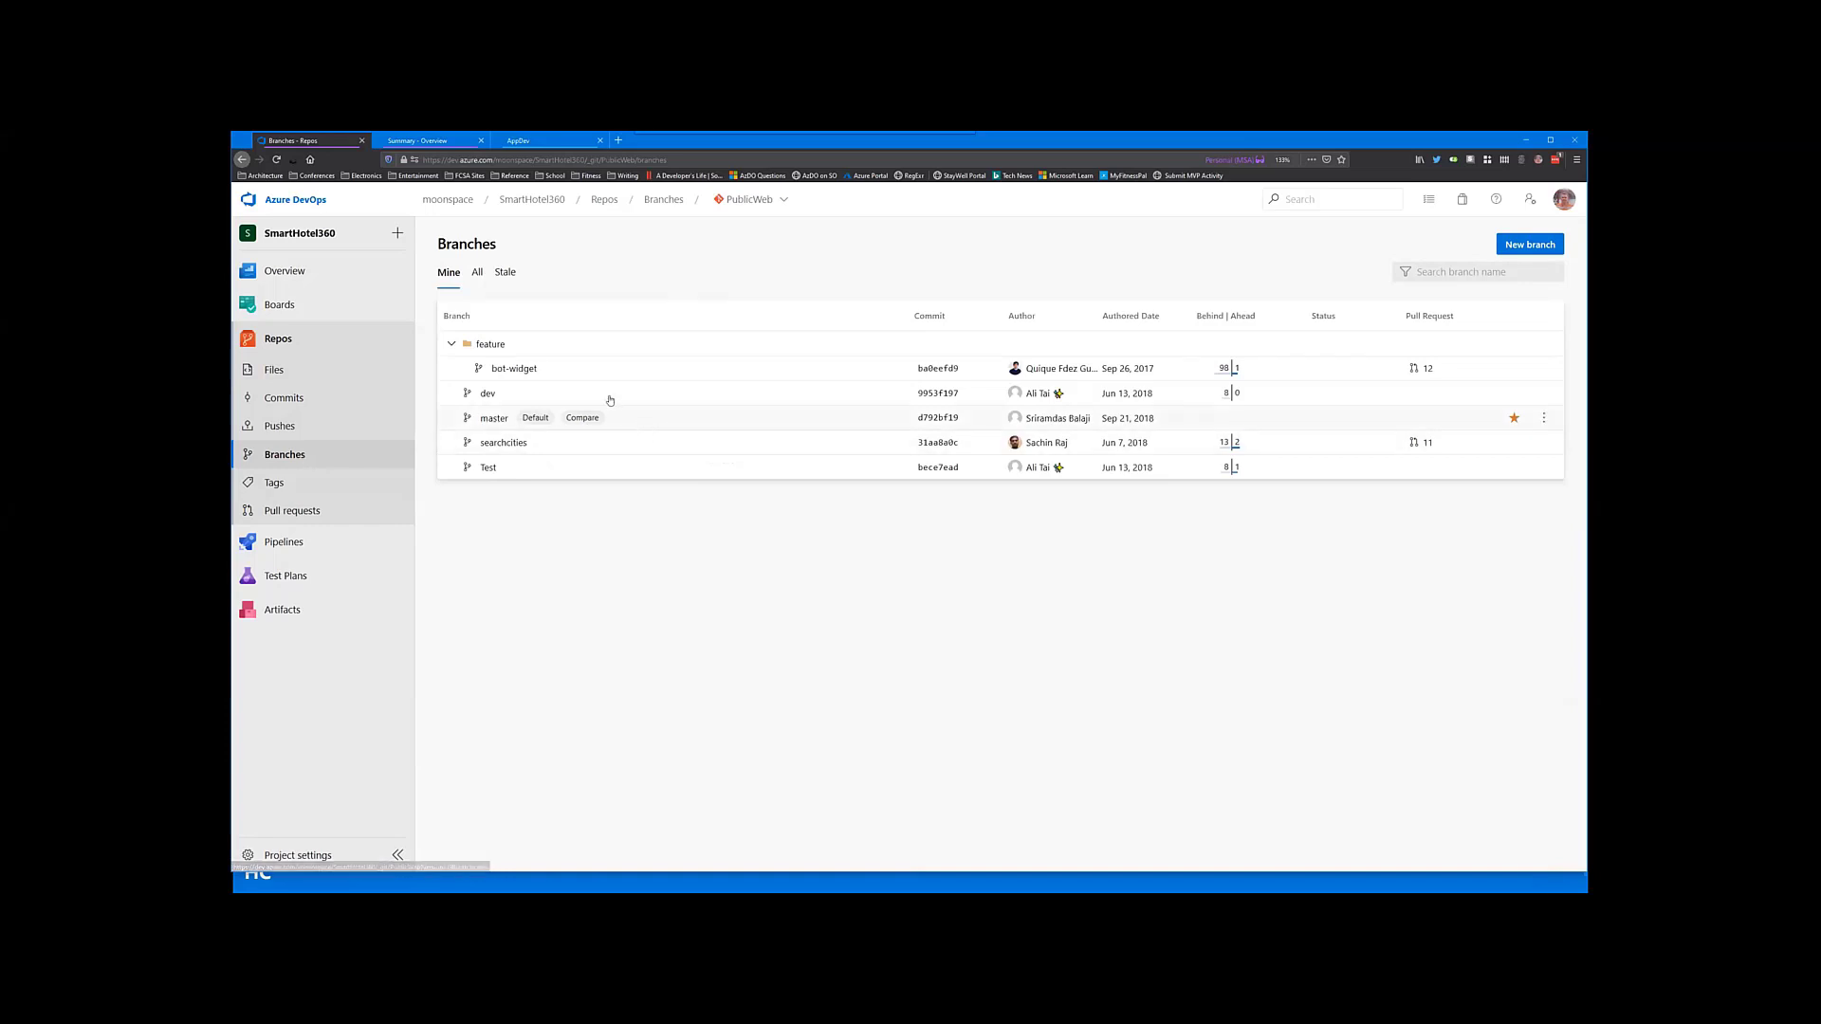
# Step: Toggle between all branches and my branches and show a branch's actions menu
pyautogui.click(476, 273)
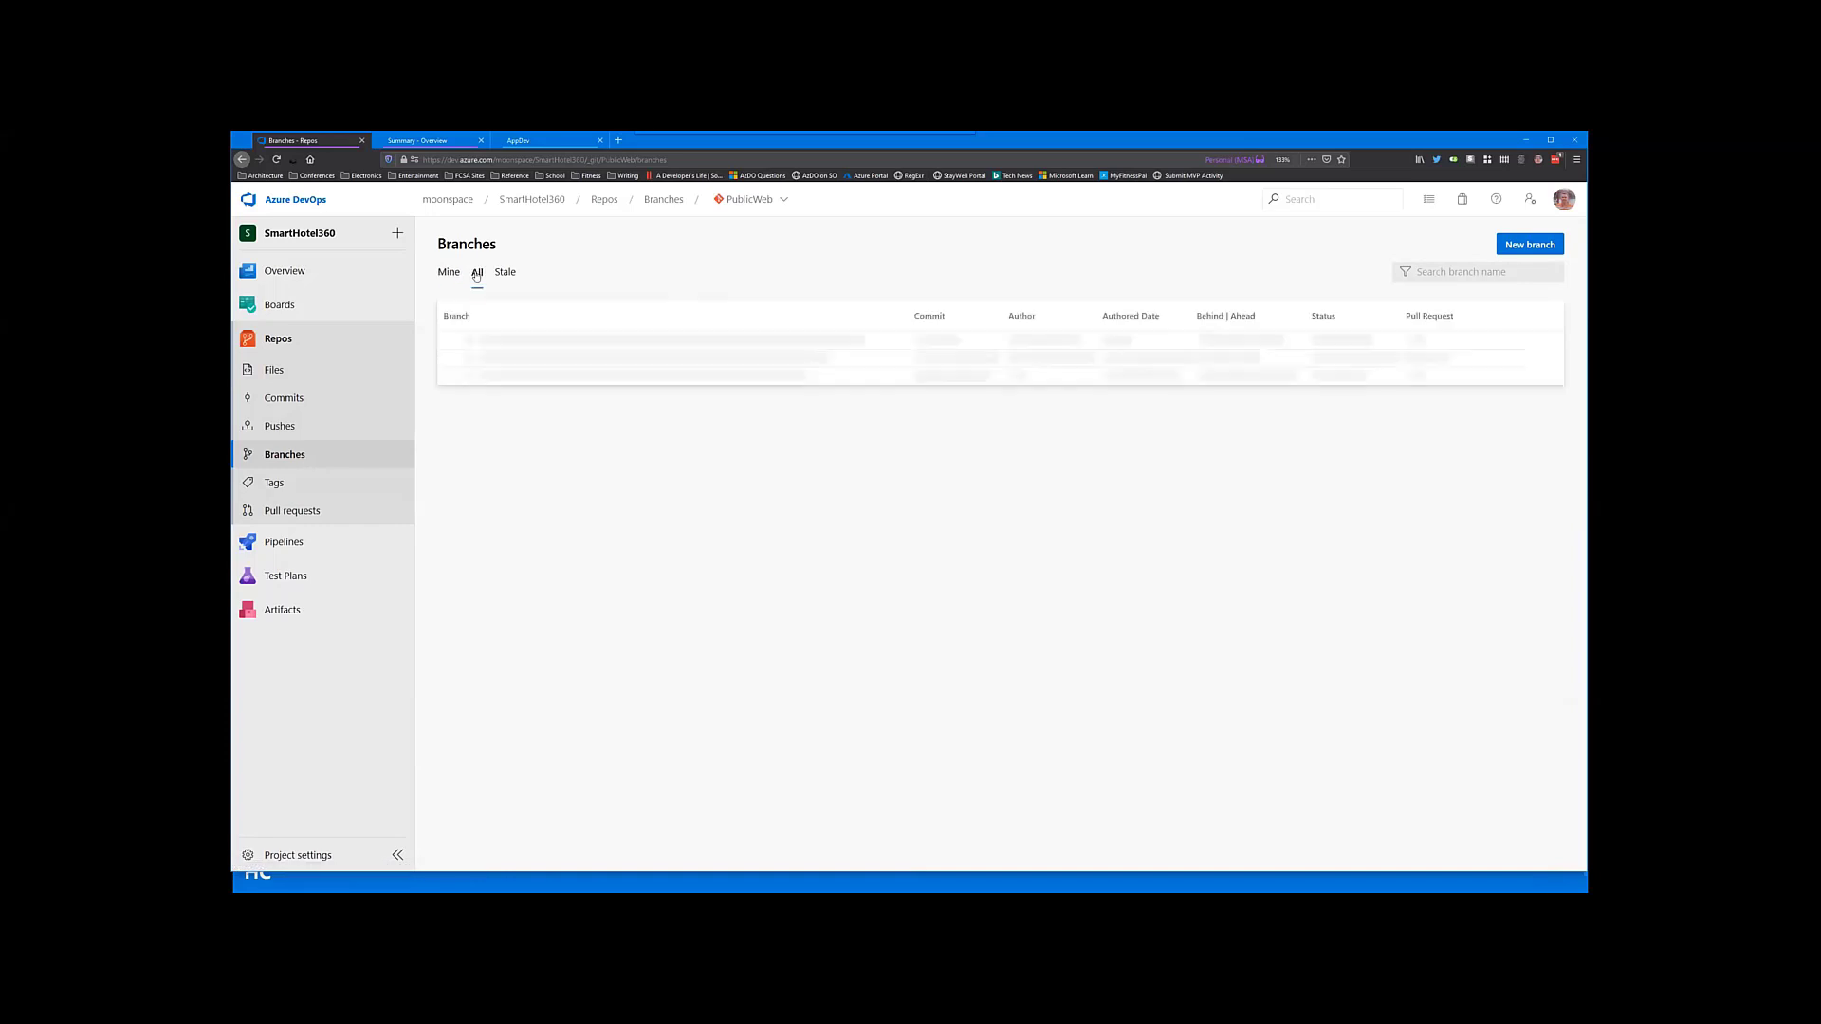
pyautogui.click(448, 273)
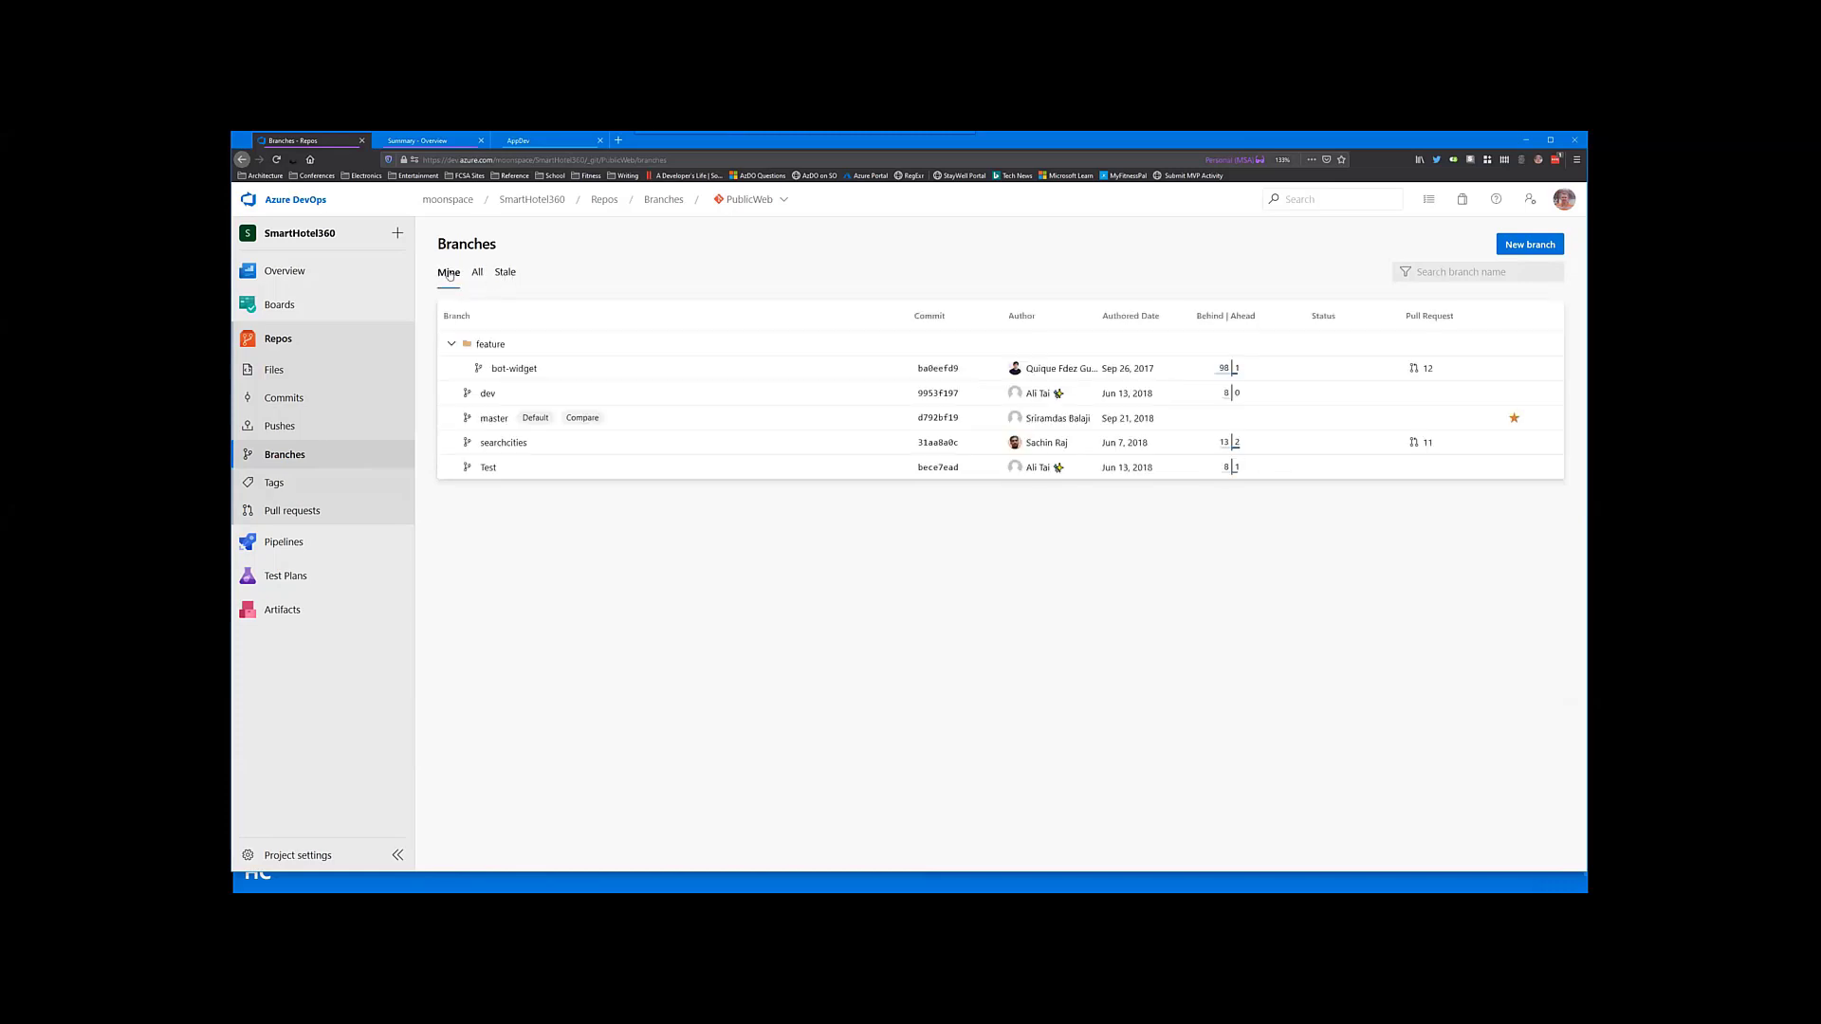
pyautogui.moveTo(559, 342)
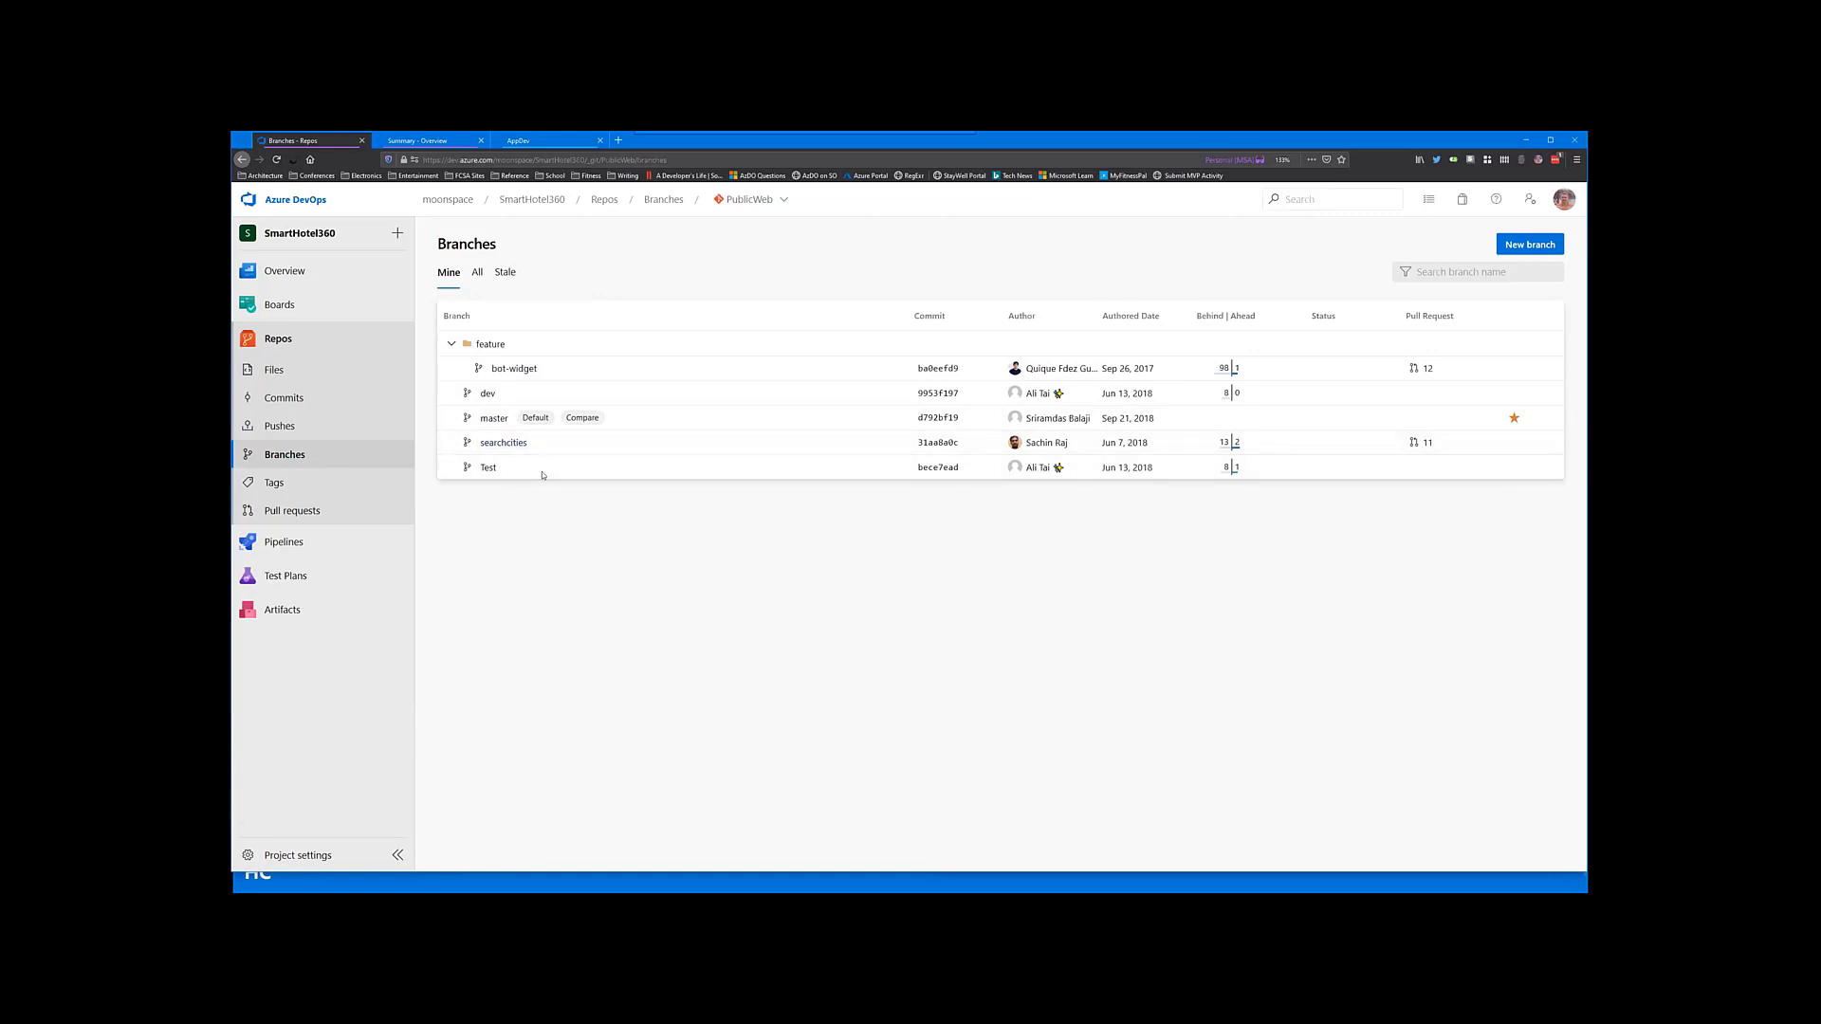
pyautogui.moveTo(1210, 320)
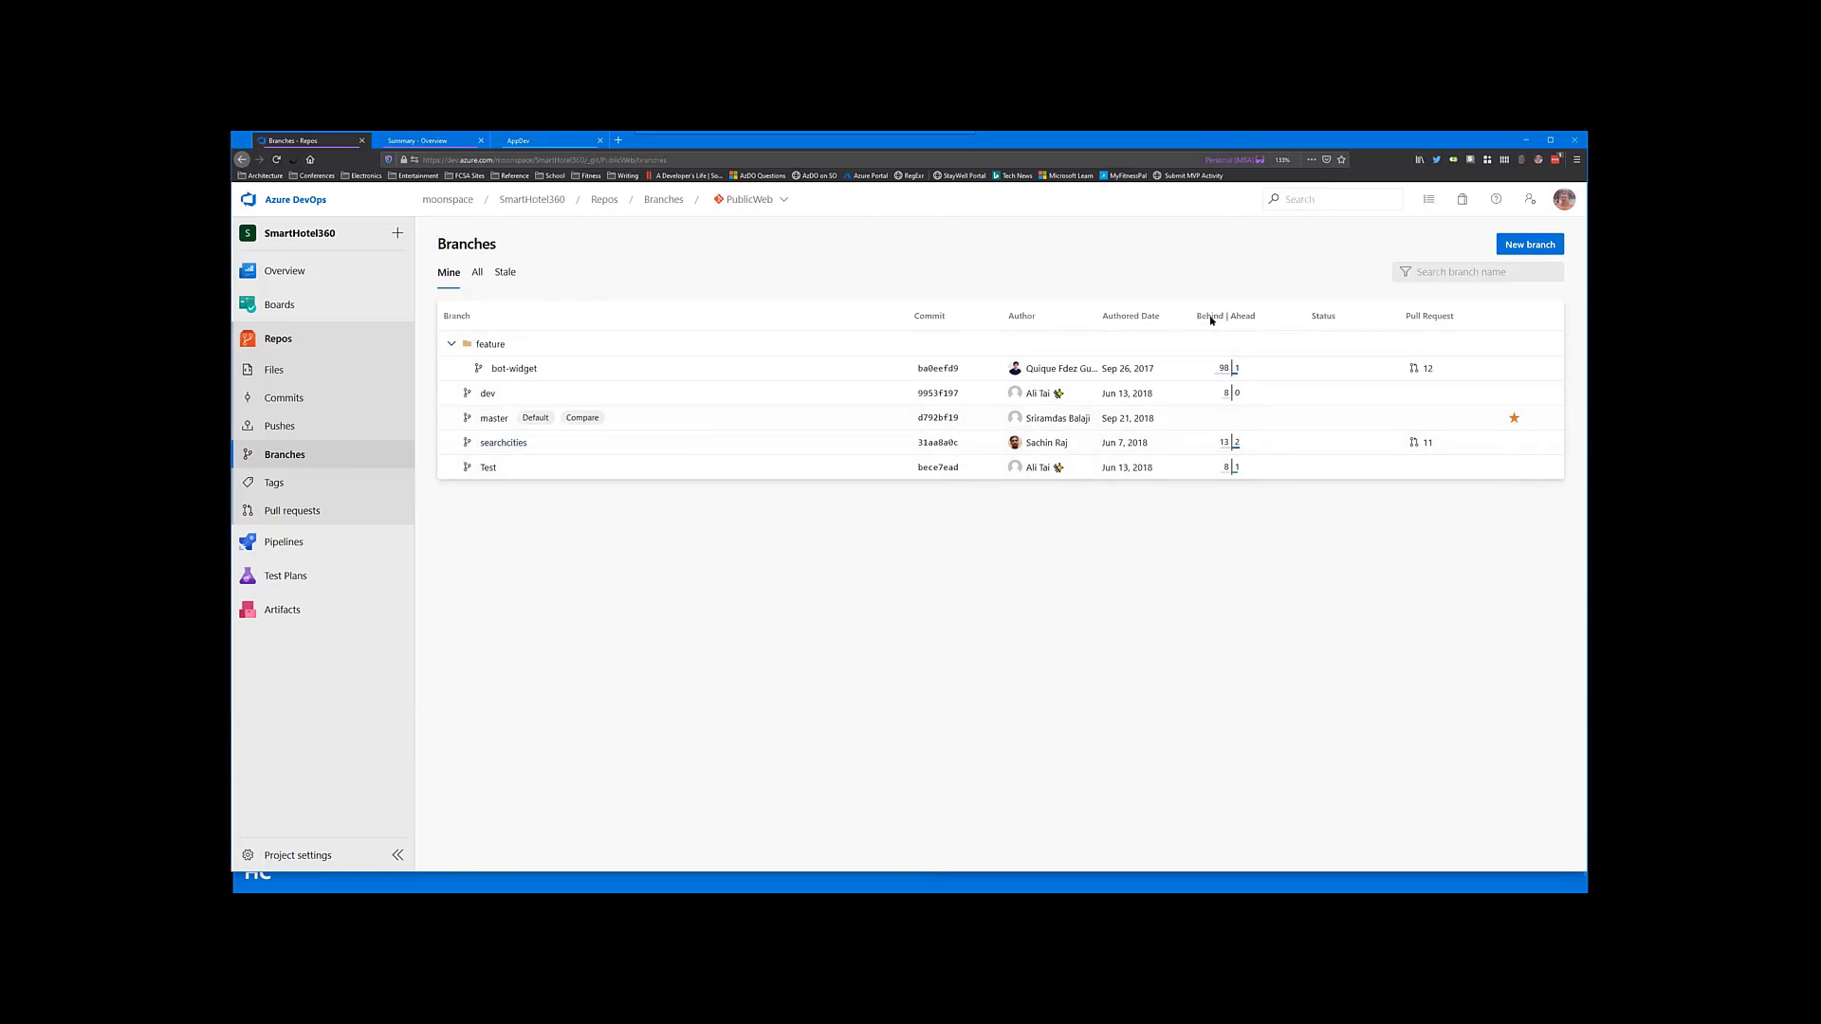
pyautogui.moveTo(637, 425)
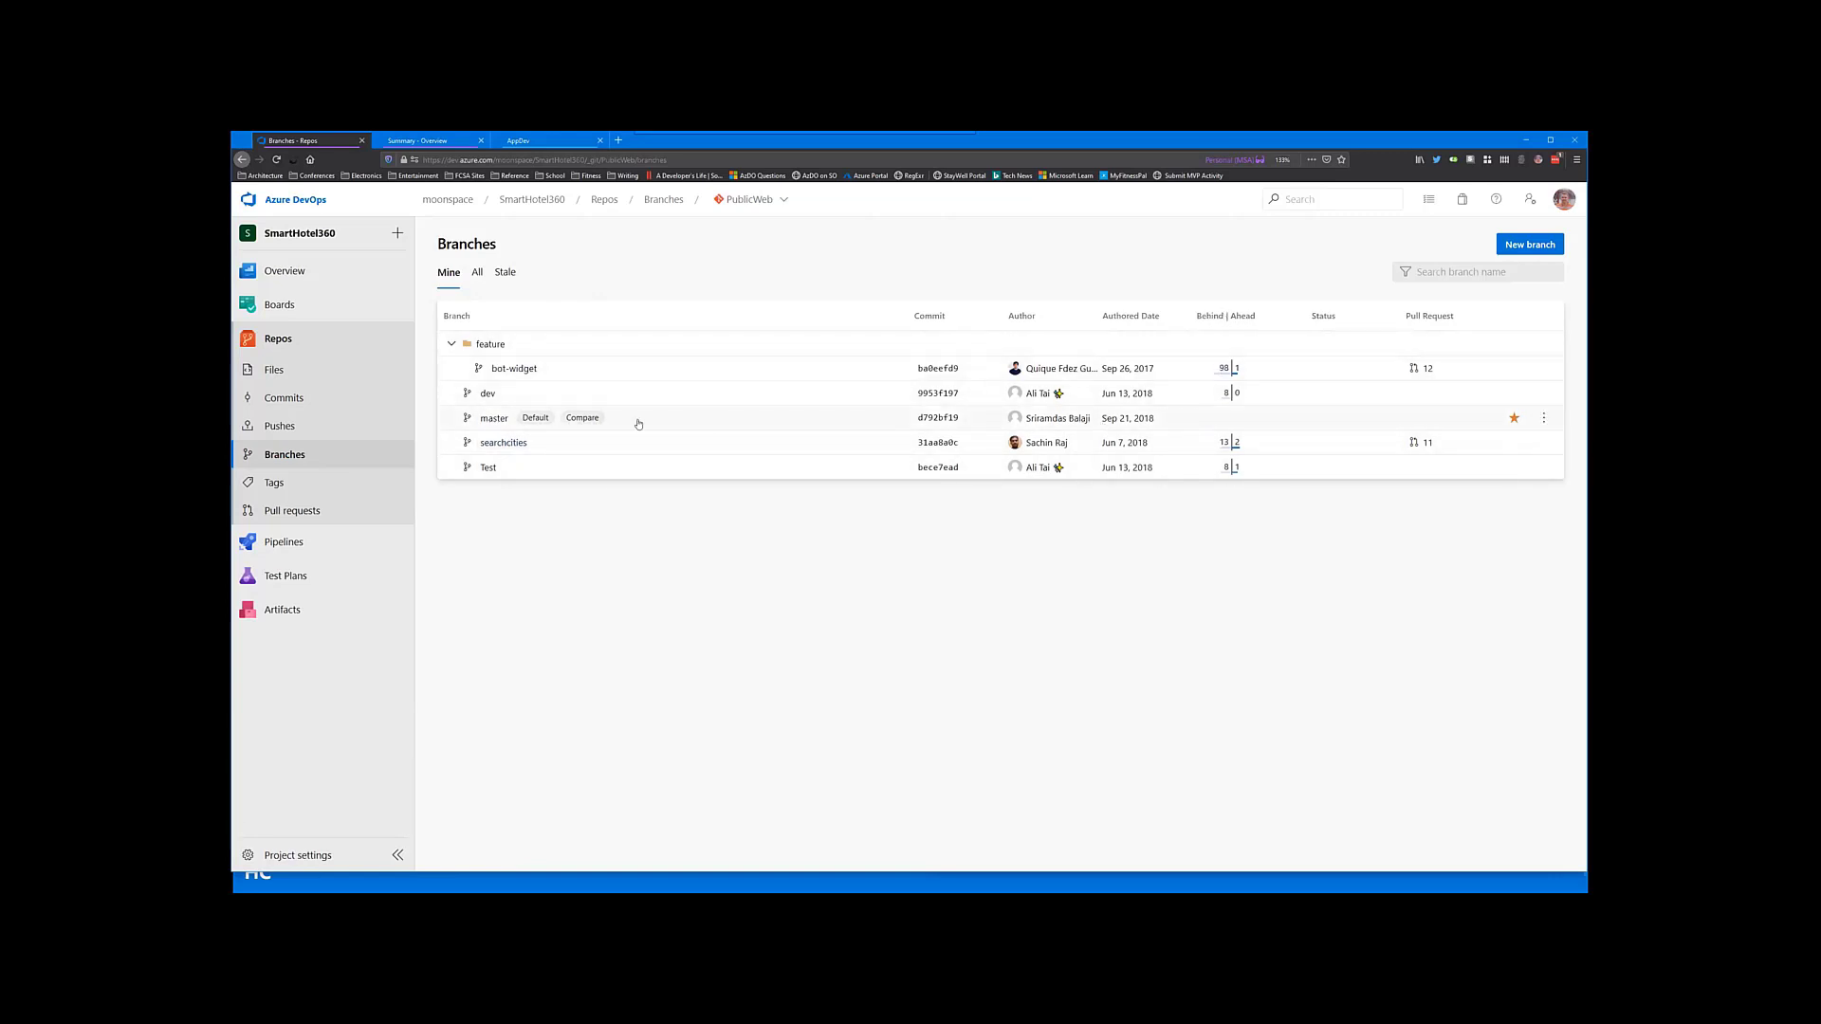
pyautogui.moveTo(1223, 393)
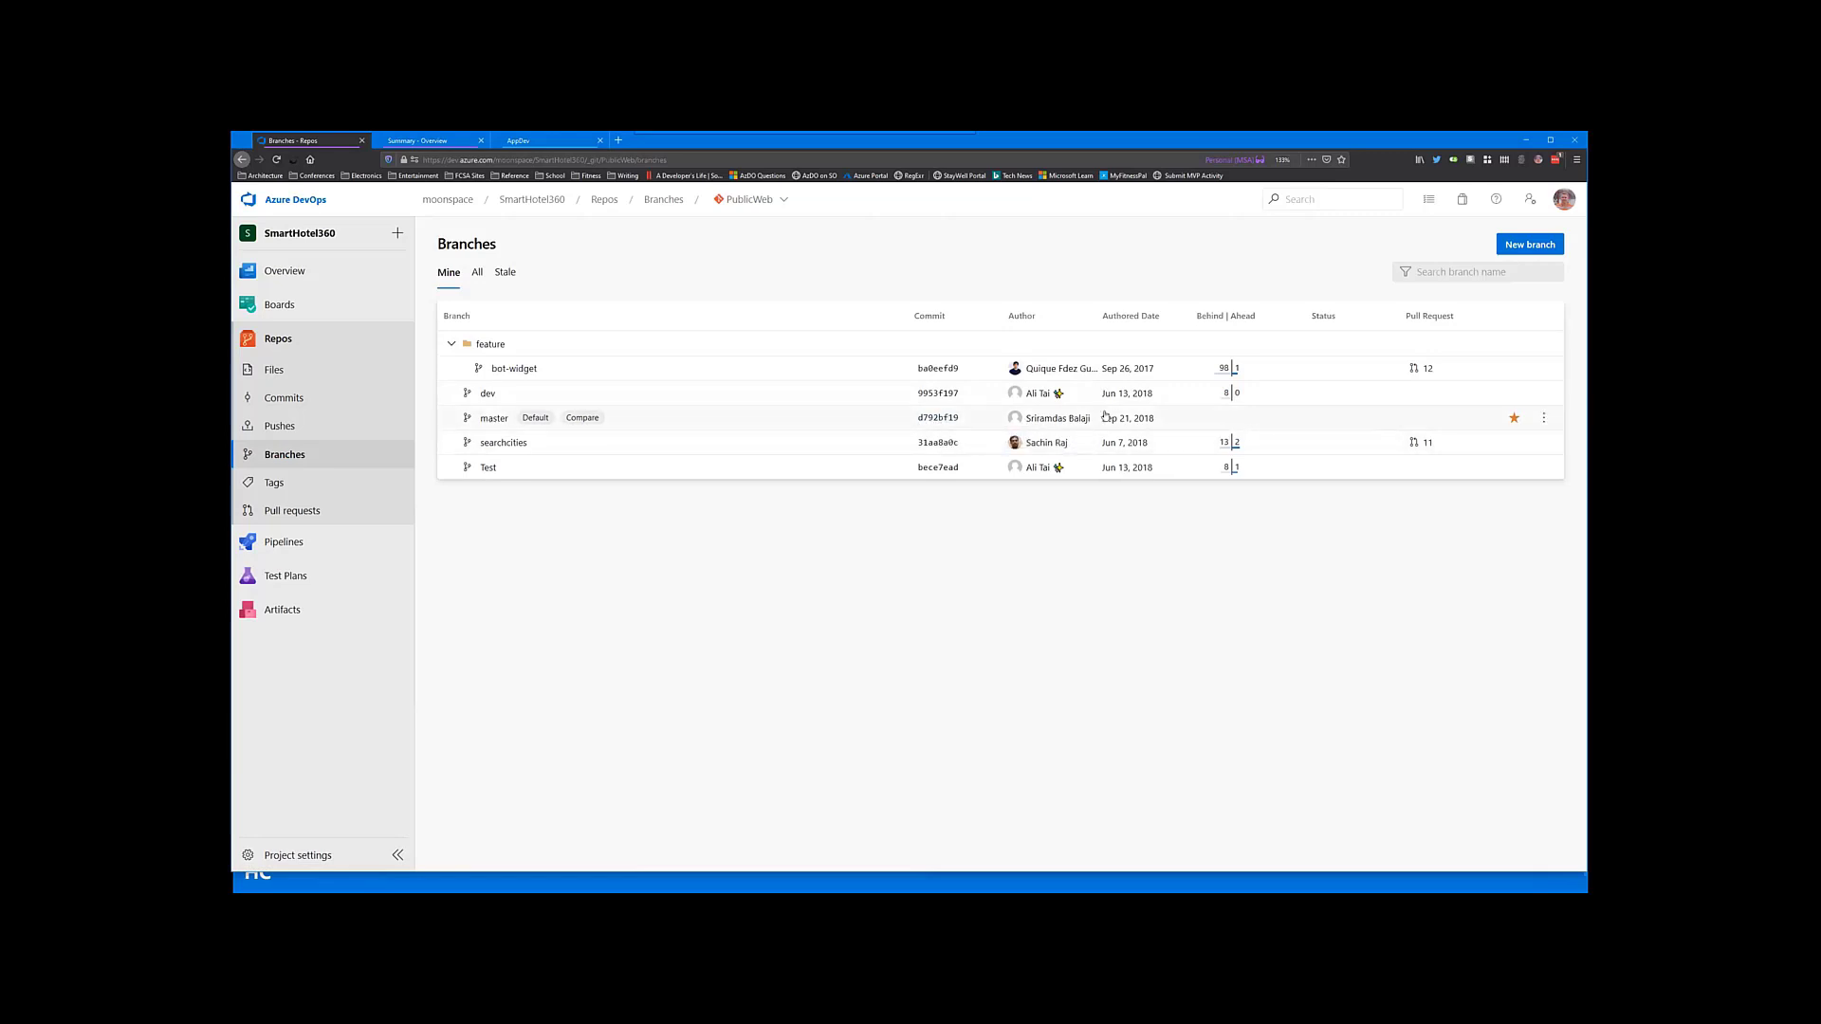
pyautogui.moveTo(806, 442)
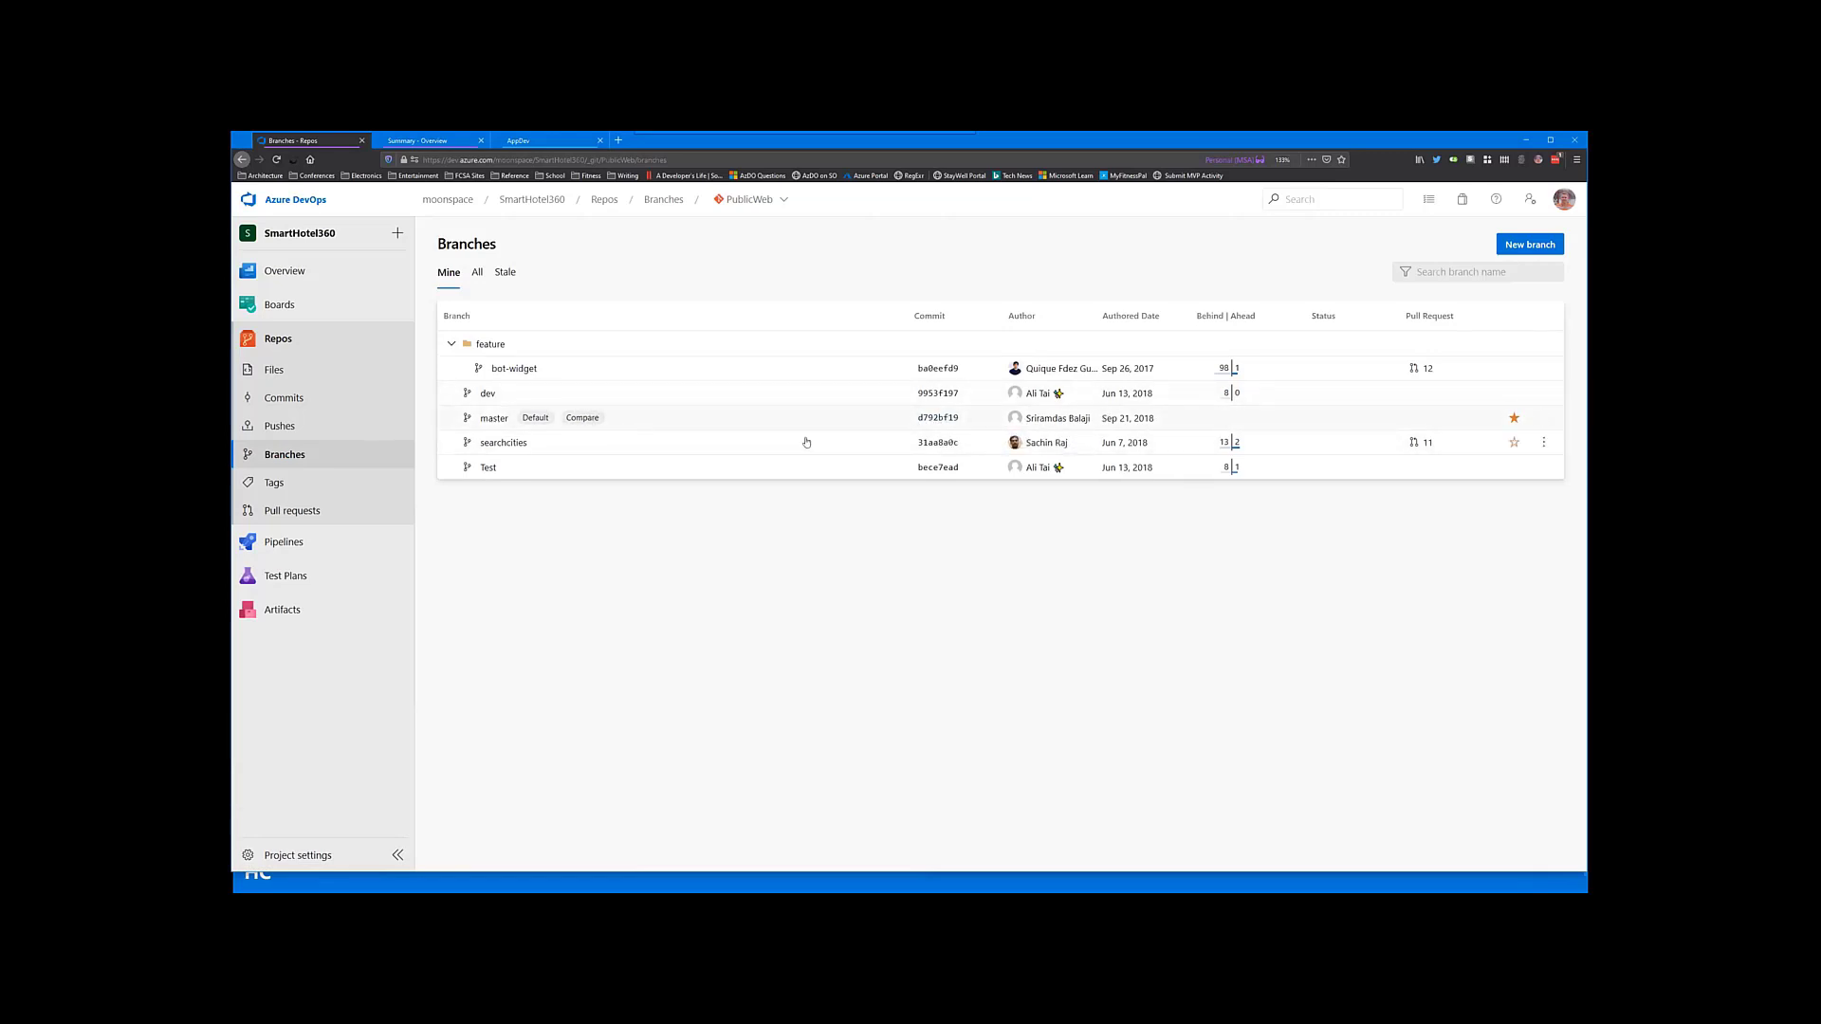
pyautogui.click(1544, 393)
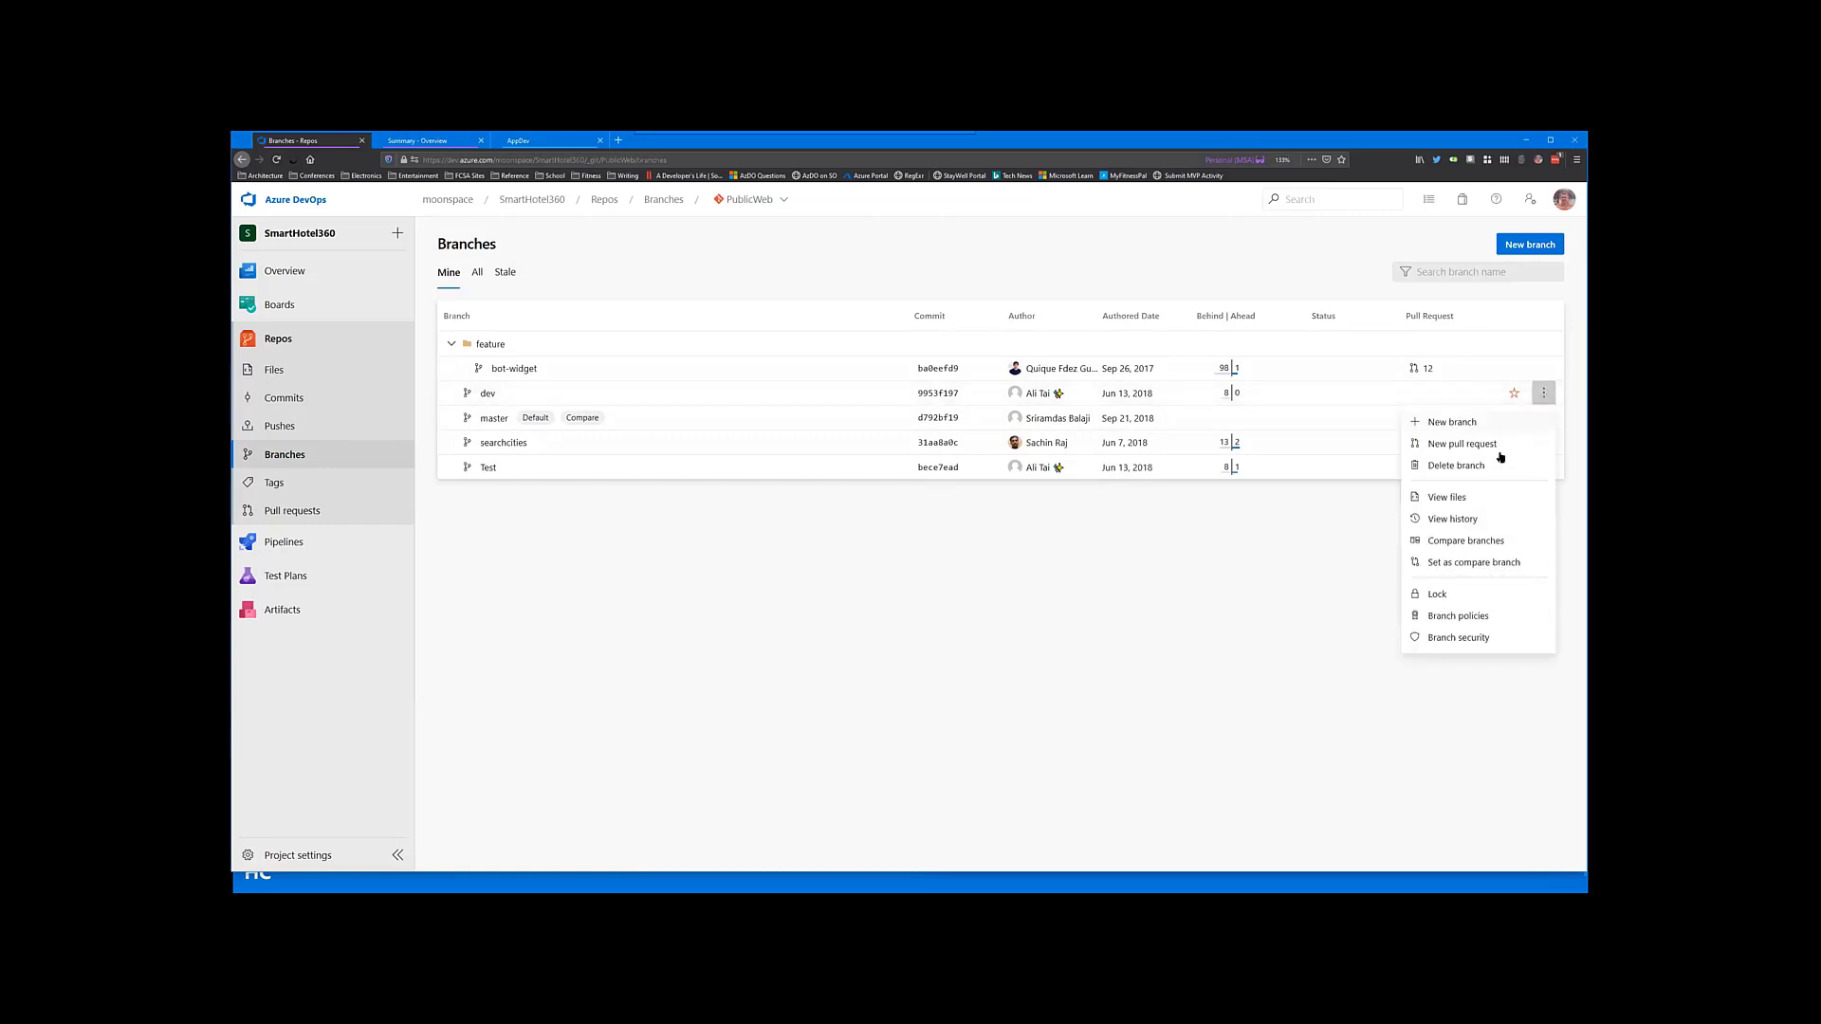
pyautogui.moveTo(1479, 561)
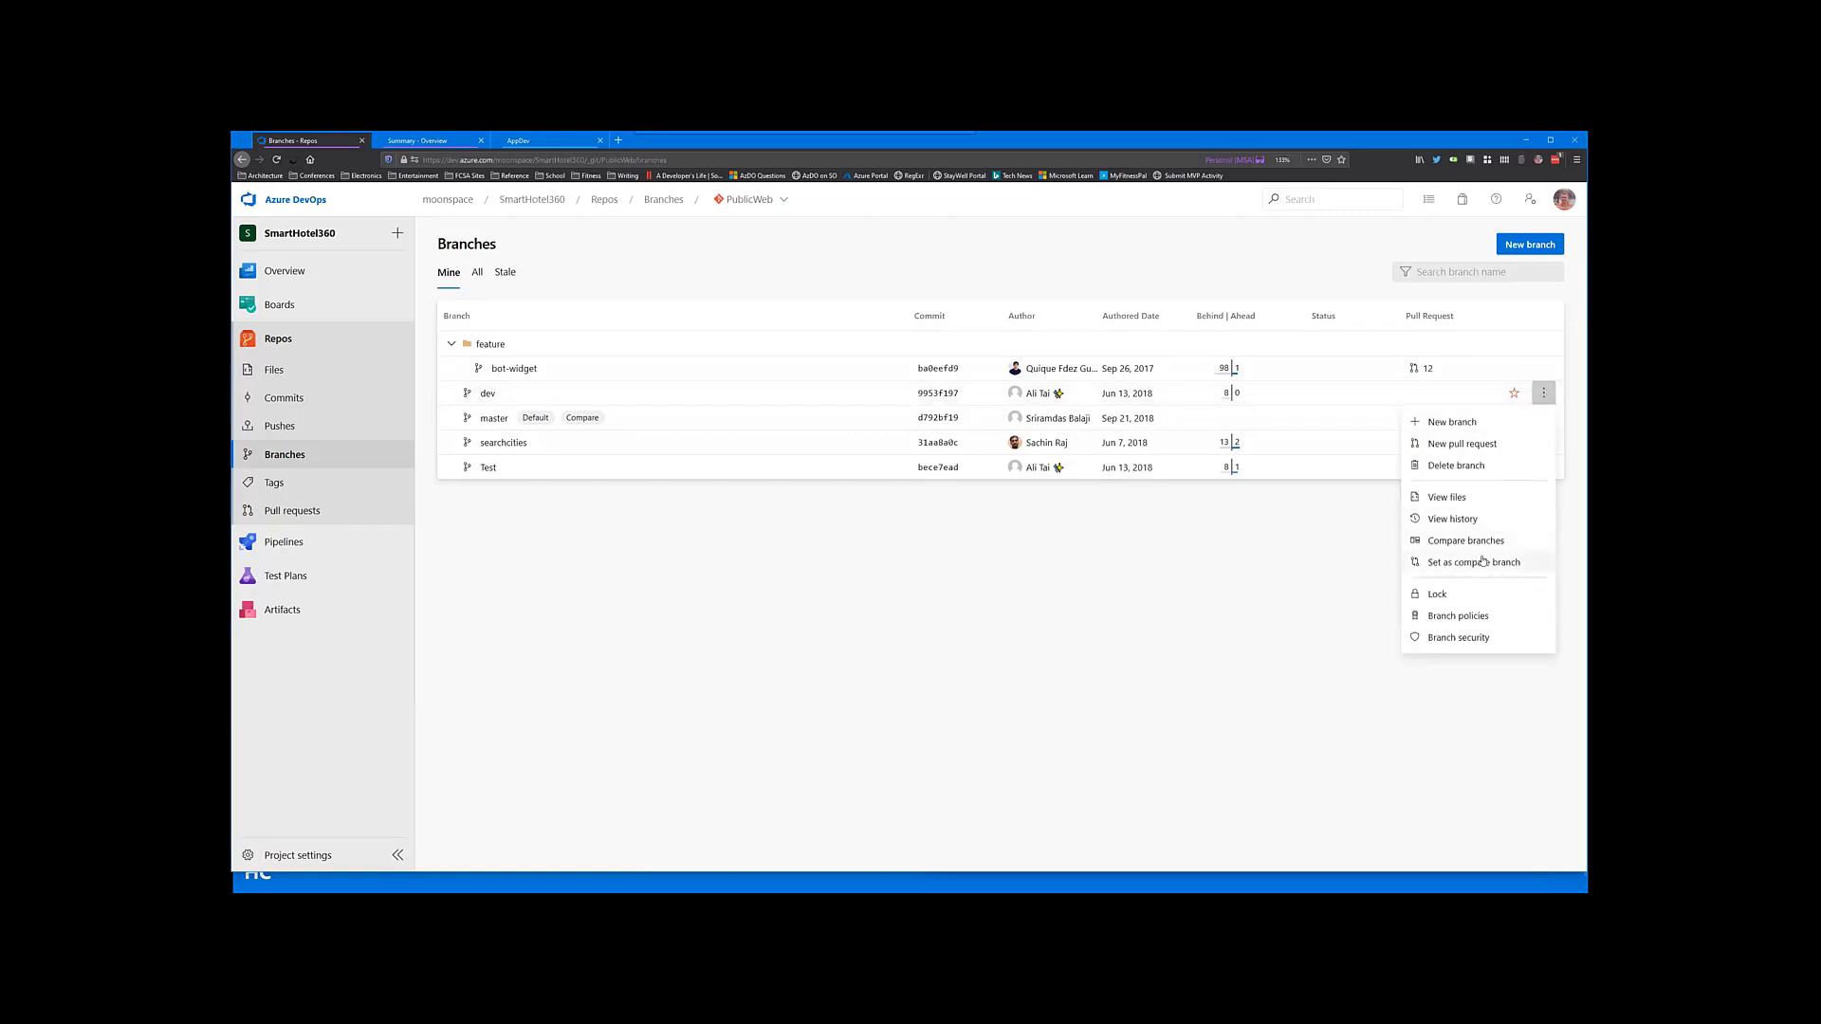
# Step: Browse the searchcities branch files, return to the default branch, and show Tags
pyautogui.click(1445, 497)
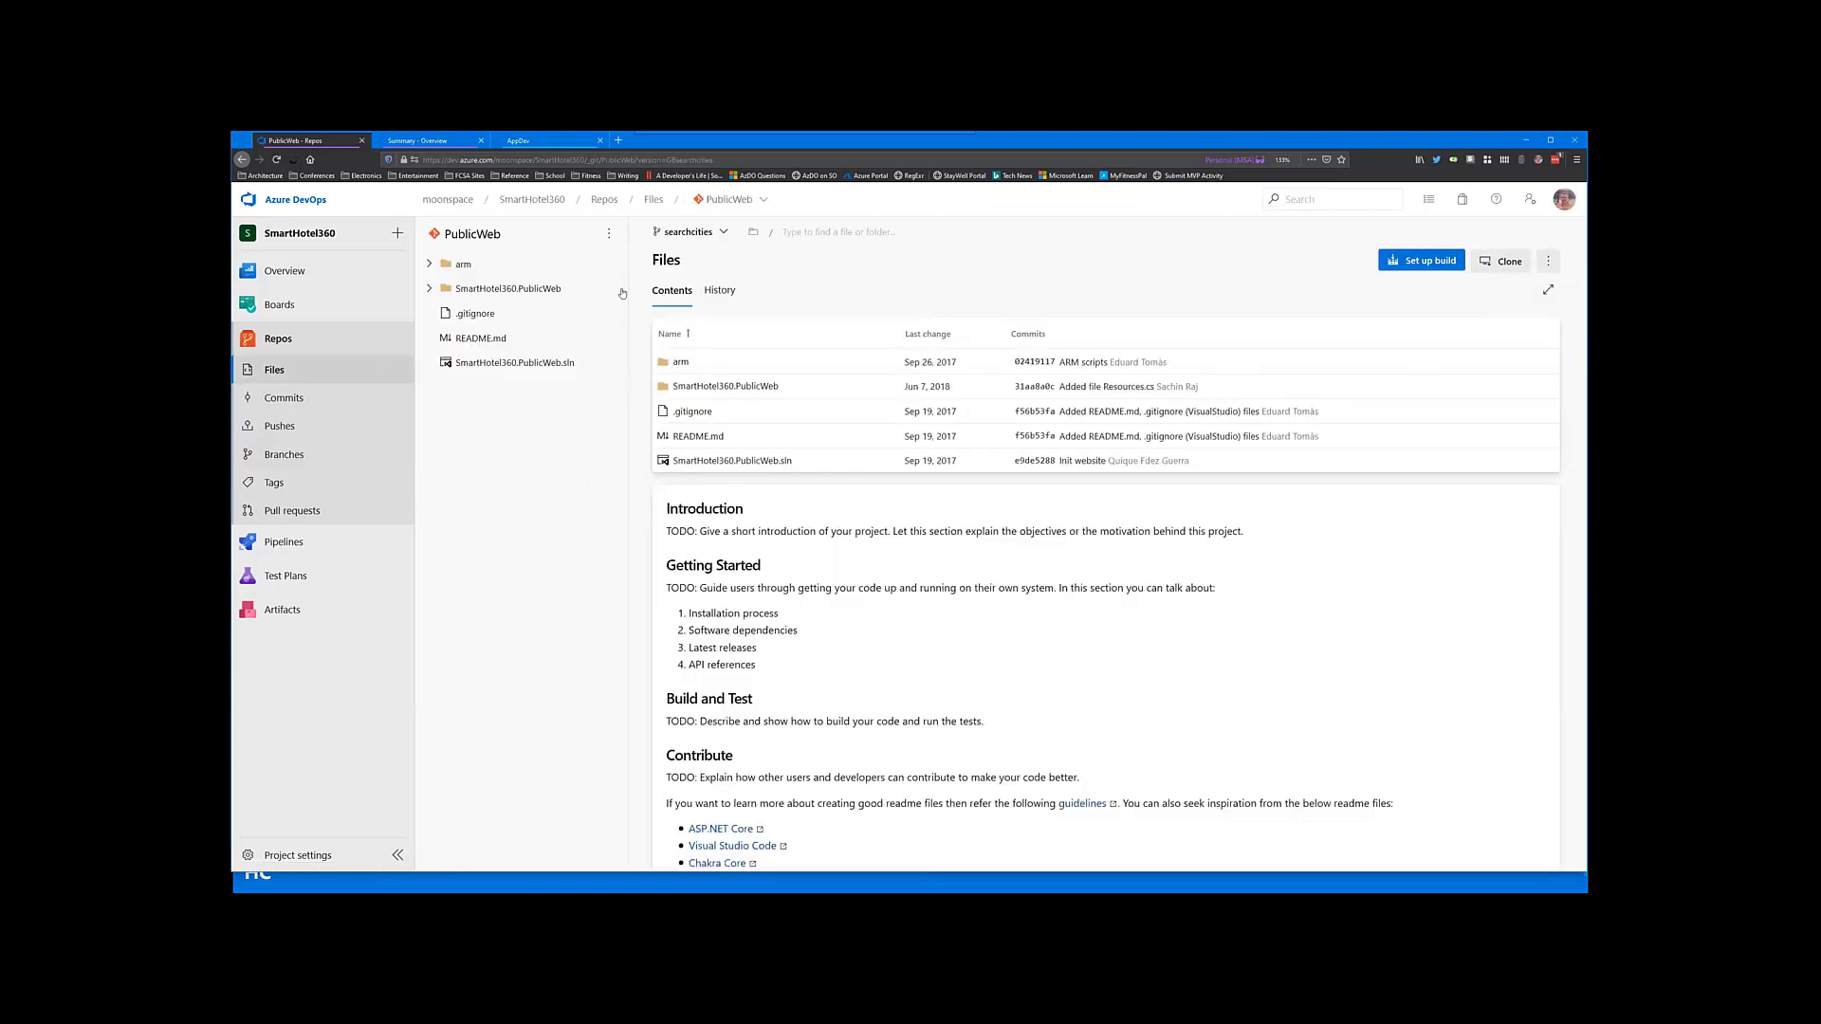
pyautogui.click(688, 231)
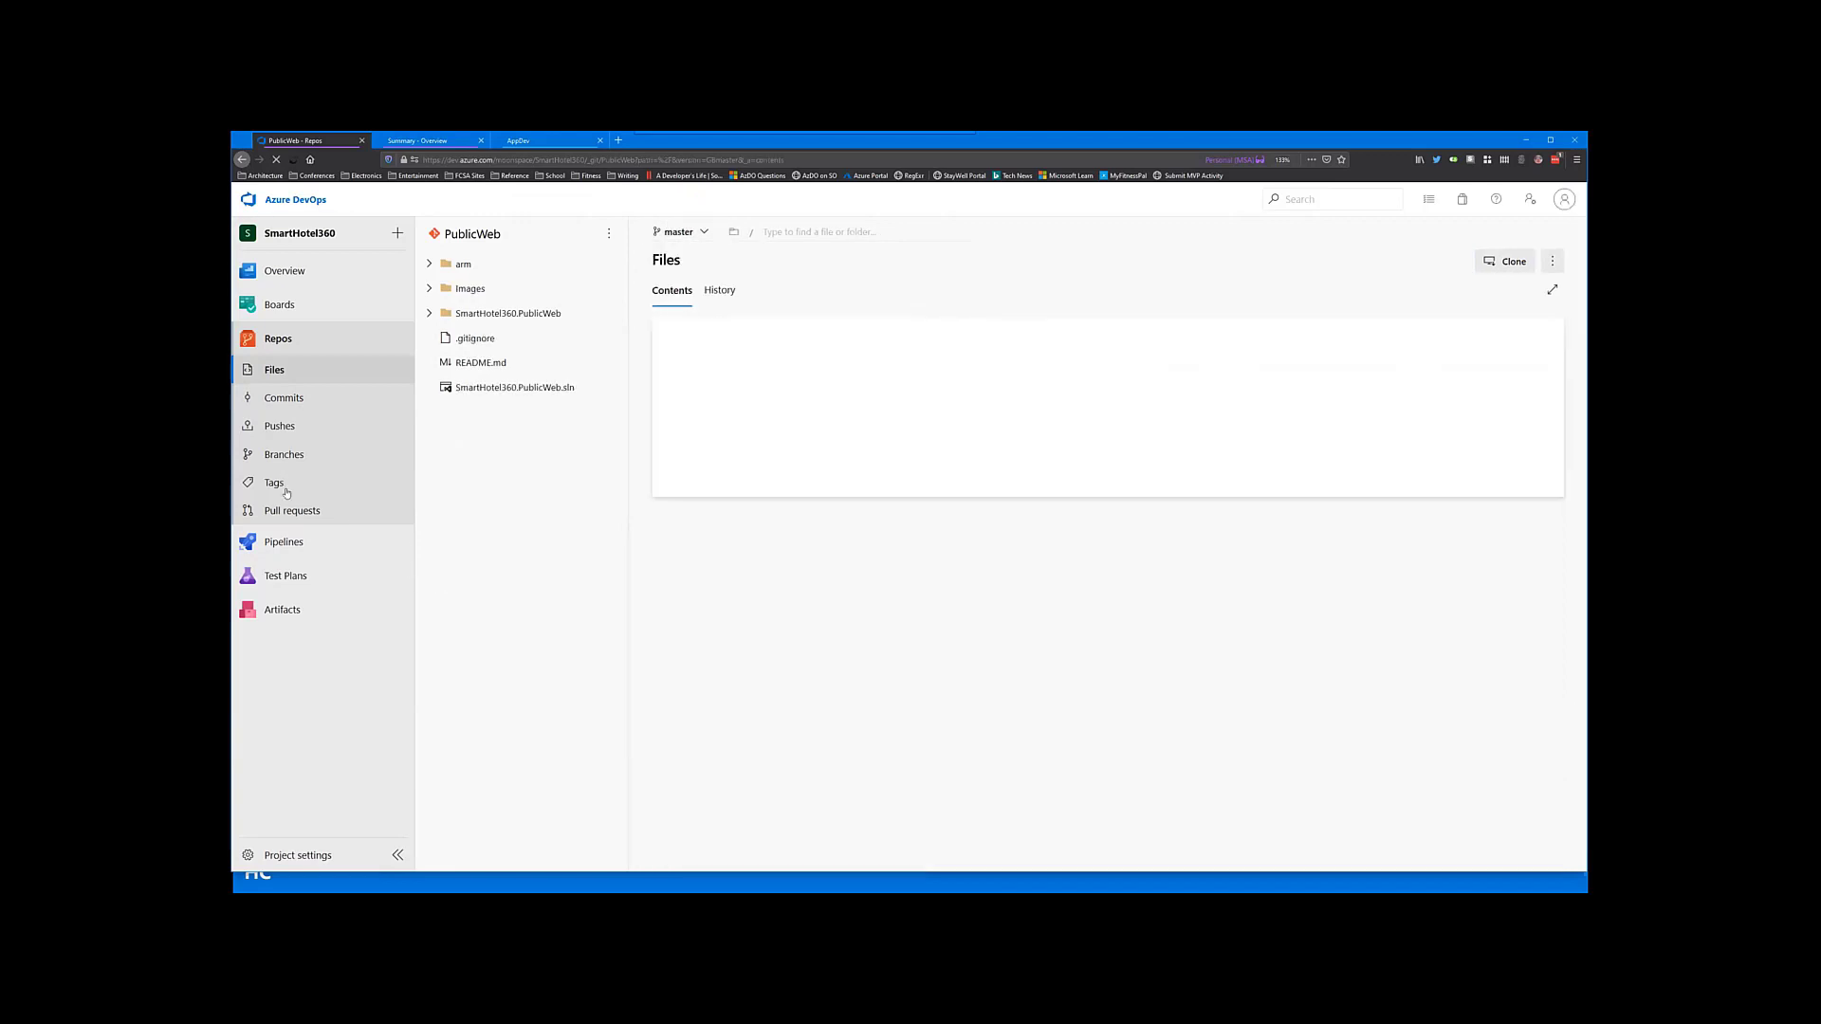
pyautogui.click(273, 483)
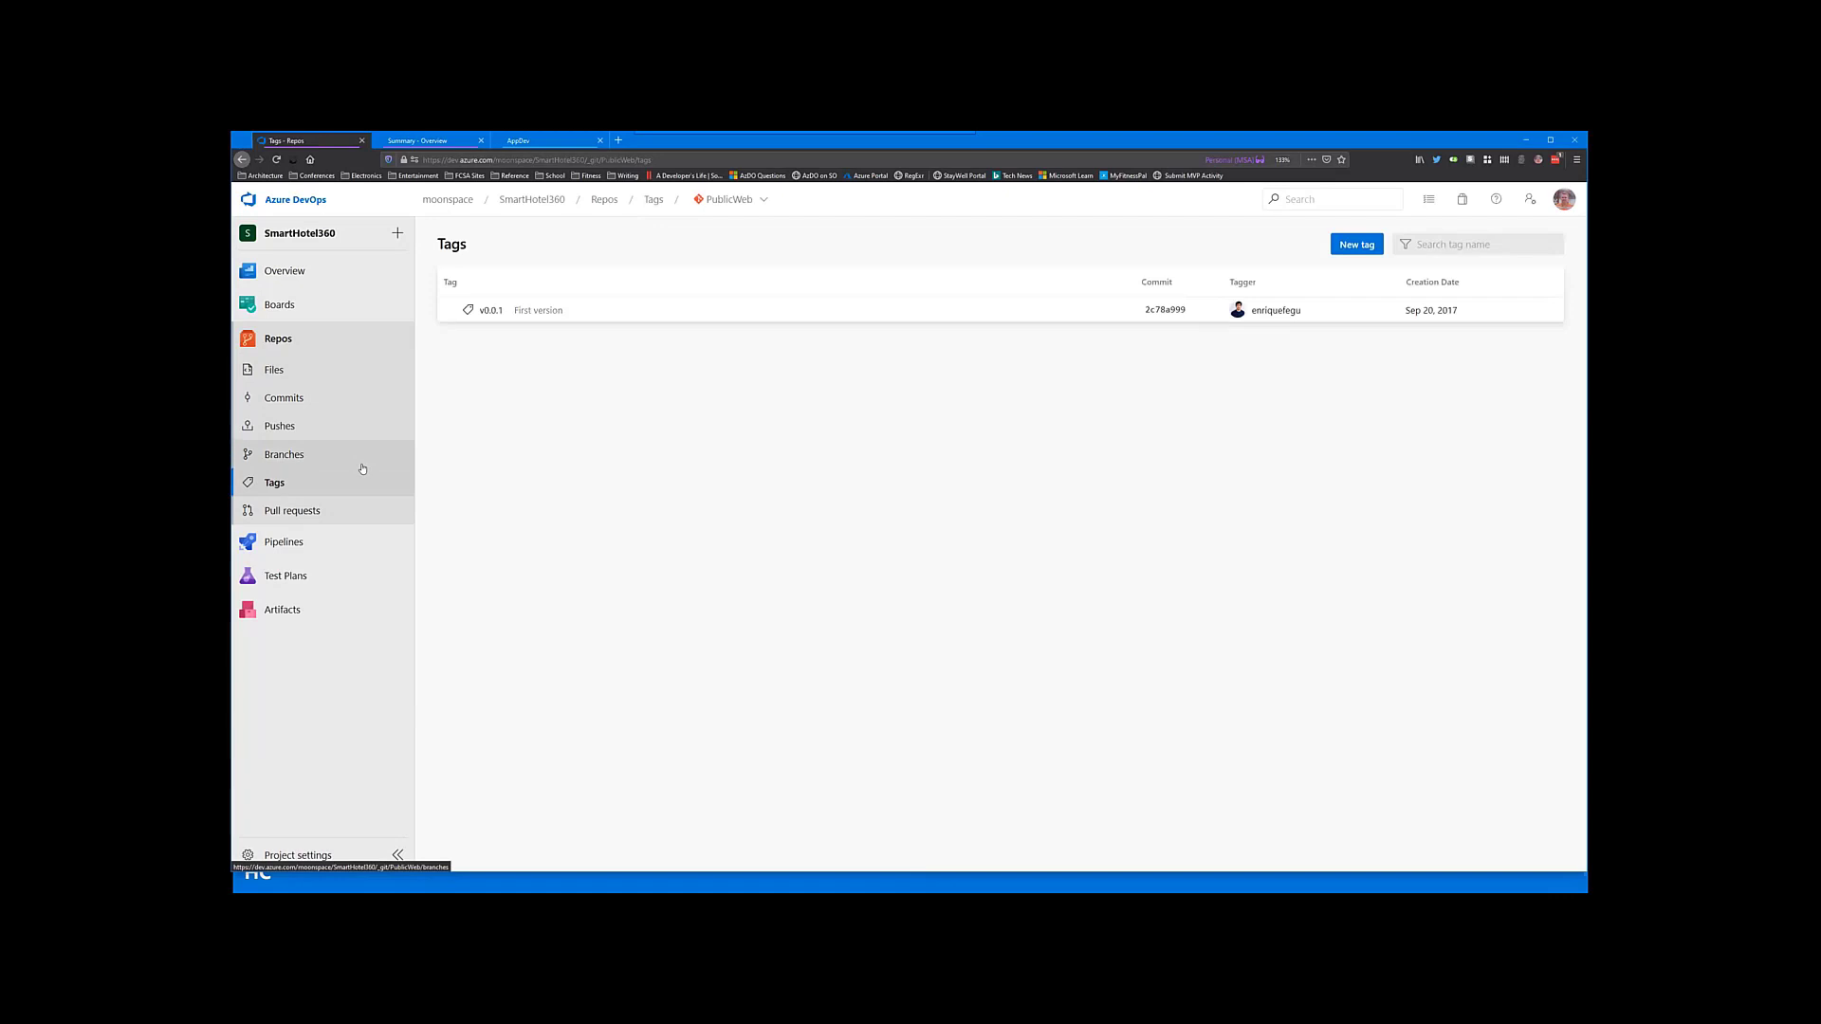
pyautogui.moveTo(504, 381)
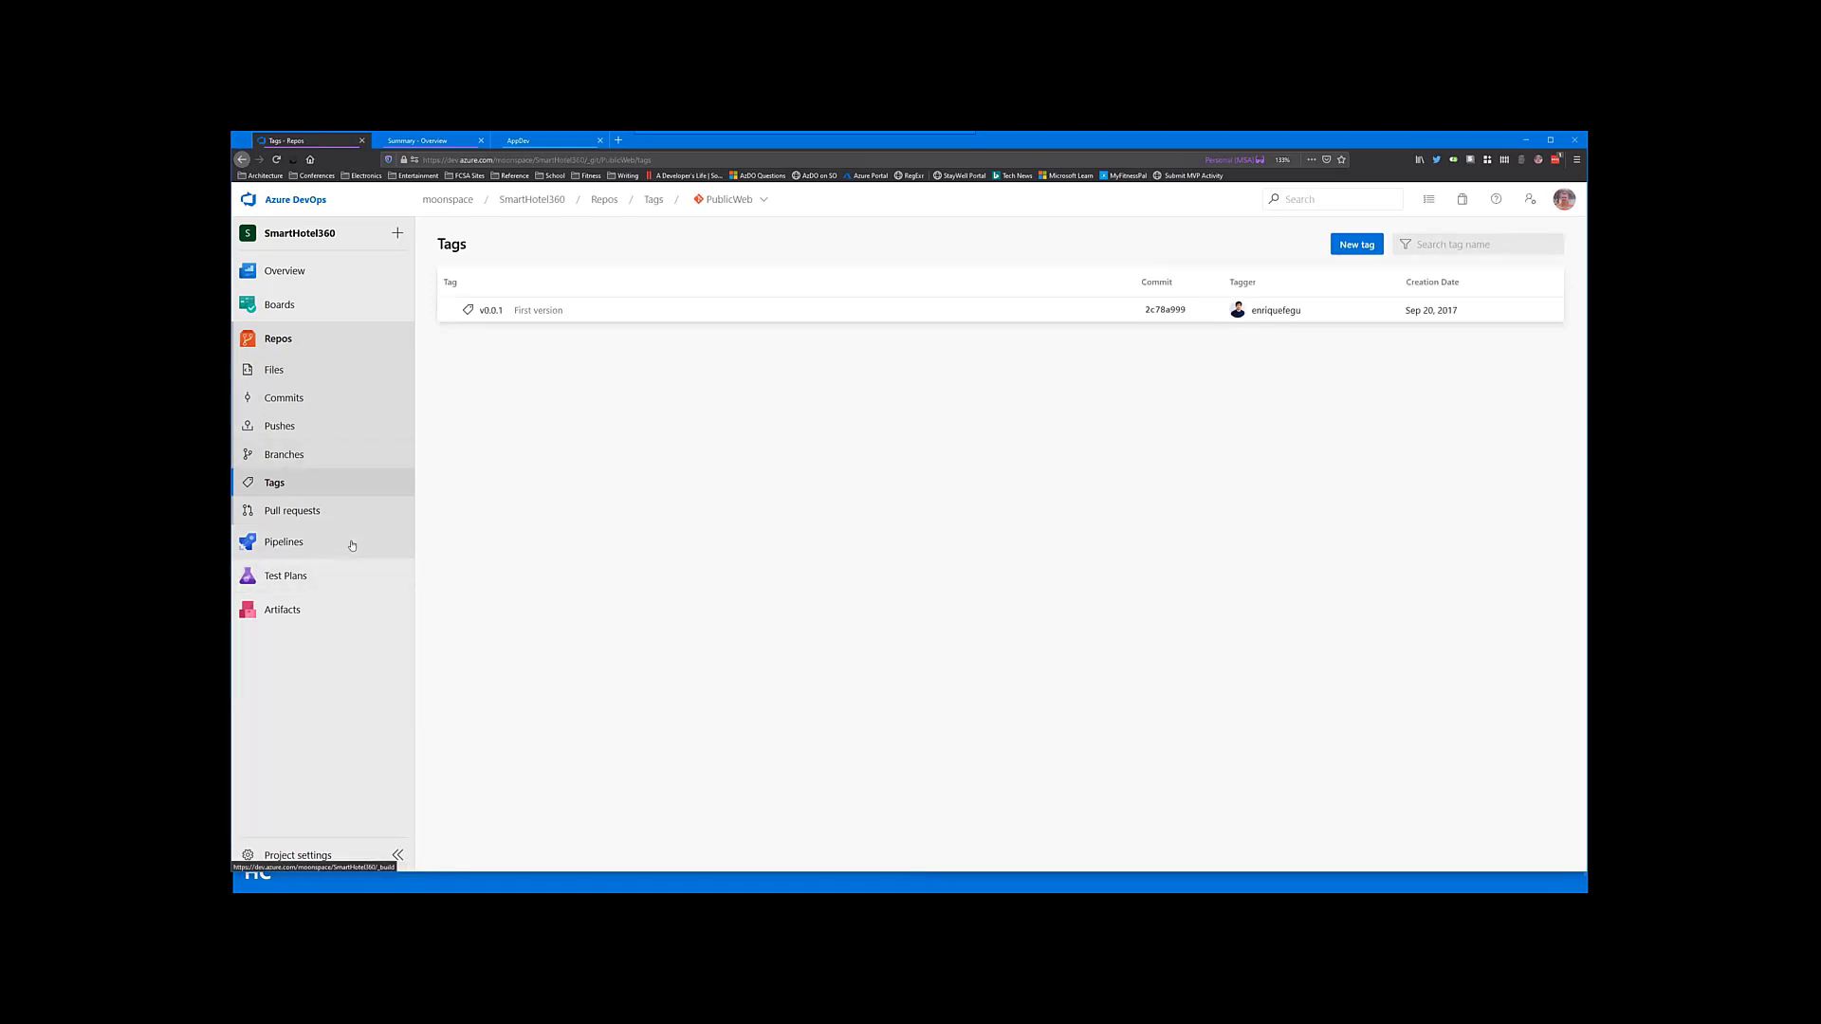
pyautogui.moveTo(304, 510)
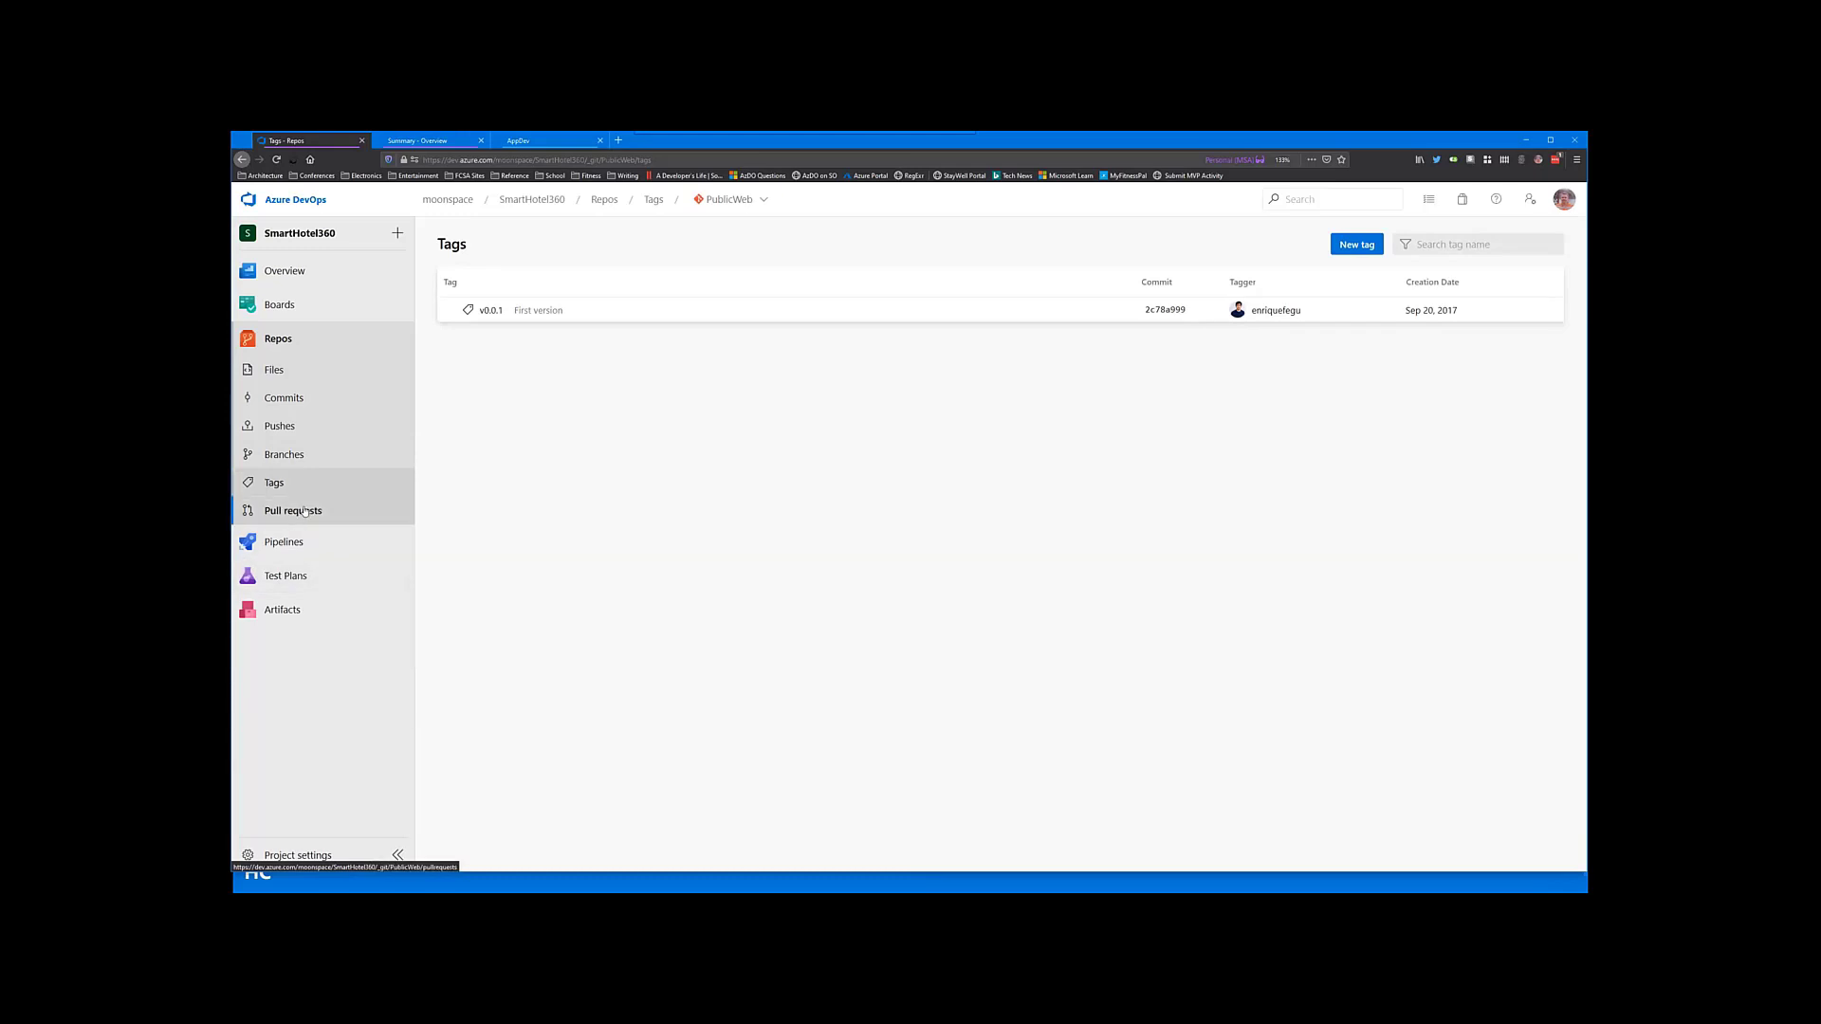
# Step: From the tags, list the pull requests and show pull request 12, Added Packages
pyautogui.click(292, 510)
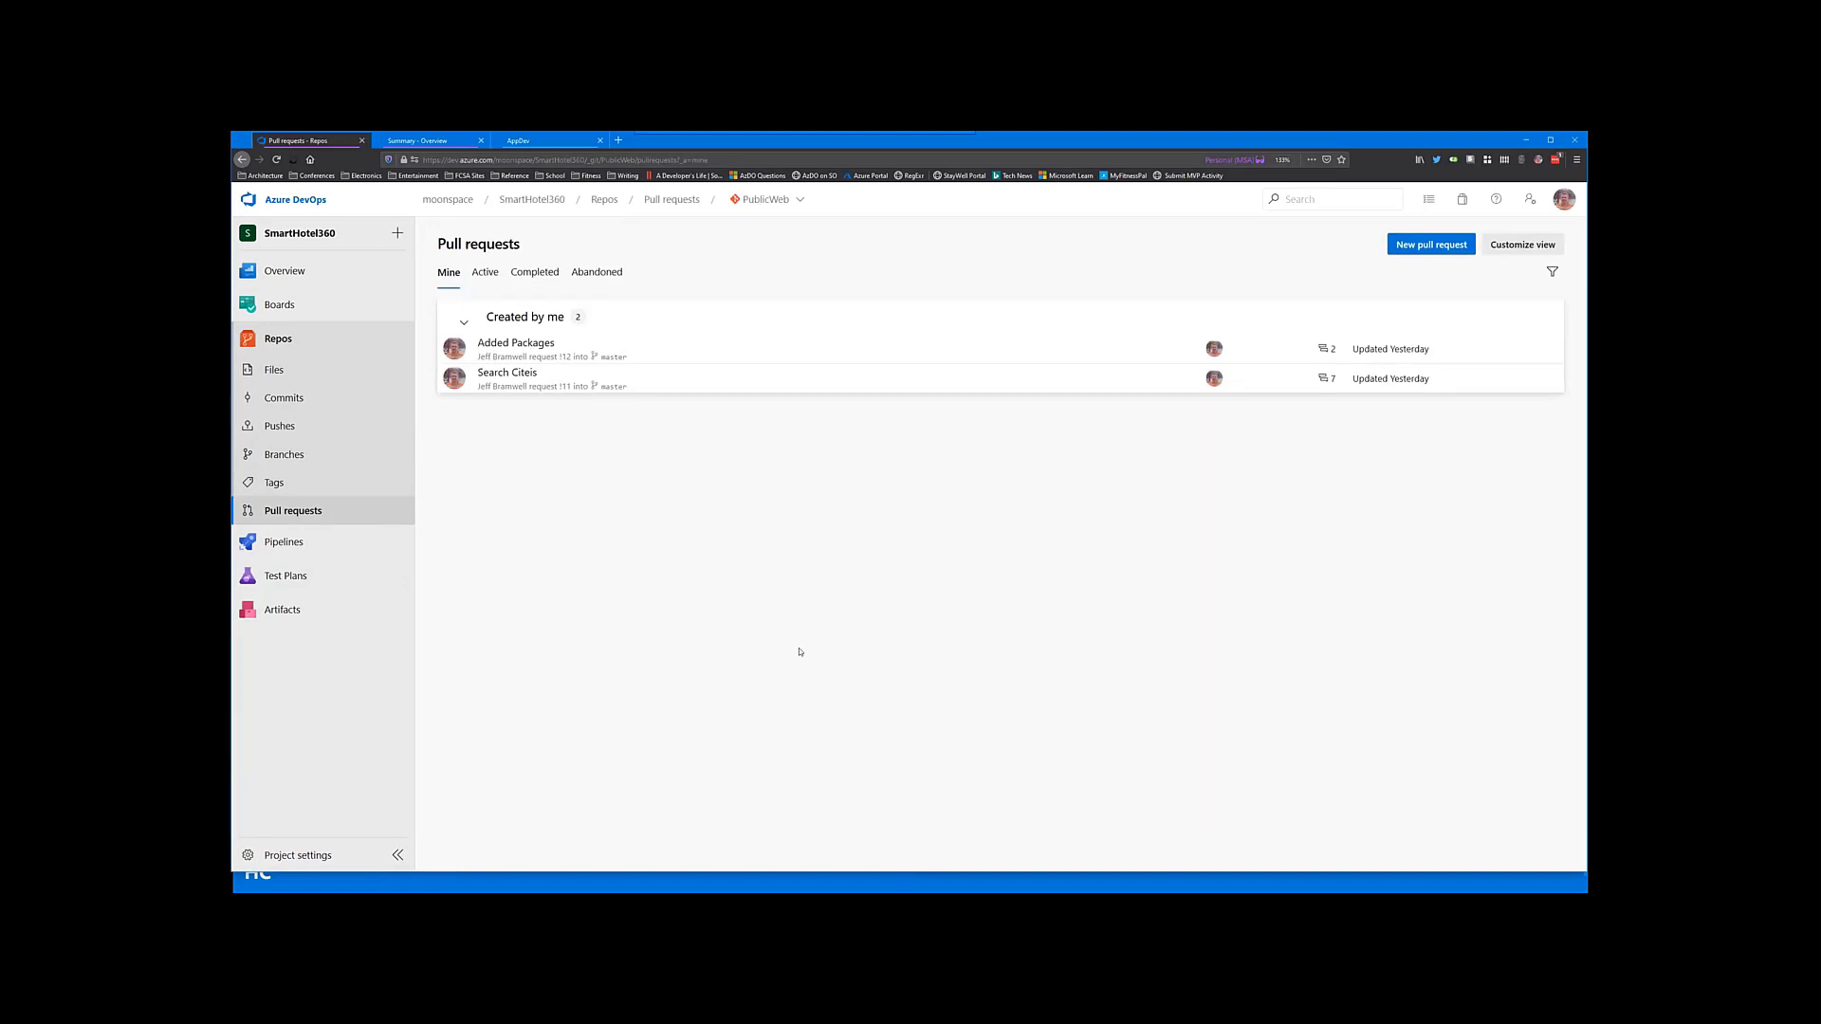
pyautogui.moveTo(553, 455)
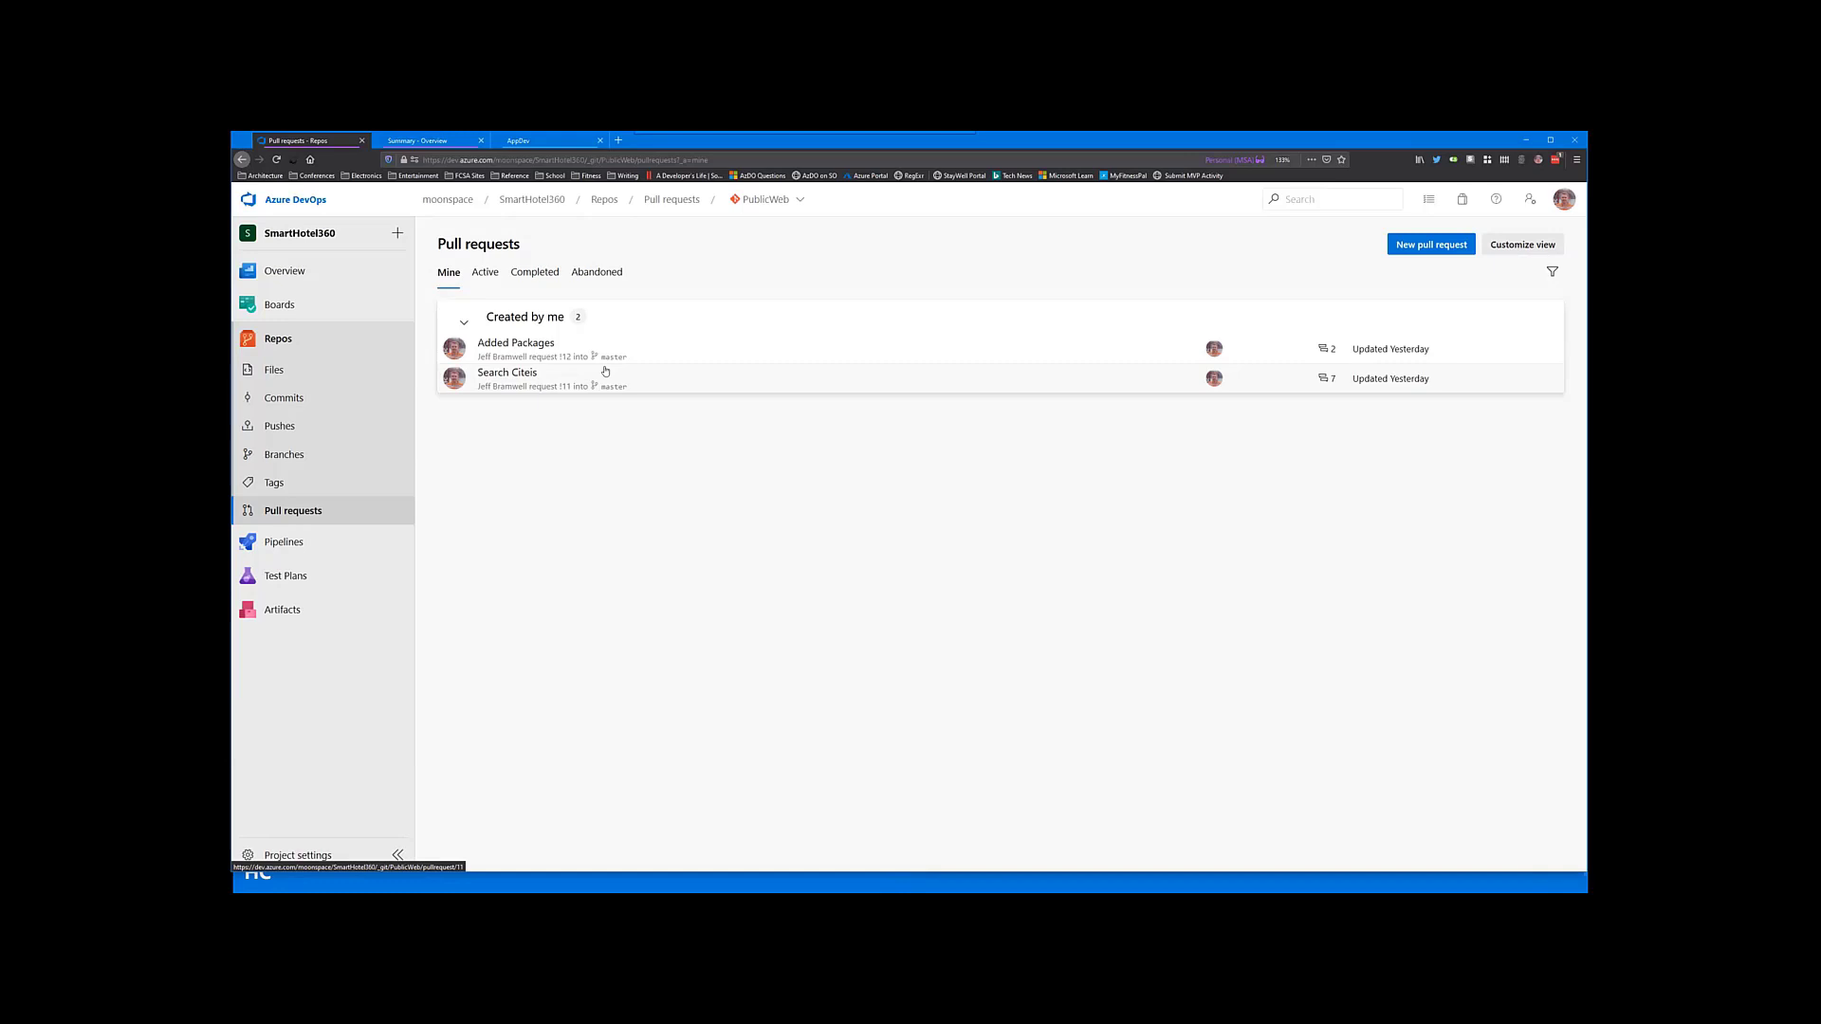
pyautogui.moveTo(596, 381)
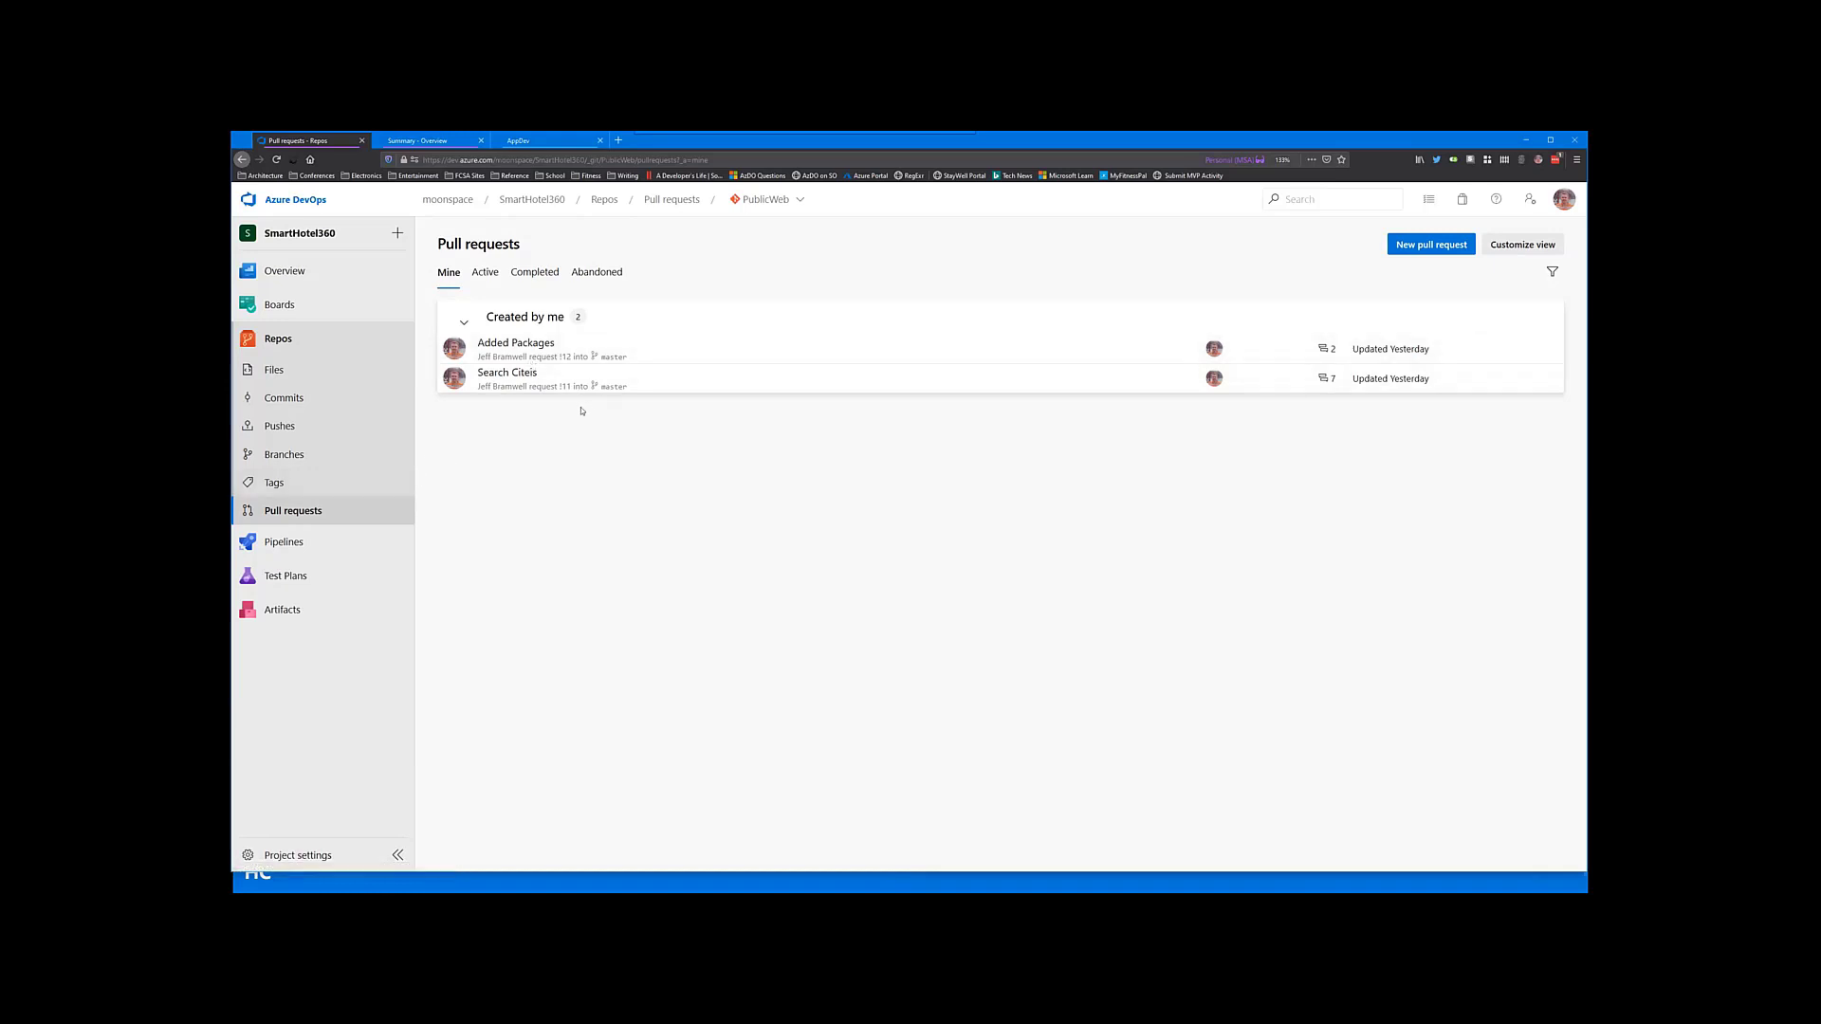
pyautogui.moveTo(518, 349)
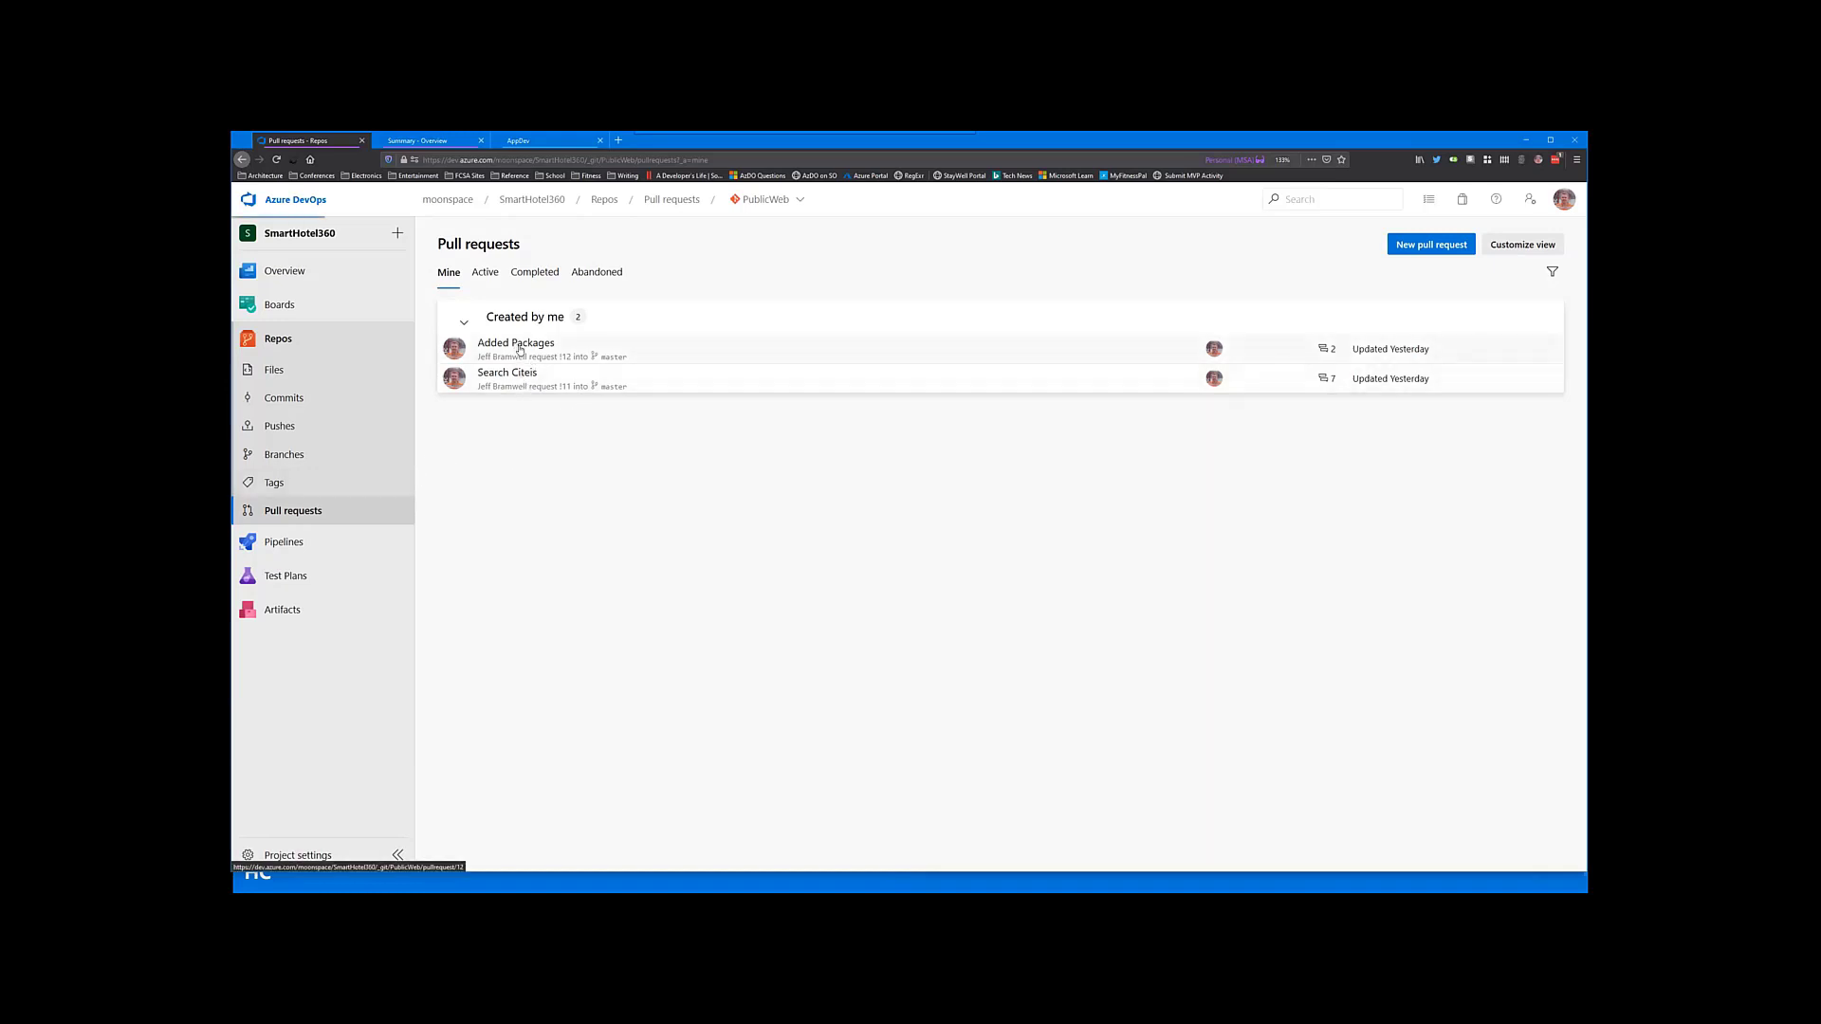
pyautogui.click(514, 341)
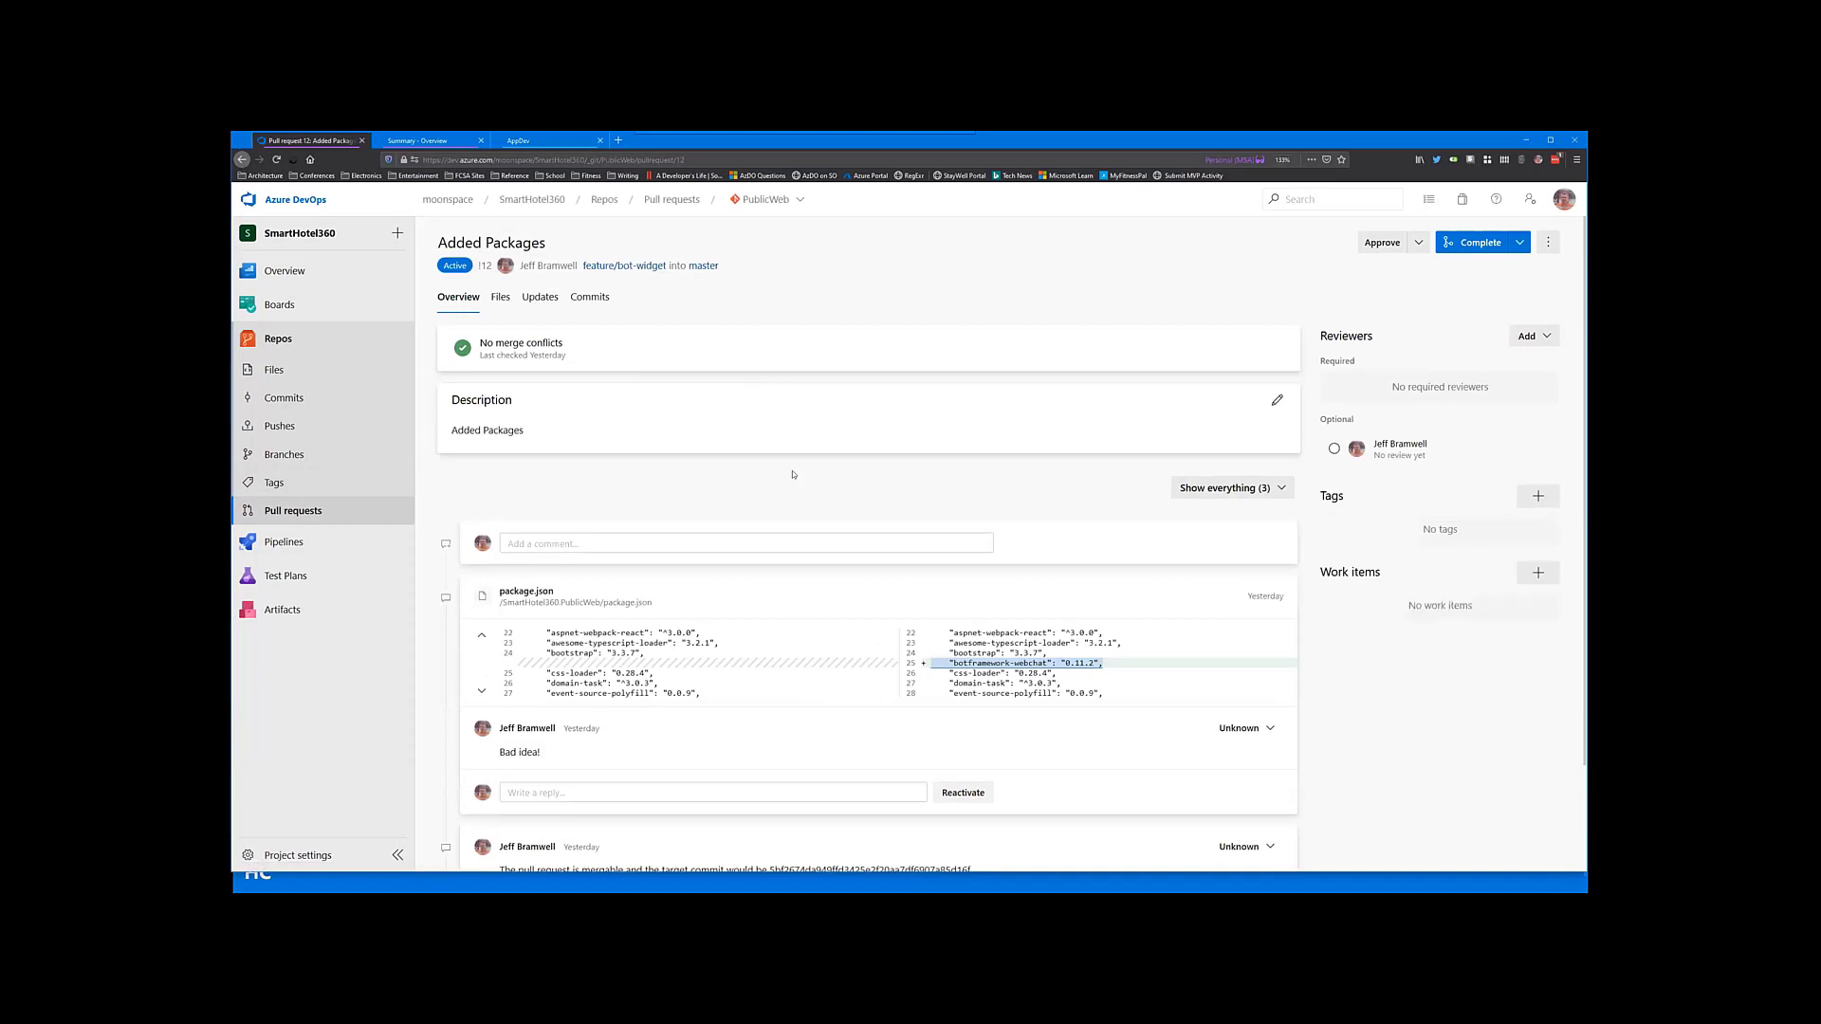
pyautogui.moveTo(755, 436)
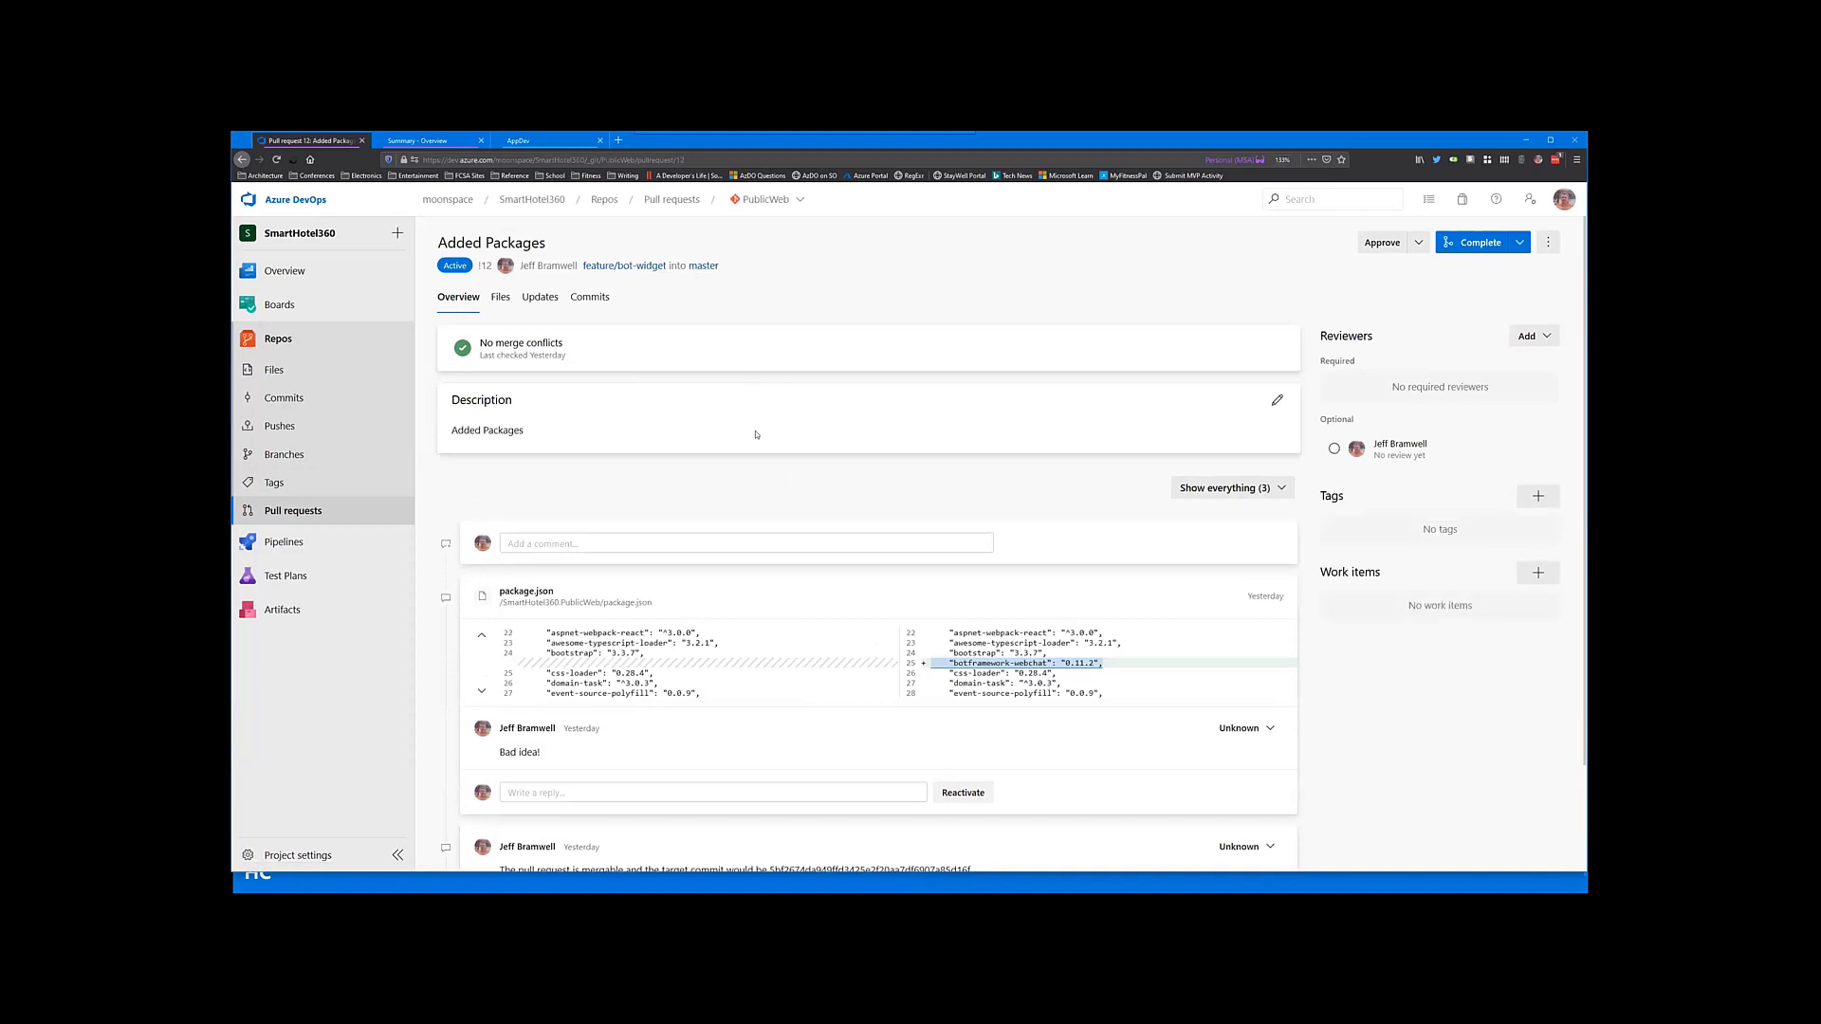
# Step: Reply to the Bad idea! comment with 'Never mind... great idea!'
pyautogui.scroll(-3)
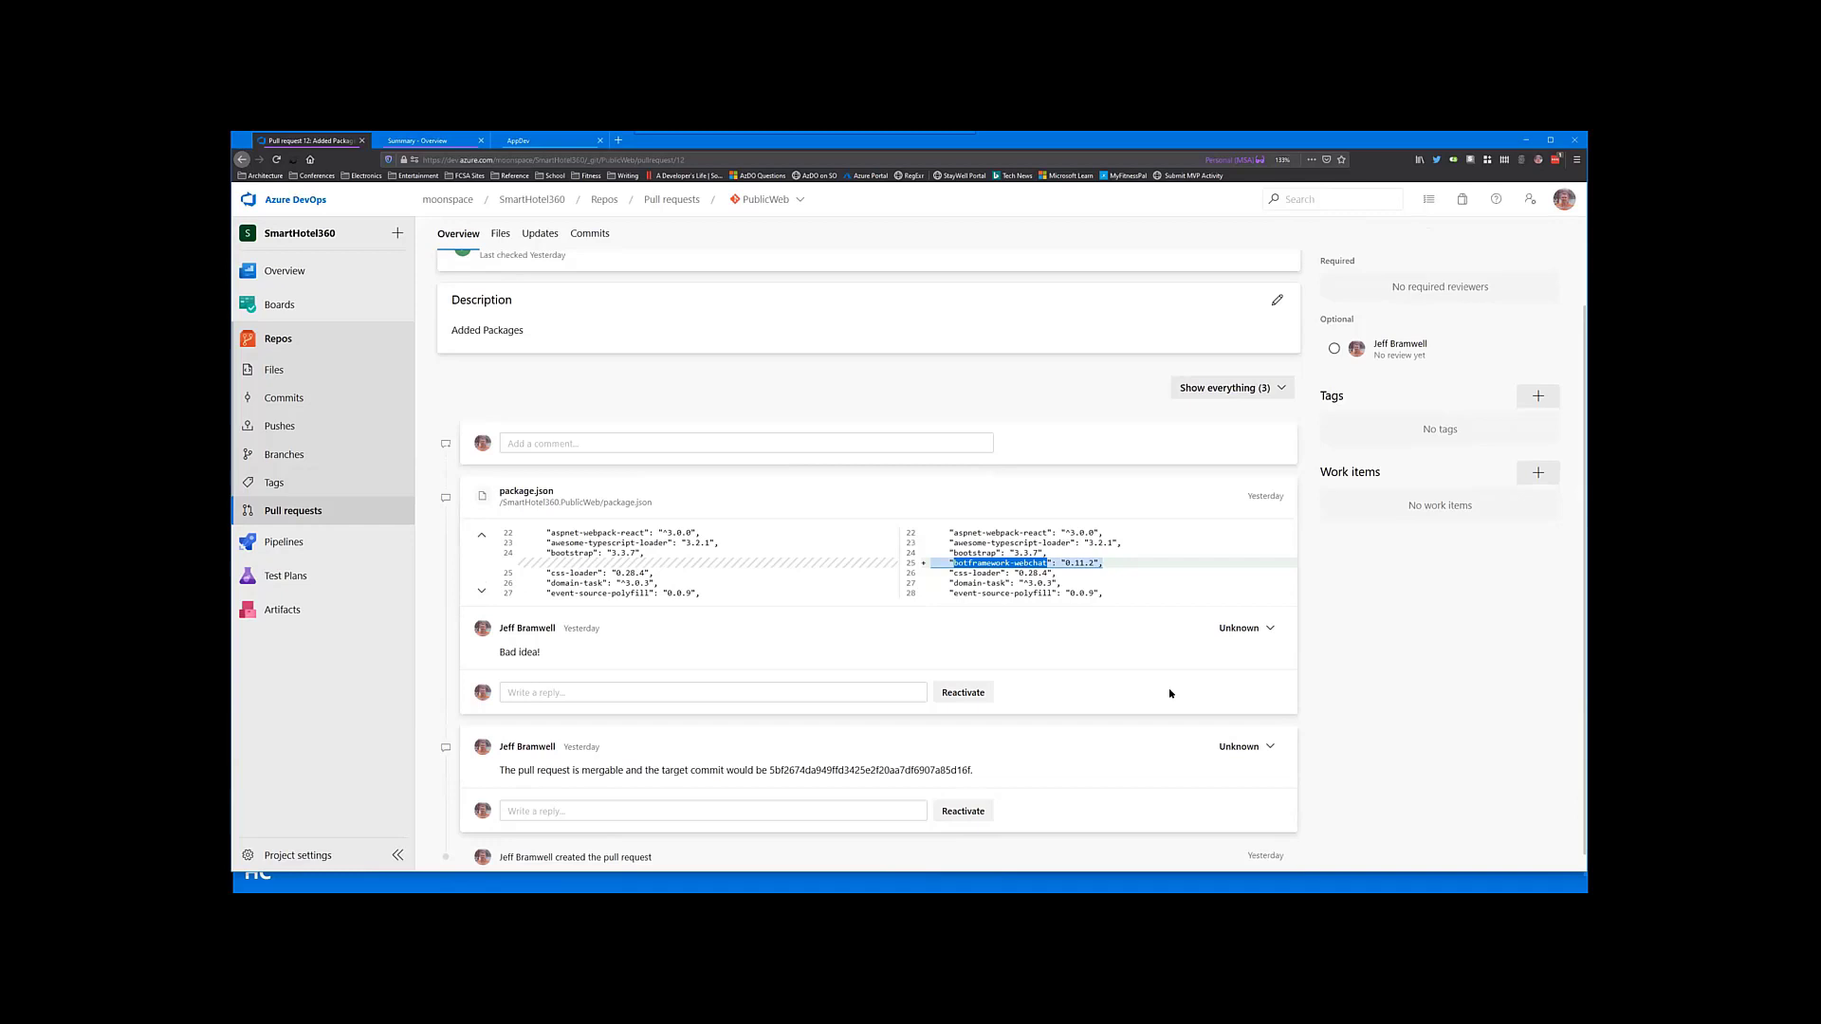
pyautogui.moveTo(1035, 634)
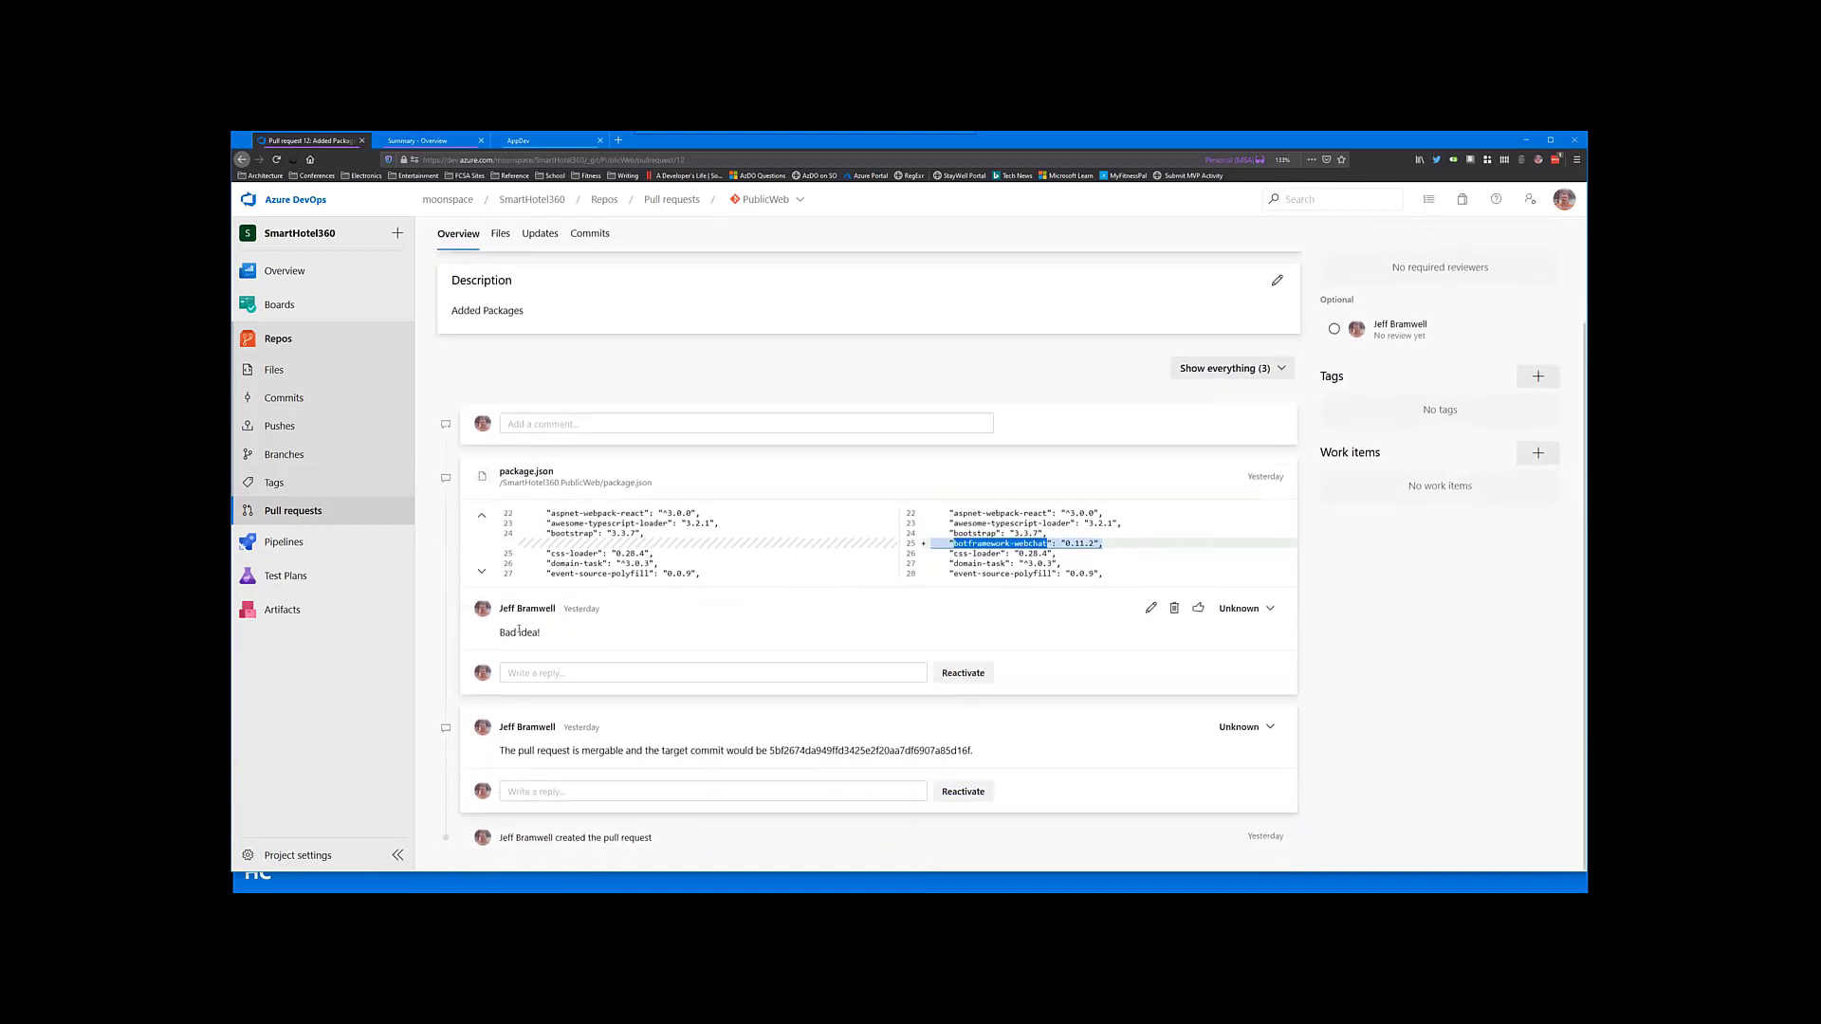
pyautogui.click(713, 671)
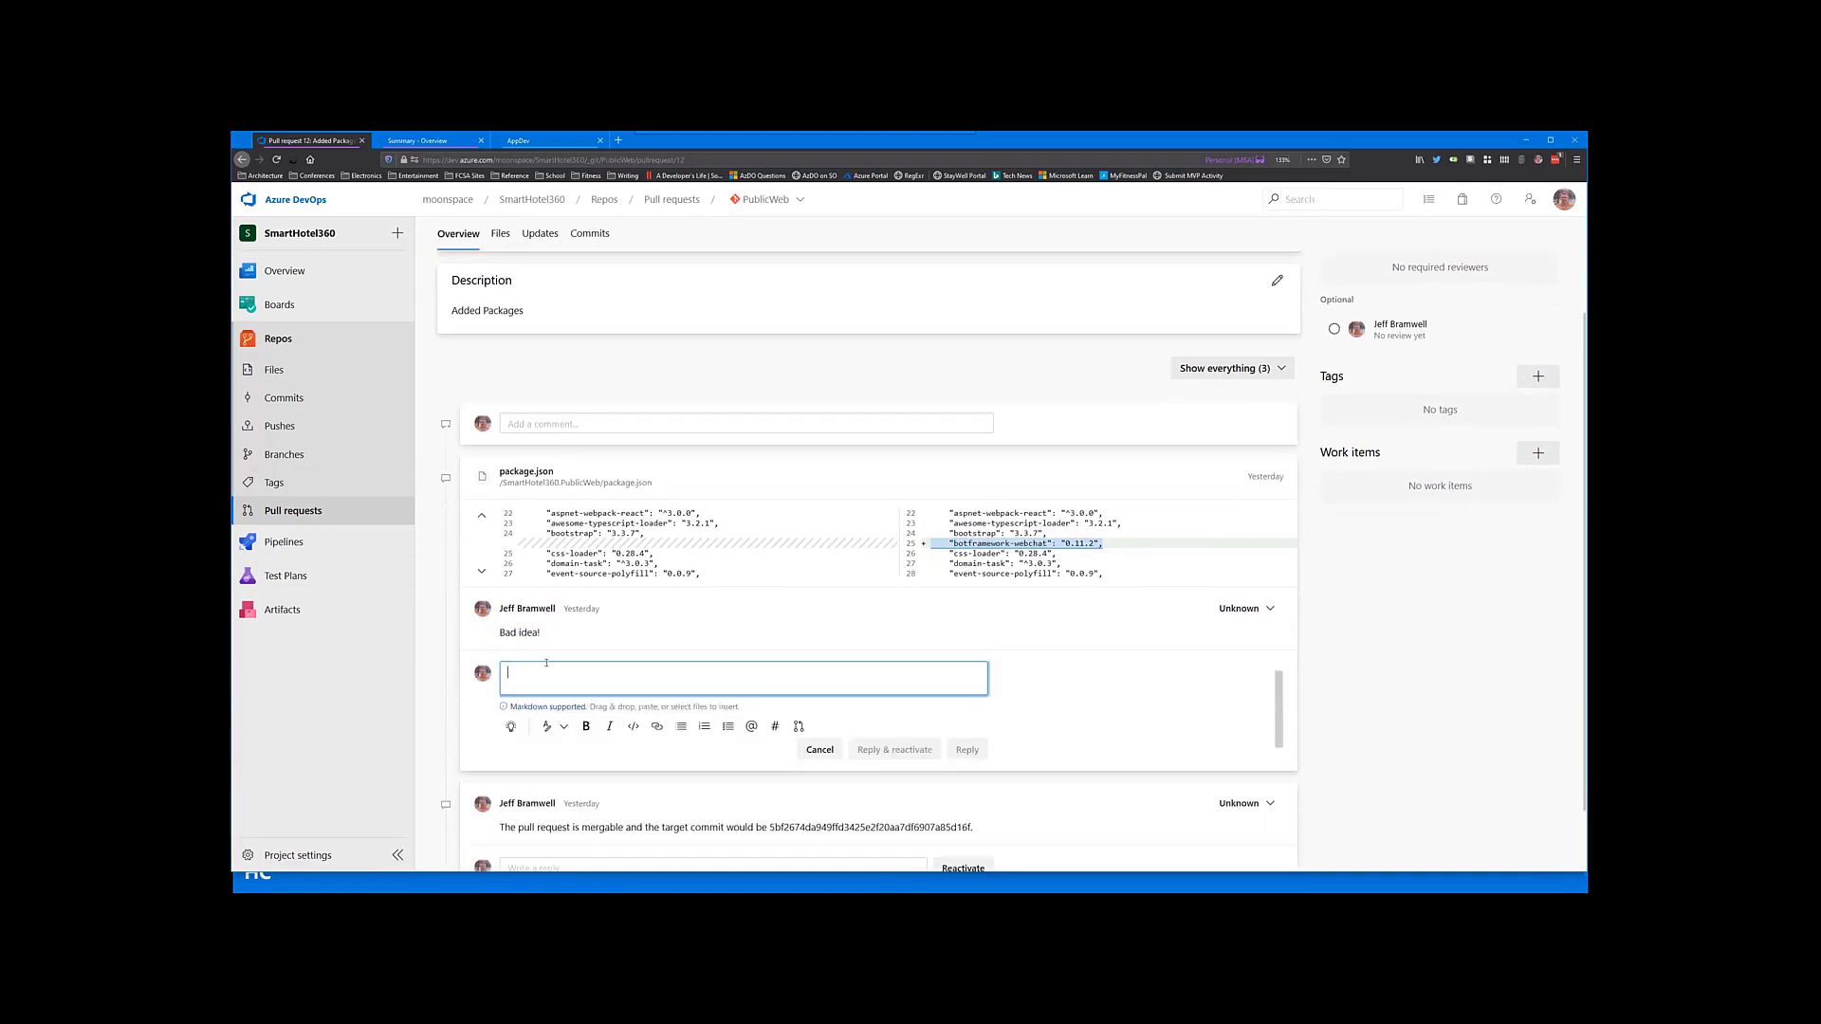
pyautogui.write('Never')
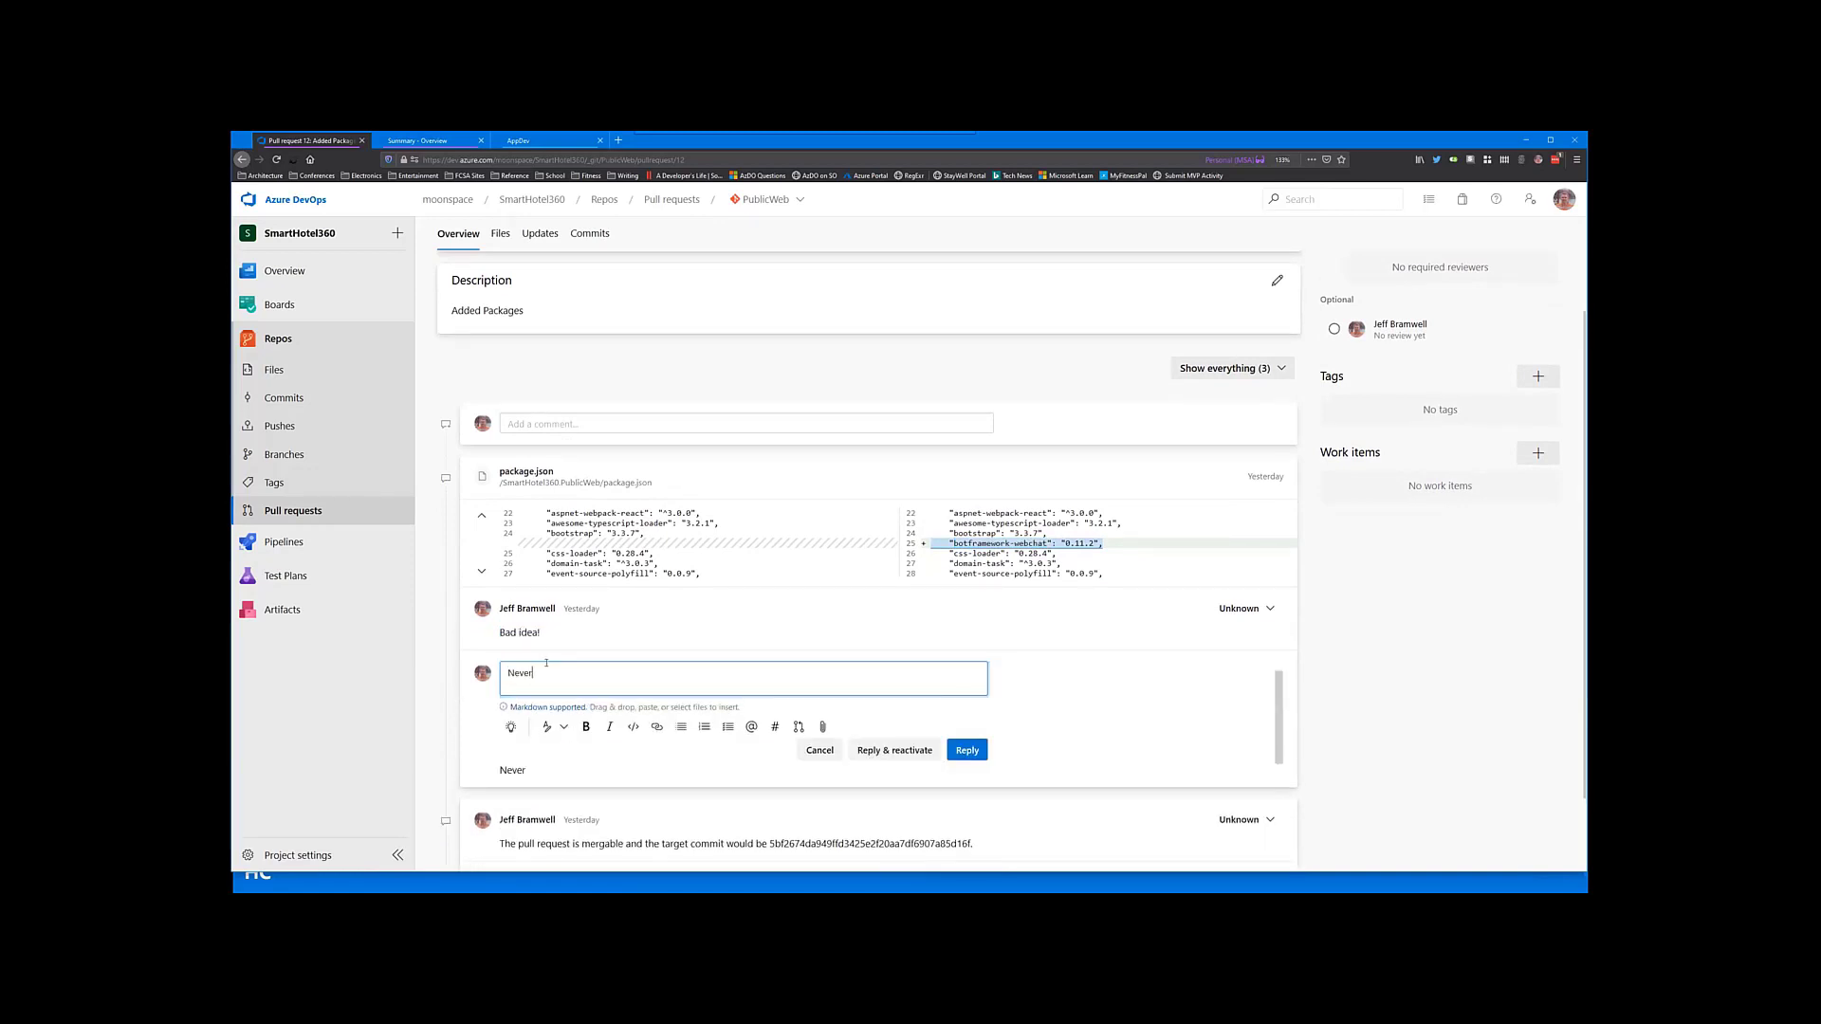
pyautogui.write('mind... great idea!')
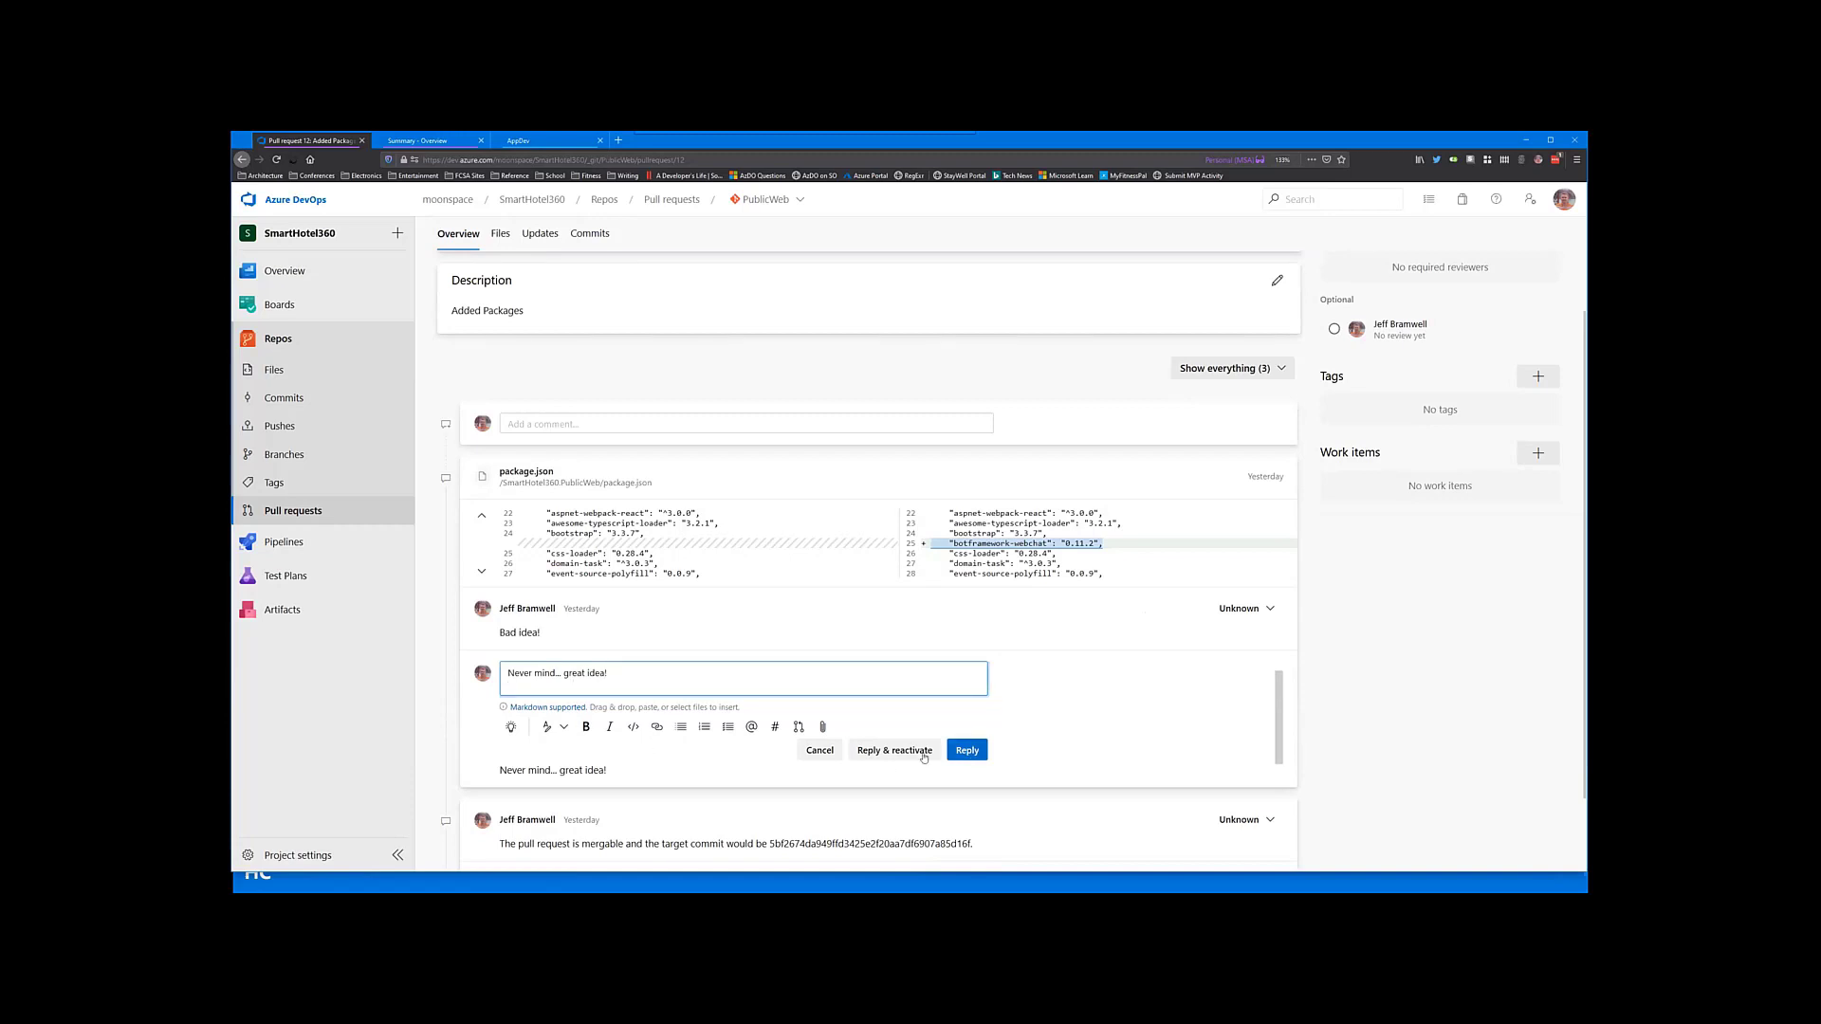
pyautogui.click(966, 749)
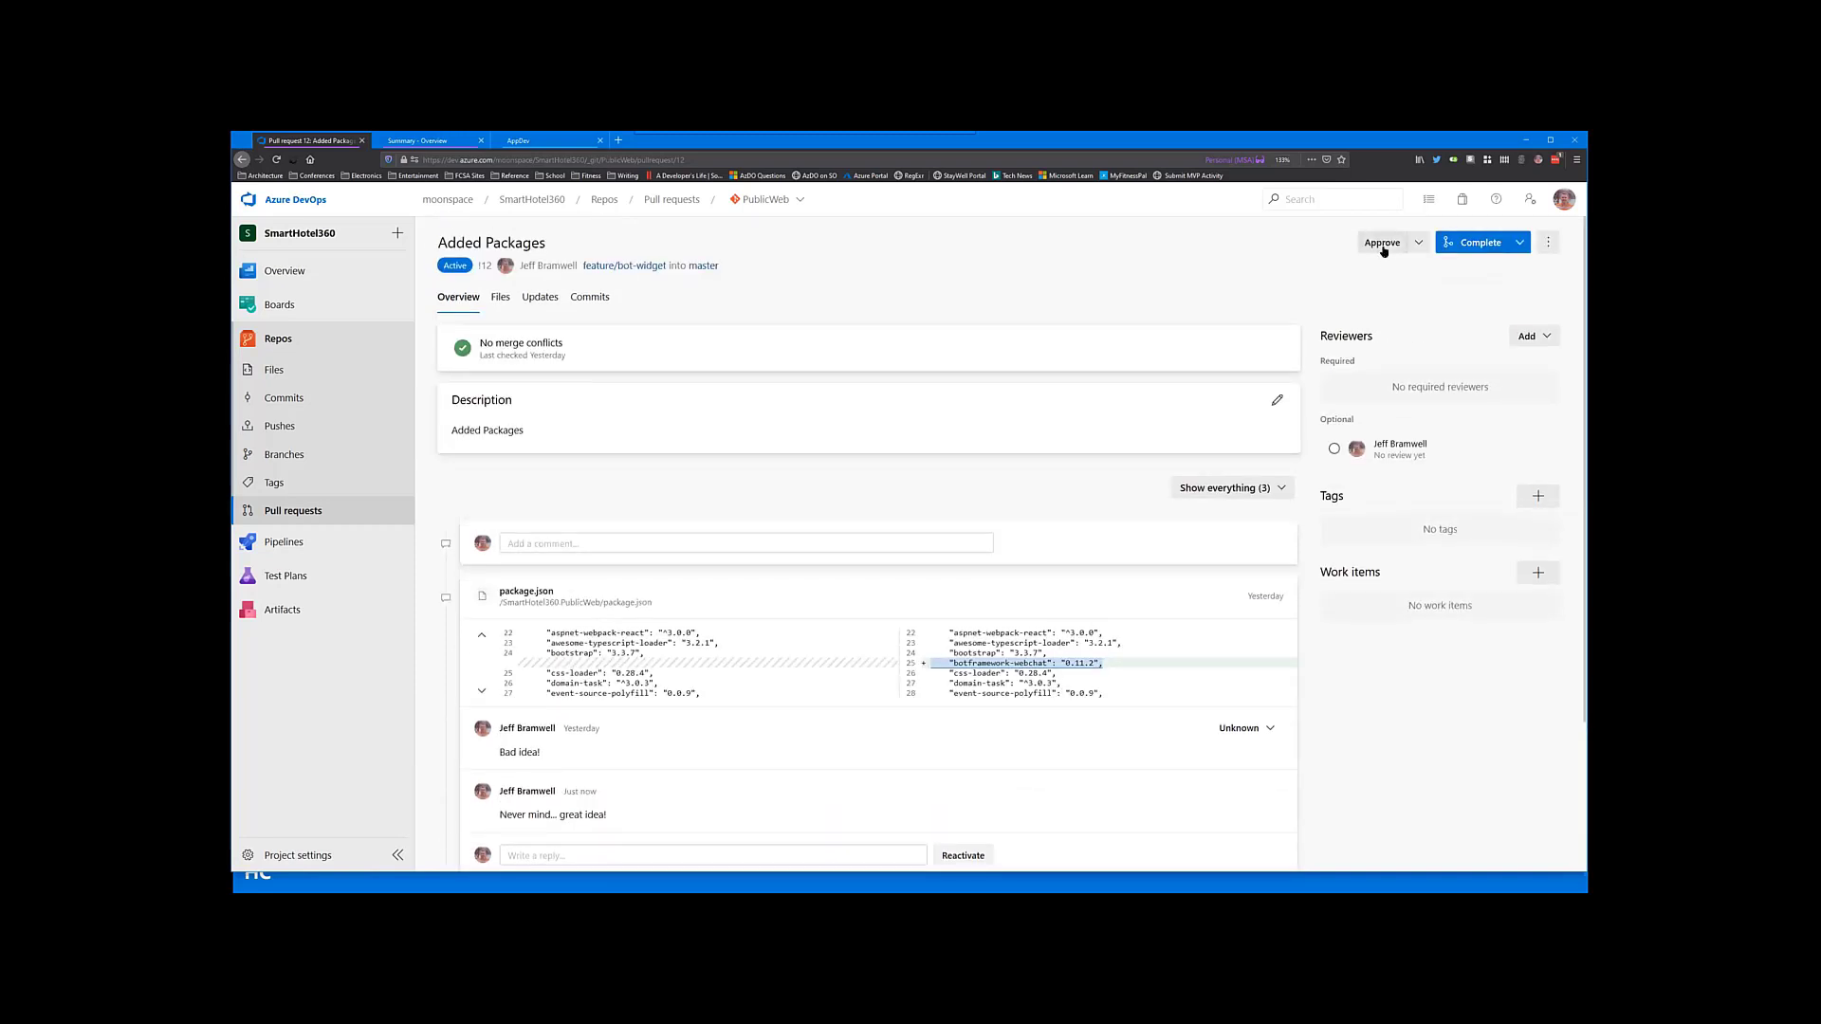
# Step: Review the Approve vote options, then show the Complete options for the pull request
pyautogui.click(1419, 243)
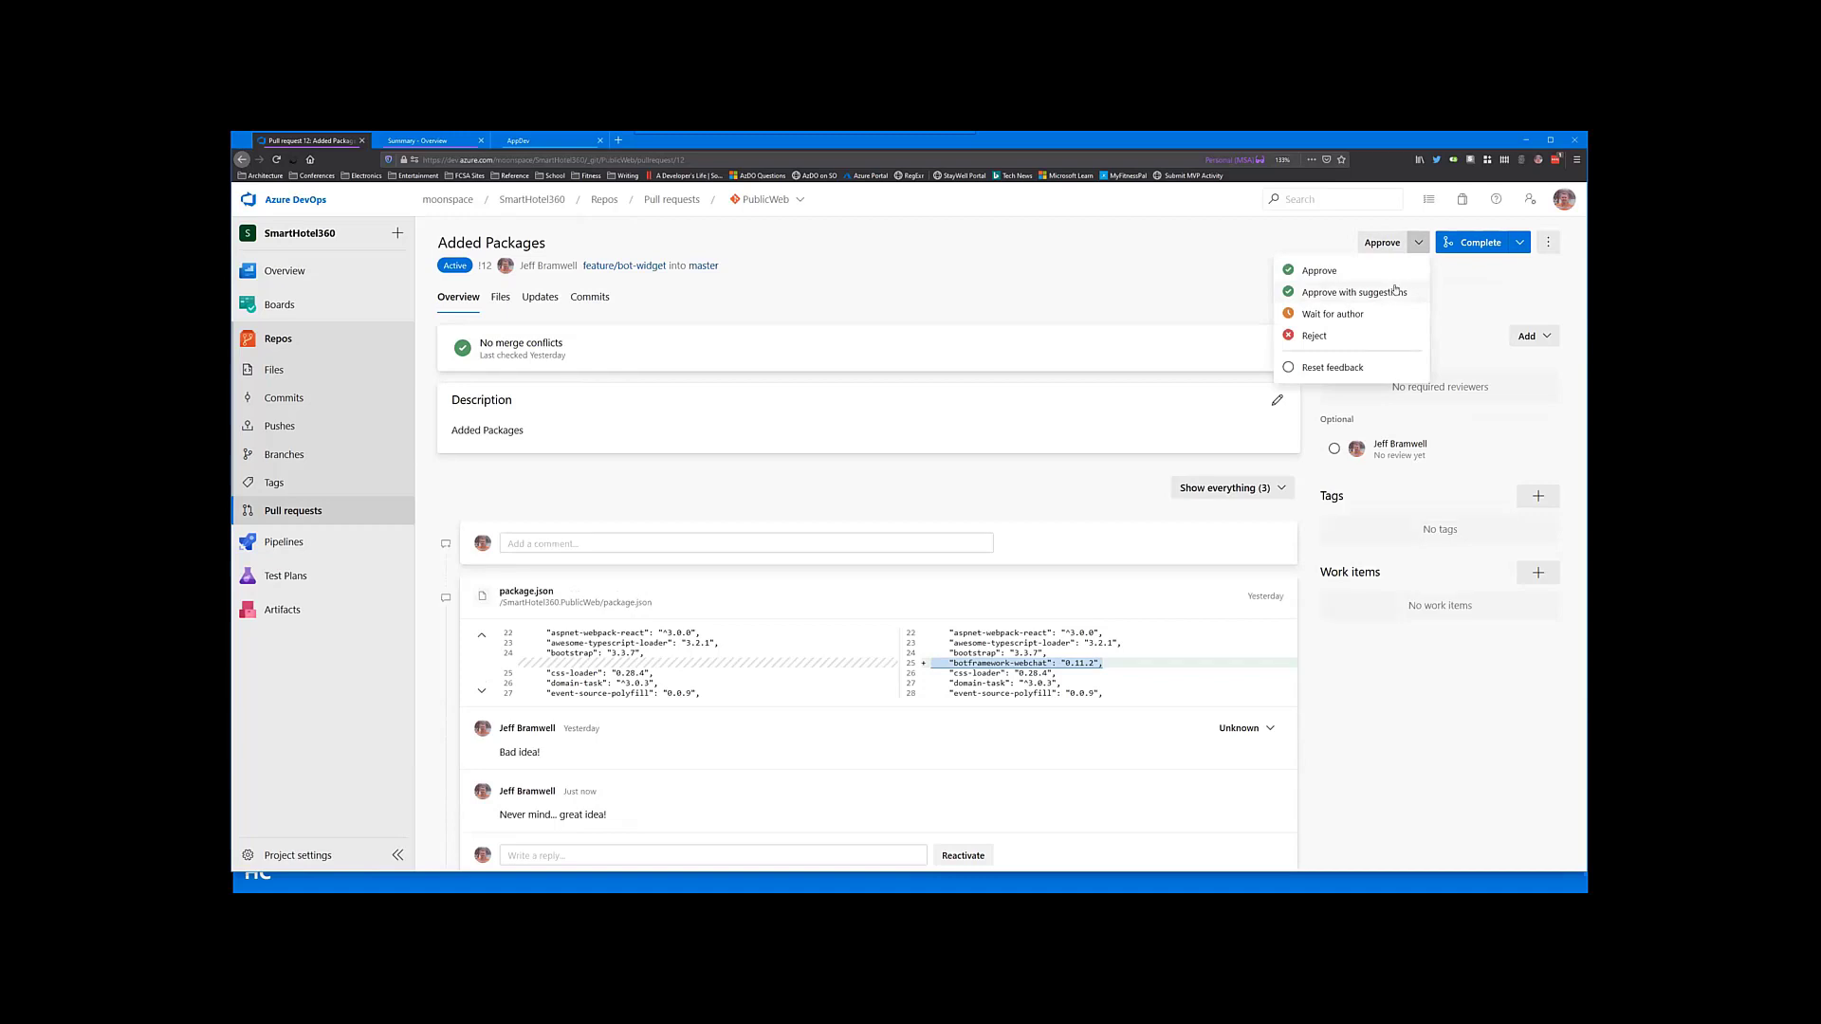
pyautogui.moveTo(1394, 292)
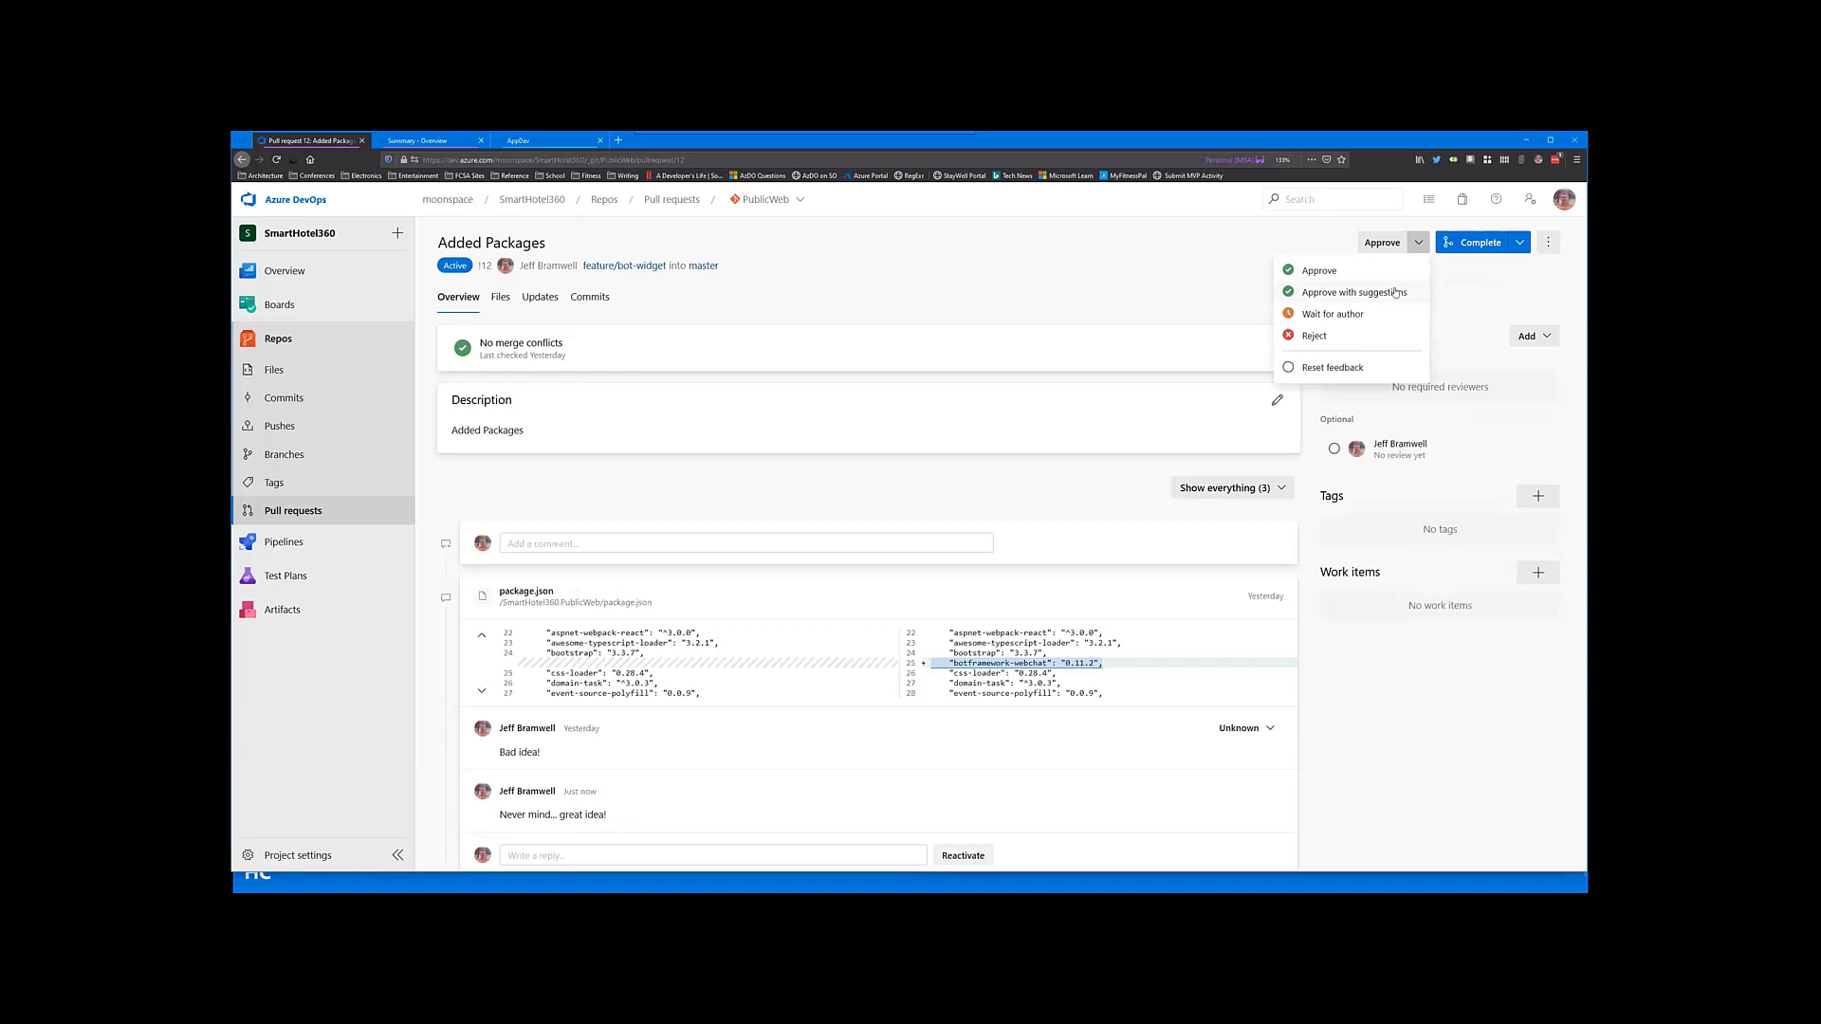
pyautogui.moveTo(1369, 315)
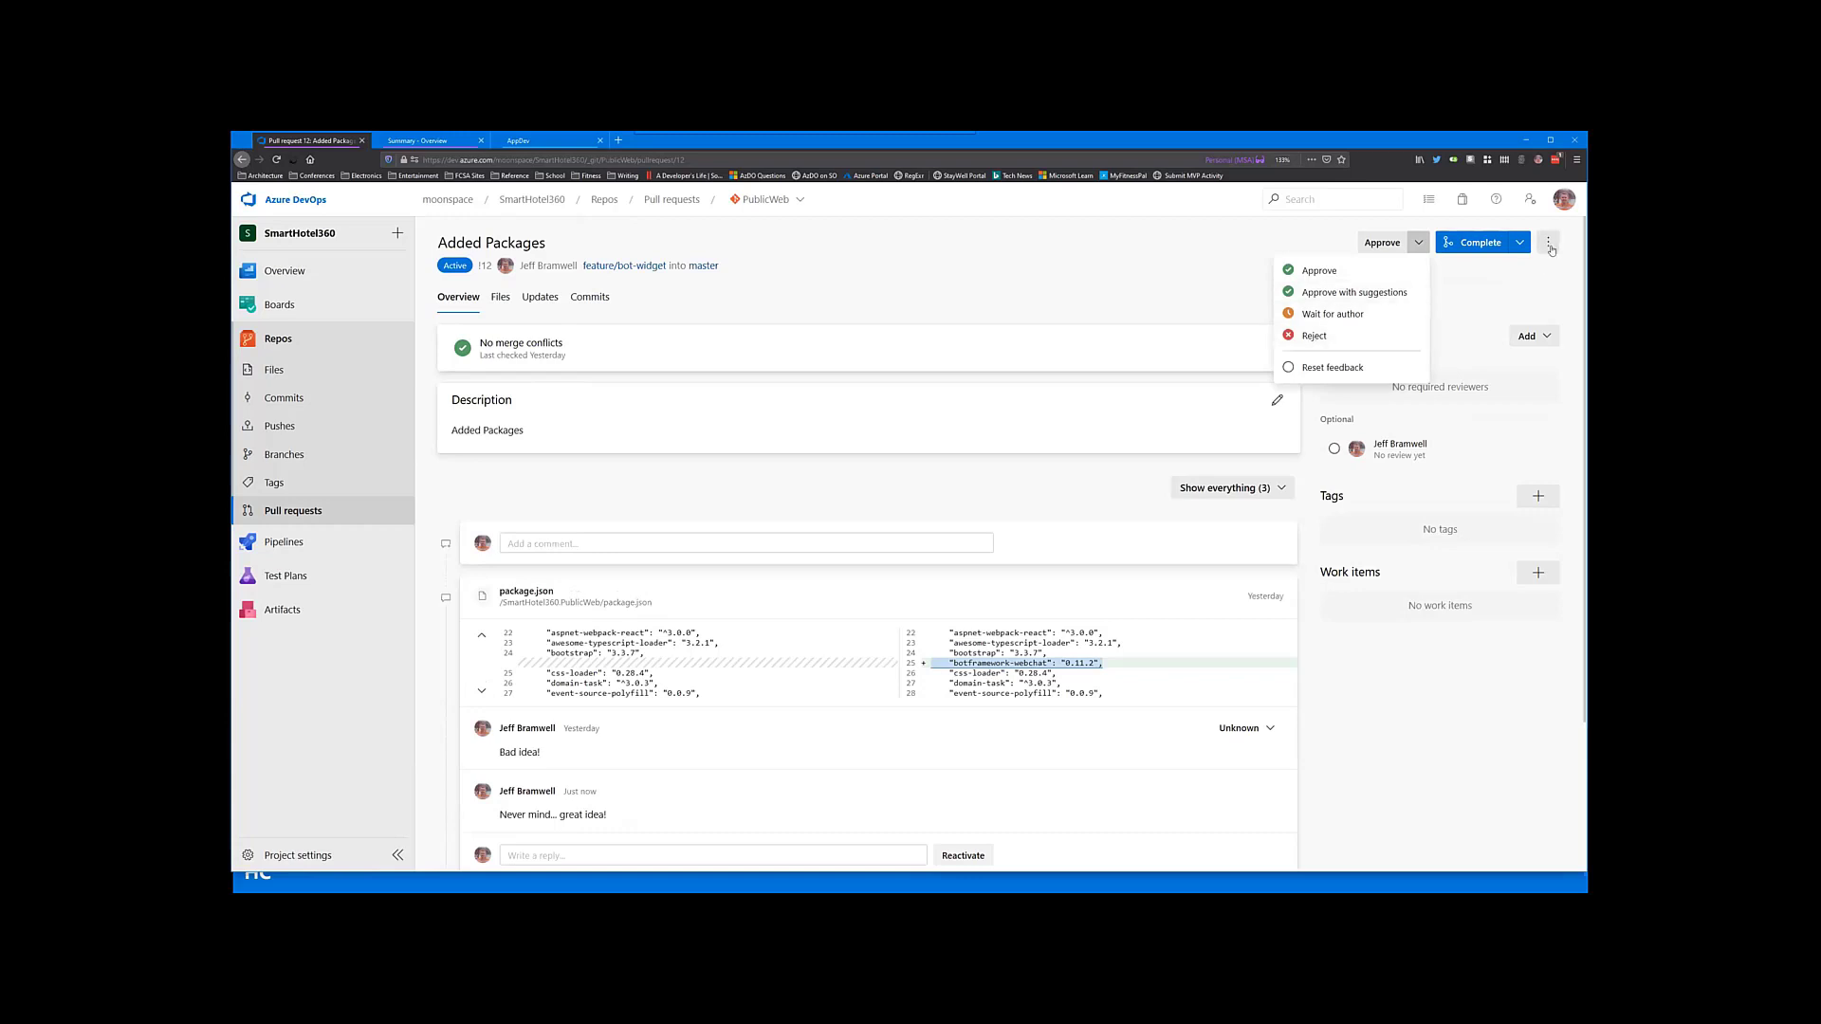
pyautogui.click(1548, 243)
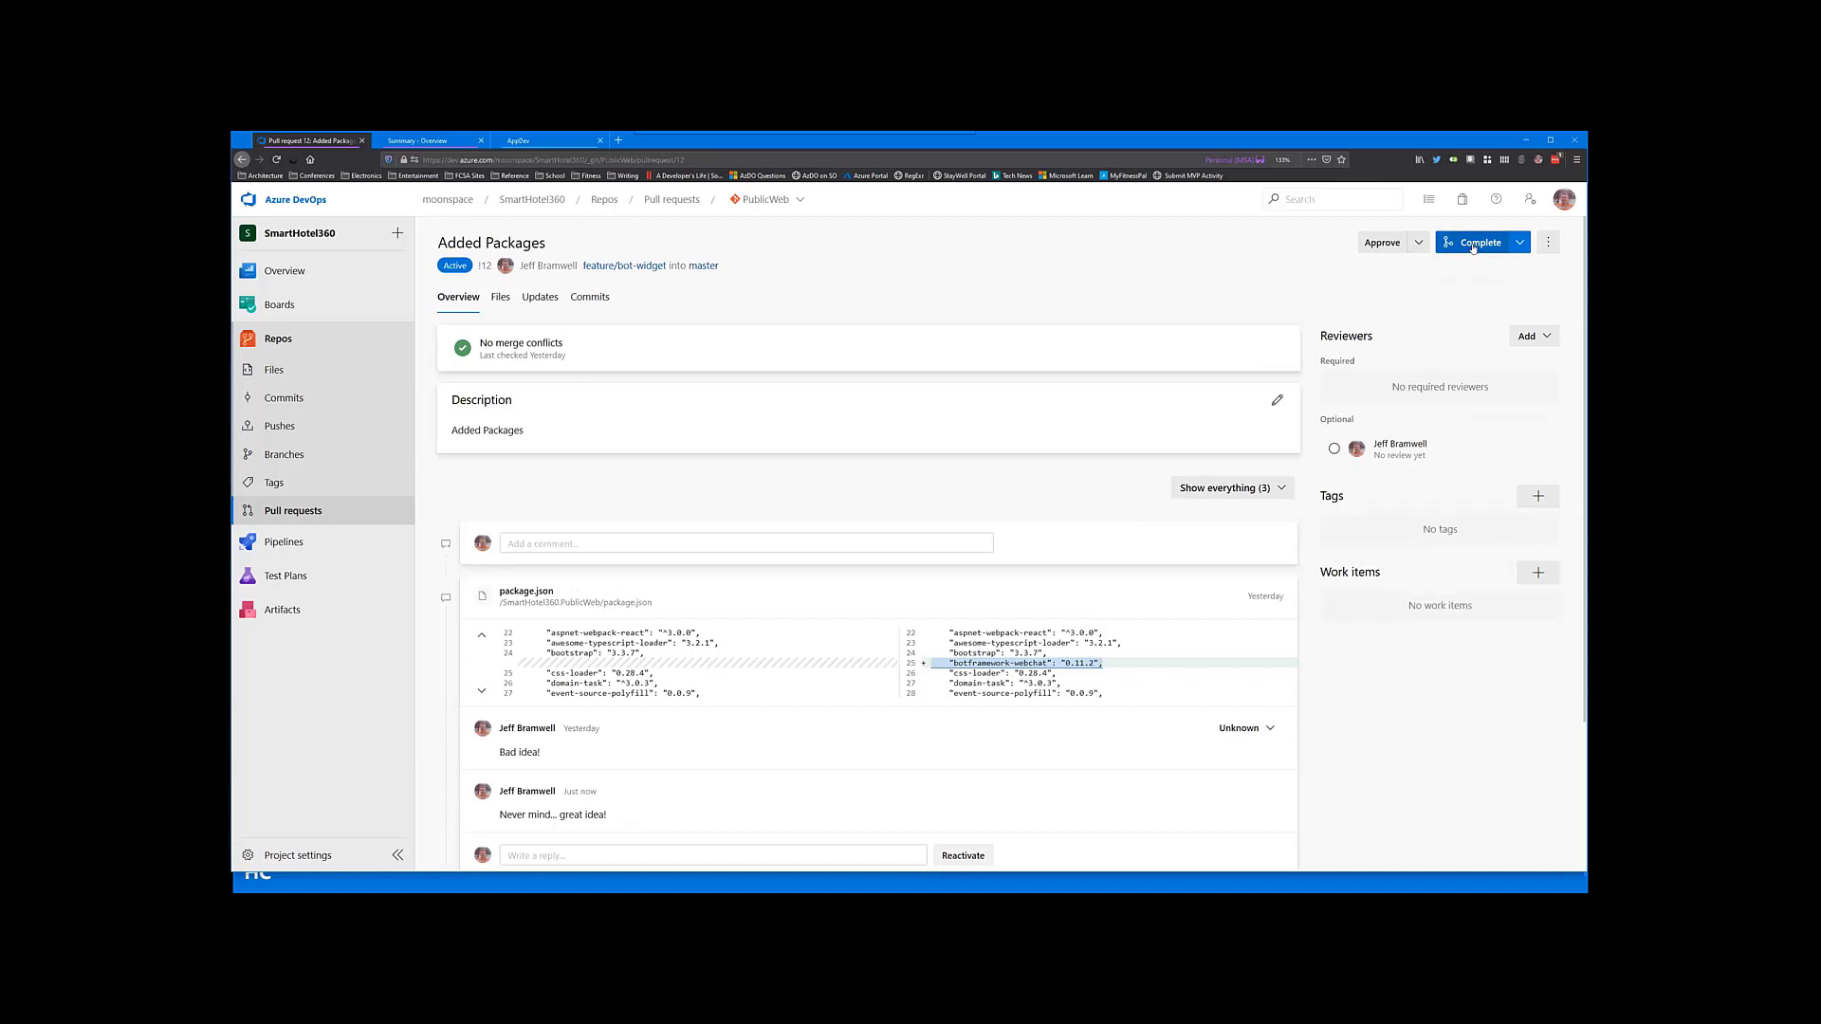
pyautogui.click(1517, 243)
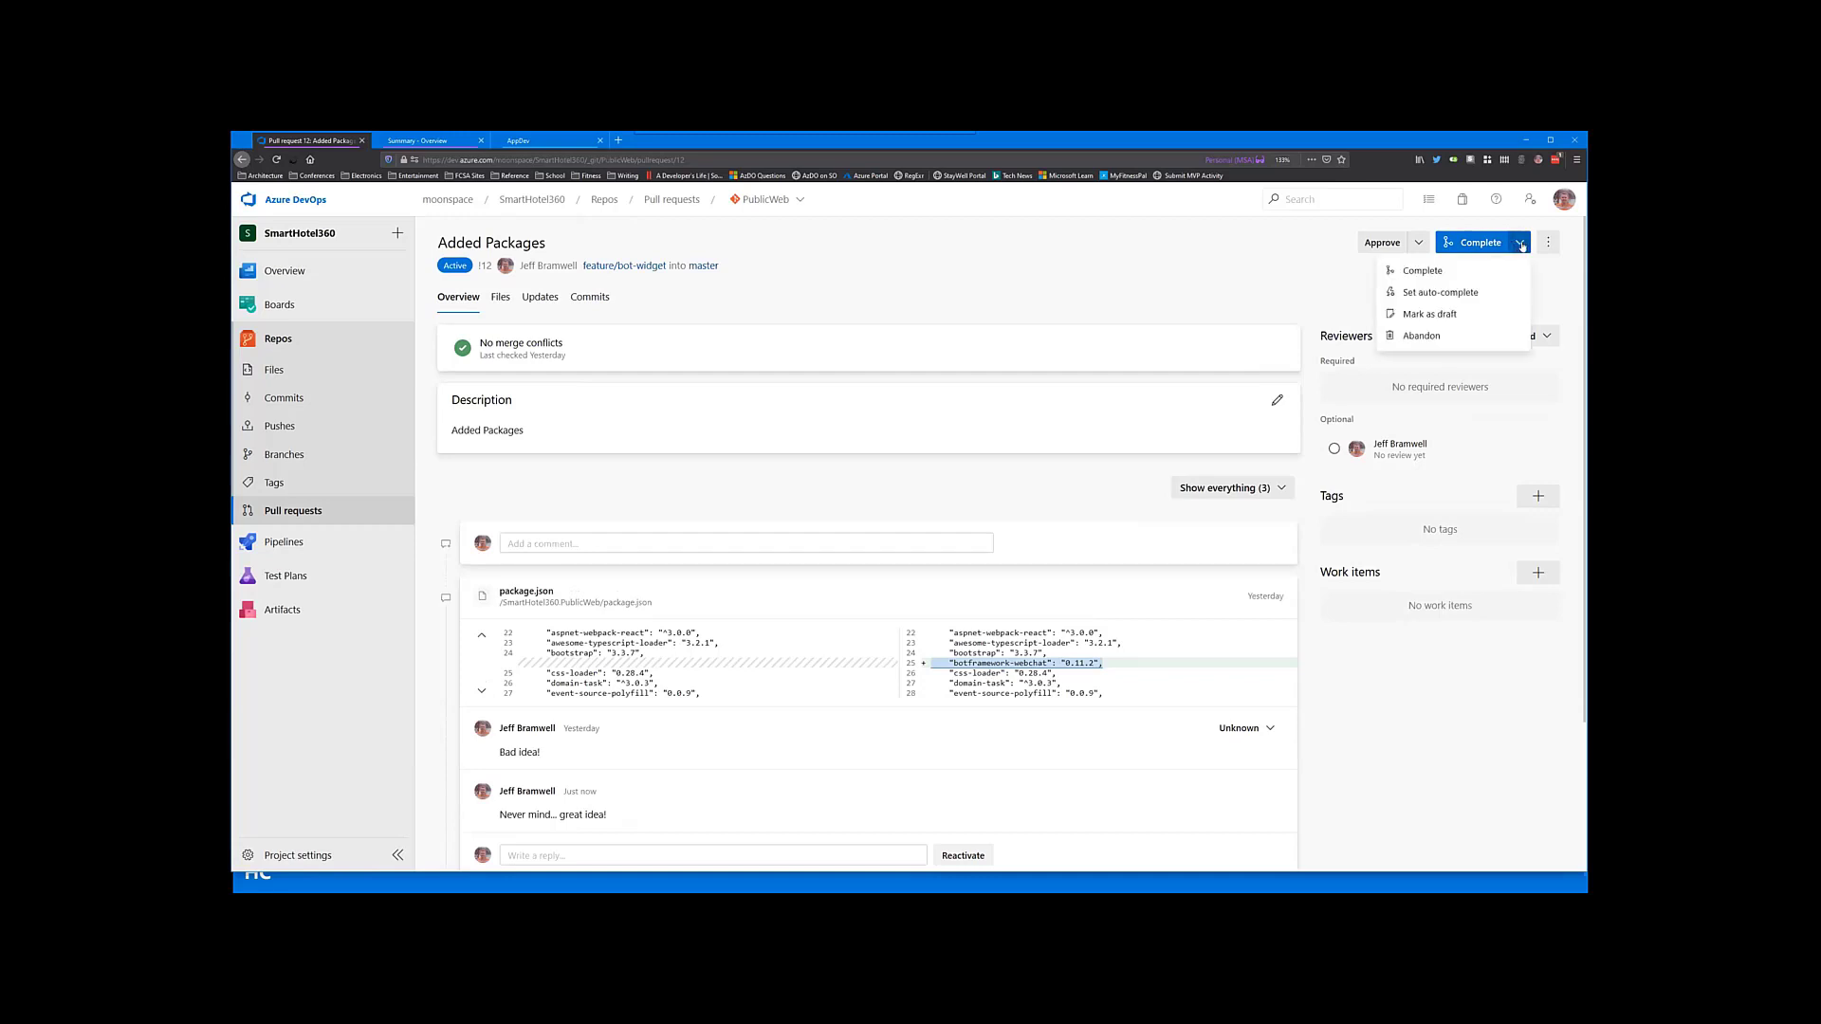
pyautogui.moveTo(1494, 281)
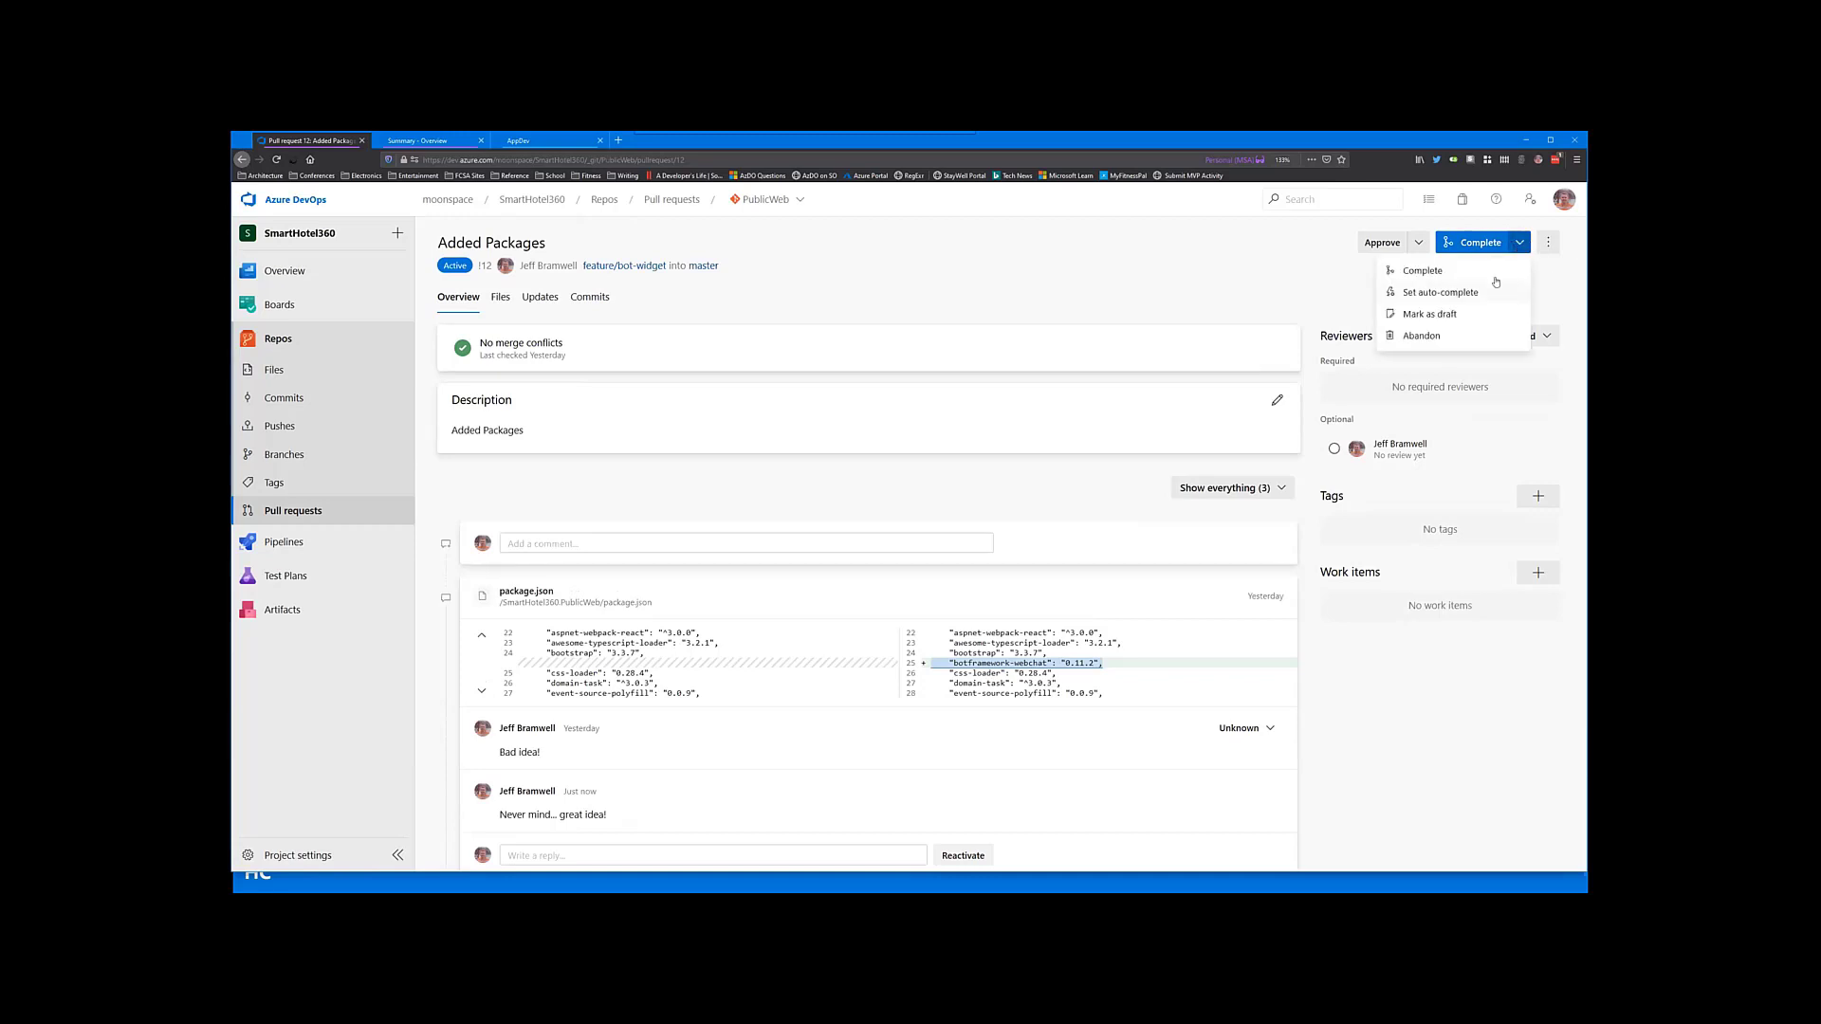
pyautogui.moveTo(1462, 292)
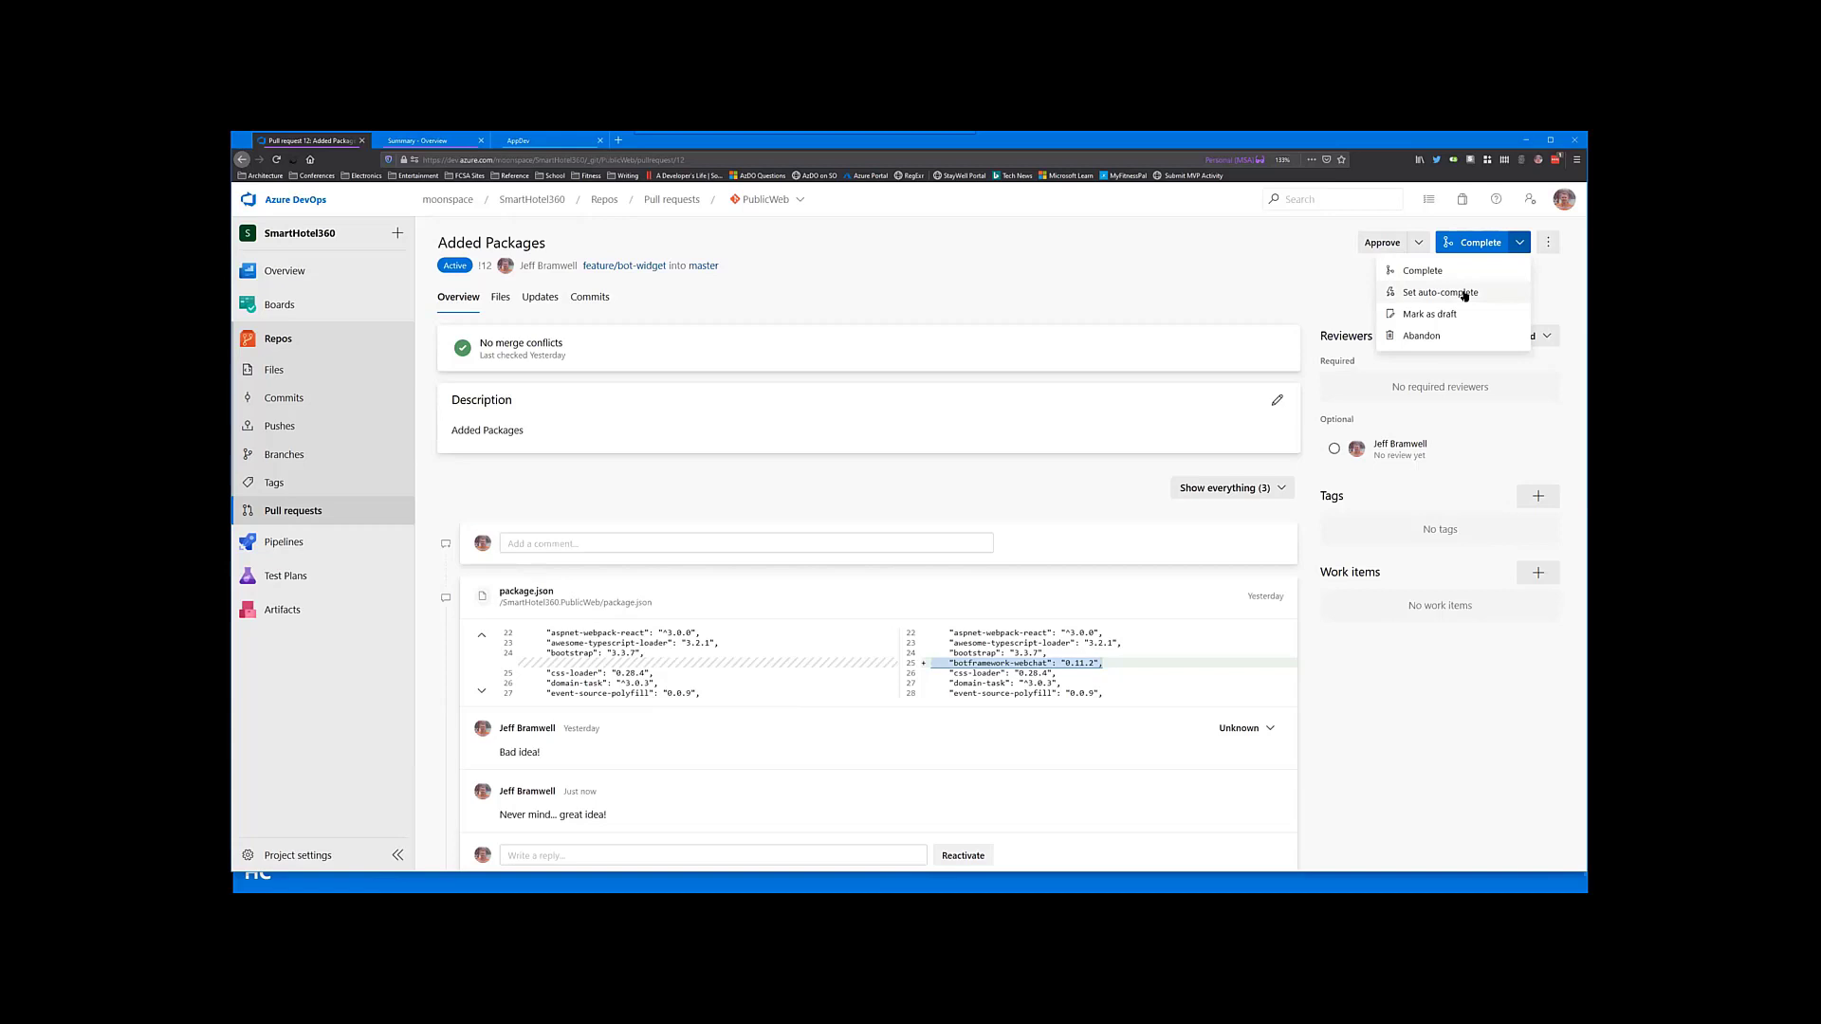
pyautogui.moveTo(1454, 296)
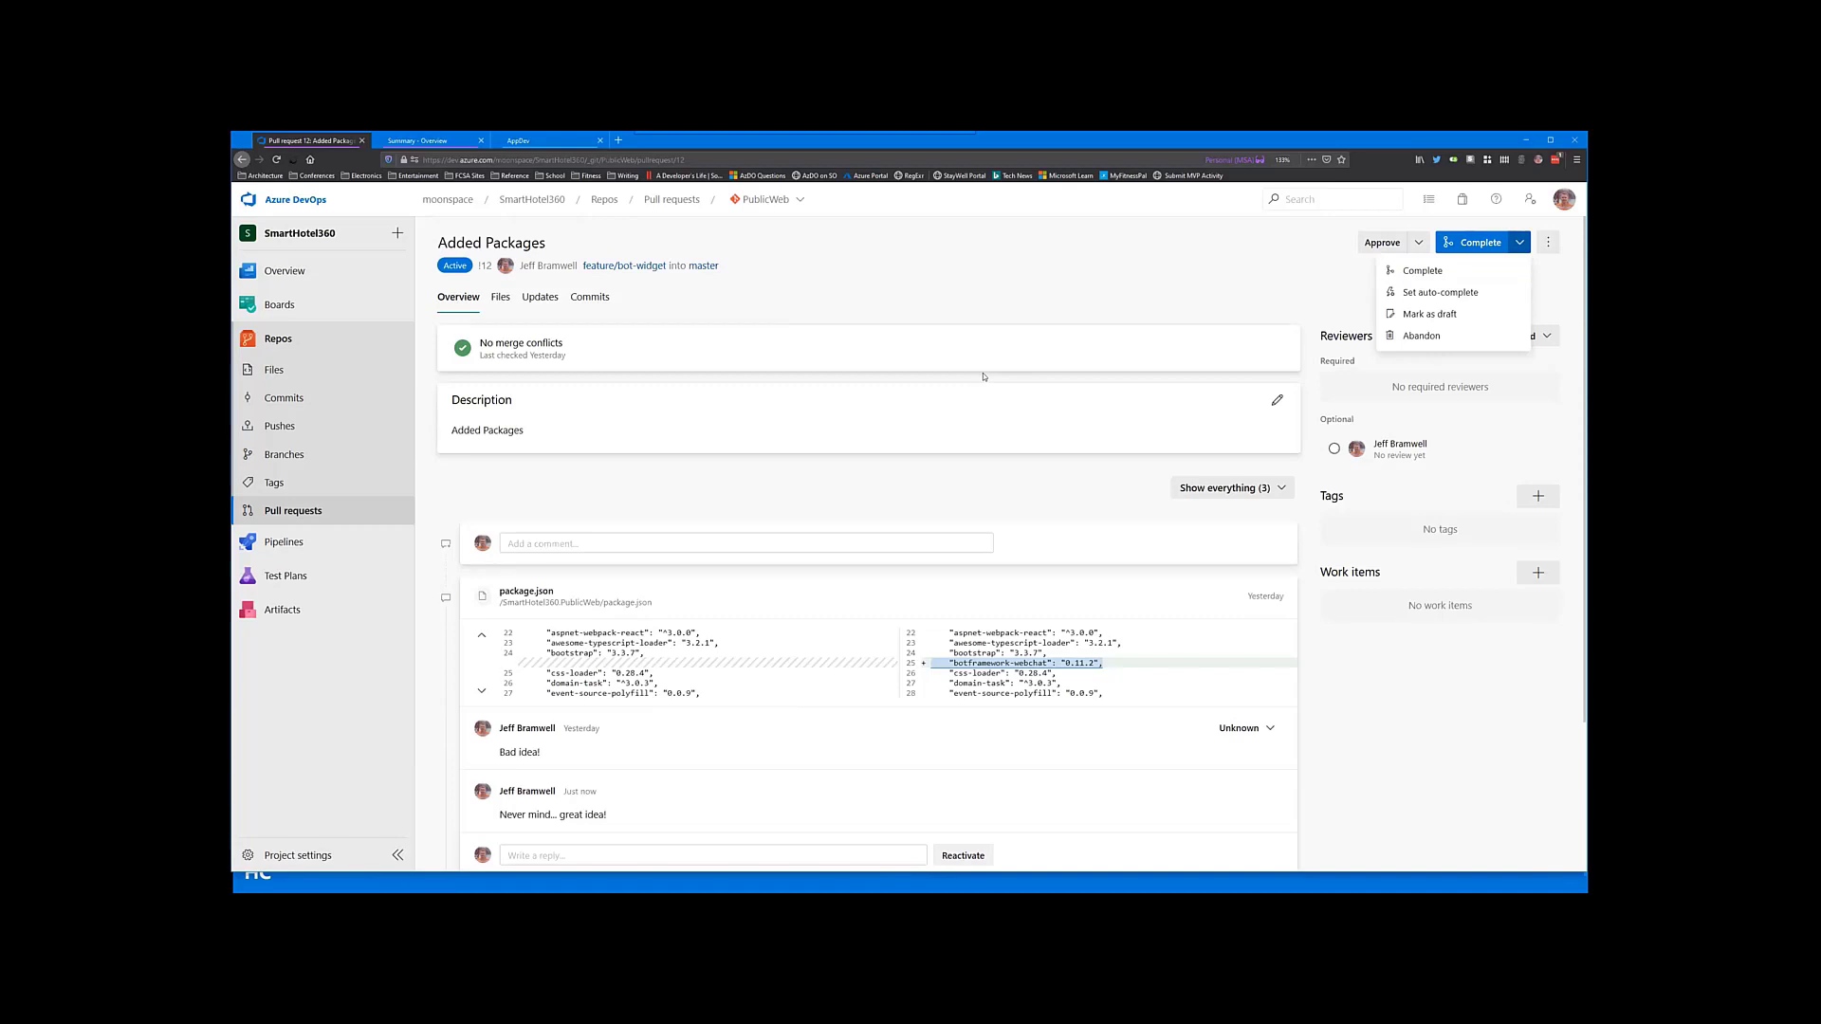
pyautogui.moveTo(208, 664)
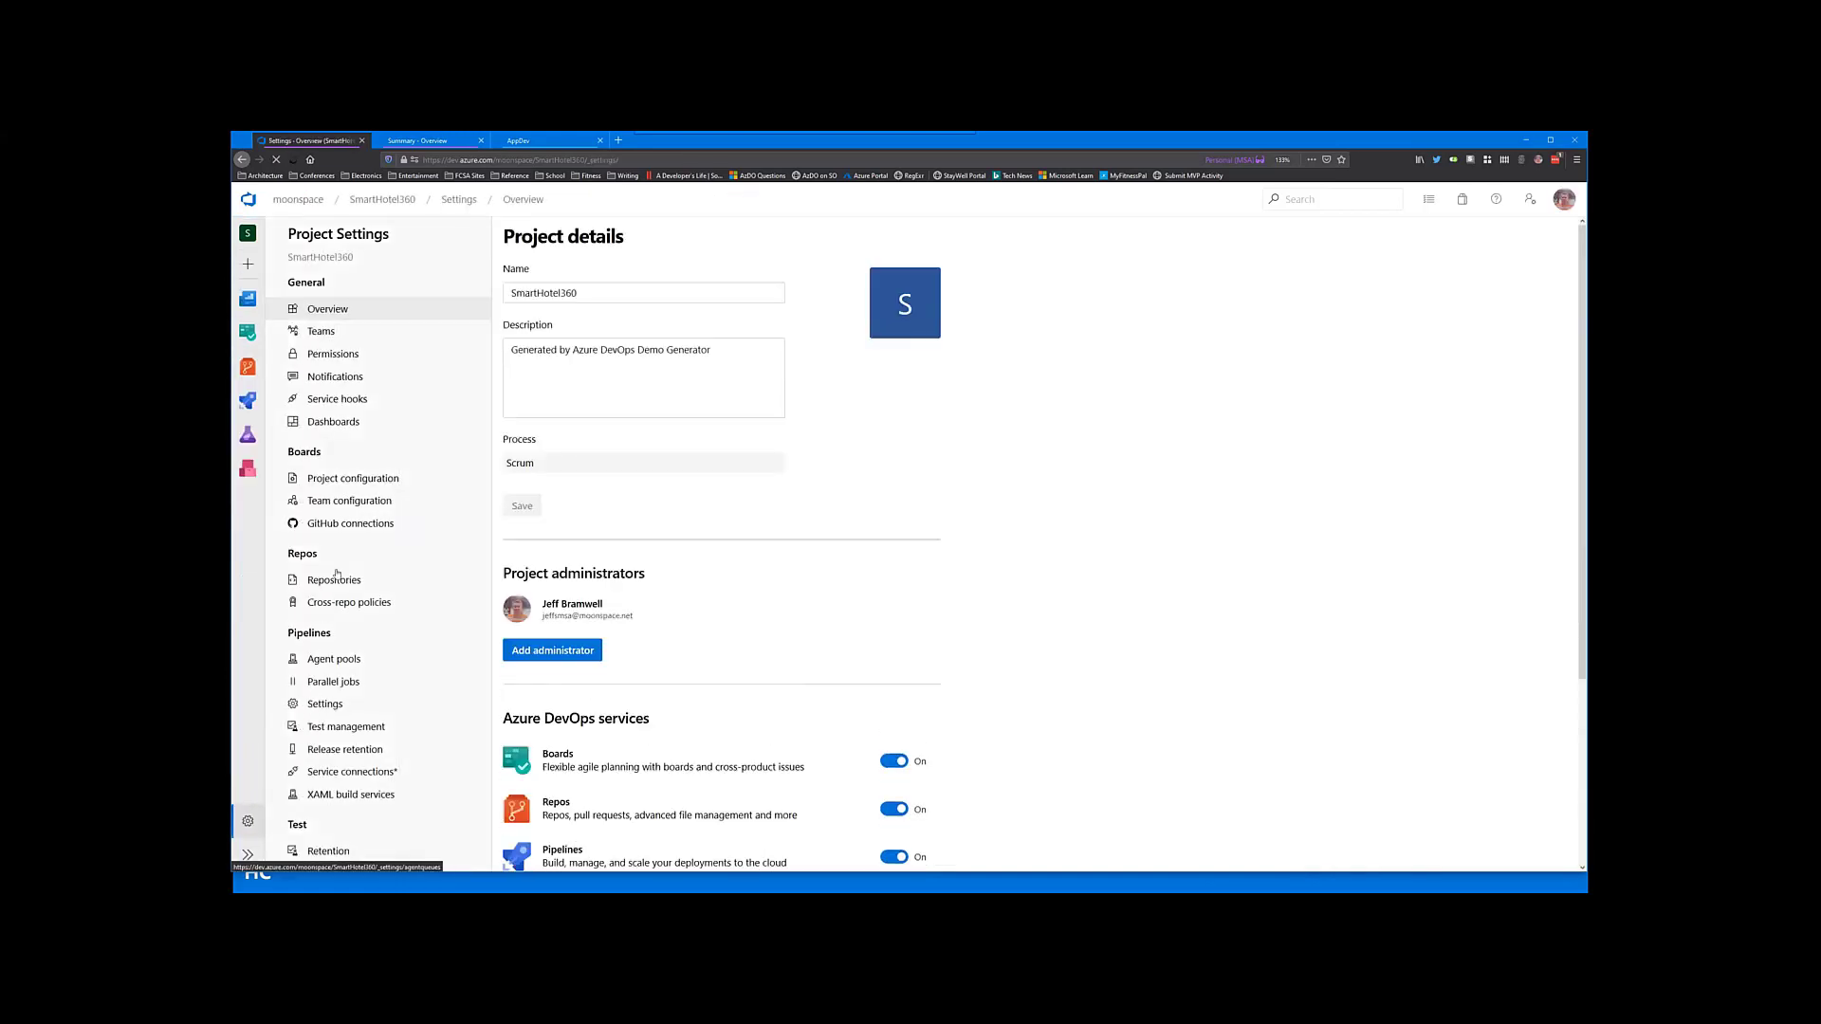
pyautogui.moveTo(318, 610)
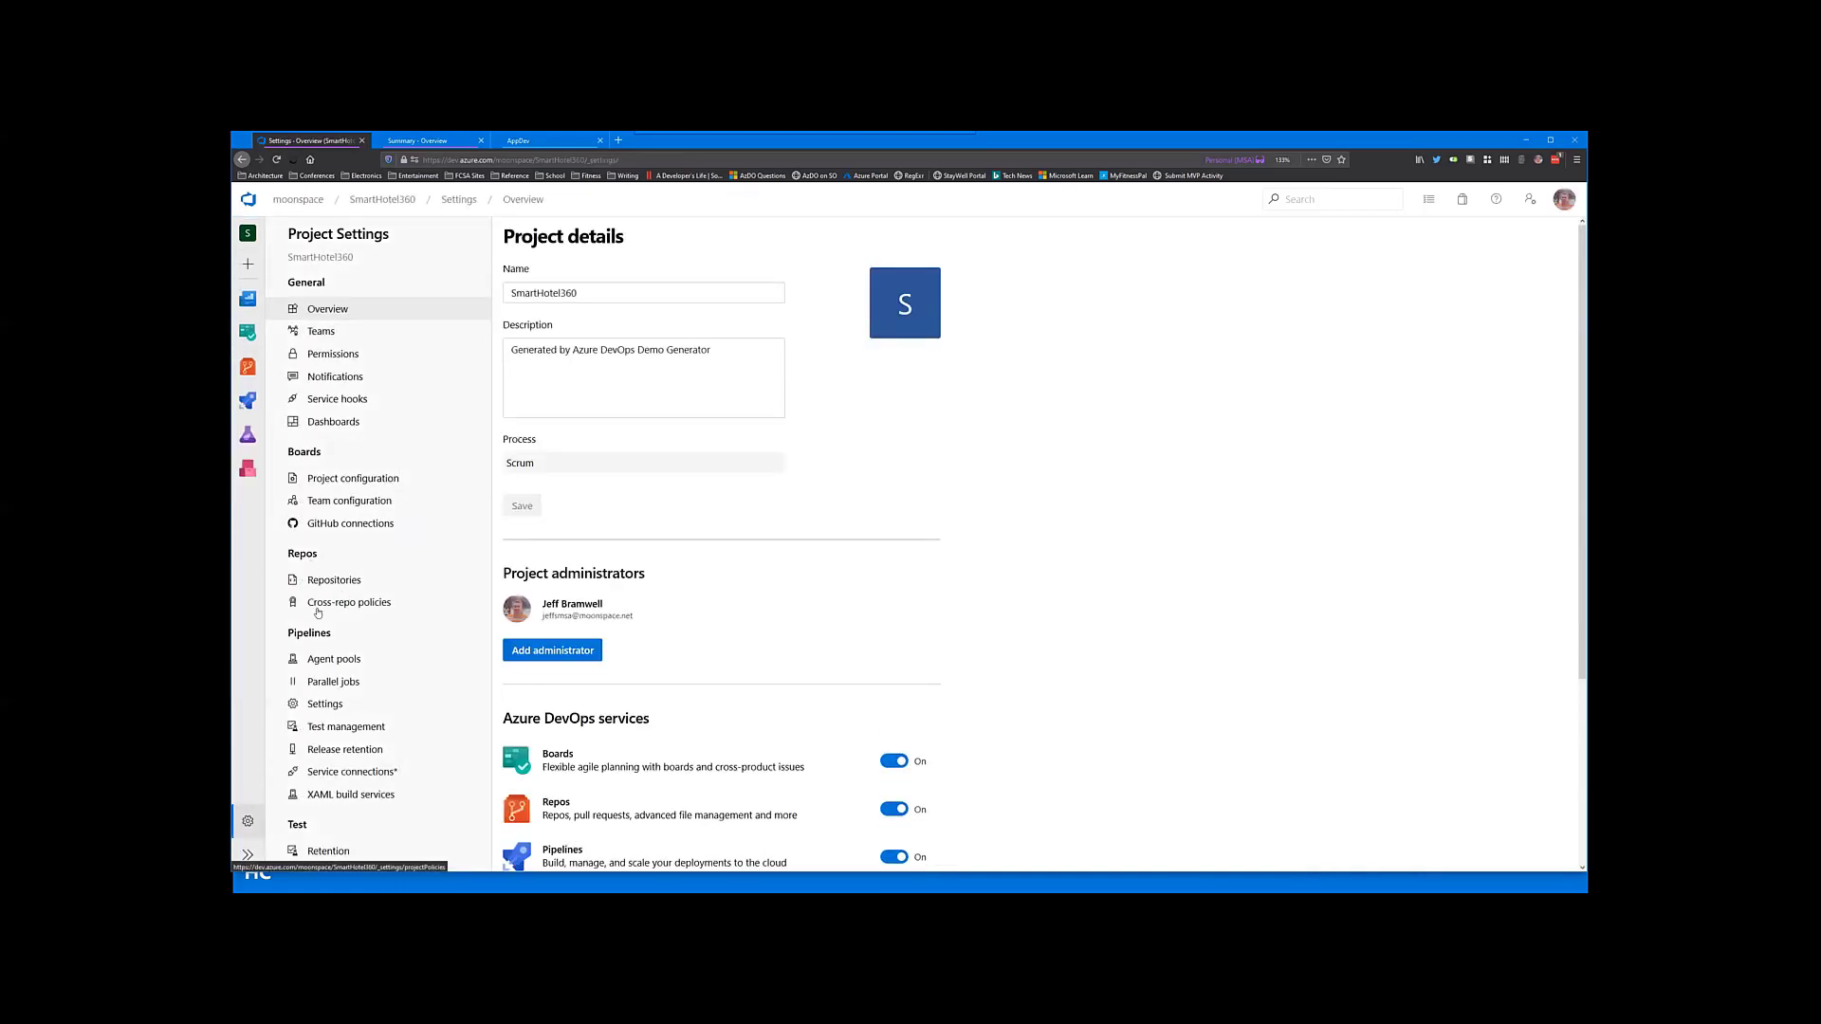
# Step: In Cross-repo policies, create branch protection for each repository's default branch
pyautogui.click(349, 603)
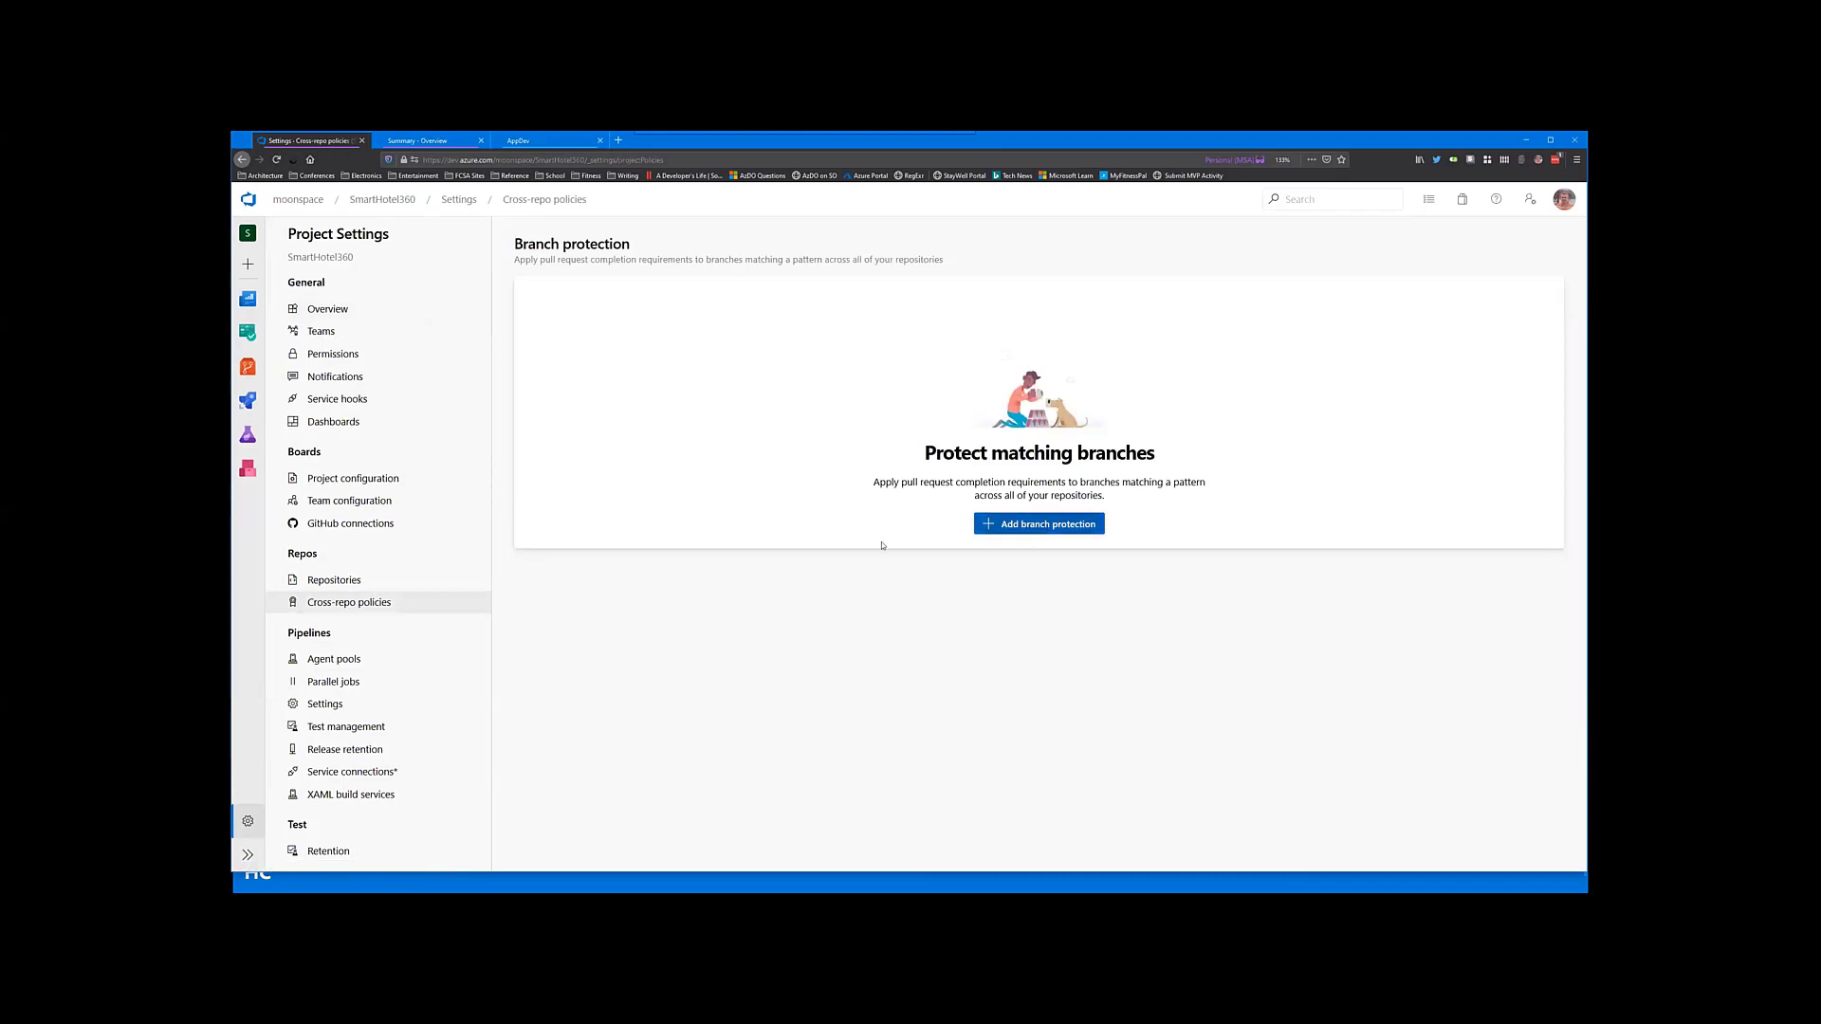
pyautogui.click(1039, 524)
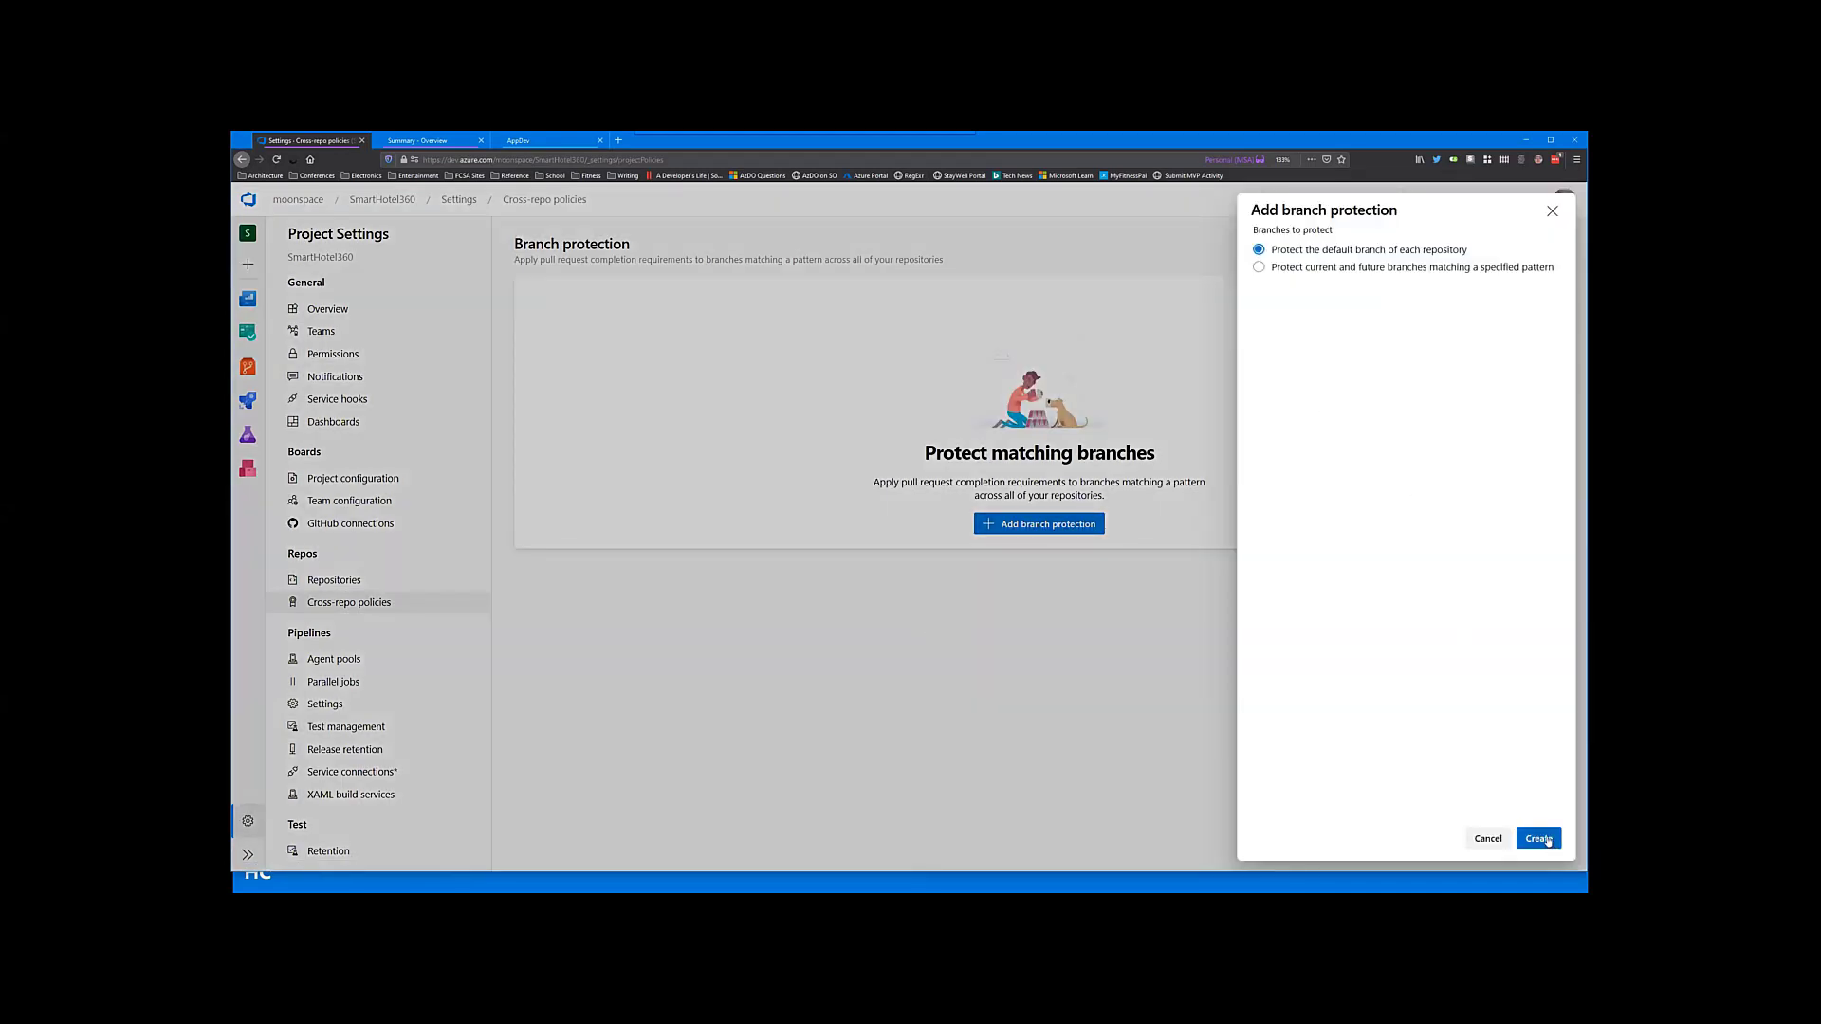
pyautogui.click(1540, 838)
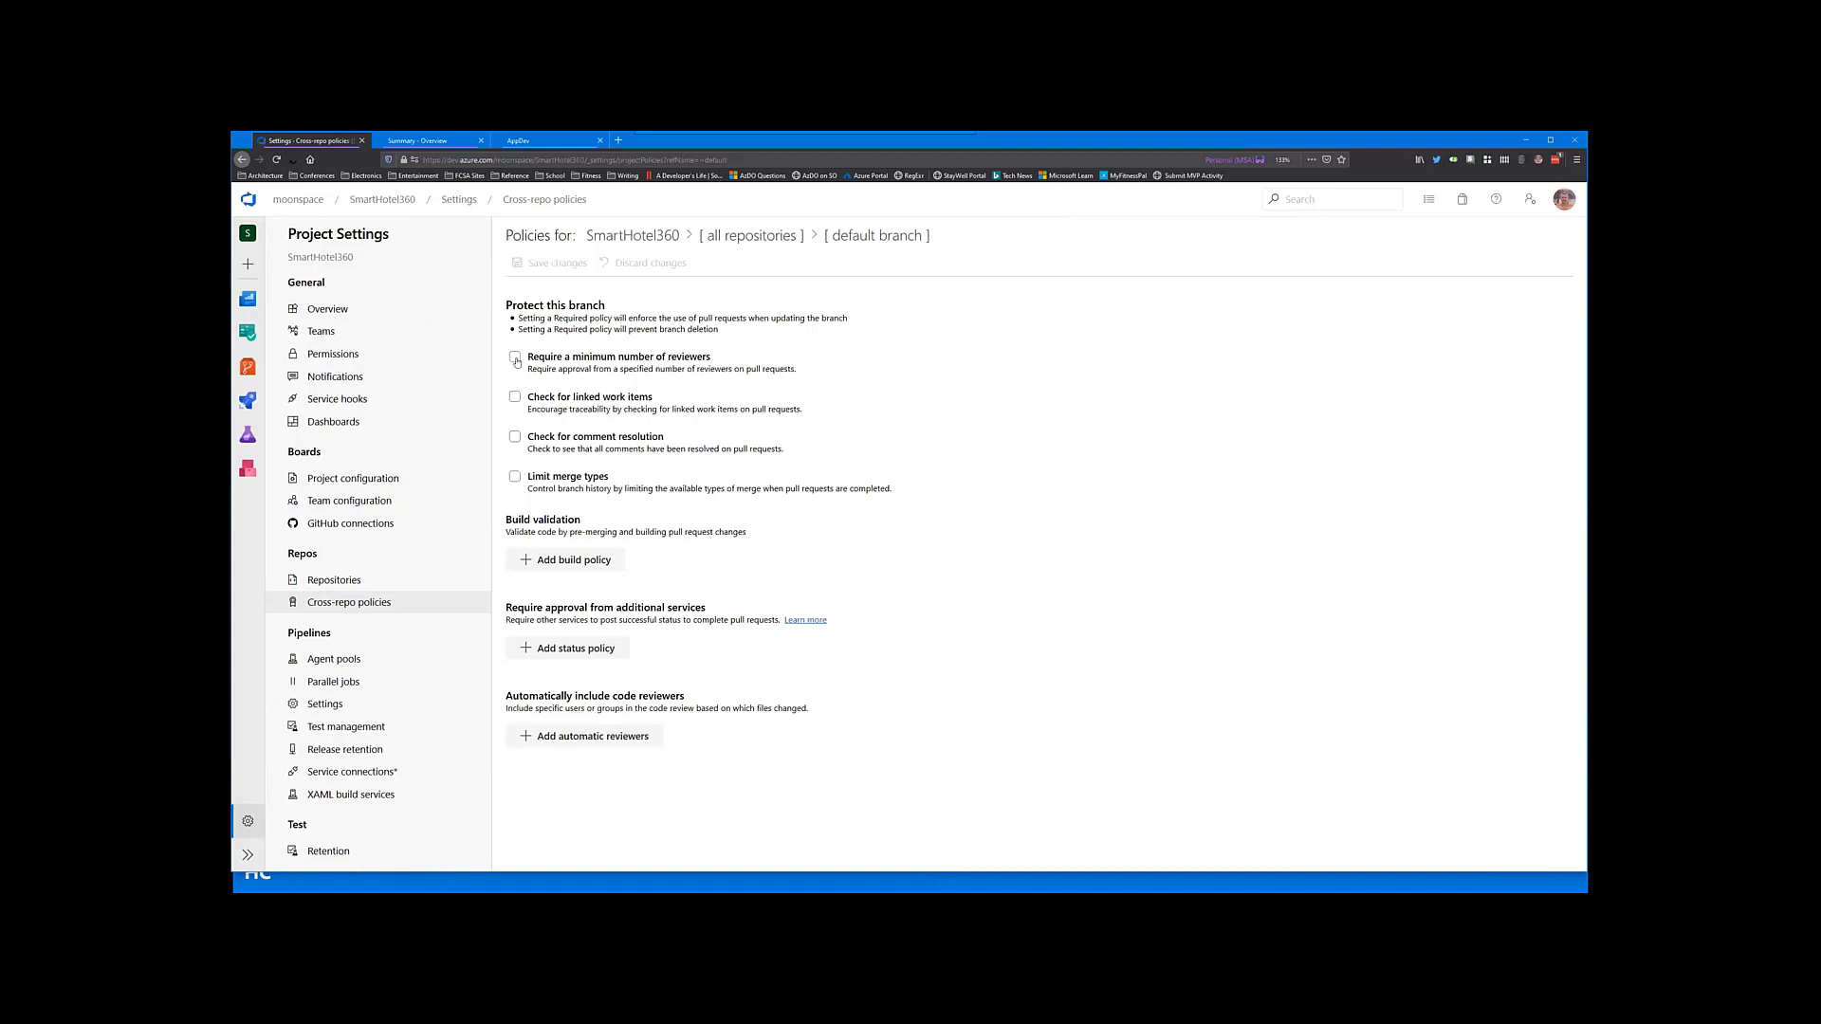
# Step: Toggle minimum reviewers on and off, then require linked work items on pull requests
pyautogui.click(514, 356)
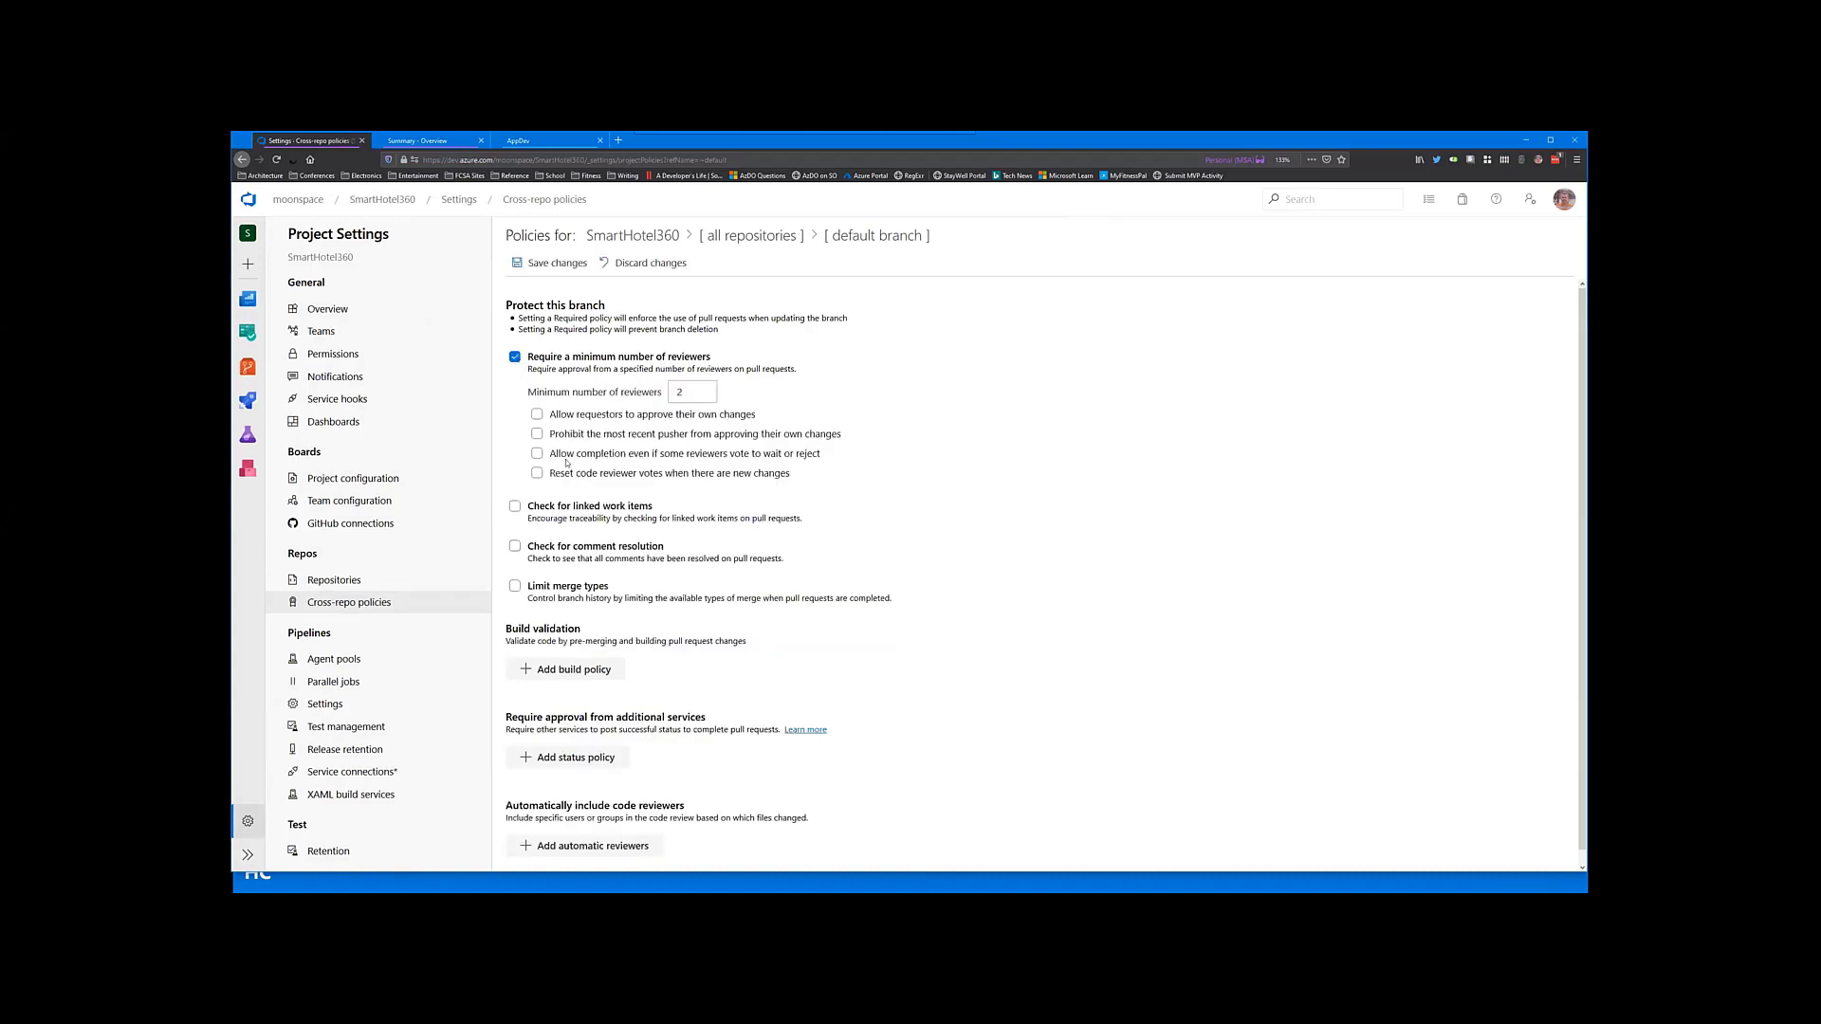
pyautogui.click(514, 357)
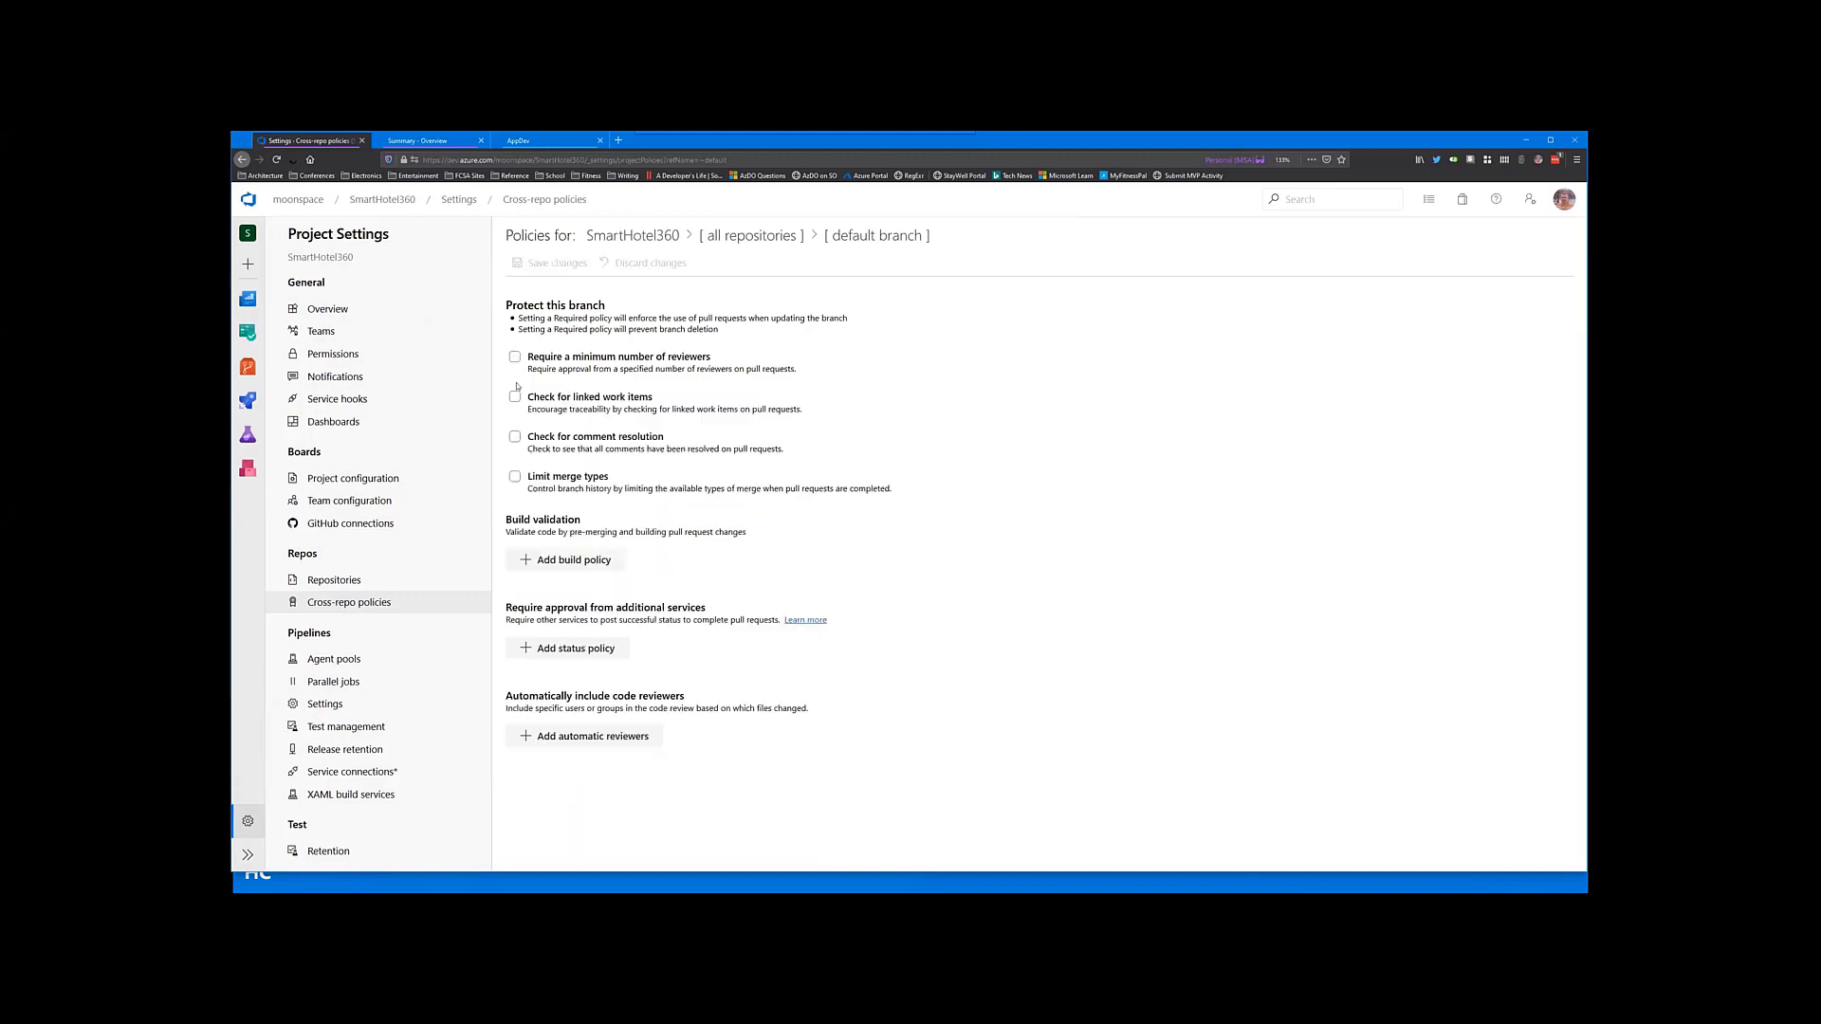
pyautogui.click(514, 396)
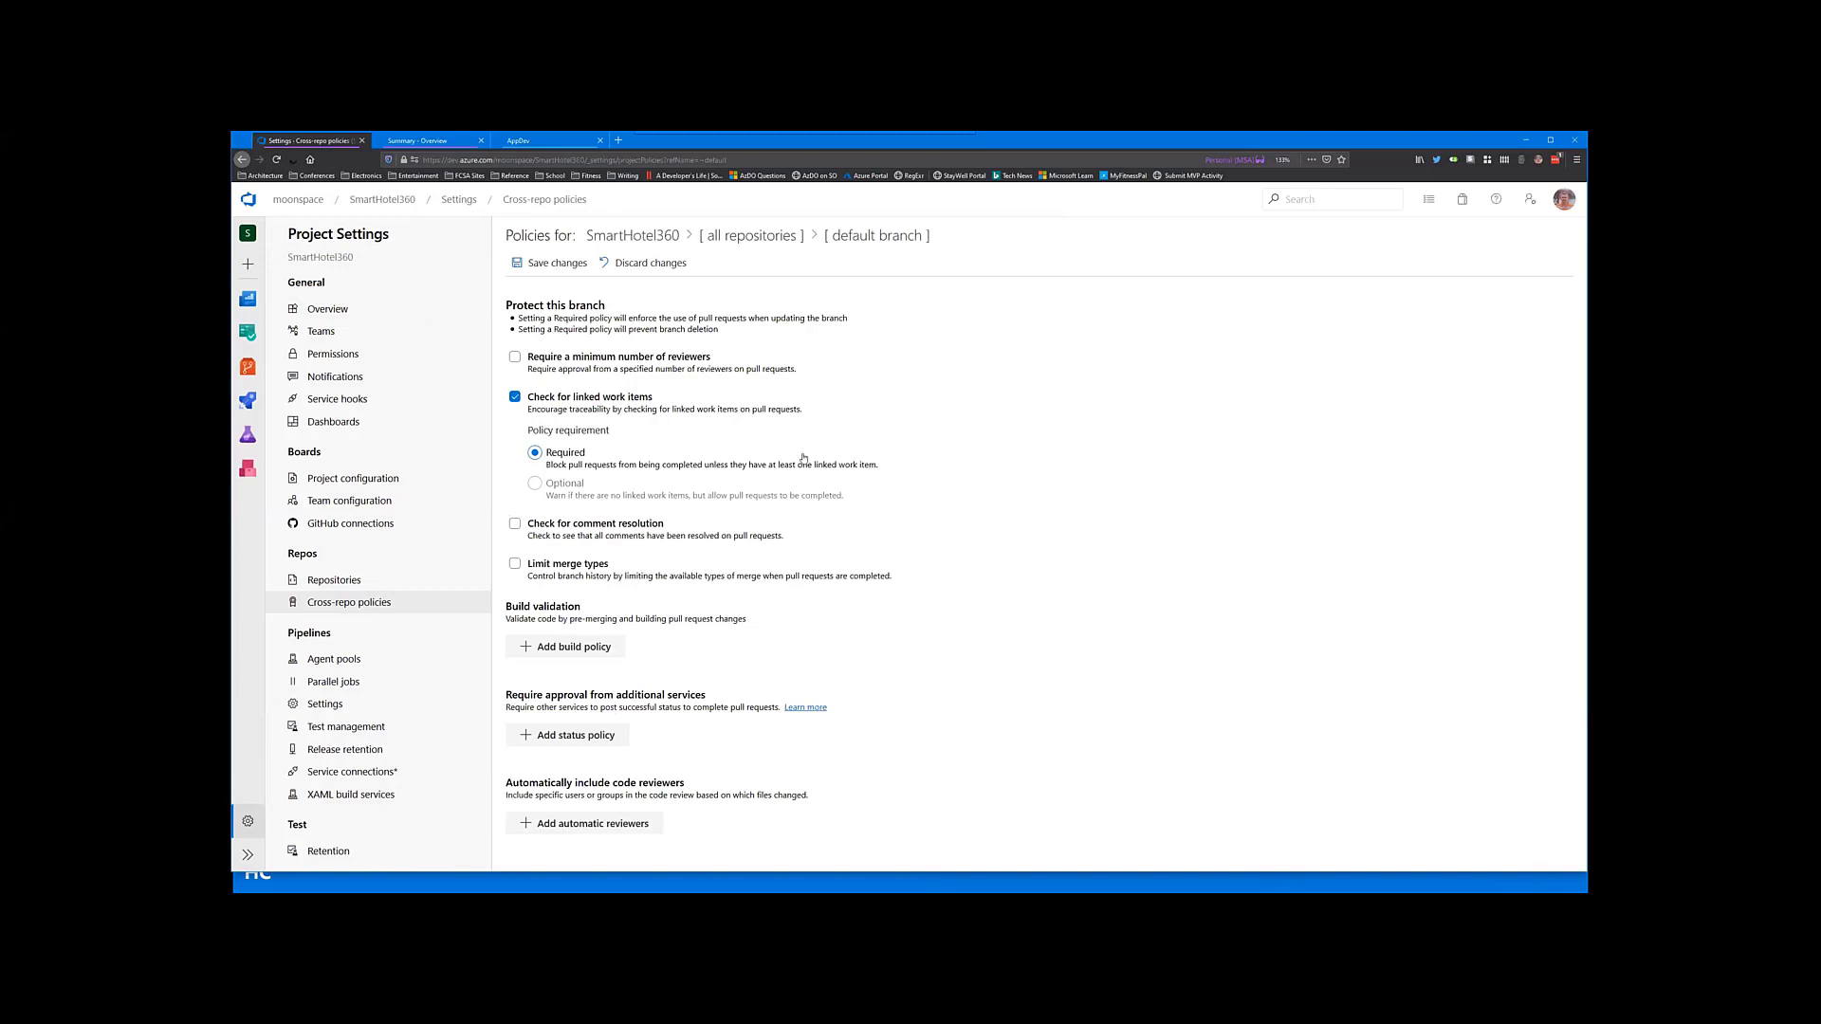
# Step: Switch linked work items between Optional and Required, disable it, and toggle merge-type limits off
pyautogui.click(535, 483)
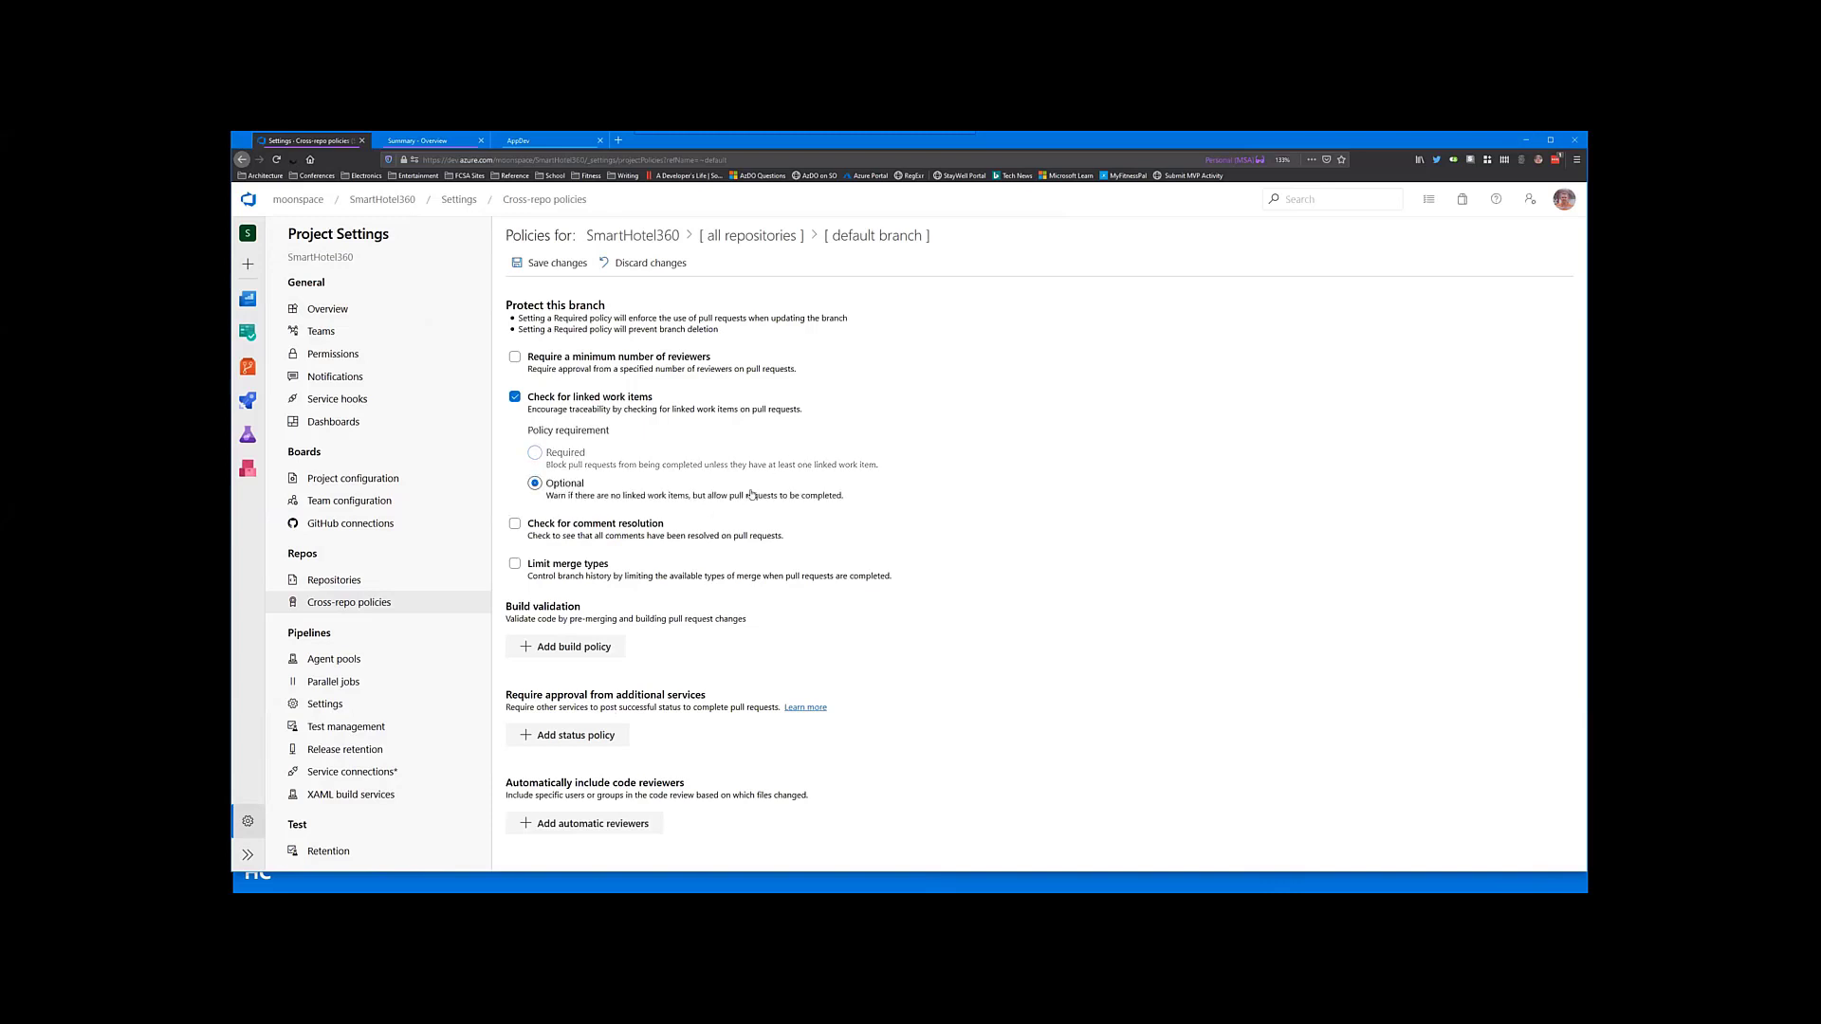
pyautogui.moveTo(1043, 463)
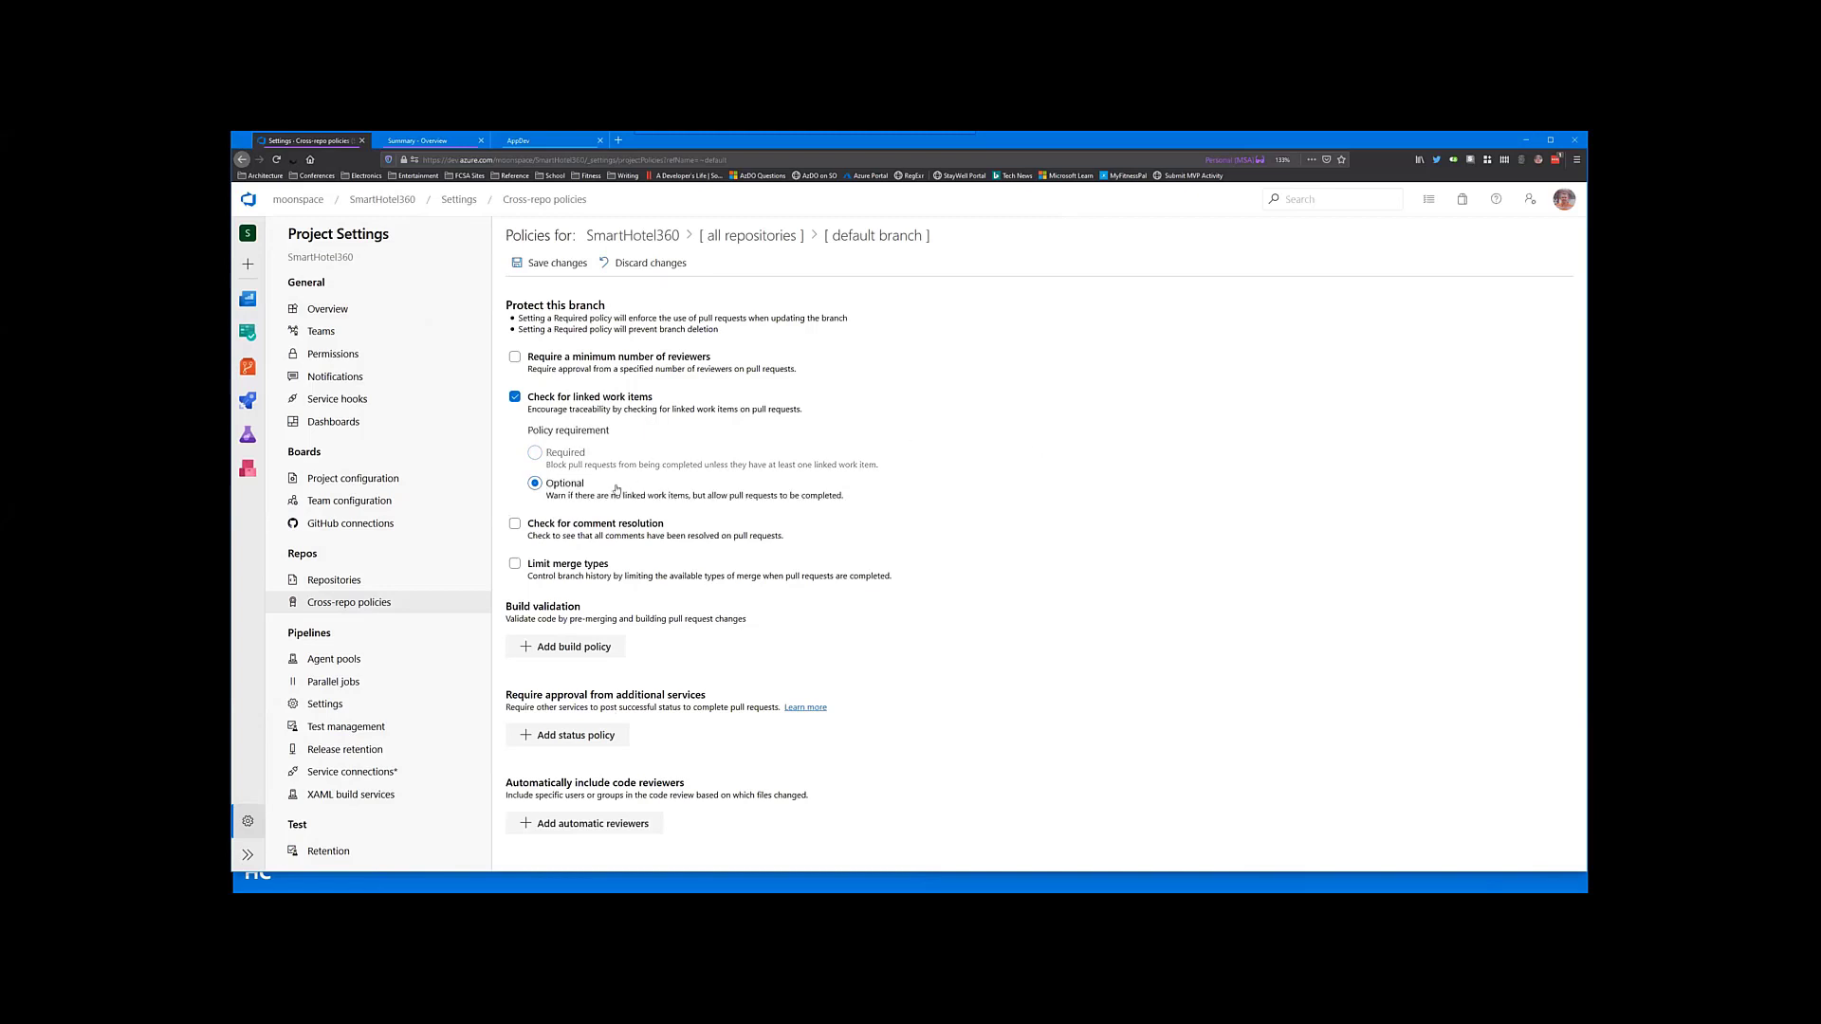
pyautogui.click(535, 451)
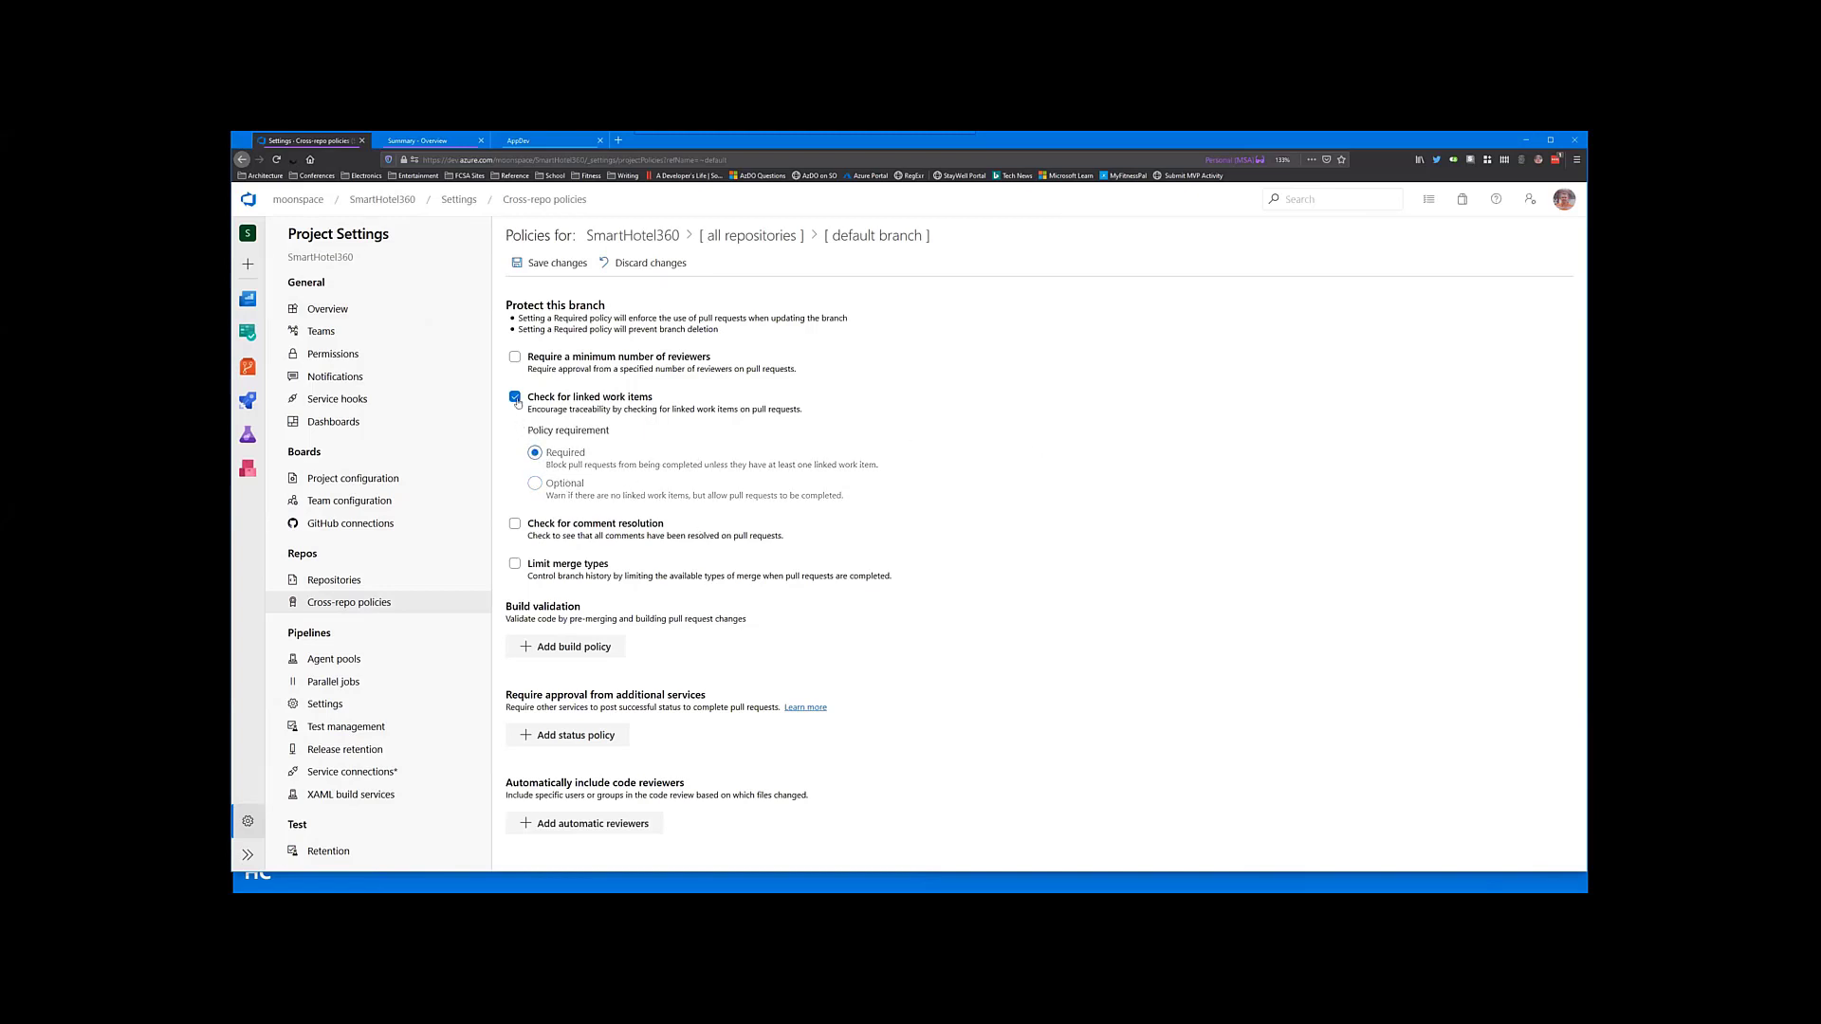
pyautogui.click(514, 398)
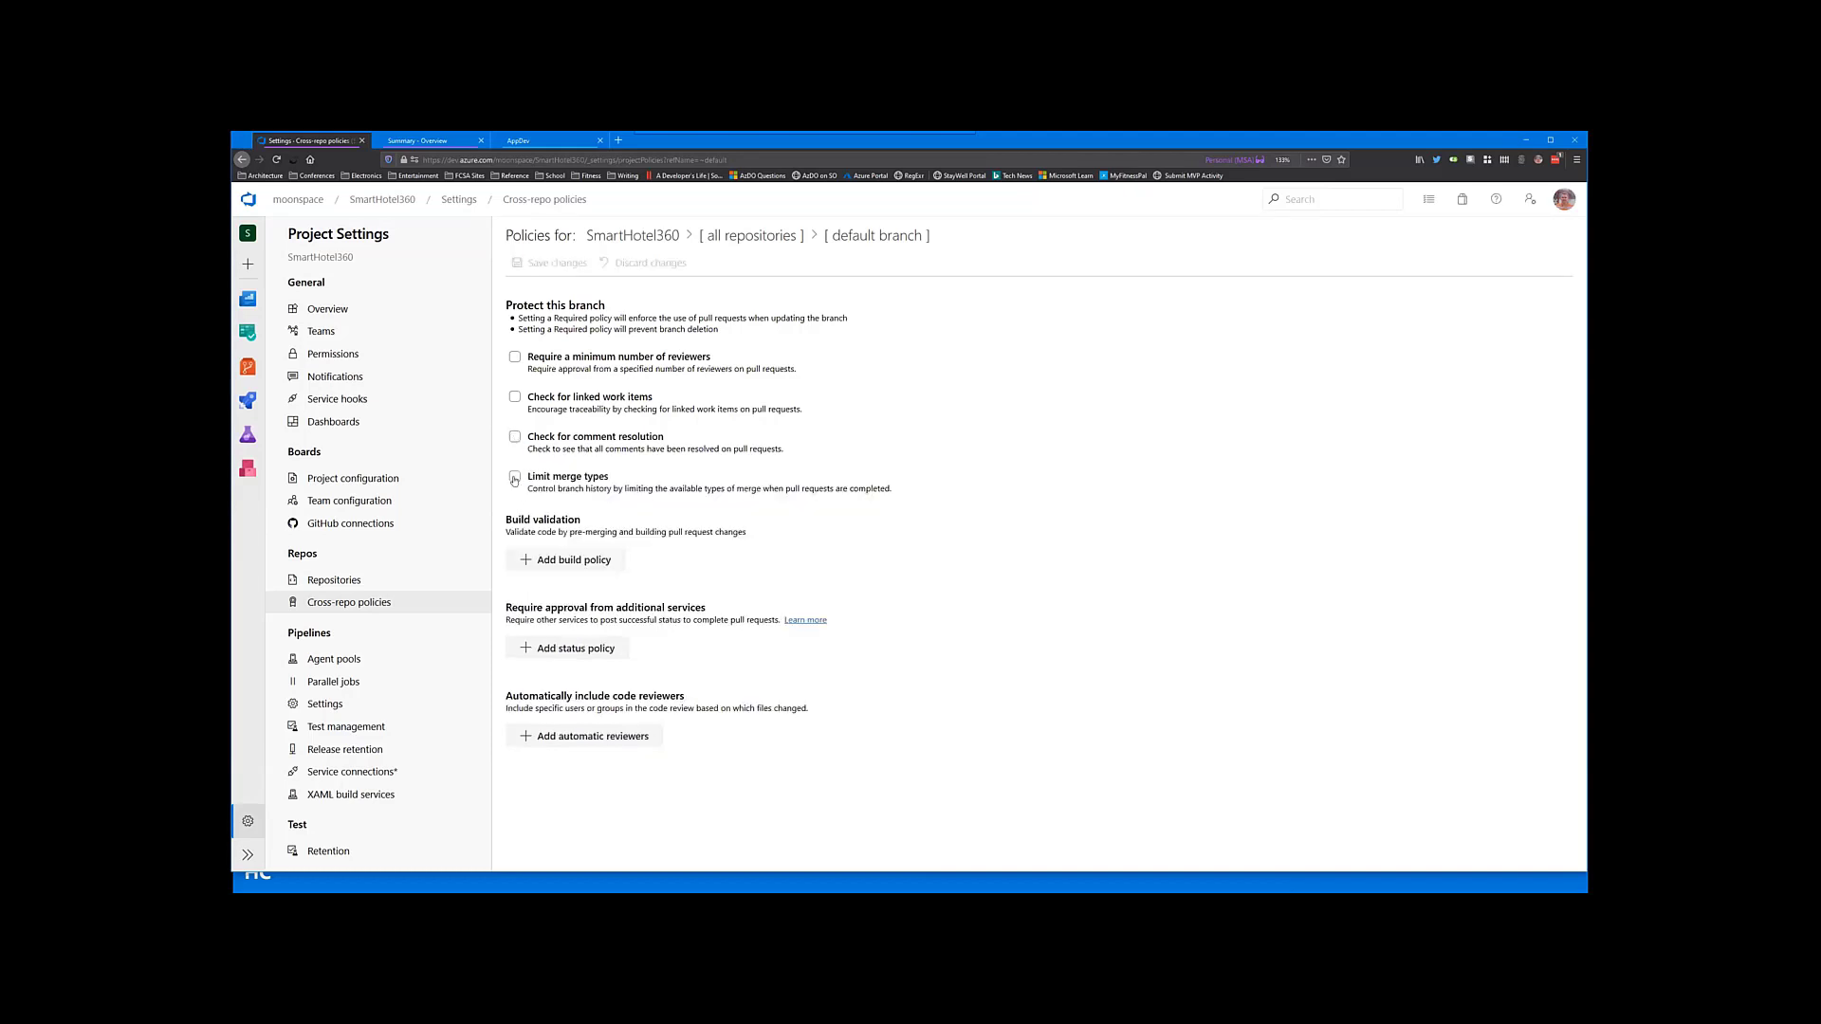
pyautogui.click(514, 476)
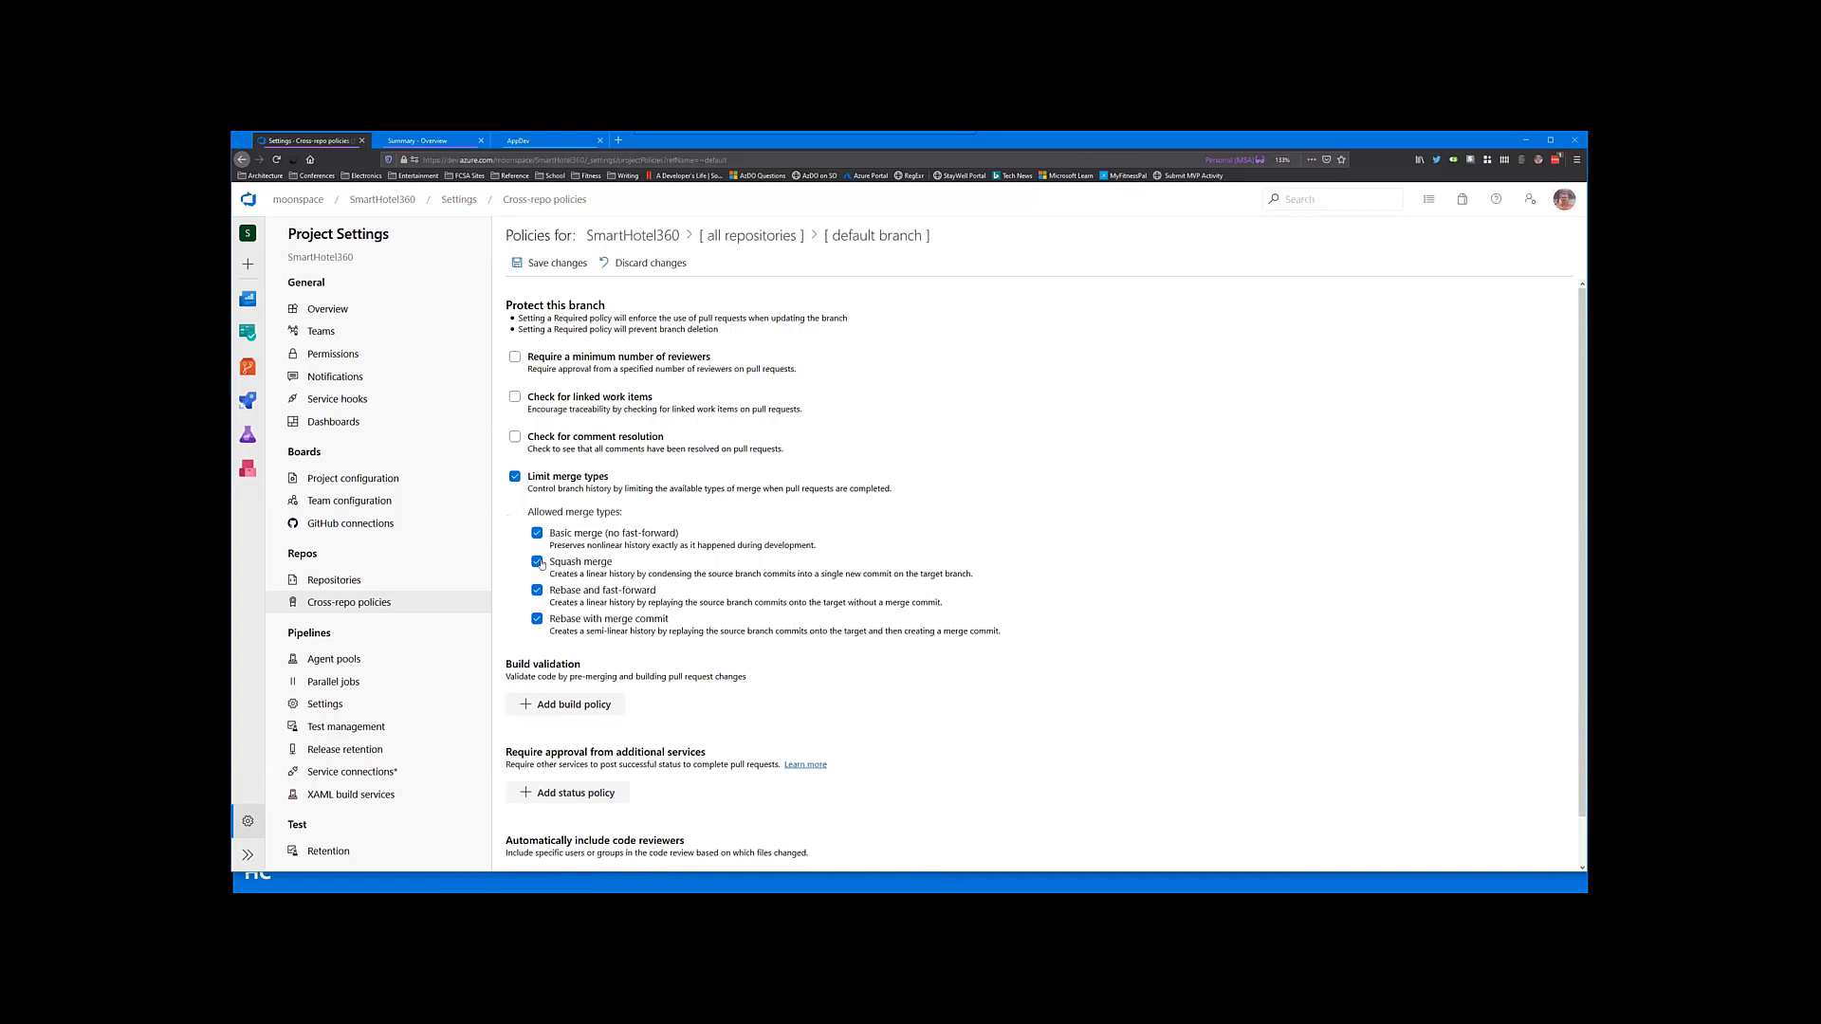
pyautogui.click(514, 476)
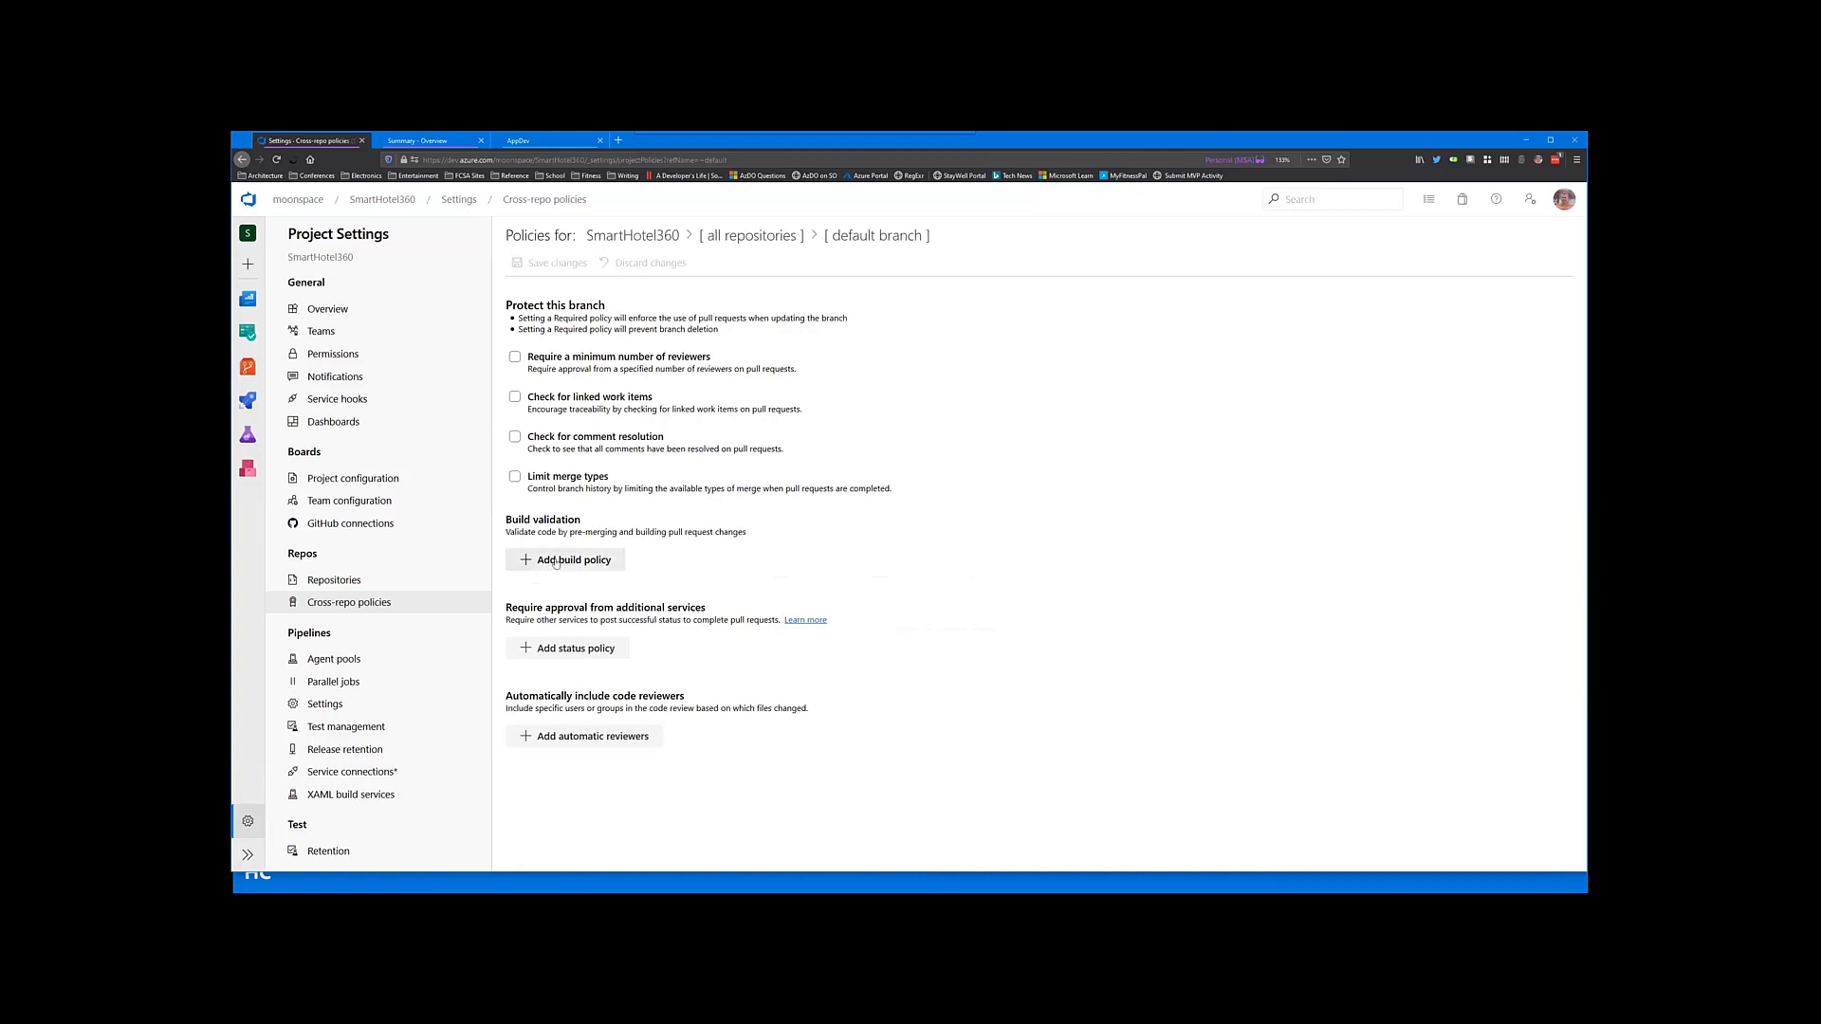
pyautogui.moveTo(603, 751)
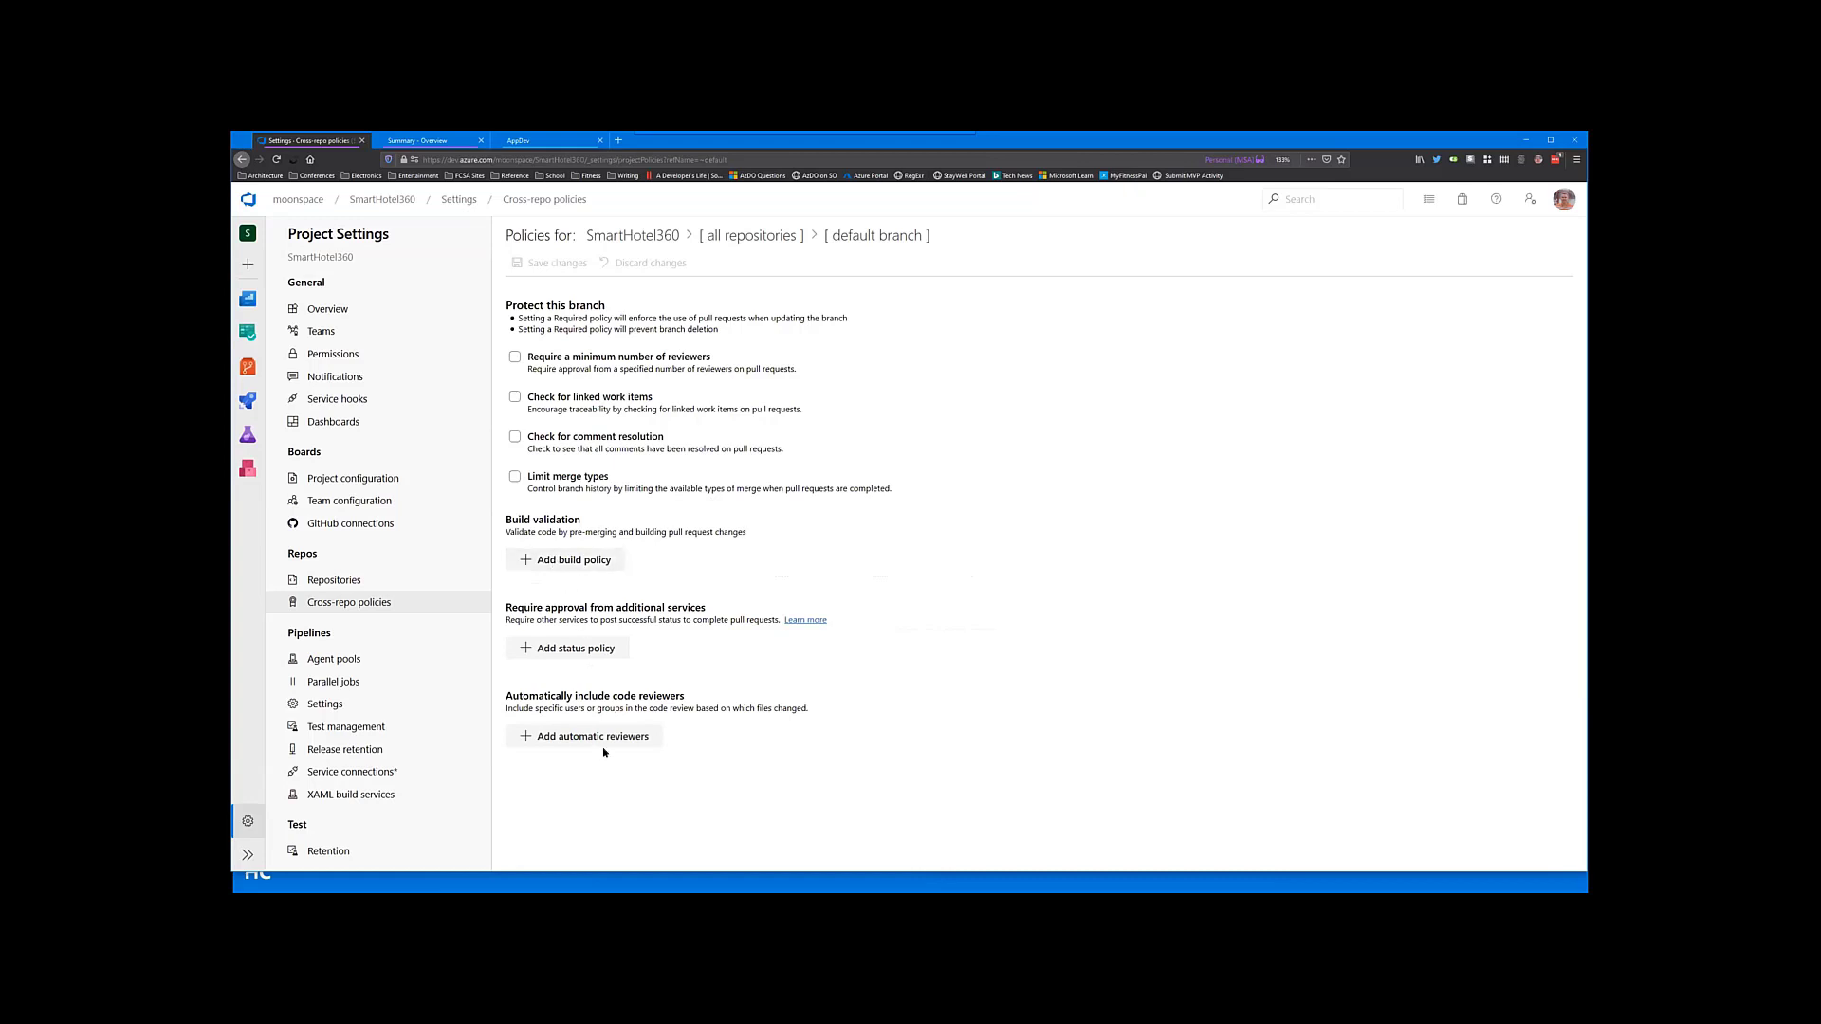
pyautogui.moveTo(216, 808)
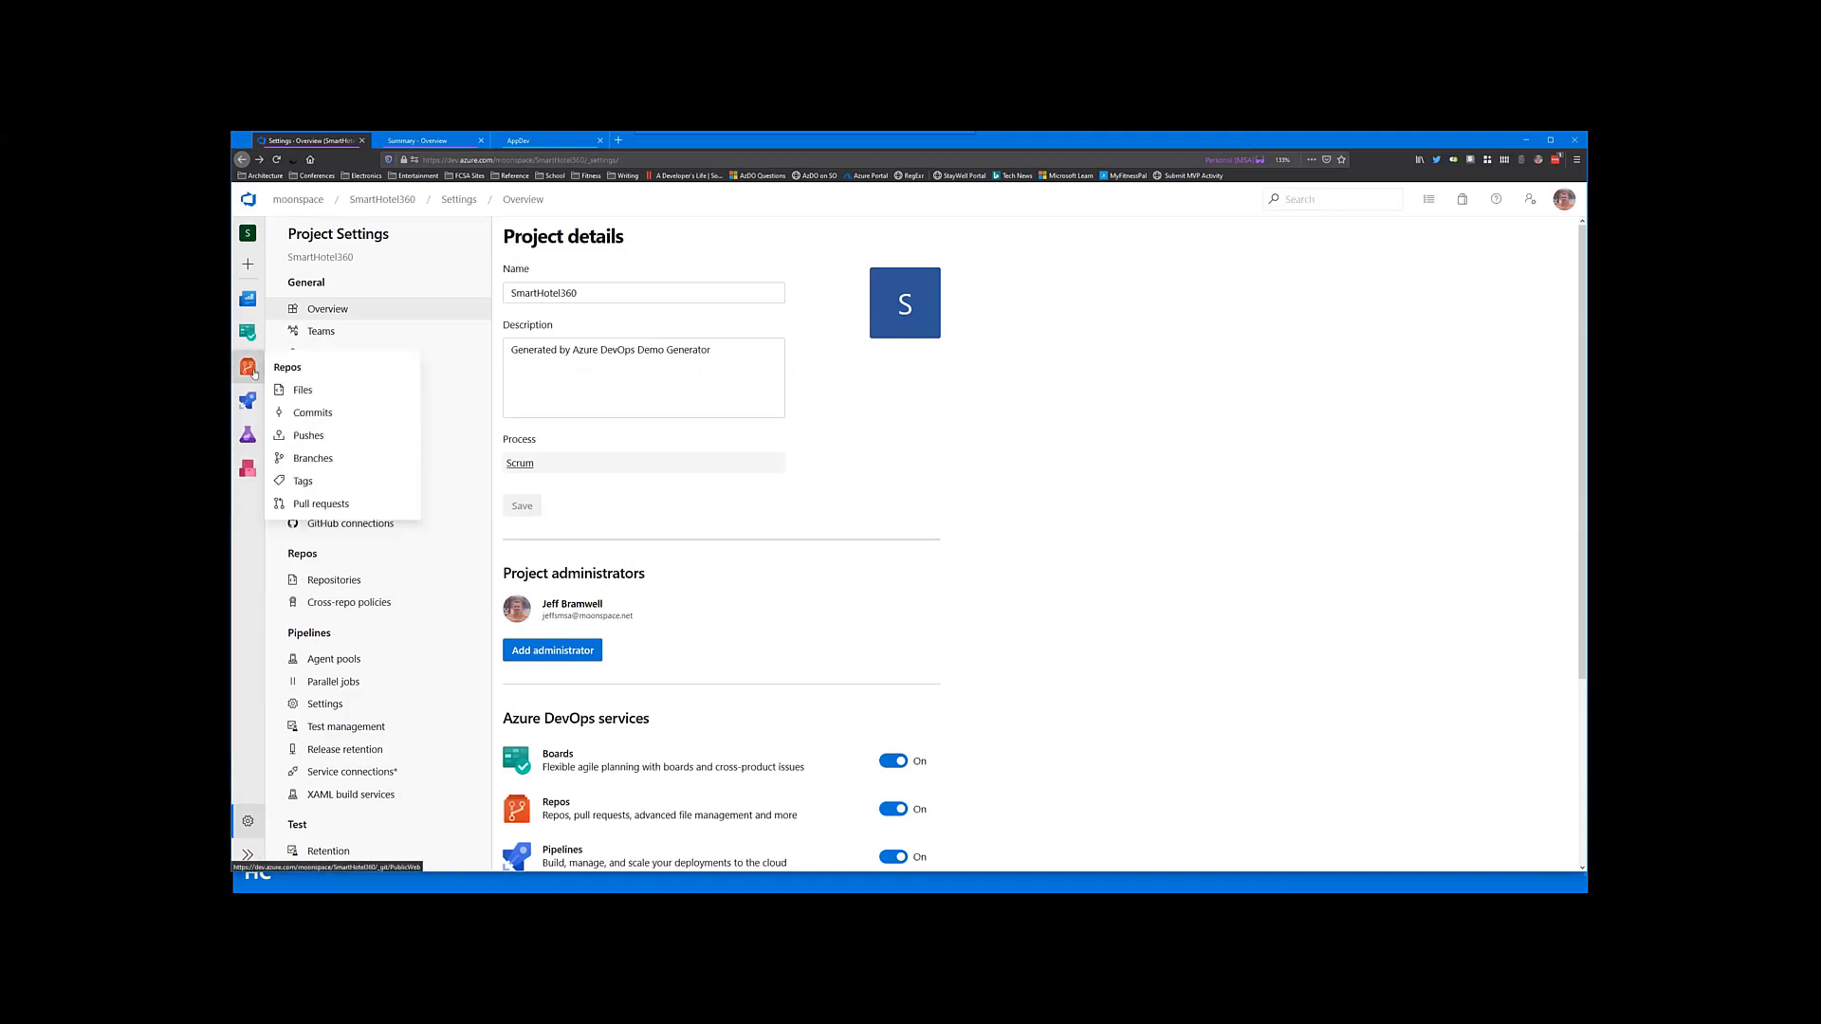
# Step: Return to the PublicWeb repository and list its pull requests, Added Packages and Search Cities
pyautogui.click(302, 391)
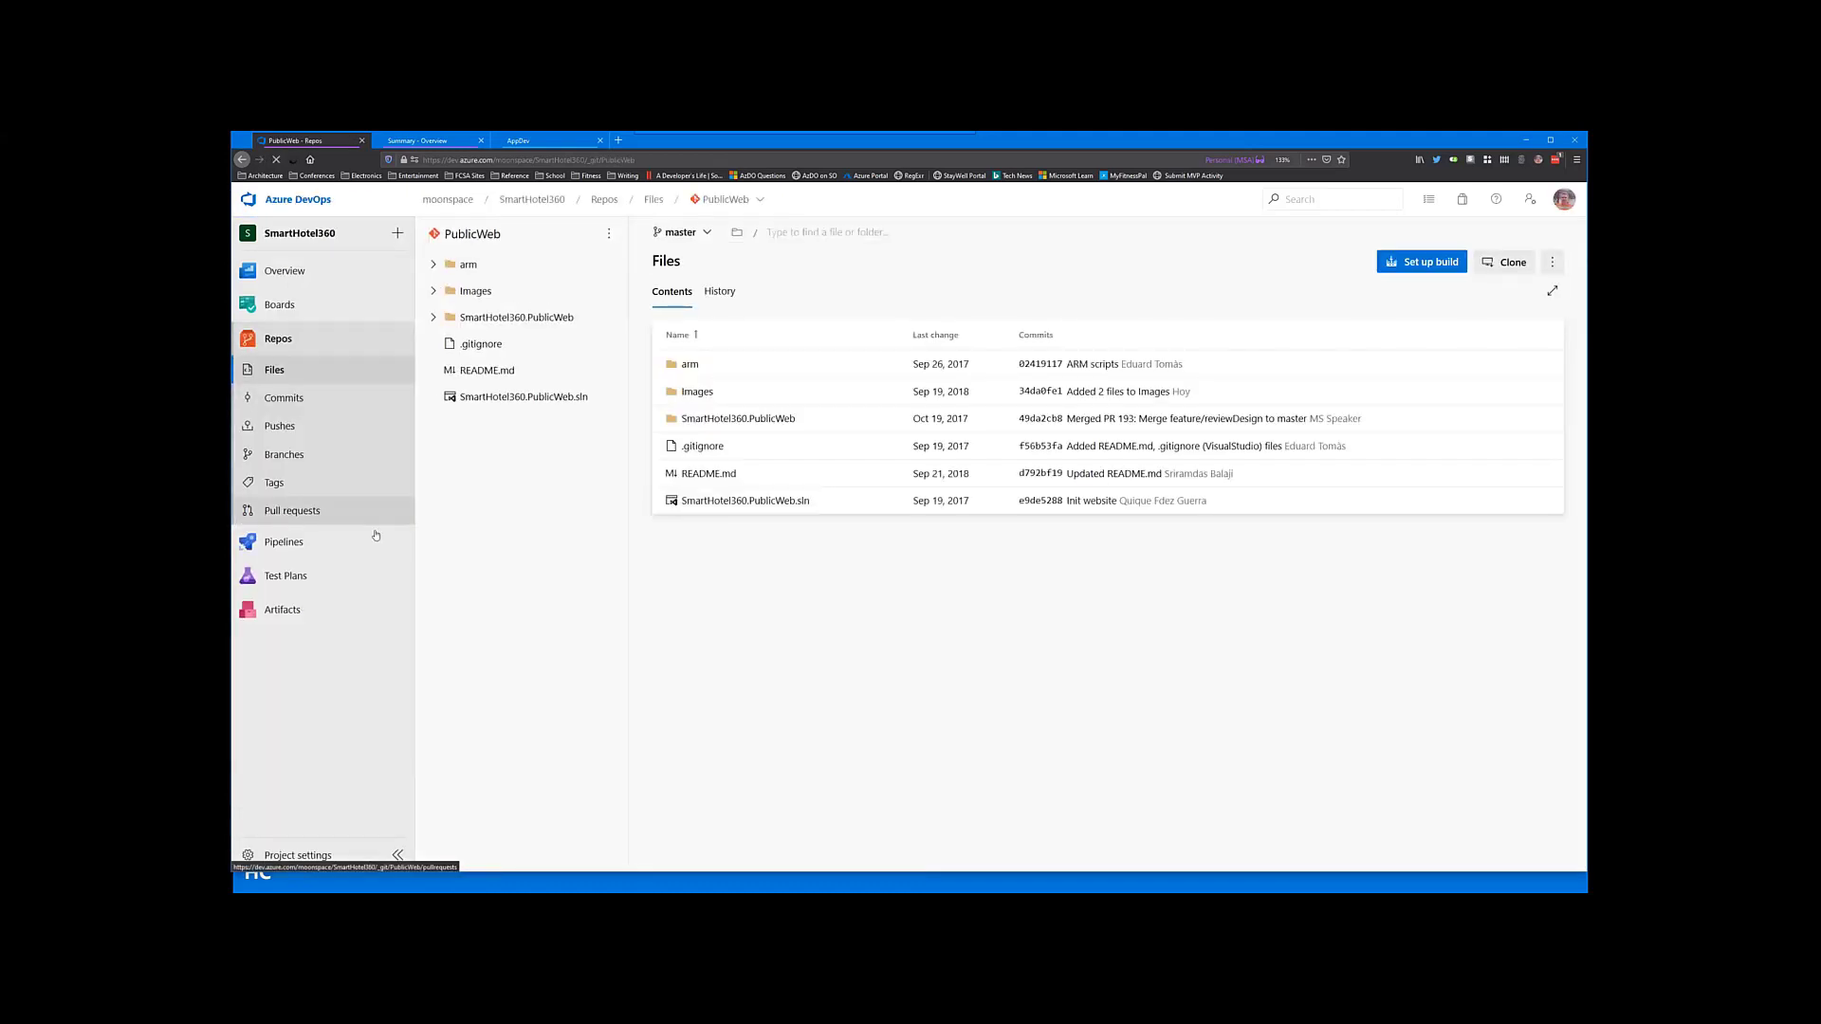
pyautogui.click(292, 510)
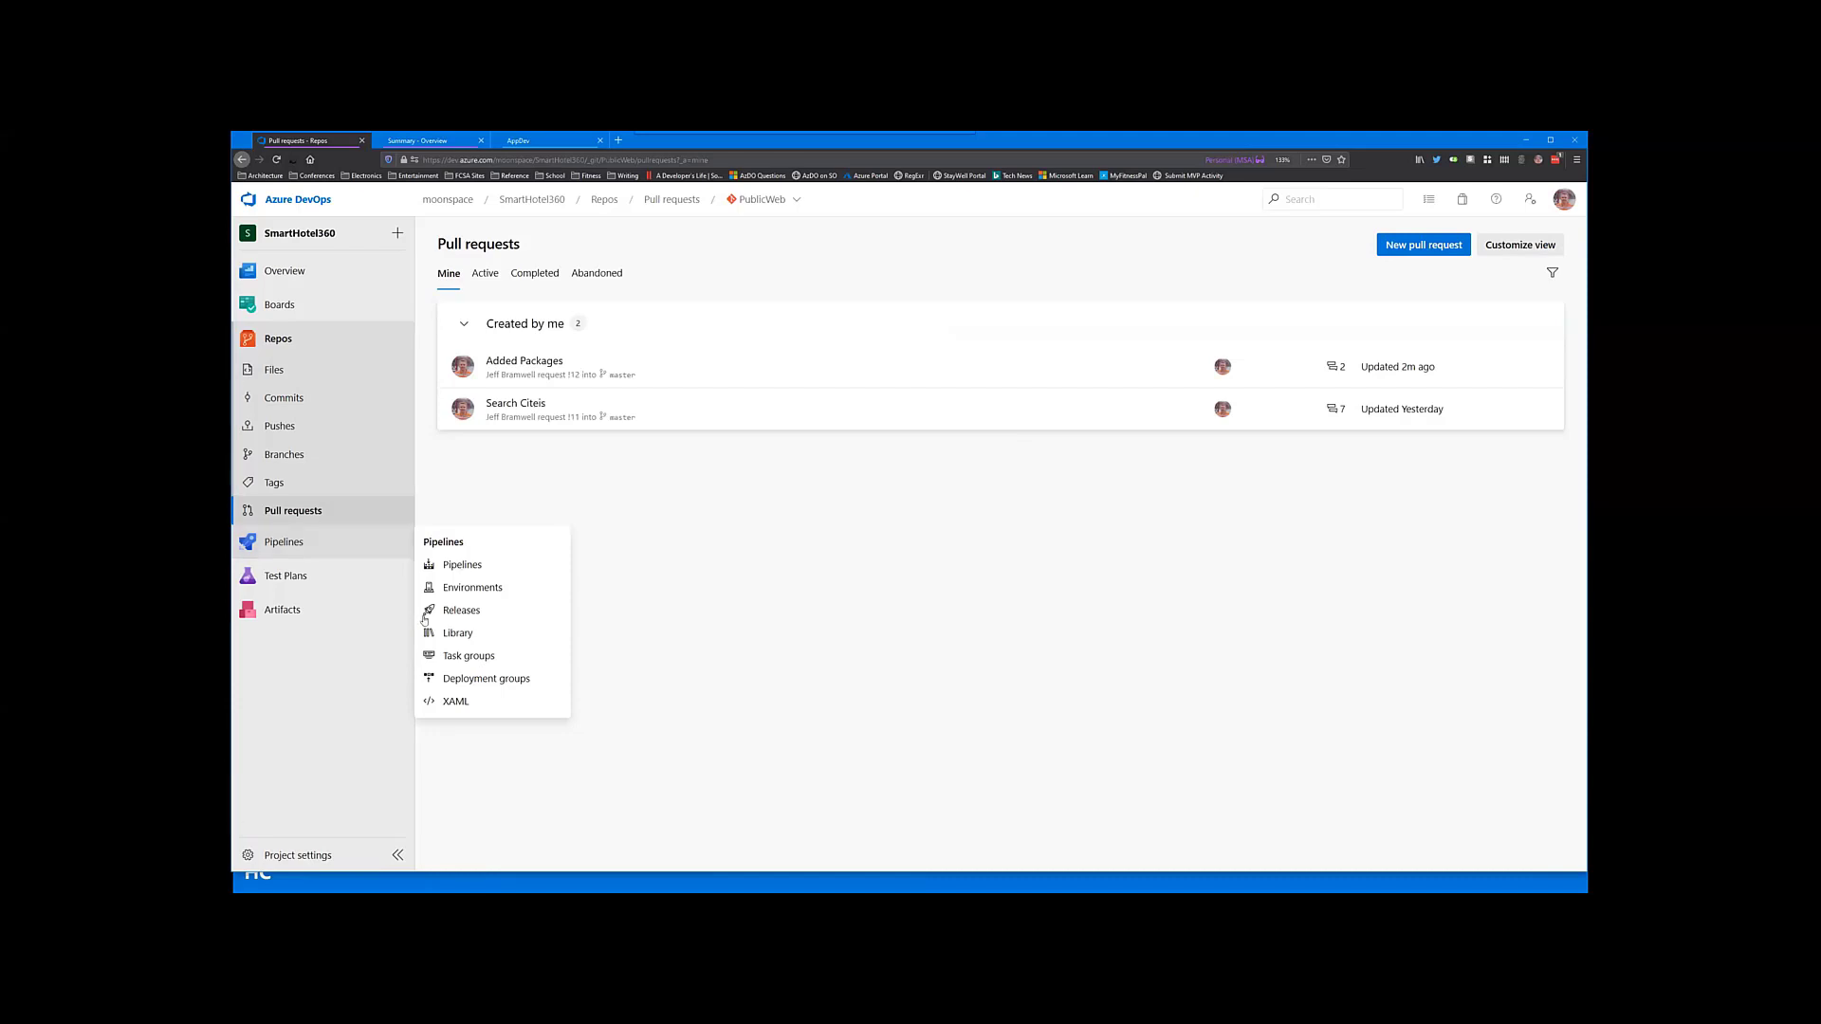
pyautogui.press('alt+tab')
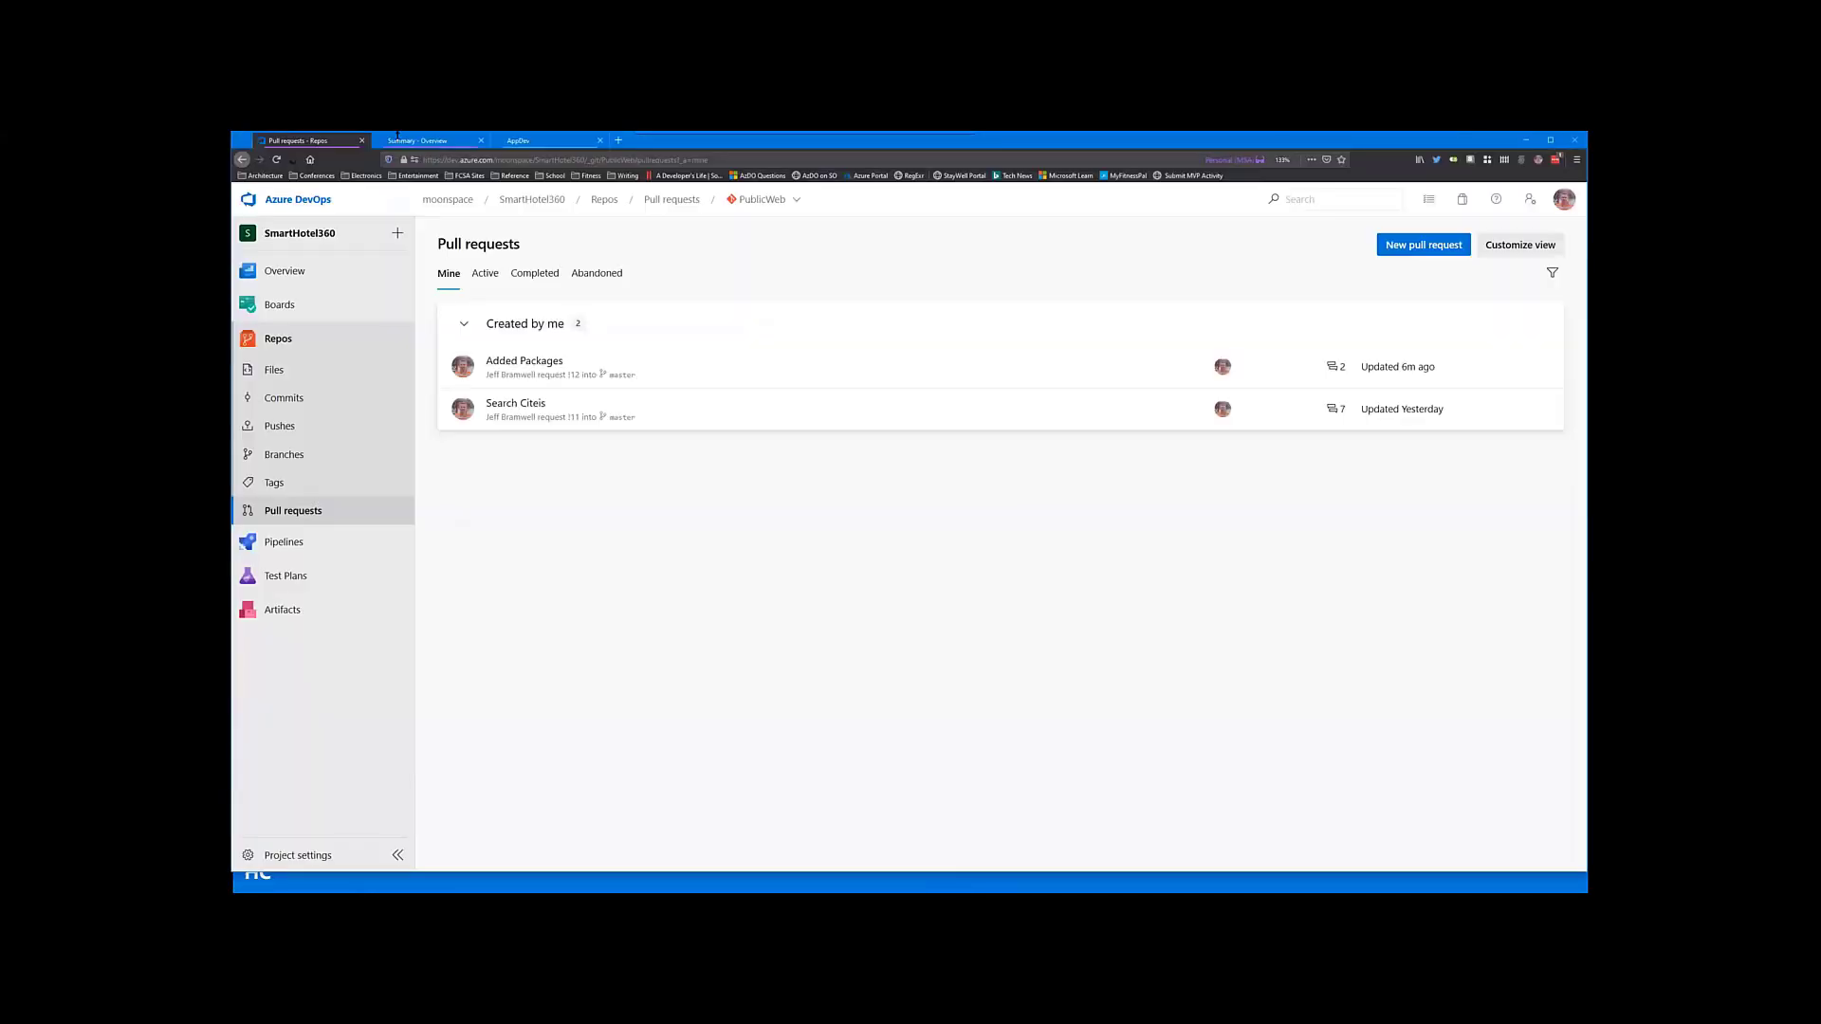
# Step: Switch to MyHealthClinic and show all pipeline runs, including the two adding content runs
pyautogui.click(429, 140)
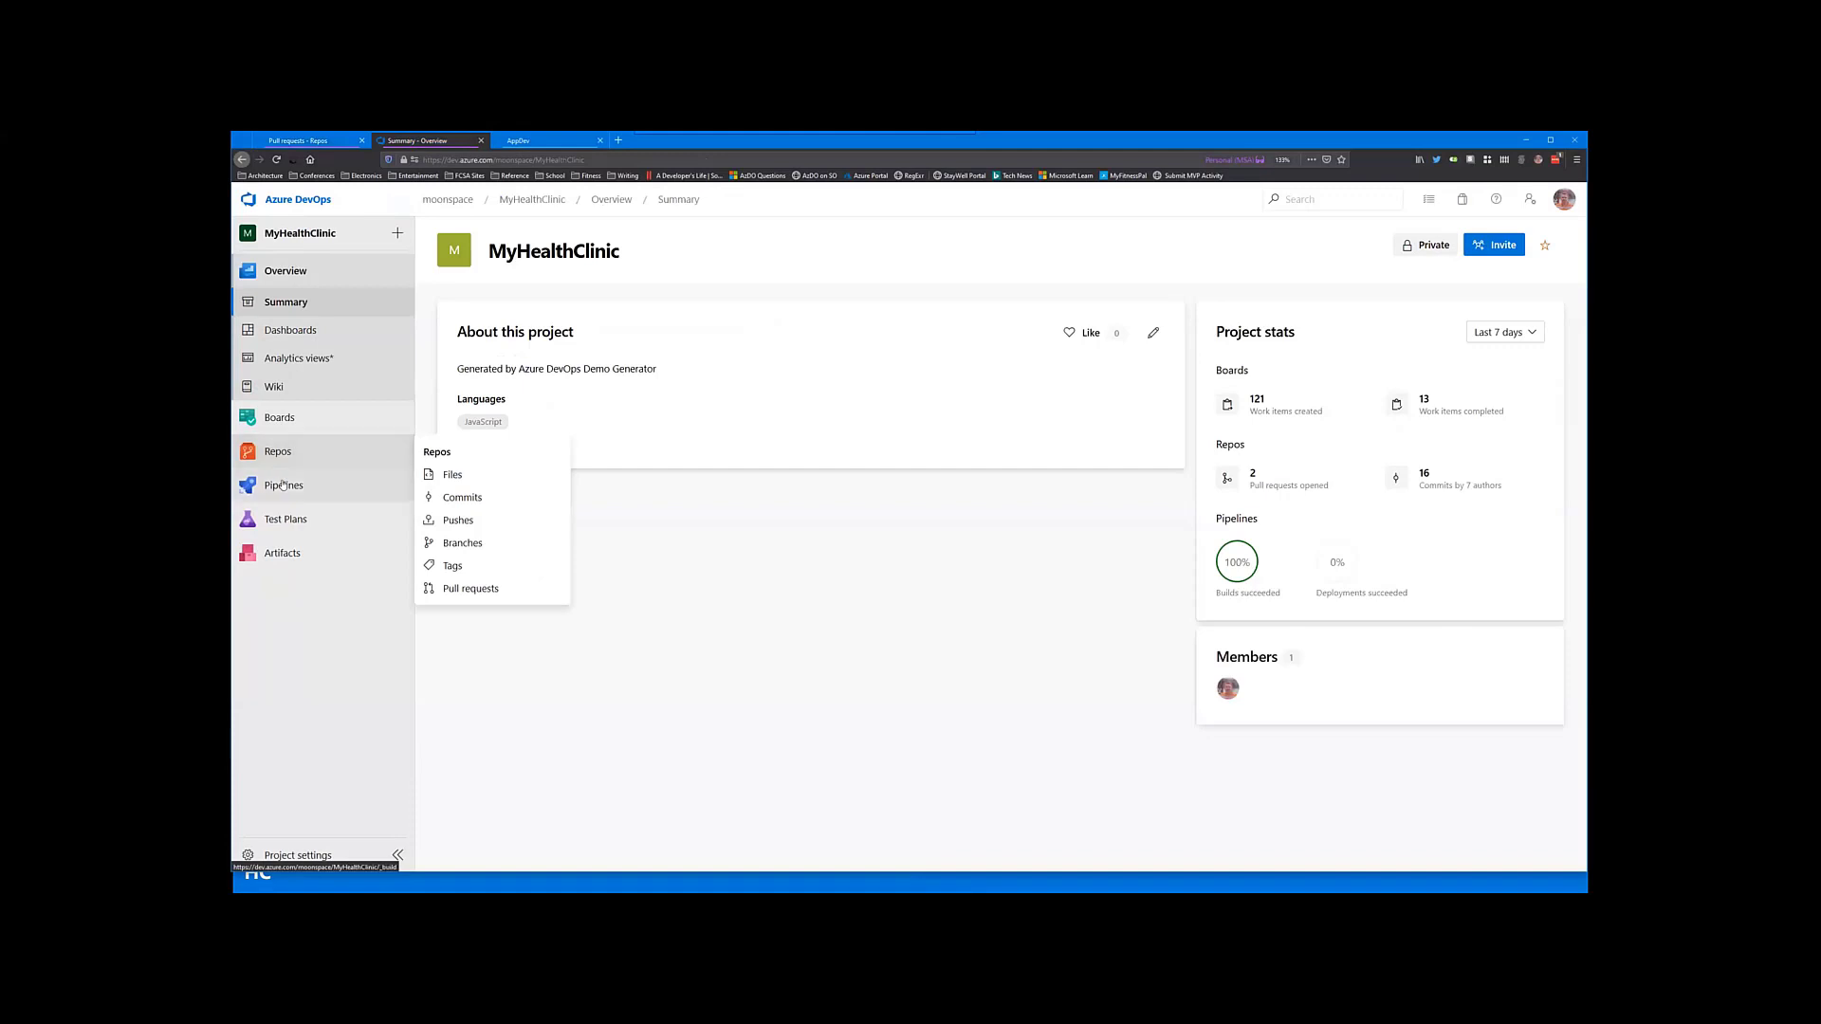
pyautogui.click(284, 485)
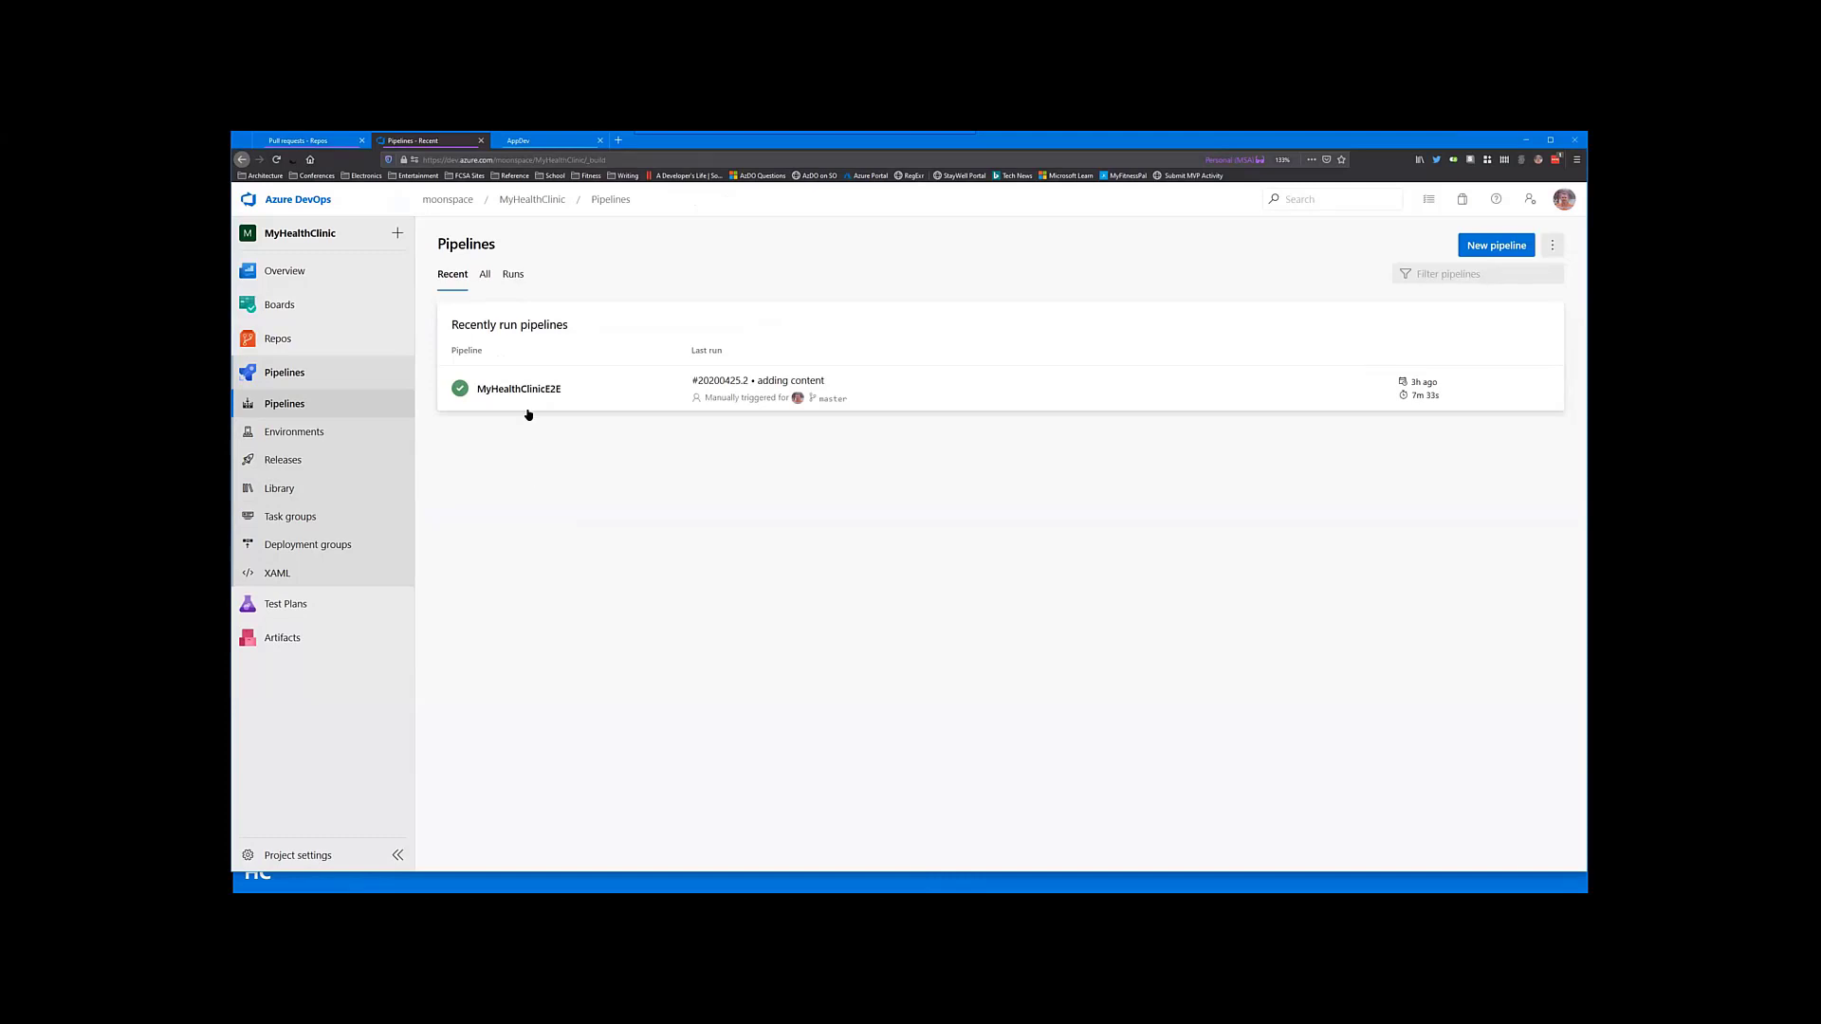
pyautogui.moveTo(531, 388)
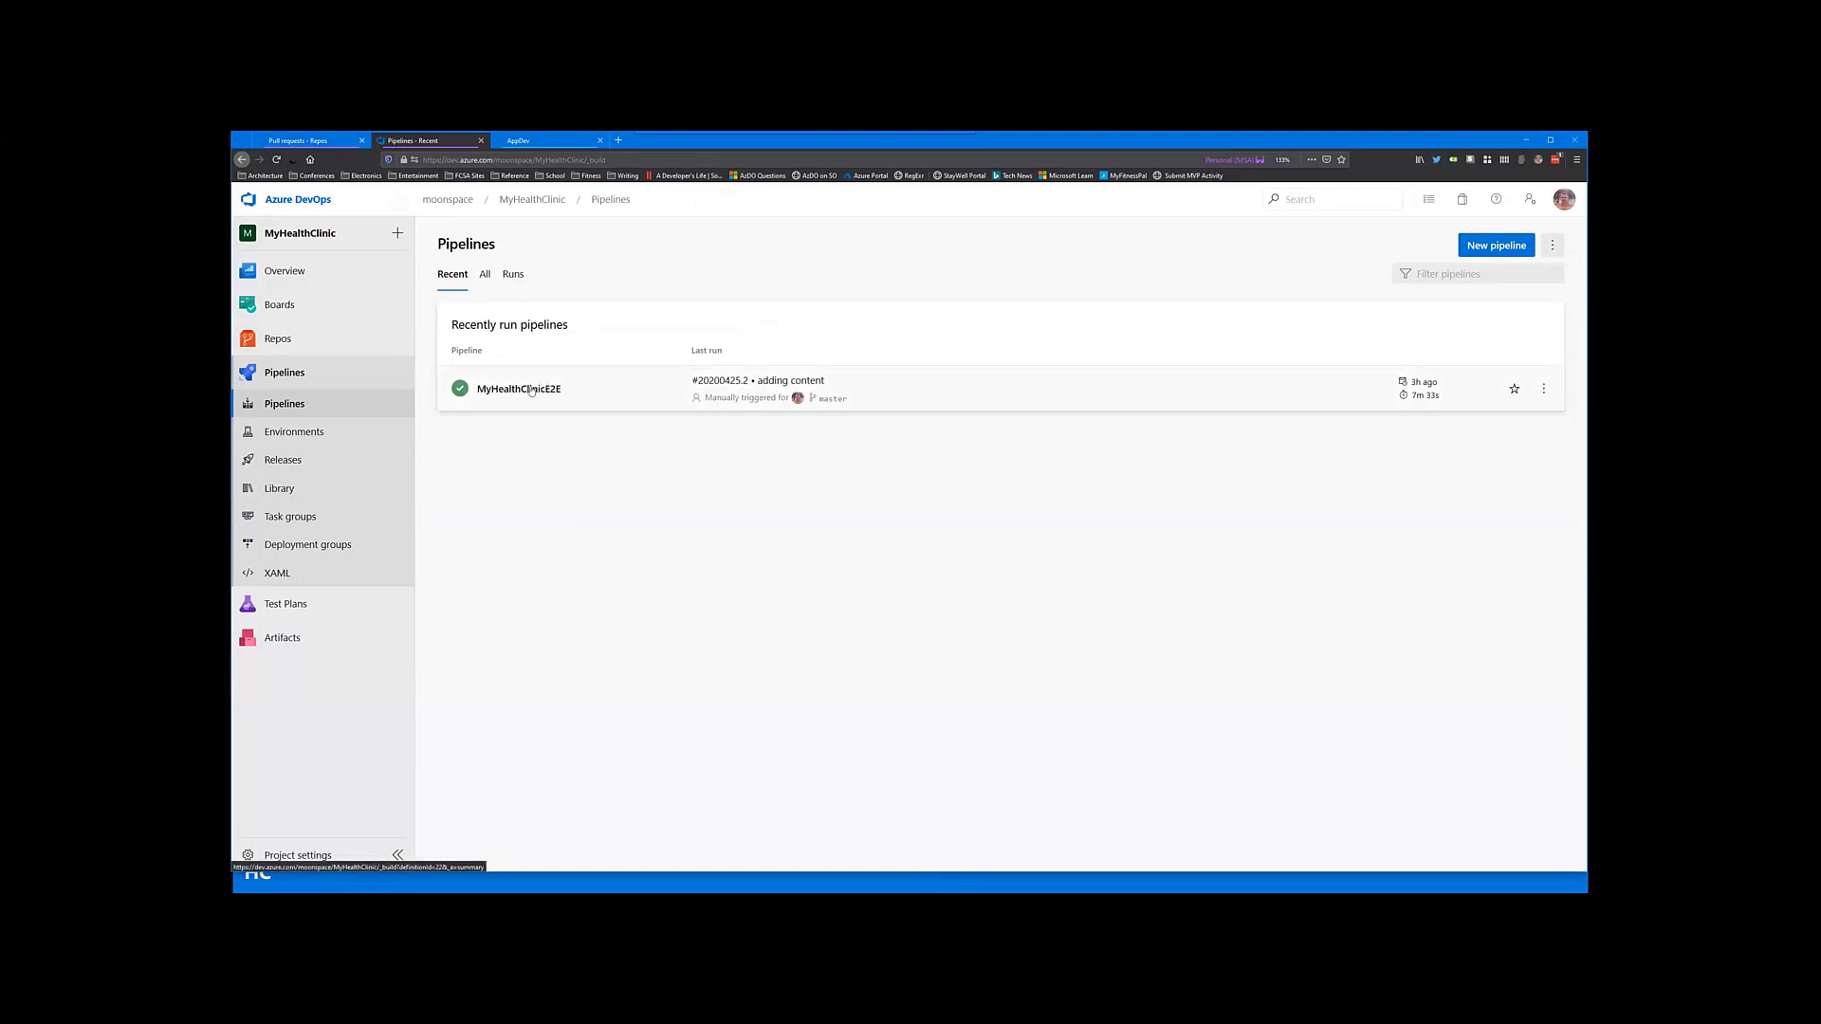
pyautogui.click(484, 273)
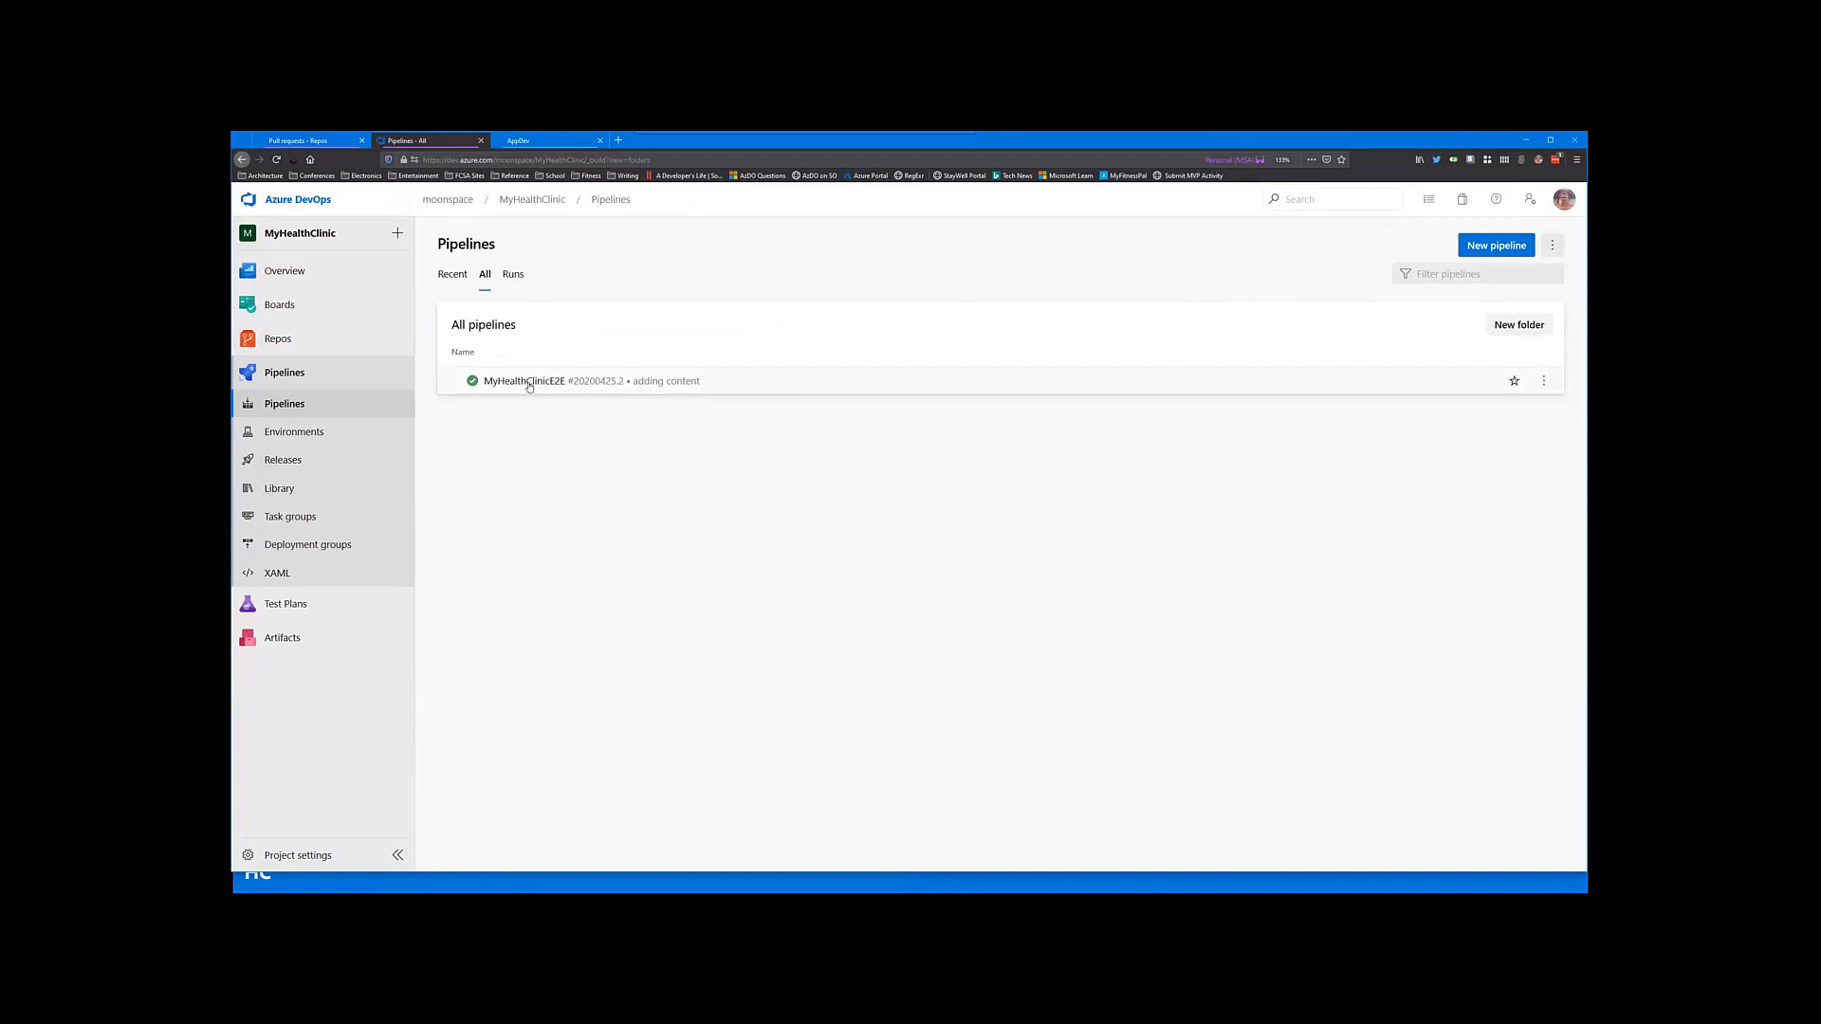
pyautogui.moveTo(542, 391)
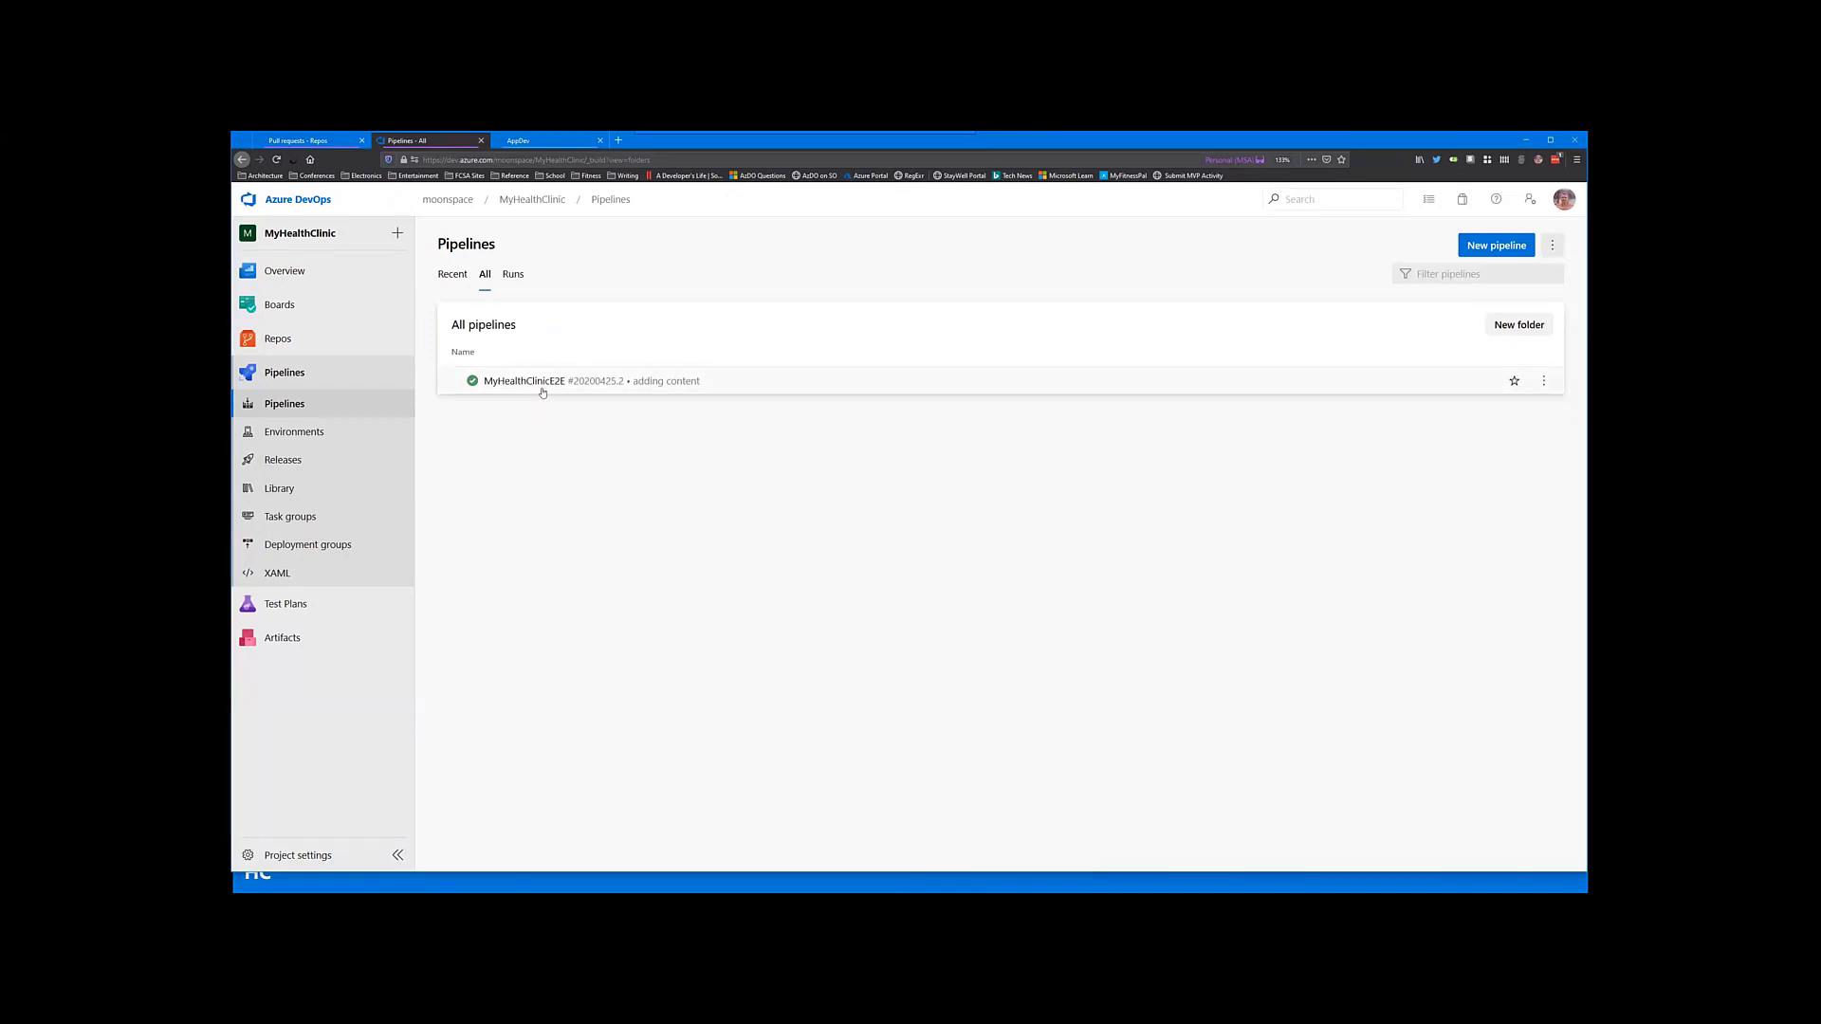
pyautogui.moveTo(505, 386)
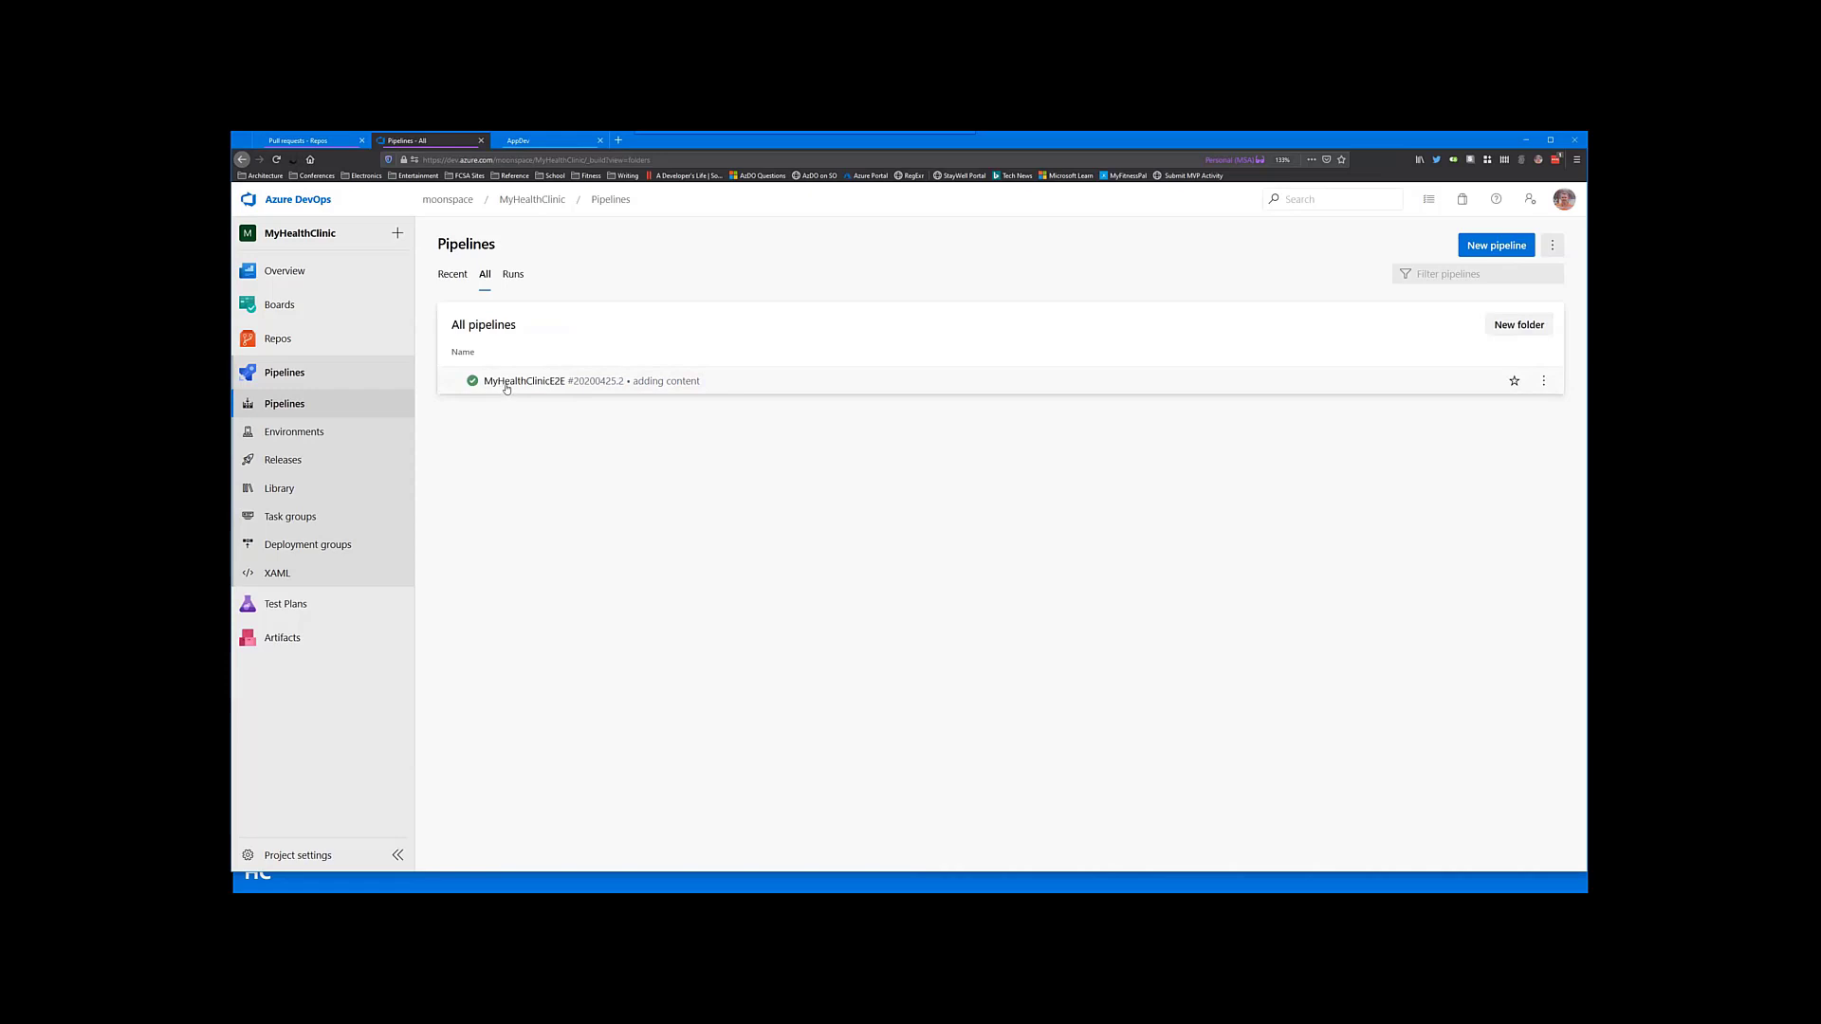
pyautogui.moveTo(512, 383)
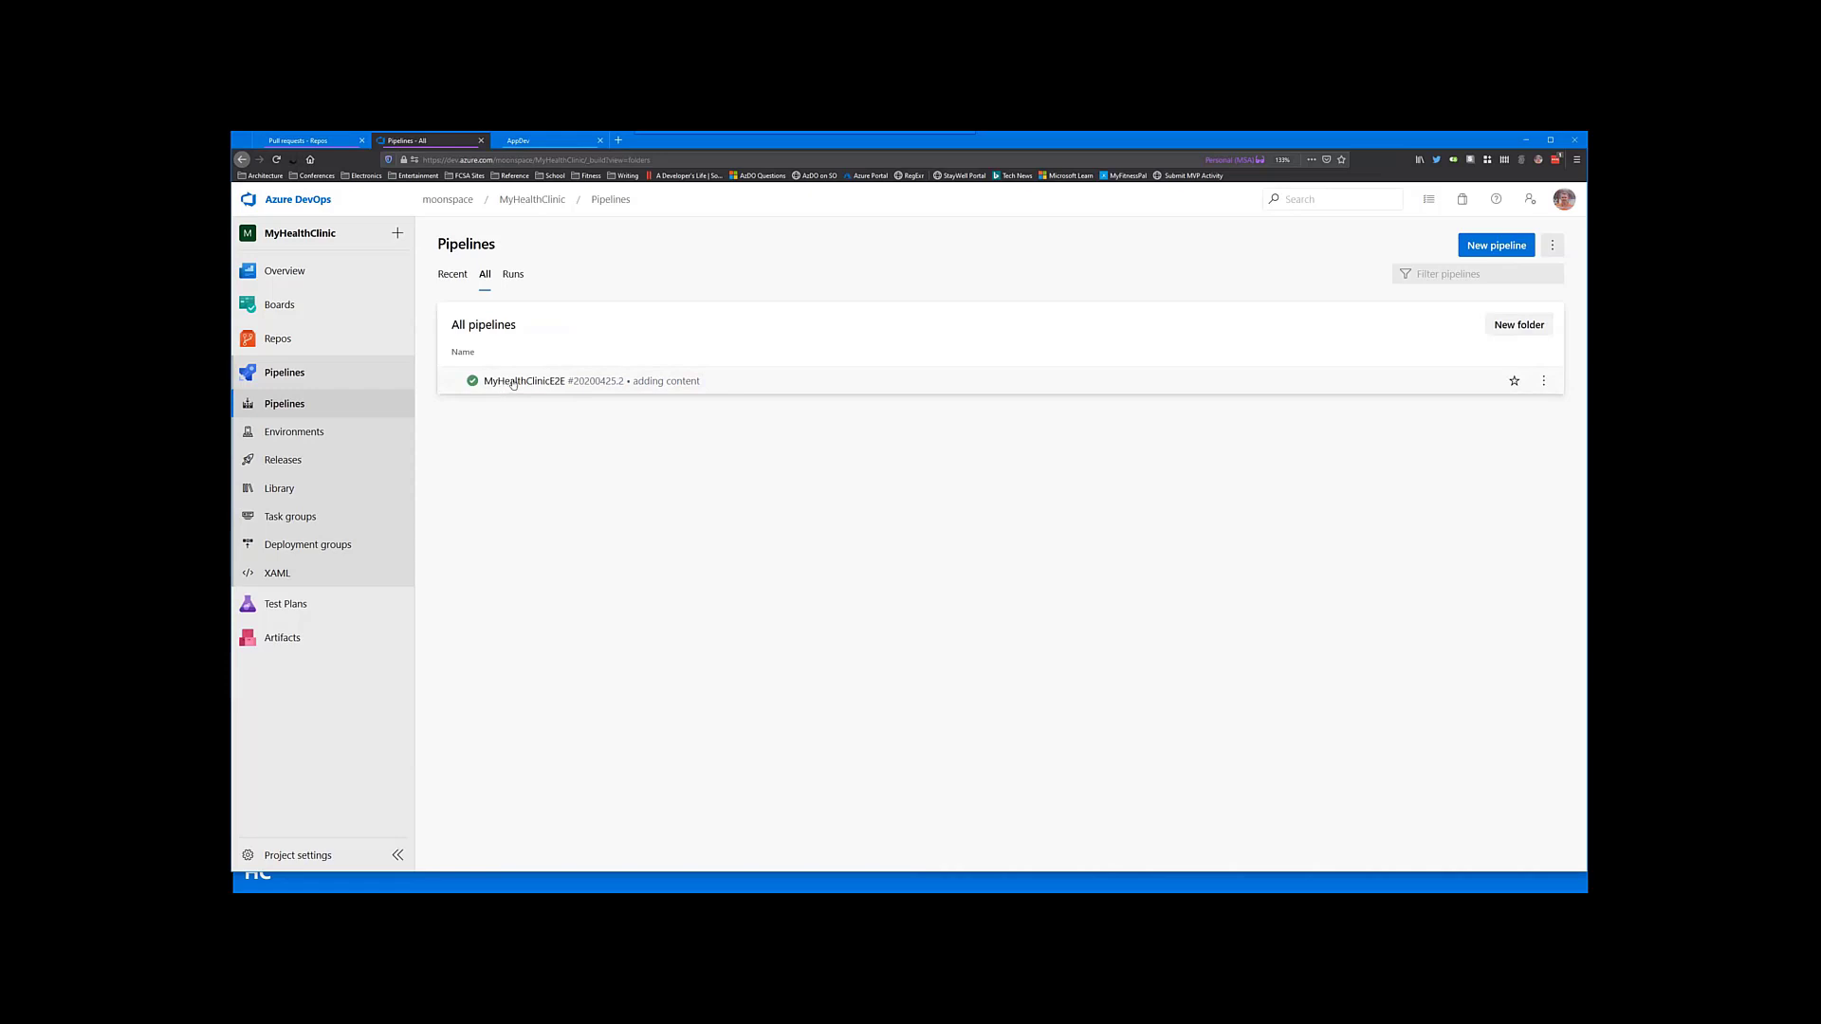
pyautogui.click(512, 273)
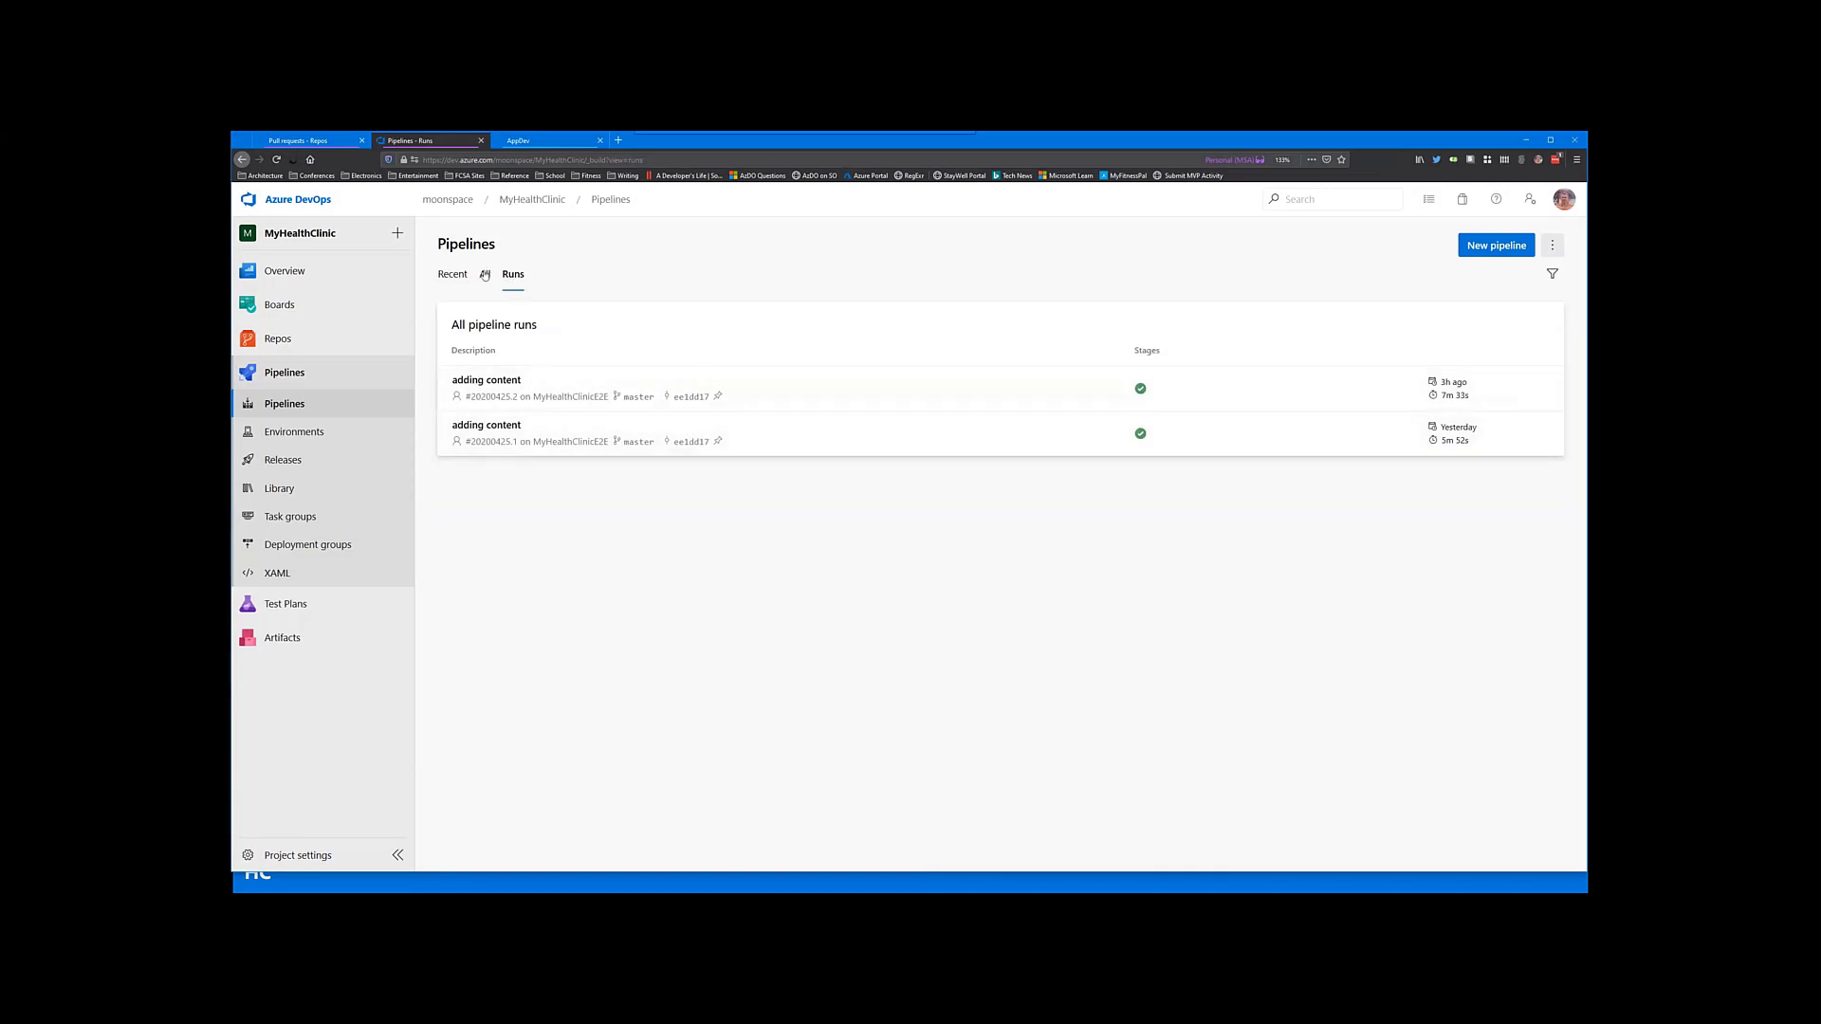
# Step: View the Phase 1 job log of the latest run, 20200425.2 adding content
pyautogui.click(486, 379)
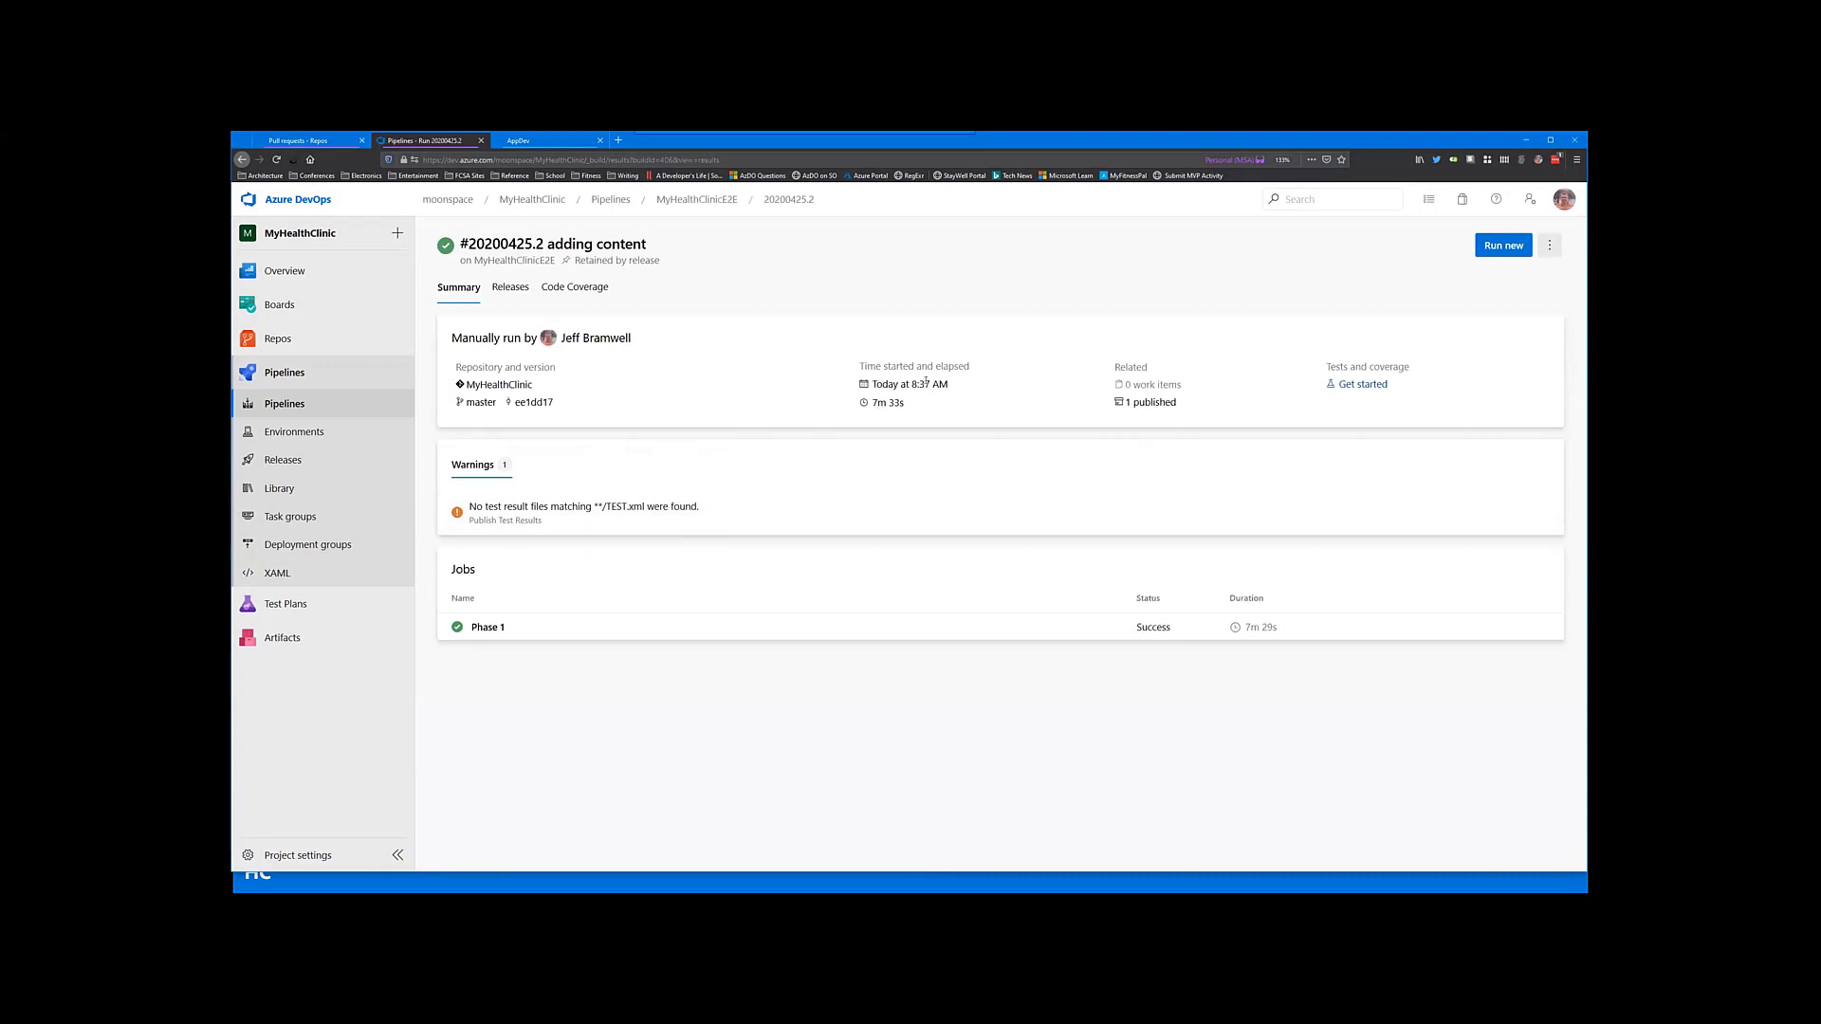
pyautogui.moveTo(882, 425)
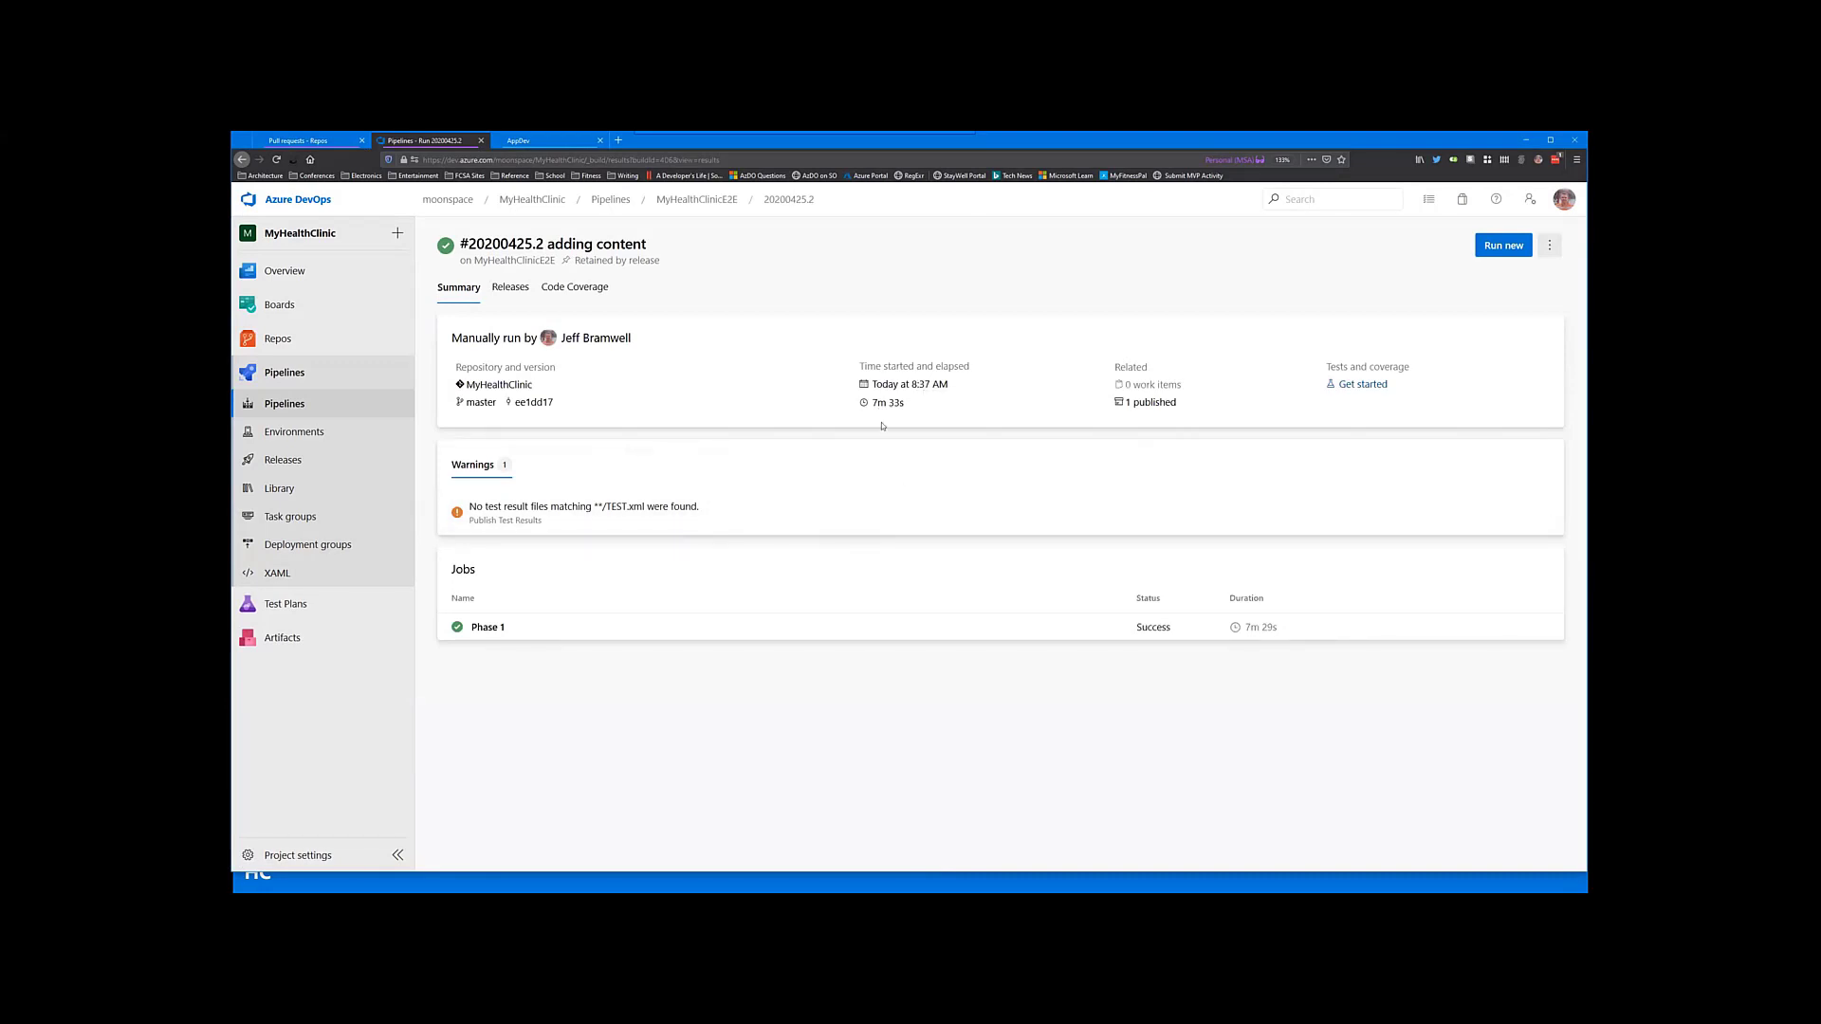
pyautogui.moveTo(888, 402)
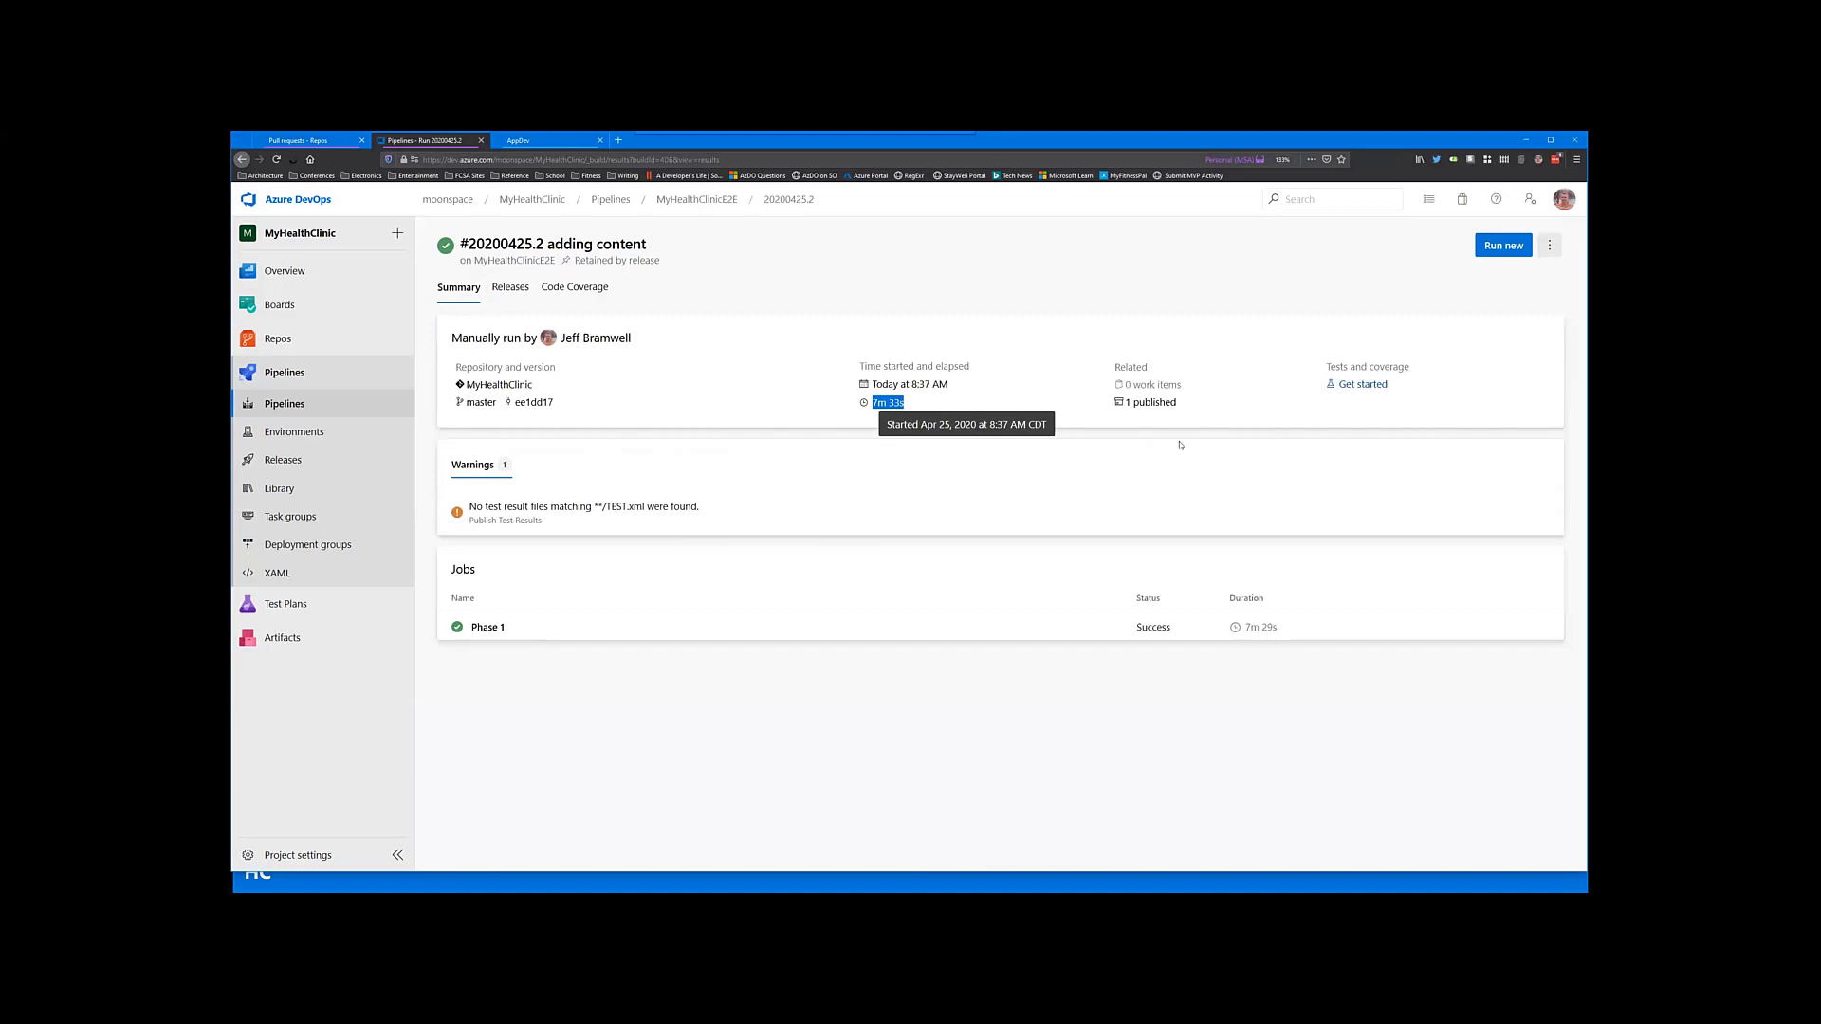
pyautogui.moveTo(1151, 402)
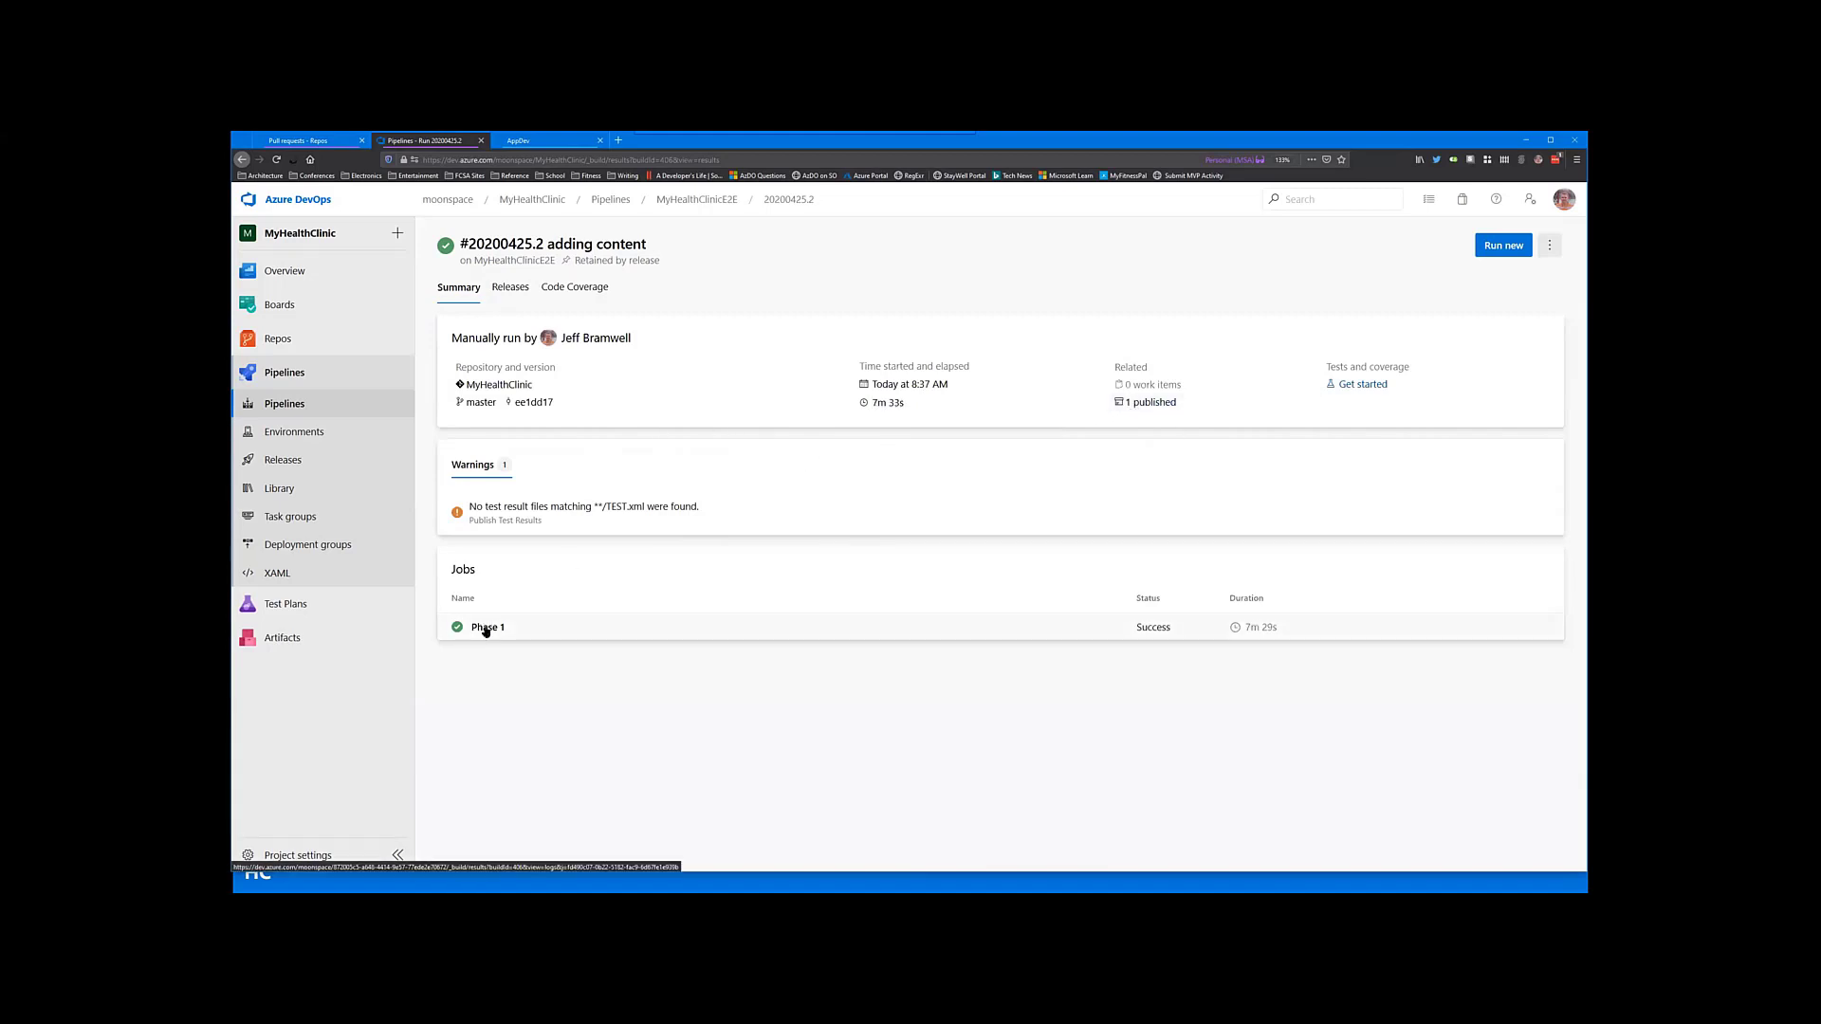
pyautogui.moveTo(1126, 637)
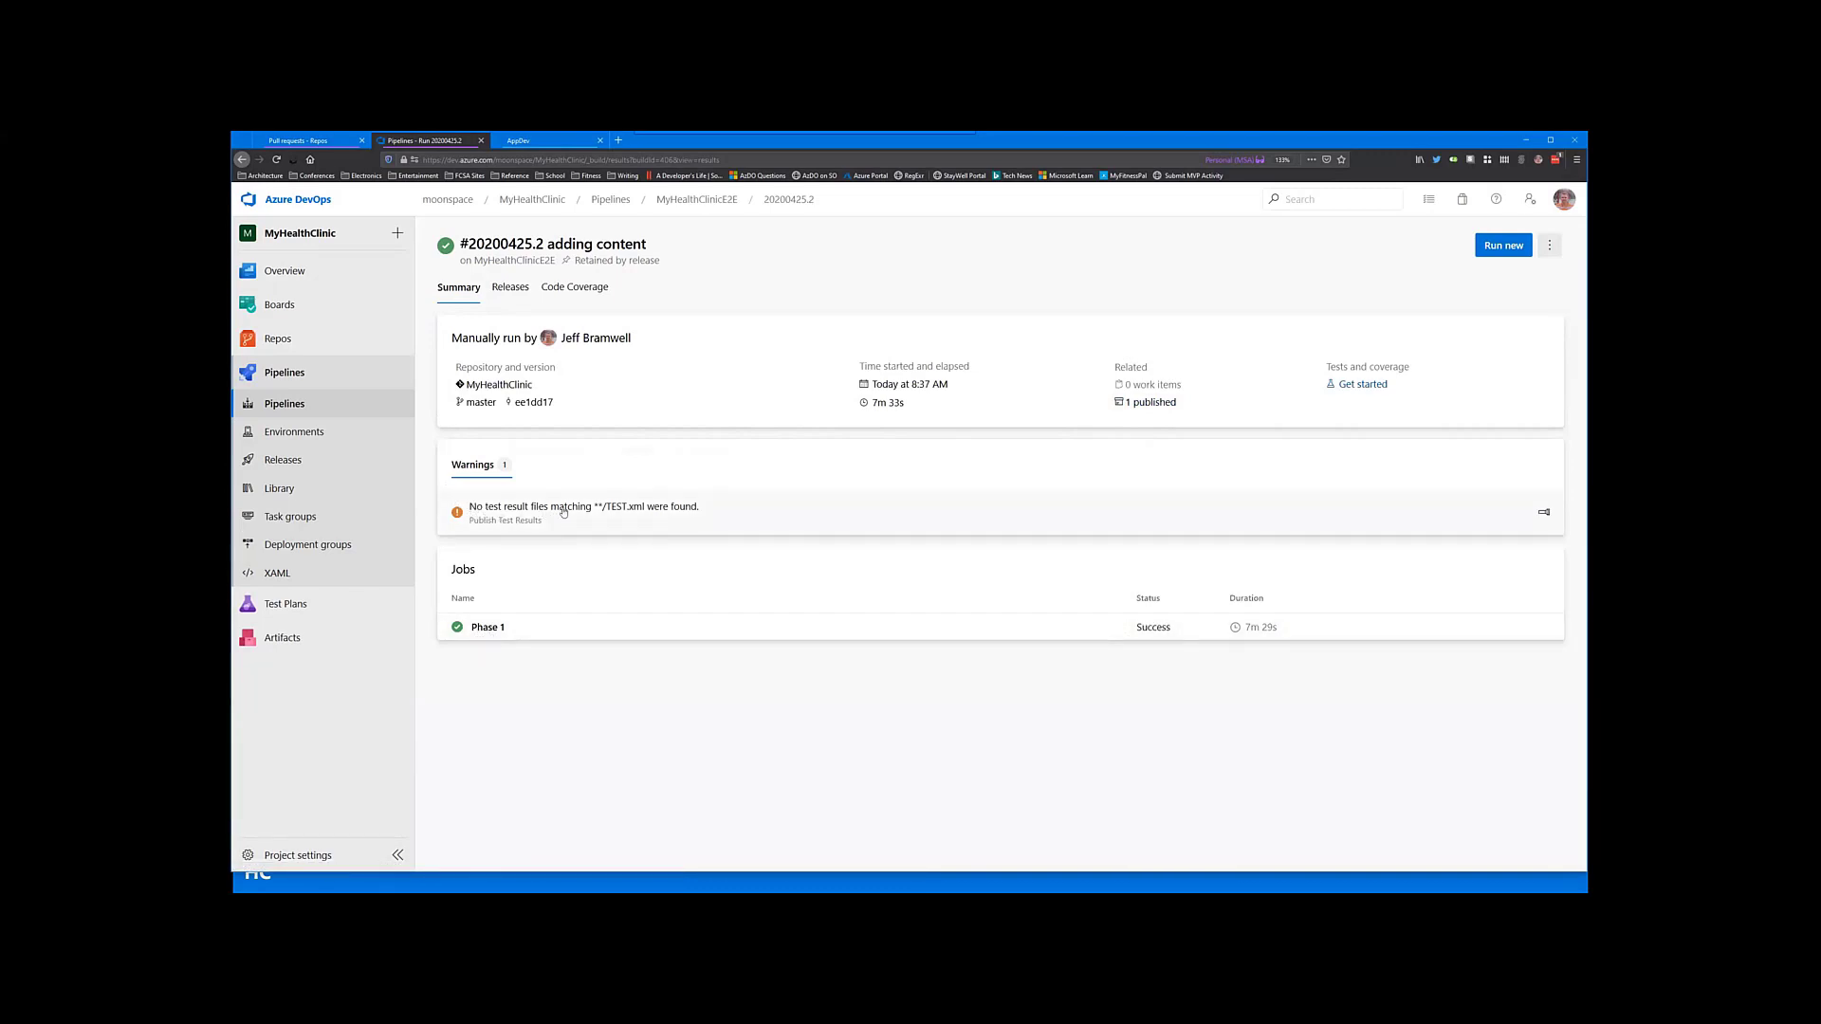
pyautogui.moveTo(633, 523)
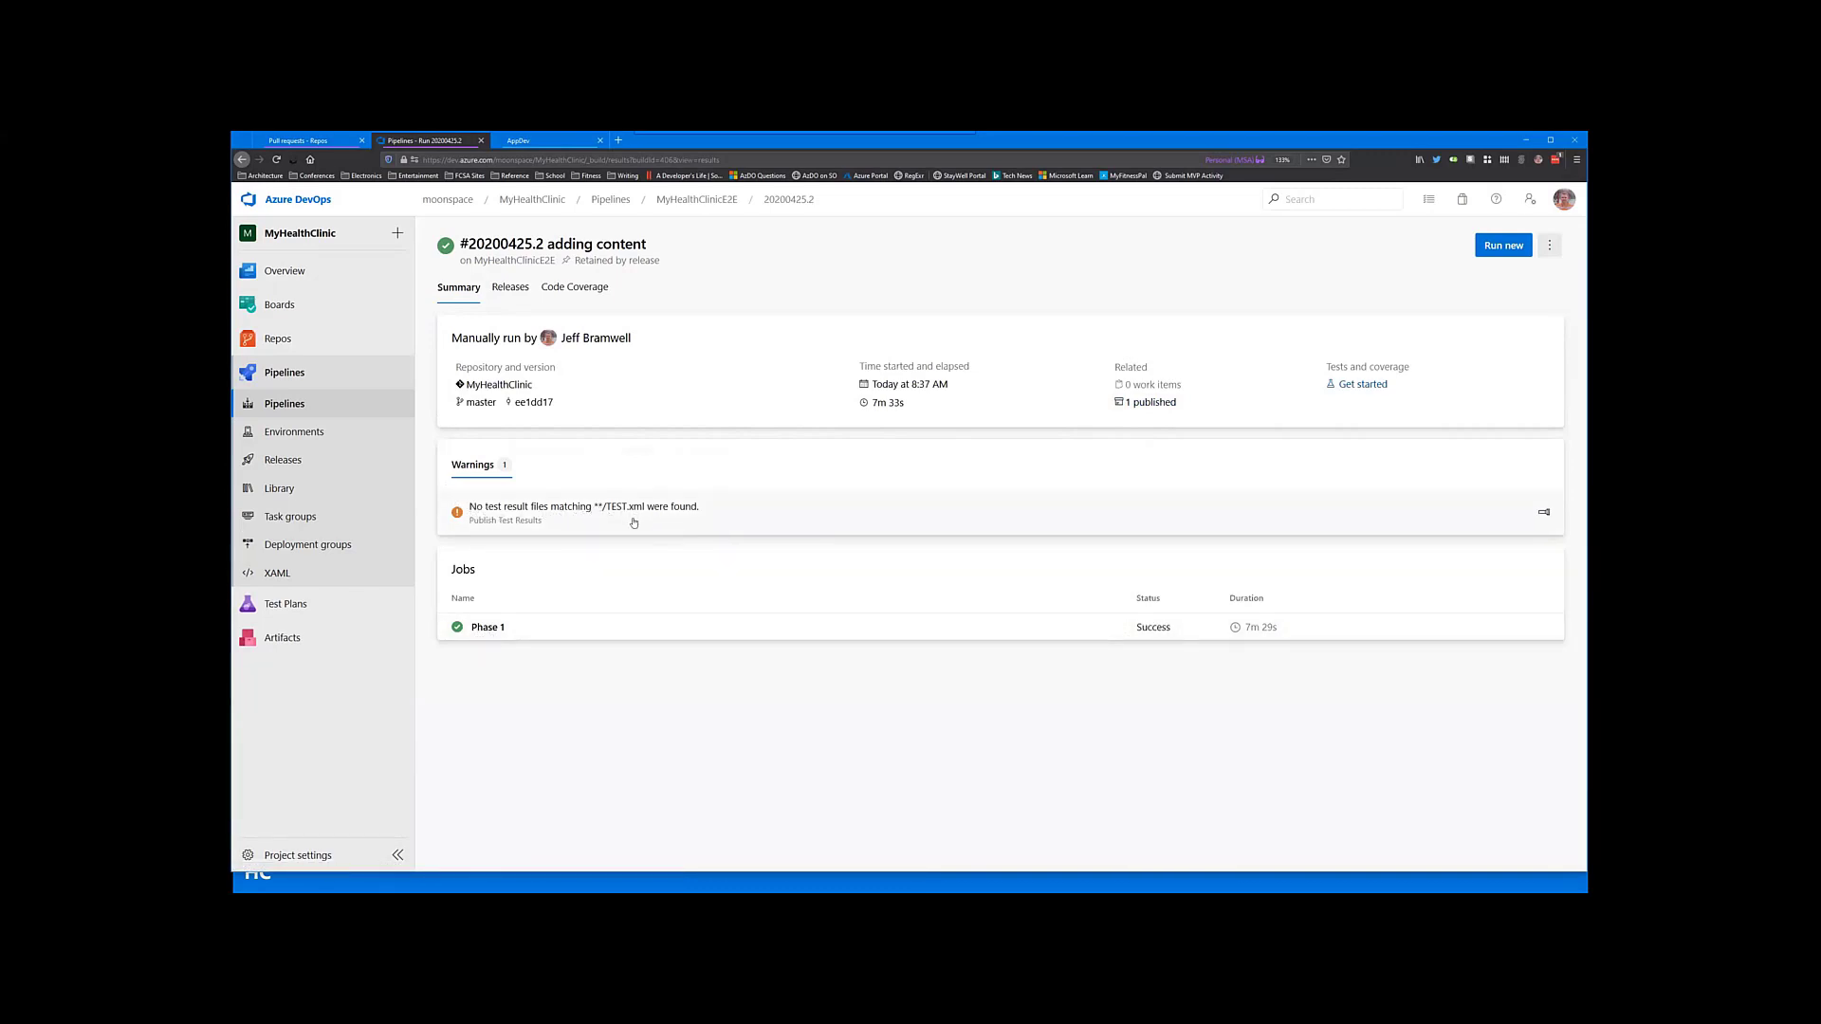
pyautogui.moveTo(628, 519)
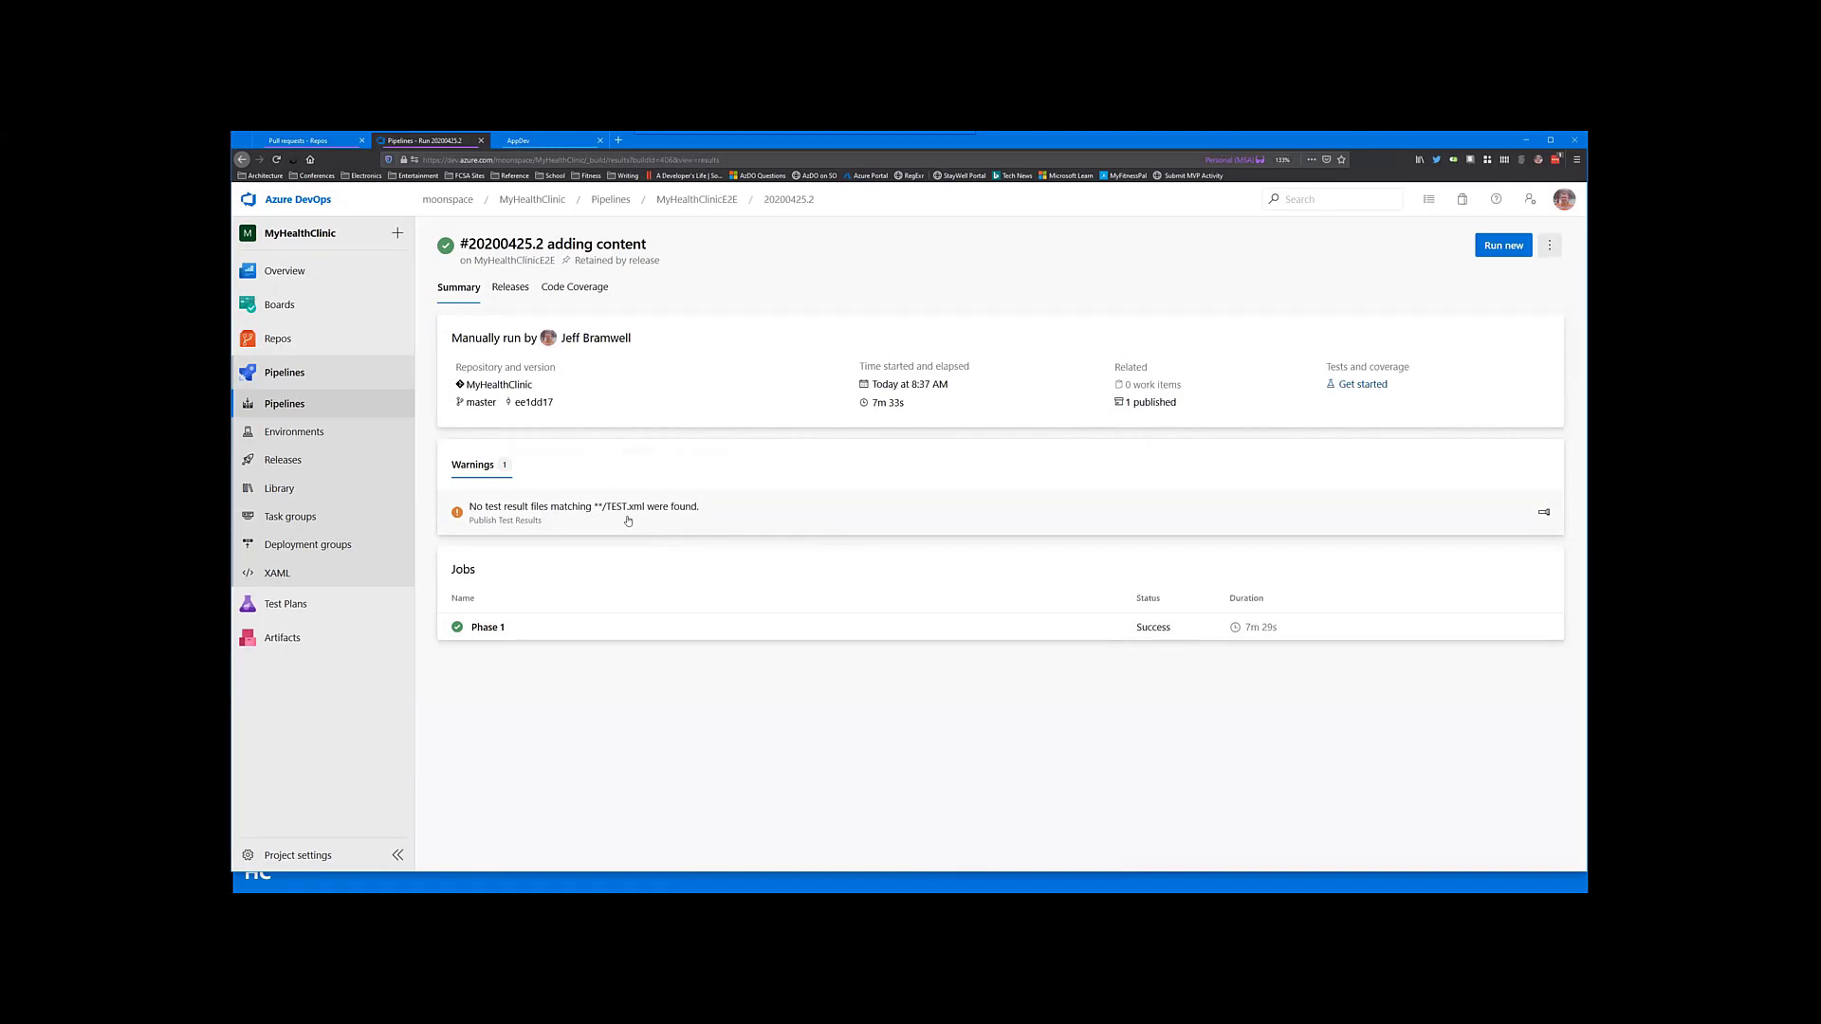
pyautogui.moveTo(588, 480)
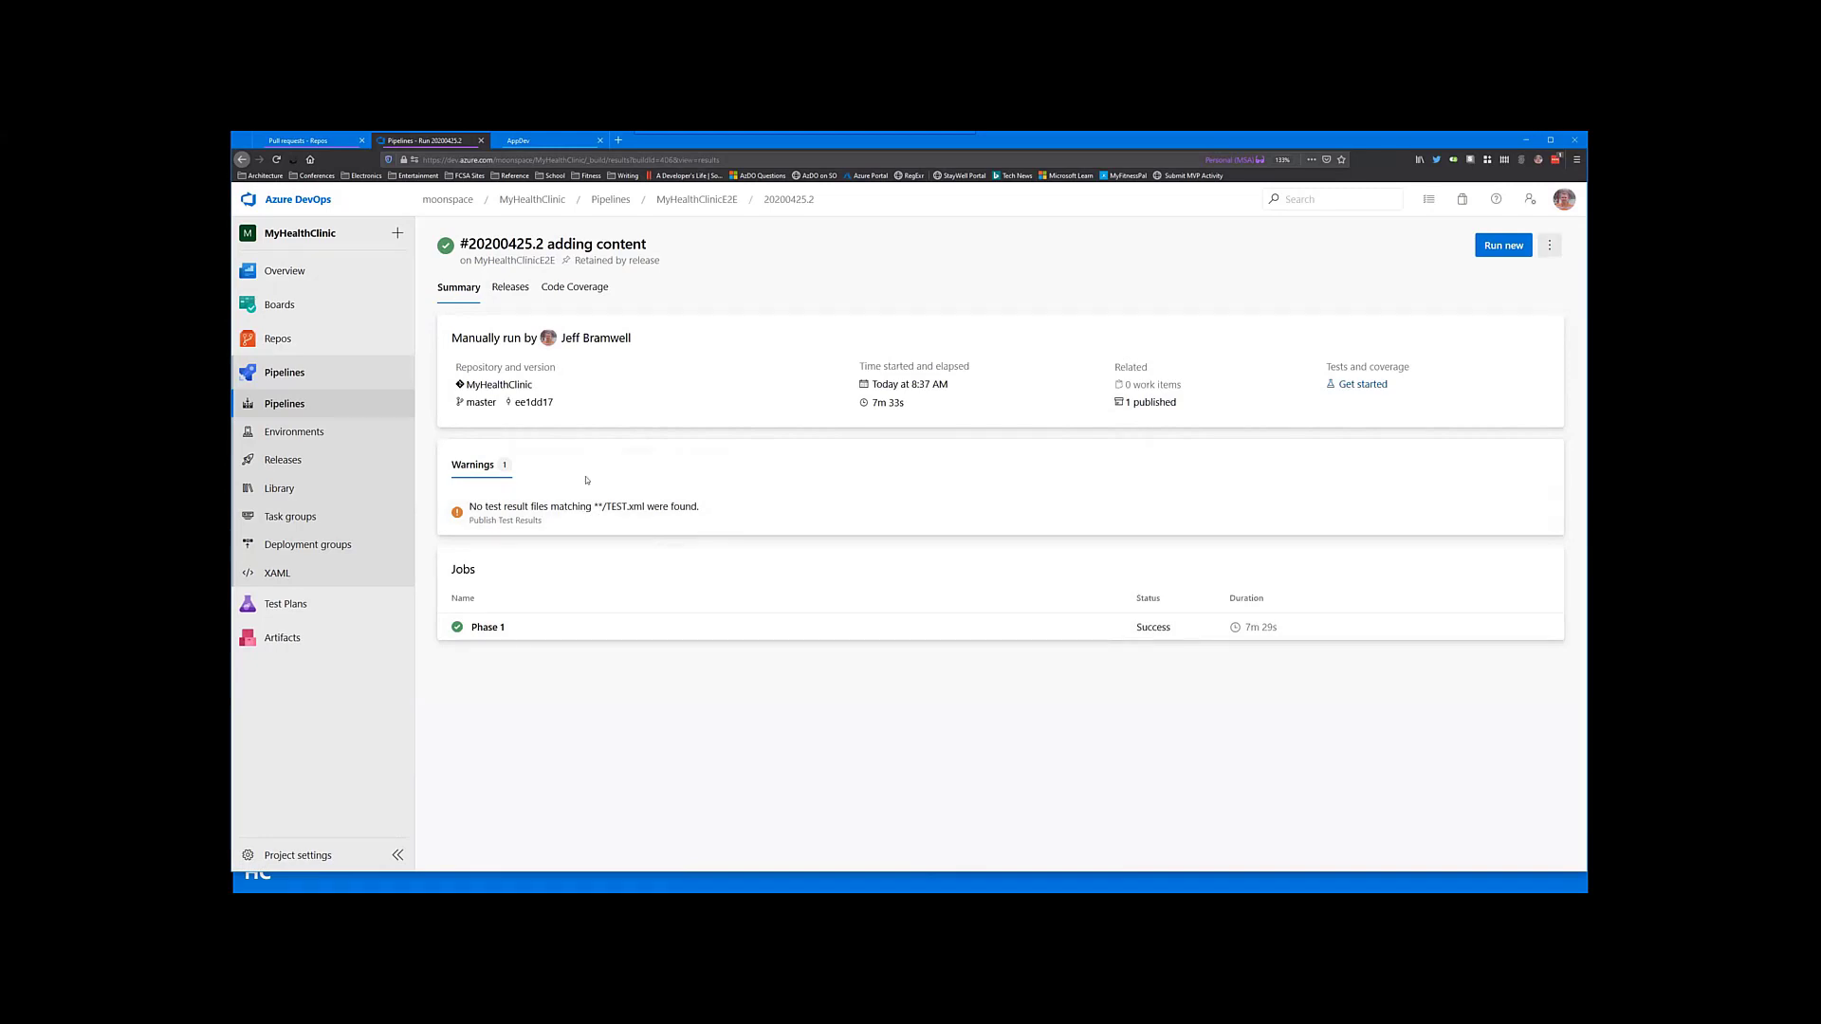
pyautogui.moveTo(524, 585)
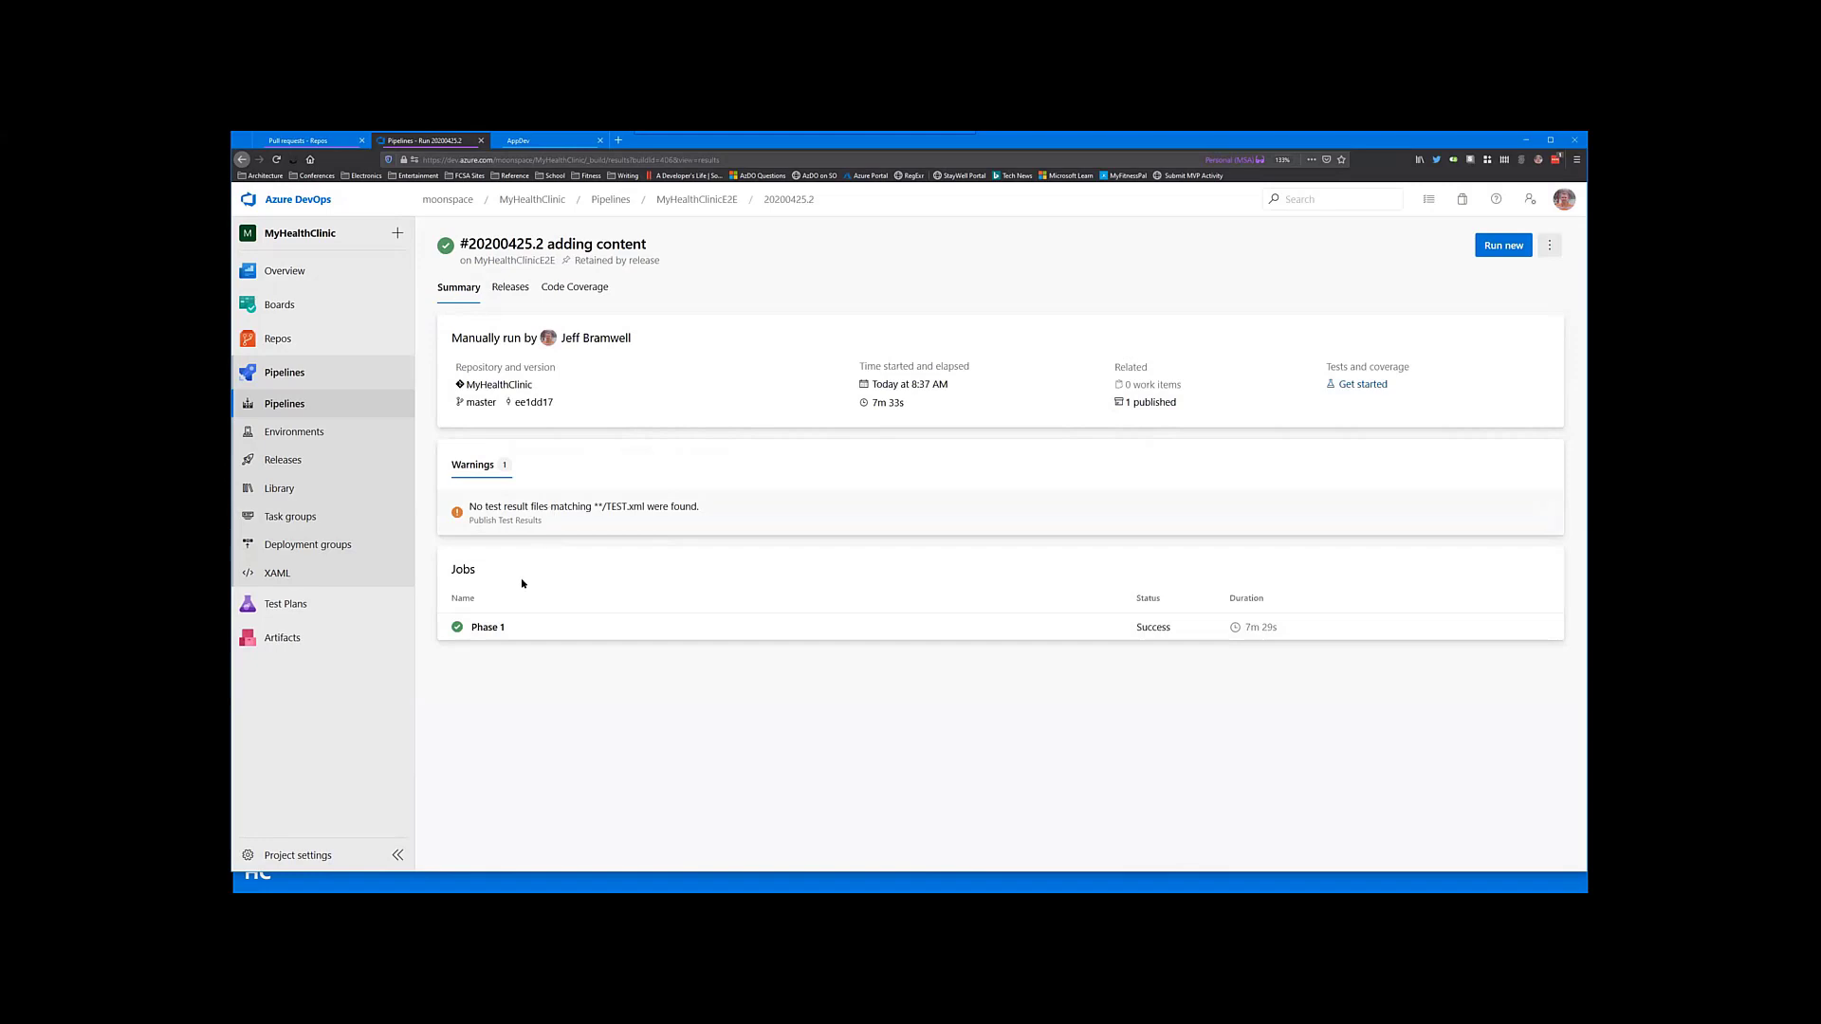
pyautogui.click(487, 626)
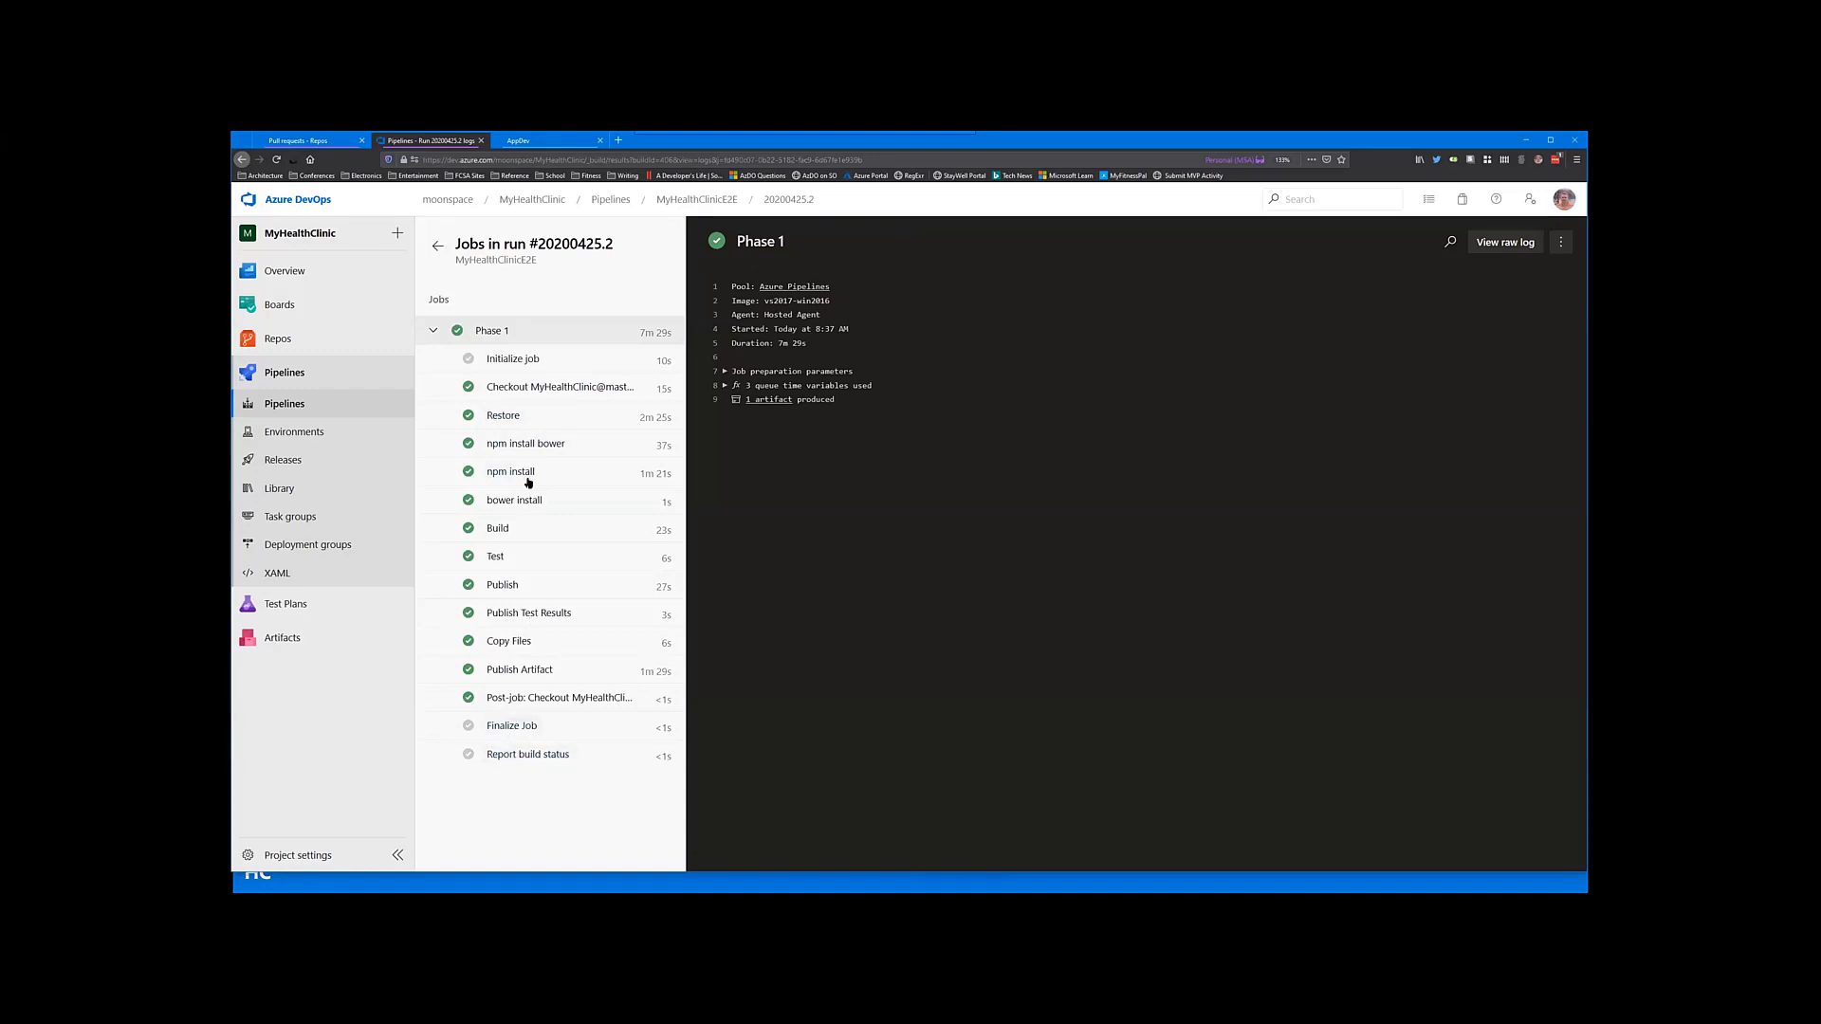
# Step: Review the Checkout and npm install bower step logs and return to the run summary
pyautogui.click(558, 387)
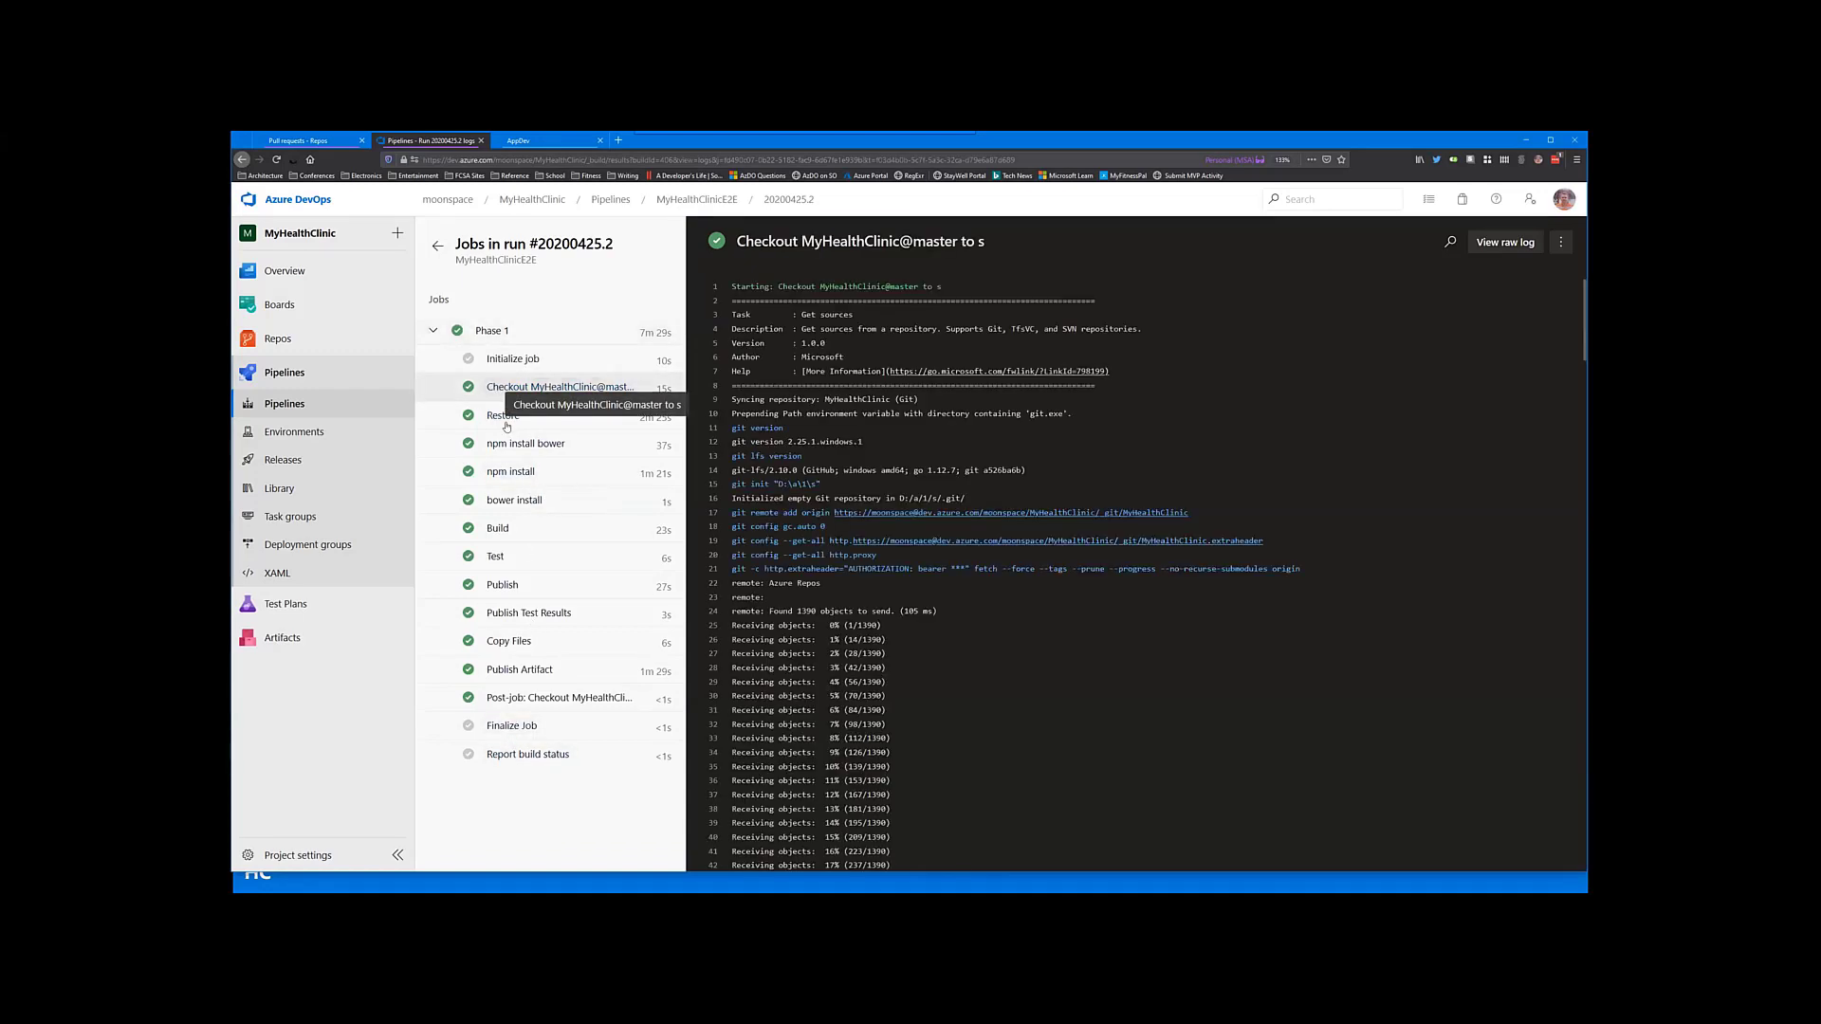
pyautogui.click(526, 444)
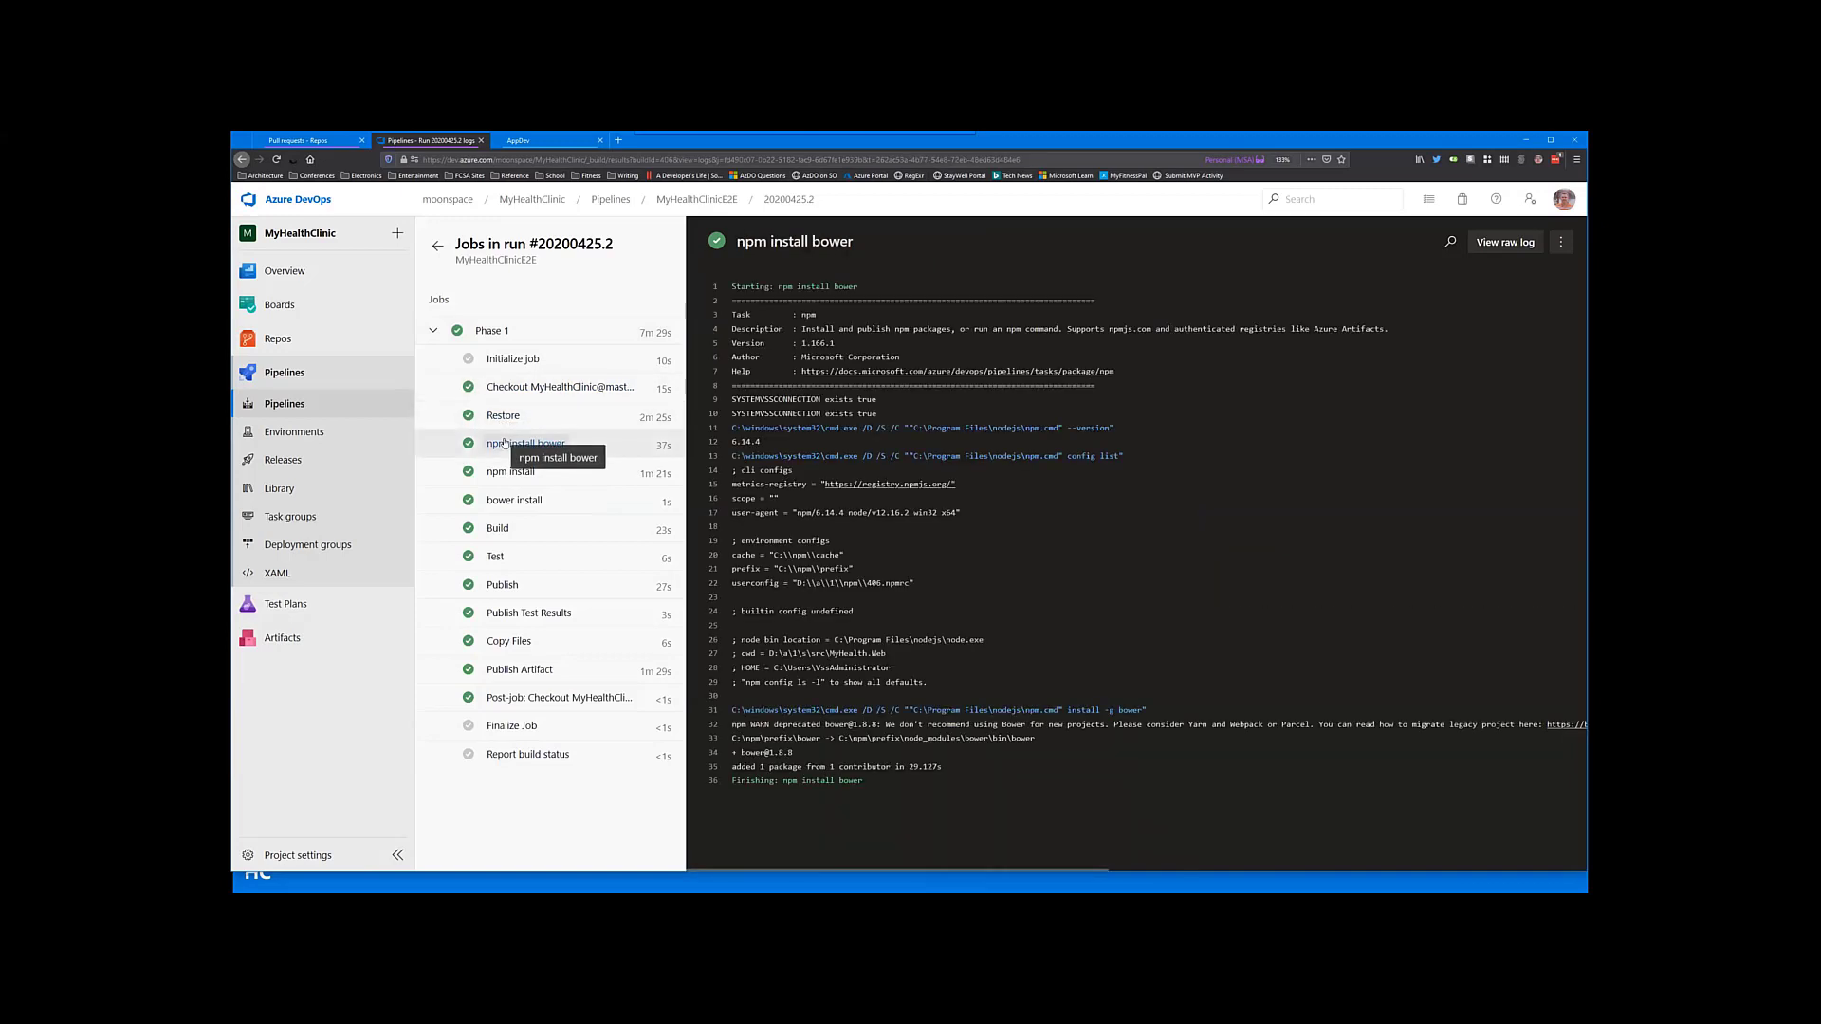
pyautogui.click(510, 471)
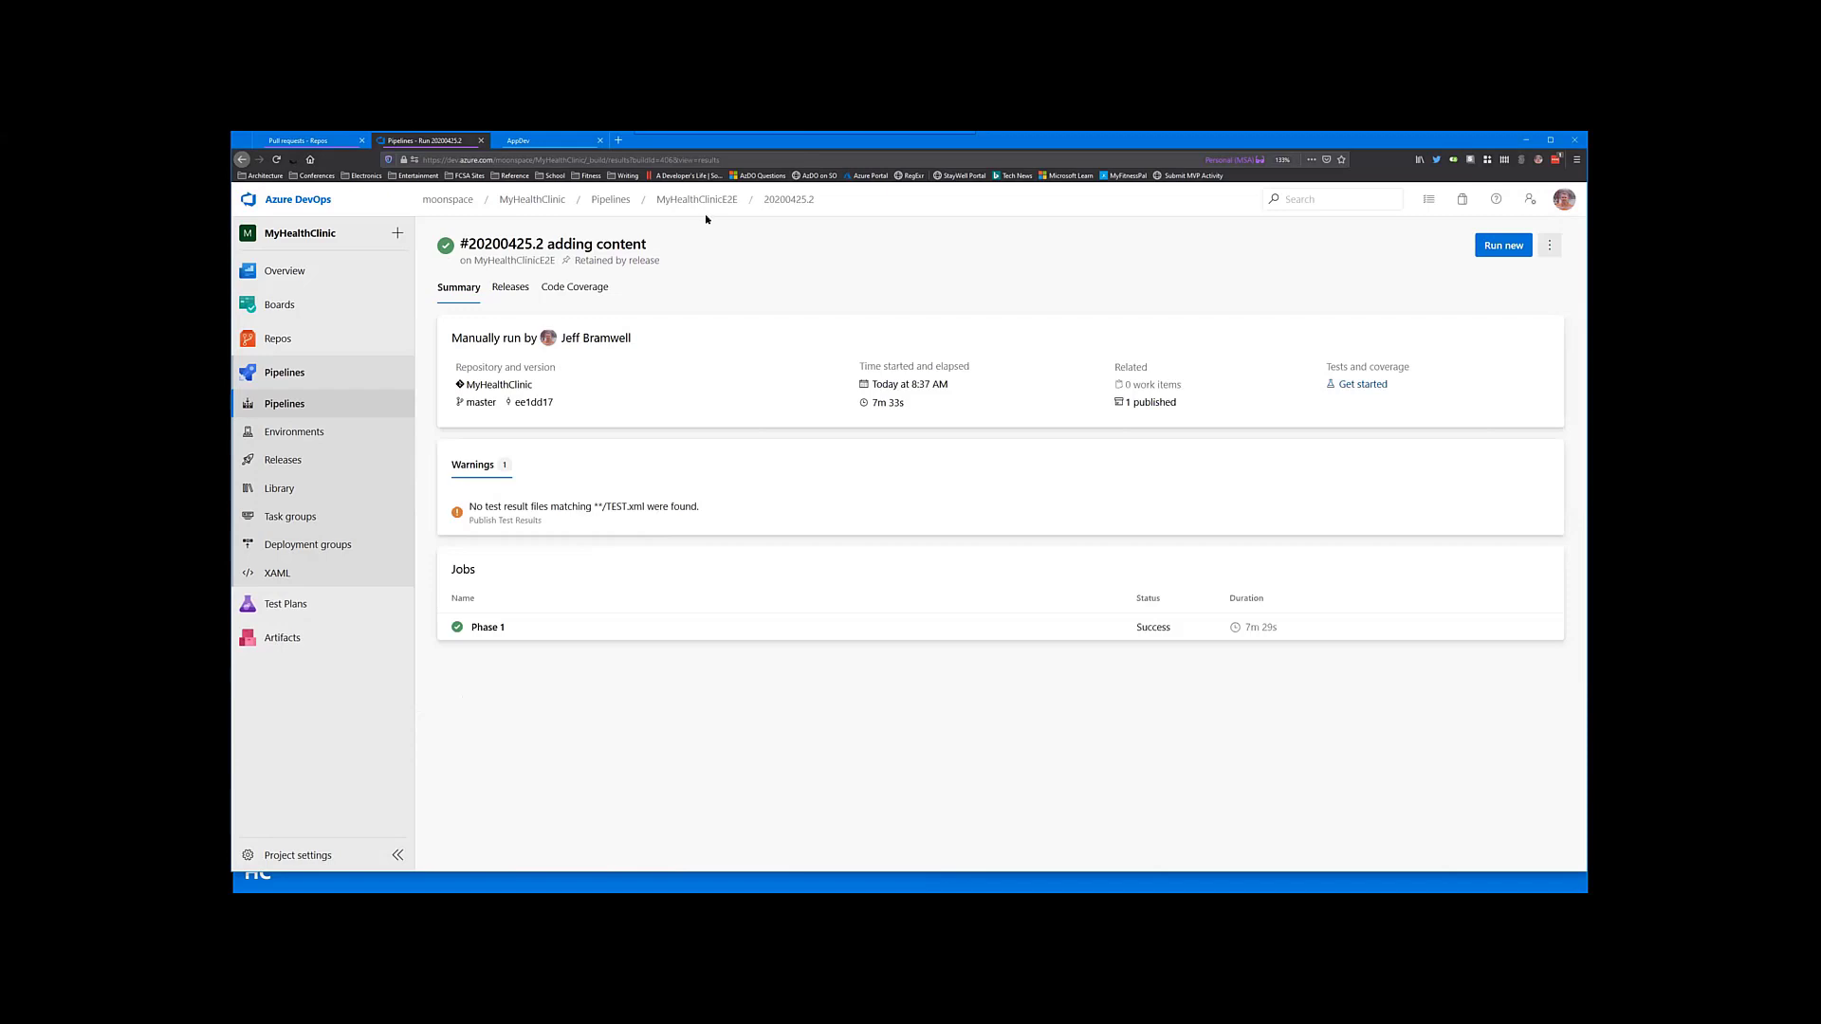
# Step: Go back to the project pipelines list and show the MyHealthClinicE2E pipeline's actions menu
pyautogui.click(696, 199)
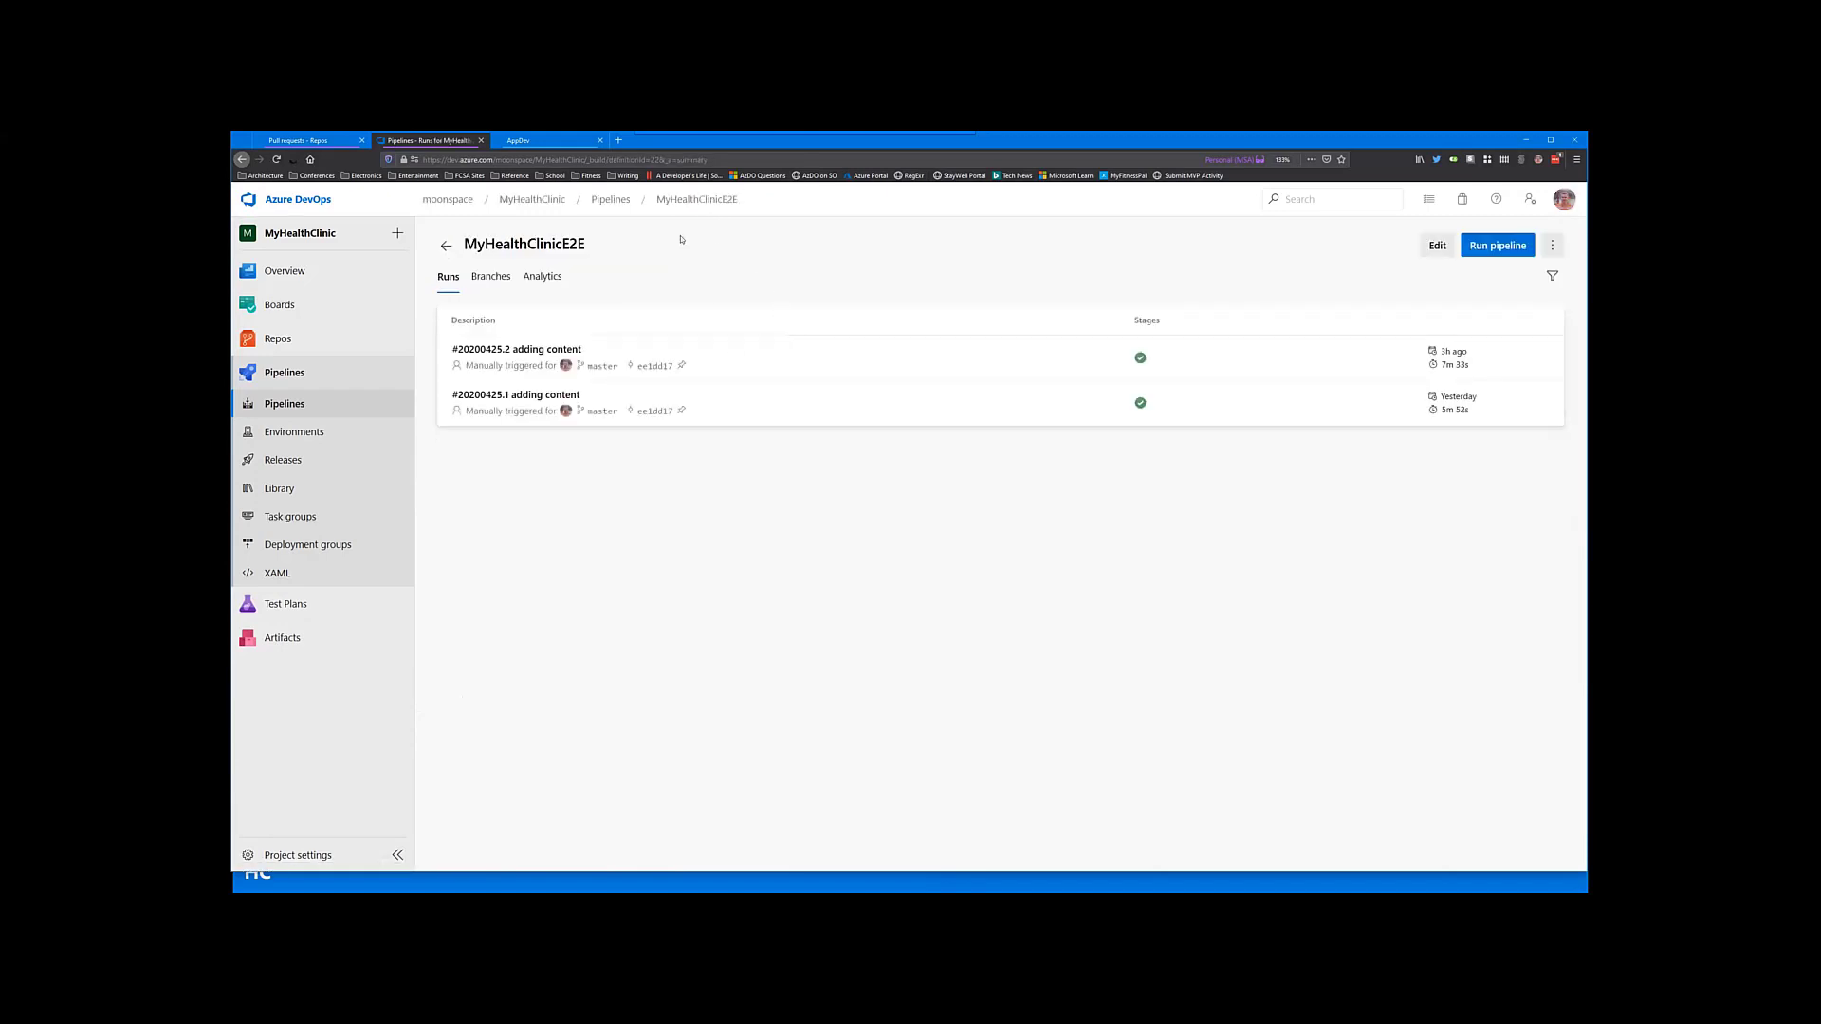
pyautogui.moveTo(611, 205)
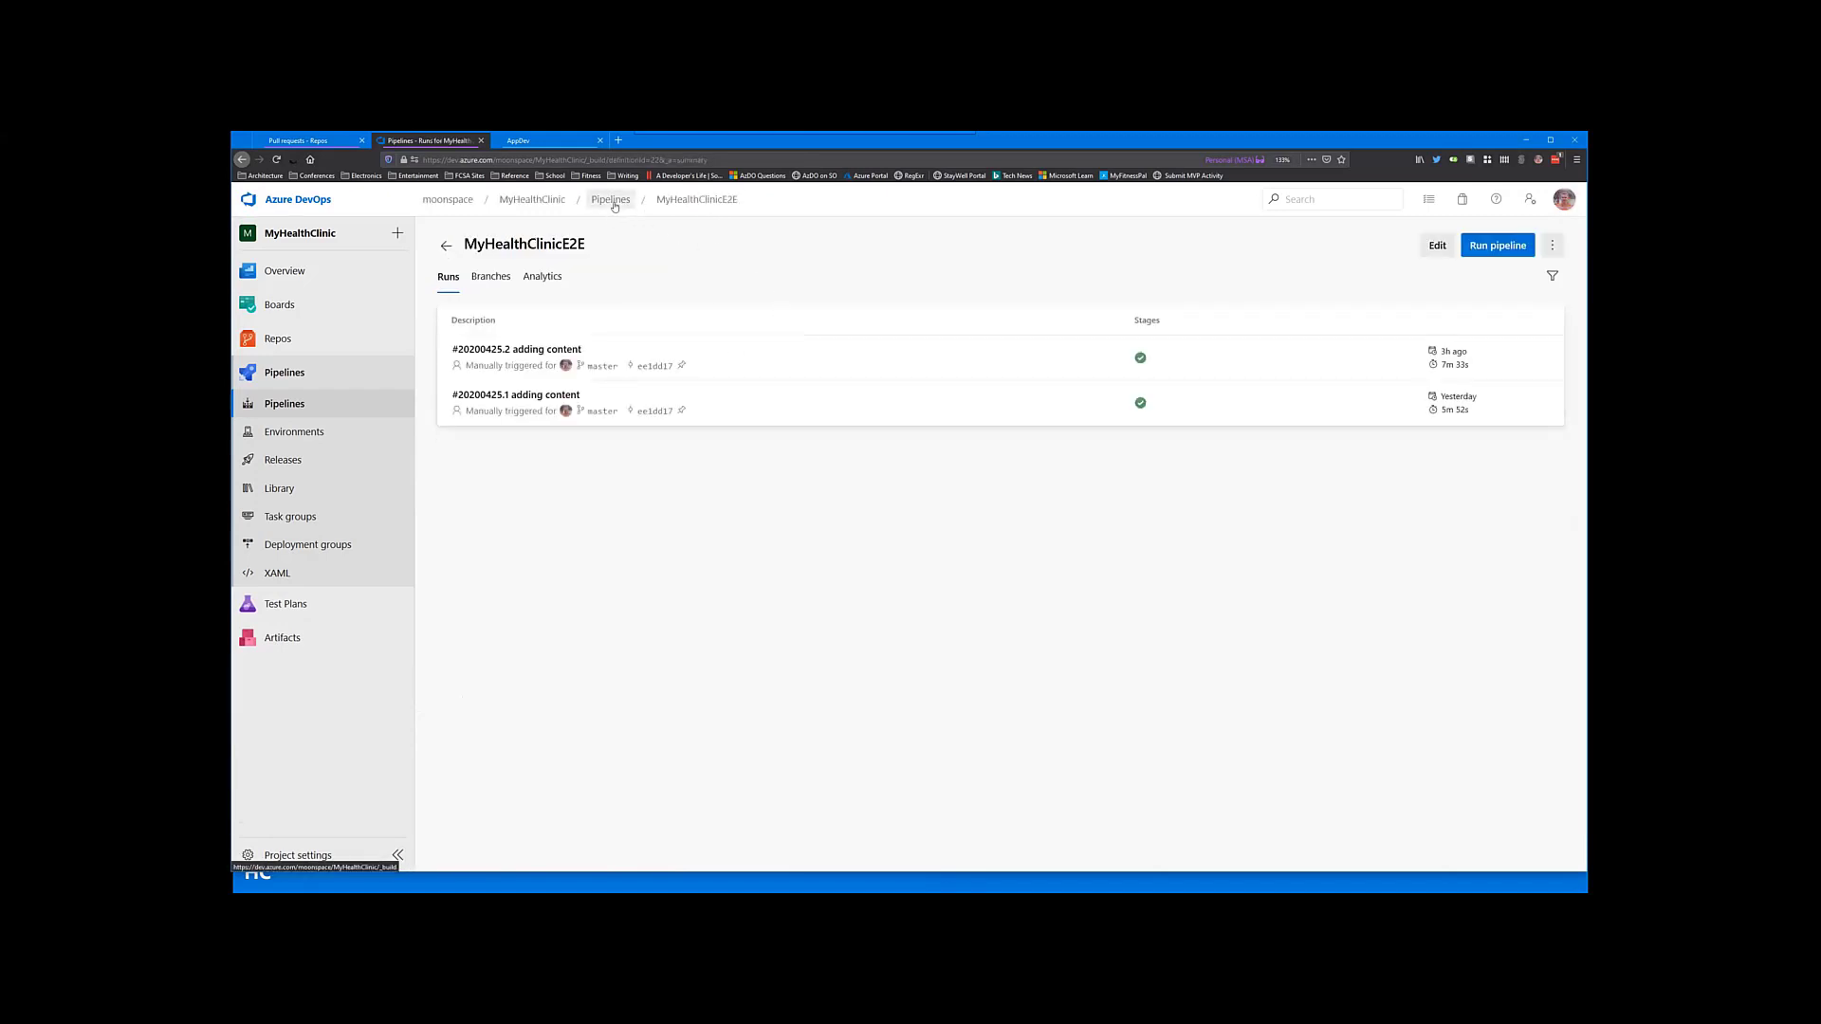
pyautogui.click(611, 199)
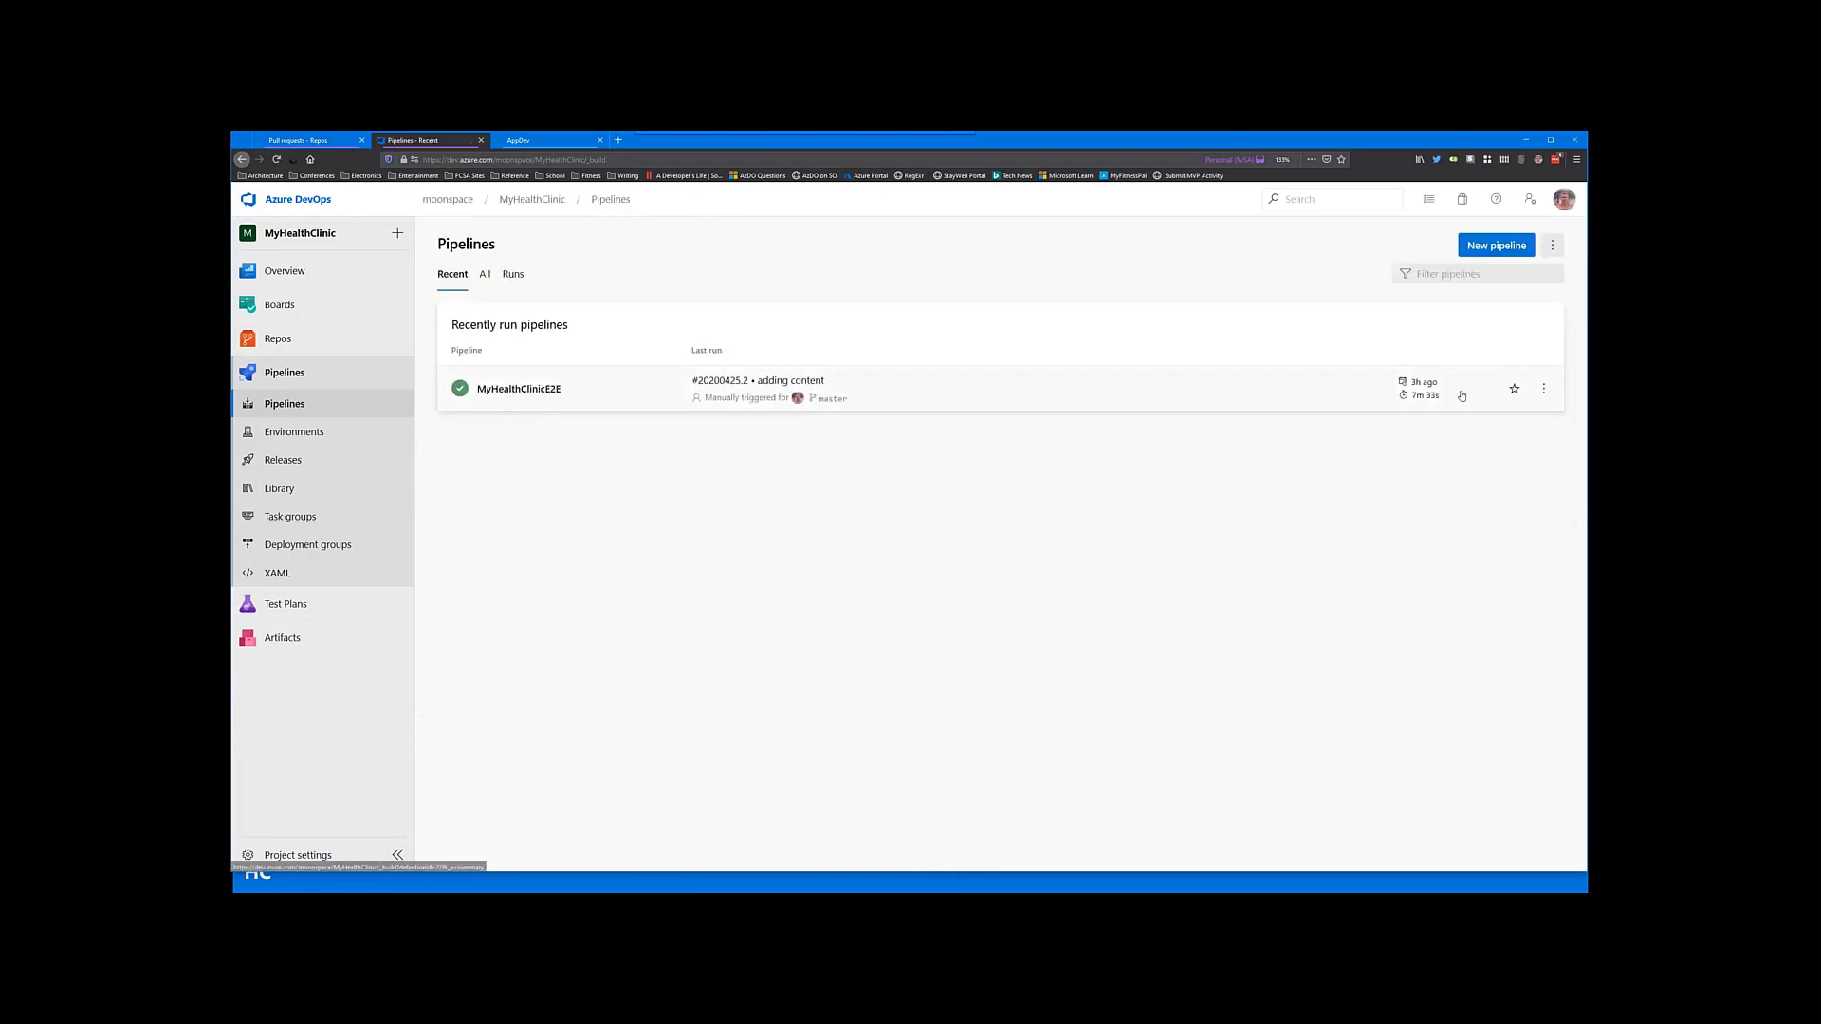
pyautogui.click(1544, 389)
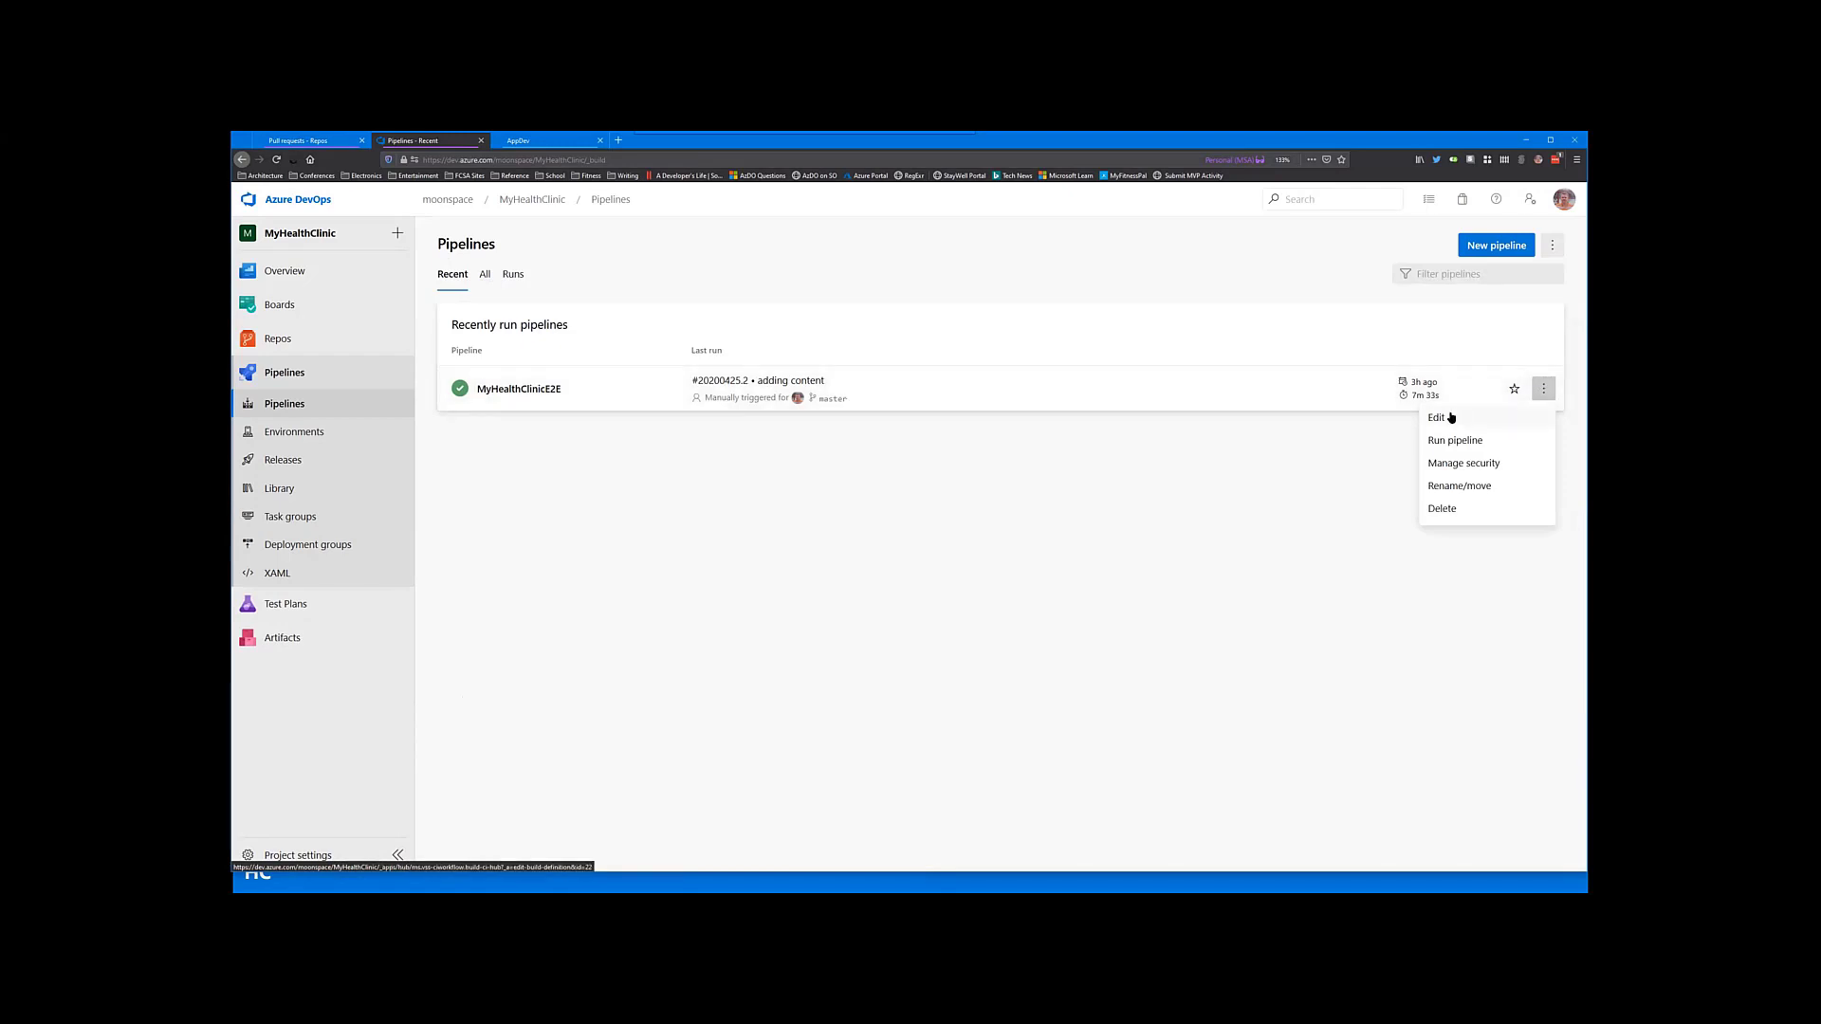
# Step: Edit MyHealthClinicE2E and show Get sources from the MyHealthClinic Git repository on master
pyautogui.click(1434, 418)
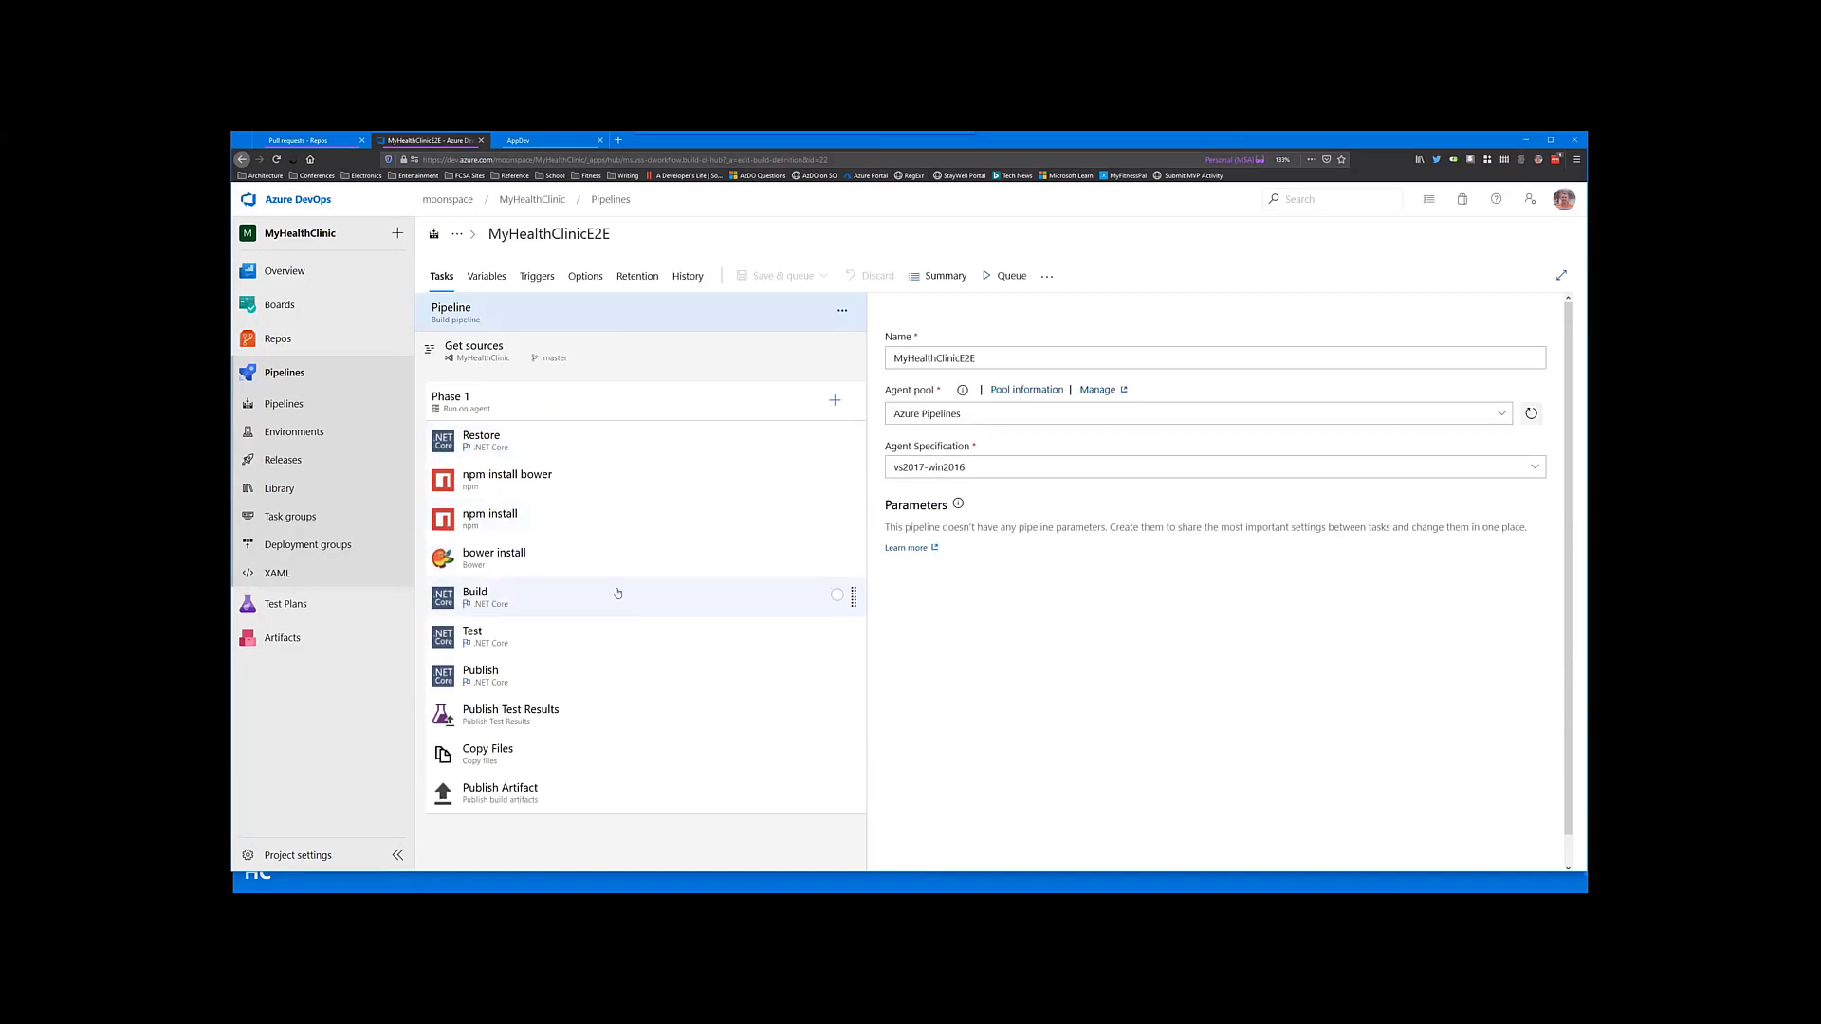
pyautogui.moveTo(649, 599)
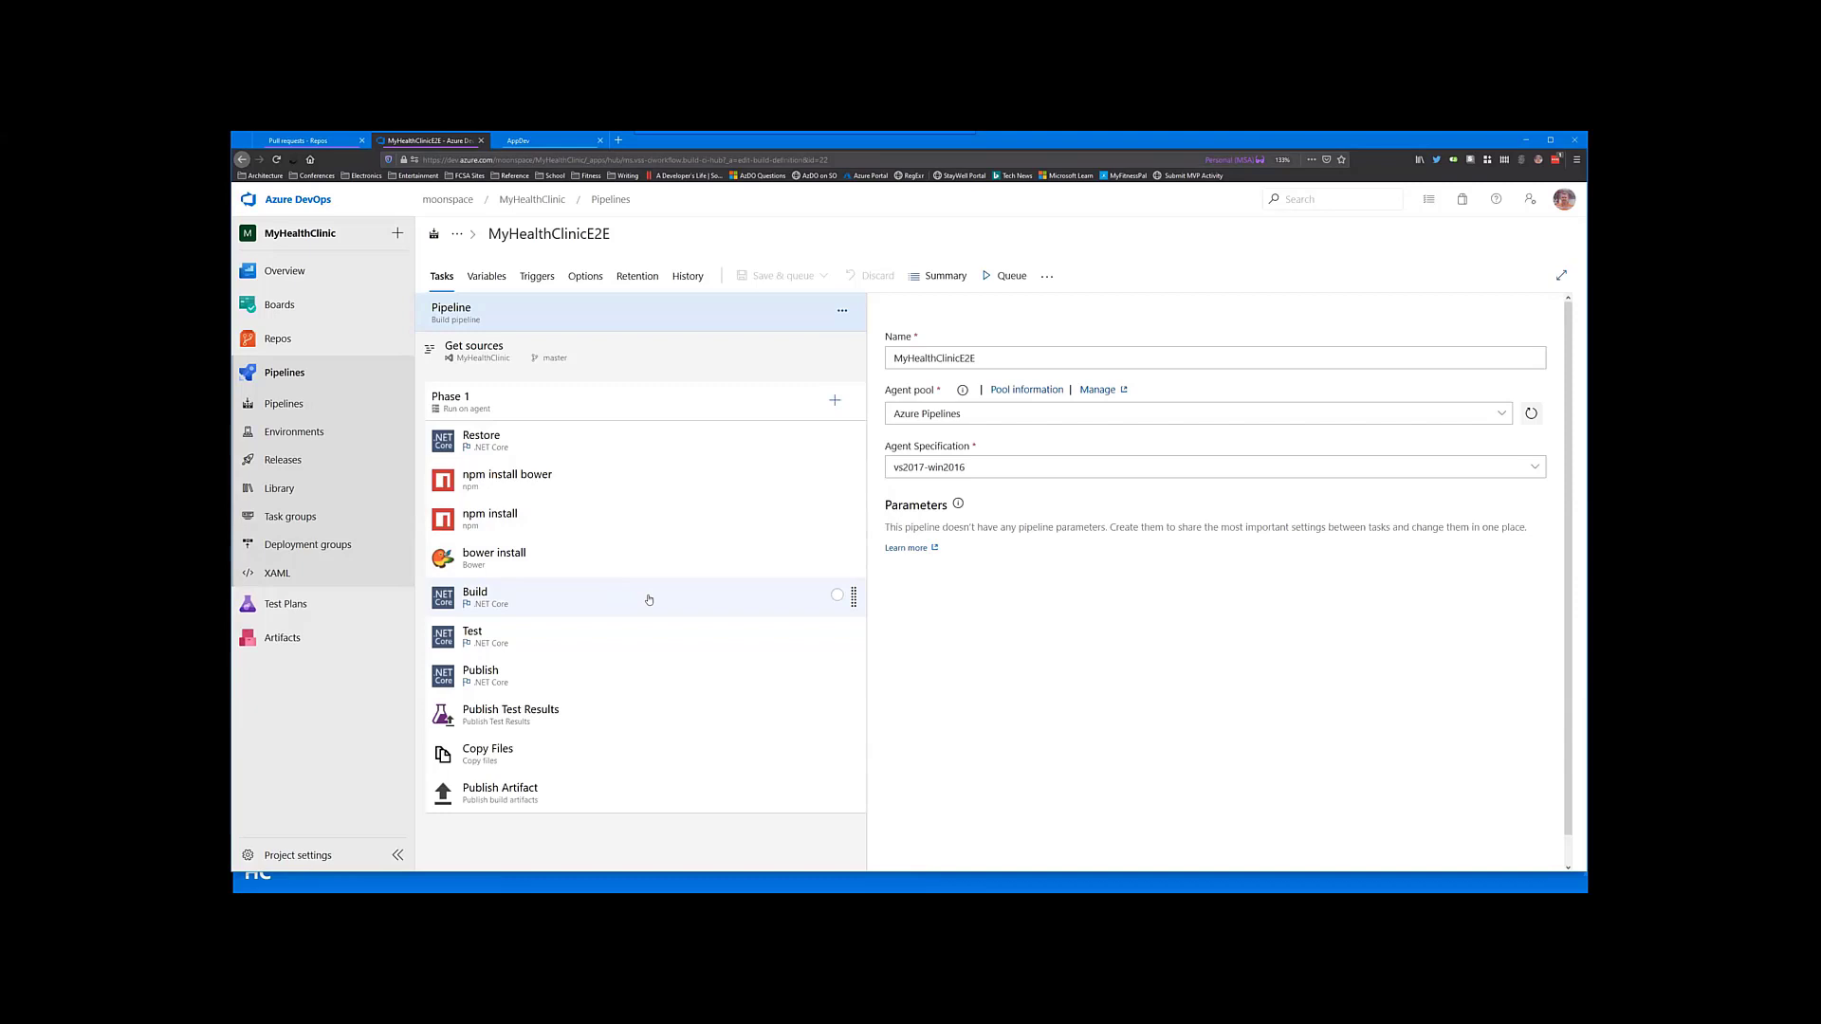
pyautogui.moveTo(653, 484)
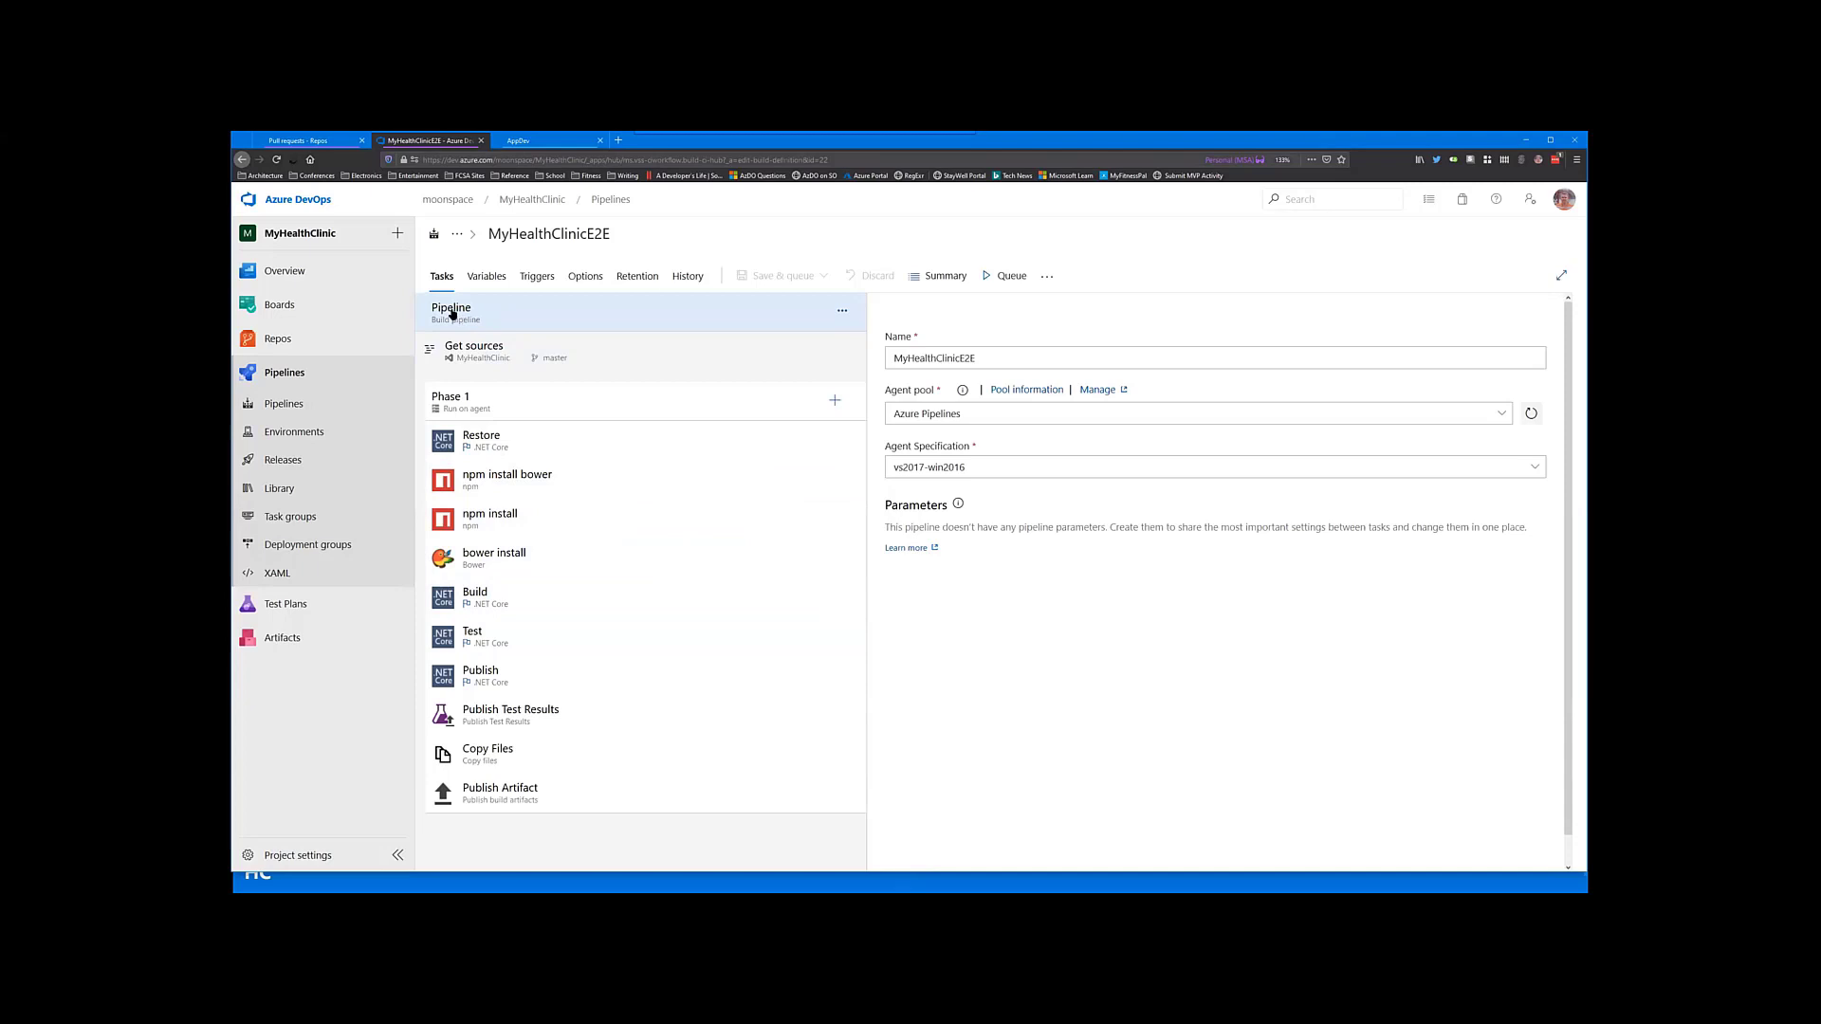
pyautogui.click(474, 351)
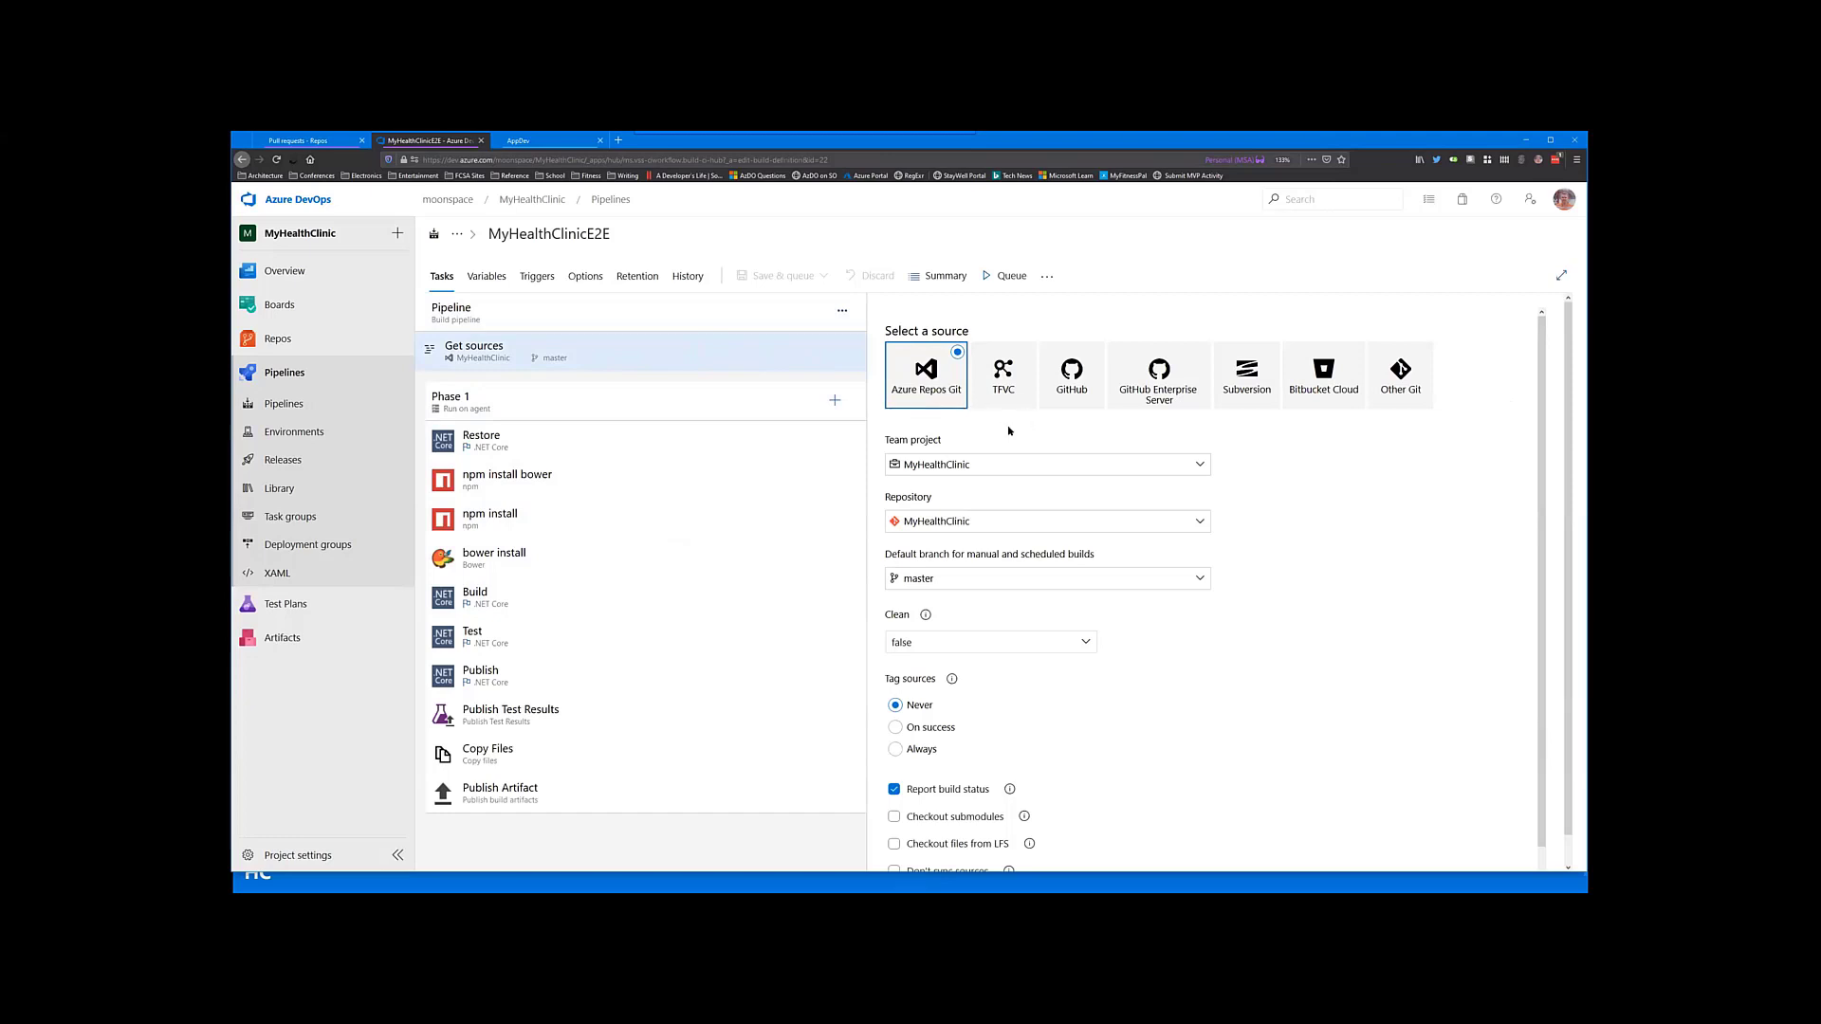
pyautogui.moveTo(1246, 375)
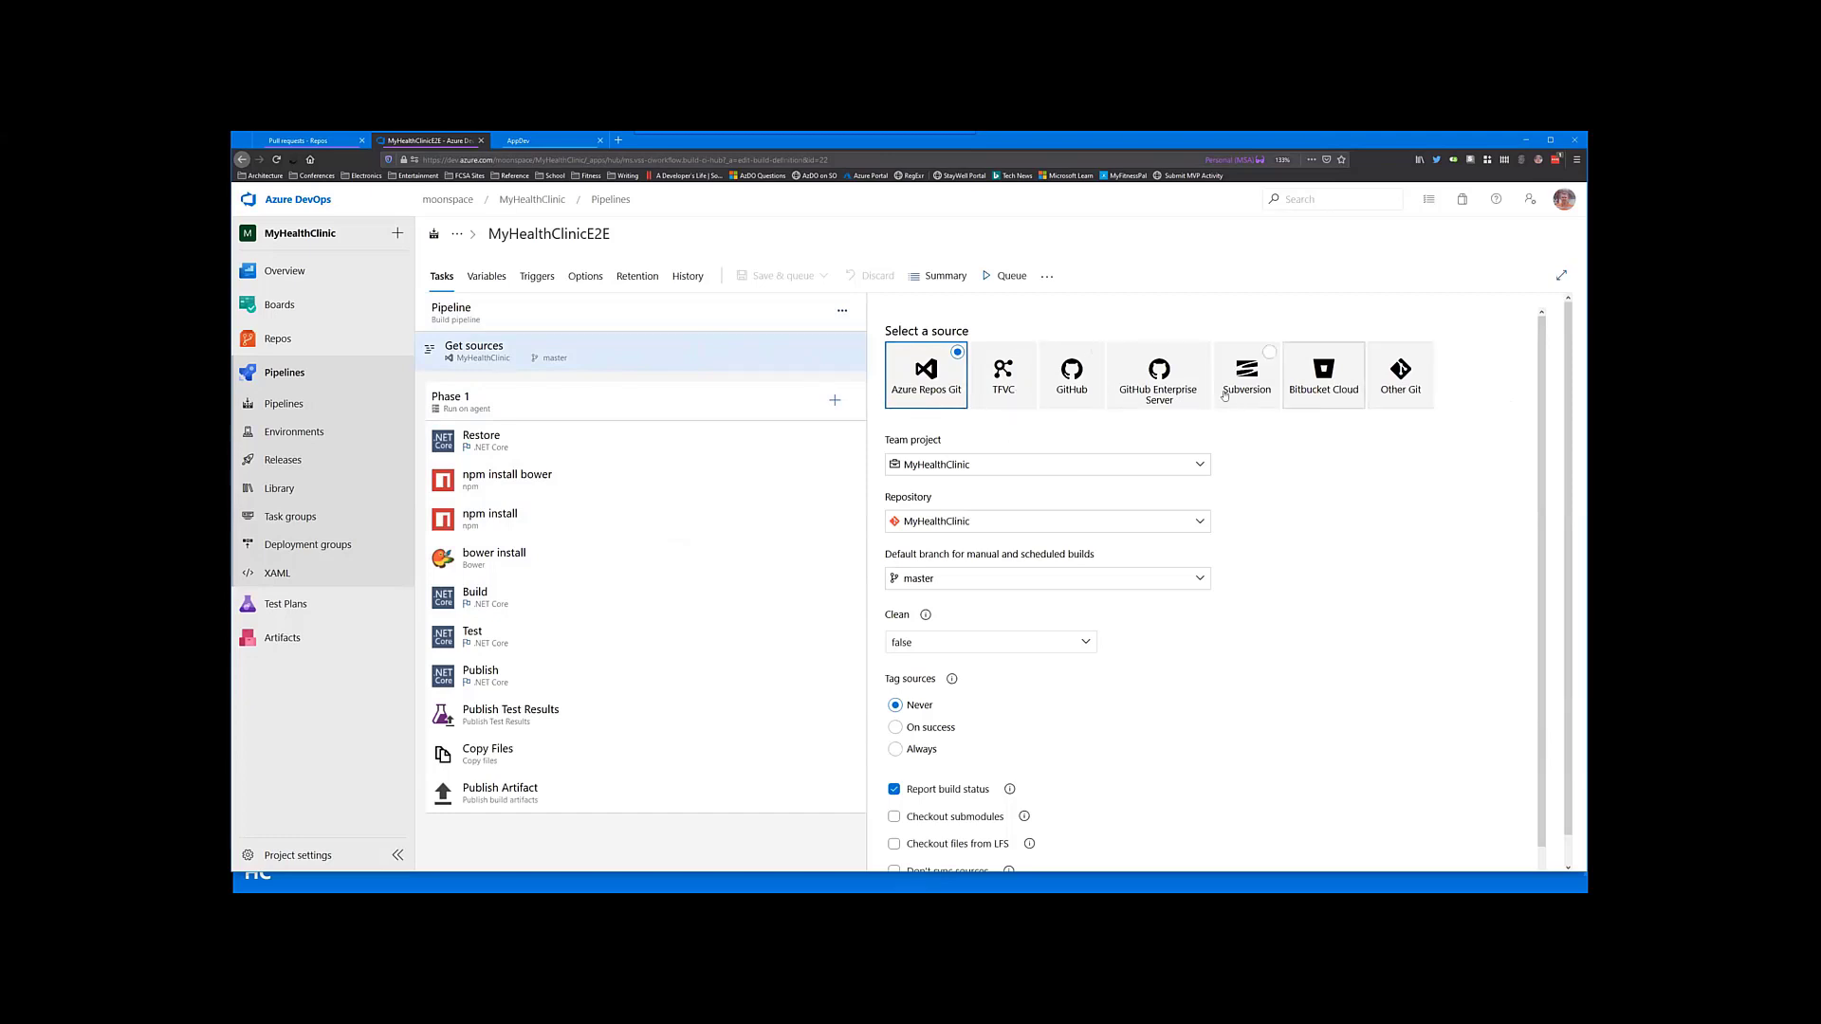
pyautogui.moveTo(566, 478)
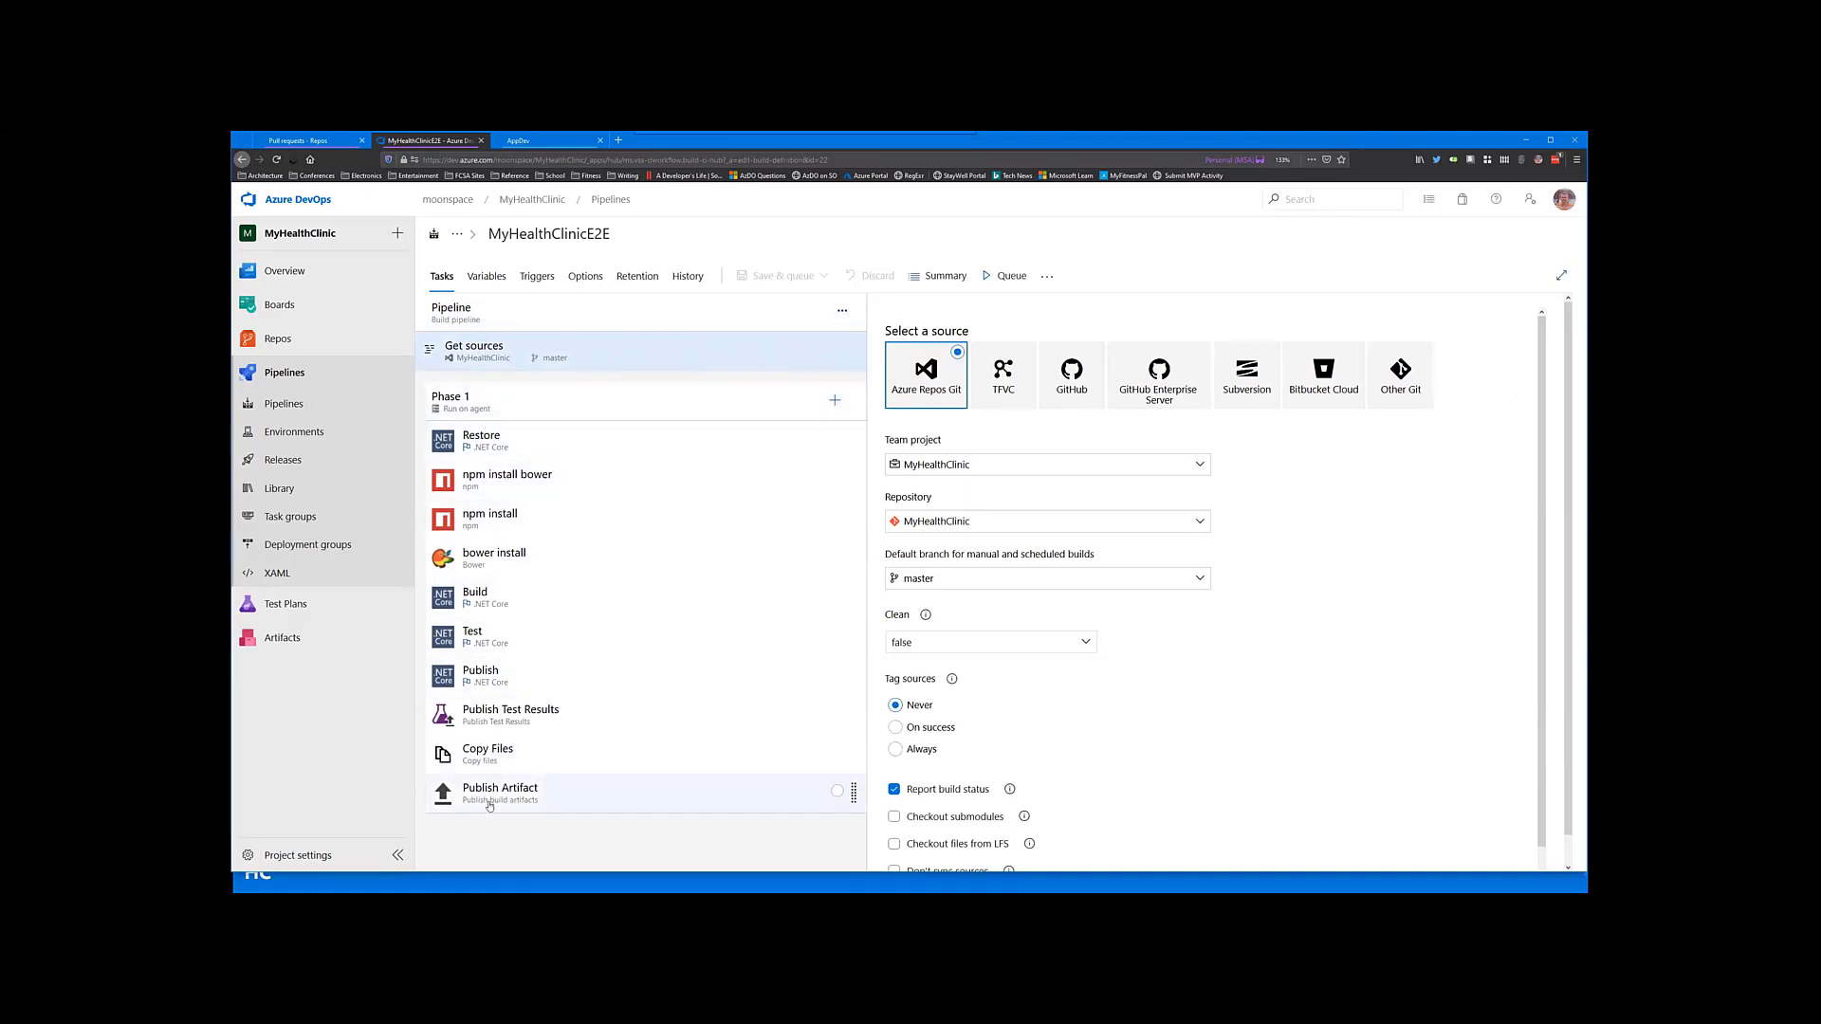
# Step: Inspect the npm install bower task, then the Restore .NET Core task restoring all csproj projects
pyautogui.click(482, 440)
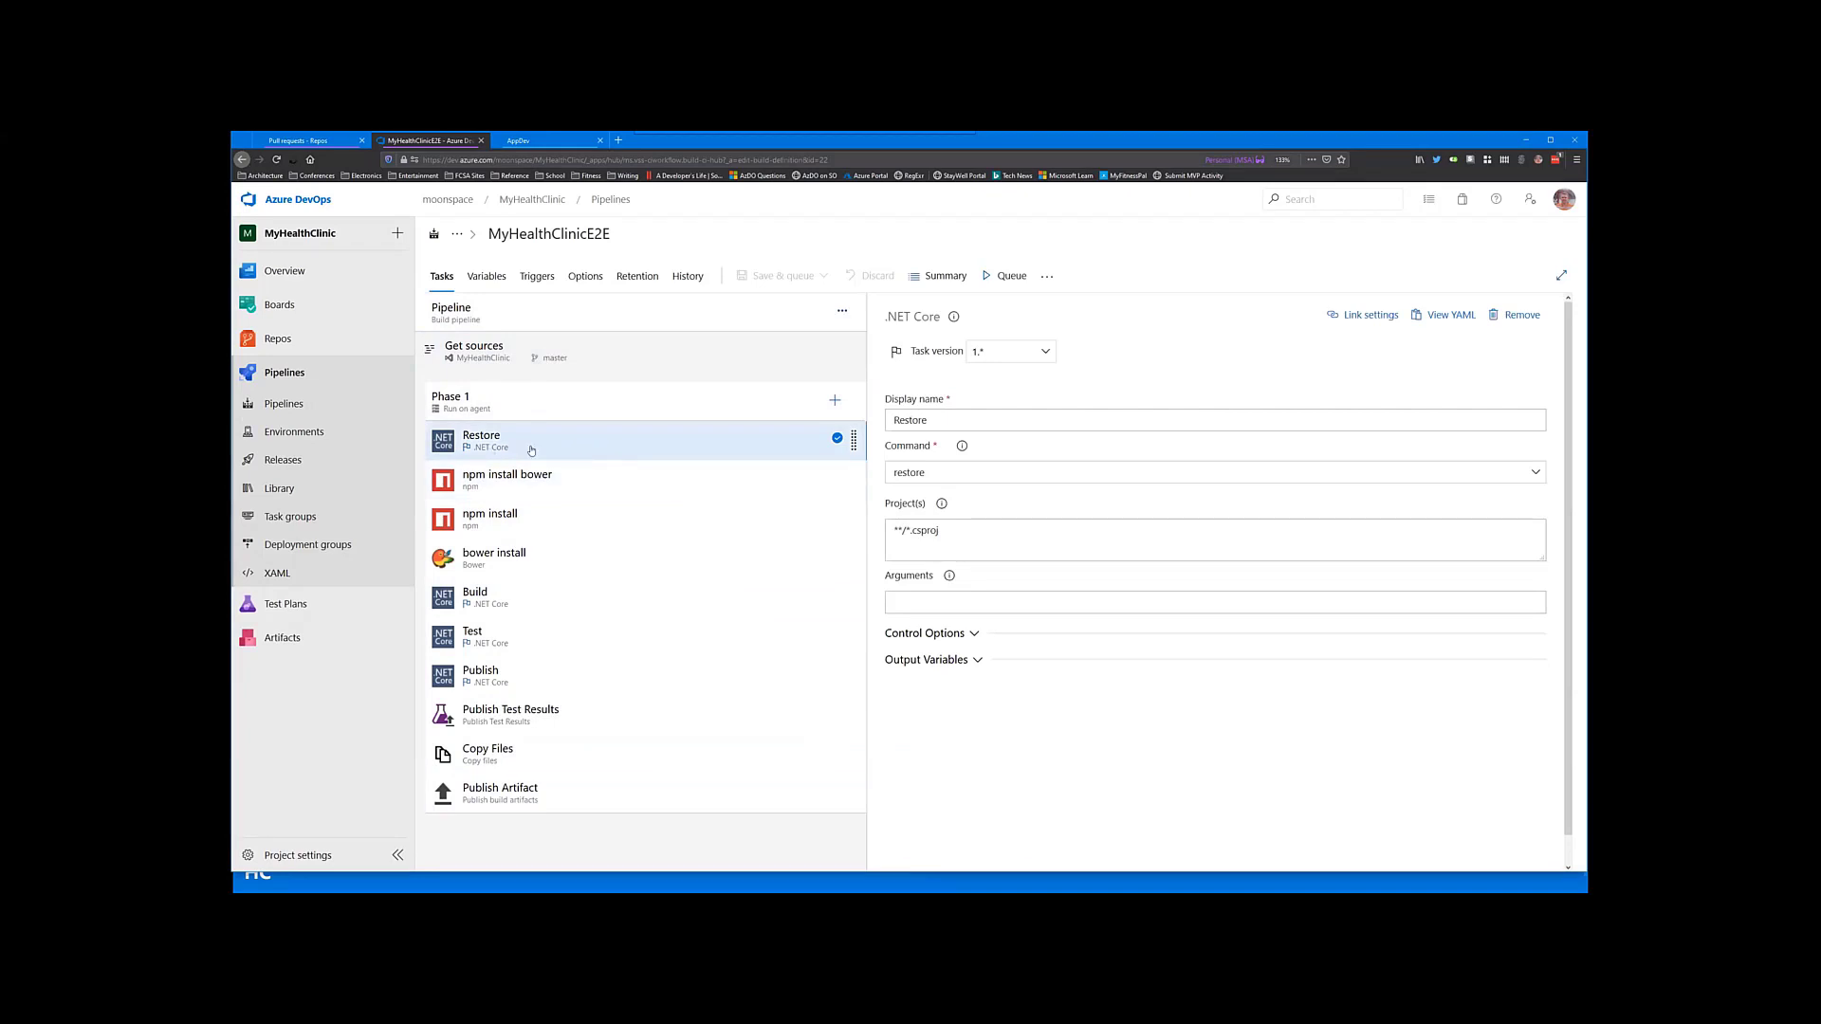
pyautogui.click(533, 474)
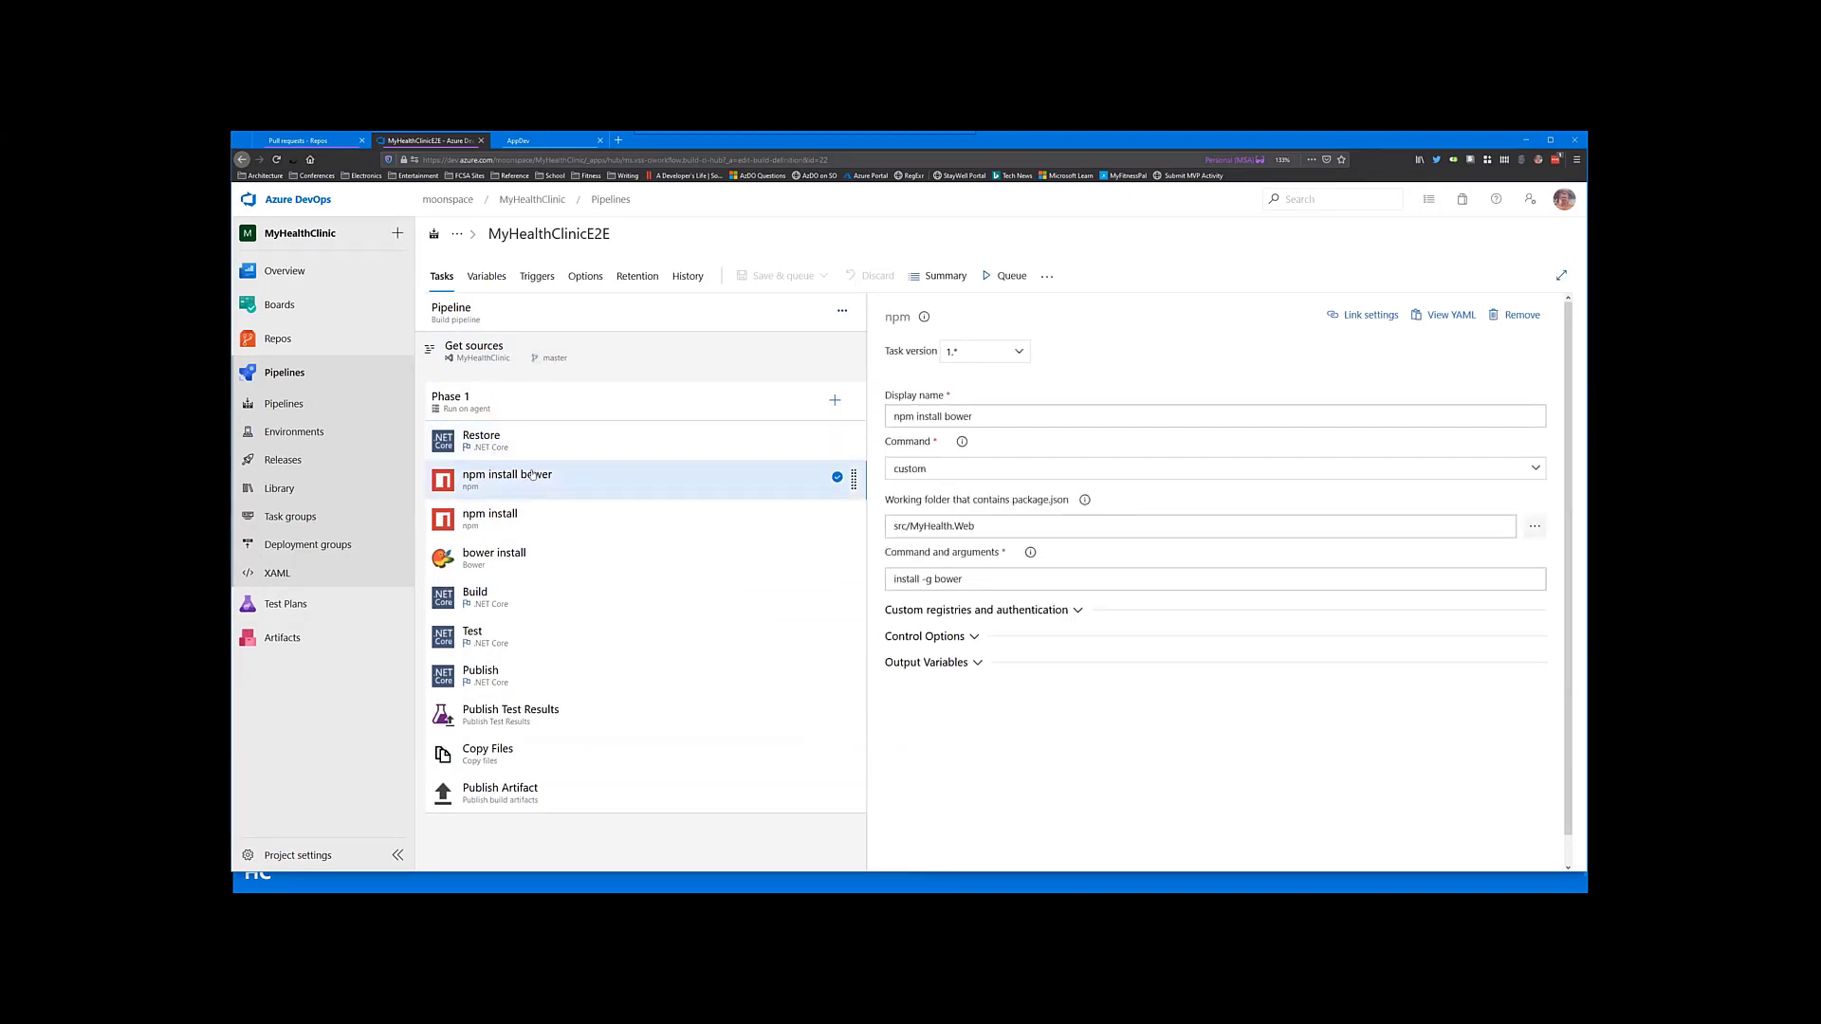
pyautogui.click(481, 440)
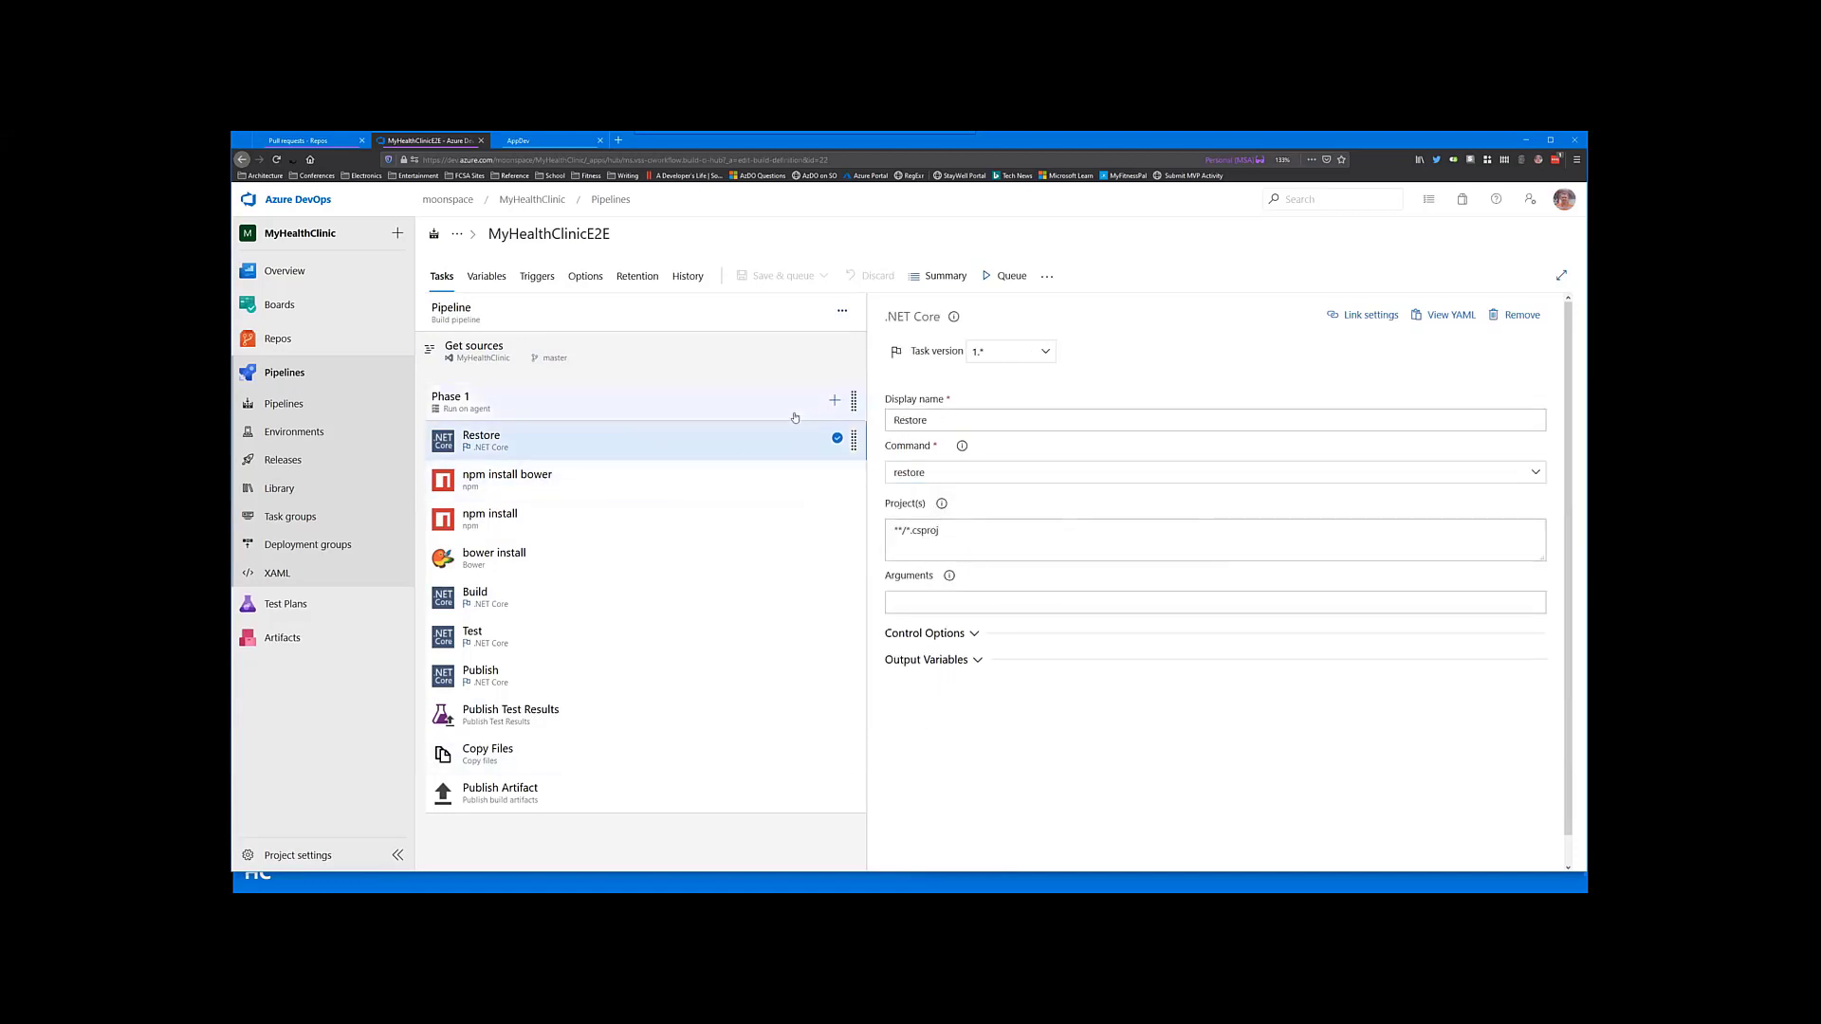
pyautogui.moveTo(816, 421)
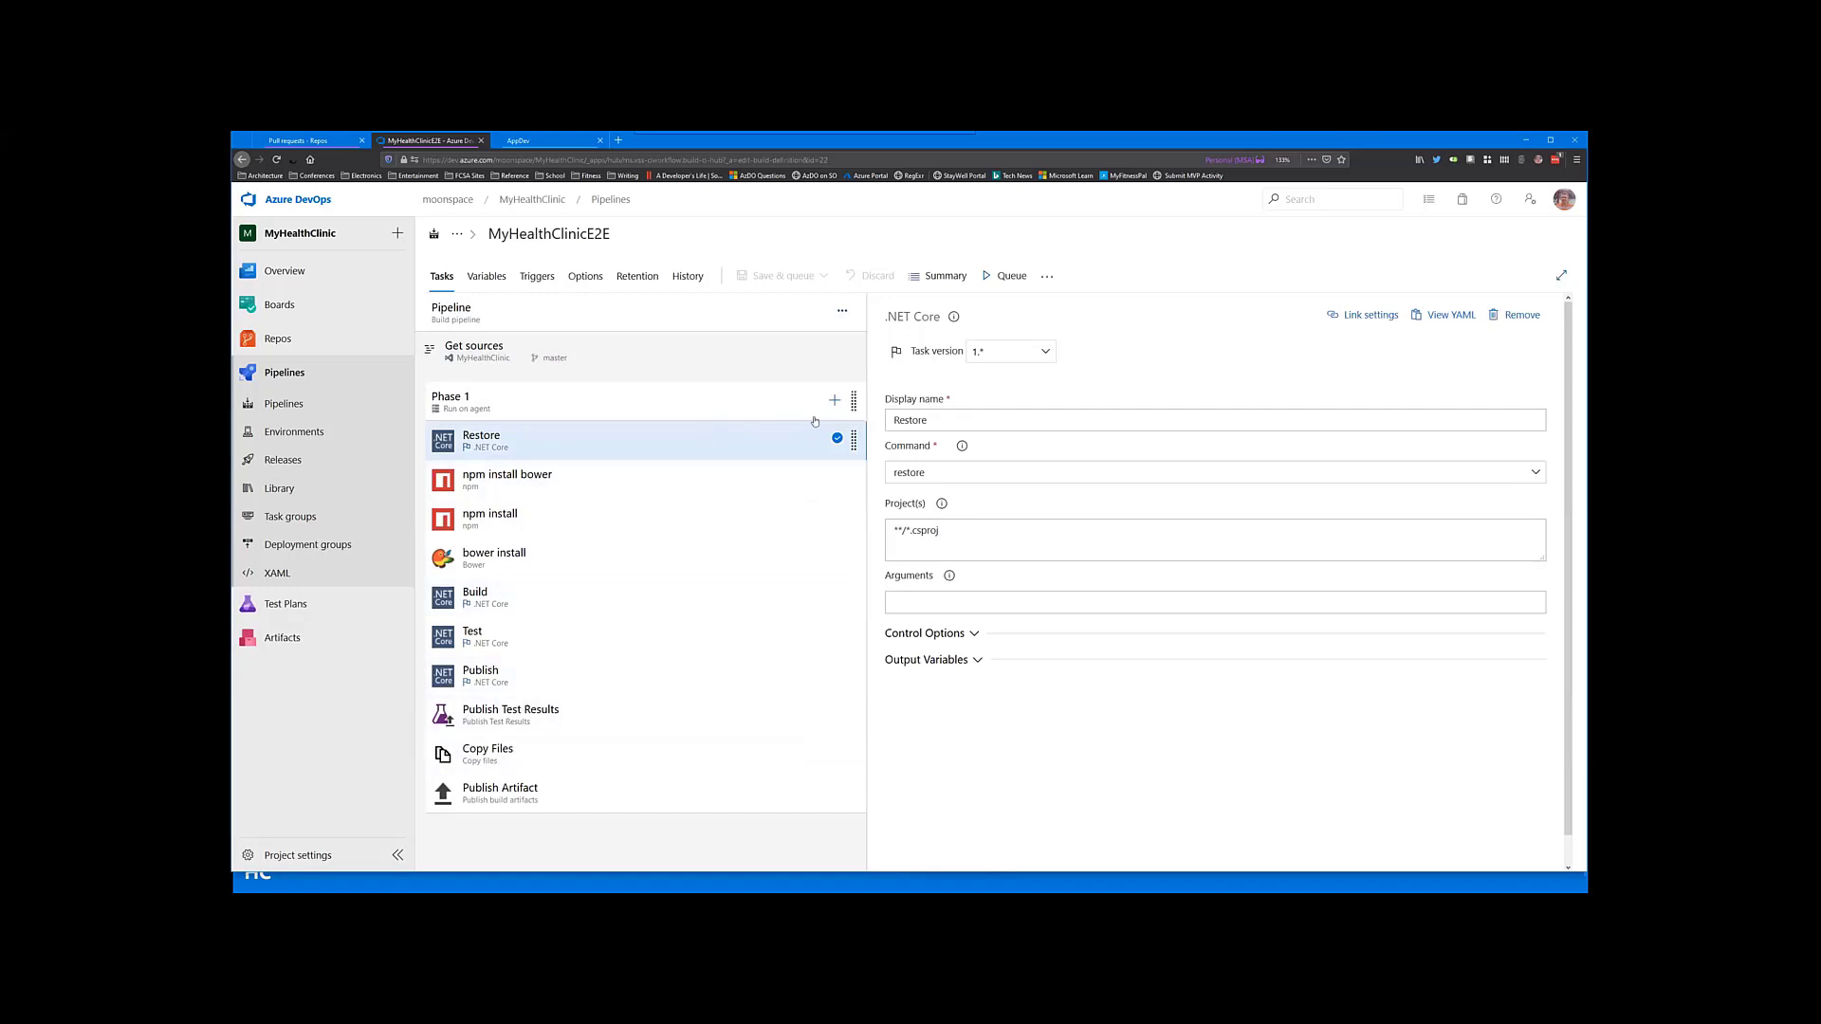
pyautogui.moveTo(834, 401)
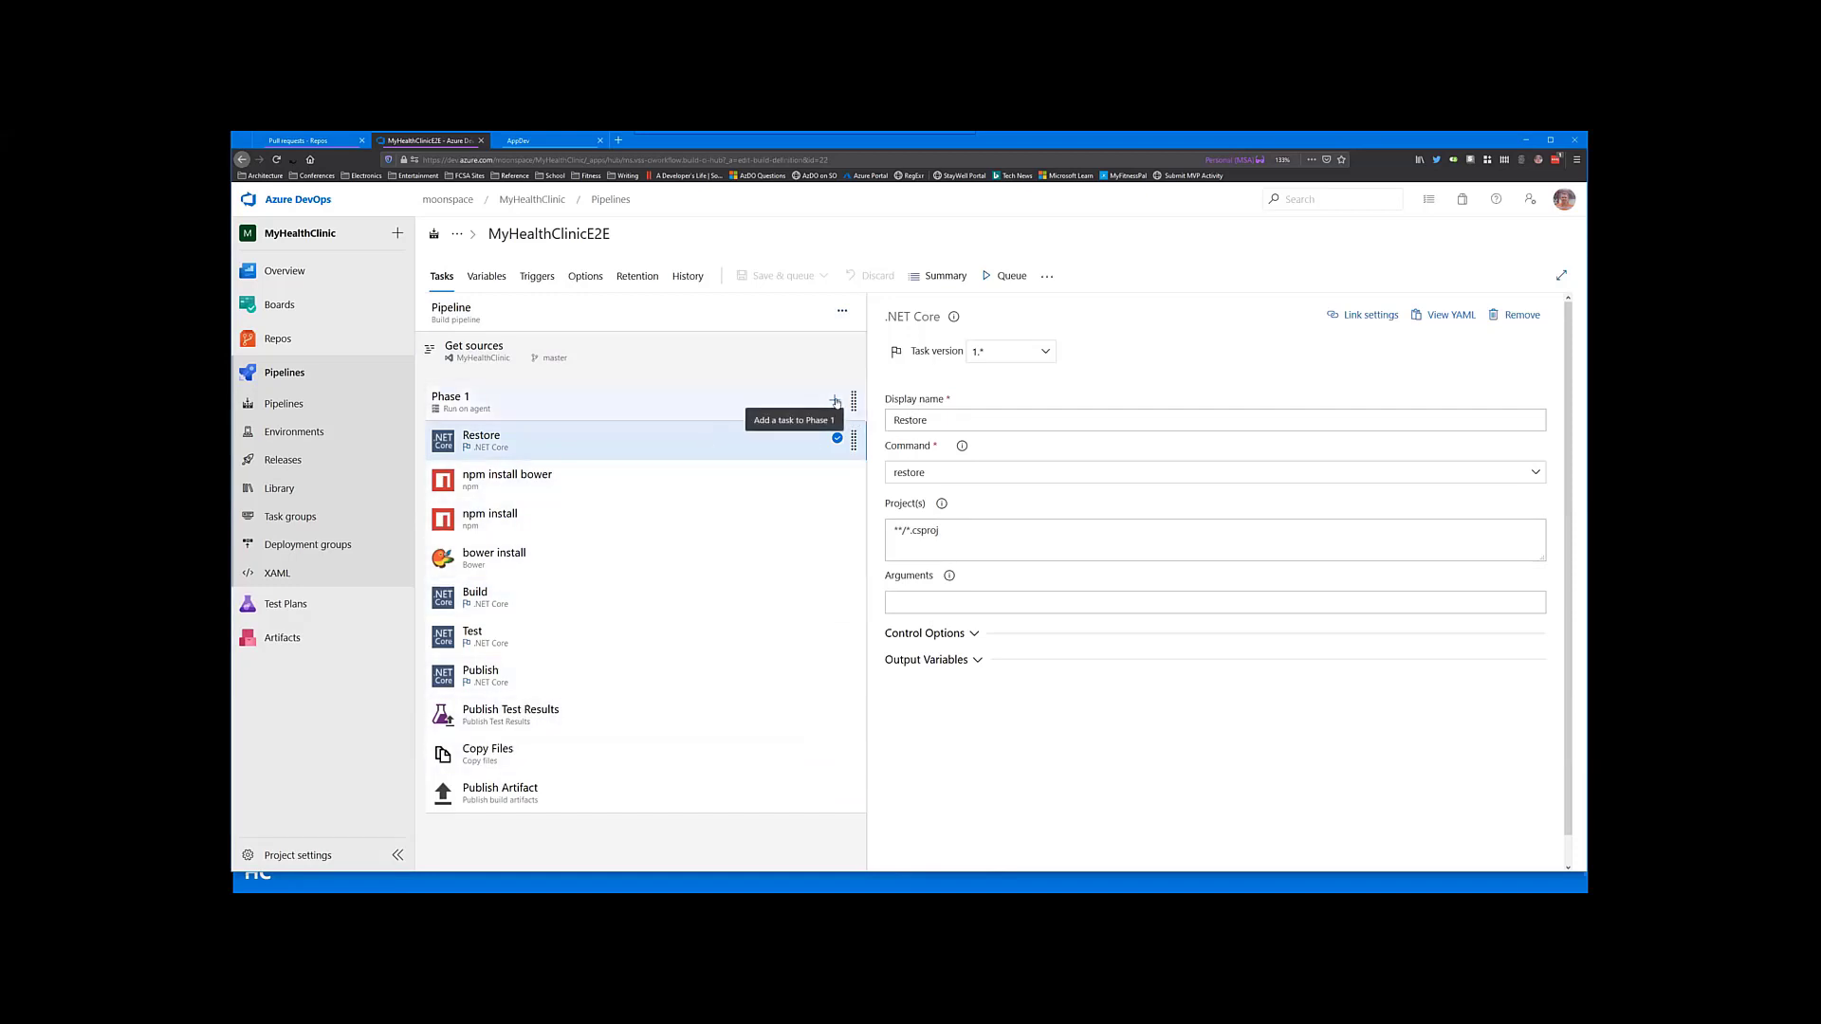
pyautogui.click(834, 398)
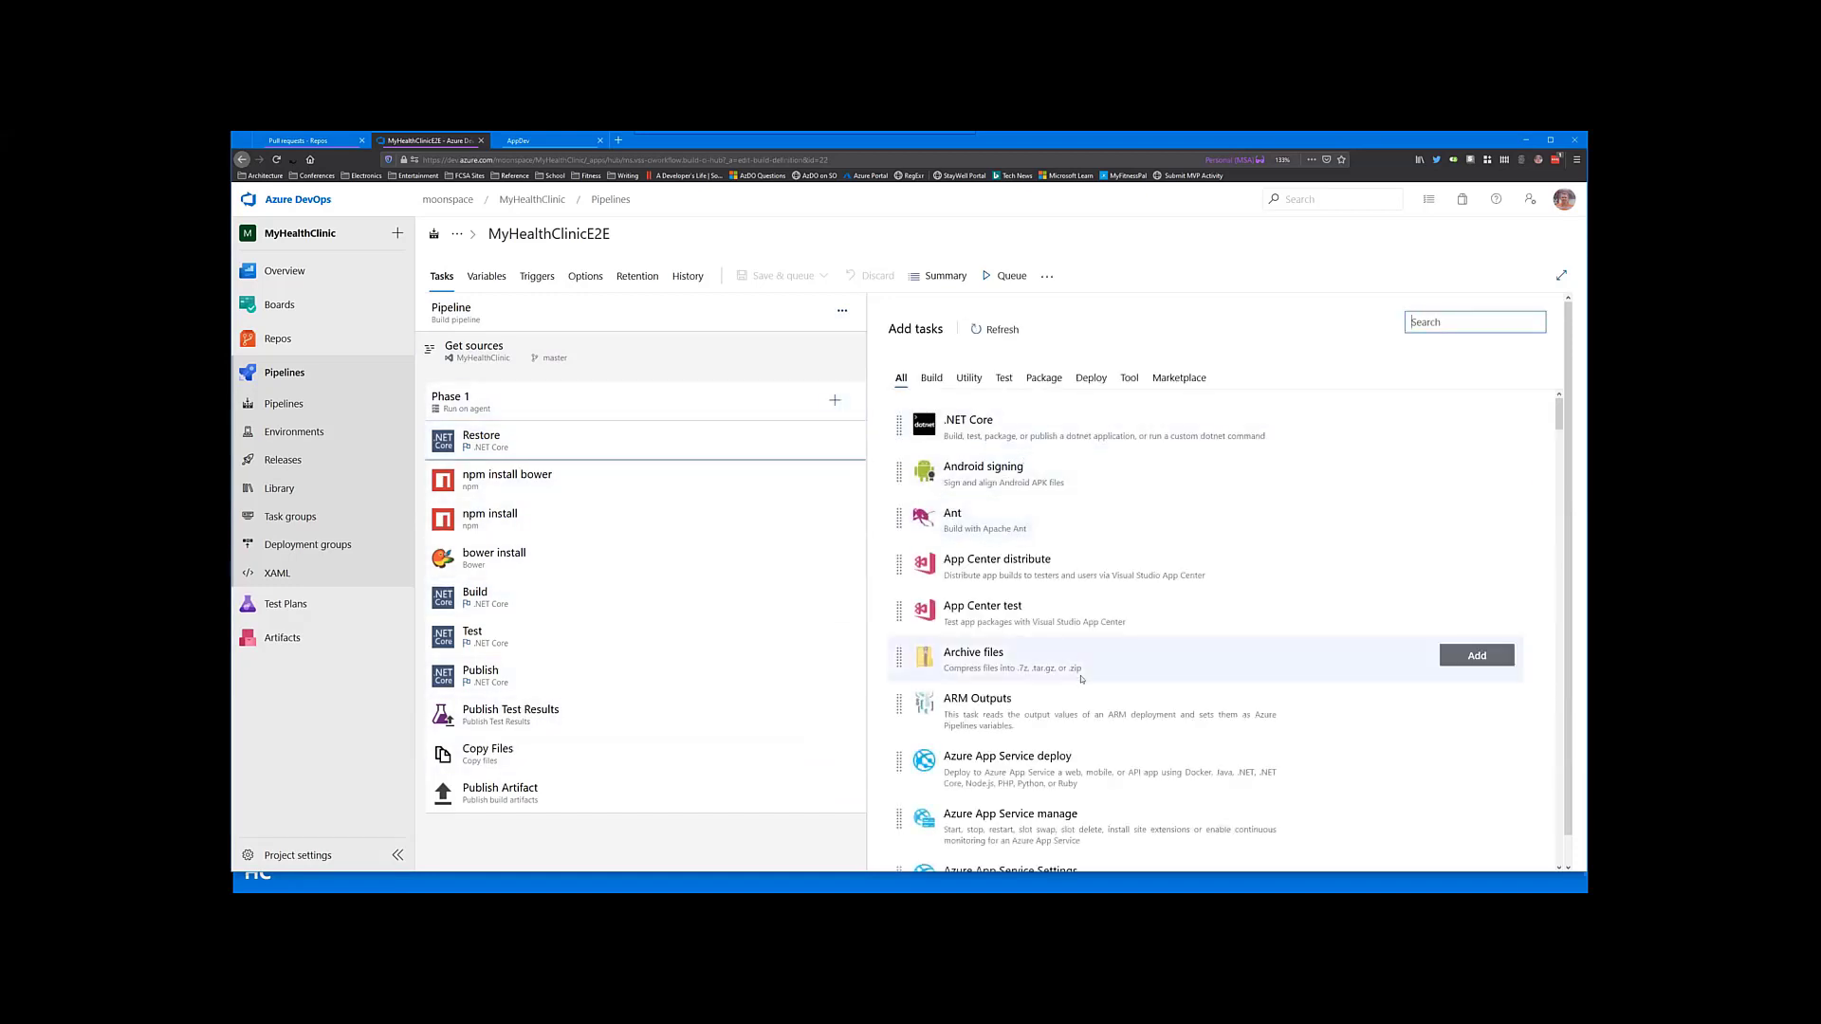
pyautogui.scroll(-3)
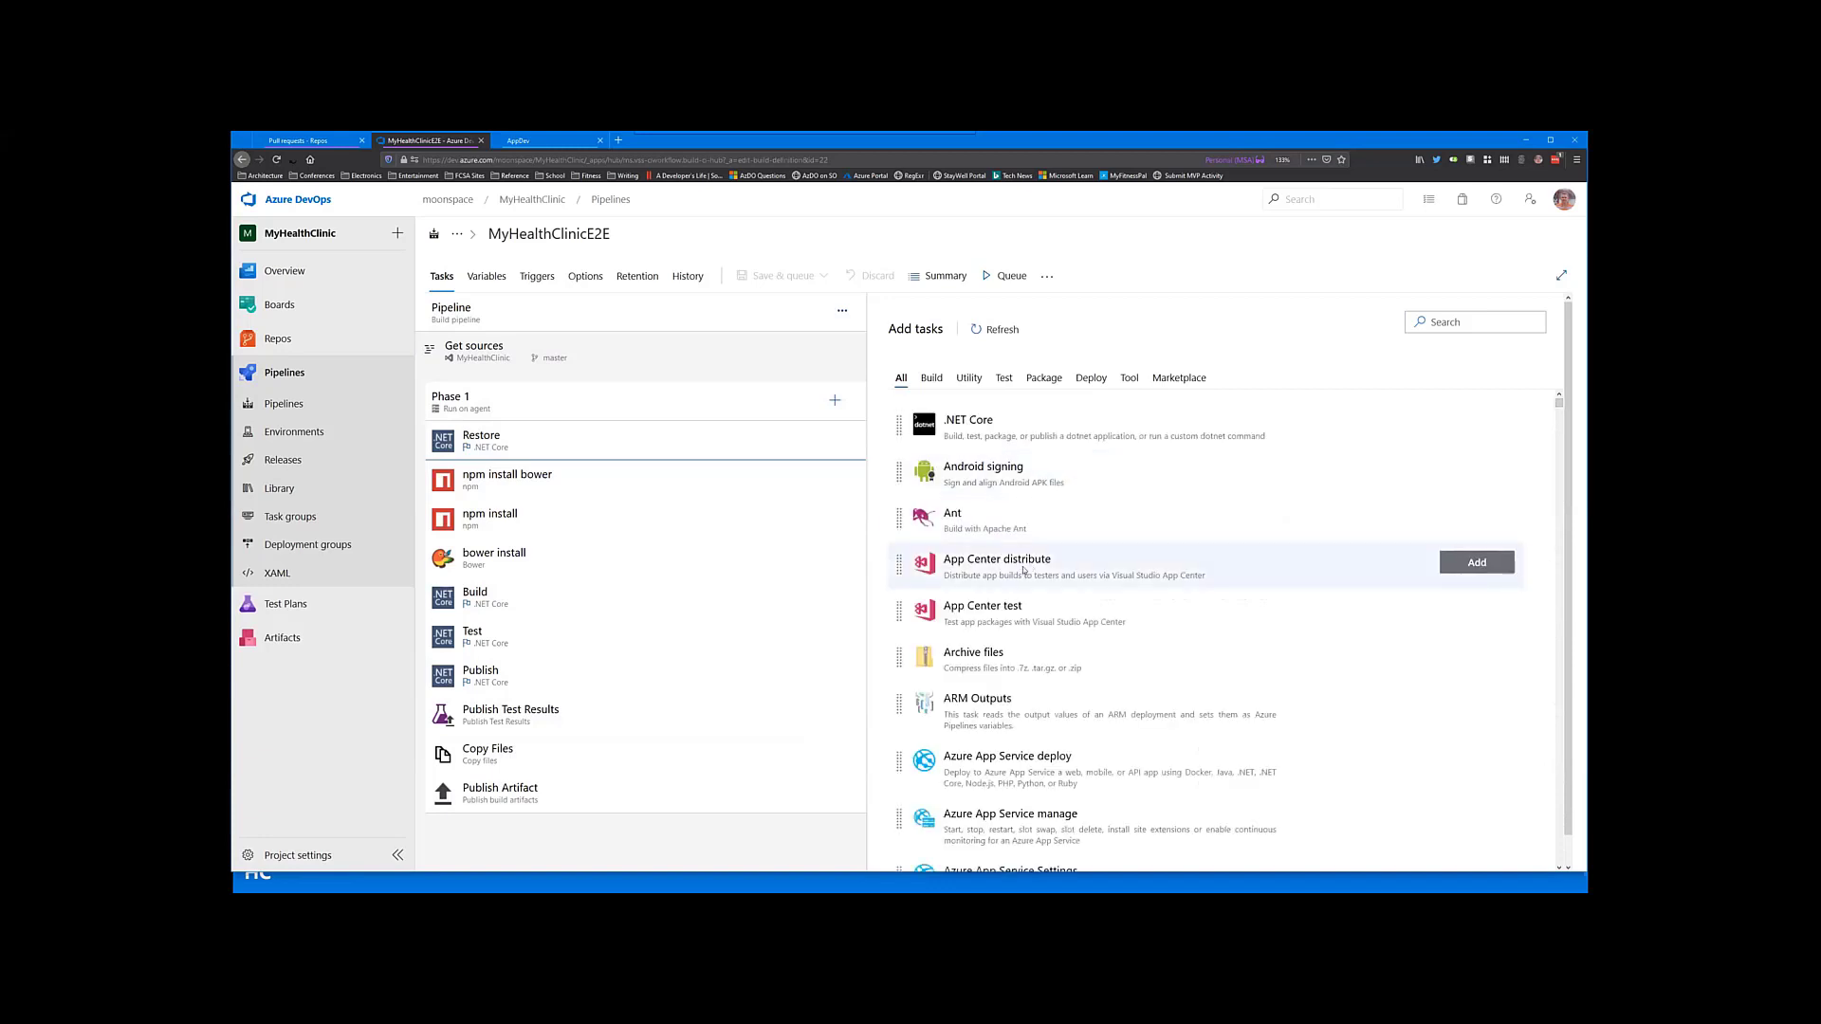
pyautogui.scroll(-3)
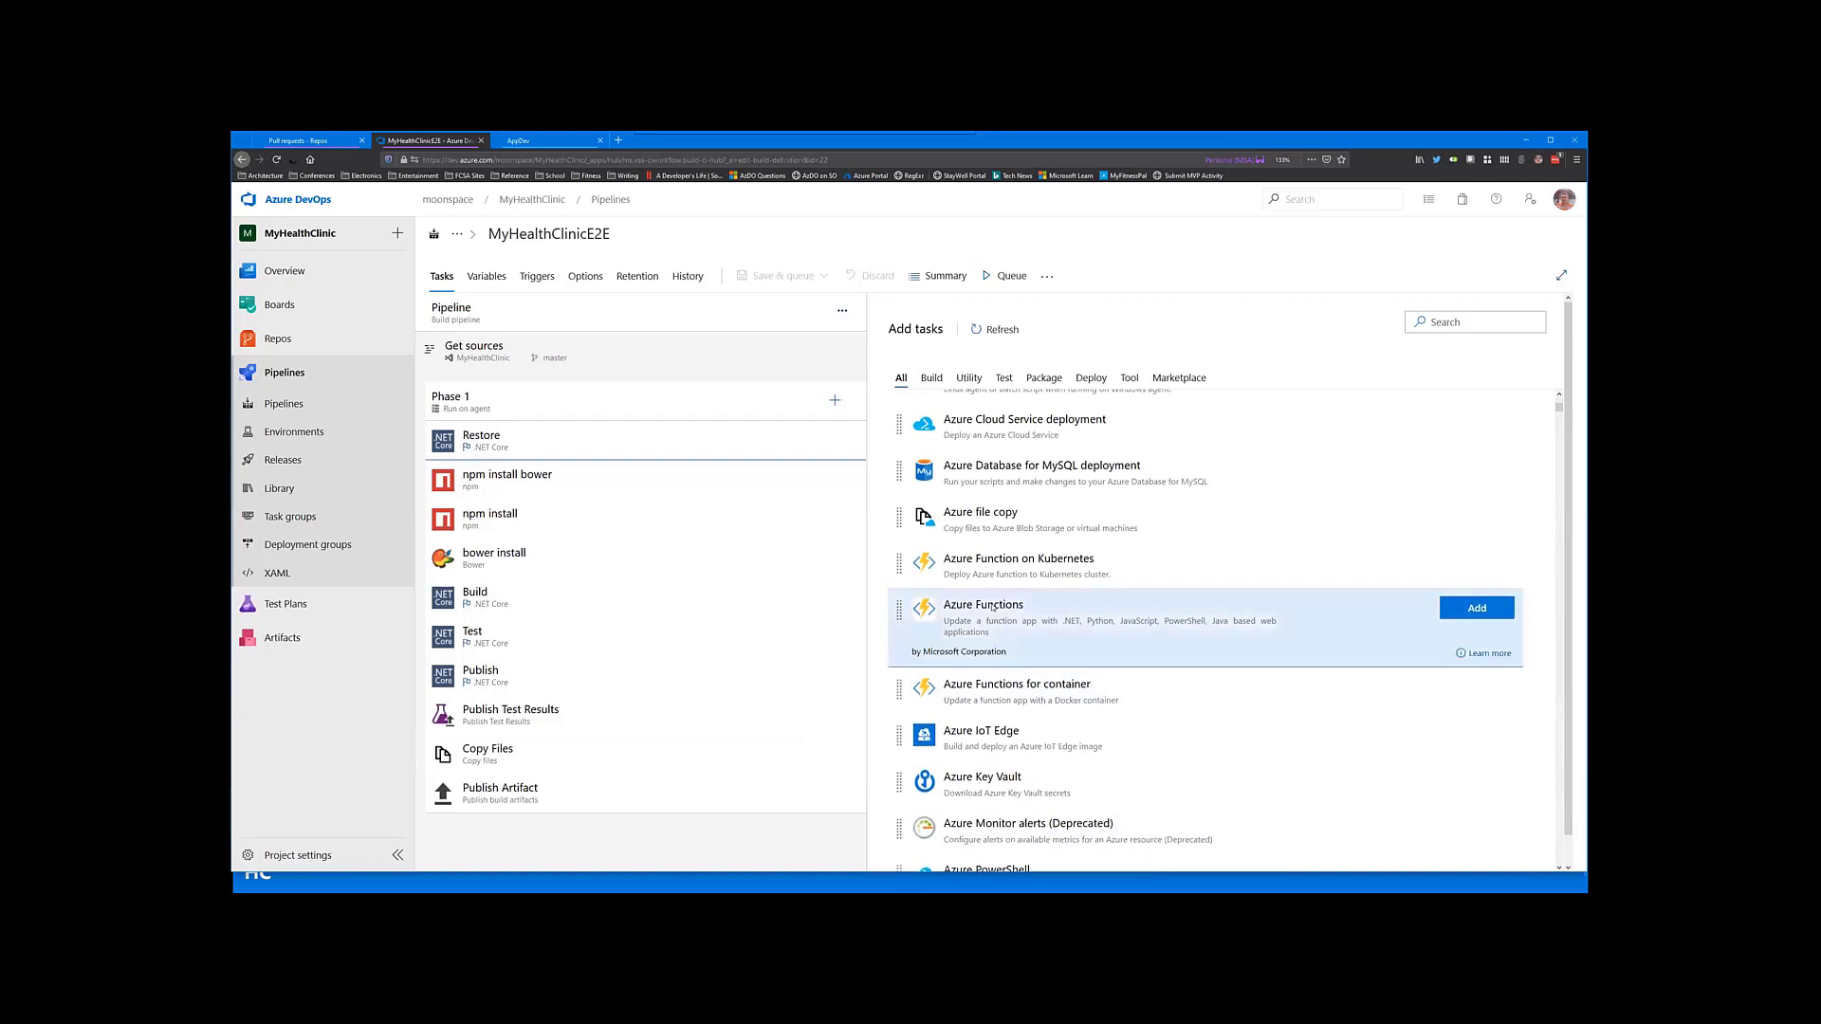
pyautogui.moveTo(973, 520)
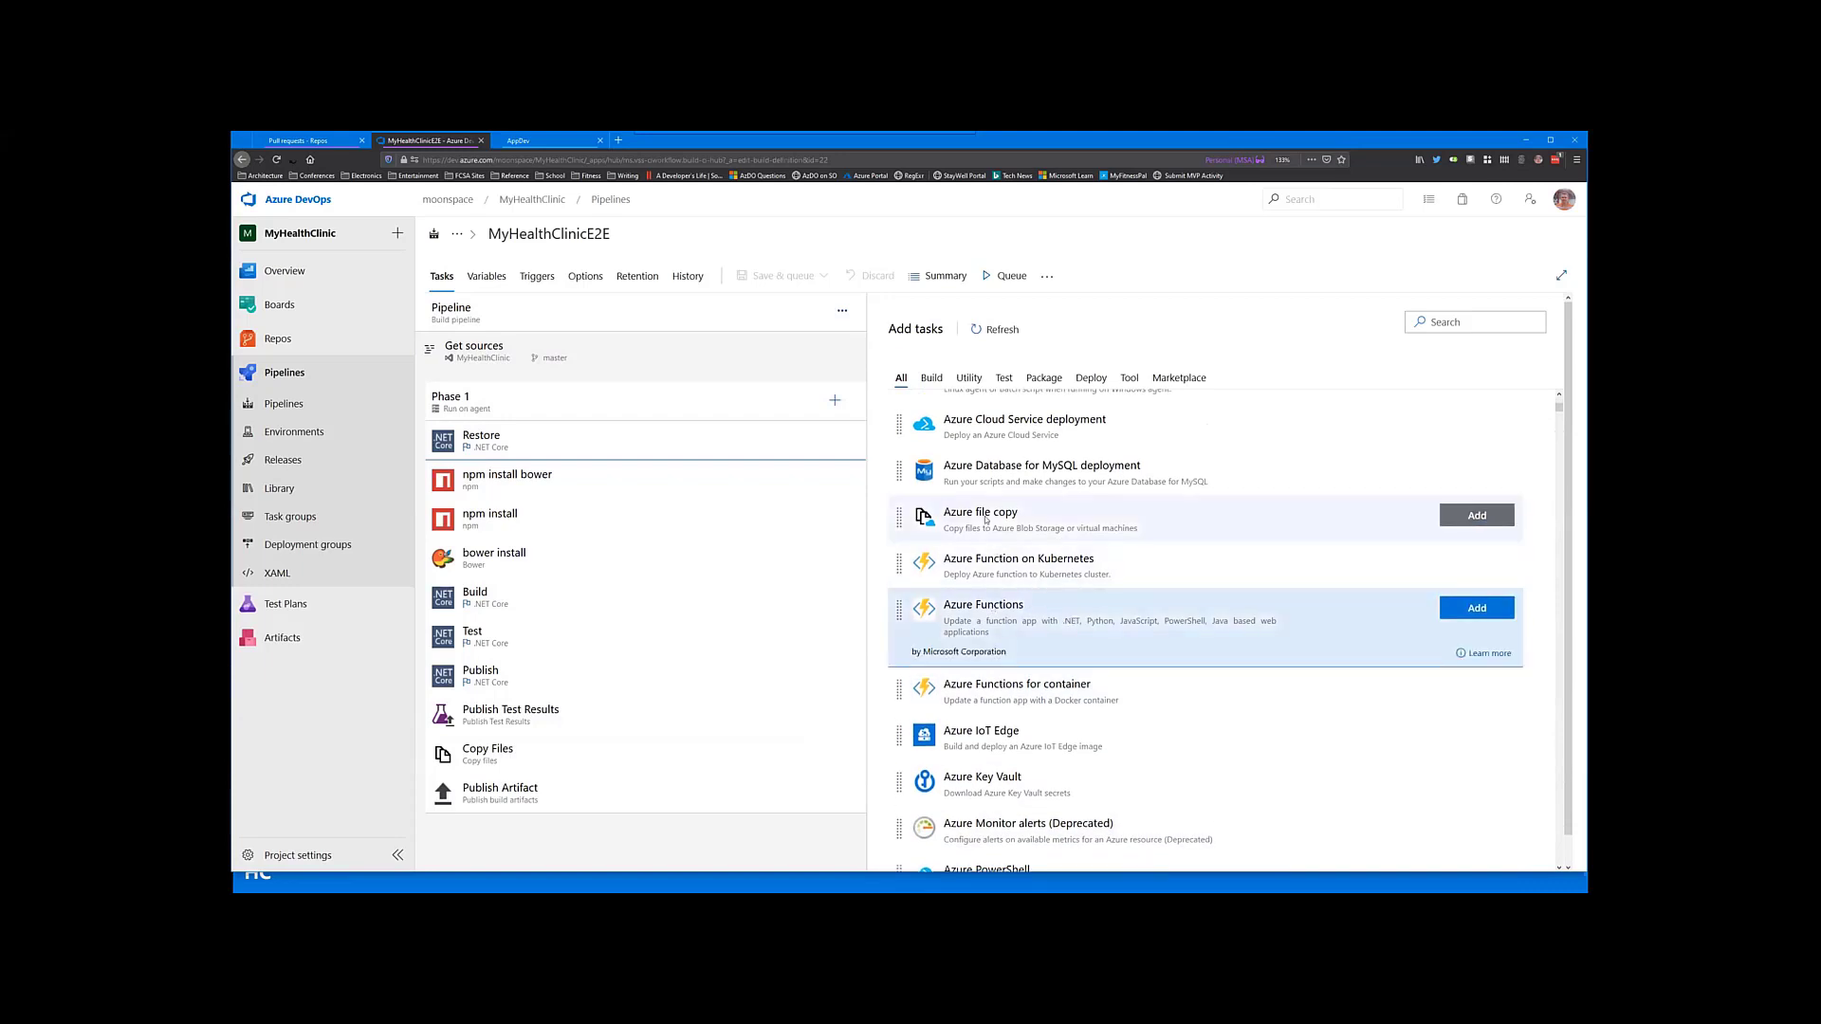
pyautogui.scroll(-3)
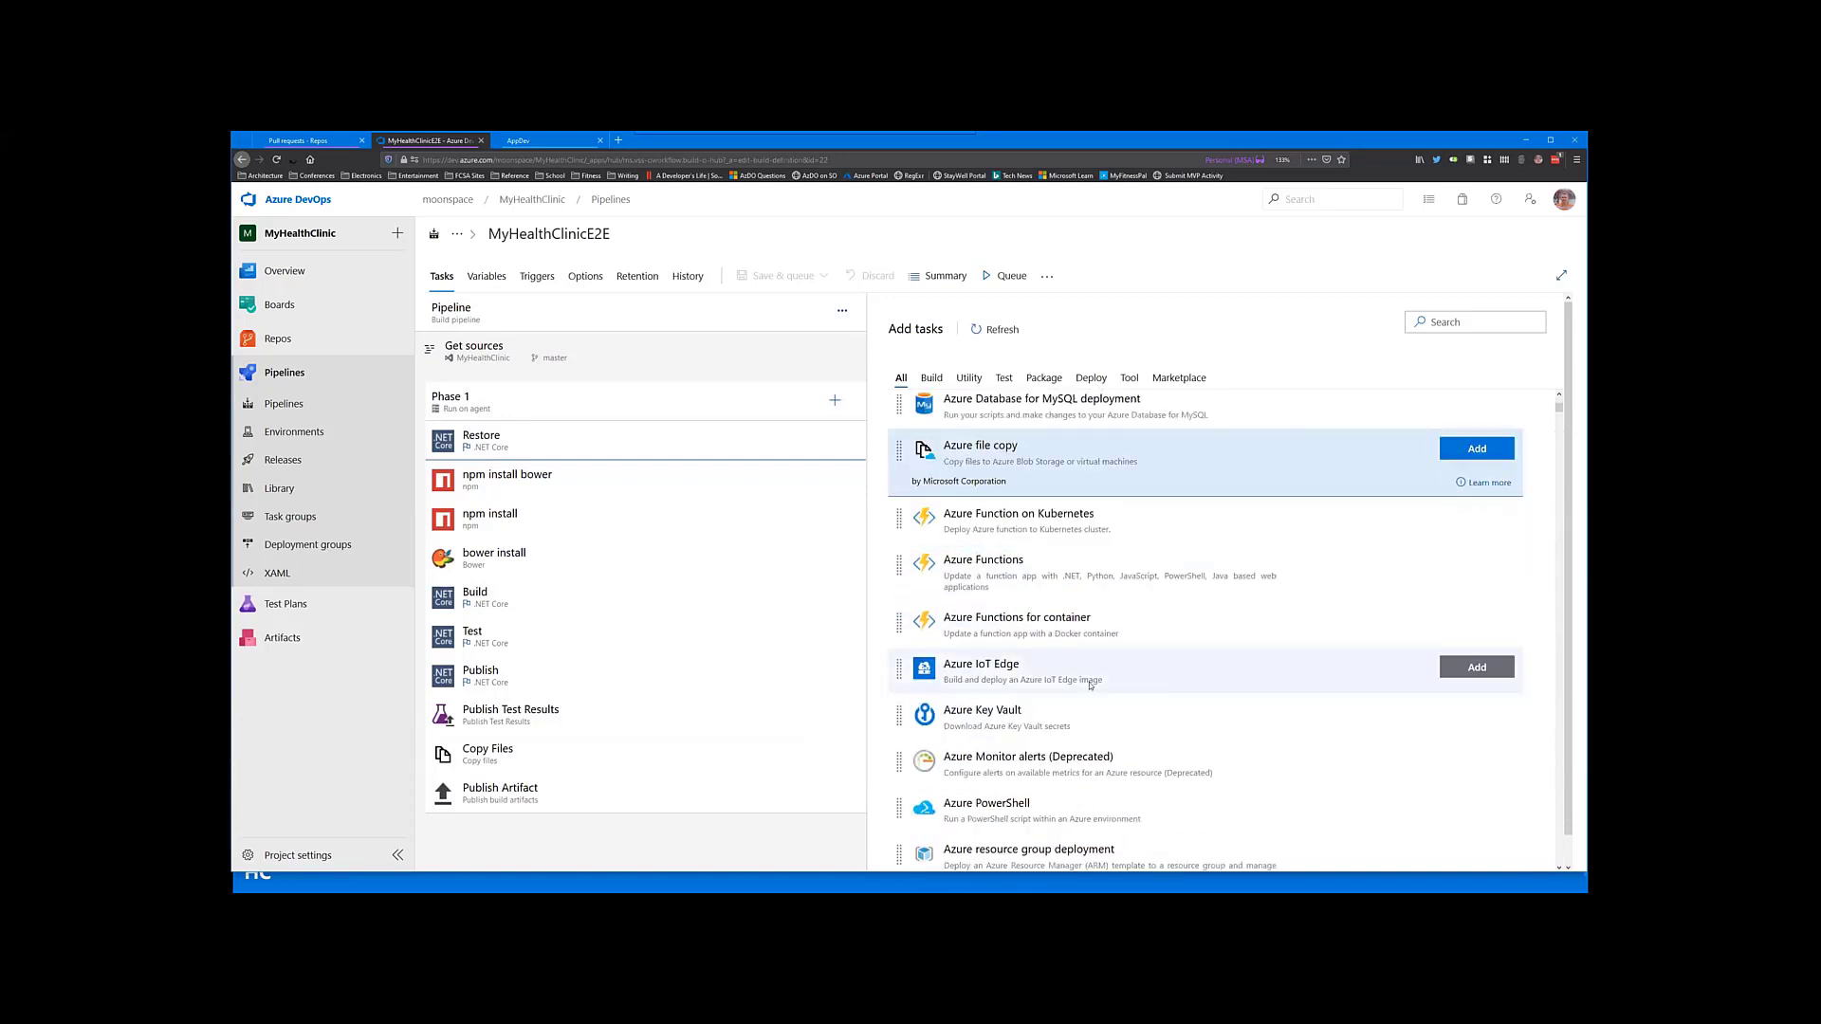
pyautogui.scroll(-3)
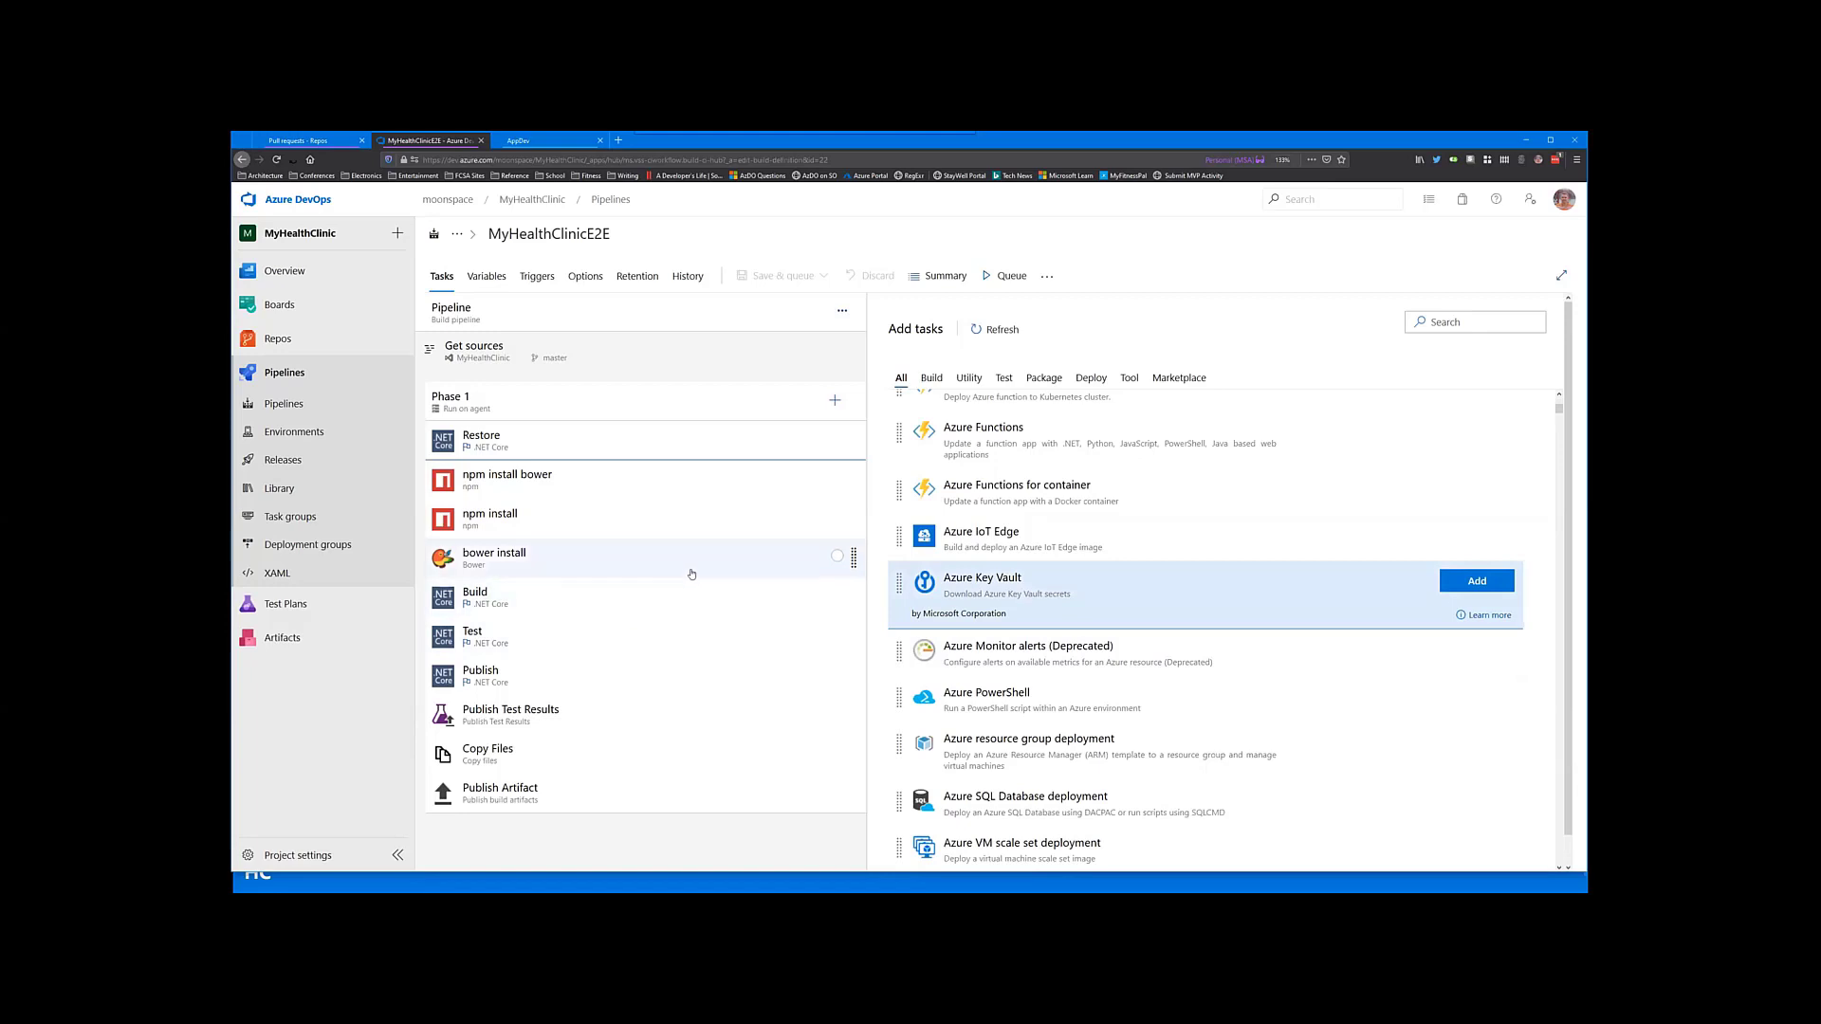
pyautogui.moveTo(683, 554)
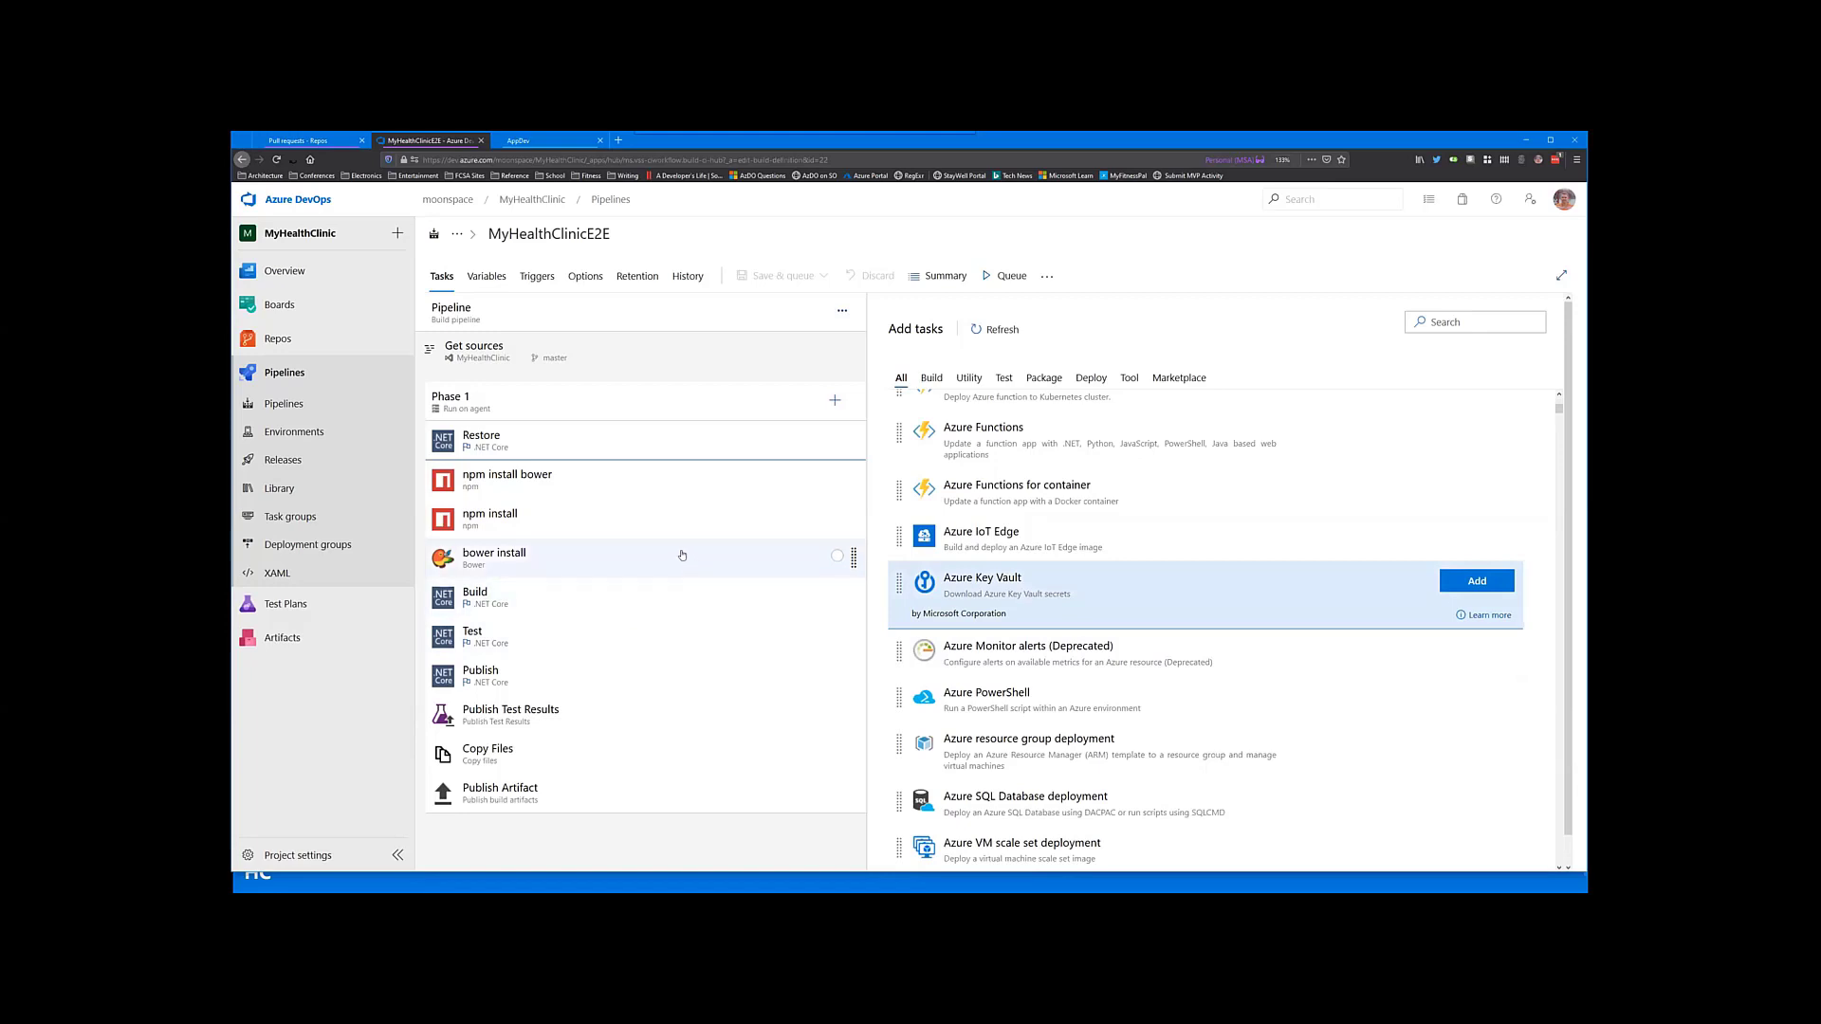
pyautogui.moveTo(684, 528)
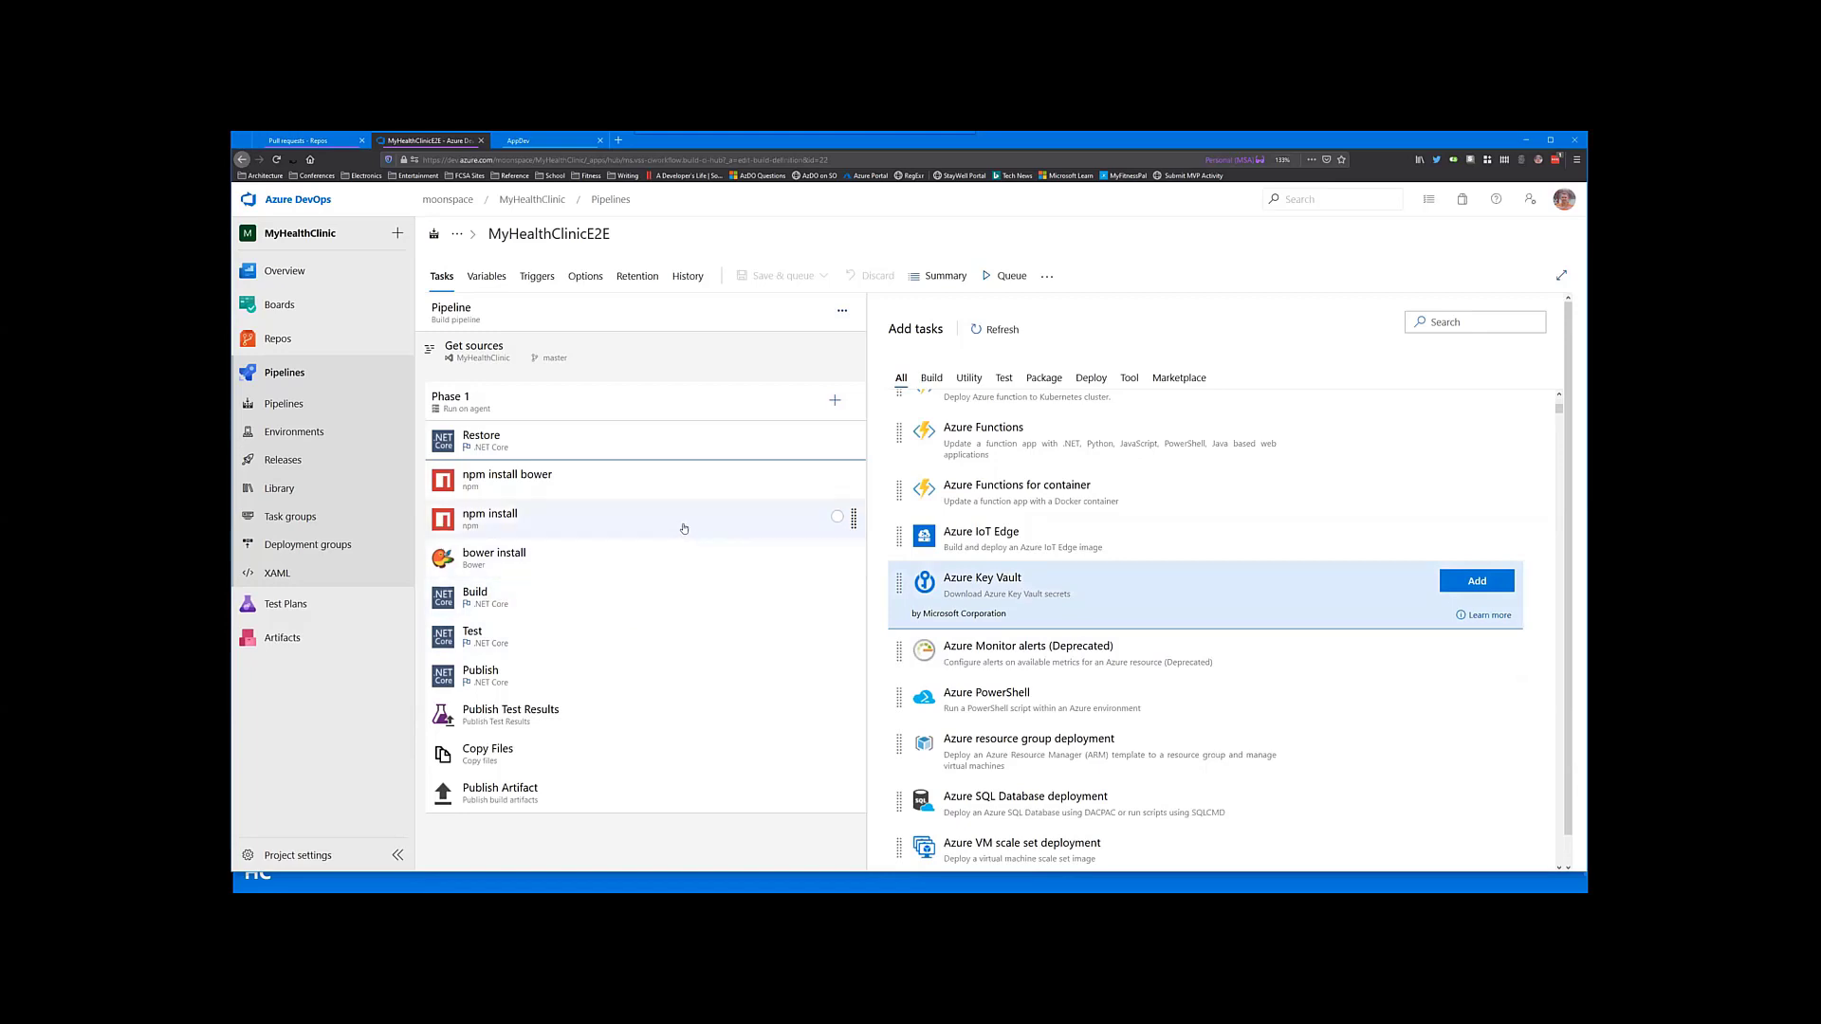
pyautogui.moveTo(681, 520)
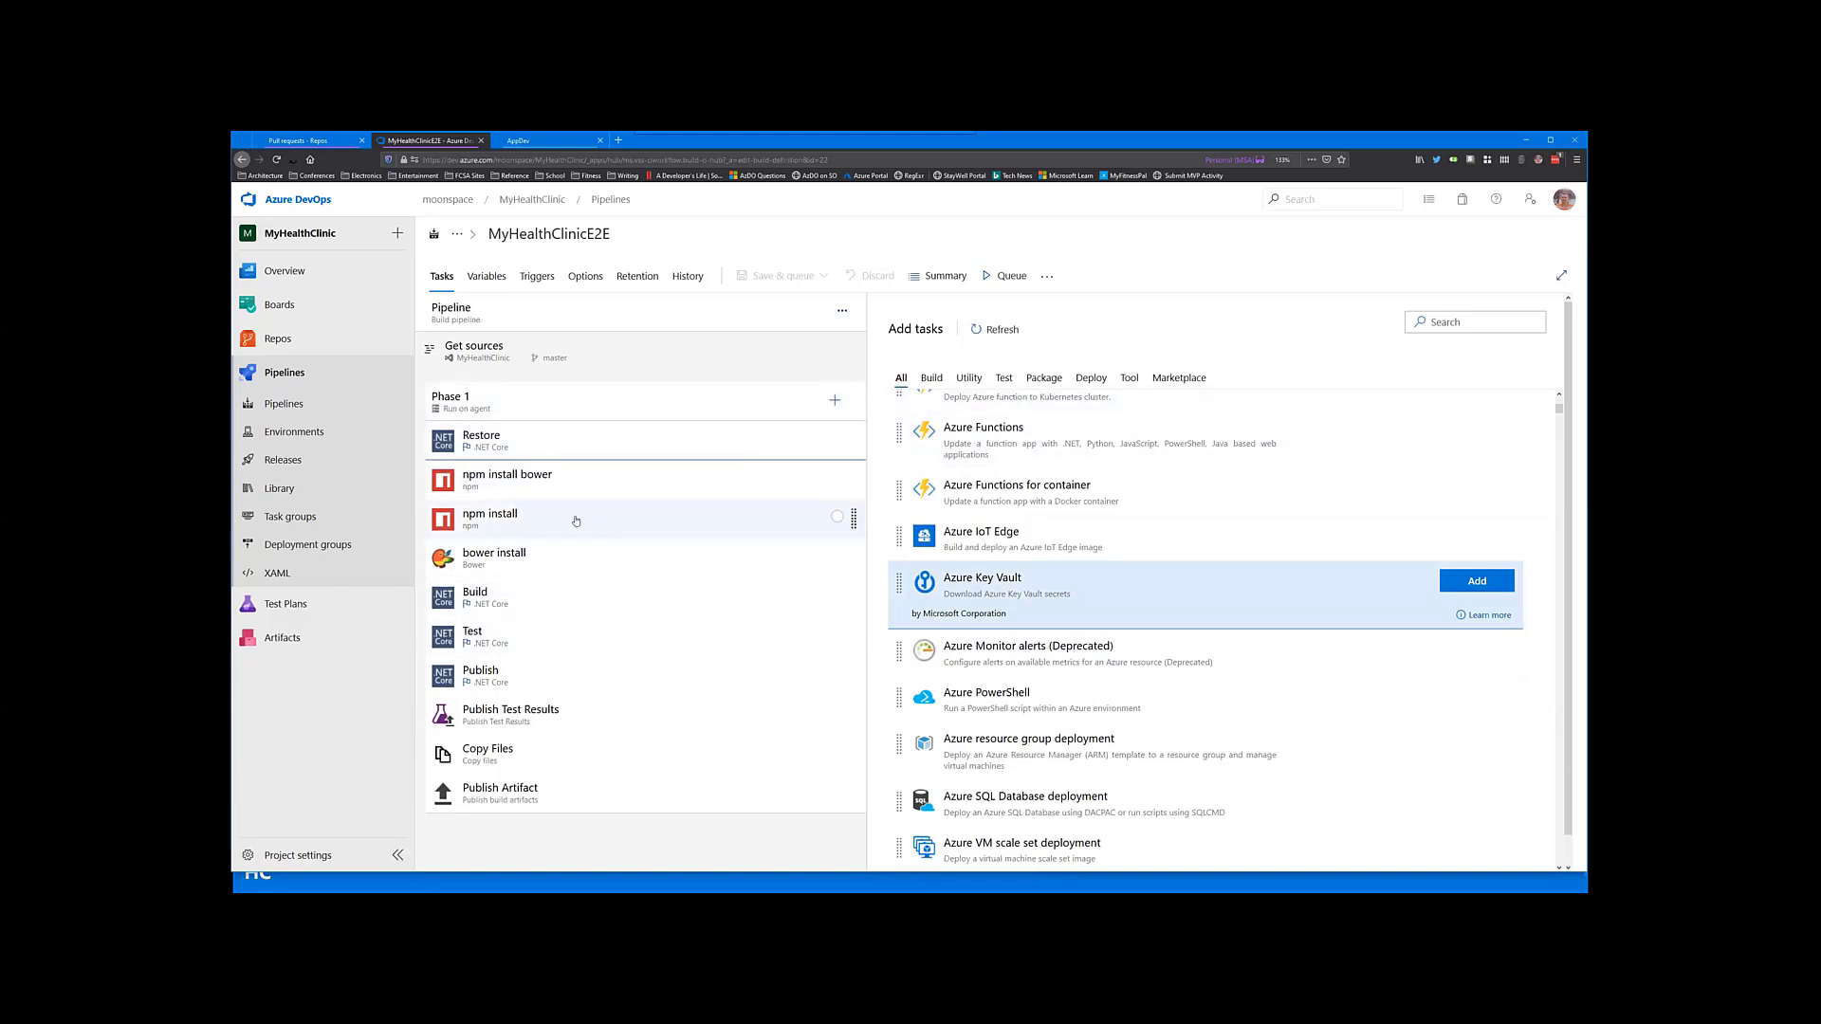
# Step: Inspect the bower install task, then the Build .NET Core task building all csproj projects
pyautogui.click(493, 558)
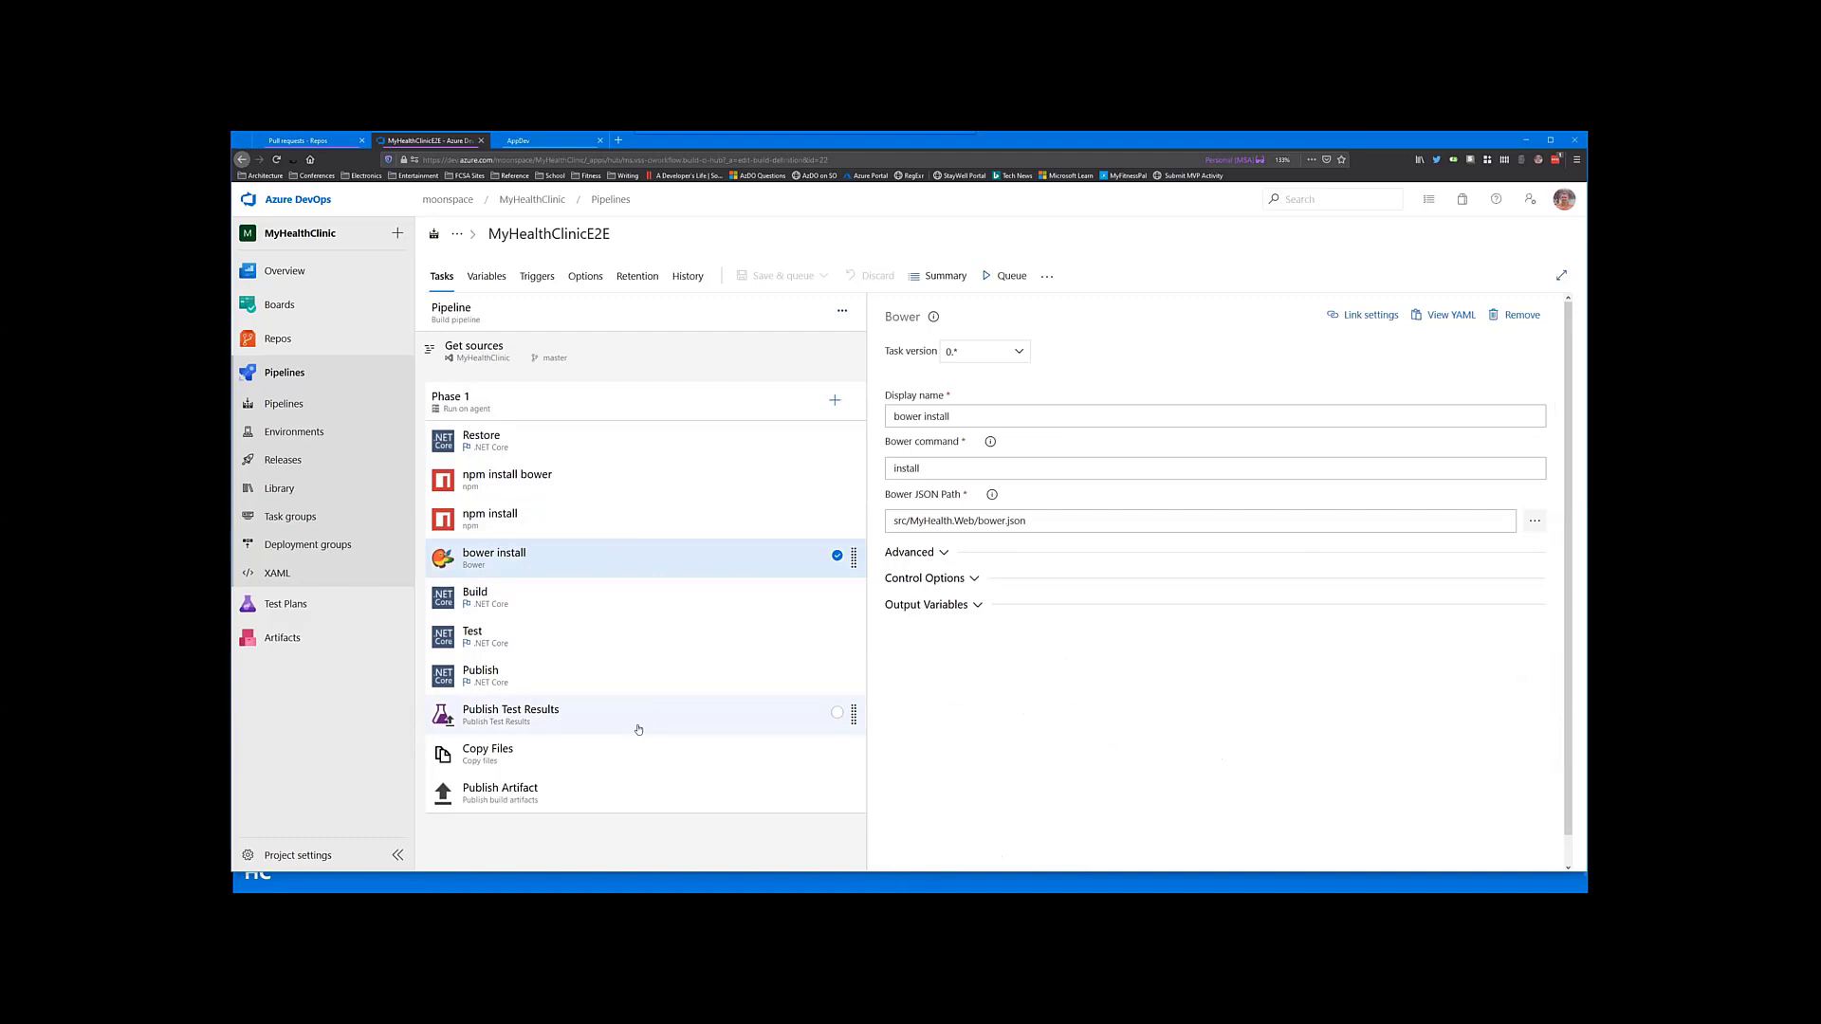
pyautogui.moveTo(612, 592)
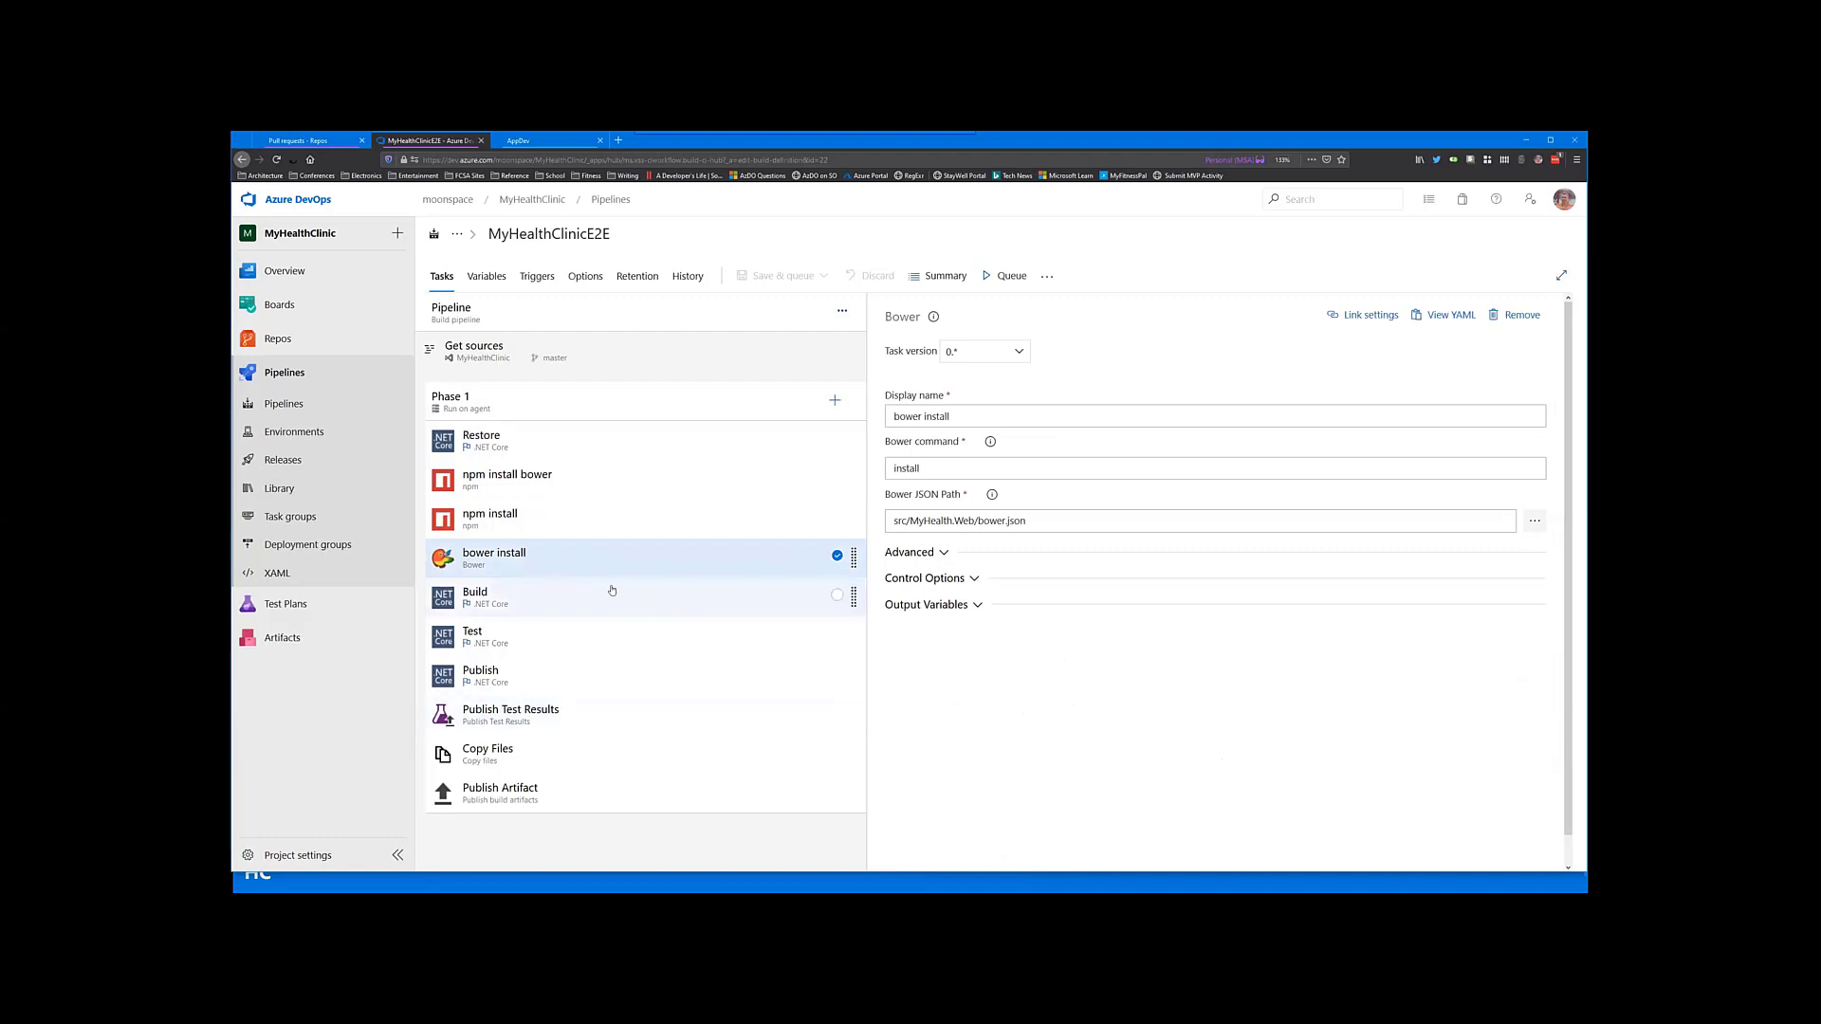
pyautogui.click(512, 597)
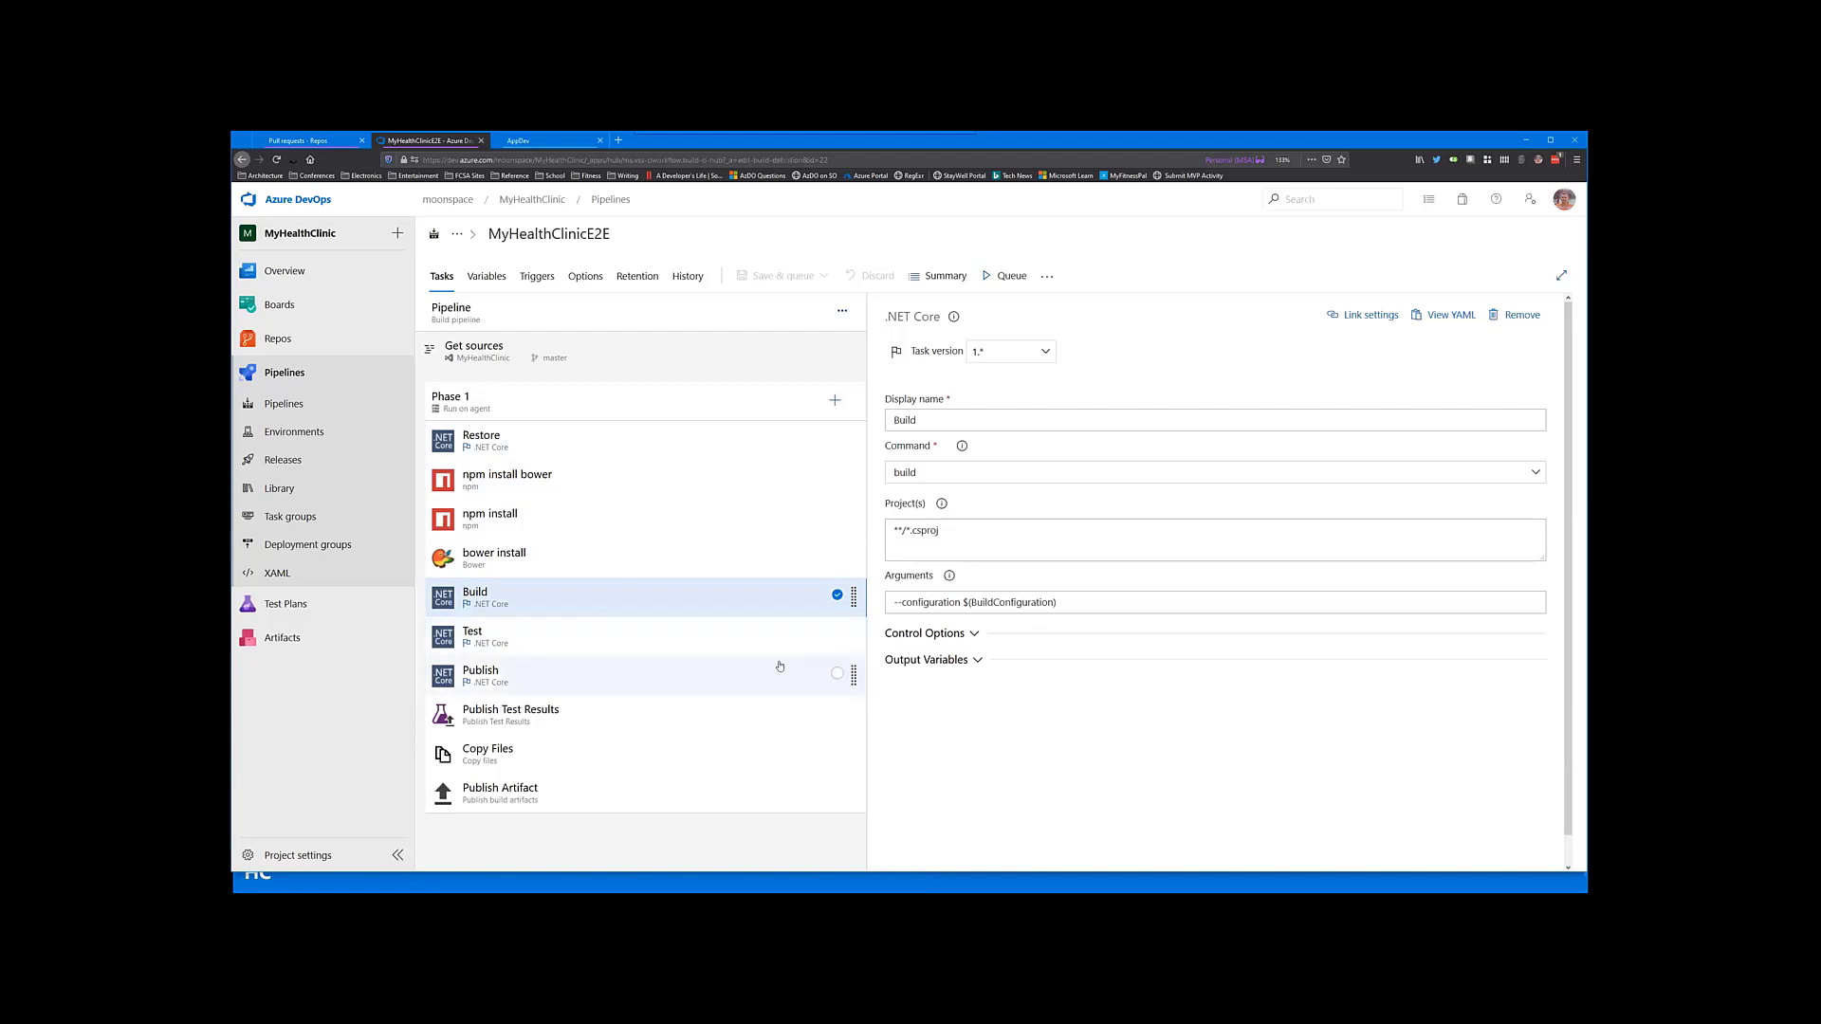
pyautogui.moveTo(609, 668)
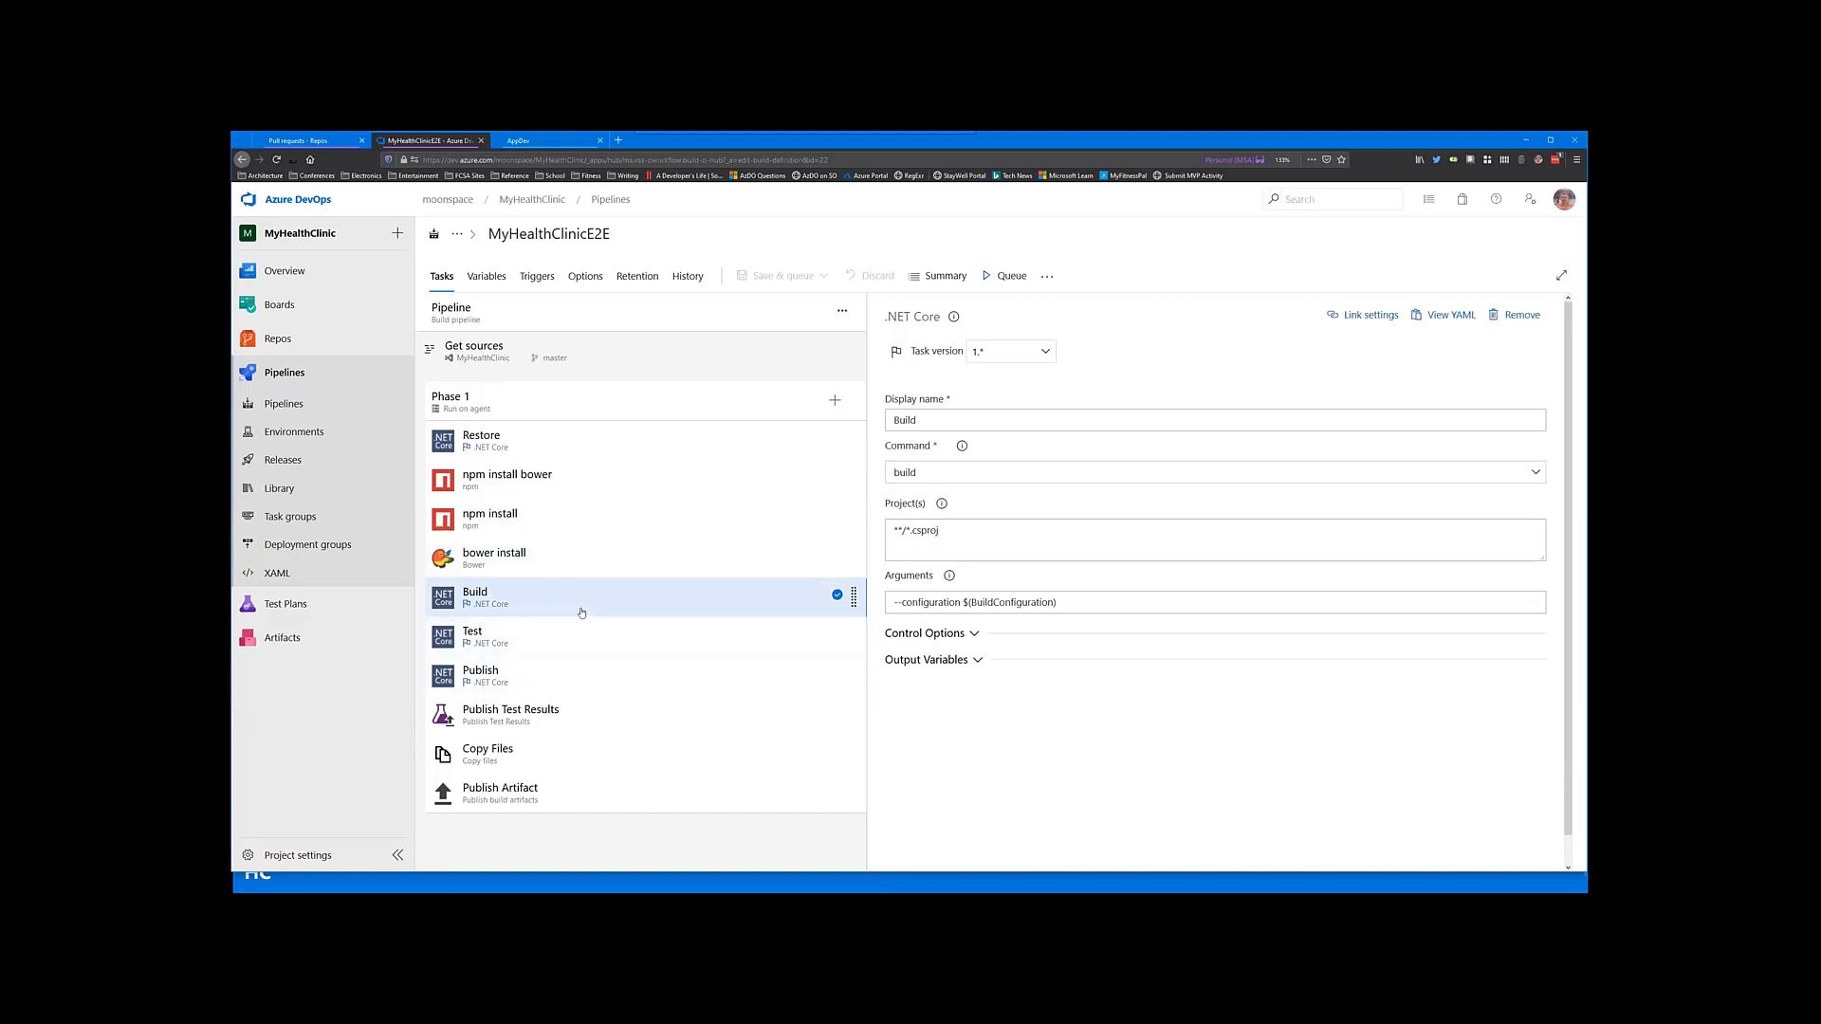
pyautogui.moveTo(576, 690)
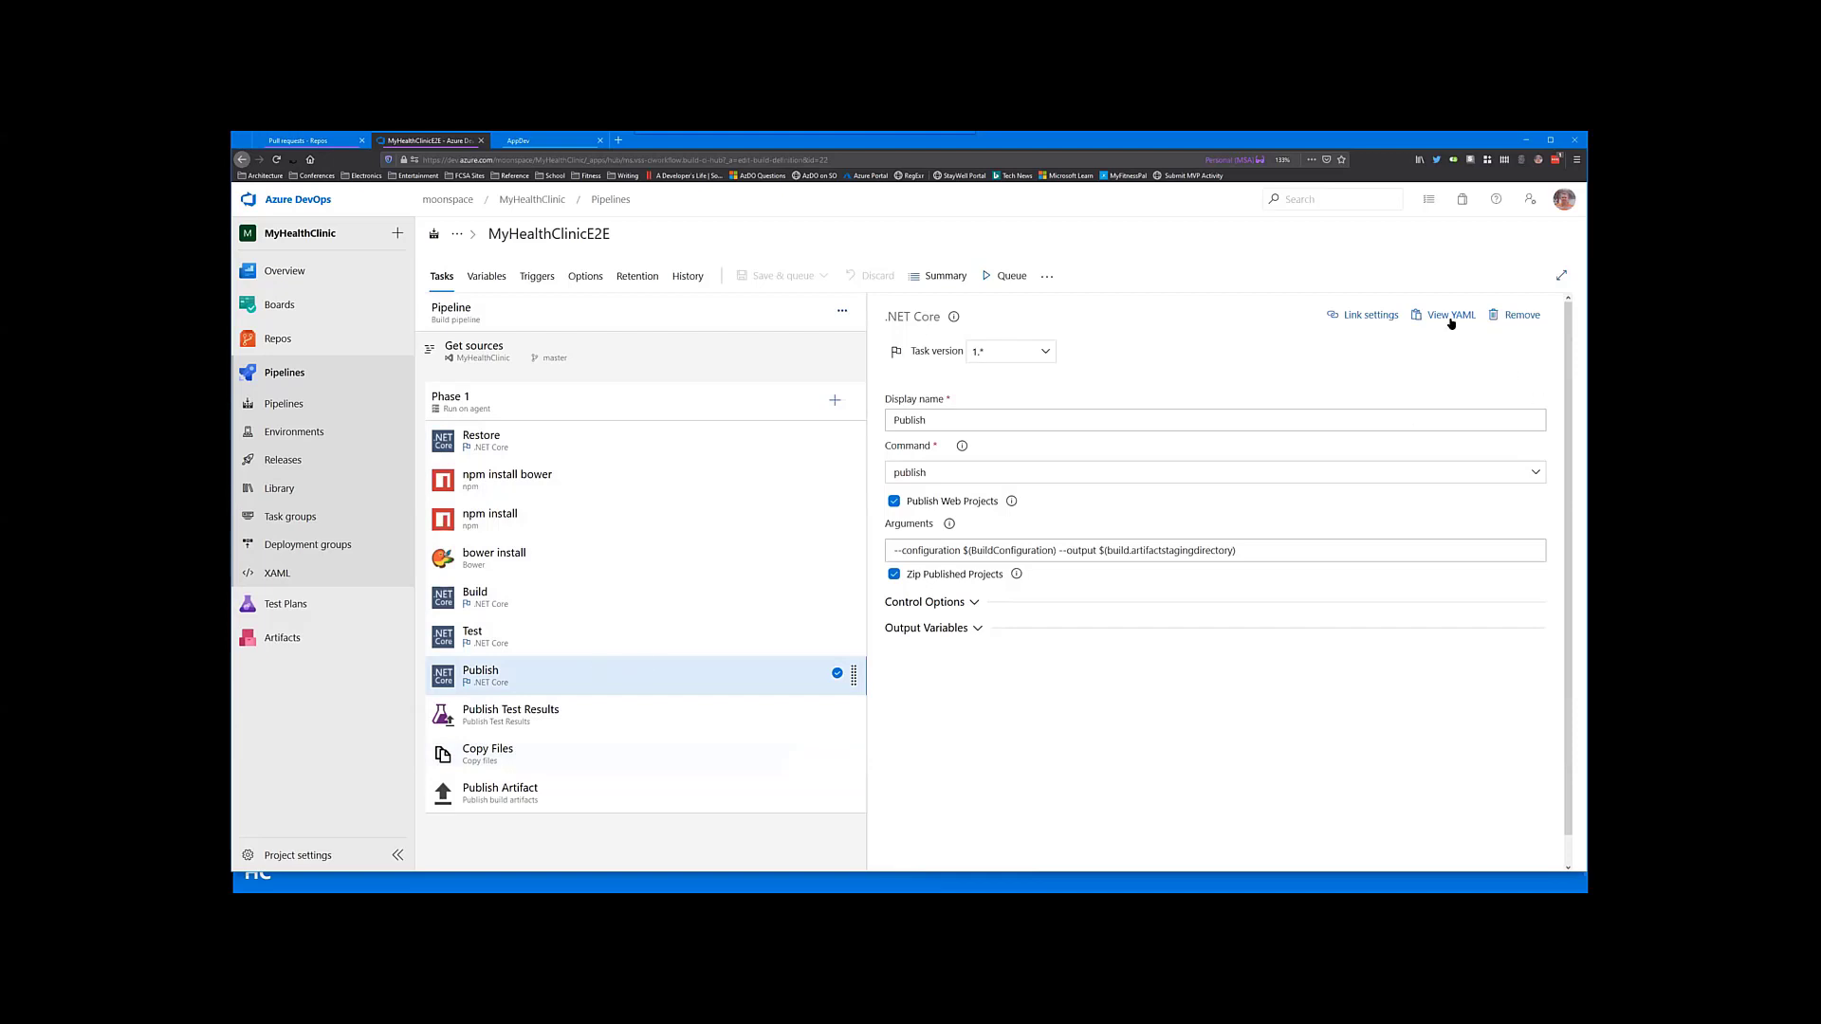
pyautogui.click(1449, 315)
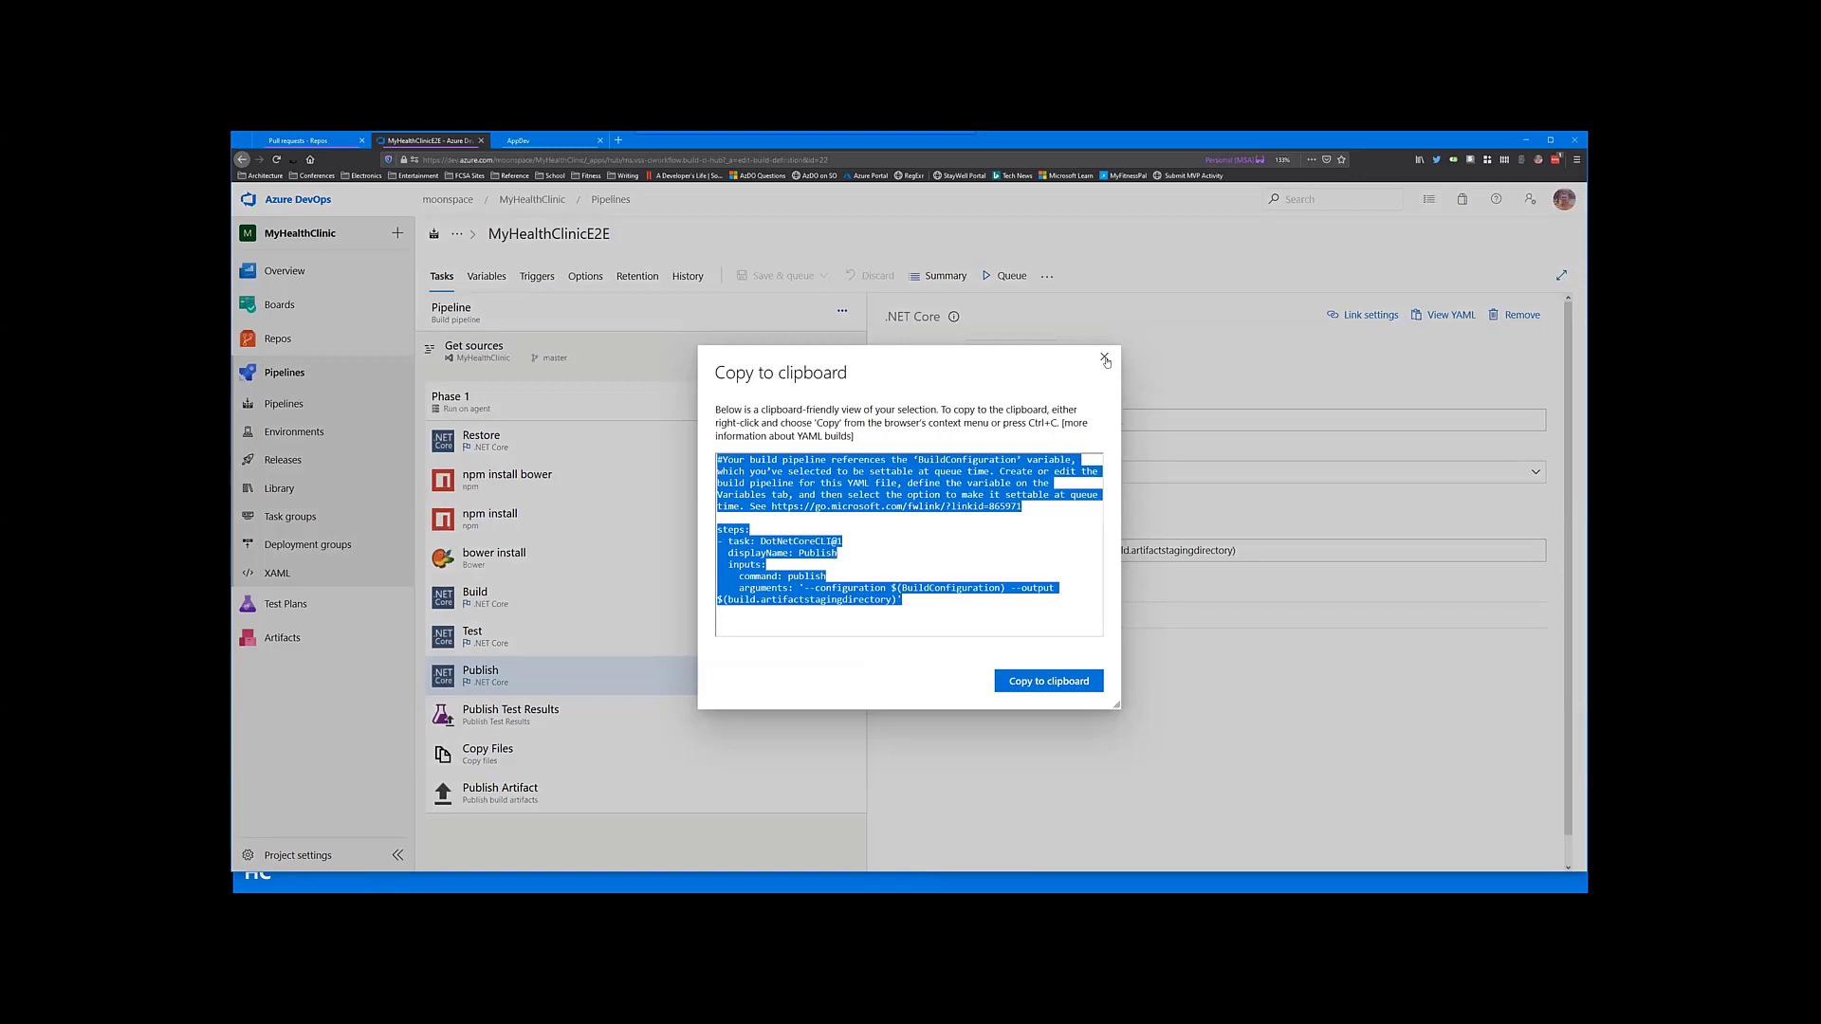
pyautogui.click(1104, 359)
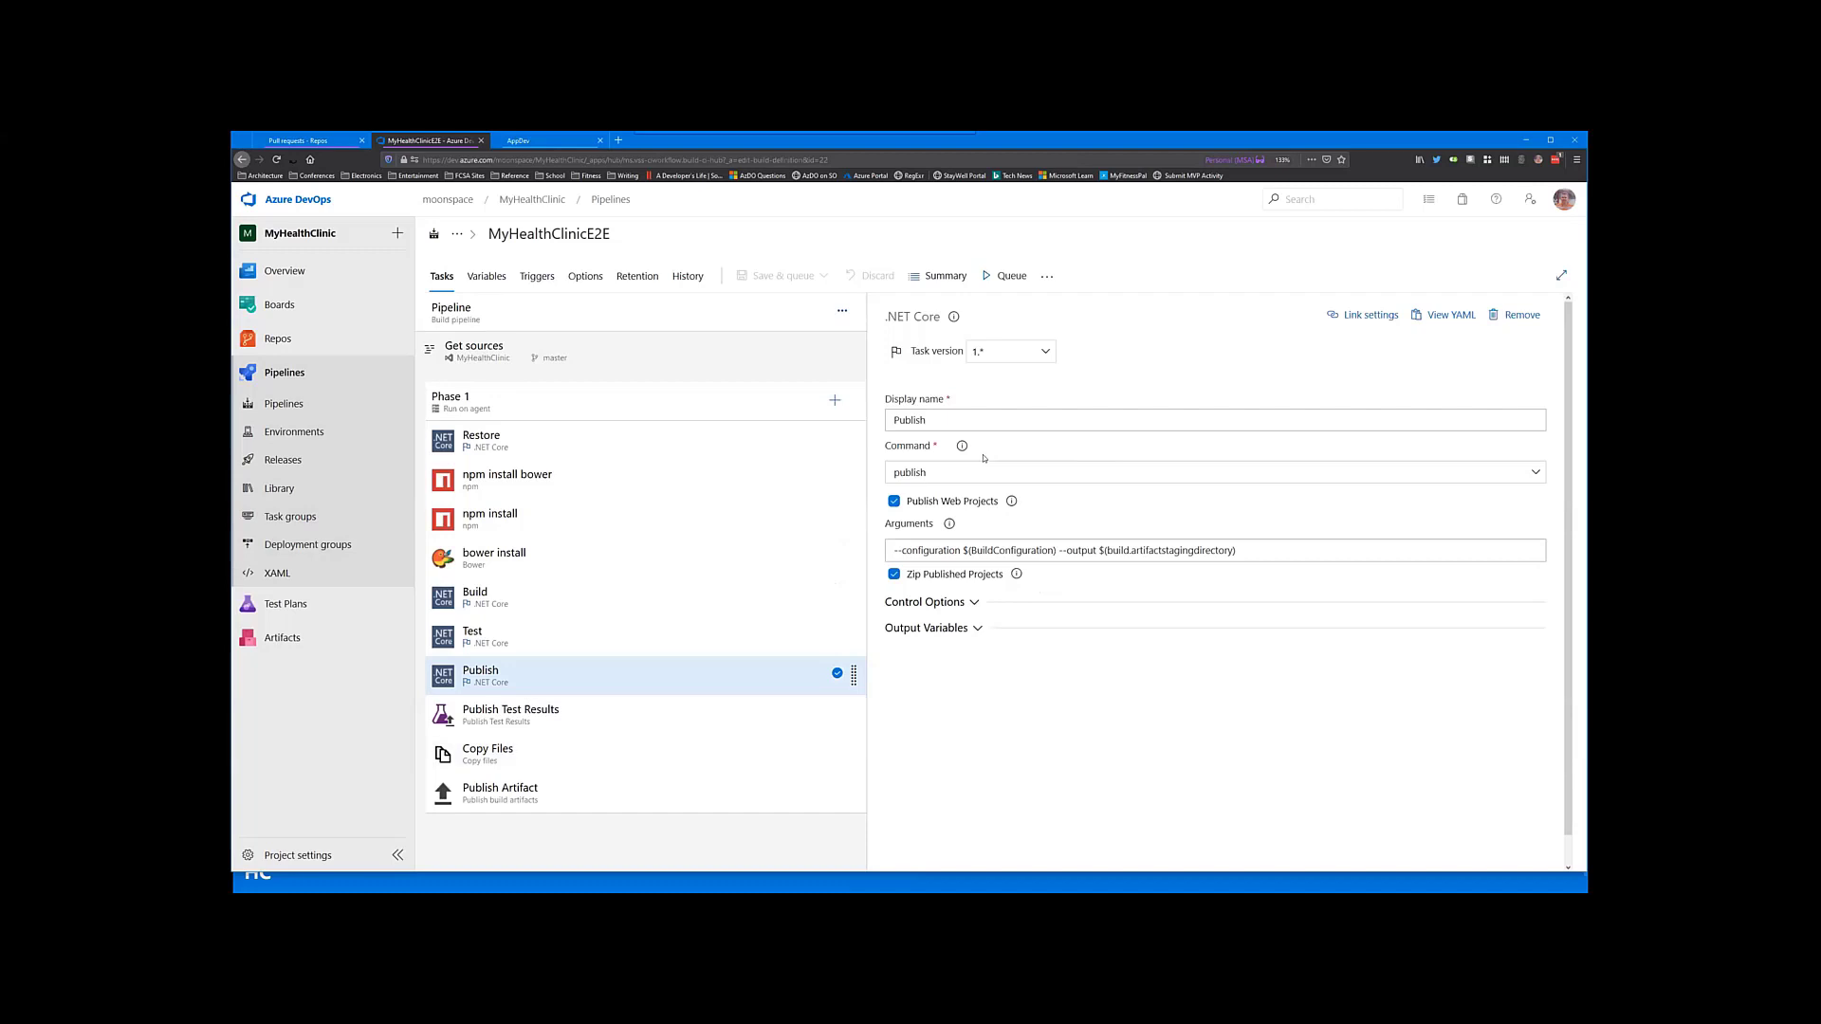
pyautogui.moveTo(691, 580)
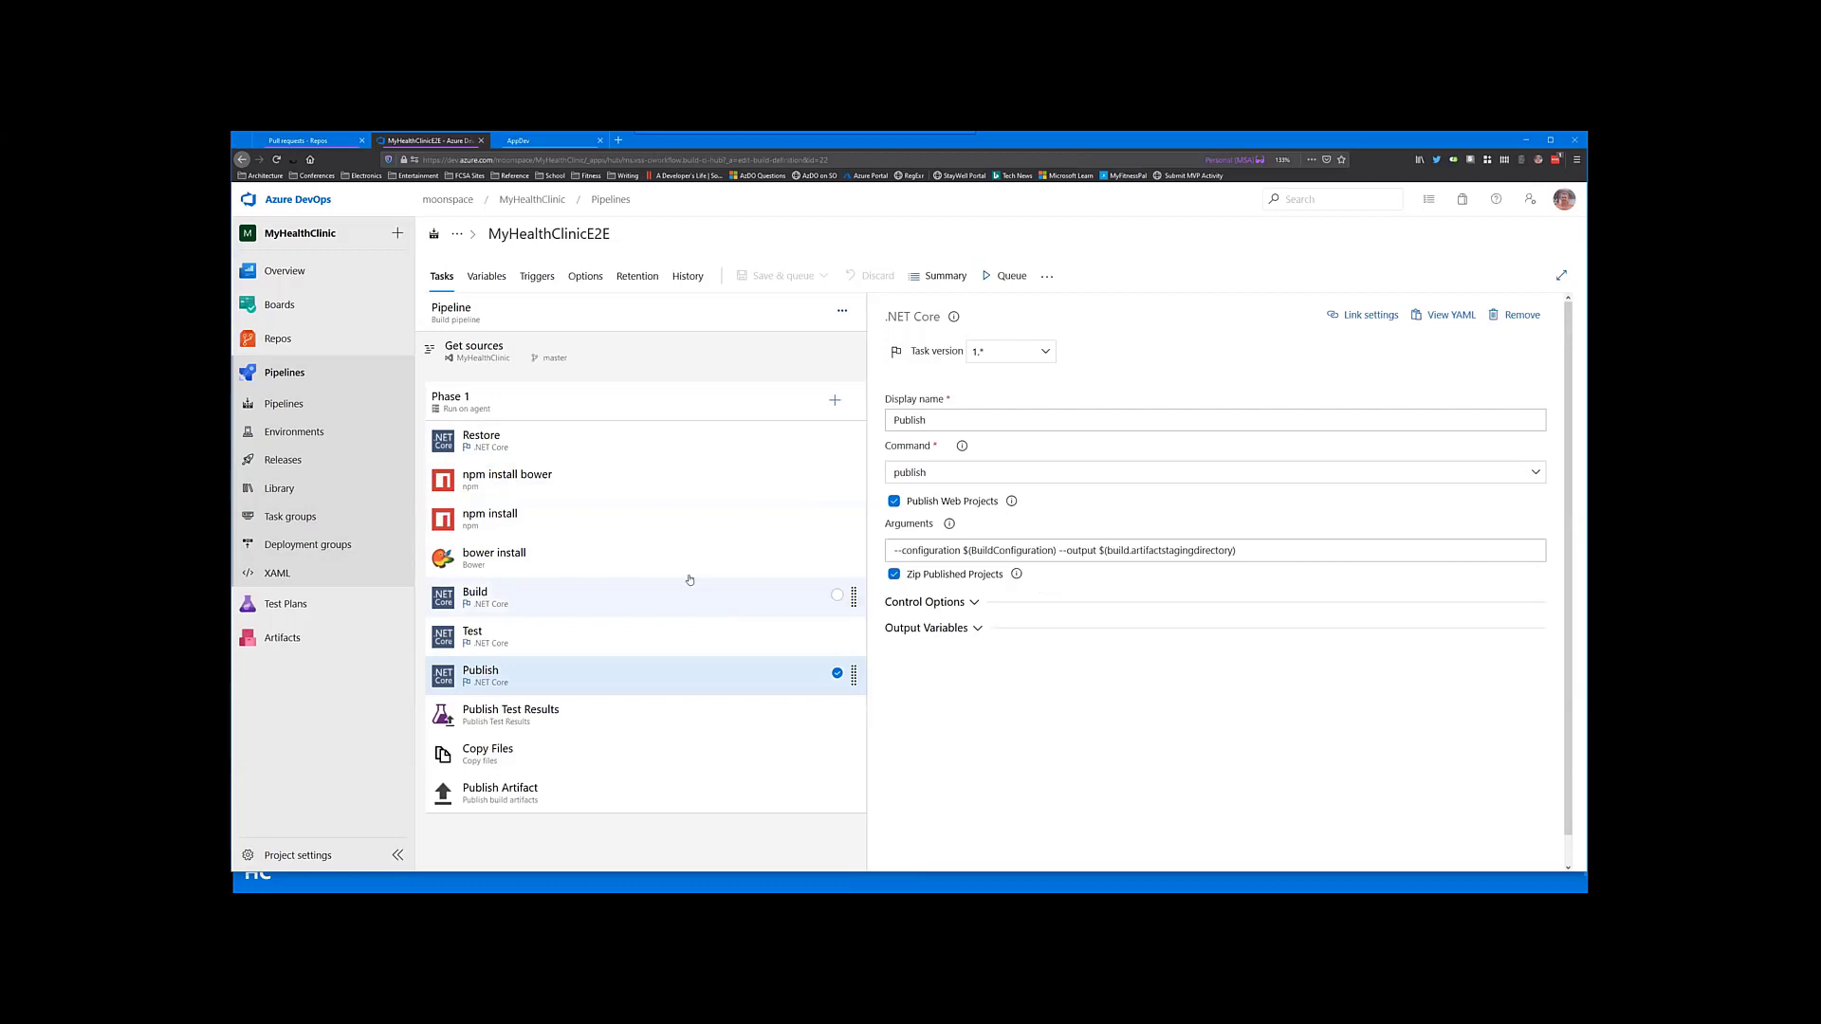
pyautogui.moveTo(650, 614)
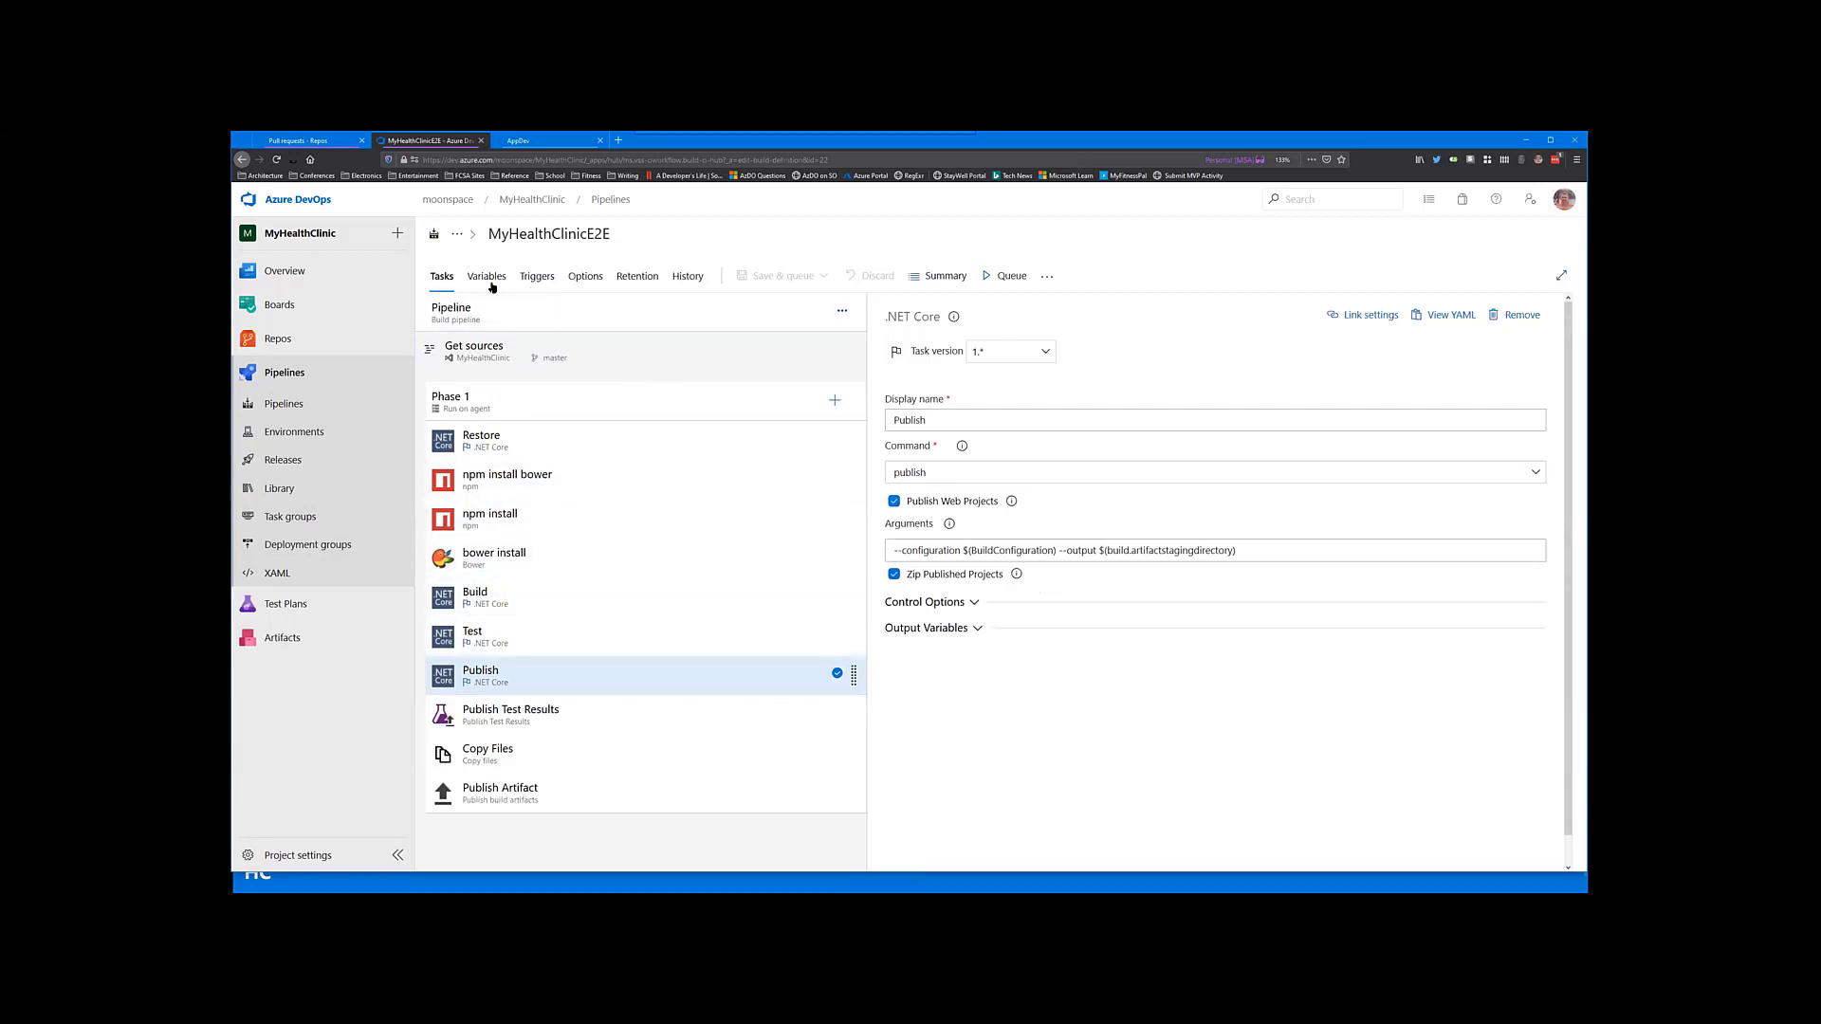
# Step: Review the pipeline's variables, then its triggers with continuous integration on master
pyautogui.click(485, 277)
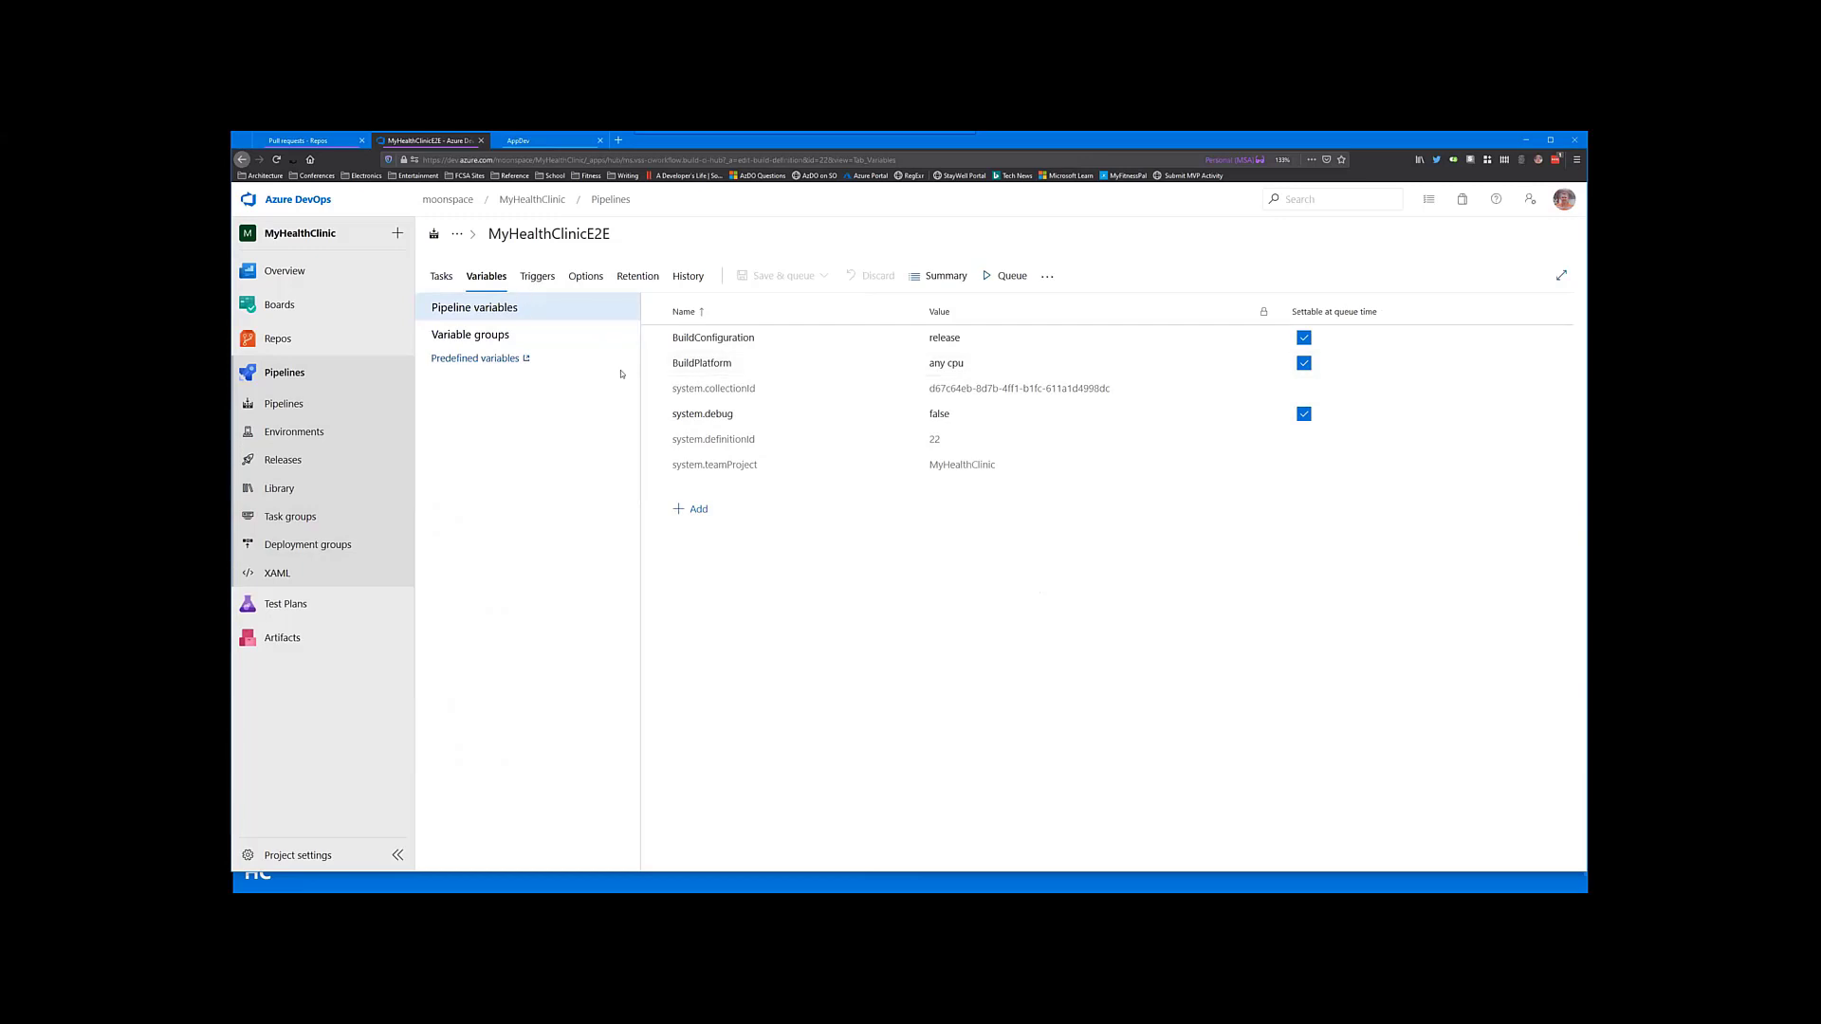
pyautogui.click(537, 277)
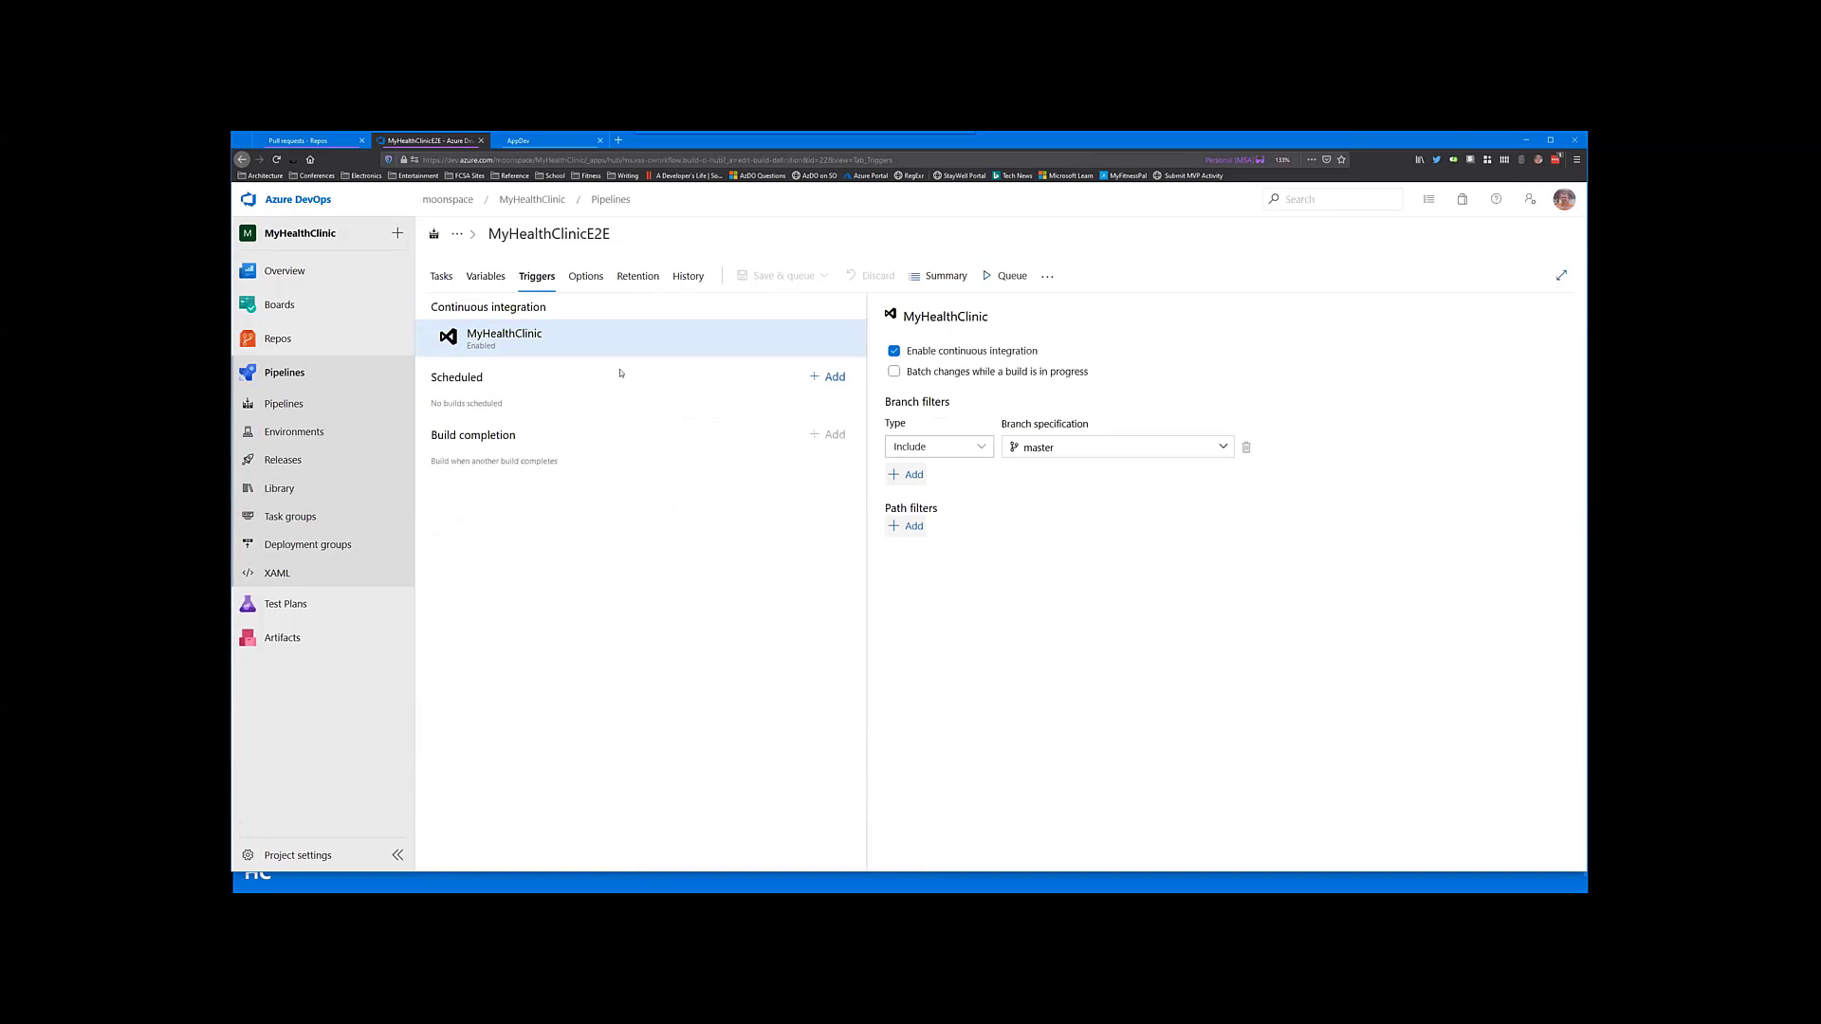
pyautogui.moveTo(616, 360)
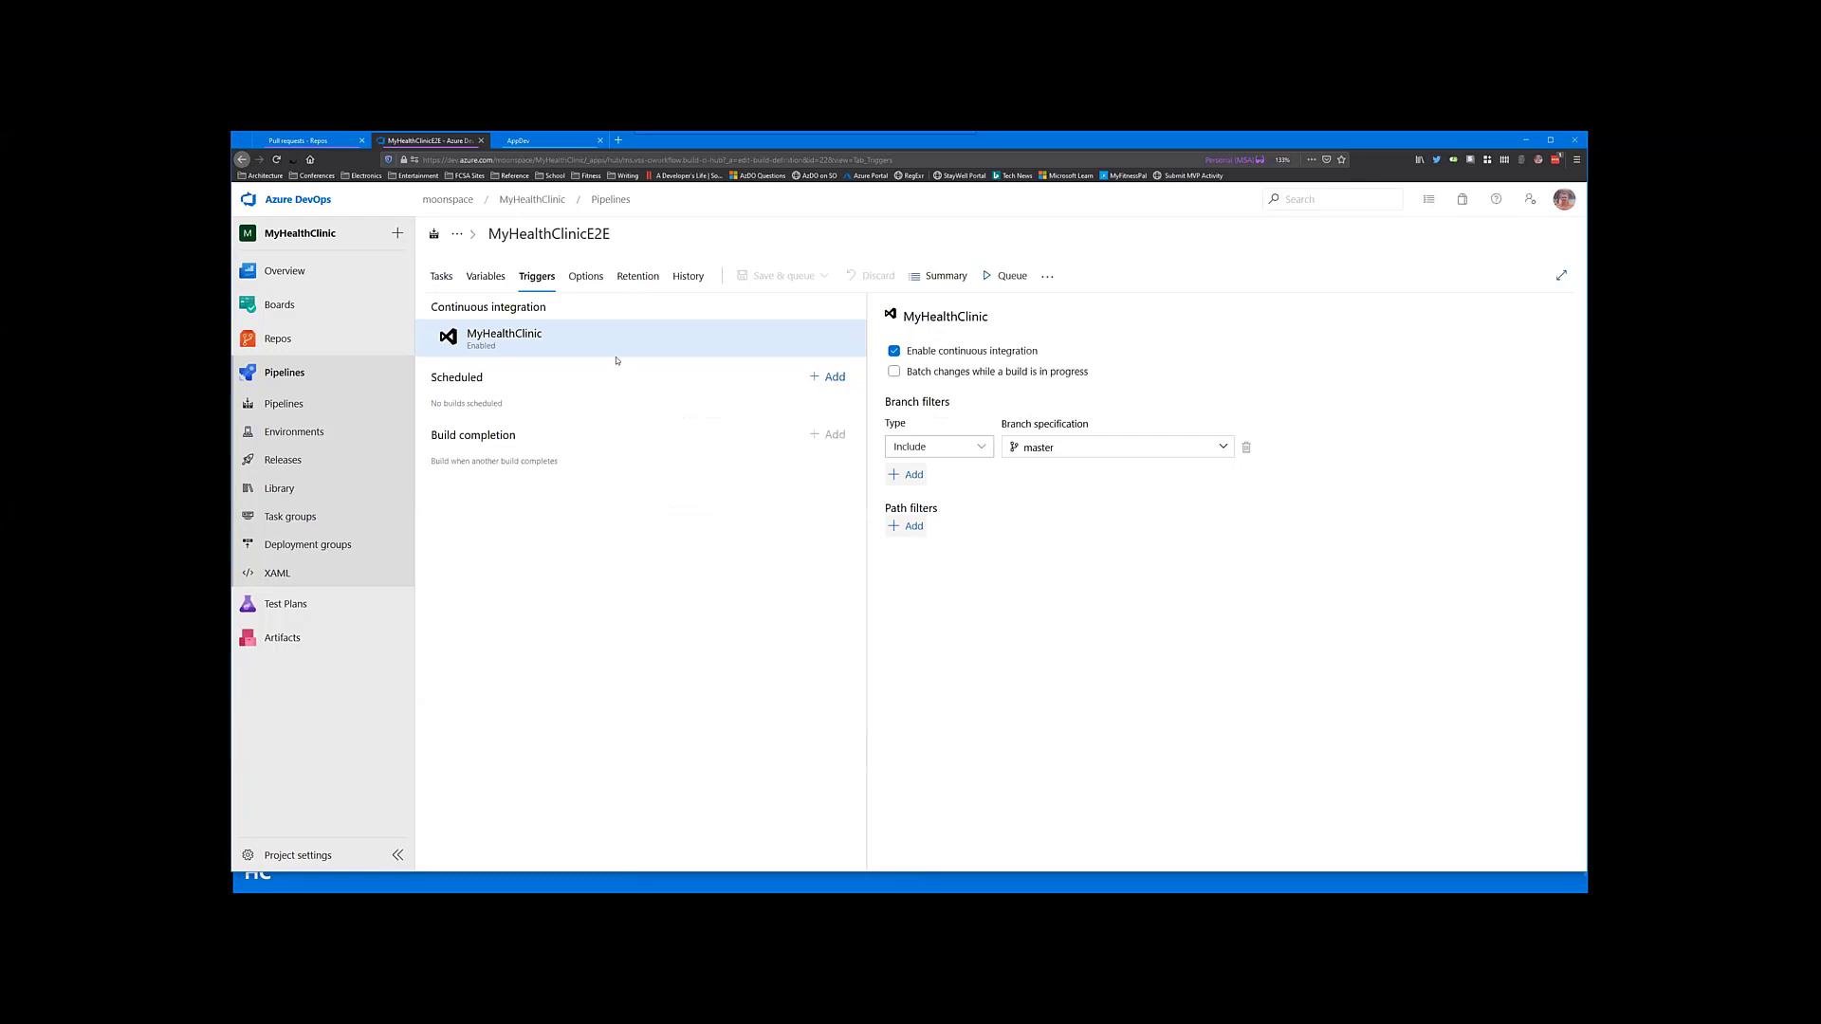
pyautogui.moveTo(599, 345)
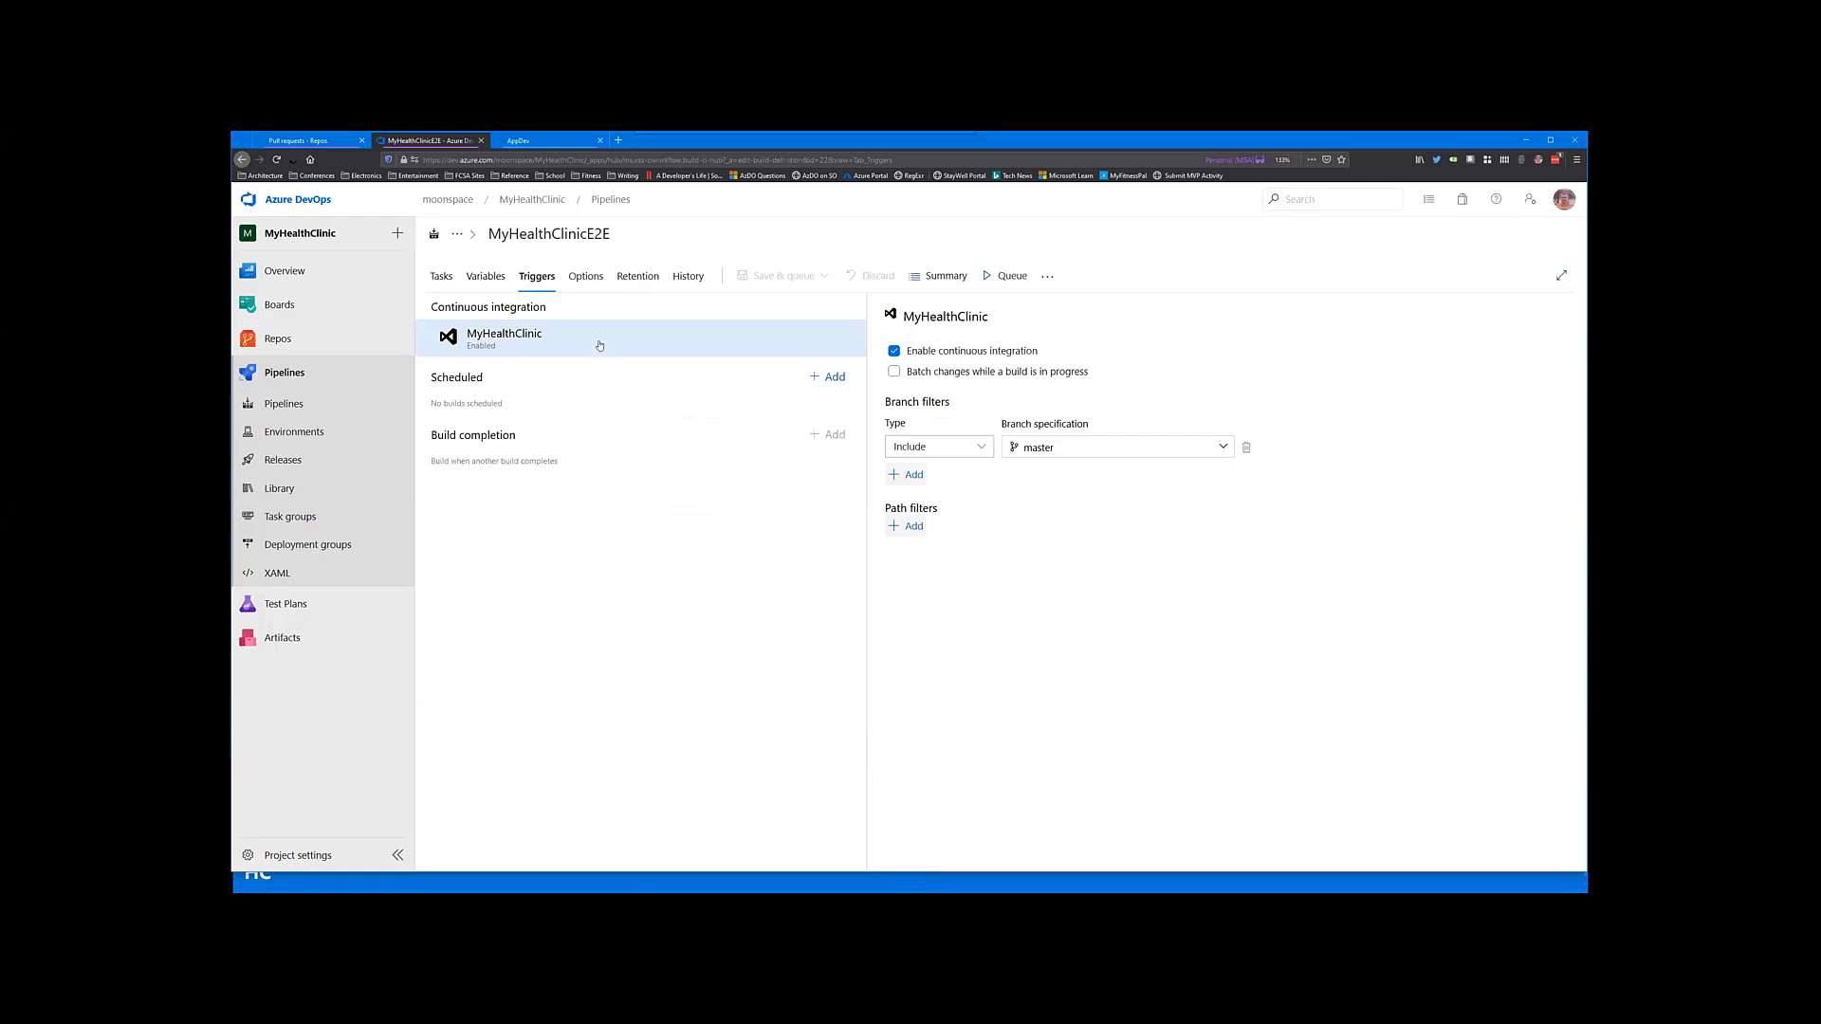
# Step: Review Options and Retention, then the History page showing one Add change by Jeff Bramwell
pyautogui.click(584, 277)
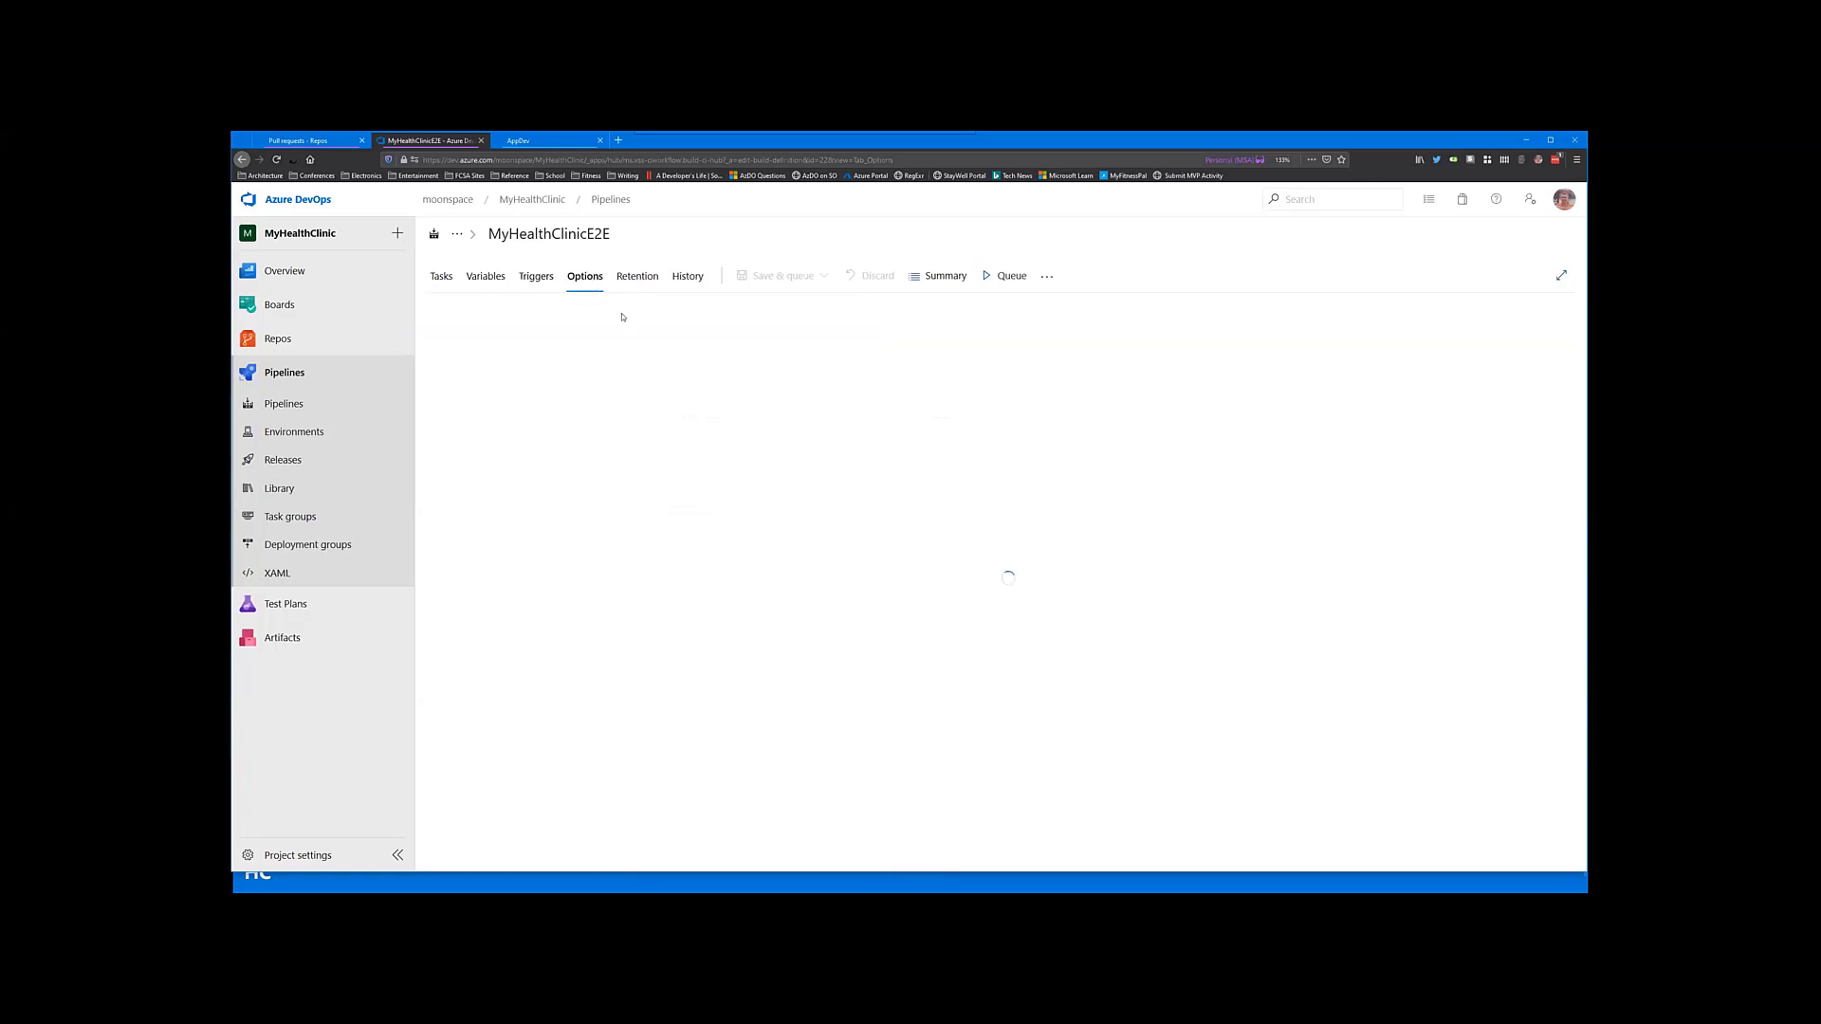
pyautogui.click(584, 277)
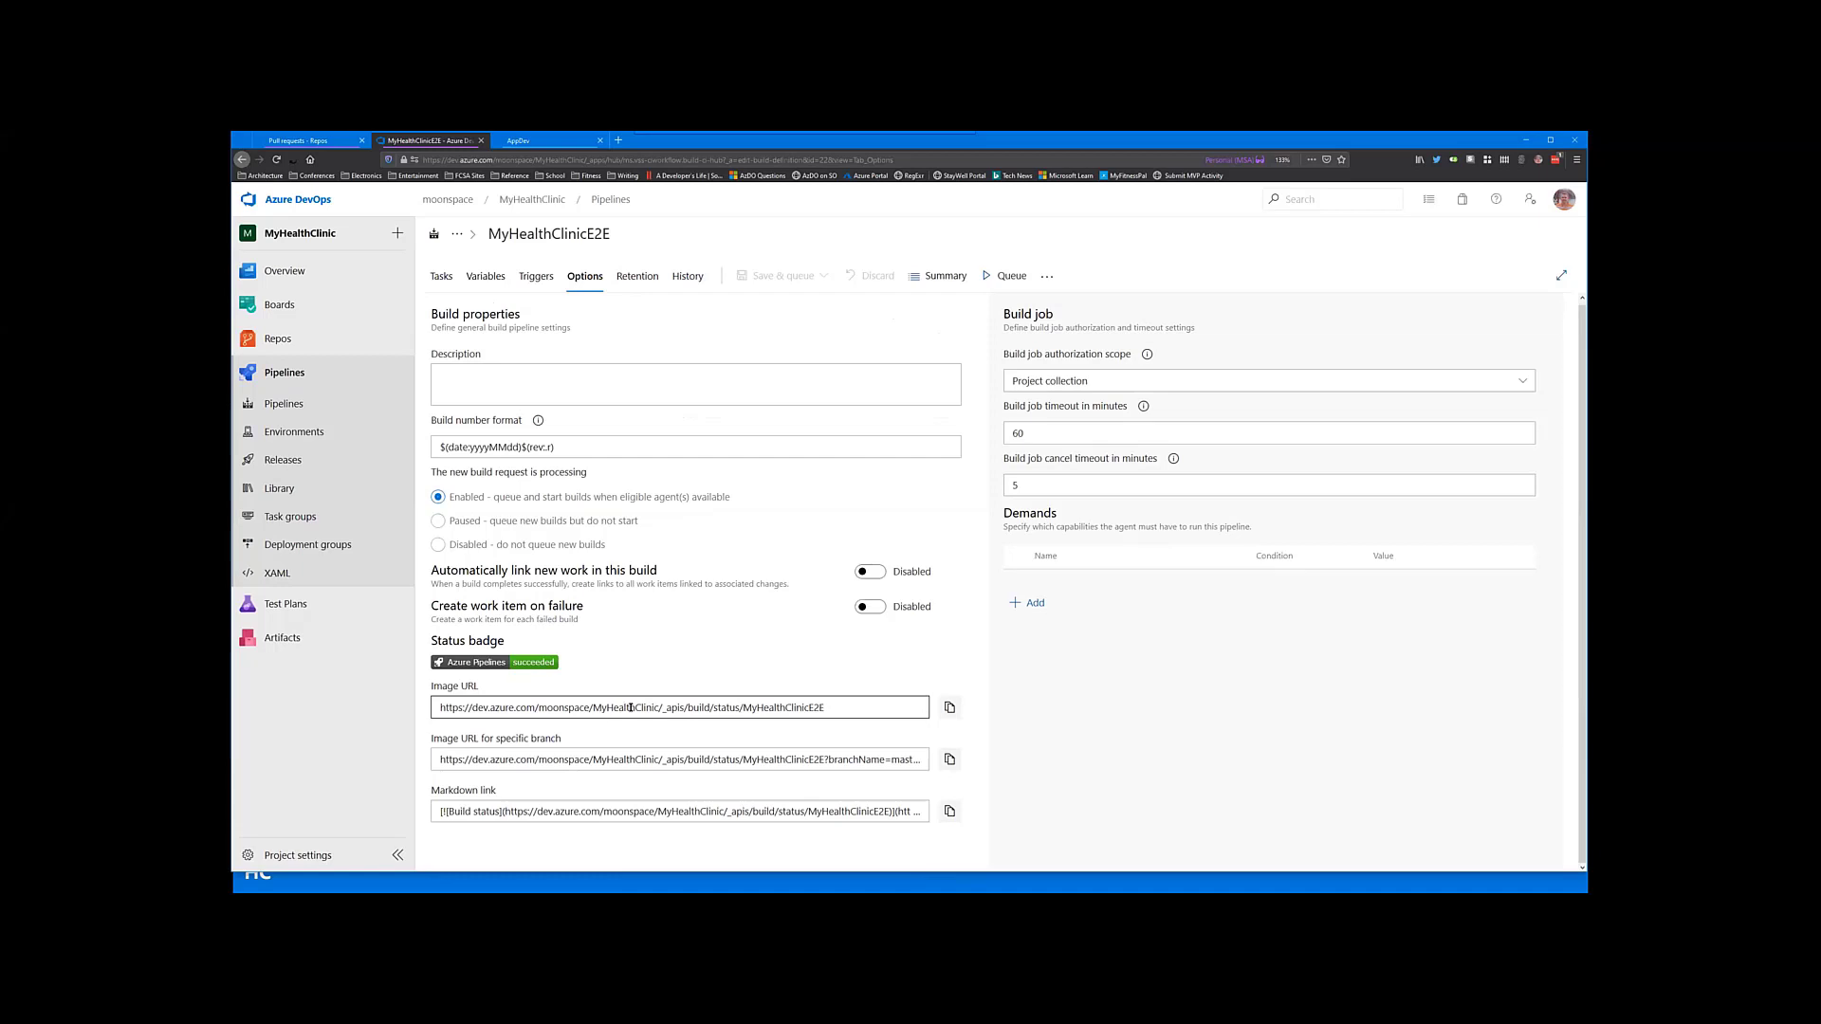
pyautogui.click(638, 277)
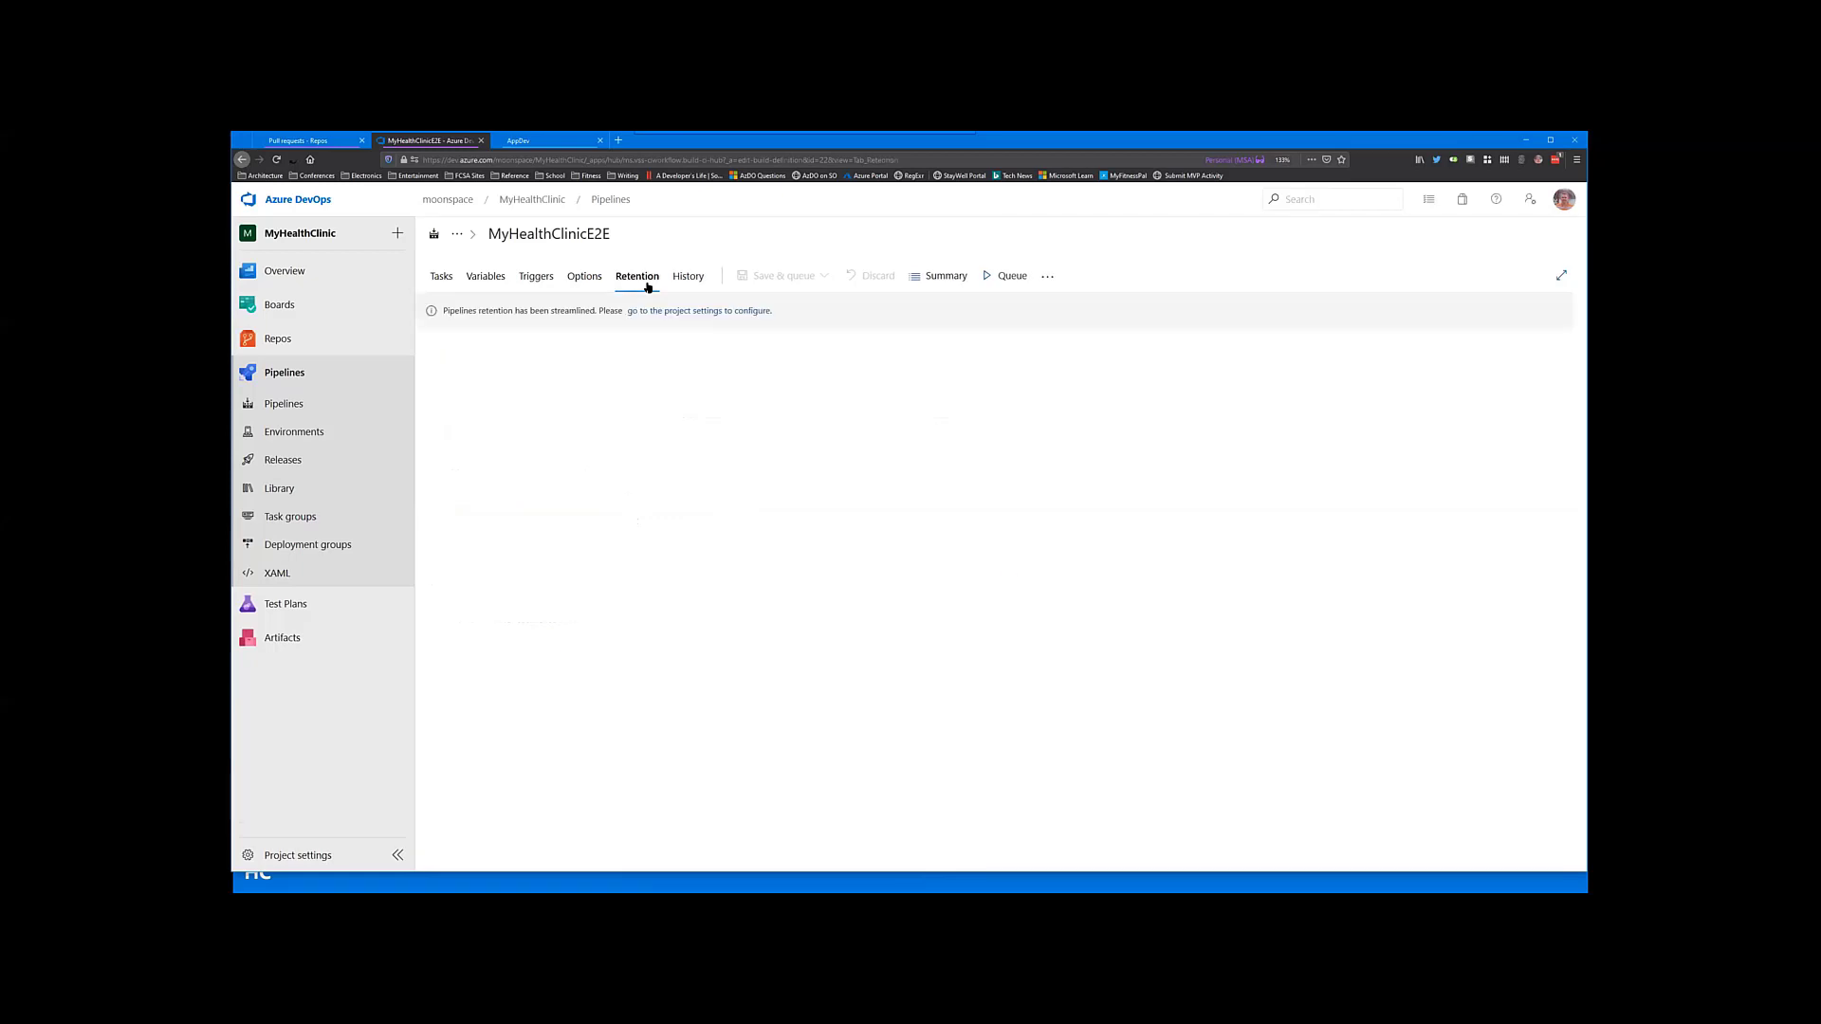
pyautogui.moveTo(693, 279)
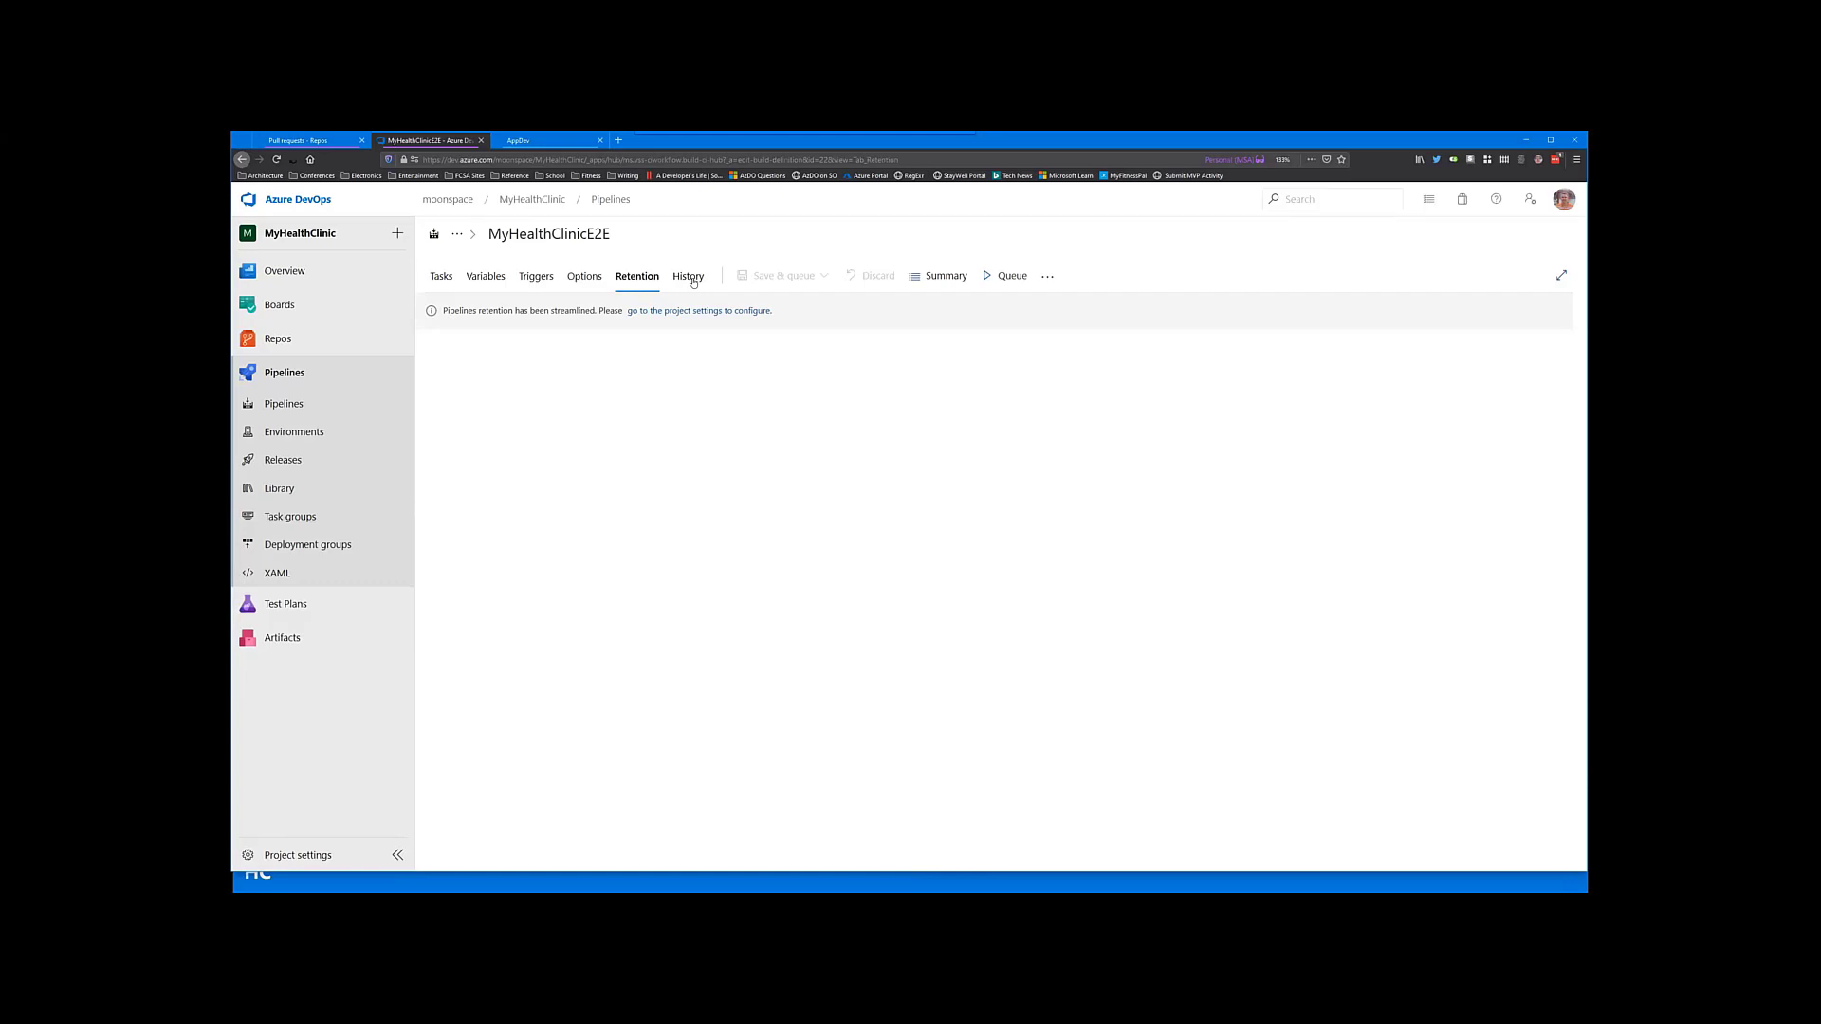
pyautogui.click(686, 277)
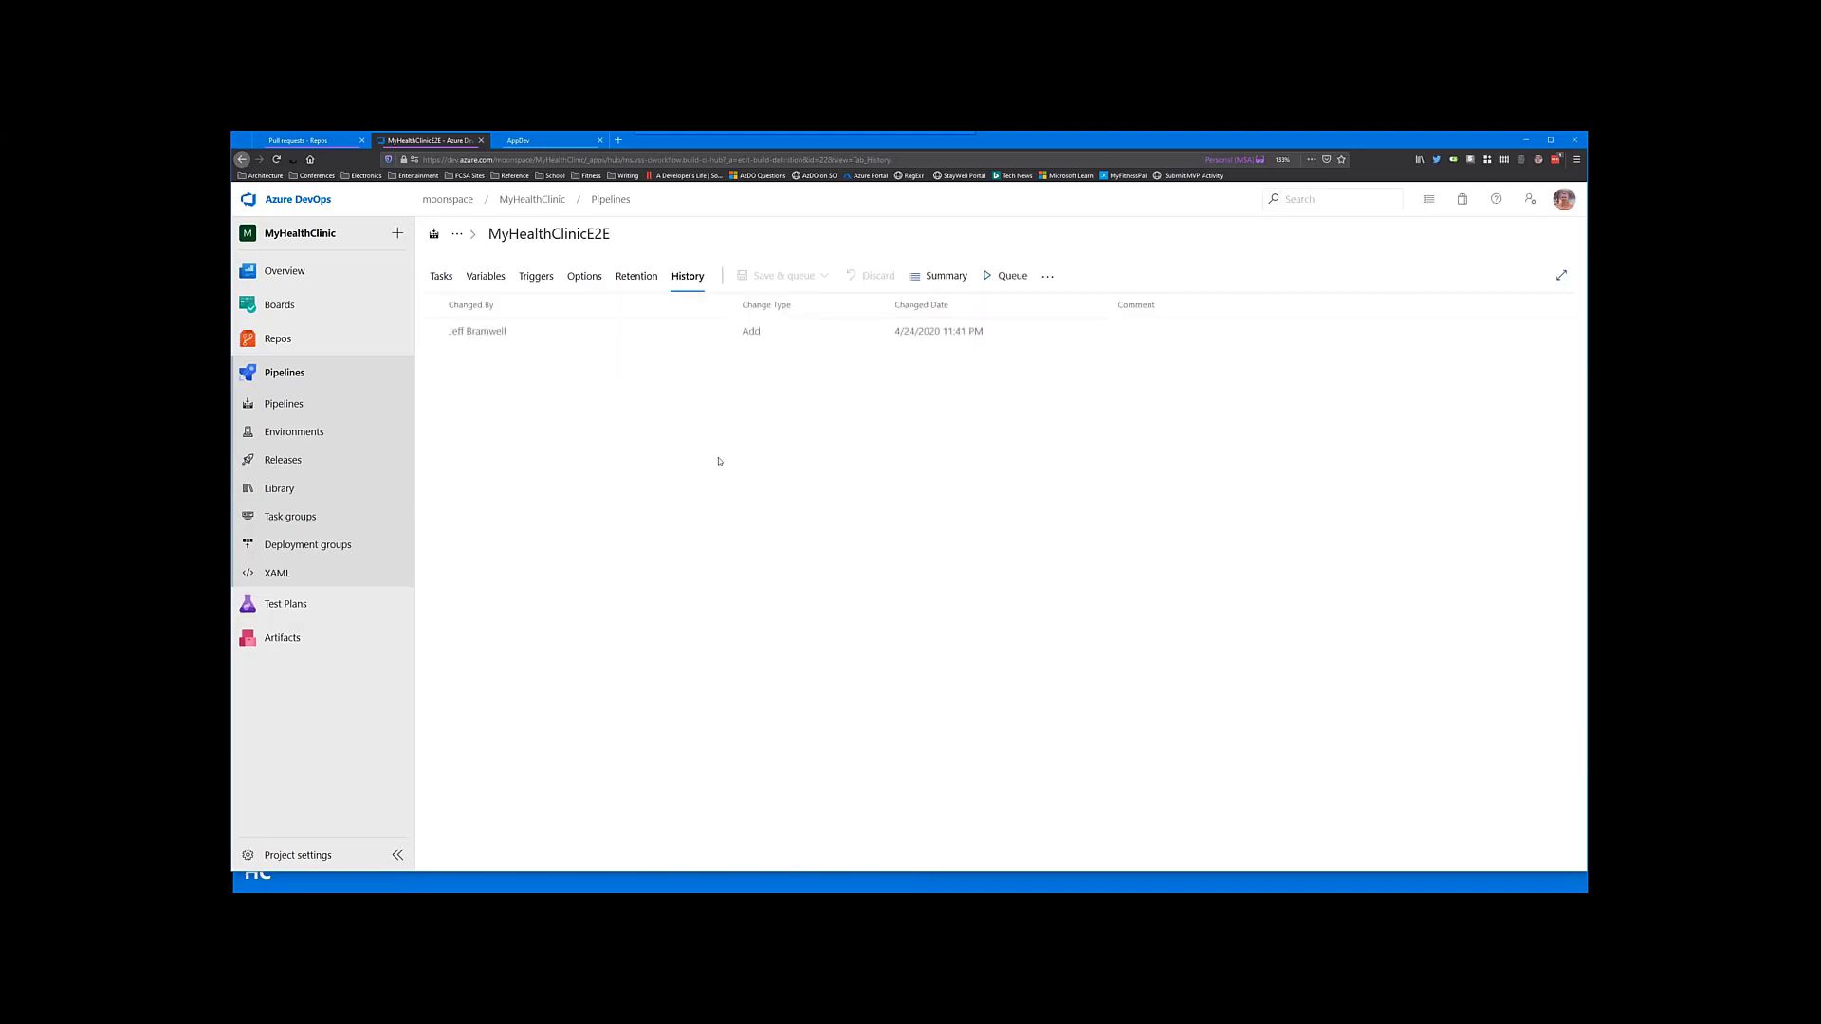
pyautogui.moveTo(649, 383)
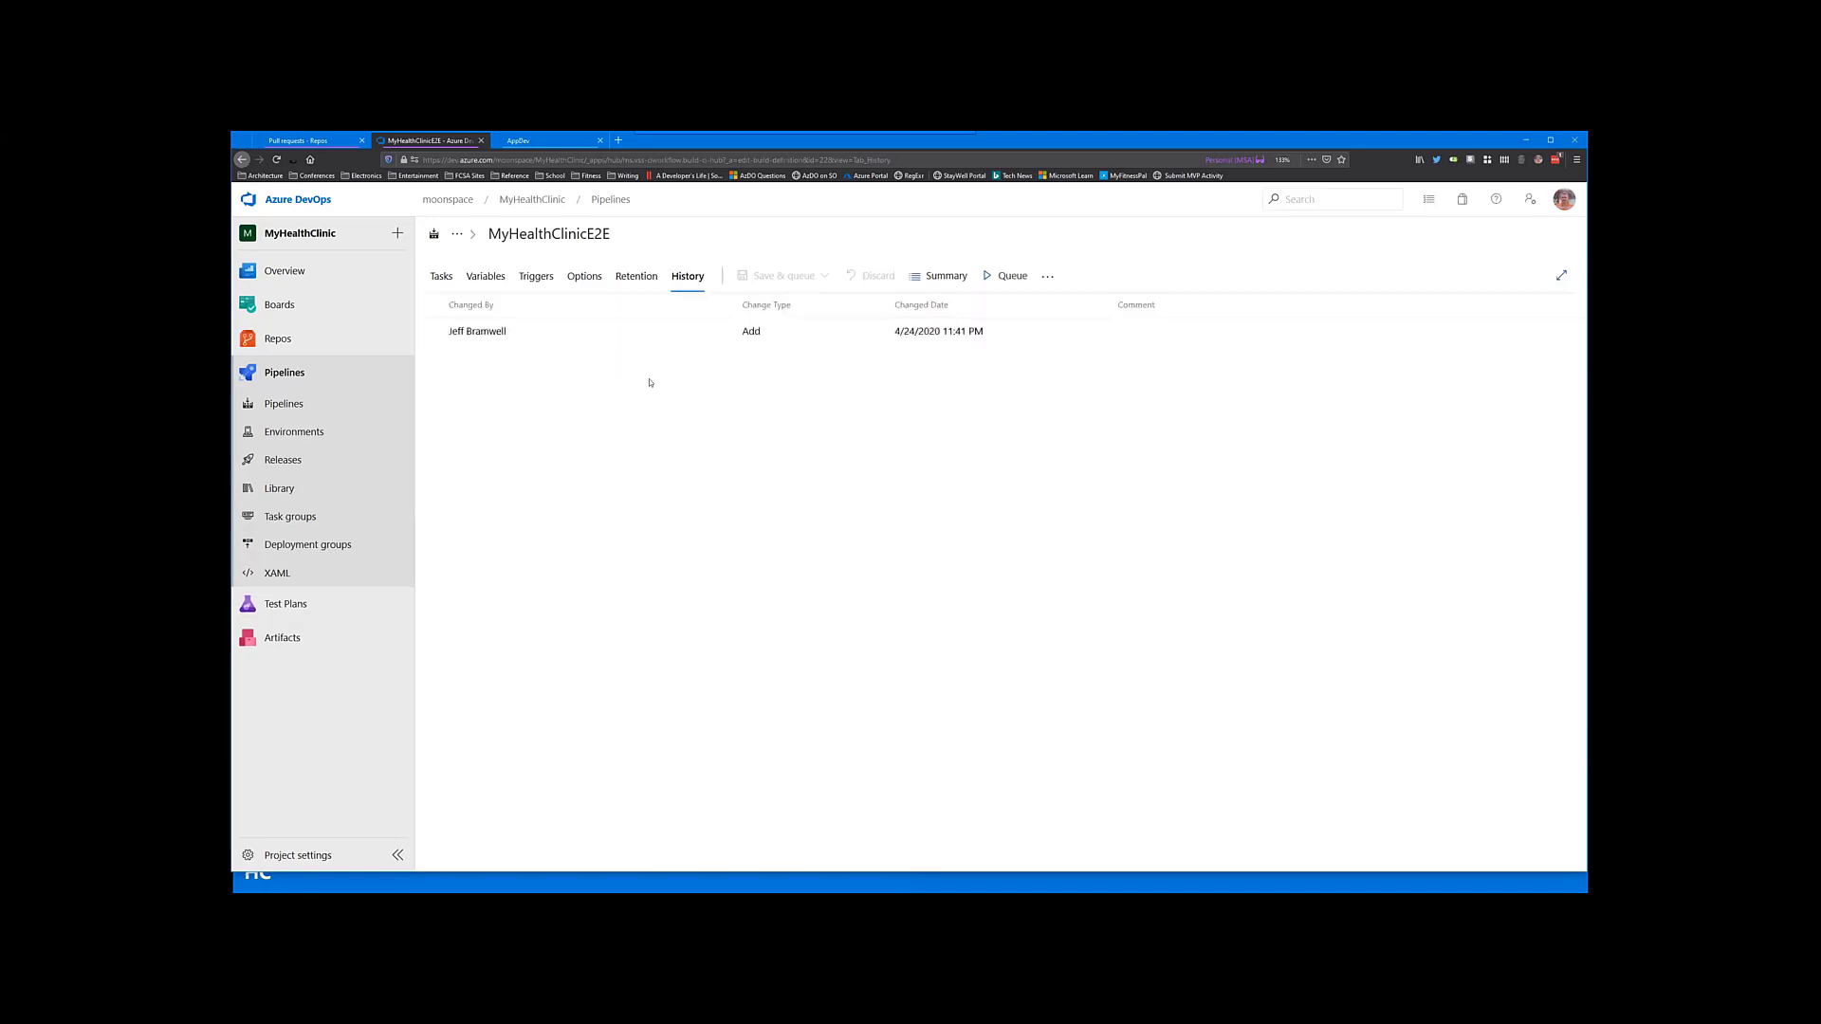
pyautogui.moveTo(599, 360)
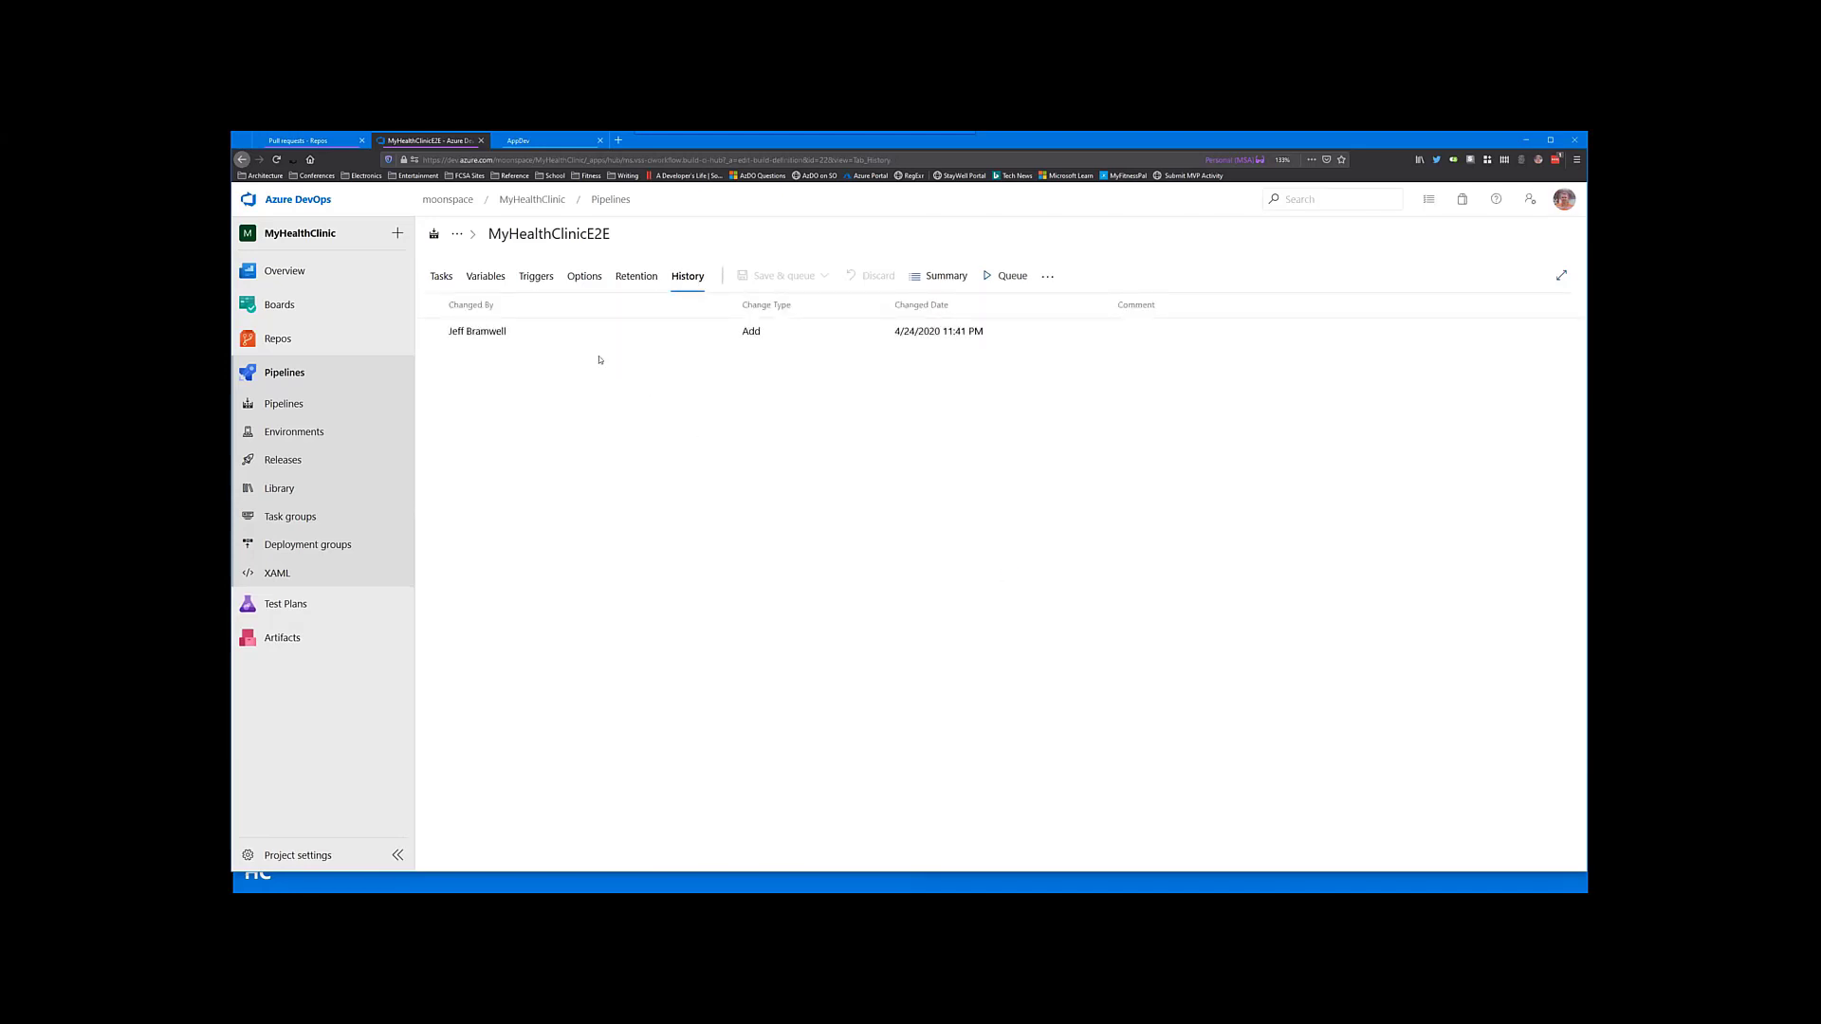
# Step: Show the MyHealthClinic Environments page, empty with a prompt to create one
pyautogui.click(293, 433)
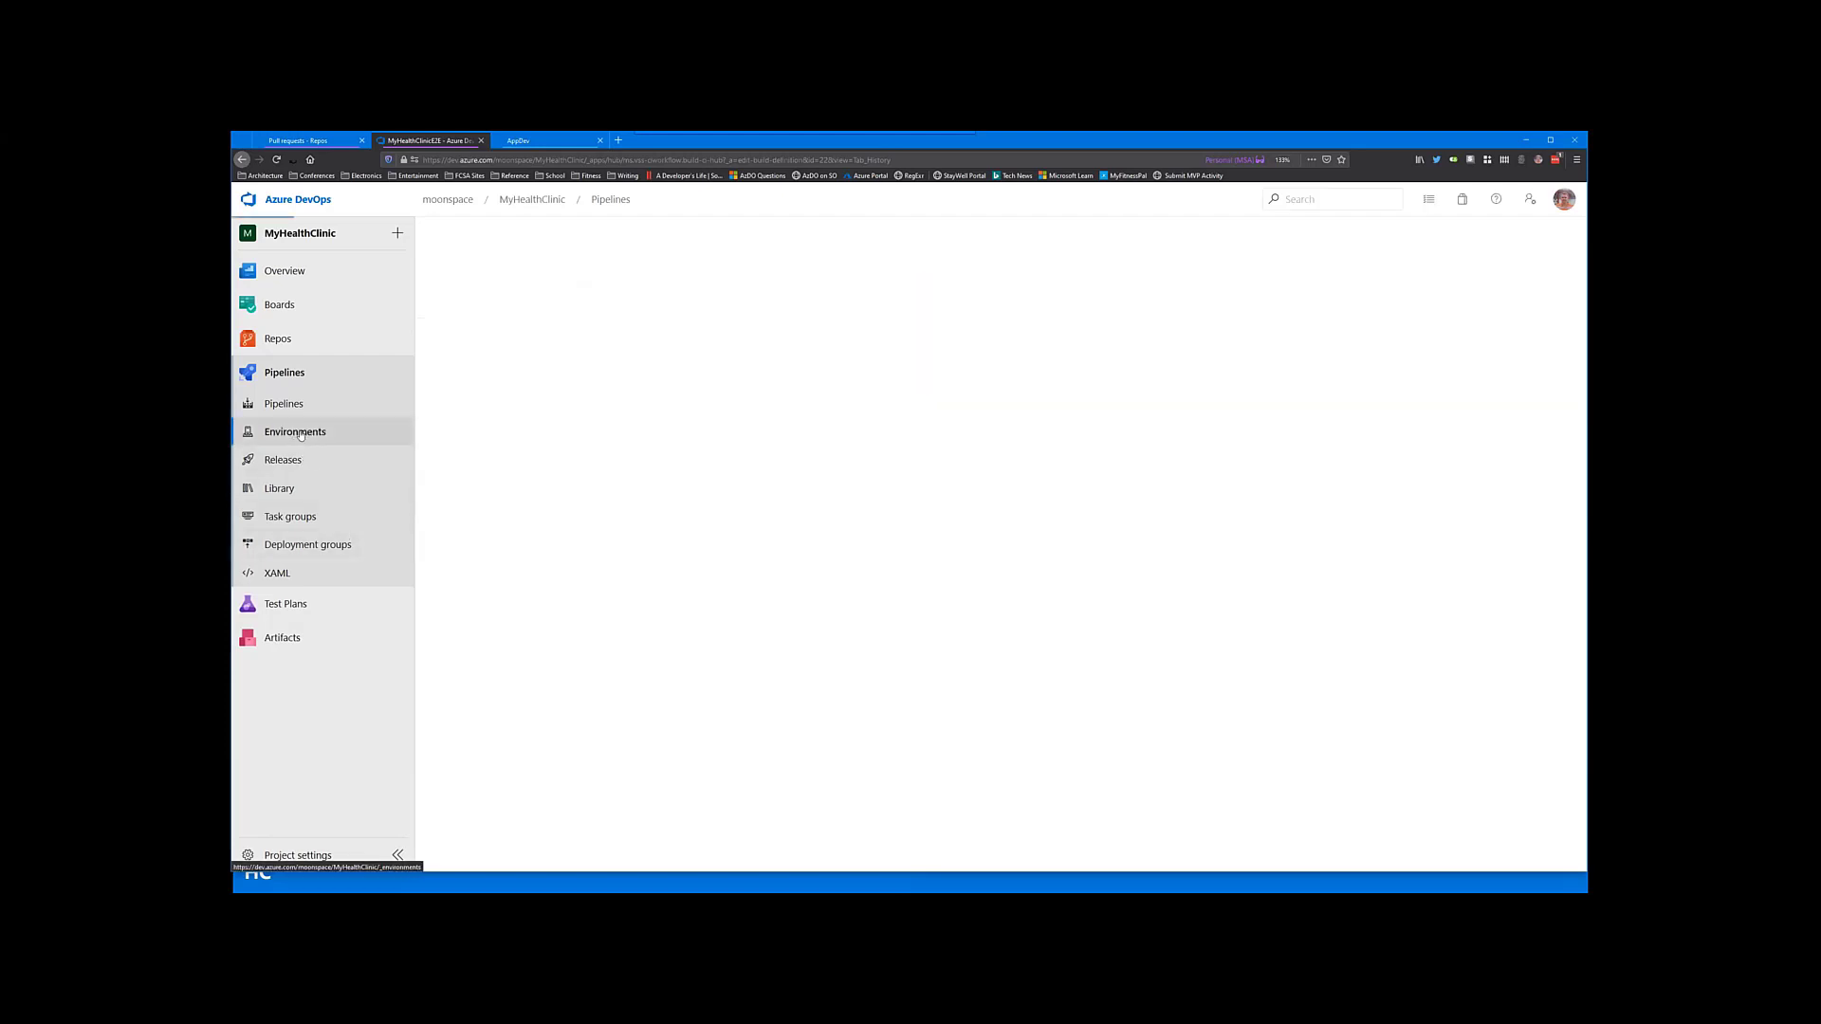
pyautogui.click(294, 433)
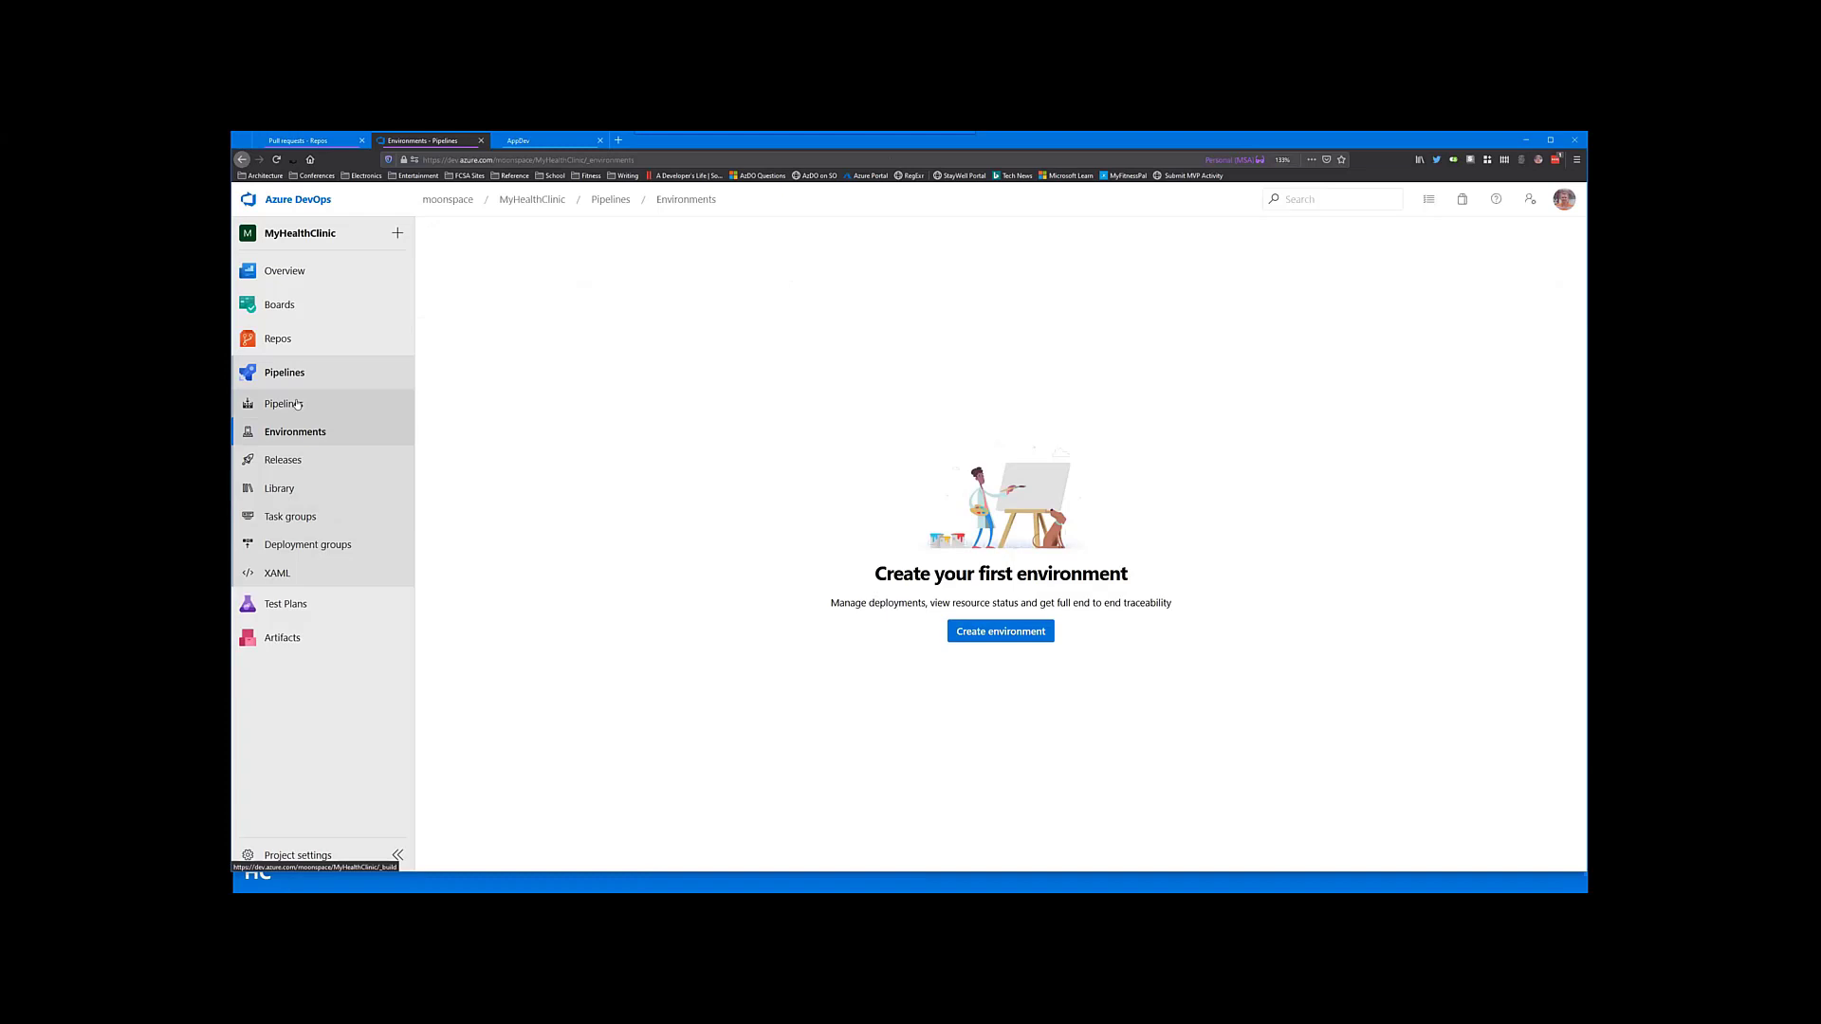
pyautogui.moveTo(288, 467)
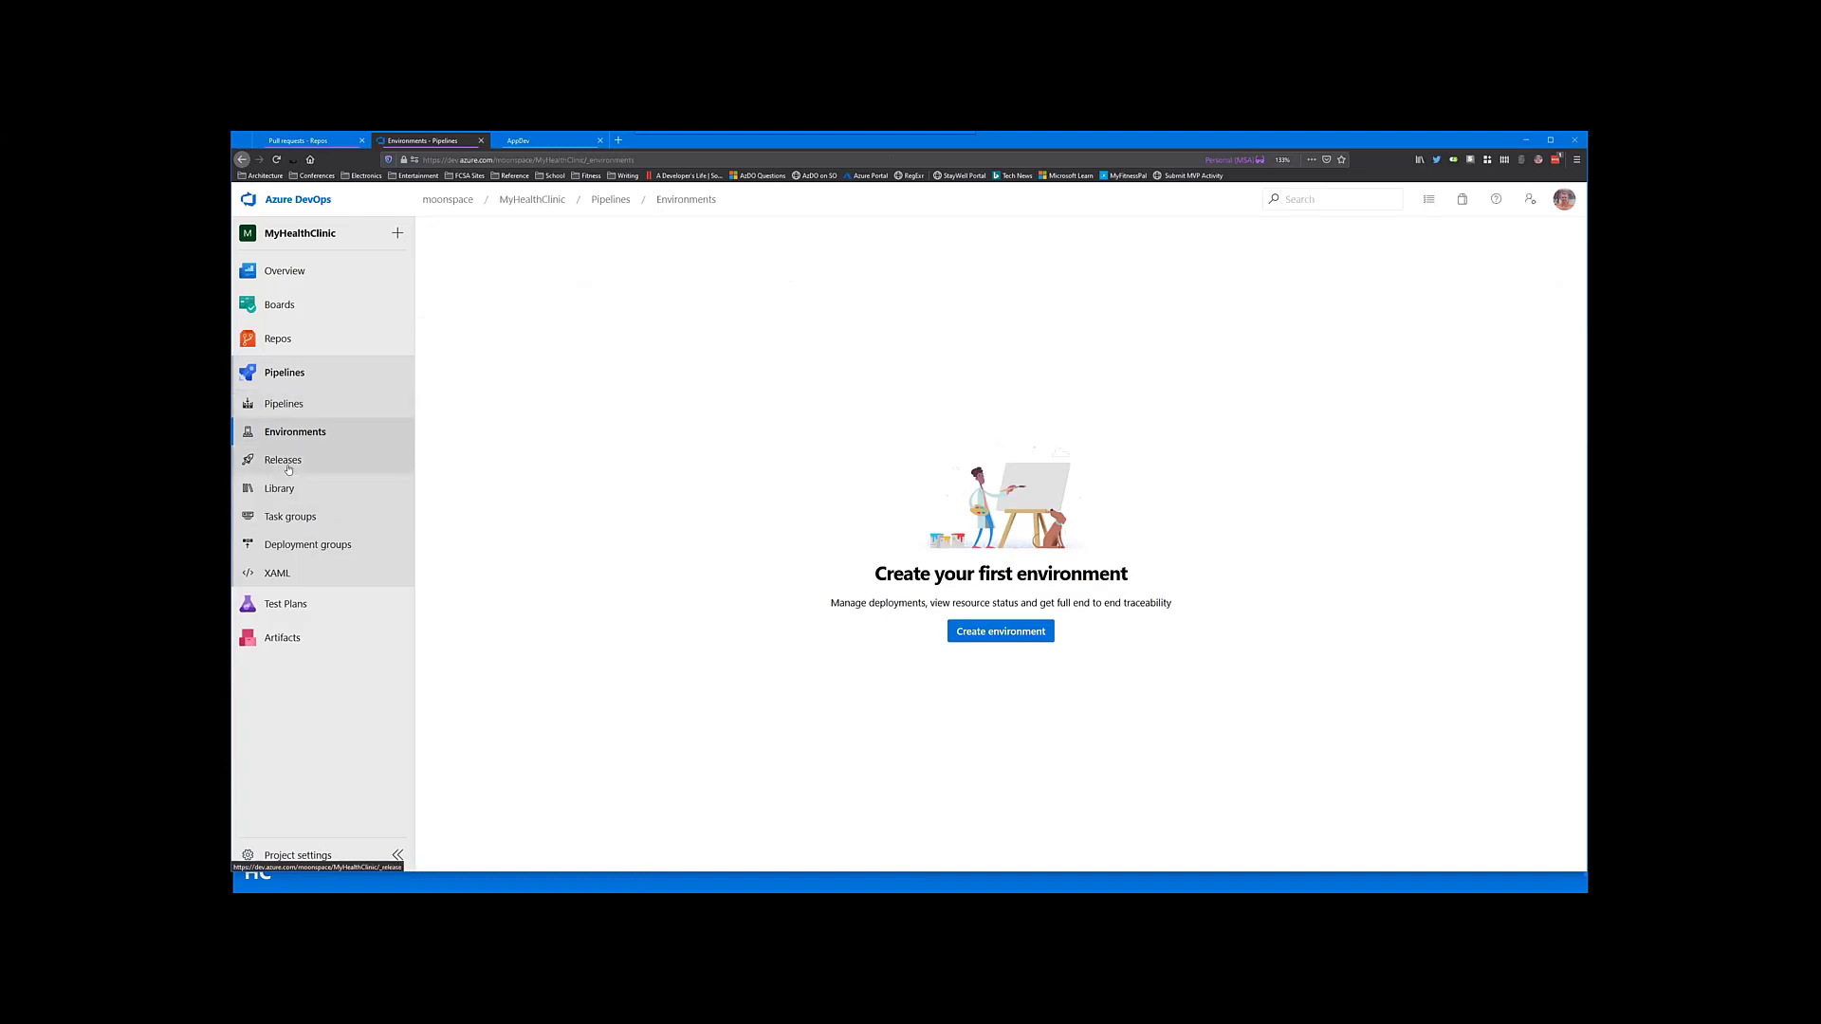
# Step: Review Release-4 of MyHealthClinicE2E, whose Dev stage failed on a missing ConnectedServiceName input
pyautogui.click(283, 459)
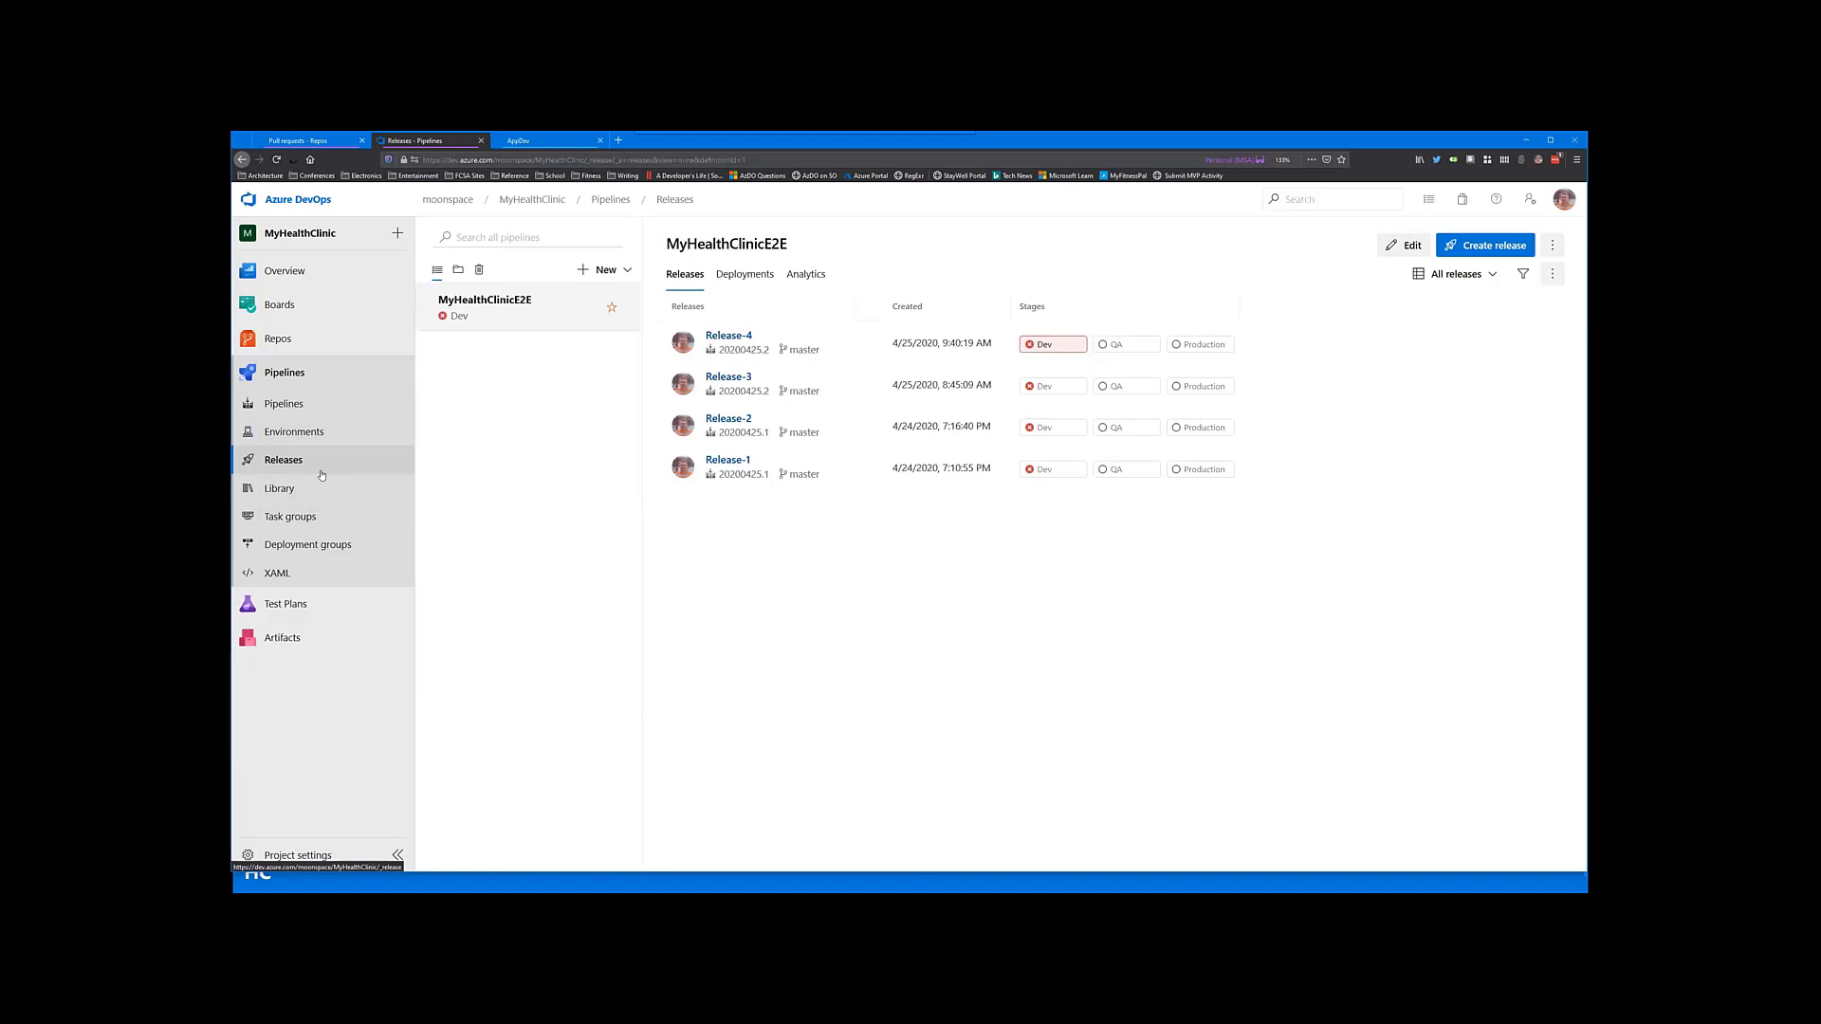
pyautogui.moveTo(345, 478)
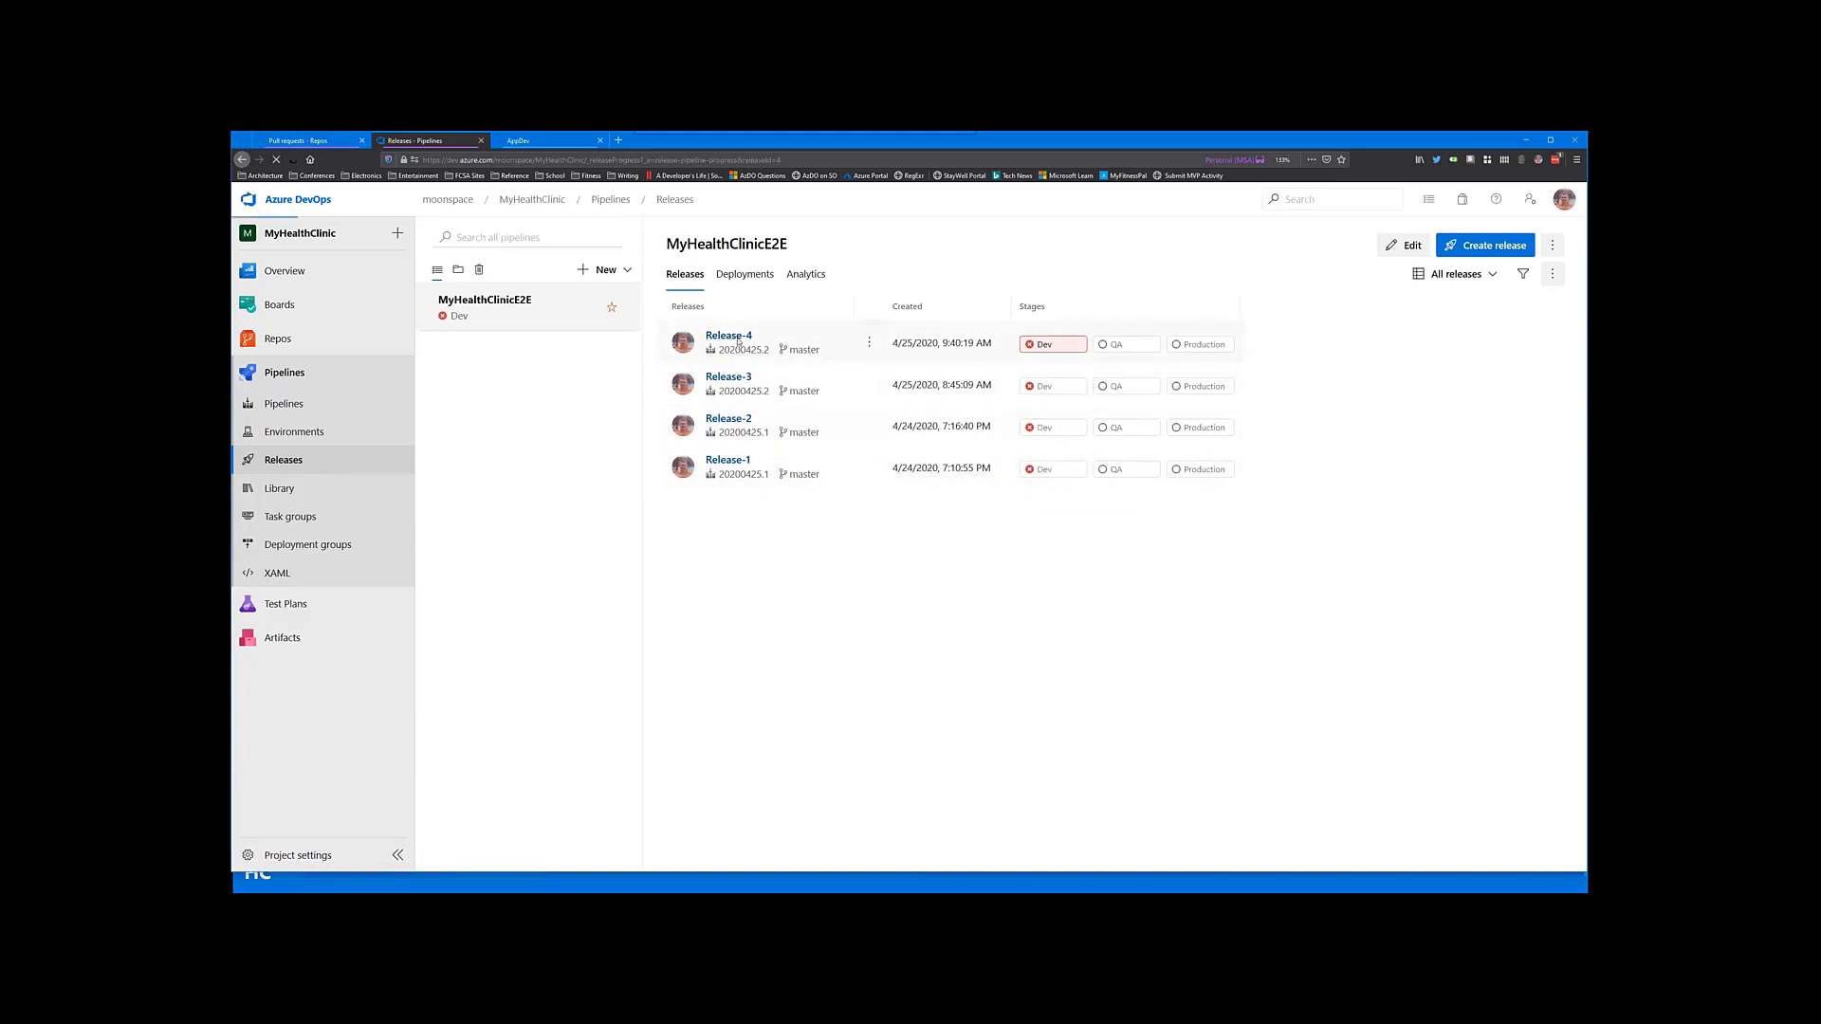
pyautogui.click(729, 334)
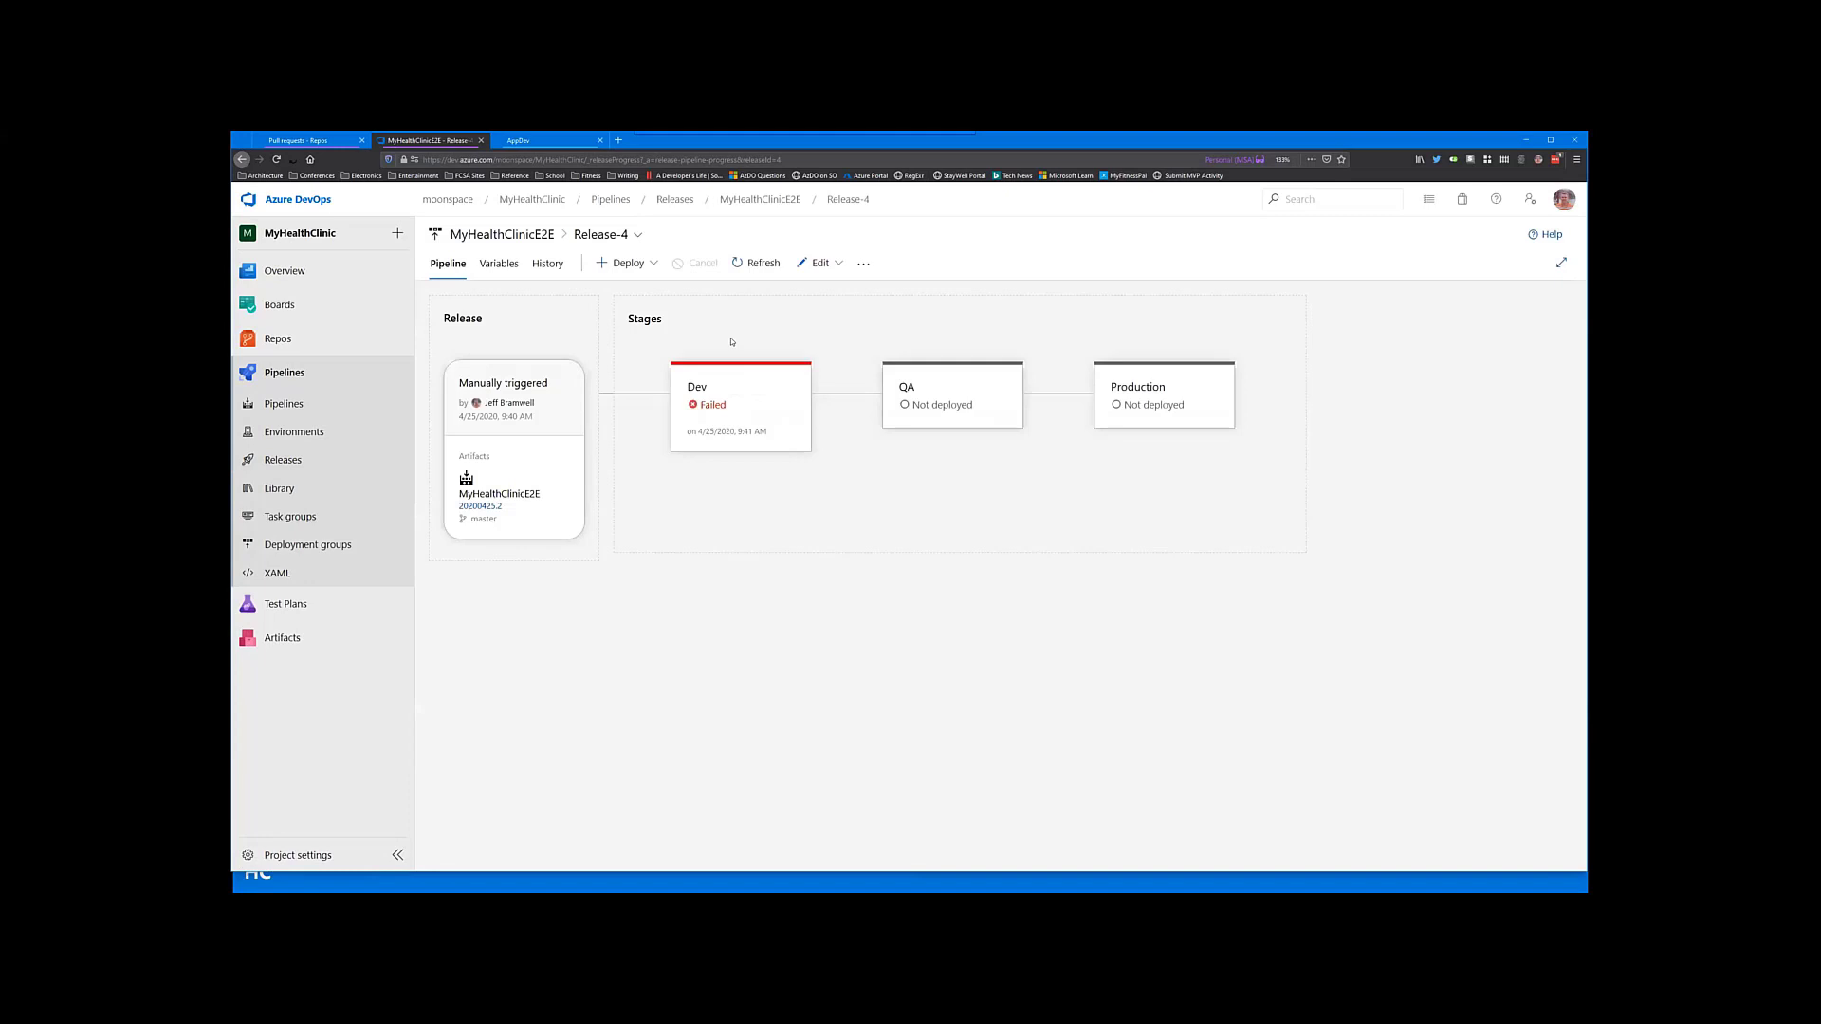
pyautogui.moveTo(711, 406)
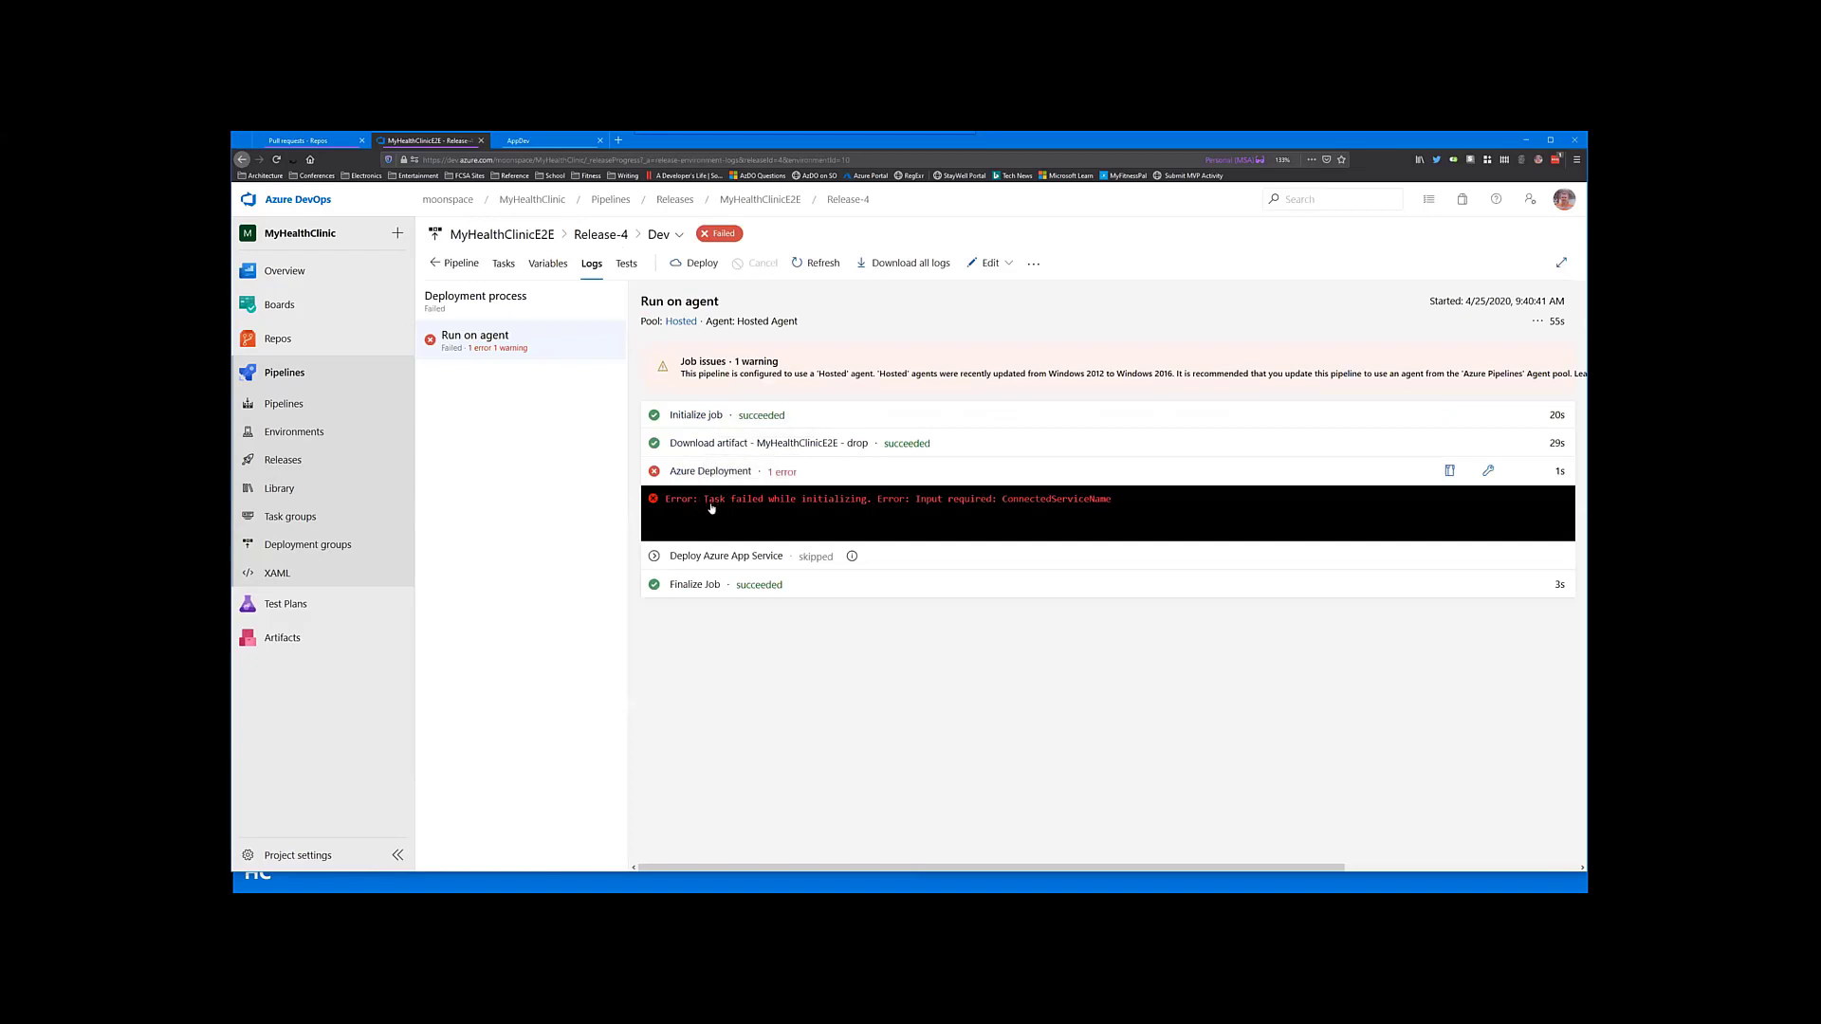
pyautogui.moveTo(906, 508)
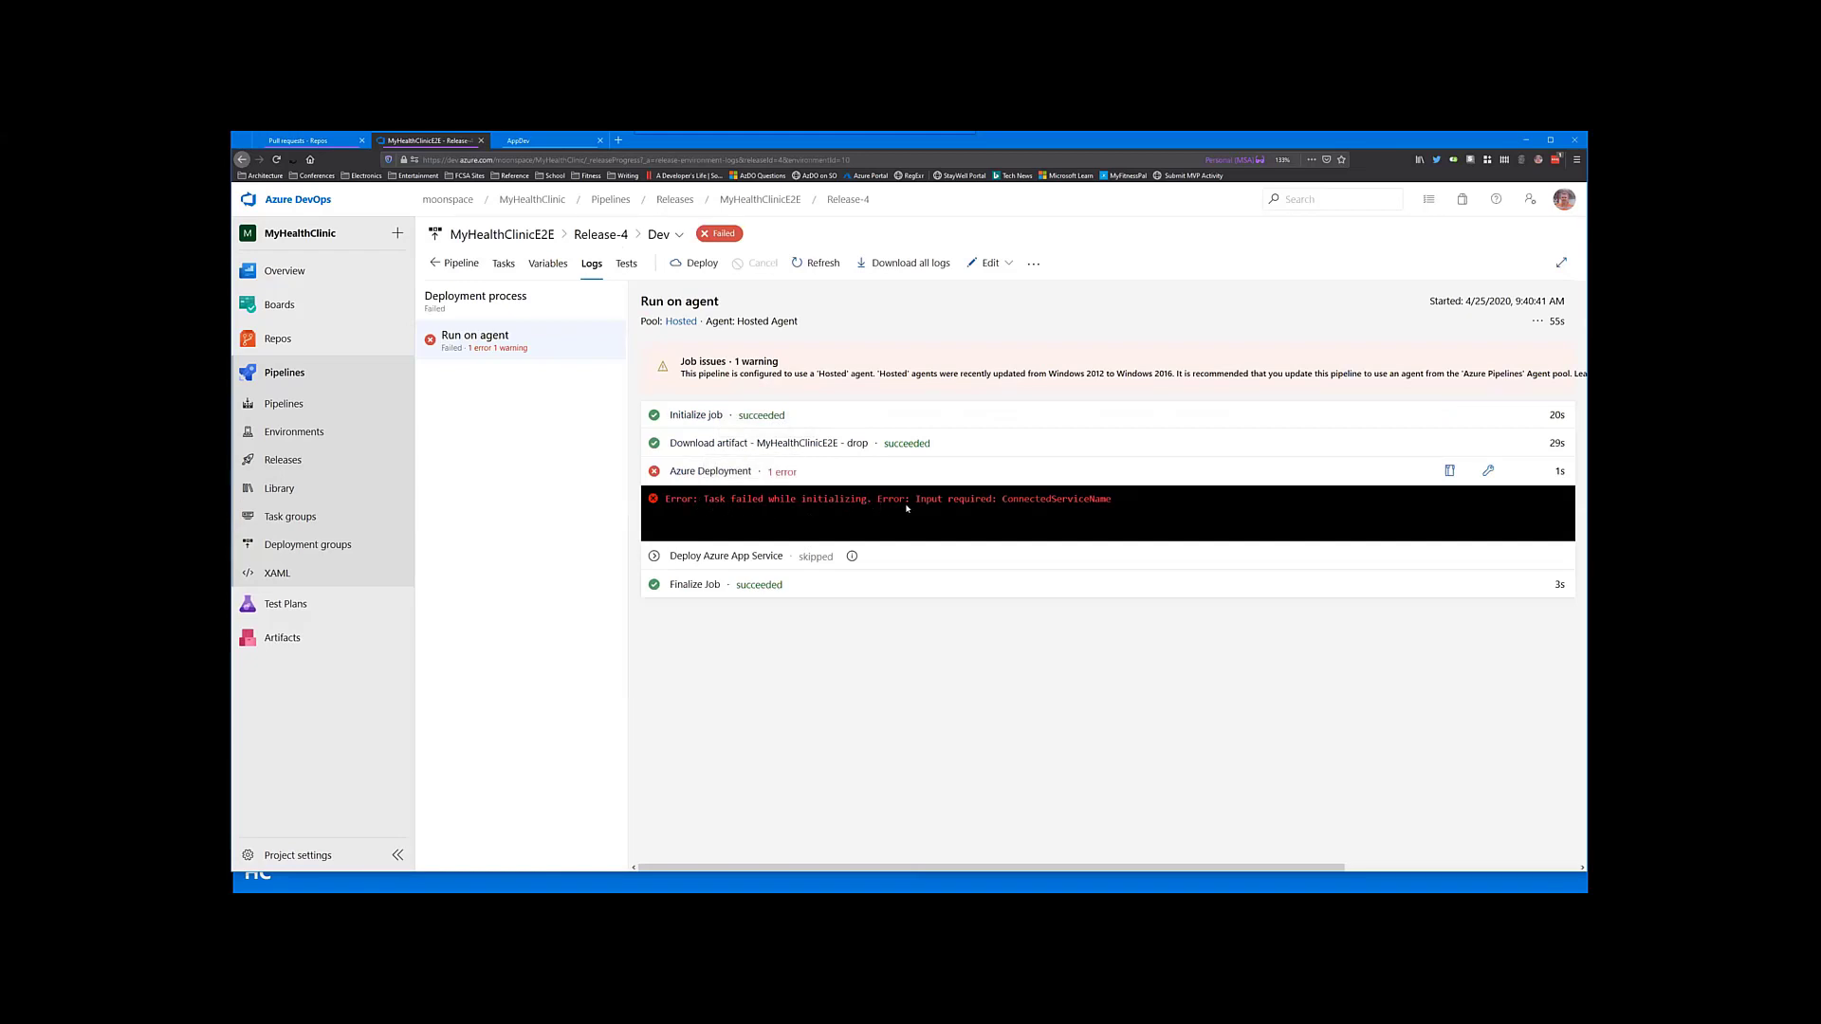
pyautogui.moveTo(1100, 513)
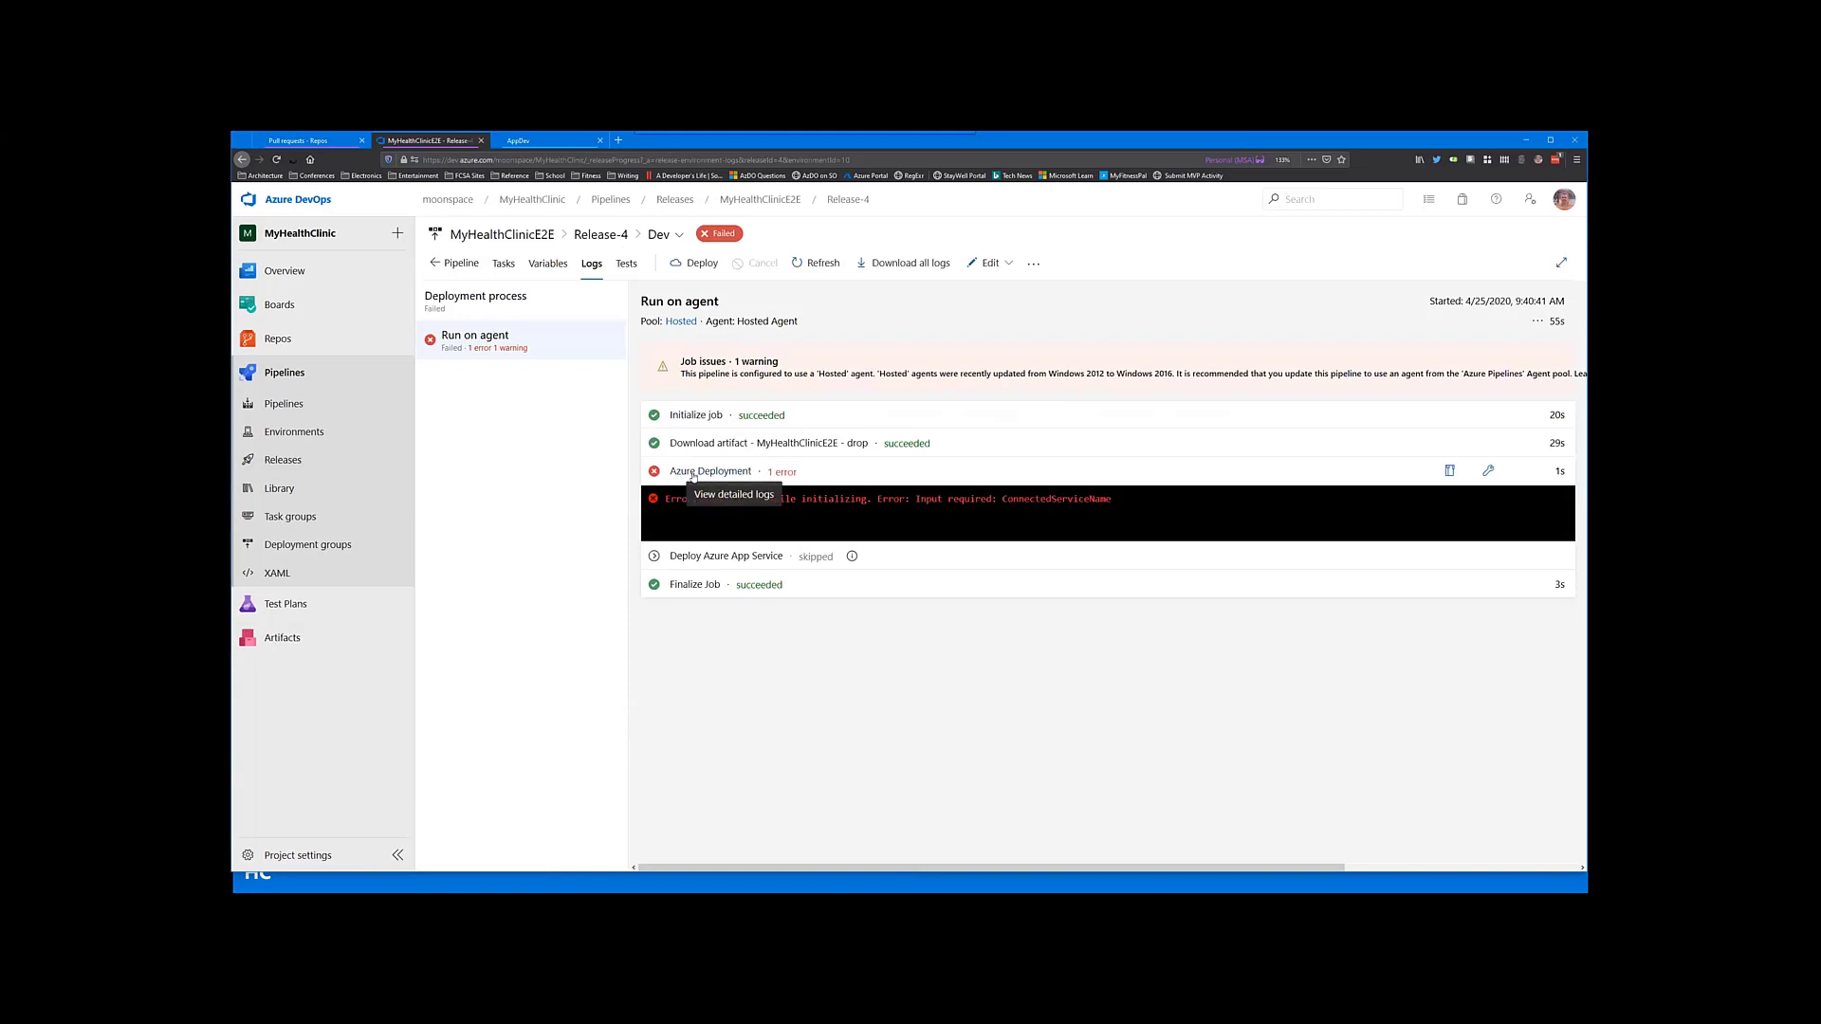
pyautogui.moveTo(582, 307)
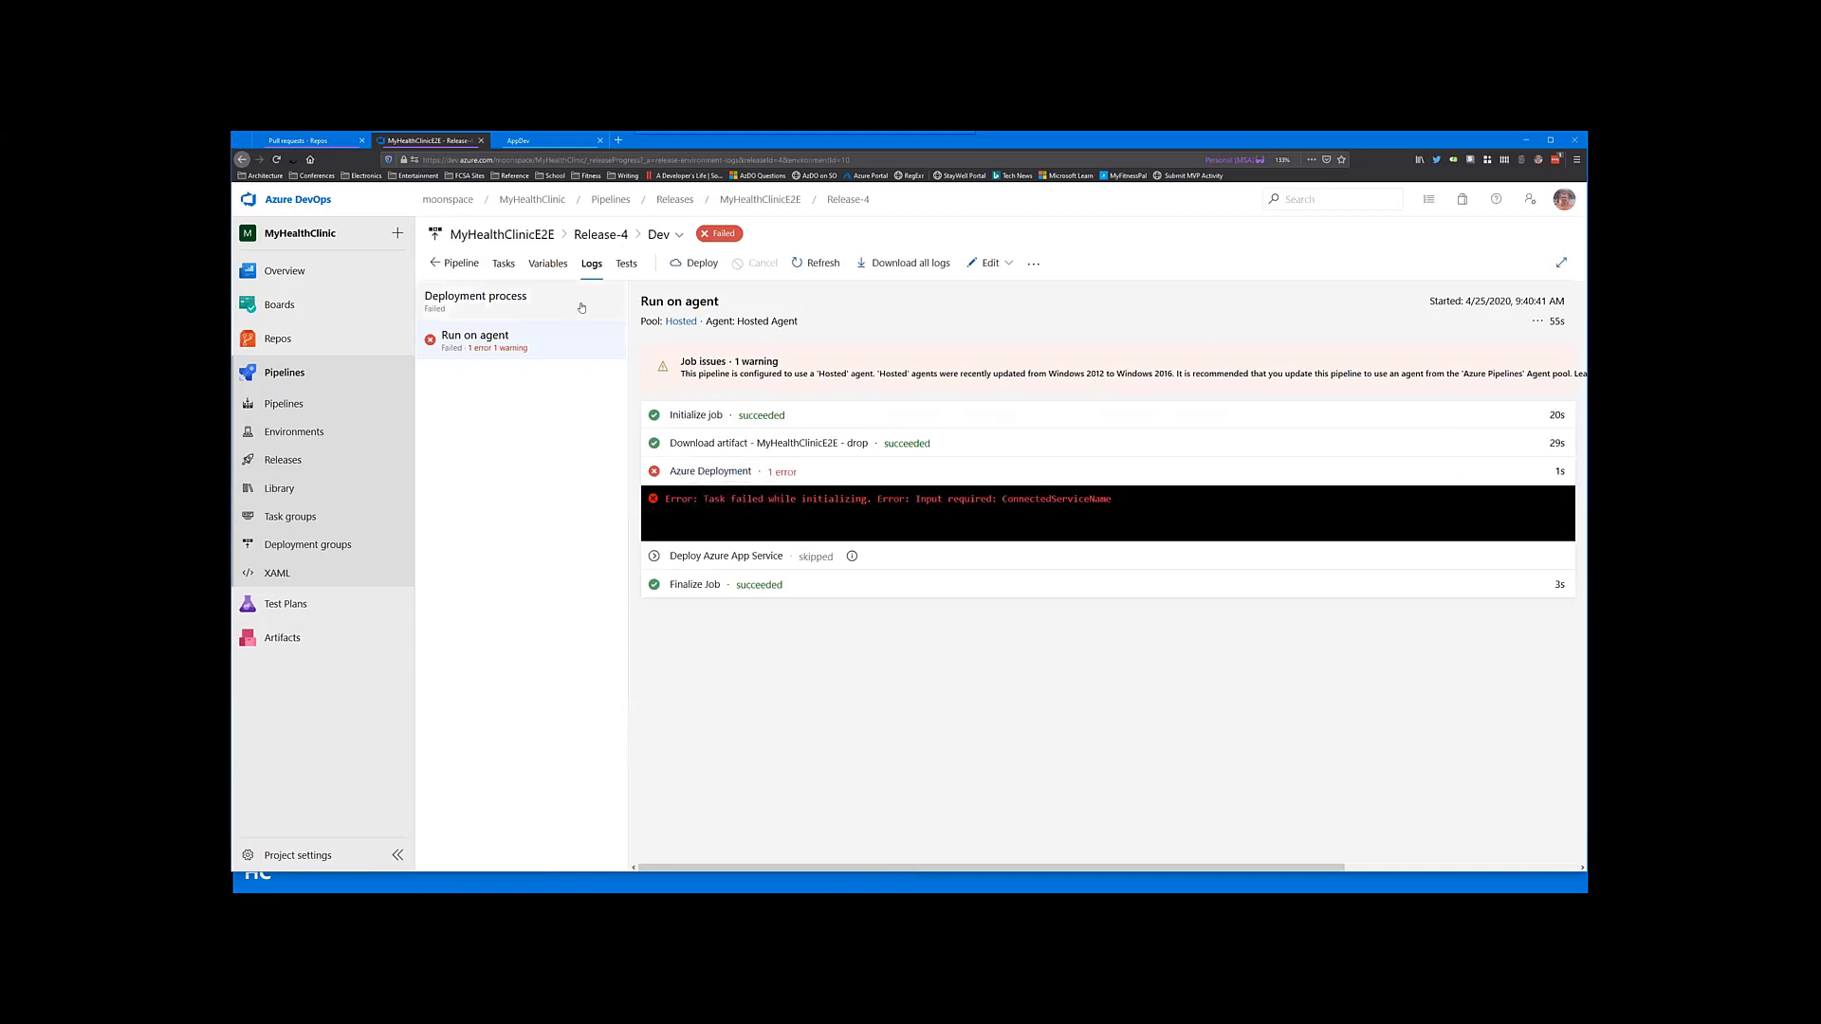
pyautogui.click(459, 262)
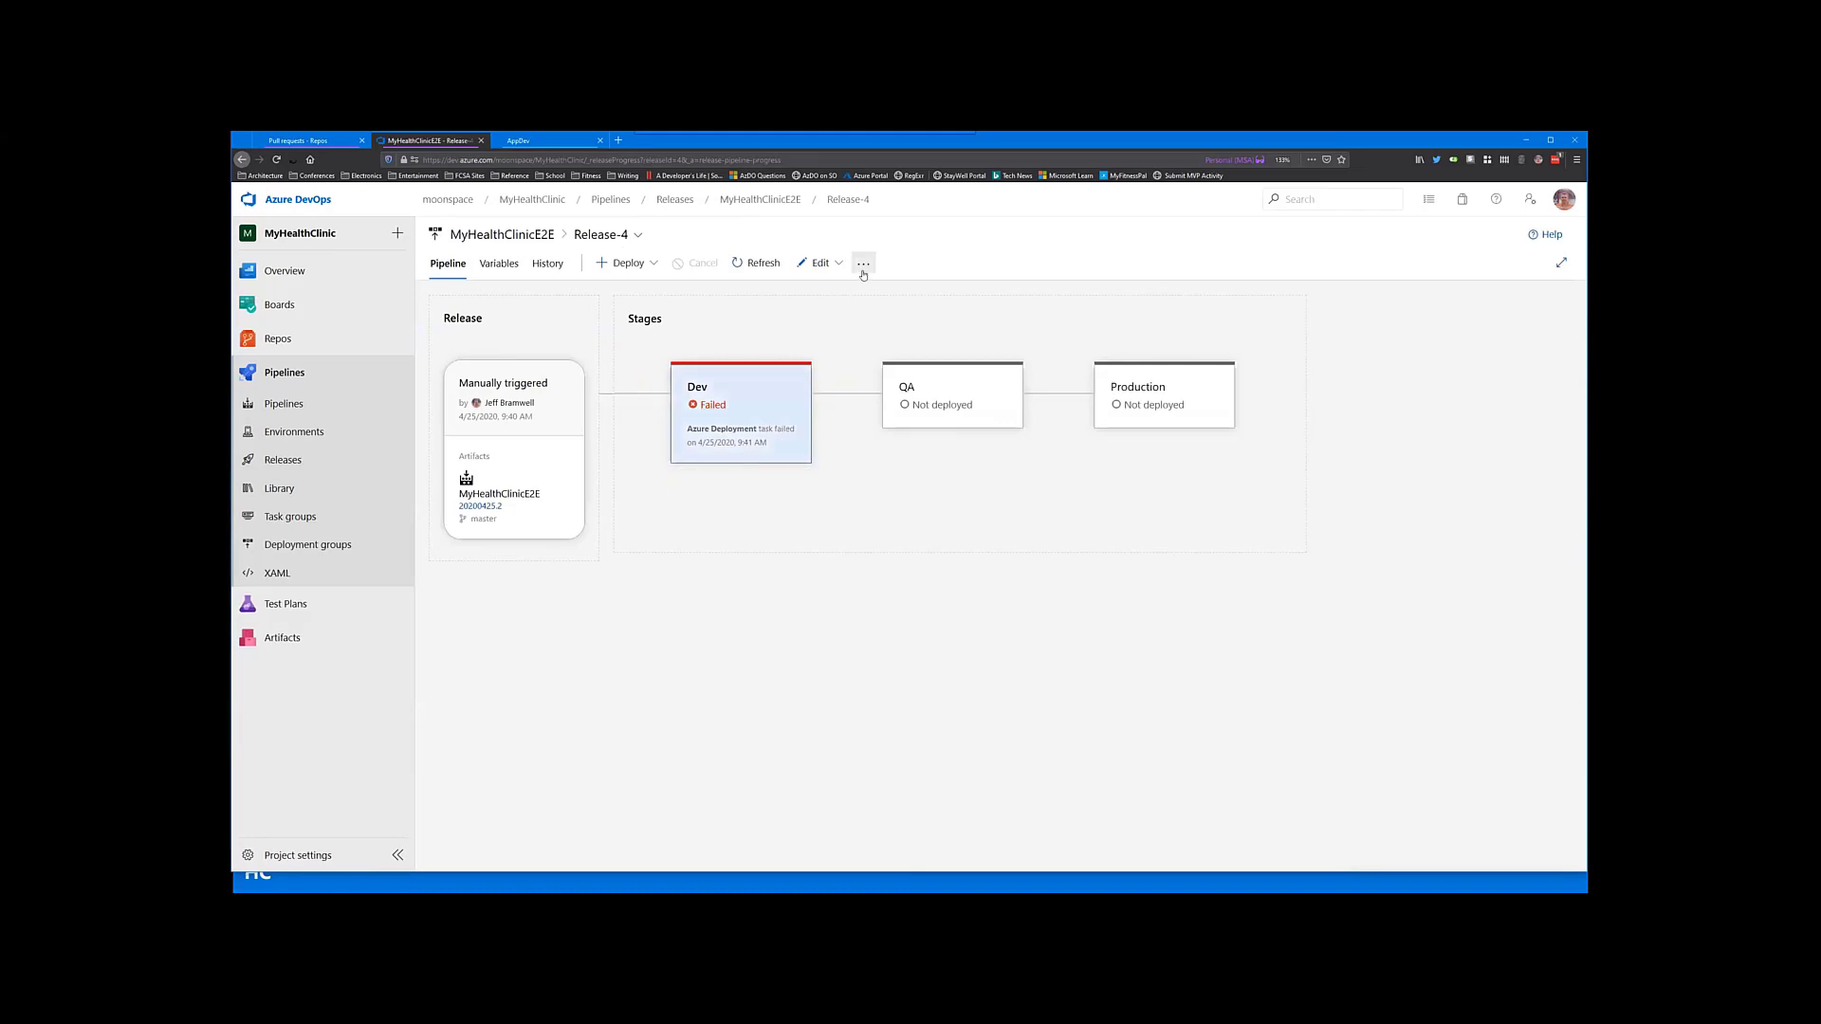
# Step: Edit the MyHealthClinicE2E release pipeline and inspect the Dev stage's Azure Deployment task settings
pyautogui.click(819, 262)
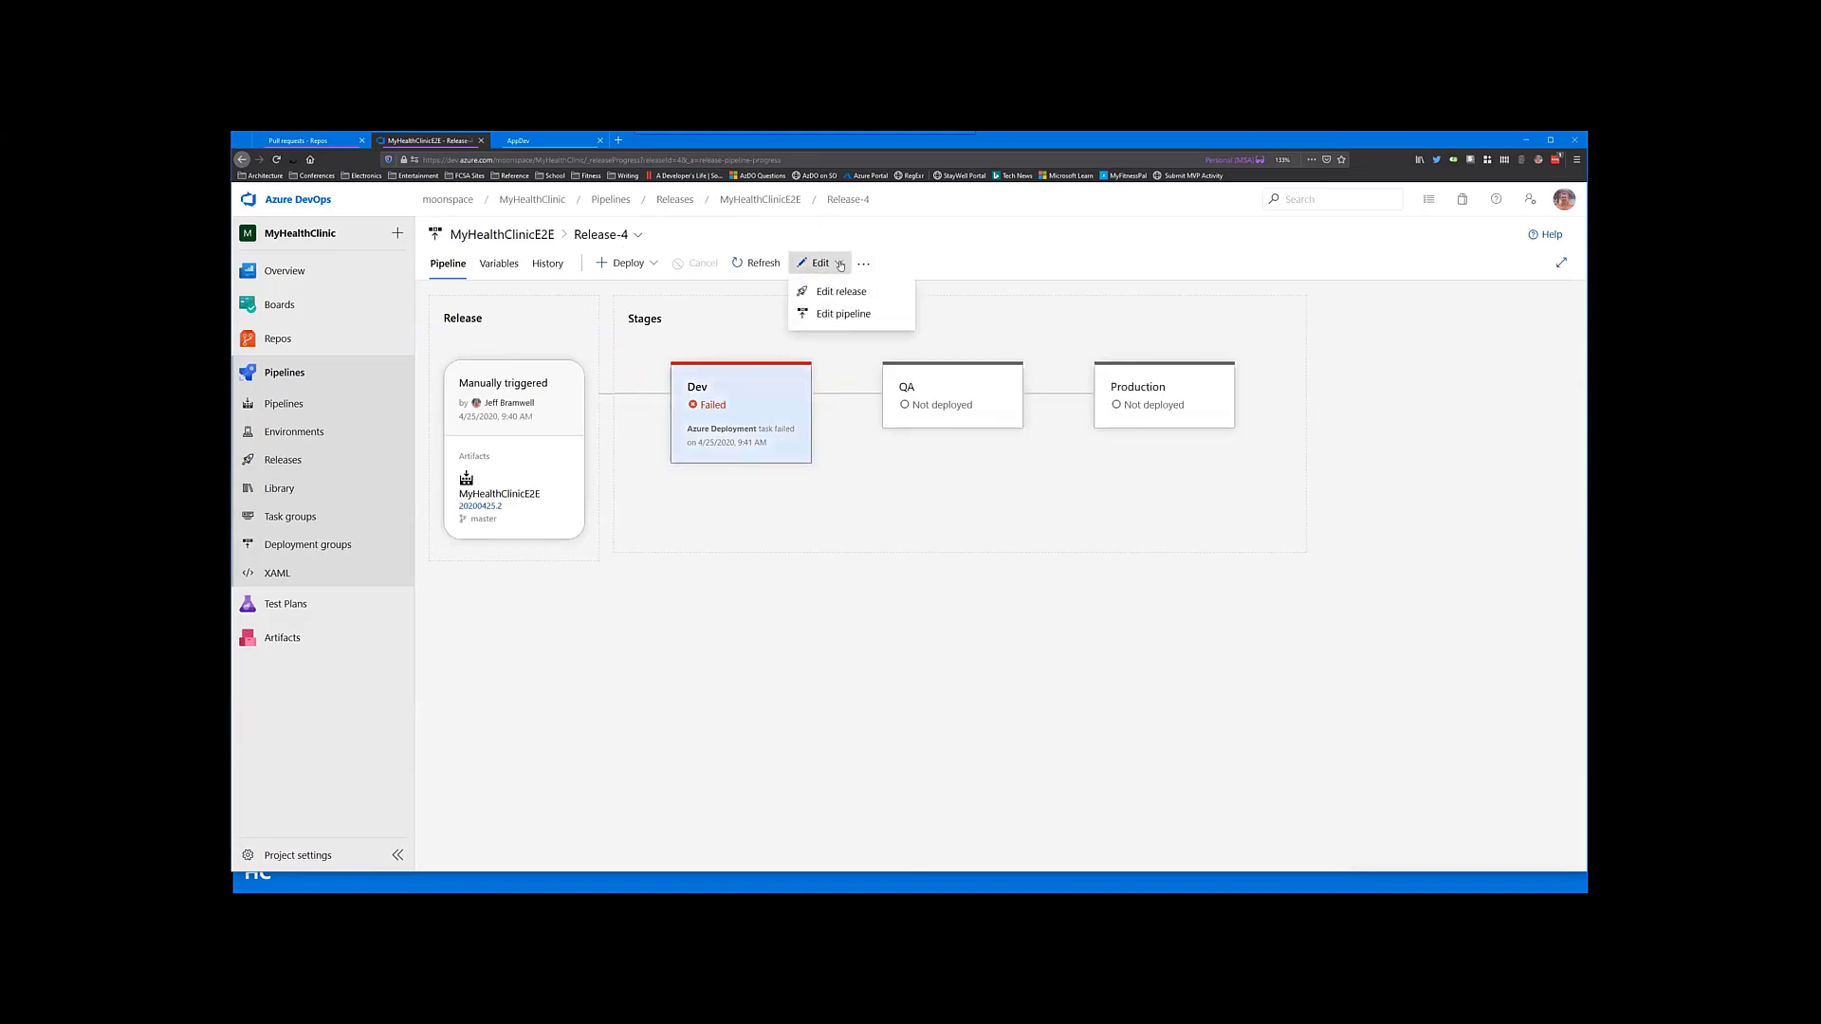
pyautogui.click(842, 315)
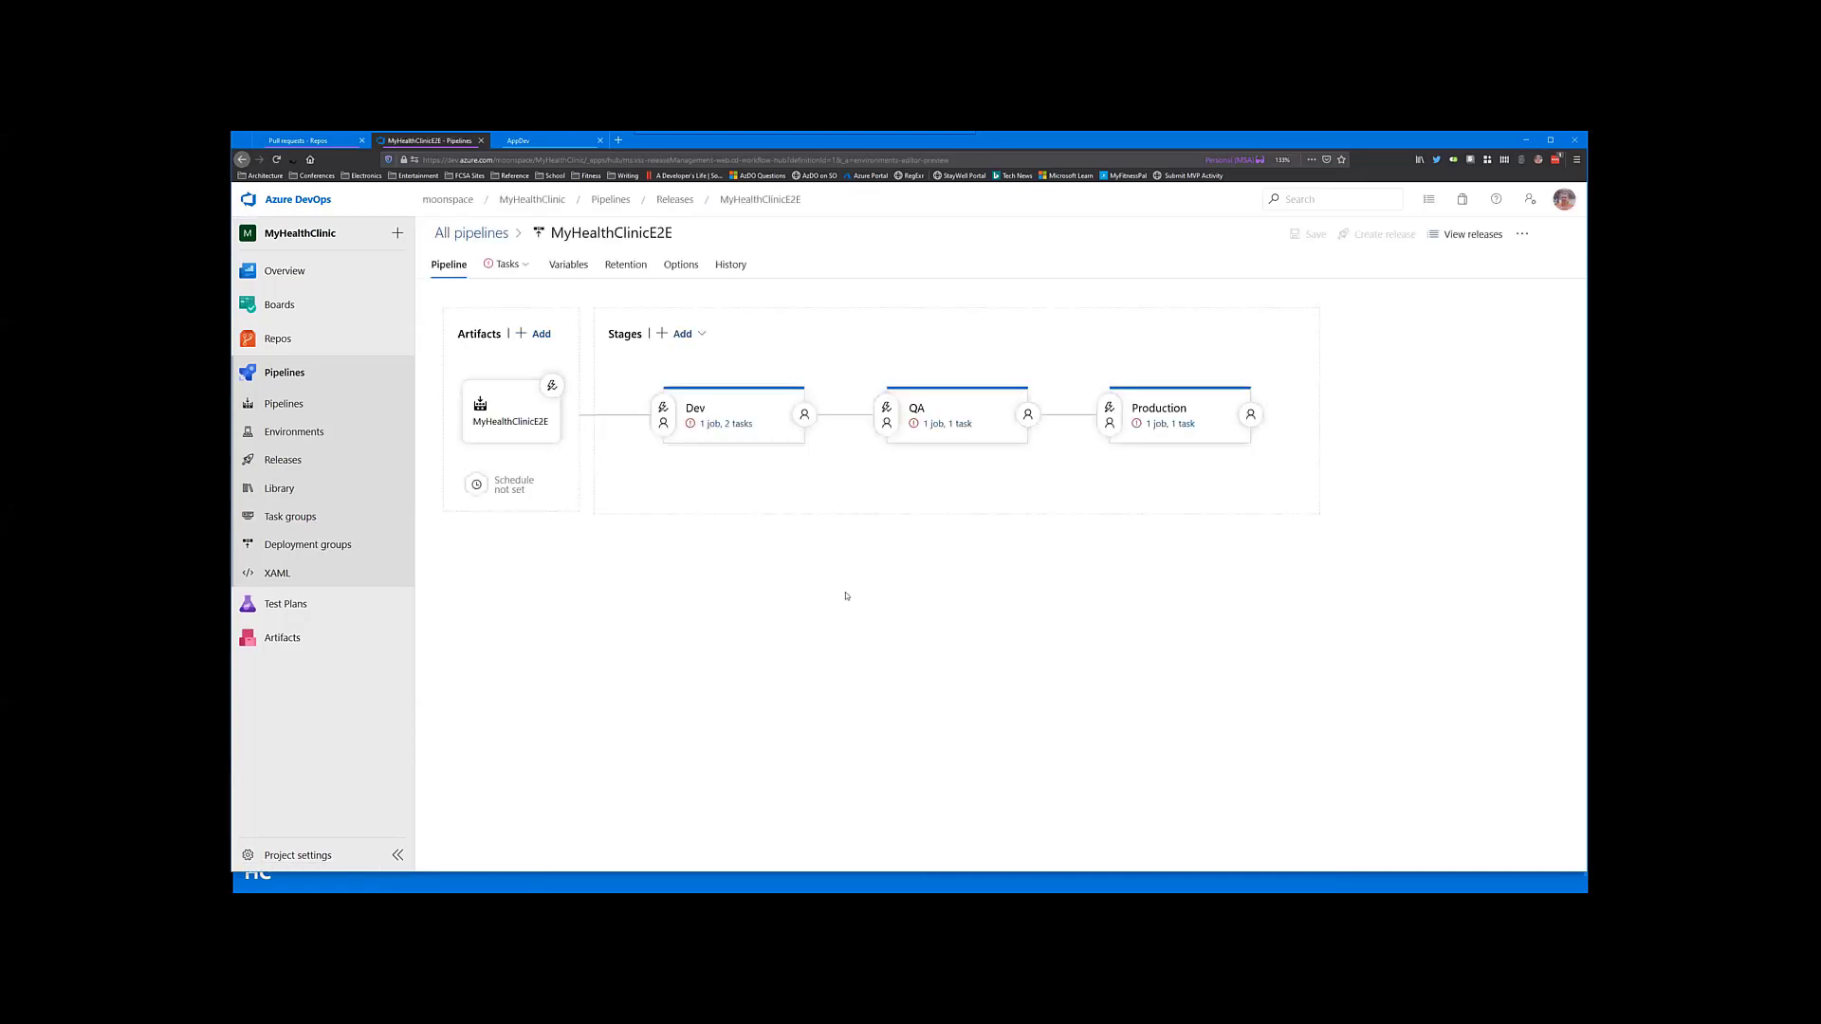
pyautogui.moveTo(742, 442)
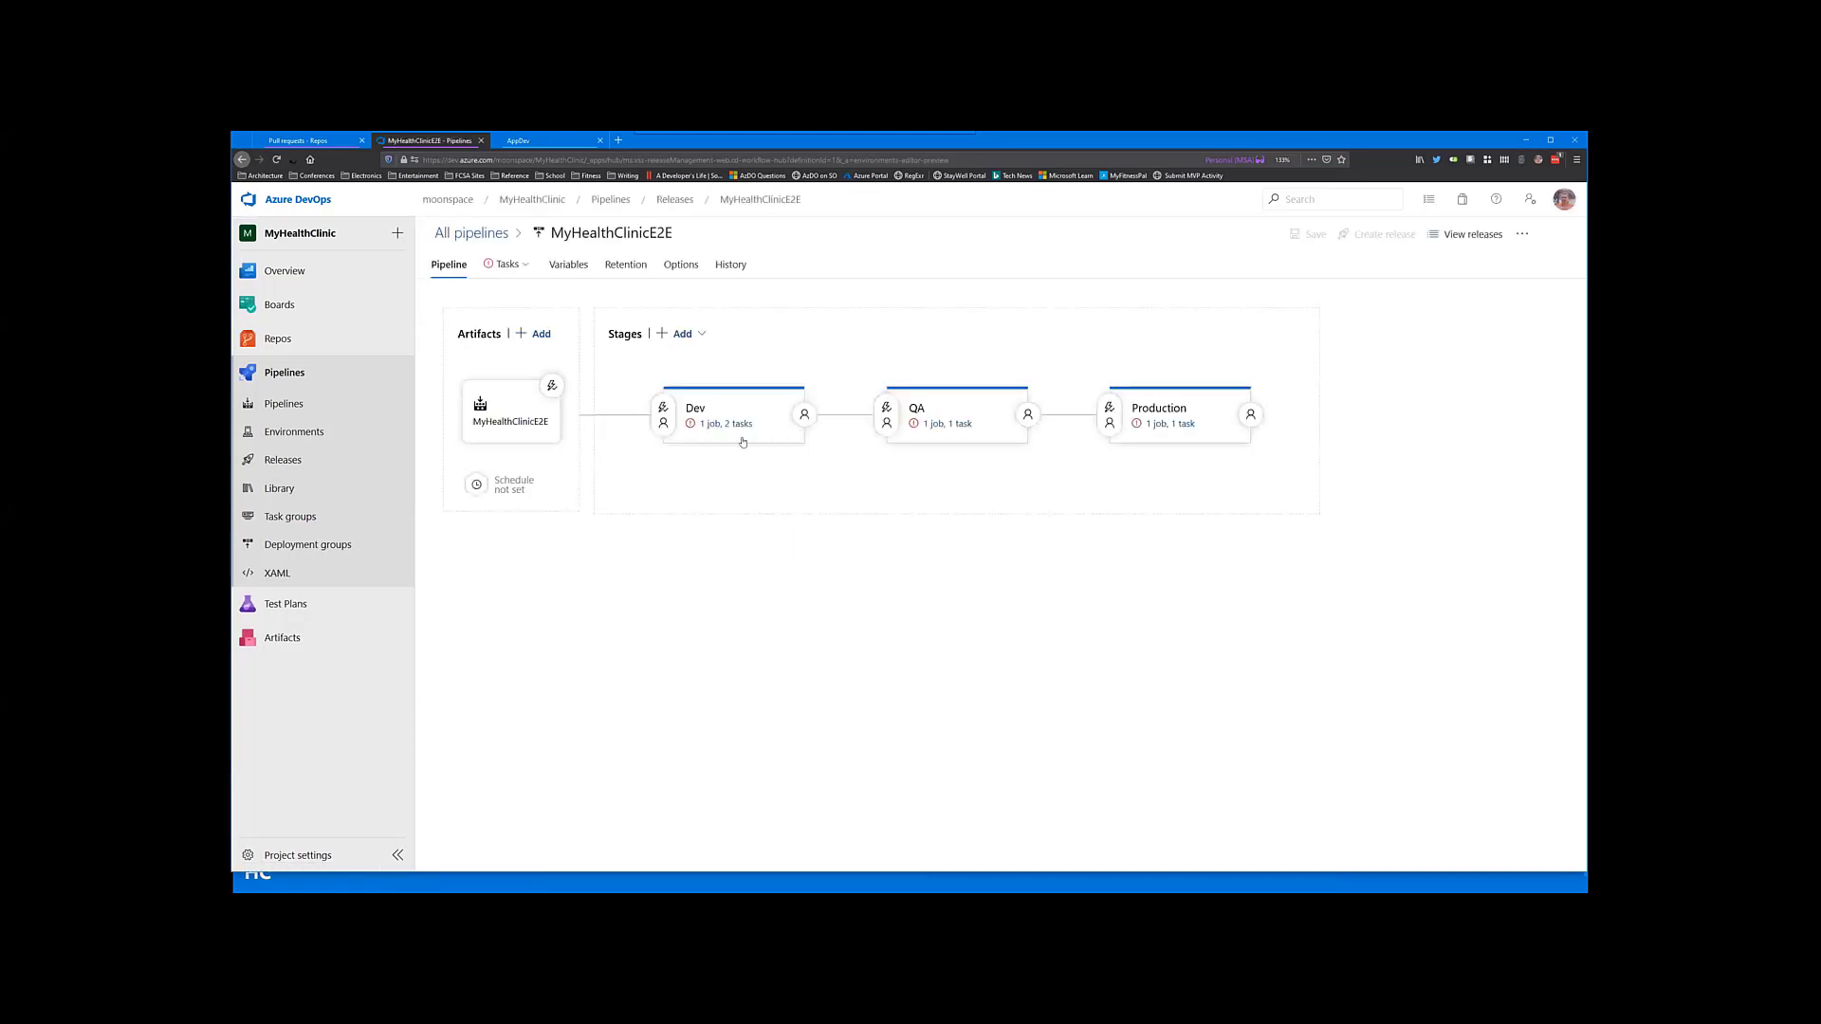
pyautogui.click(725, 423)
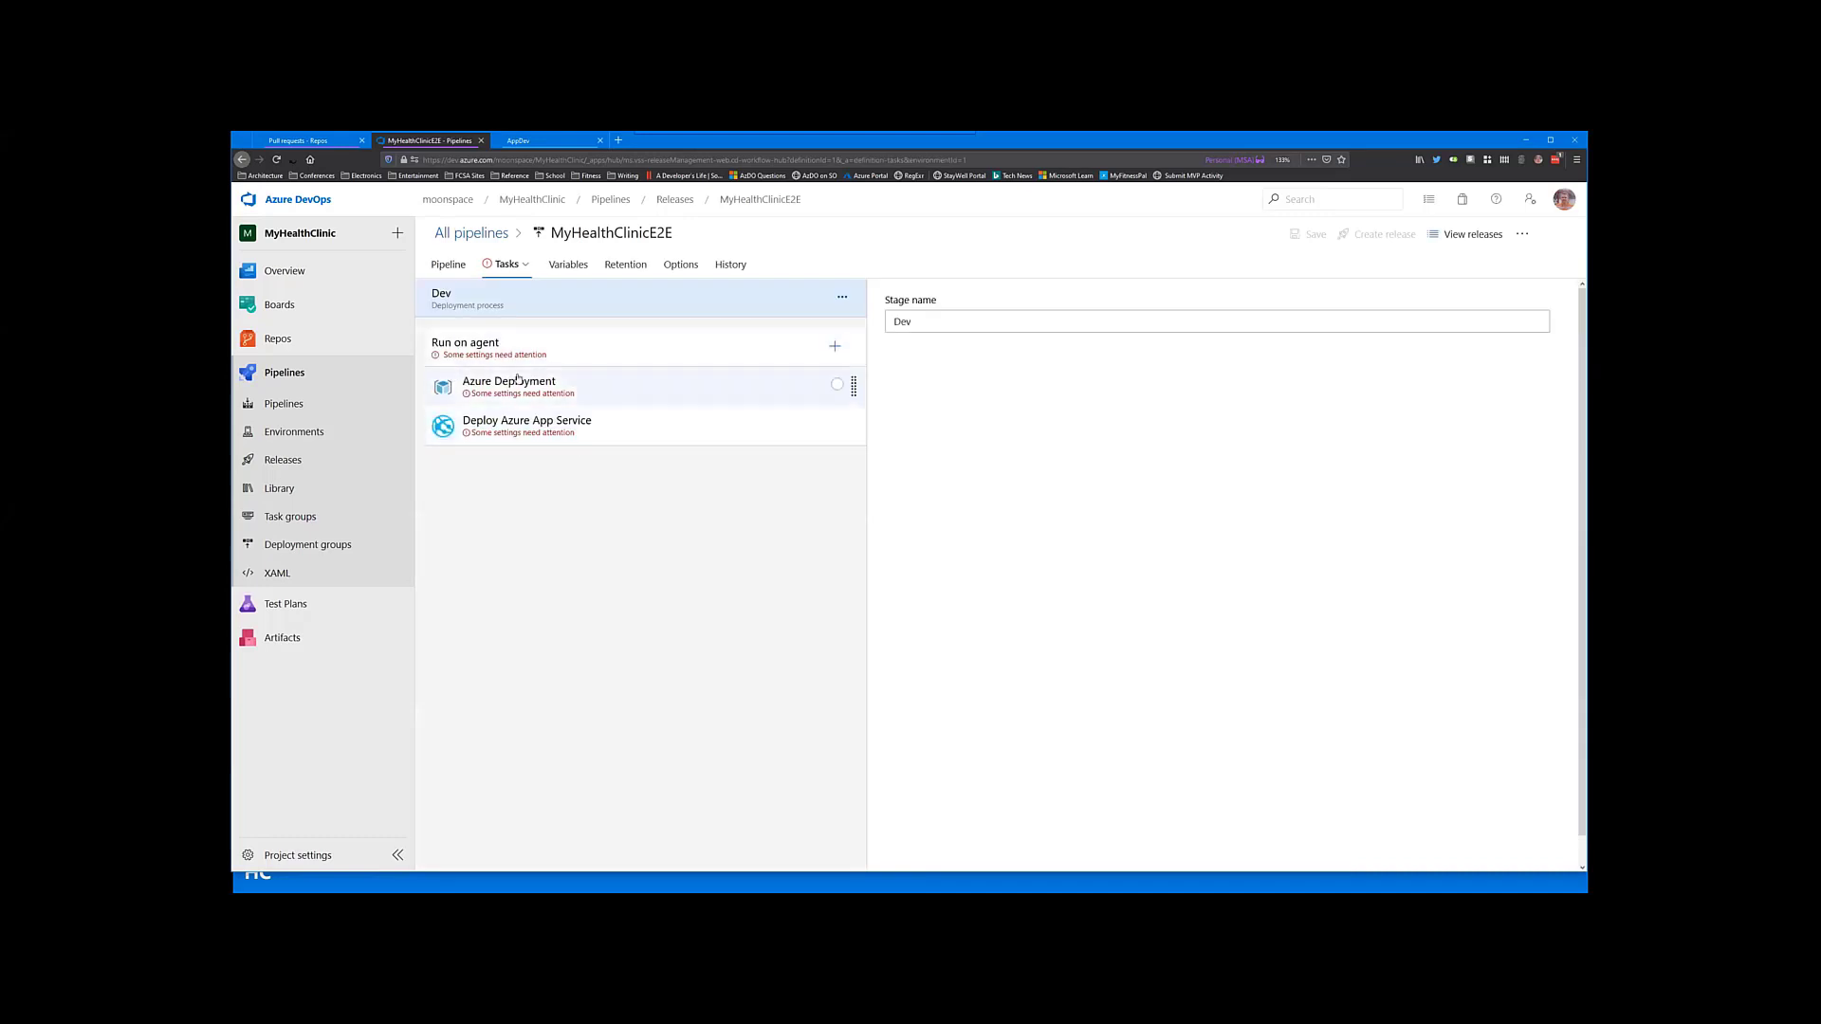
pyautogui.click(508, 387)
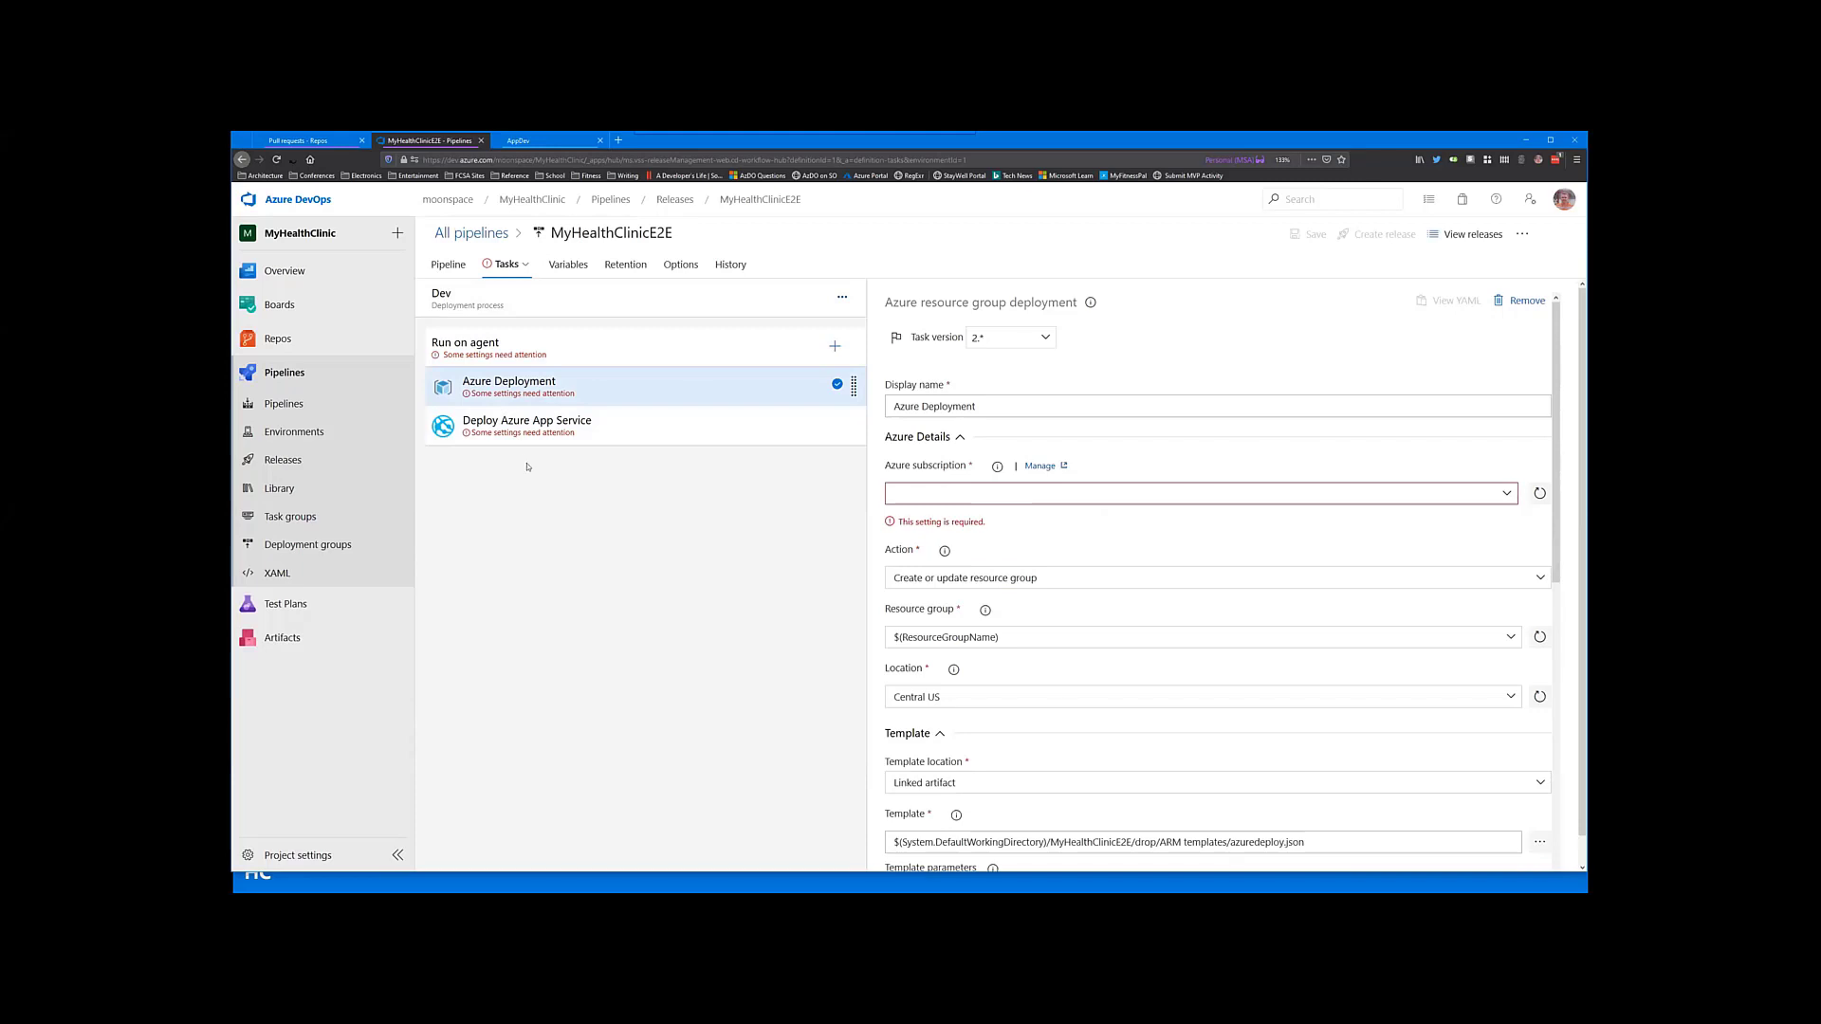
pyautogui.moveTo(525, 461)
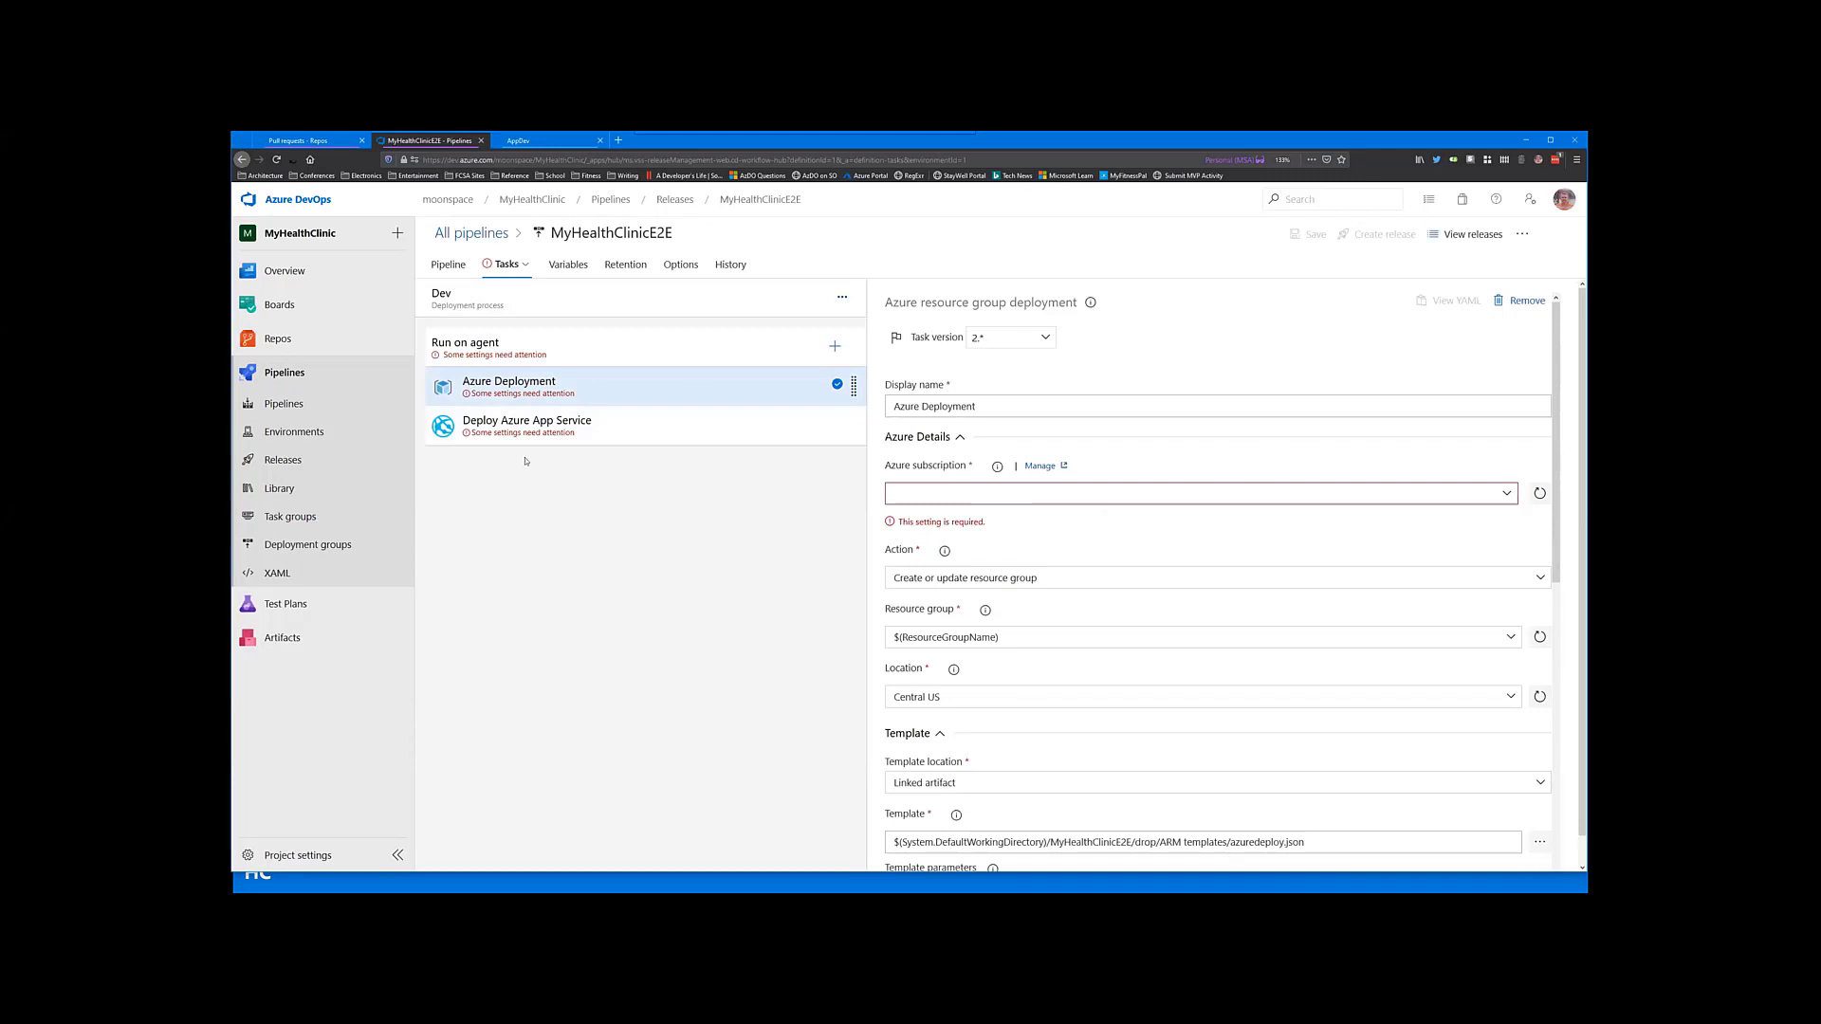
pyautogui.click(508, 264)
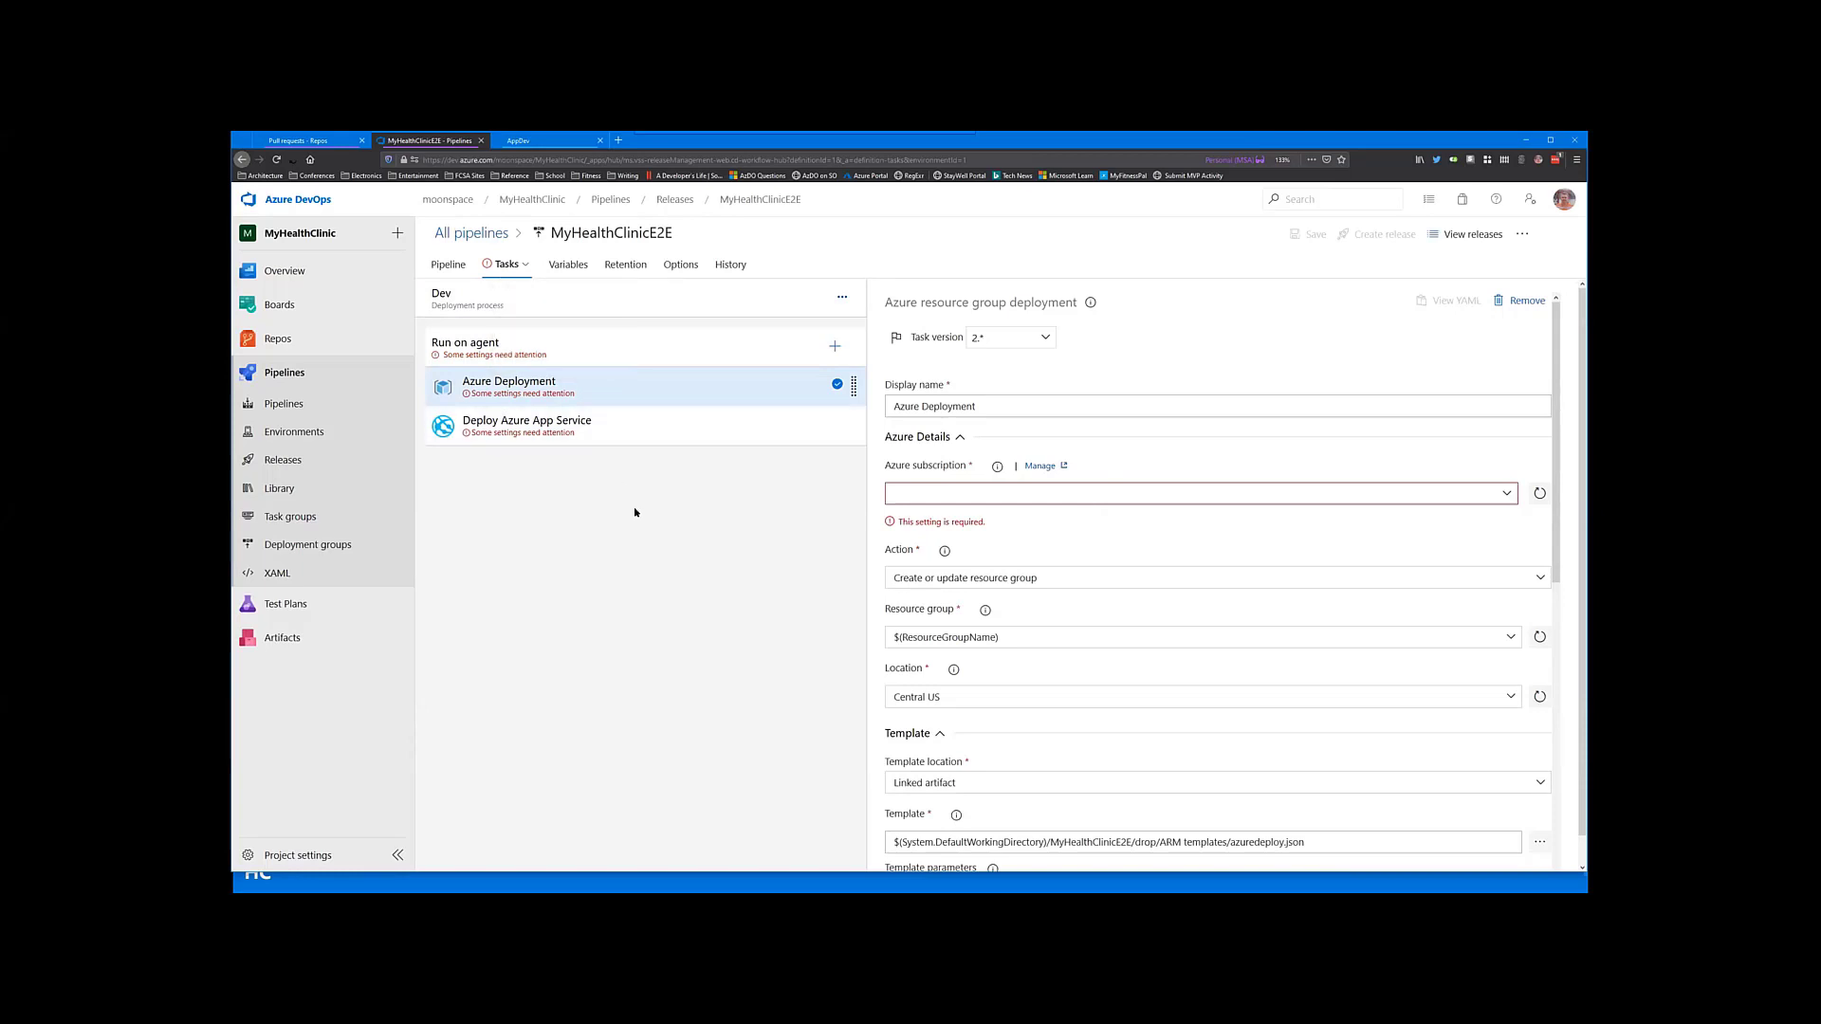
pyautogui.moveTo(536, 311)
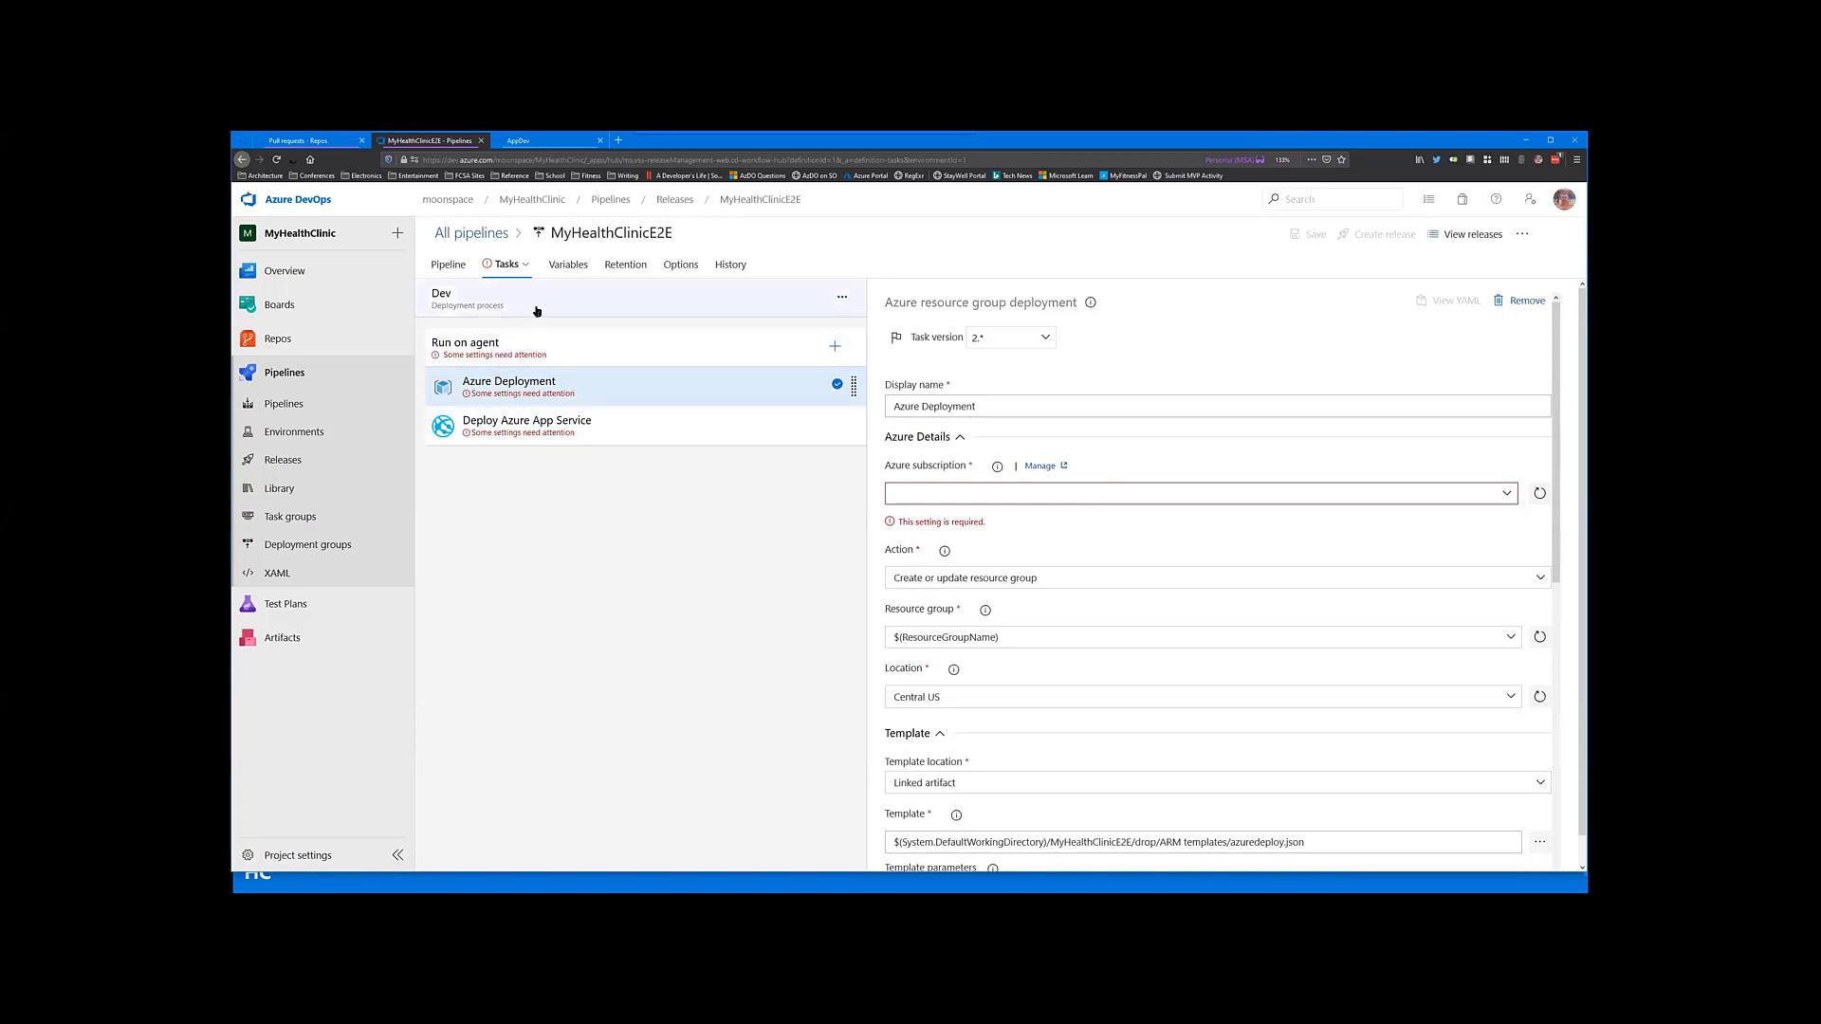
pyautogui.moveTo(800, 375)
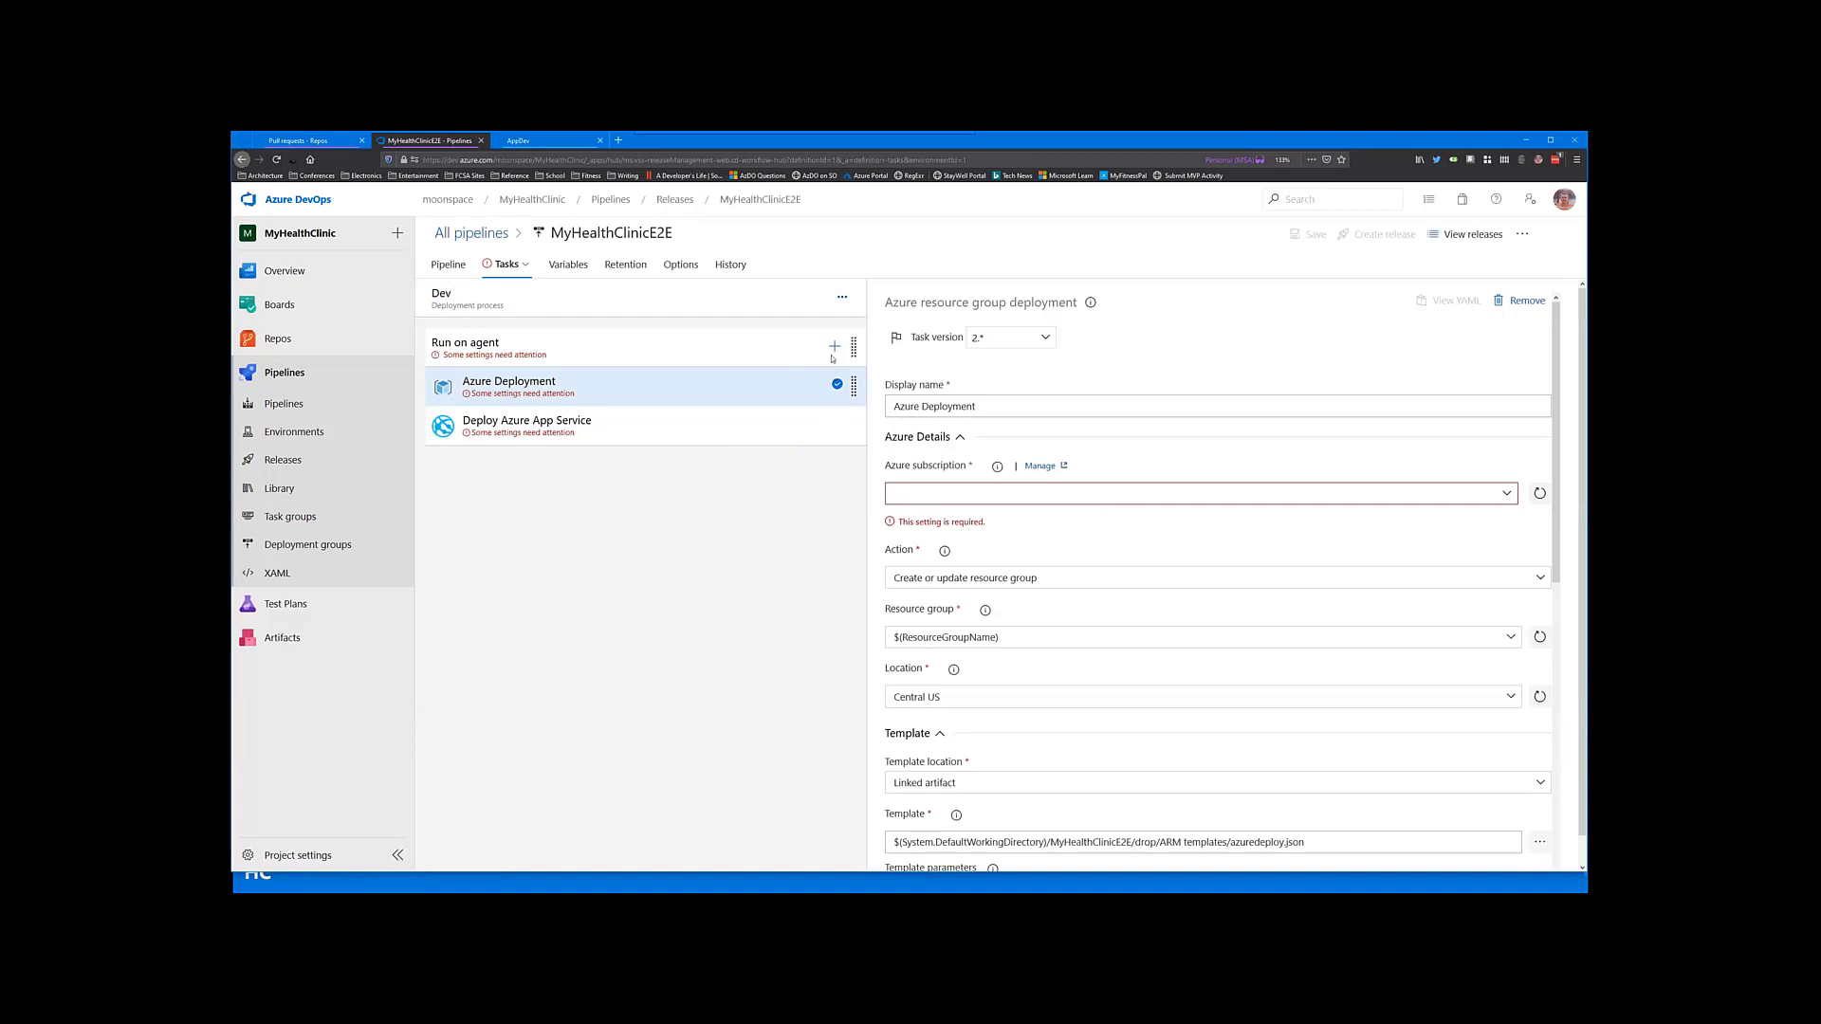
# Step: Bring up the Add tasks catalog for the Dev stage's agent job
pyautogui.click(834, 345)
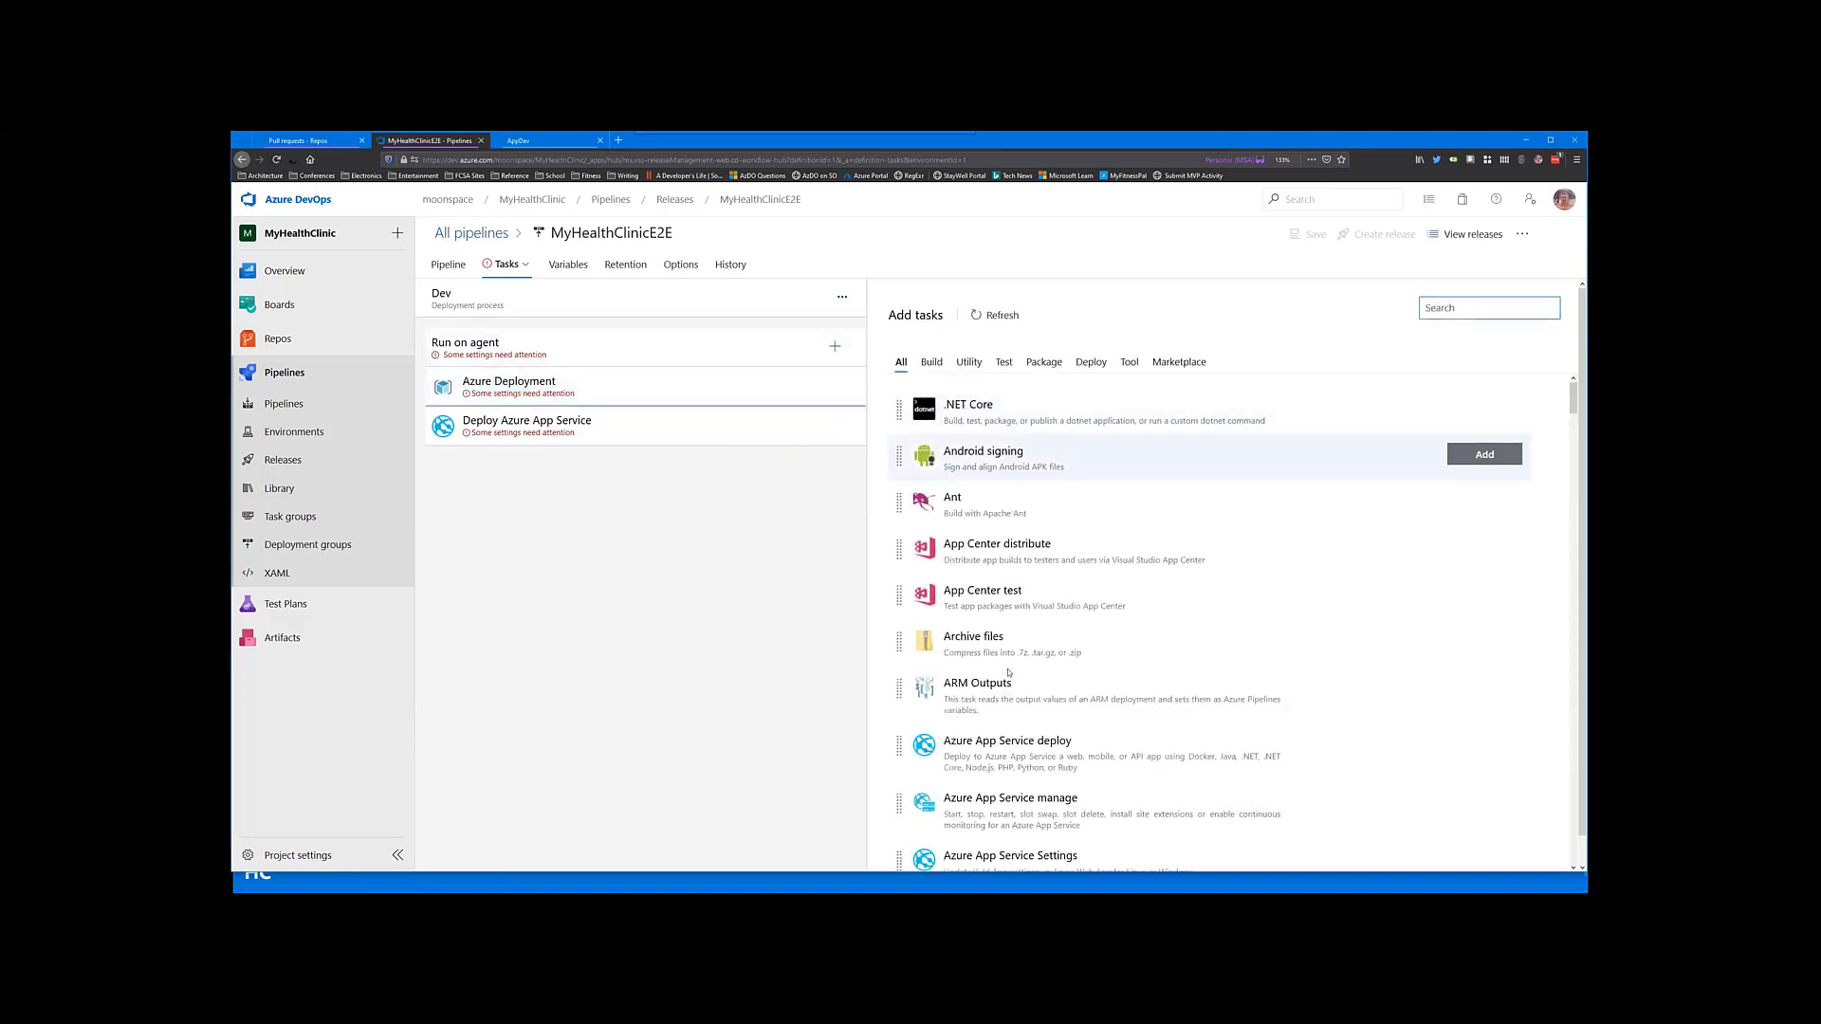
pyautogui.scroll(-3)
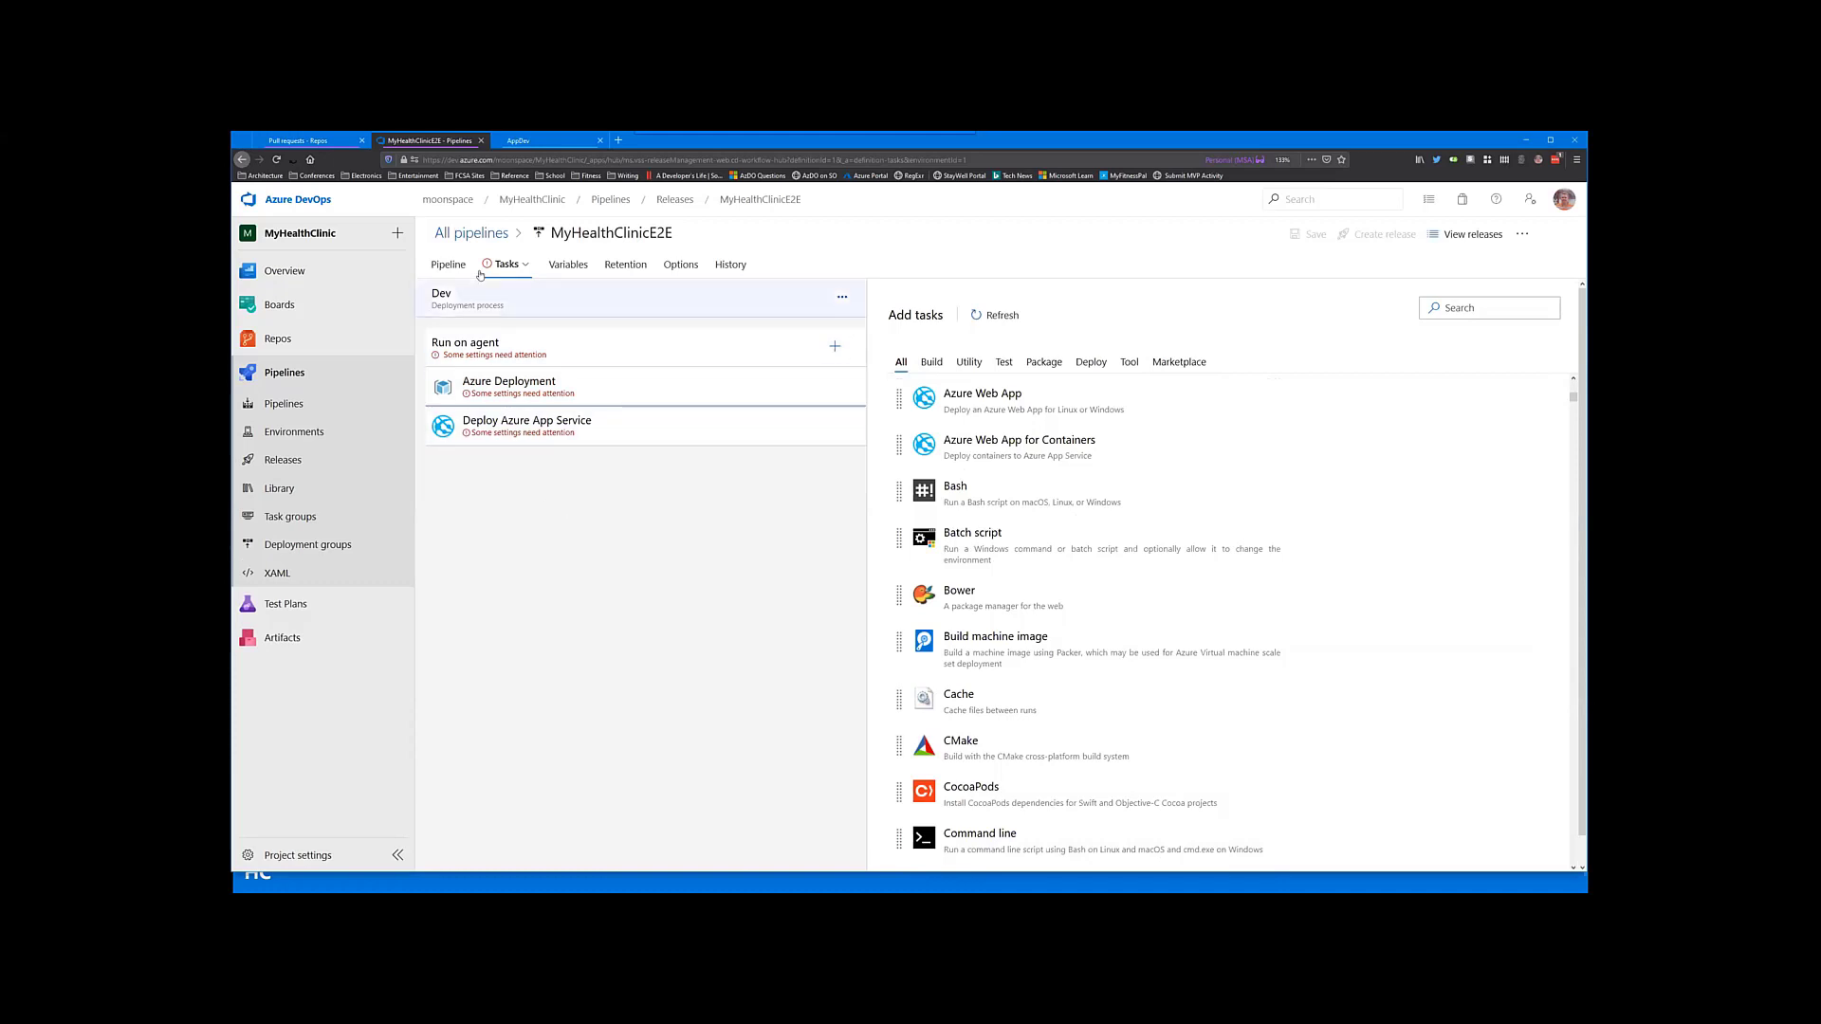
# Step: Browse the MyHealthClinicE2E pipeline's releases, deployment history and analytics
pyautogui.click(283, 459)
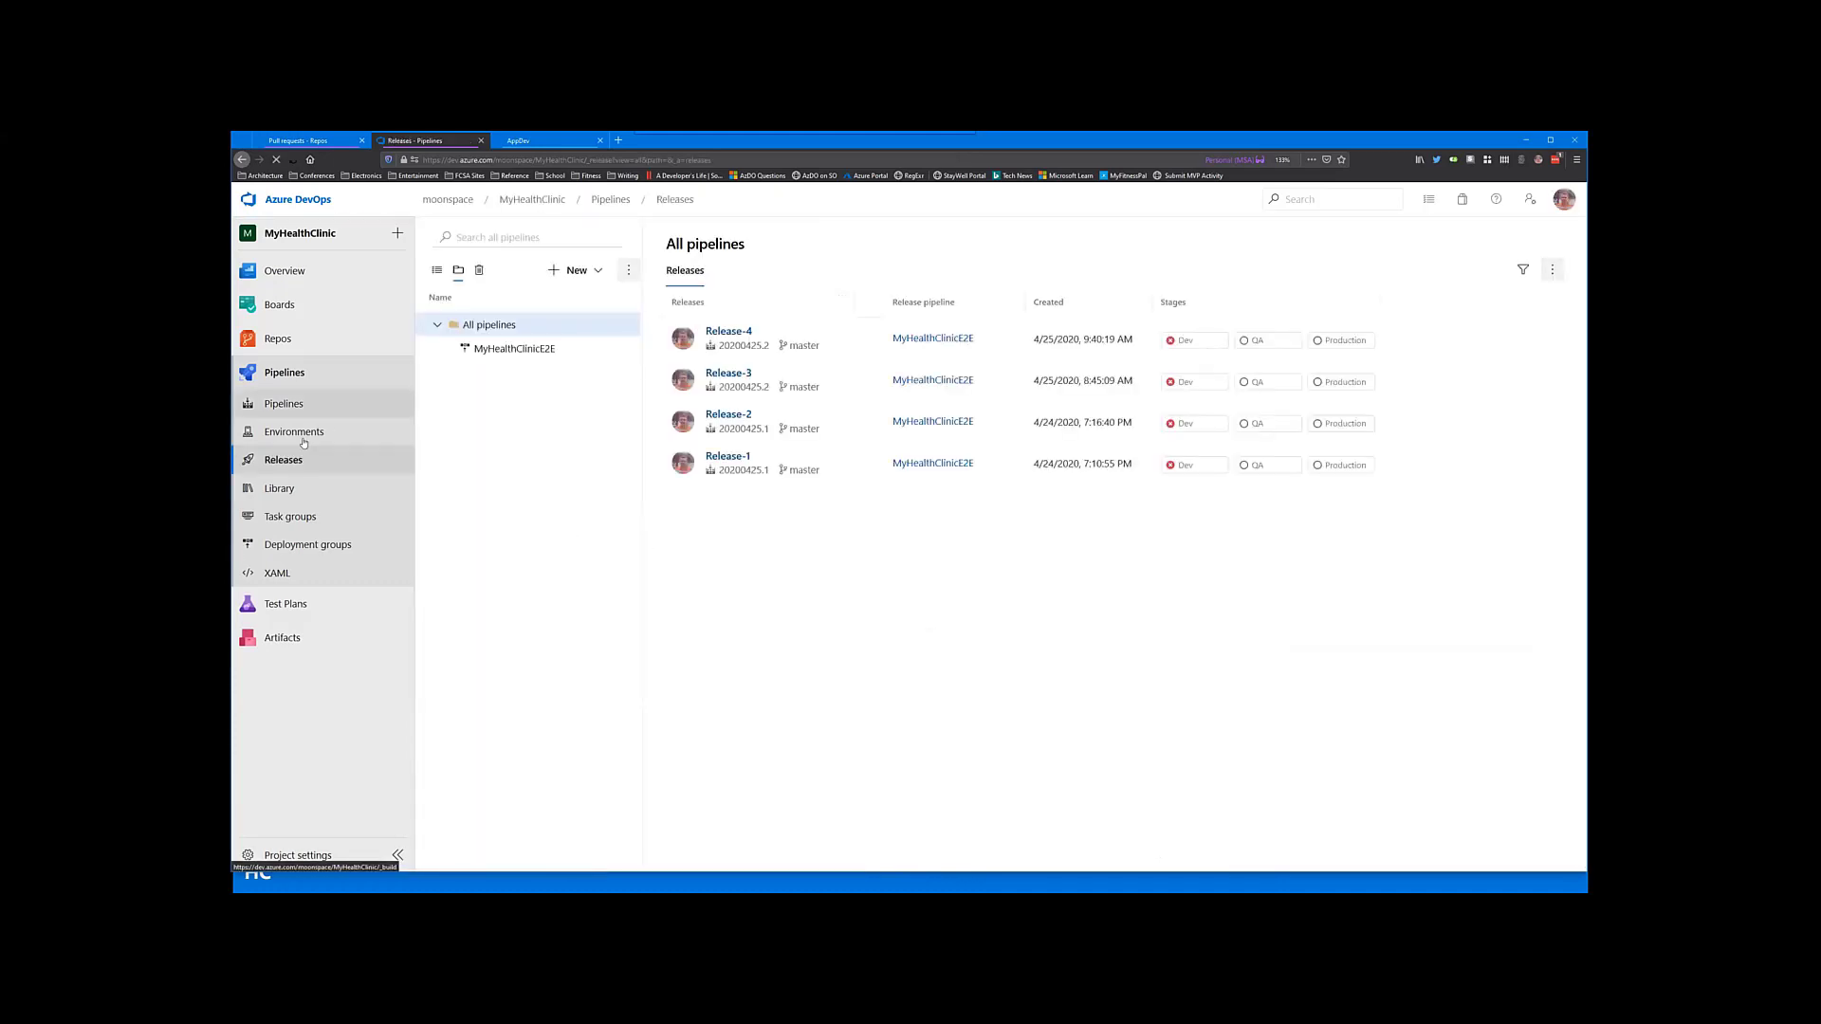
pyautogui.click(513, 349)
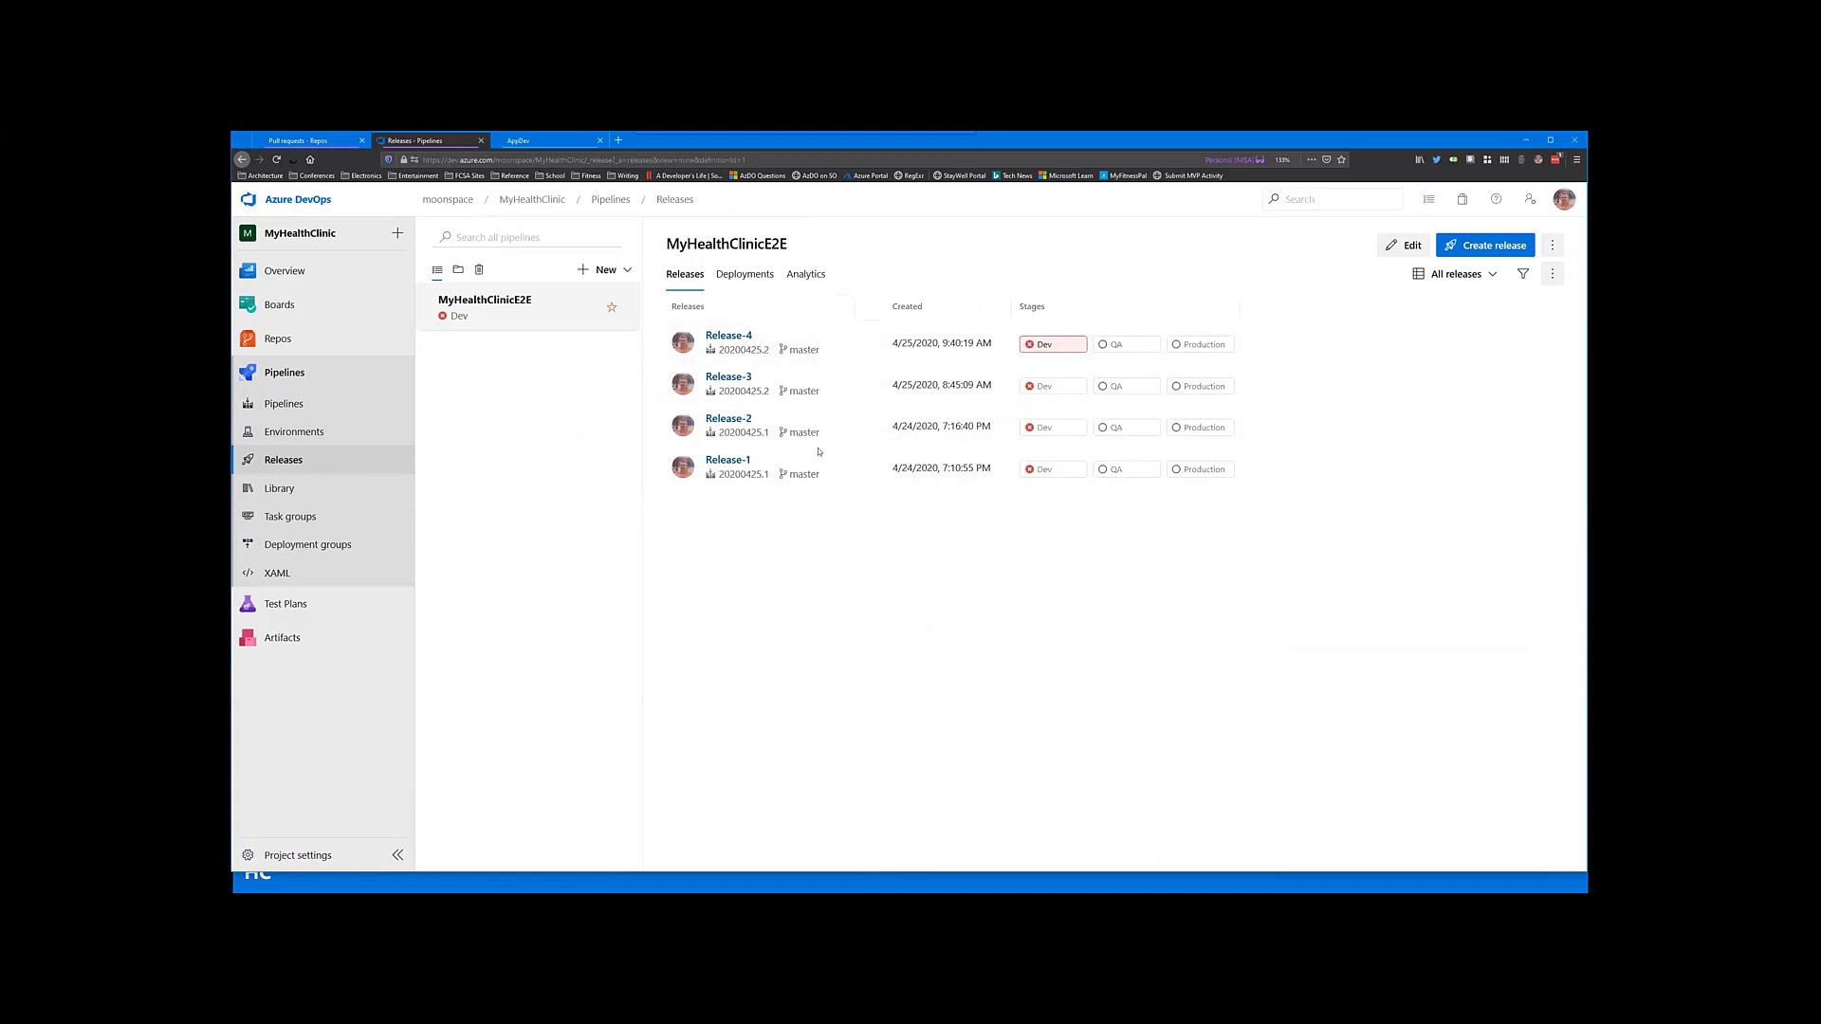
pyautogui.click(743, 274)
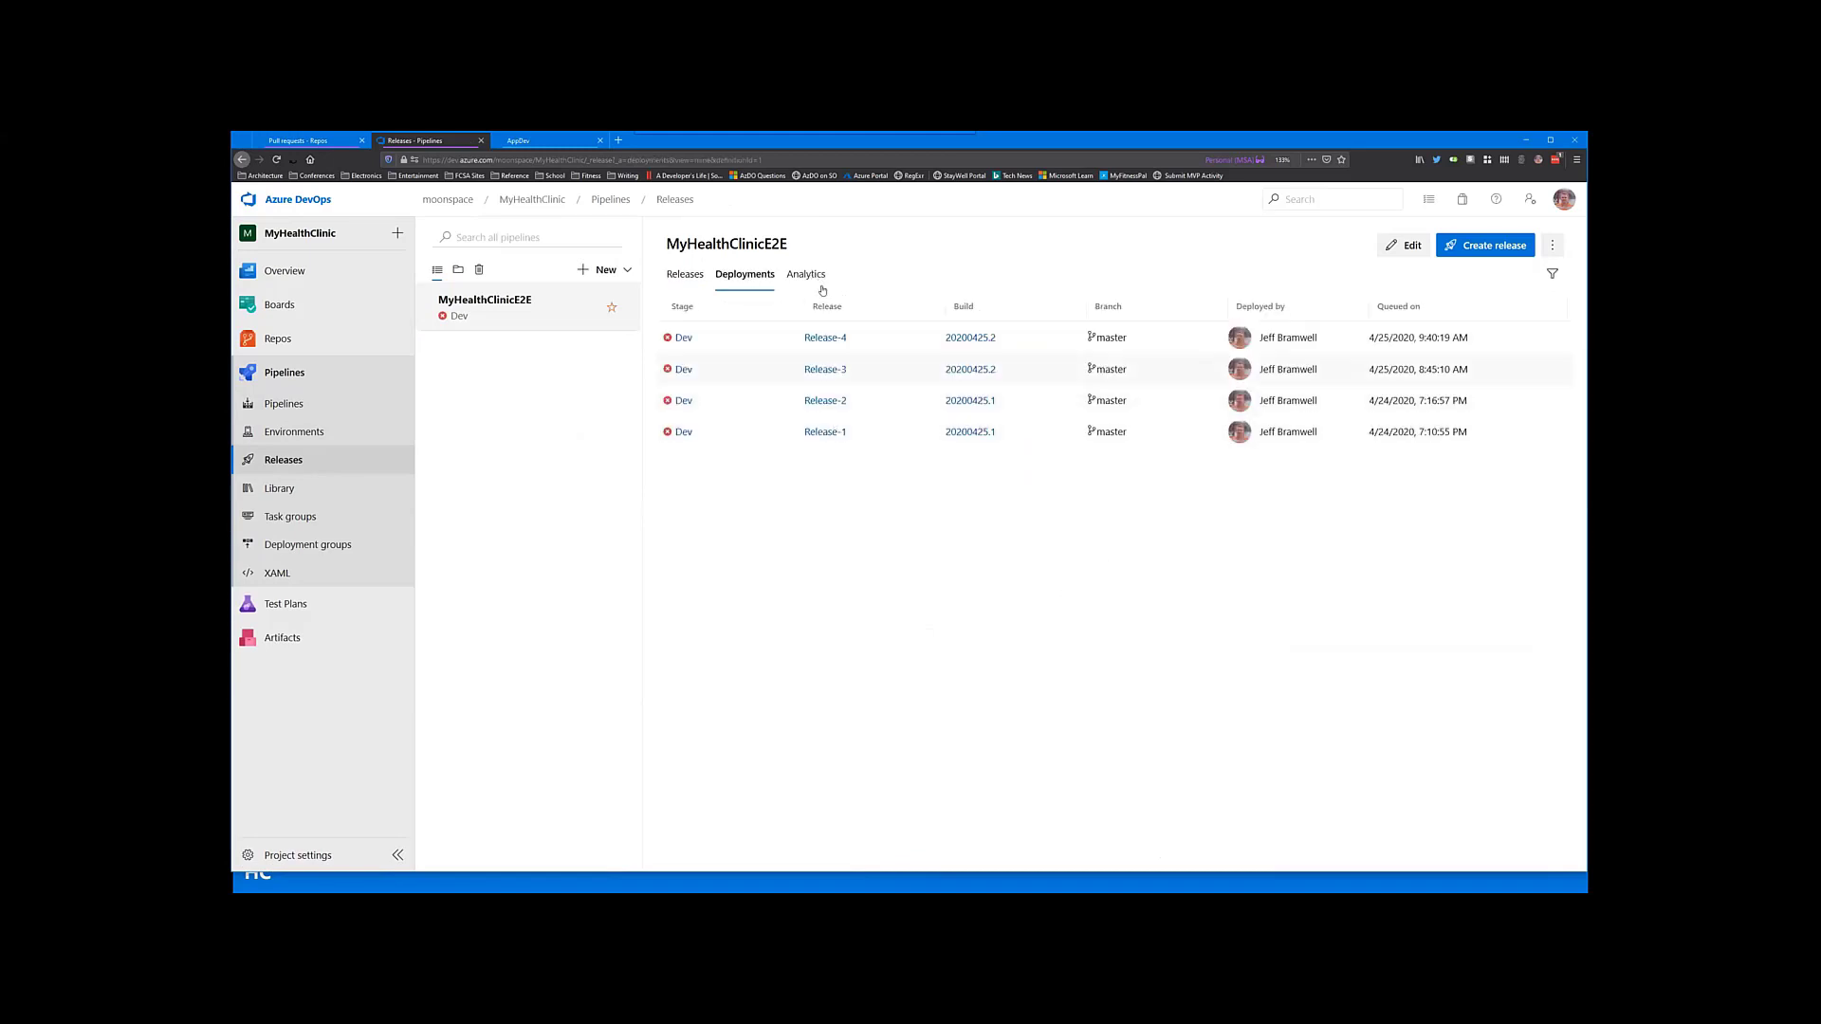
pyautogui.click(806, 273)
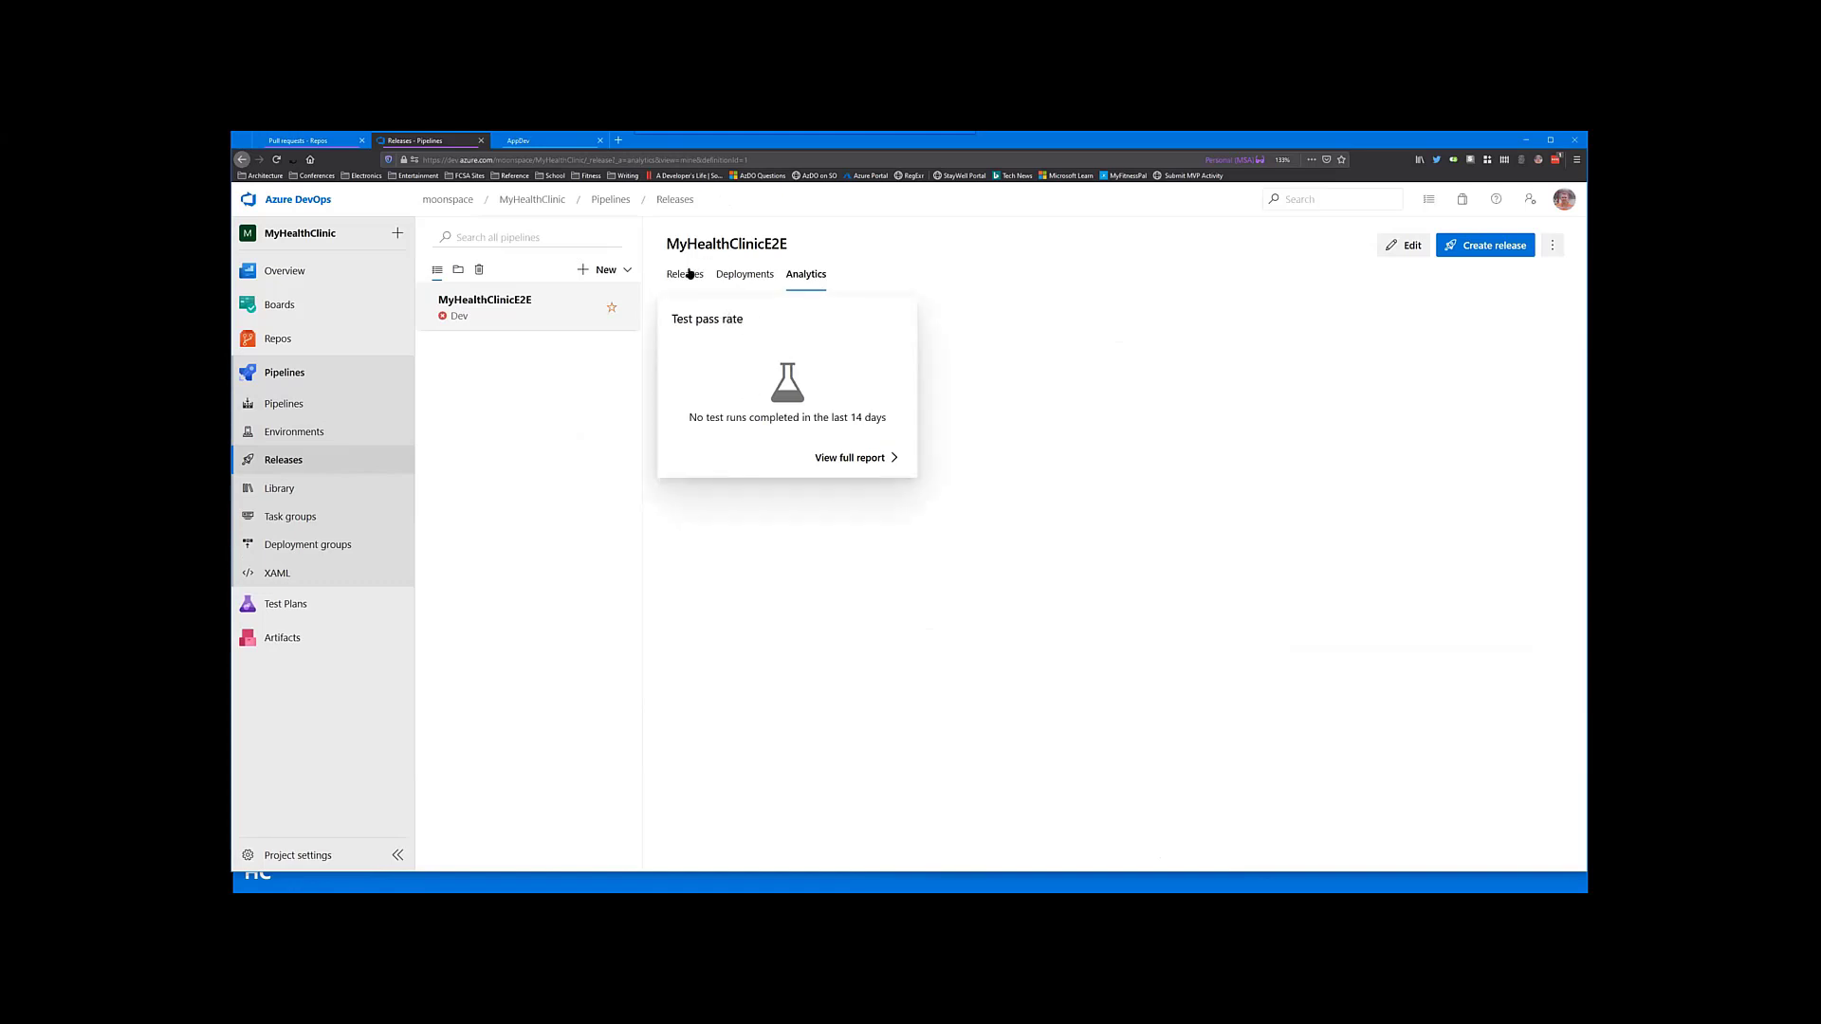
pyautogui.click(685, 273)
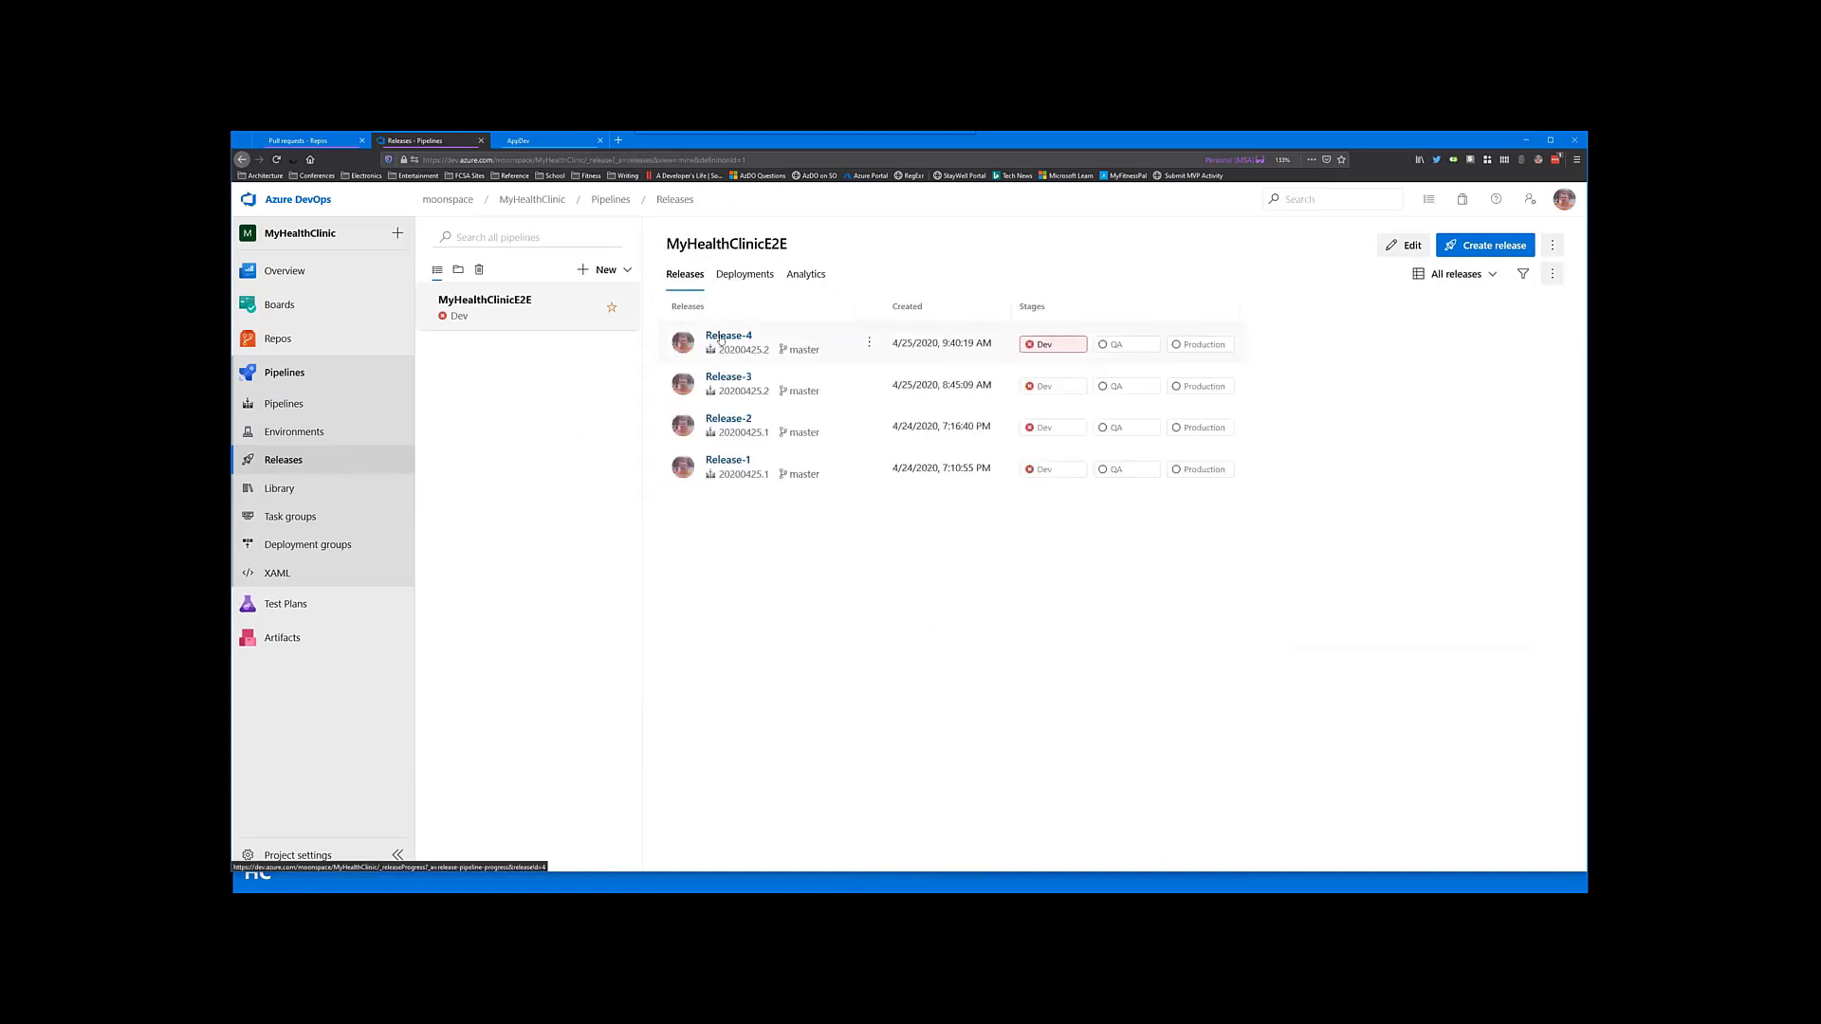
# Step: Reopen Release-4 and return to the release pipeline editor
pyautogui.click(728, 334)
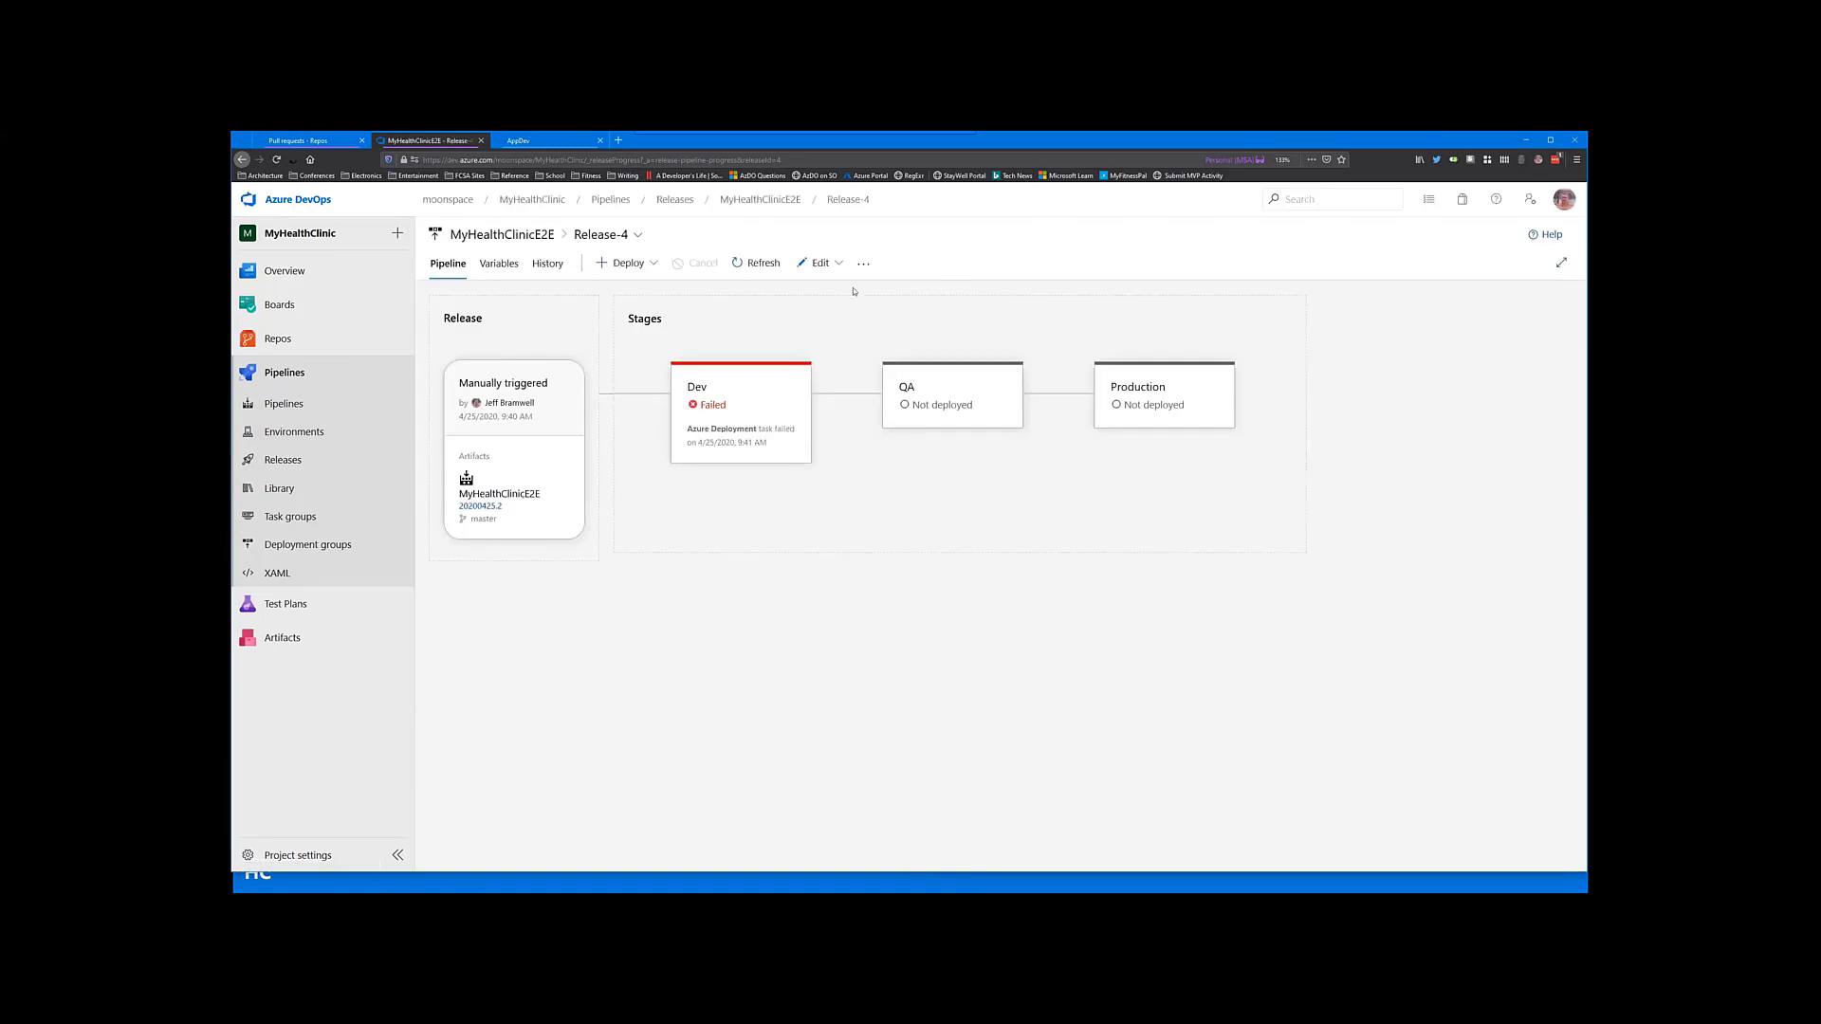
pyautogui.click(819, 262)
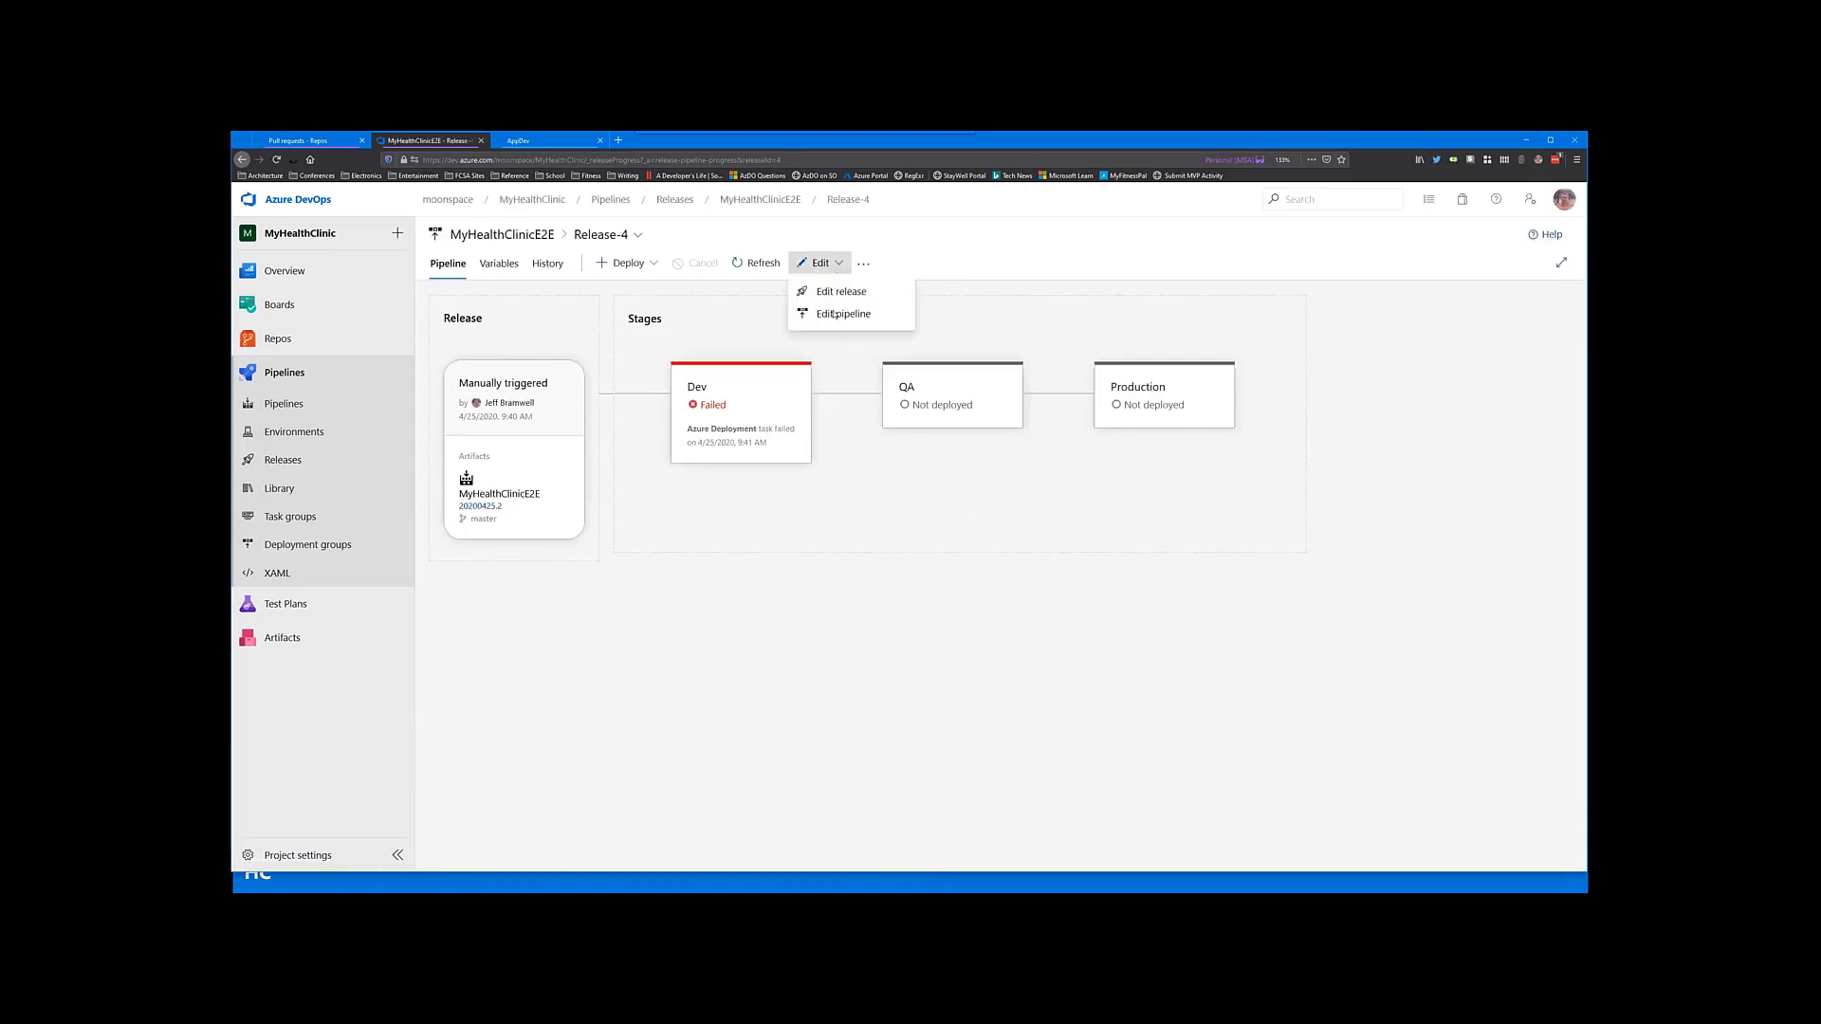
pyautogui.click(842, 315)
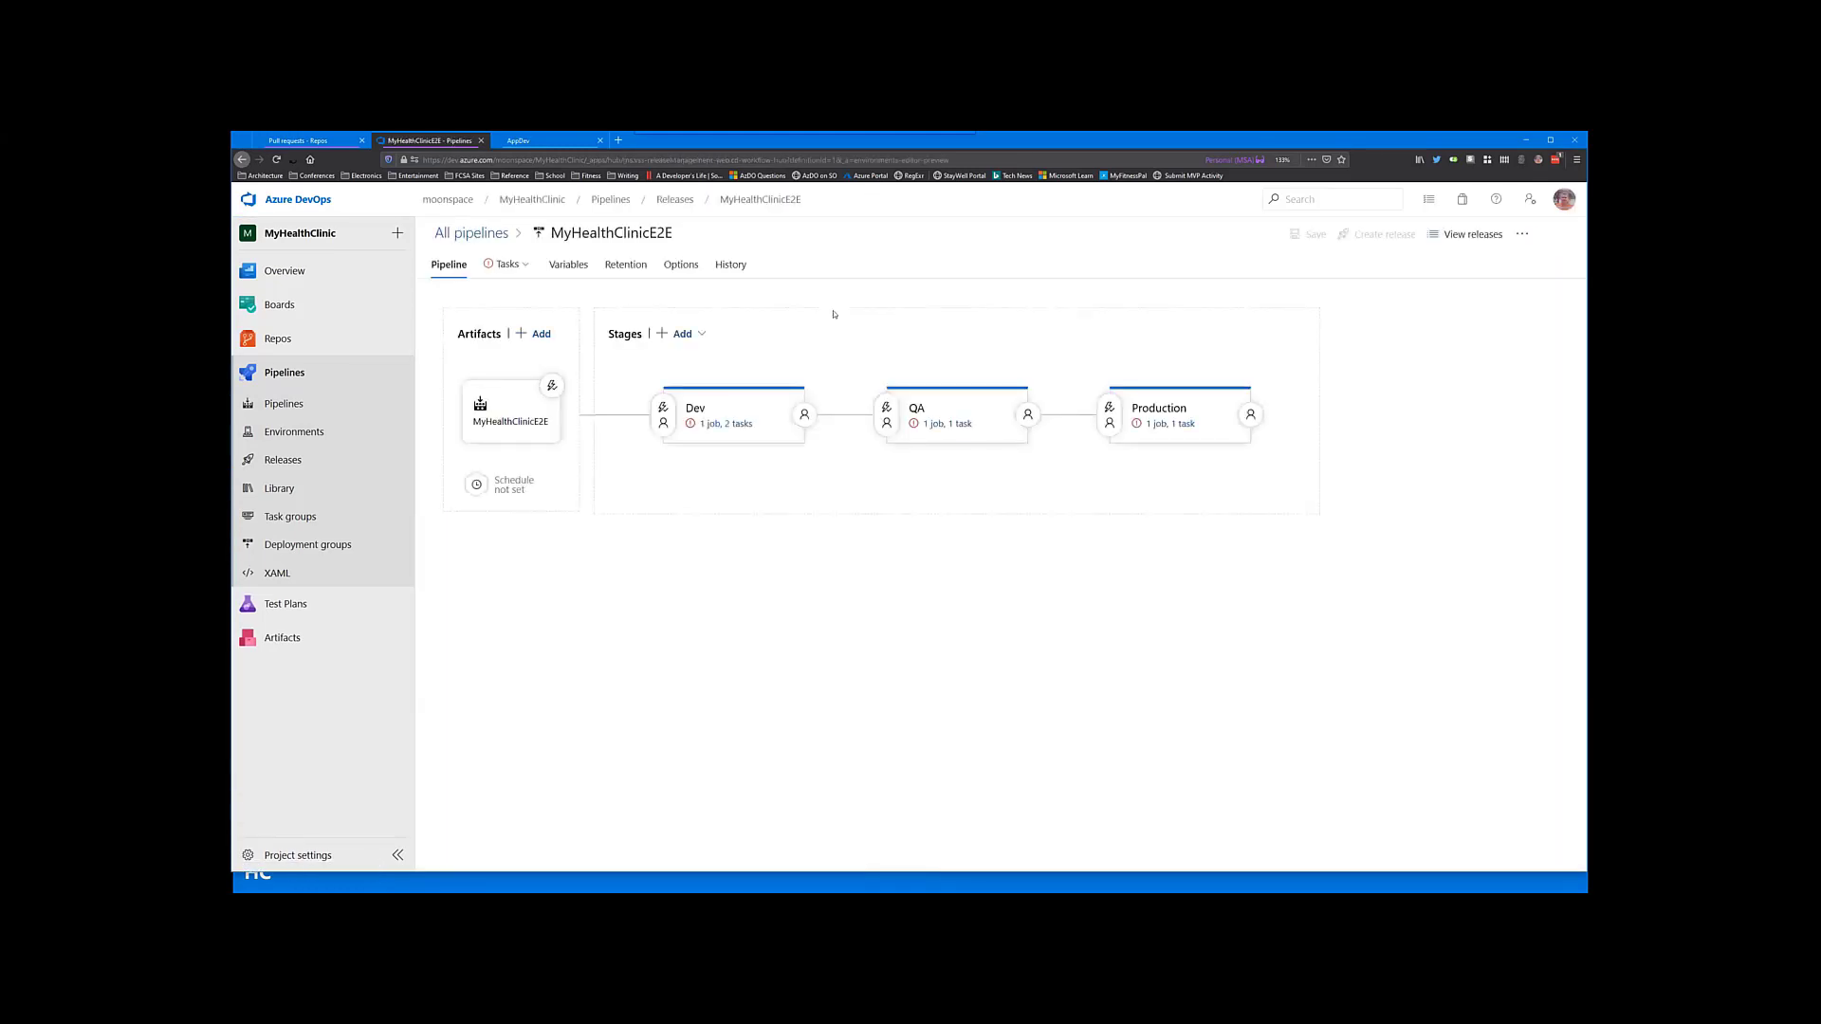
# Step: Show the Production stage's pre-deployment conditions, triggered after QA with approvals and gates off
pyautogui.click(732, 415)
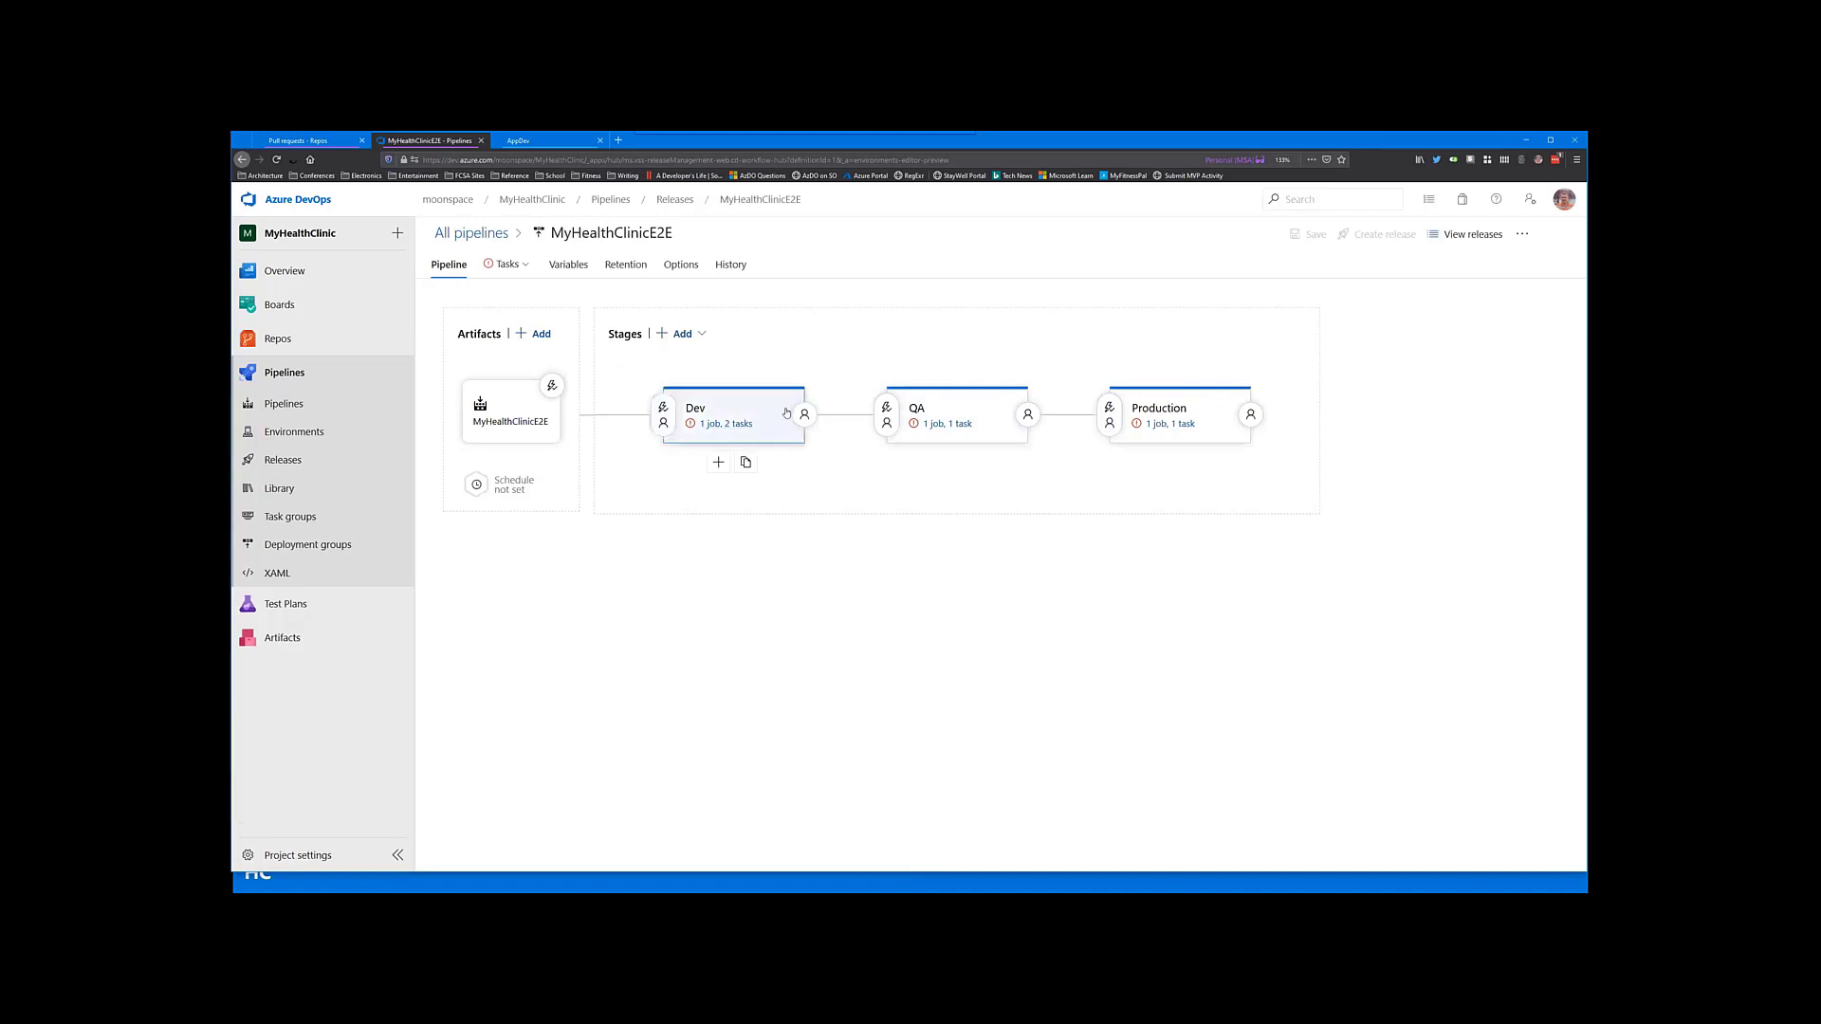
pyautogui.click(1170, 423)
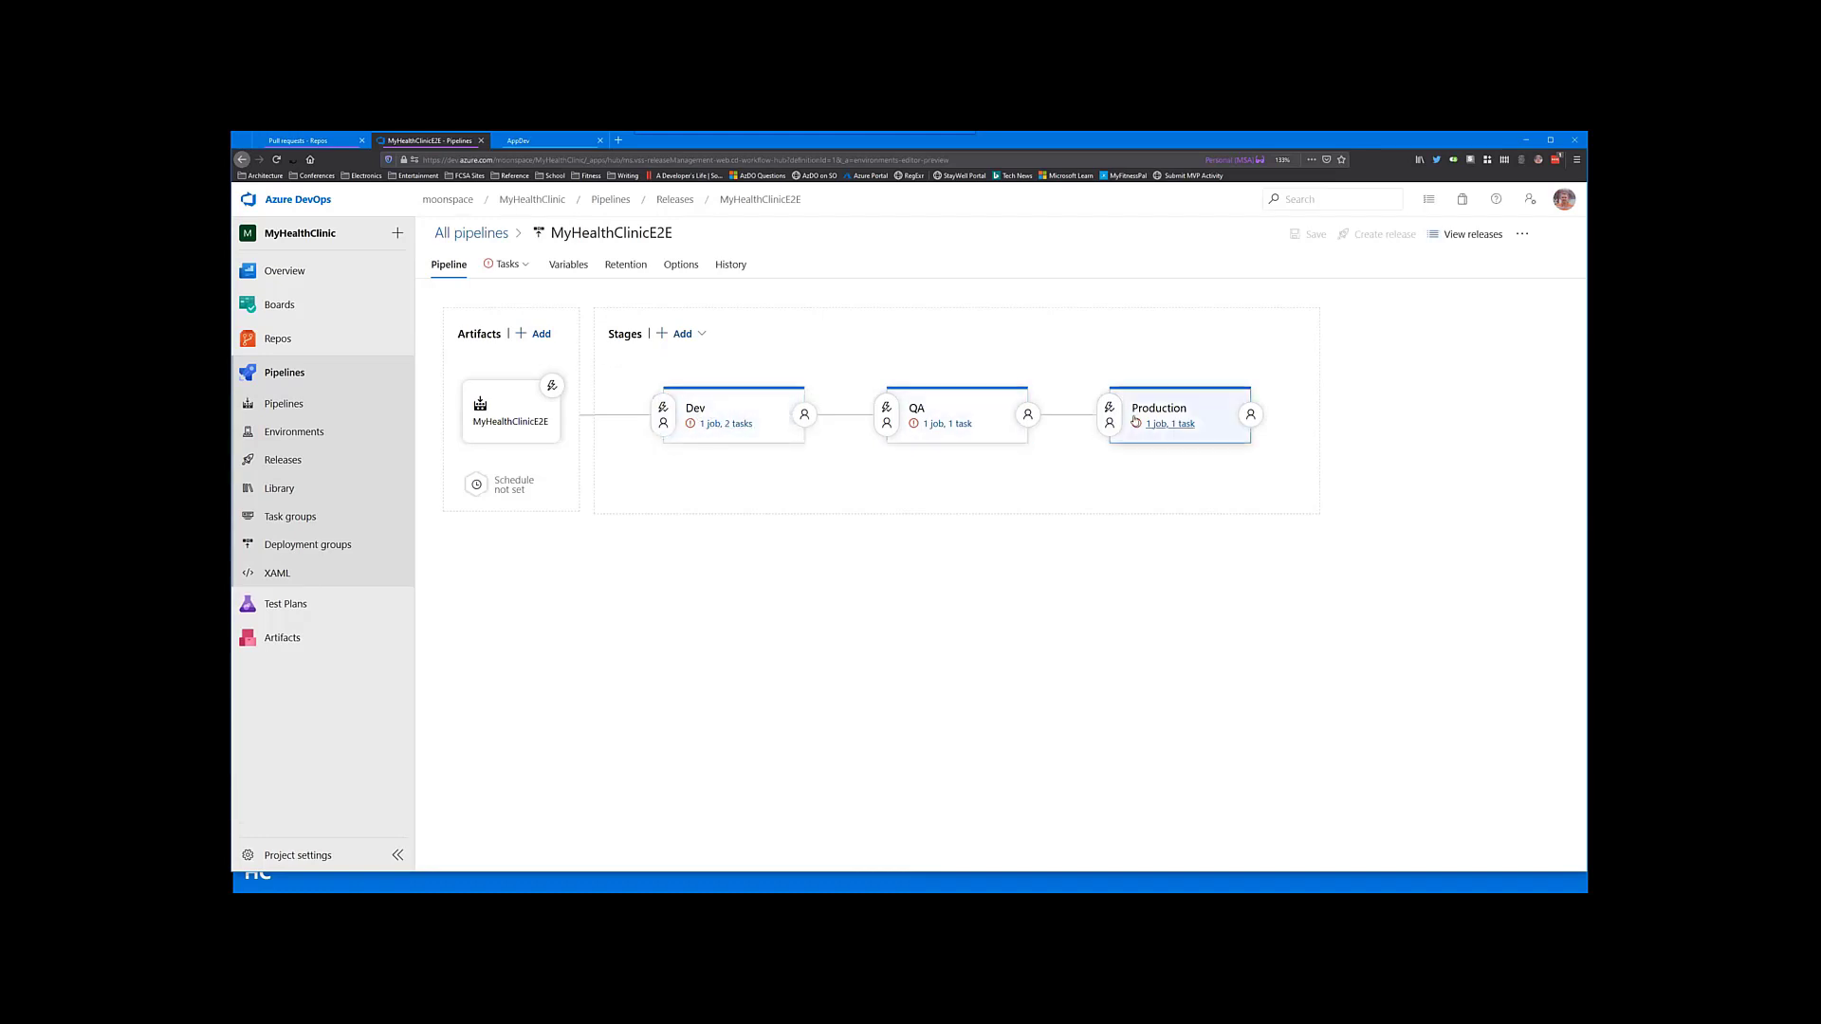
pyautogui.click(1108, 409)
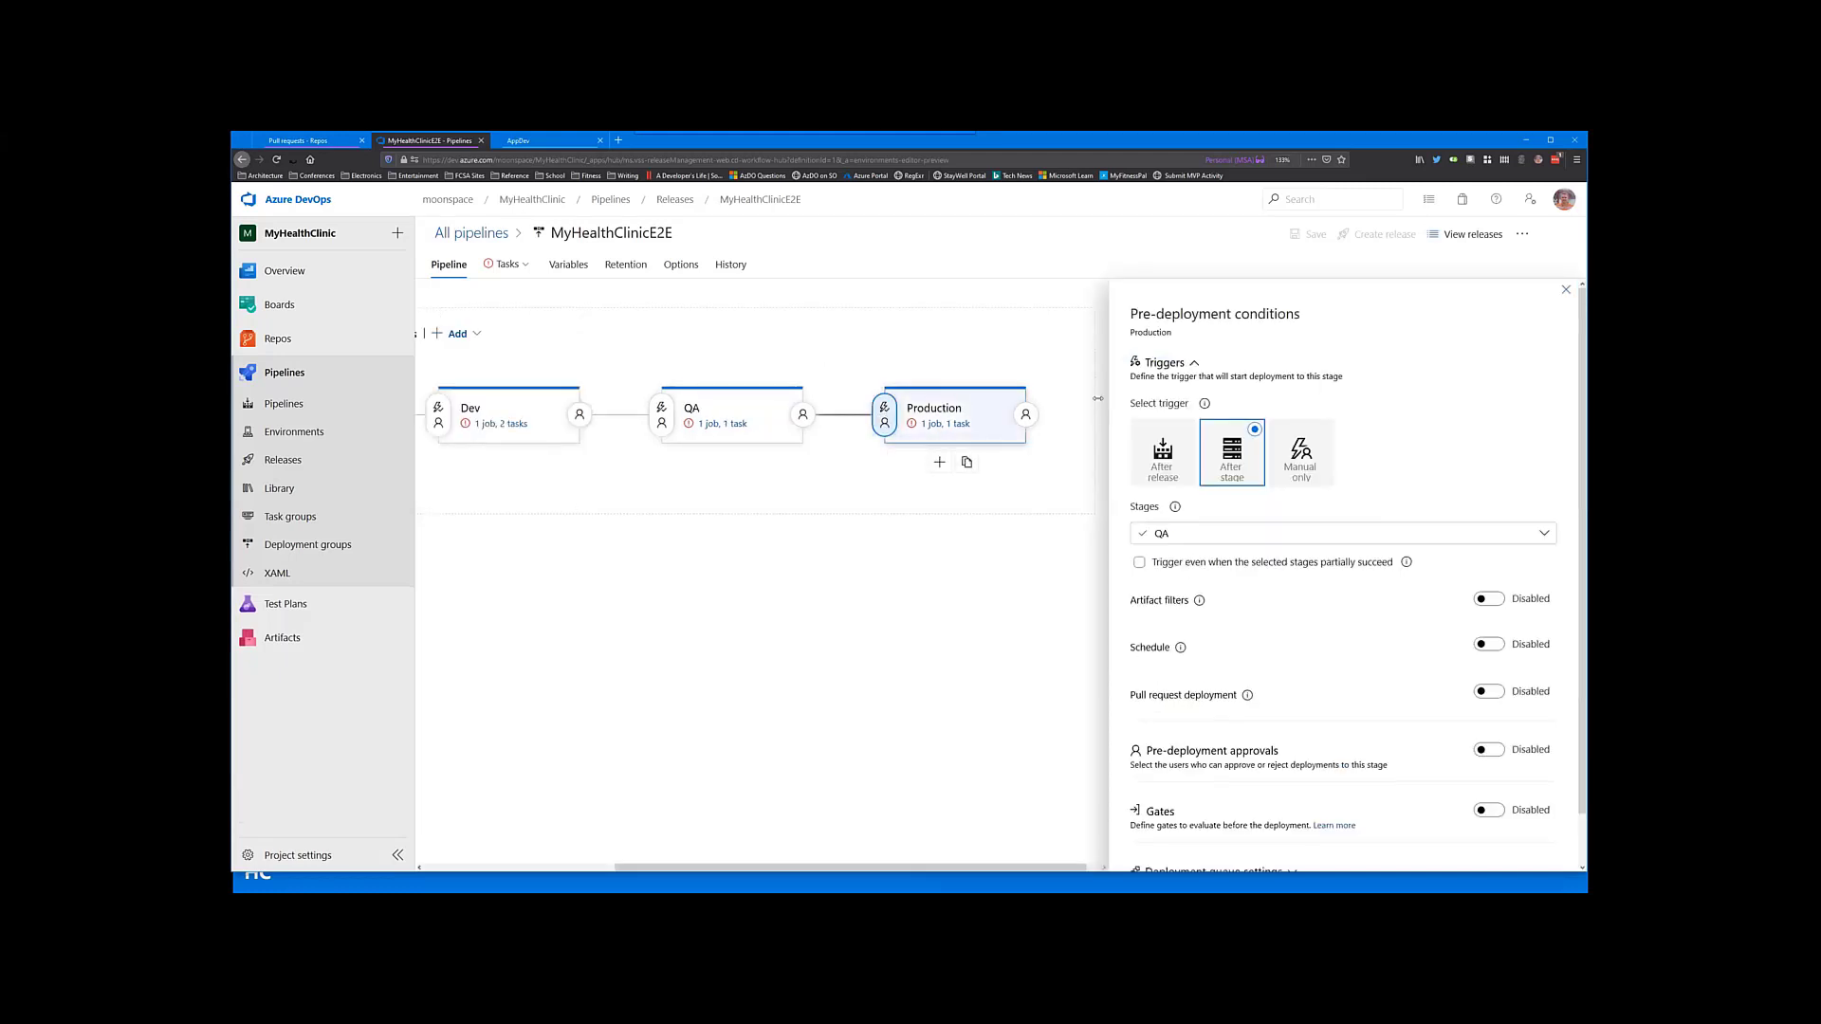
# Step: Enable a Monday-Friday 3:00 UTC deployment schedule and pre-deployment approvals for Production
pyautogui.scroll(-3)
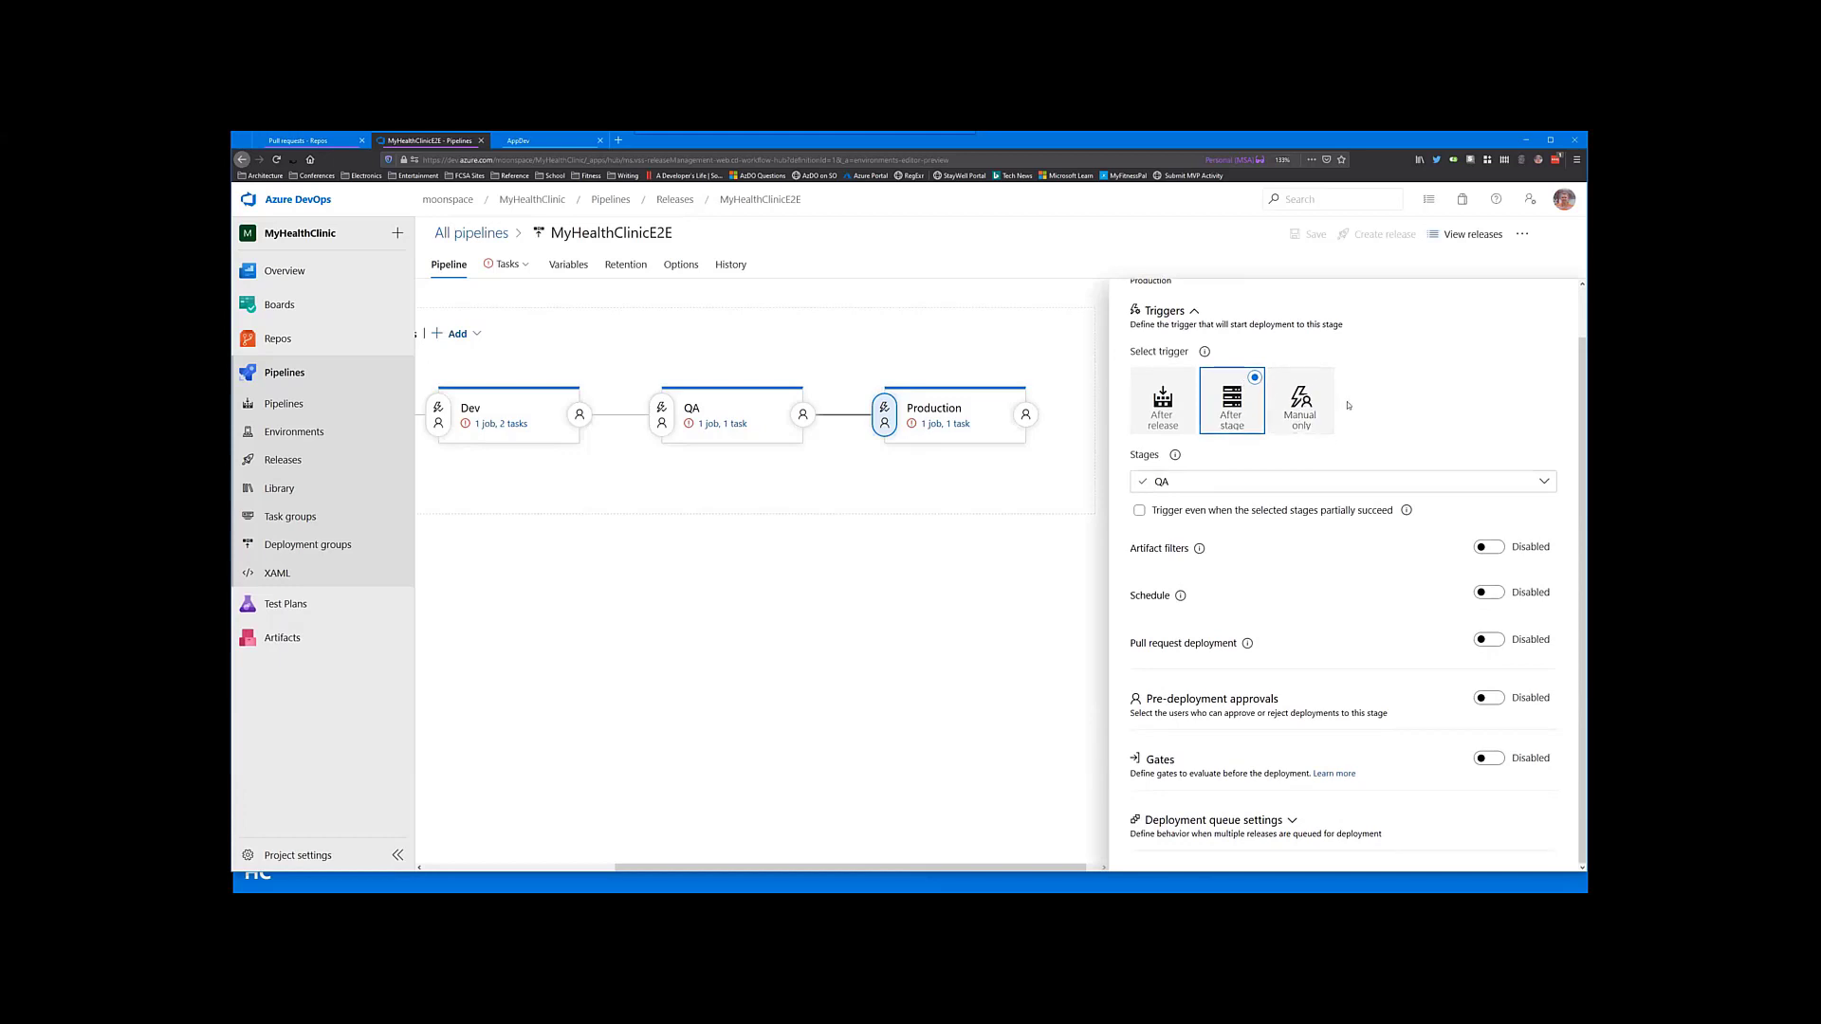
pyautogui.moveTo(1411, 531)
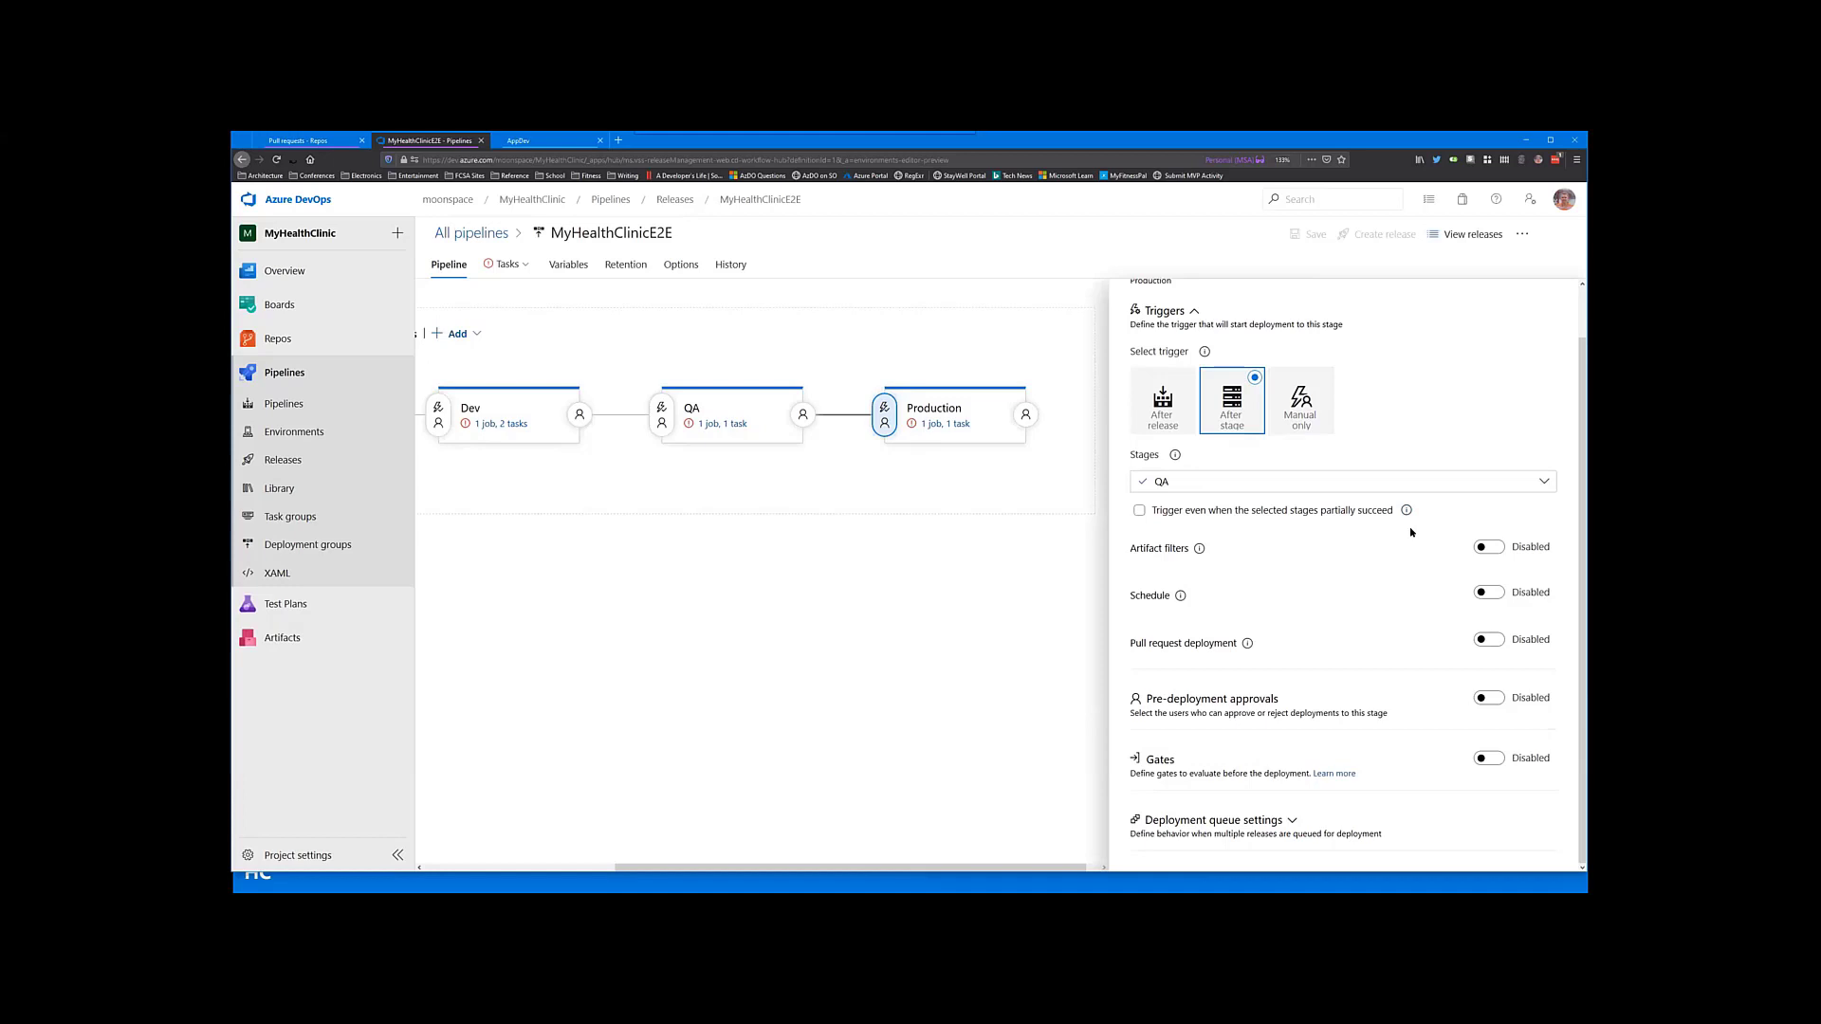
pyautogui.moveTo(884, 421)
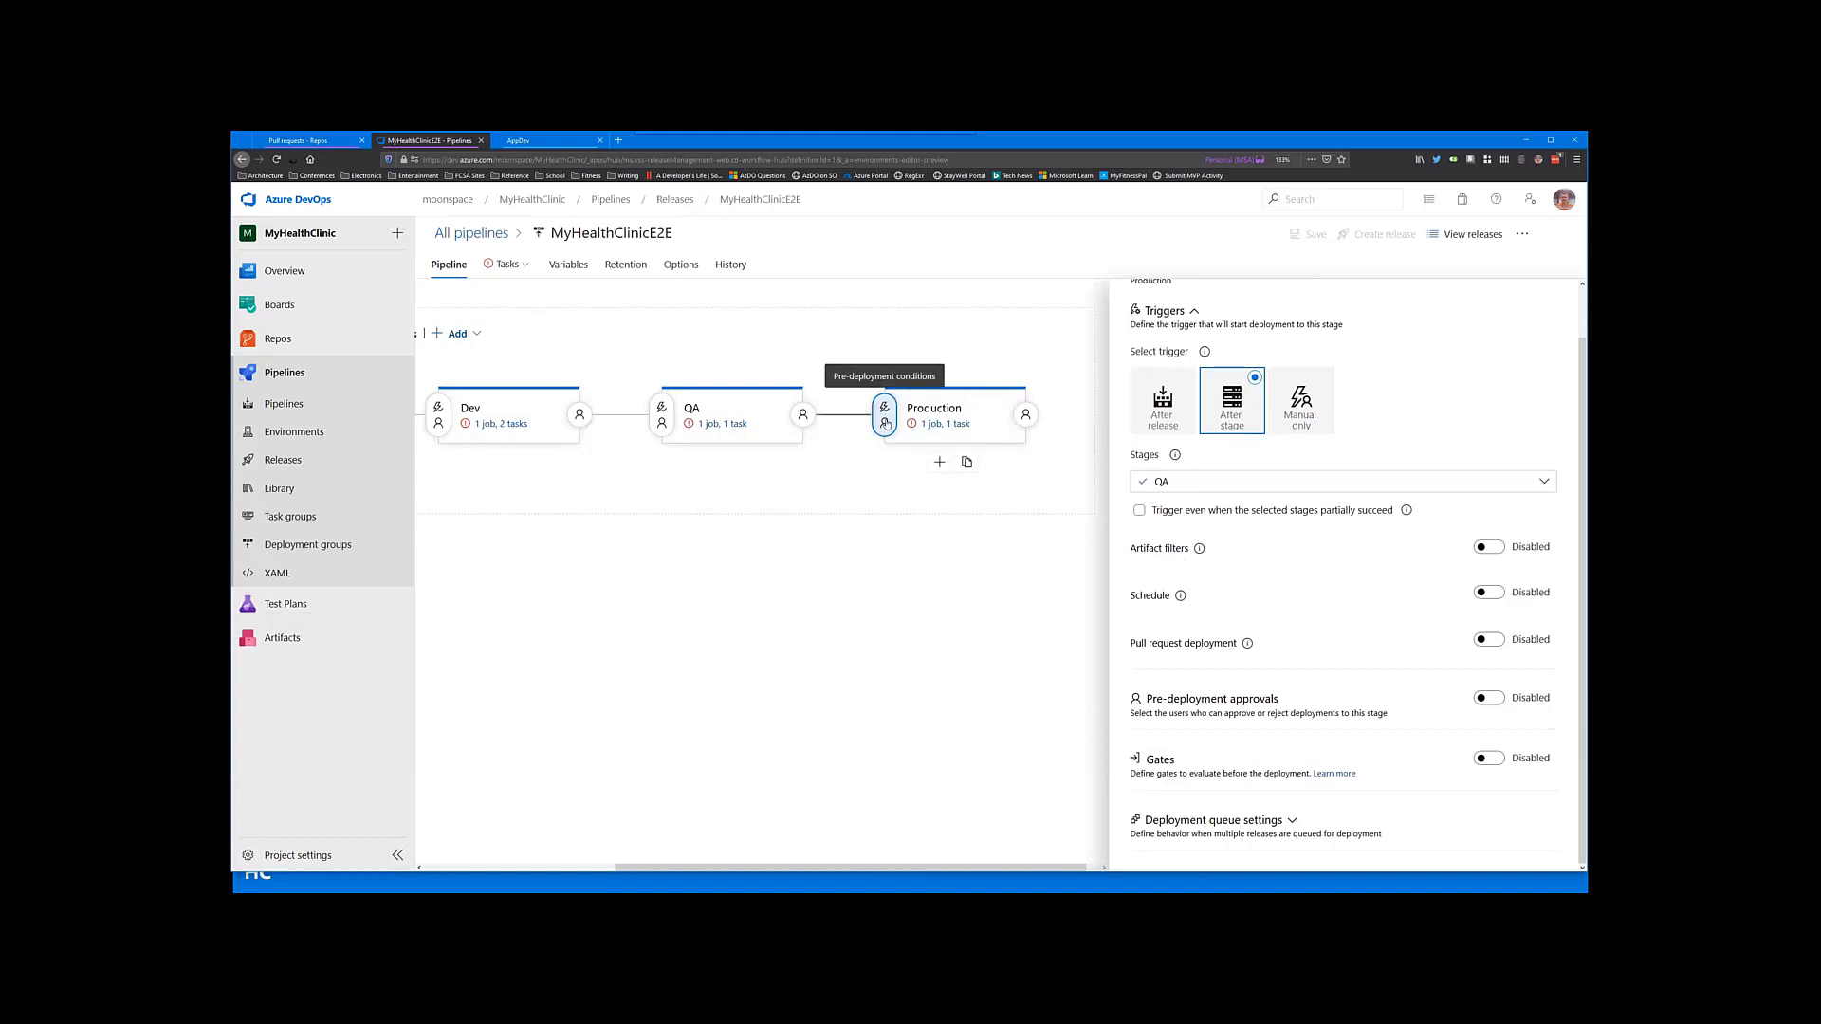
pyautogui.moveTo(1320, 602)
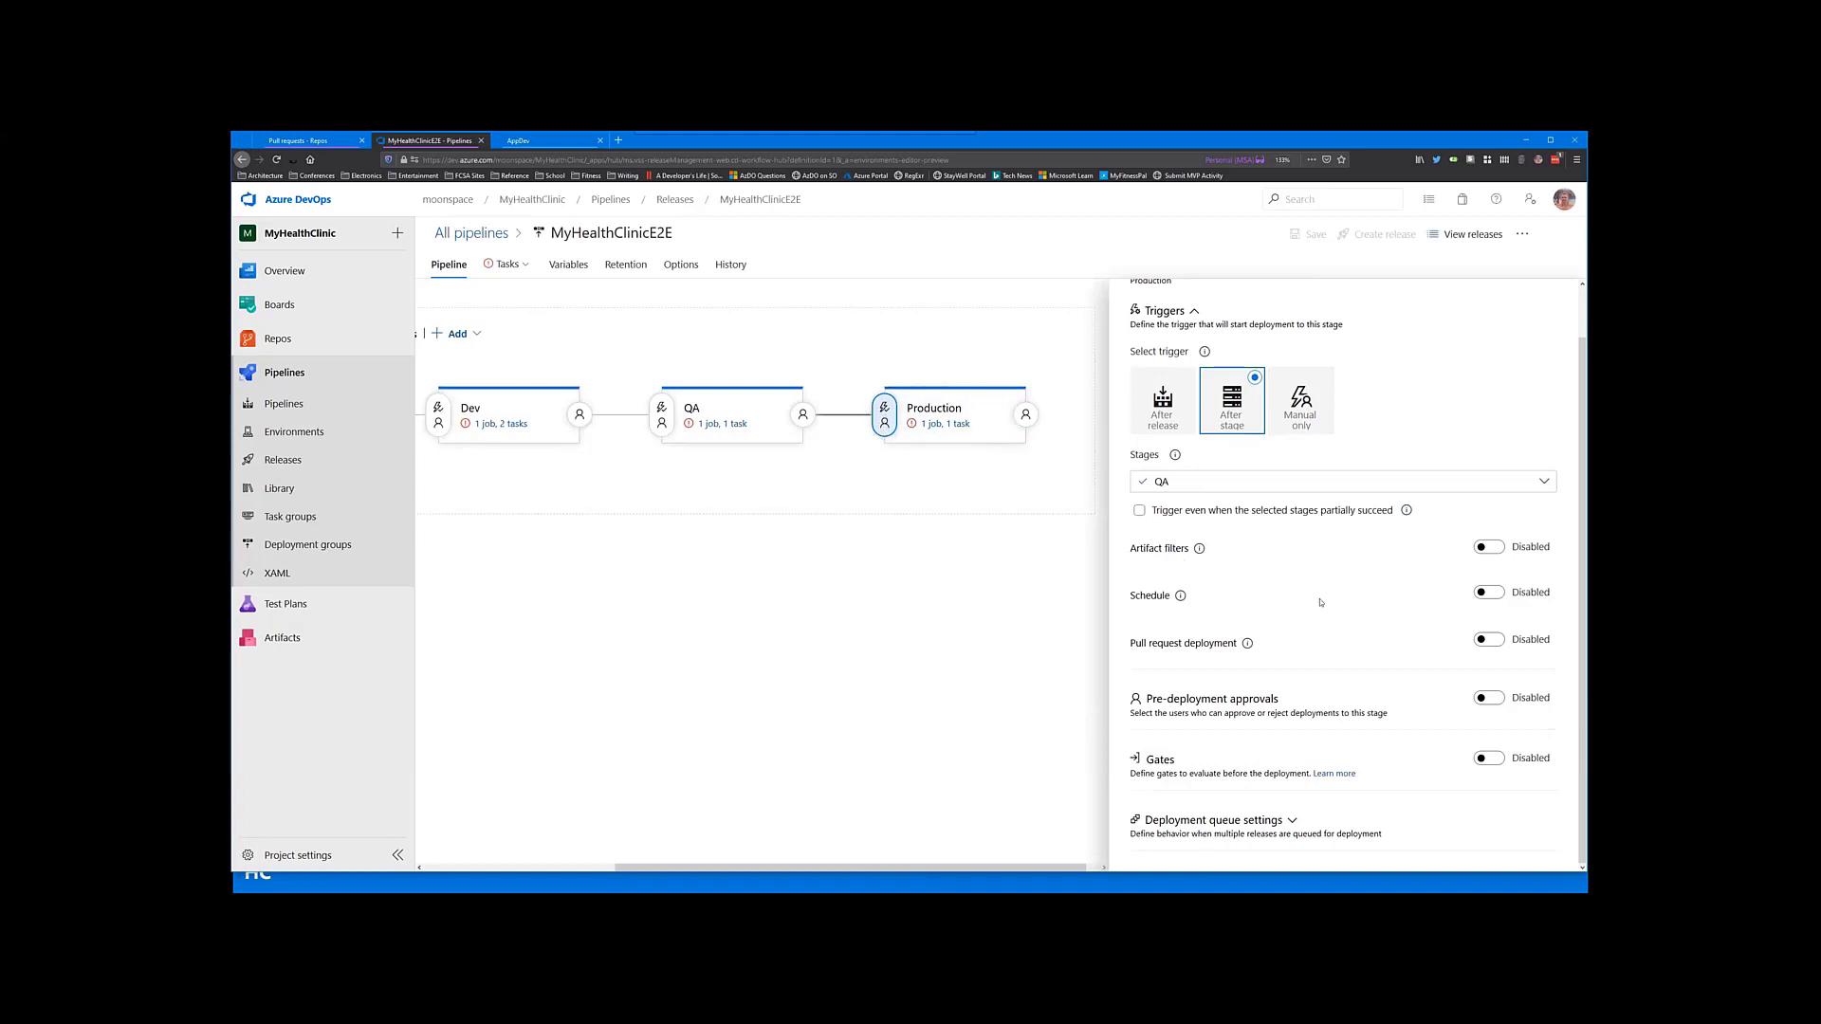
pyautogui.moveTo(1445, 561)
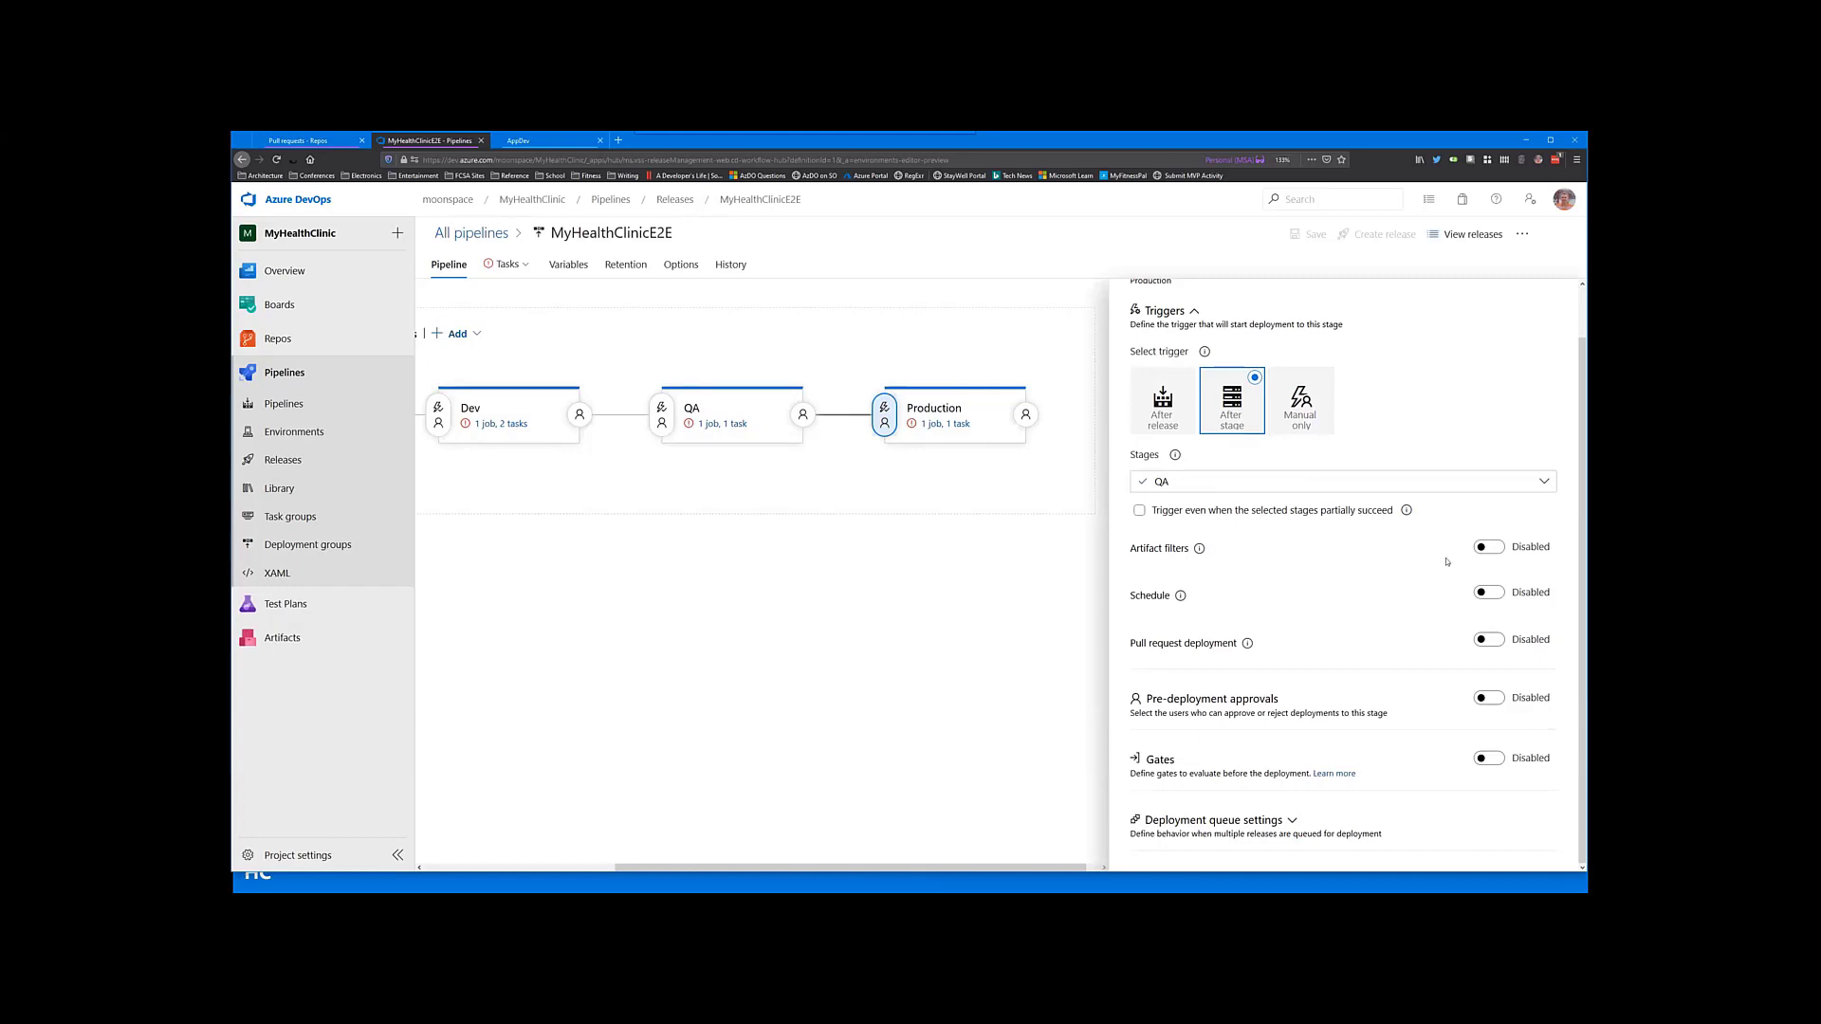
pyautogui.click(1486, 592)
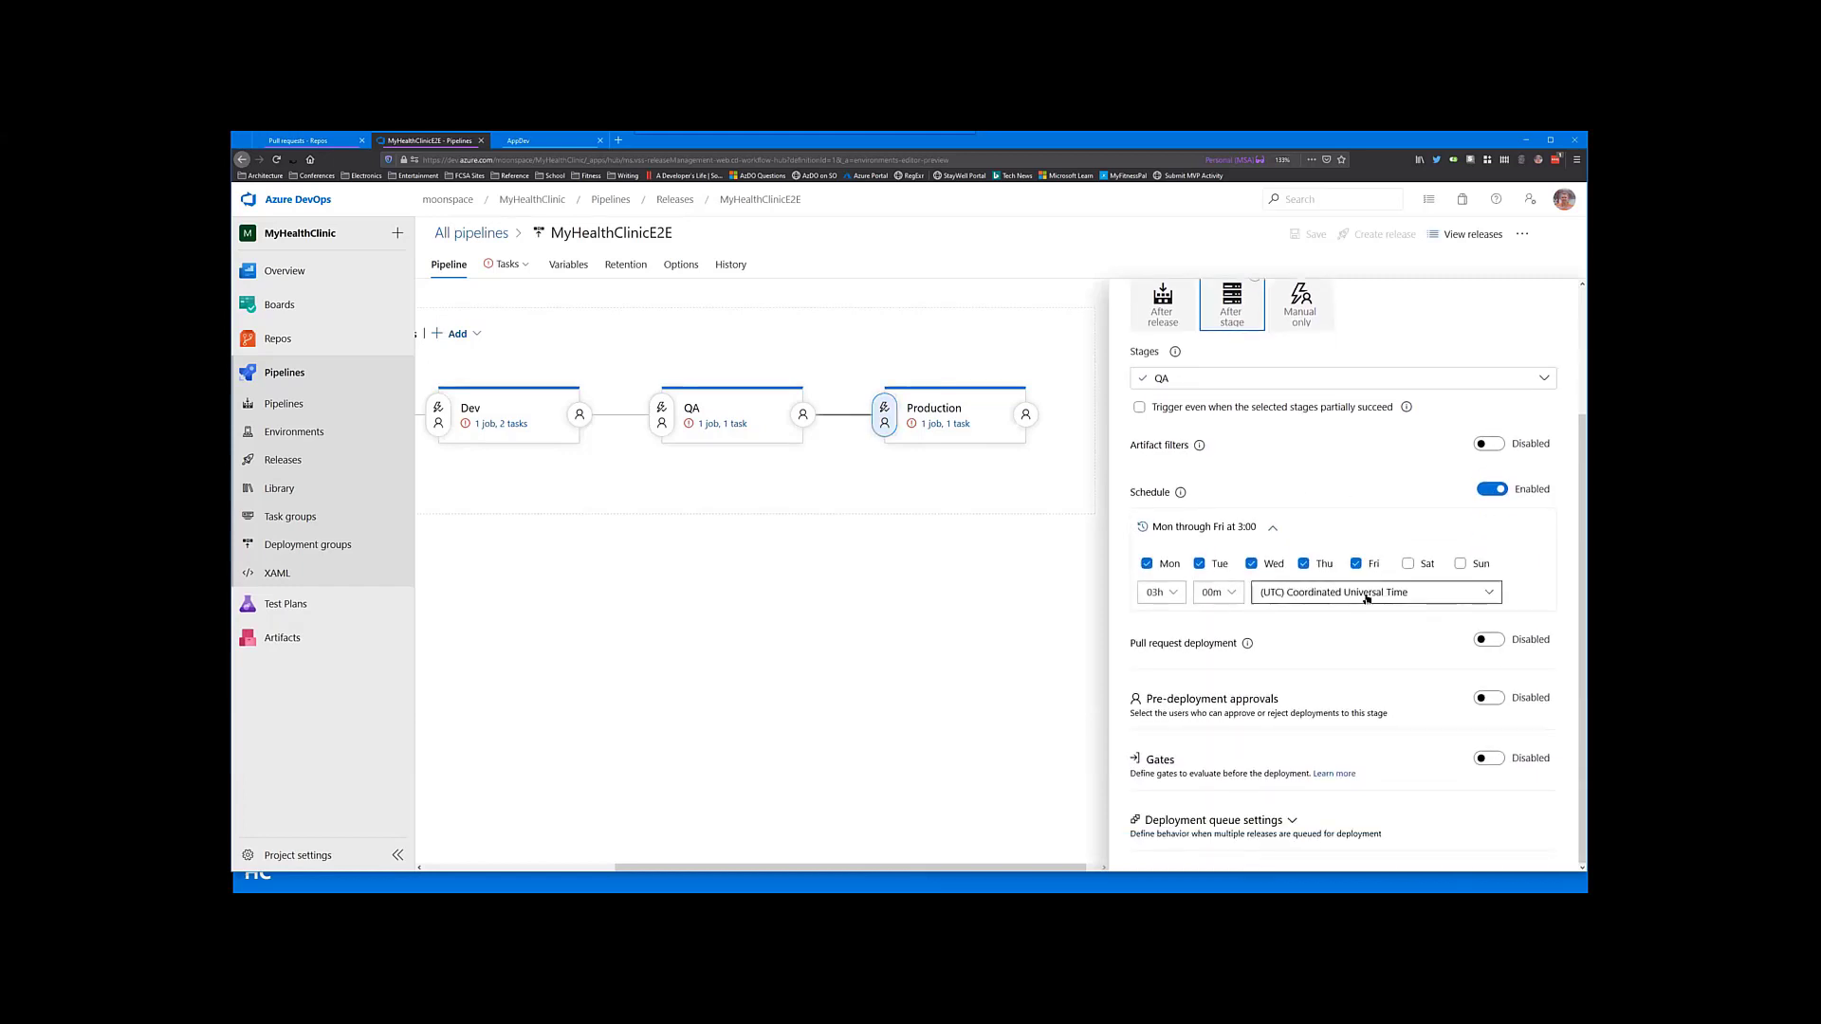
pyautogui.moveTo(1333, 618)
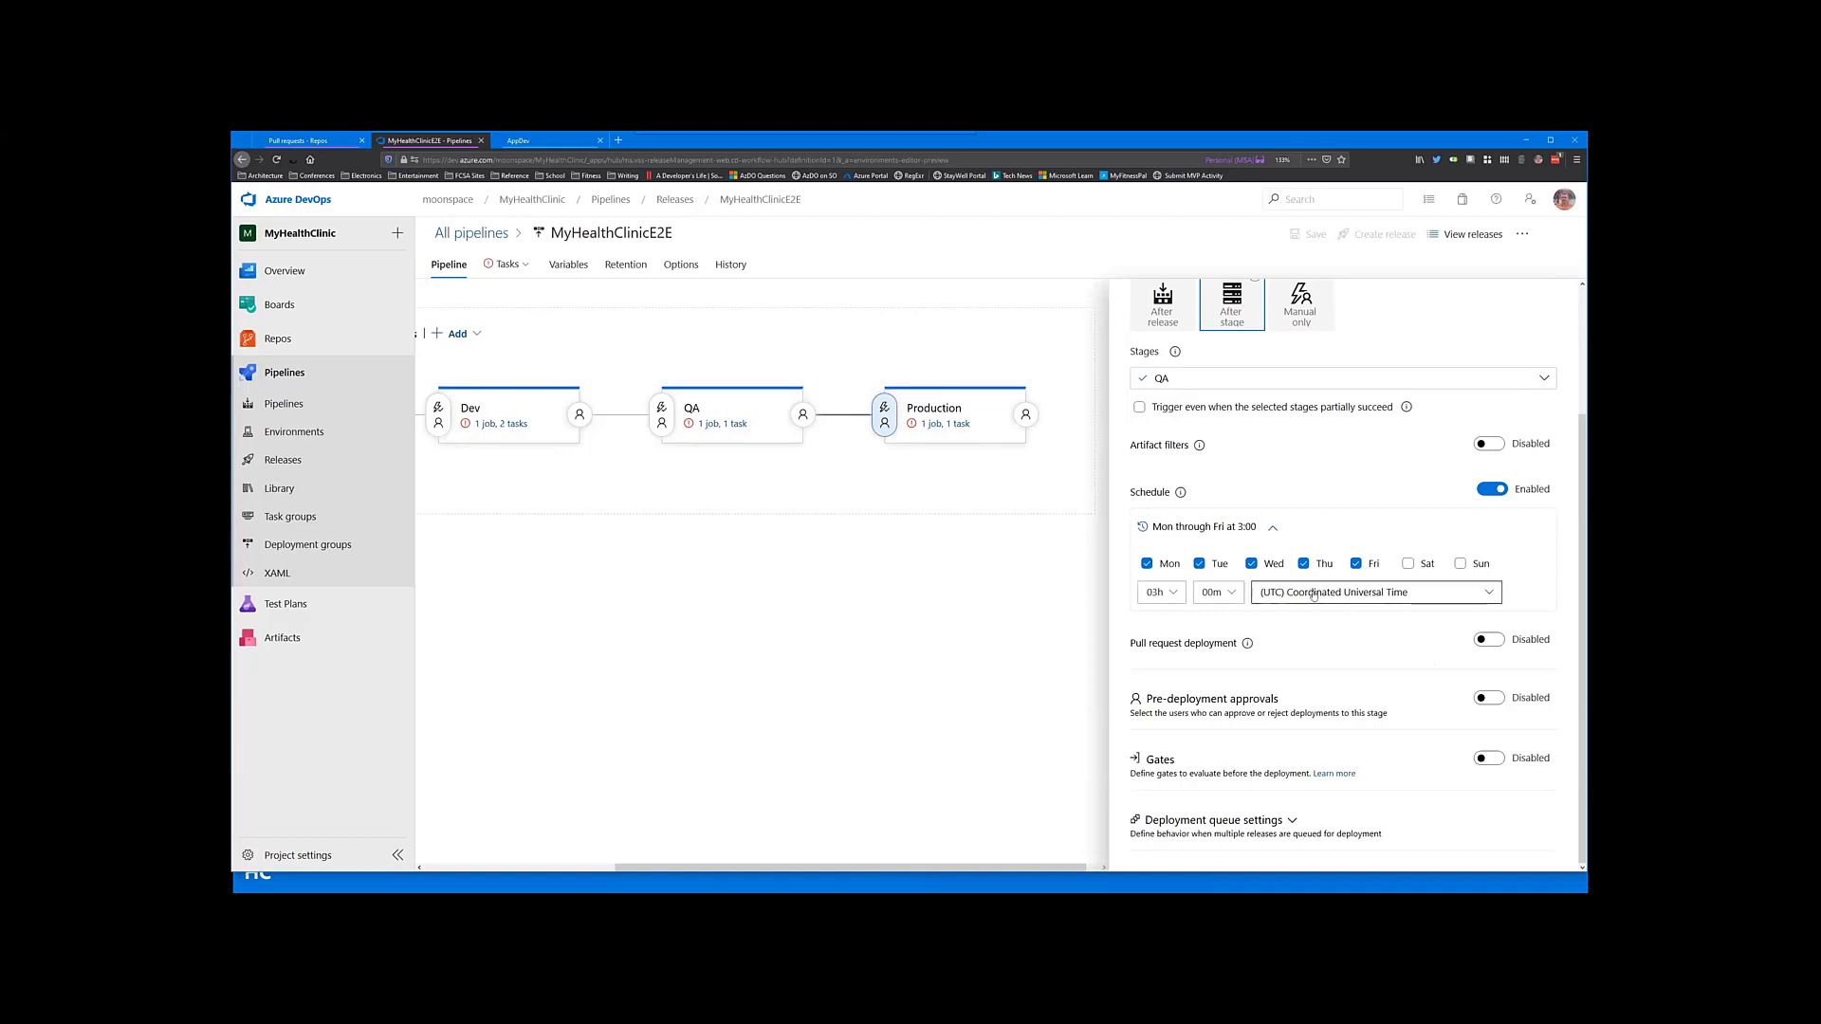
pyautogui.click(1489, 490)
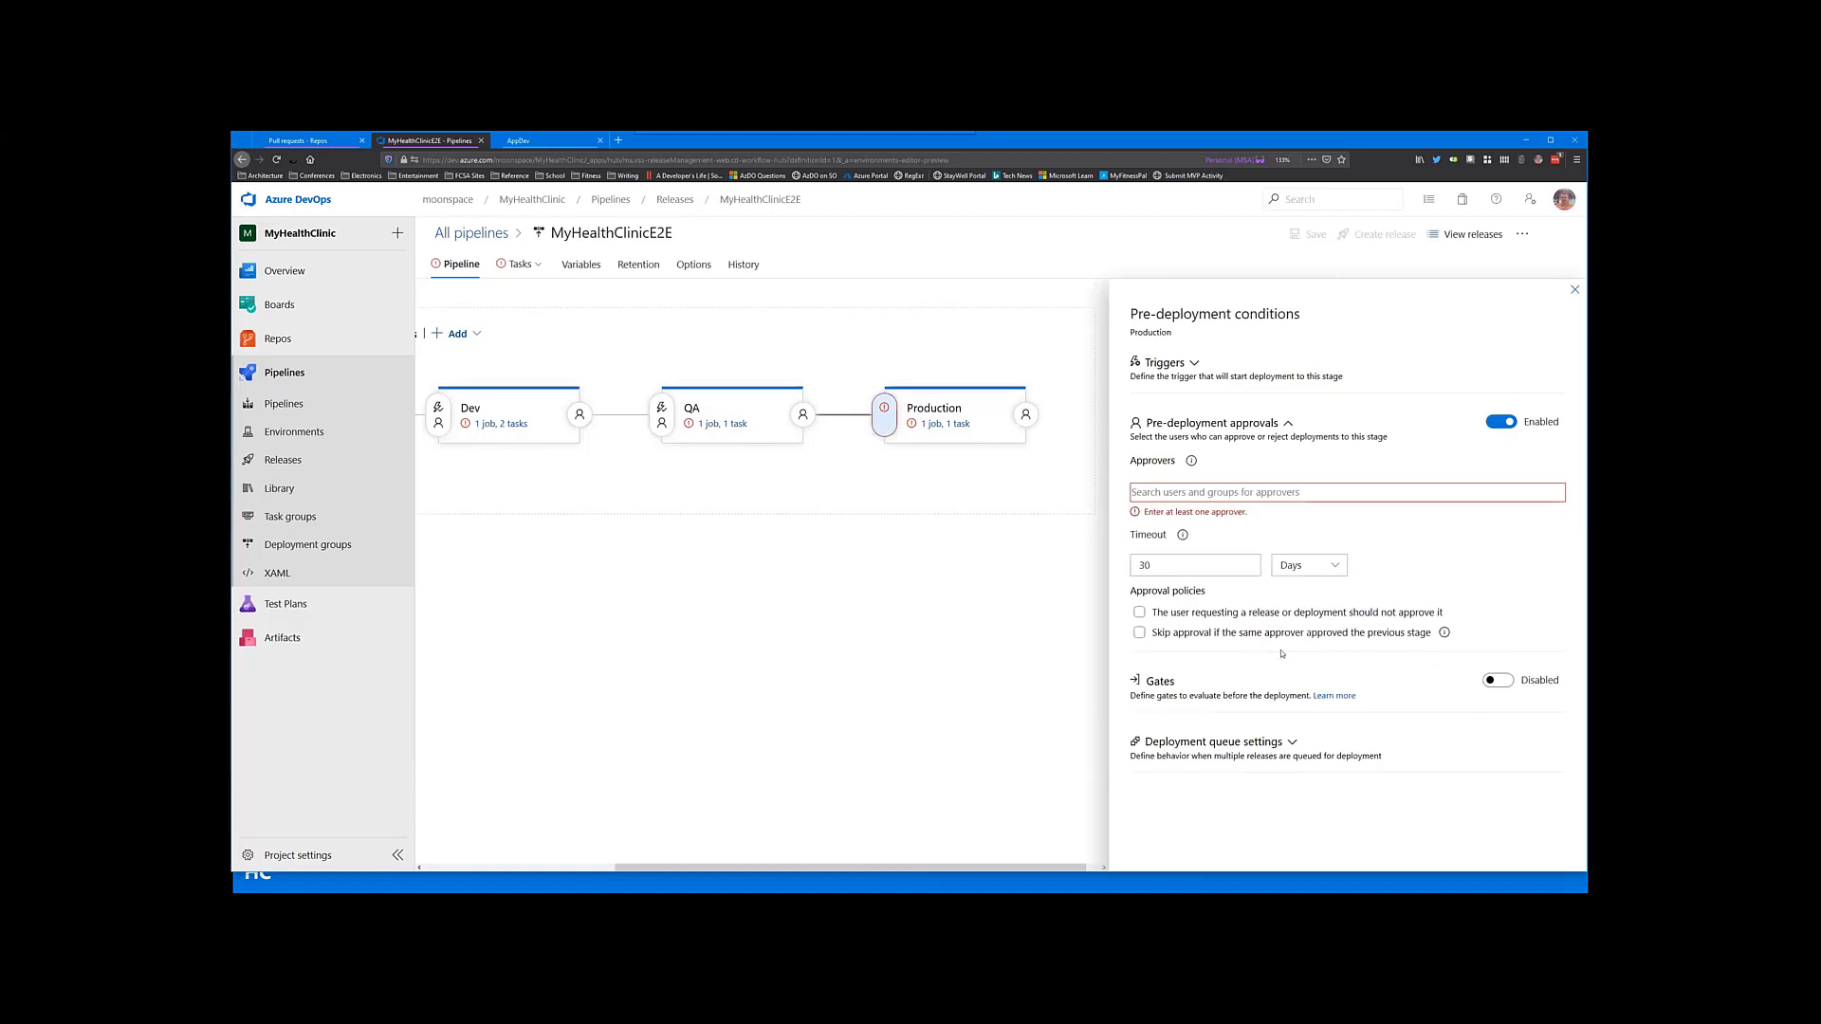
pyautogui.moveTo(1187, 605)
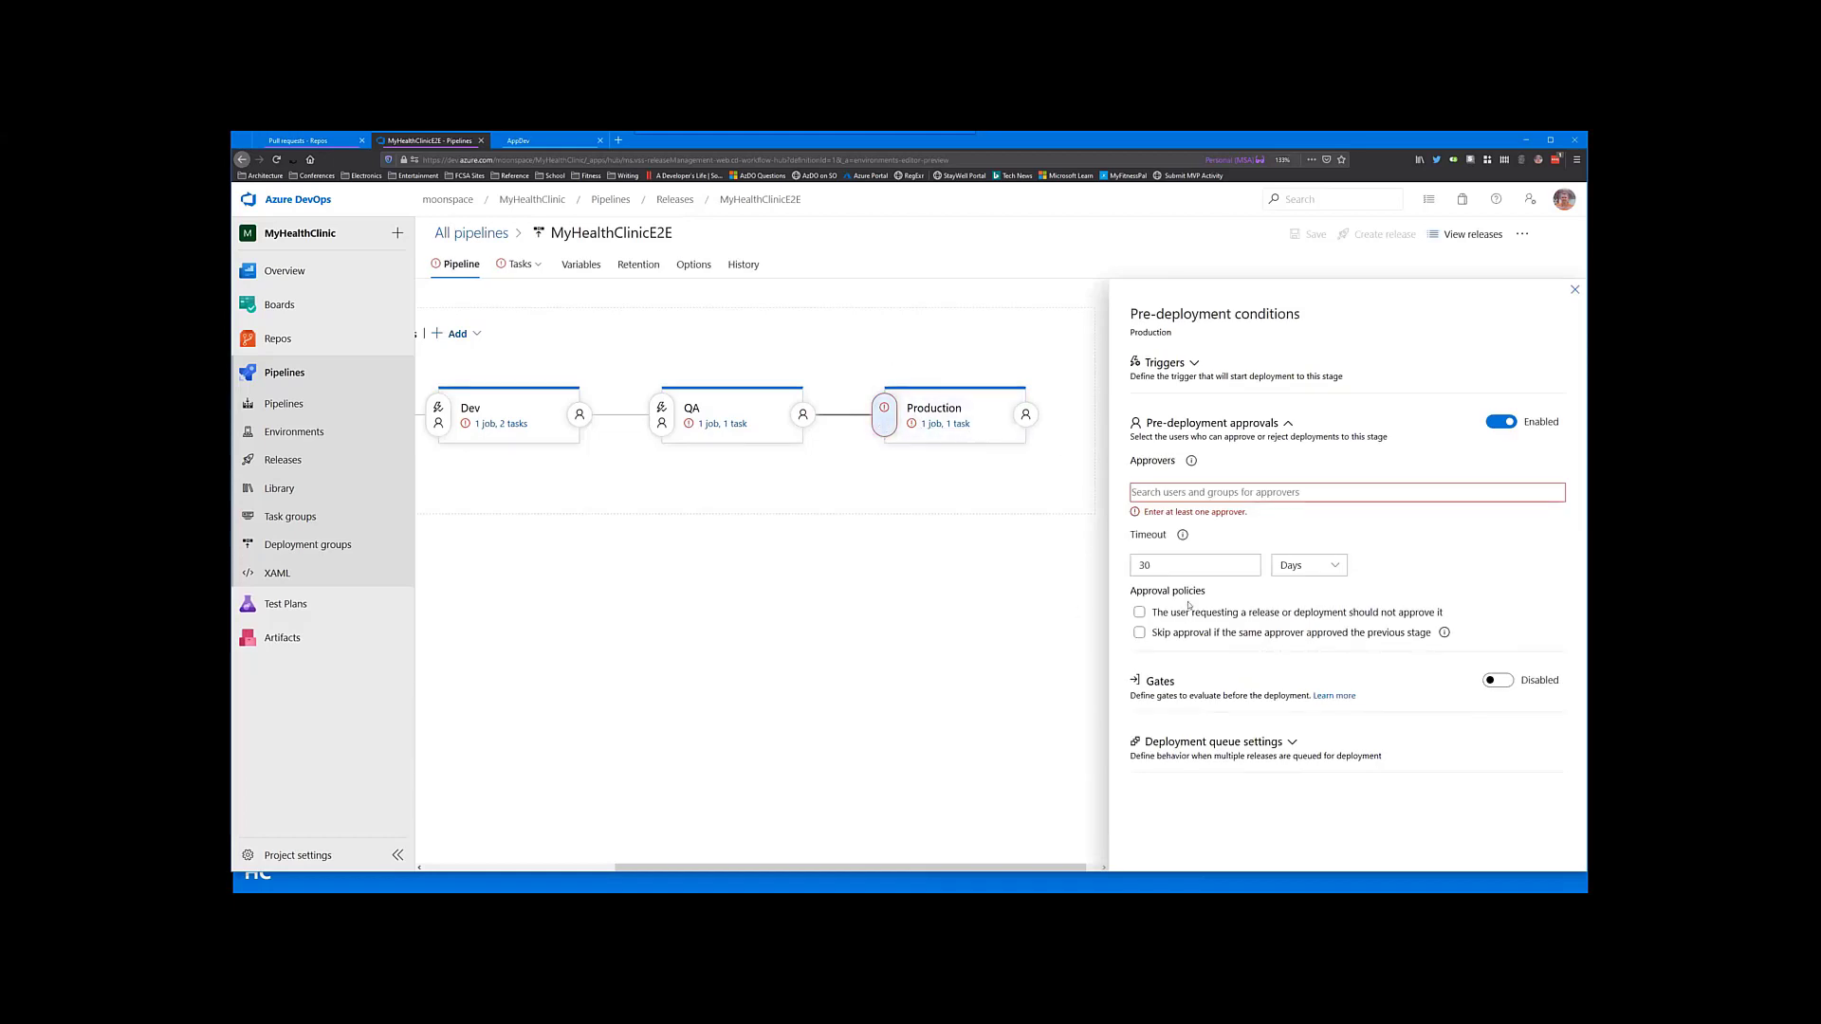
# Step: Assign the user matching 'jef' as approver and set the approval timeout to 30 minutes
pyautogui.write('jef')
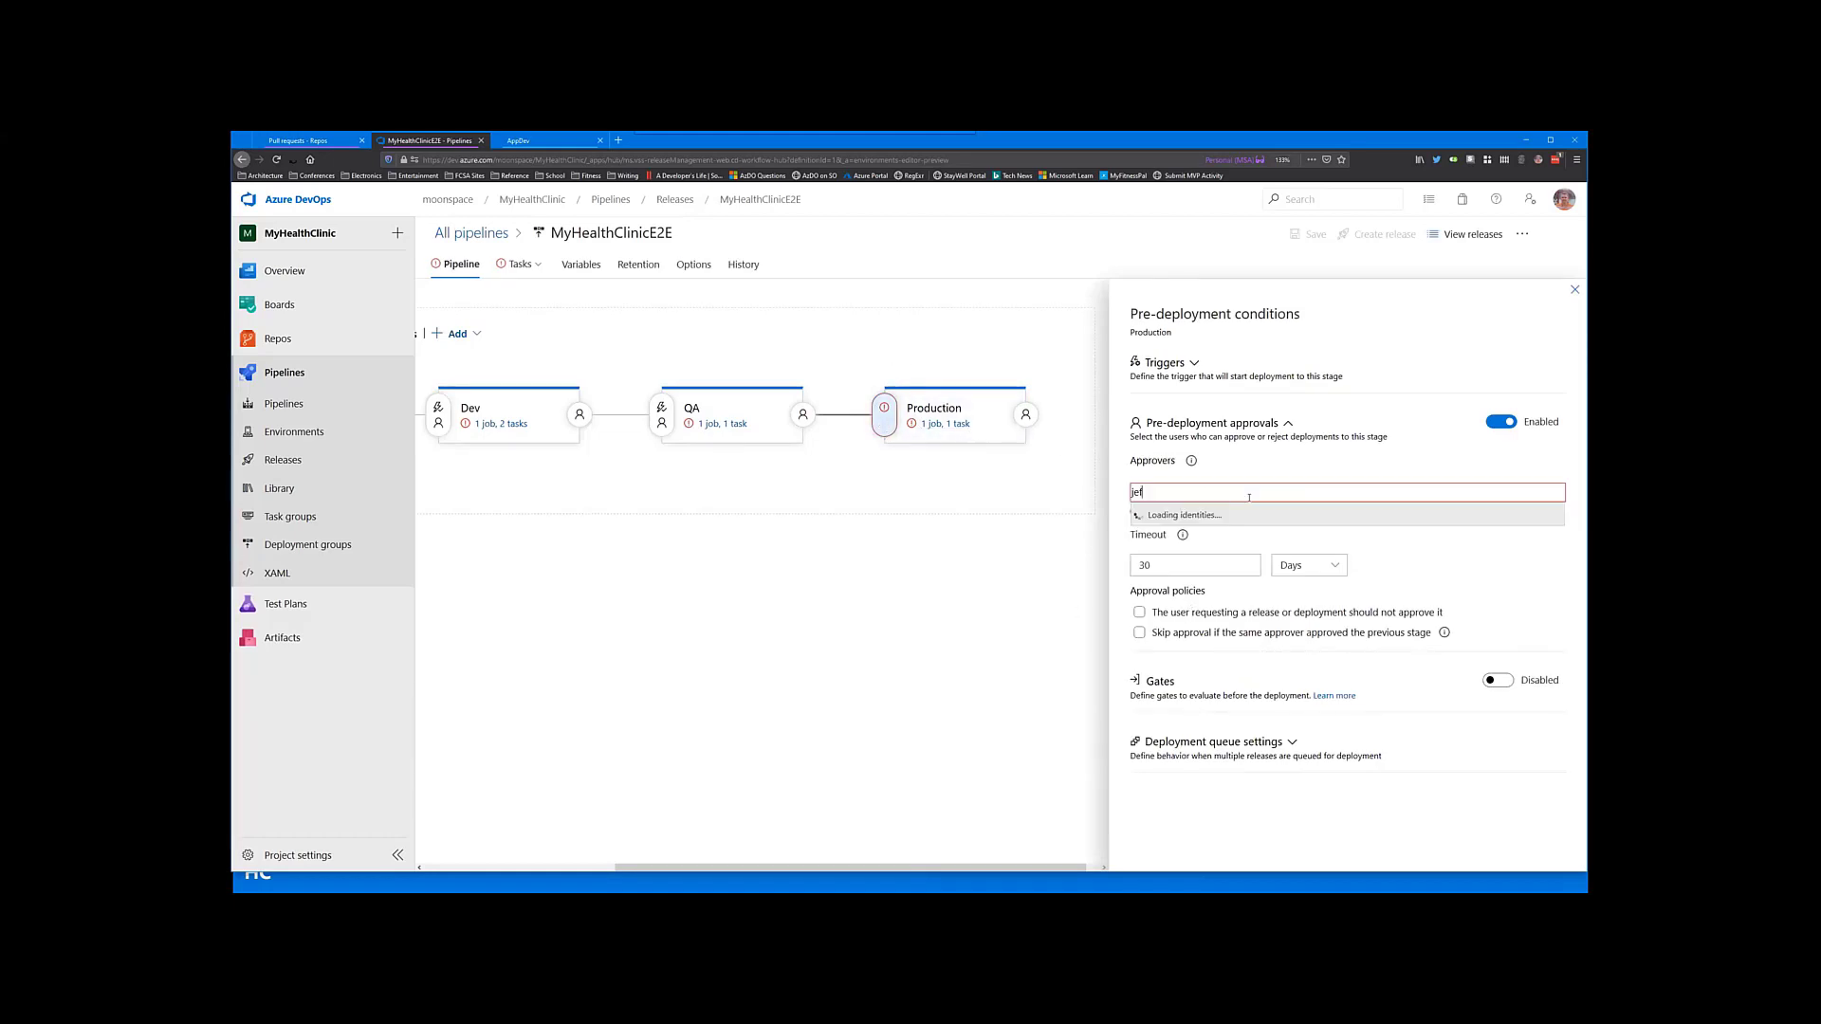
pyautogui.click(1184, 514)
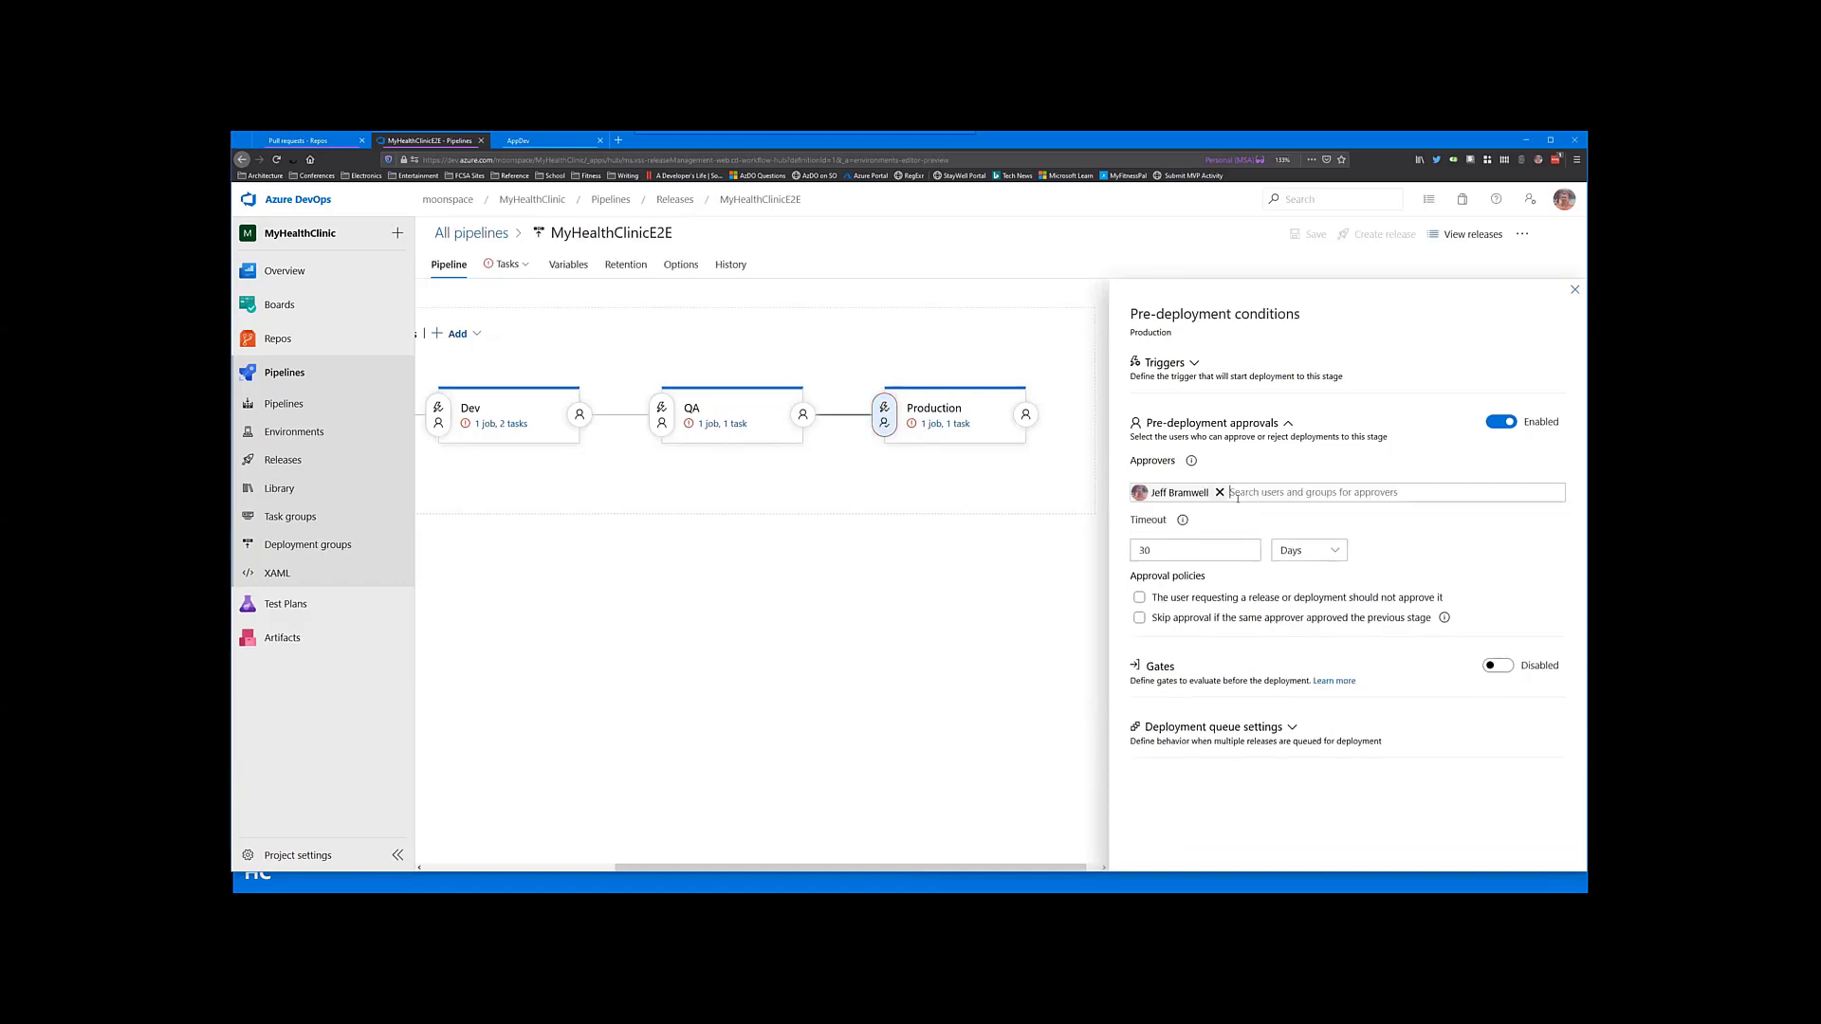
pyautogui.click(1309, 550)
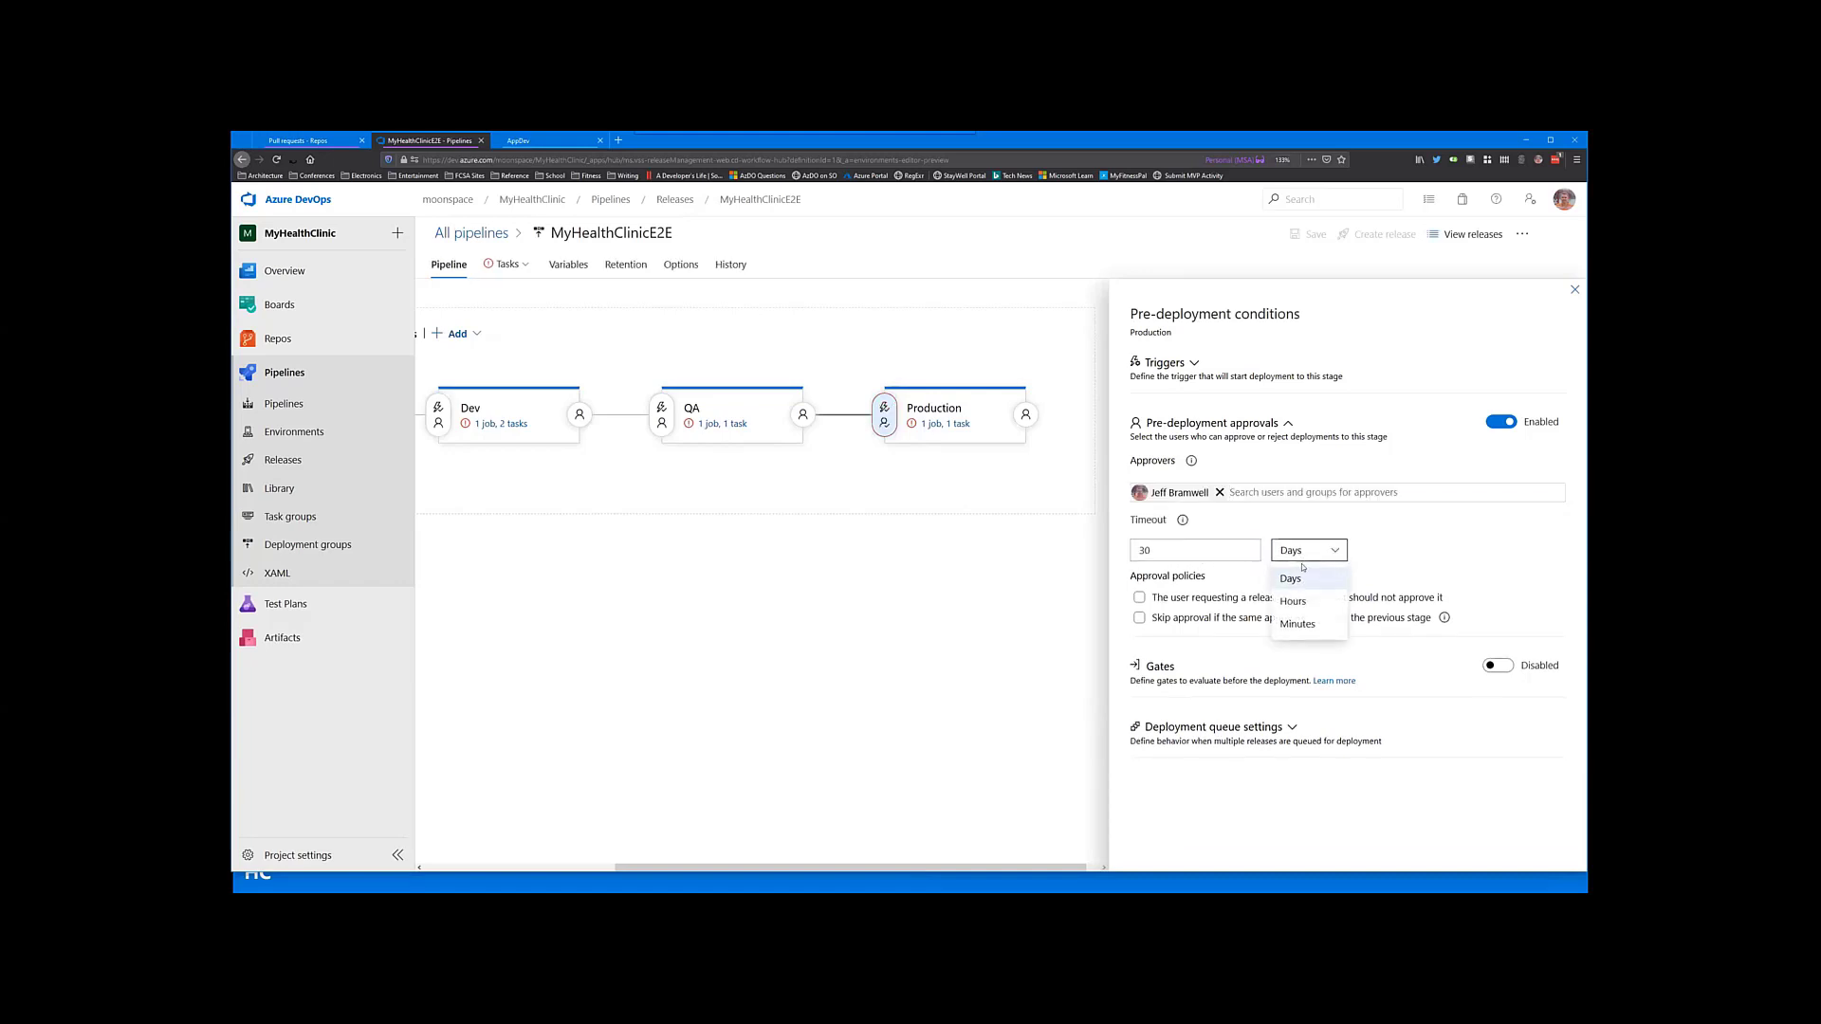
pyautogui.click(1297, 622)
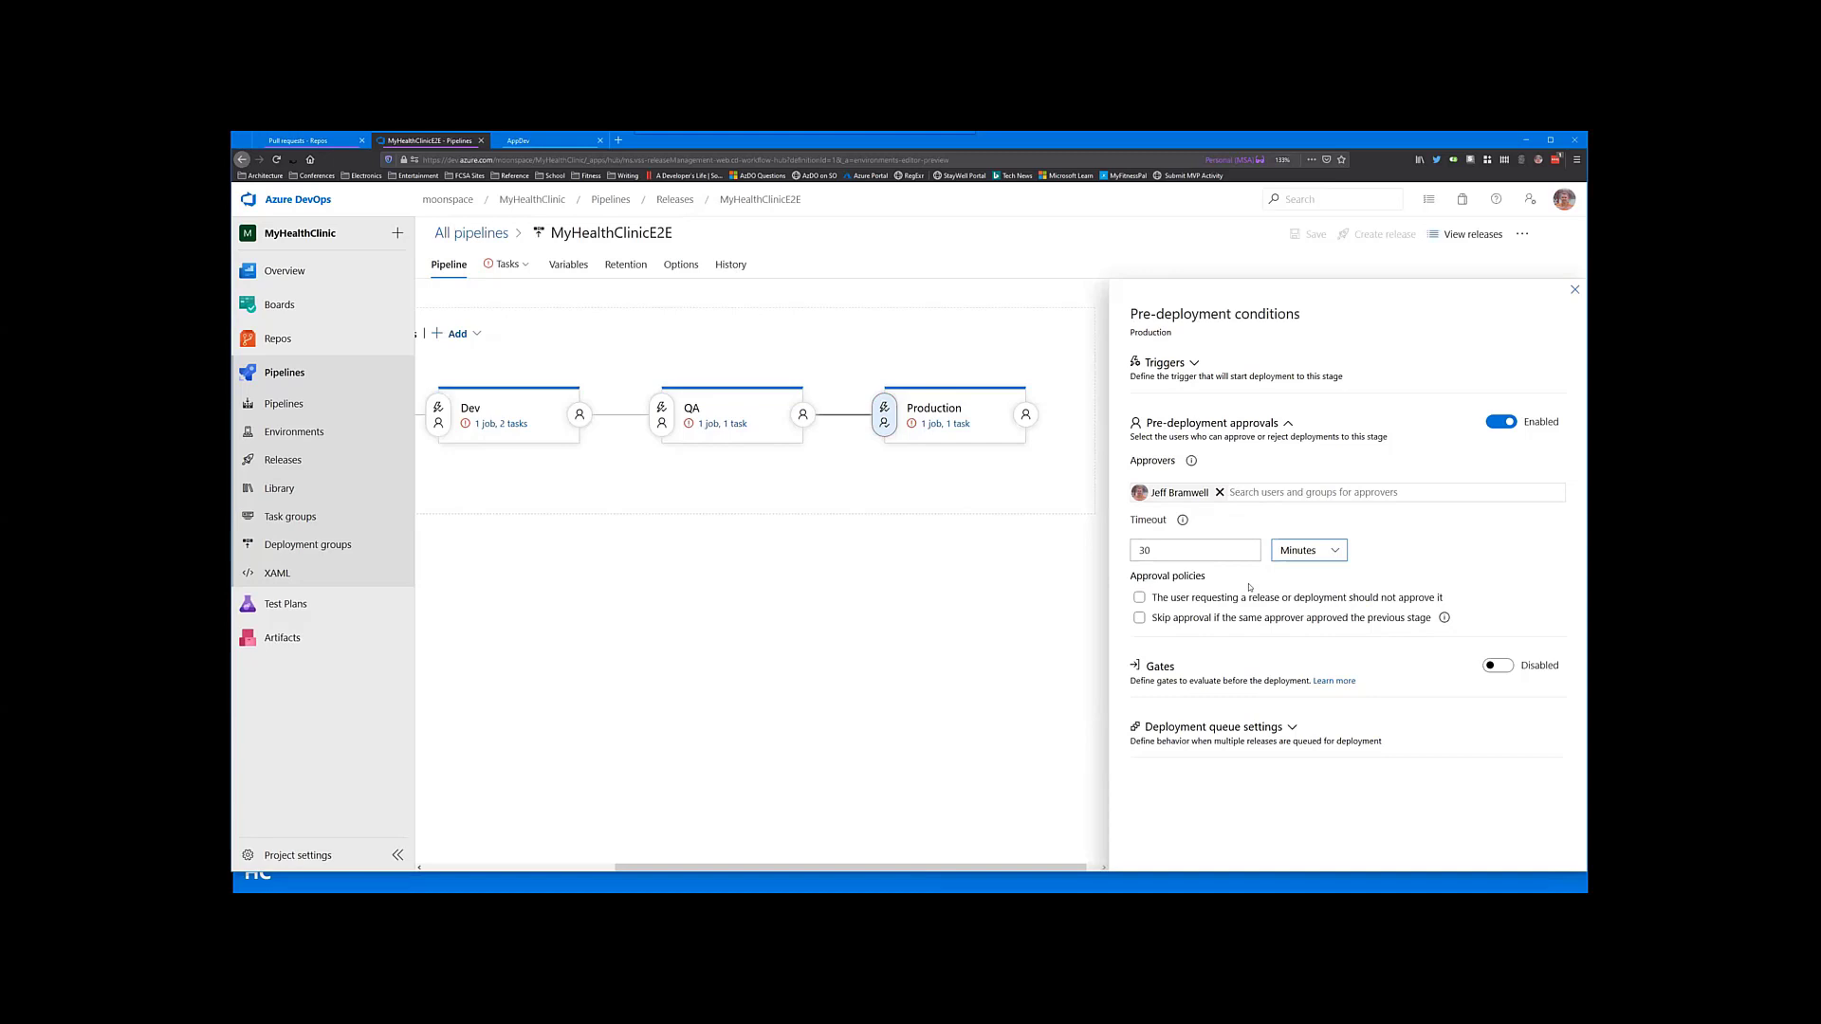
pyautogui.moveTo(1218, 585)
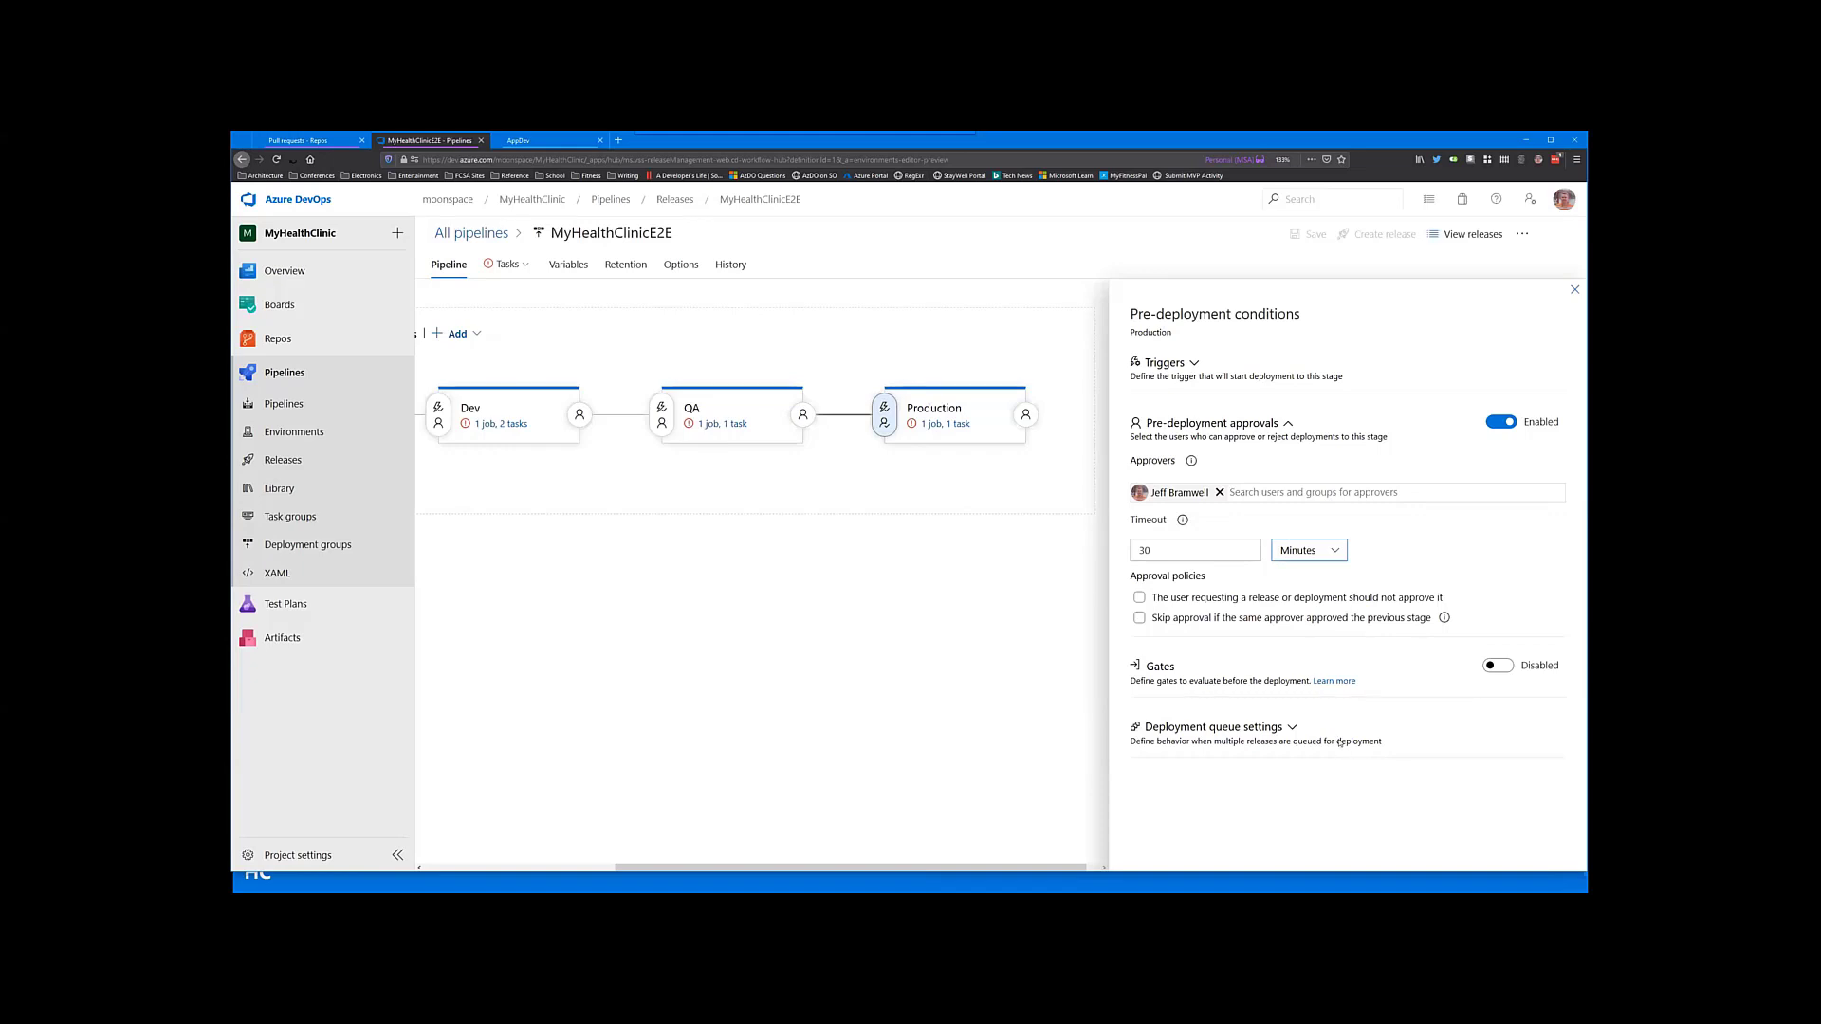
pyautogui.moveTo(1388, 737)
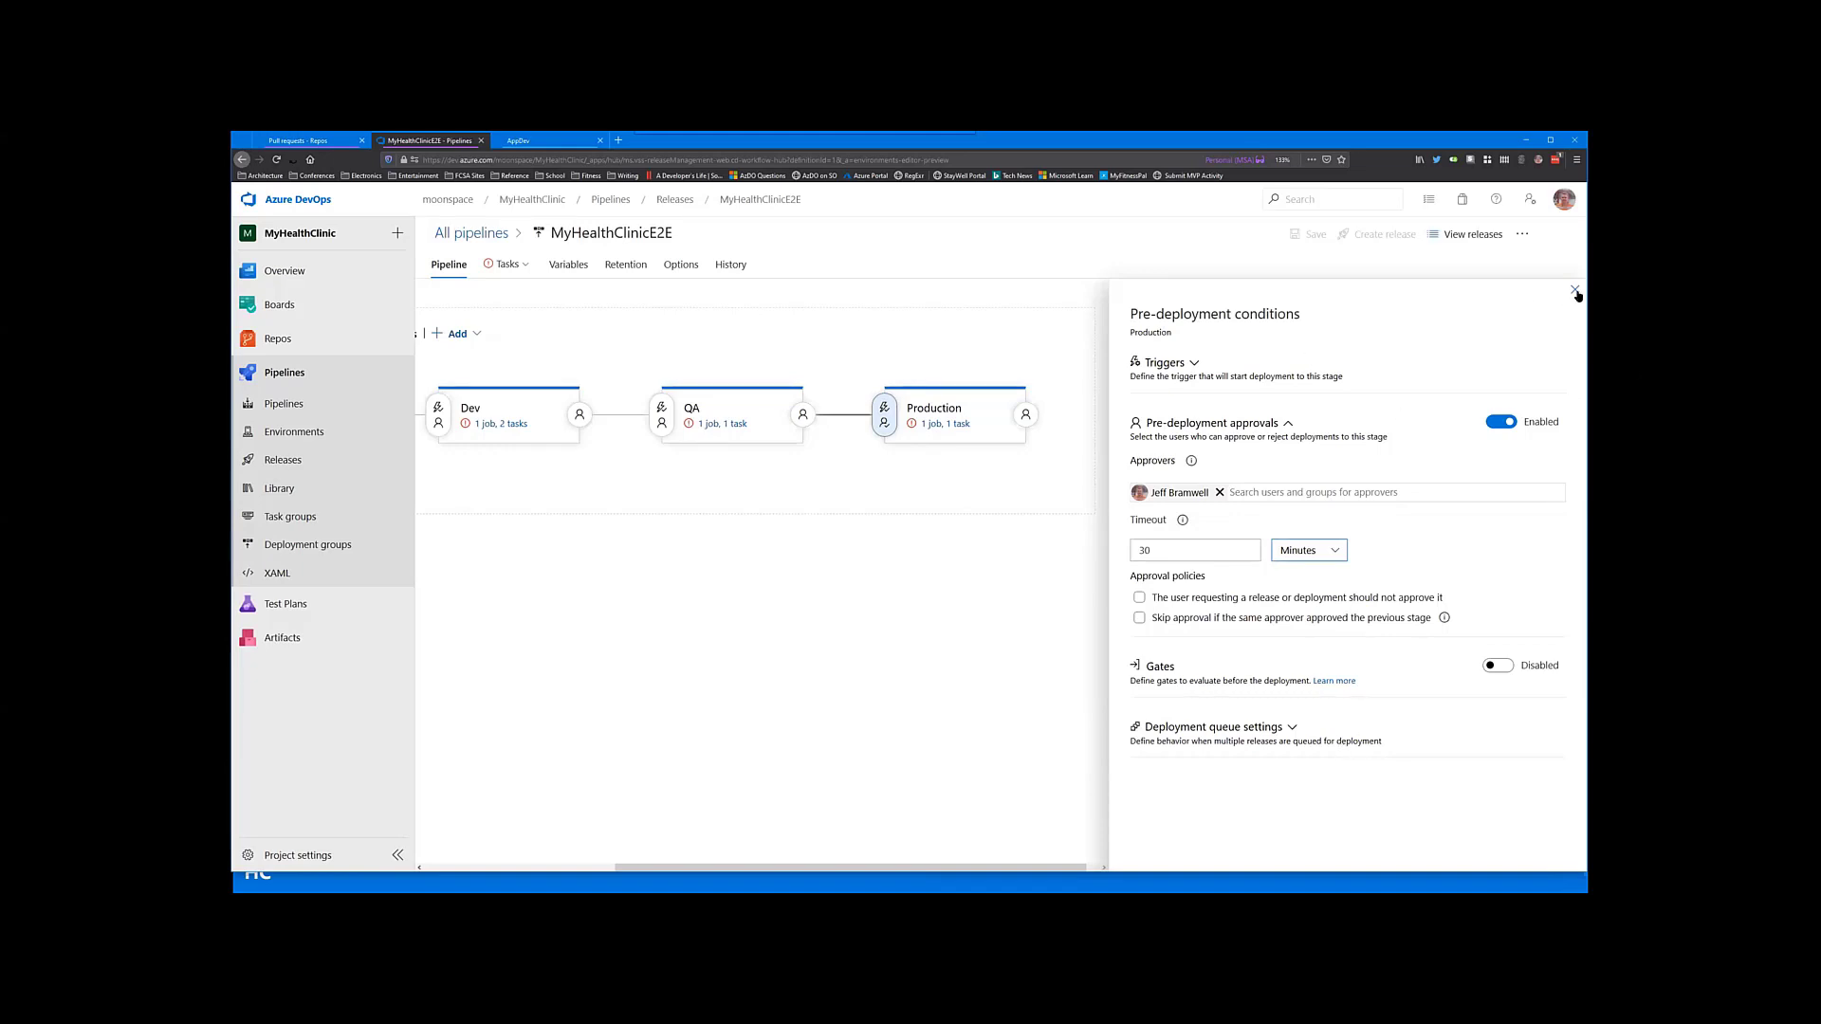
# Step: Preview the available gate types in Production's post-deployment conditions, leaving gates disabled
pyautogui.click(1009, 413)
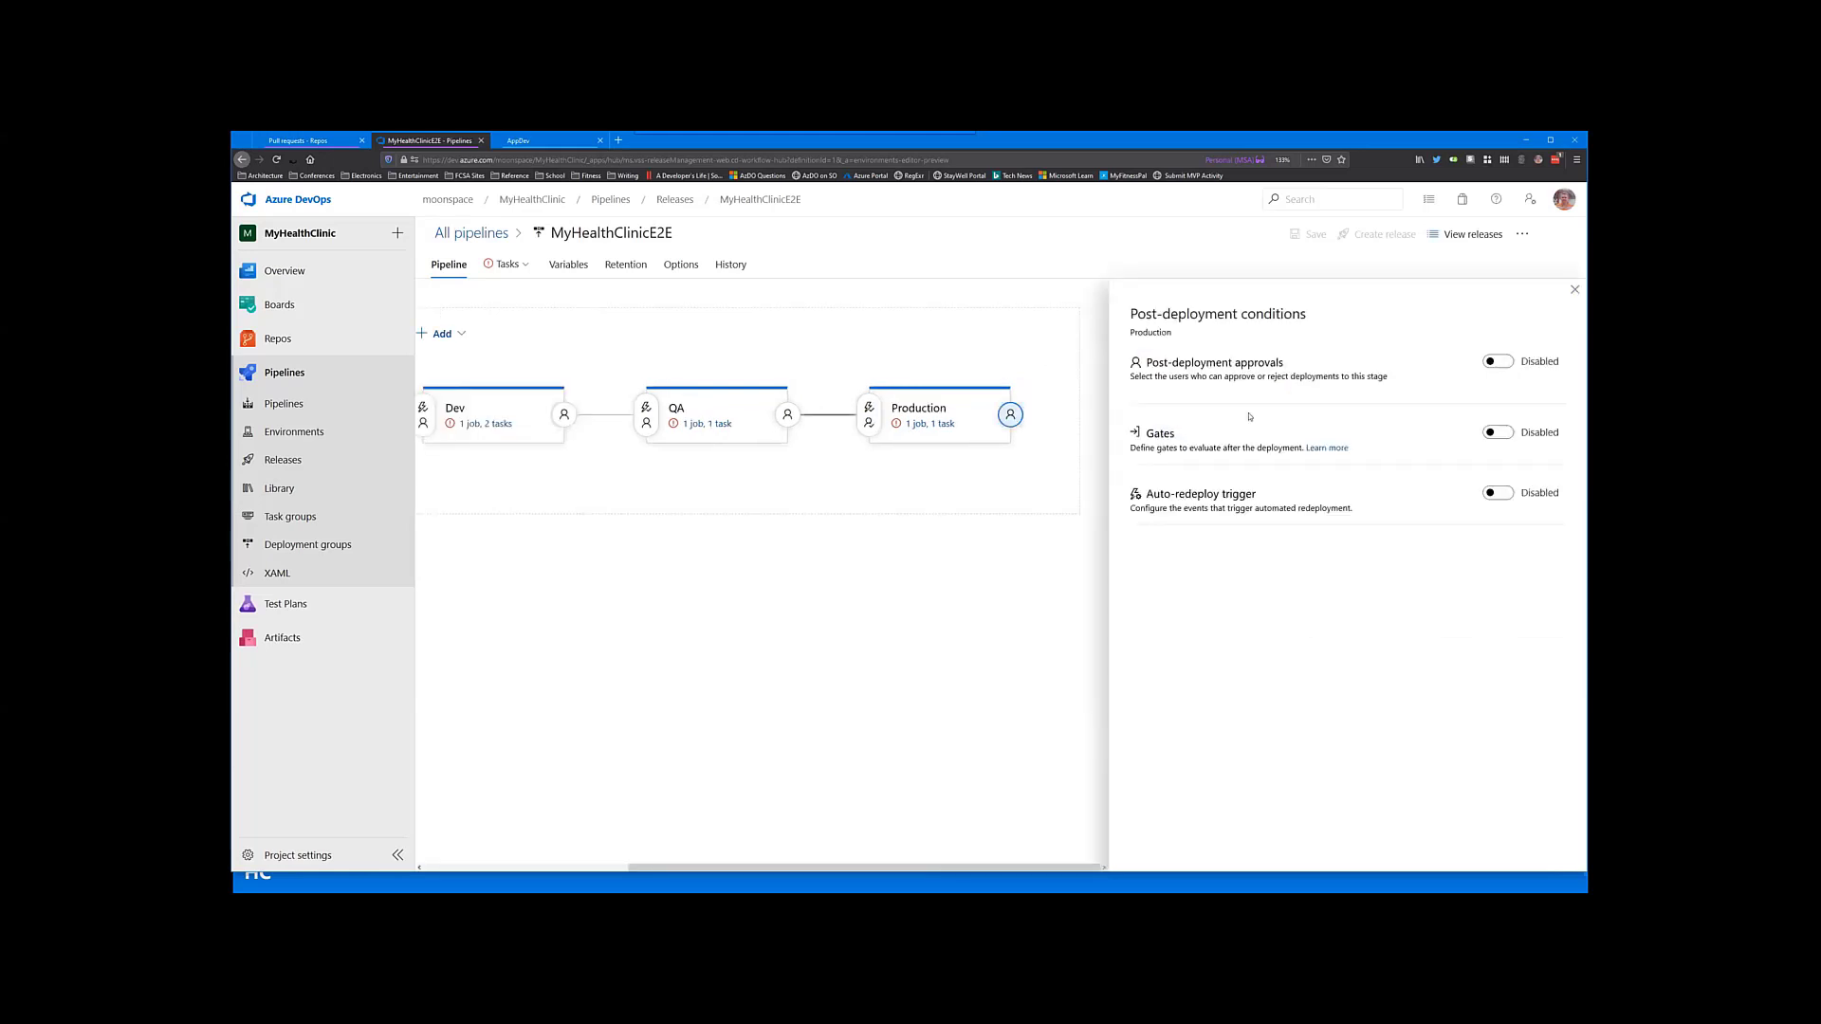
pyautogui.moveTo(1400, 457)
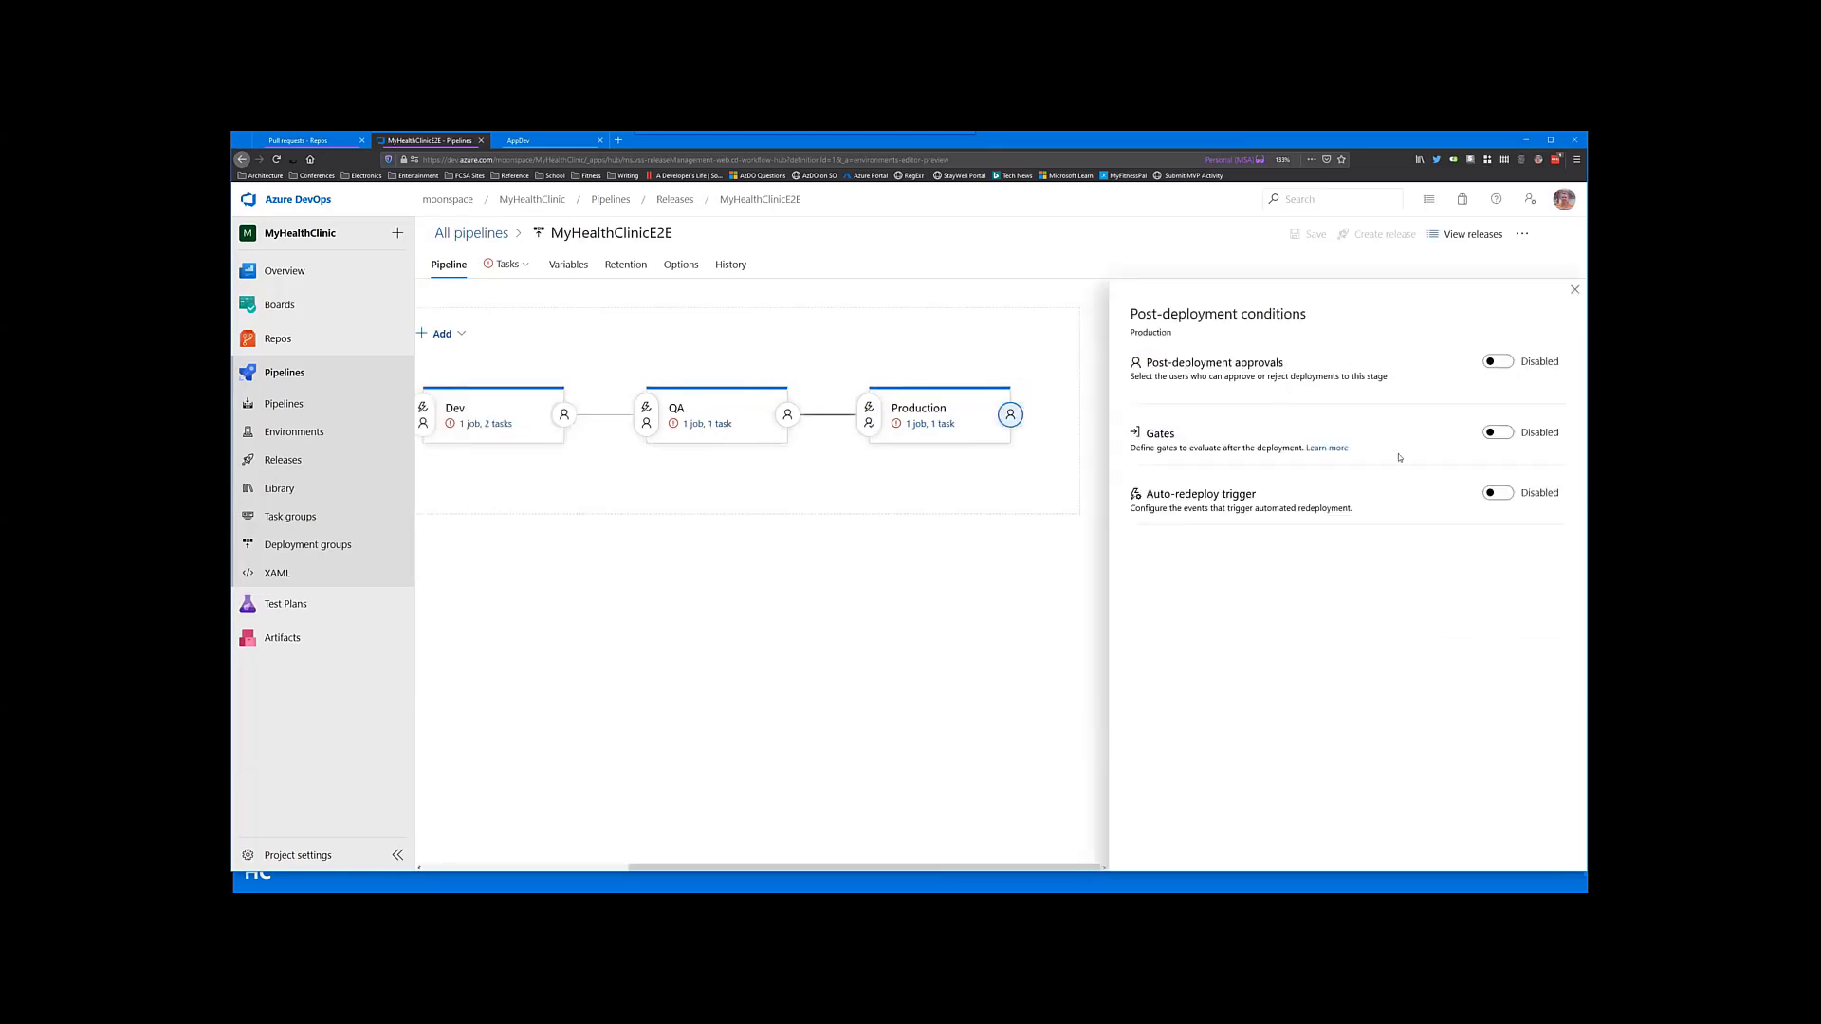
pyautogui.click(1498, 433)
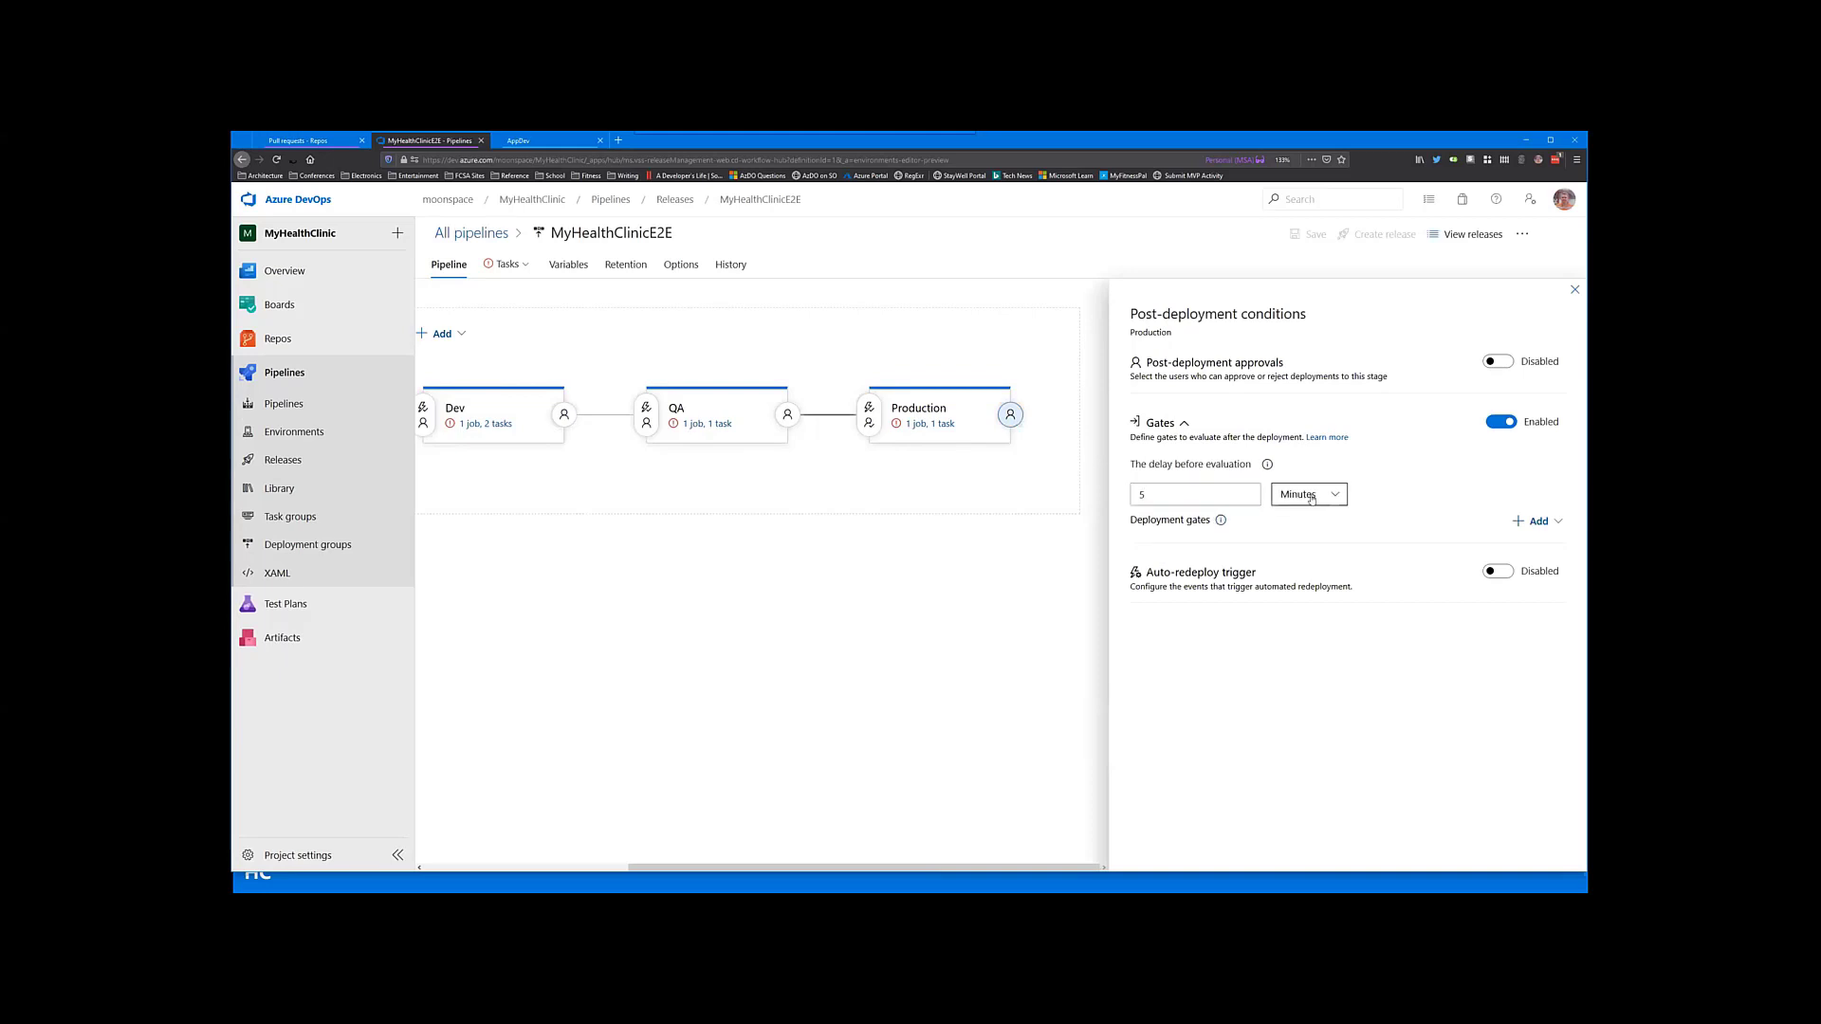
pyautogui.click(1536, 520)
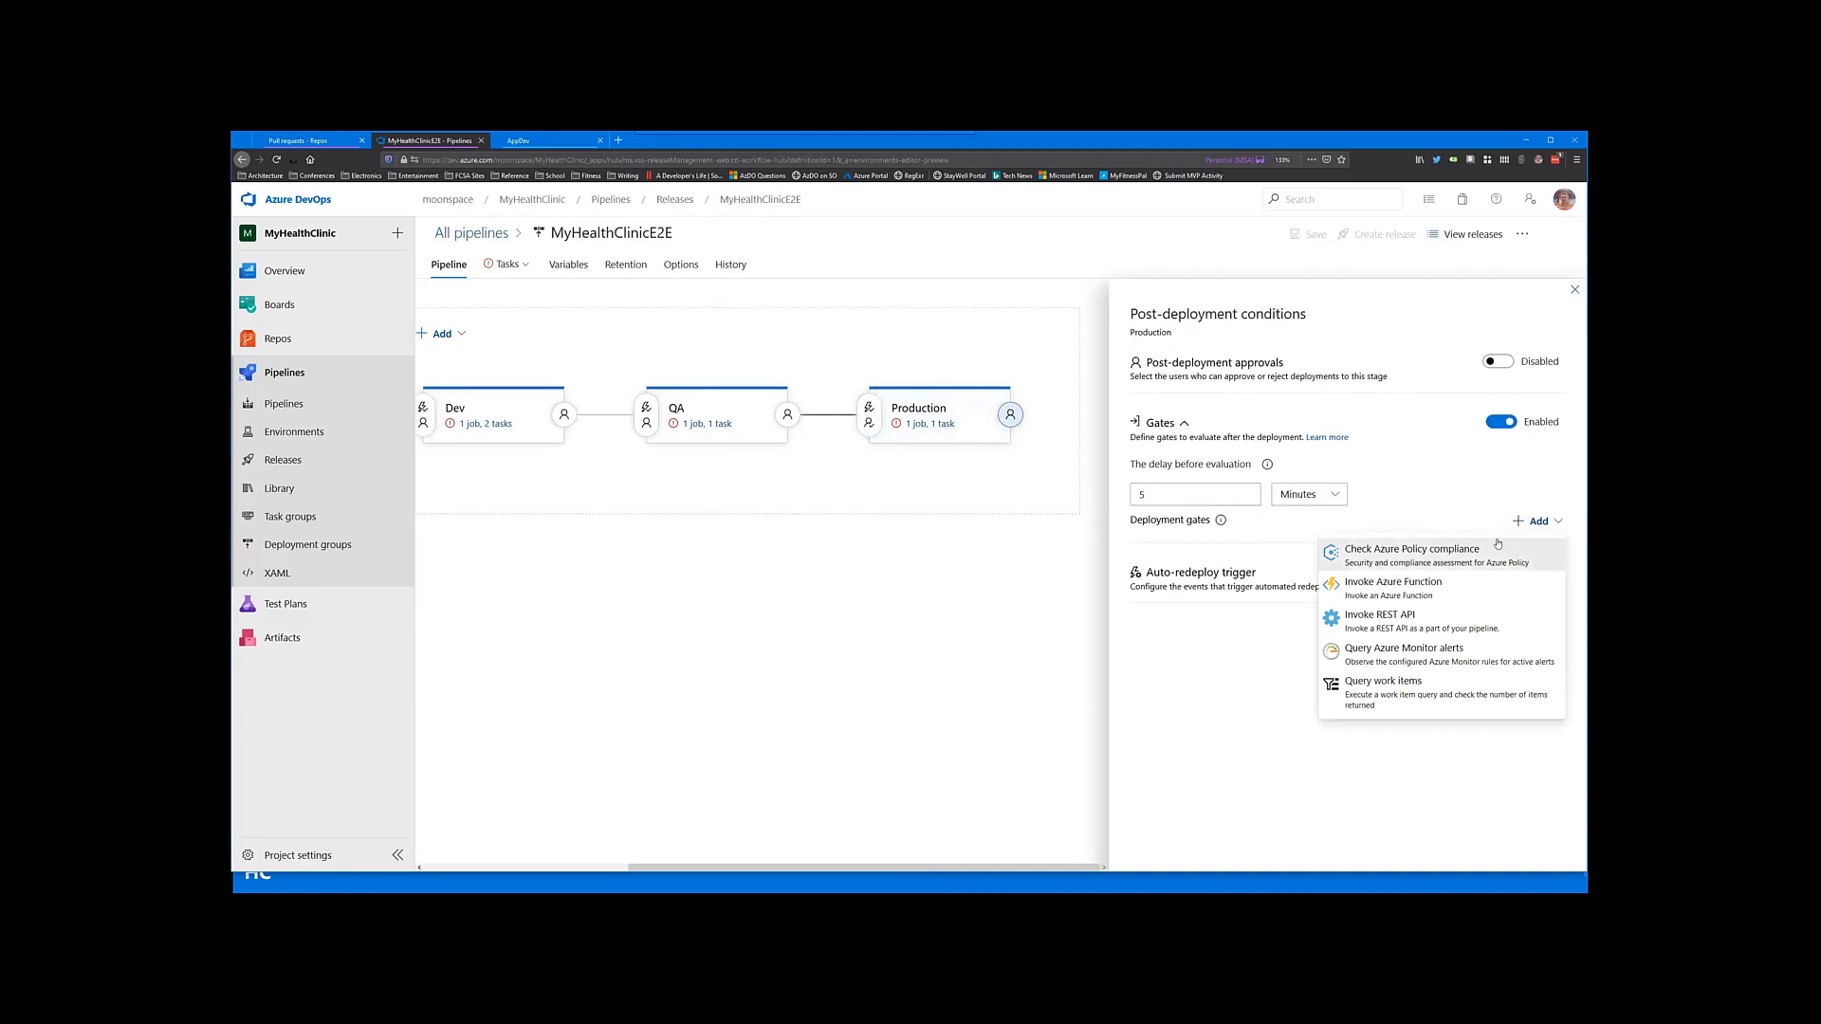
pyautogui.moveTo(1407, 592)
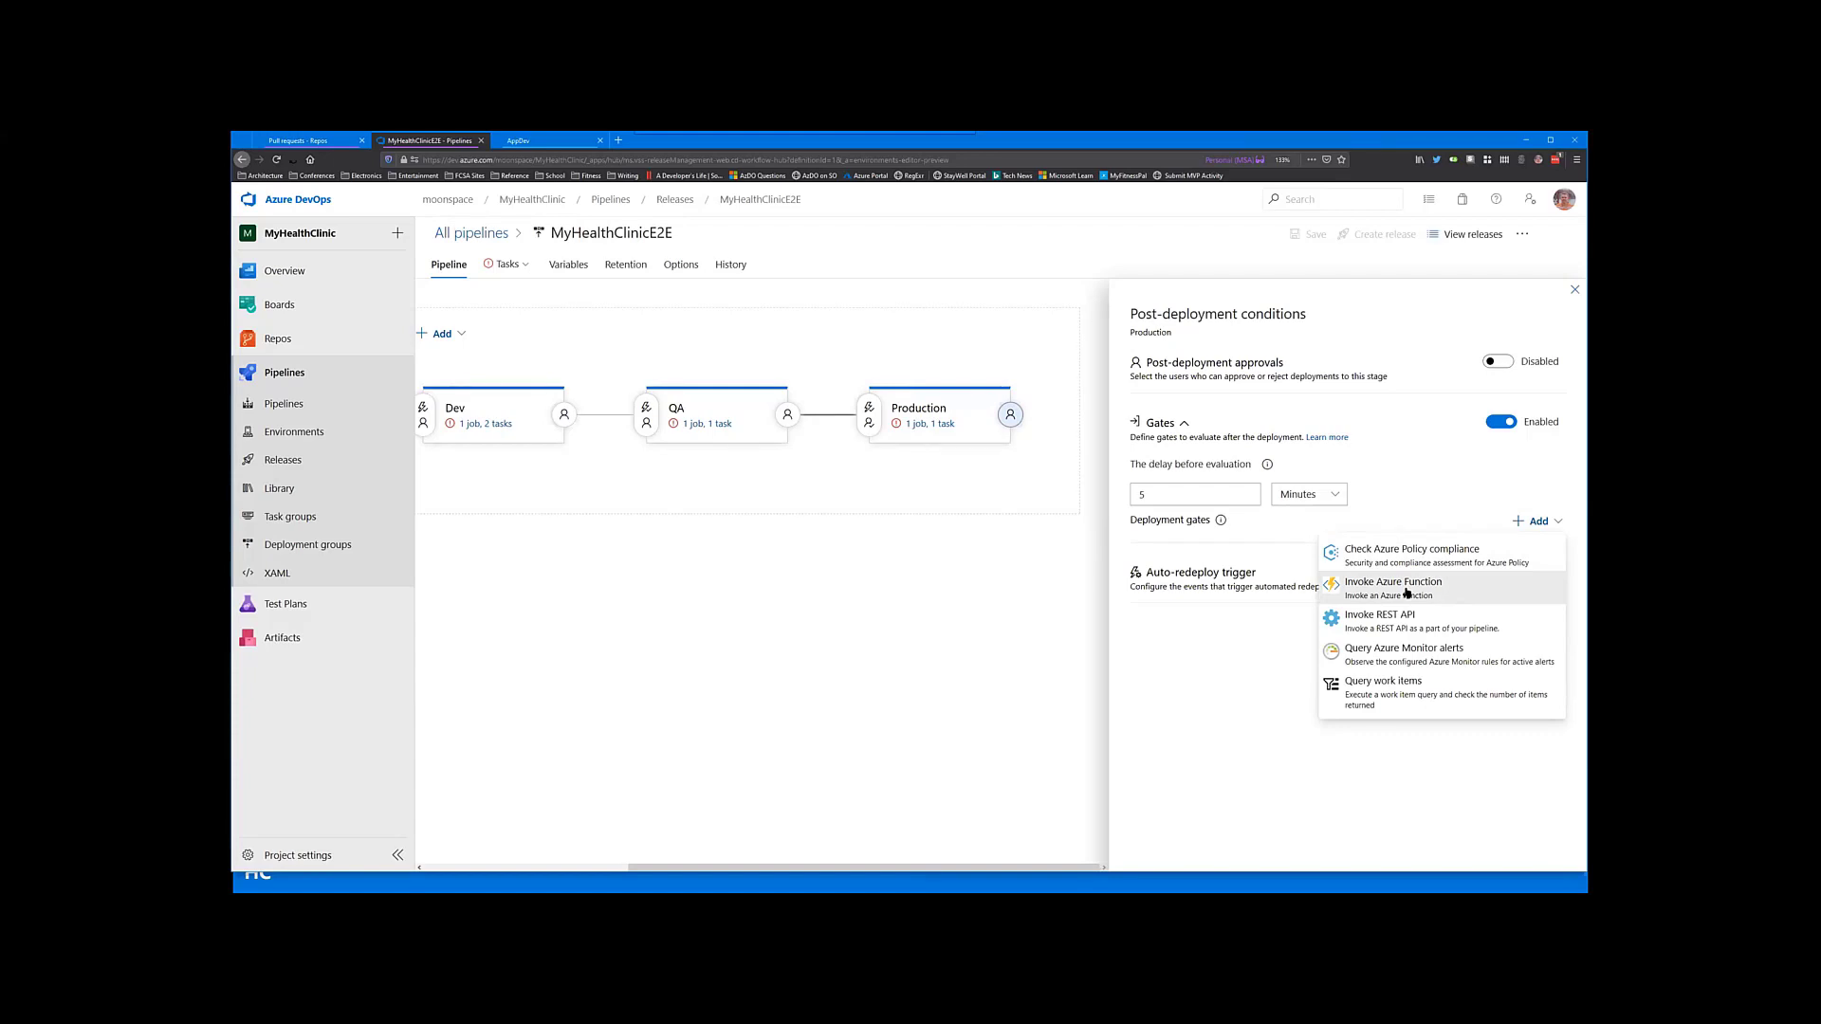
pyautogui.click(1496, 421)
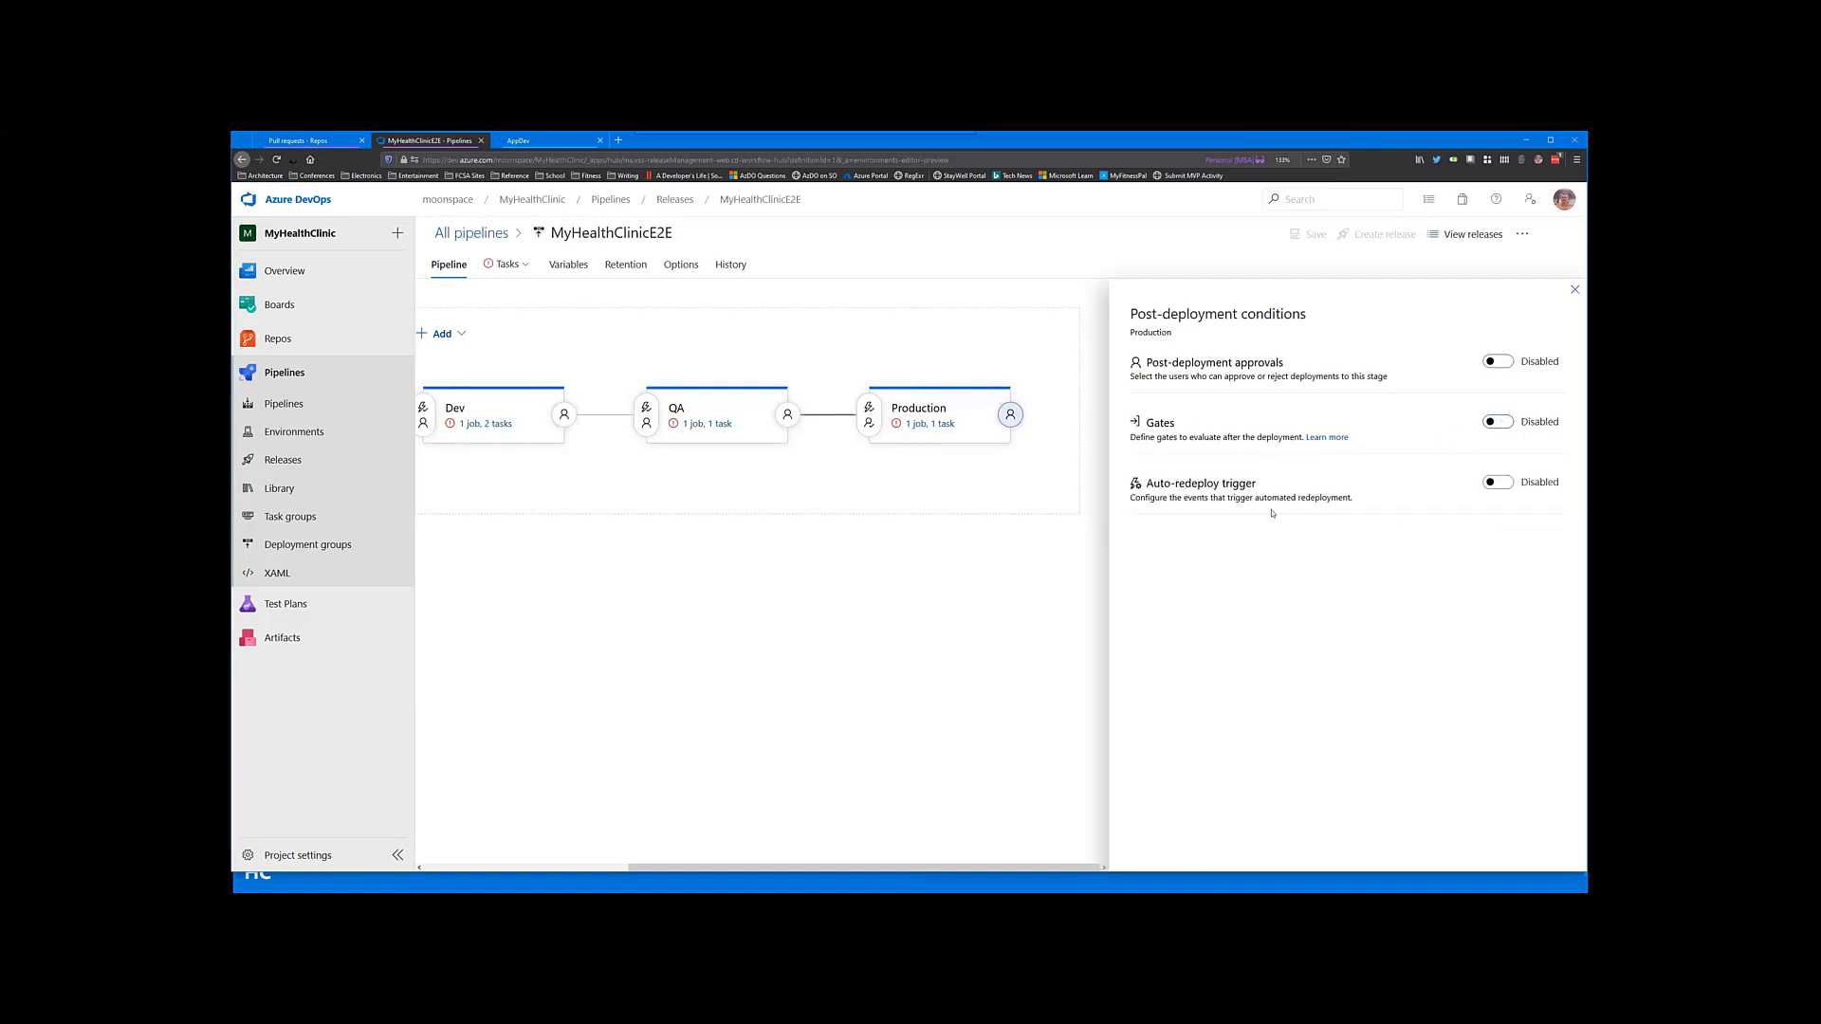
# Step: Enable auto-redeploy of the last successful deployment when Production deployment fails, then return to the pipeline
pyautogui.click(1498, 482)
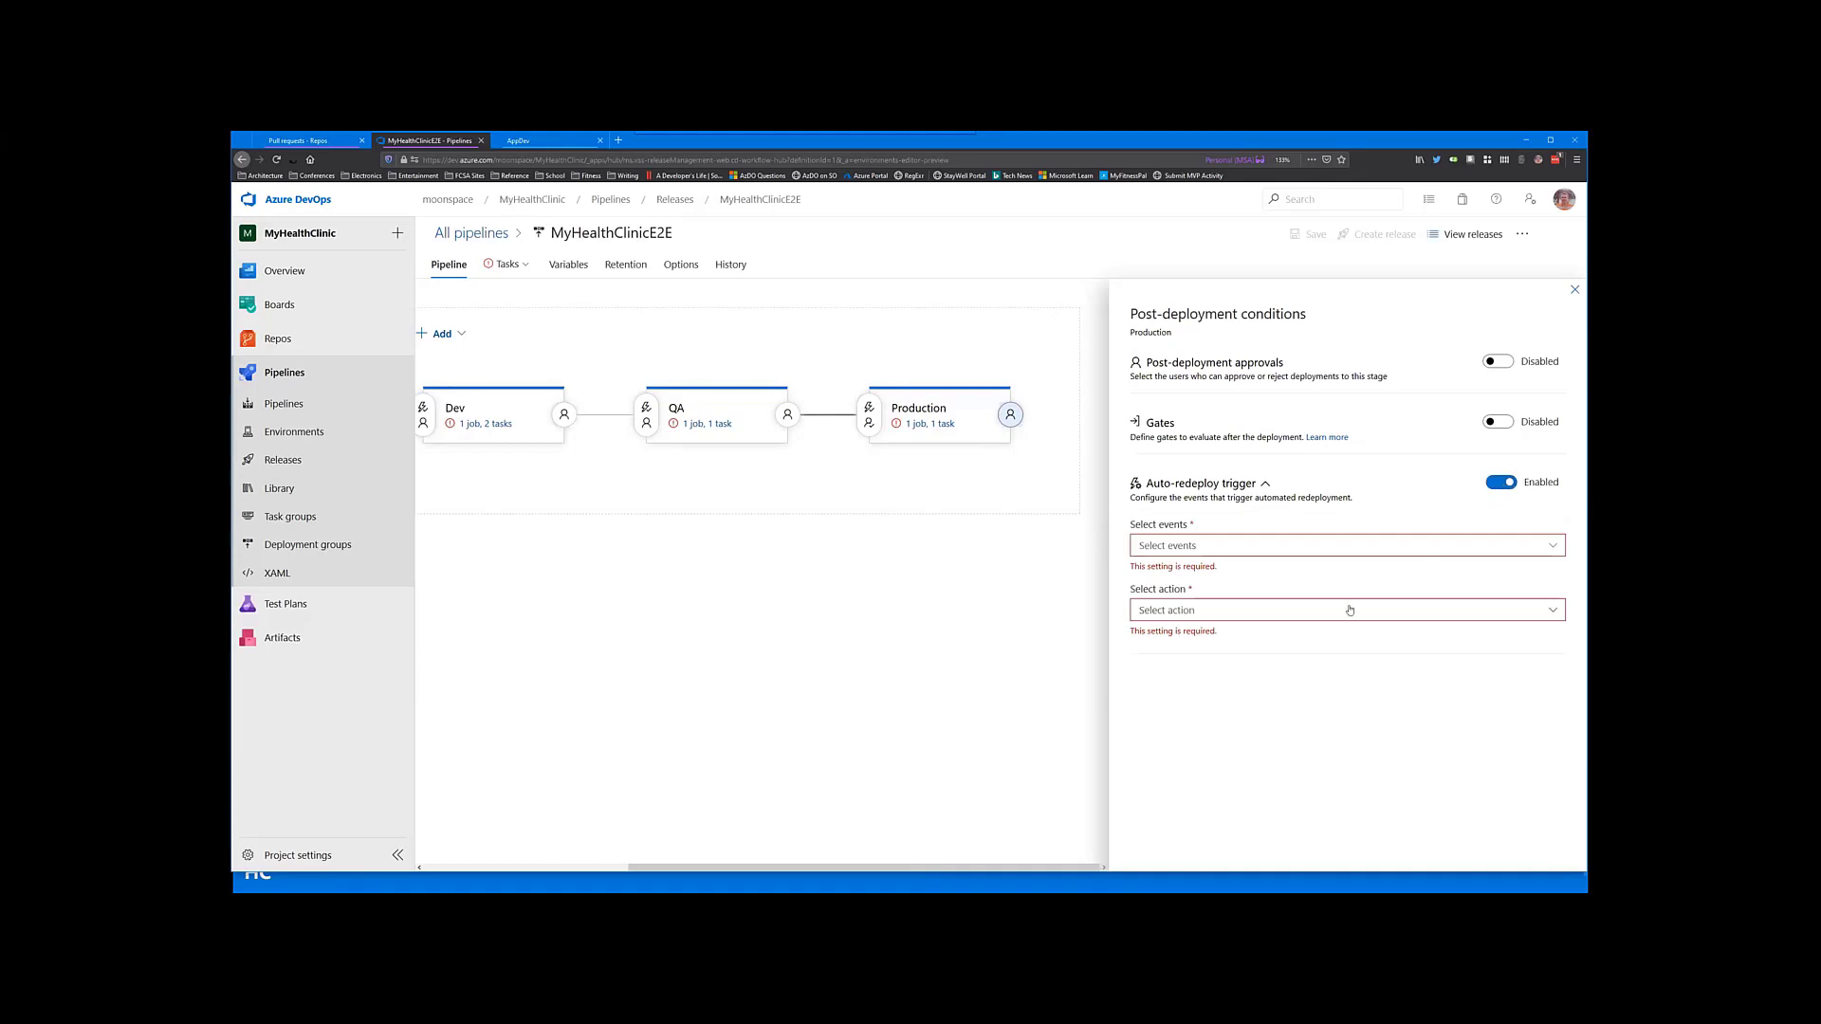
pyautogui.click(1347, 547)
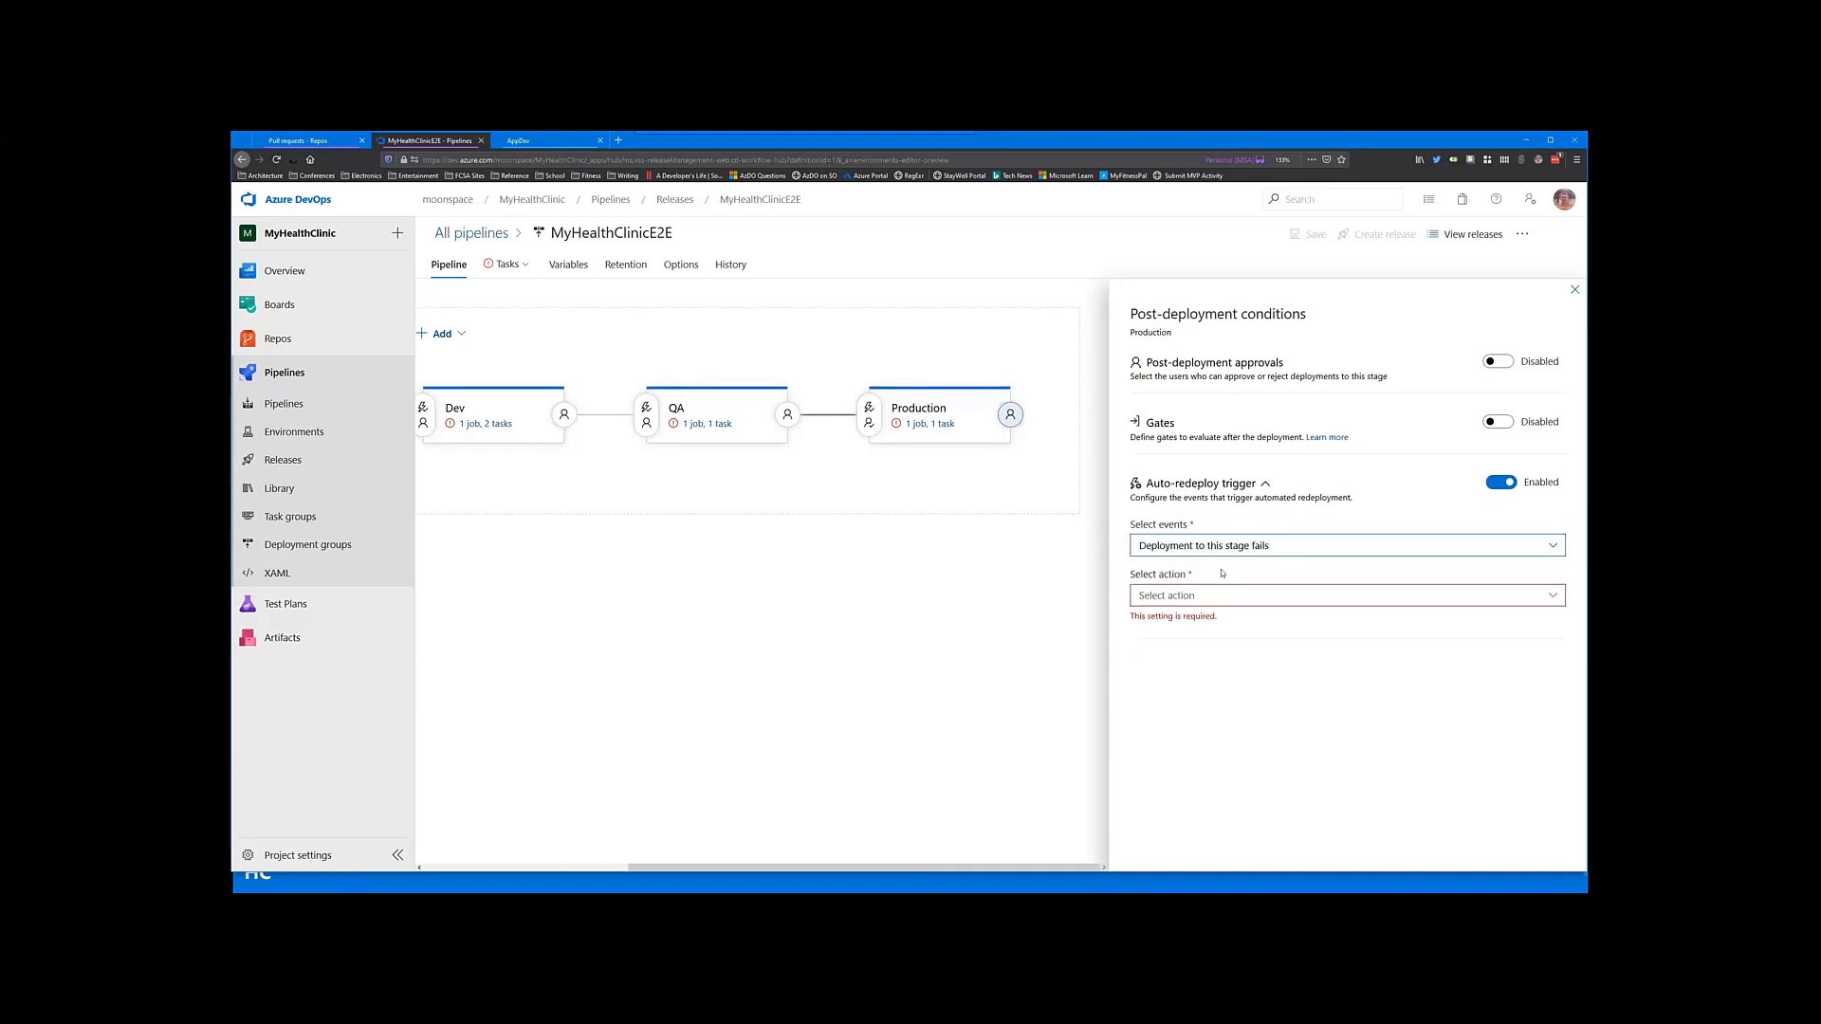
pyautogui.moveTo(929, 423)
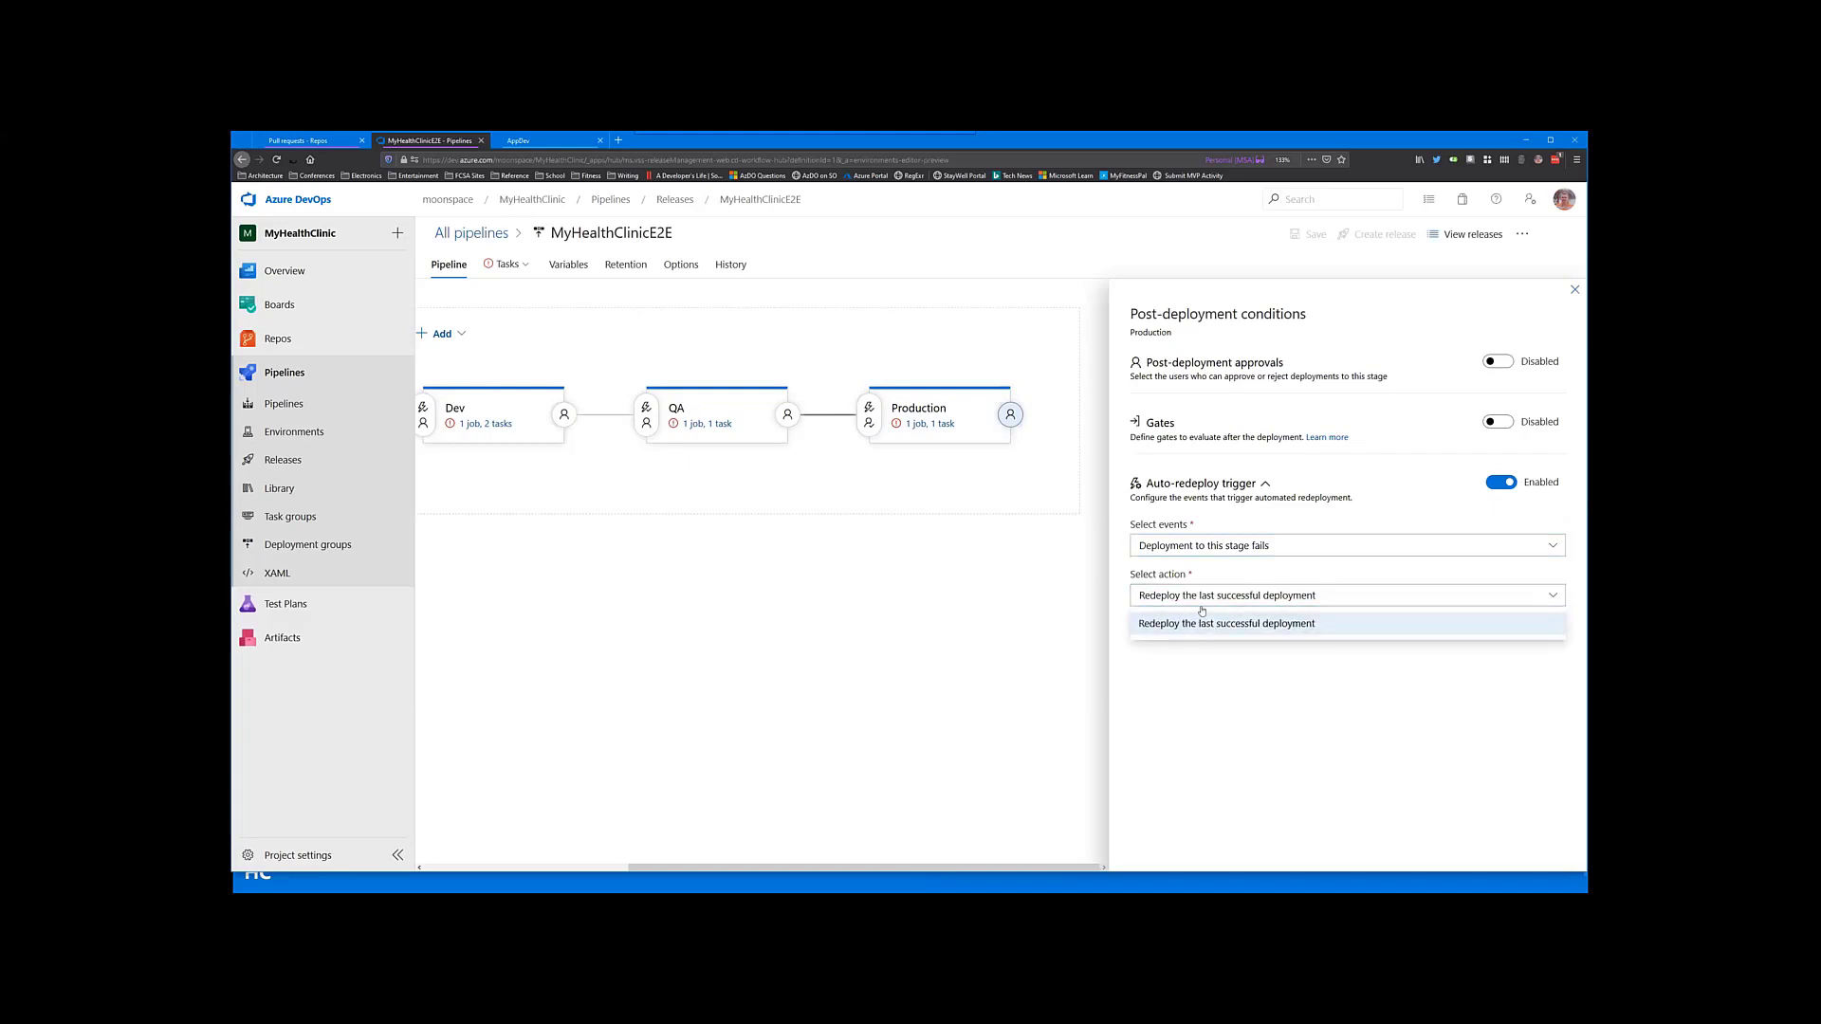
pyautogui.click(1225, 623)
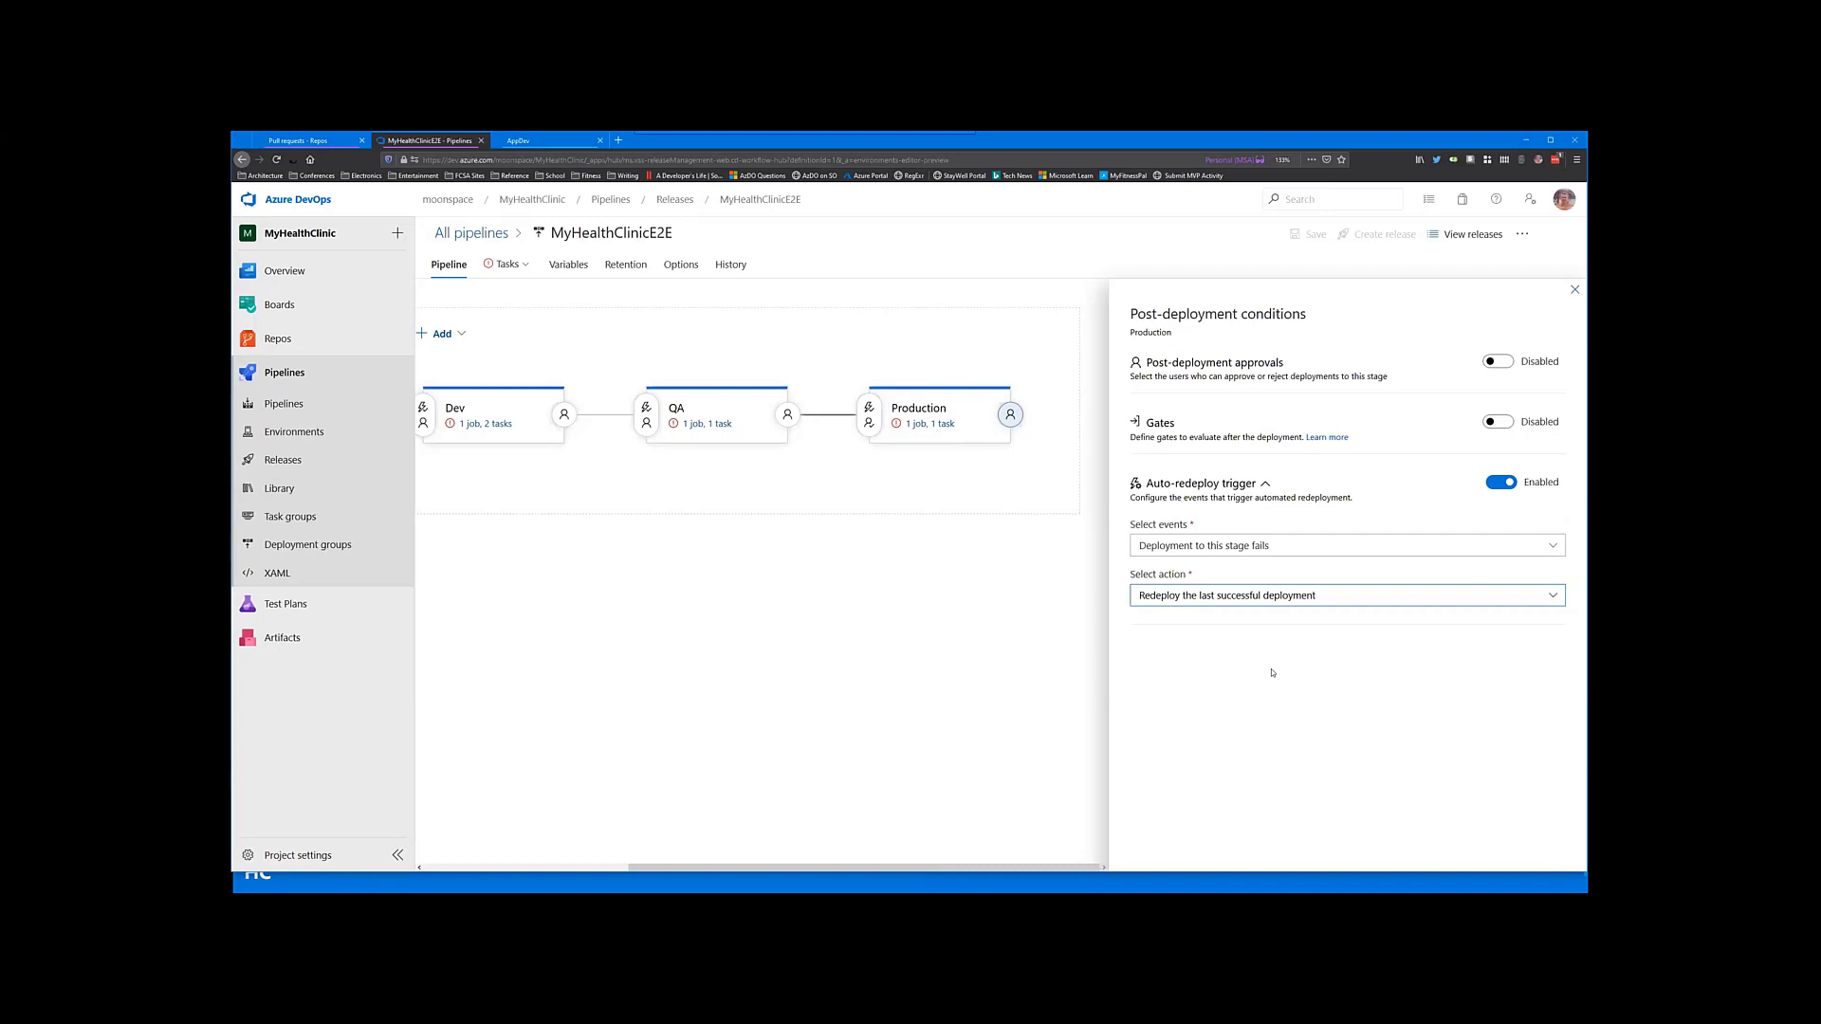
pyautogui.moveTo(1312, 380)
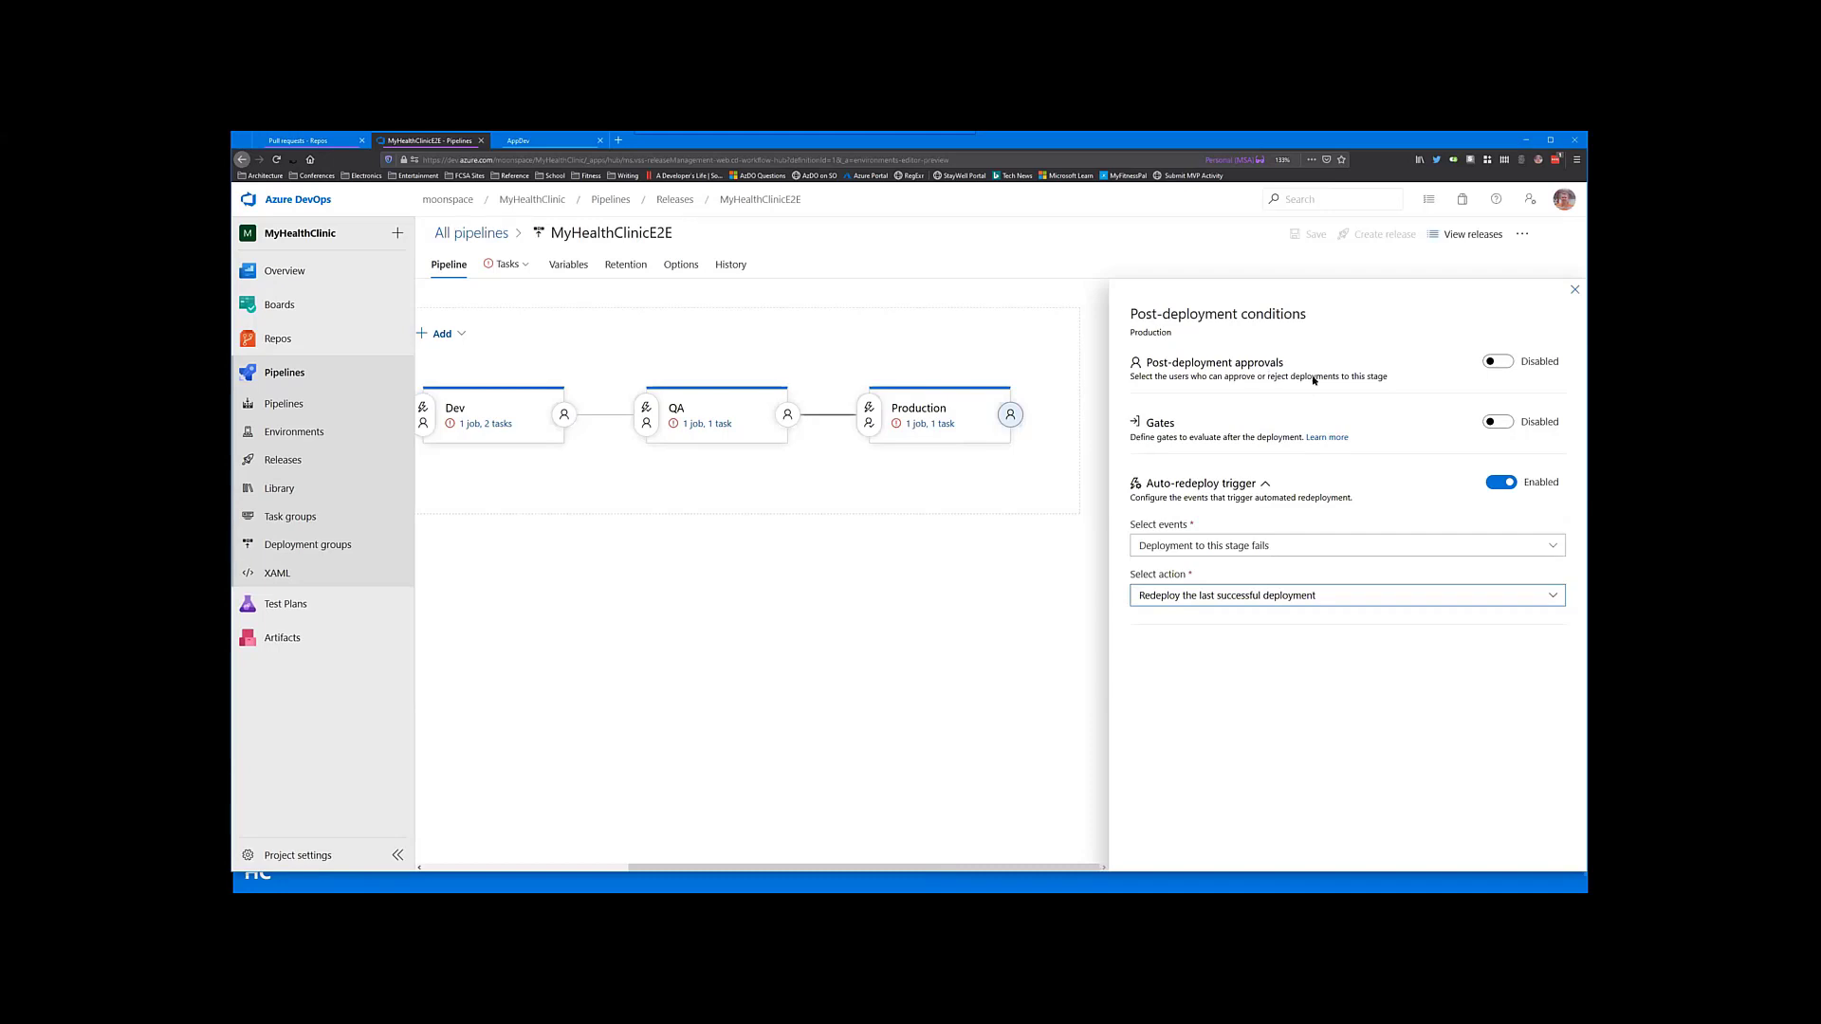
pyautogui.moveTo(1018, 520)
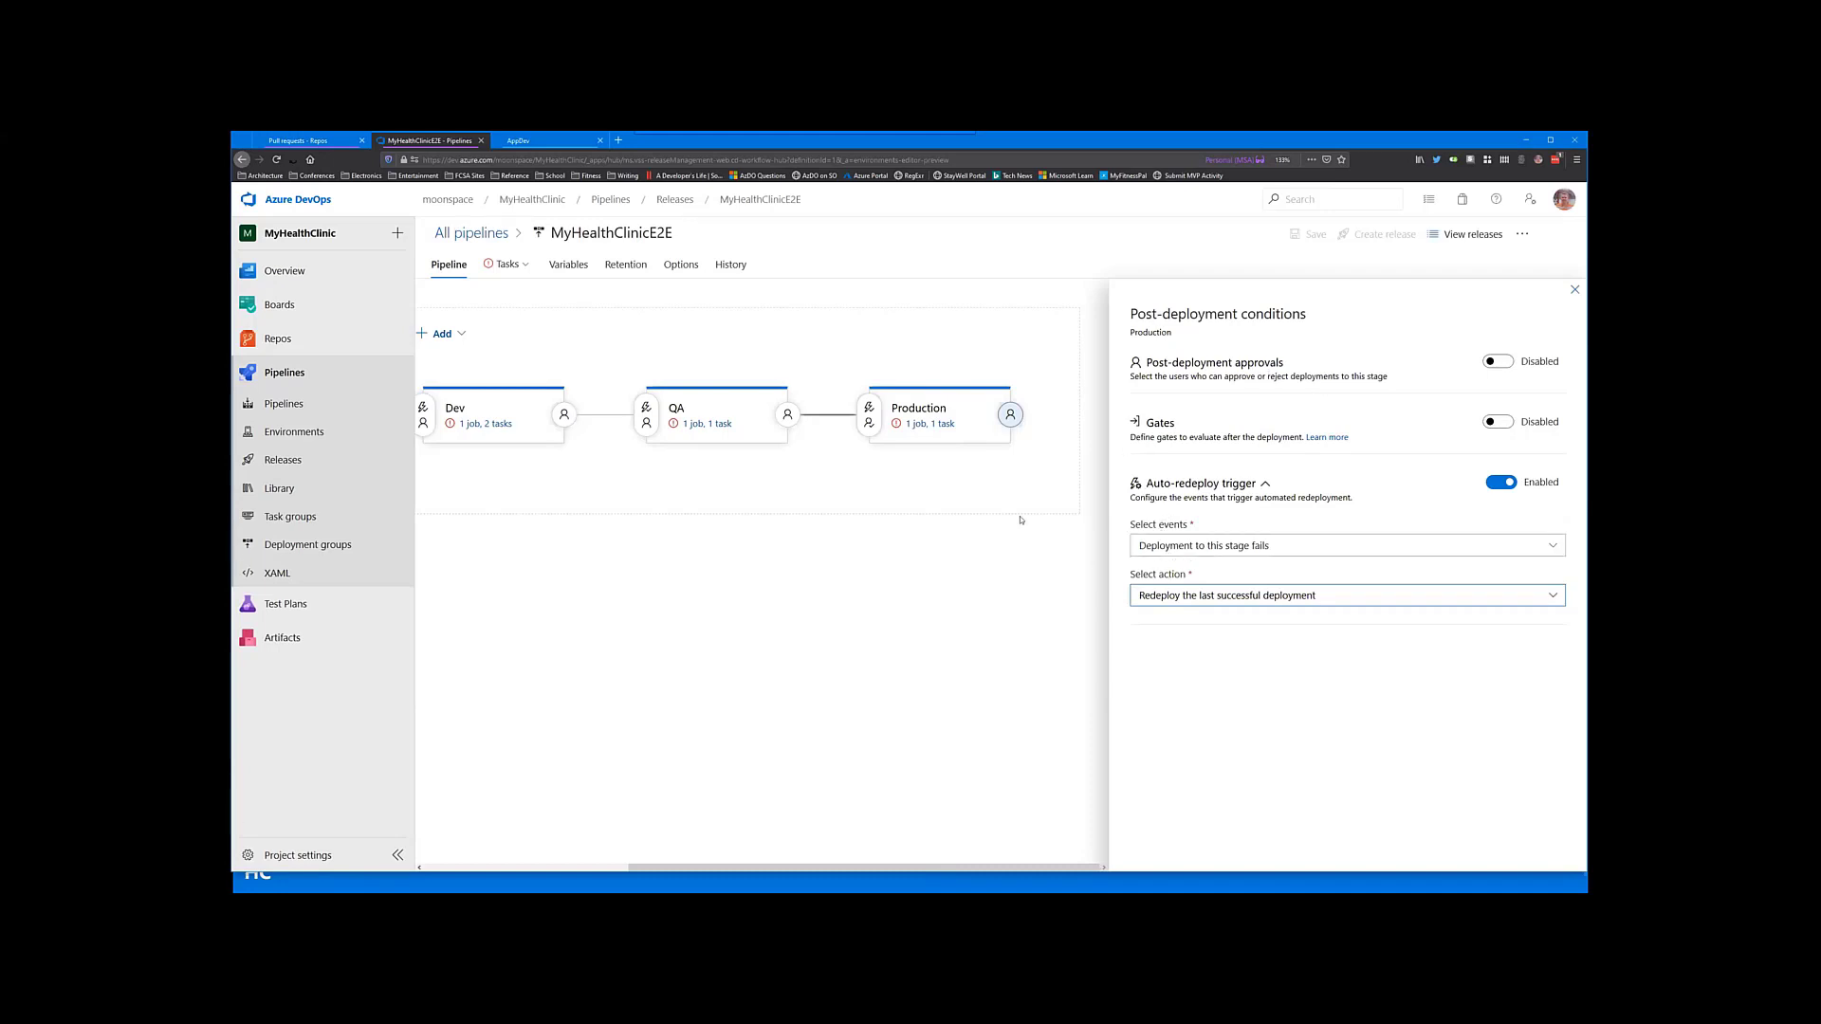
pyautogui.moveTo(948, 434)
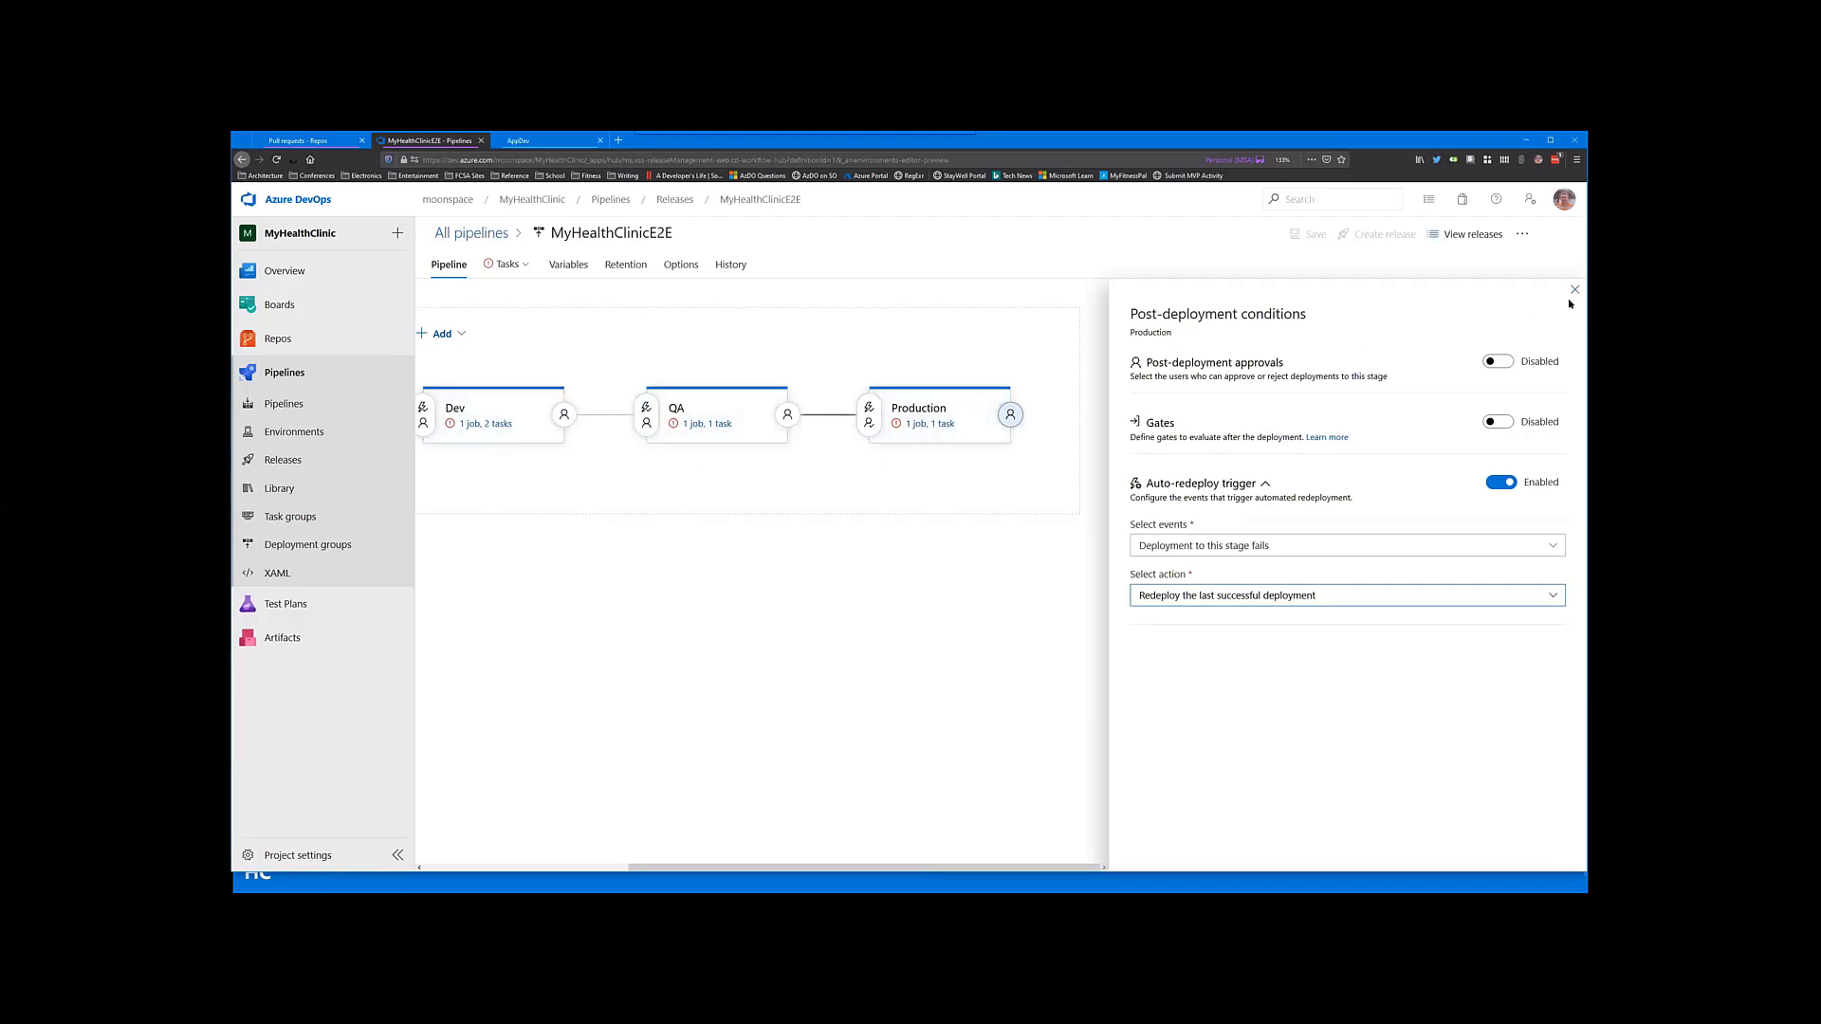
pyautogui.click(1574, 288)
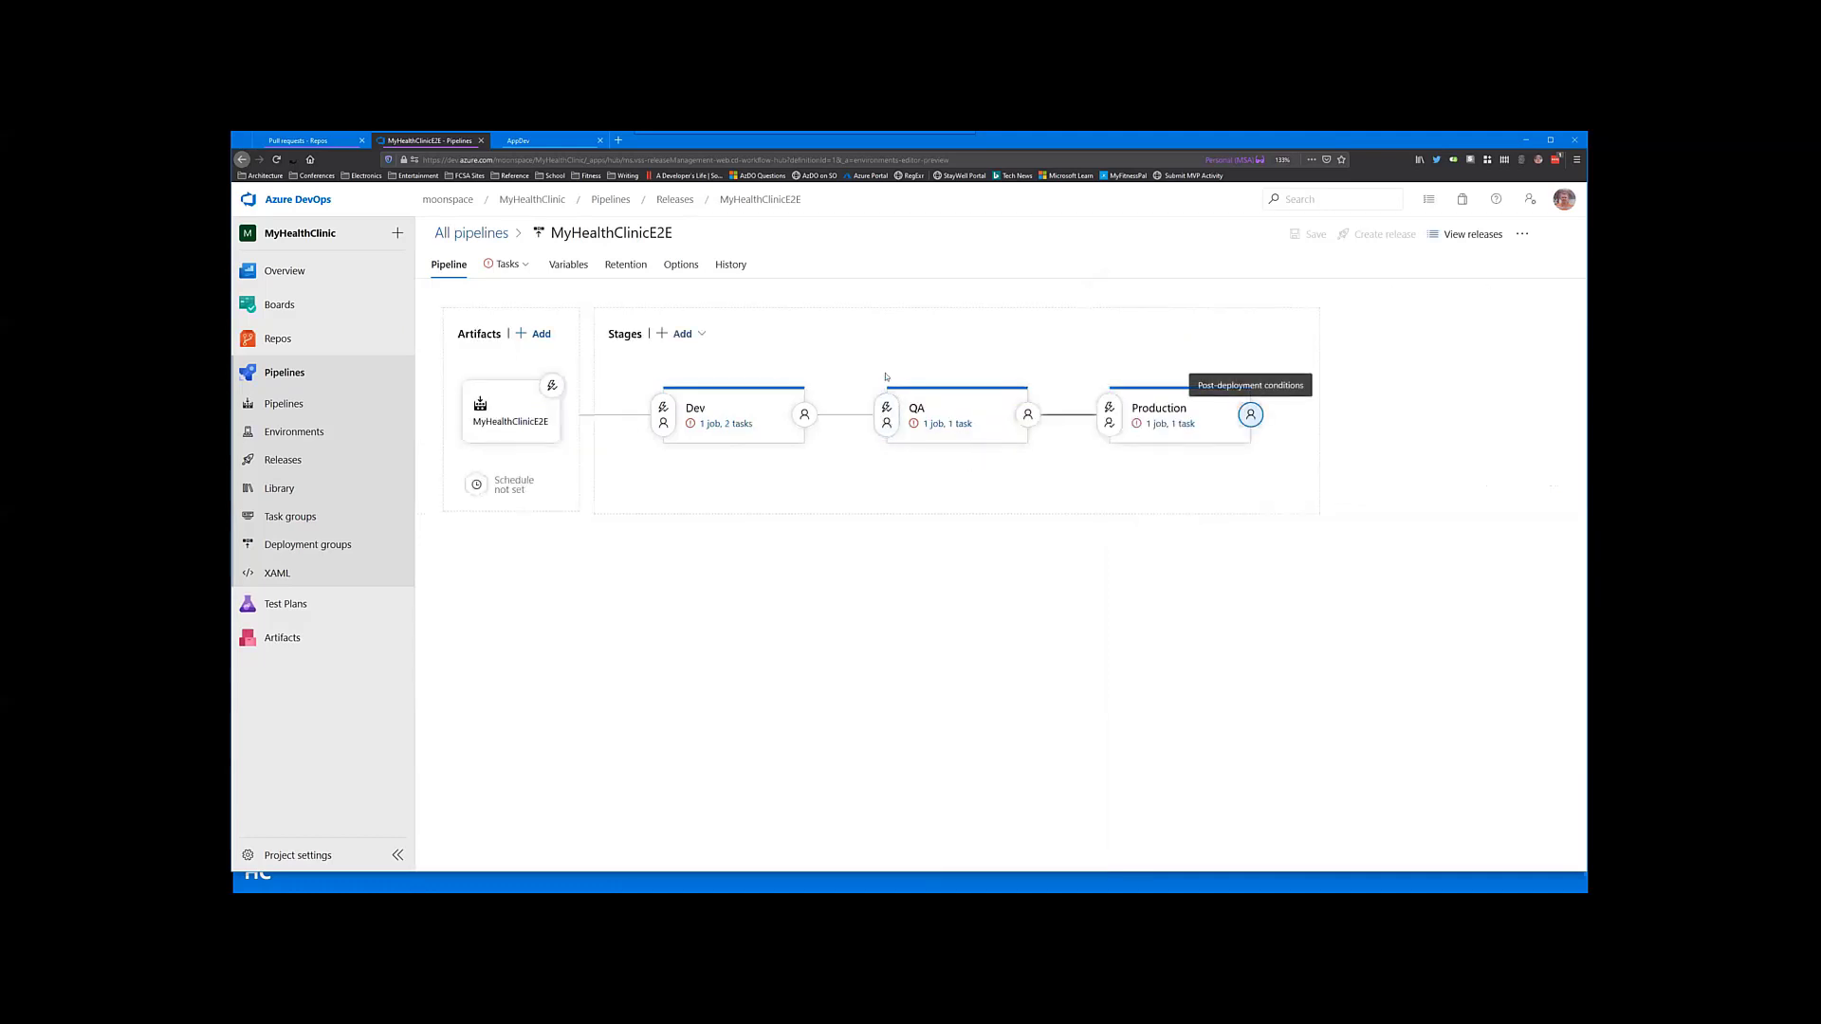
pyautogui.moveTo(341, 527)
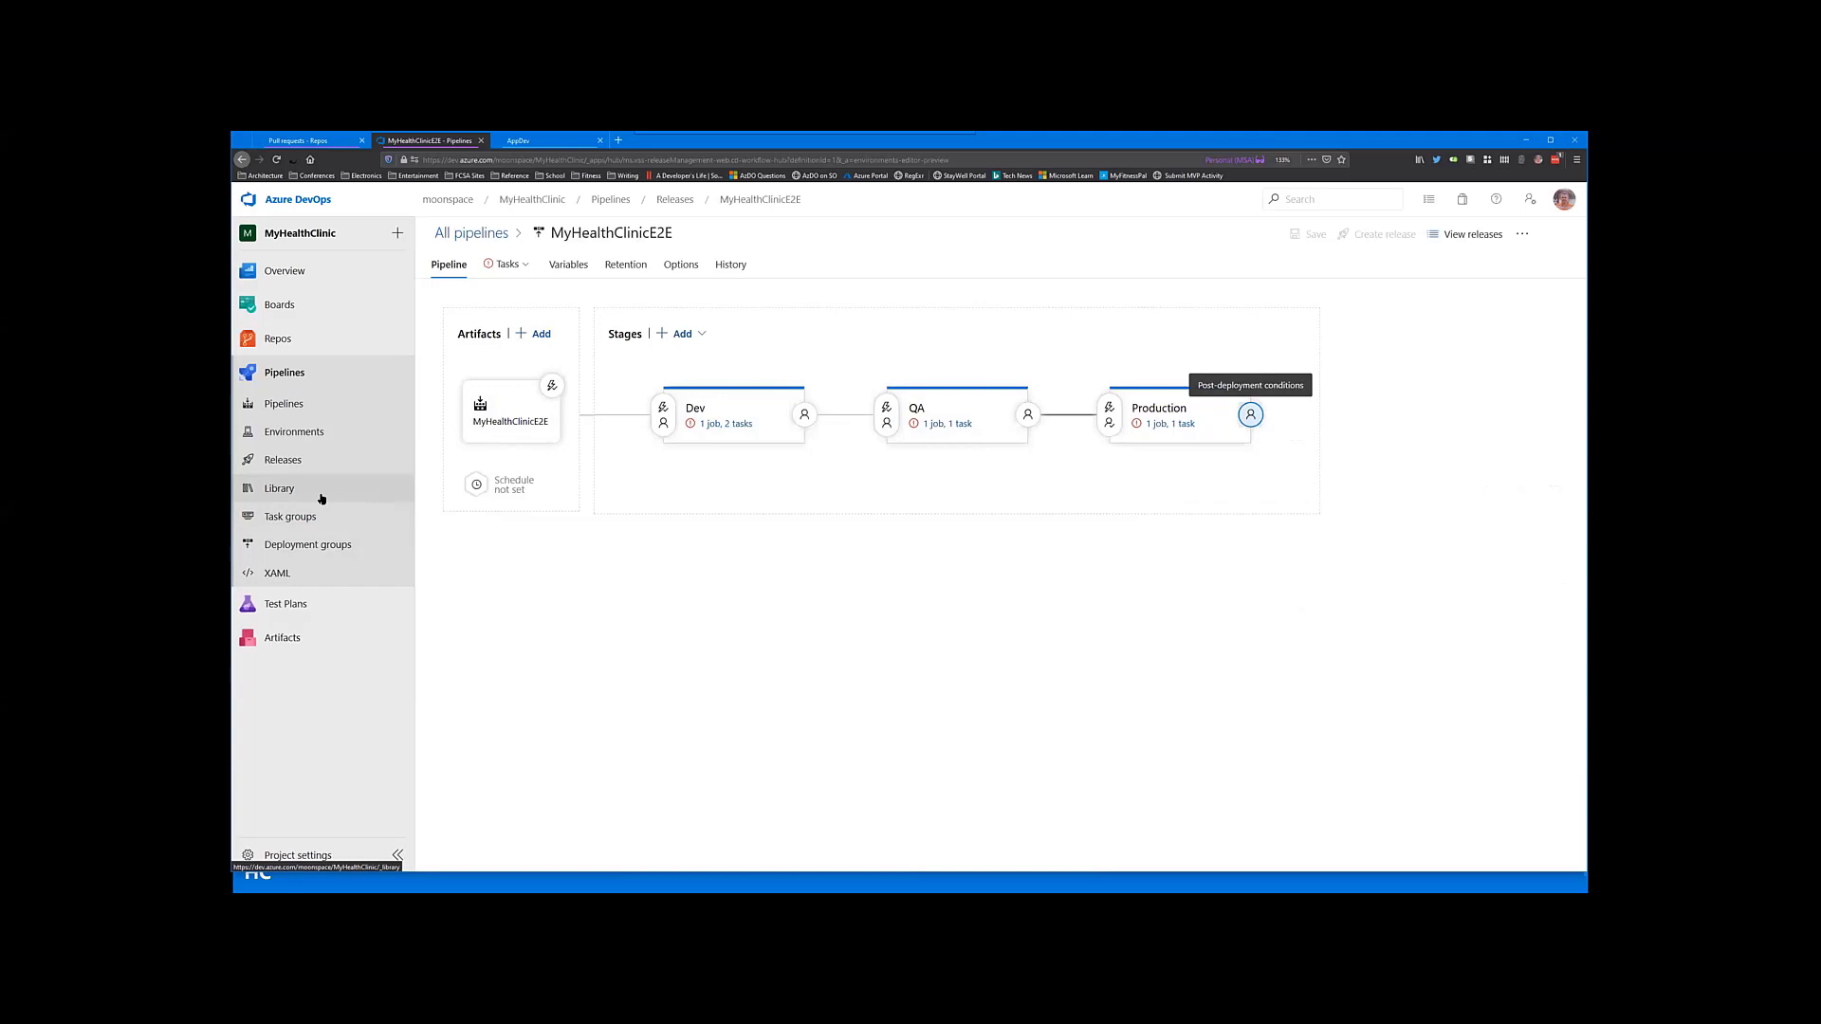
# Step: Look through the empty Library, Task groups and Deployment groups pages, then go to XAML pipelines
pyautogui.click(279, 489)
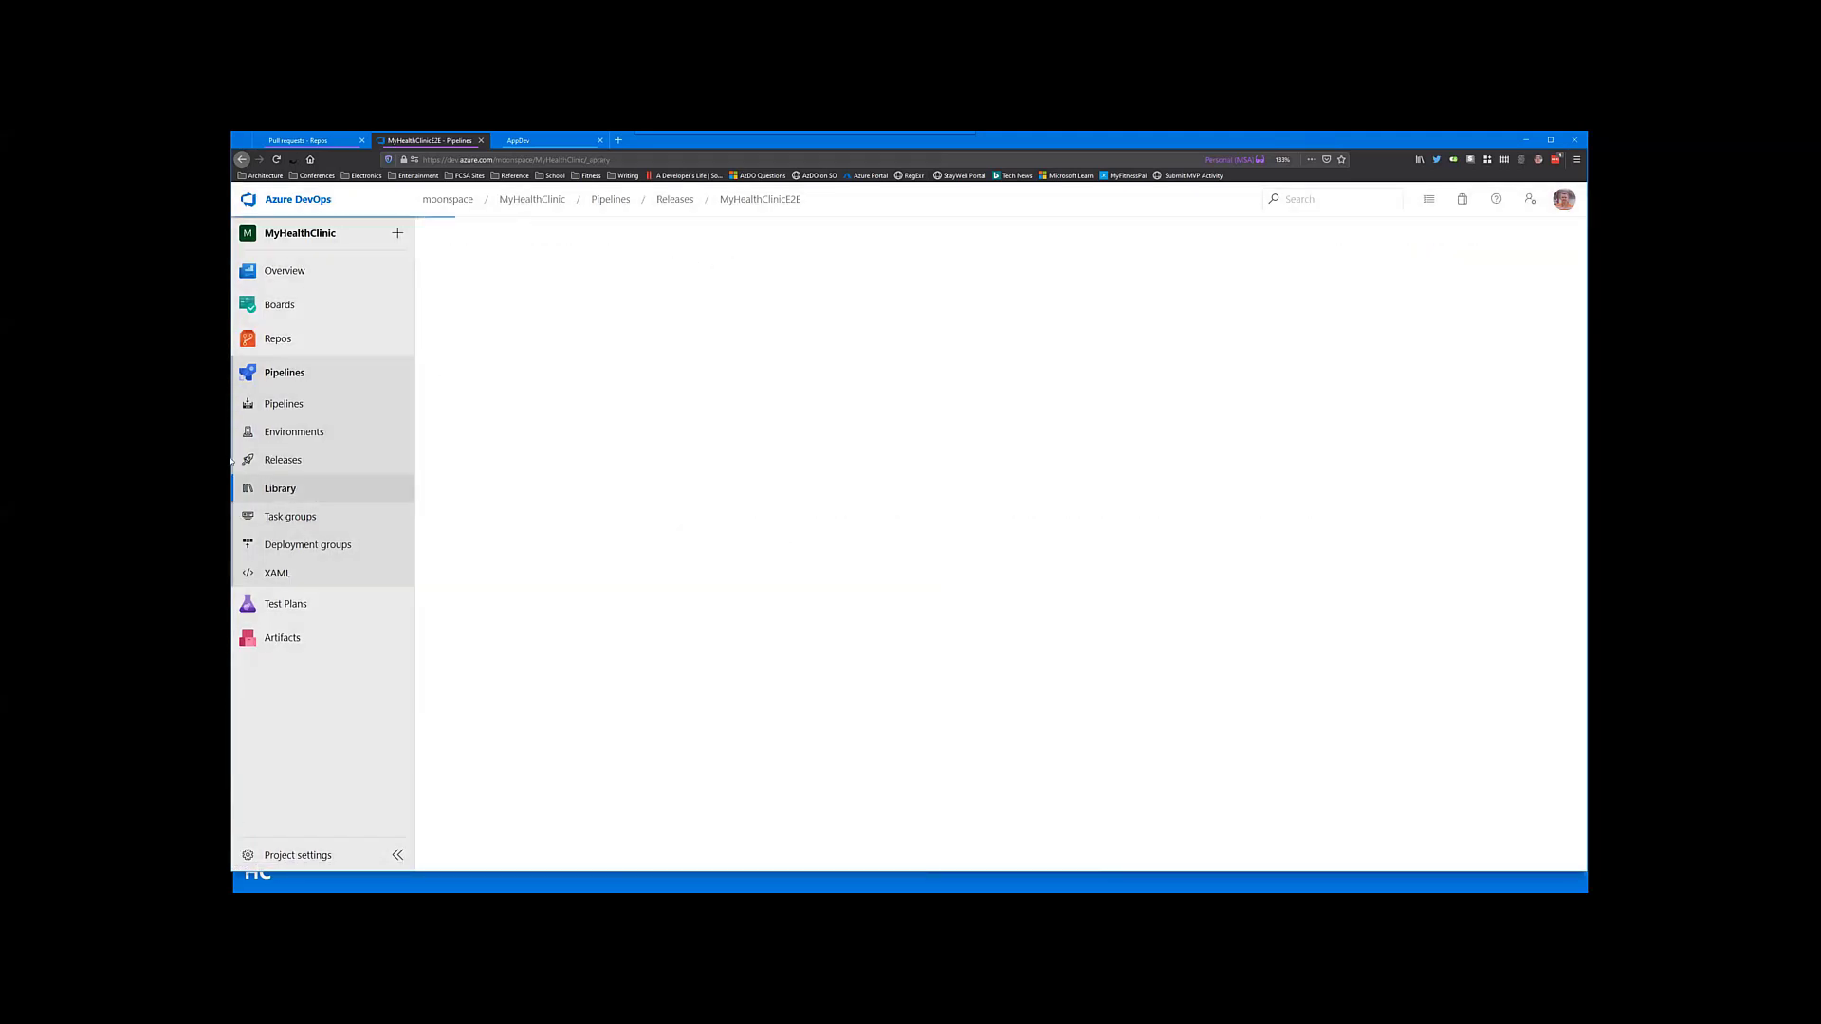
pyautogui.click(279, 489)
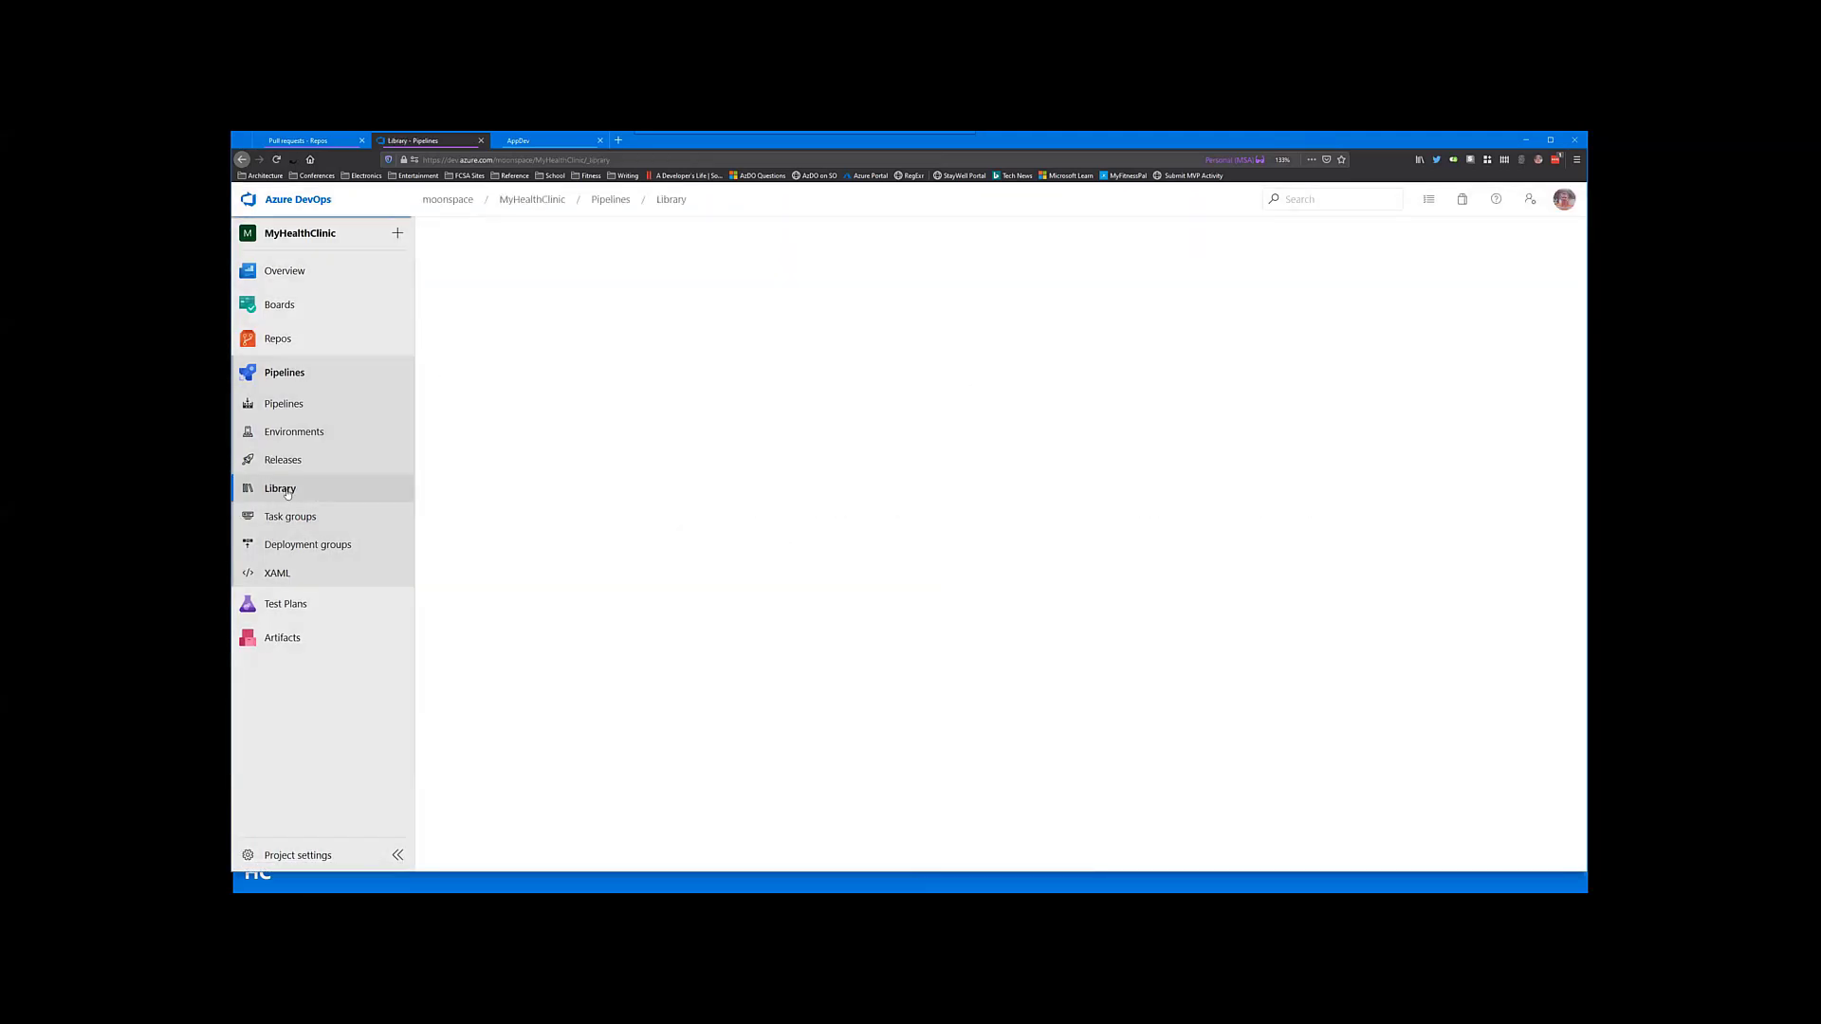
pyautogui.click(279, 490)
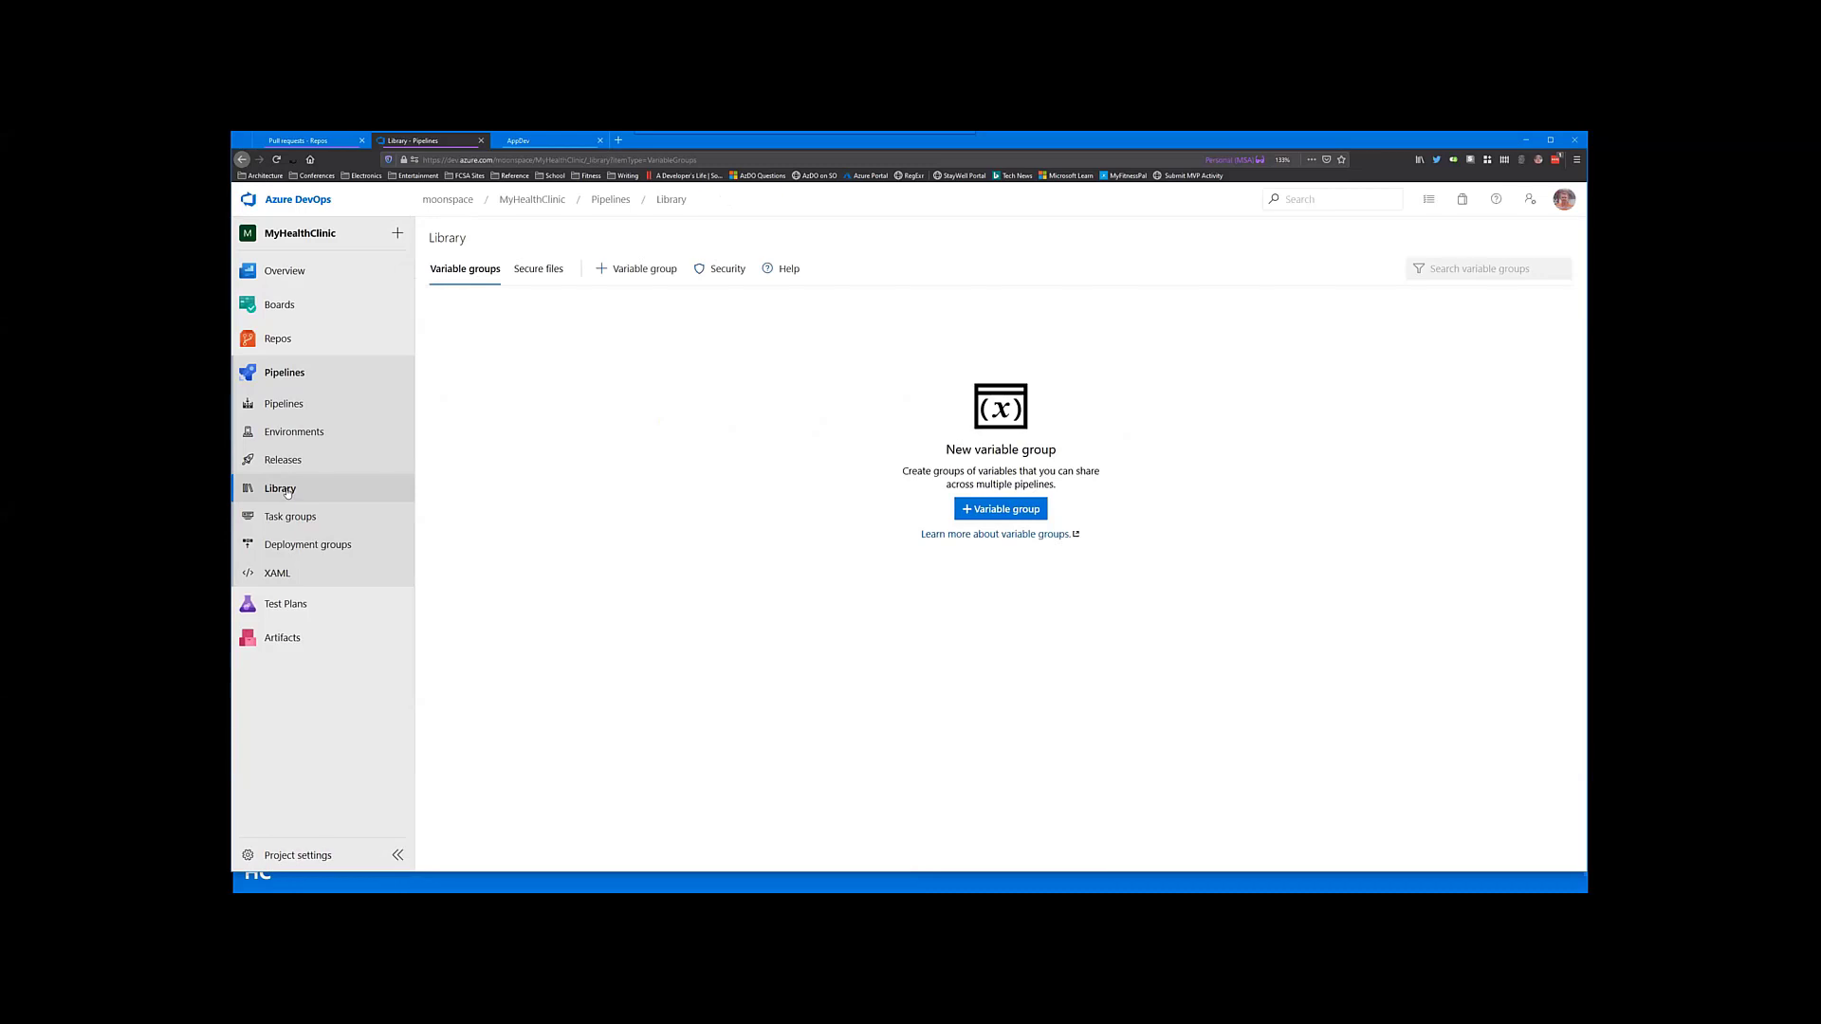
pyautogui.click(290, 516)
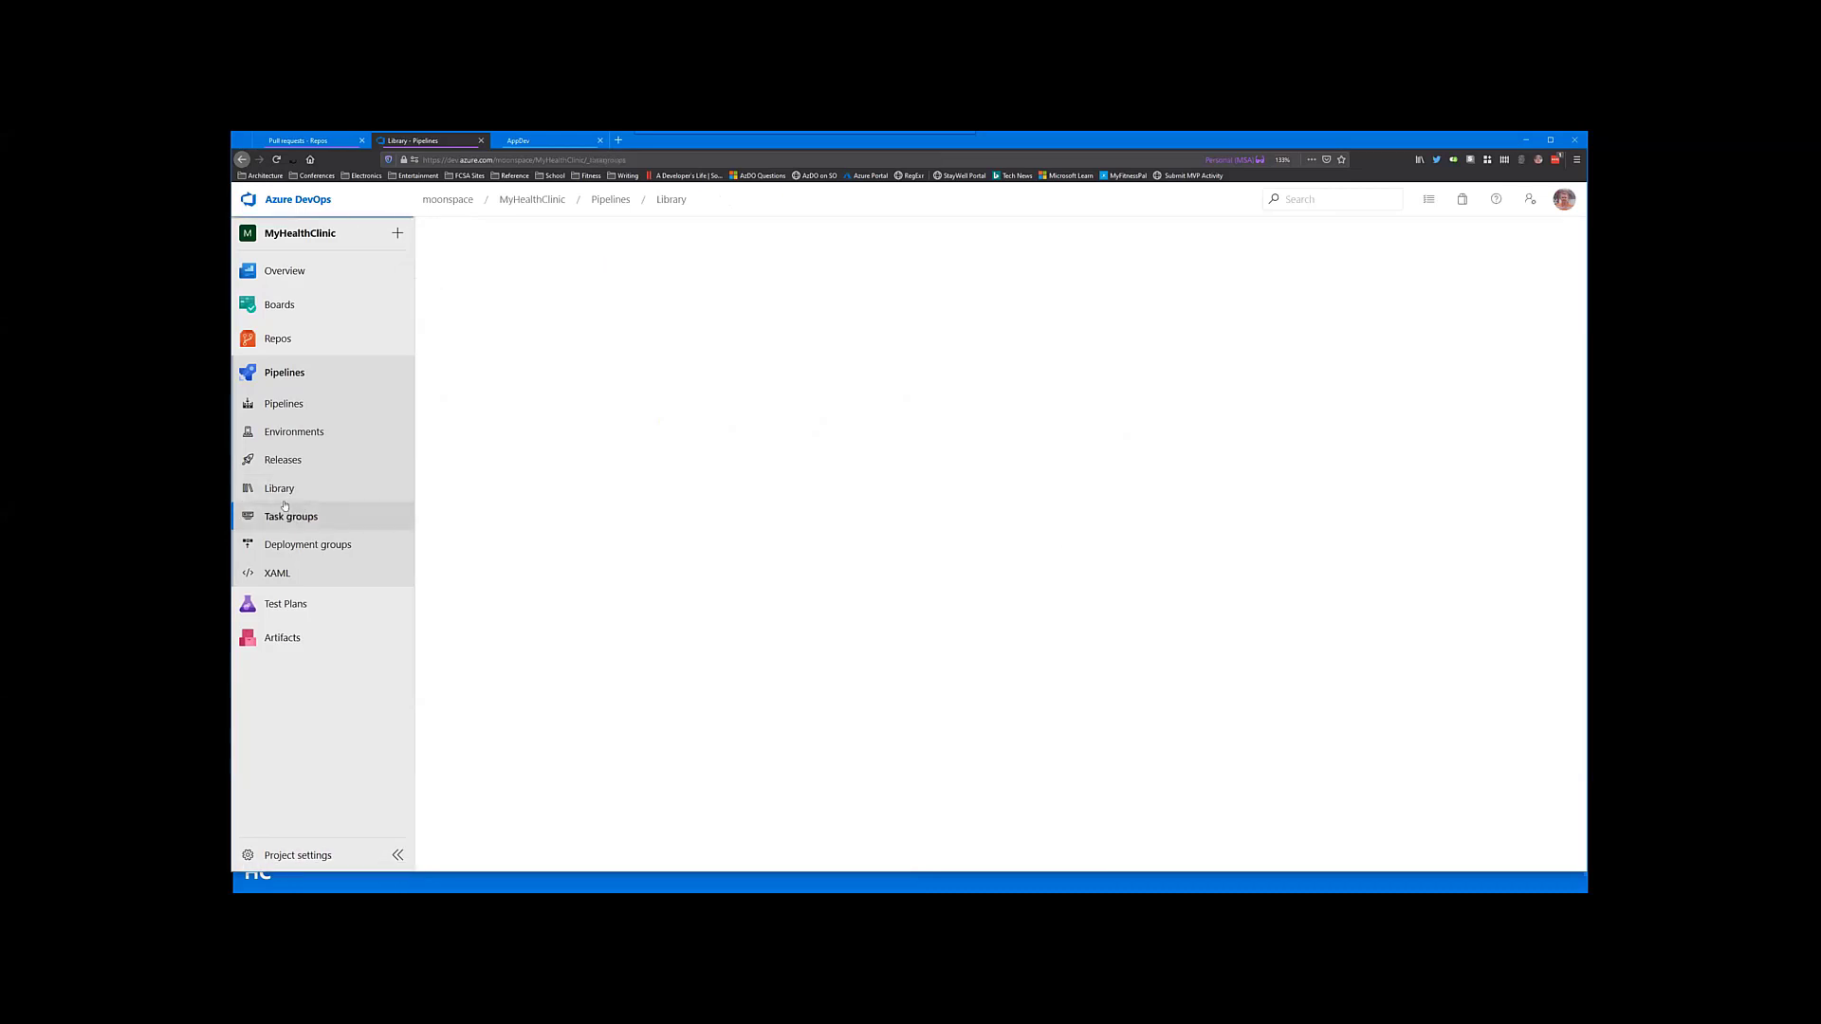
pyautogui.click(292, 516)
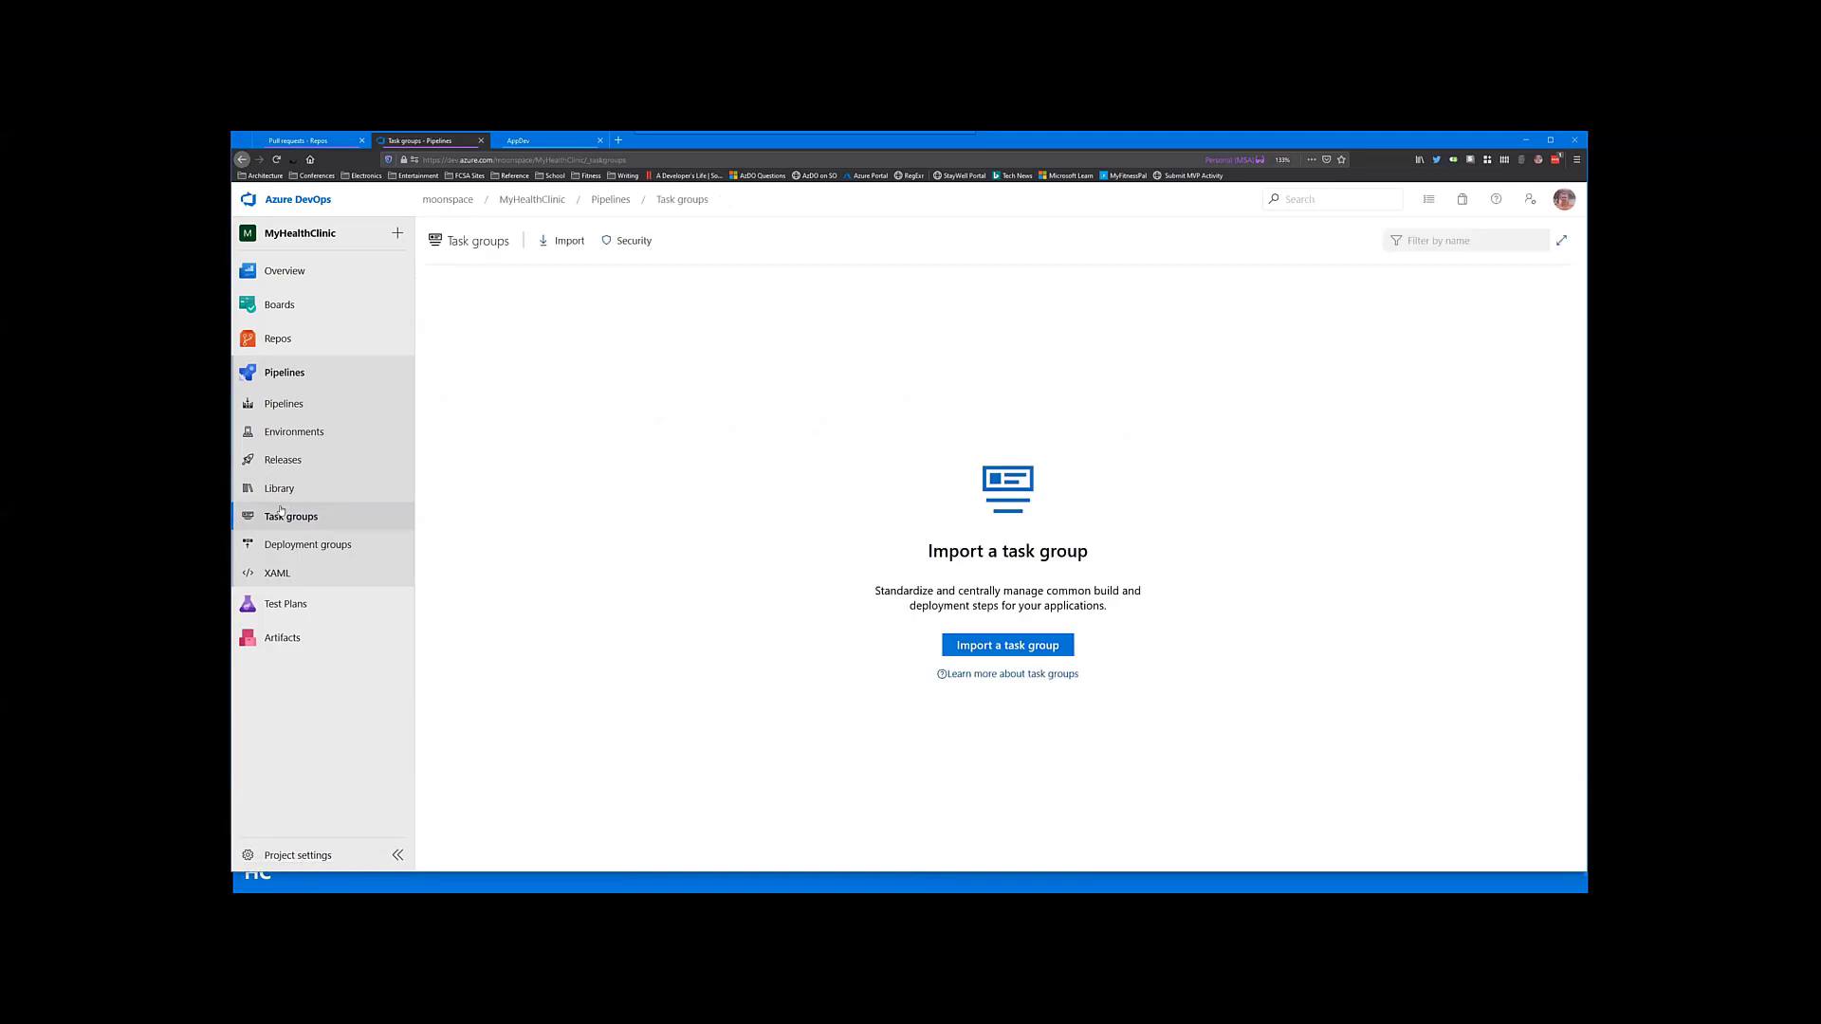
pyautogui.click(308, 544)
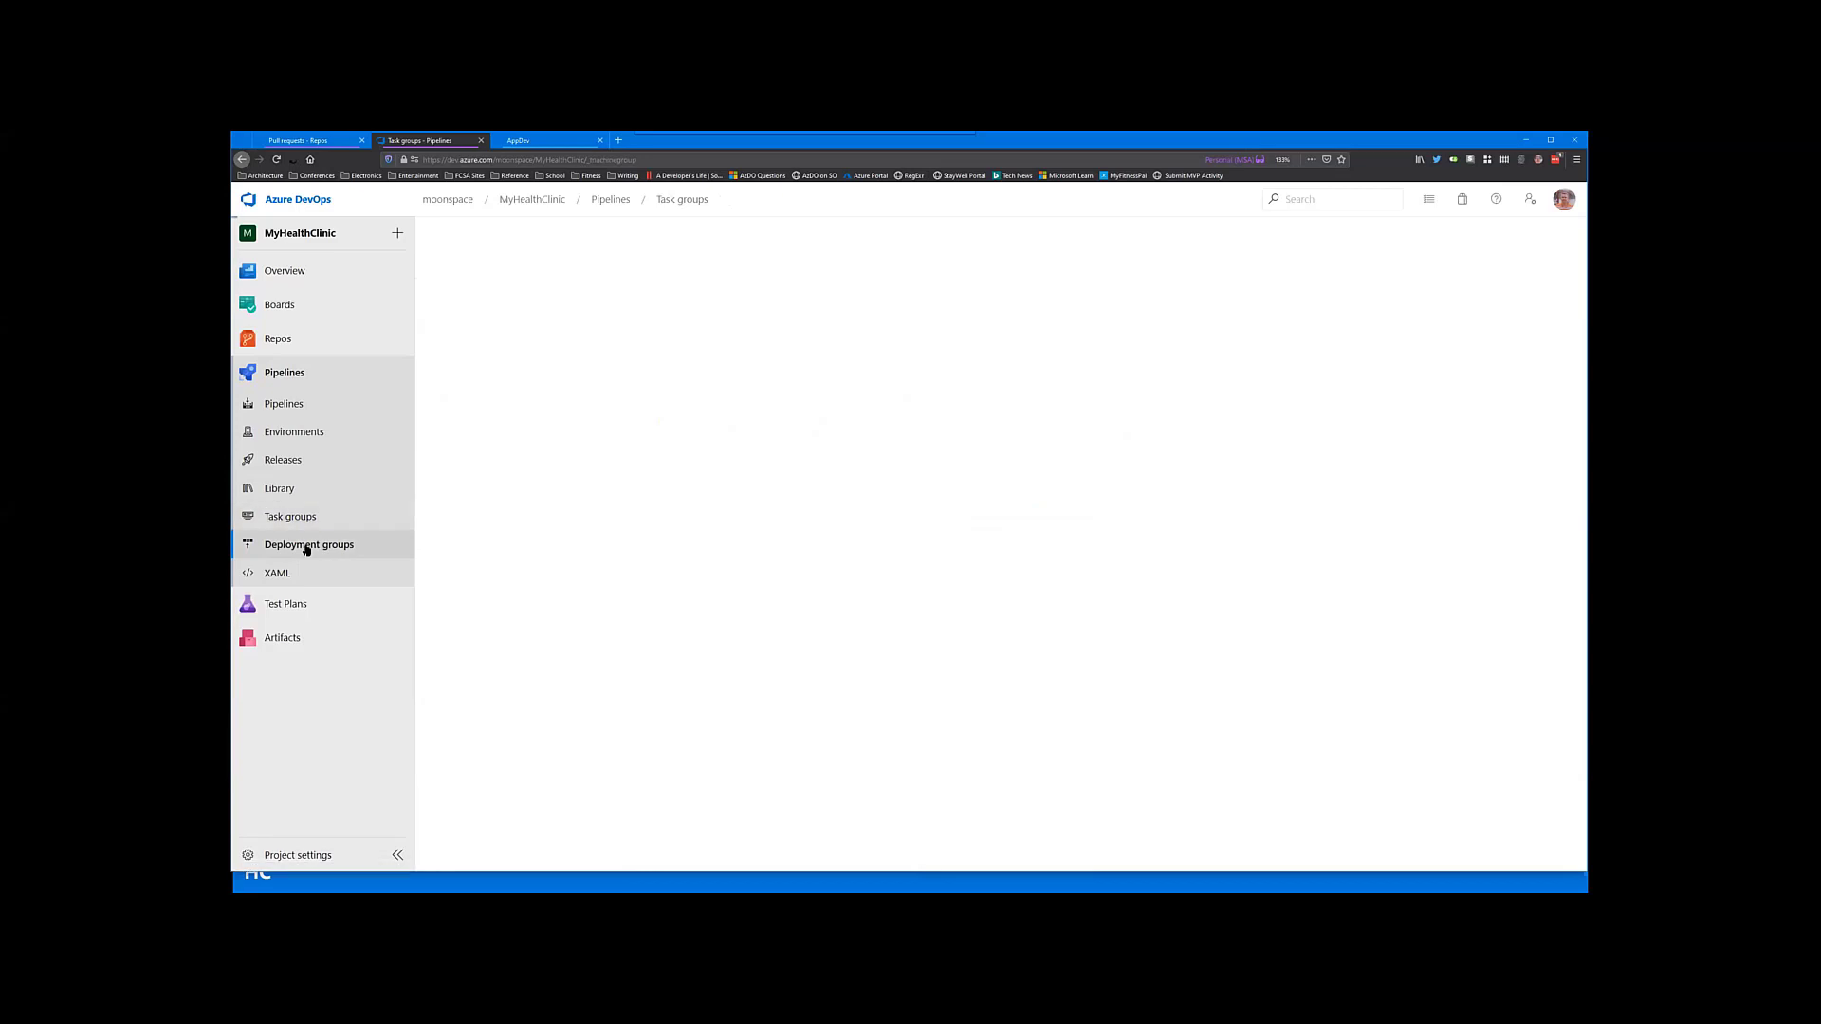
pyautogui.click(307, 544)
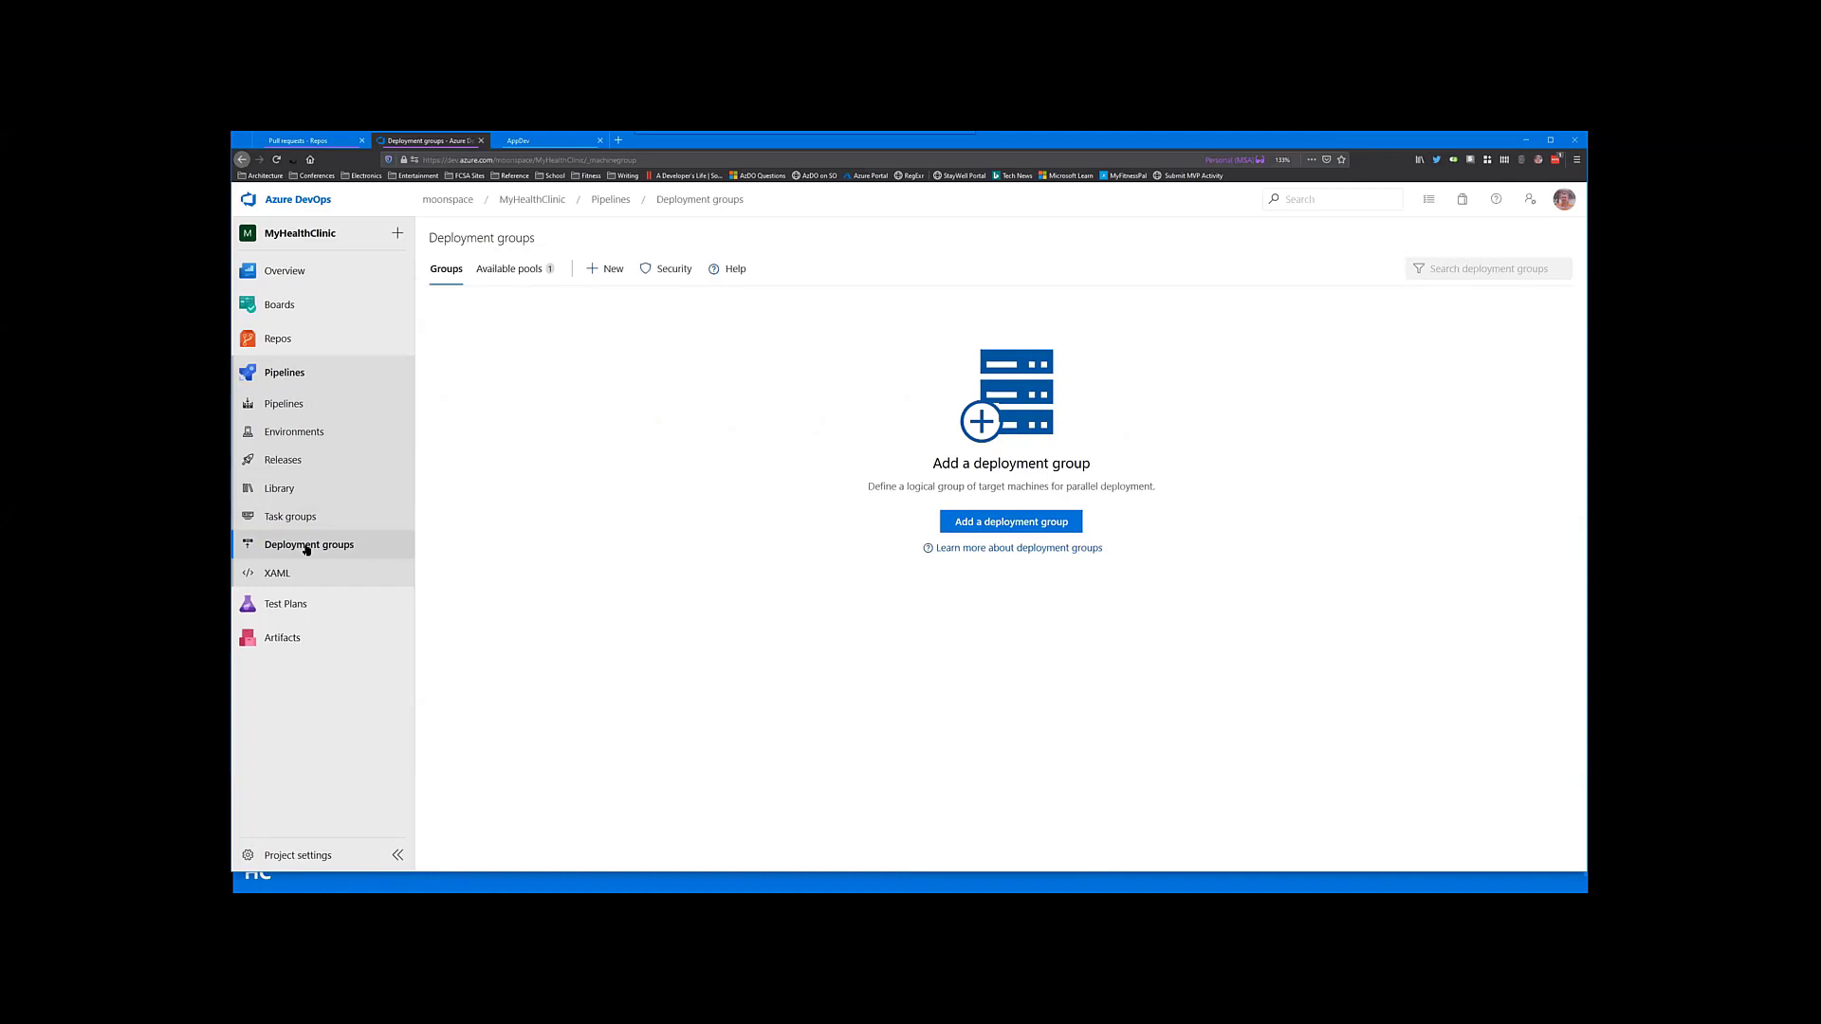
pyautogui.moveTo(315, 546)
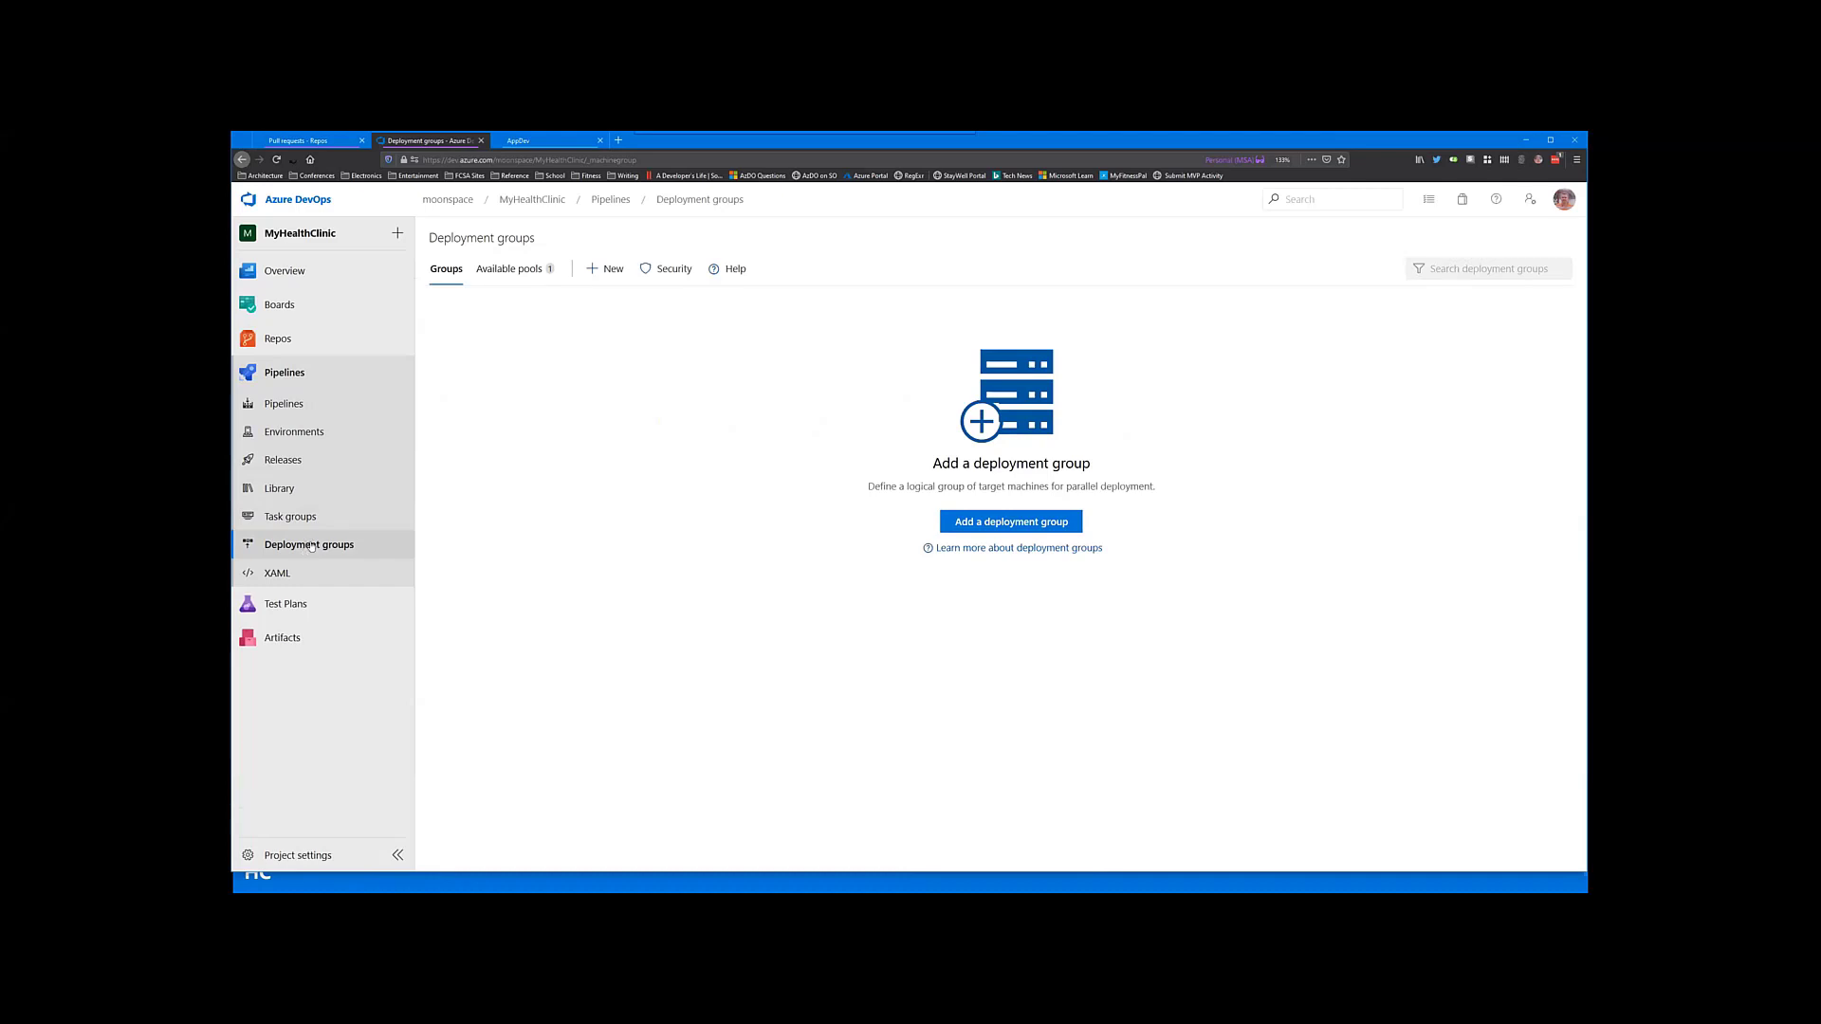
pyautogui.moveTo(306, 573)
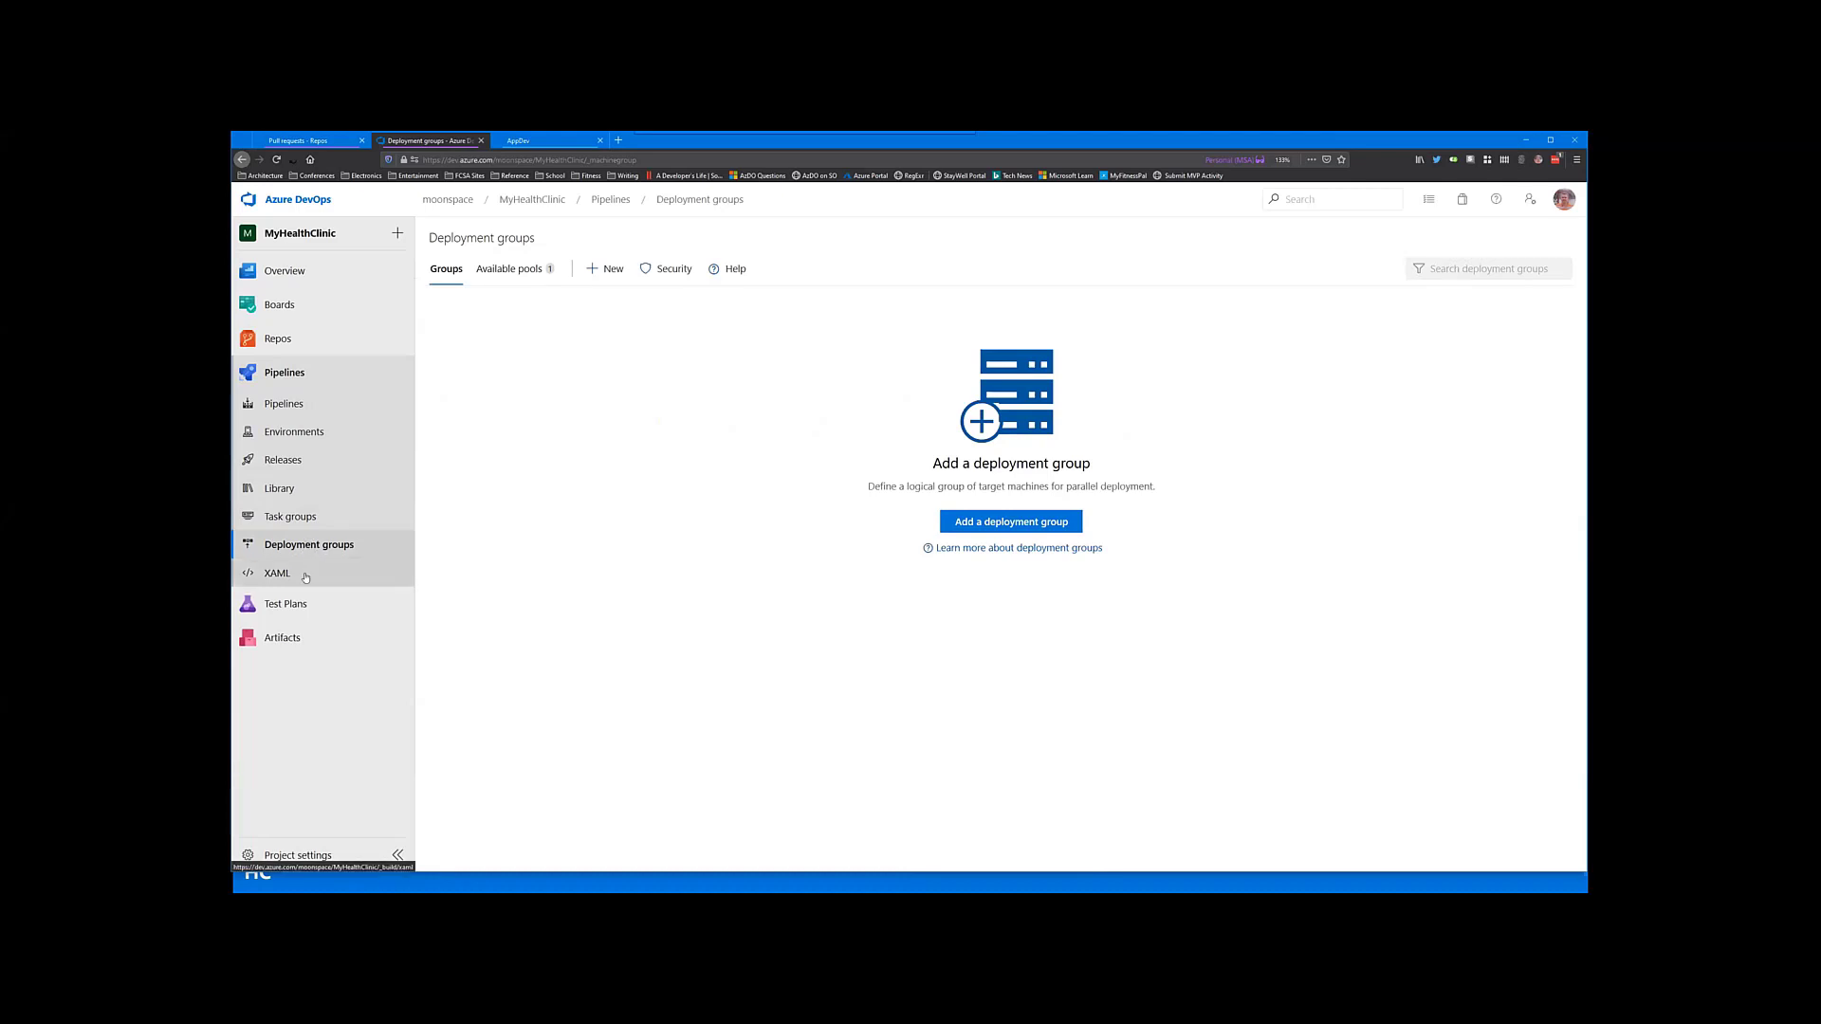
pyautogui.click(277, 573)
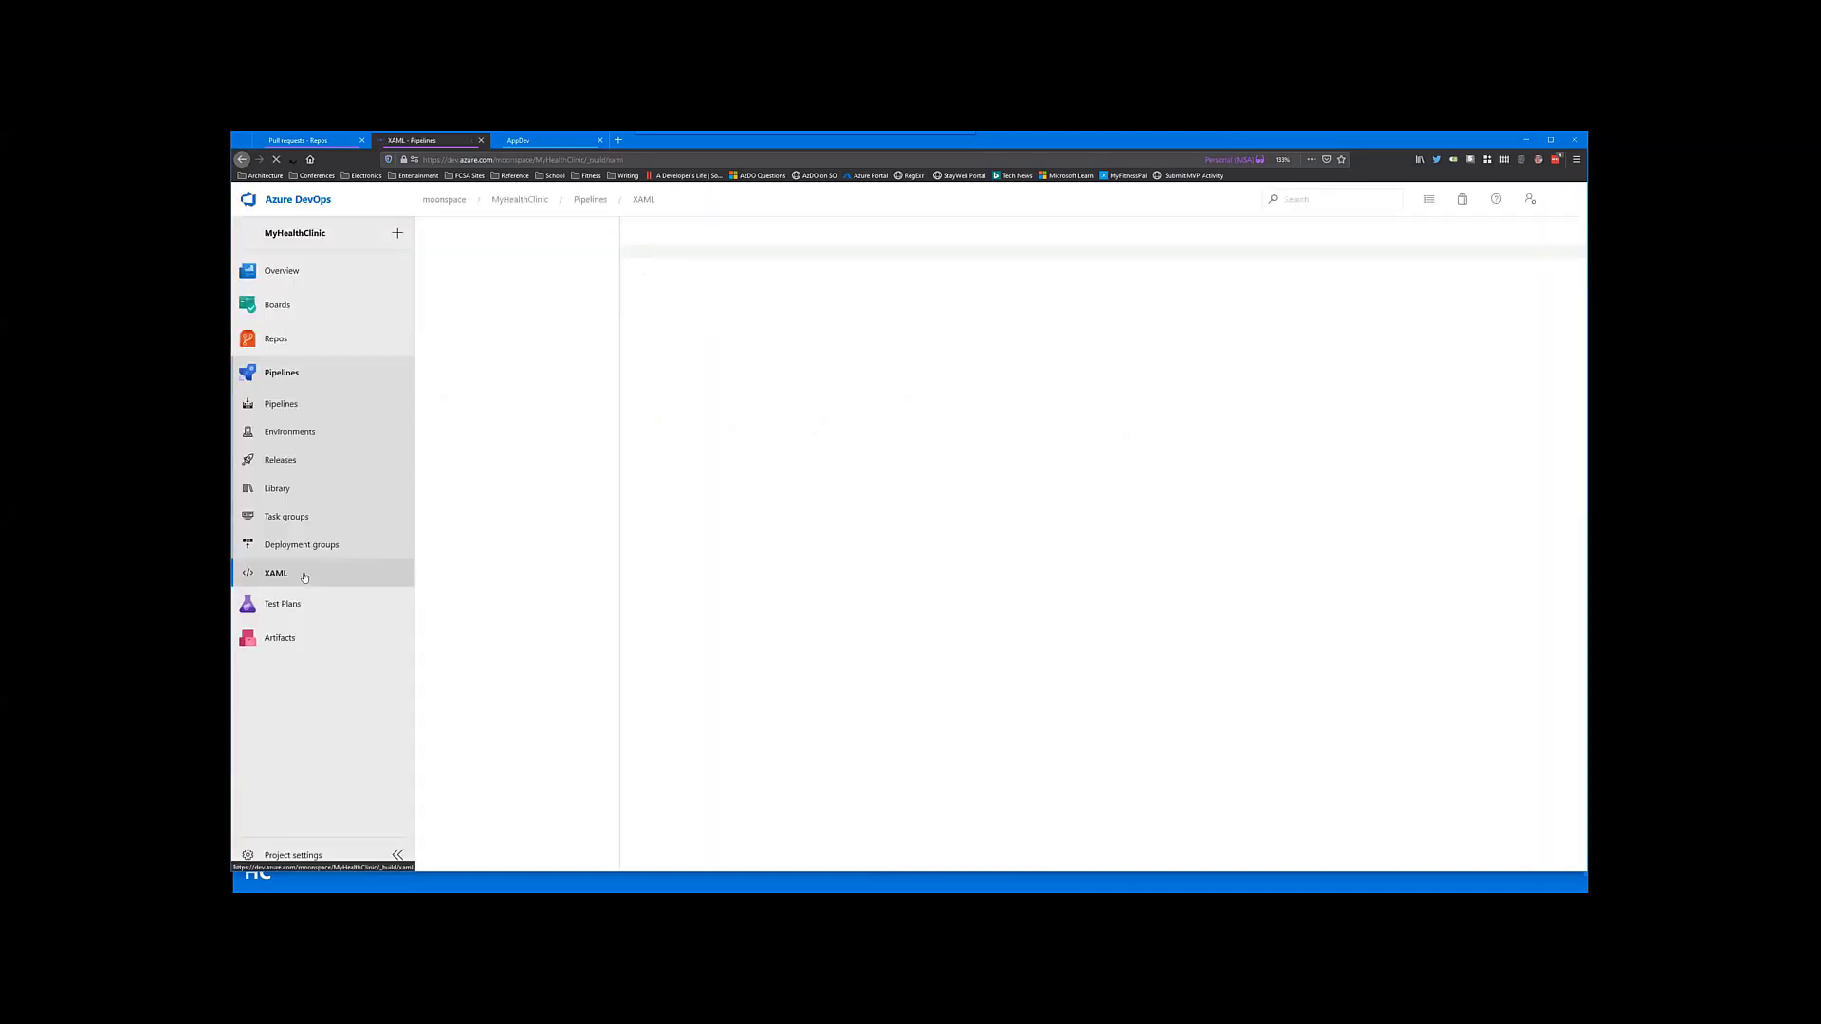
# Step: Load the XAML pipelines page showing an empty list of completed builds
pyautogui.click(277, 573)
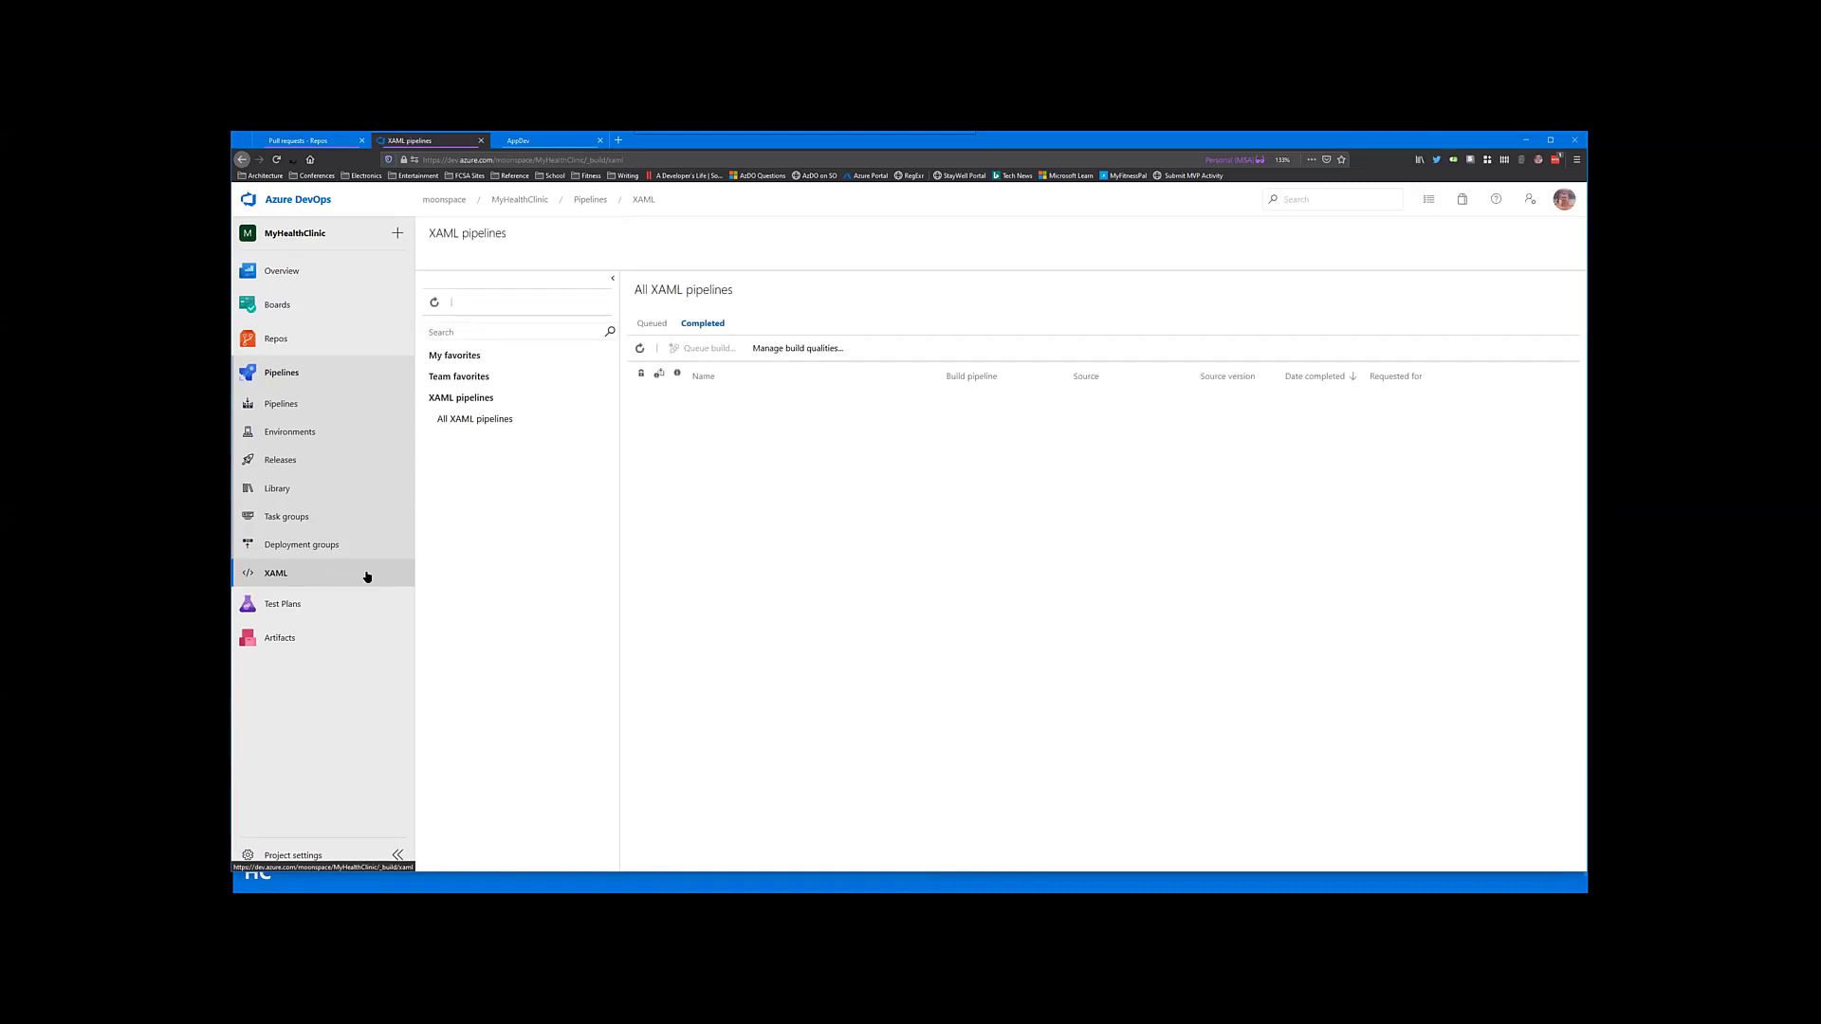
pyautogui.moveTo(679, 518)
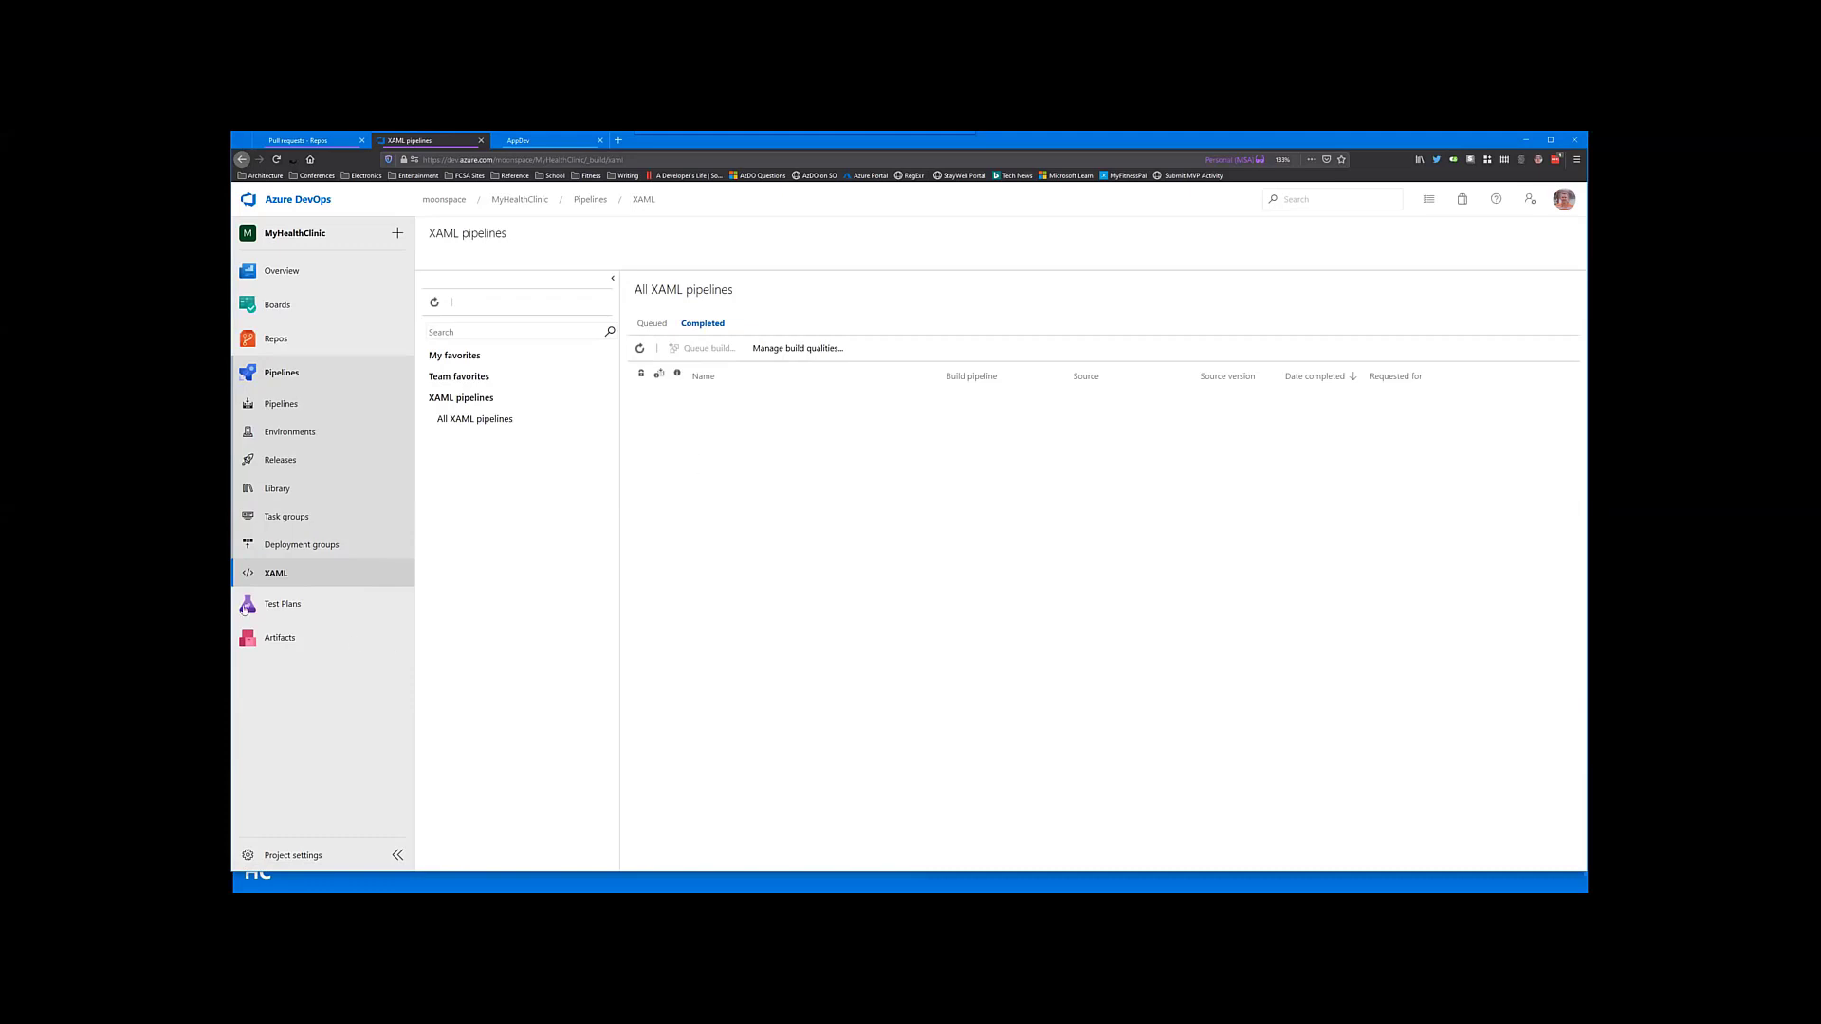
pyautogui.moveTo(301, 577)
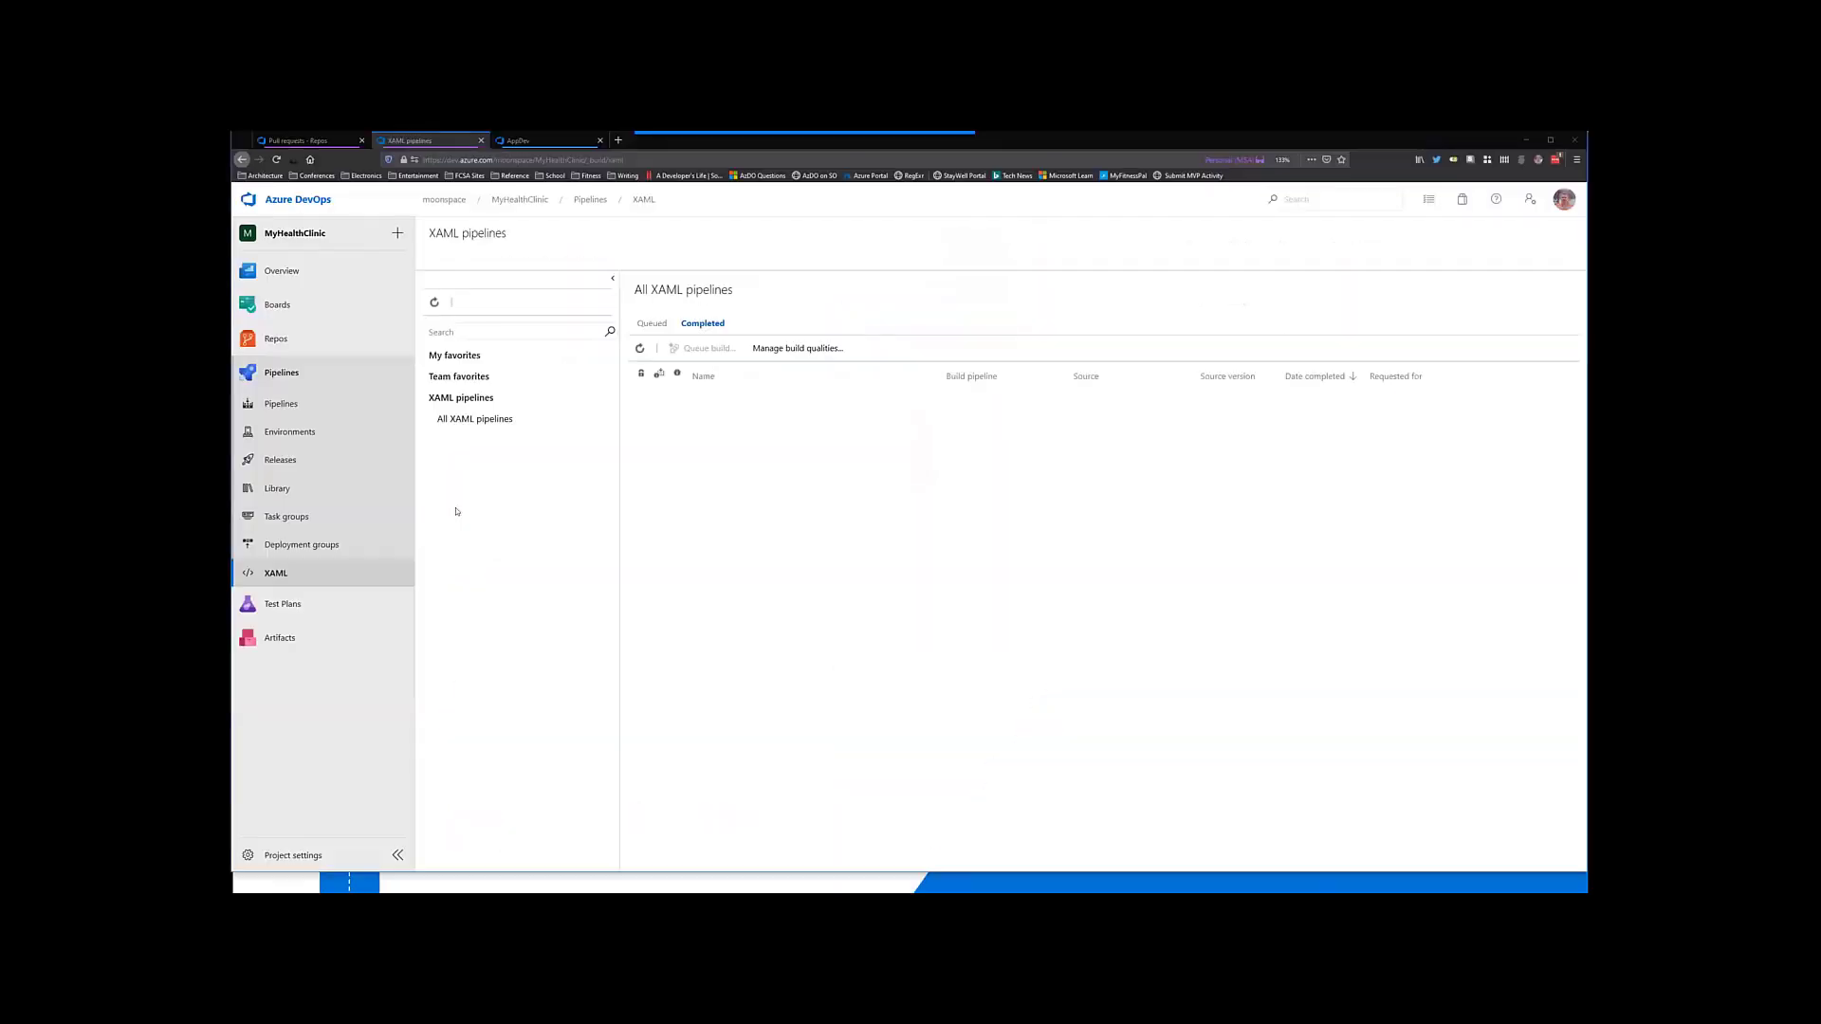
# Step: Scroll through the AppDev feed's cached Angular npm packages and back to the top
pyautogui.click(540, 140)
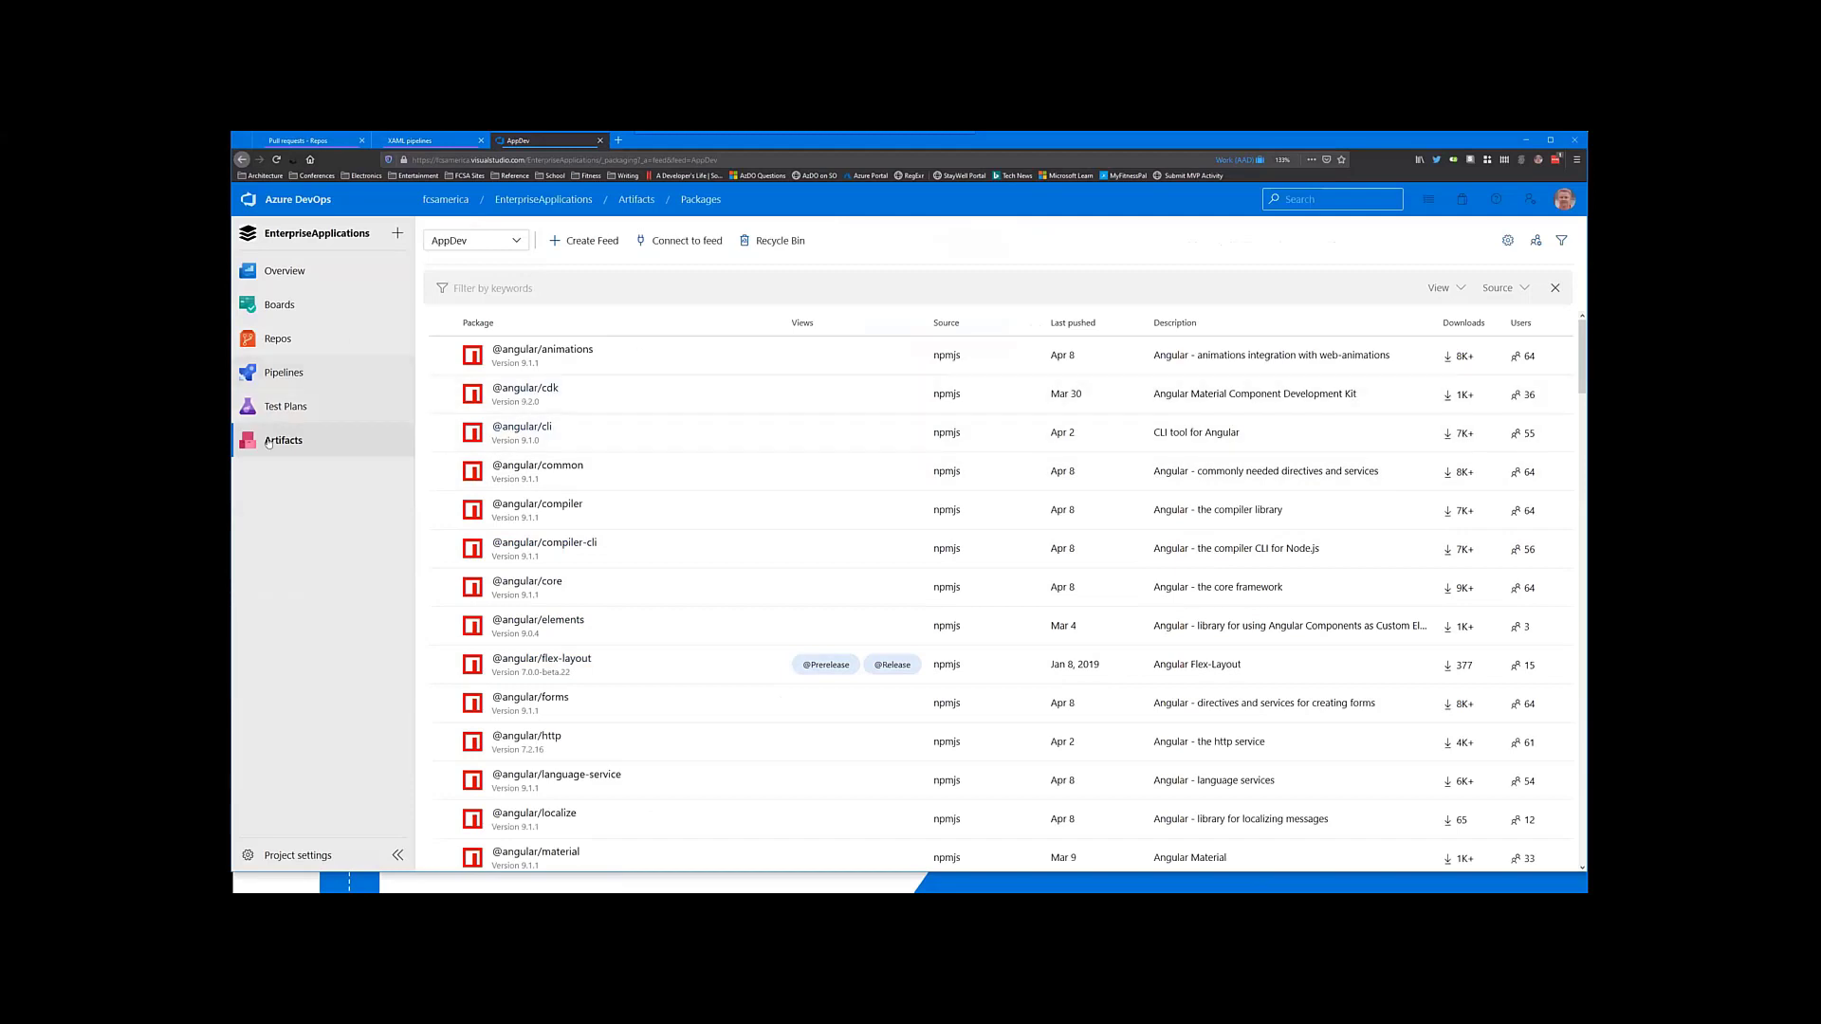
pyautogui.moveTo(668, 406)
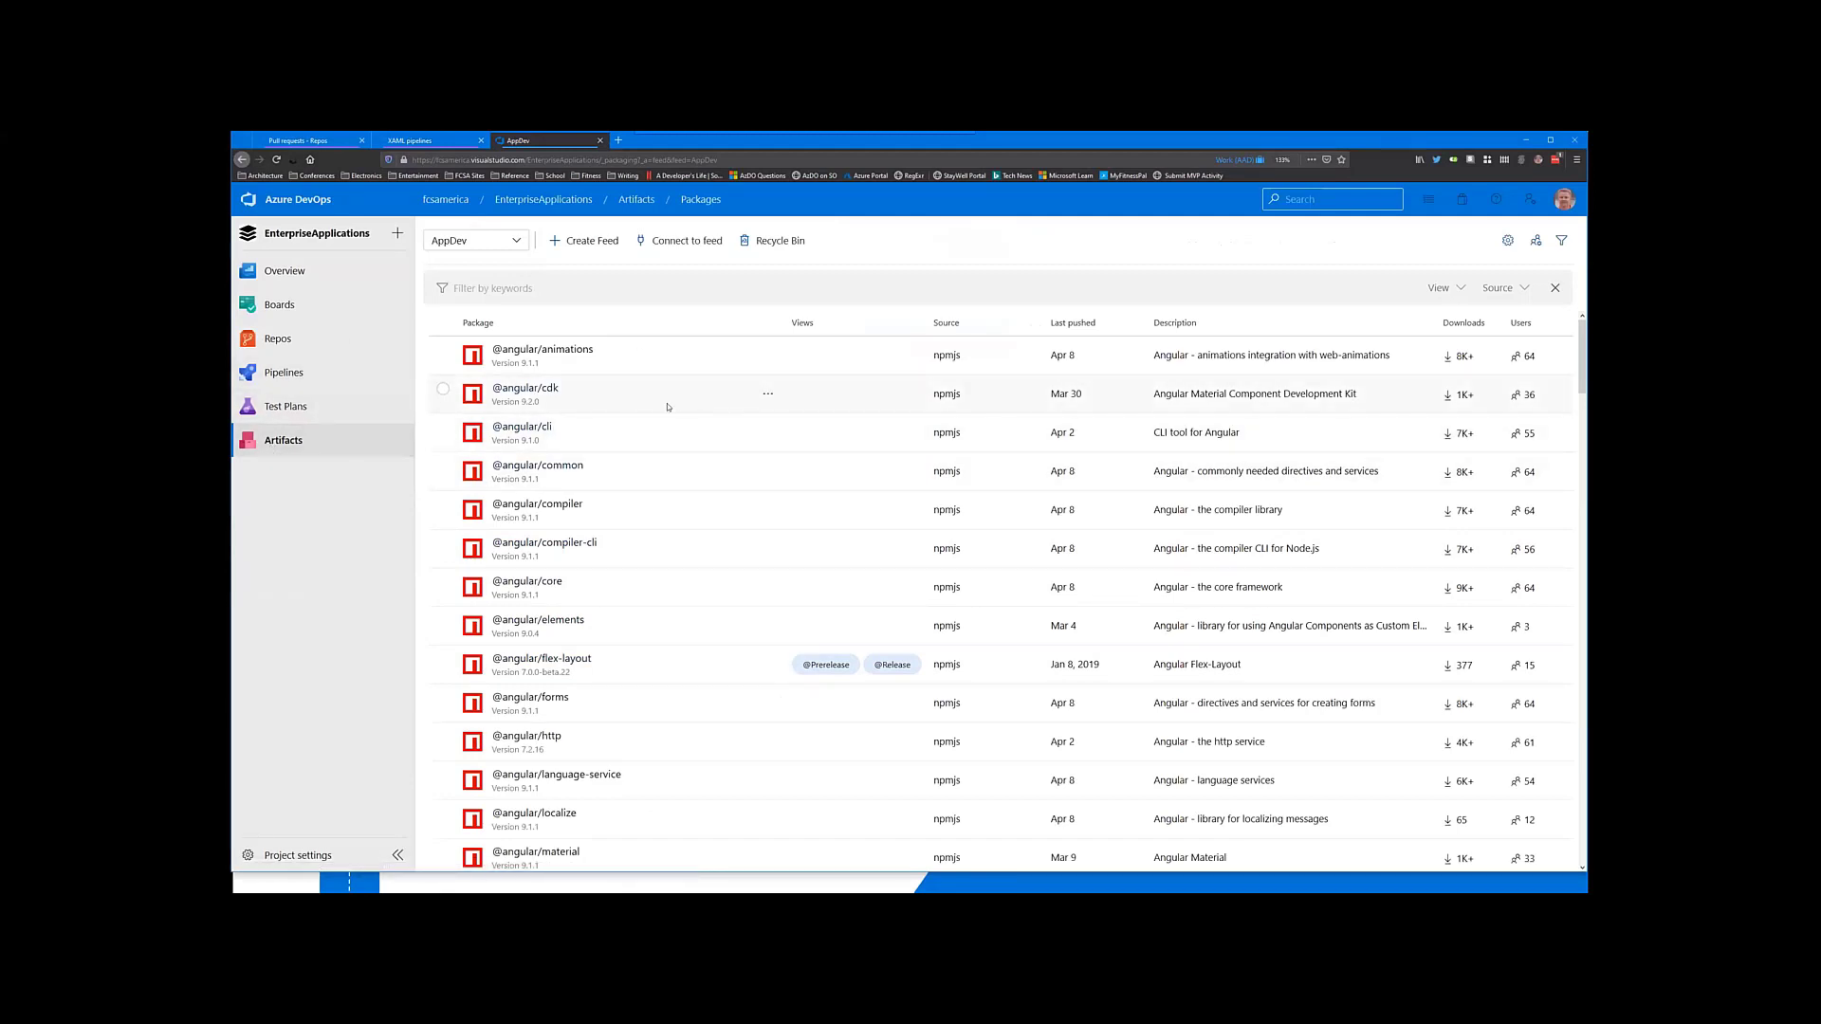
pyautogui.moveTo(587, 552)
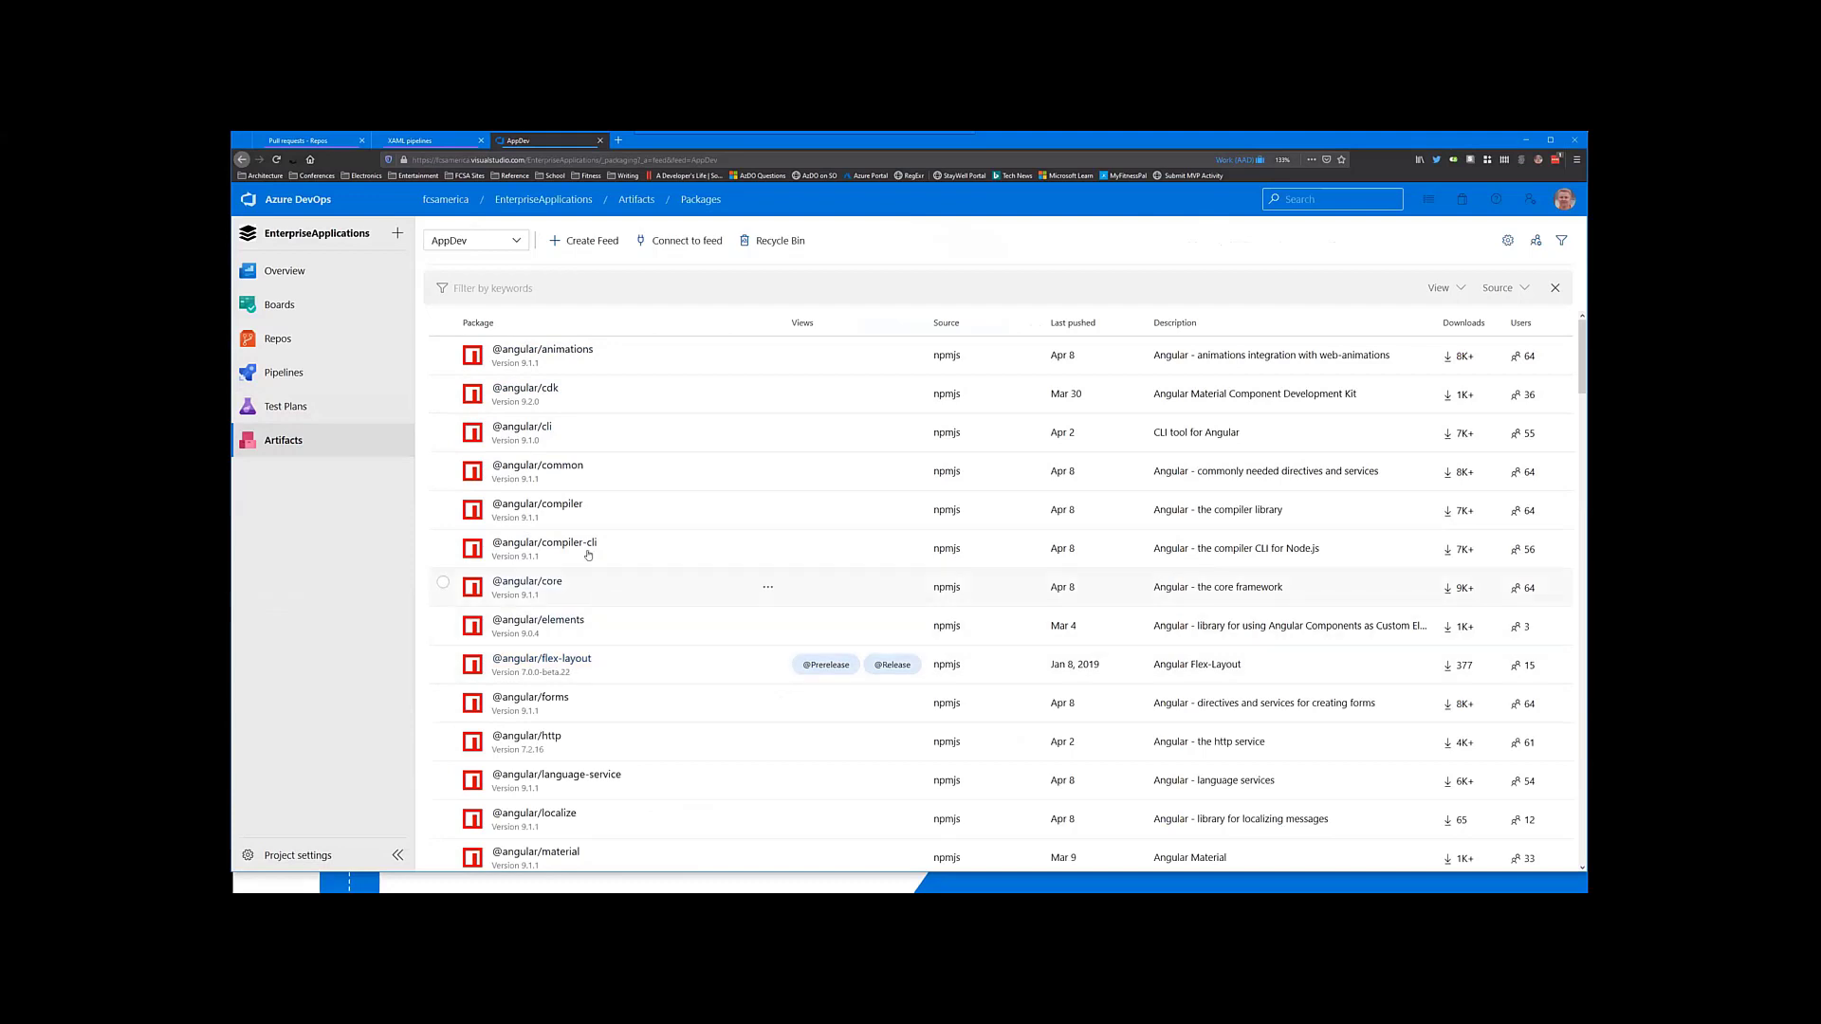
pyautogui.moveTo(595, 517)
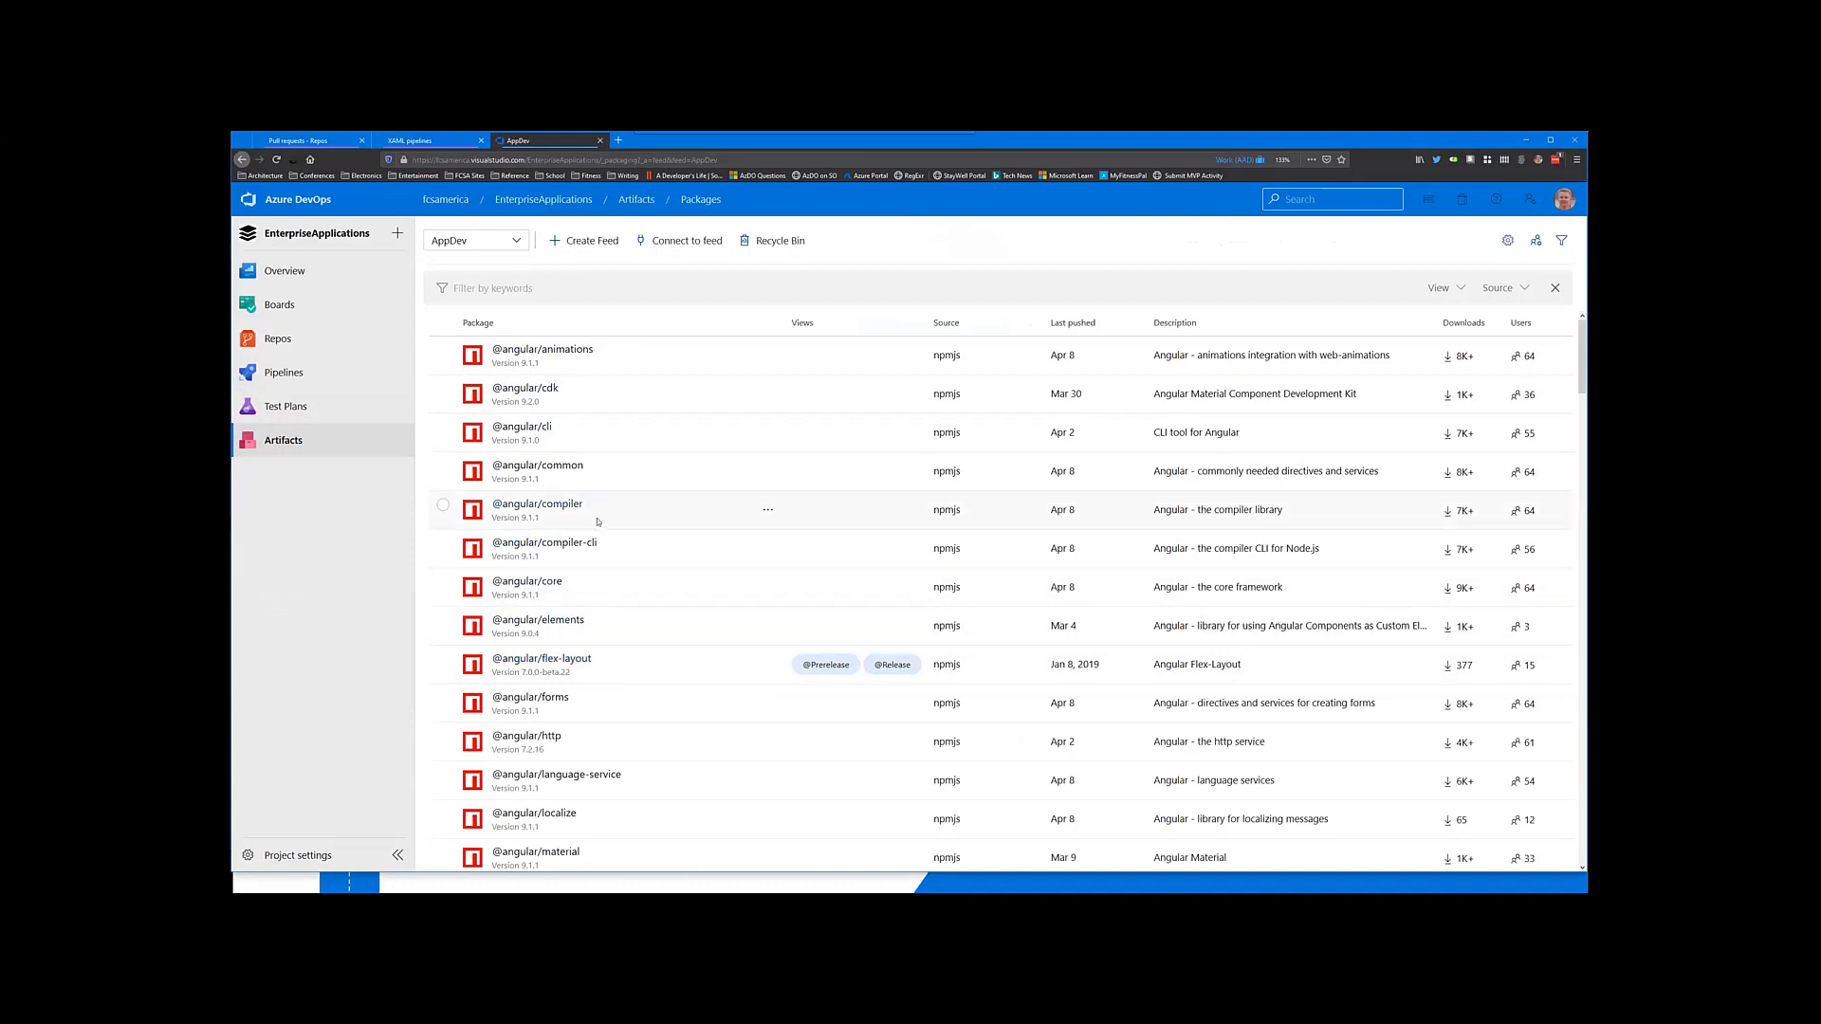
pyautogui.moveTo(694, 519)
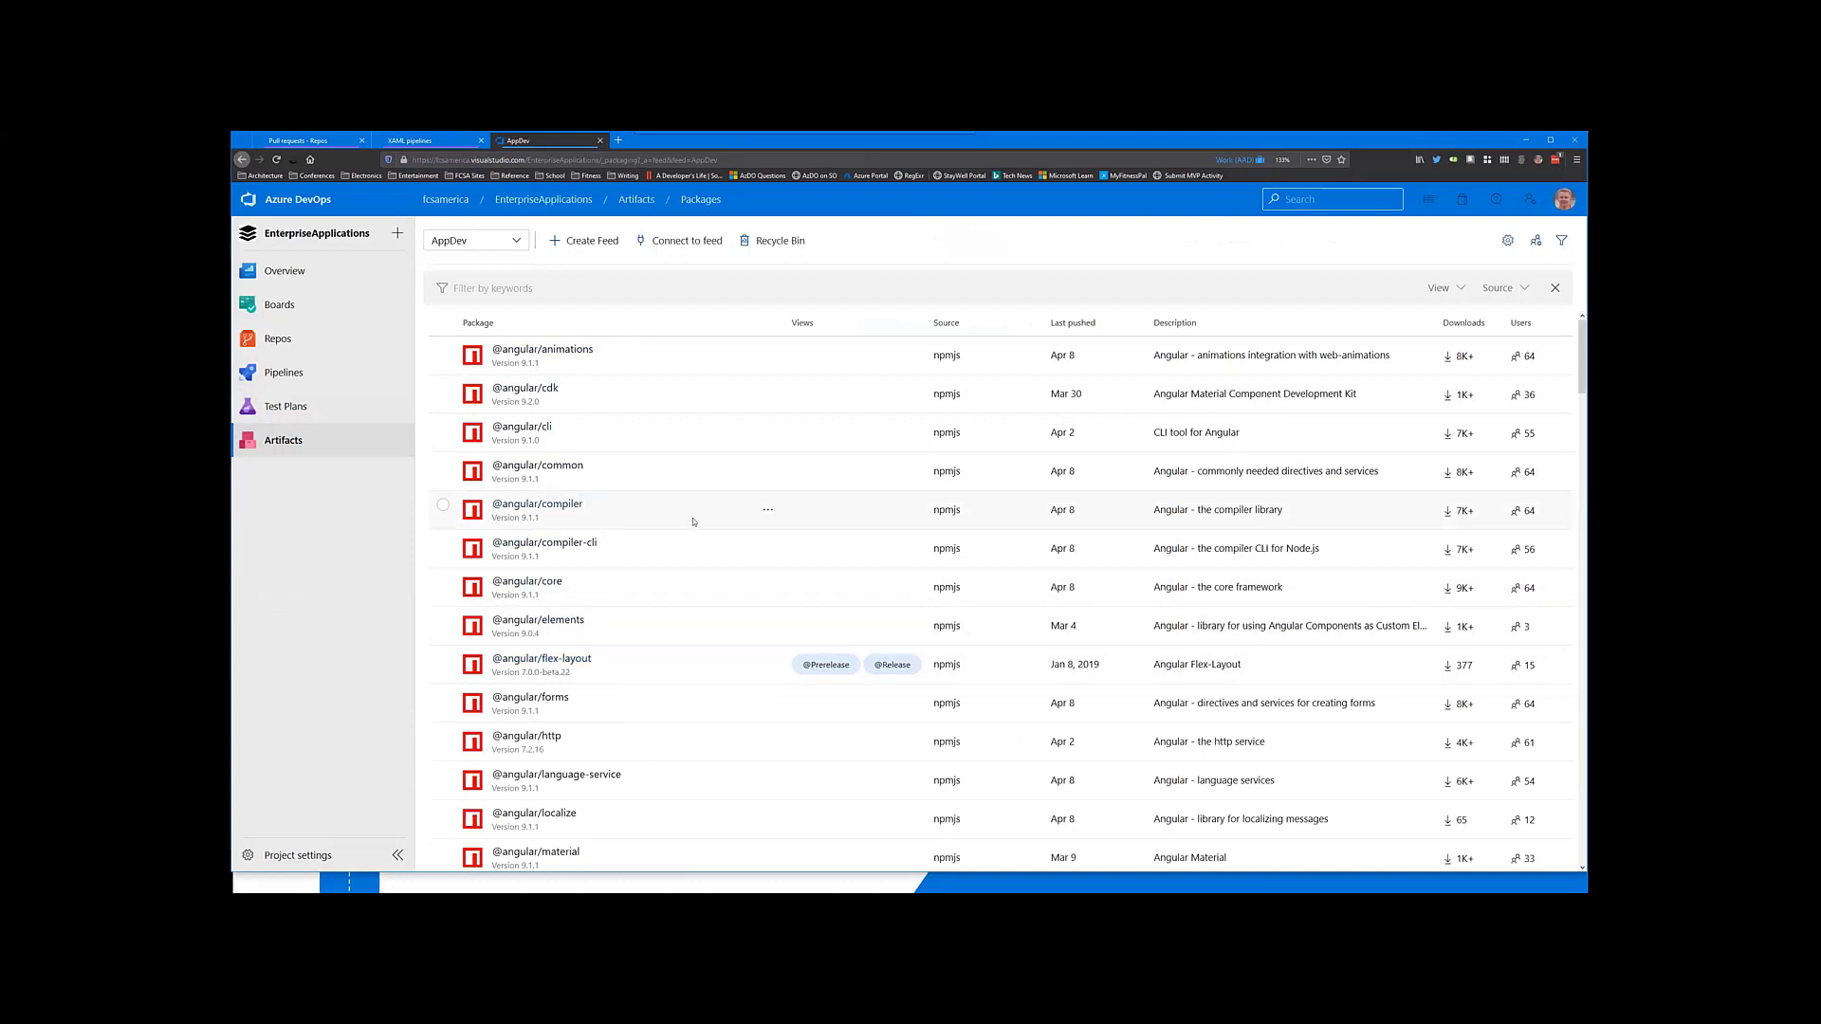
pyautogui.moveTo(704, 505)
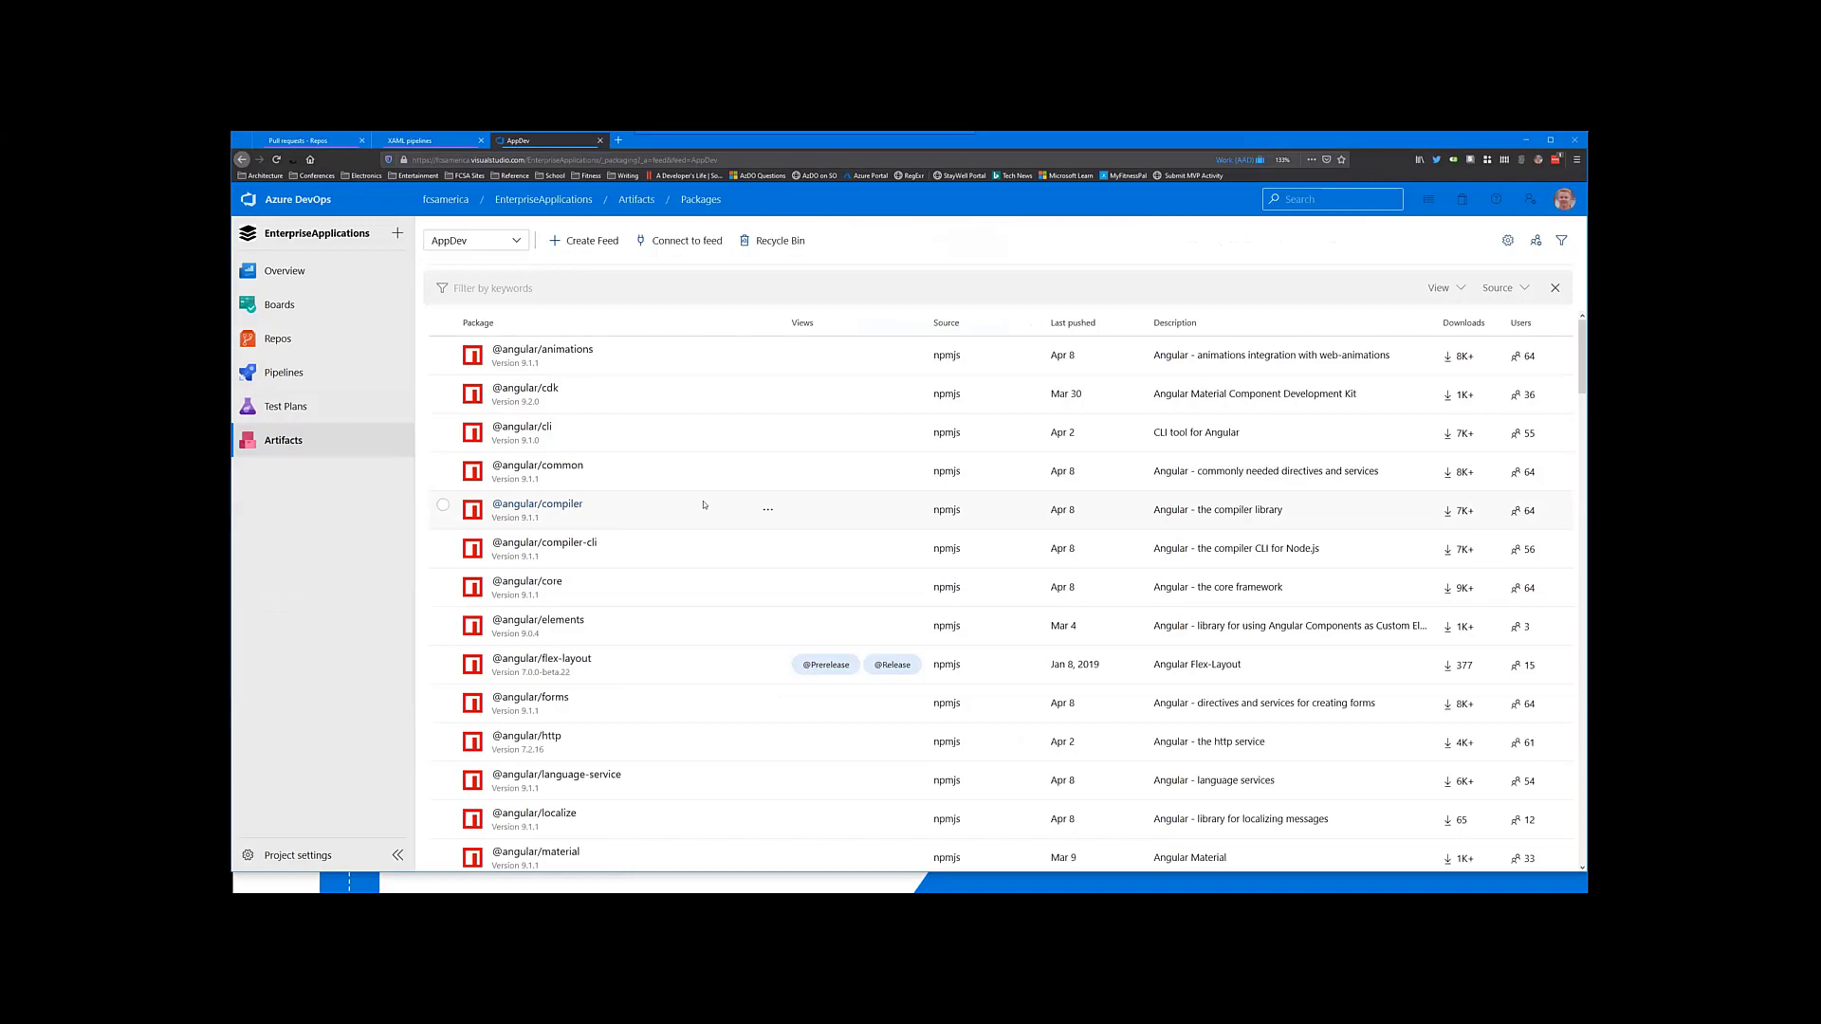
pyautogui.scroll(-3)
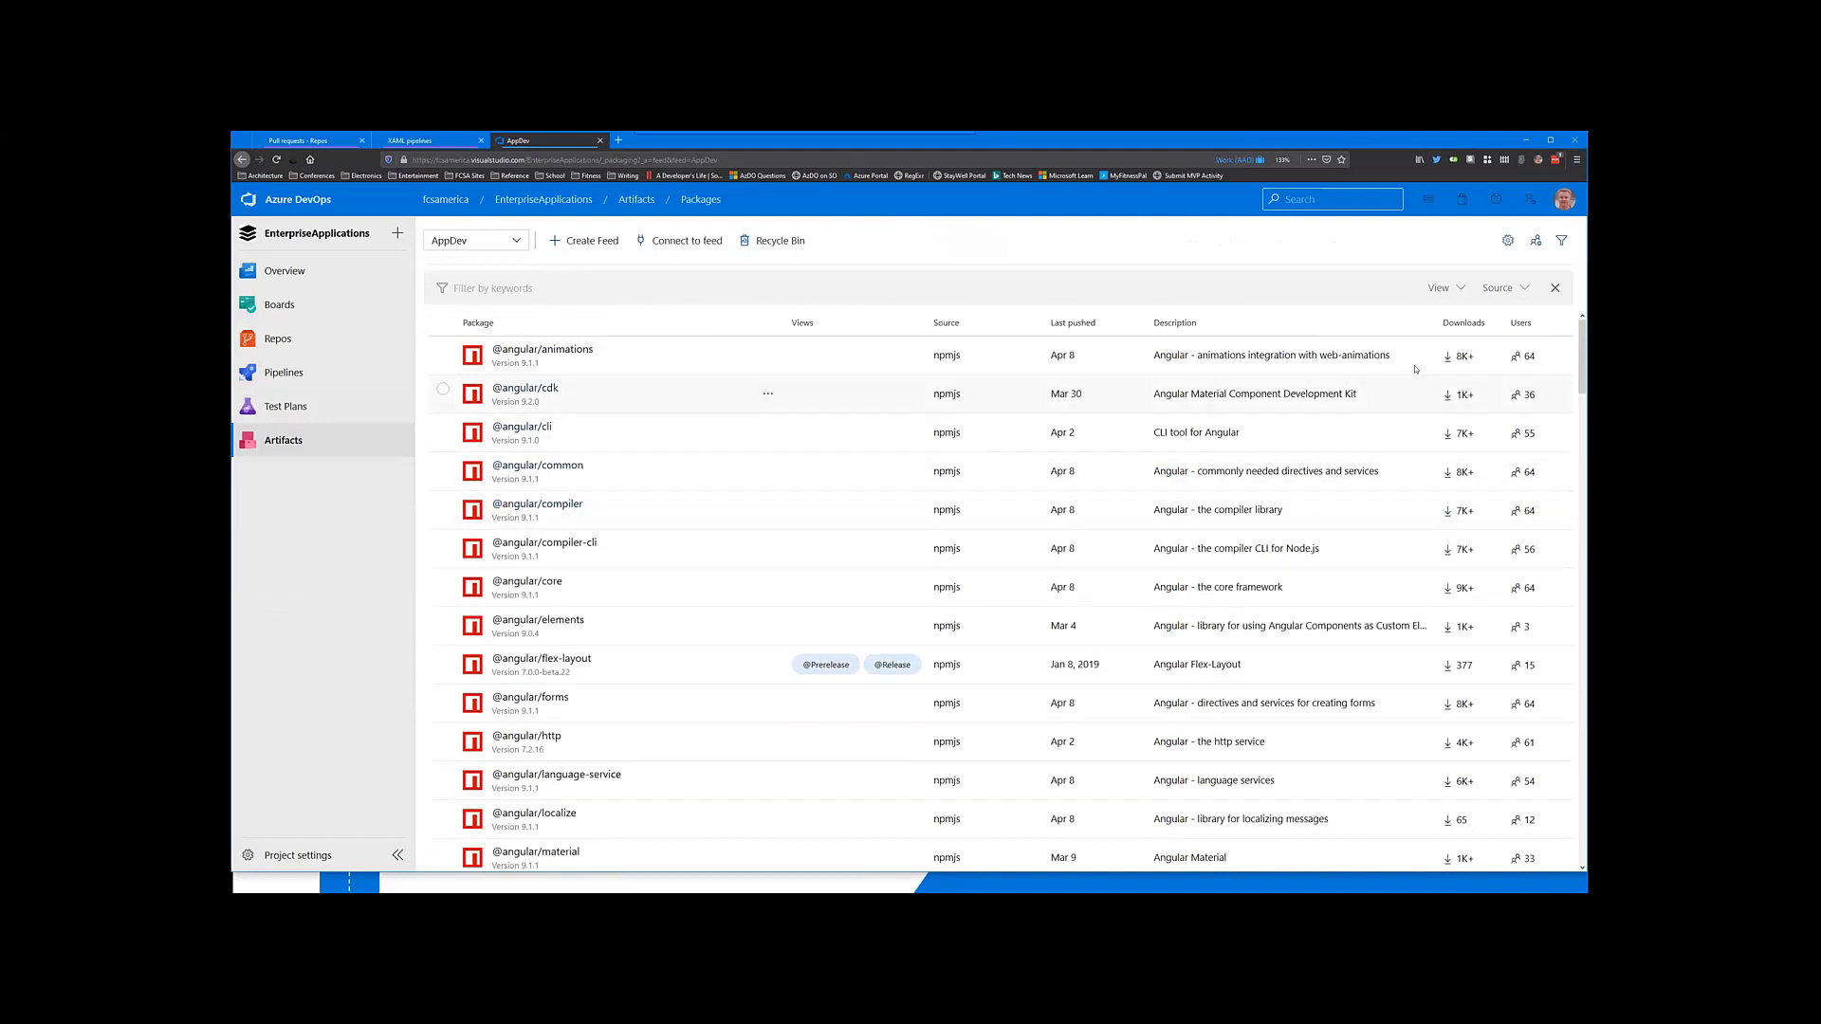
pyautogui.scroll(-3)
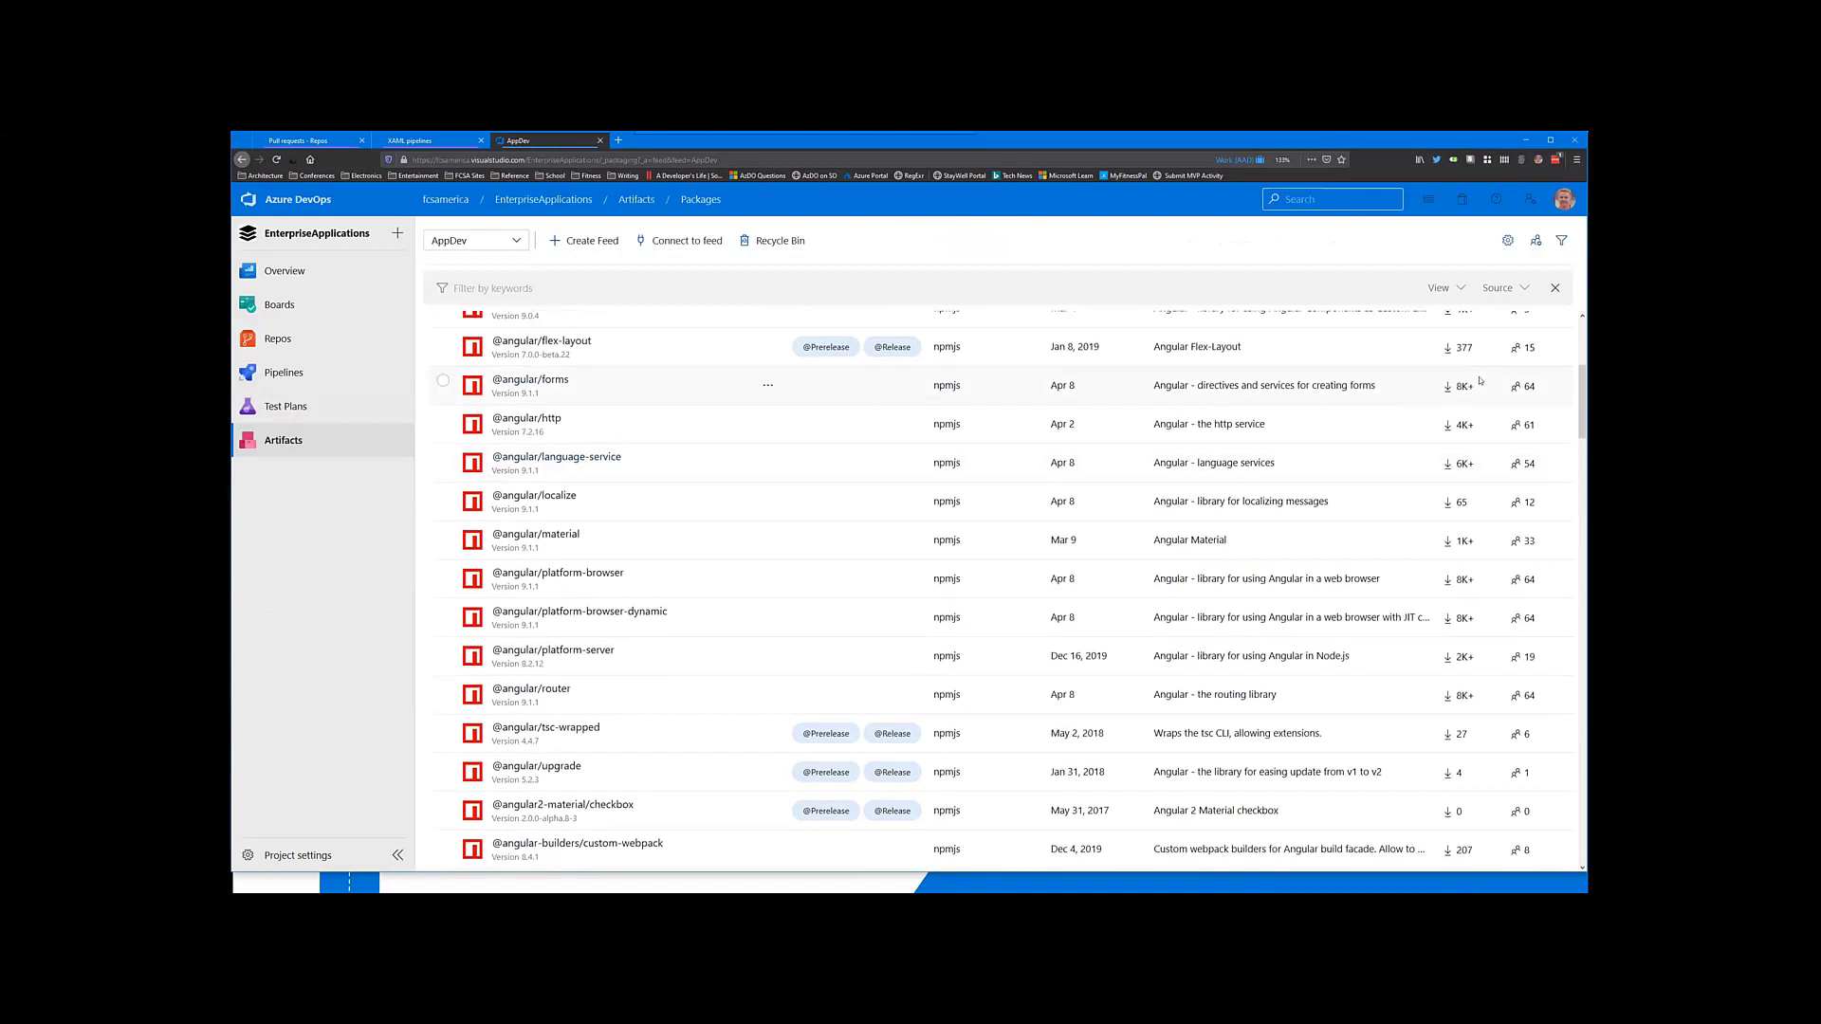
pyautogui.scroll(3)
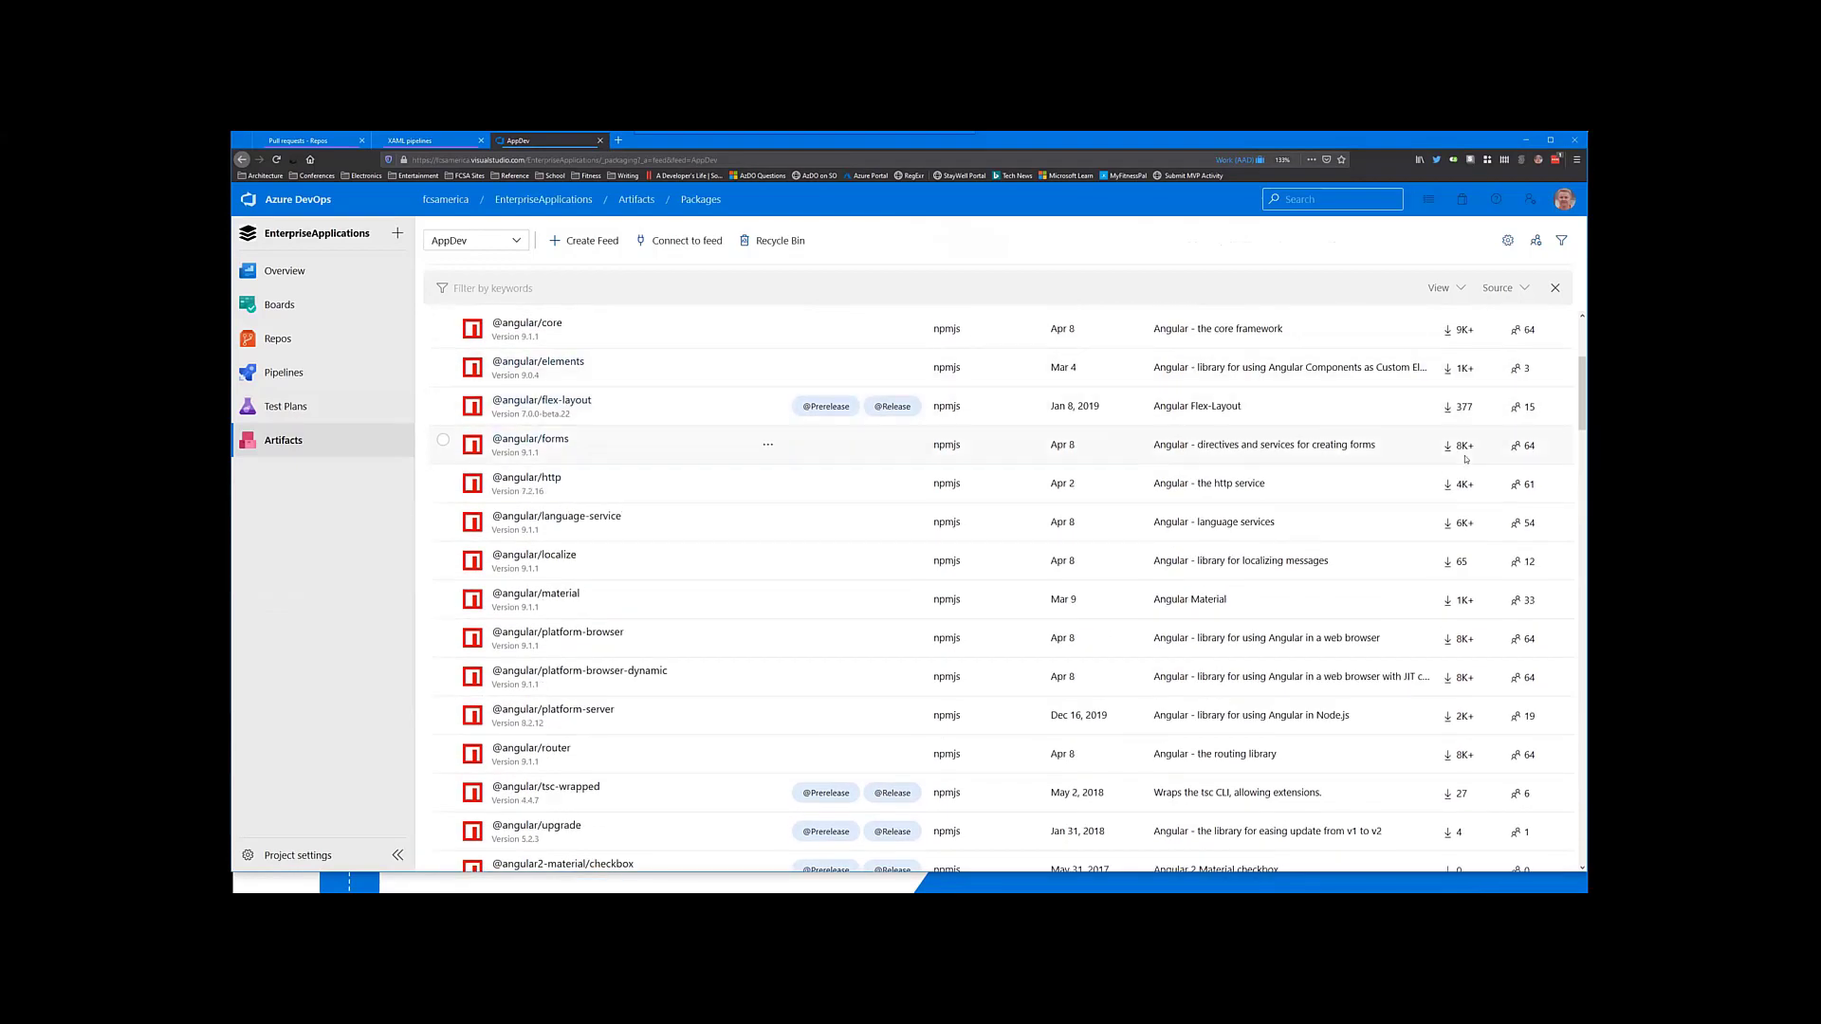
pyautogui.moveTo(920, 565)
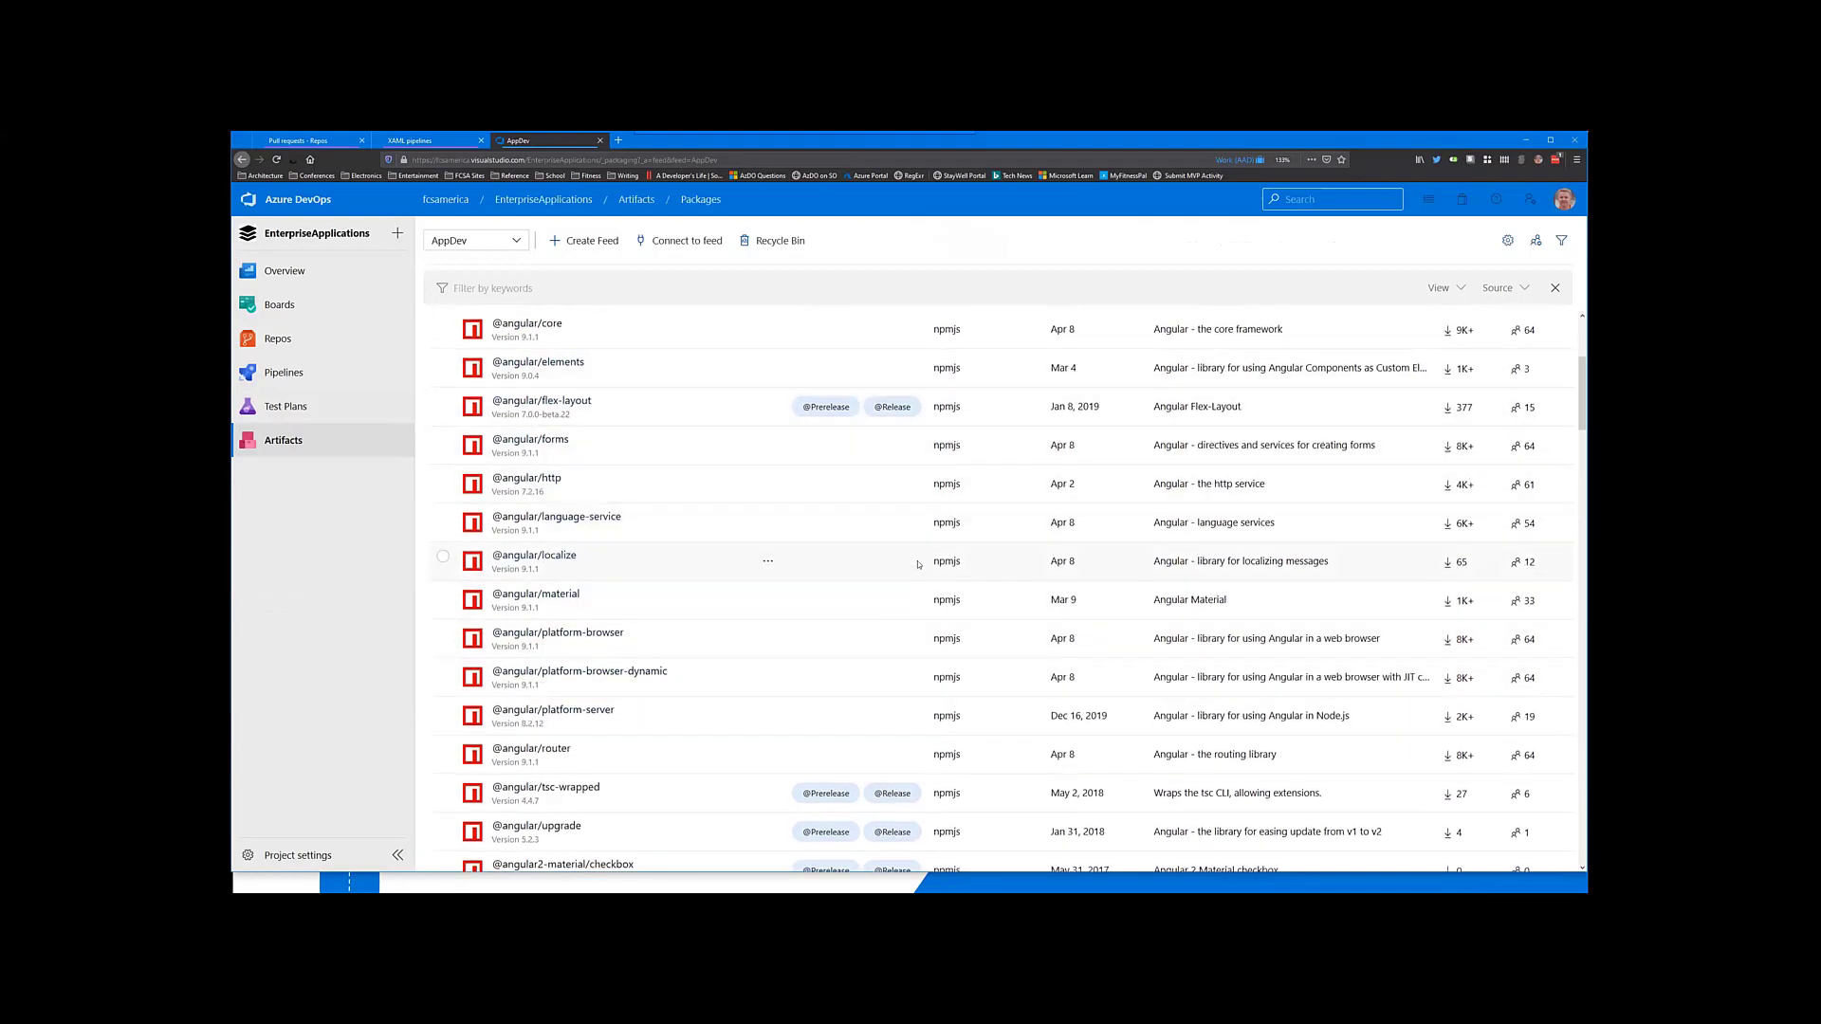
pyautogui.scroll(3)
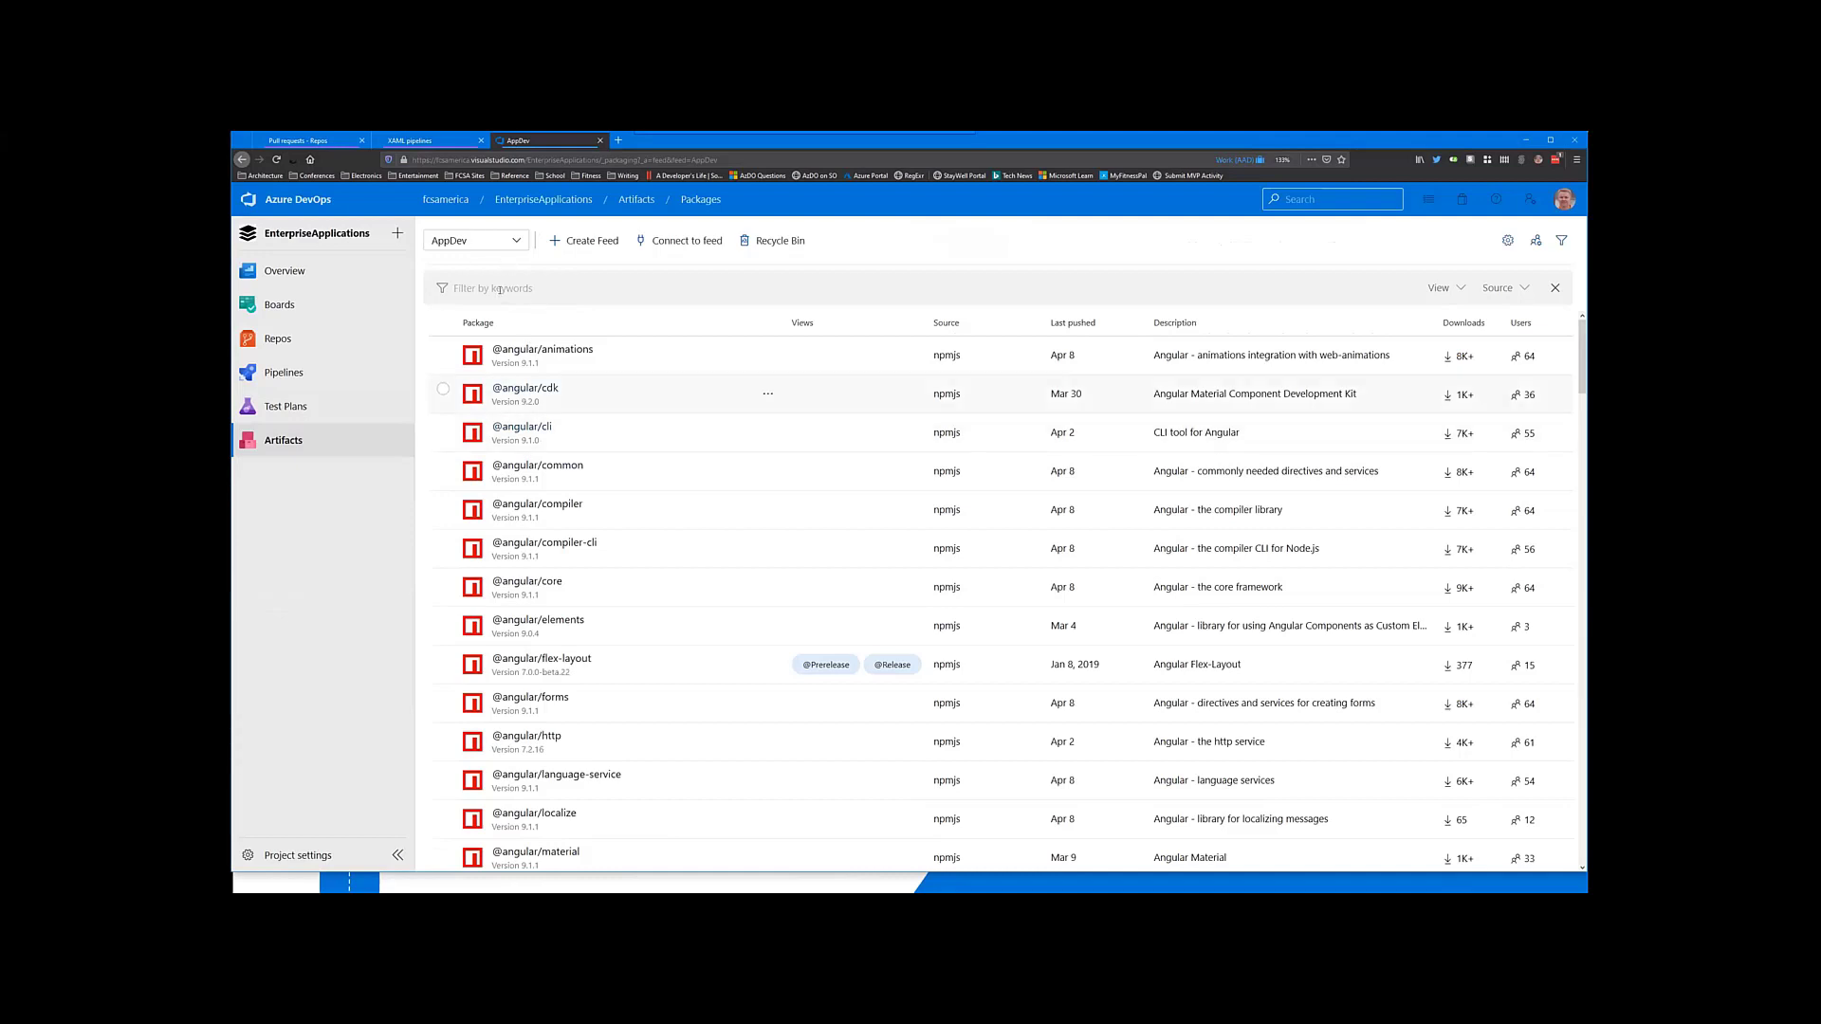
# Step: Filter the AppDev feed by keyword 'fcsa', clear it, then return to the SmartHotel360 pull requests
pyautogui.write('fcsa')
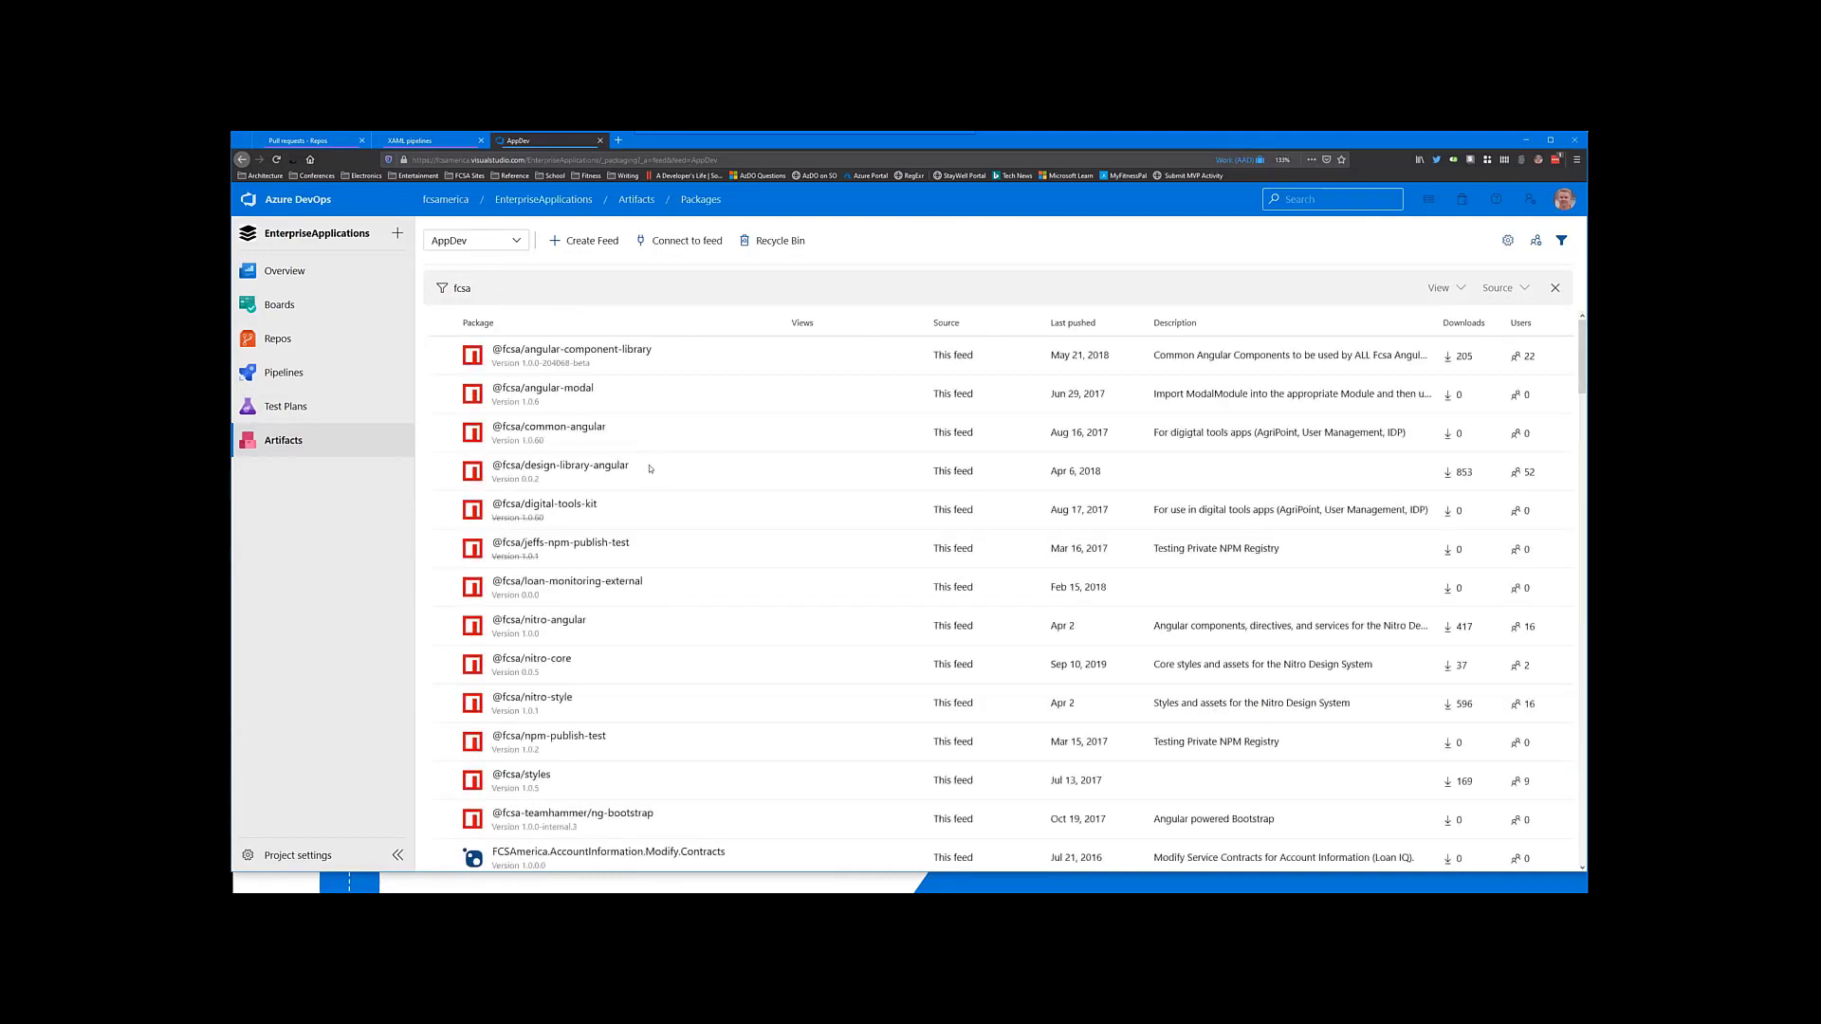
pyautogui.scroll(-3)
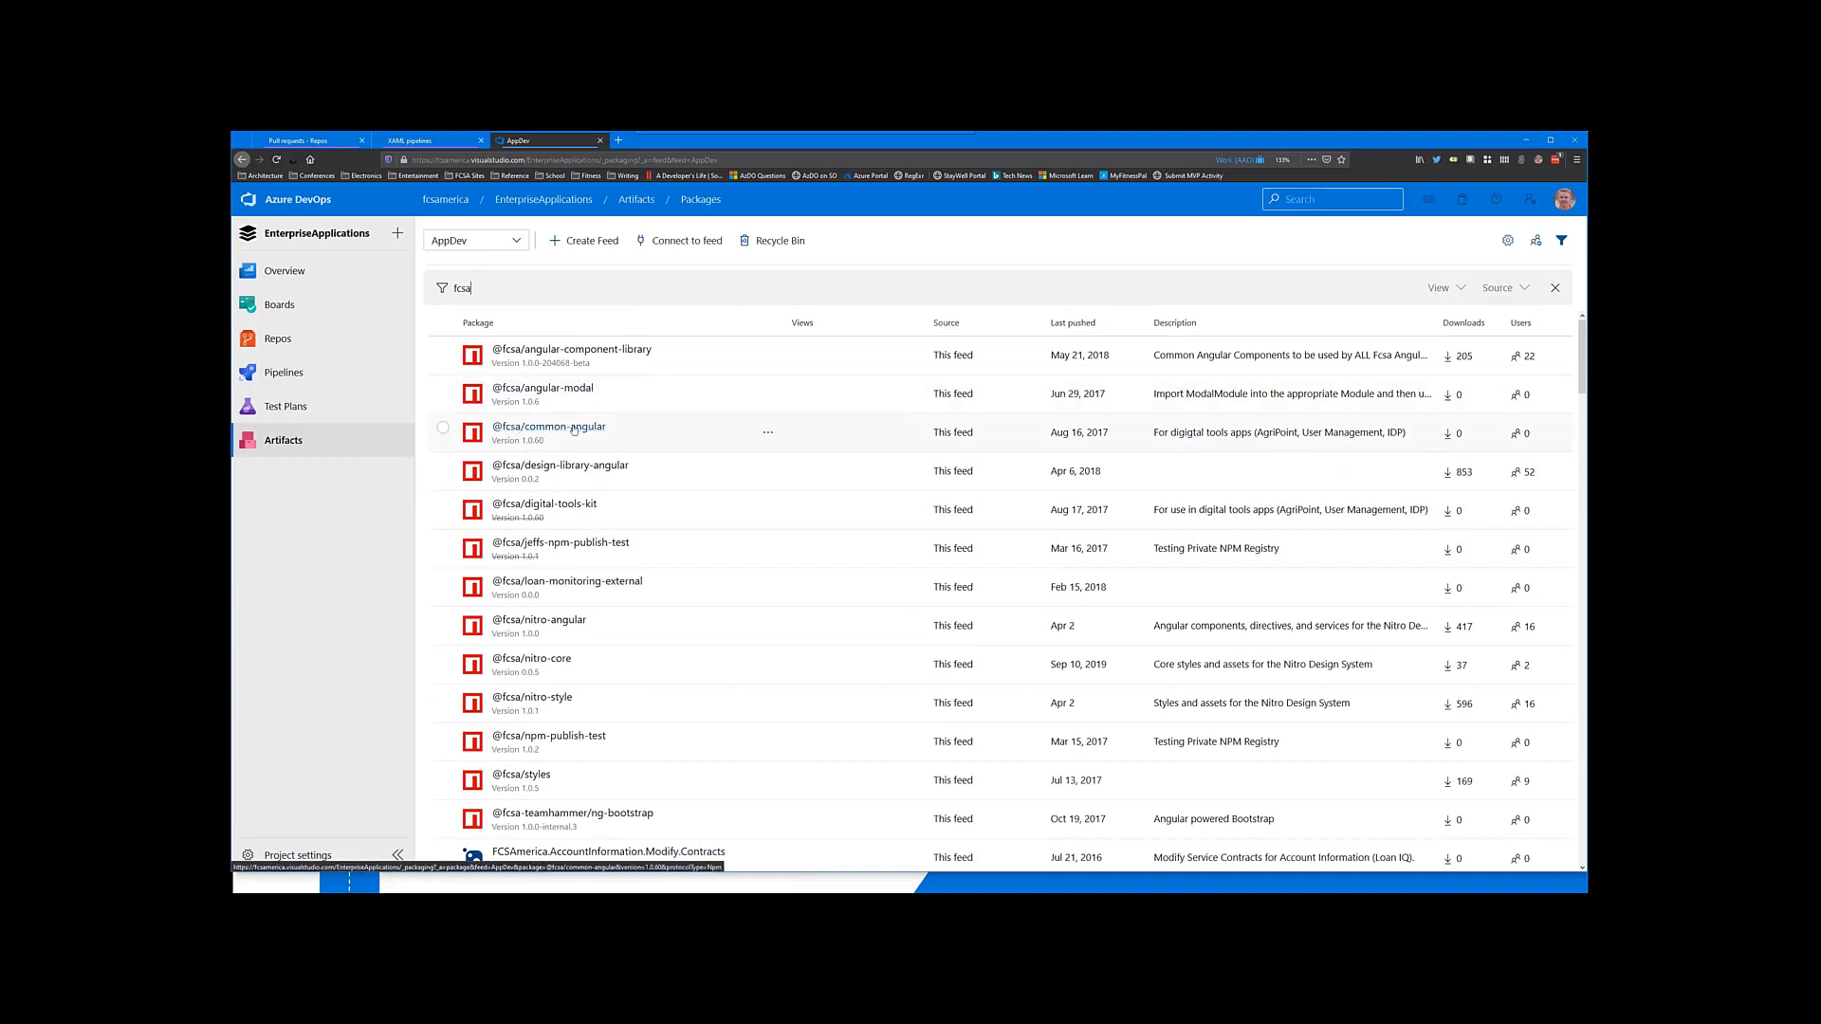
pyautogui.moveTo(428, 290)
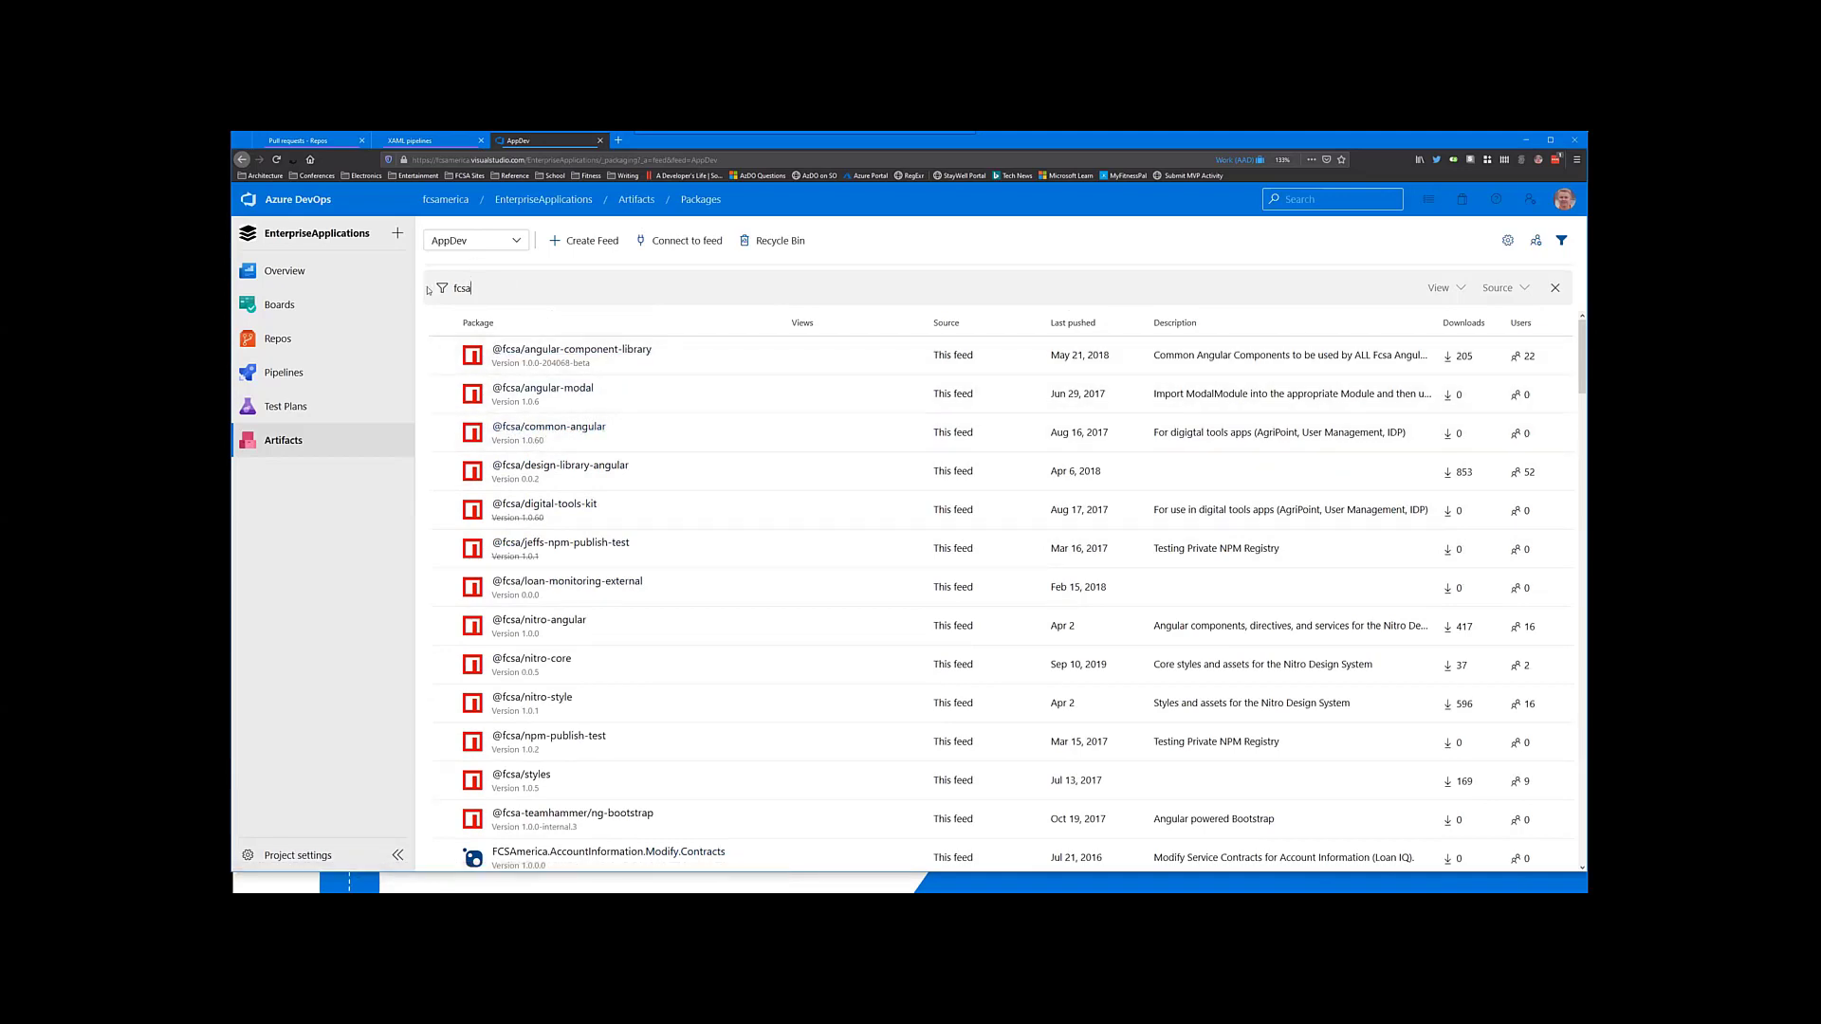
pyautogui.click(1555, 289)
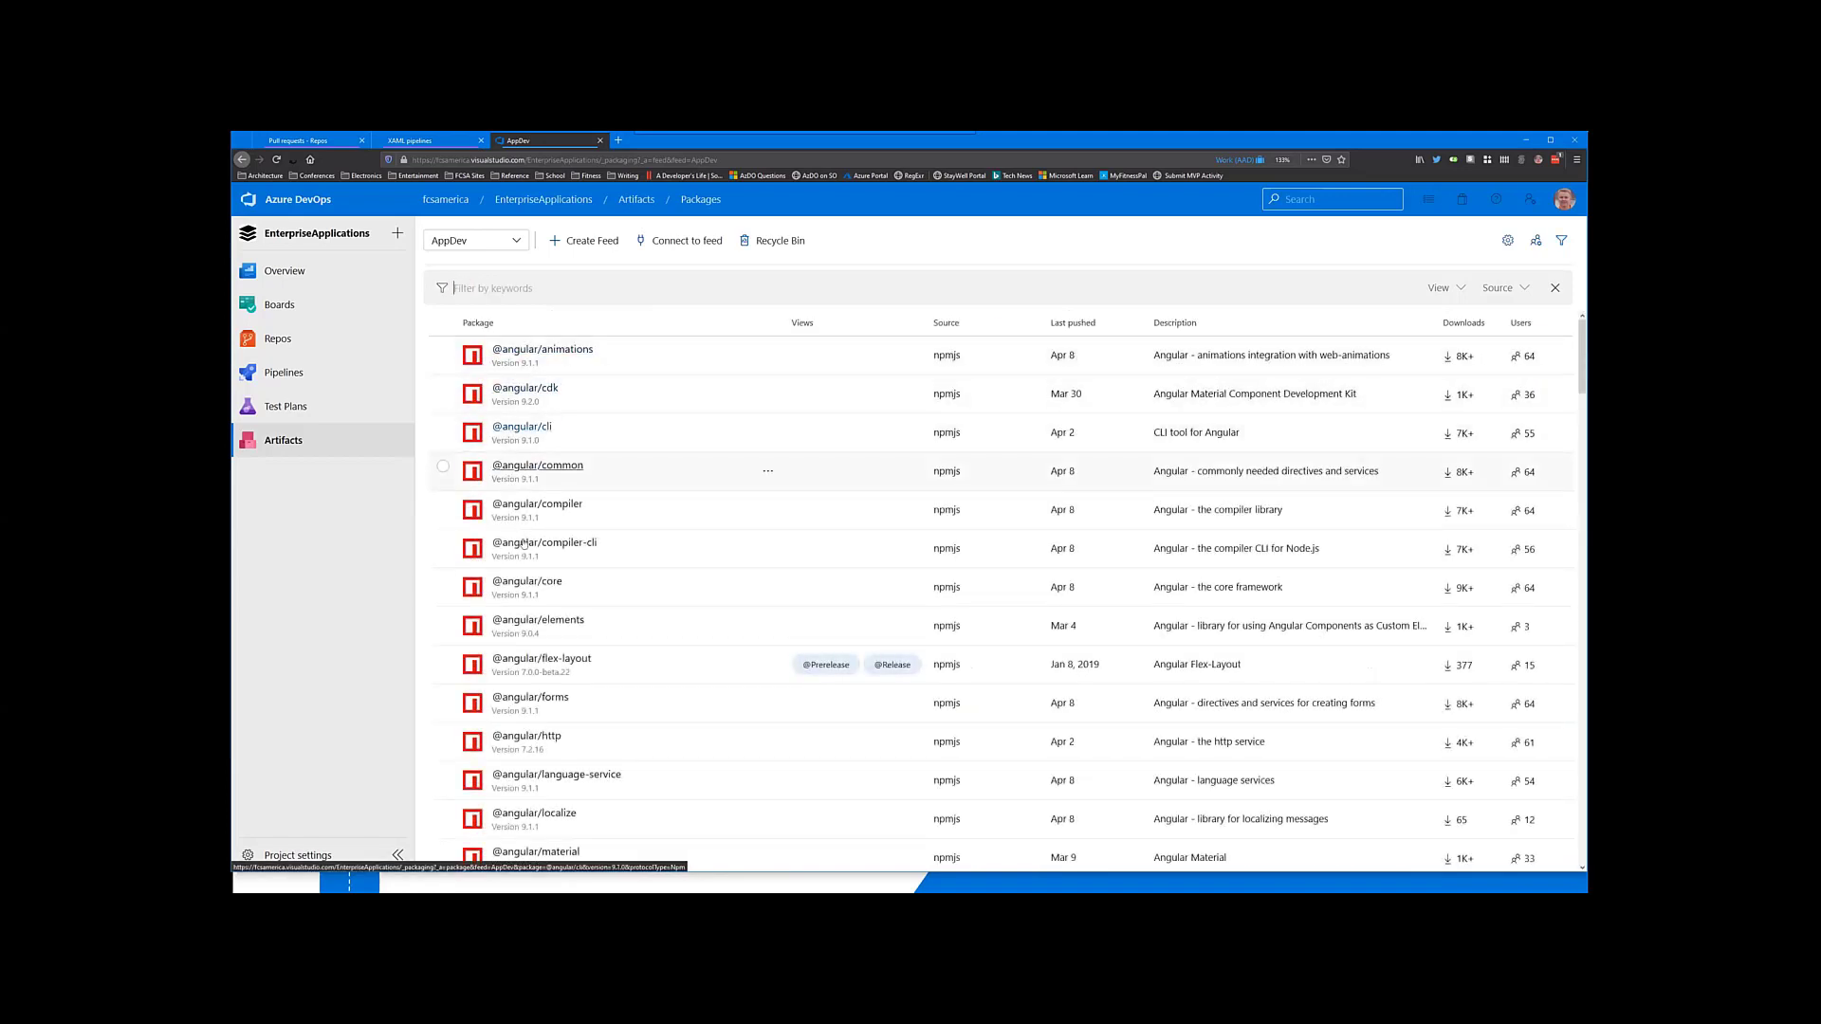
pyautogui.moveTo(605, 571)
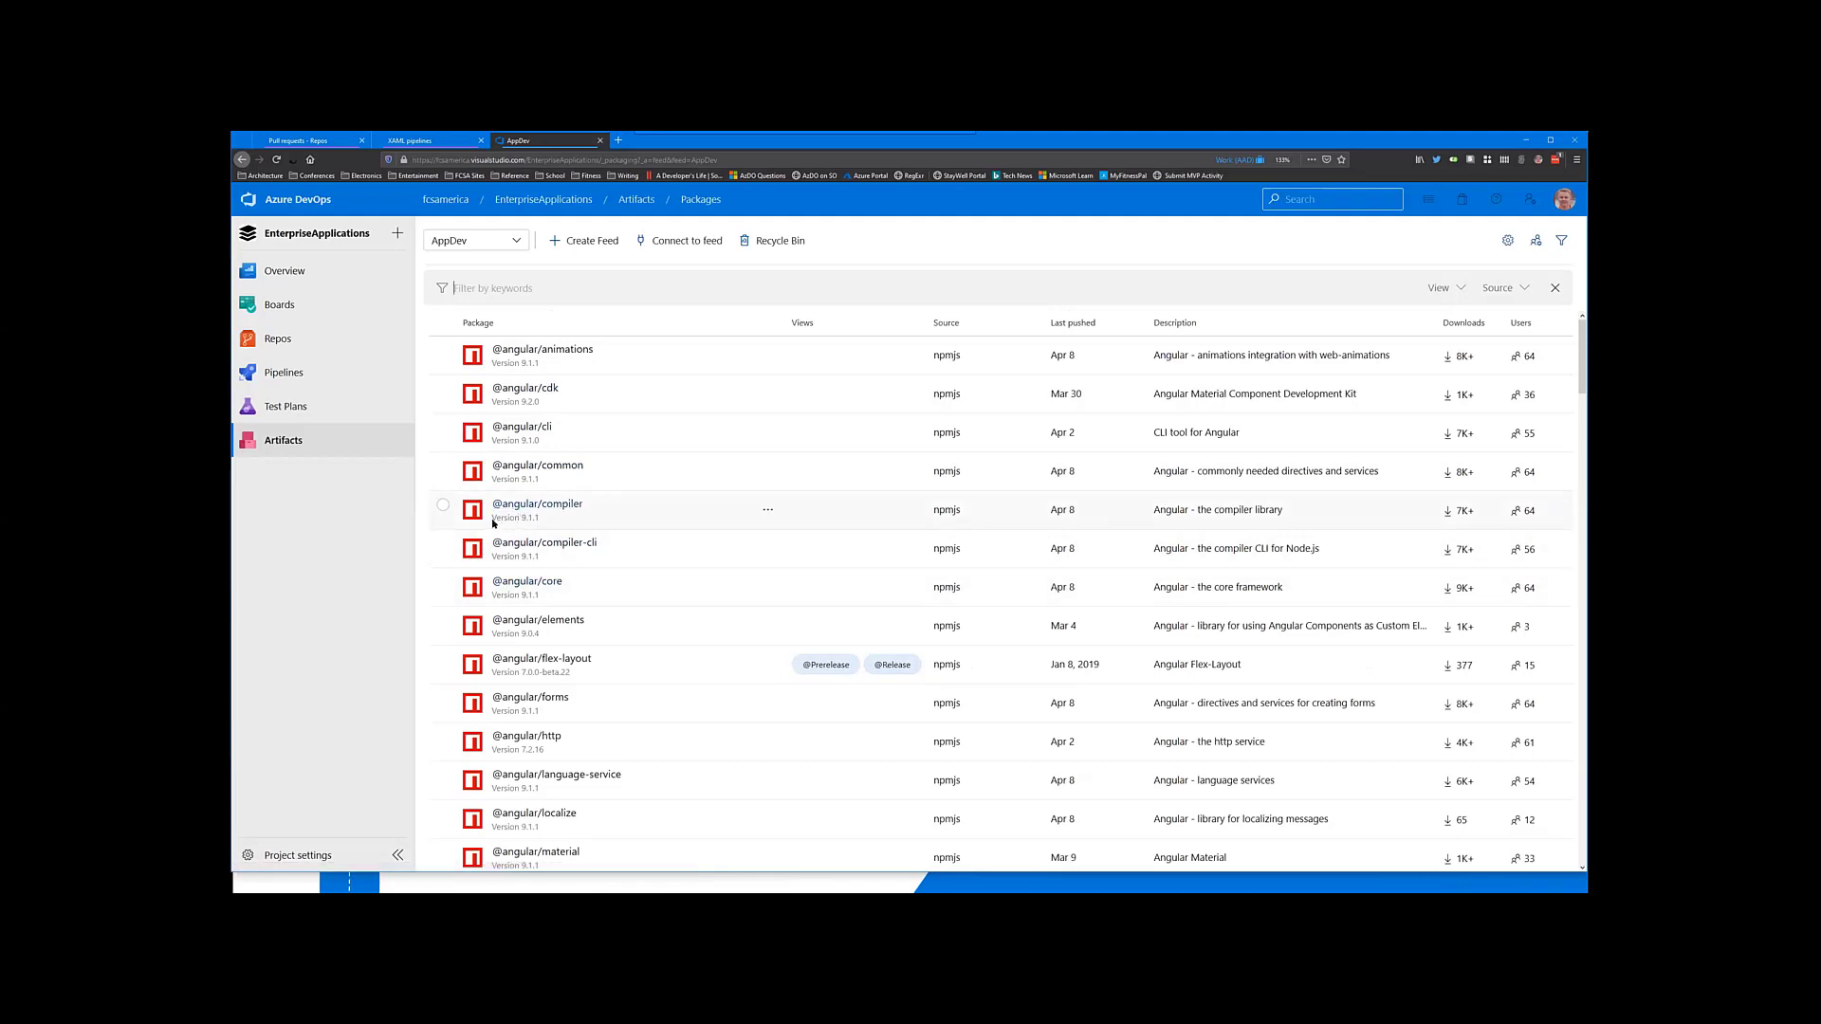
pyautogui.click(444, 505)
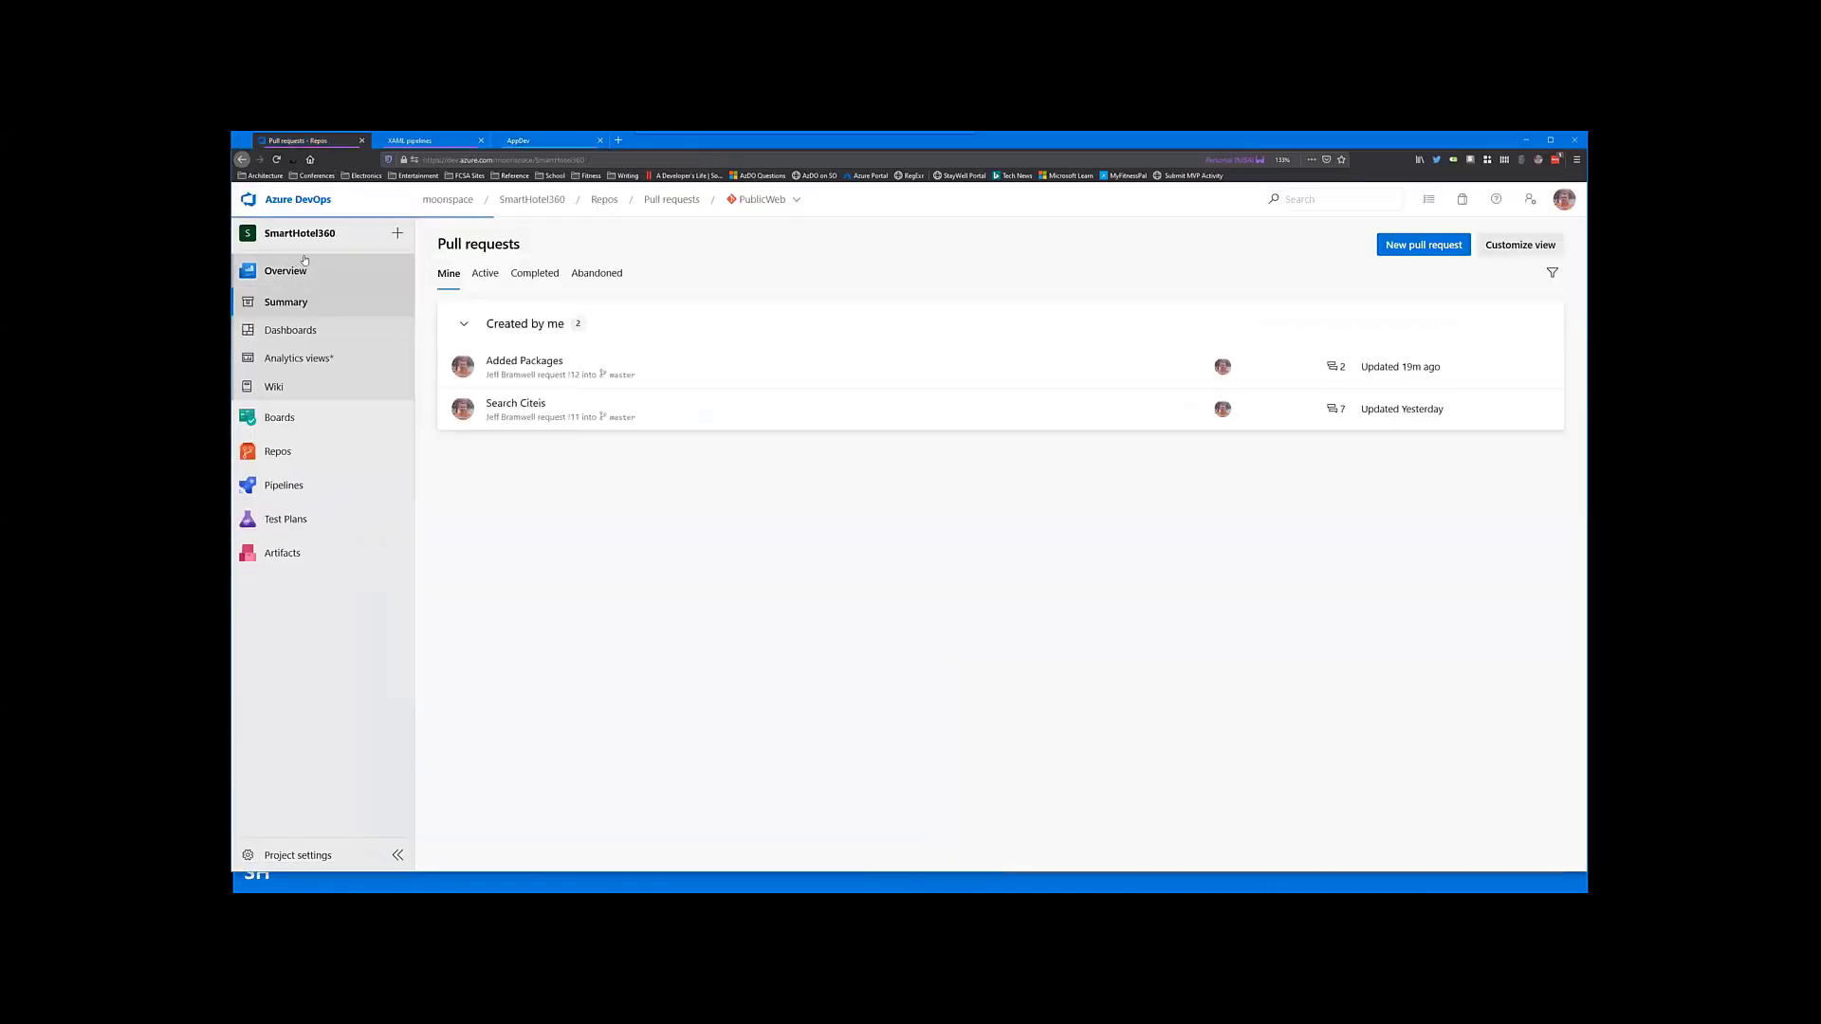
# Step: View the SmartHotel360 project summary and its dashboards
pyautogui.click(284, 301)
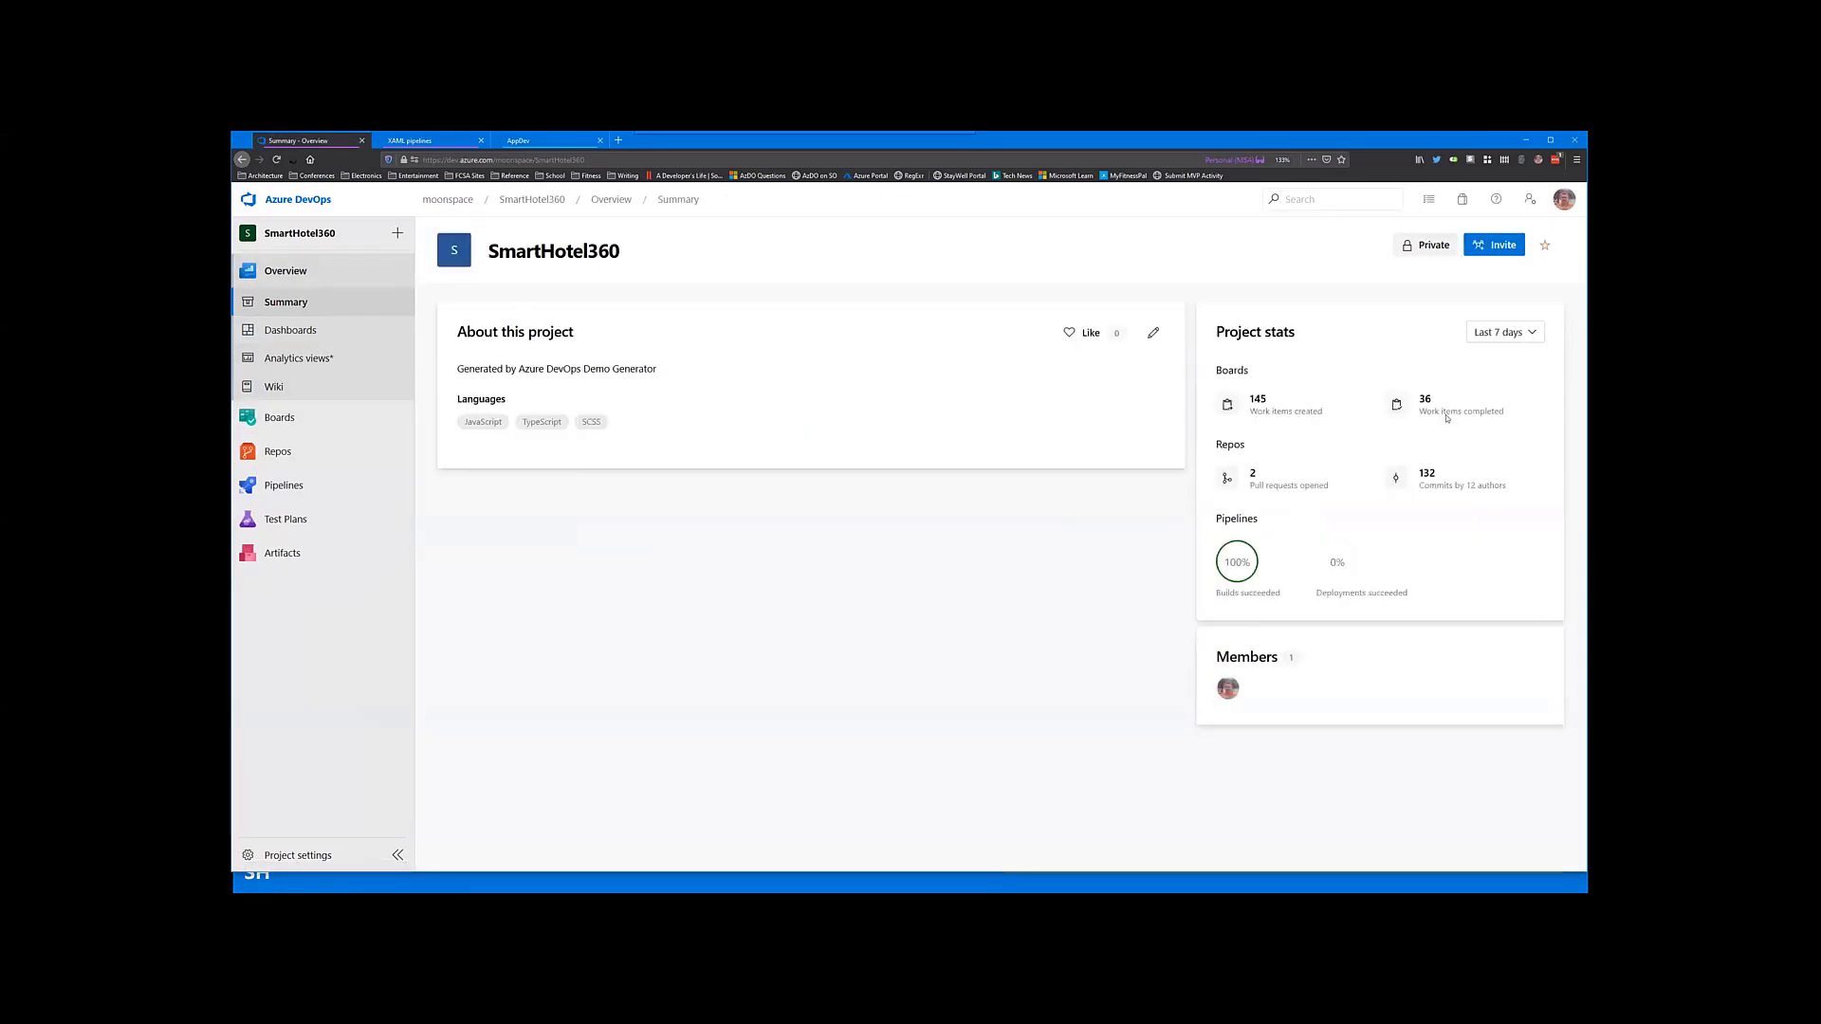
pyautogui.moveTo(1468, 427)
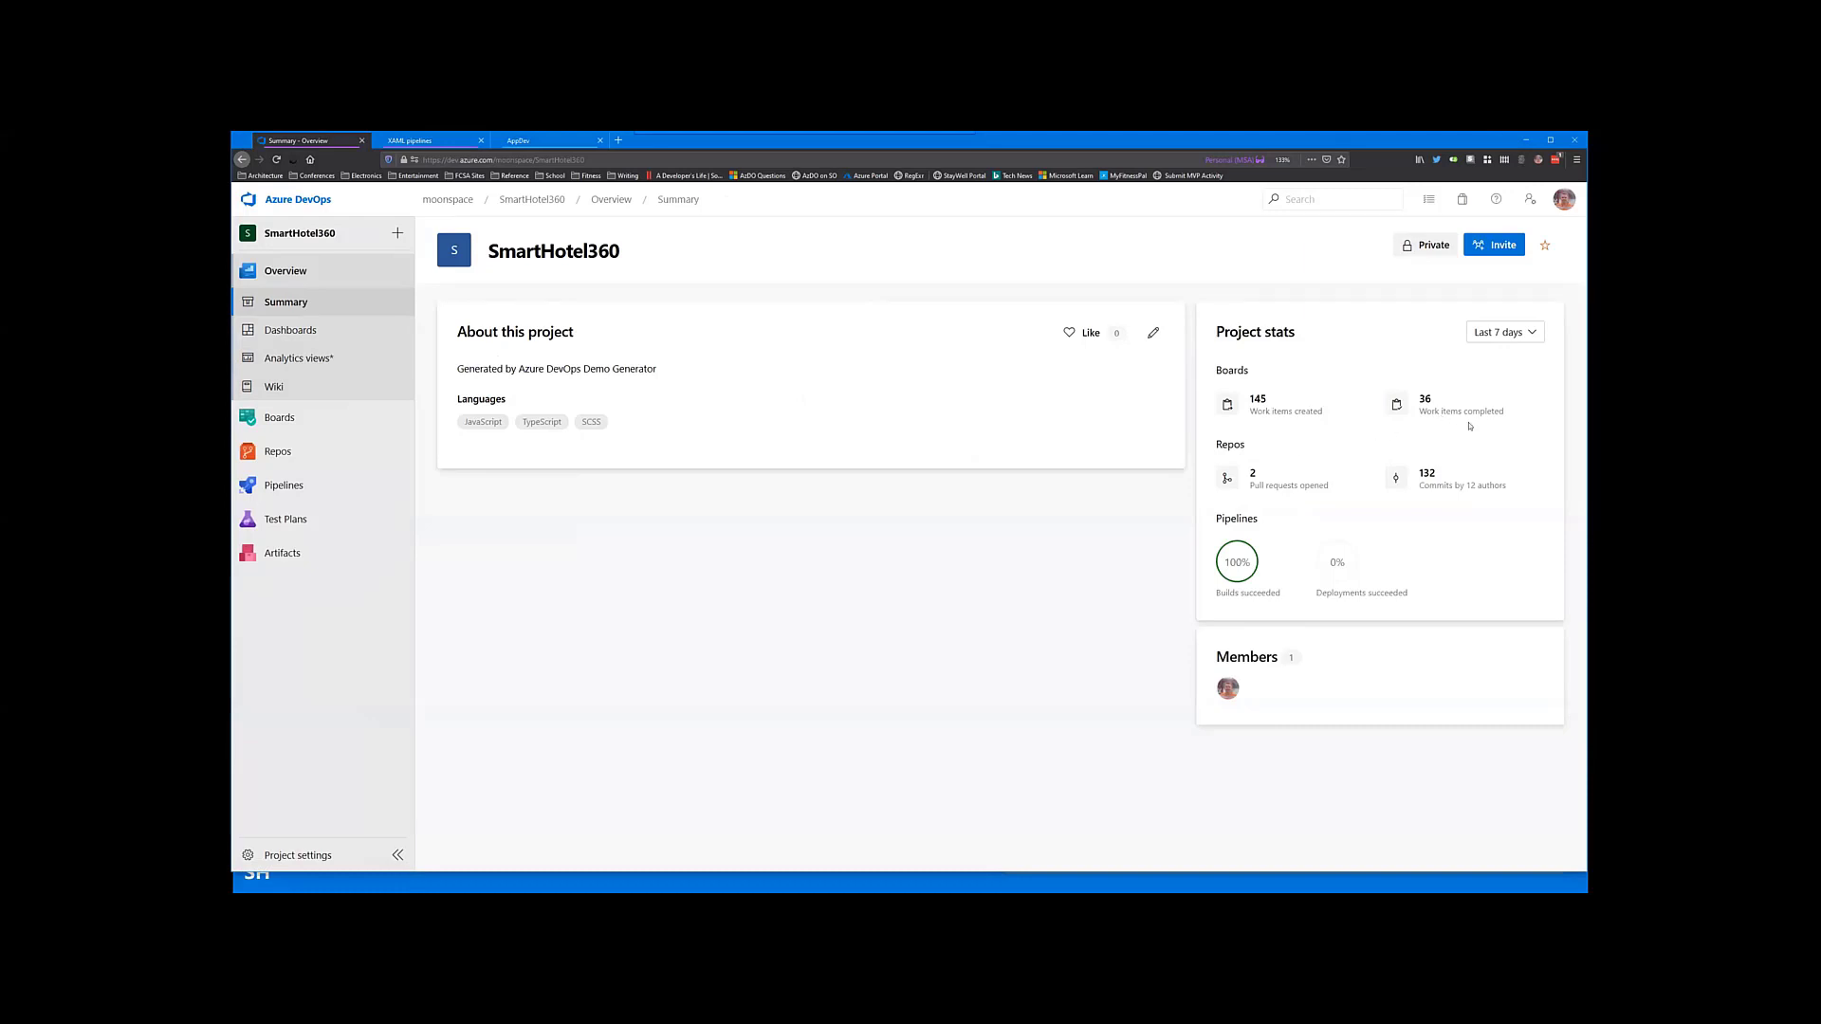
pyautogui.moveTo(292, 330)
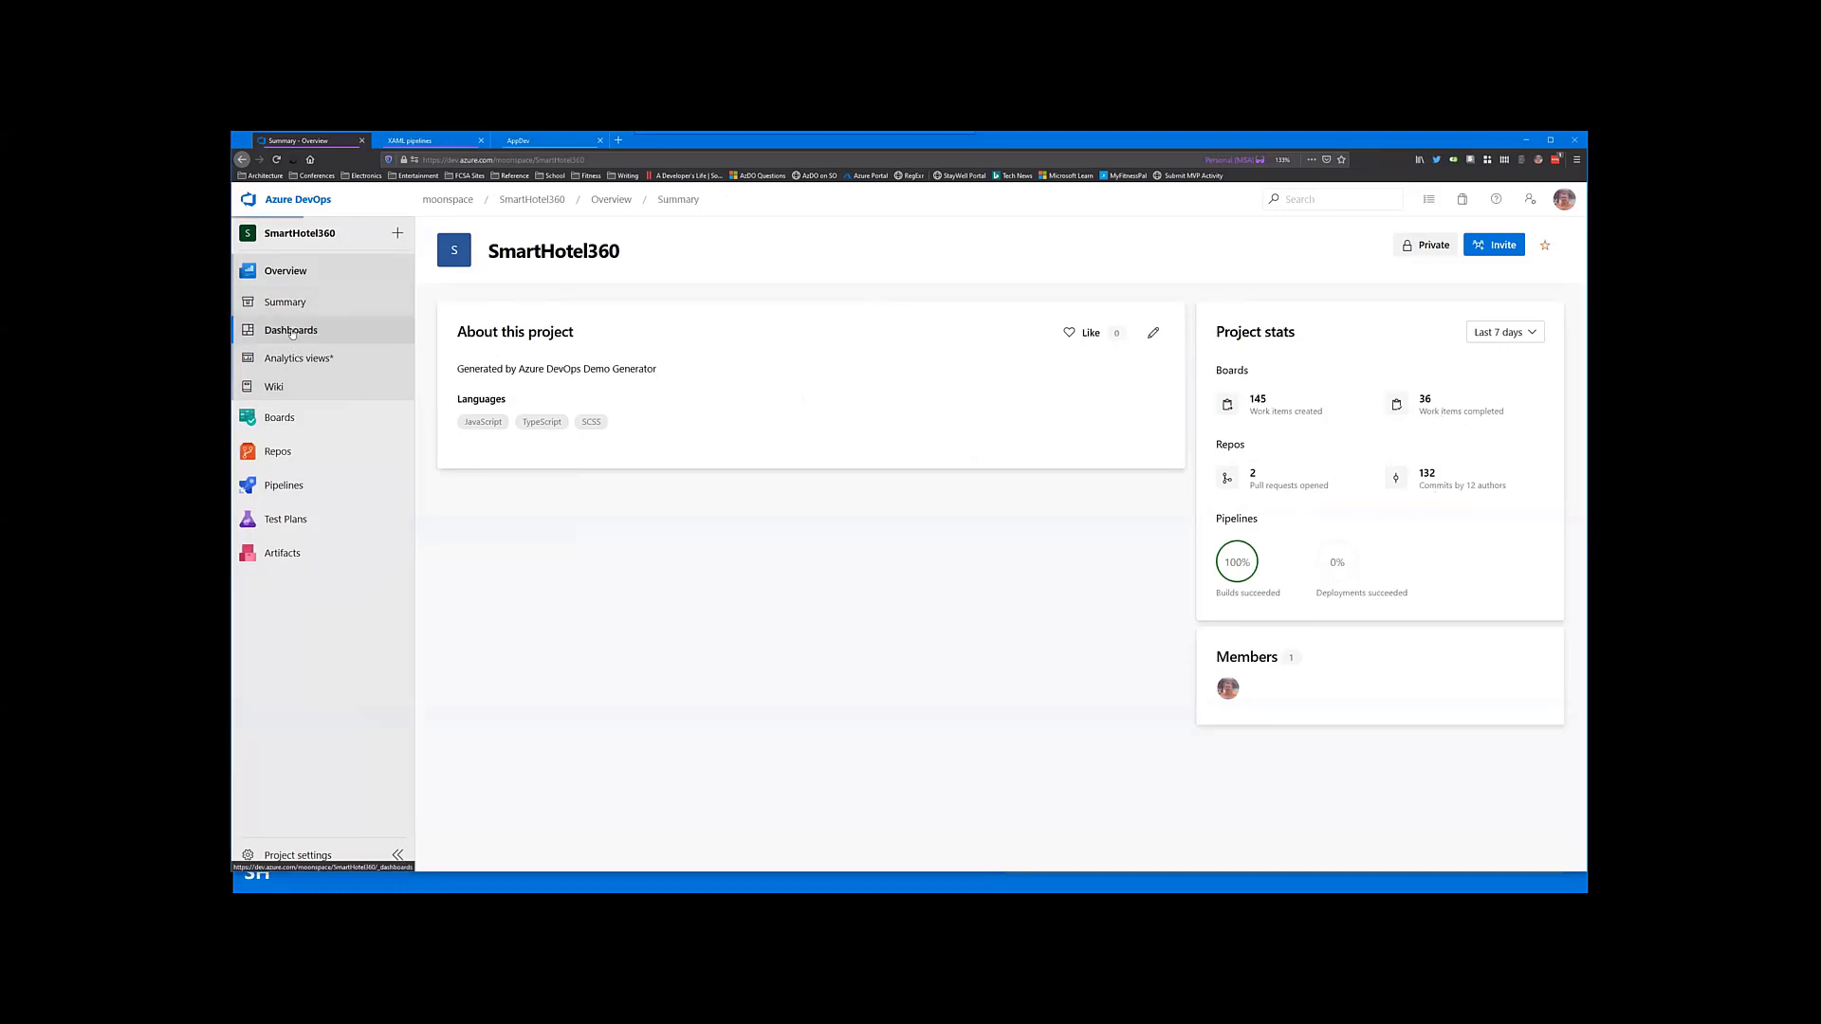
pyautogui.click(290, 330)
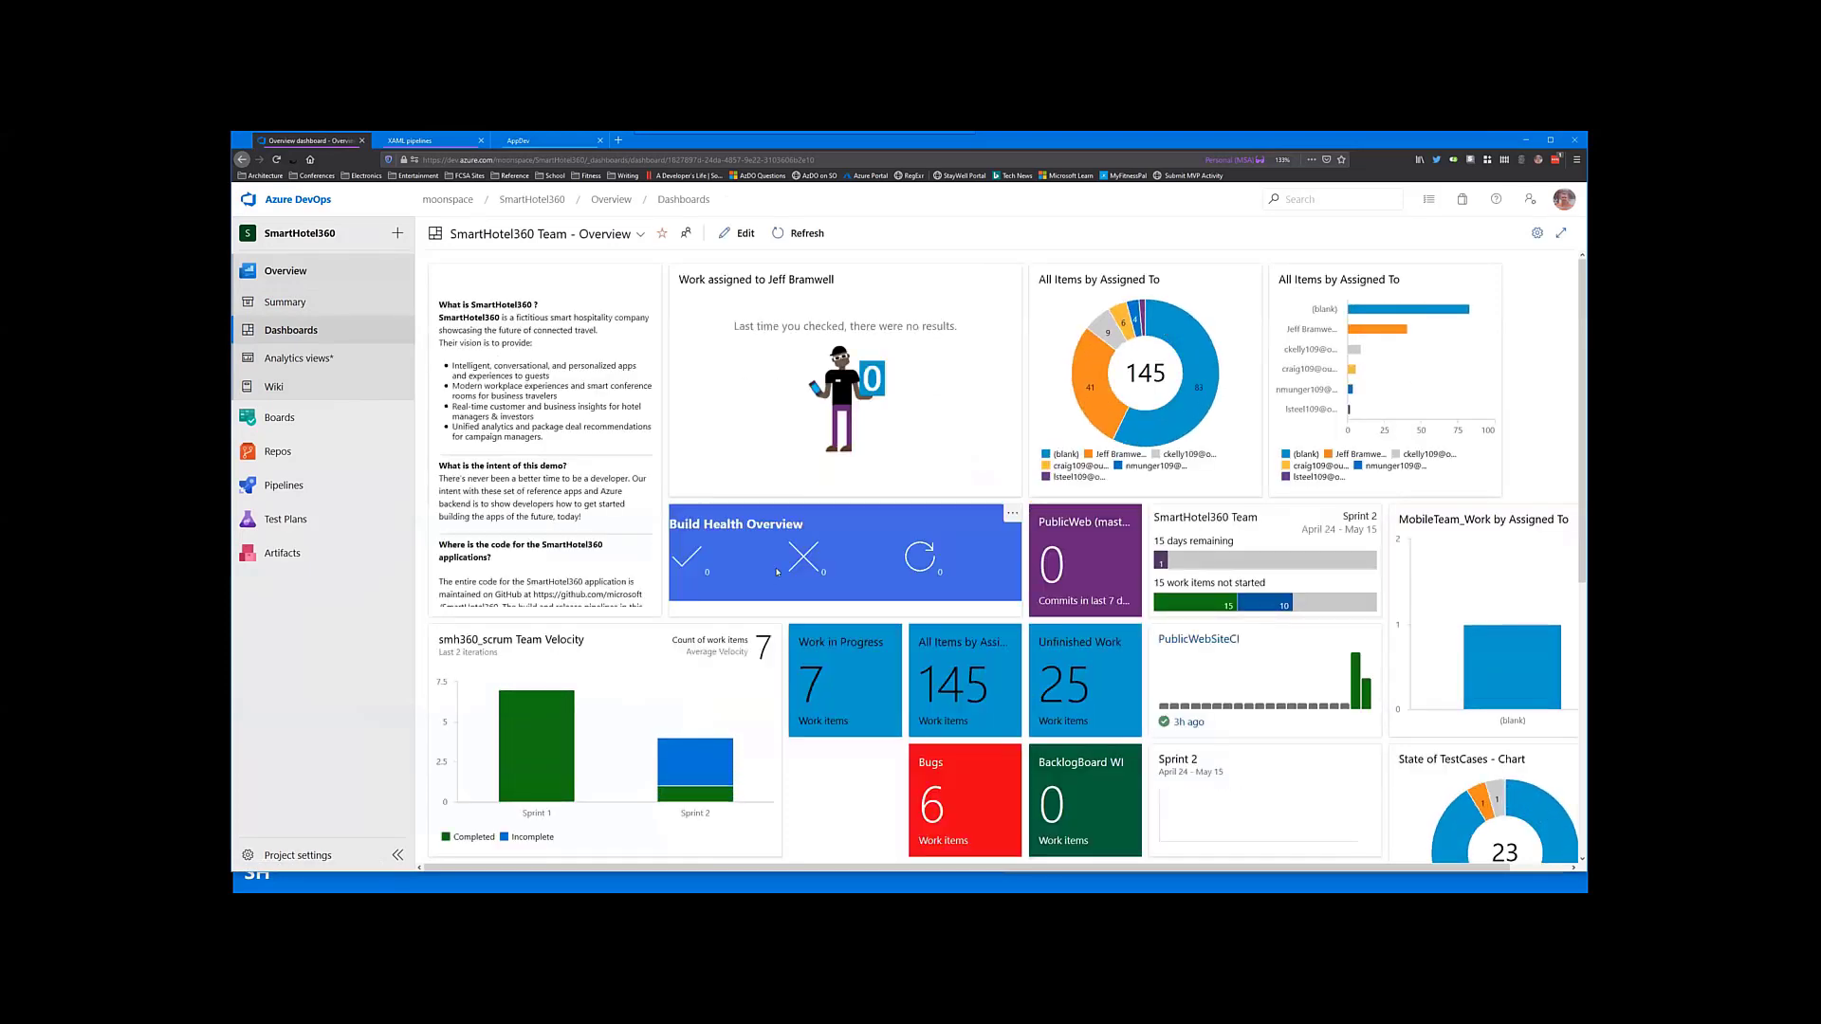
pyautogui.scroll(-3)
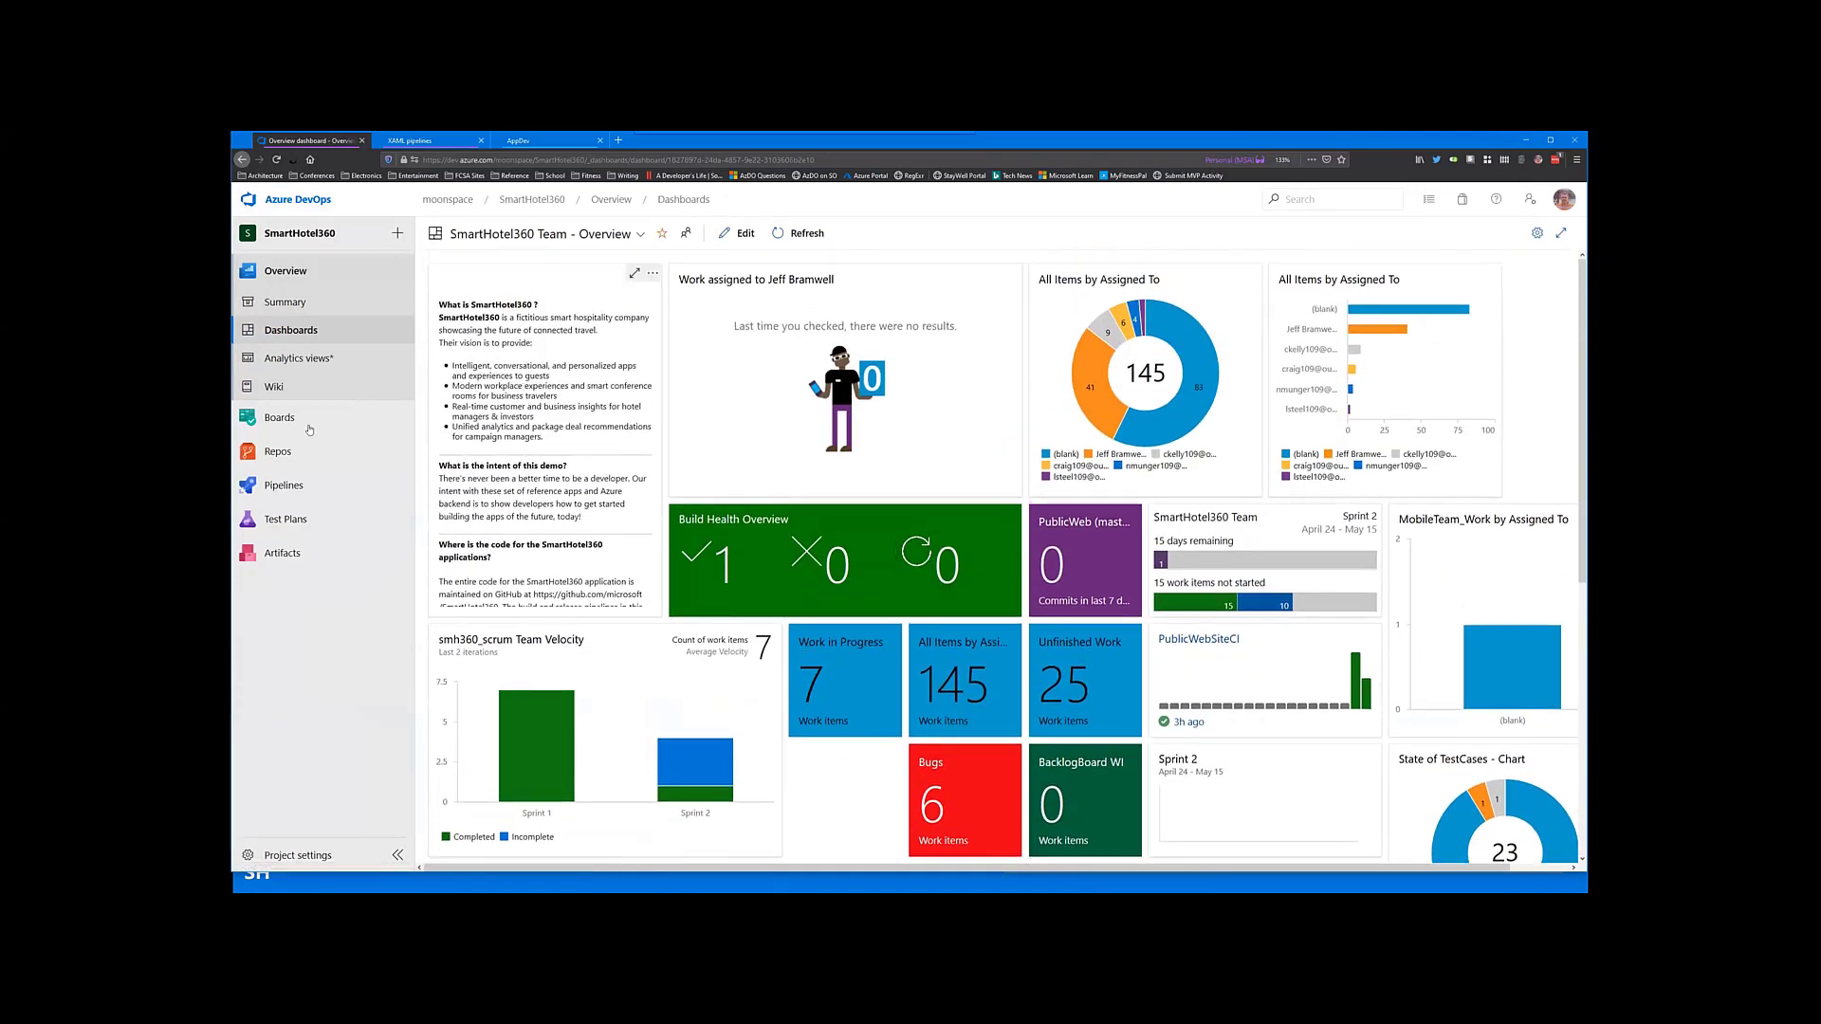
pyautogui.moveTo(302, 361)
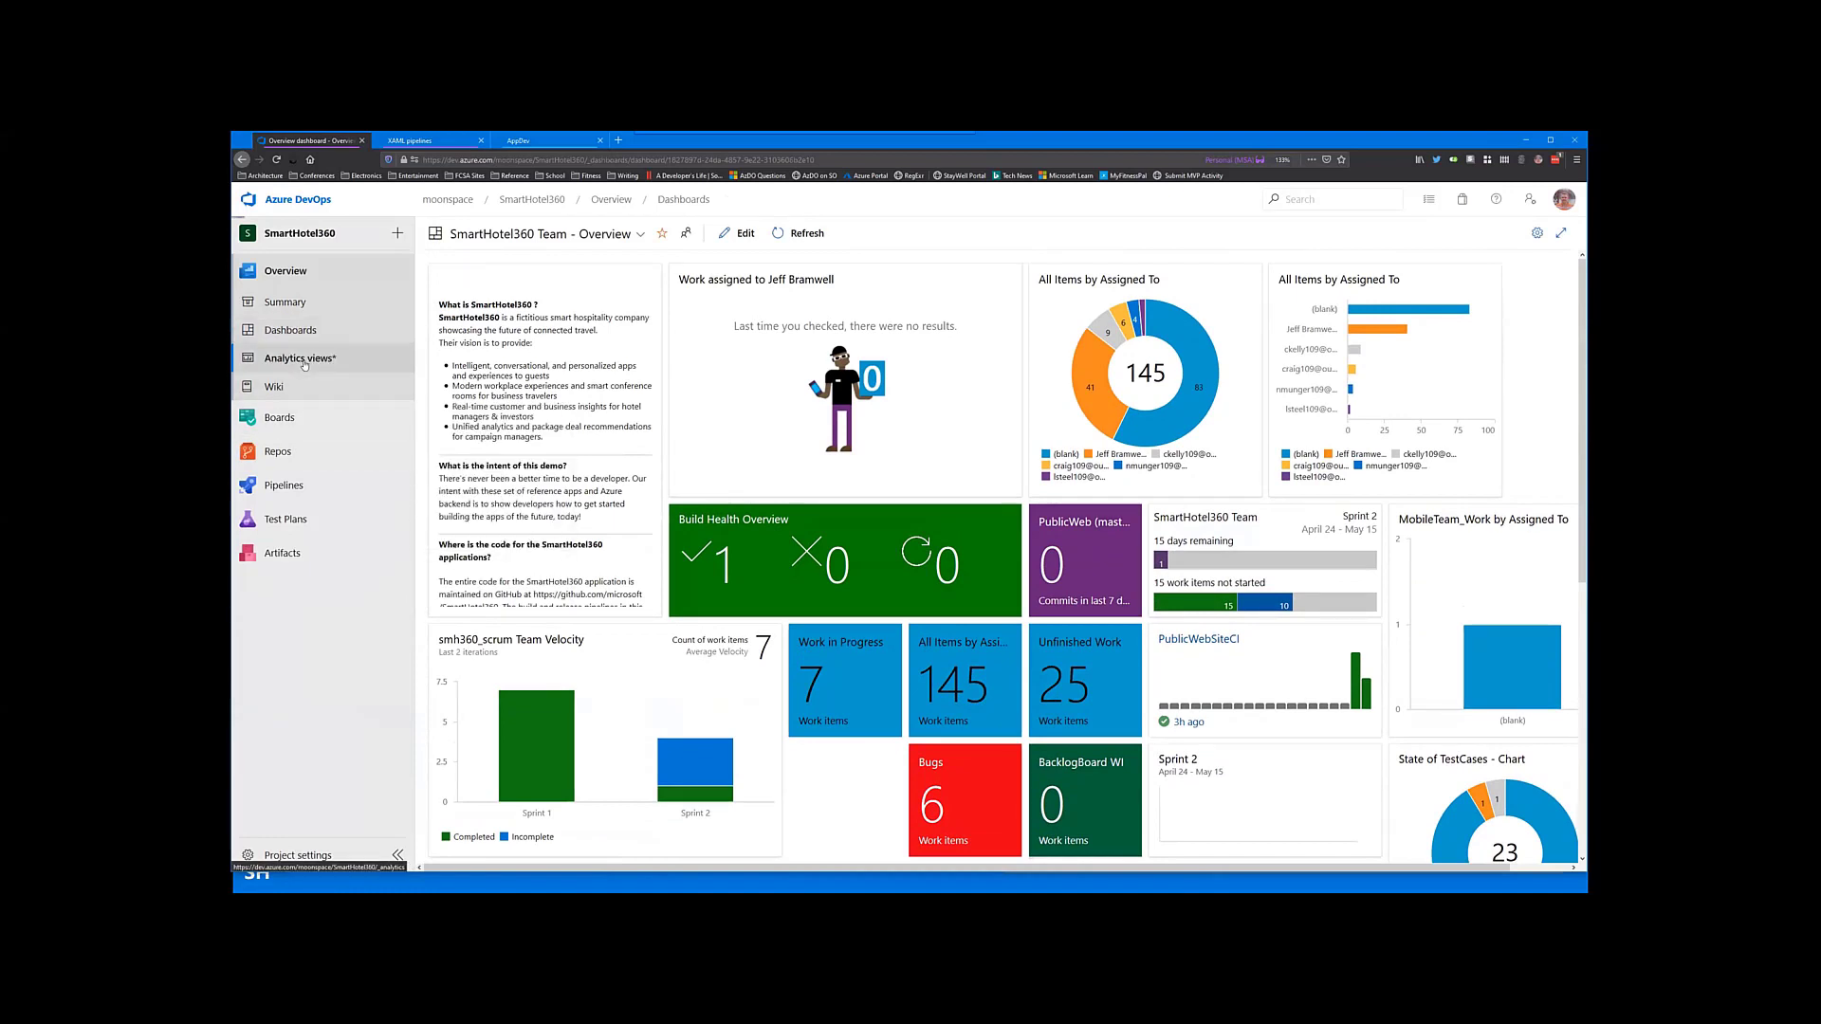
# Step: View the project's analytics views, then bring up the project wiki
pyautogui.click(300, 356)
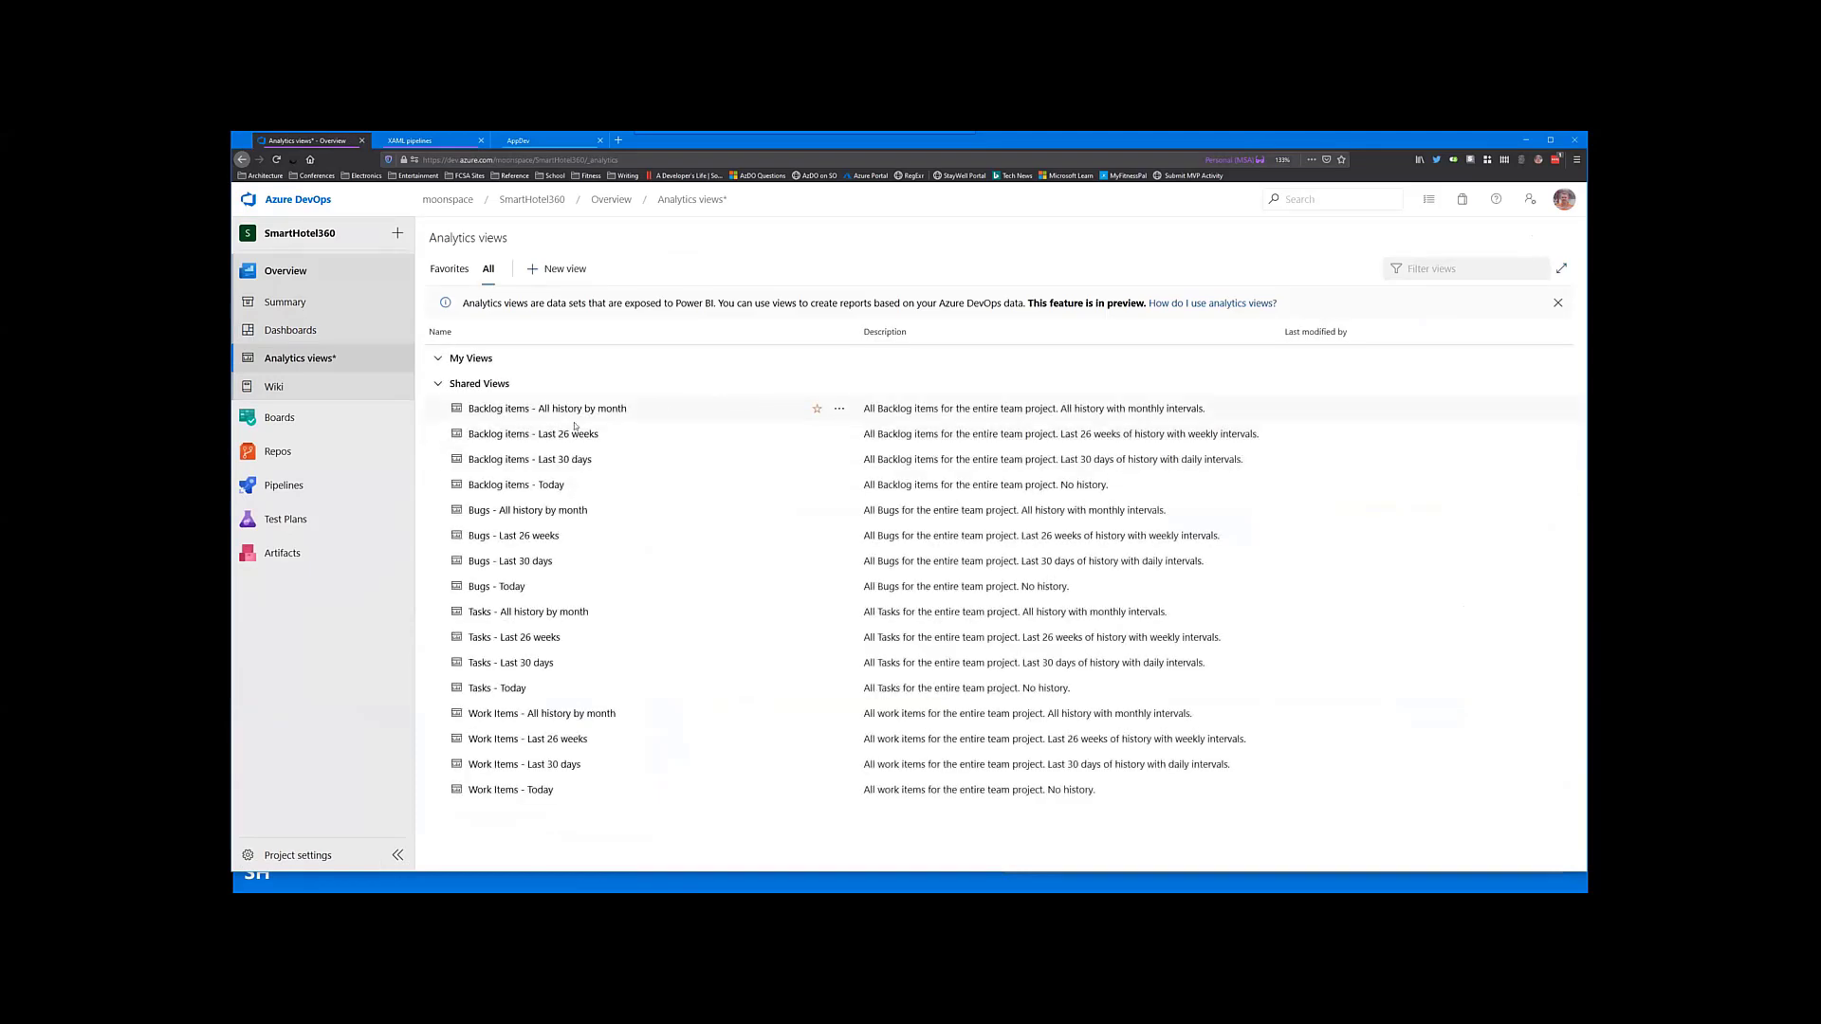
pyautogui.moveTo(279, 417)
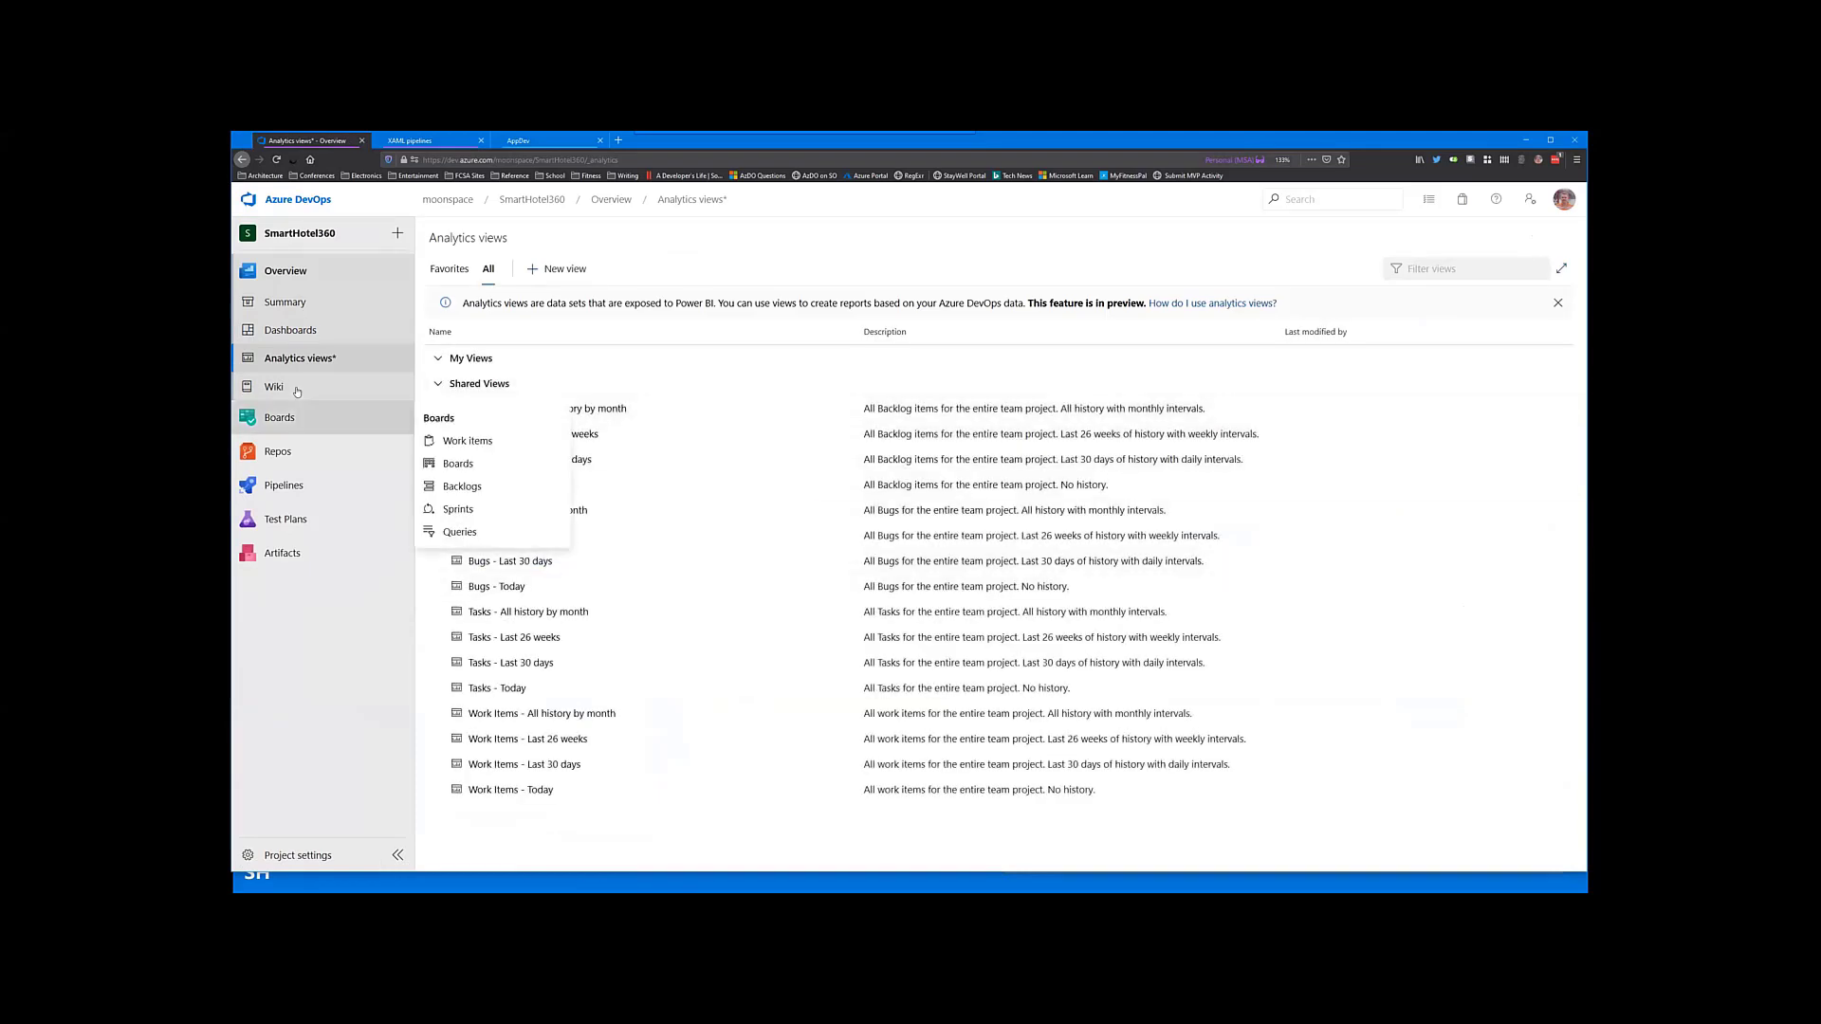
pyautogui.click(273, 387)
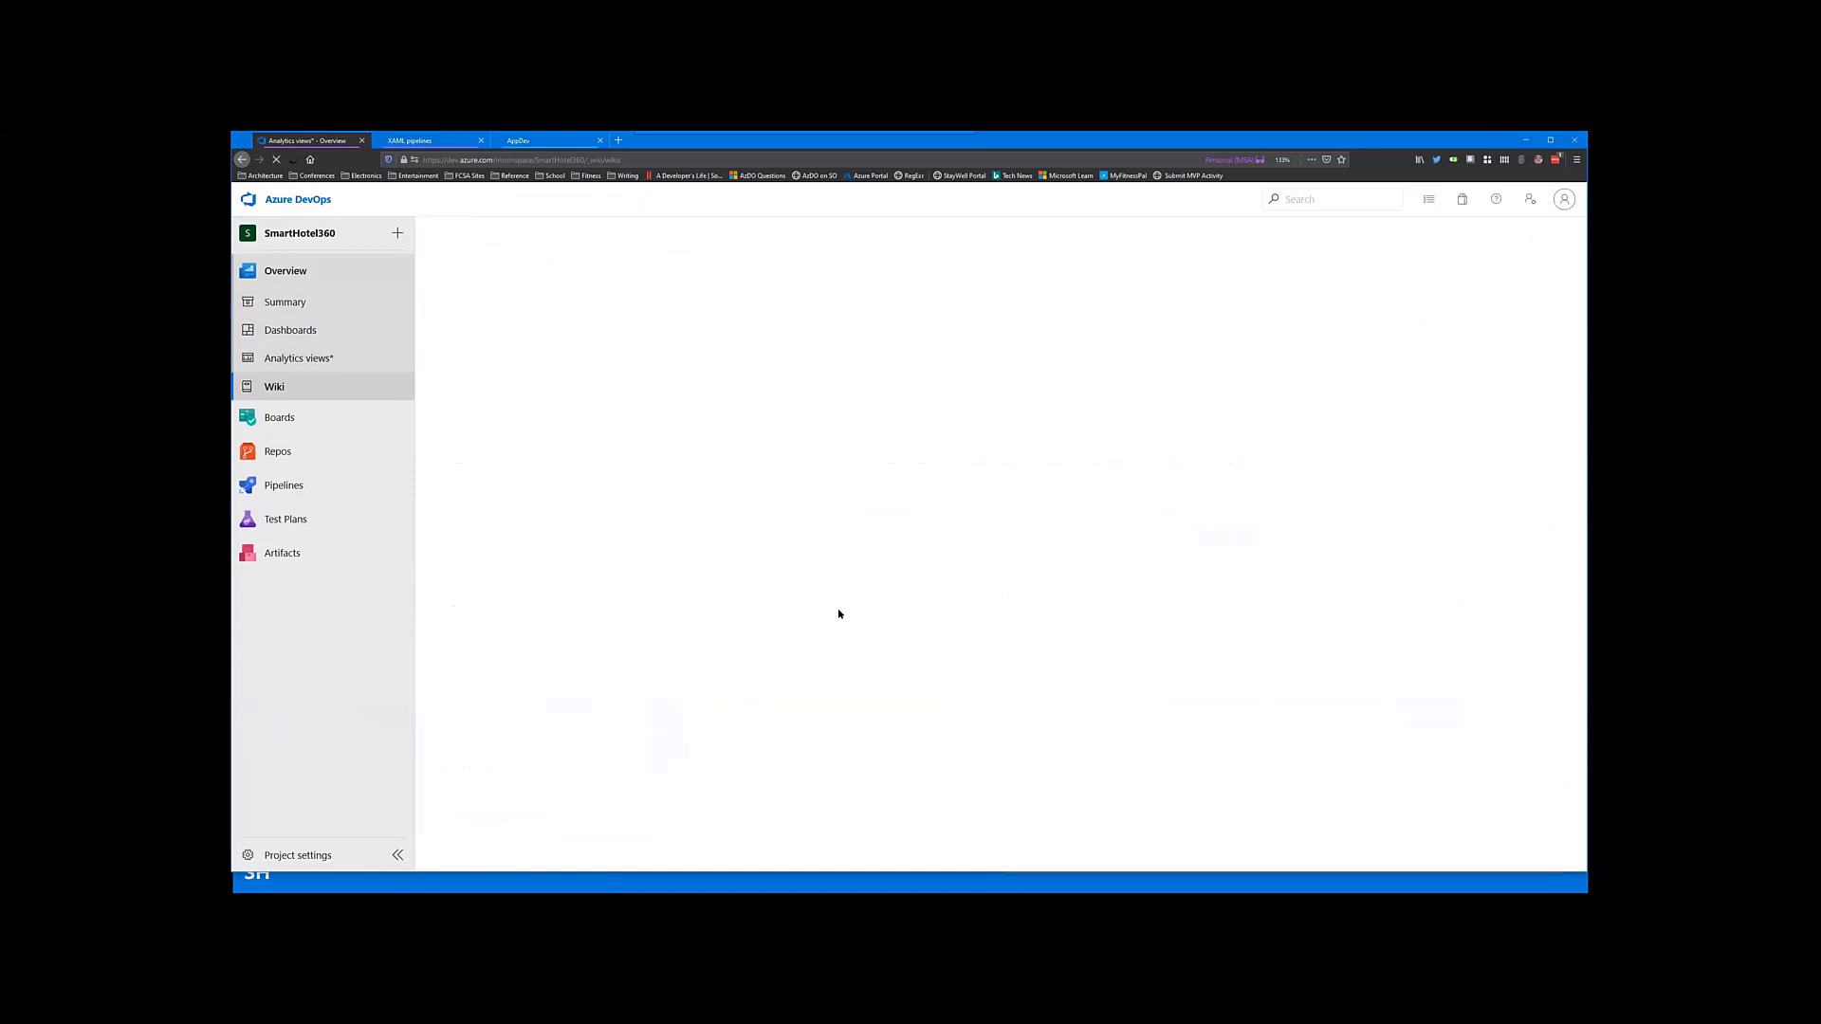
pyautogui.click(273, 387)
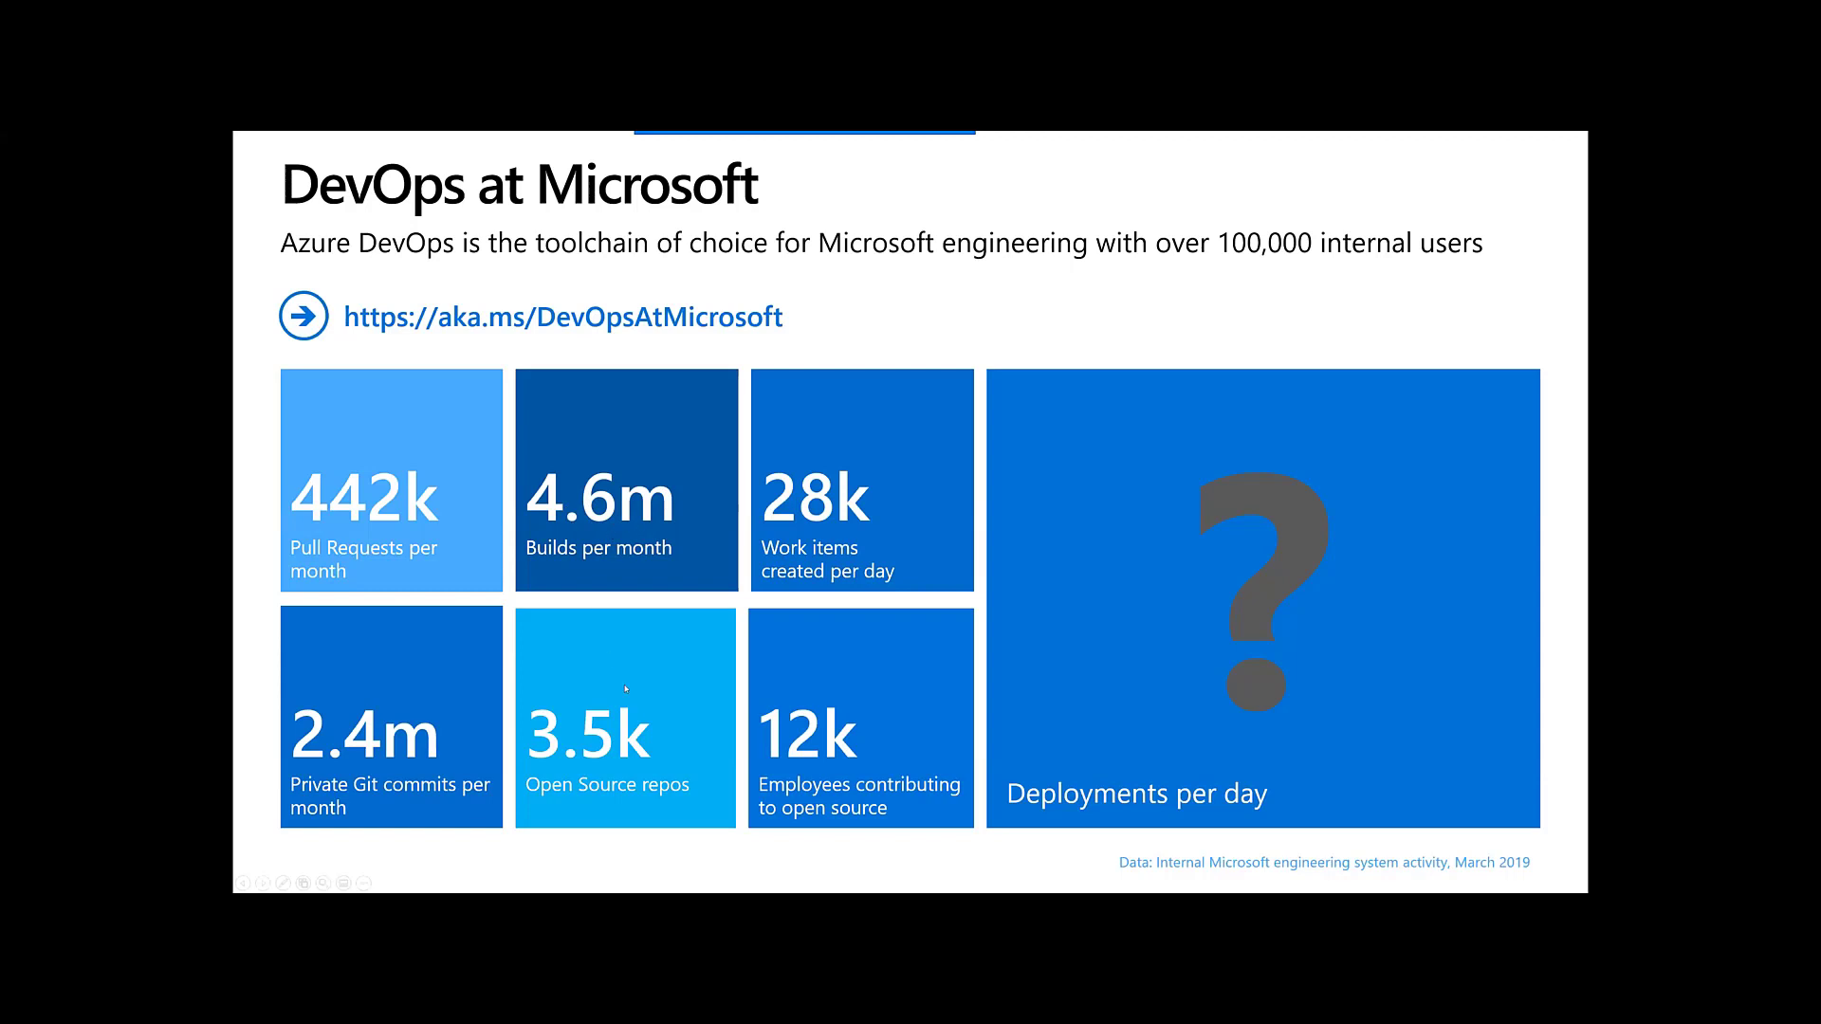
pyautogui.moveTo(876, 762)
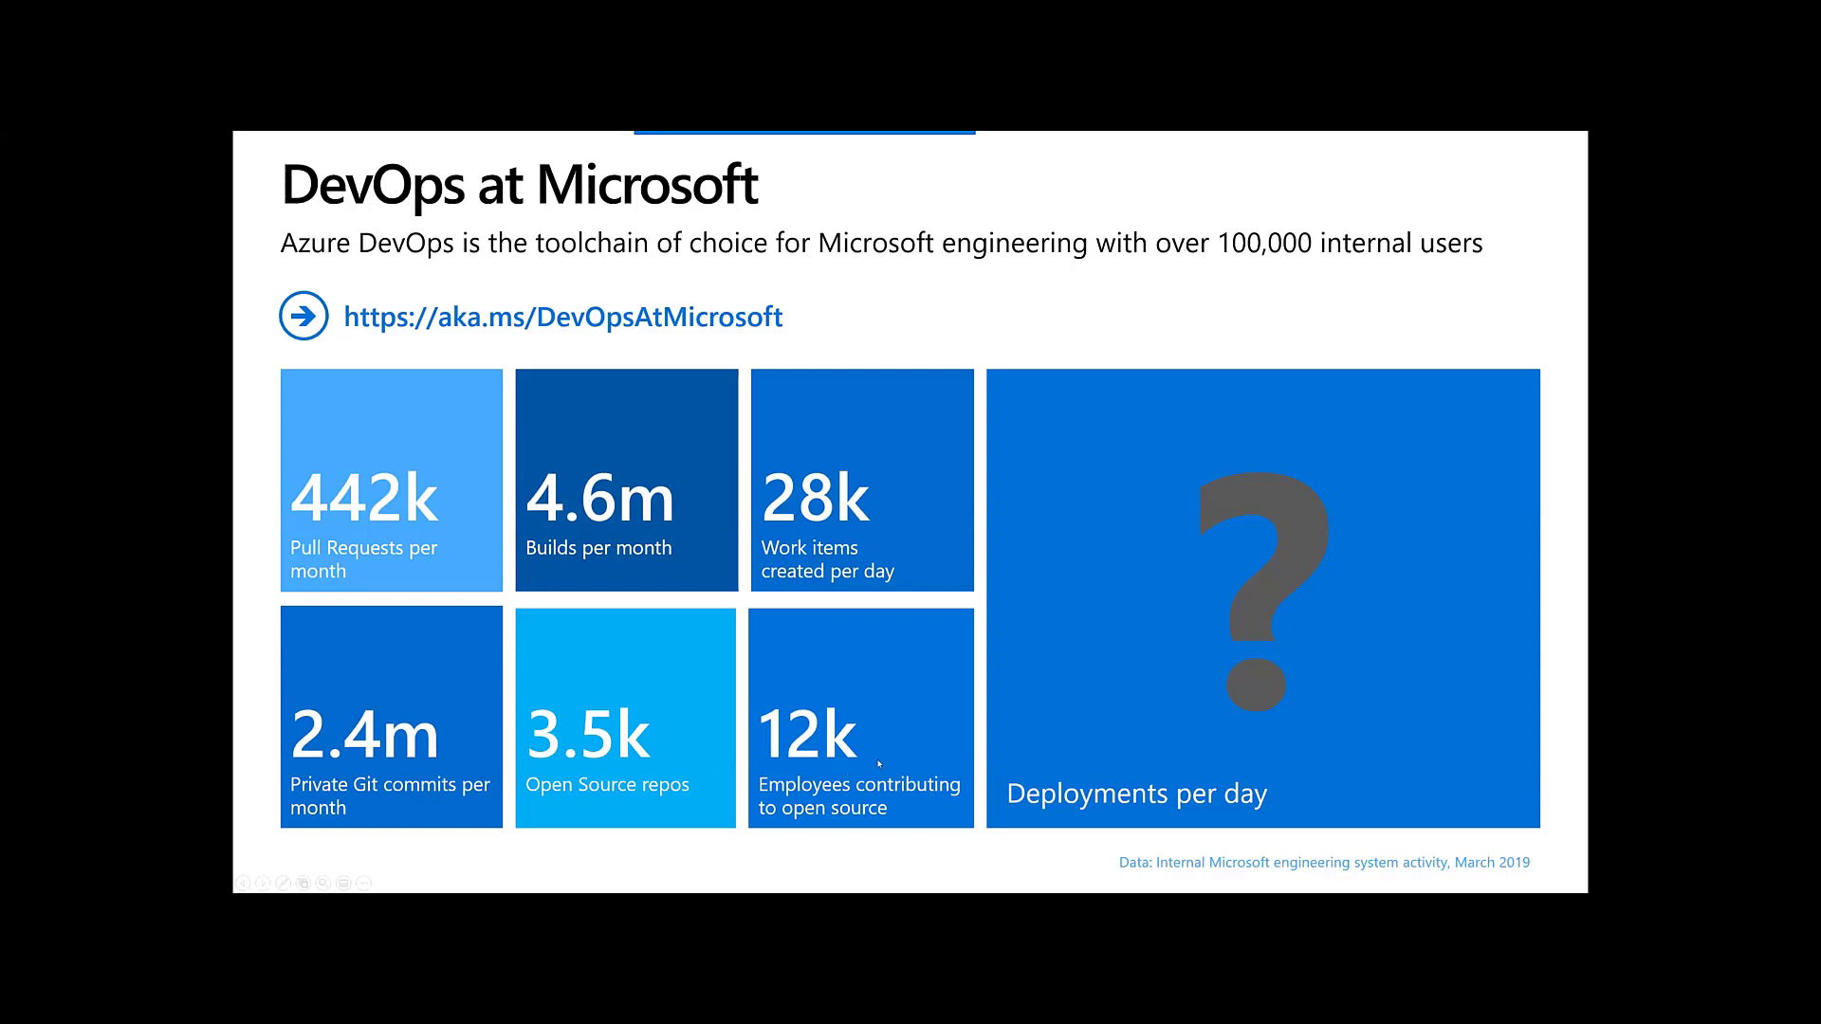